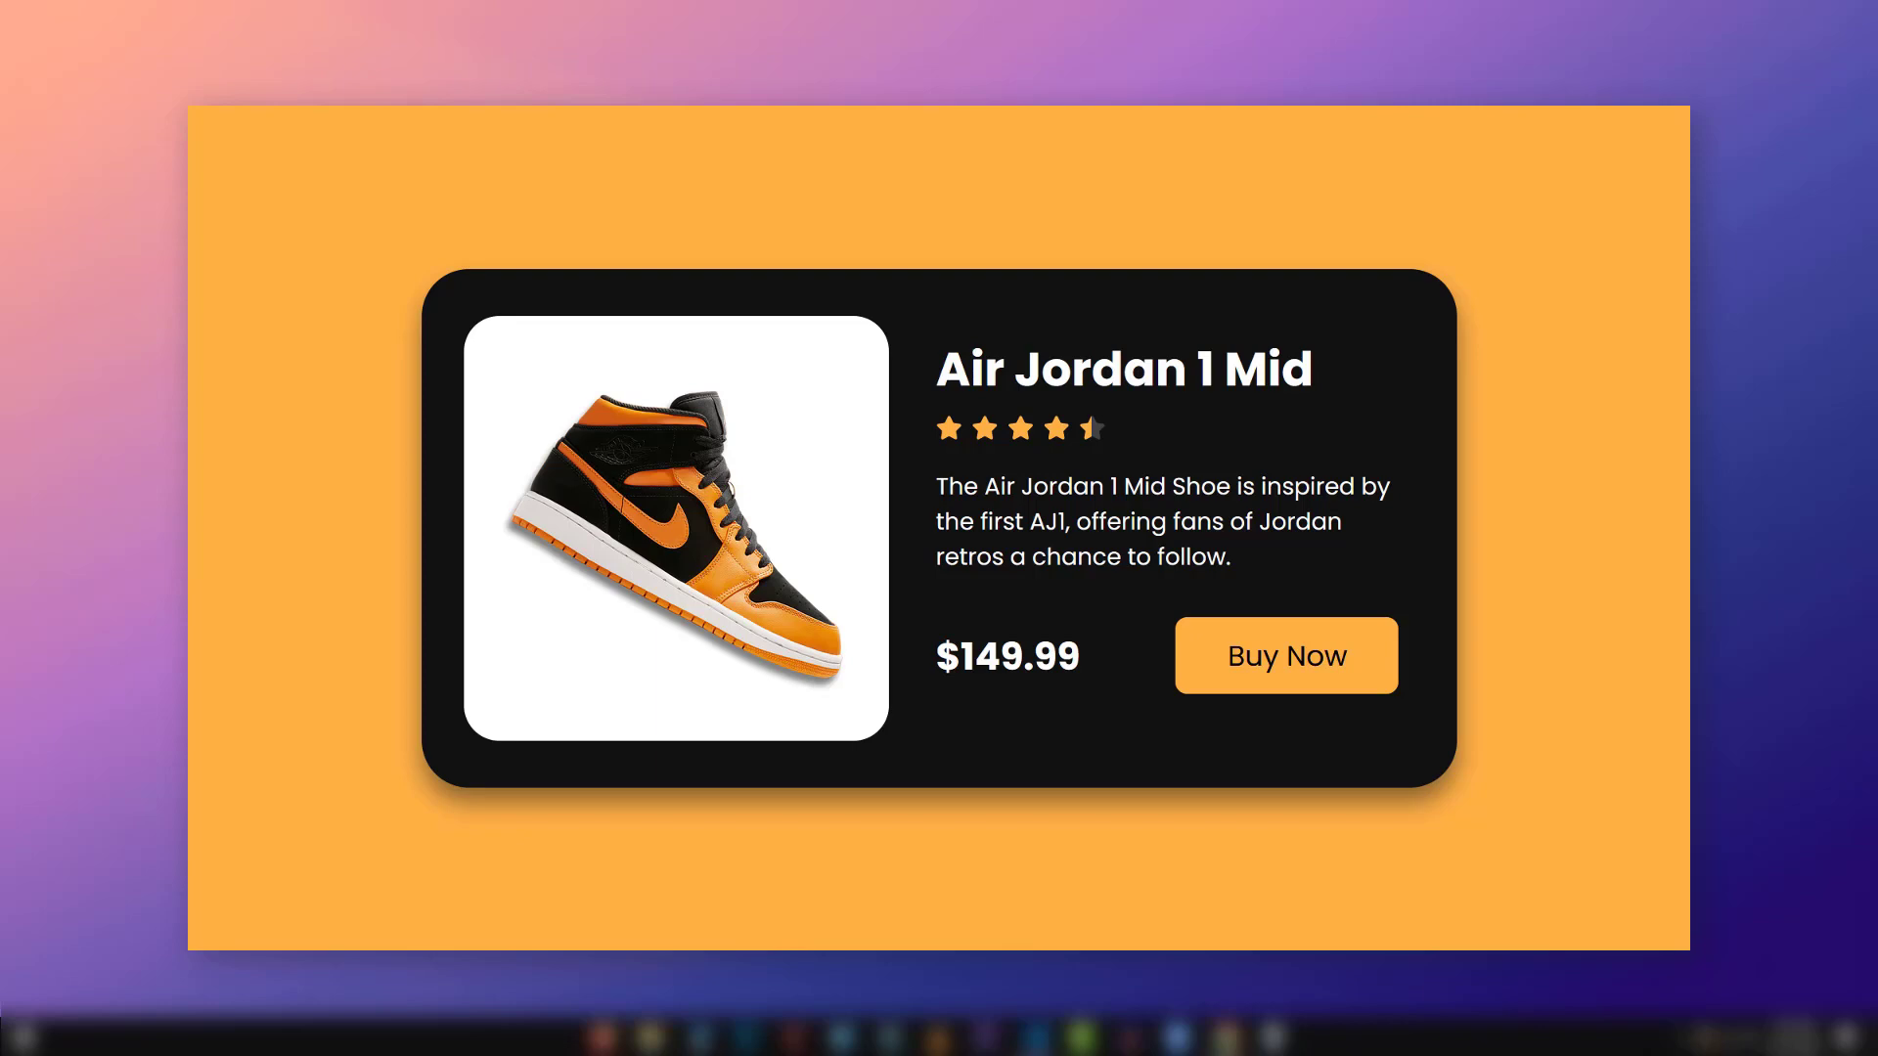
Step: Close the Air Jordan 1 Mid product card preview to reveal the desktop
left_click(1019, 428)
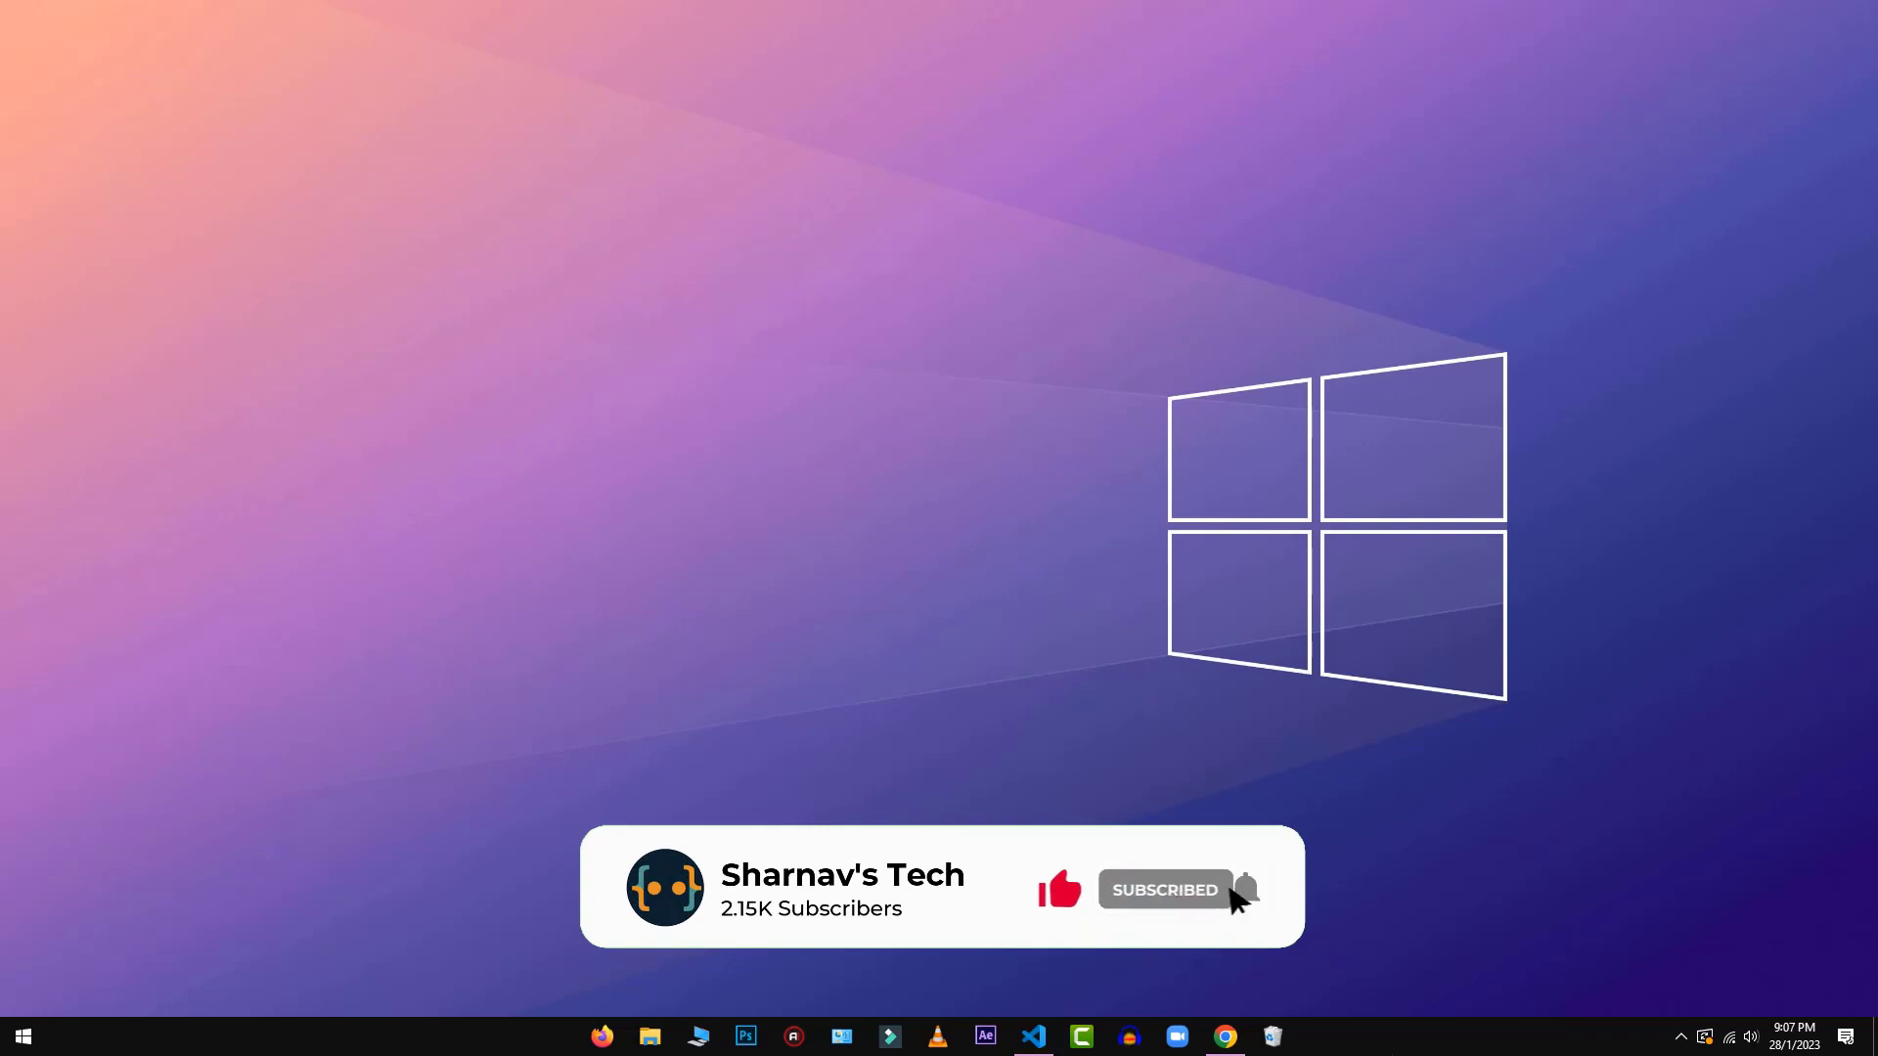
Step: Open the project in VS Code and fill index.html with the HTML boilerplate
left_click(1031, 1035)
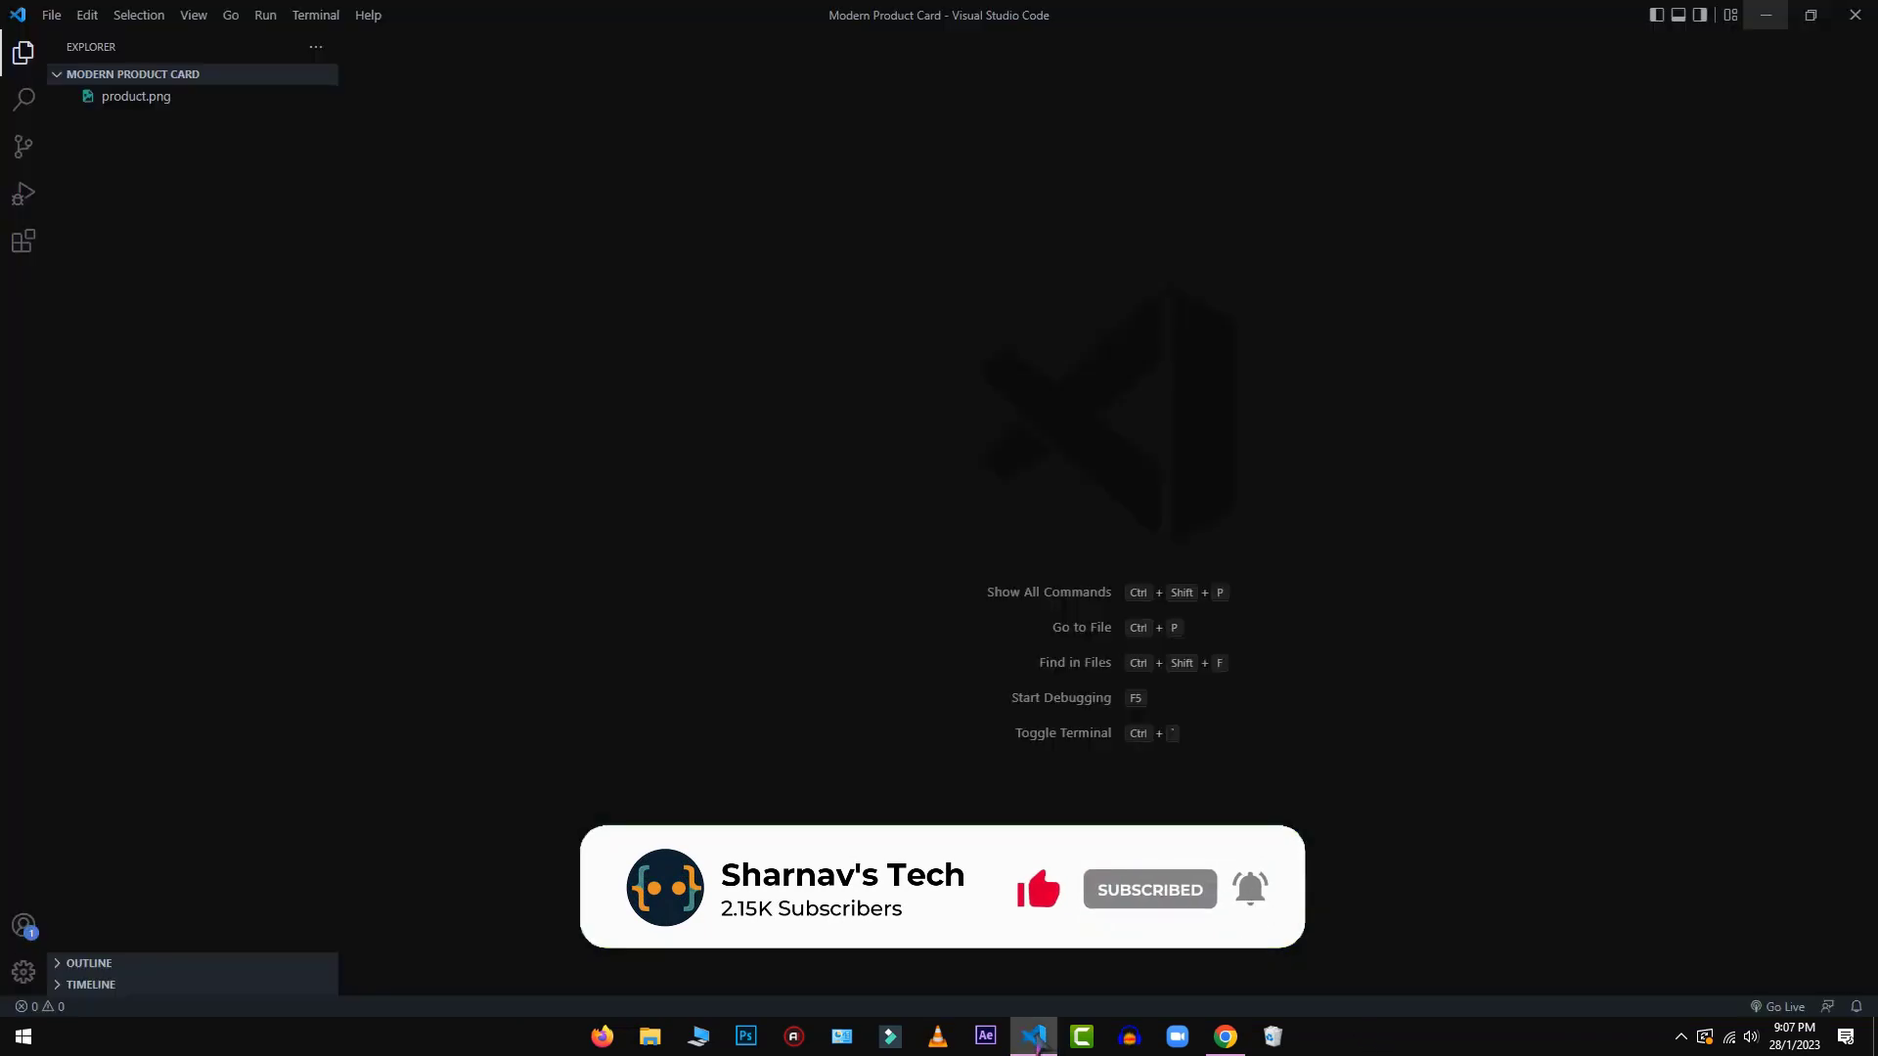
mouse_move(592, 169)
type("index.html")
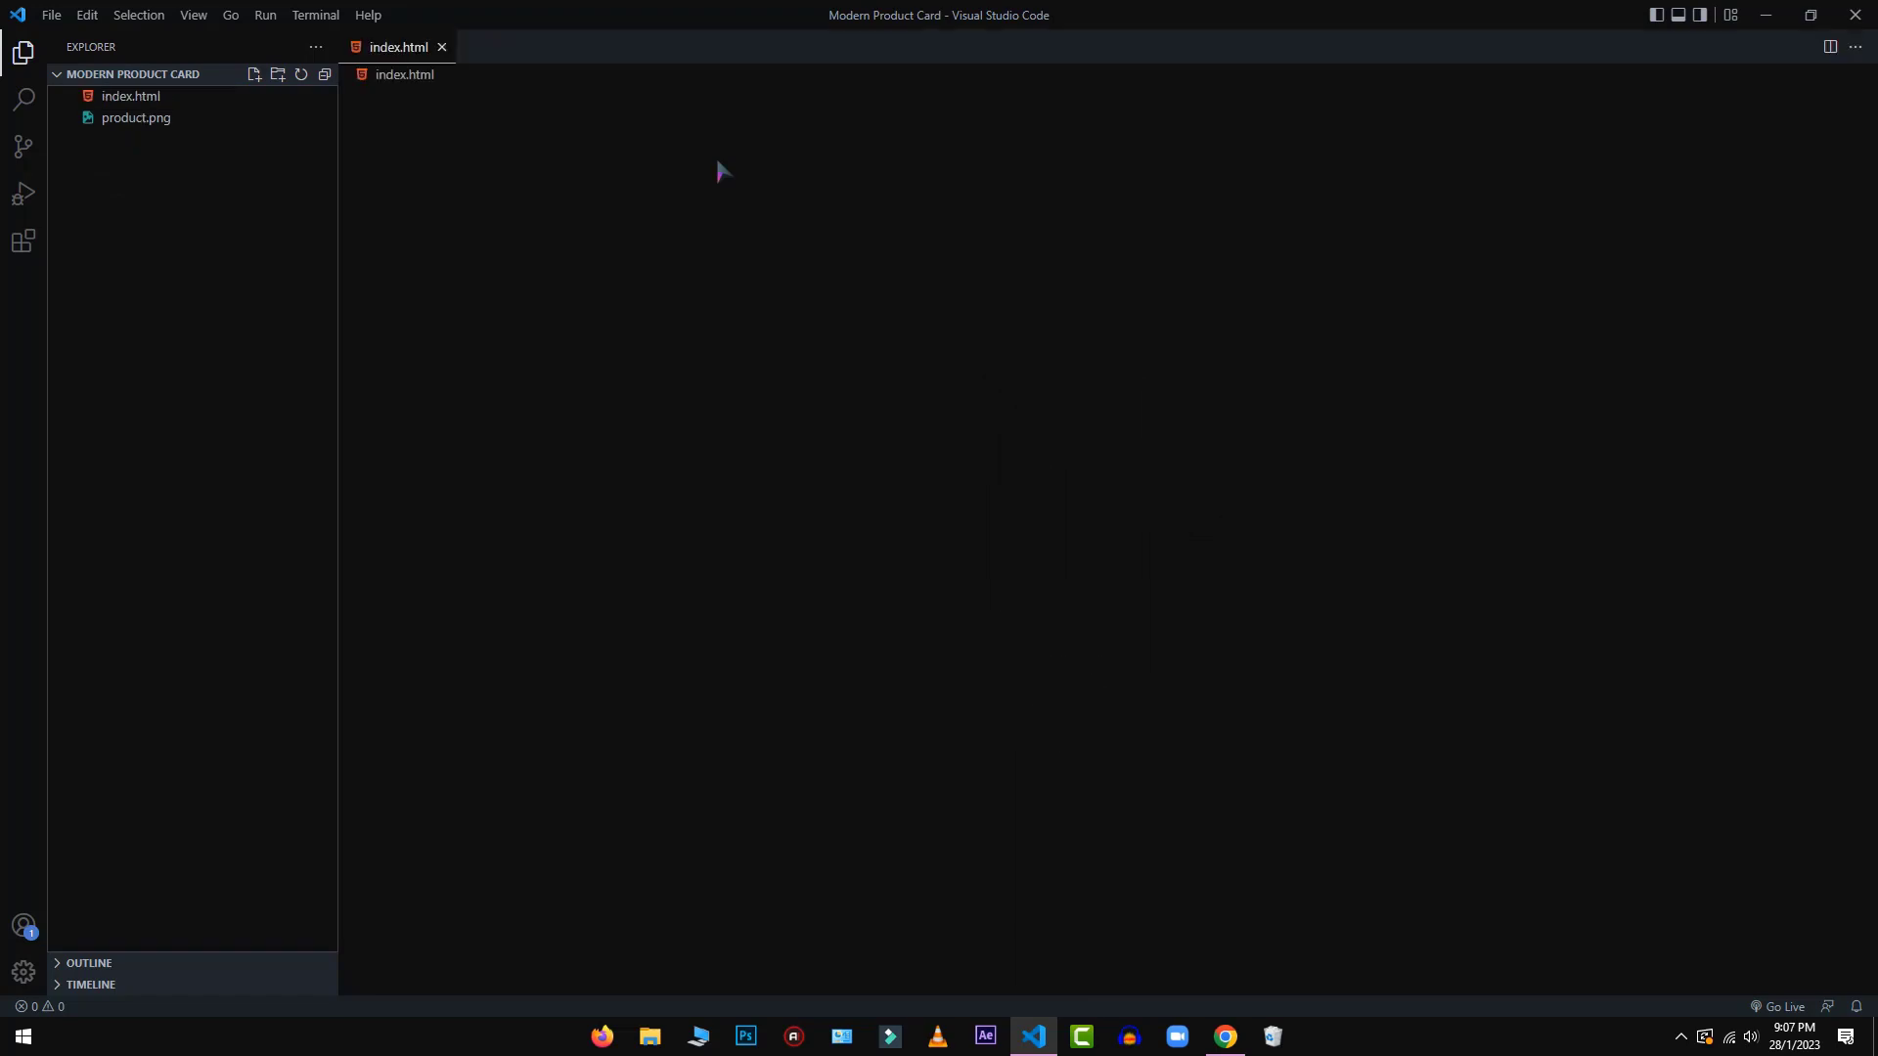
left_click(130, 95)
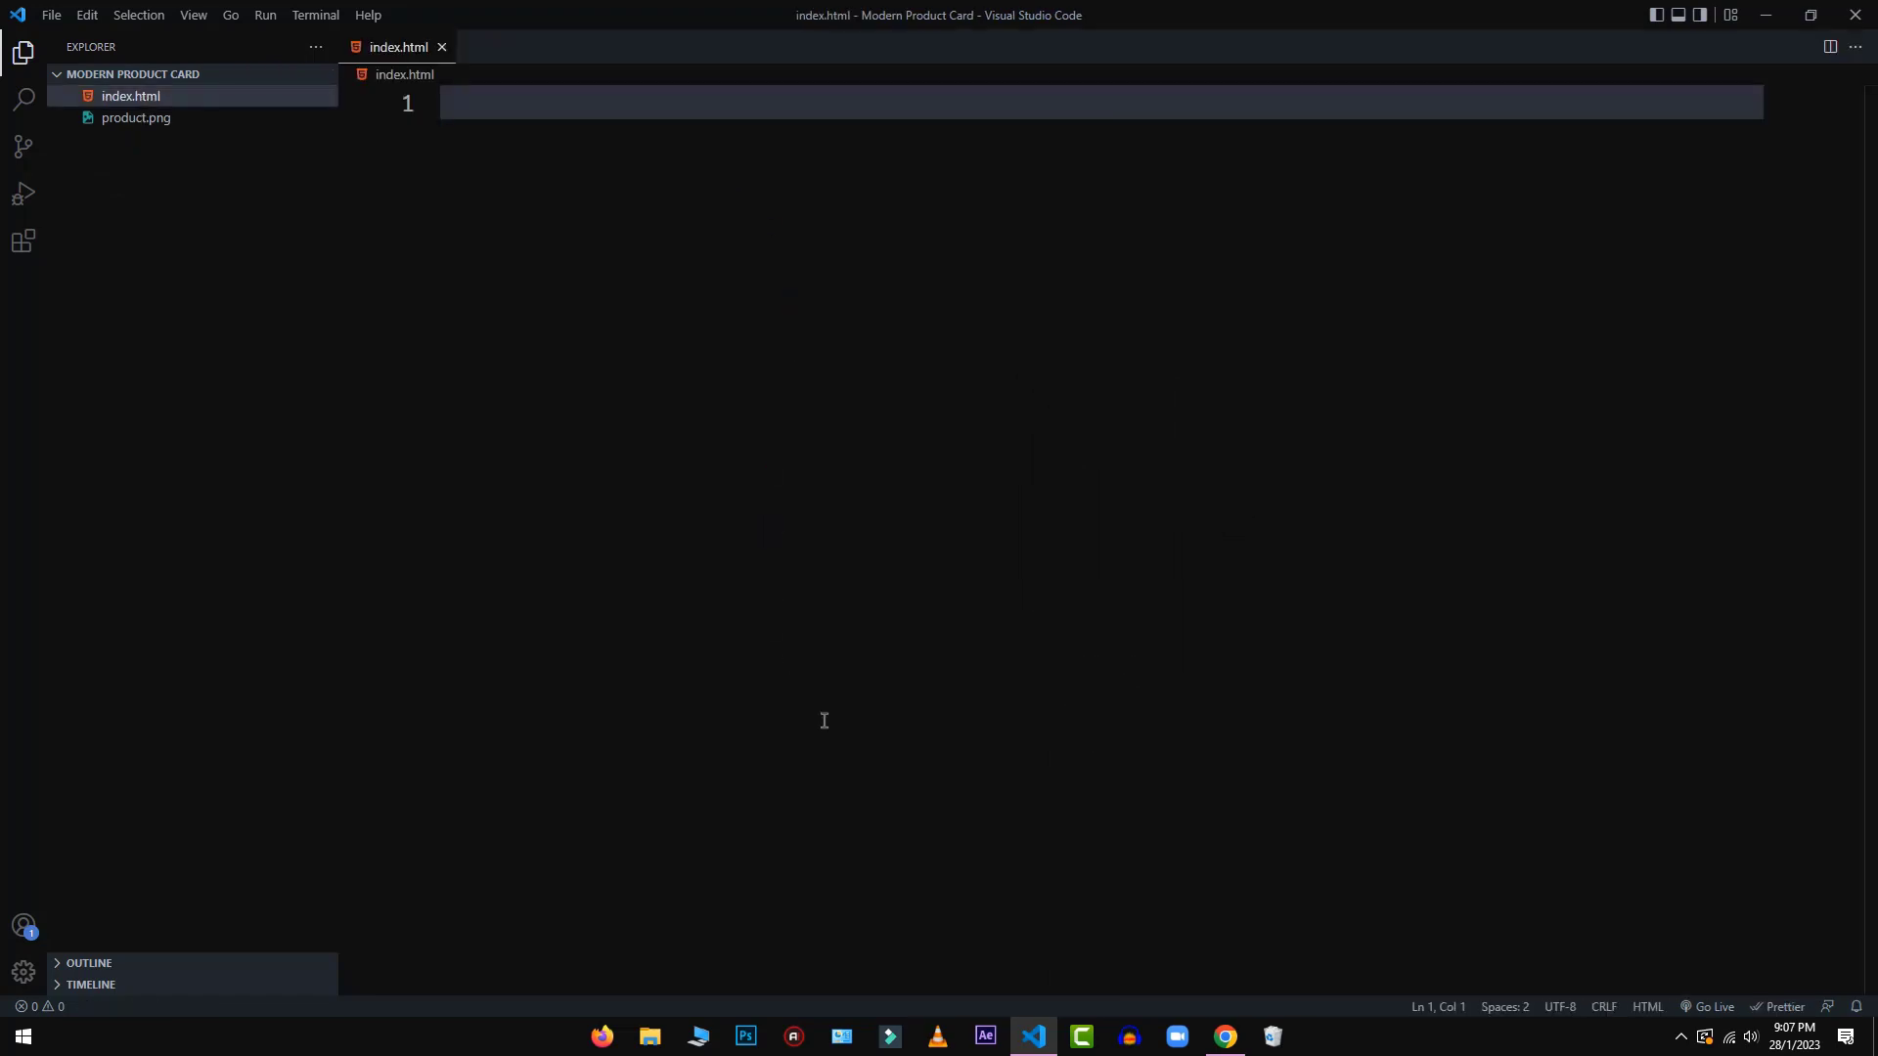
type("html>")
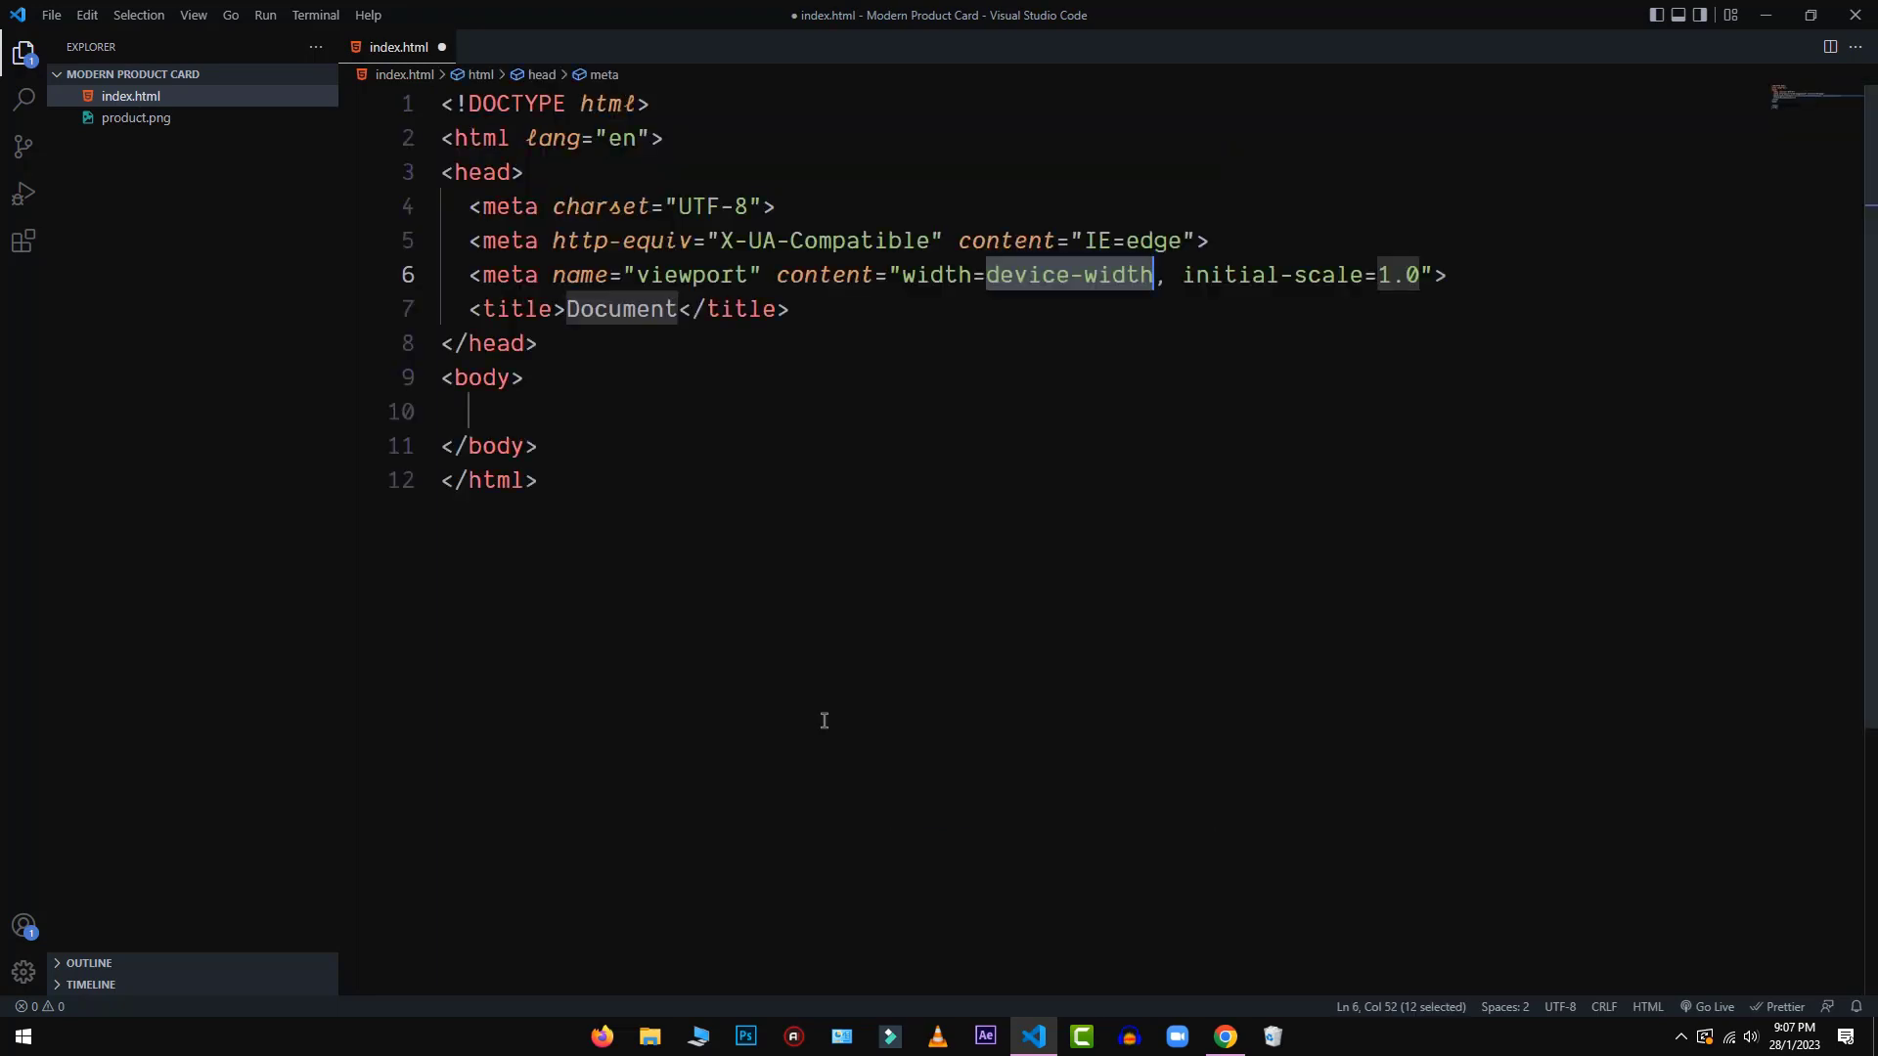
Step: Change the page title to 'Modern Product Card' and save the formatted file
double_click(620, 309)
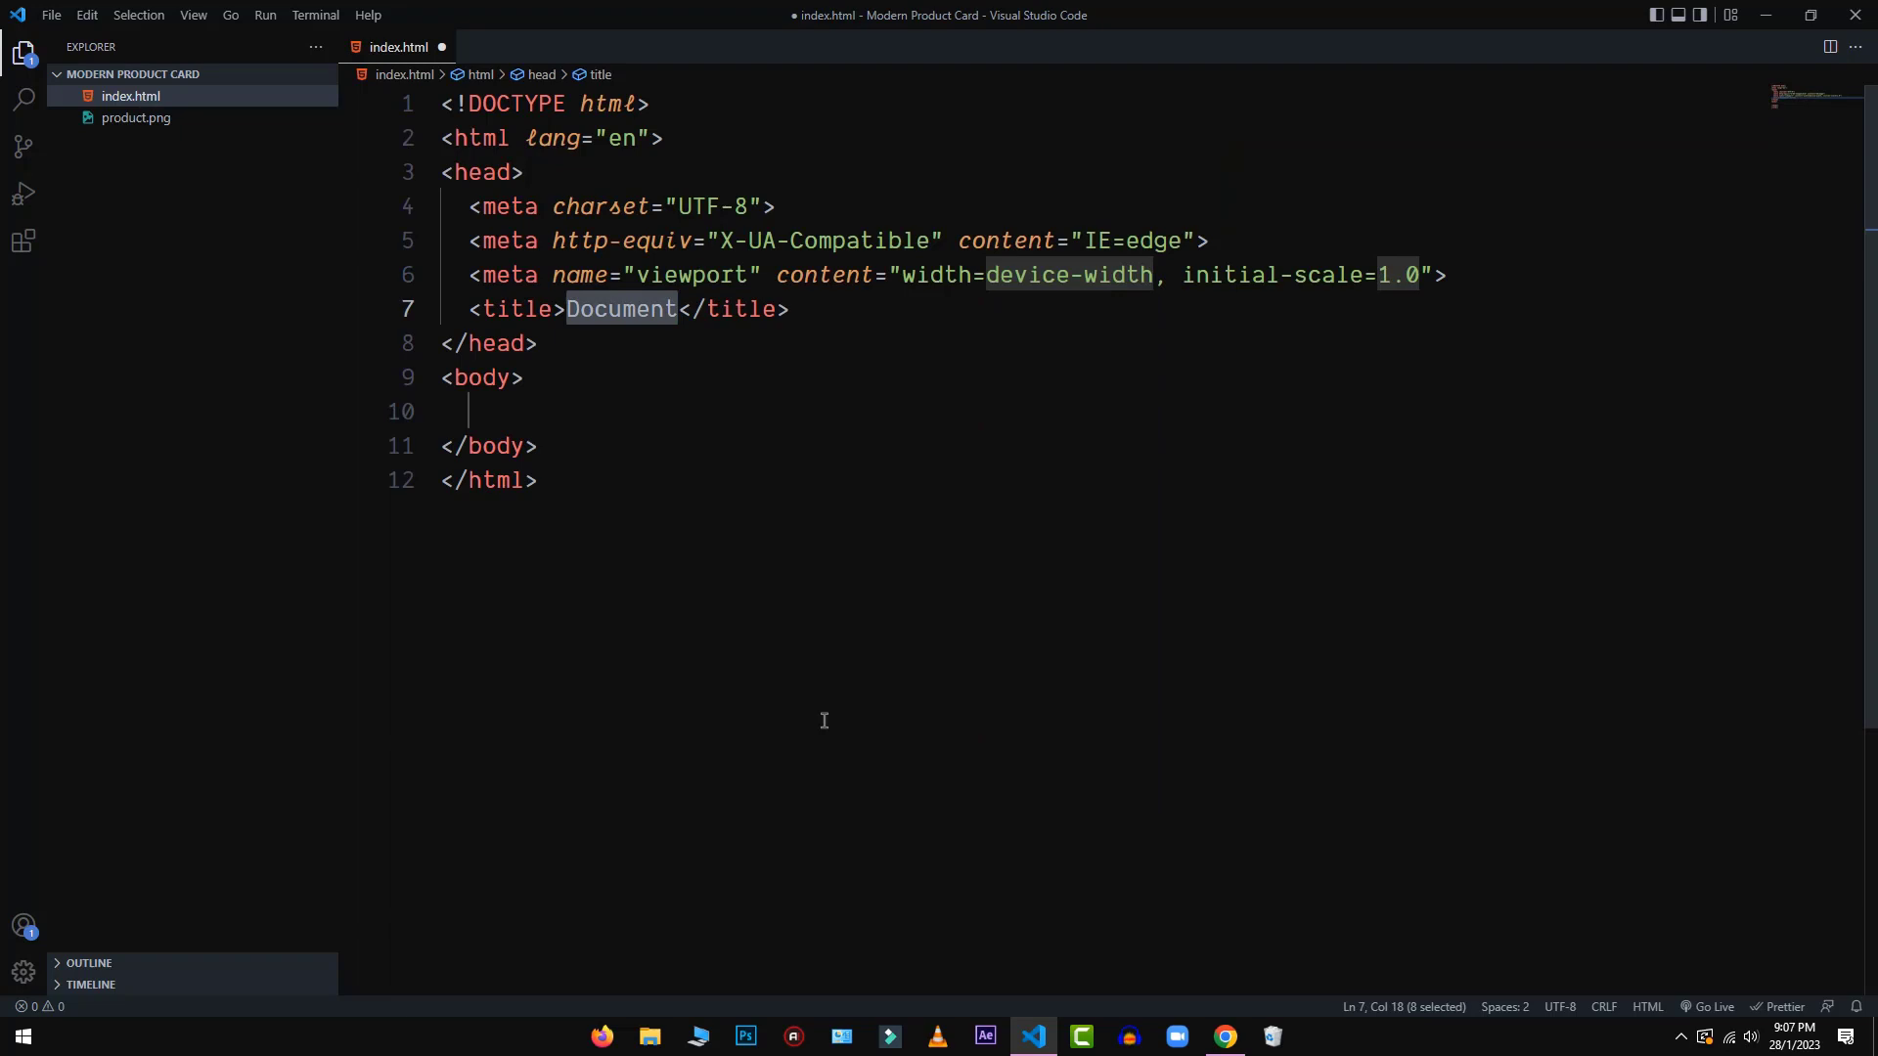
type("Modern P")
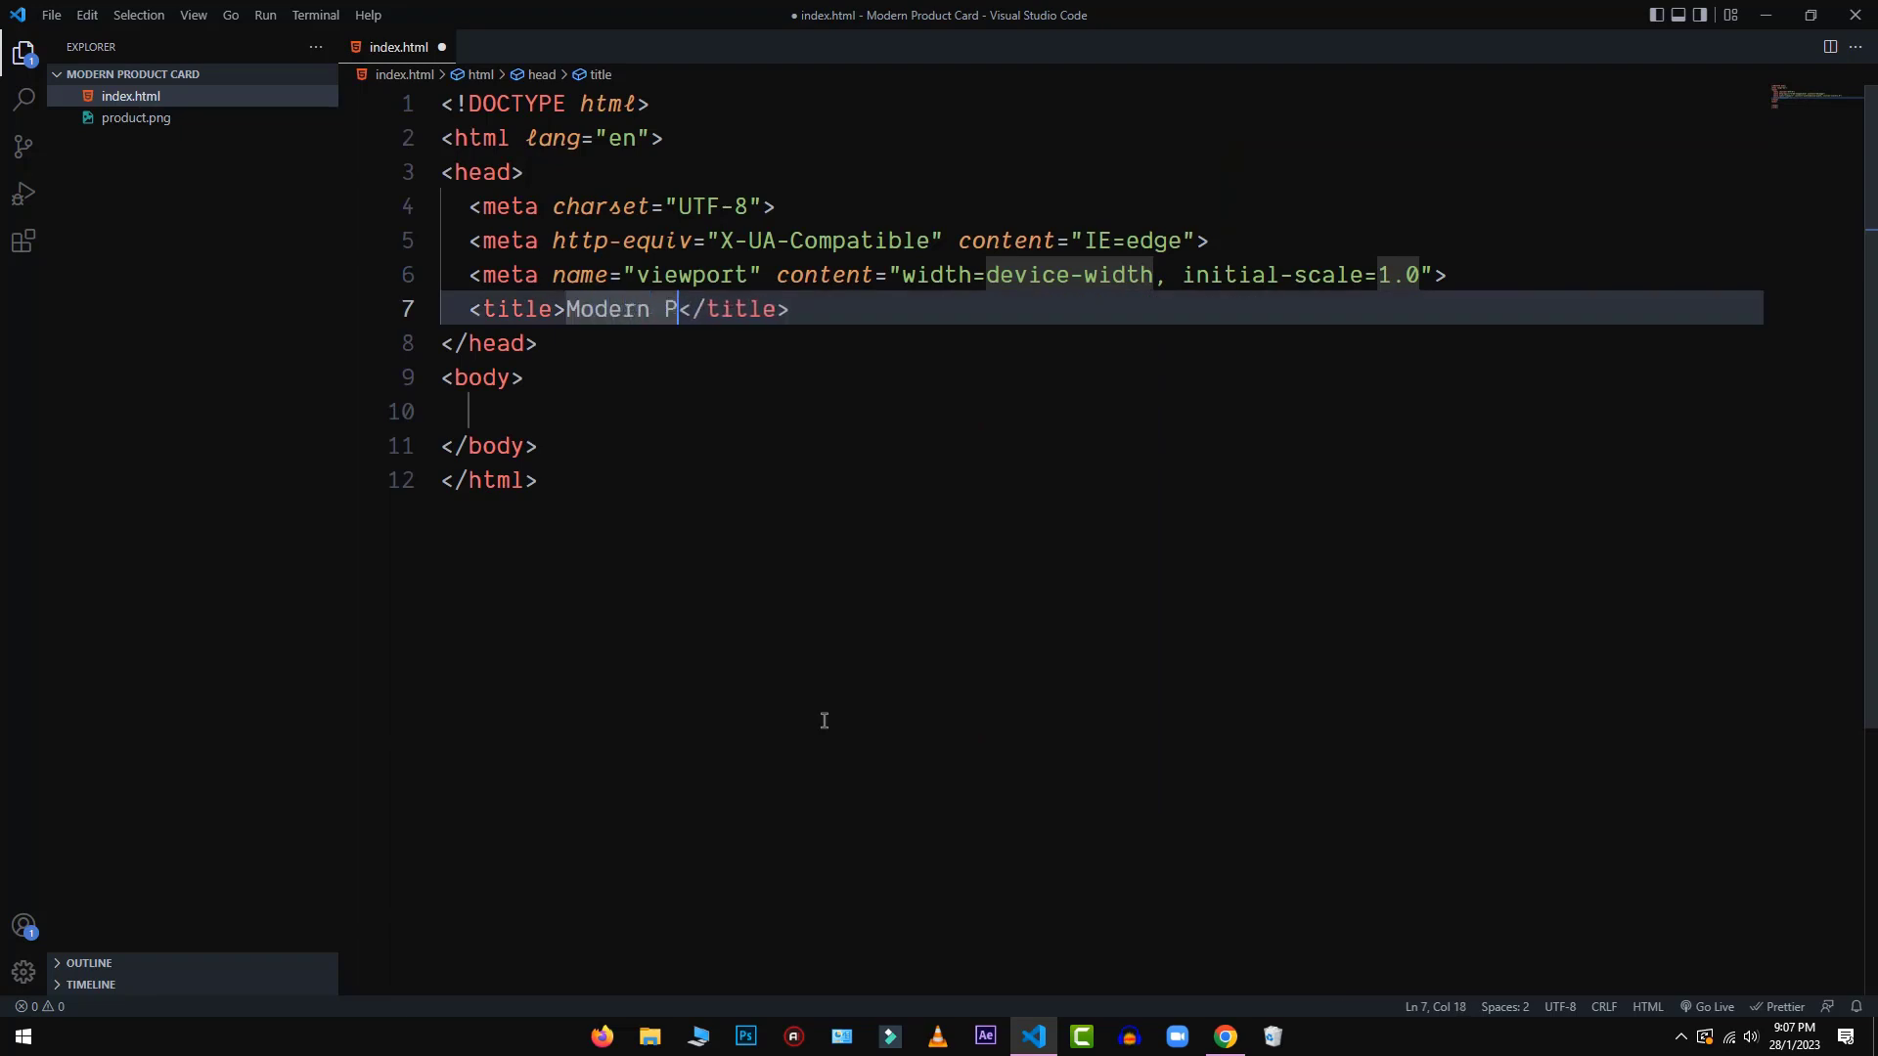
type("roduct C")
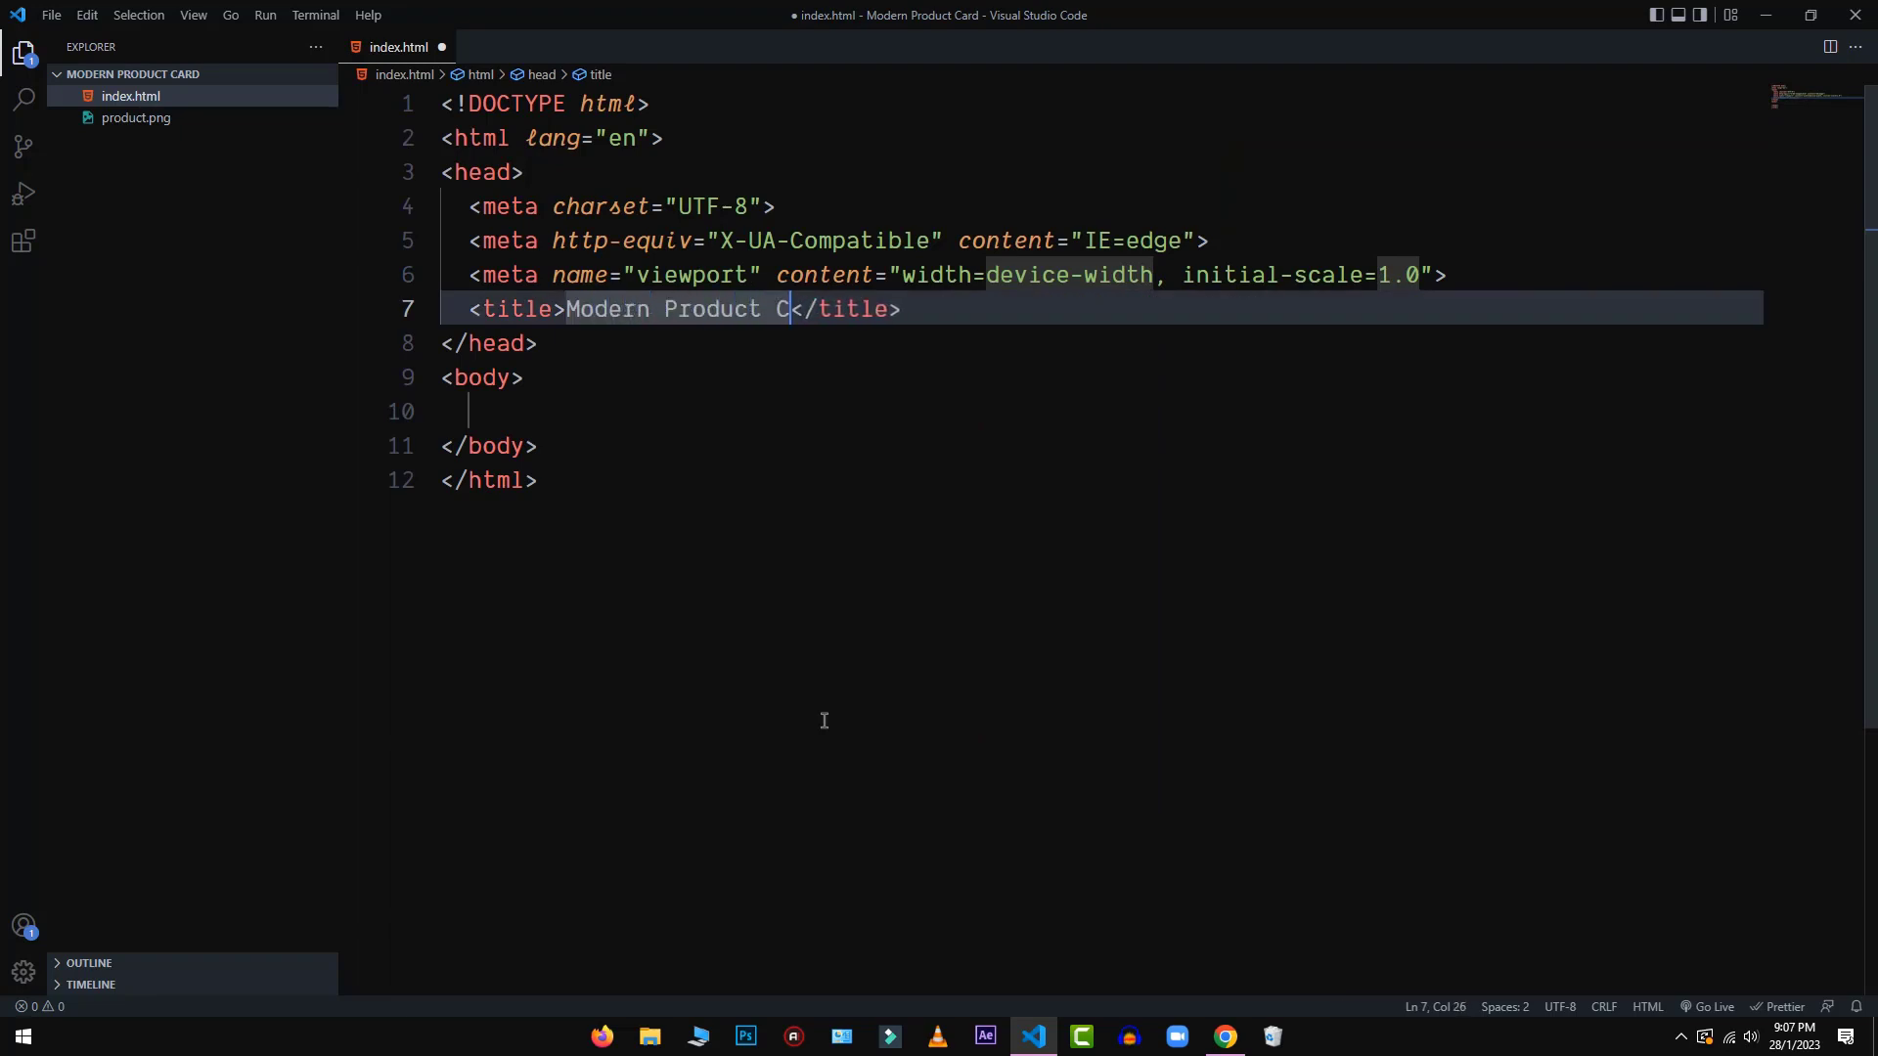
type("ard")
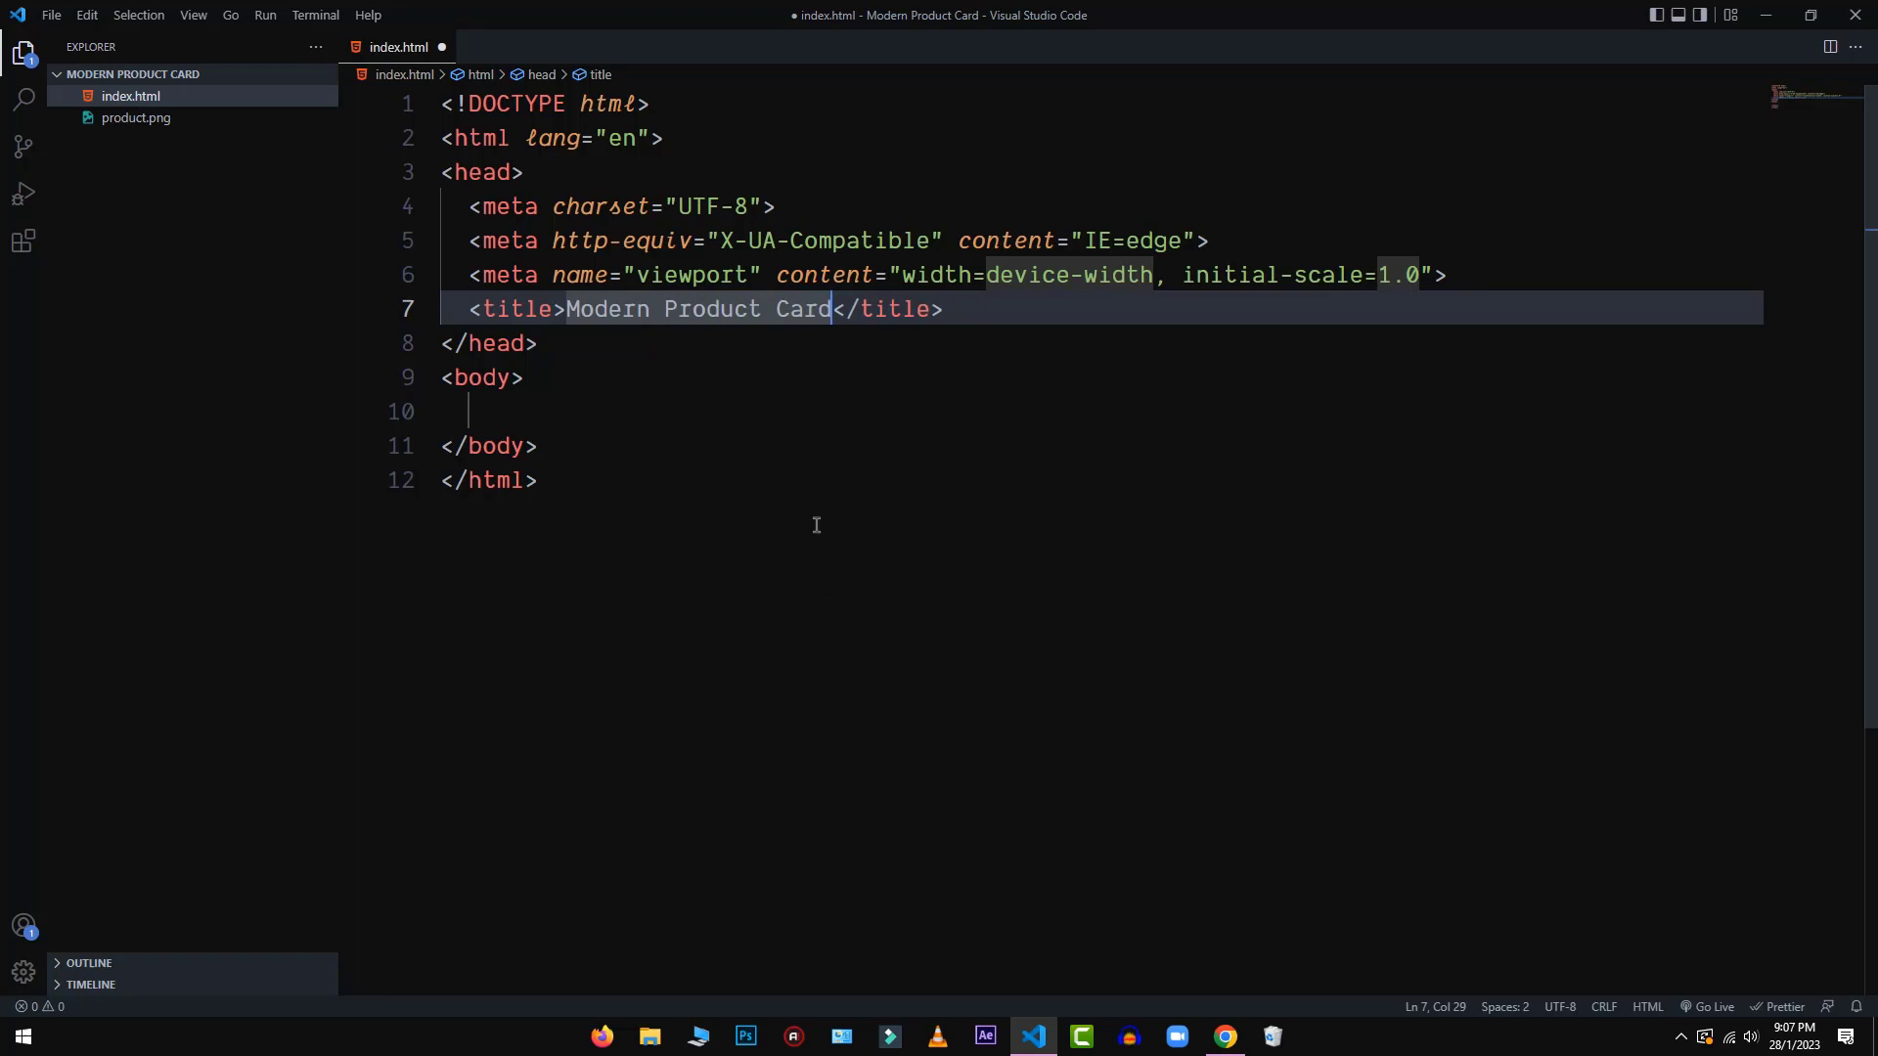
mouse_move(1018, 350)
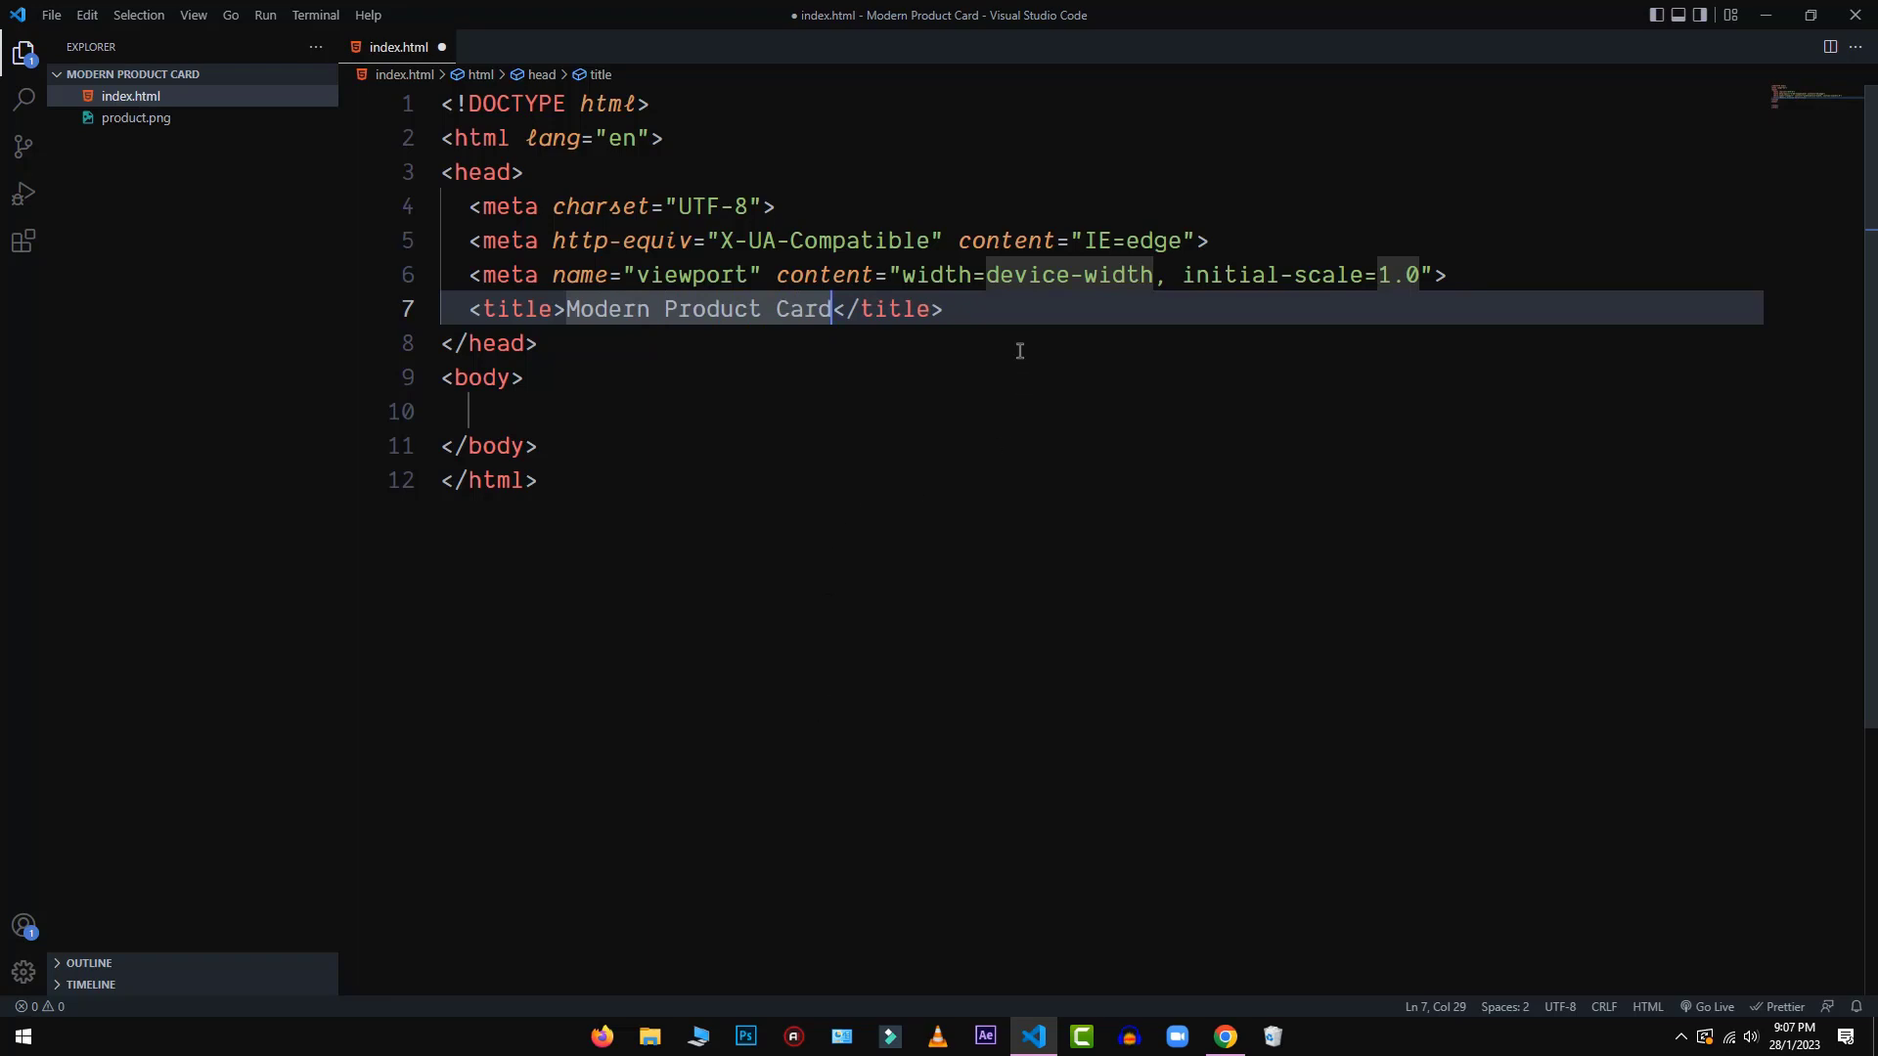
key("ctrl+s")
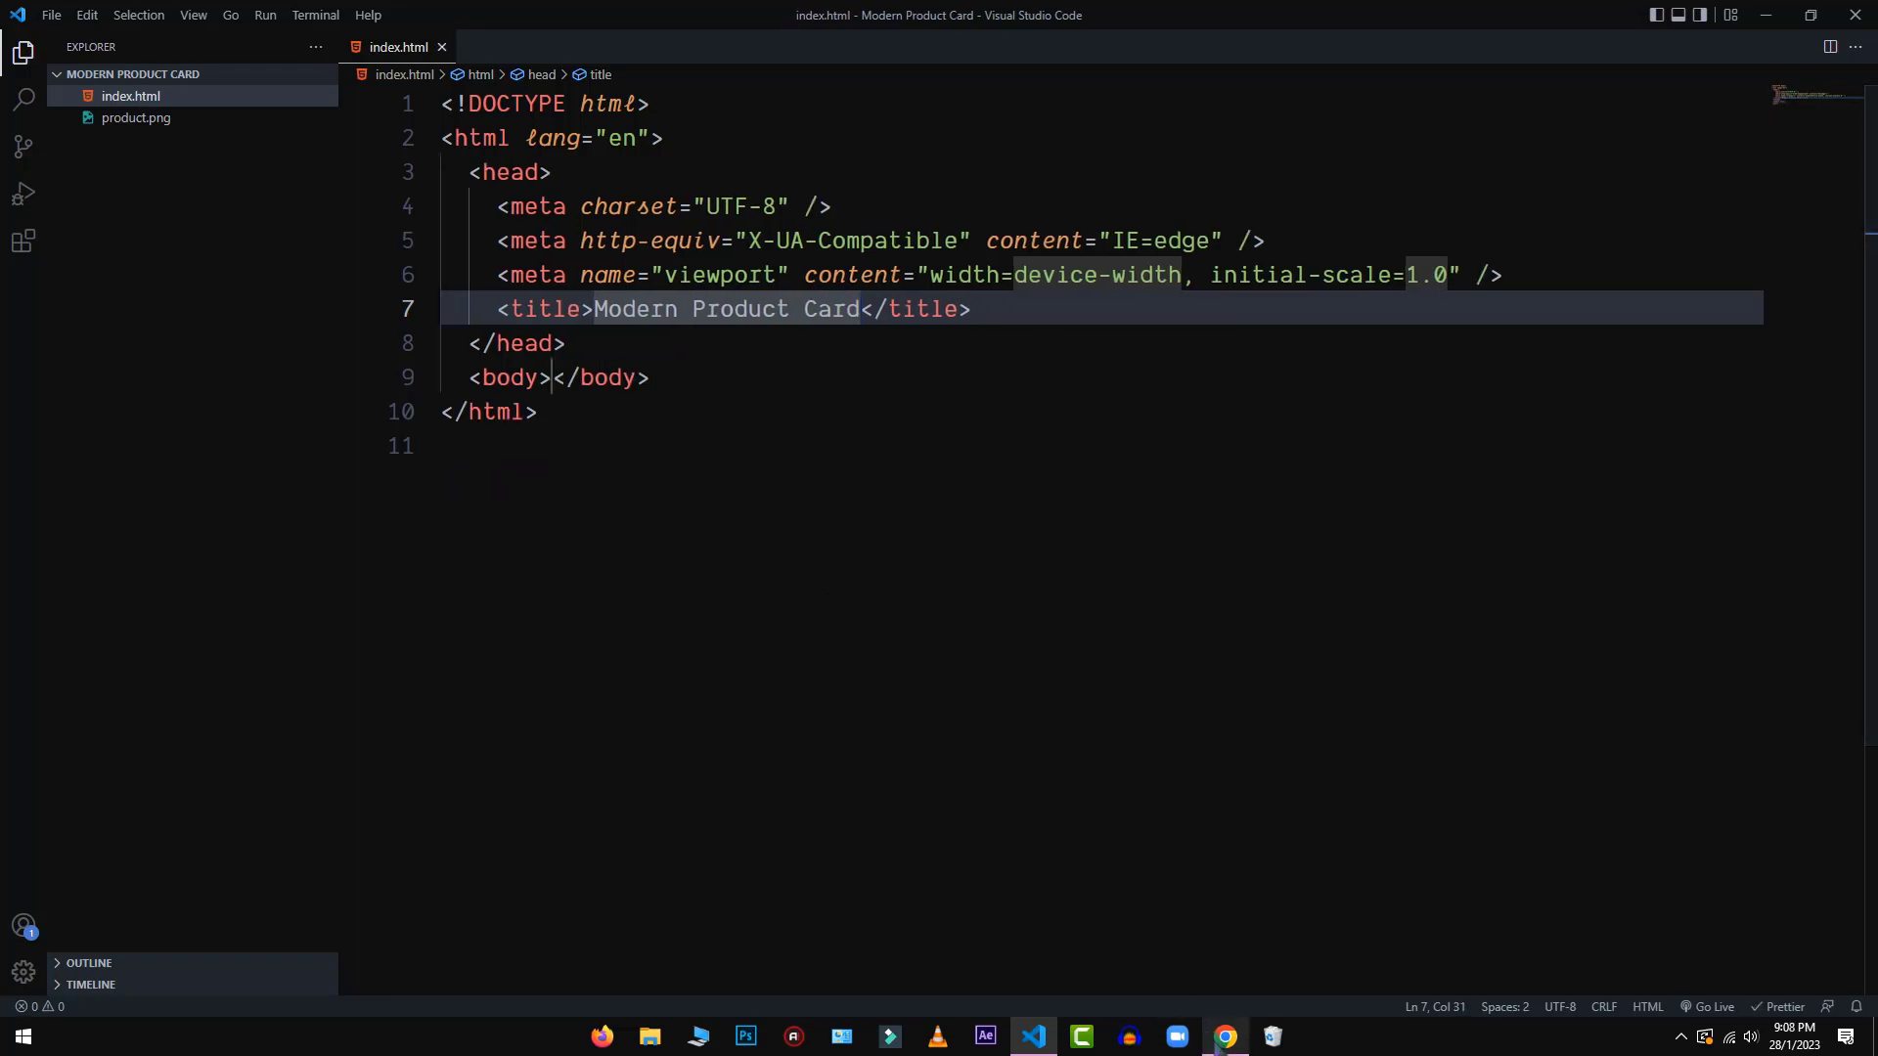
Step: View the cdnjs Font Awesome 6.2.1 stylesheet page in Chrome, then return to VS Code
left_click(1222, 1036)
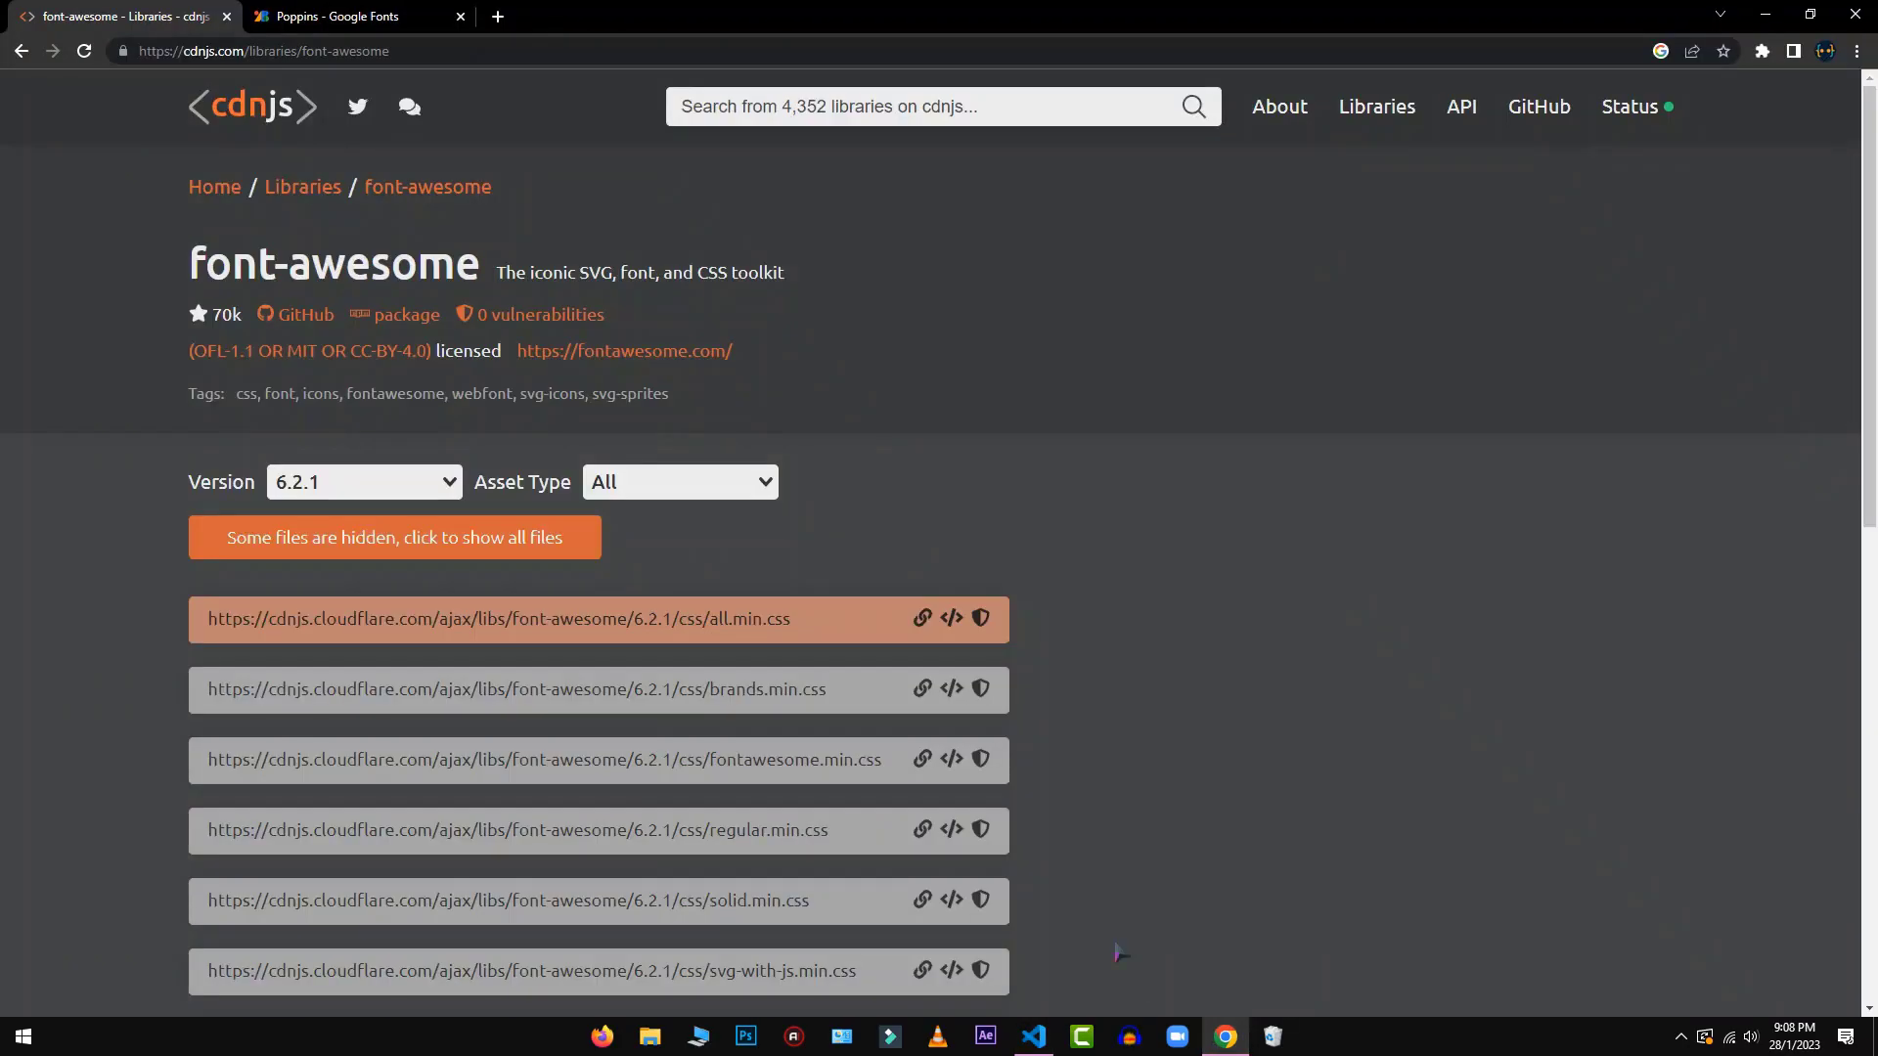
mouse_move(889, 524)
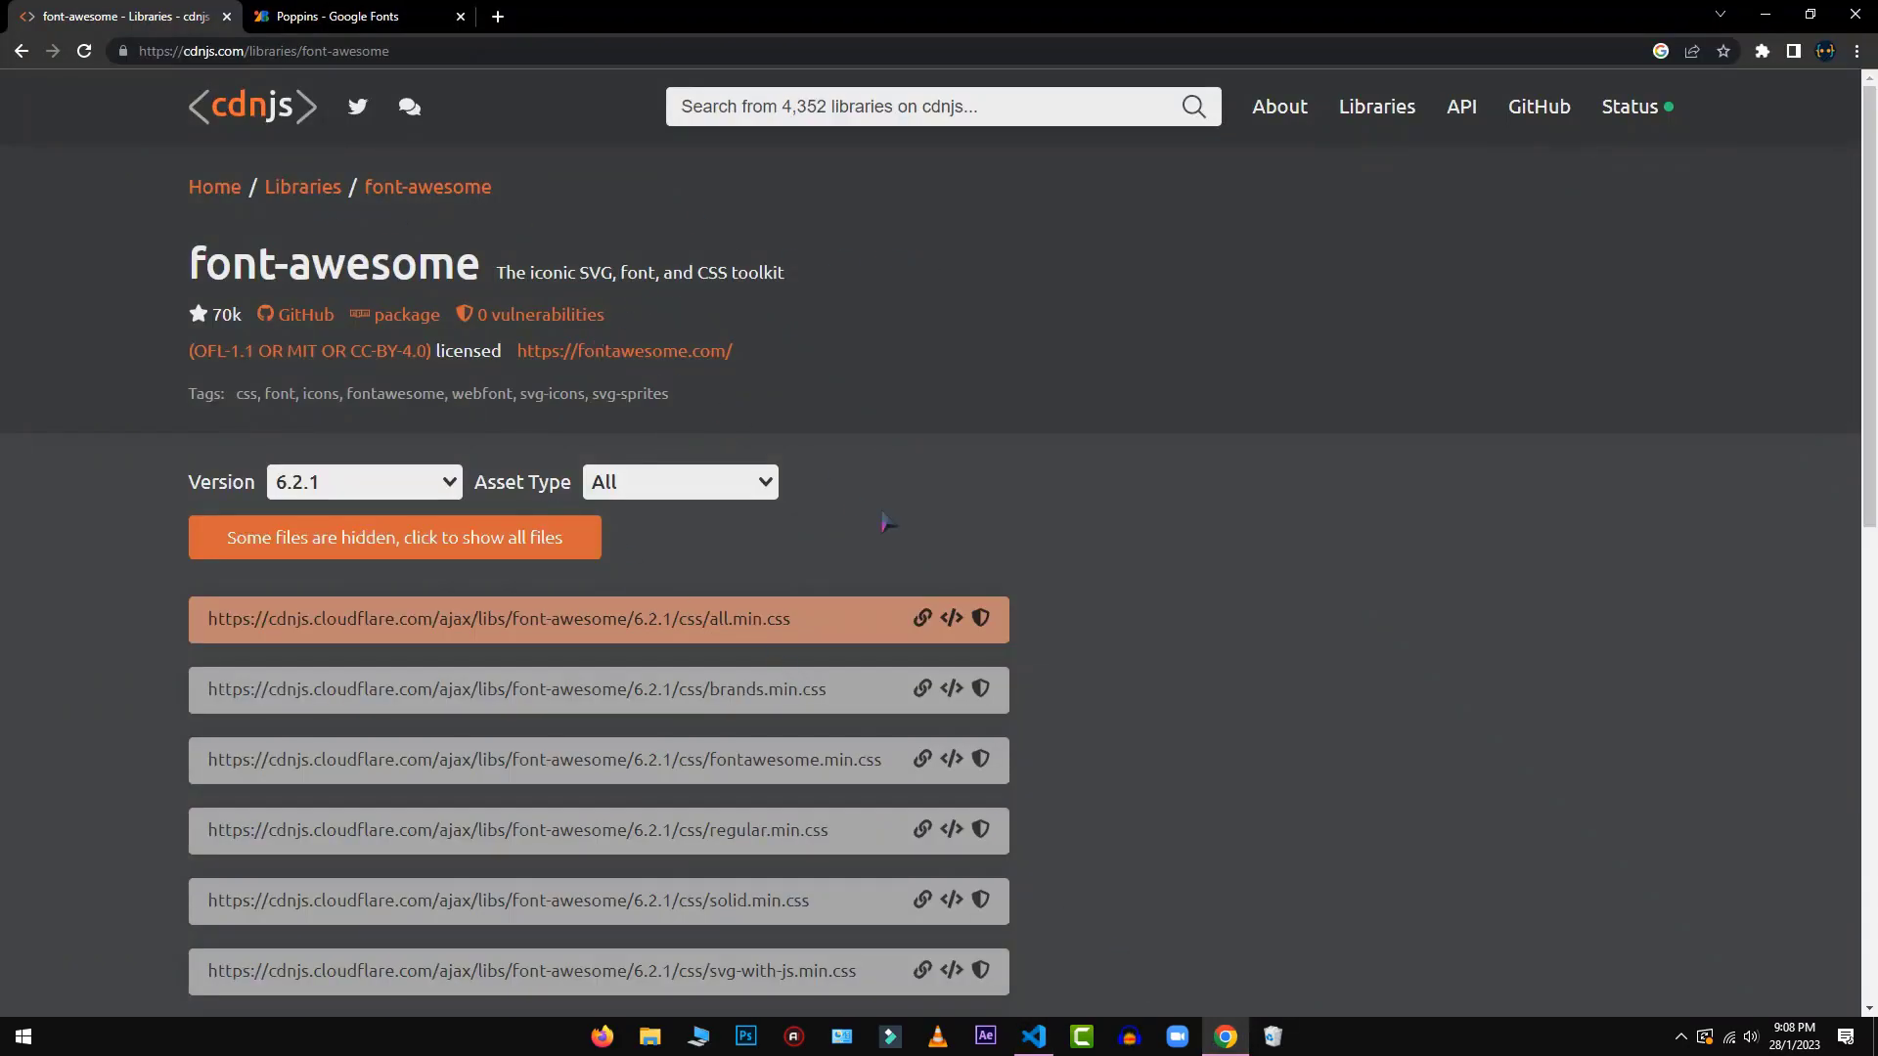
mouse_move(950, 619)
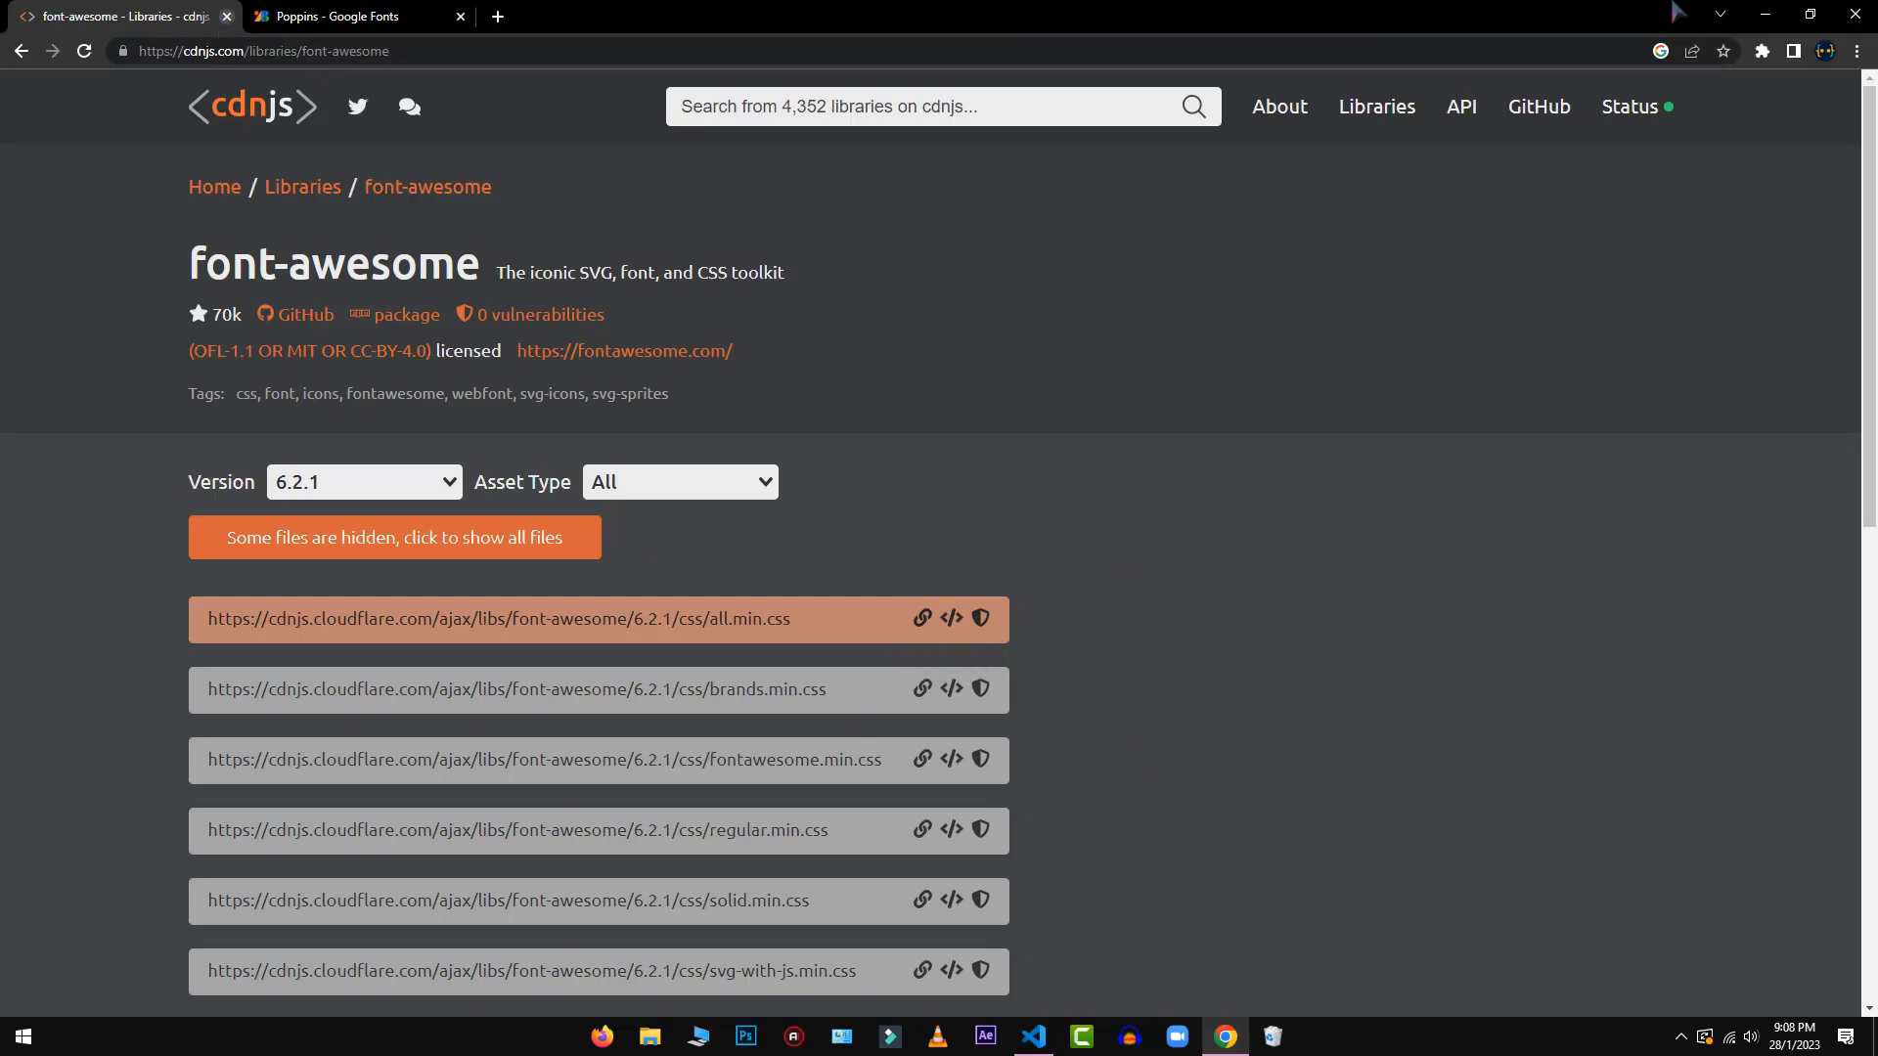
left_click(1030, 1036)
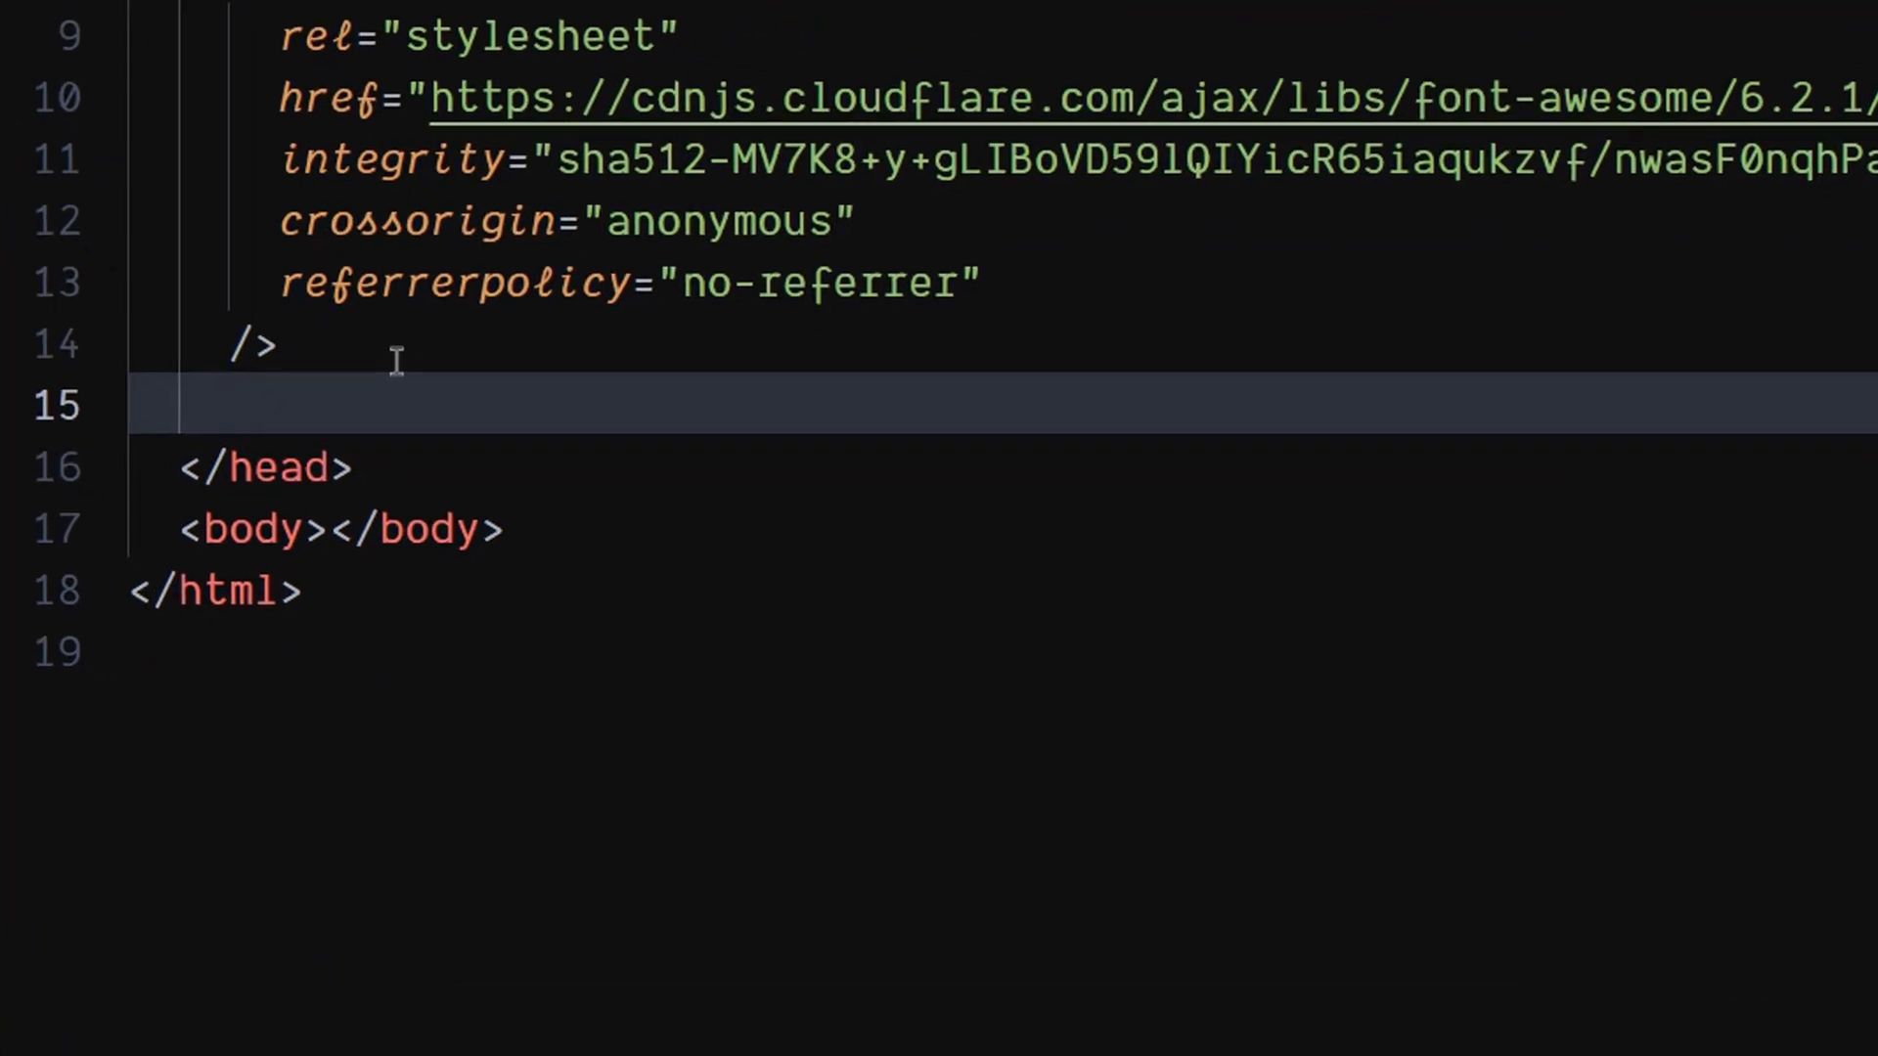
Step: Link style.css in the head and add a container div to the body
type("link rel=\"stylesheet\" href=\"style.css\">")
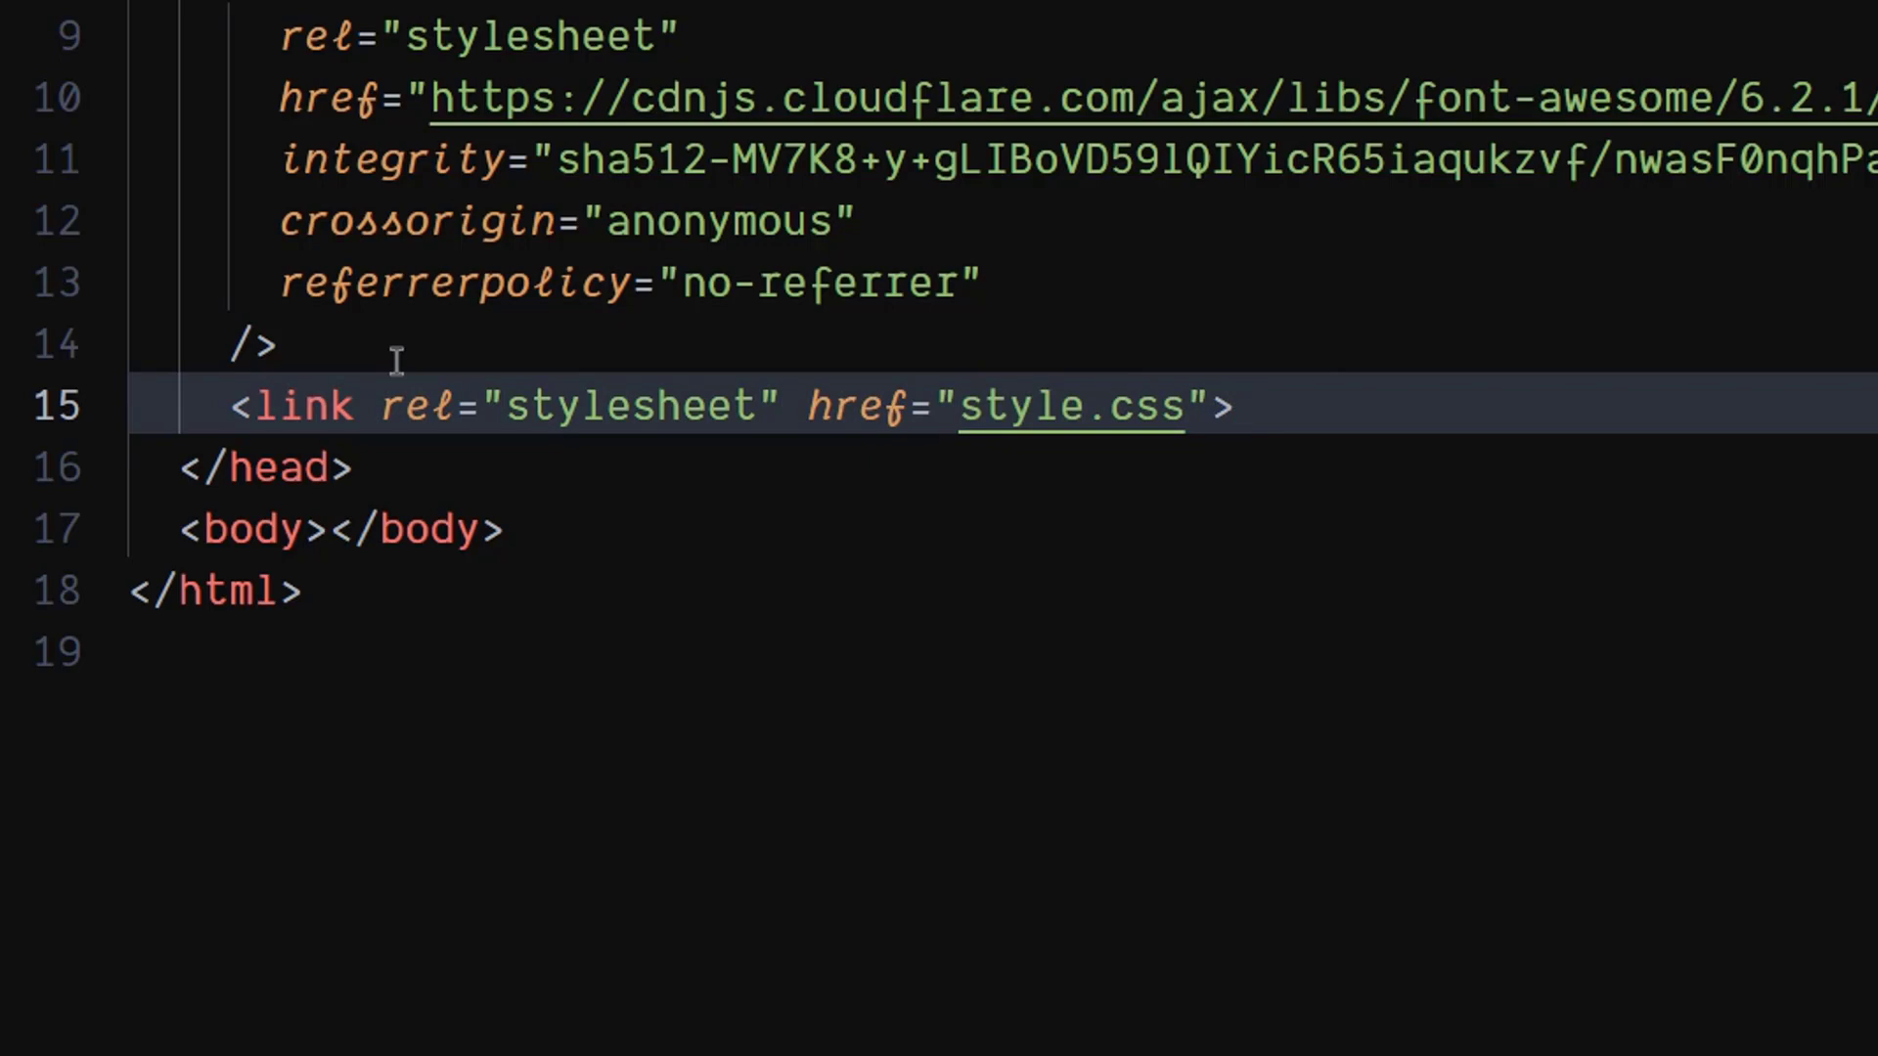
left_click(299, 529)
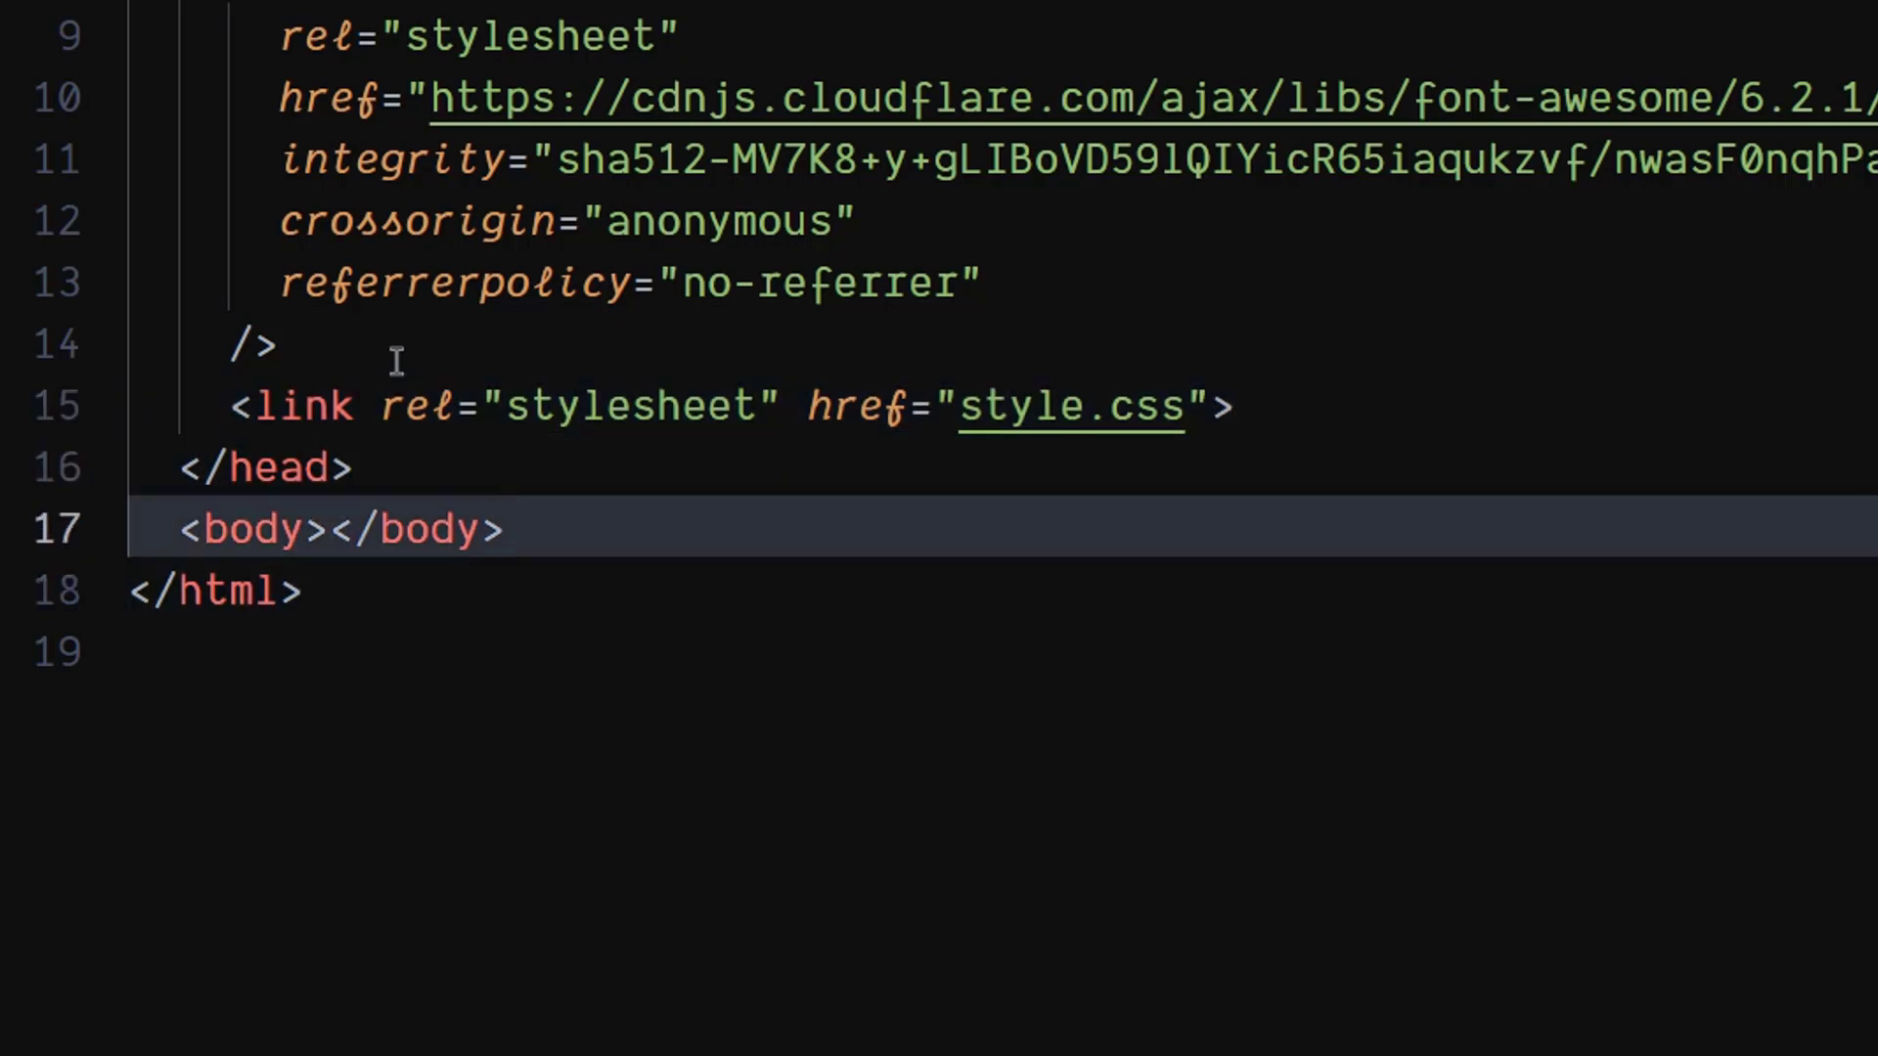
key("Enter")
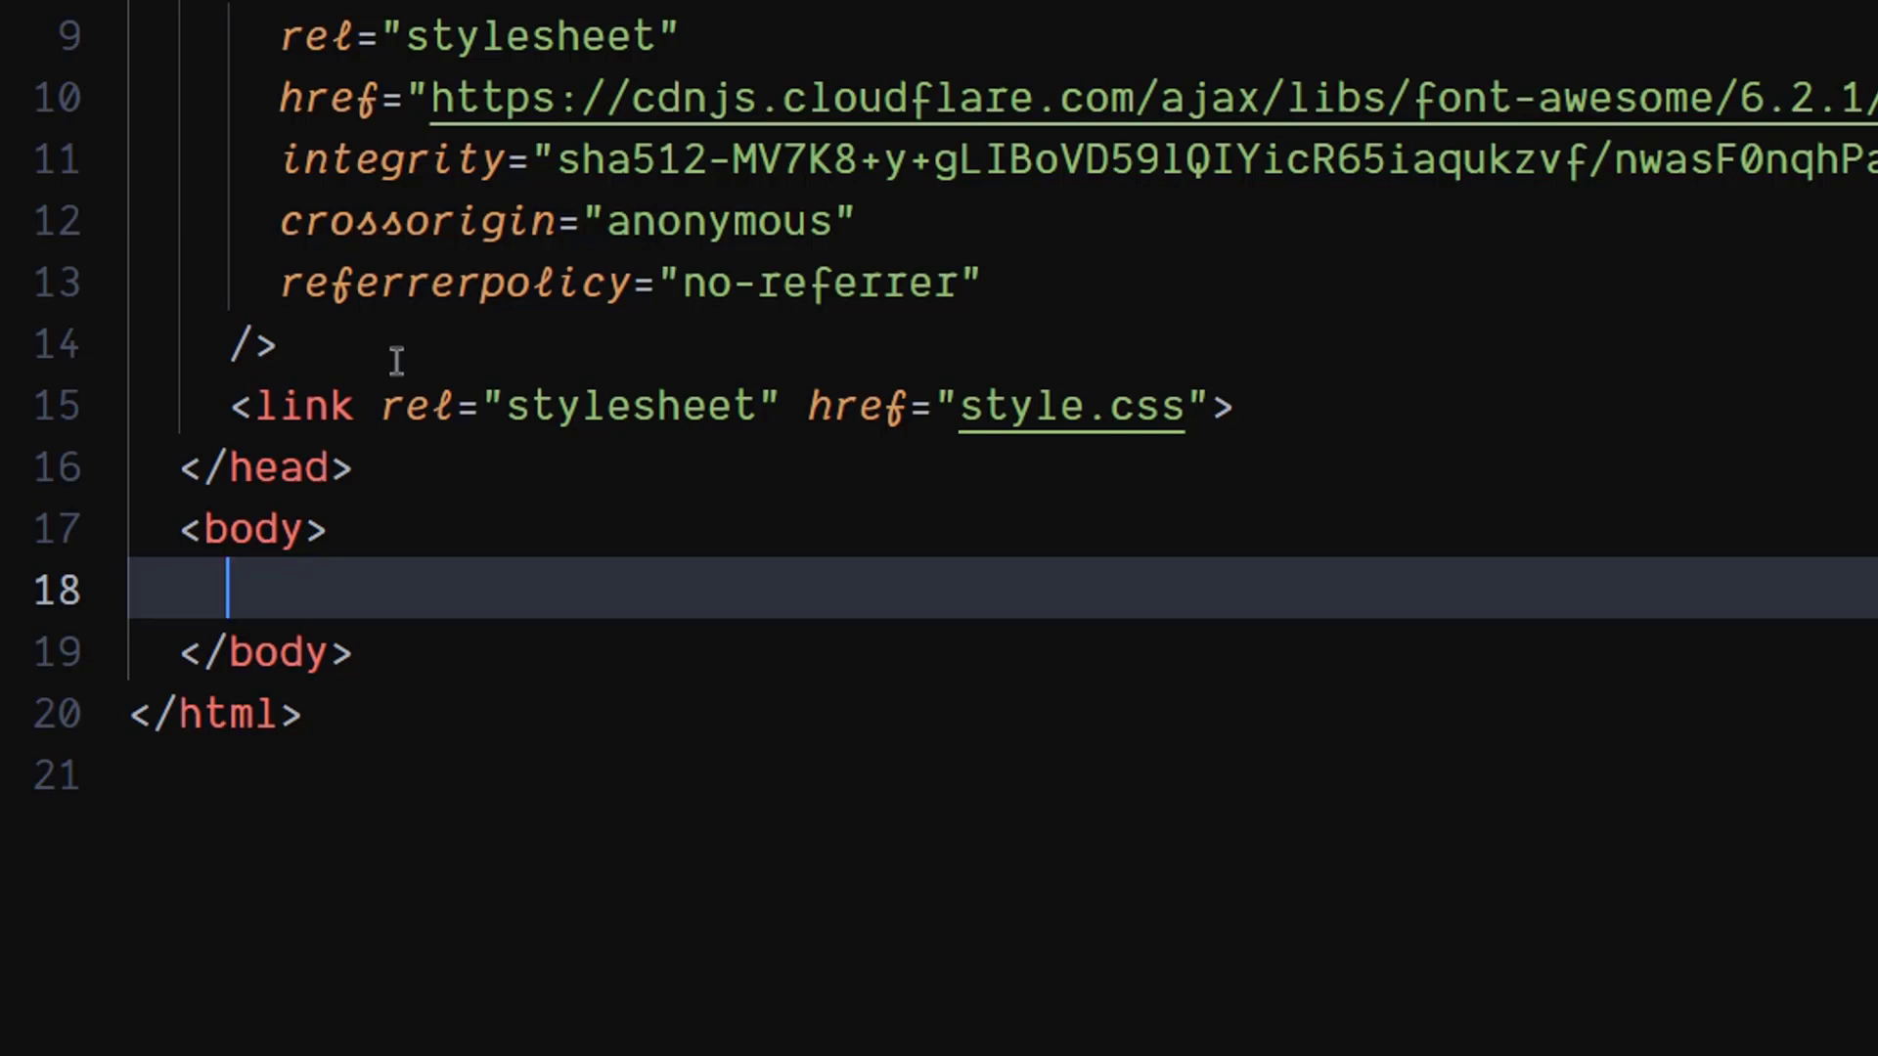
type("div.con")
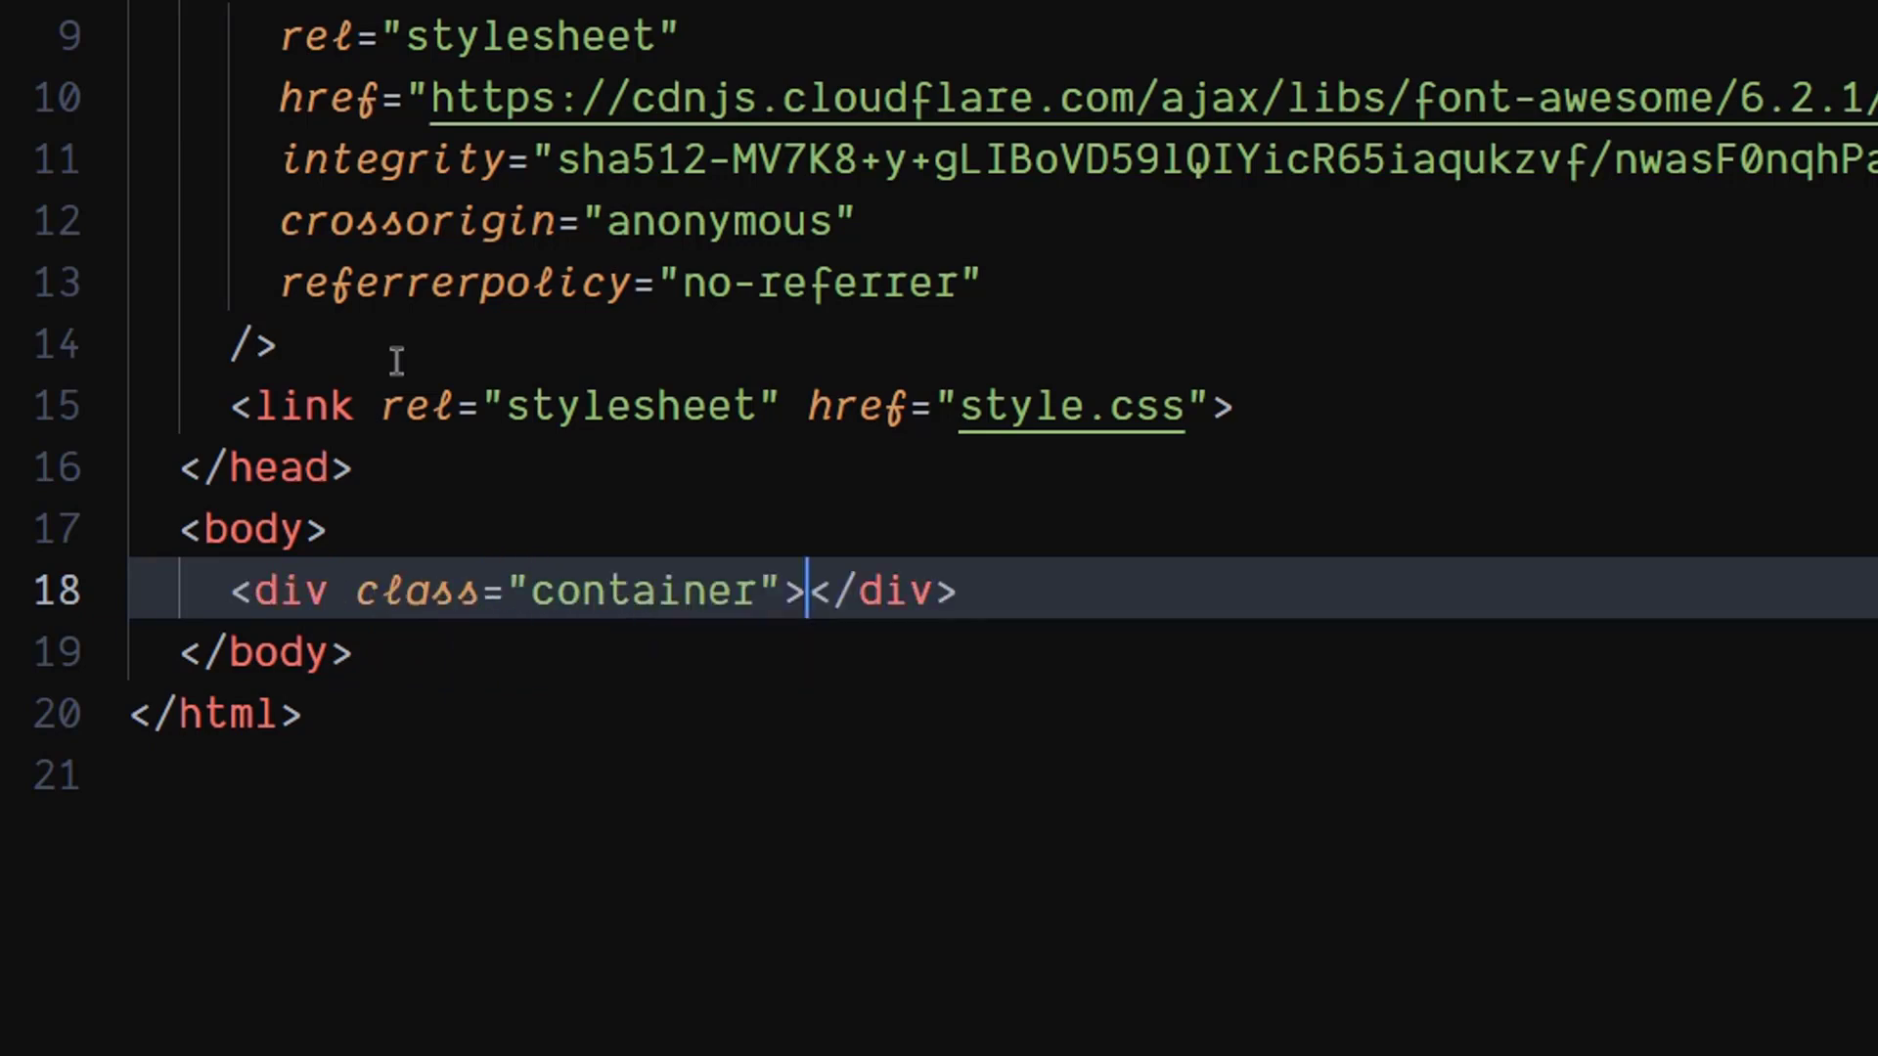
key("Enter")
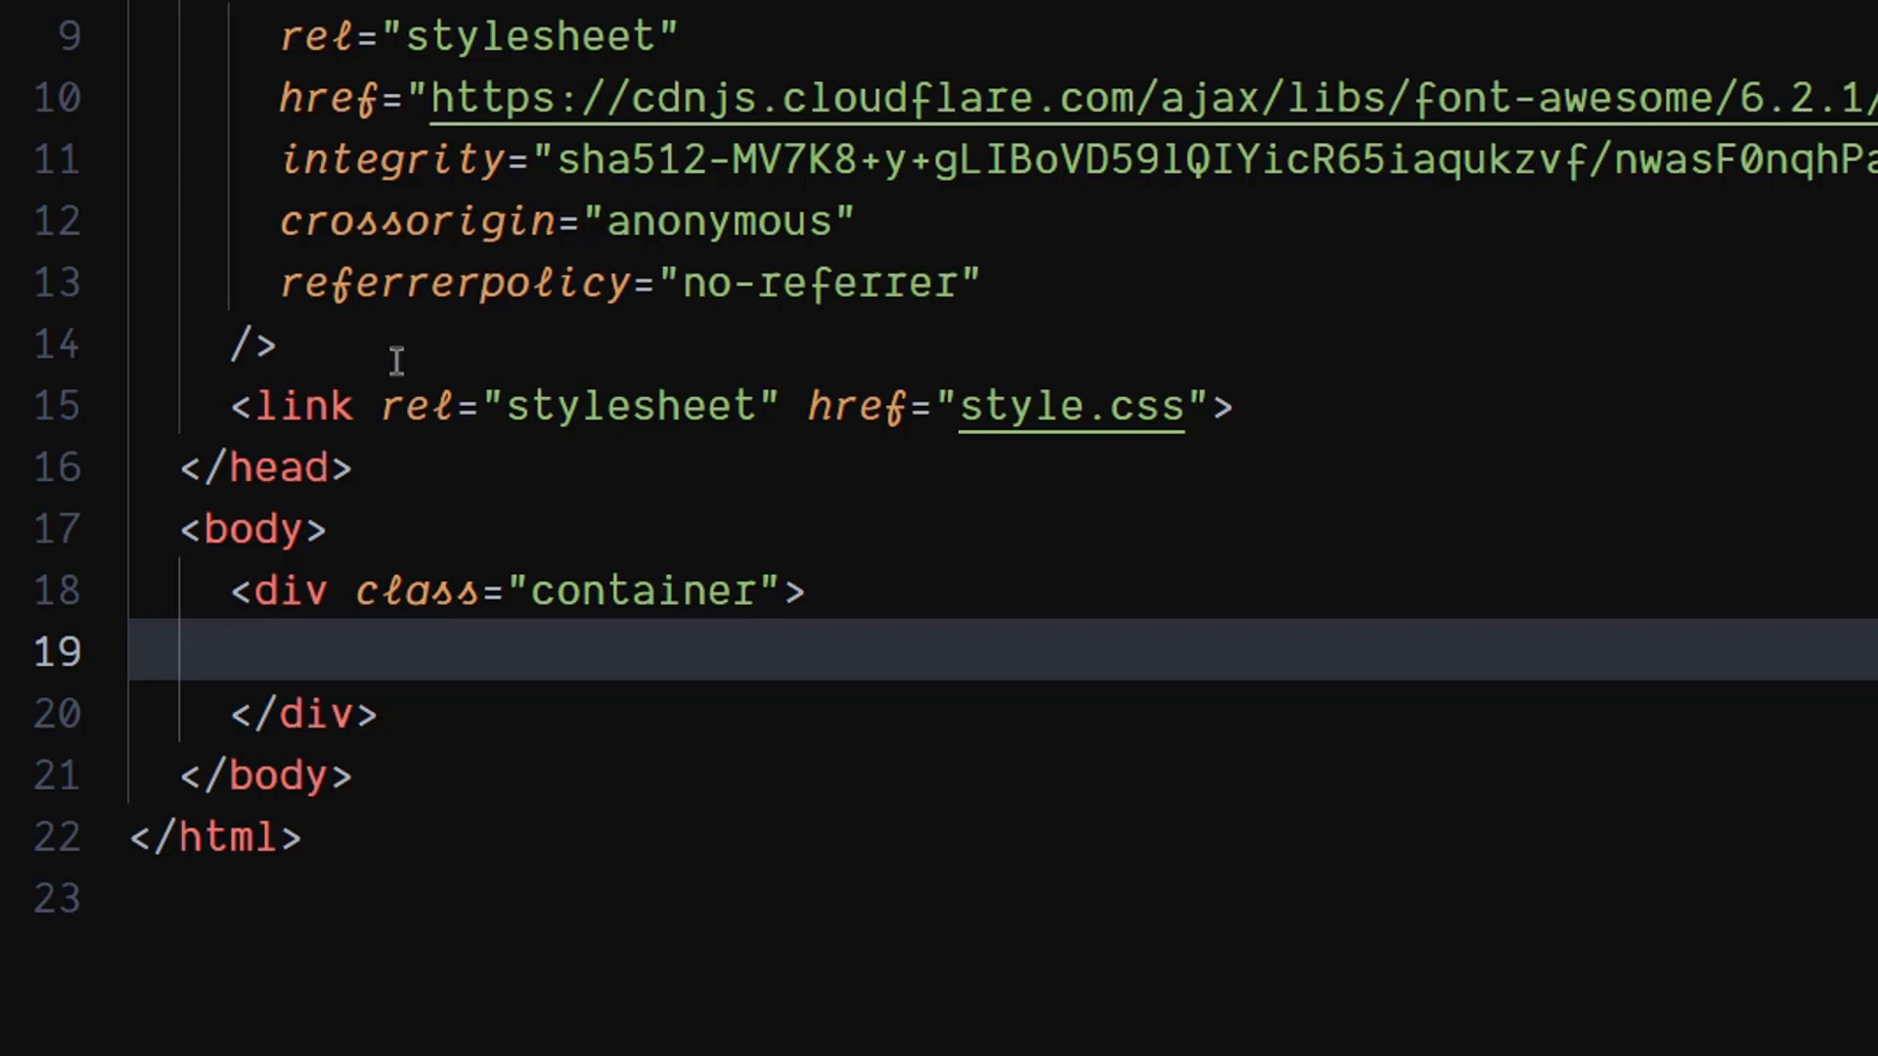
Step: Nest an image-container div holding an img of class image with src ./product.png
type("div.ima")
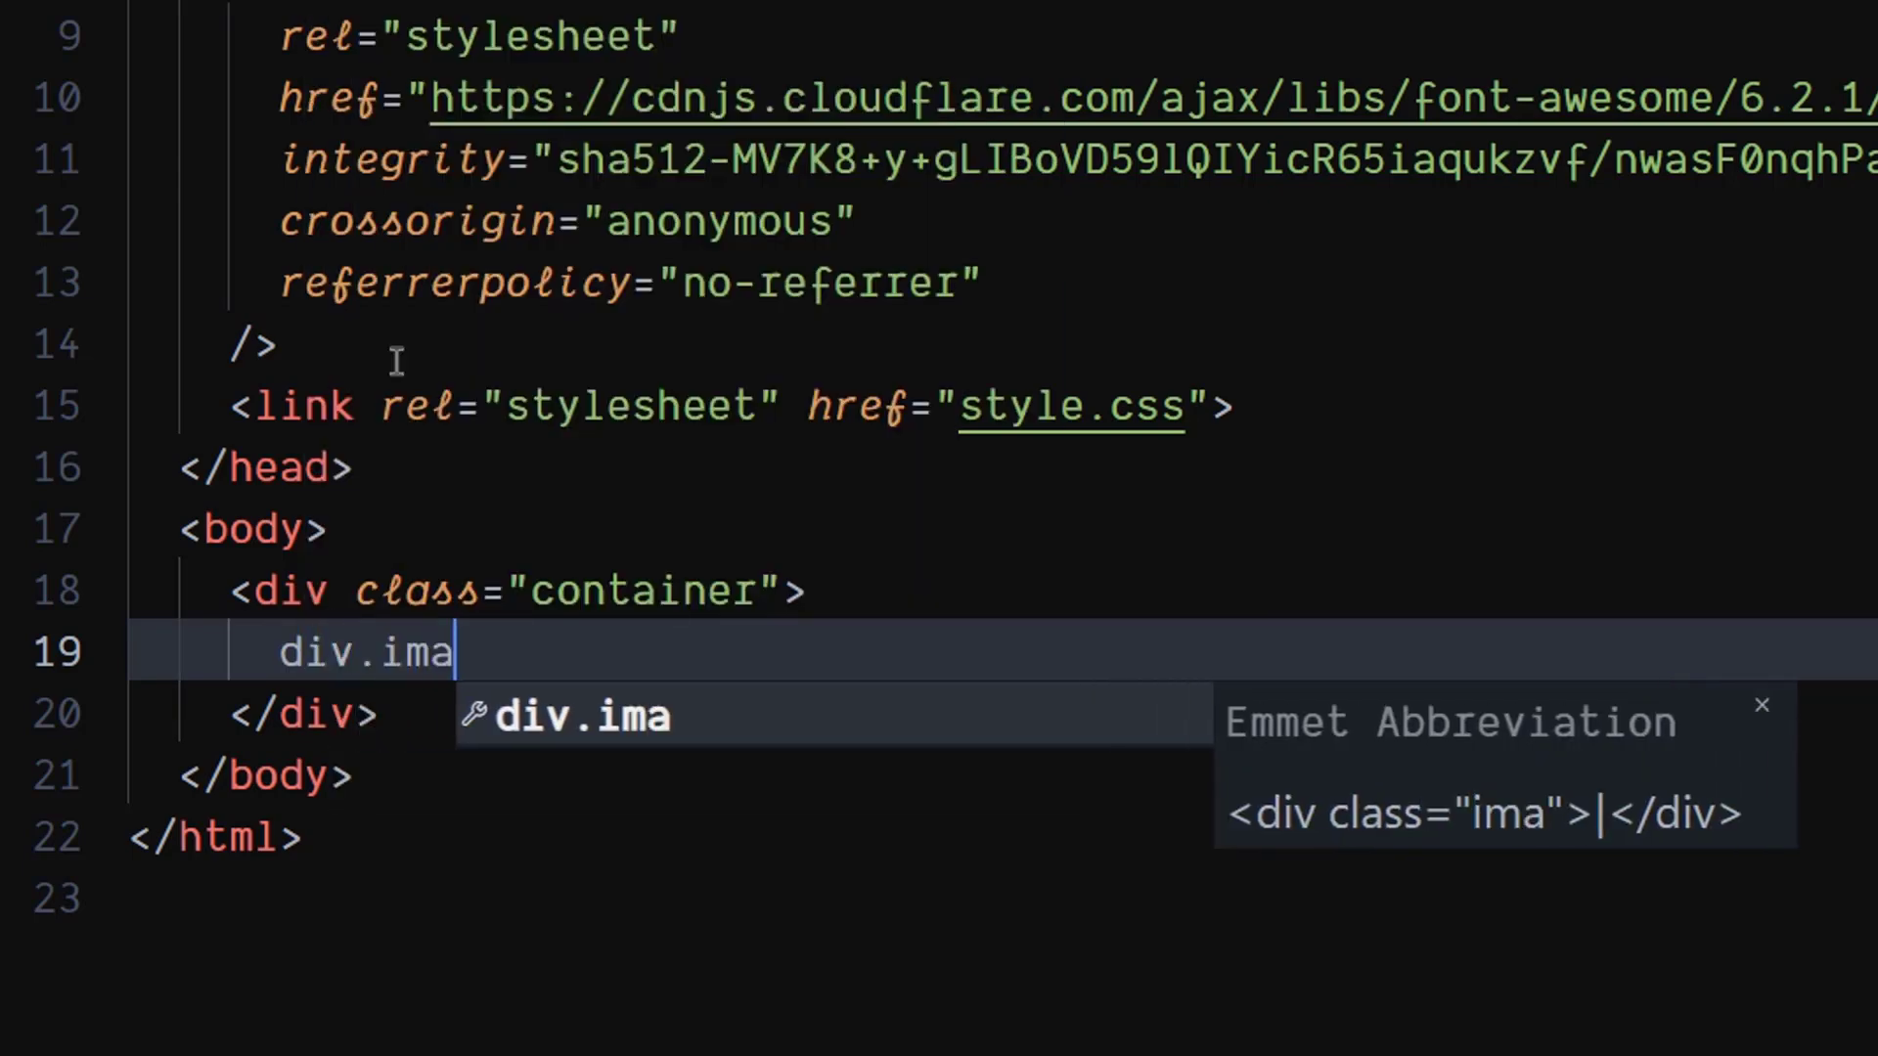
type("ge-")
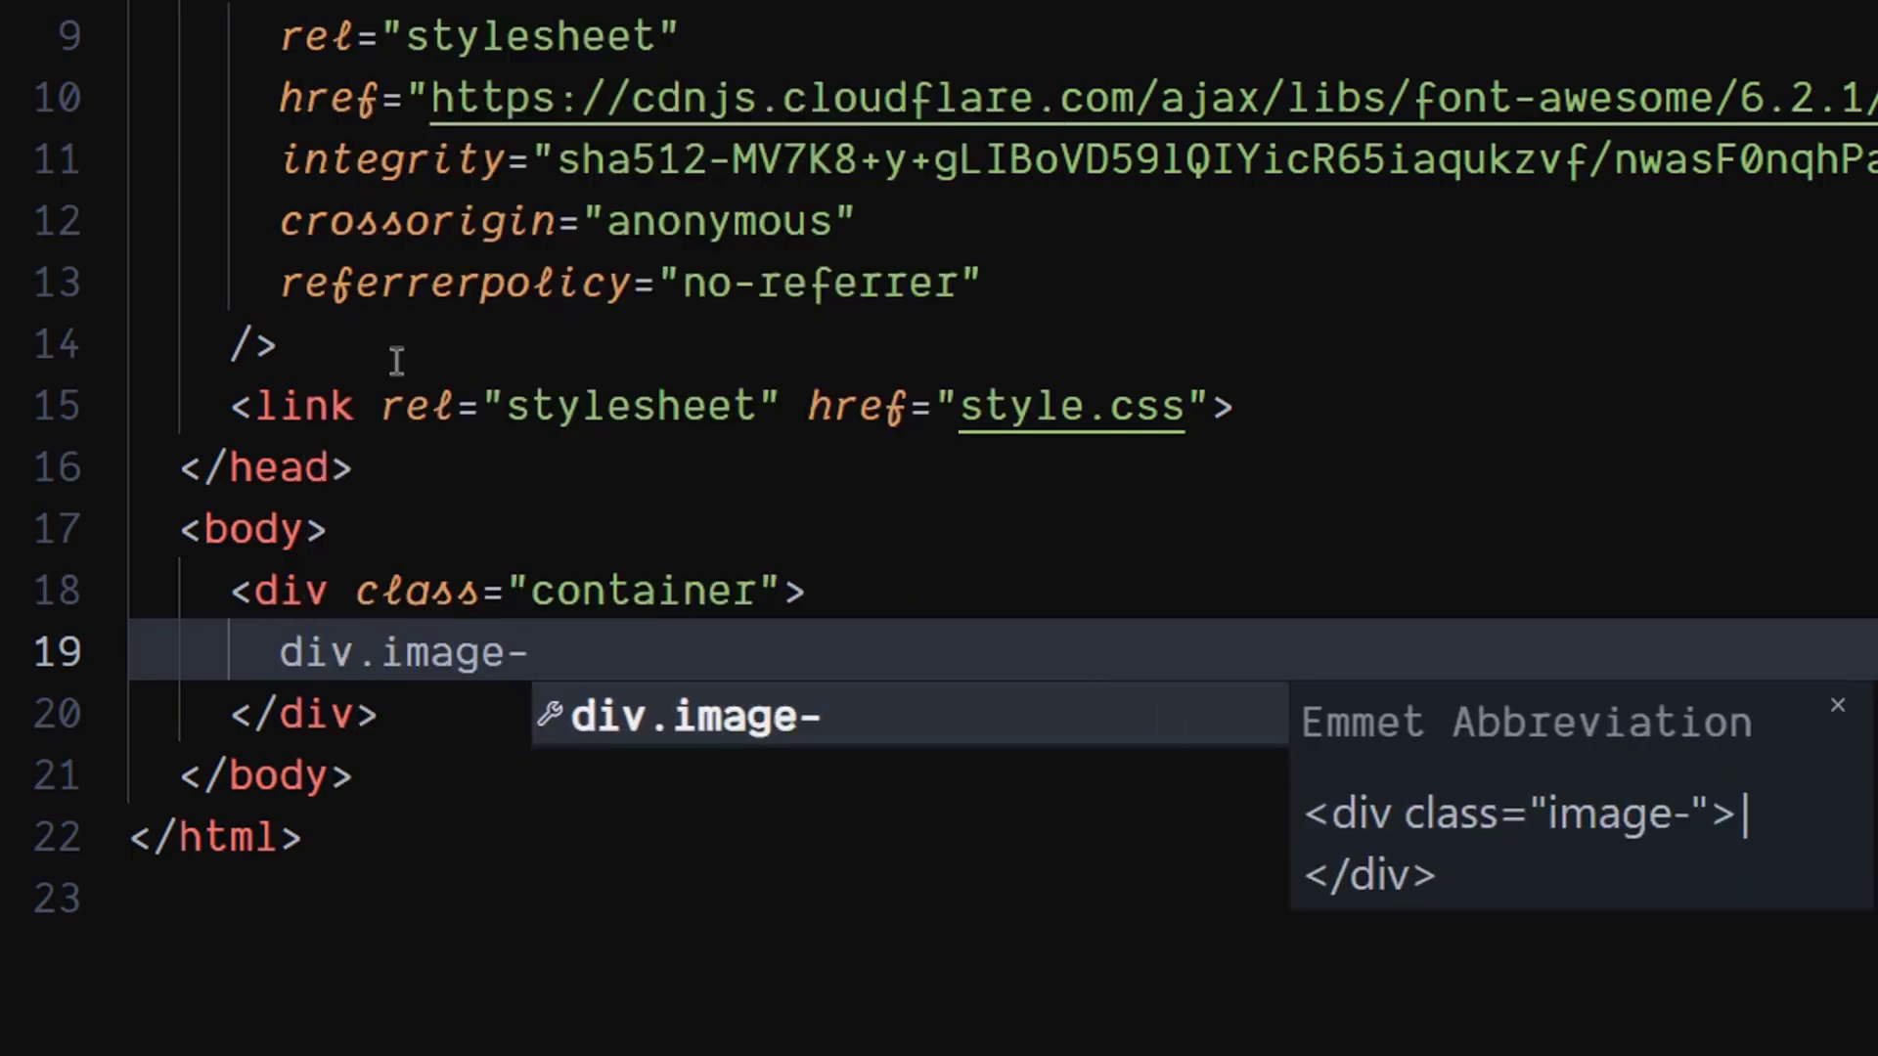
type("ontainer\"></div>")
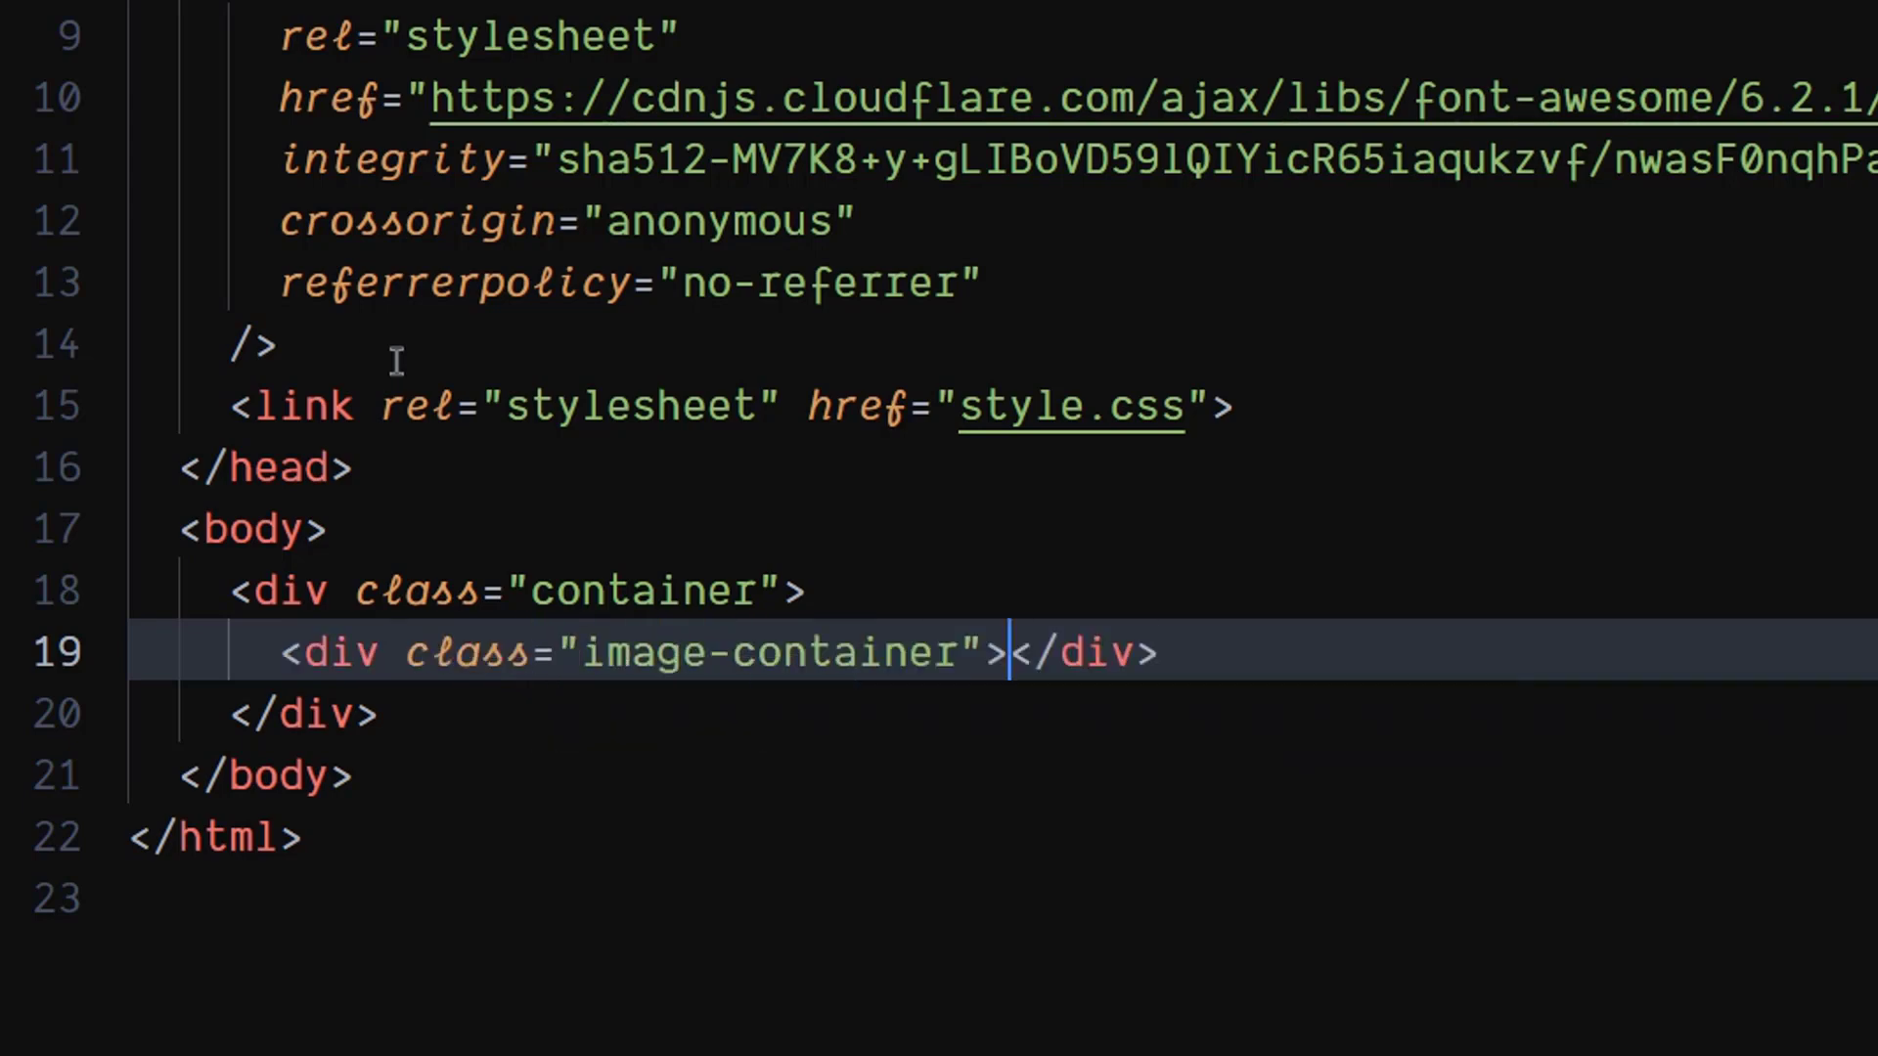
key("Enter")
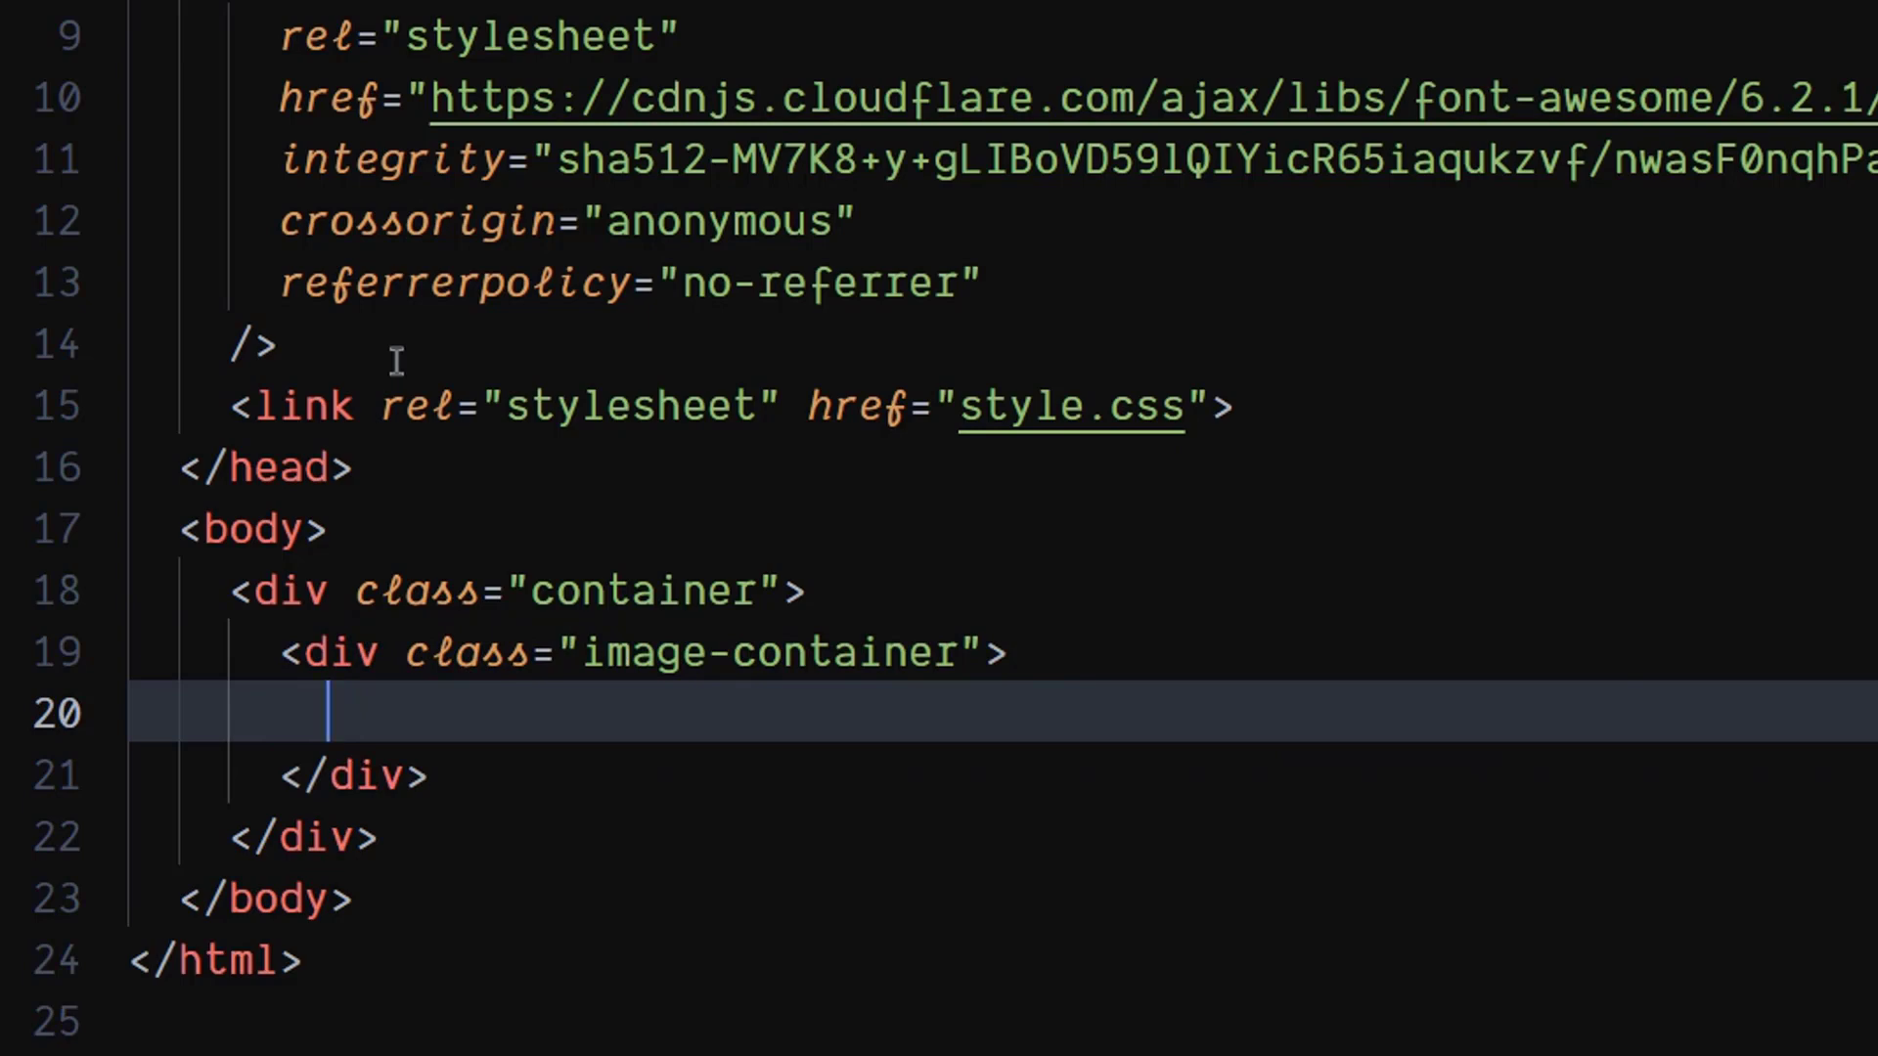
type("img")
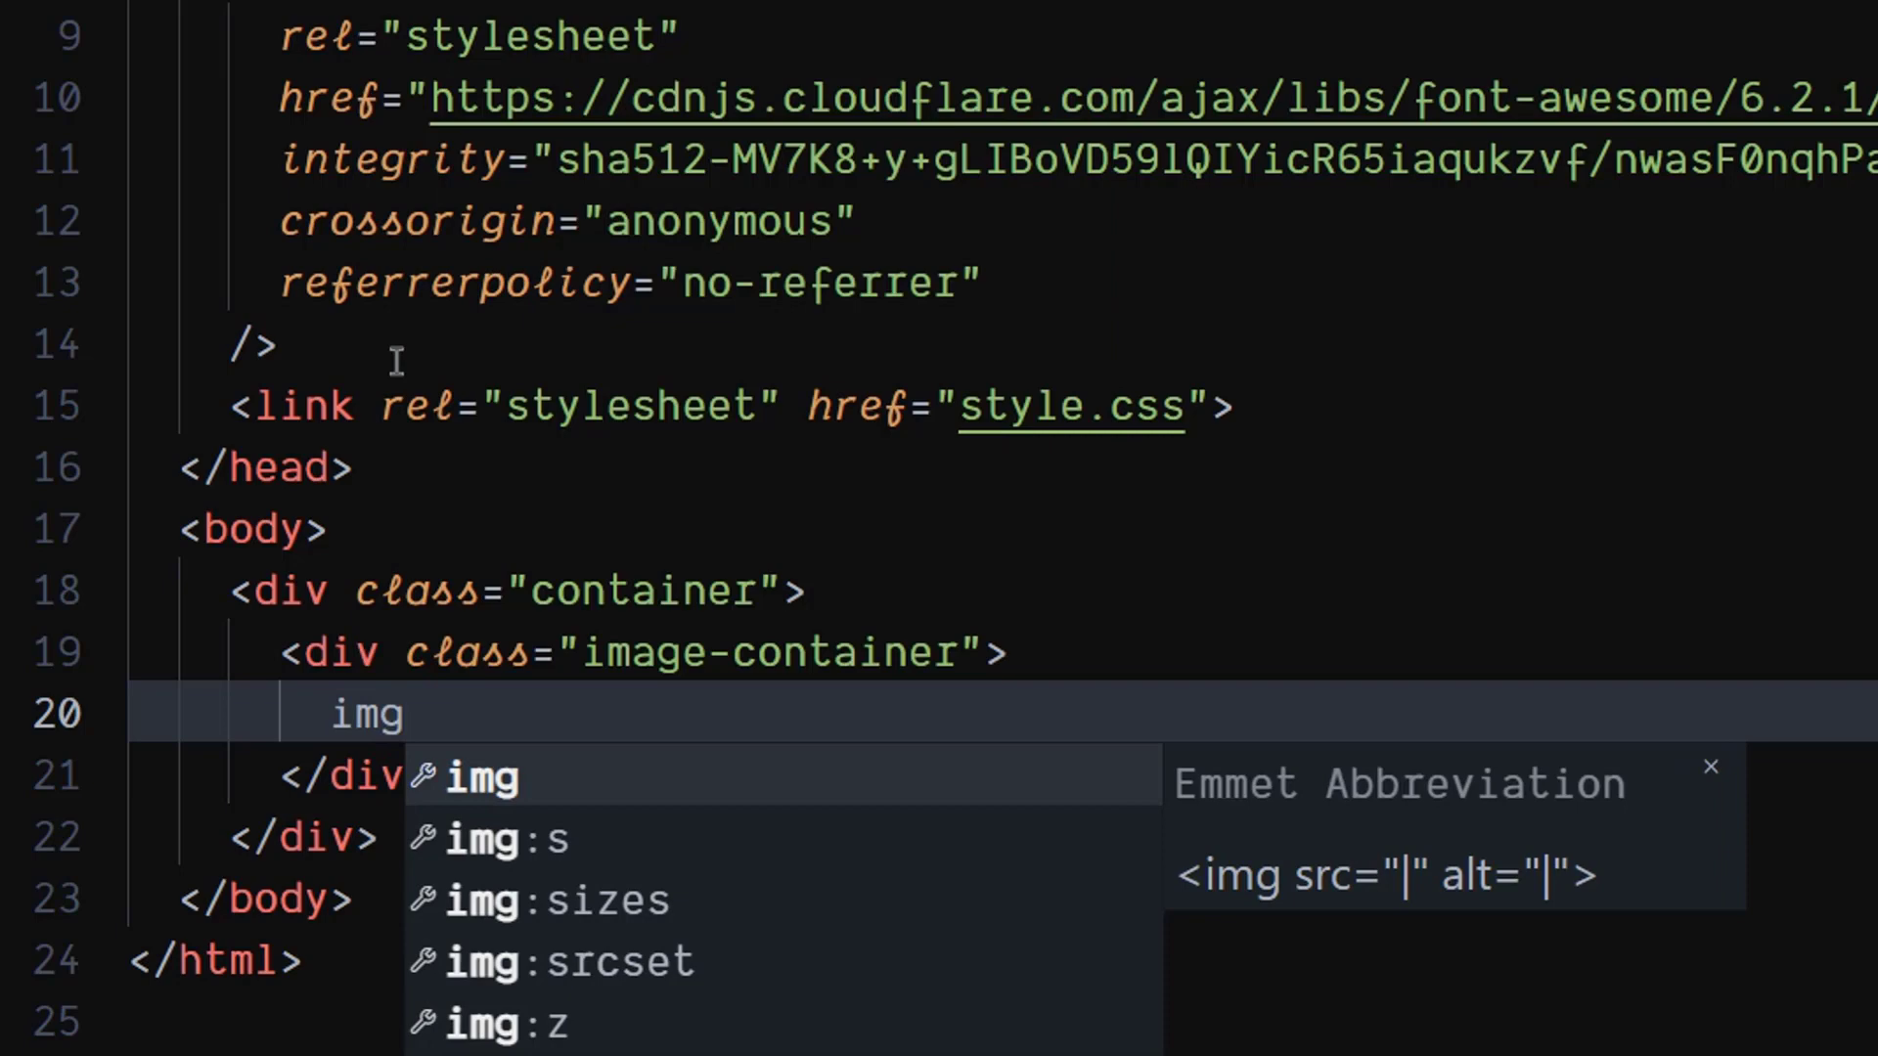
type(".image\">")
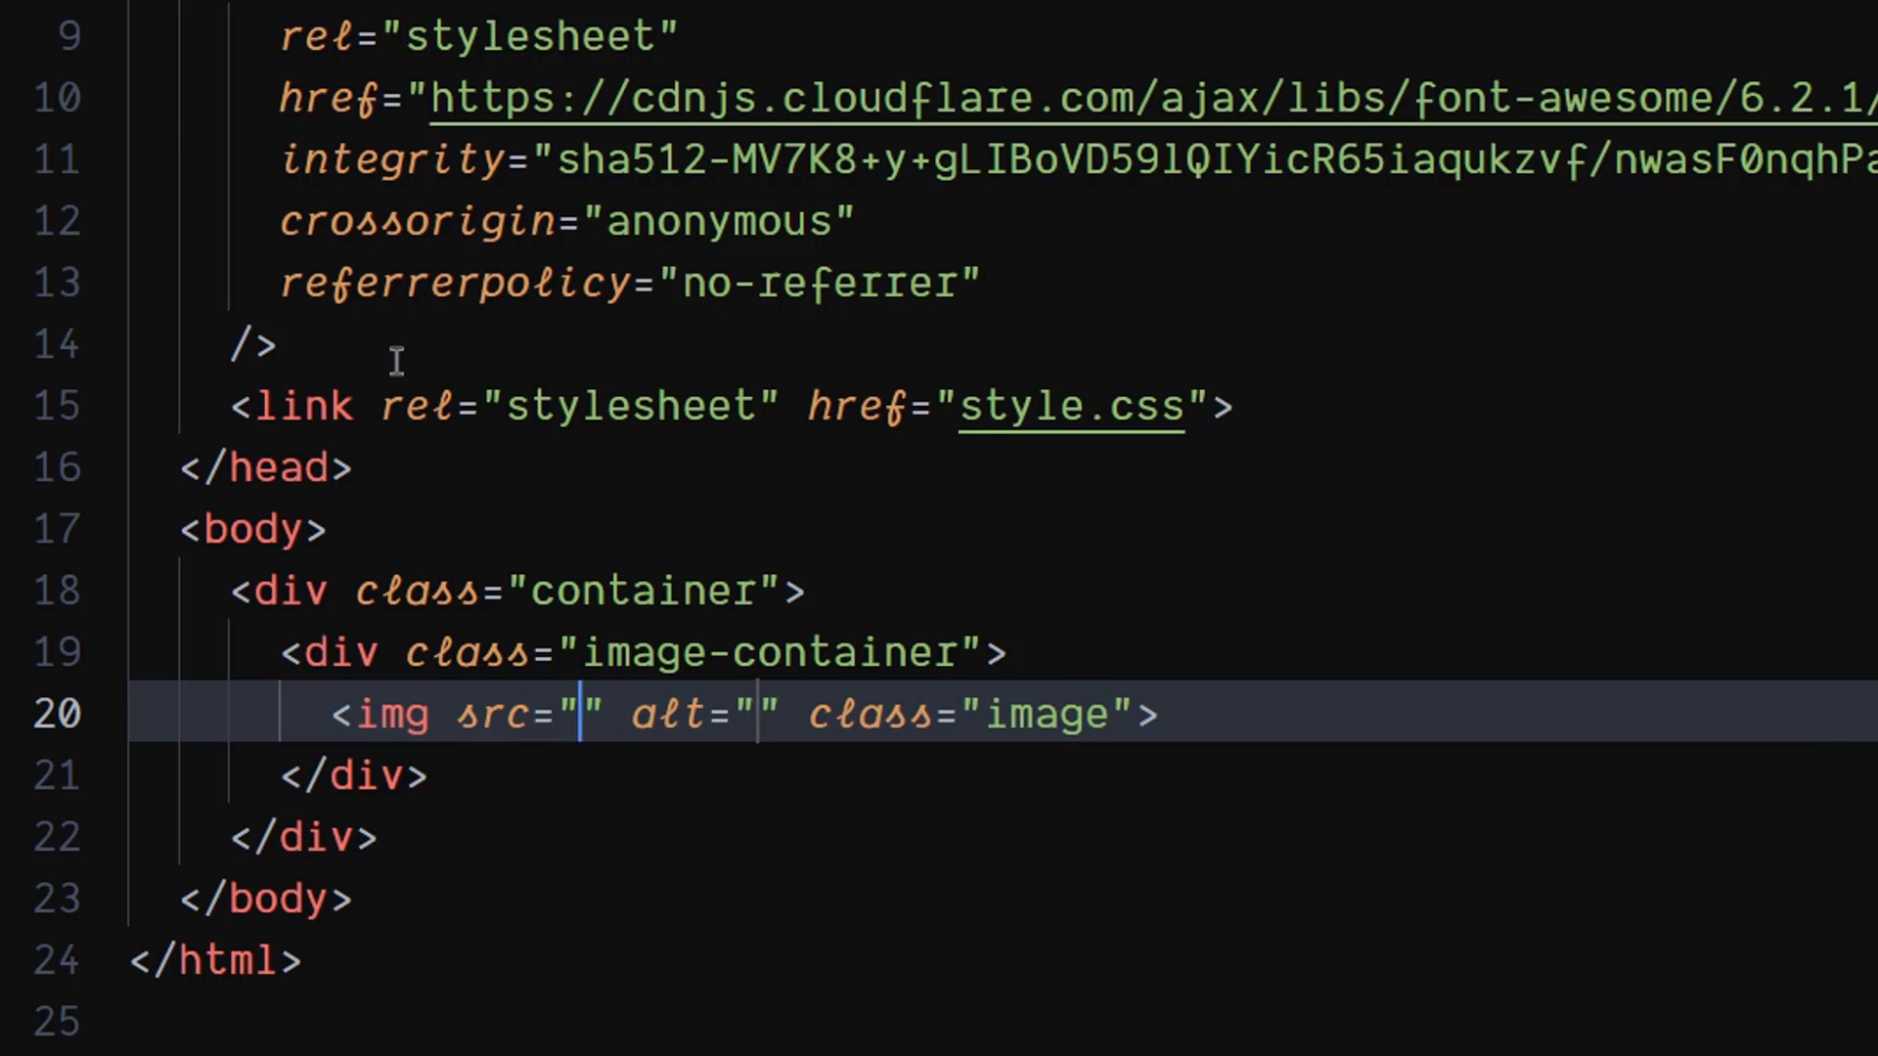
type("./product.png")
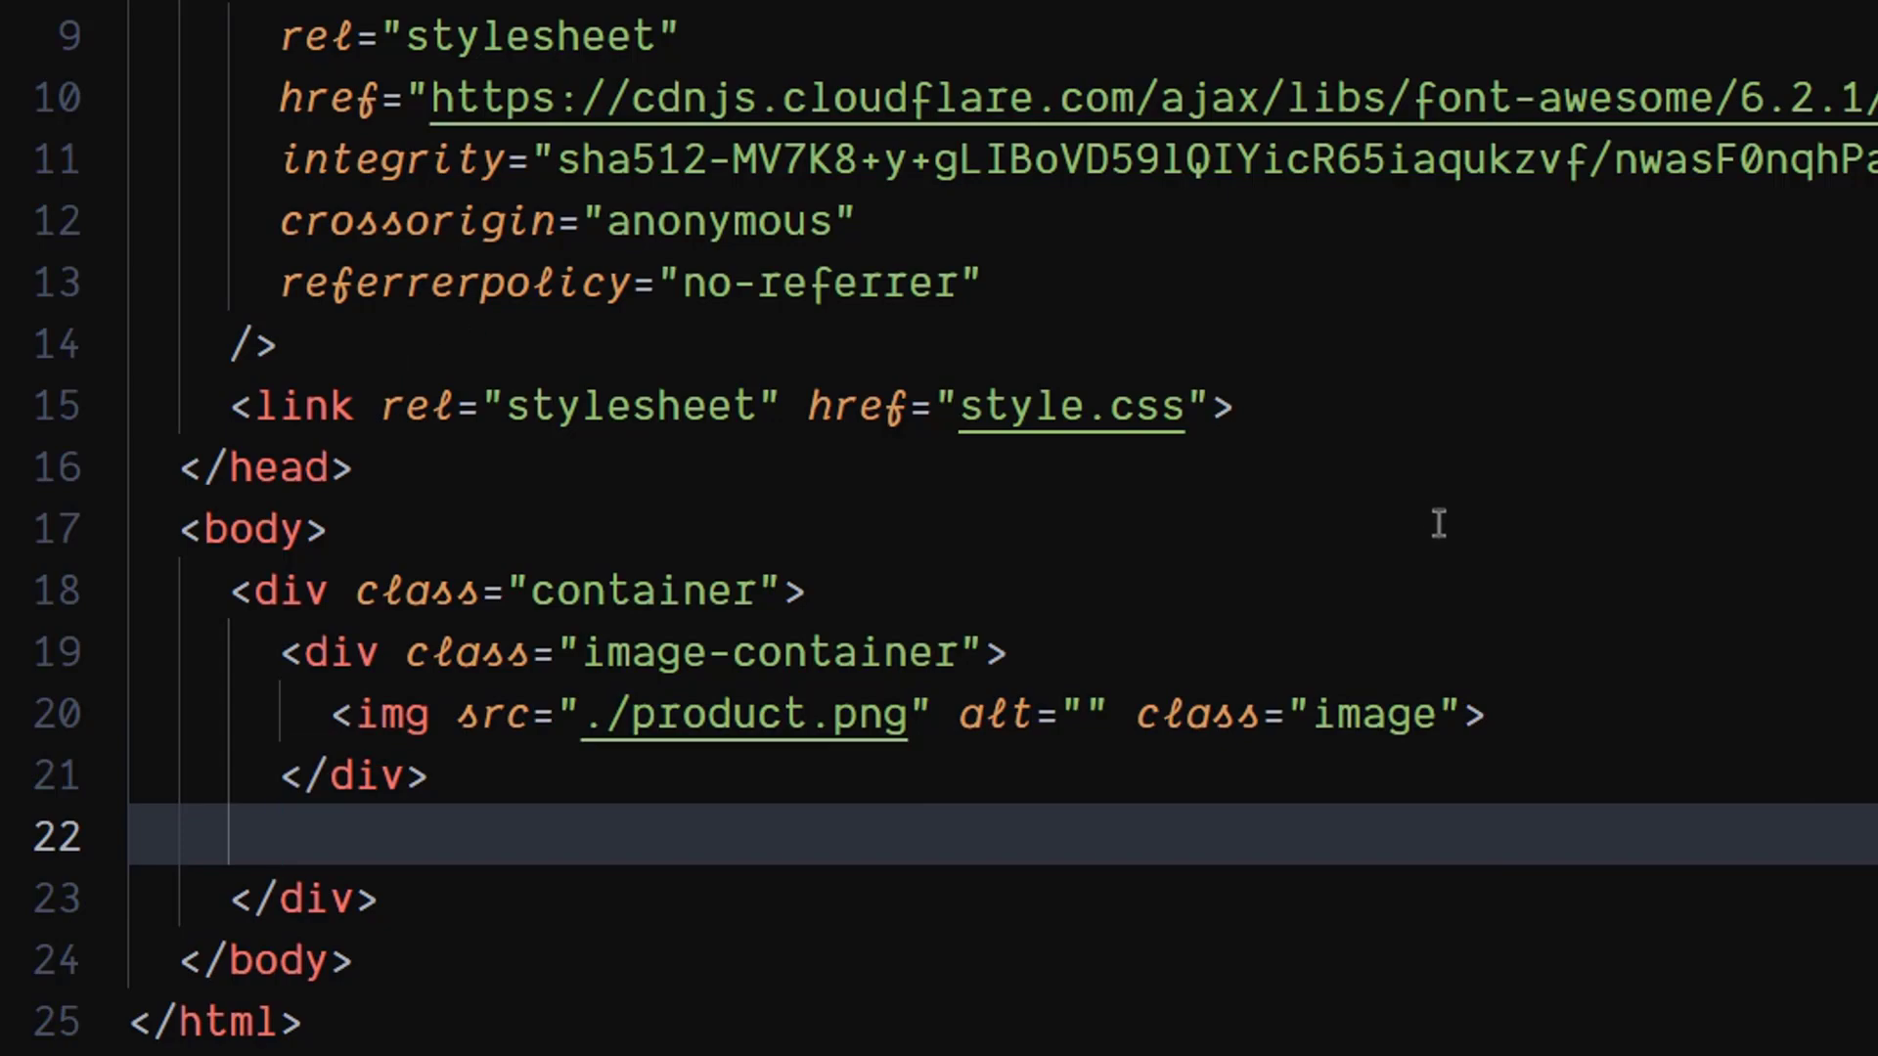
scroll("down", 3)
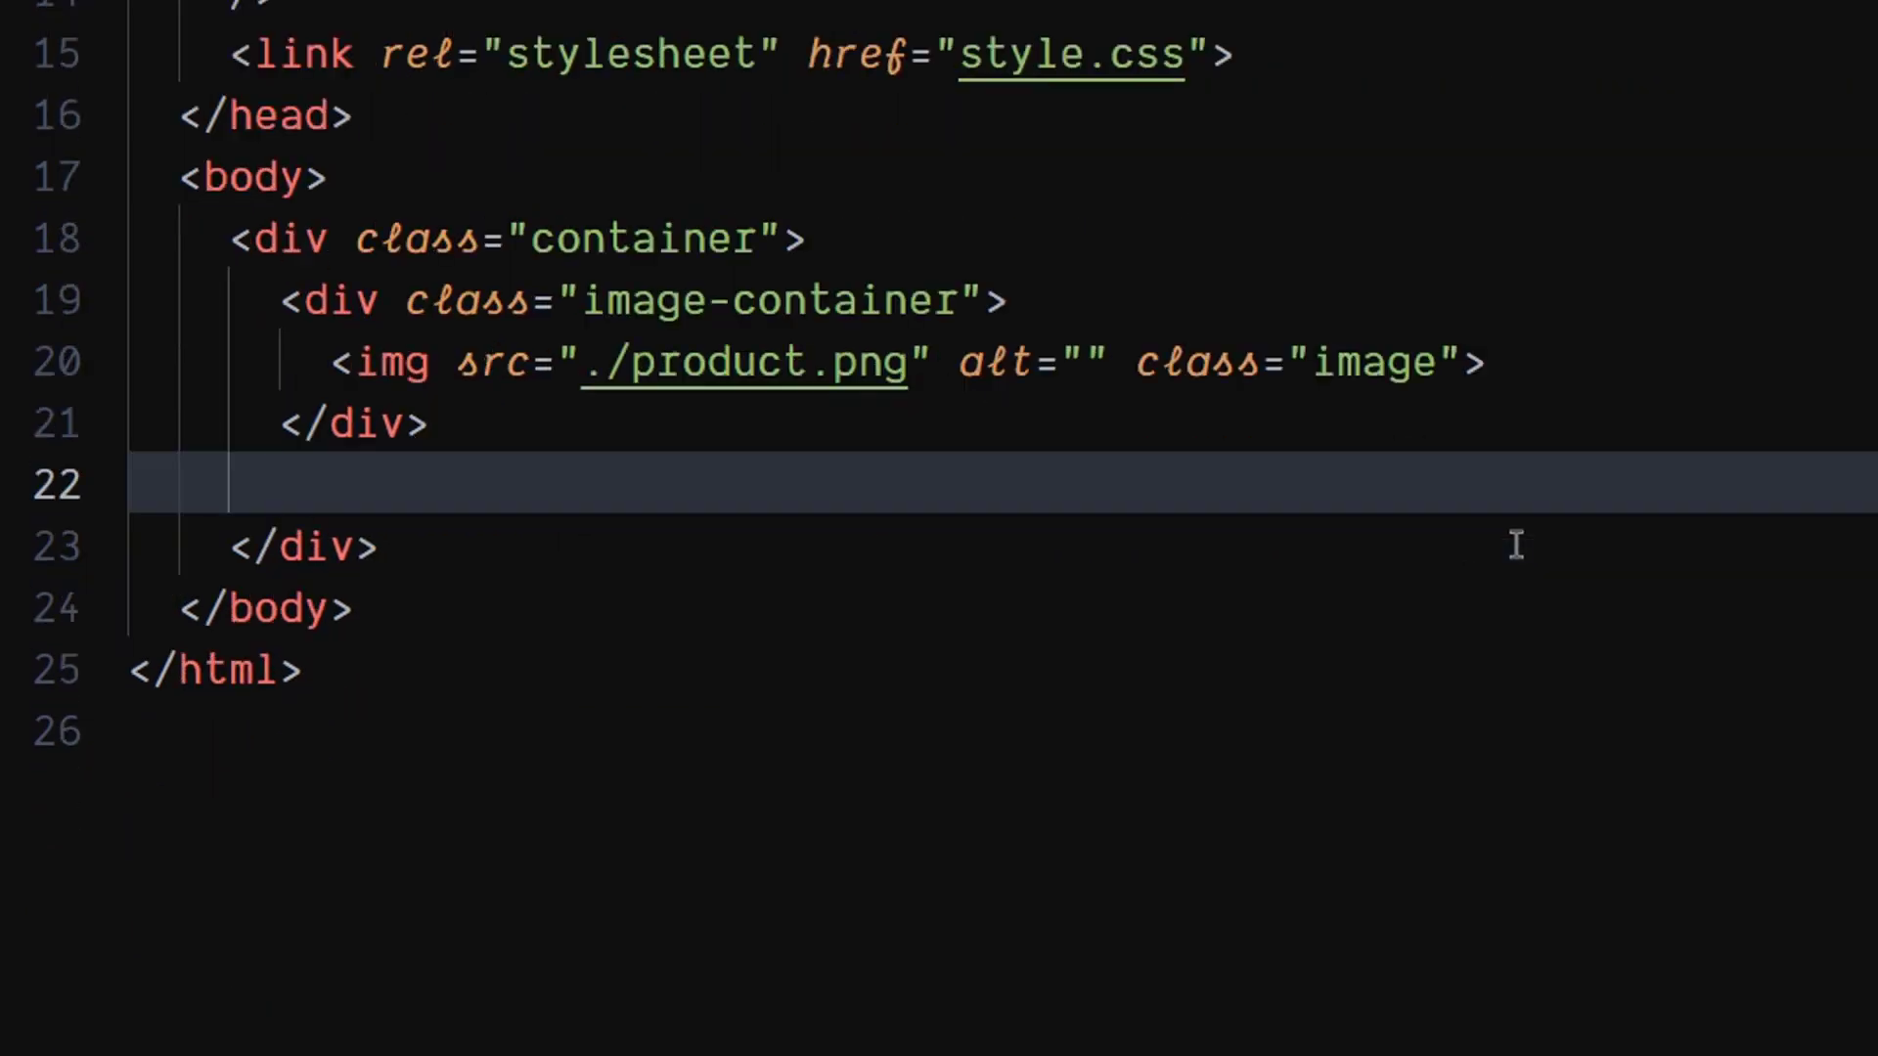
Step: Add a text-container div with an 'Air Jordan 1' heading
type("di")
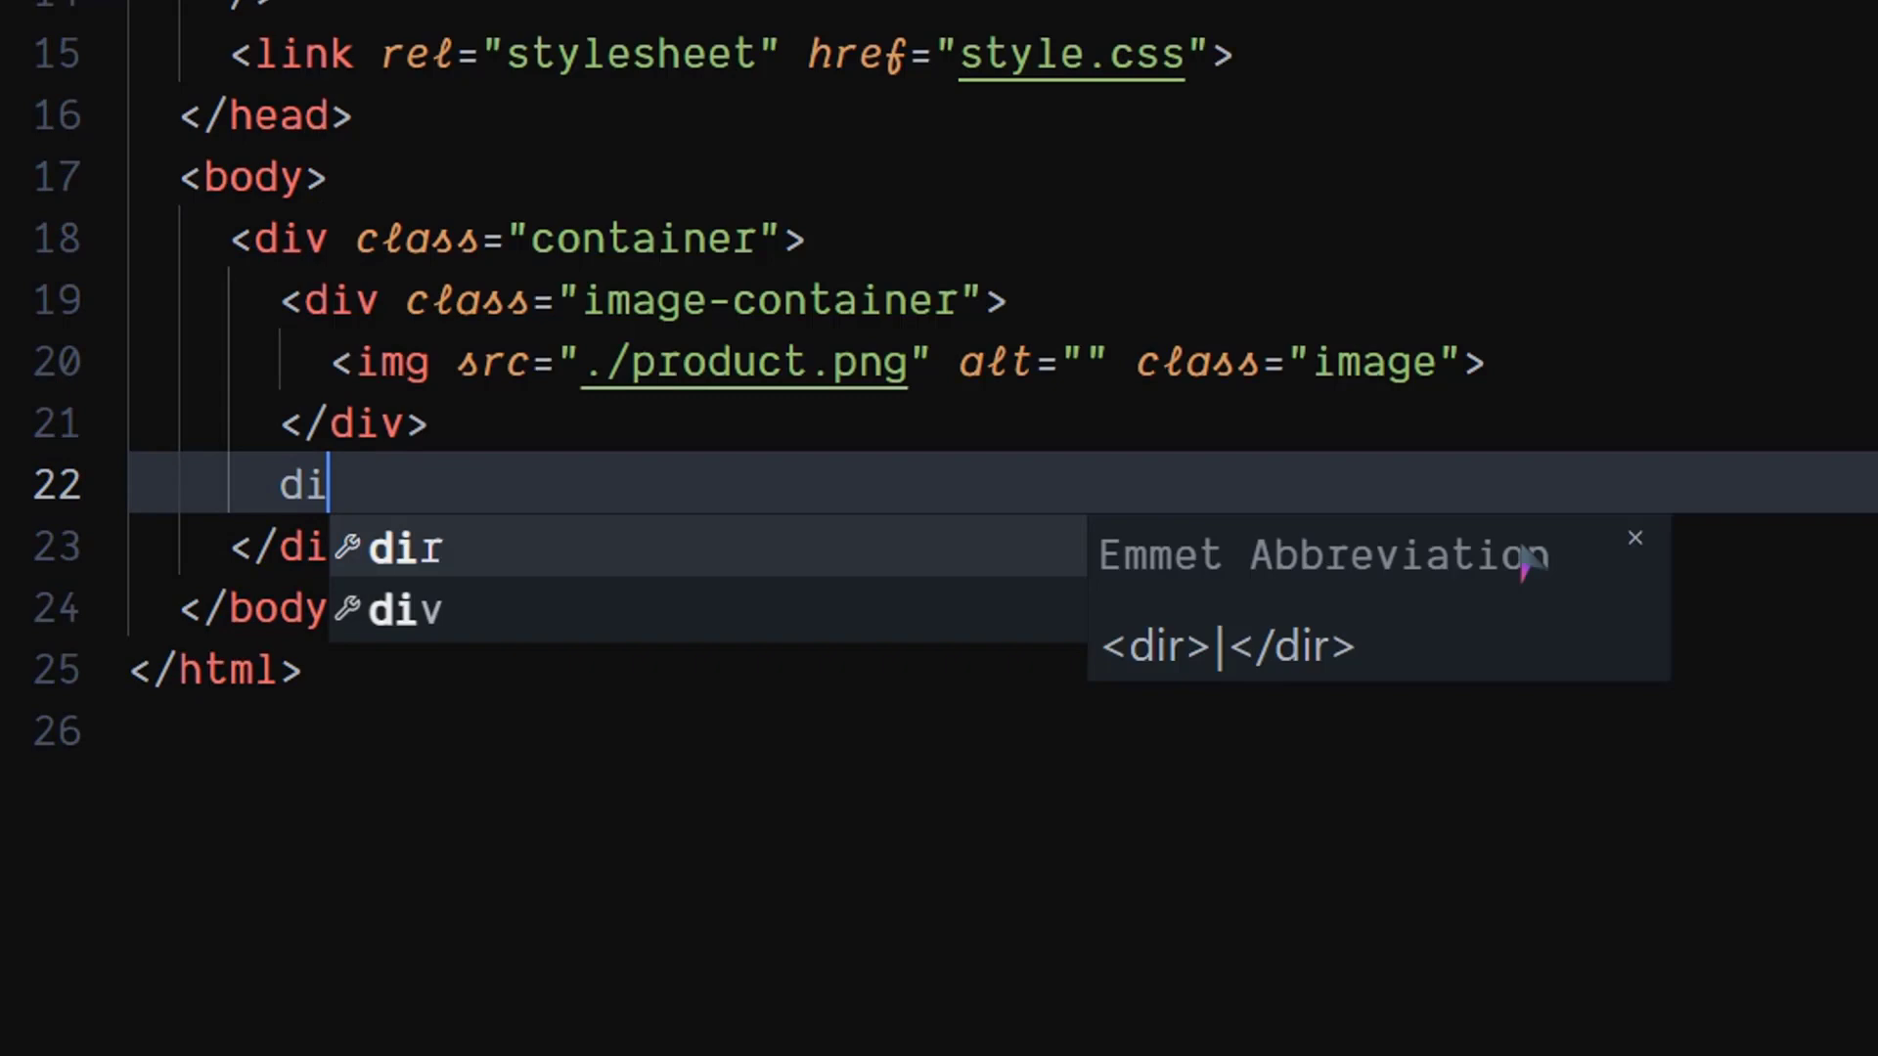
type("v.text")
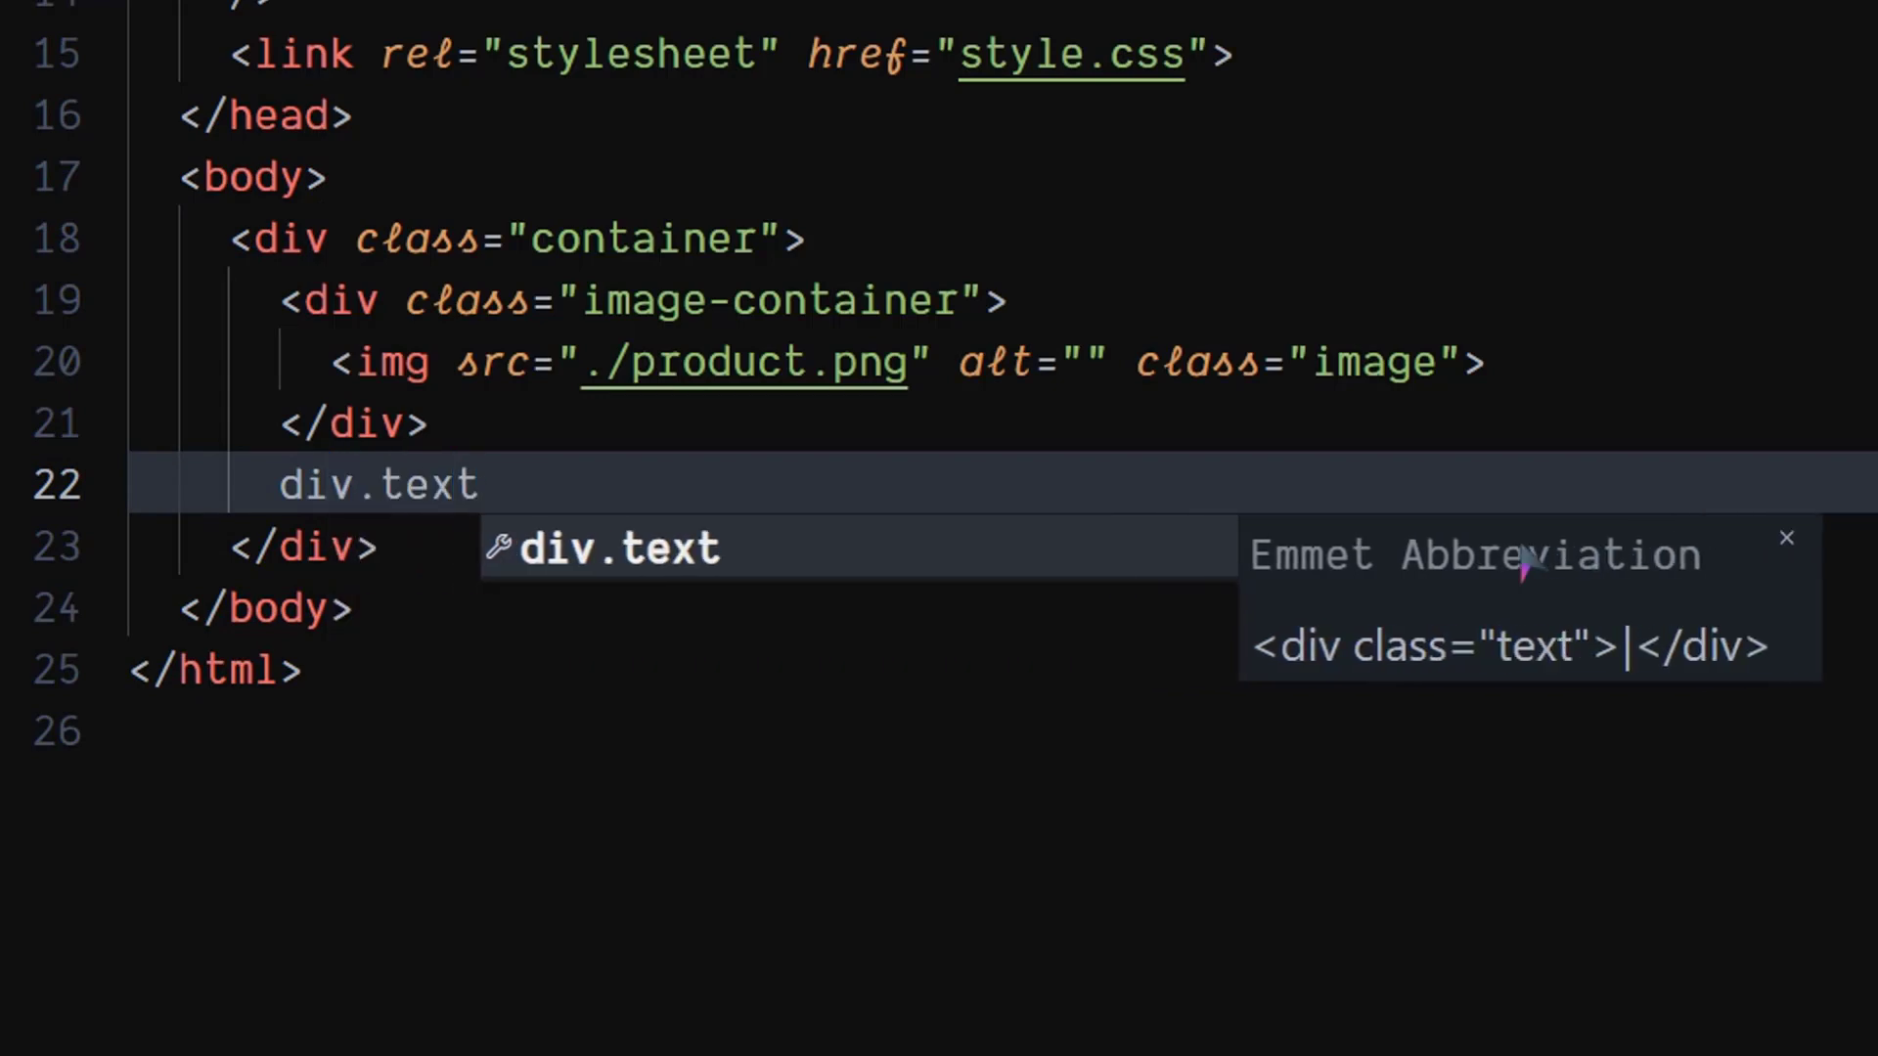
type("-container\">")
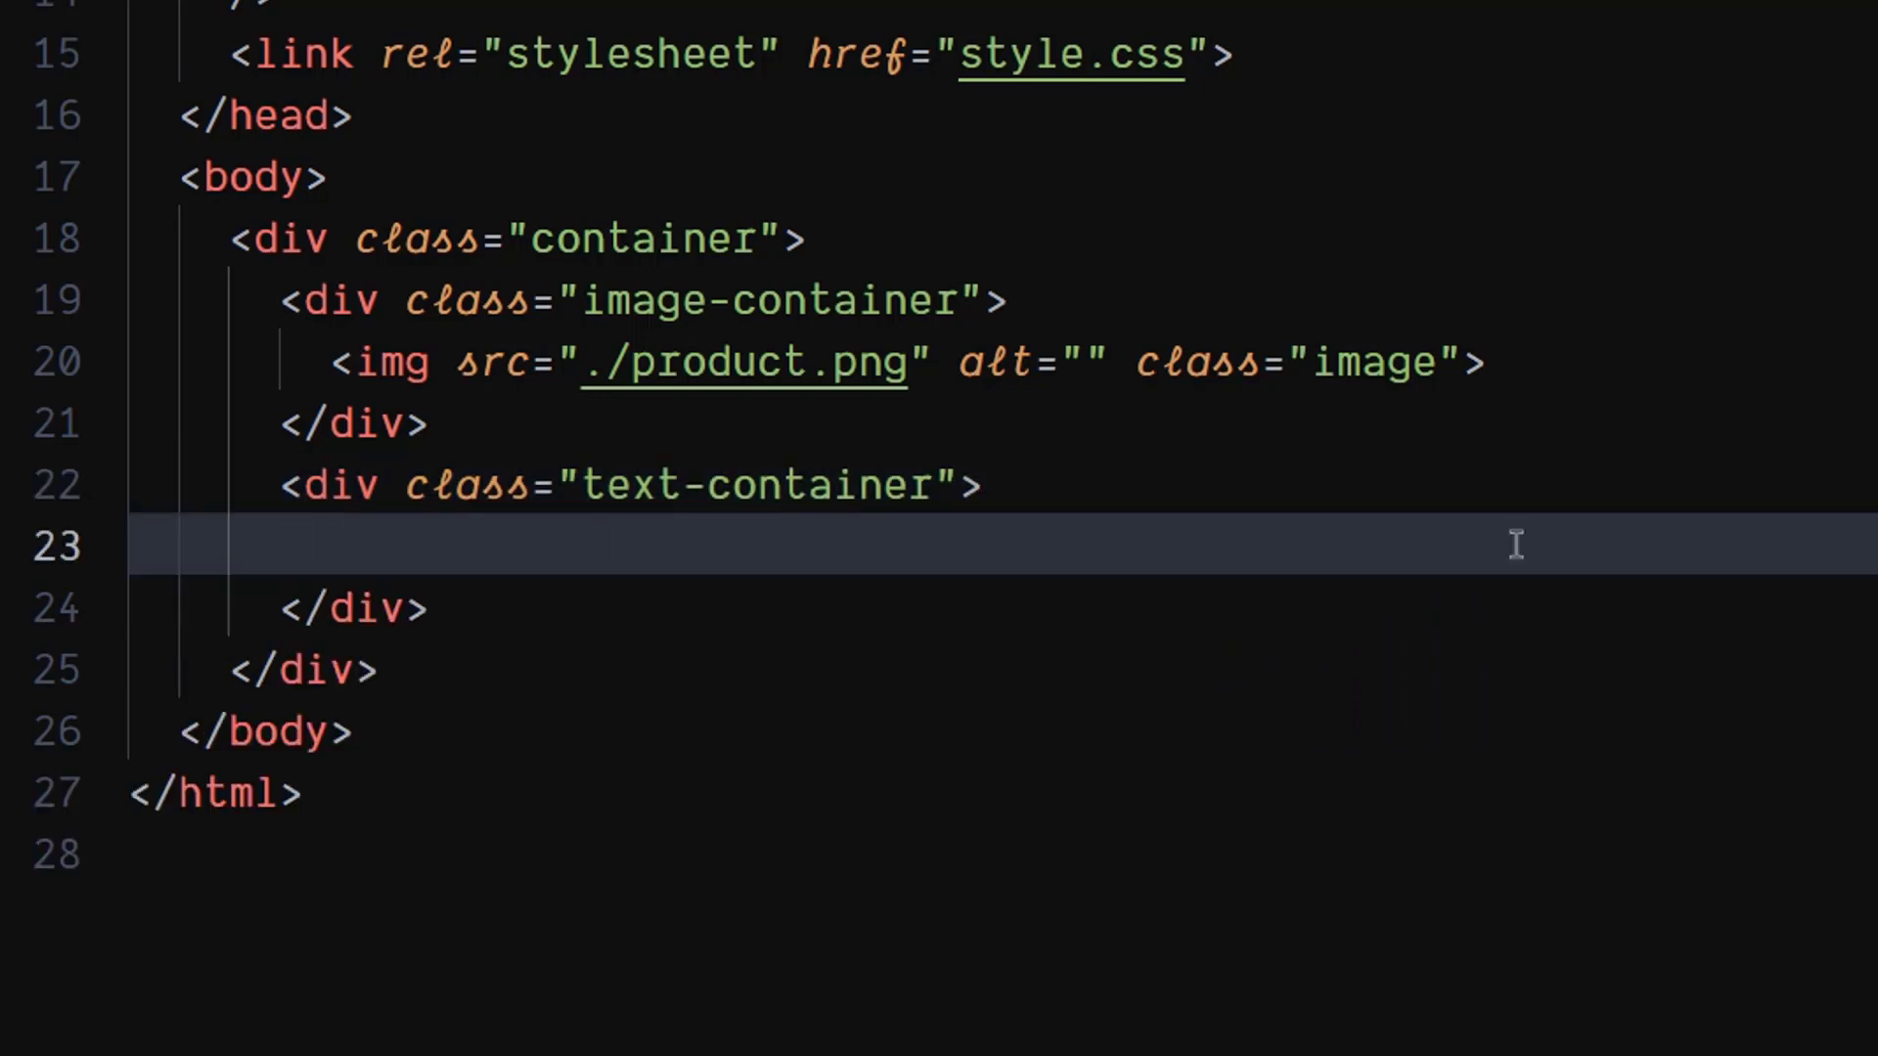
type("div.head")
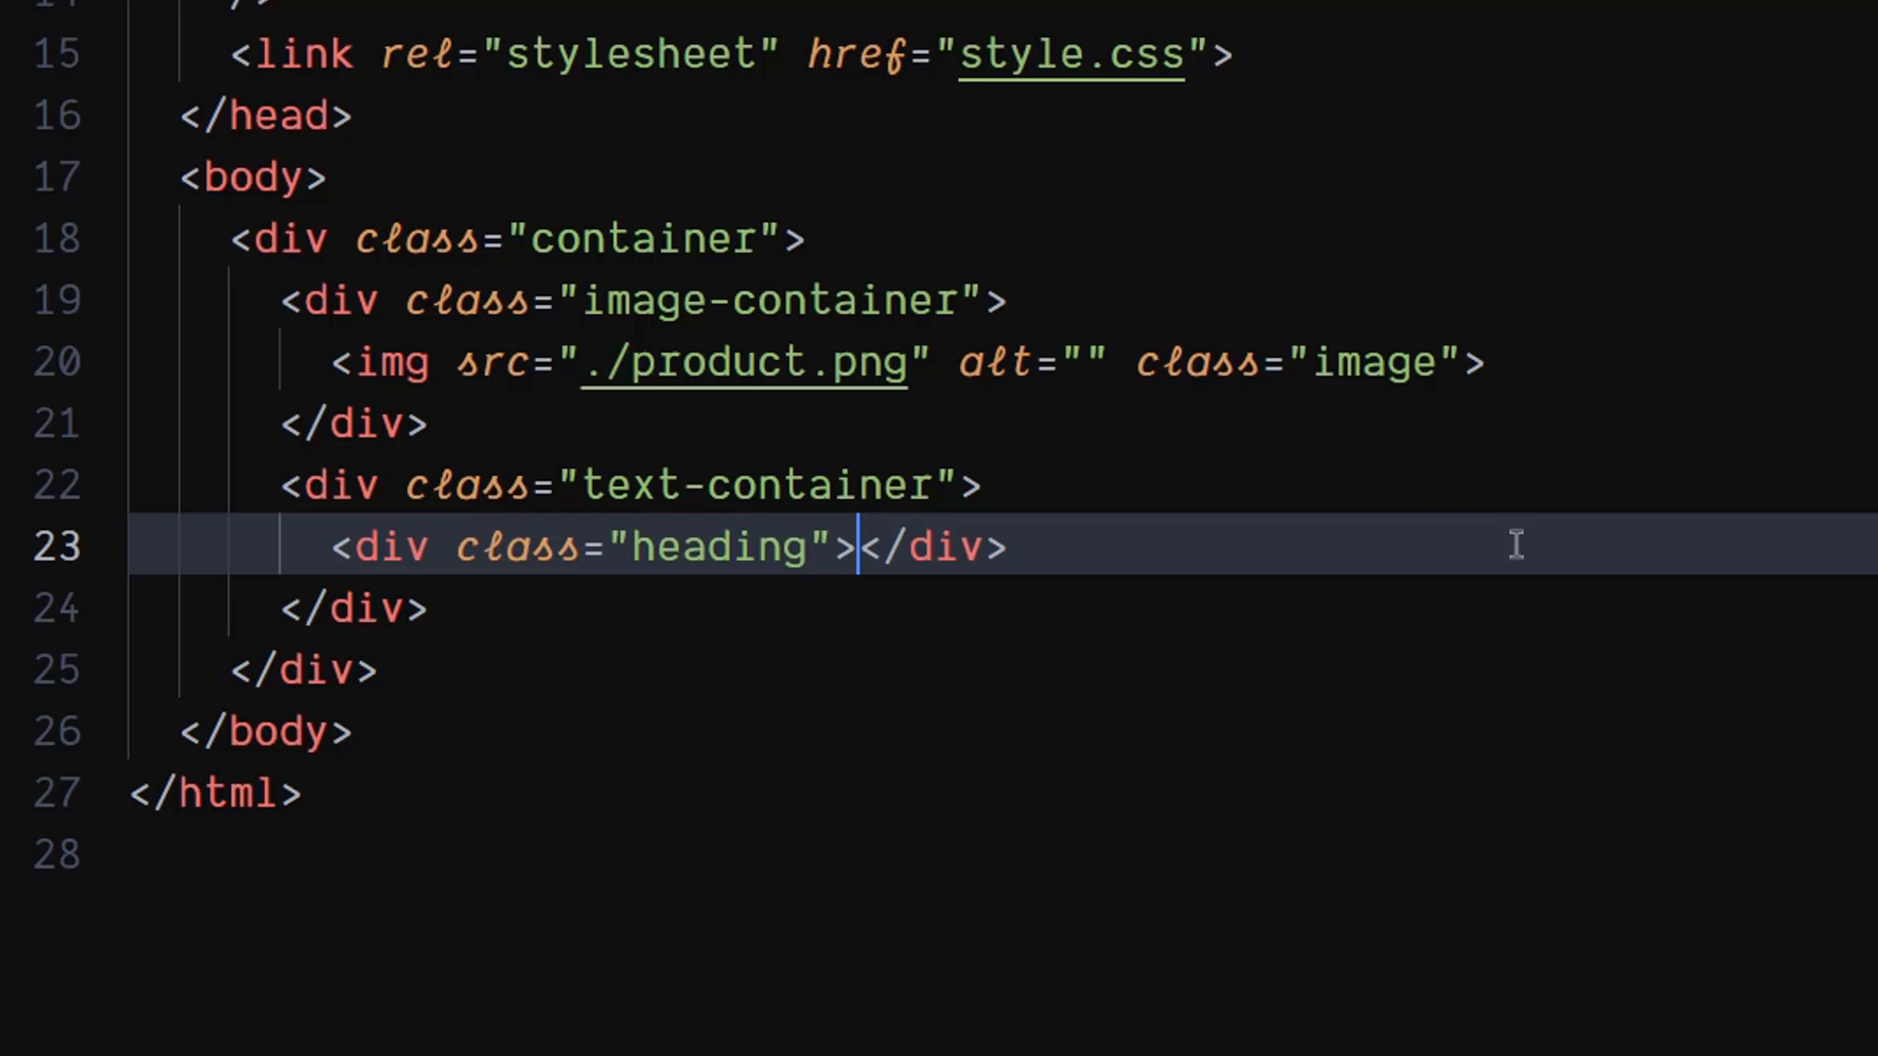
type("Air")
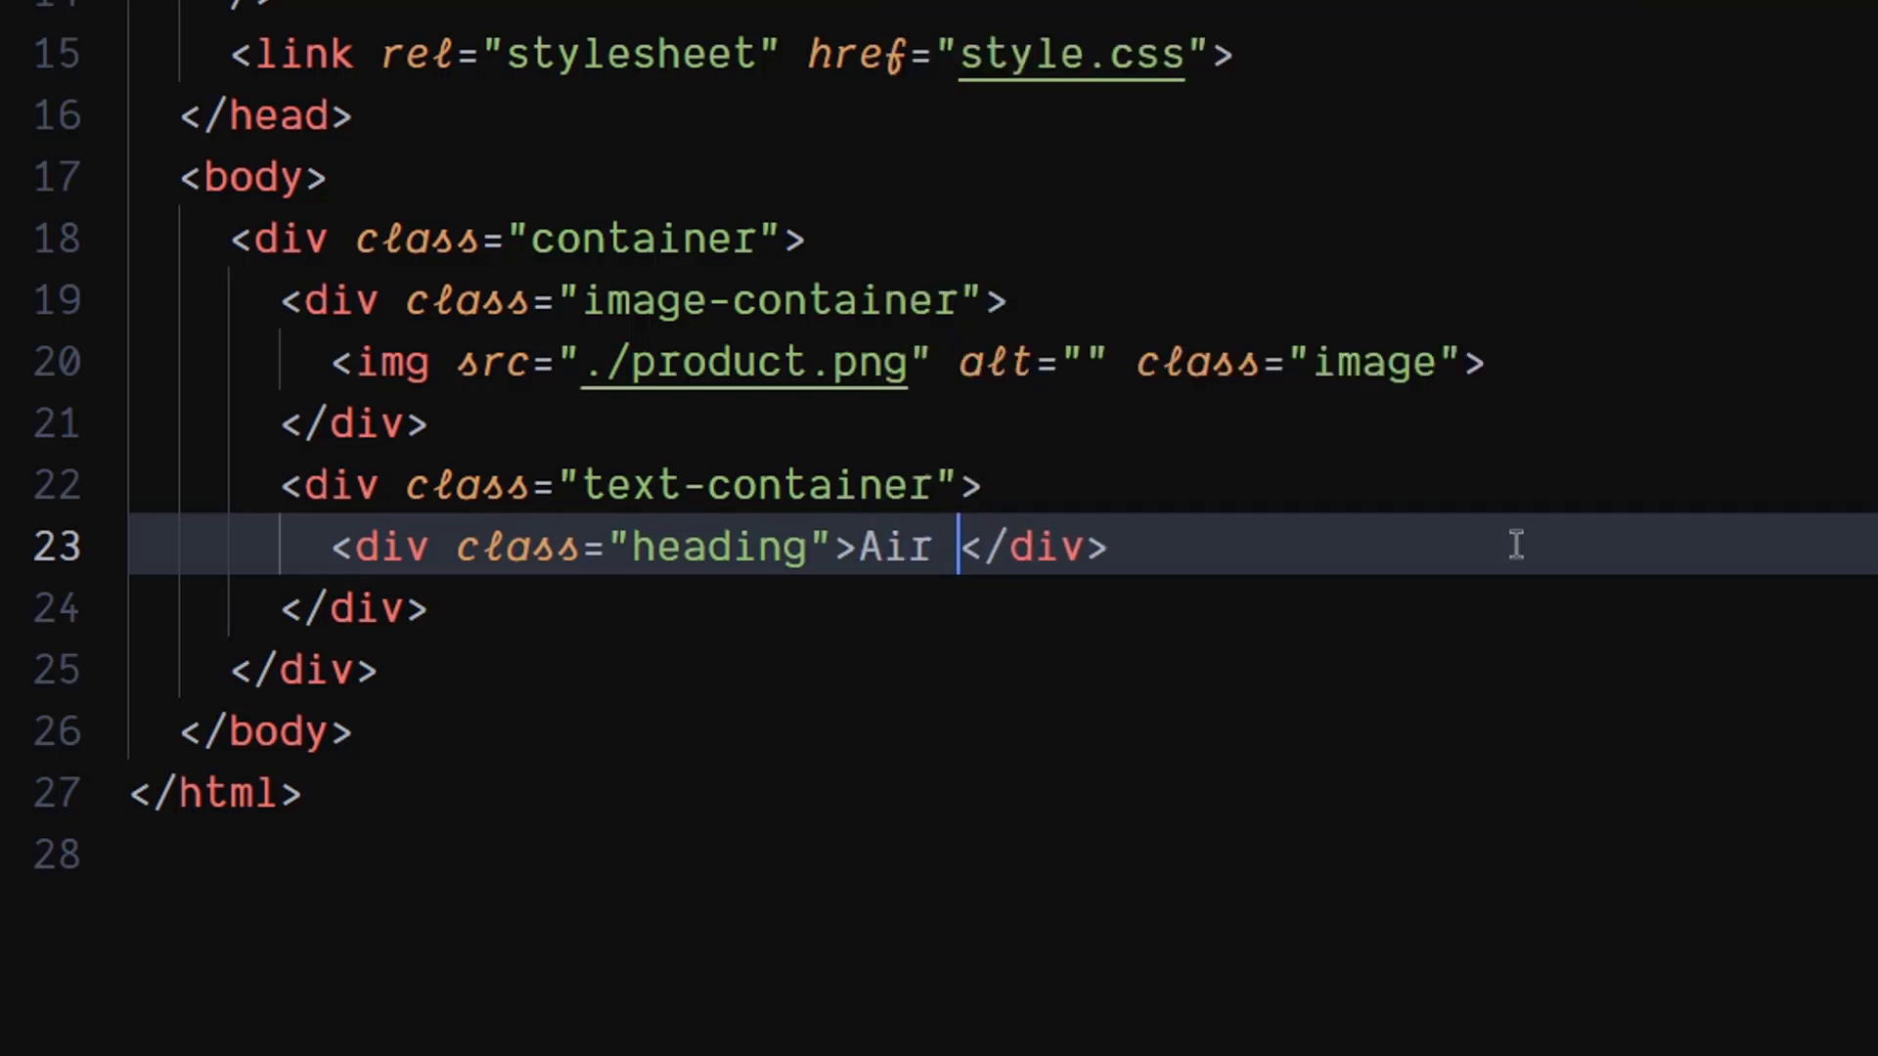
type("Jor")
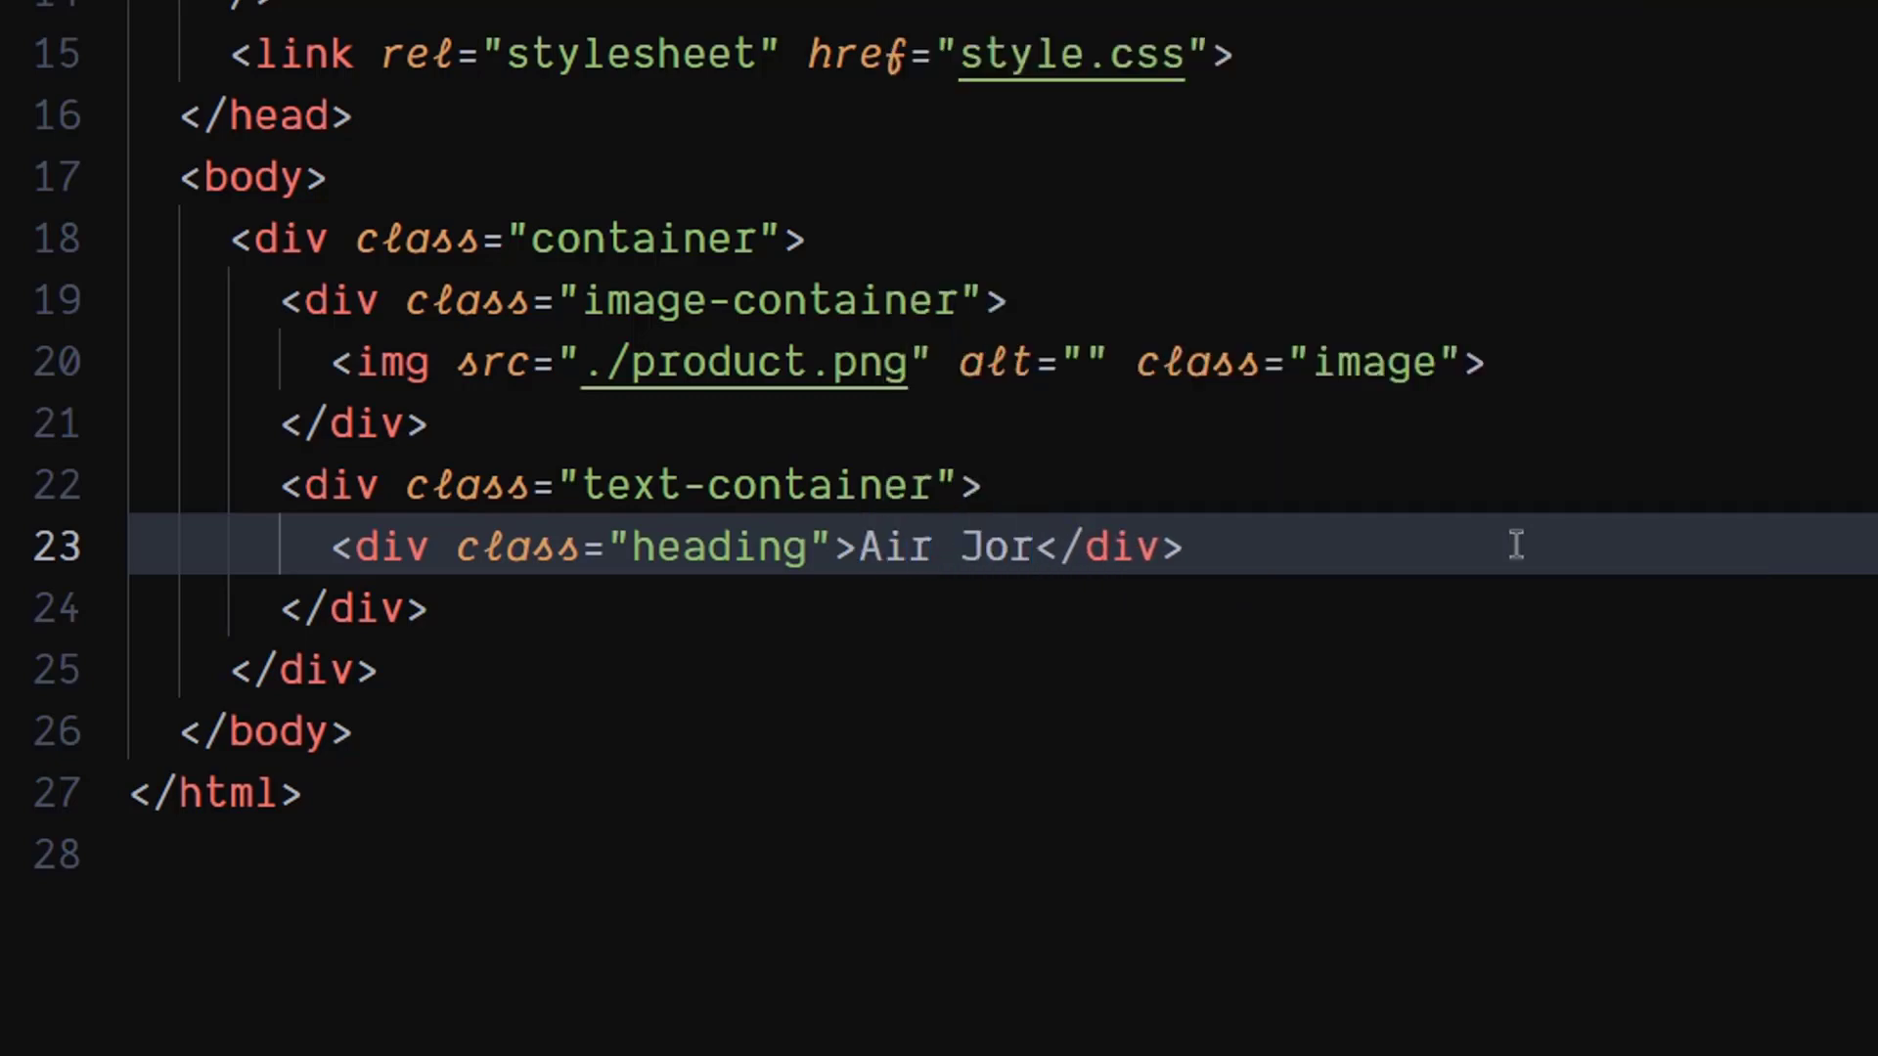
type("dan 1")
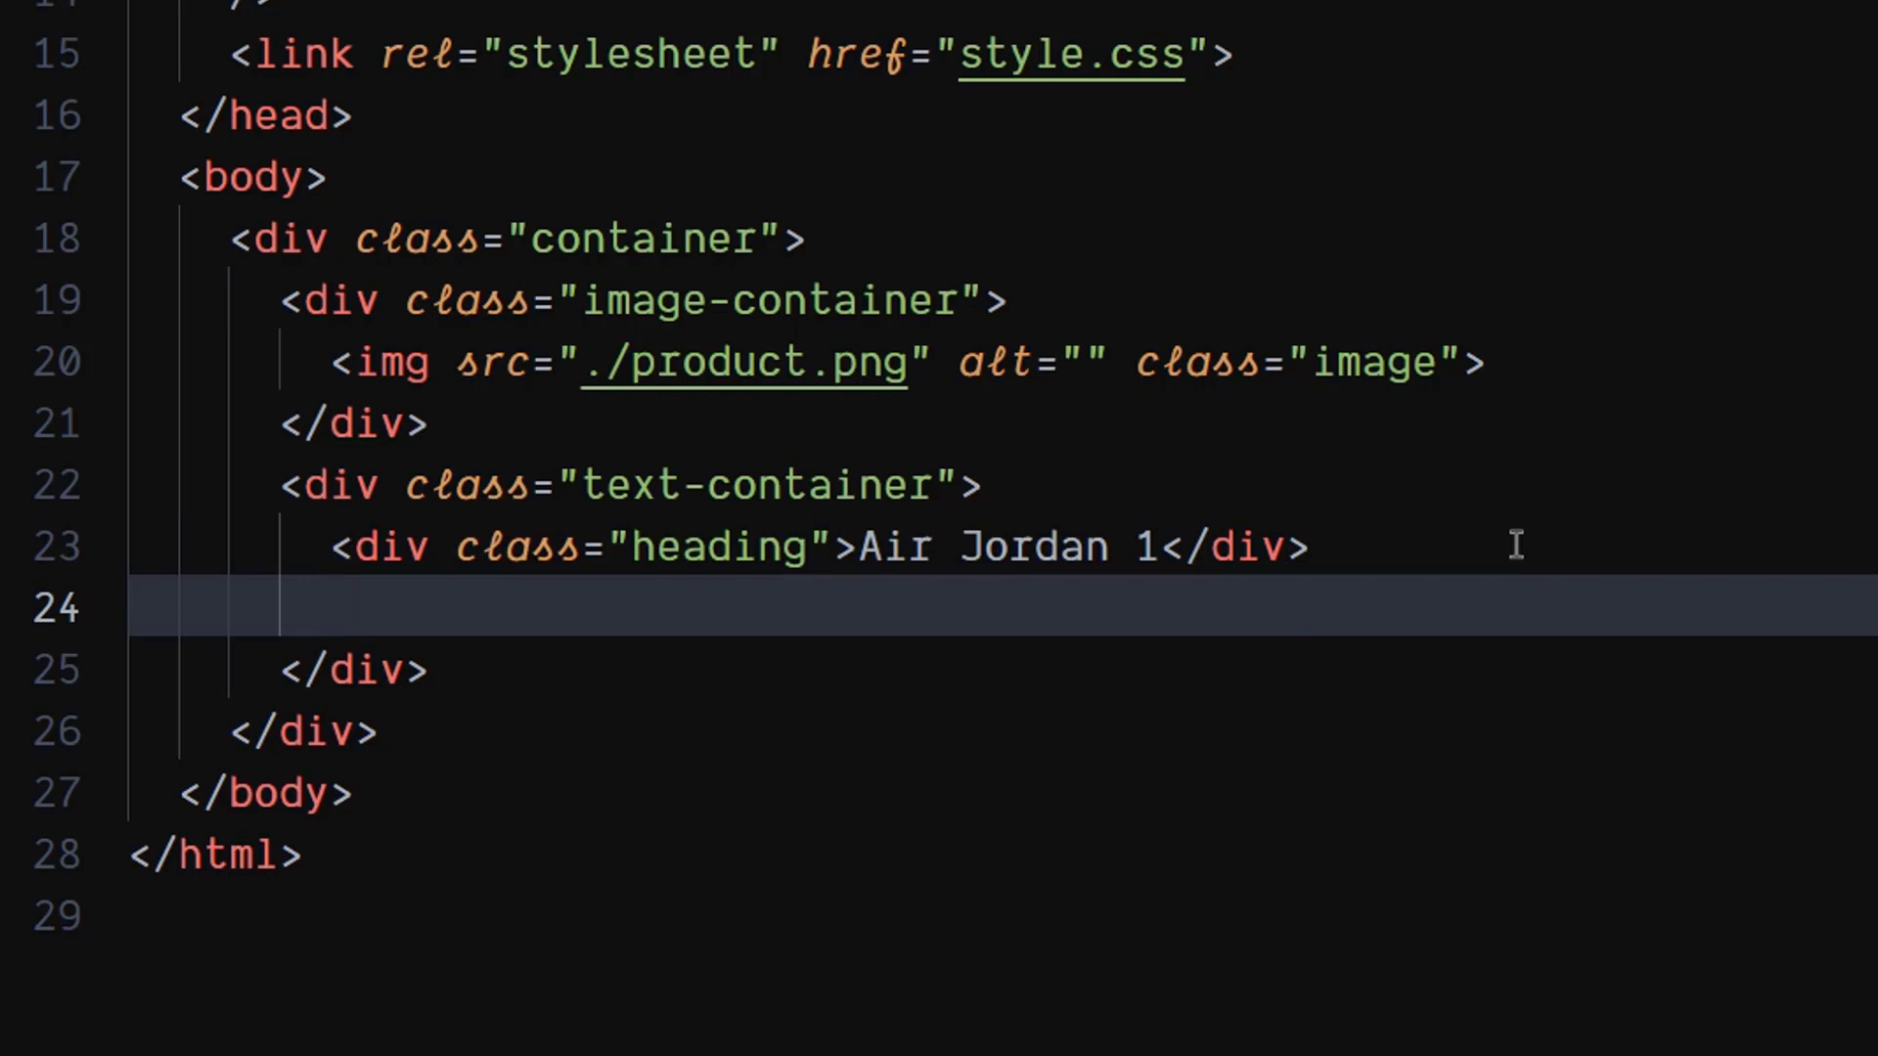
Step: Add a rating div containing five fa-solid fa-star icons
type("d")
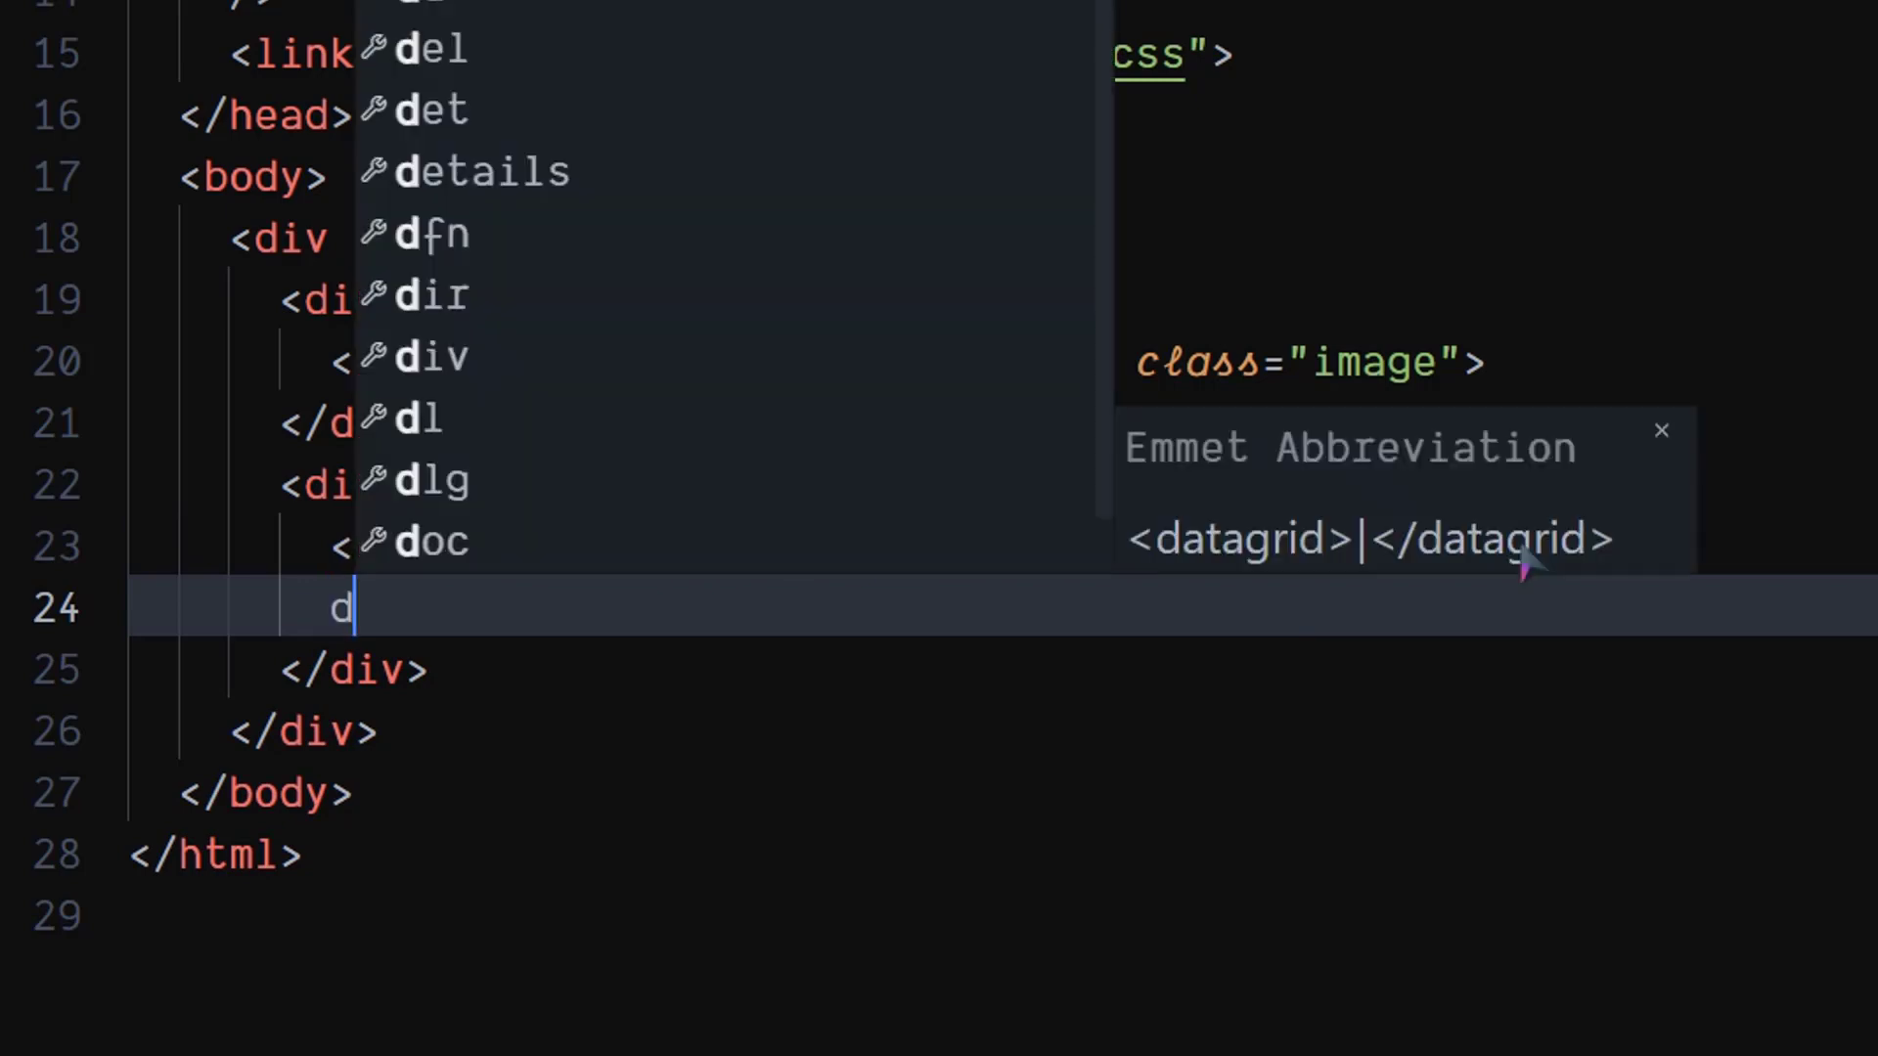
type("iv.ra")
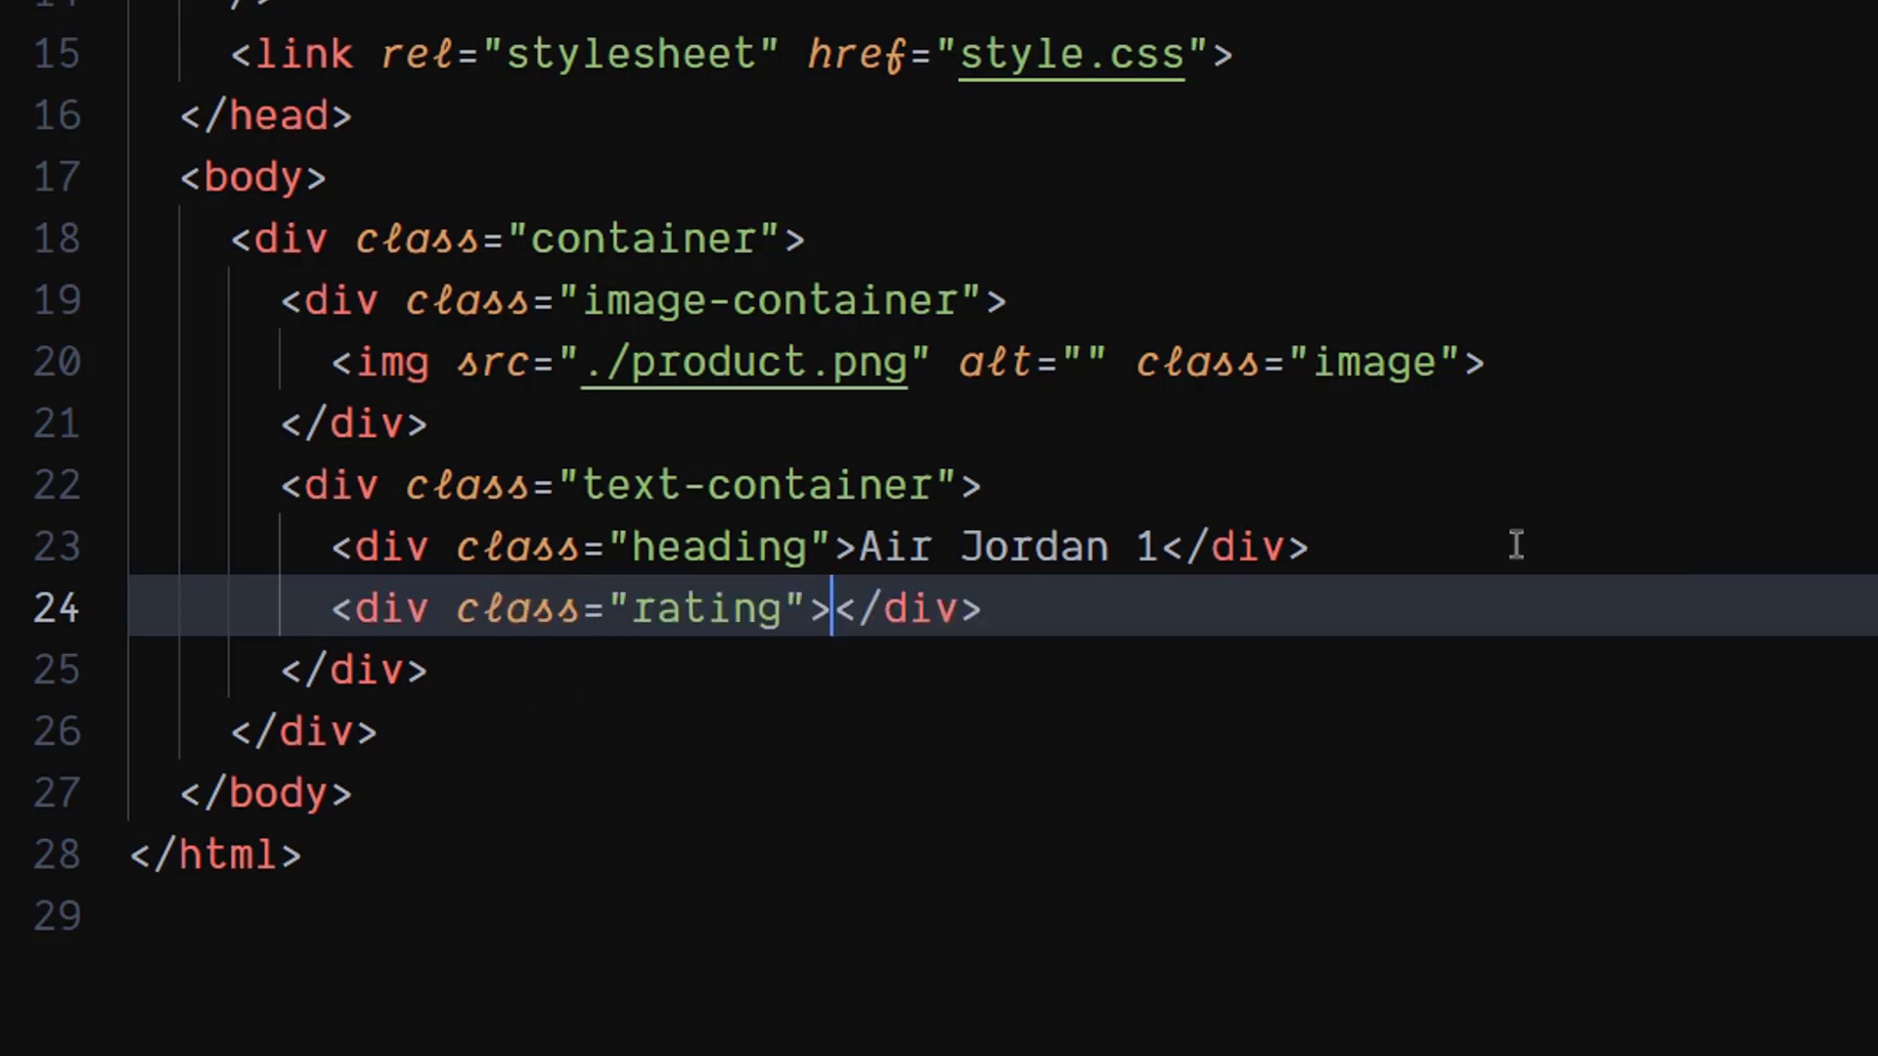
key("Enter")
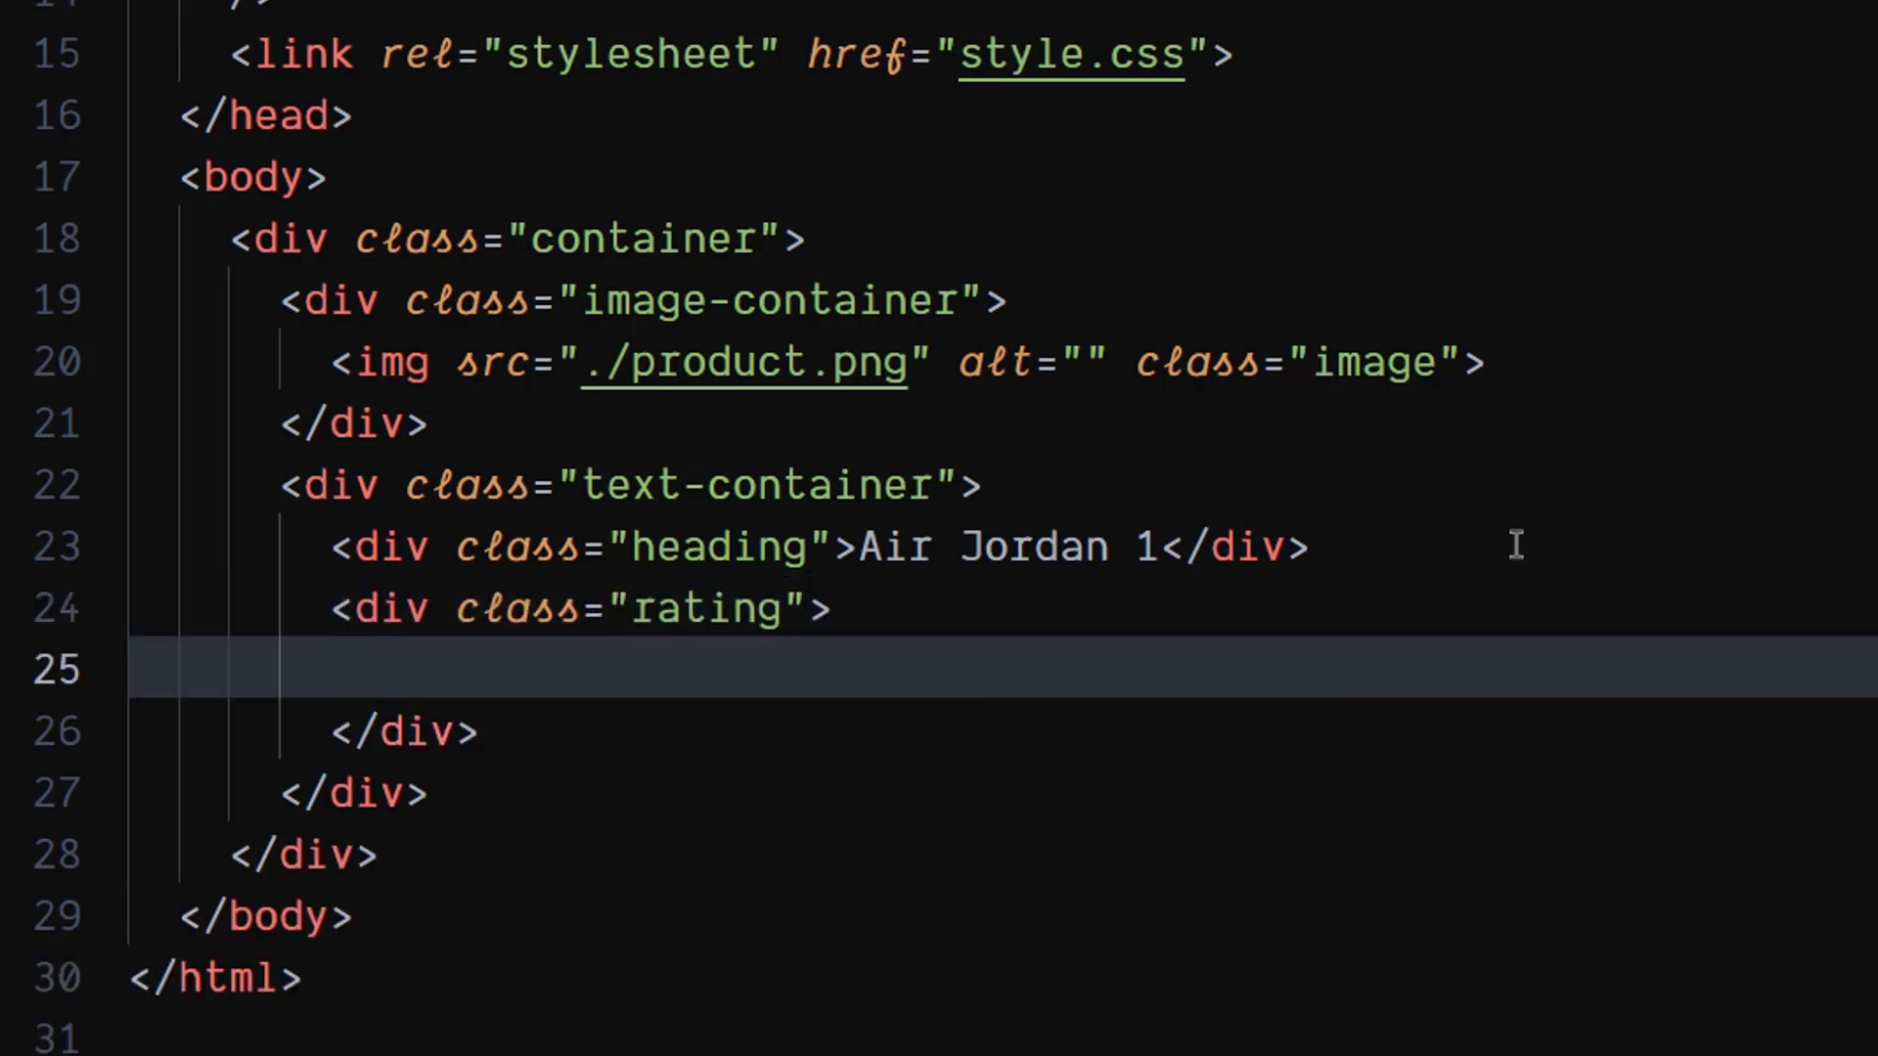
type("i.f")
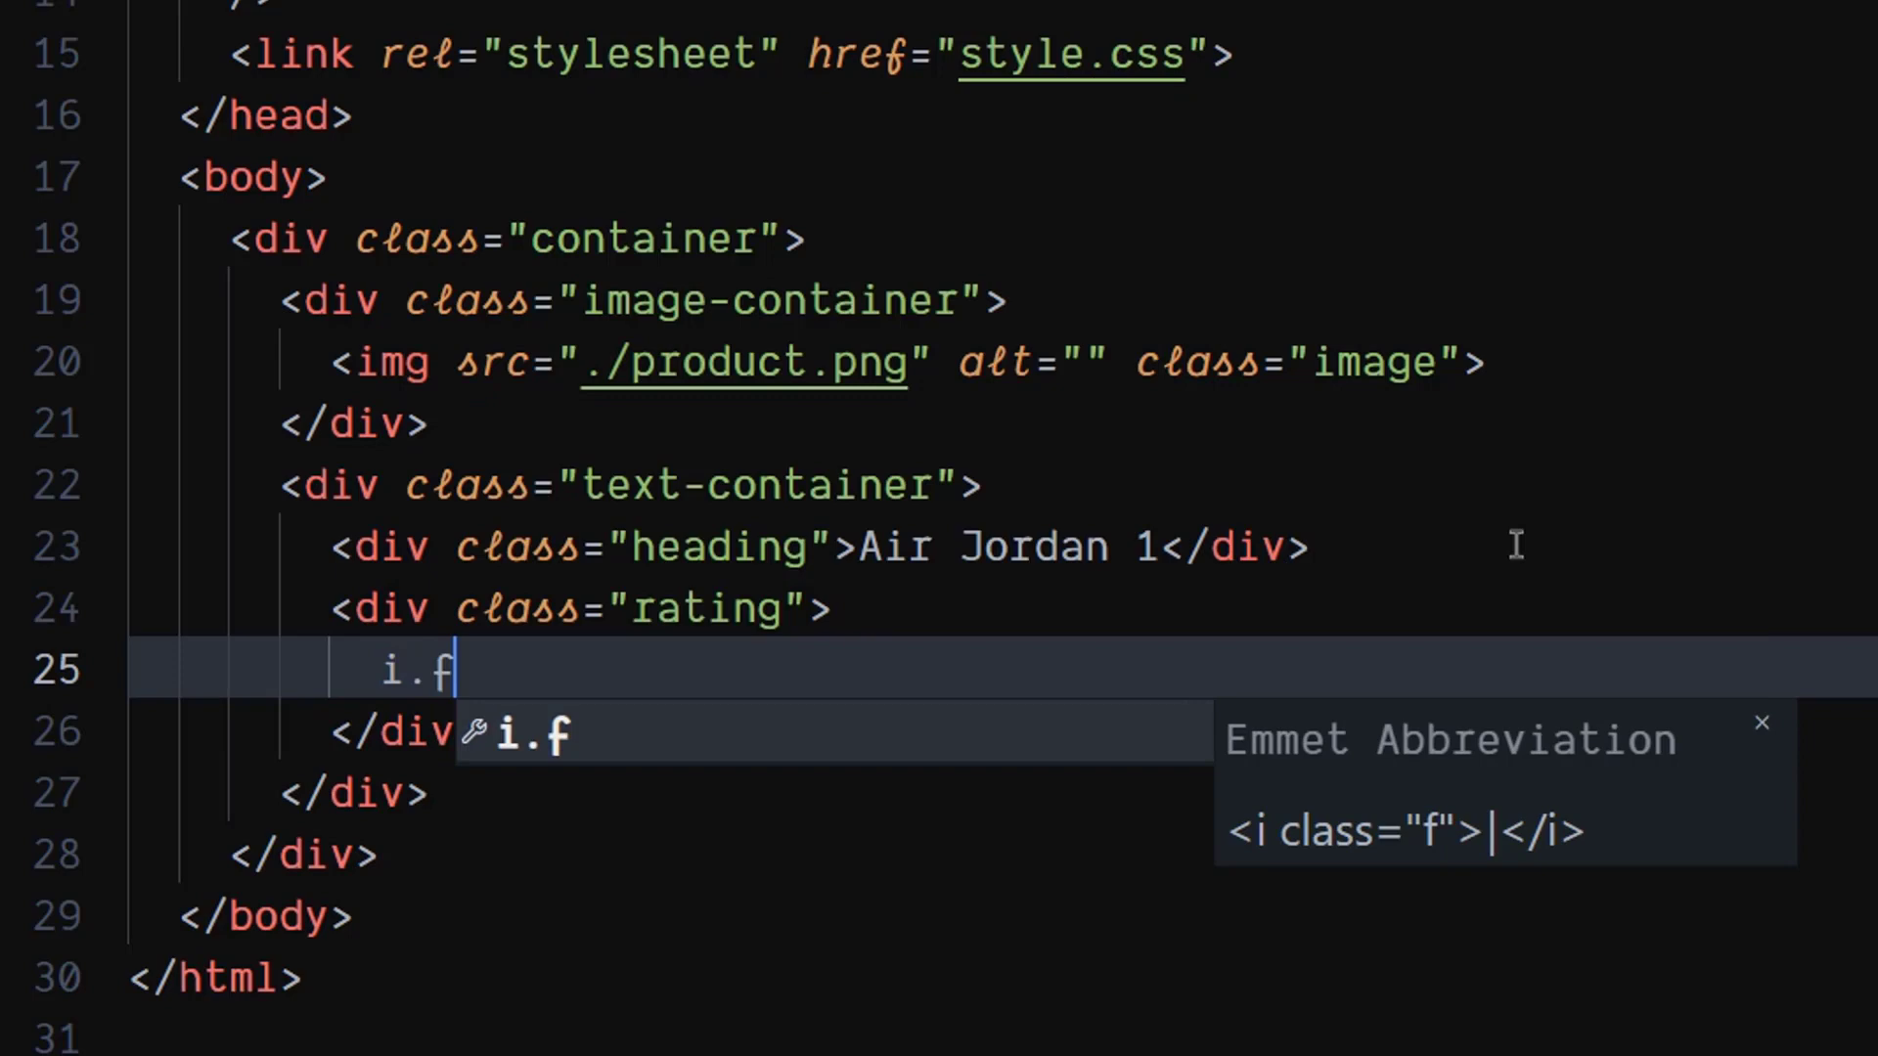
type("a-solid")
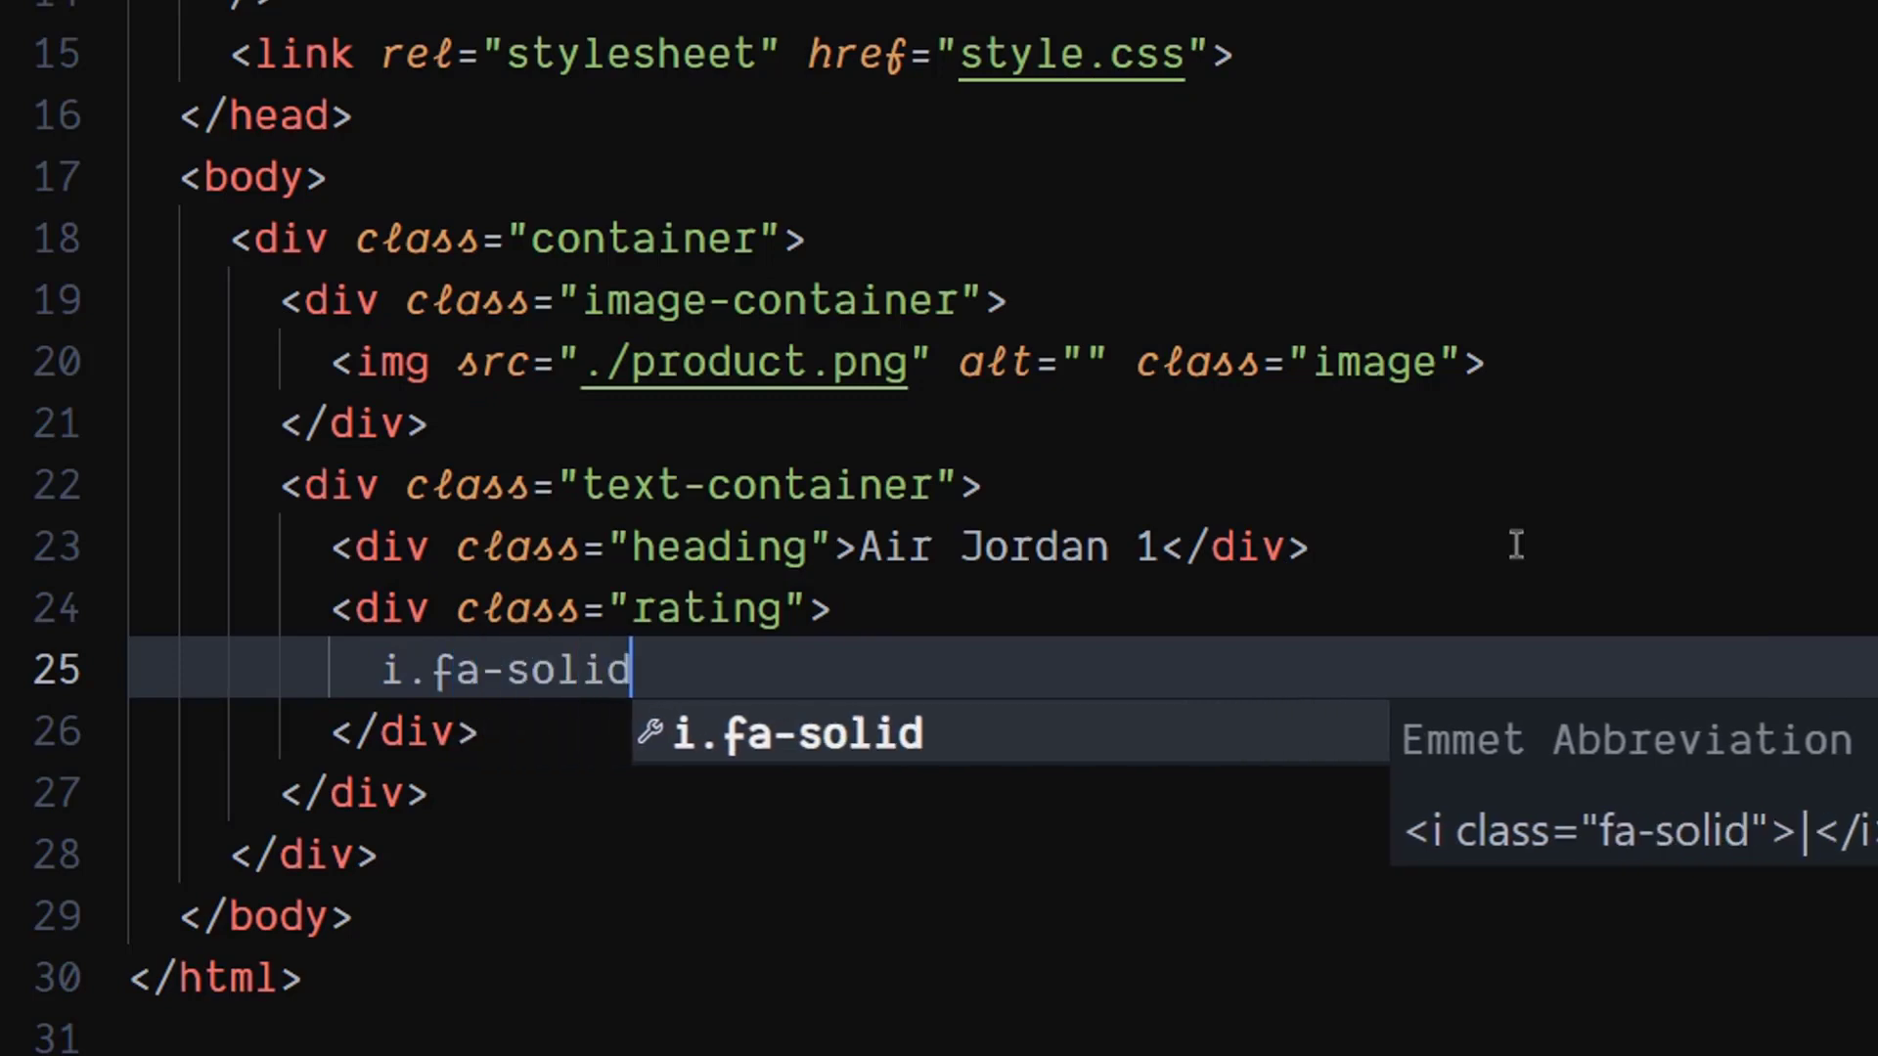
type(".")
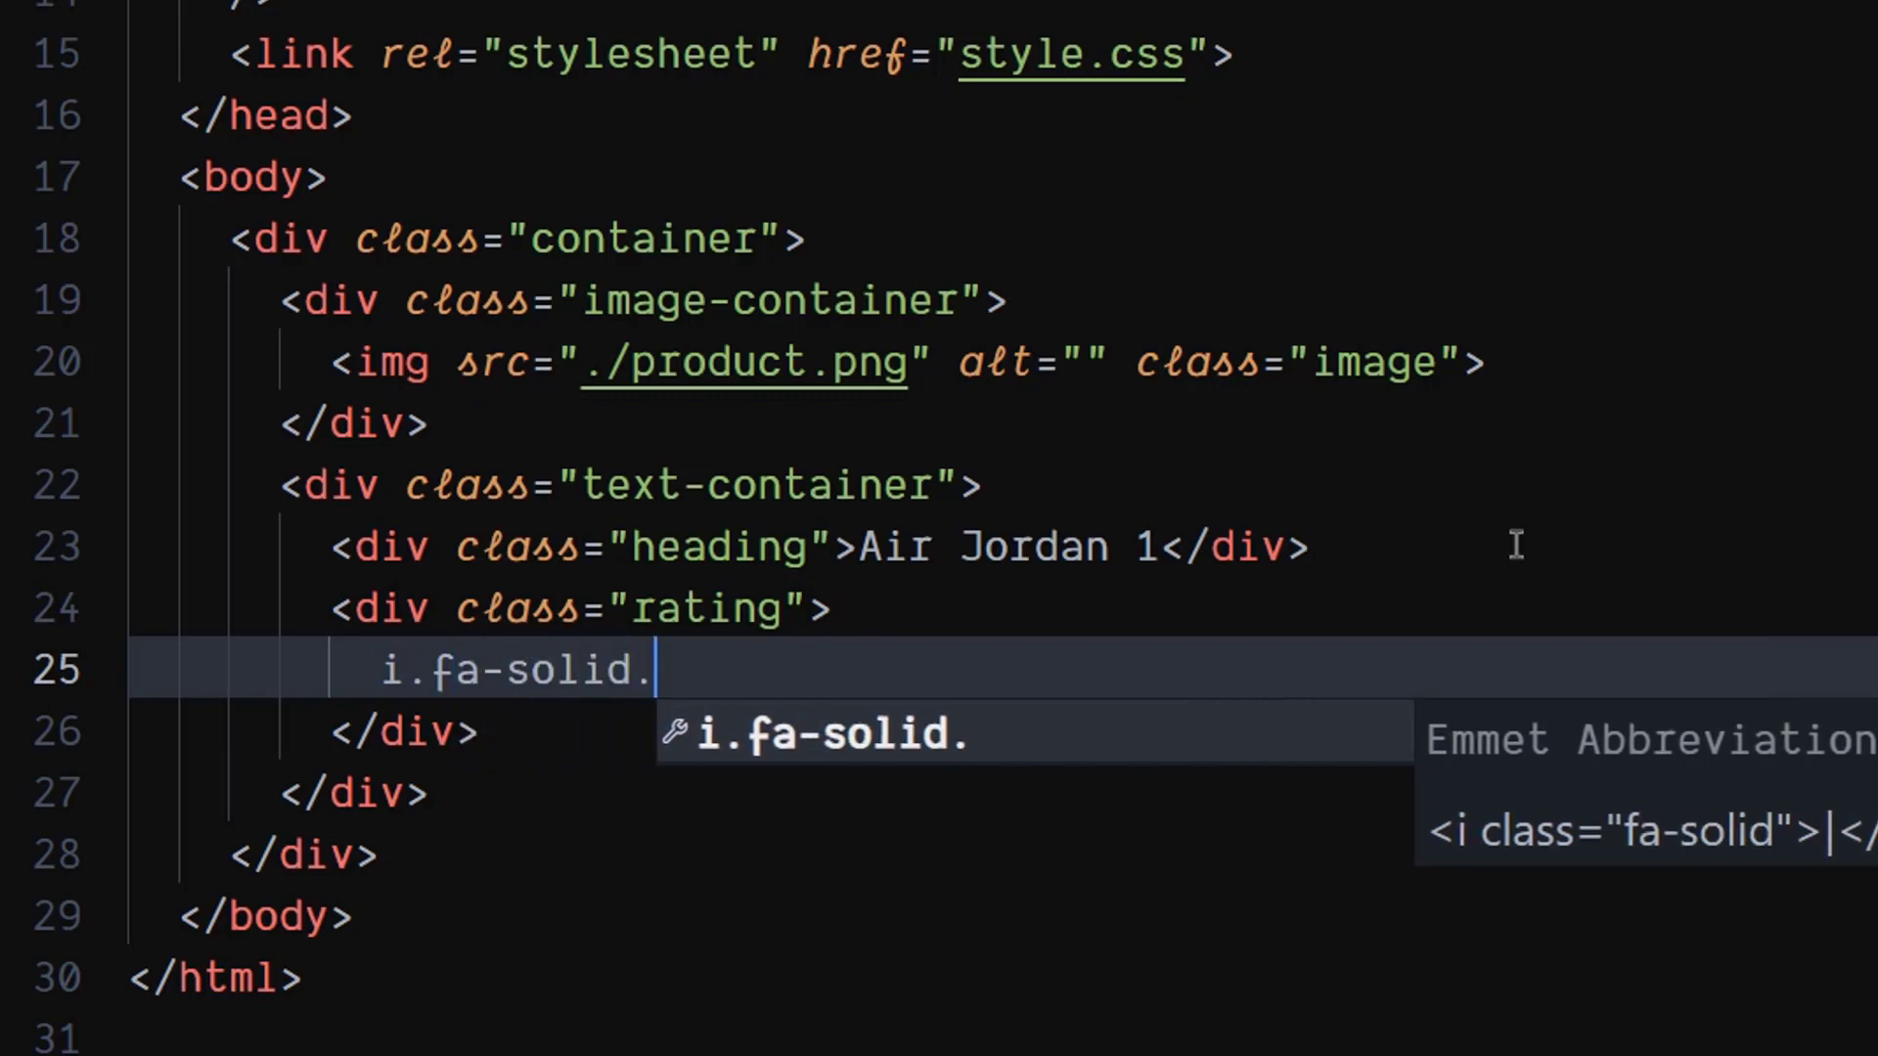
type("fa-")
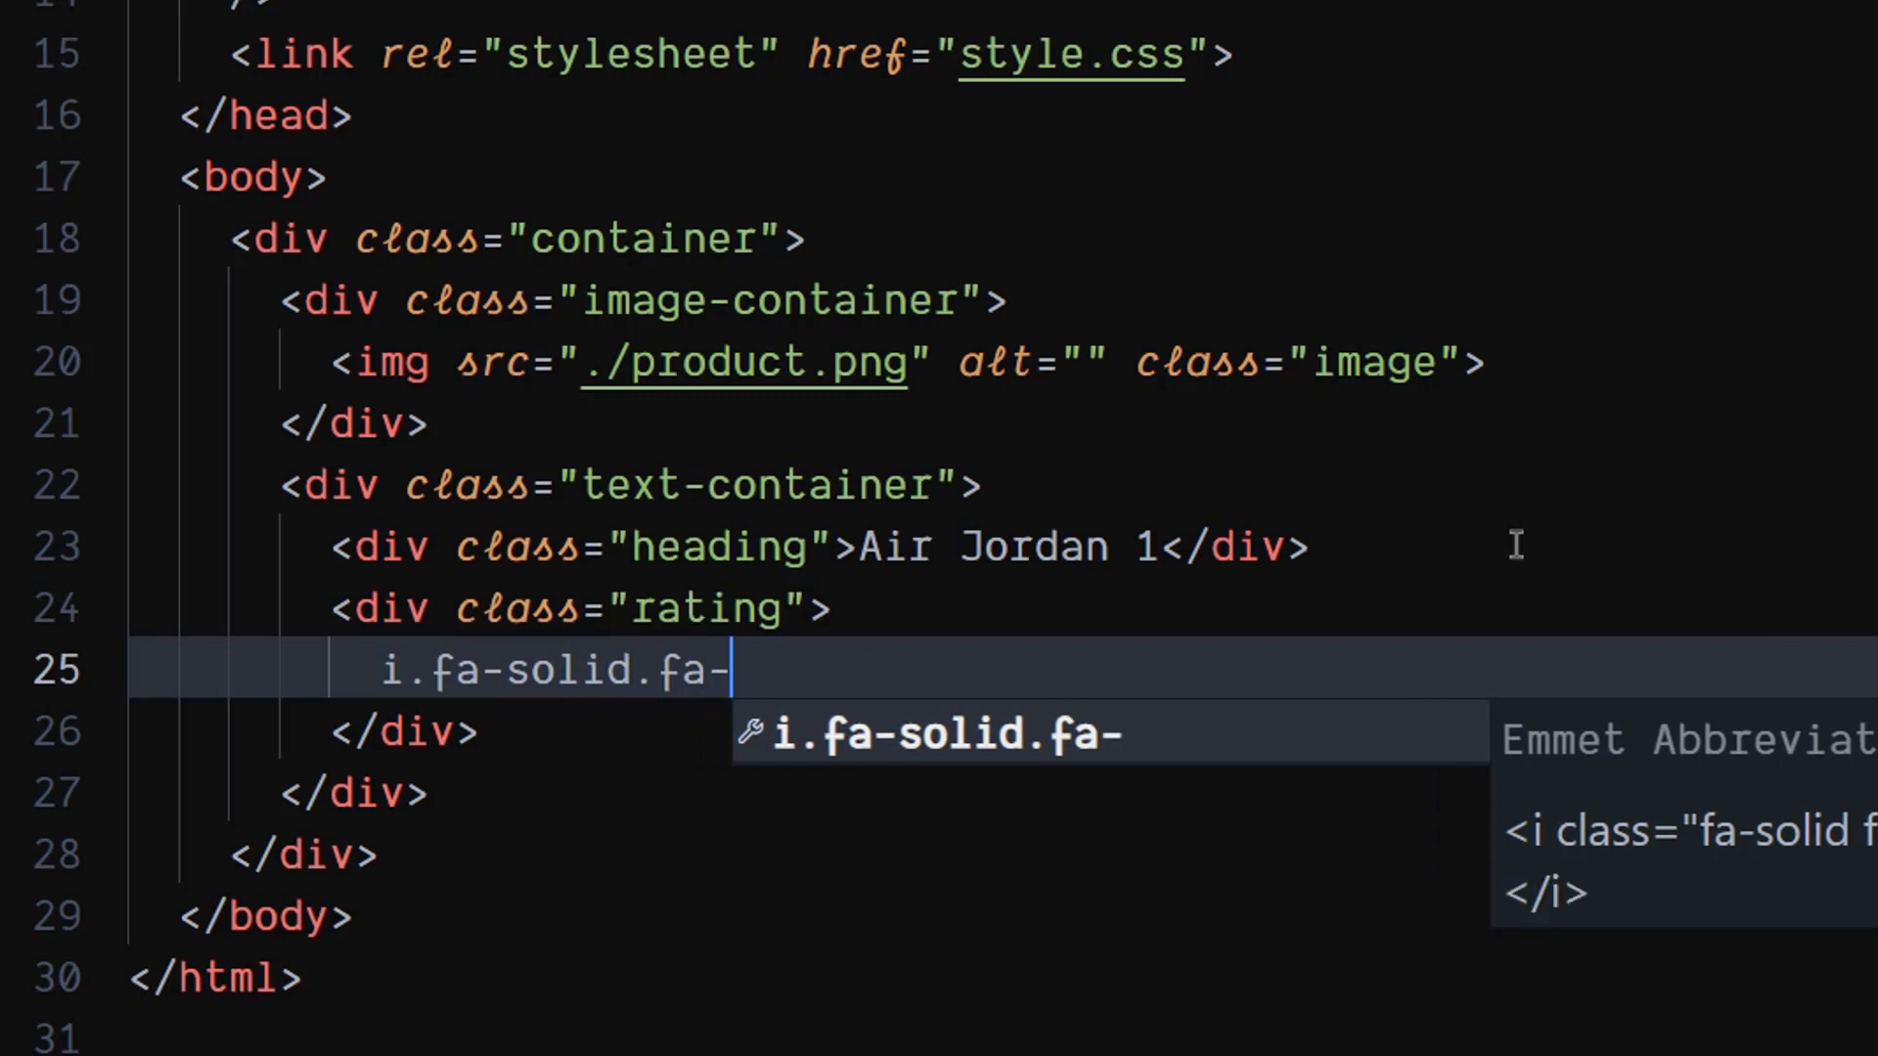
type("star")
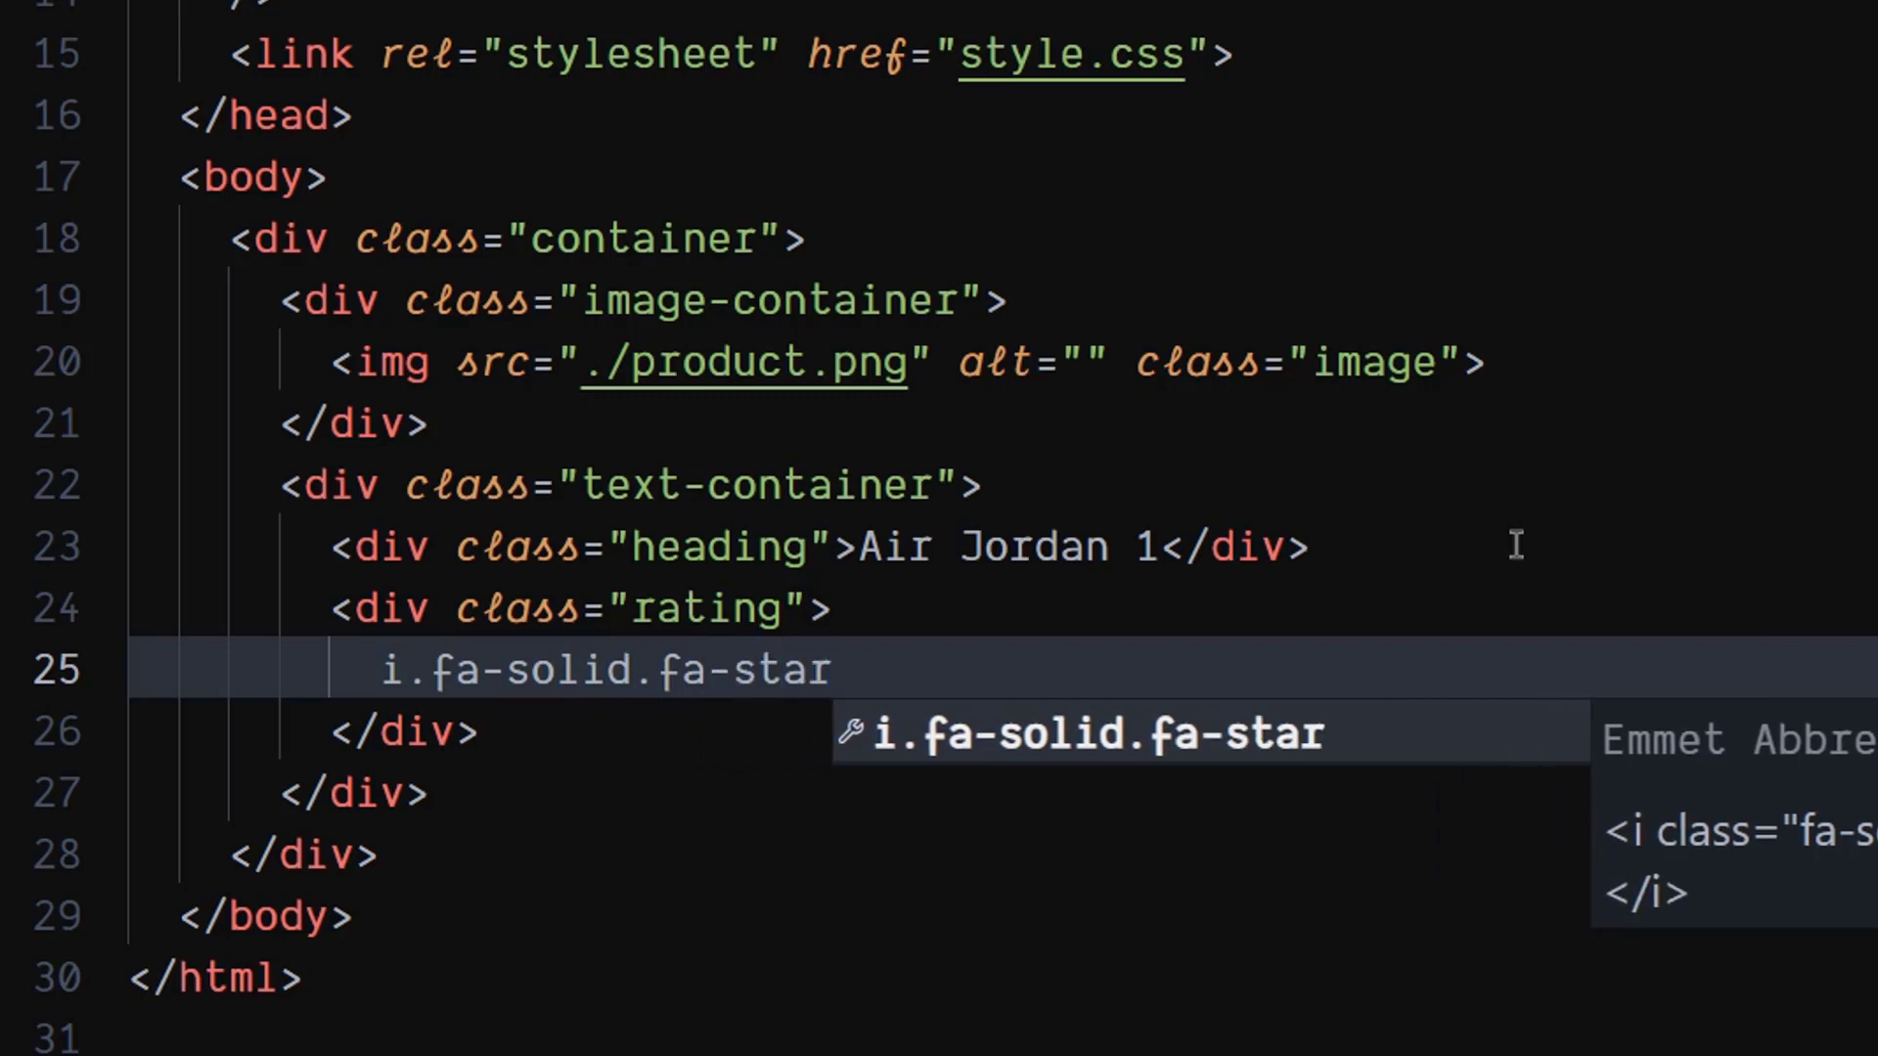
type("*5")
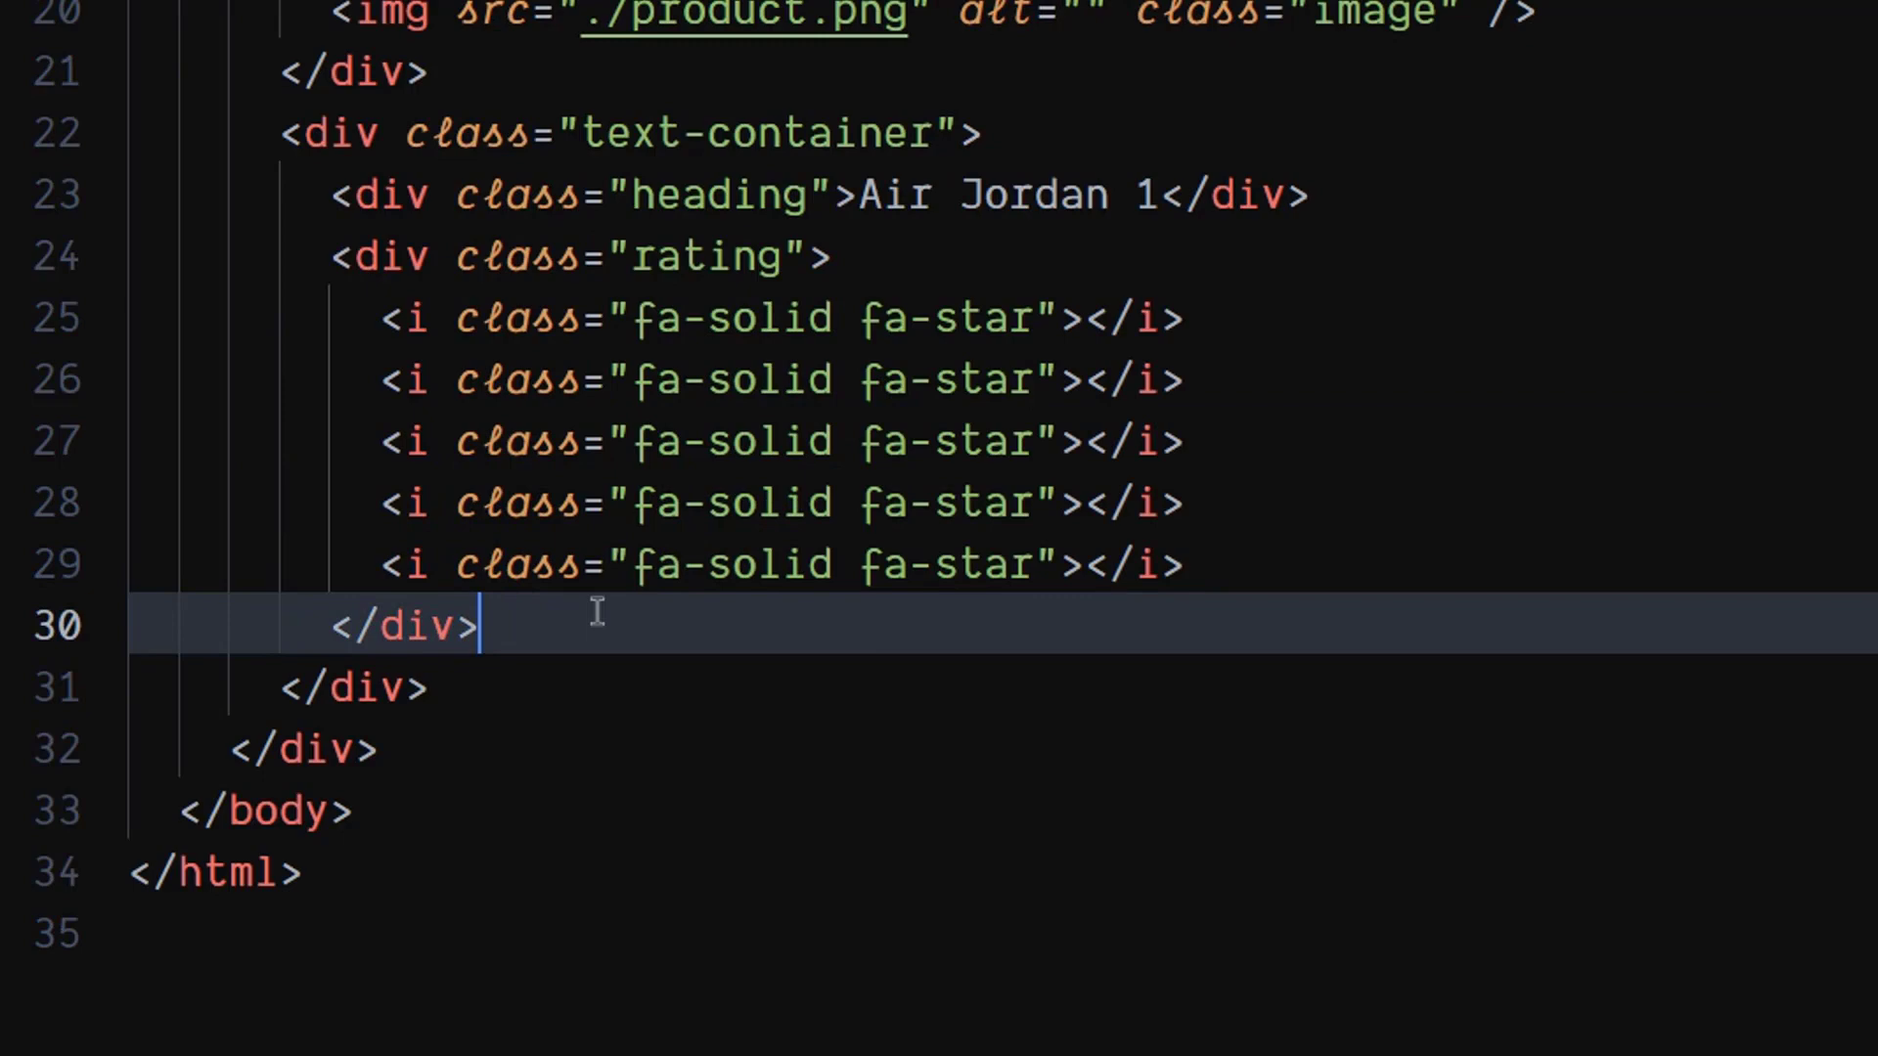
mouse_move(772, 566)
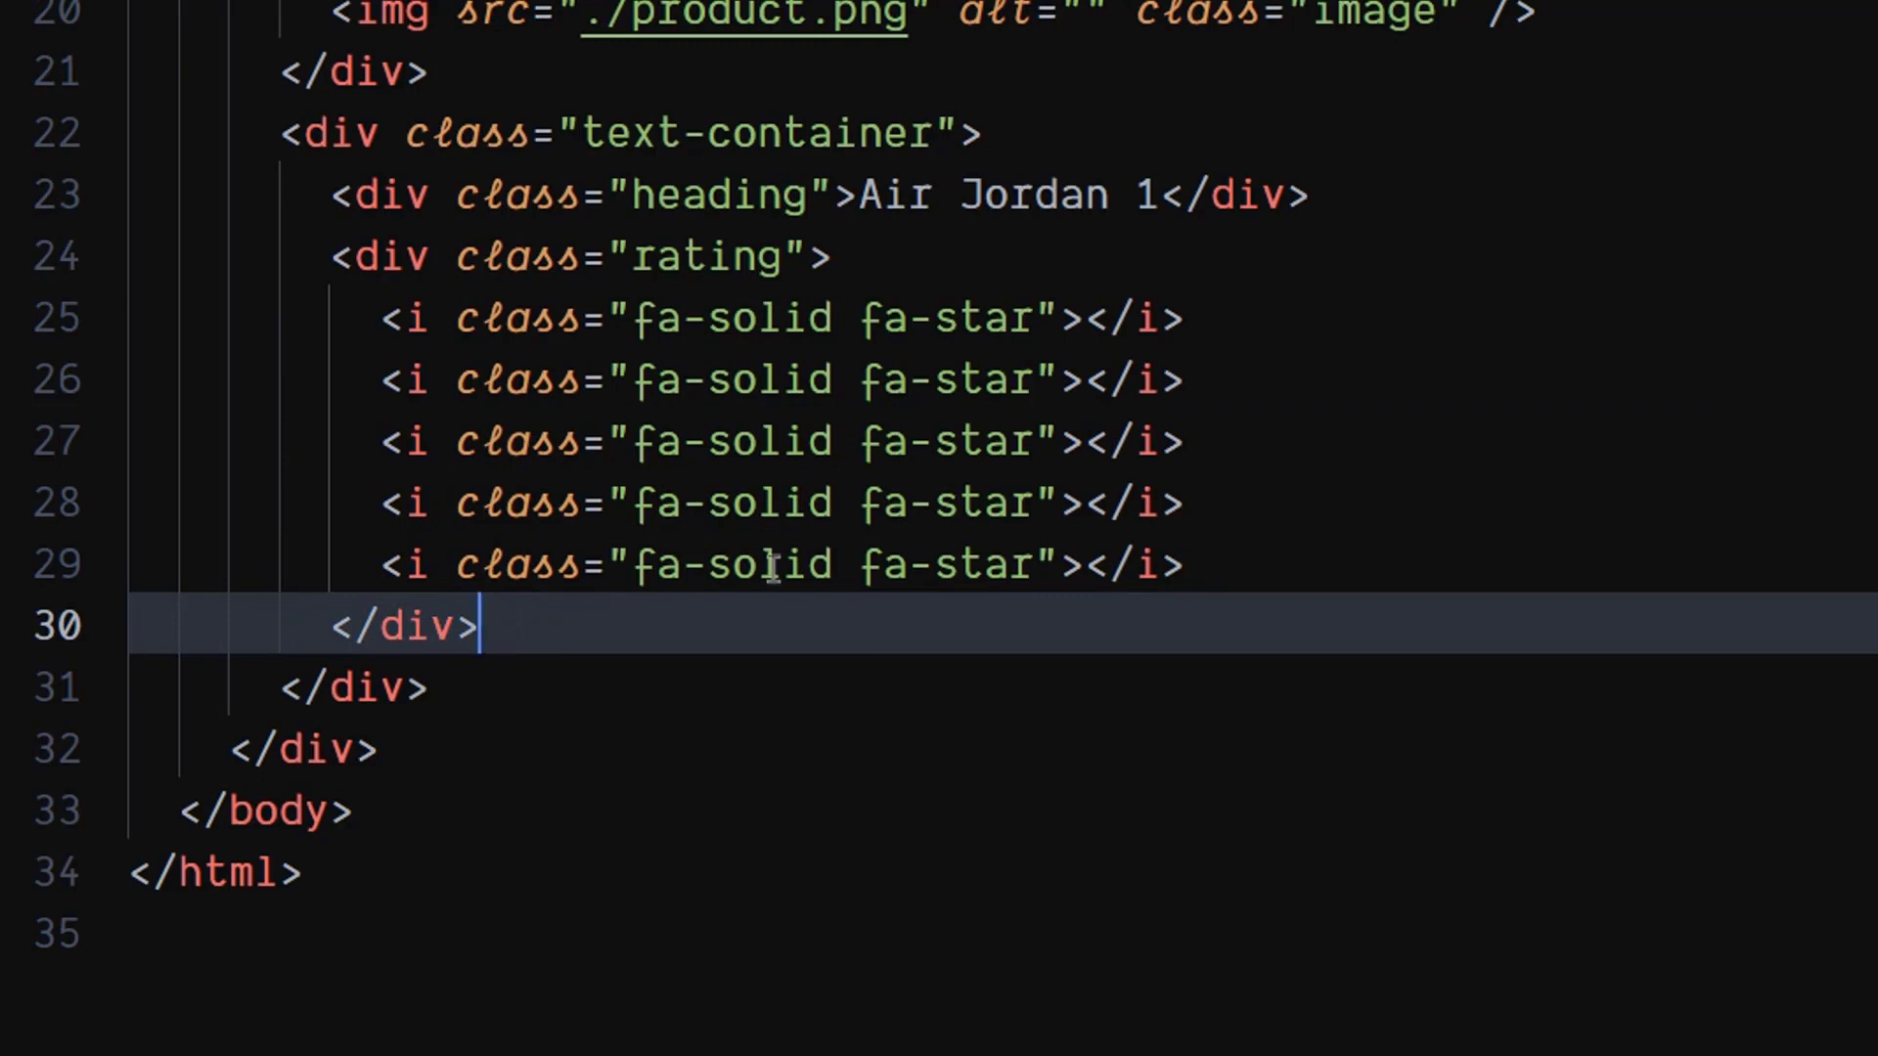
Step: Add a description div describing the Air Jordan 1 Mid, inspired by the first AJ1
key("Enter")
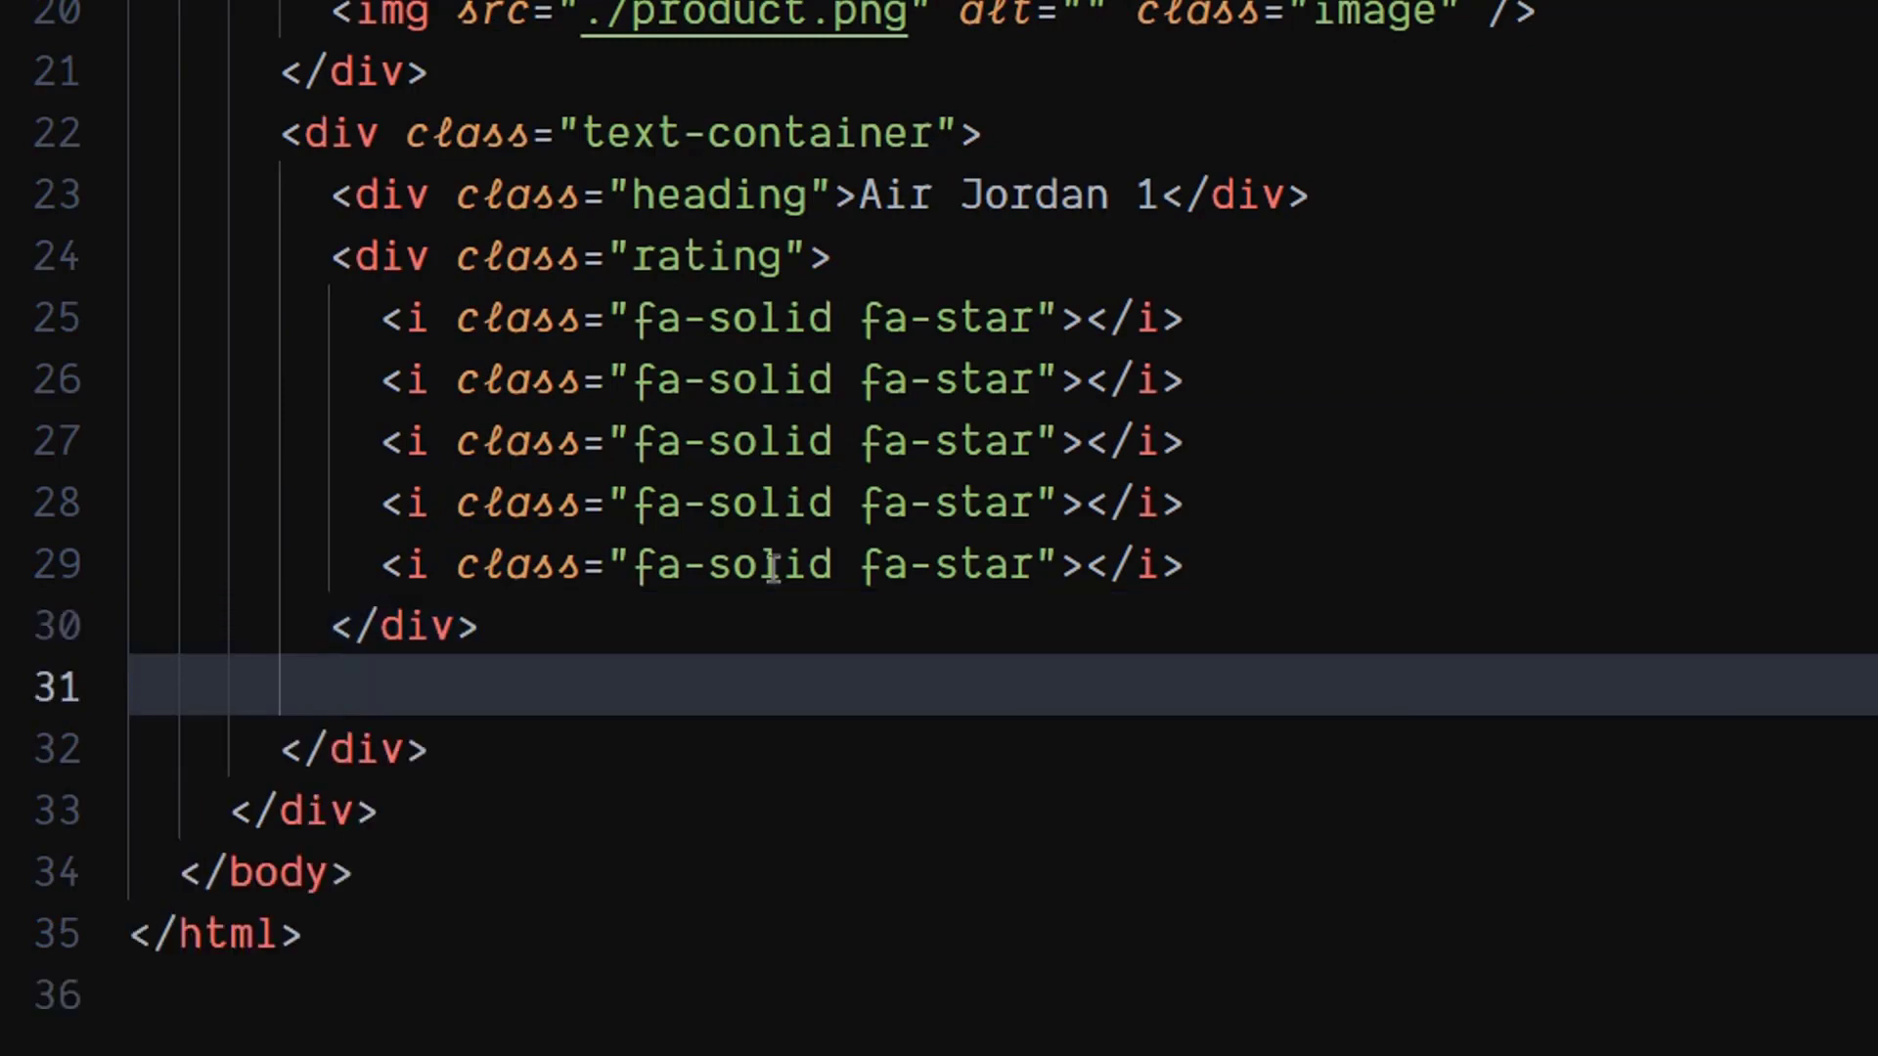
type("div.")
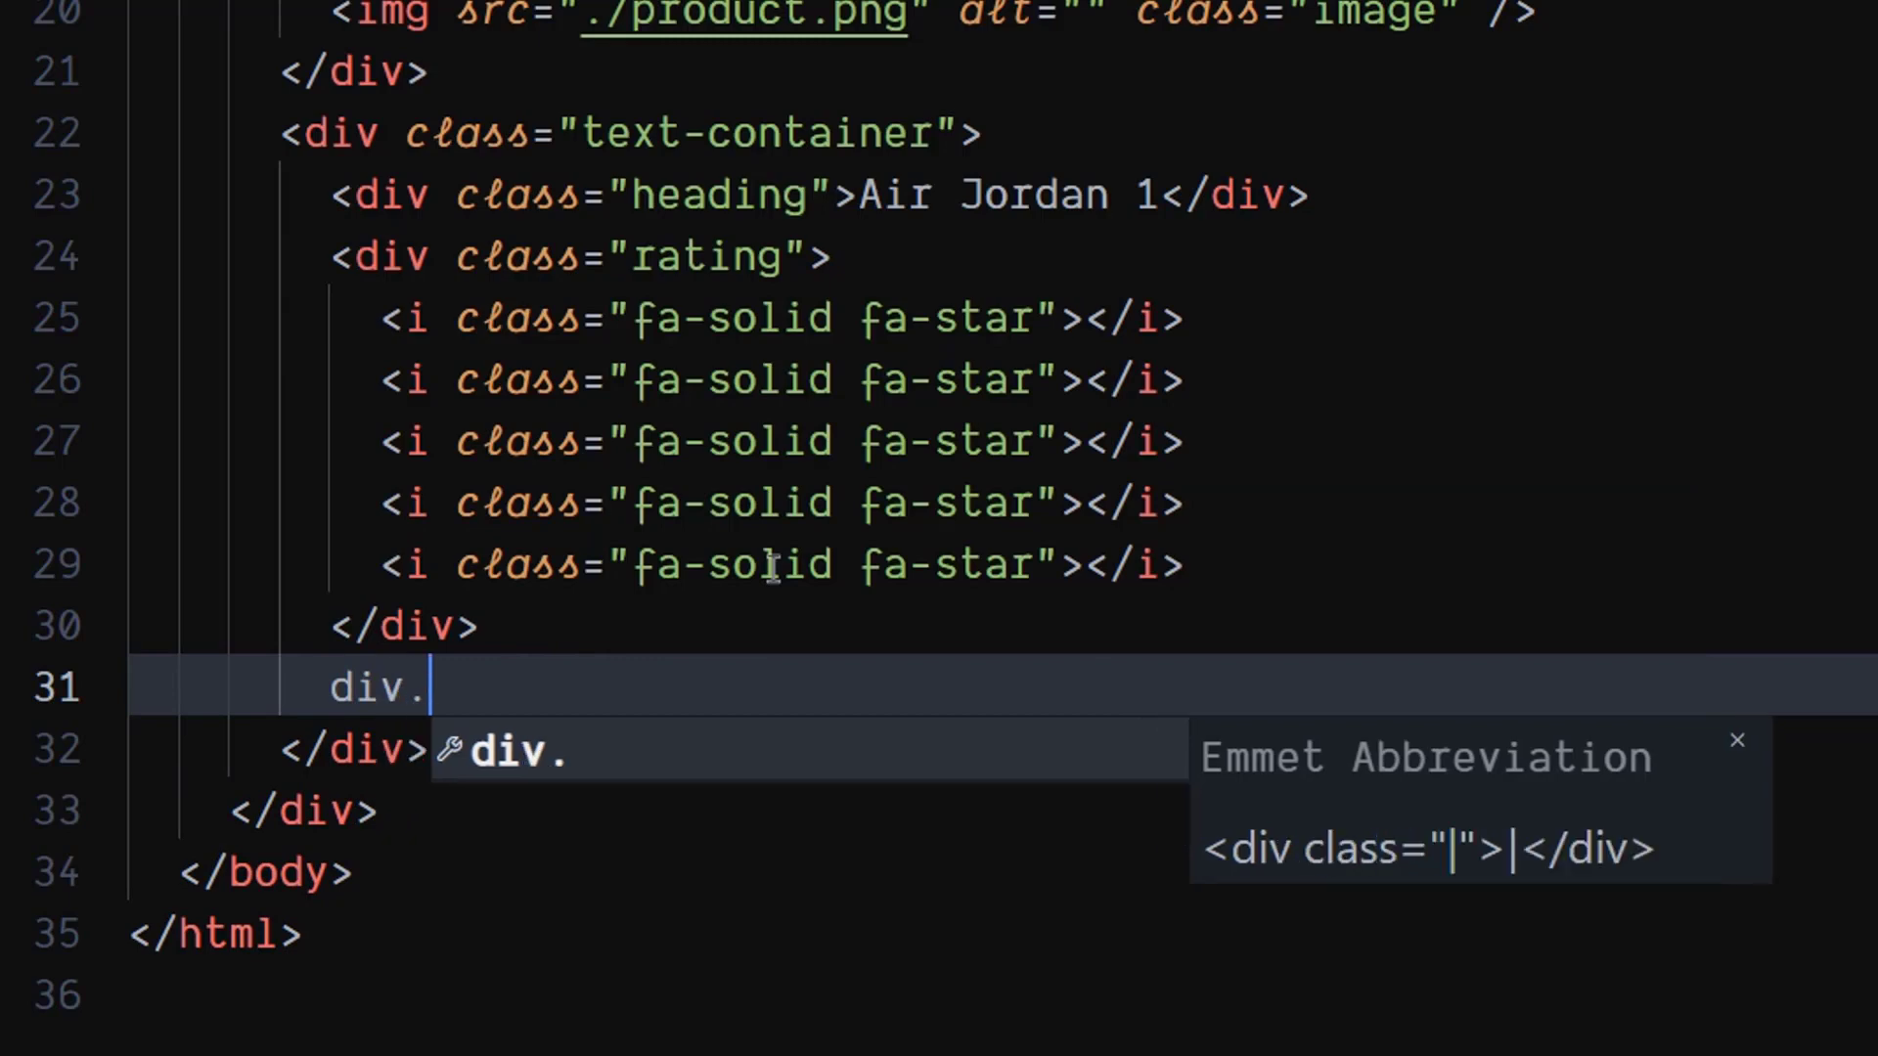
type("description\">")
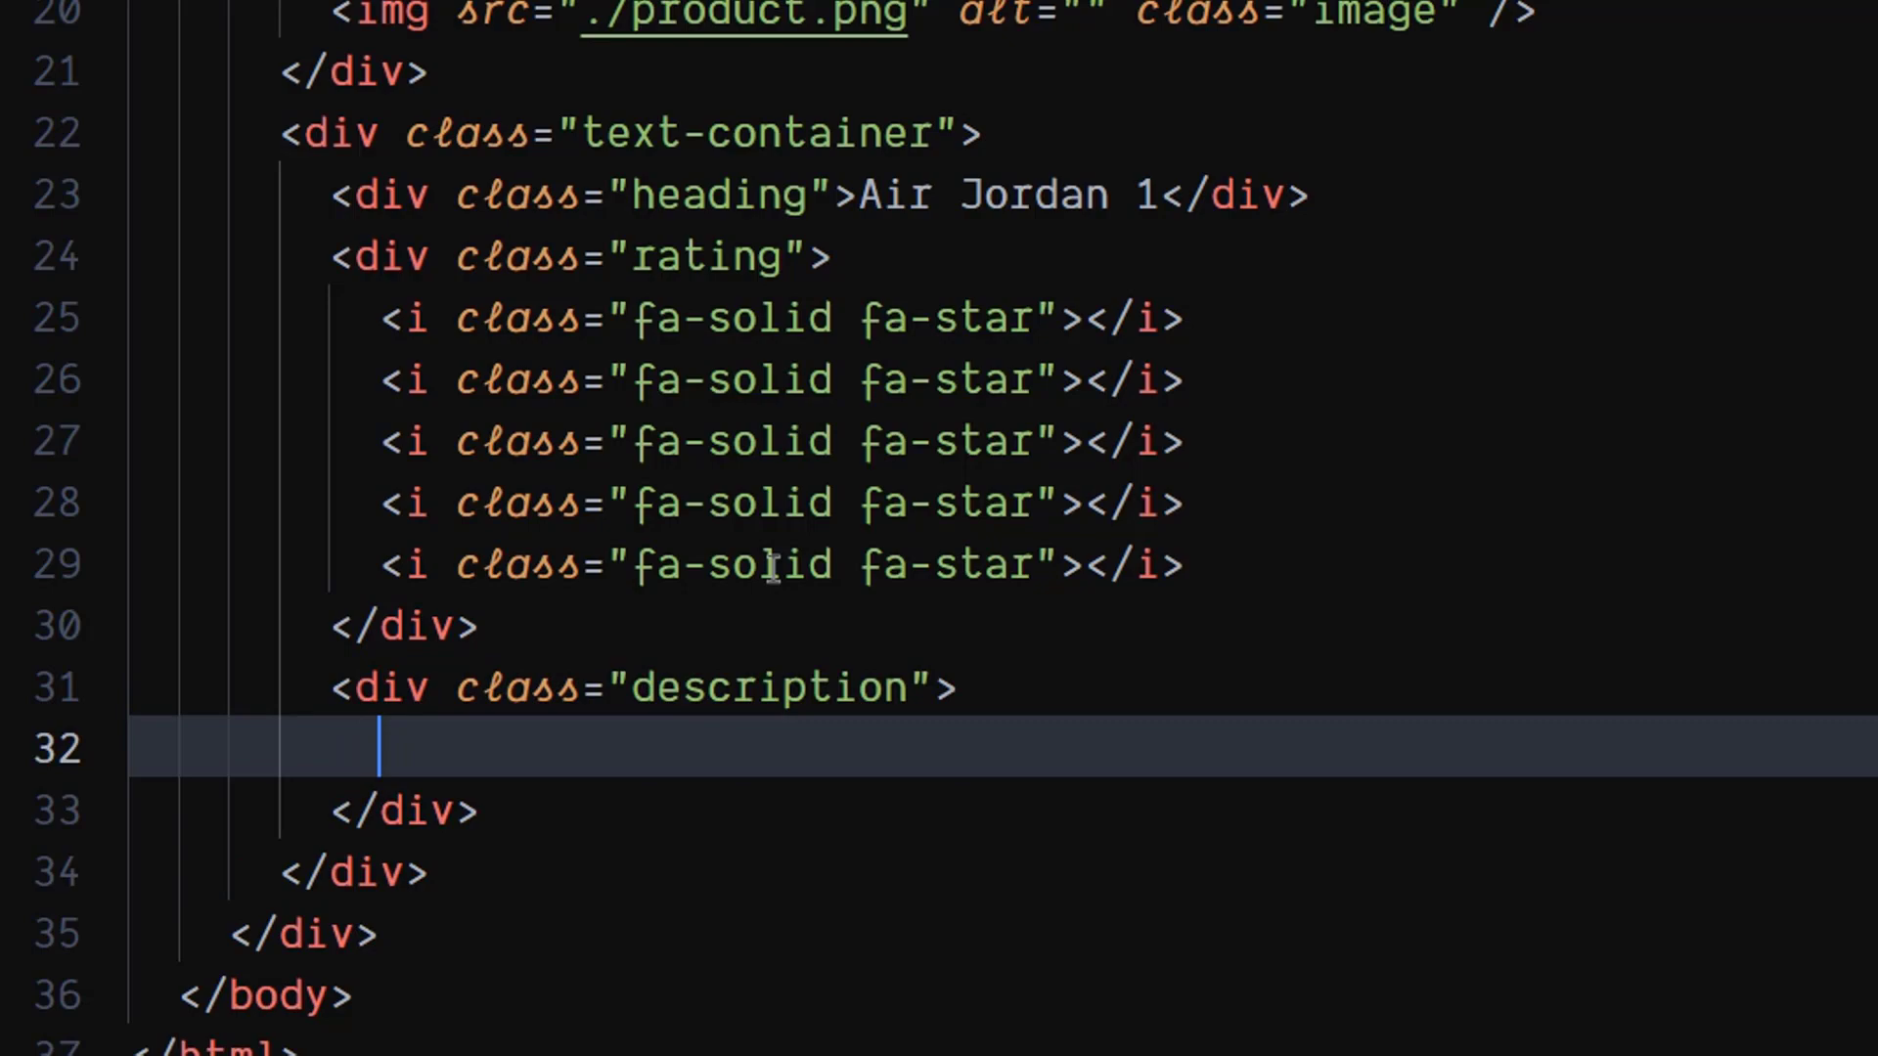
type("The Air Jordan 1 Mid Shoe is inspired by")
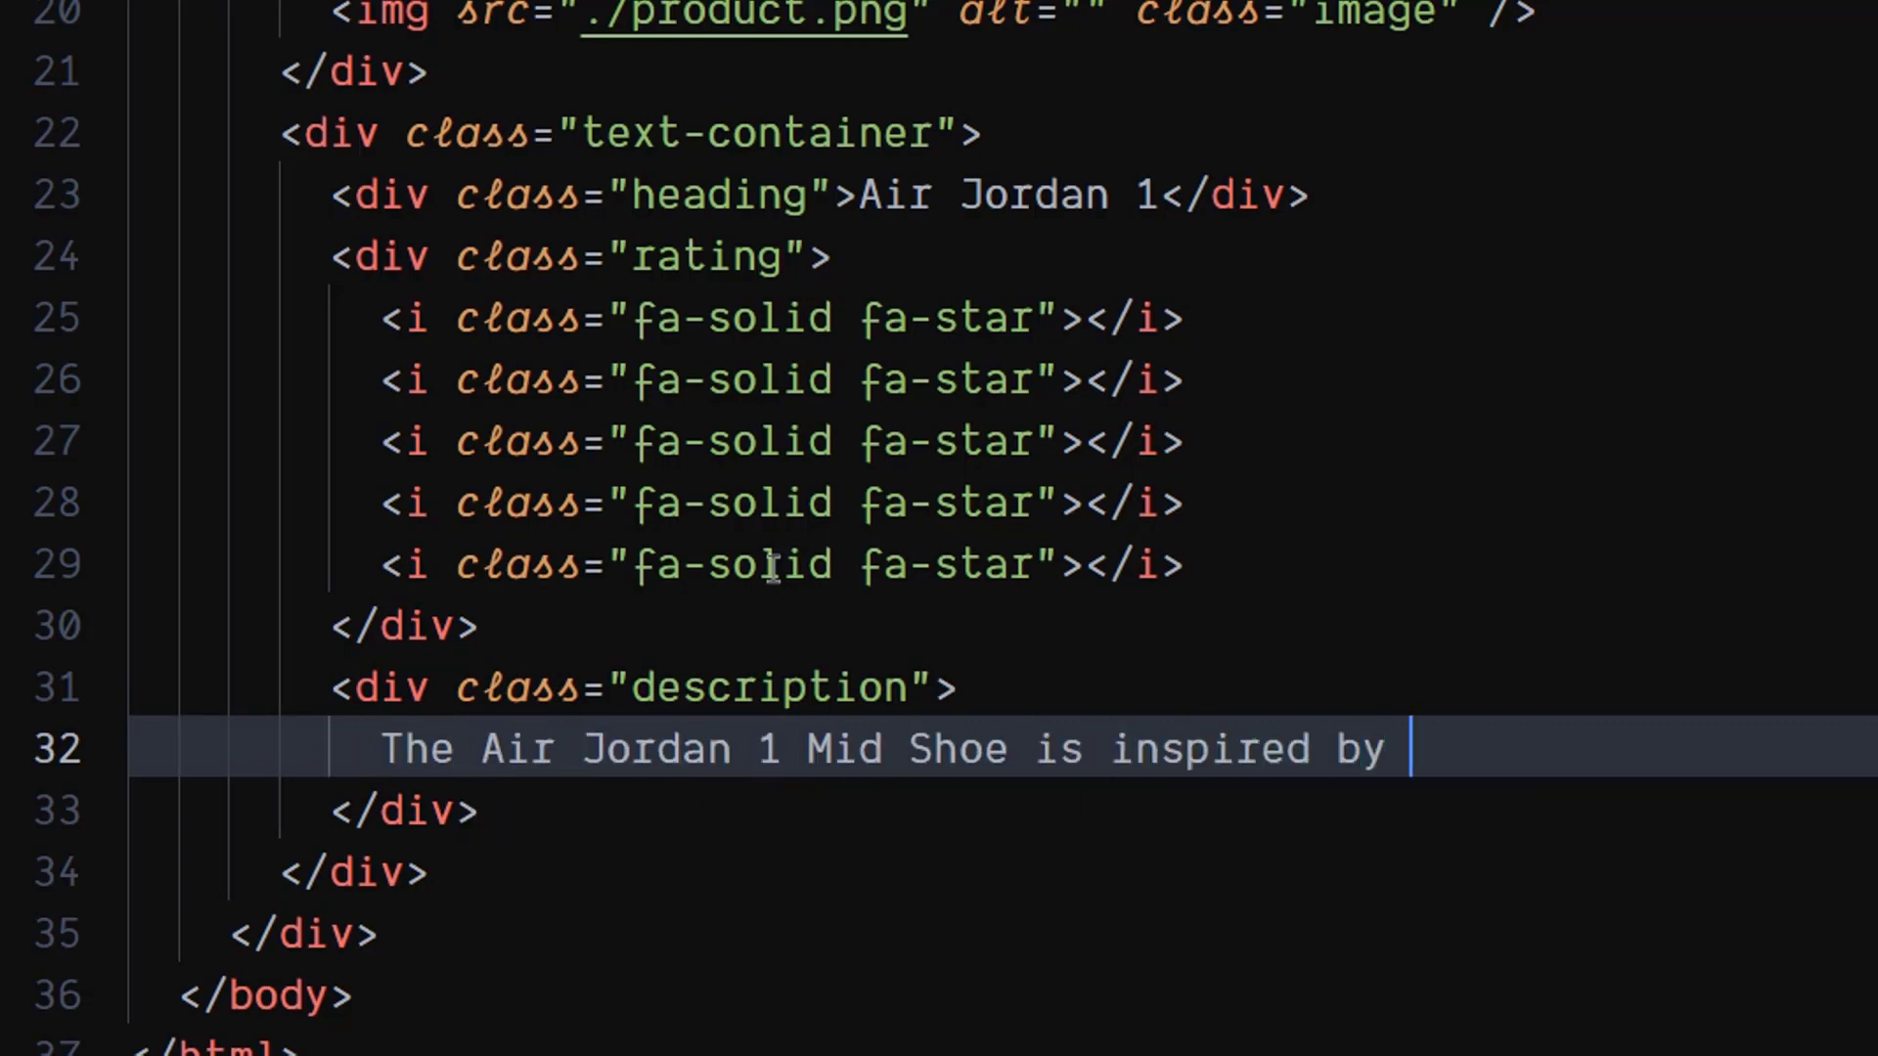
type("the first AJ1, offering fans")
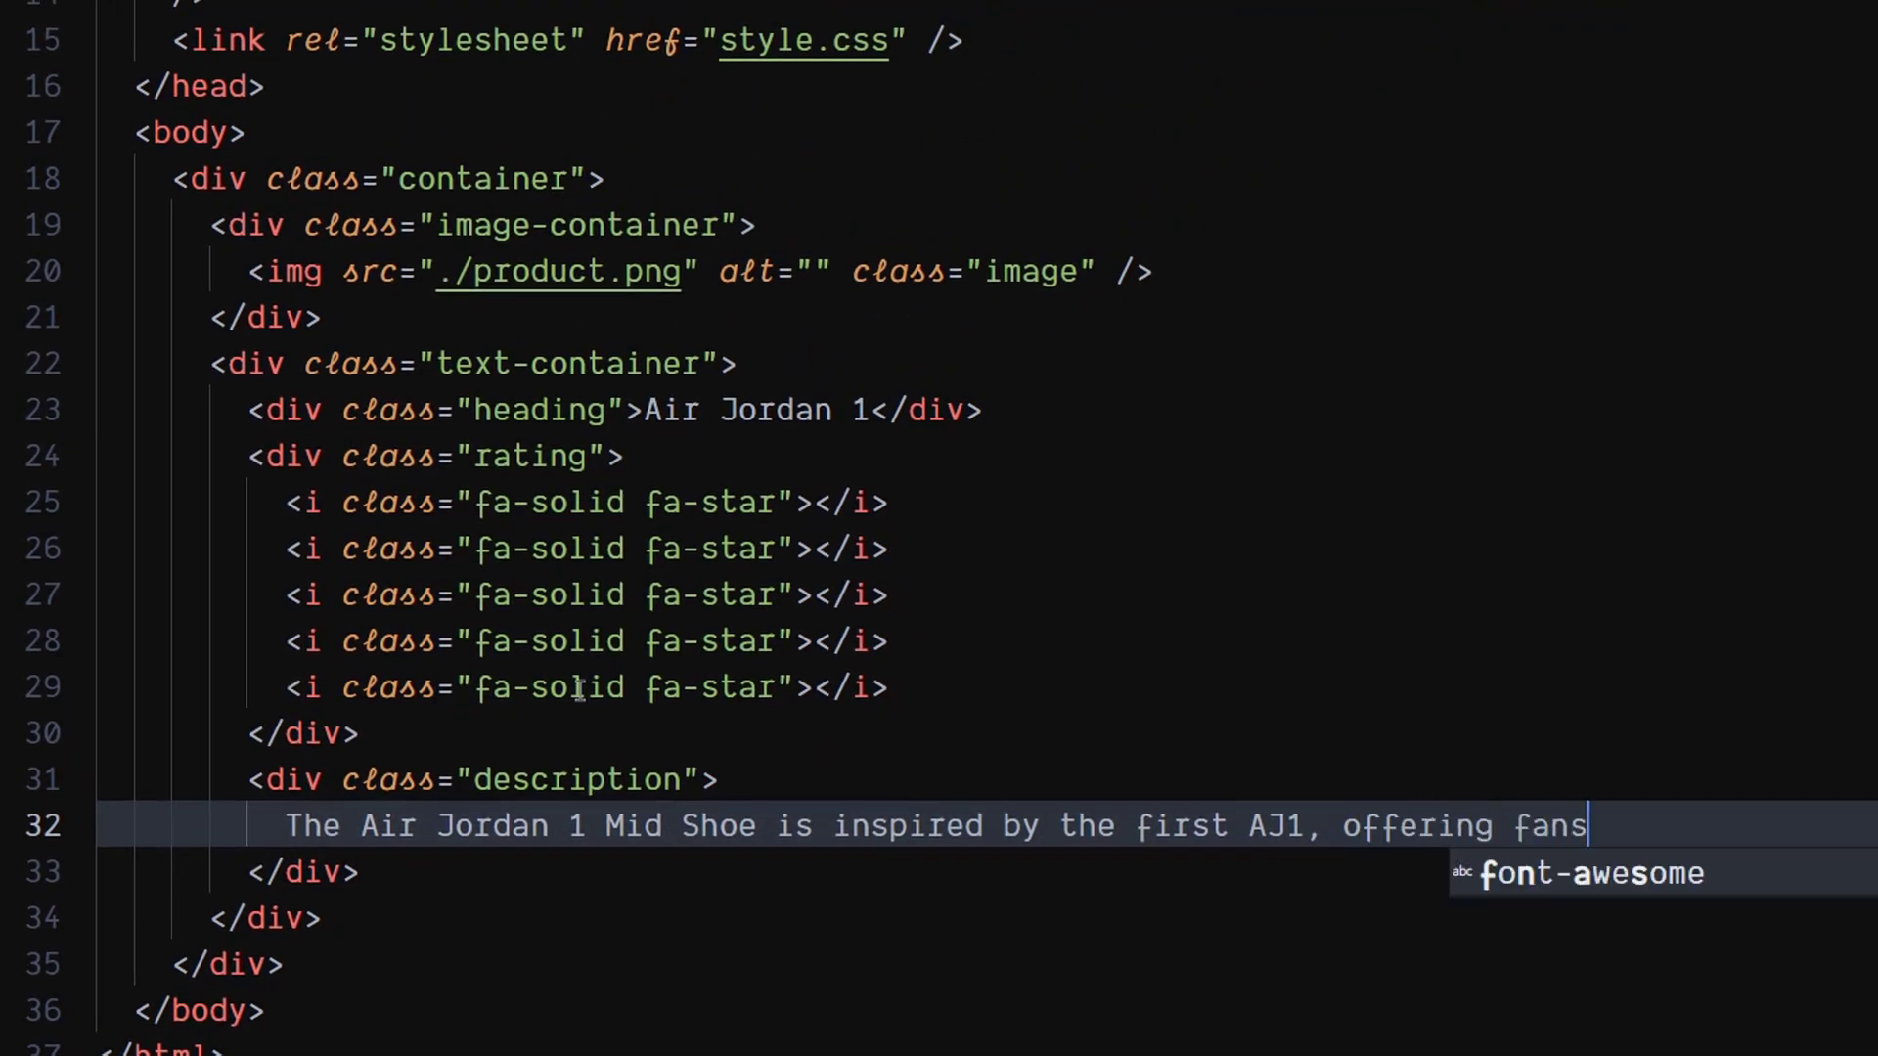
type("pros a chance to follow.")
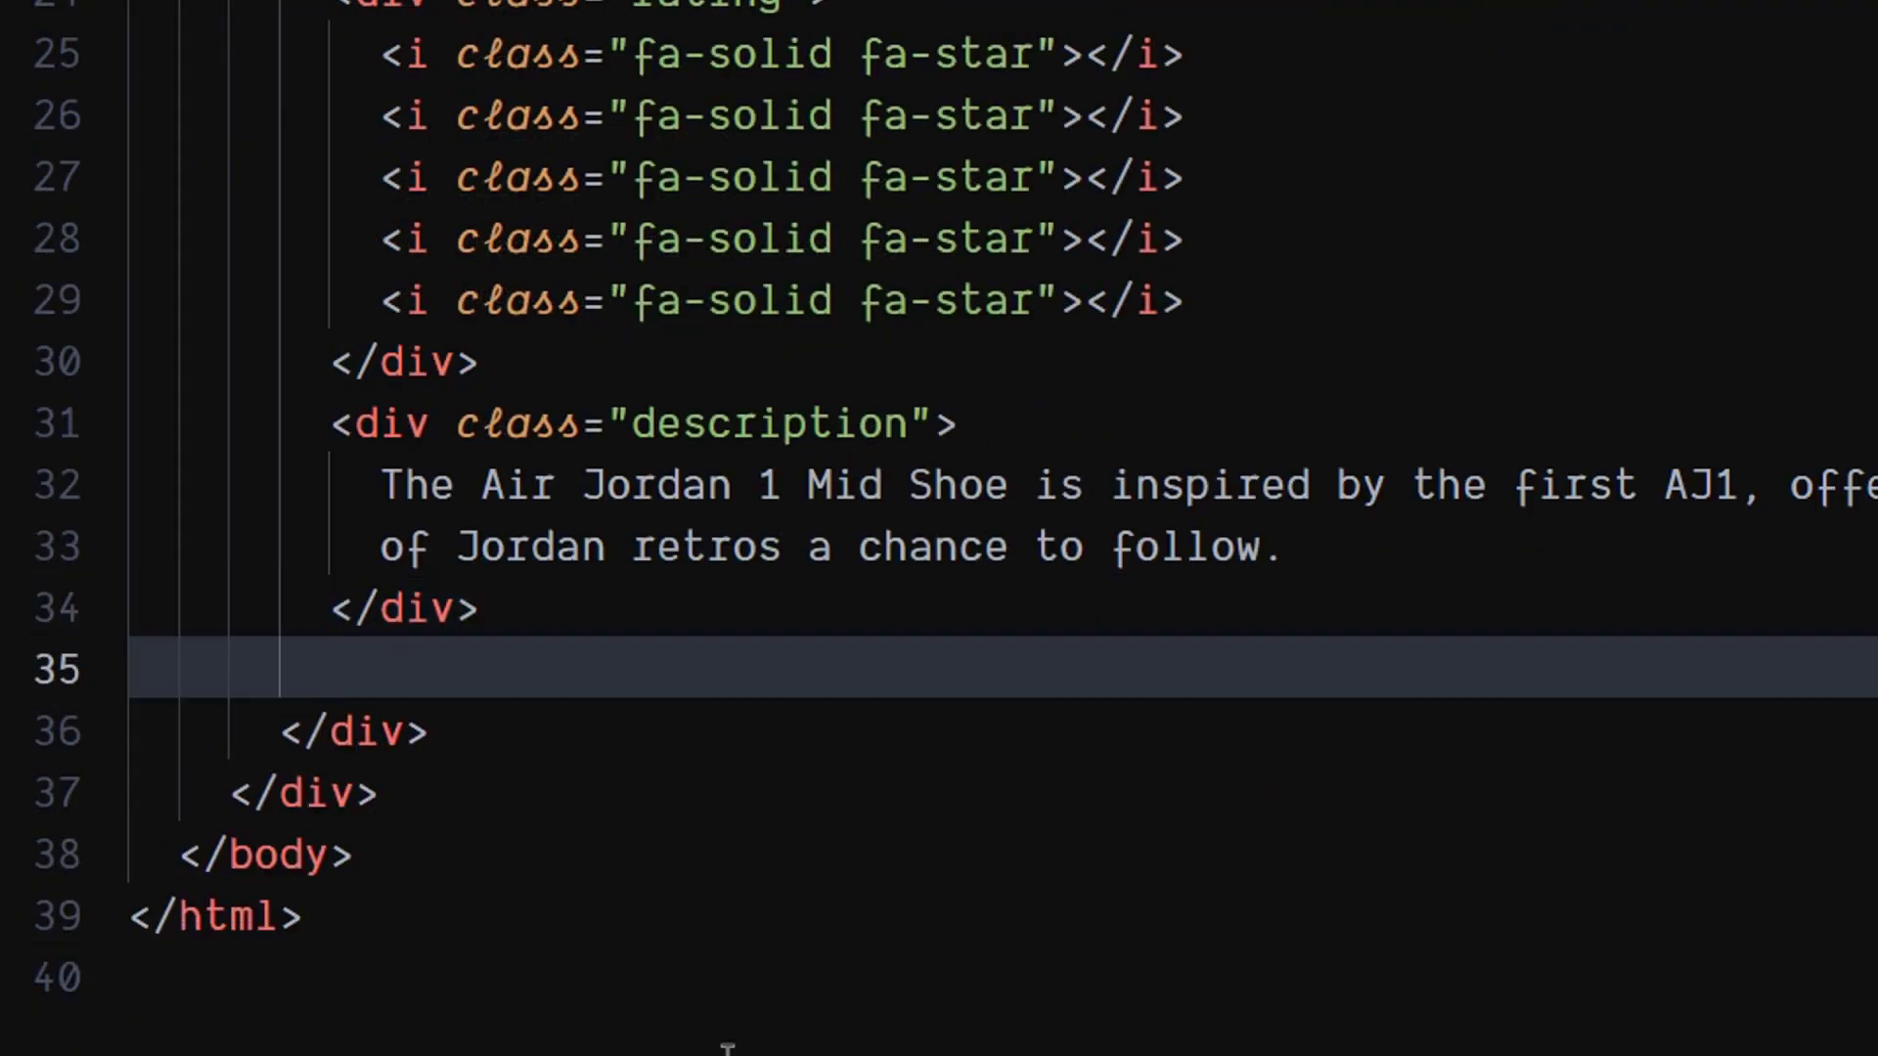
Step: Add a footer div with a $149.99 price div and a 'Buy Now' button div
type("div.")
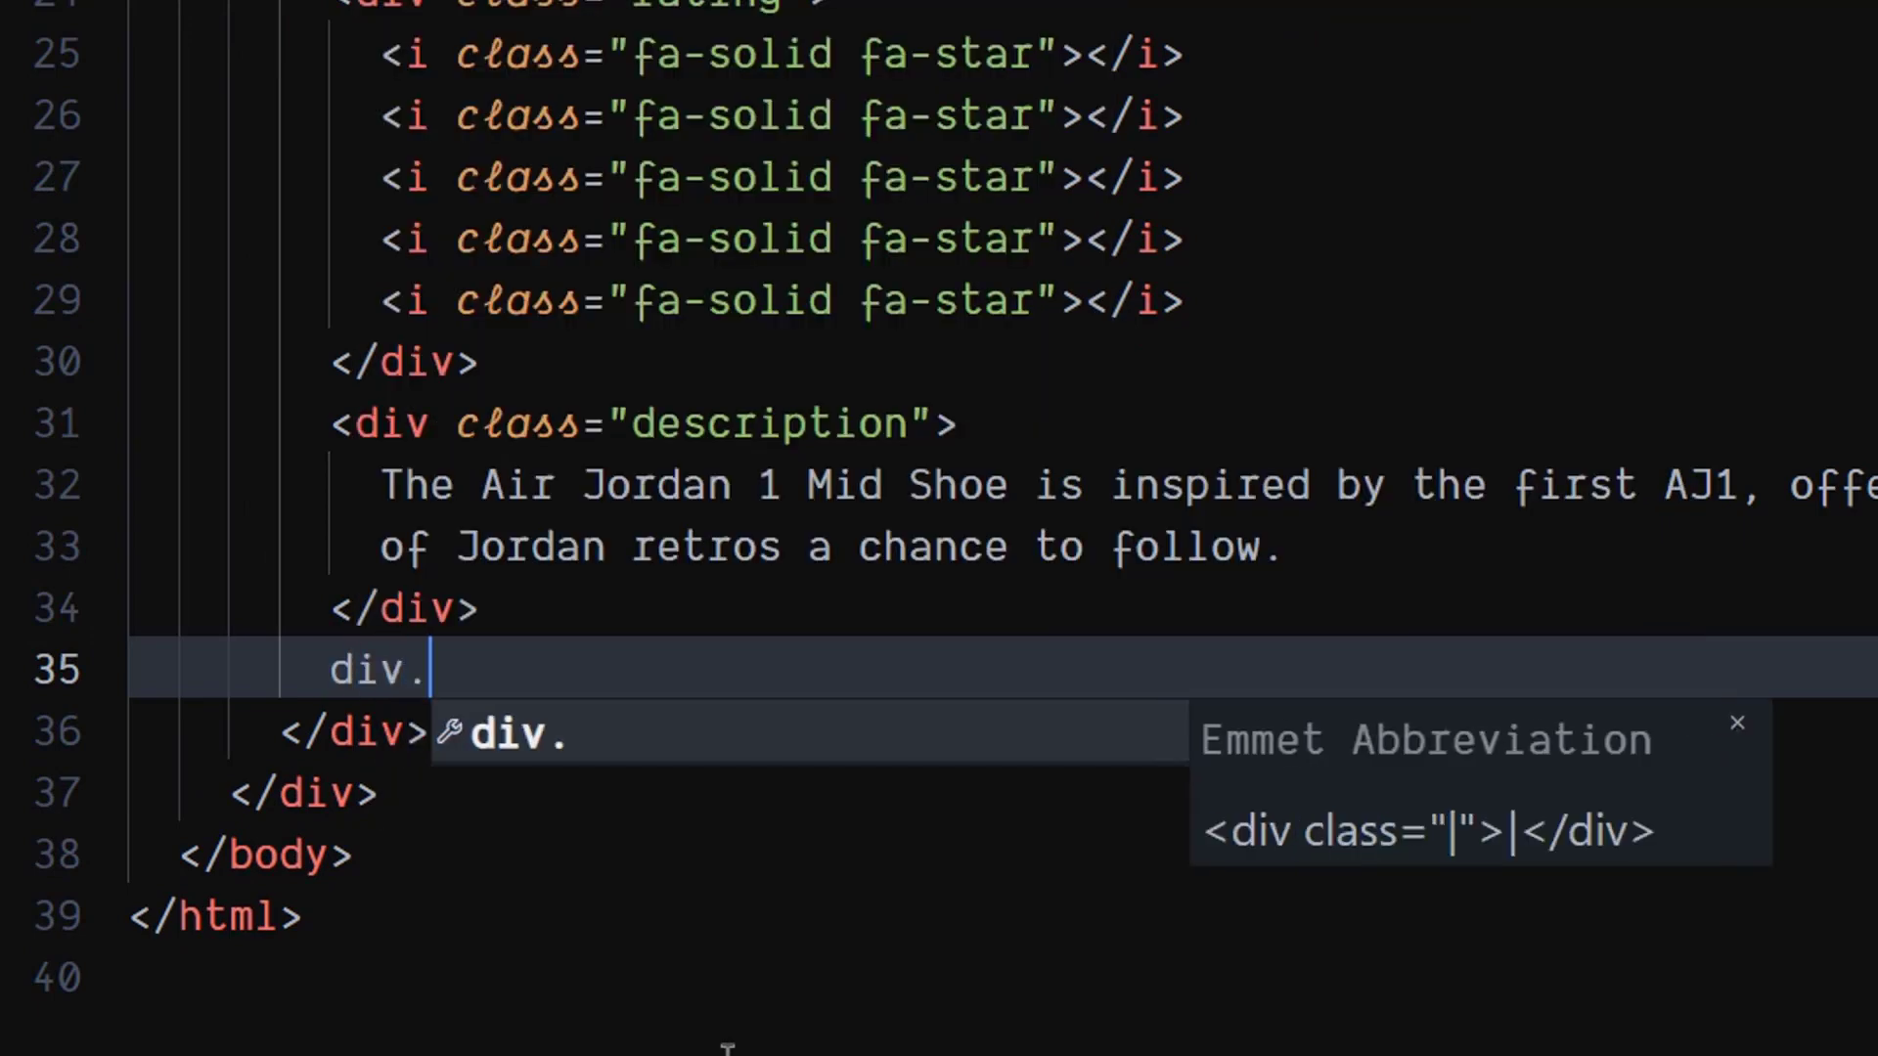
type("footer\">")
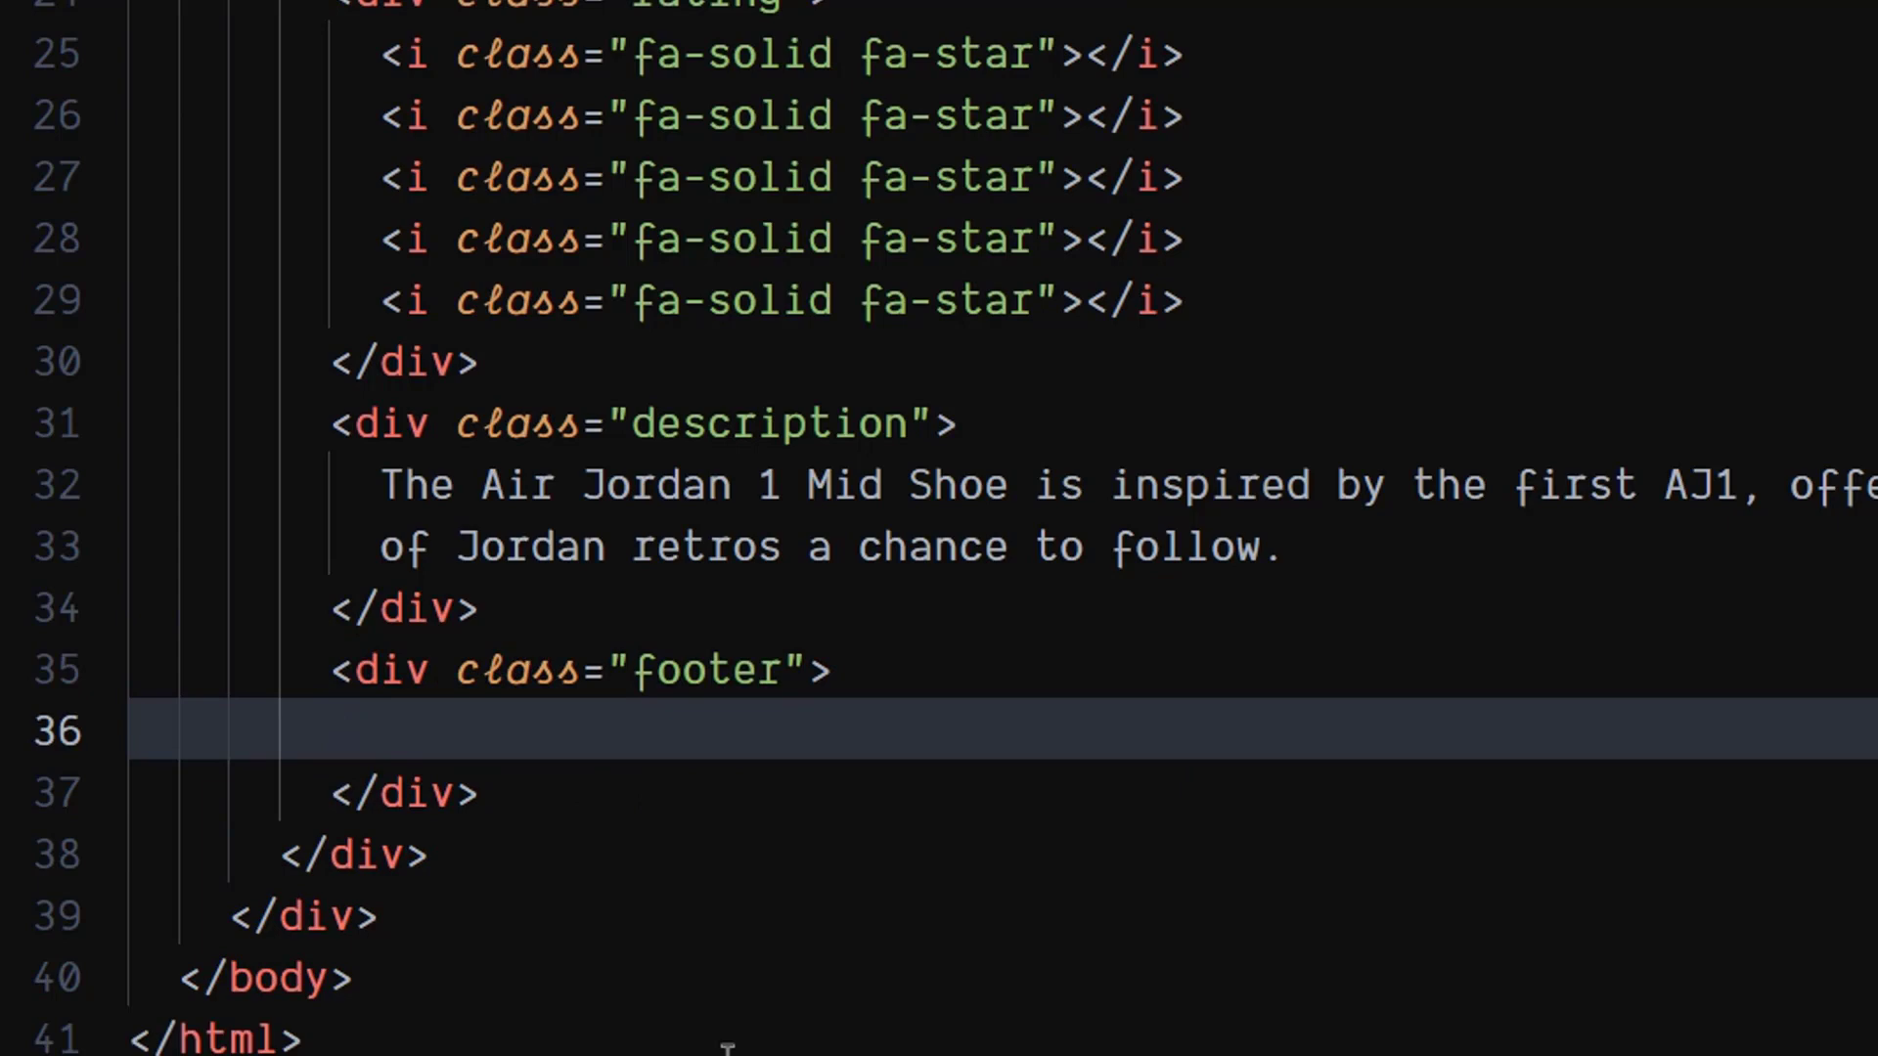
type("div.p")
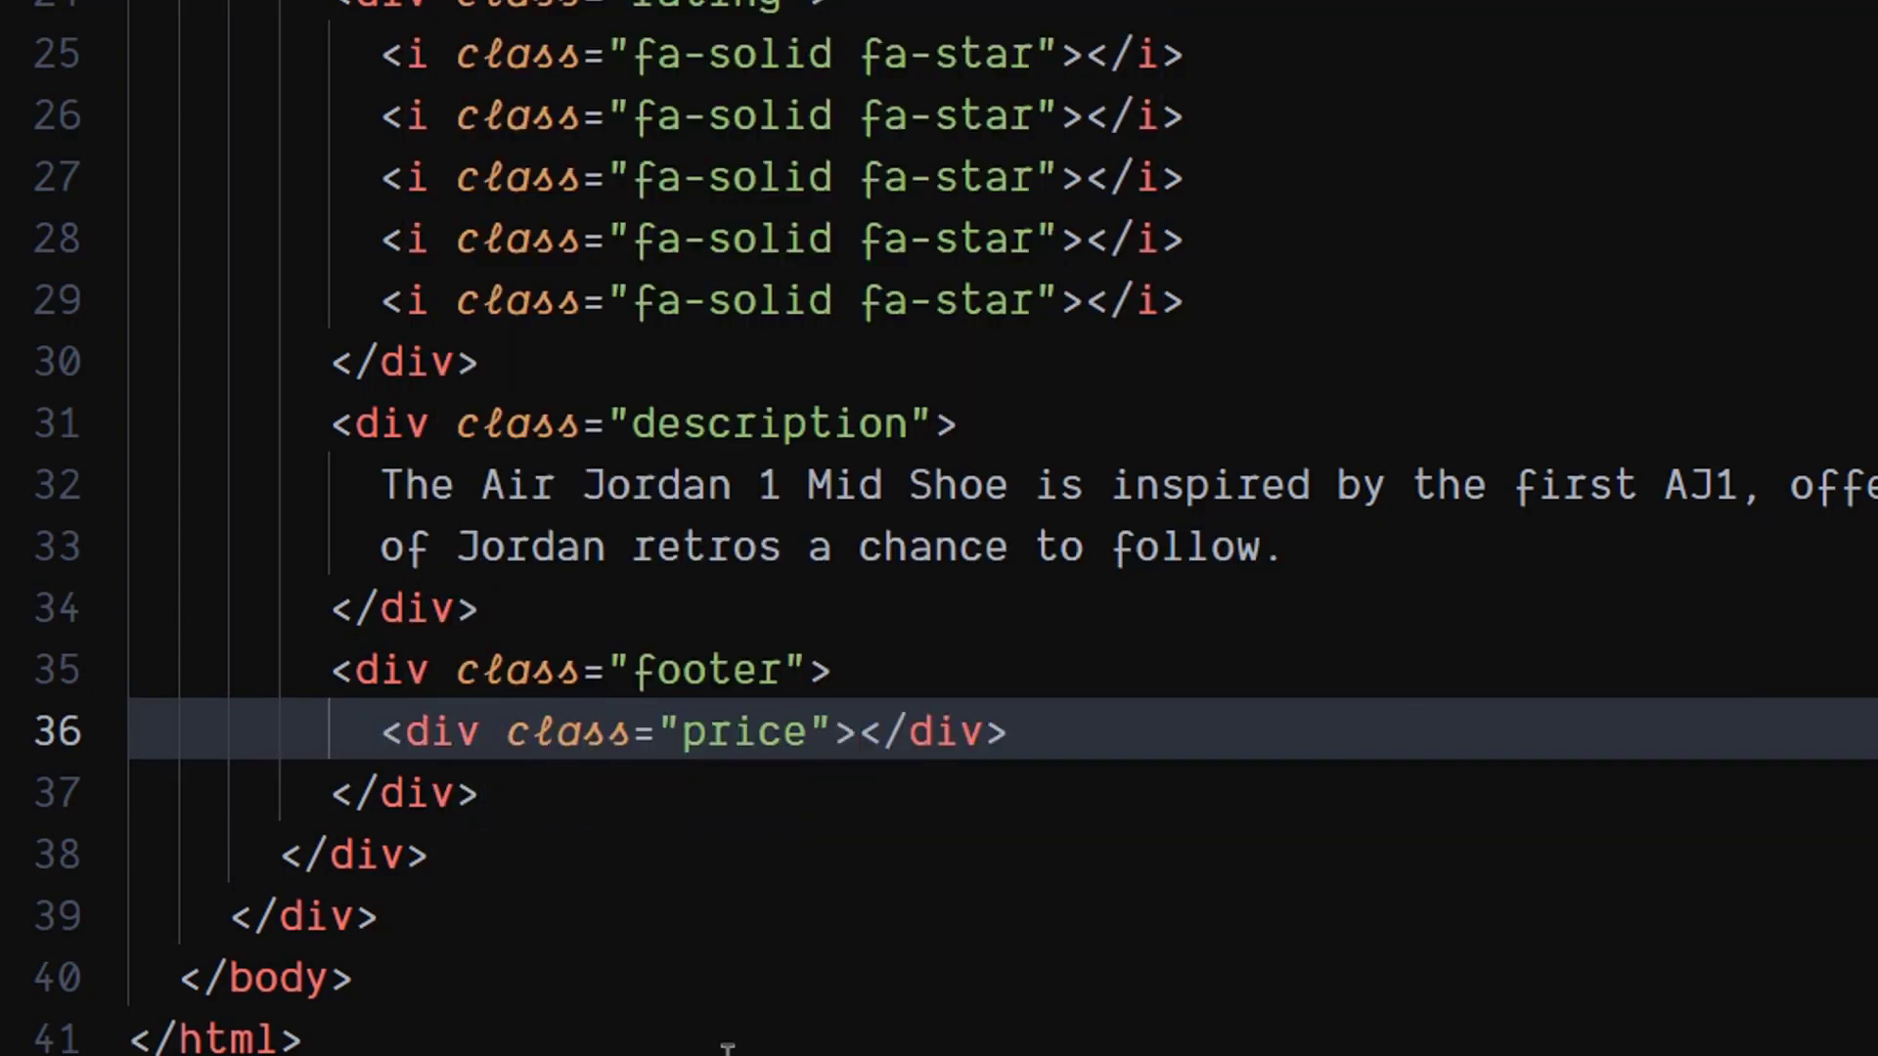
type("$149.")
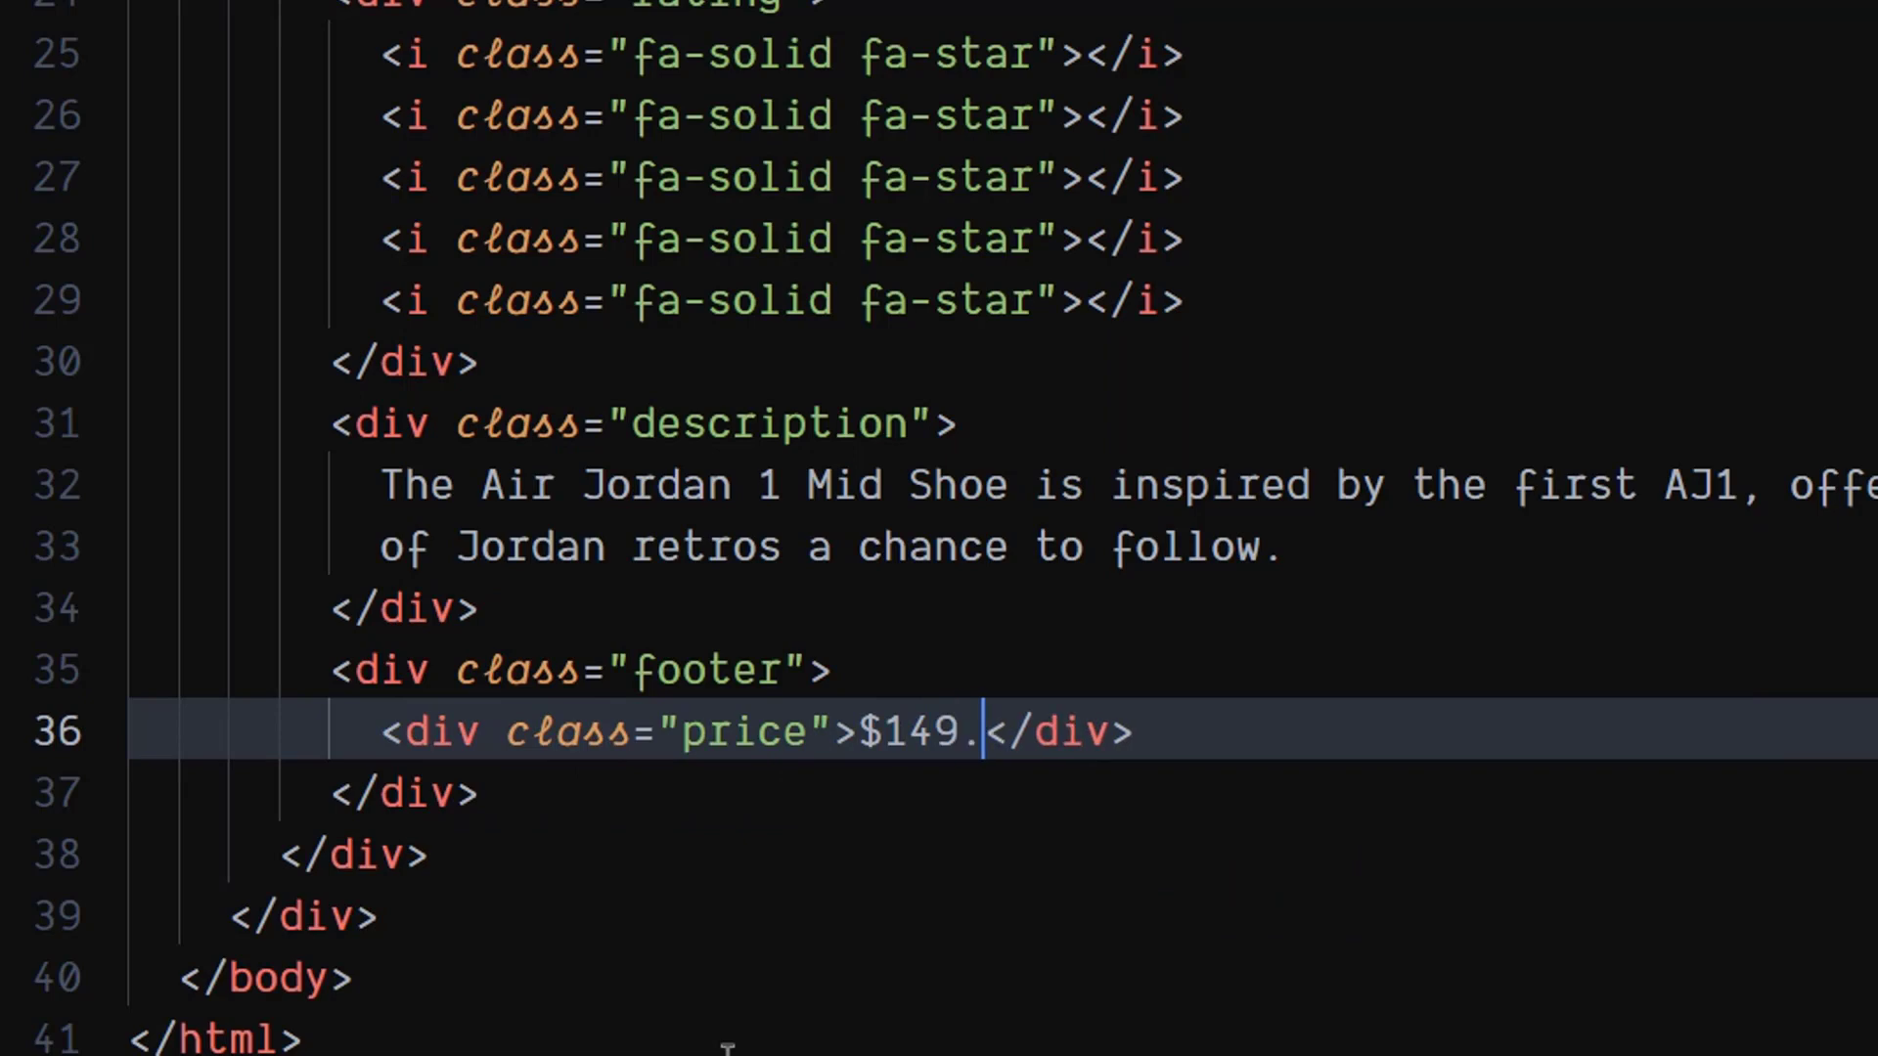
type("99")
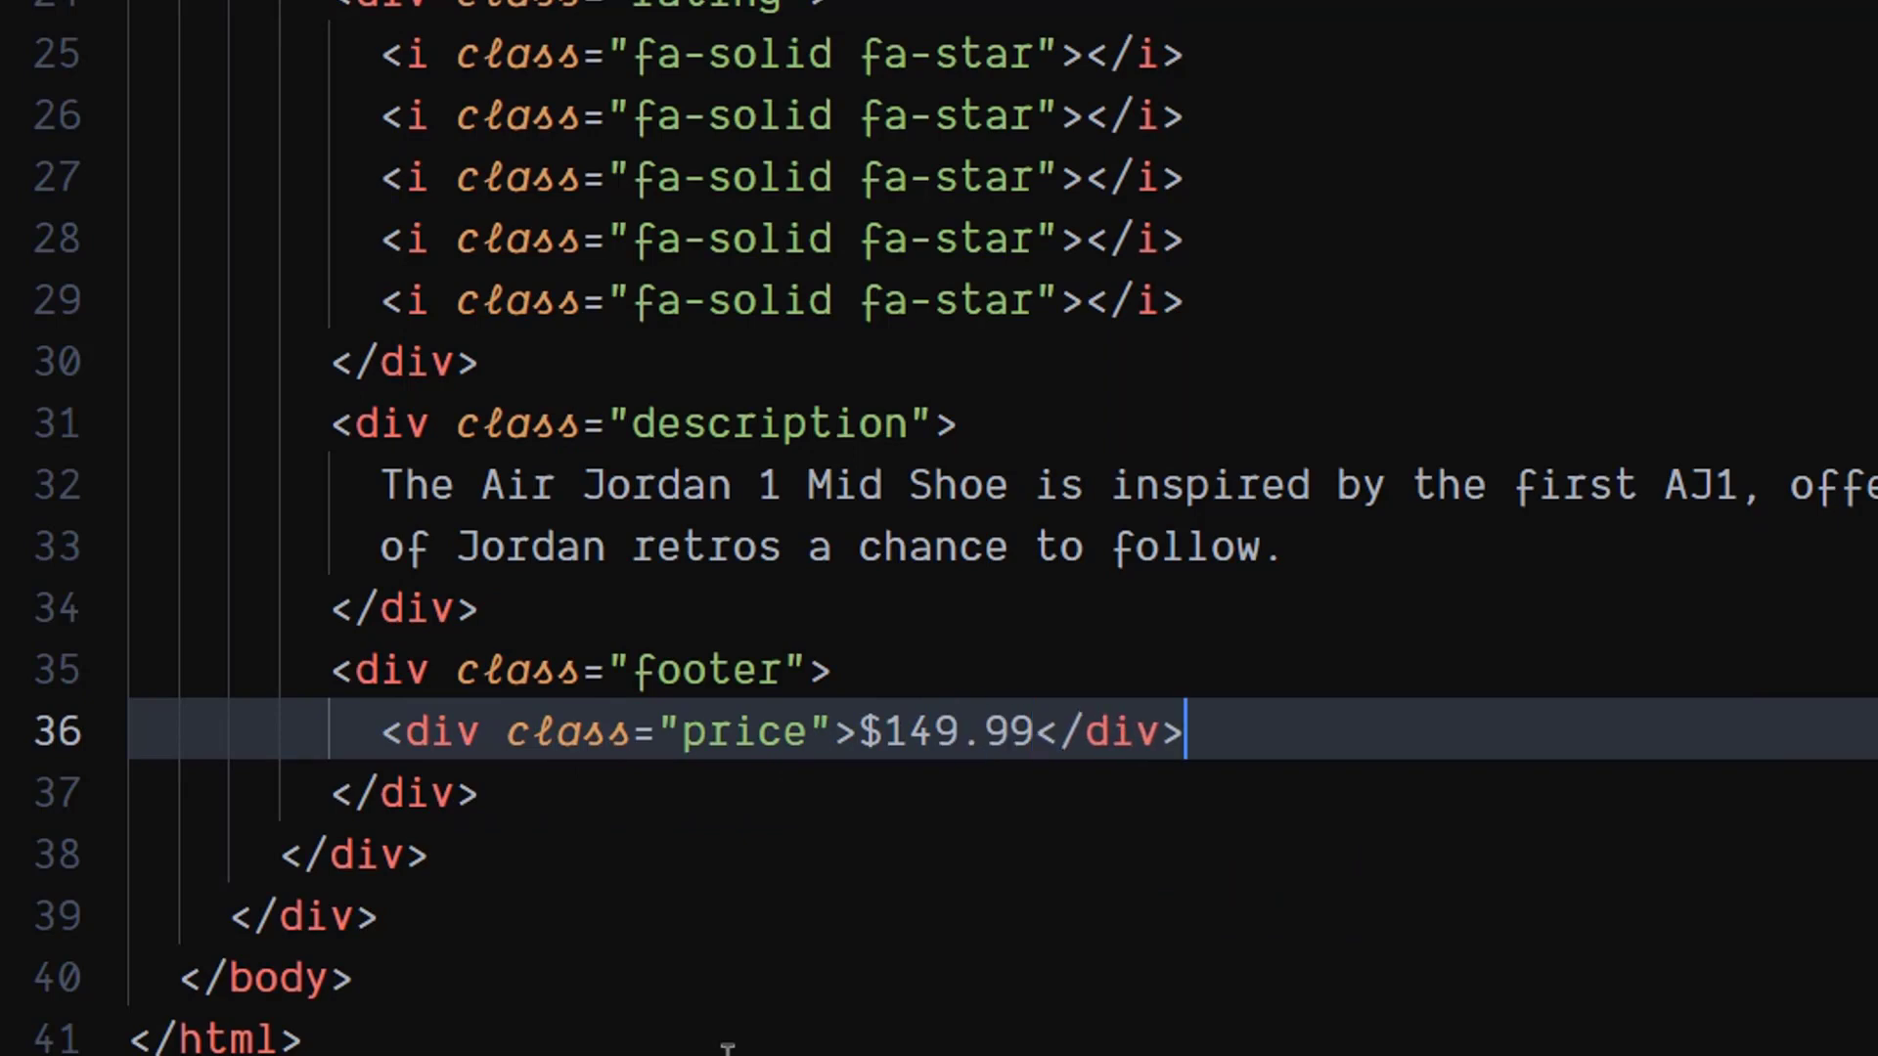
key("Enter")
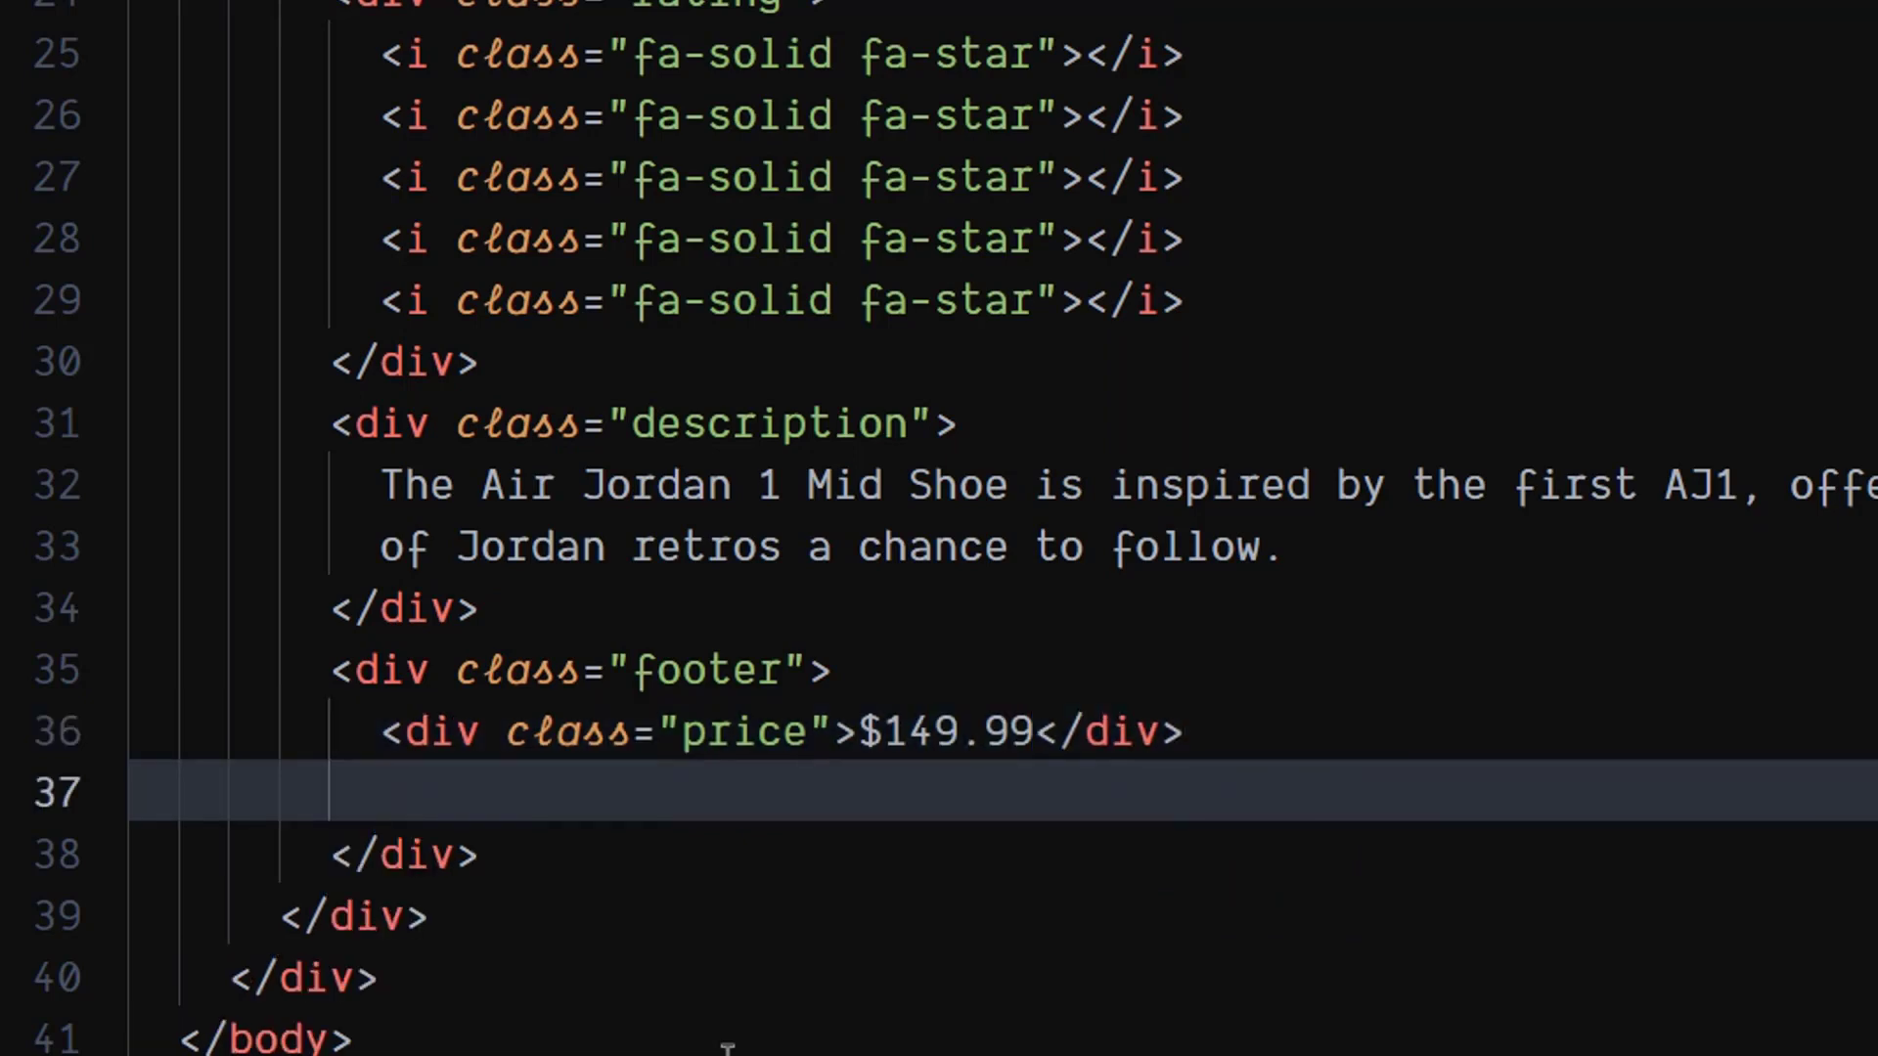
type("div.b")
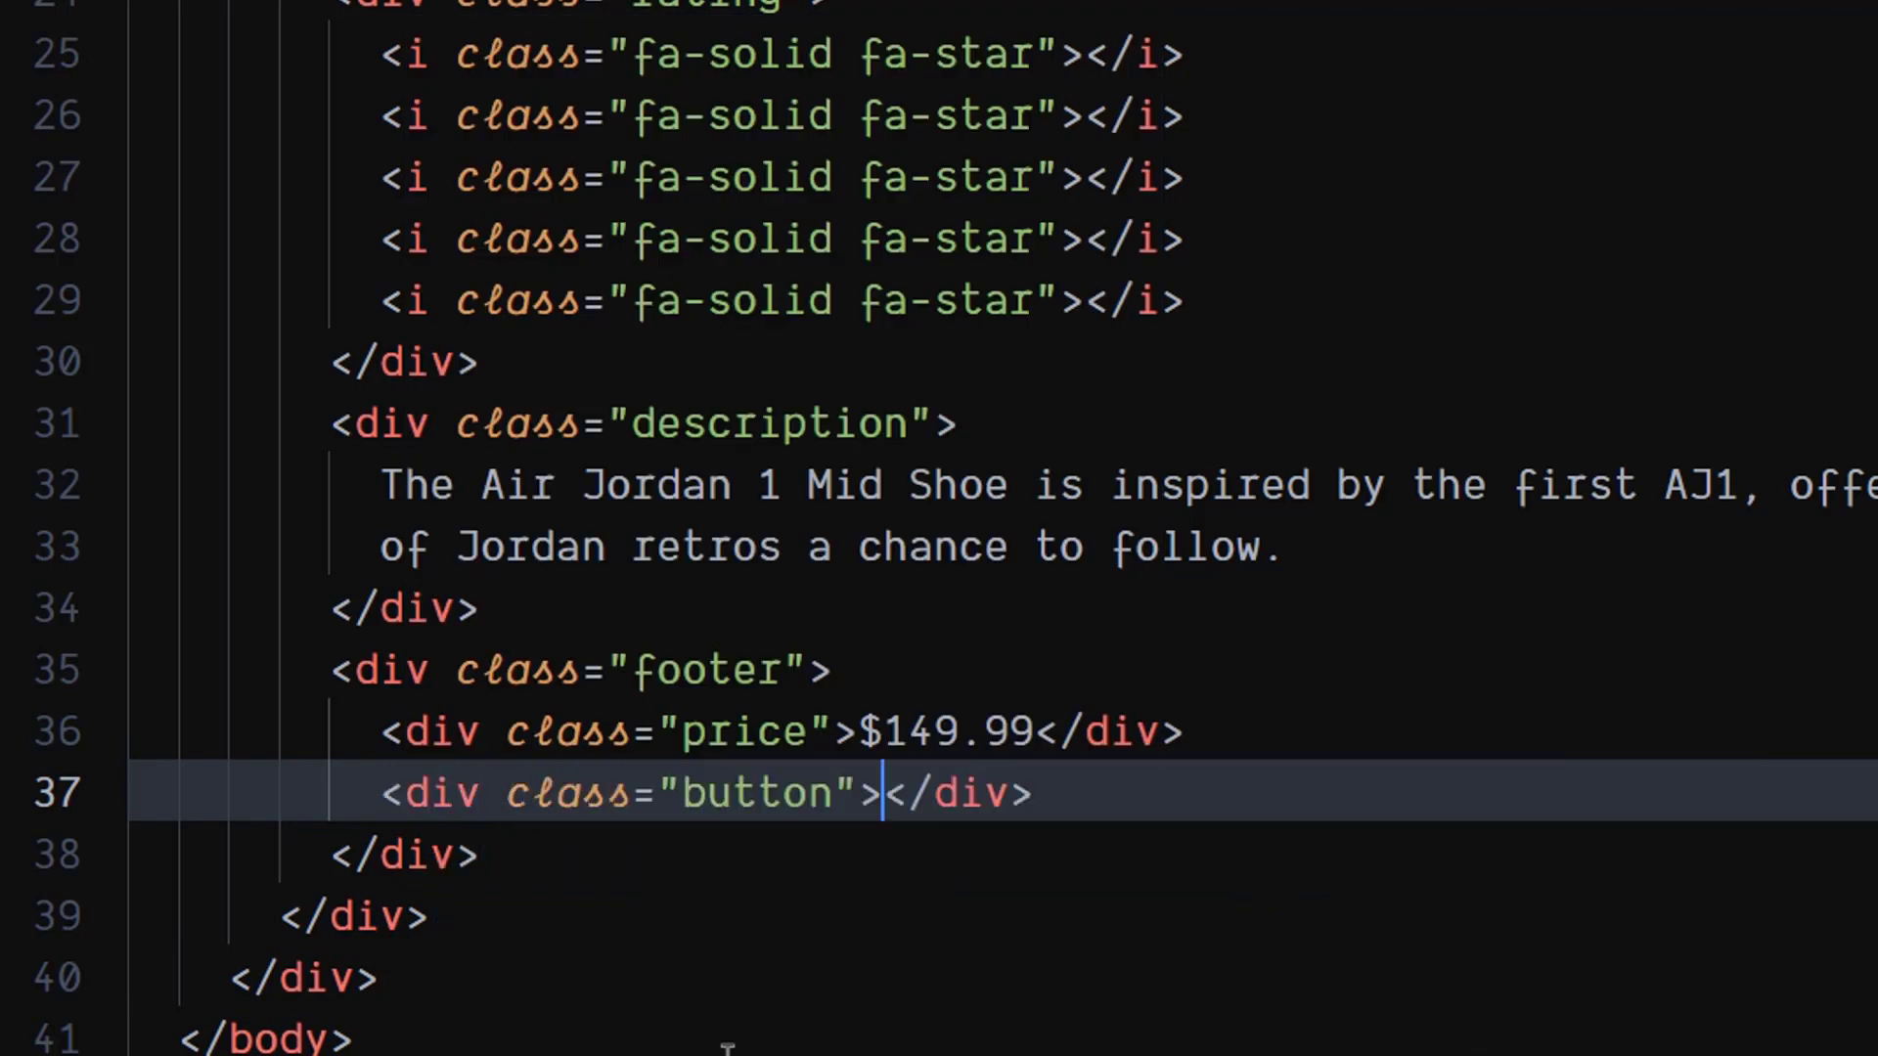
type("B")
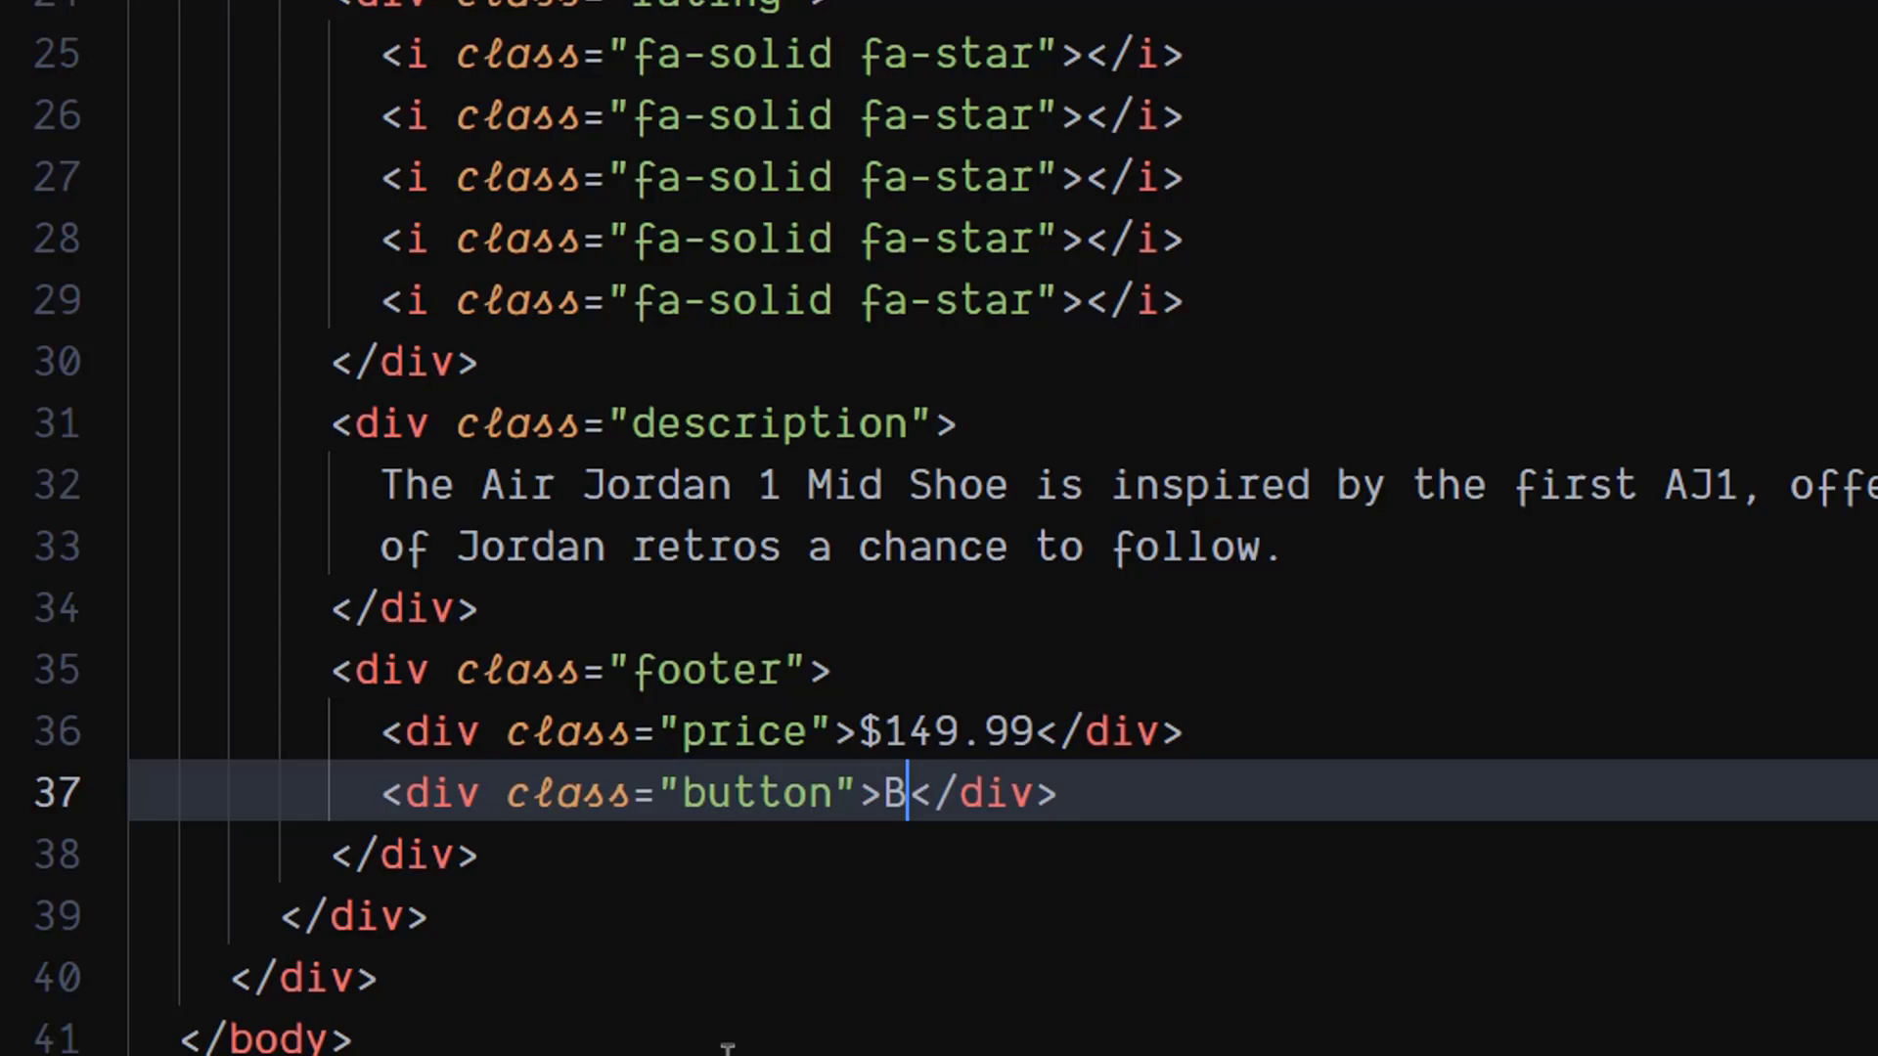
type("uy N")
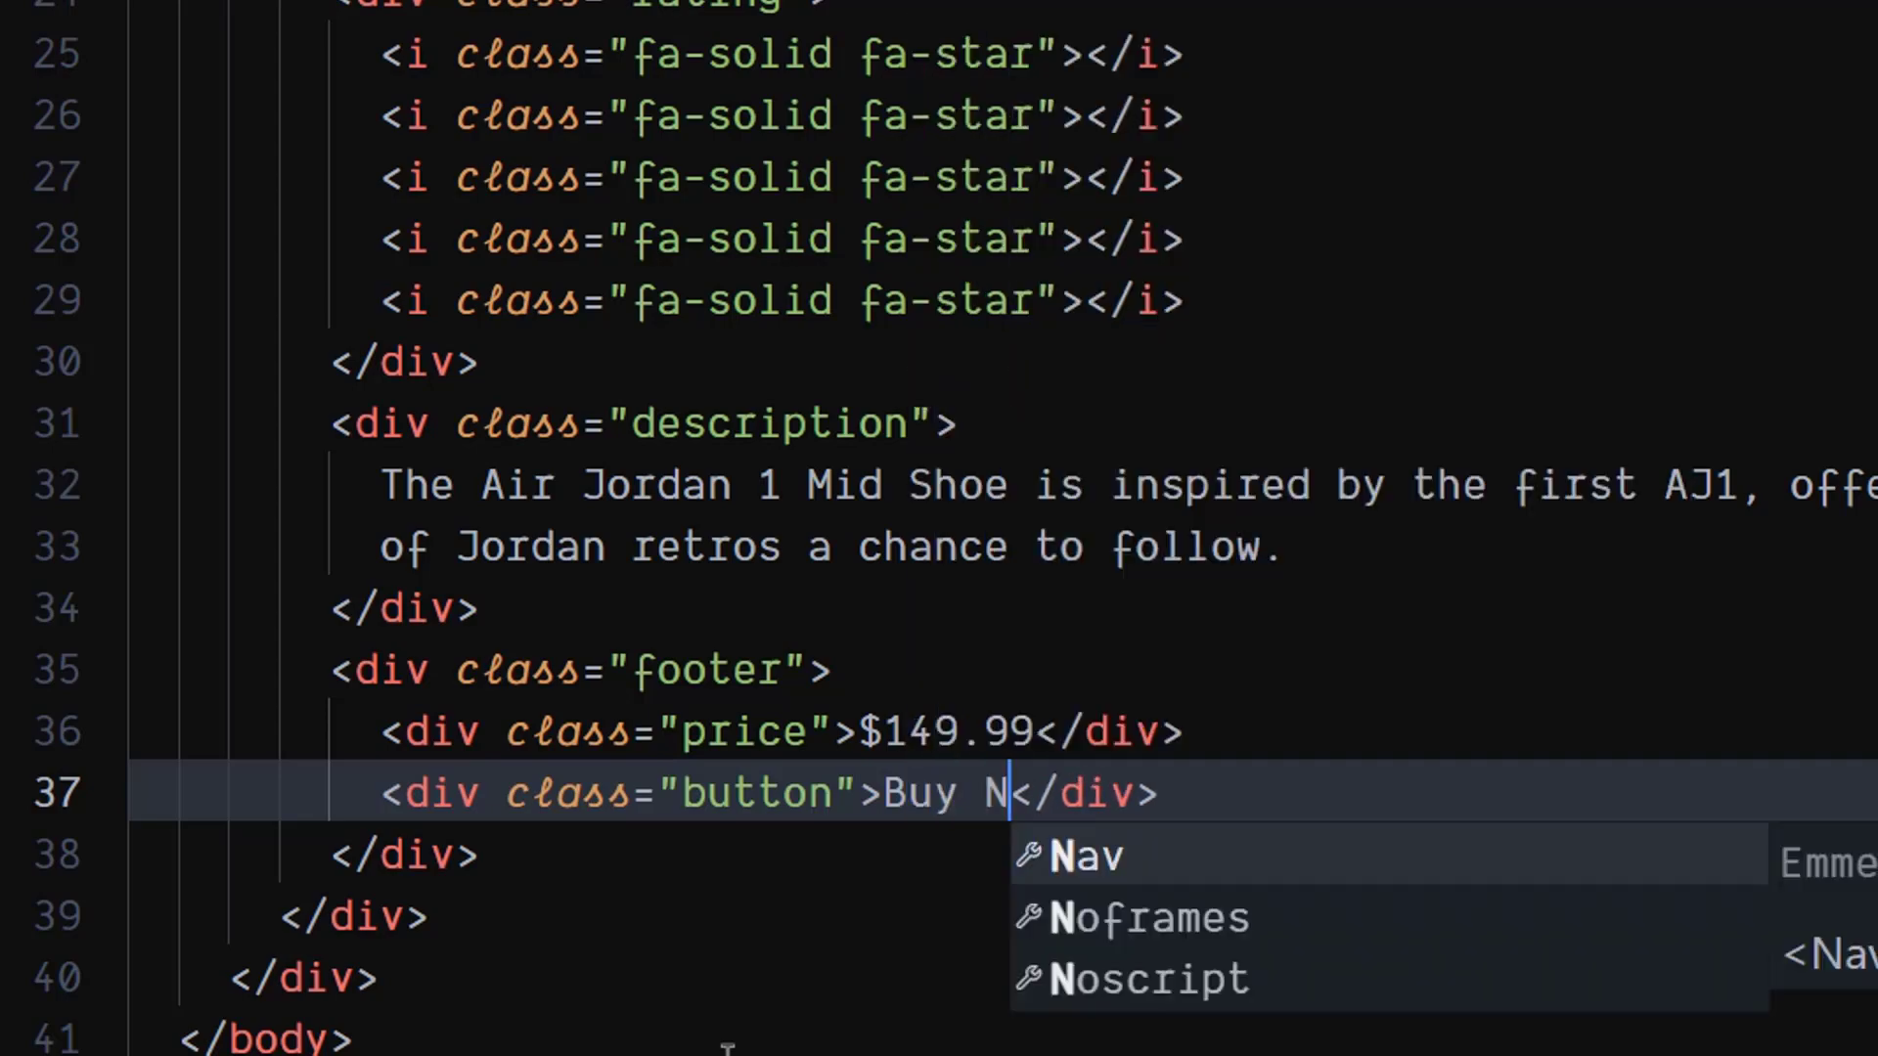
type("ow")
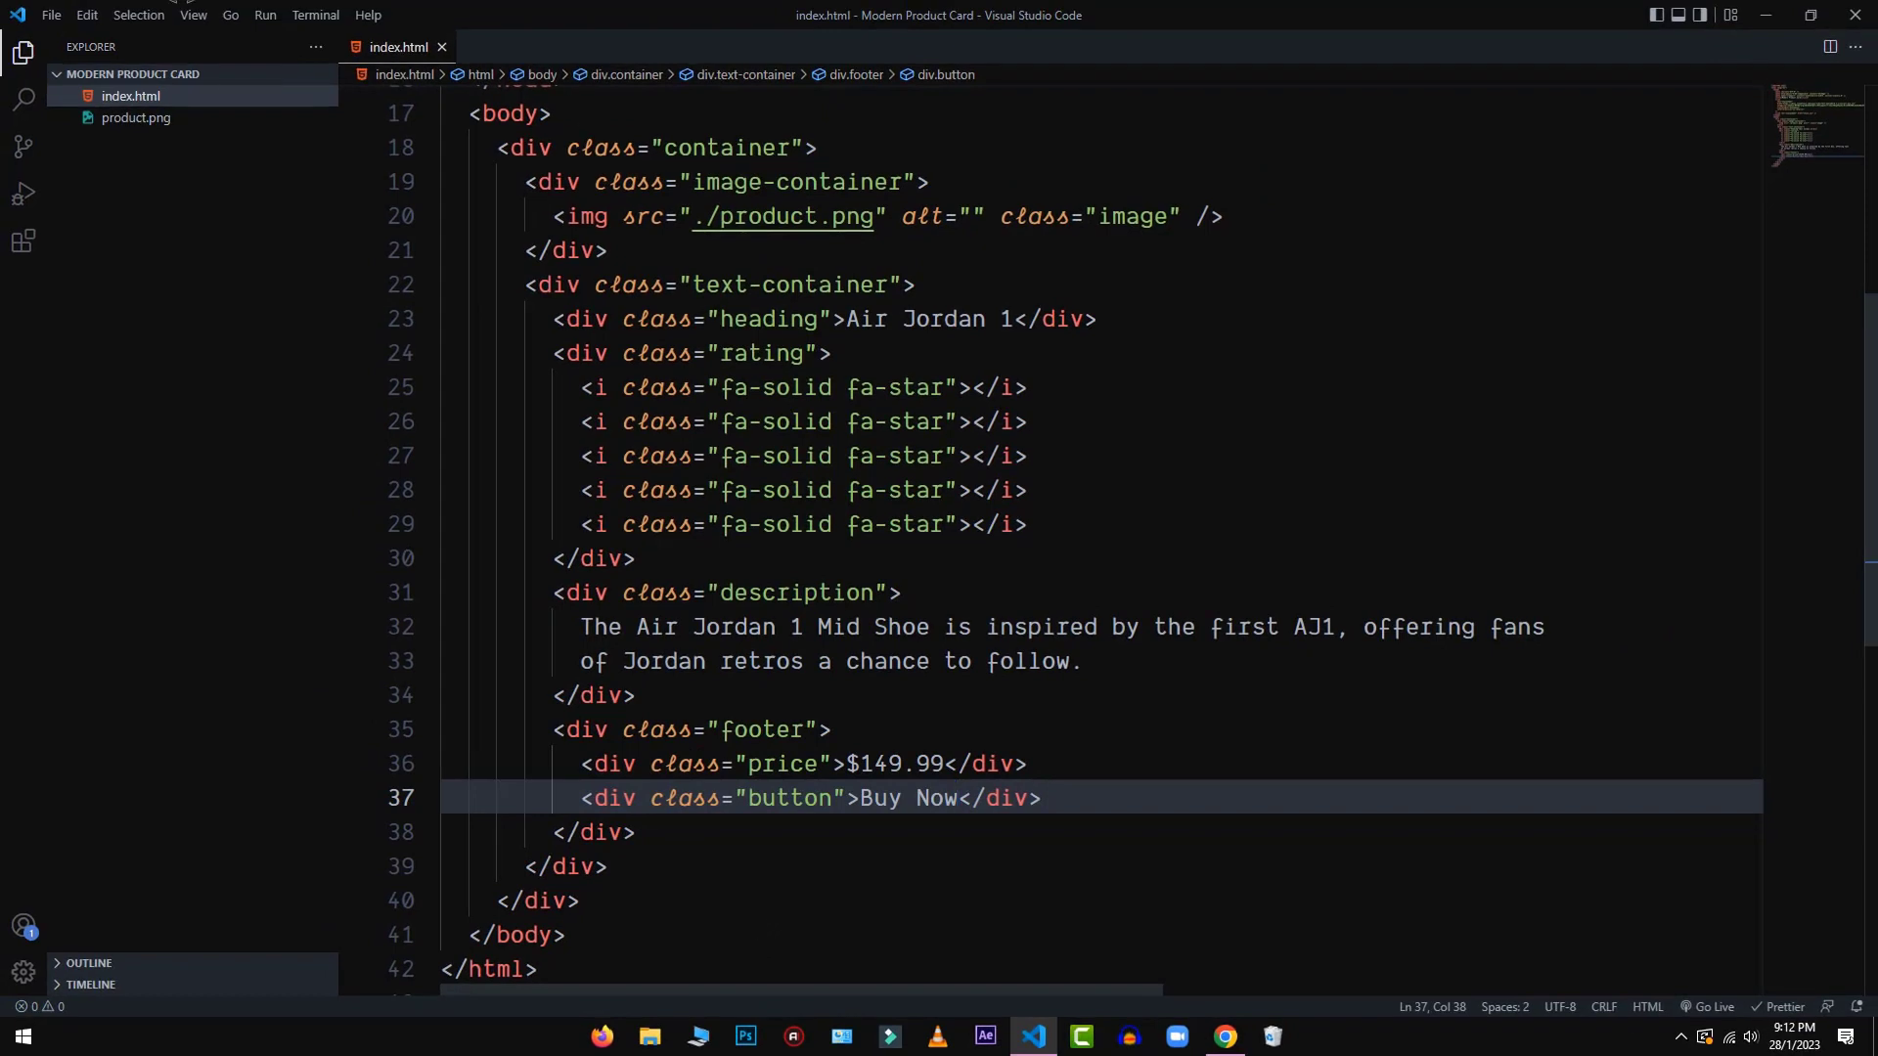
mouse_move(1255, 534)
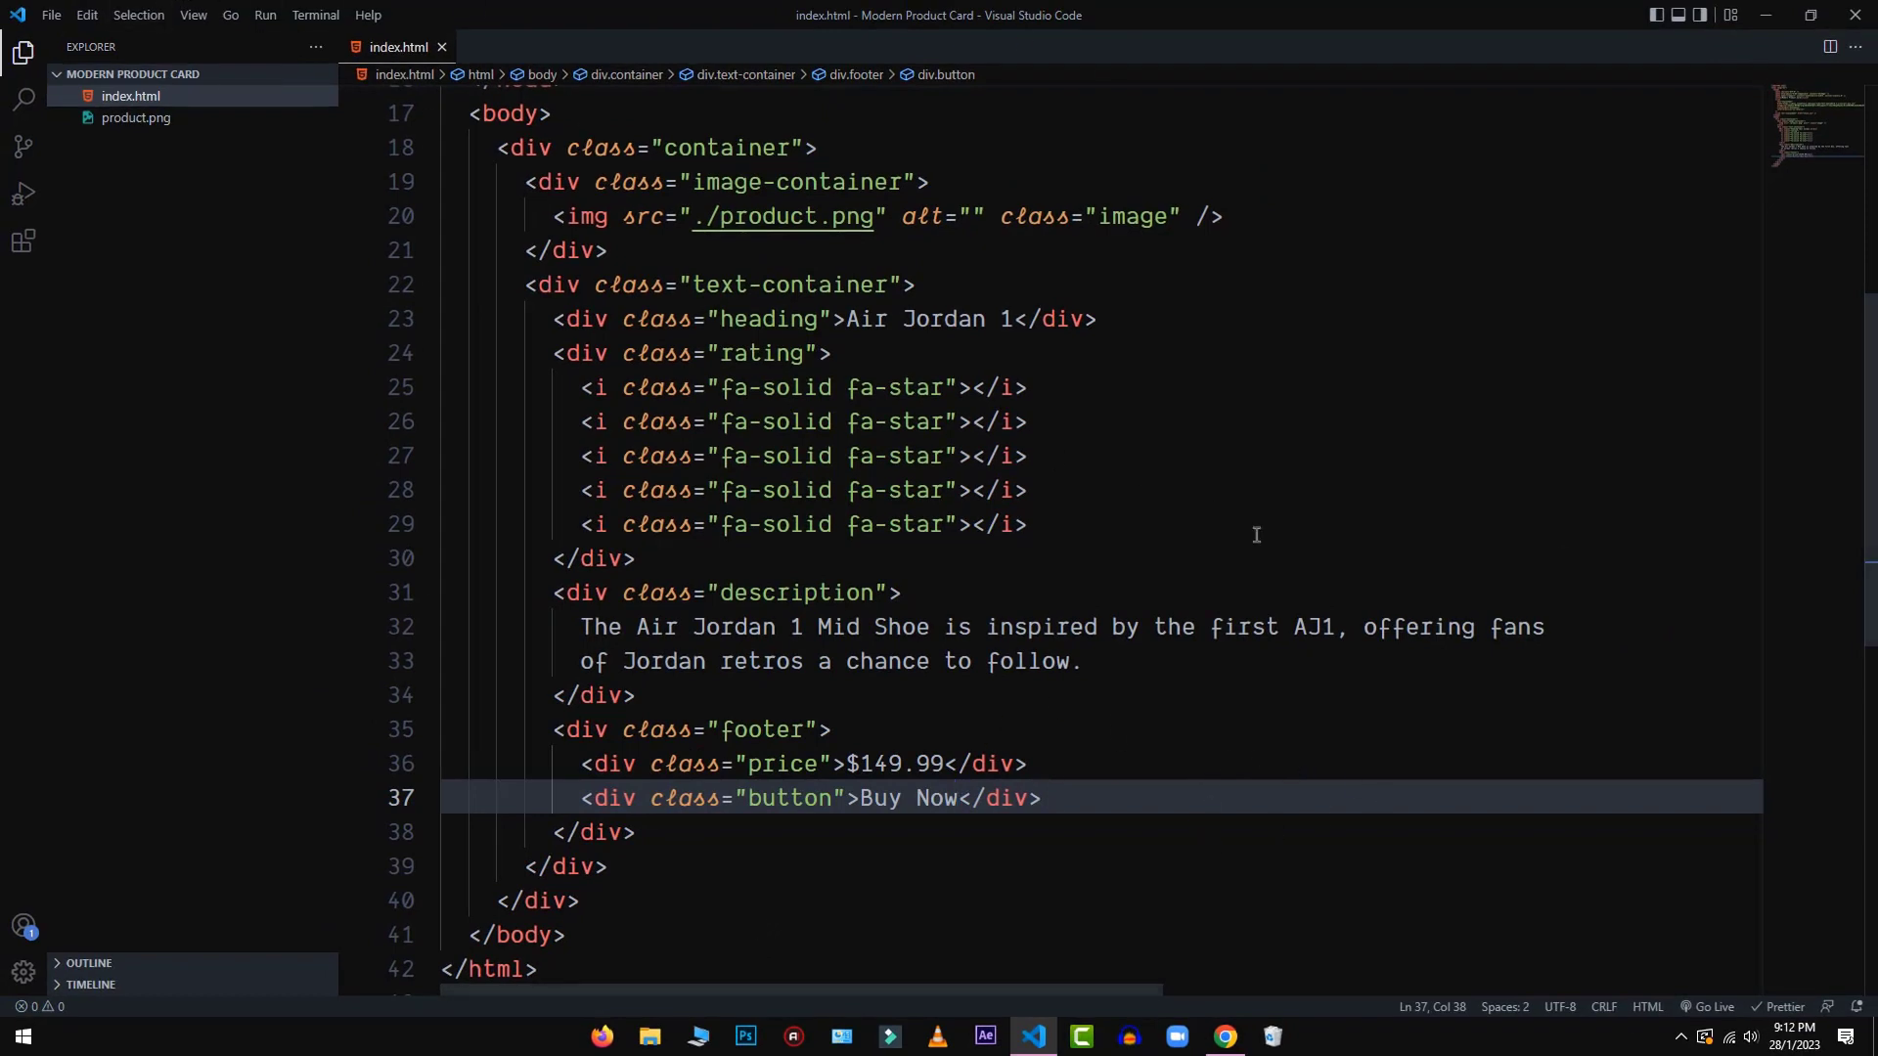
mouse_move(255, 74)
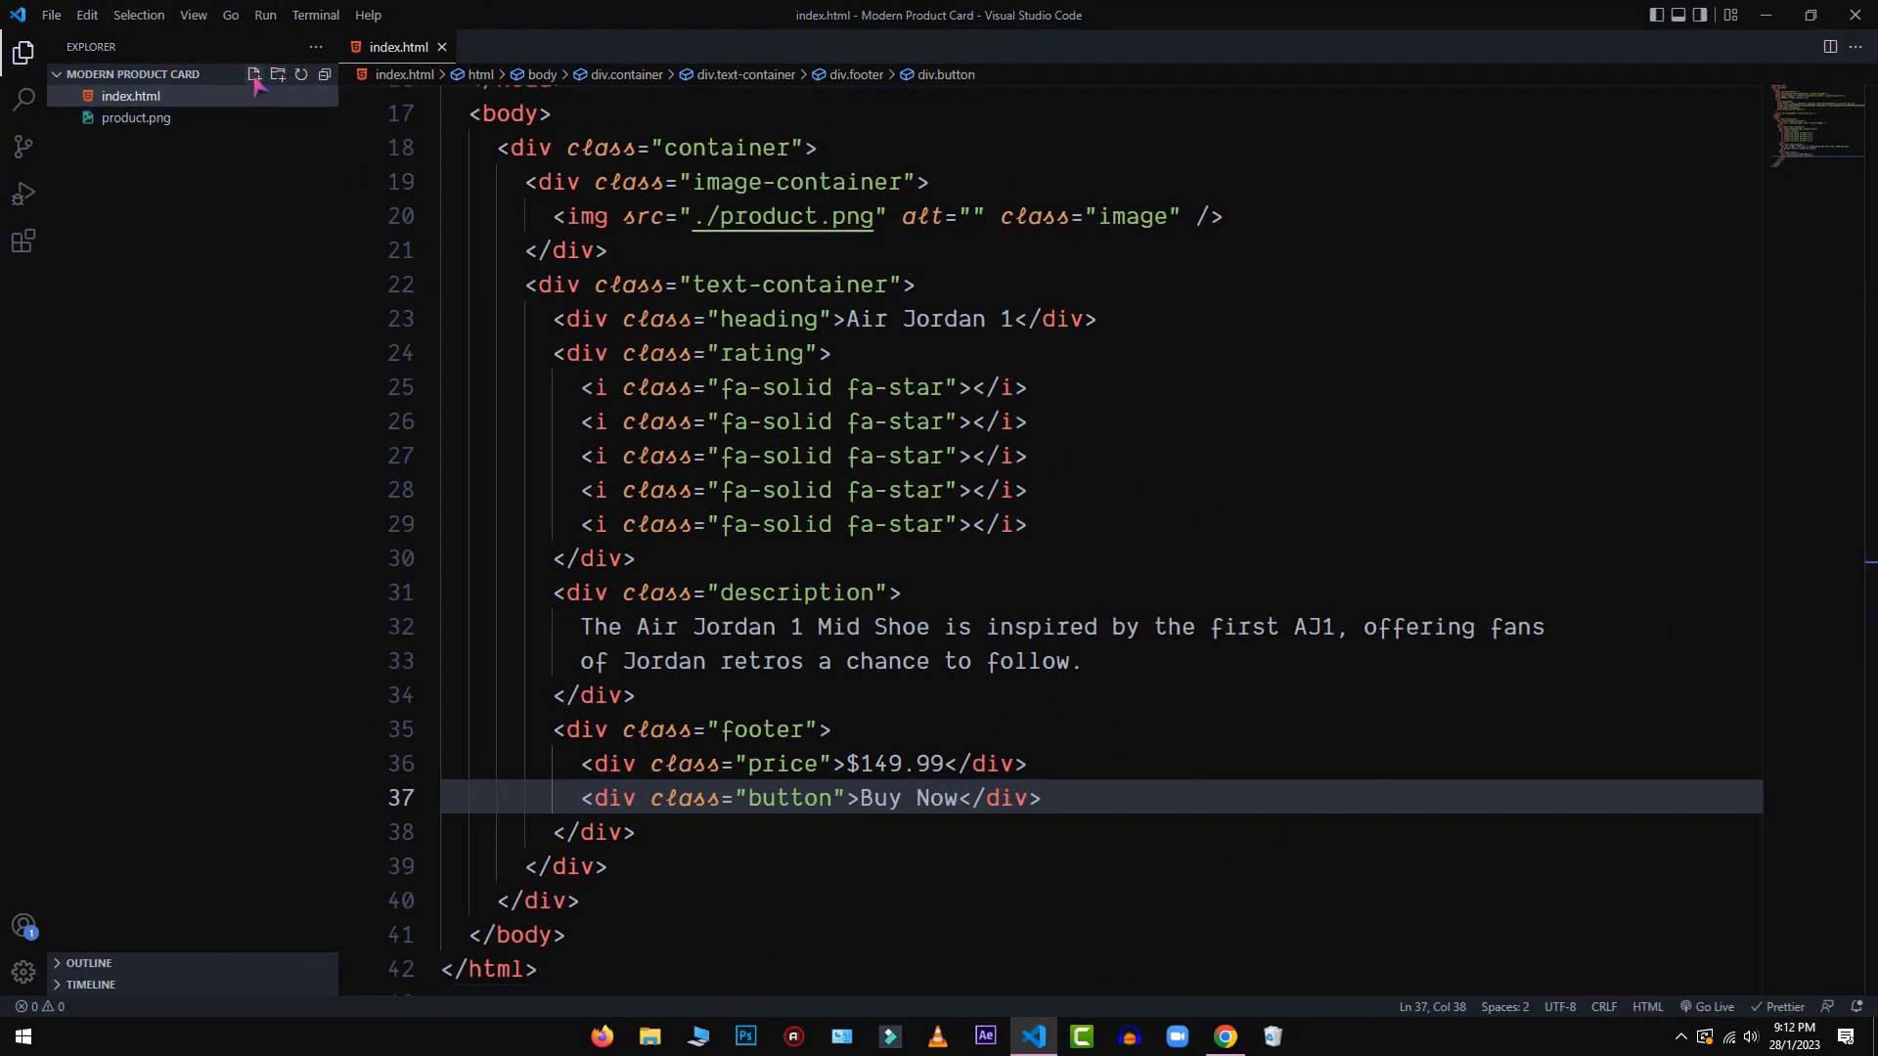
Step: Add a new file named style.css from the Explorer
left_click(253, 74)
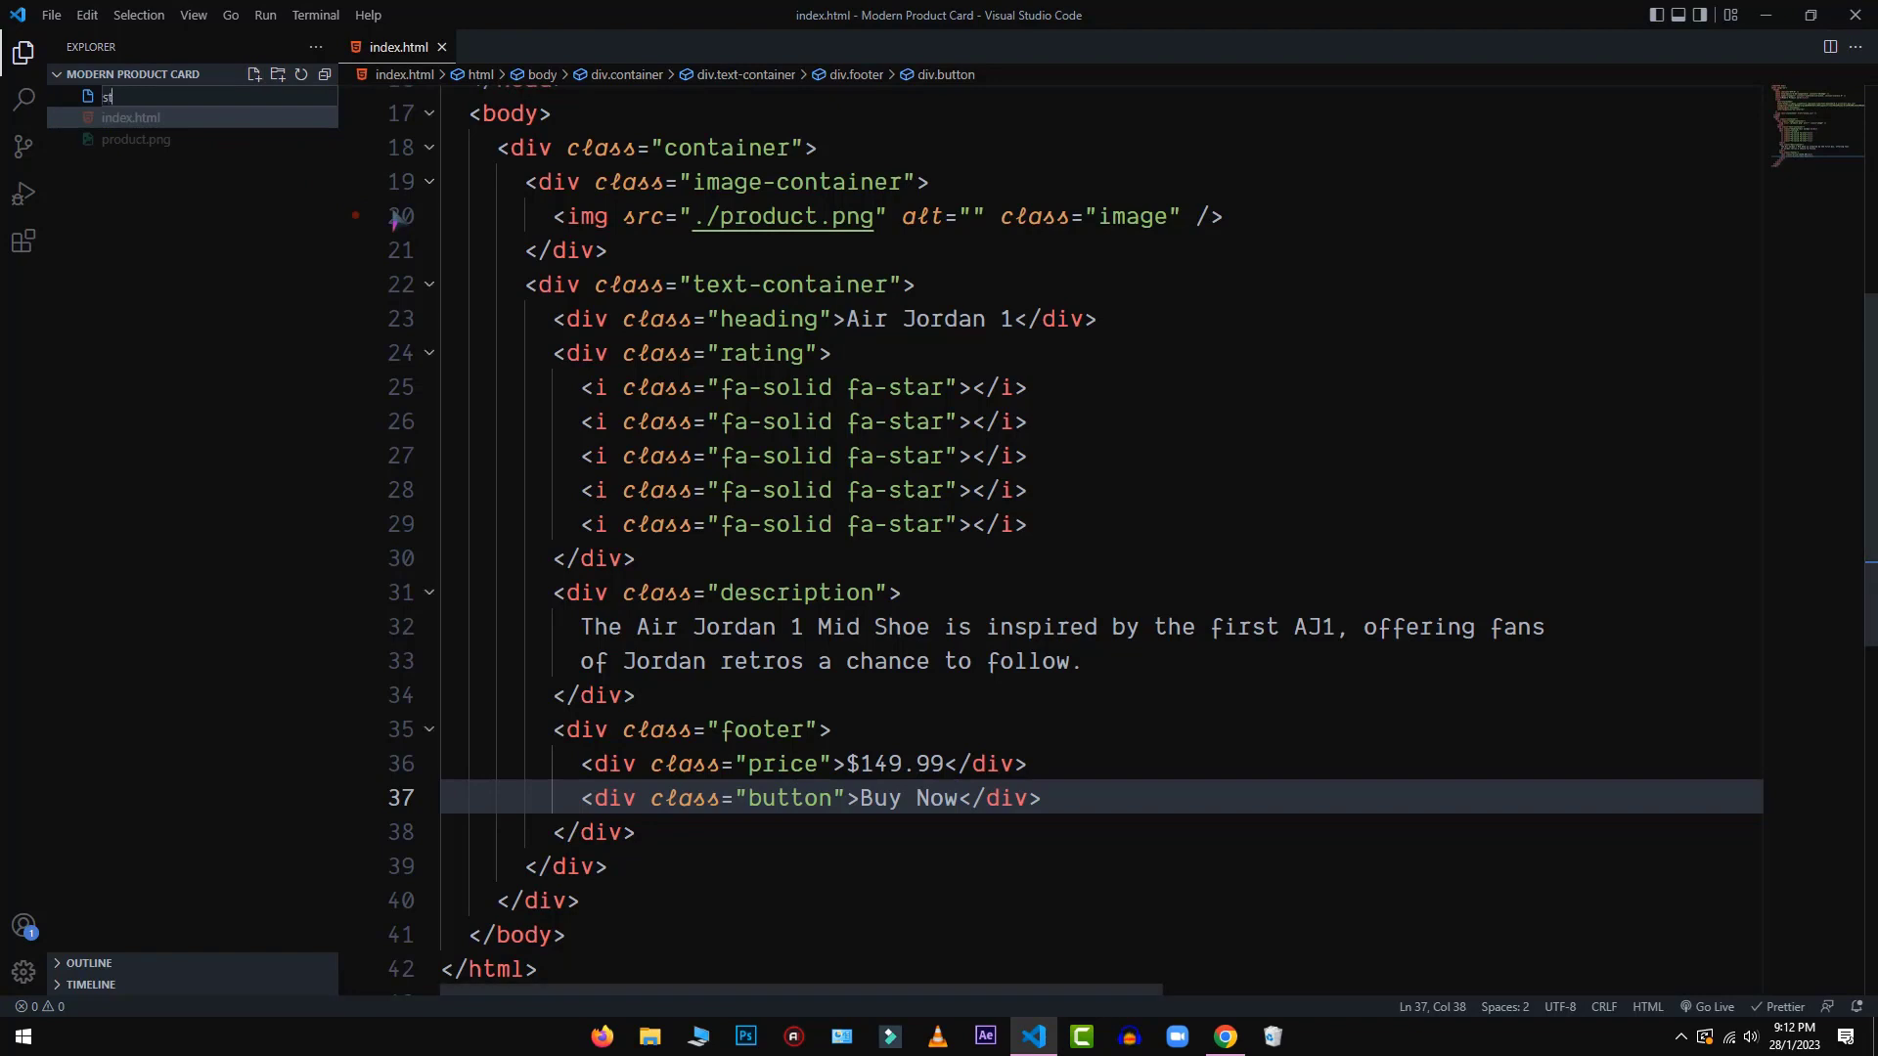
type("tyle.css")
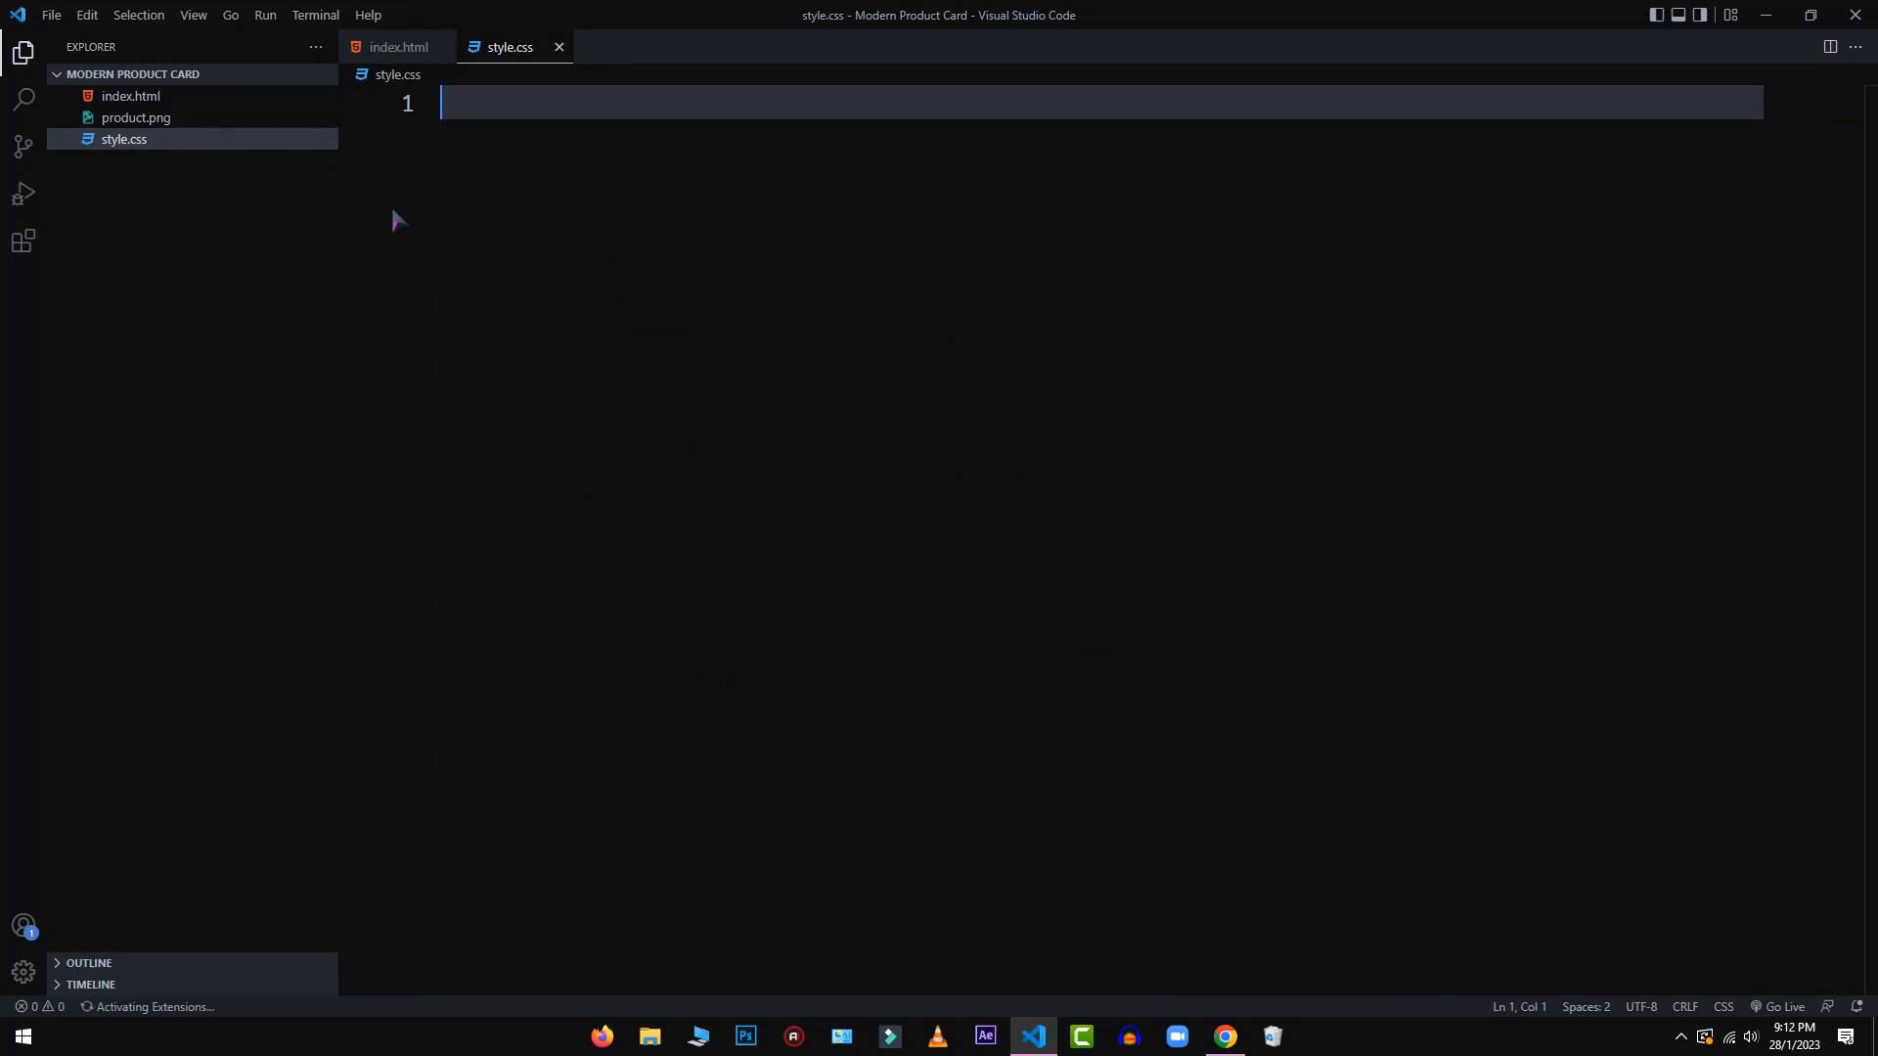
mouse_move(1209, 926)
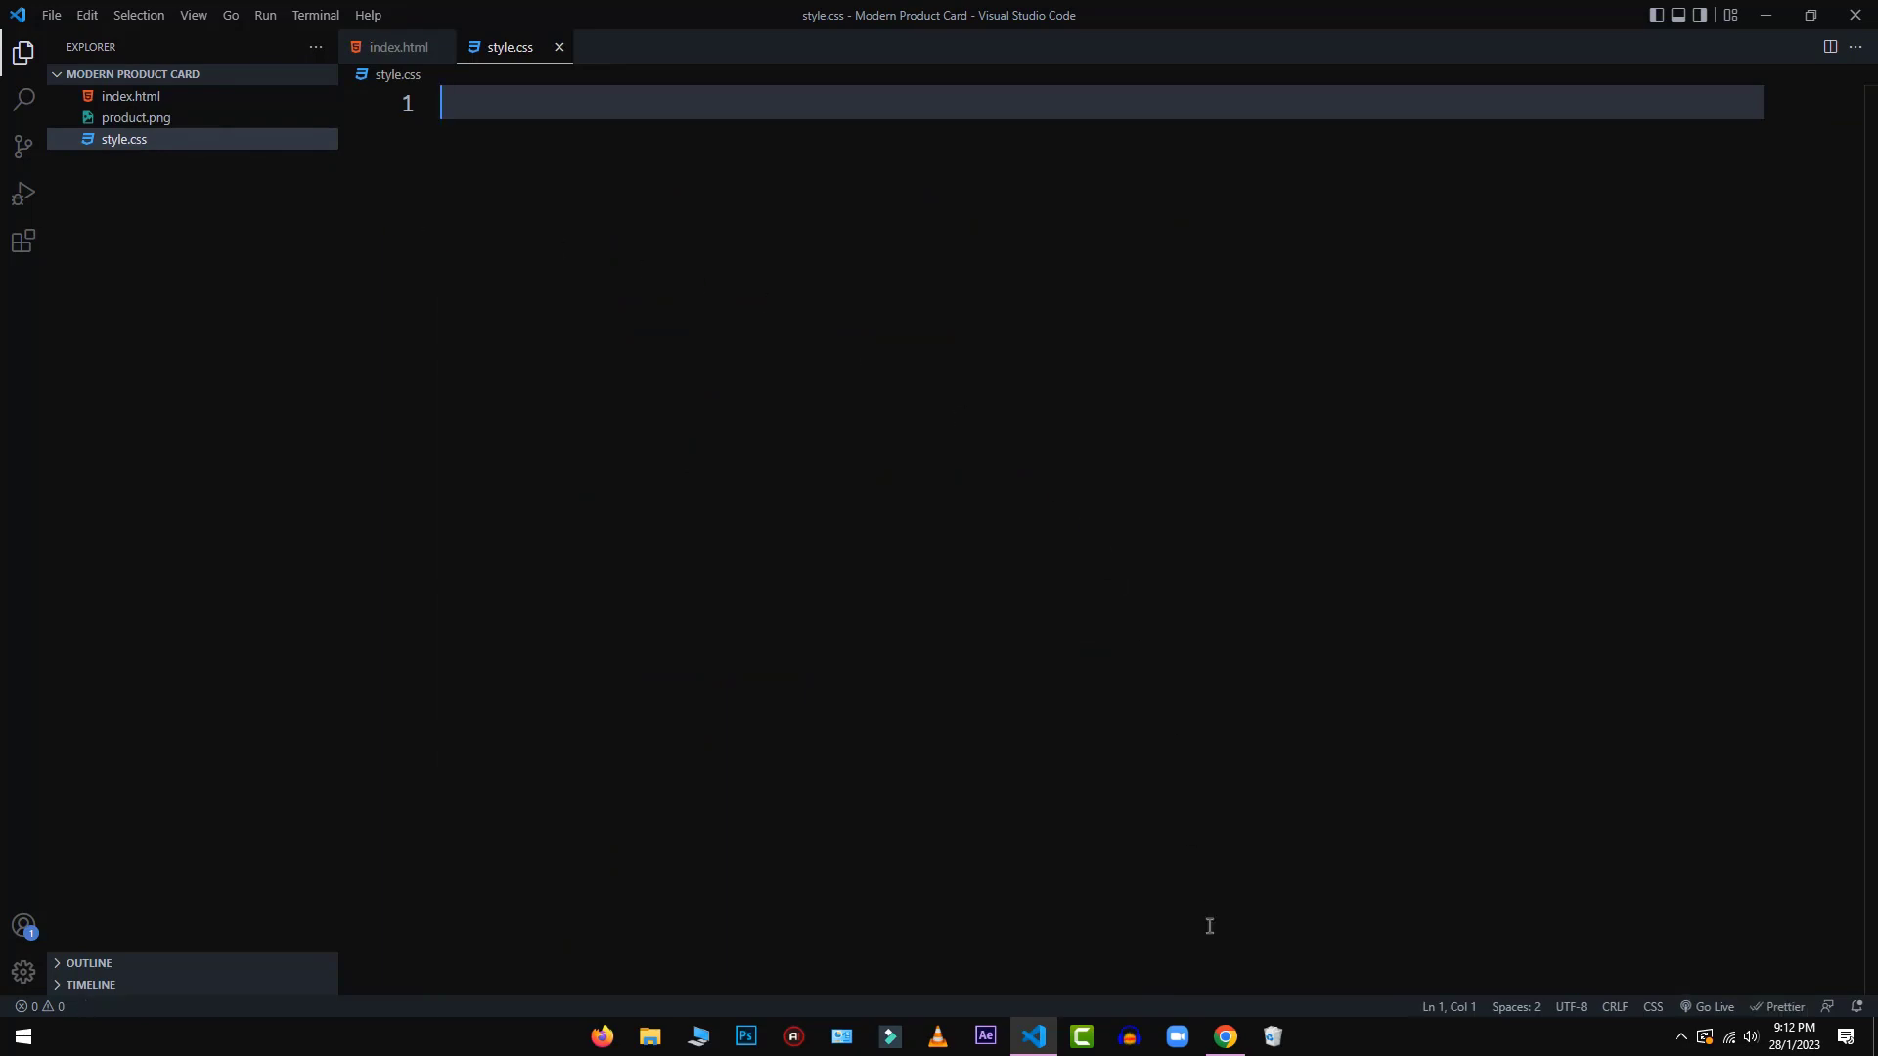
left_click(1221, 1037)
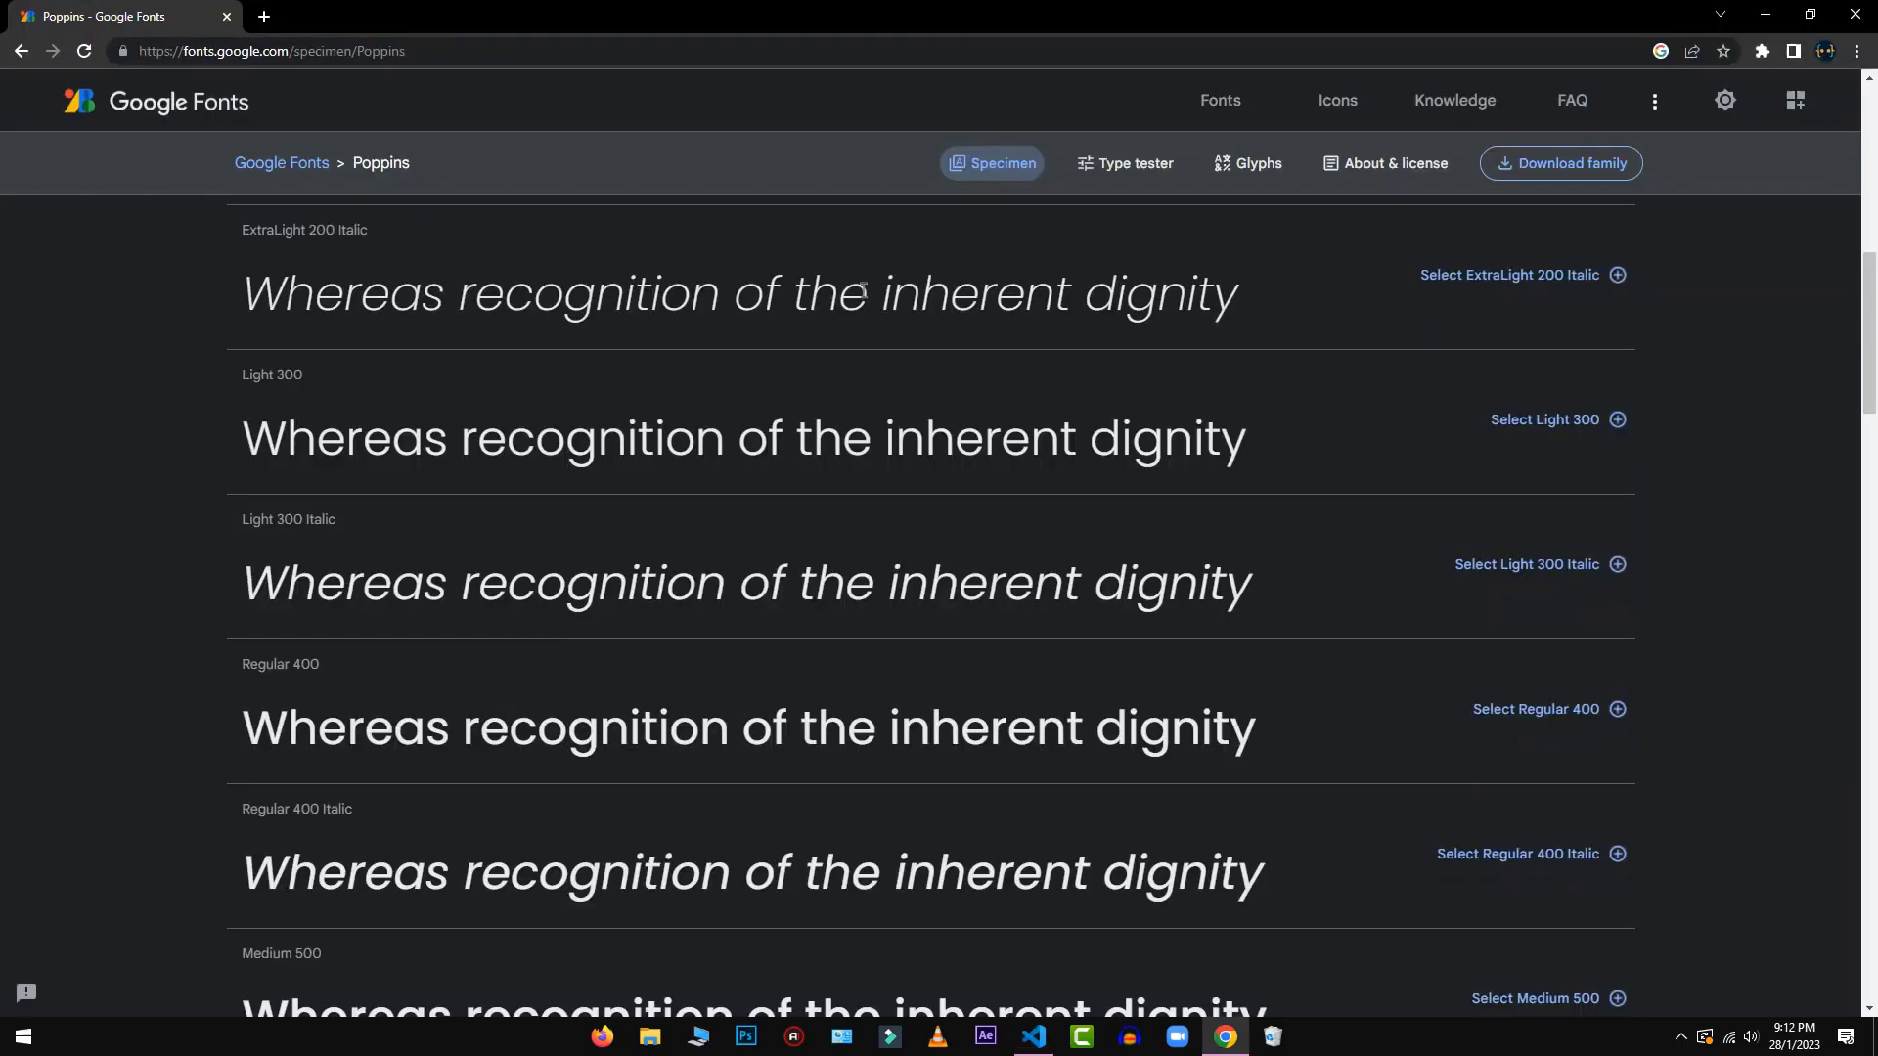
mouse_move(686, 520)
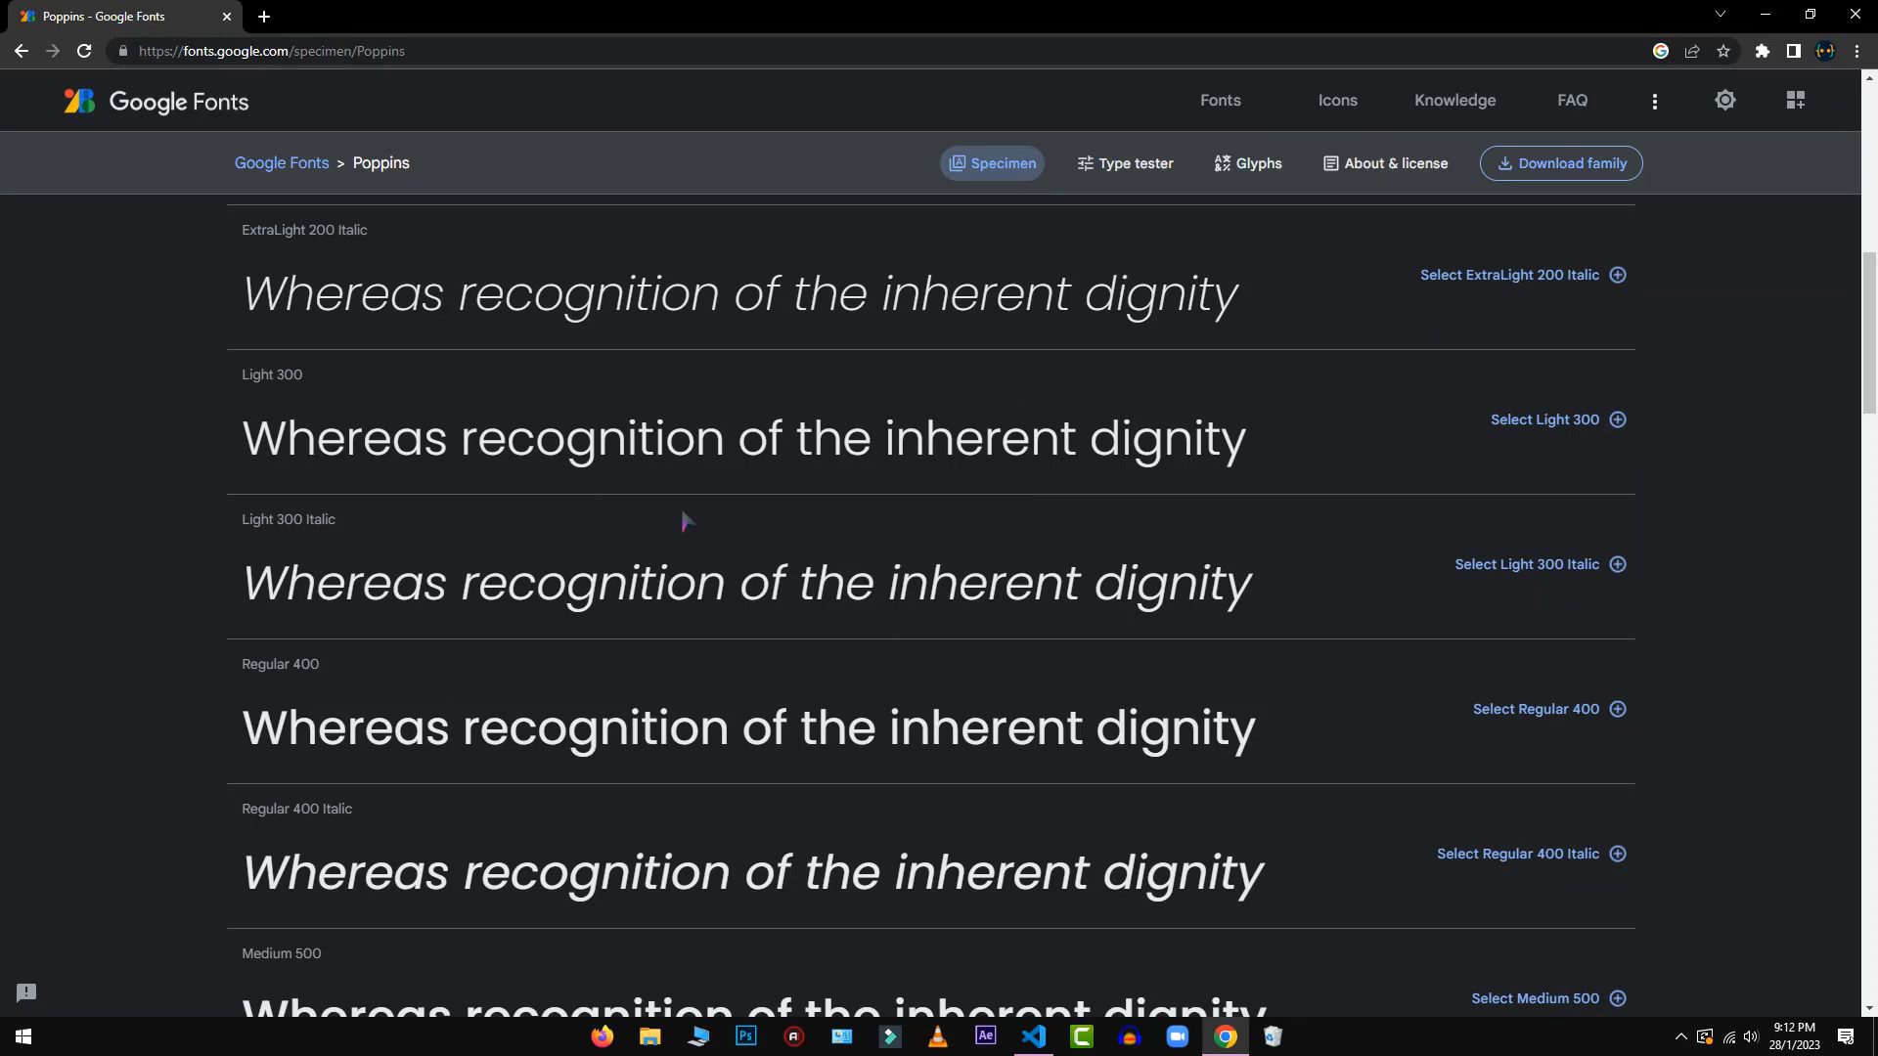
mouse_move(1537, 721)
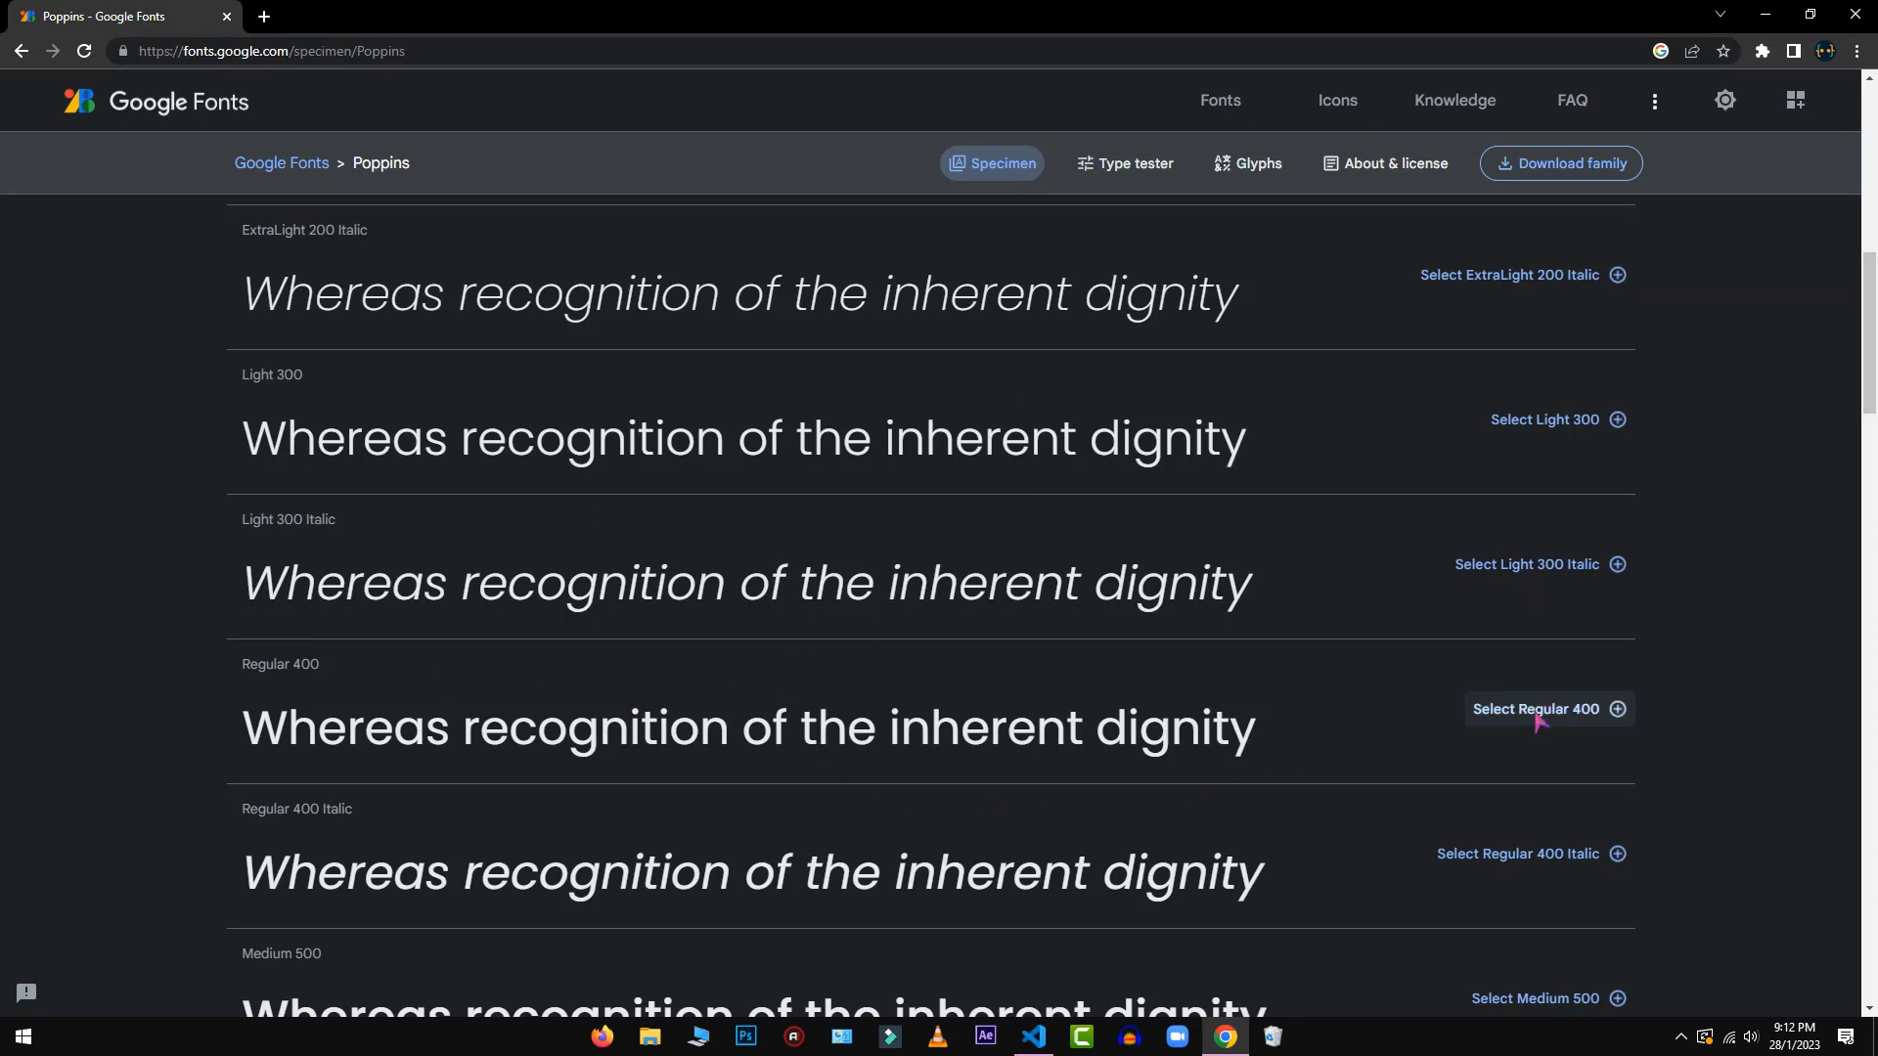
mouse_move(1682, 662)
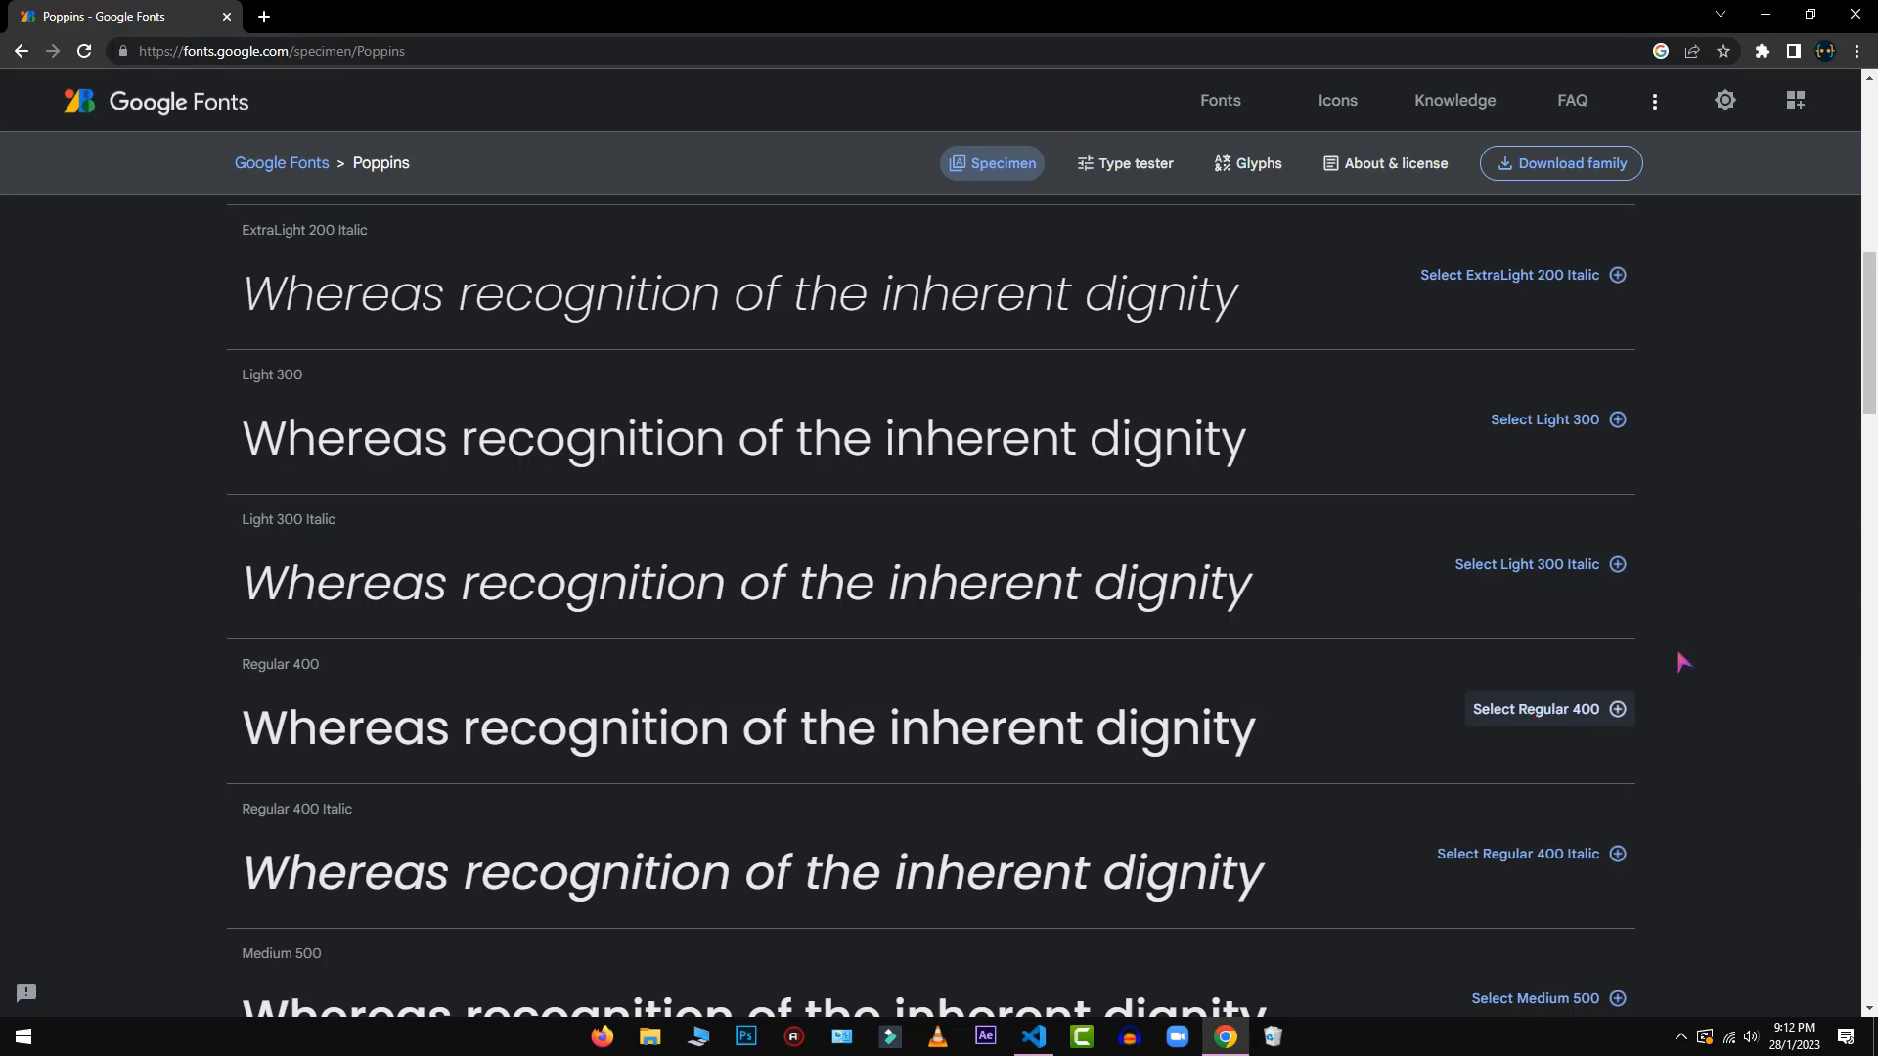
left_click(1547, 708)
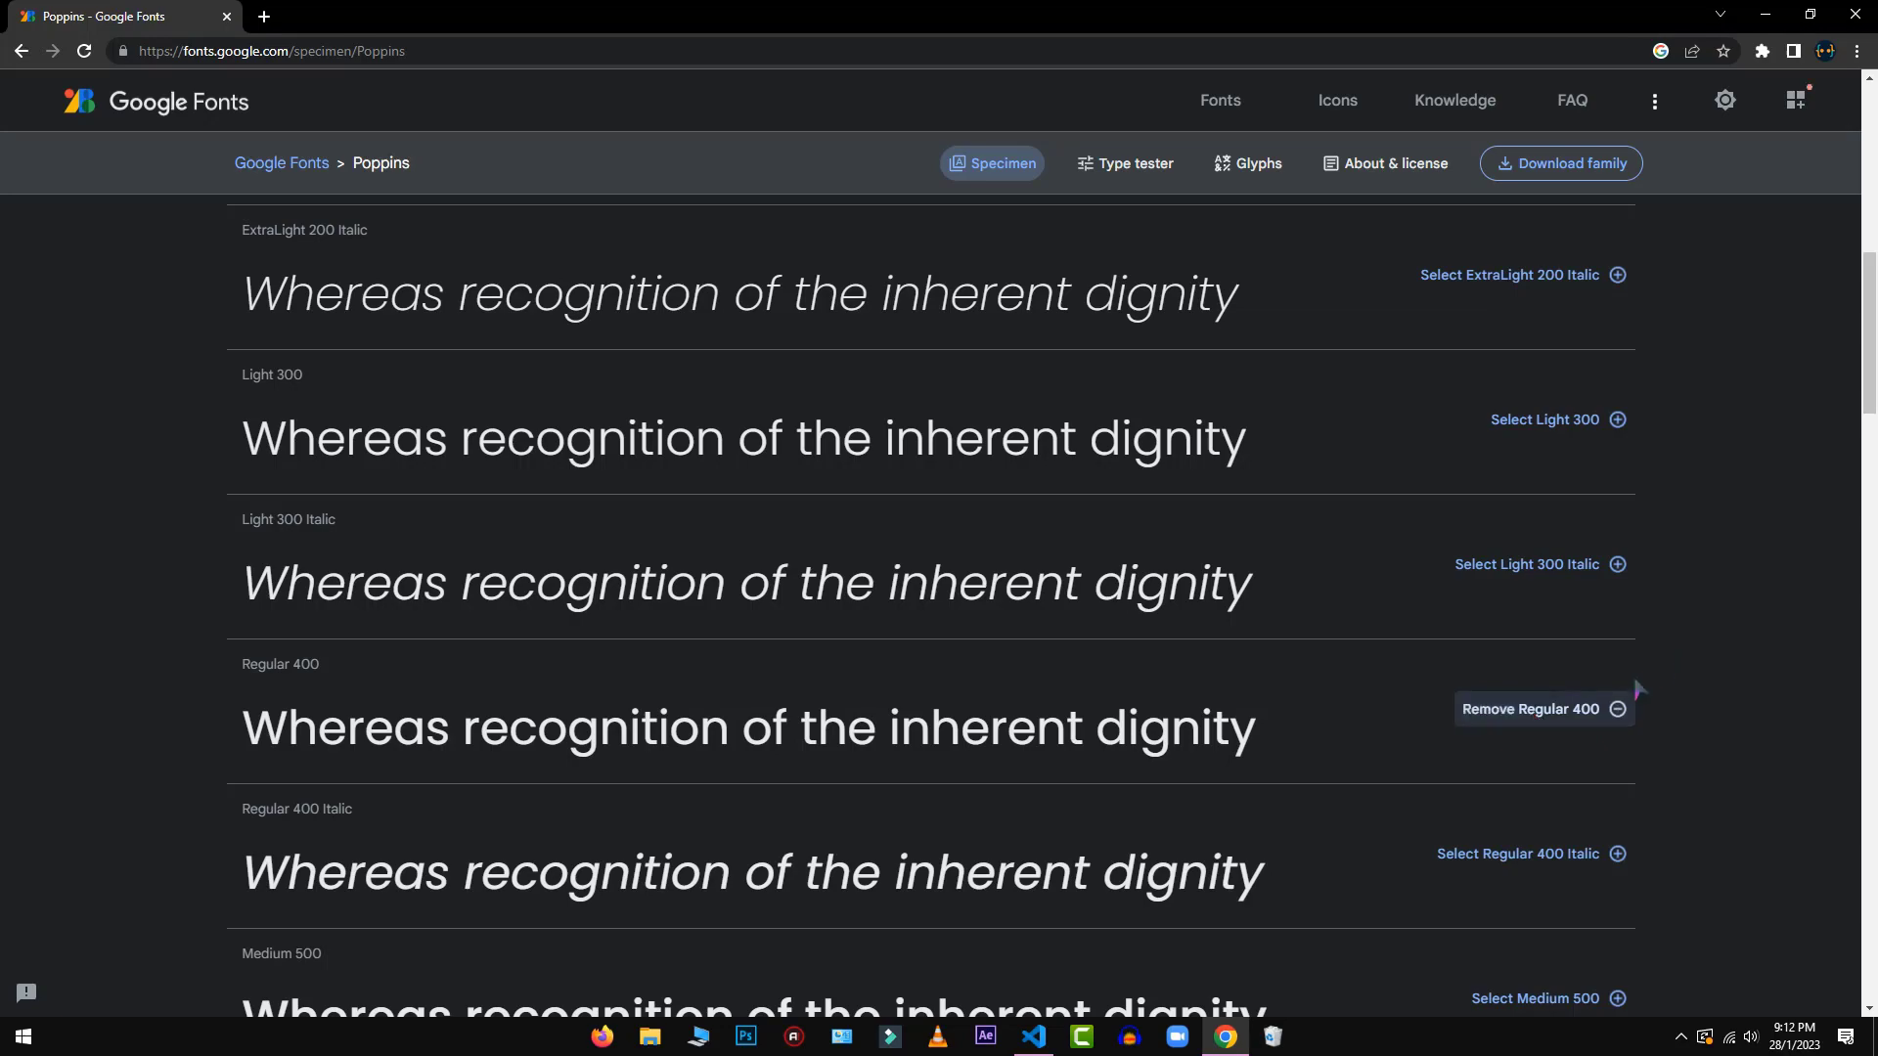
scroll("down", 3)
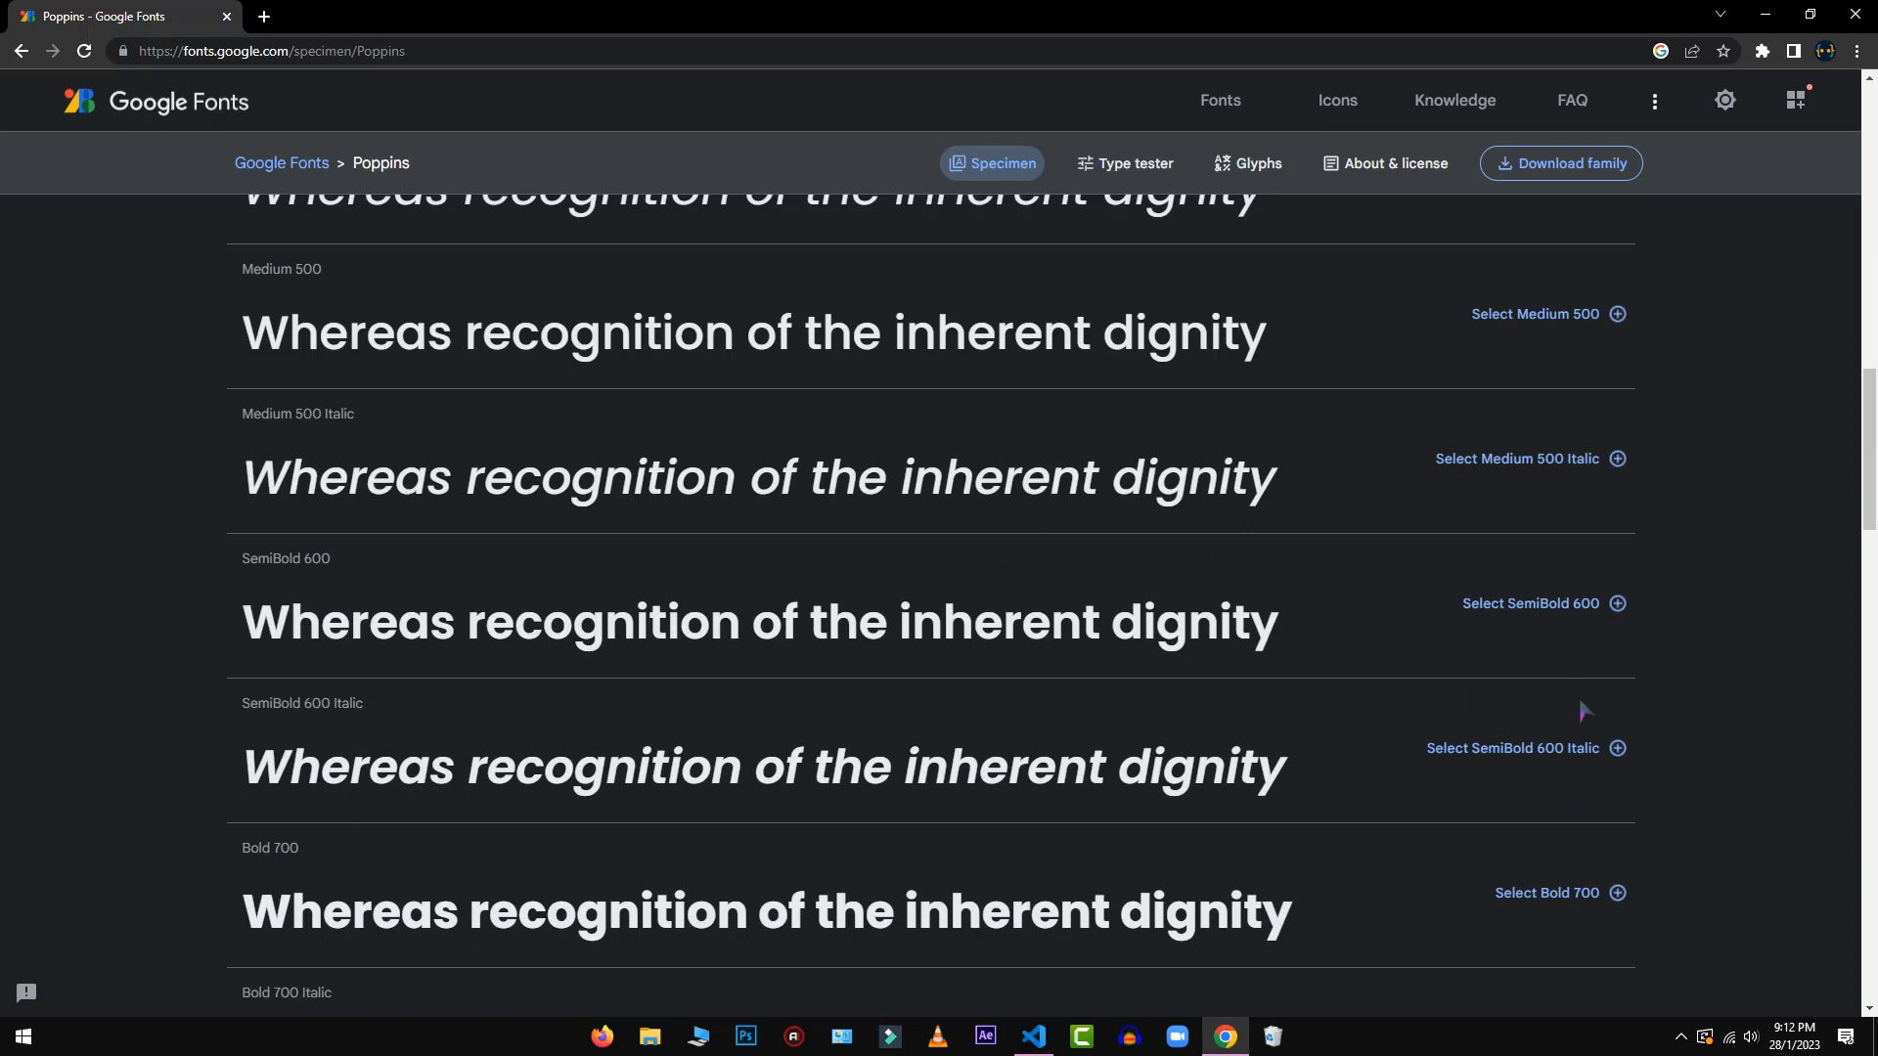
left_click(1546, 892)
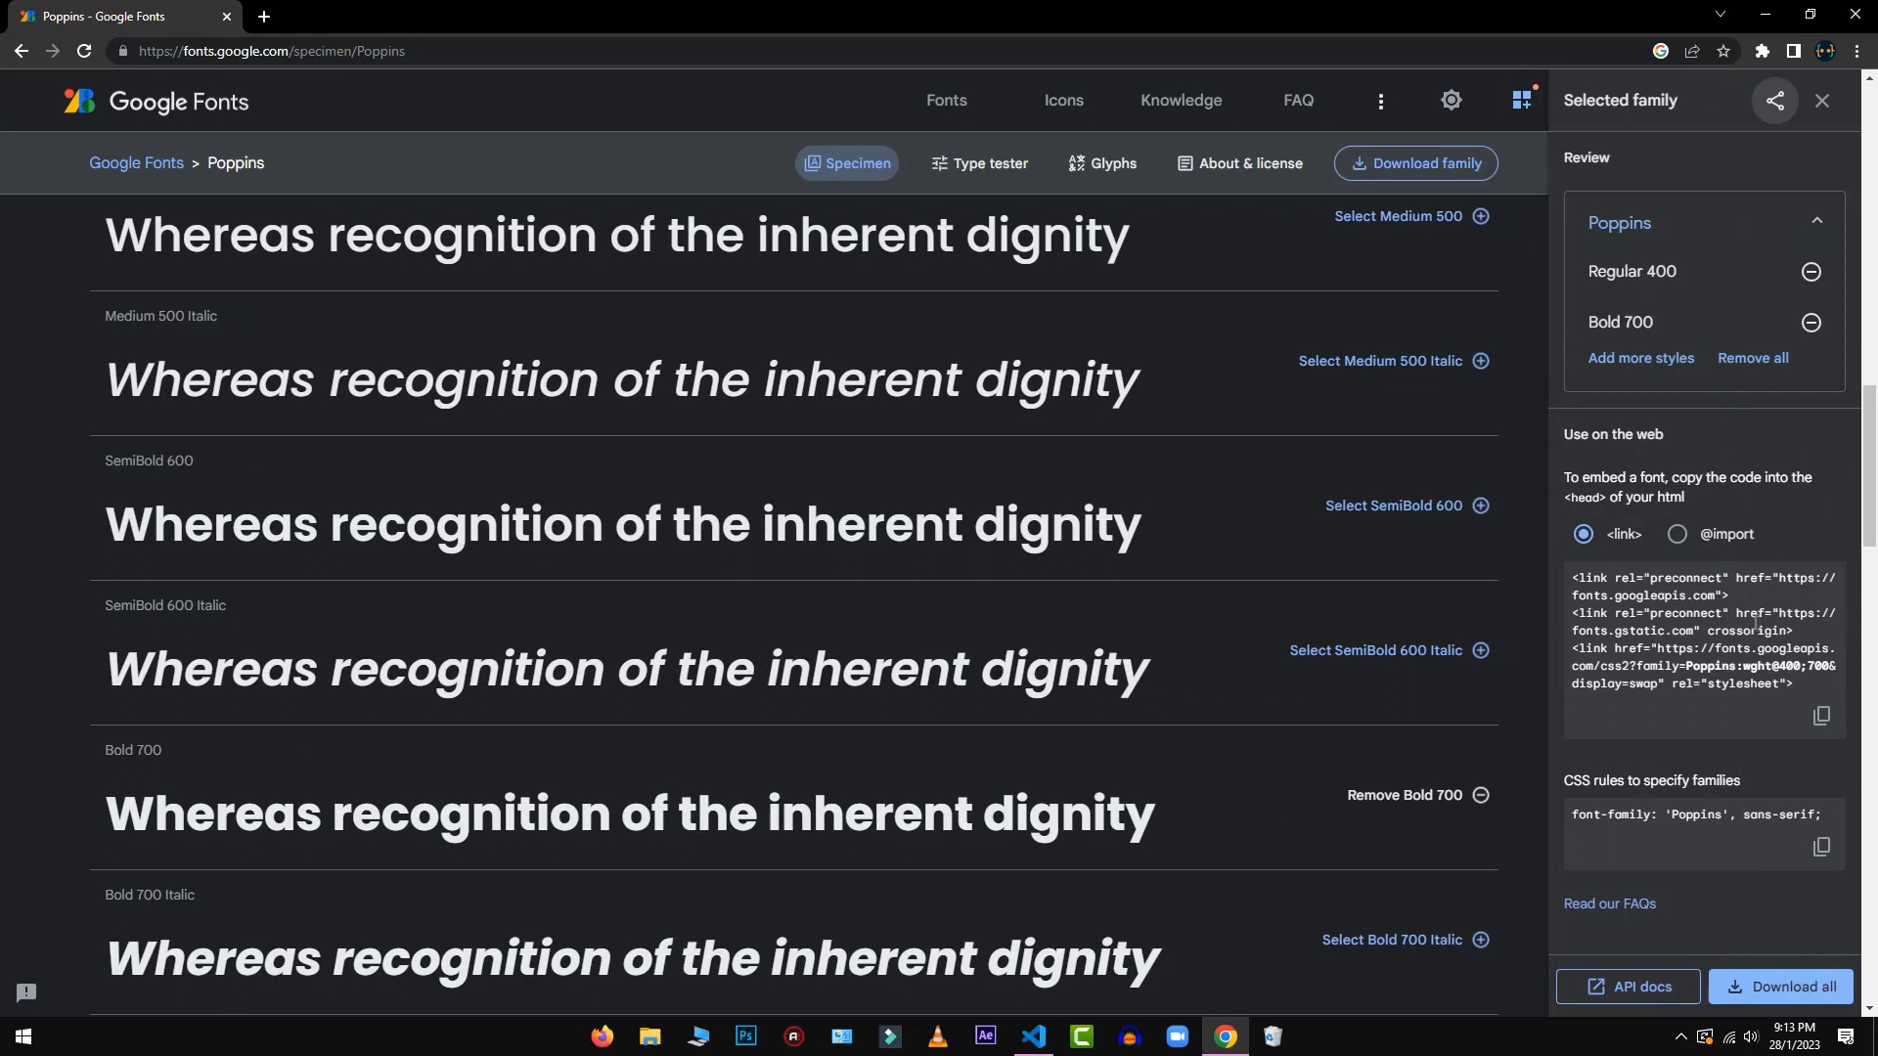
left_click(1675, 534)
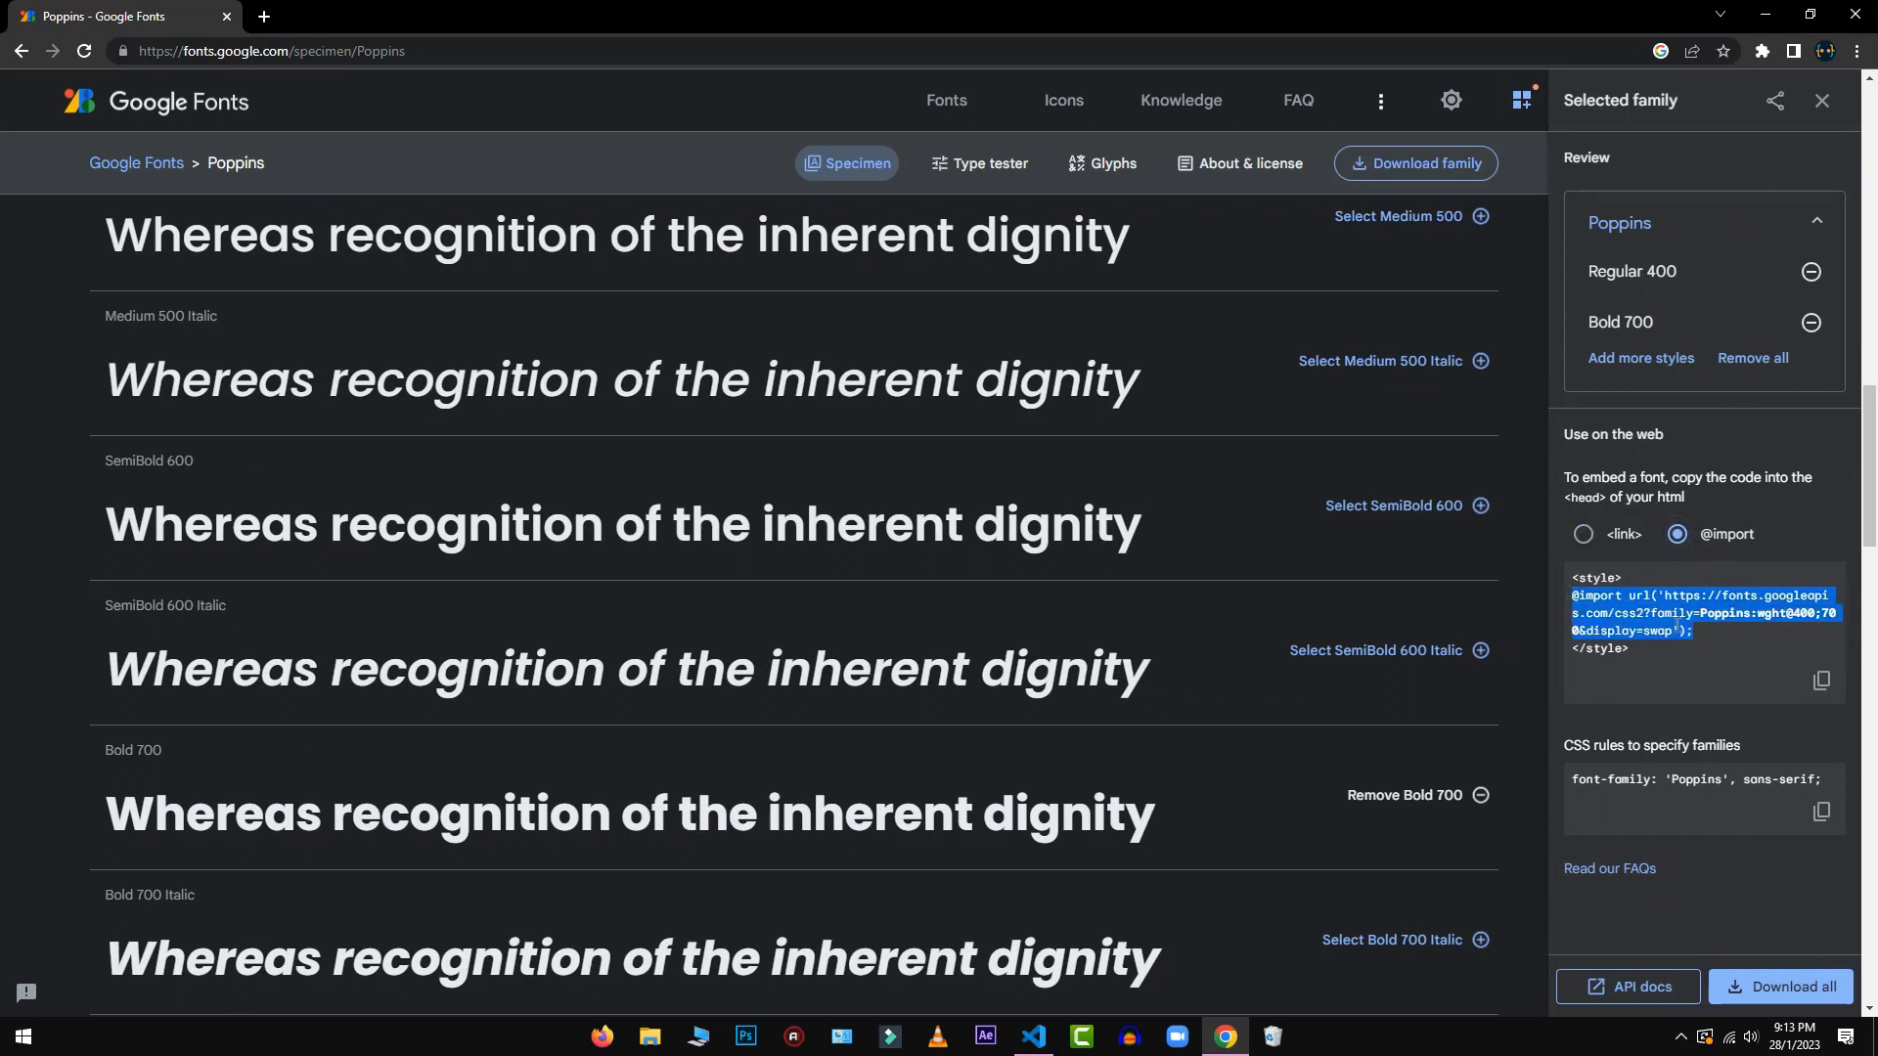
right_click(1628, 611)
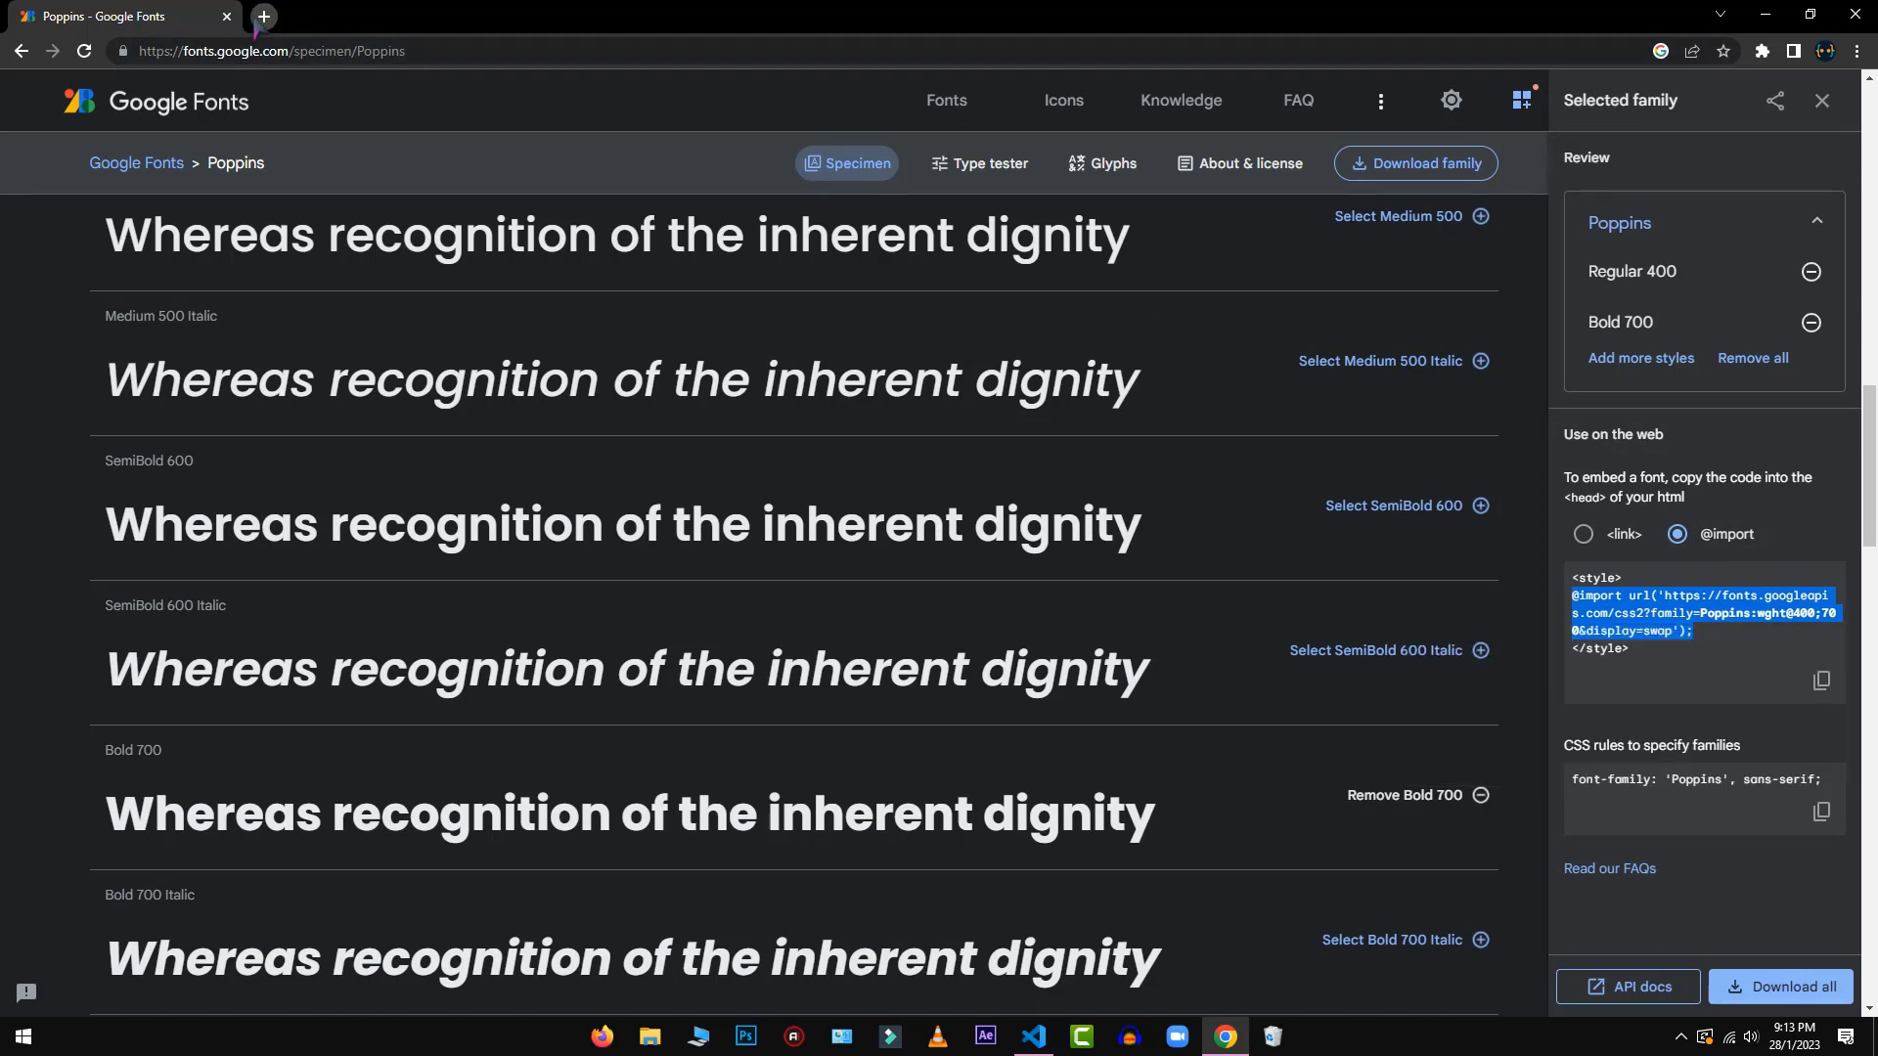
left_click(262, 15)
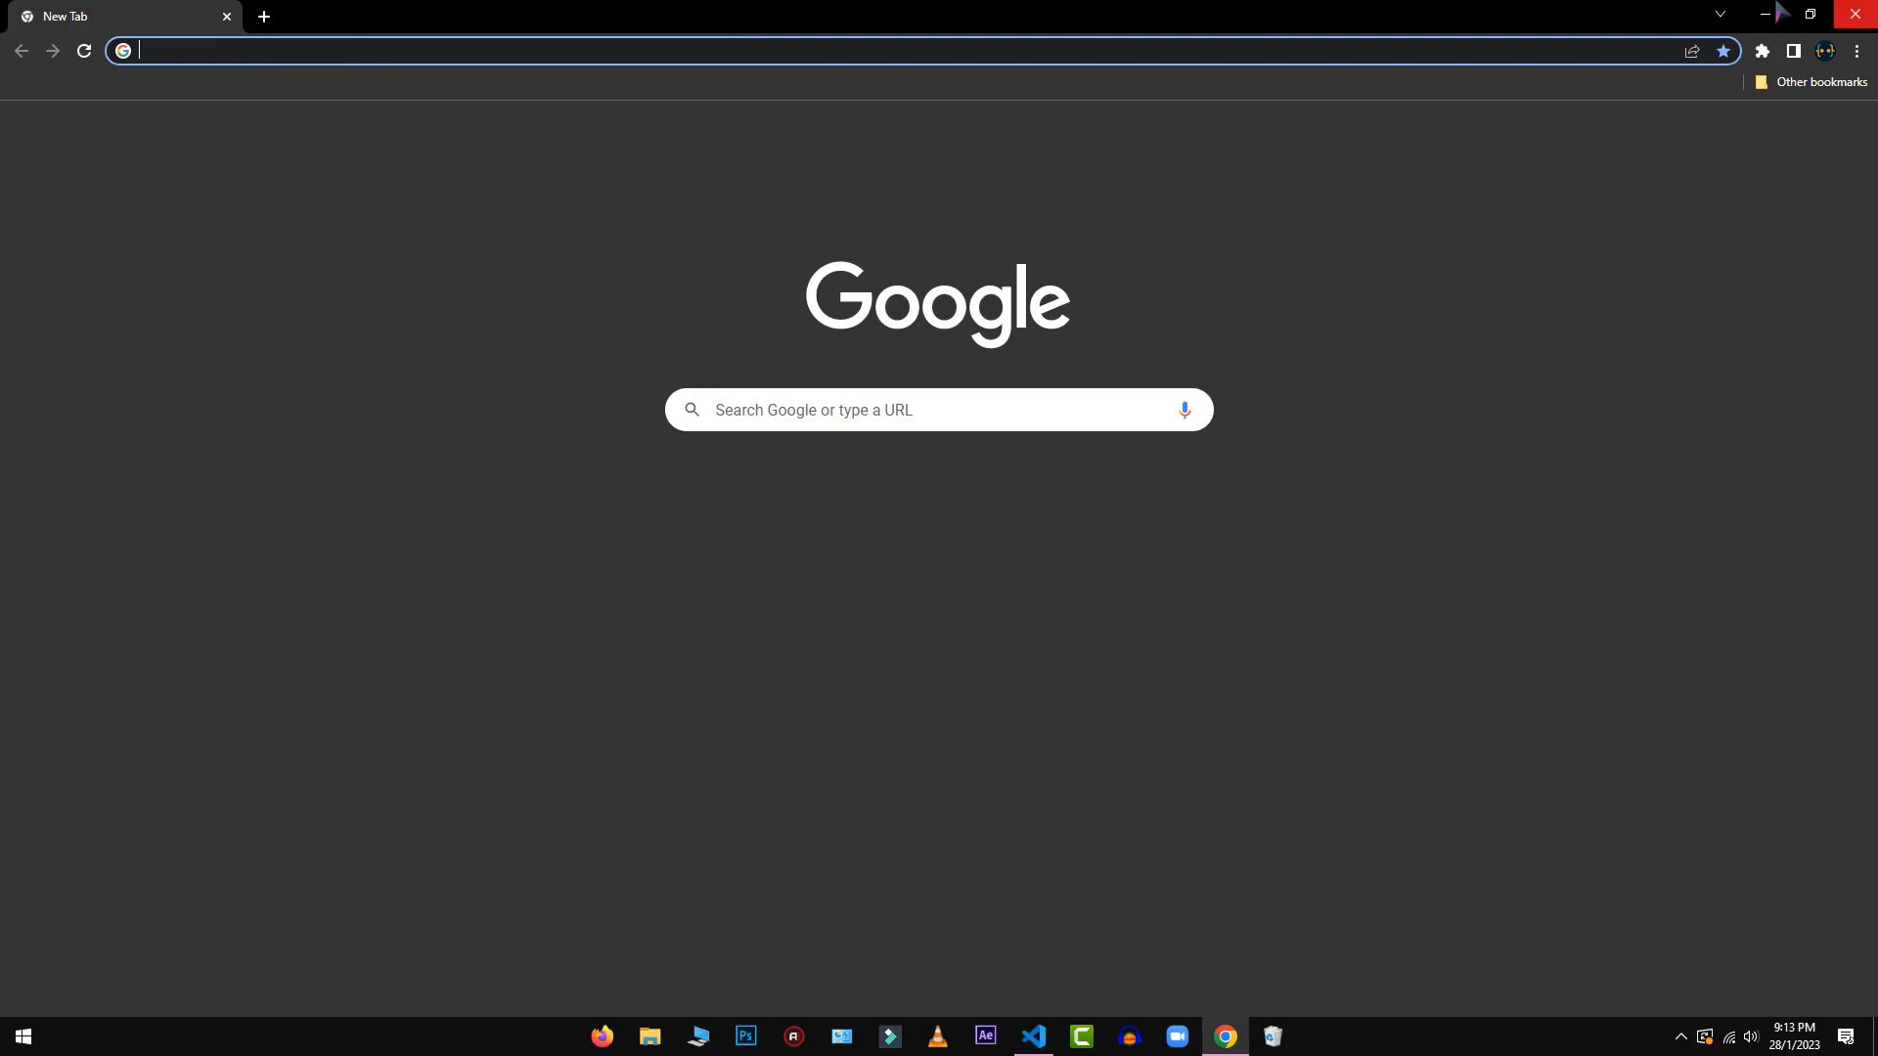
left_click(1031, 1044)
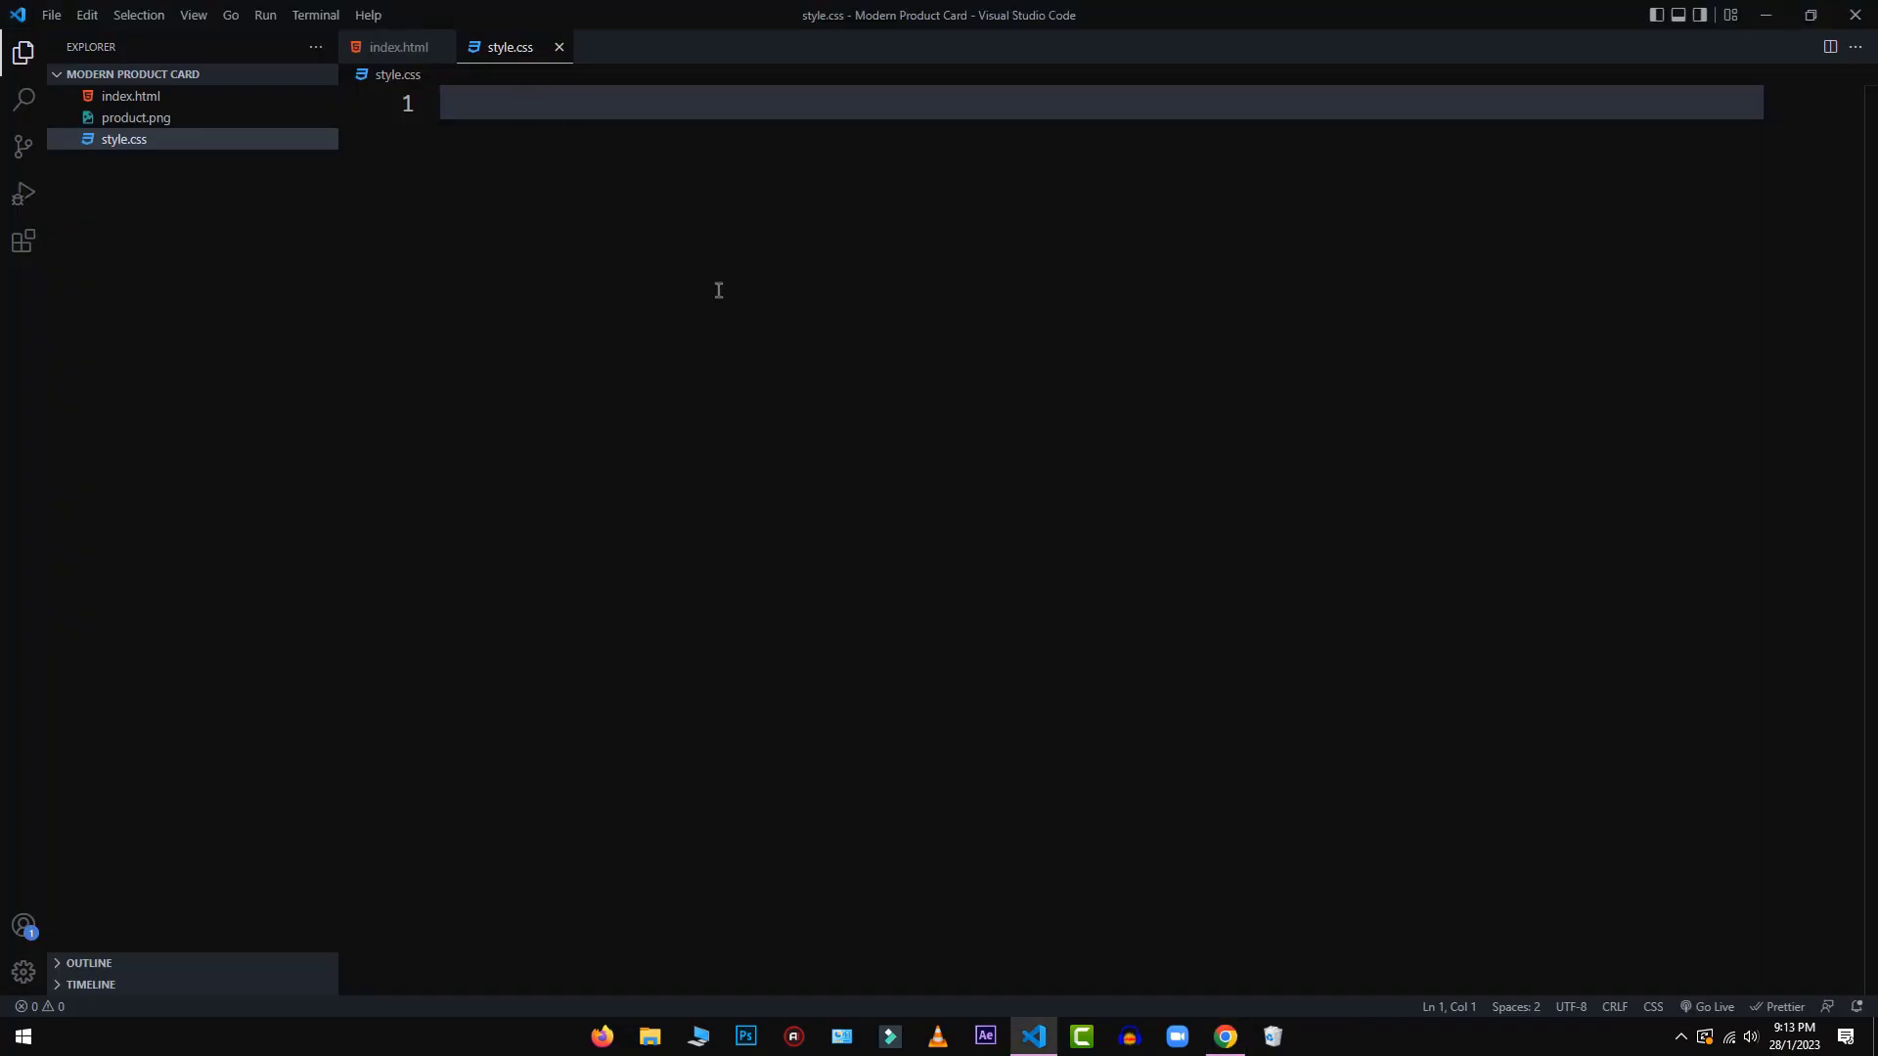
mouse_move(740, 314)
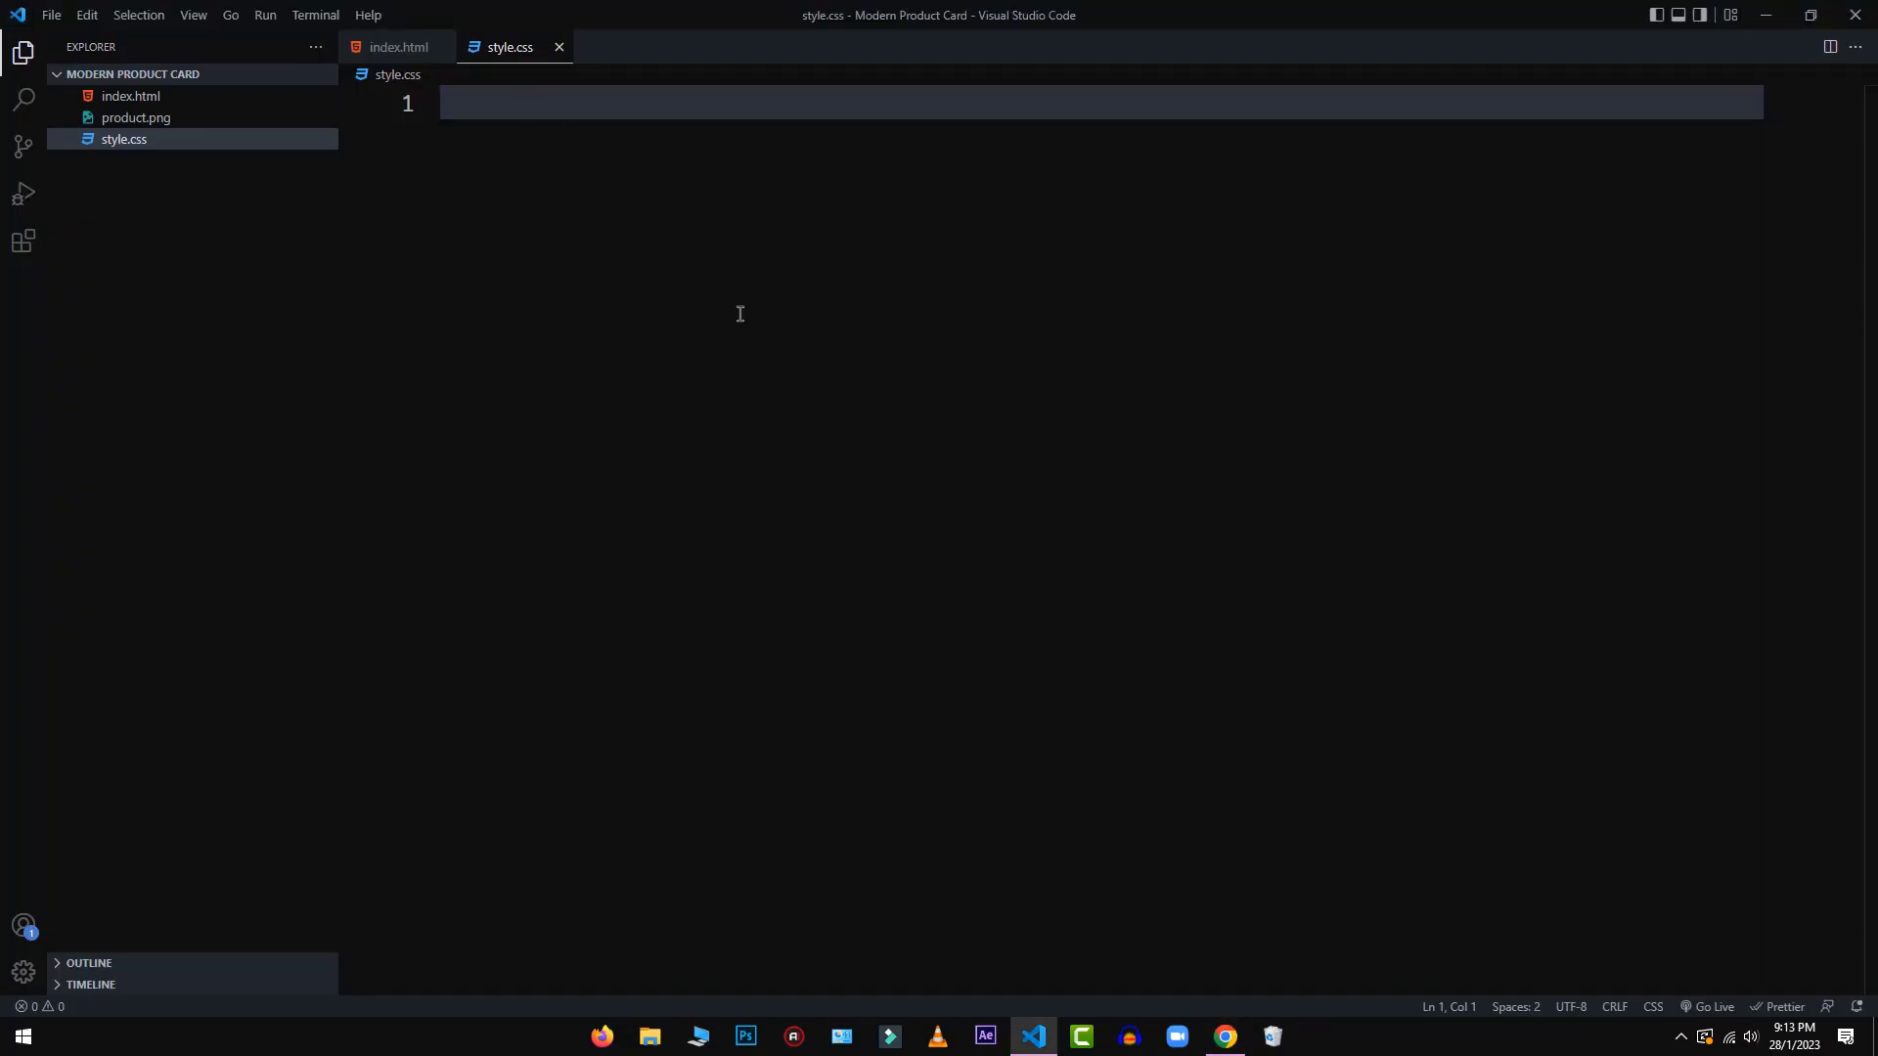
right_click(739, 313)
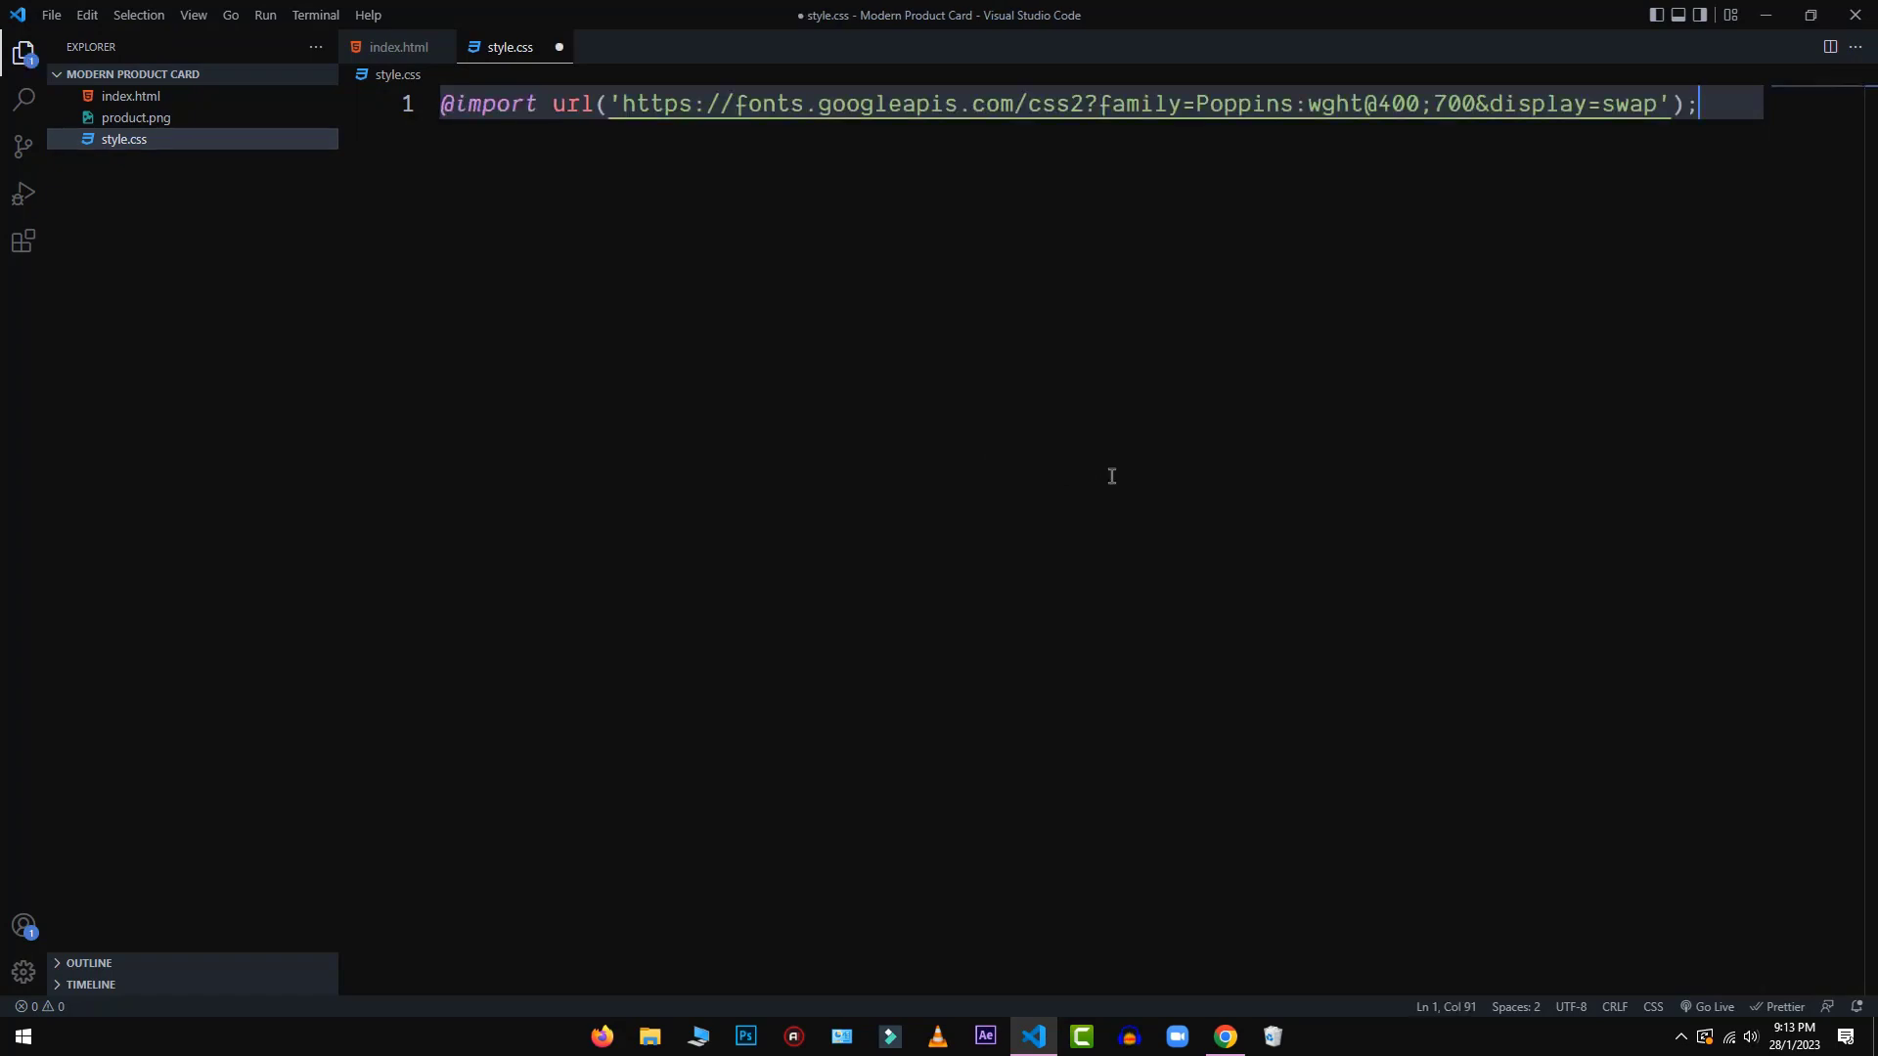
key("Enter")
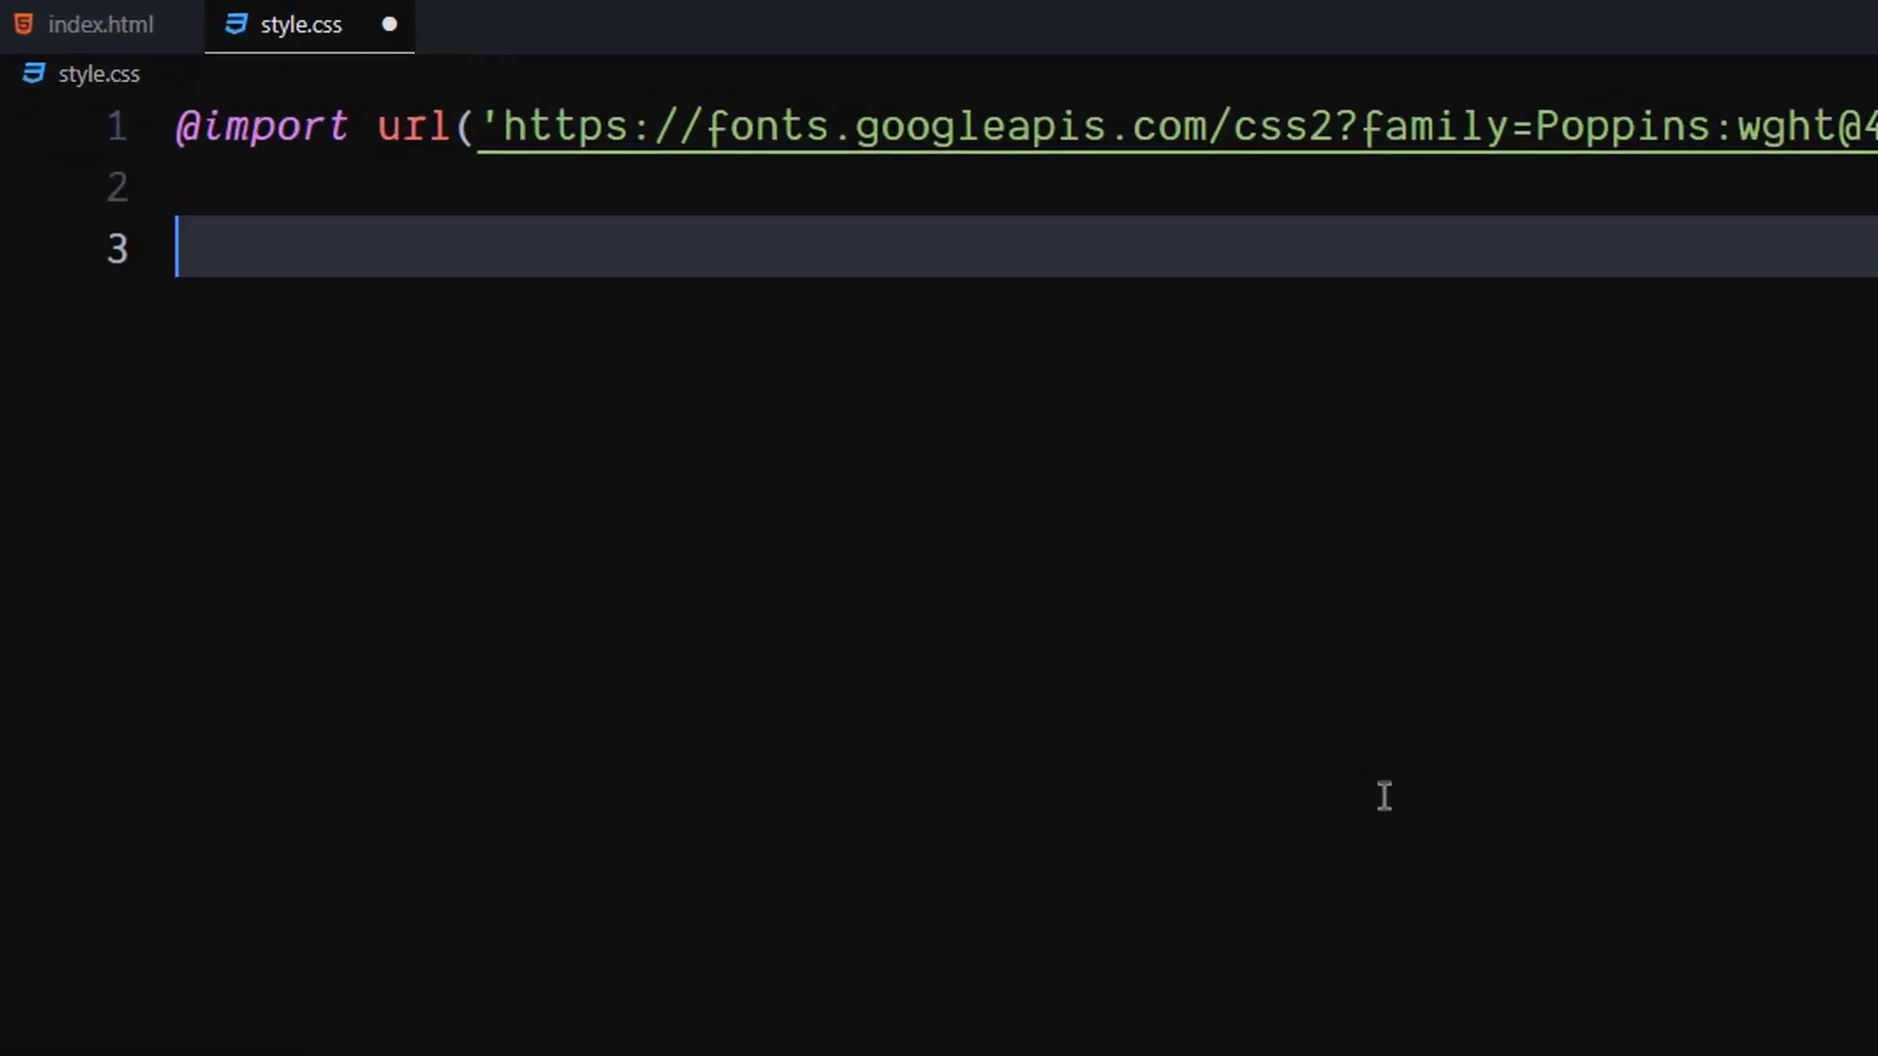
Step: Start a :root block with --accent #ffb145 and --primary #121212
type(":root{")
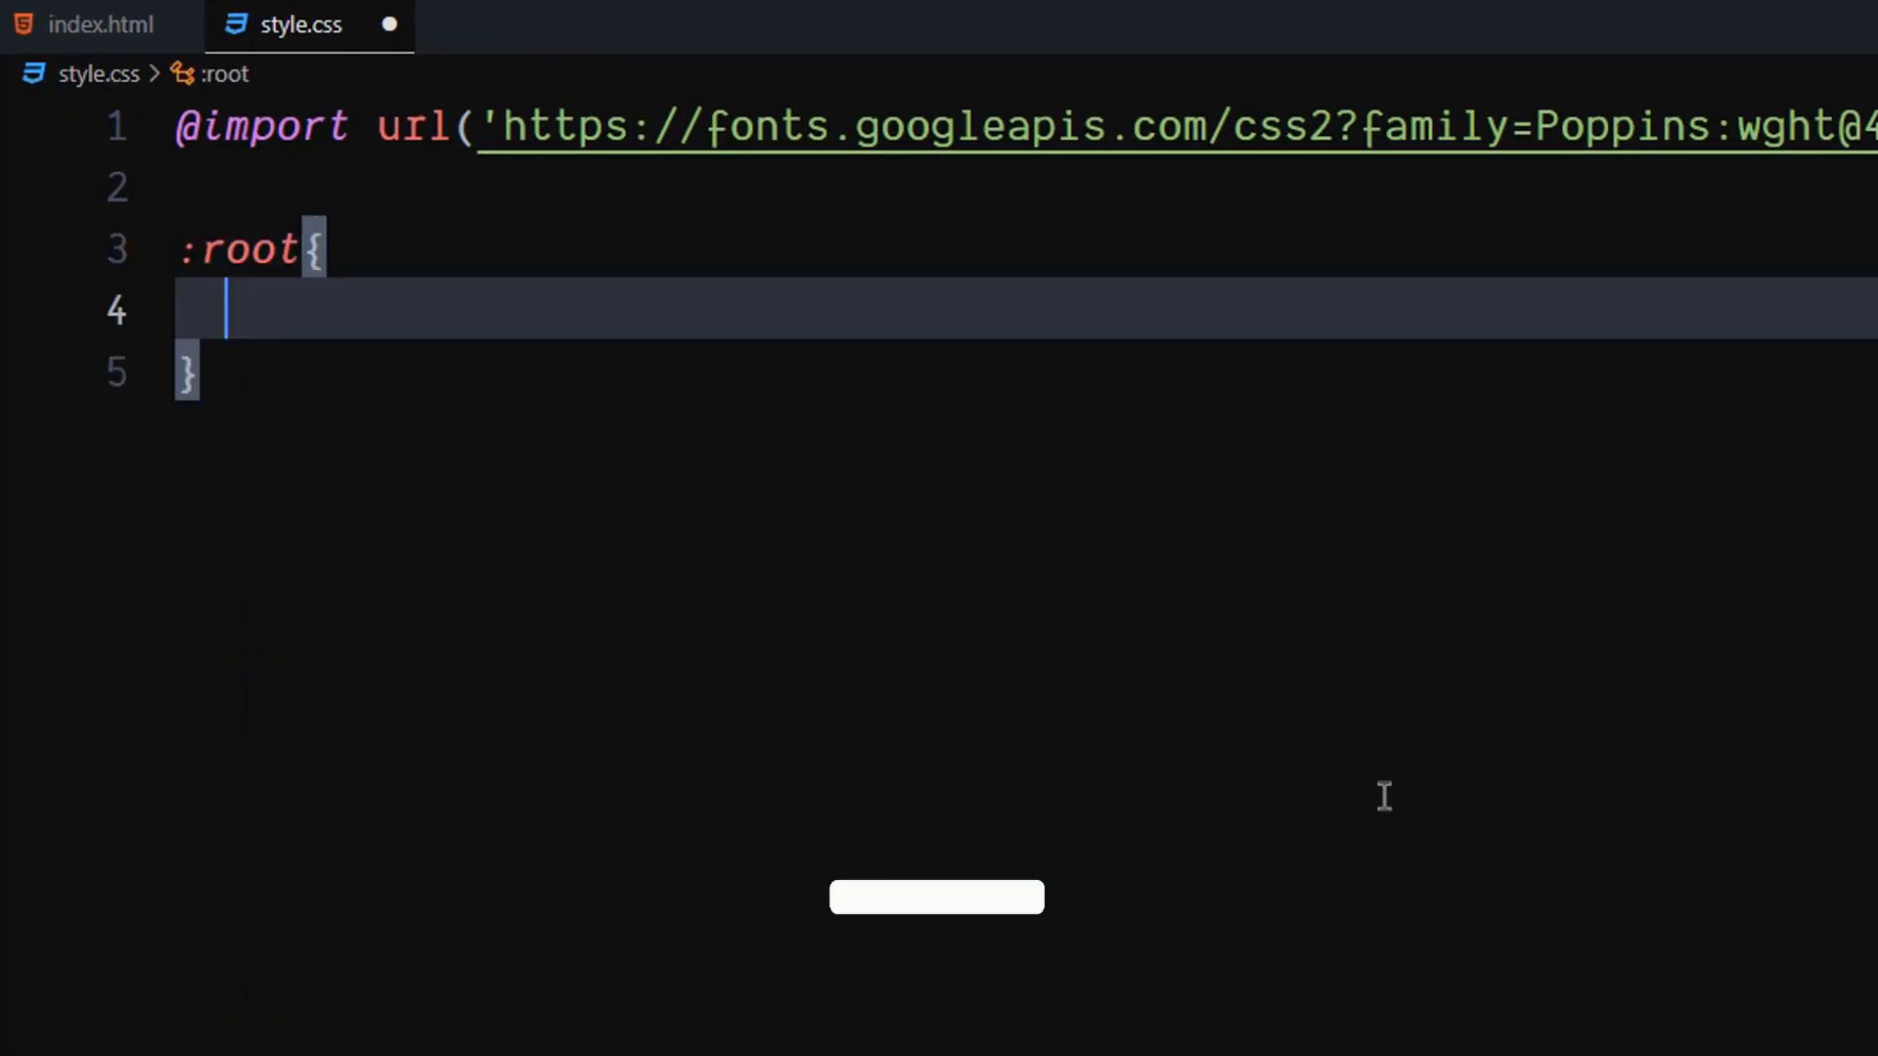
type("--a")
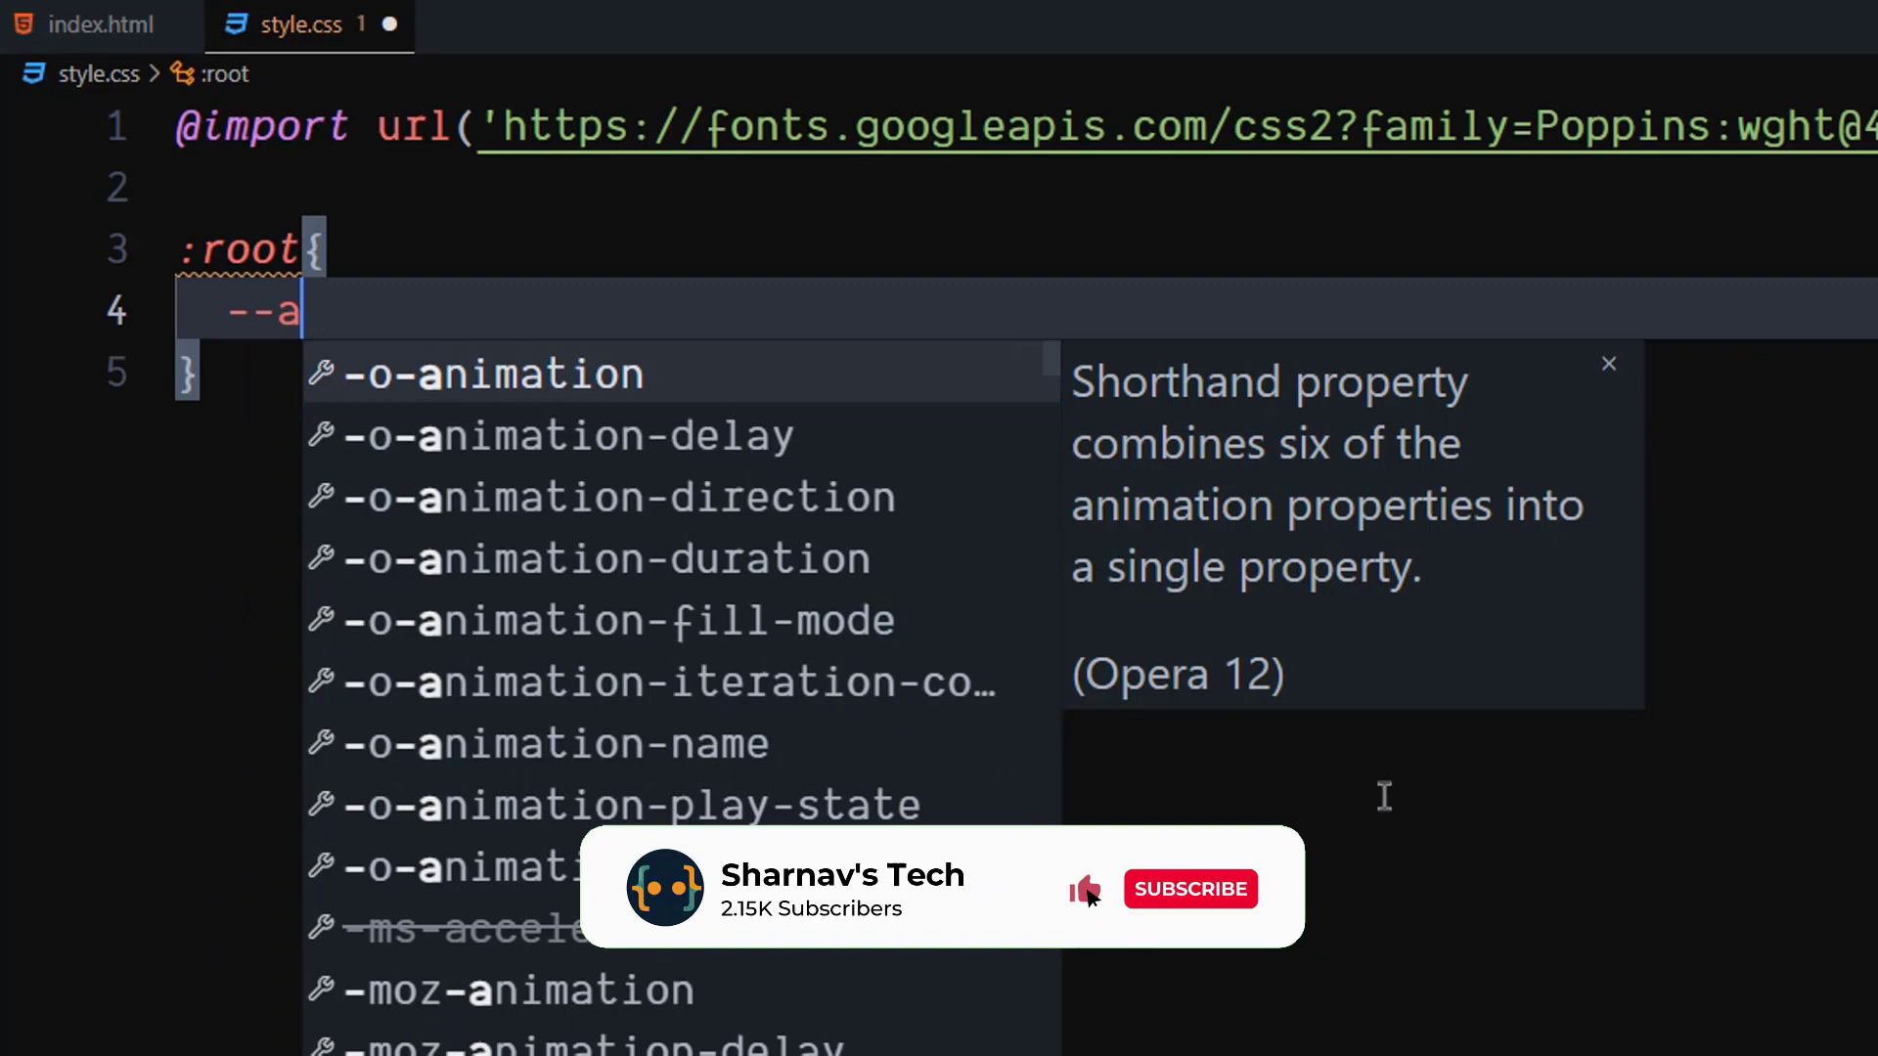
type("ccent:")
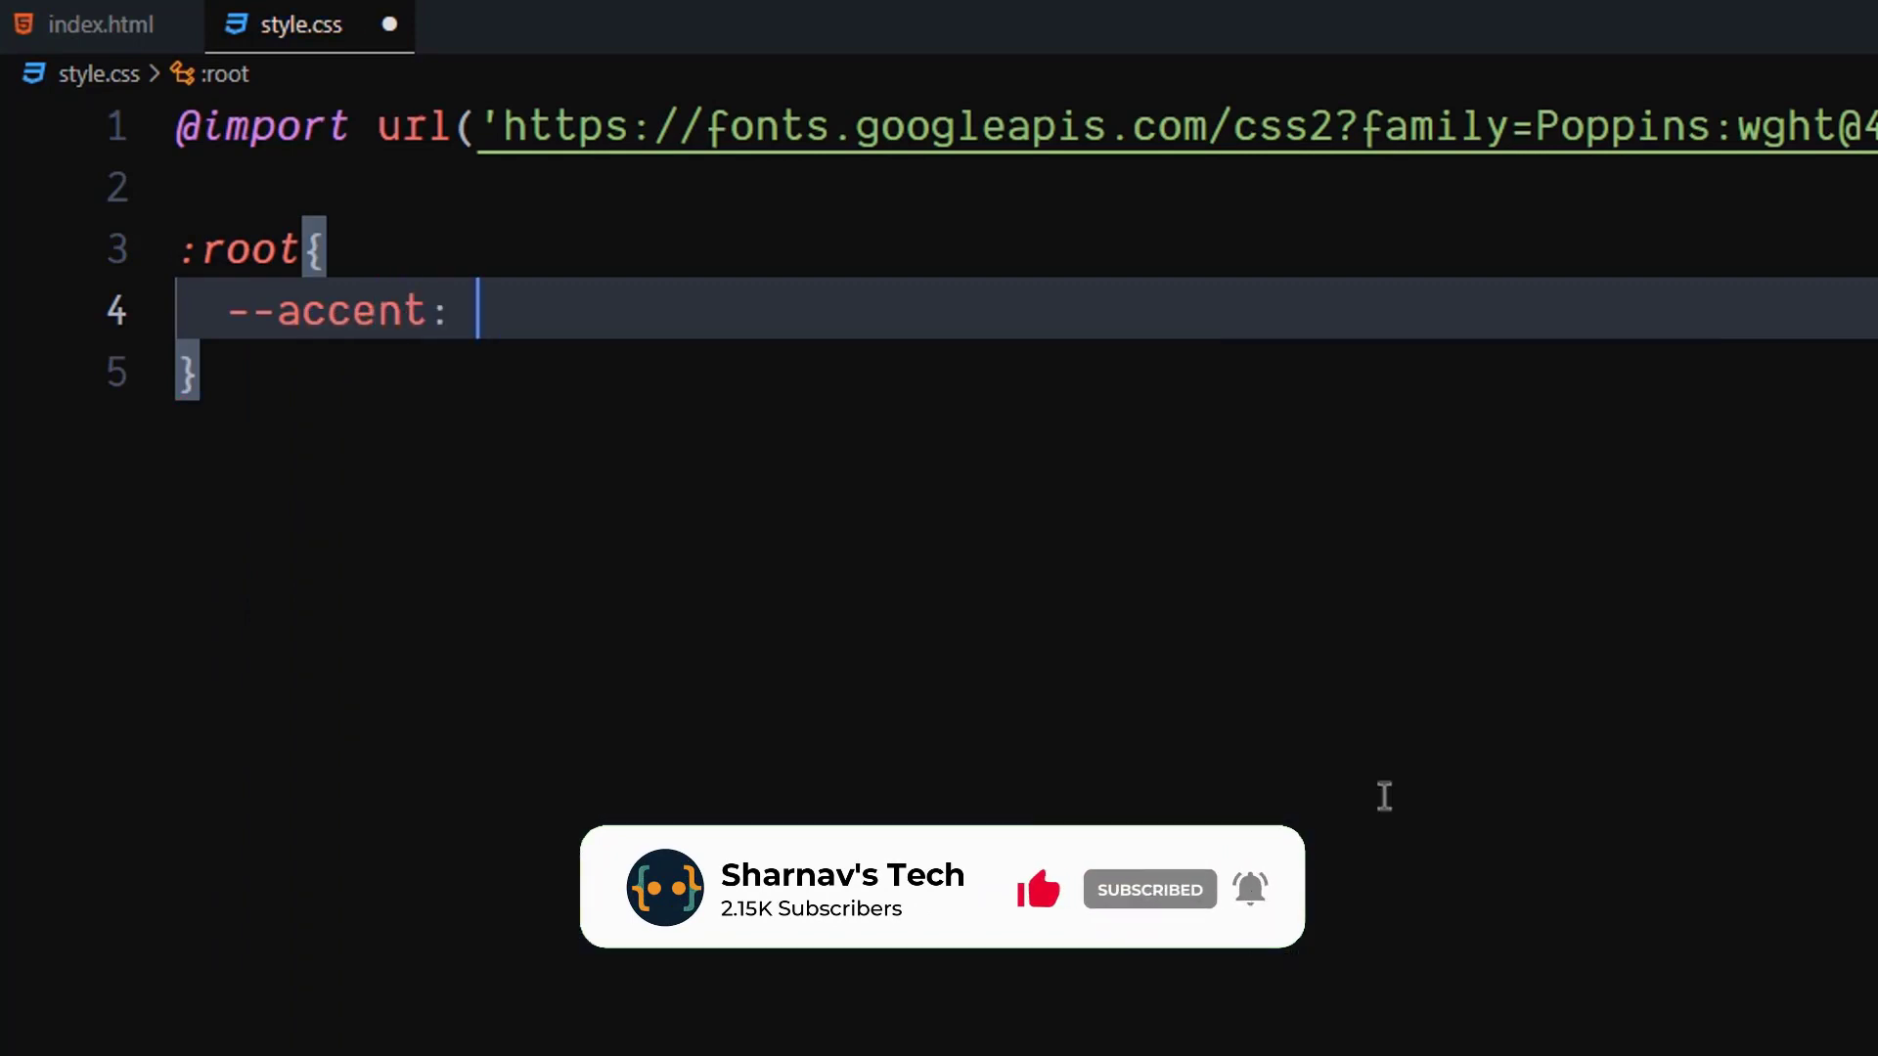
type("#ff")
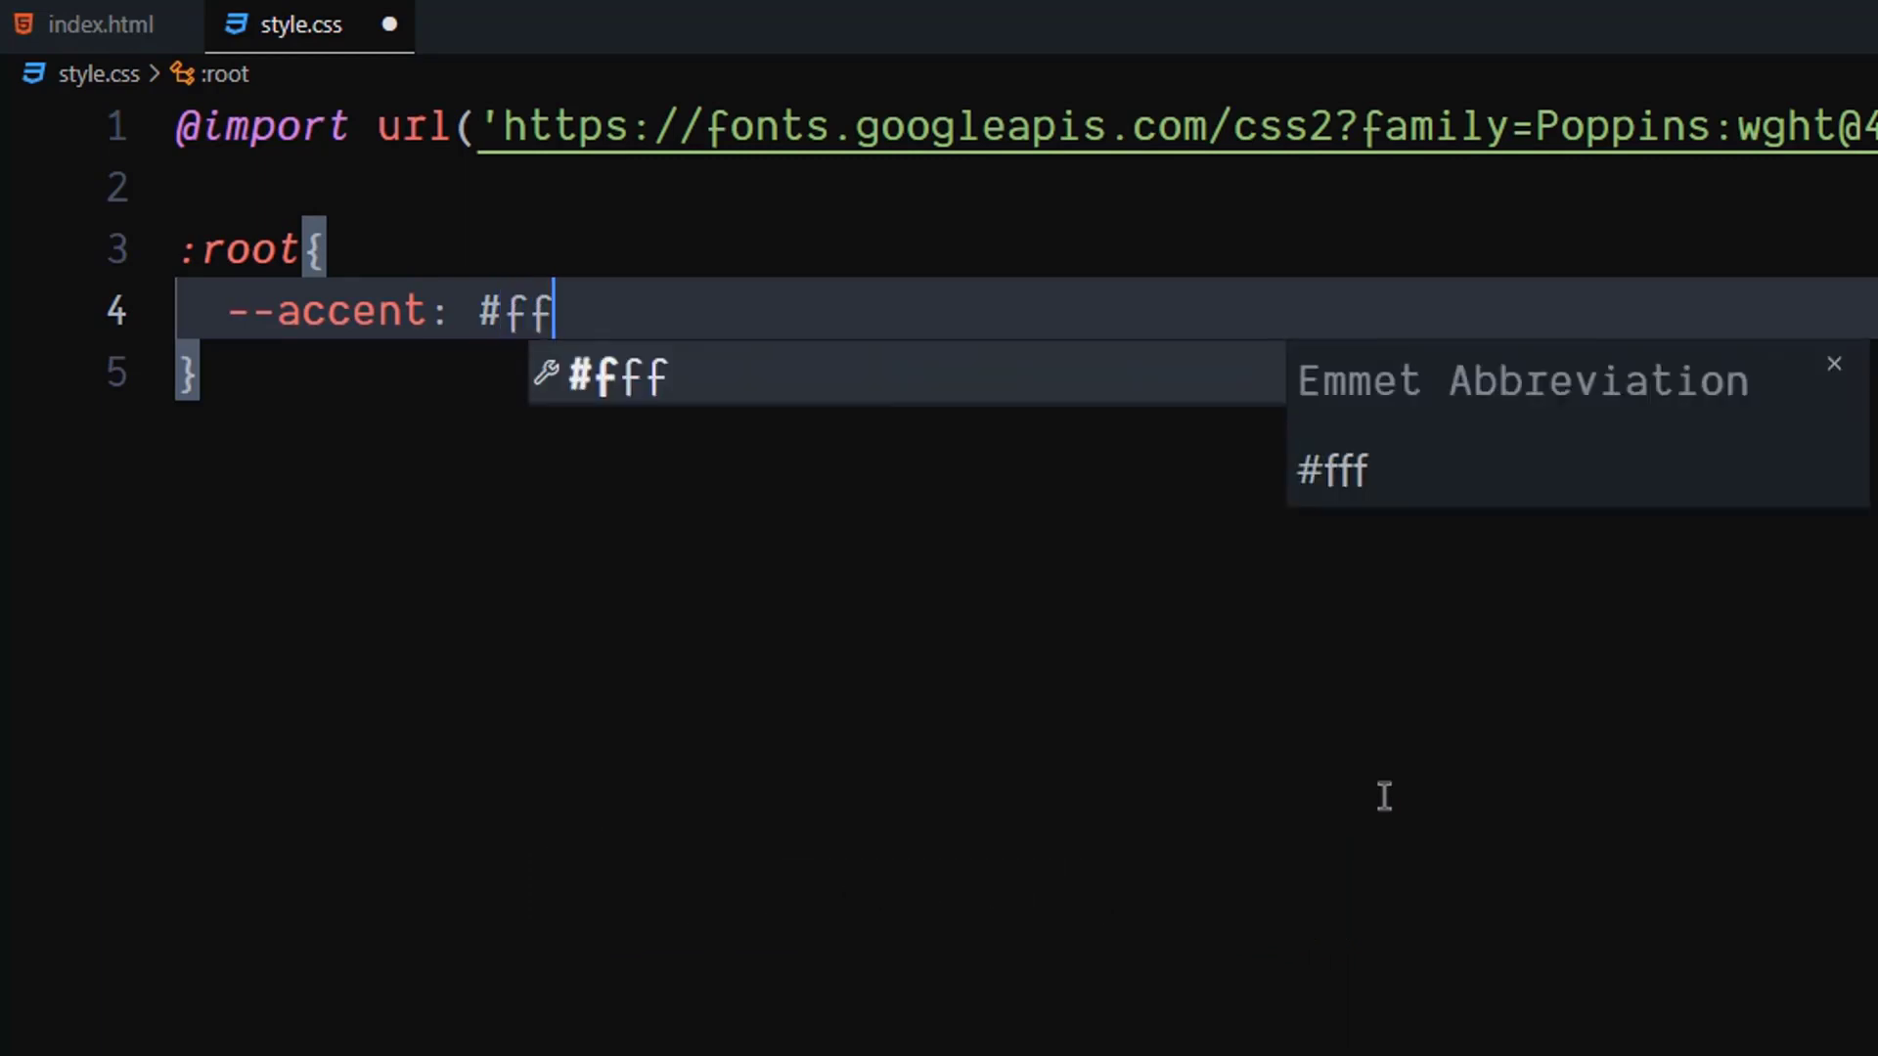
type("b")
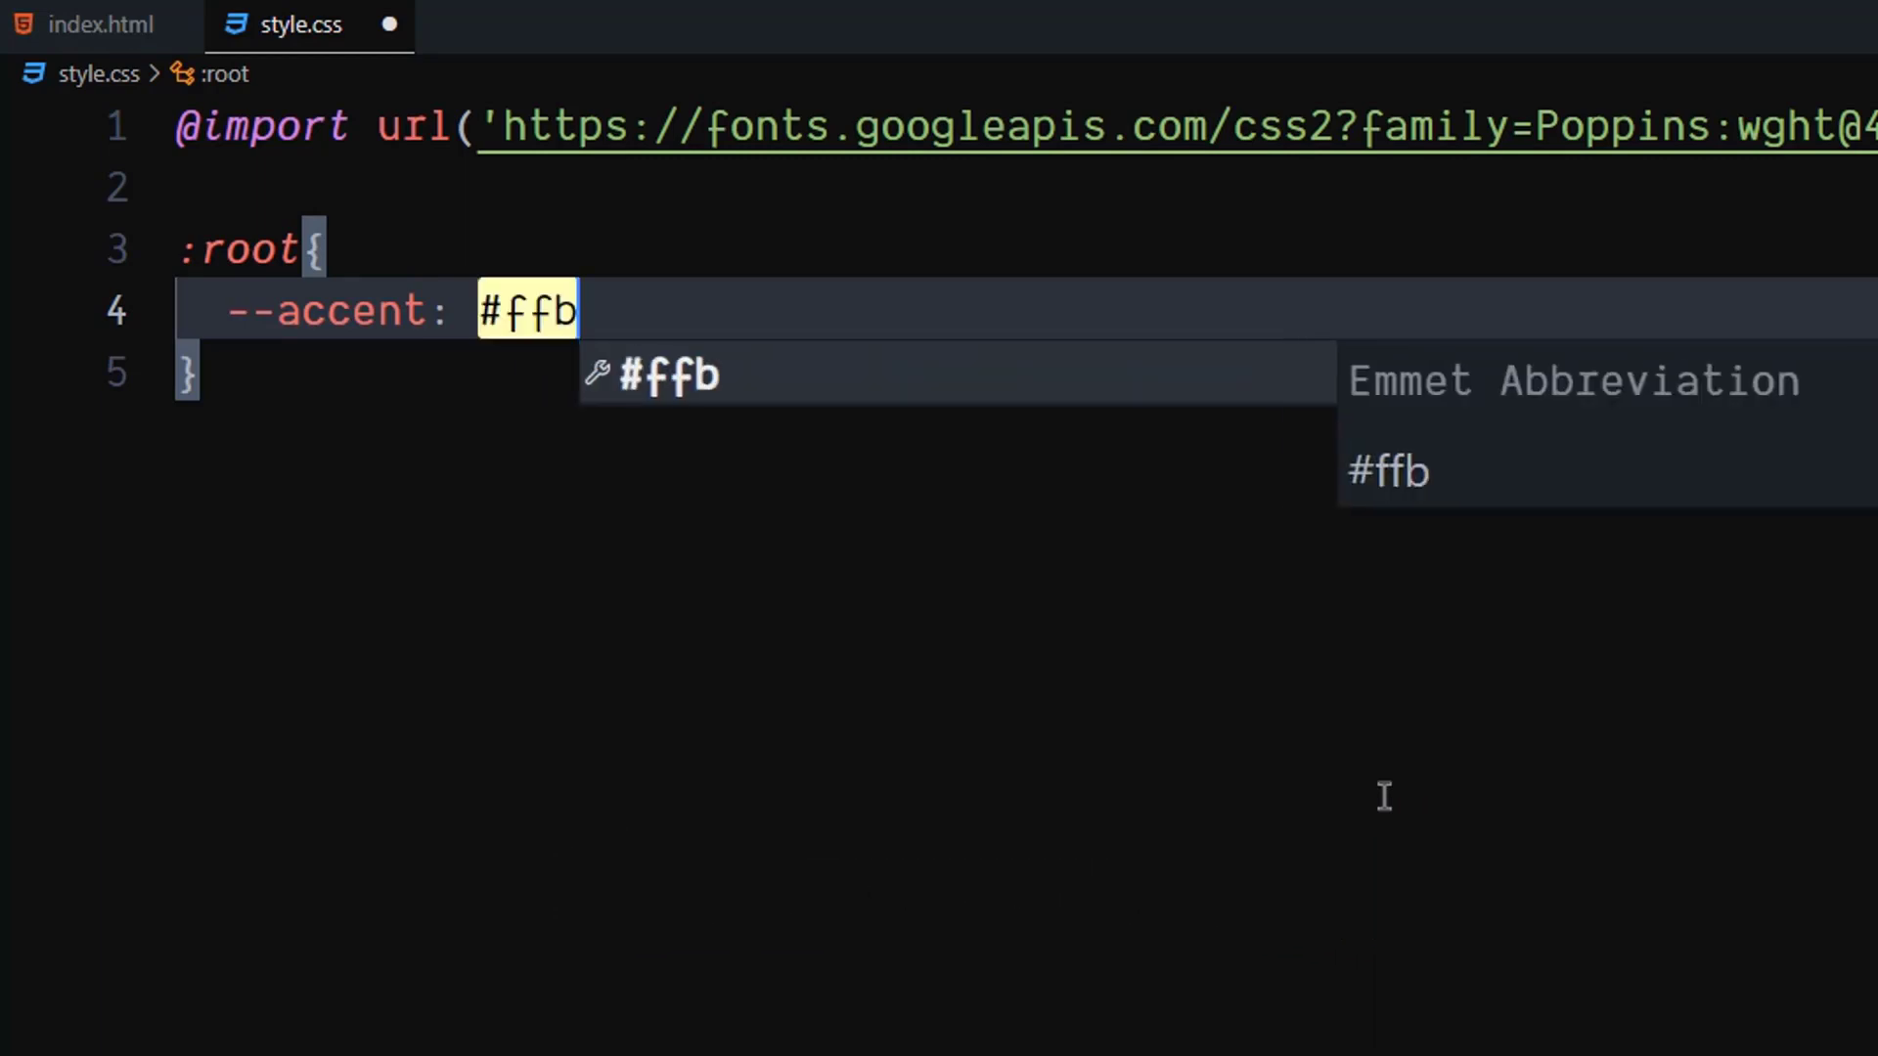
type("145;")
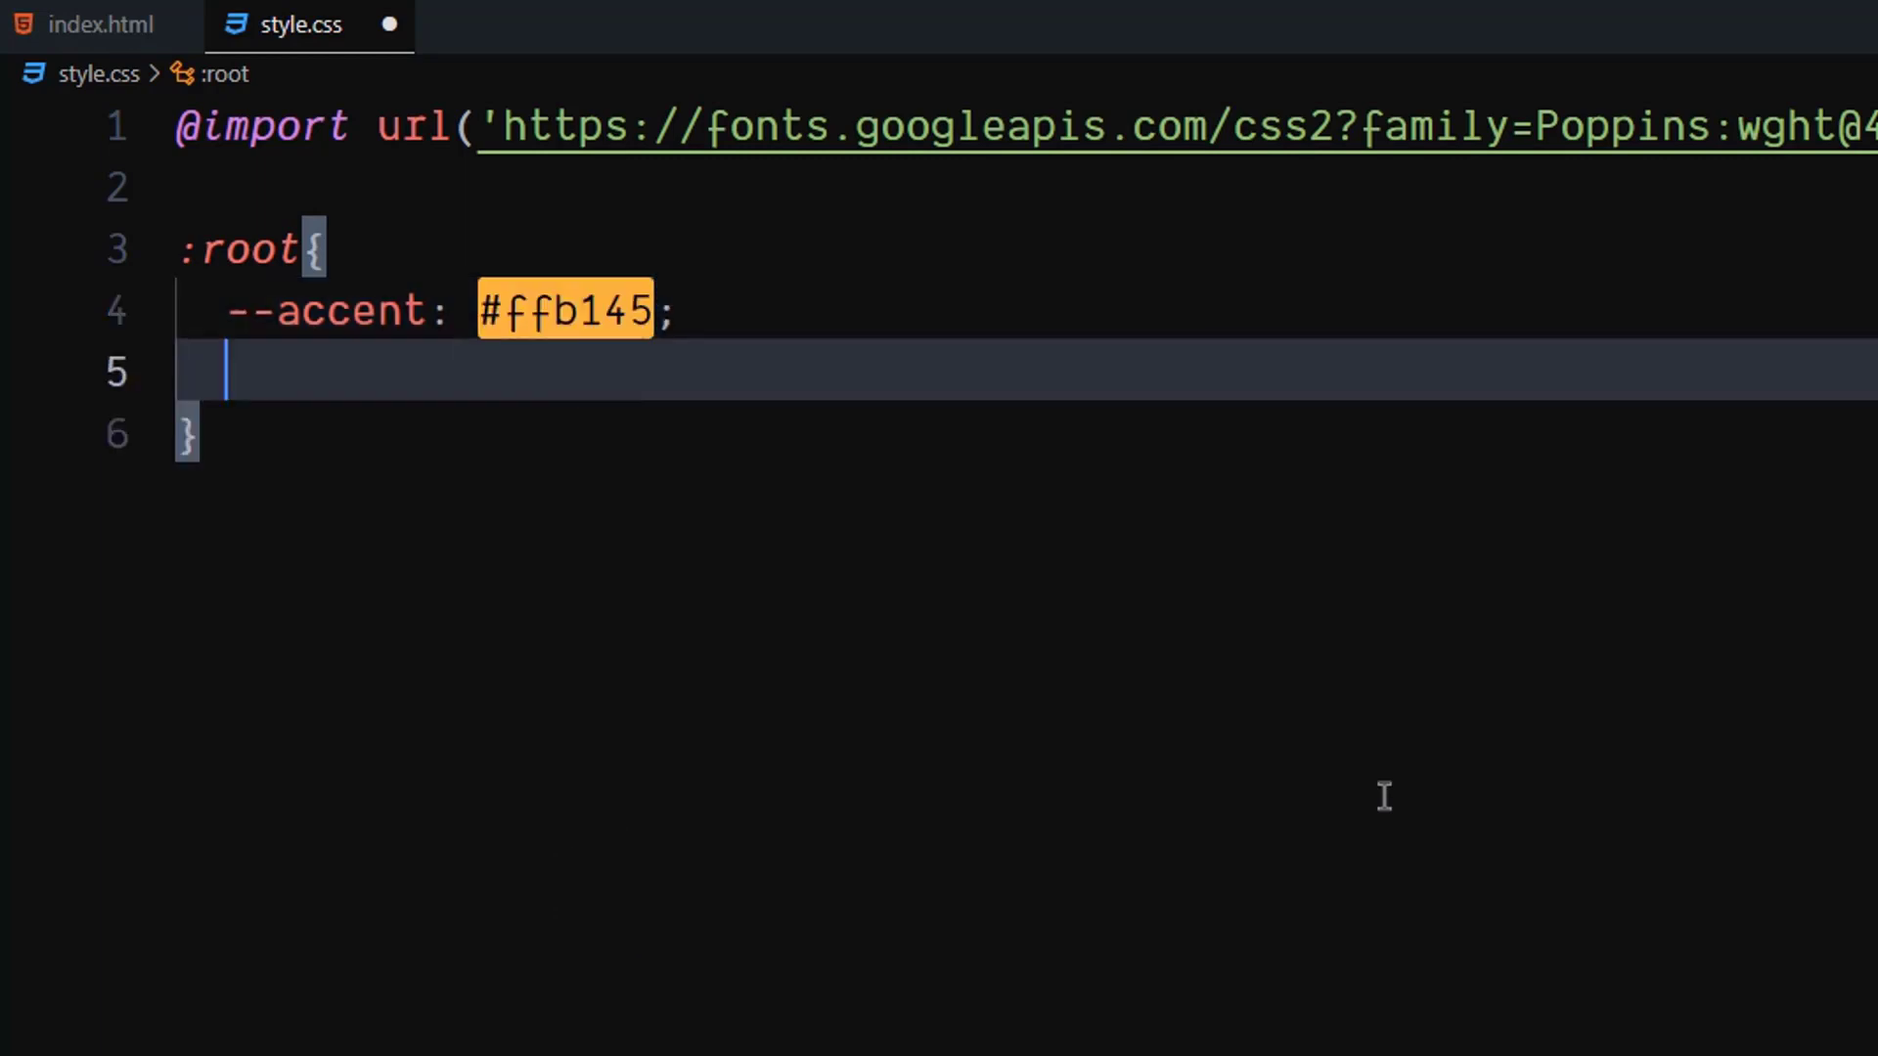
type("--p")
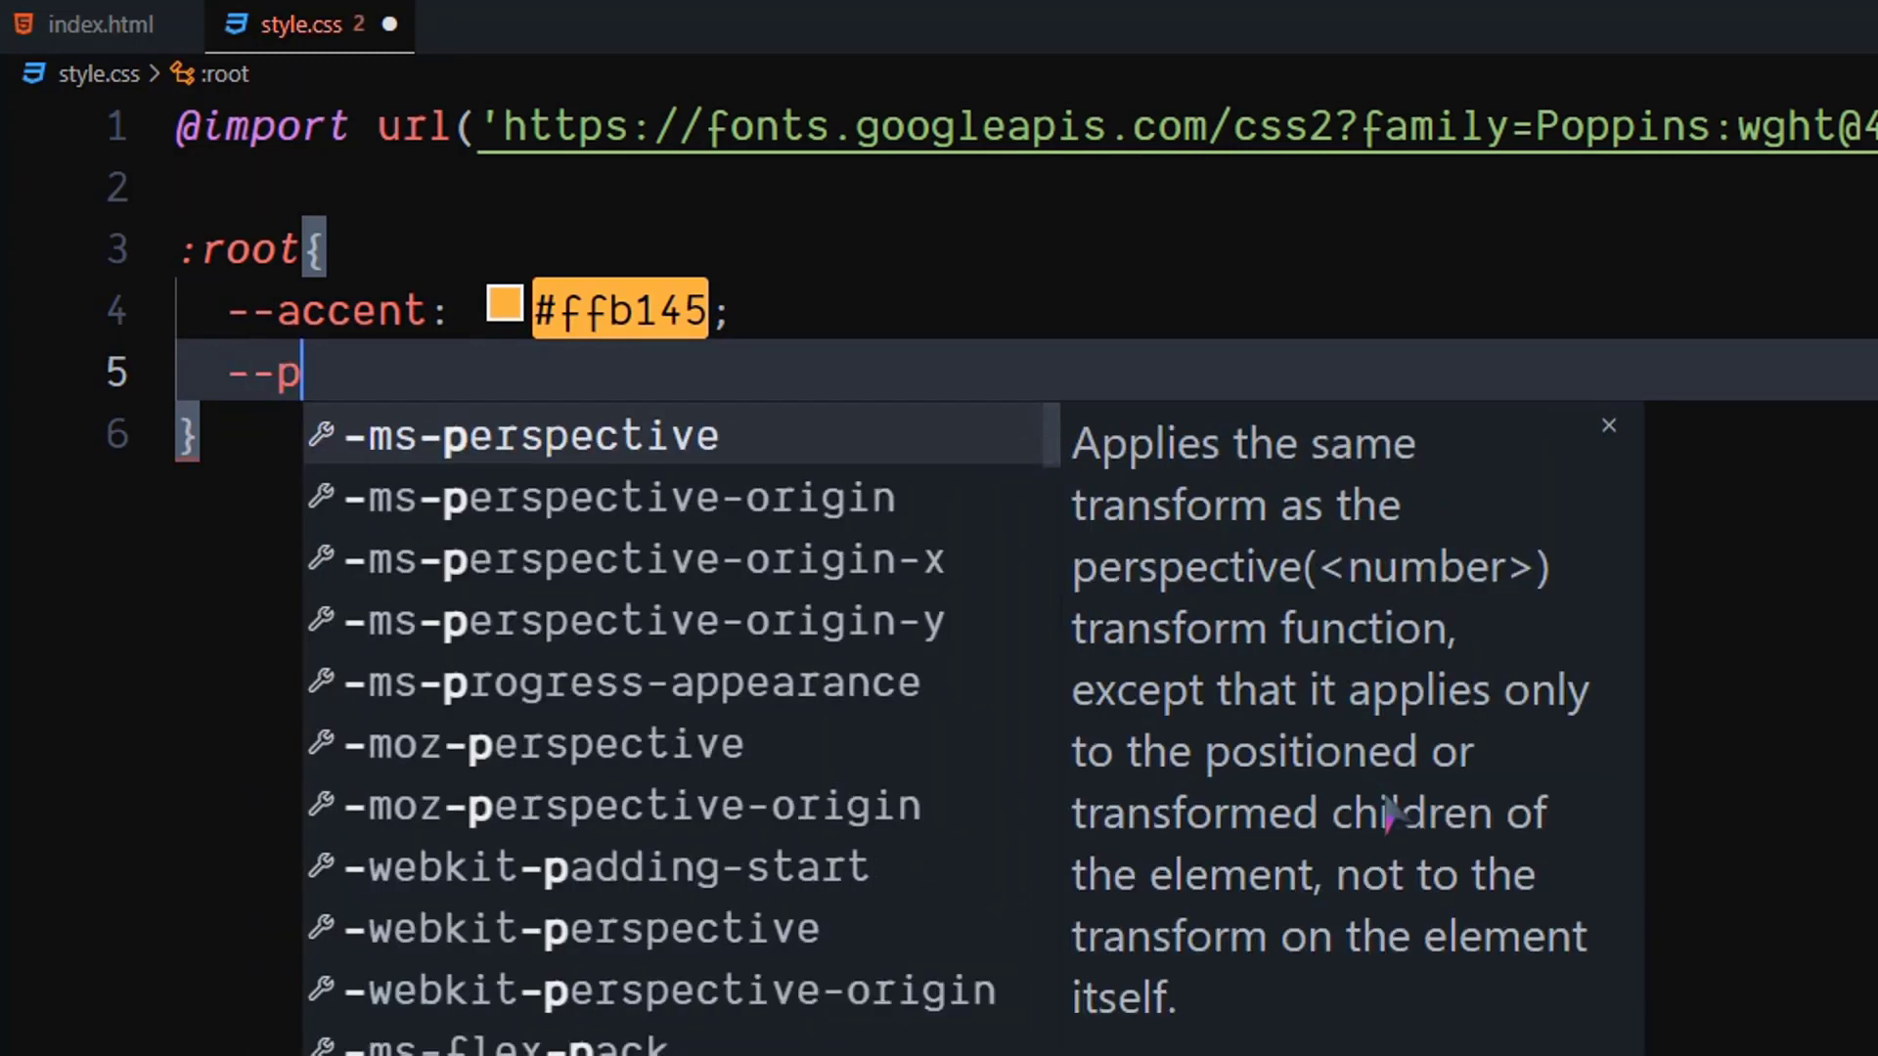
type("rimary:")
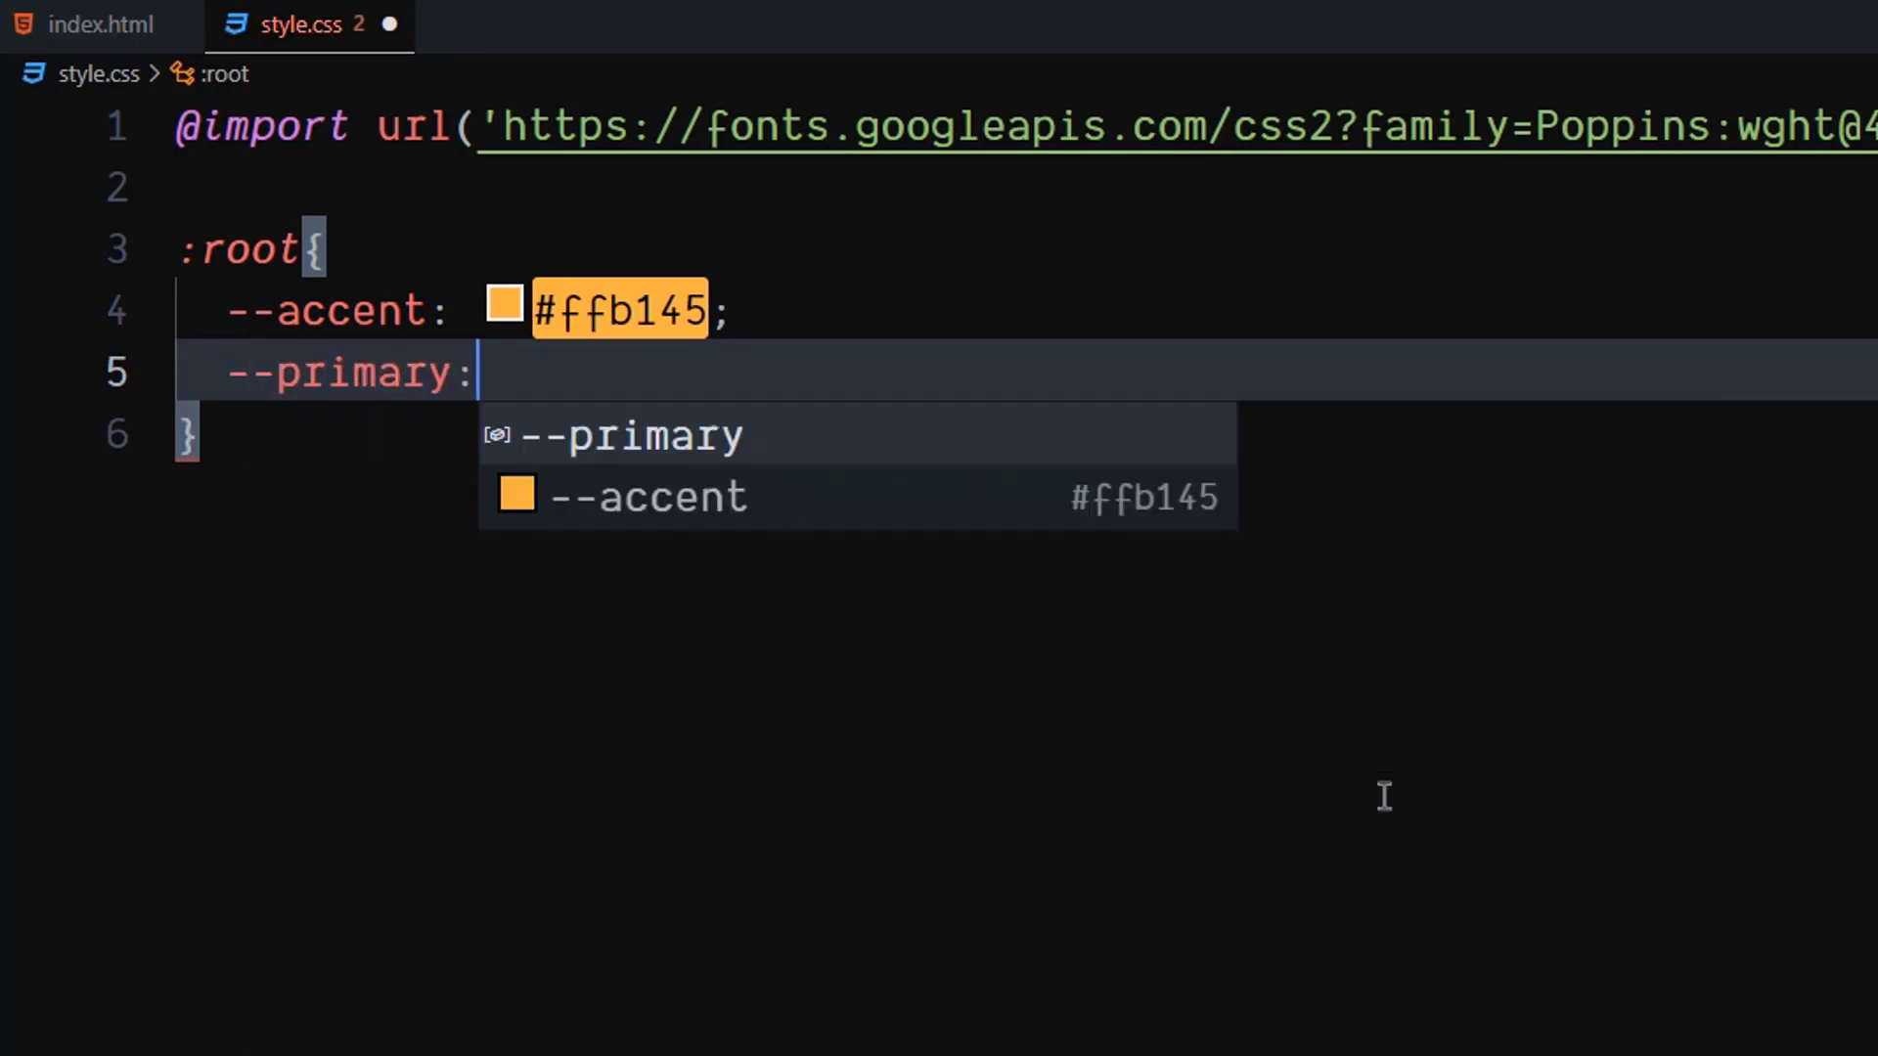
key("Escape")
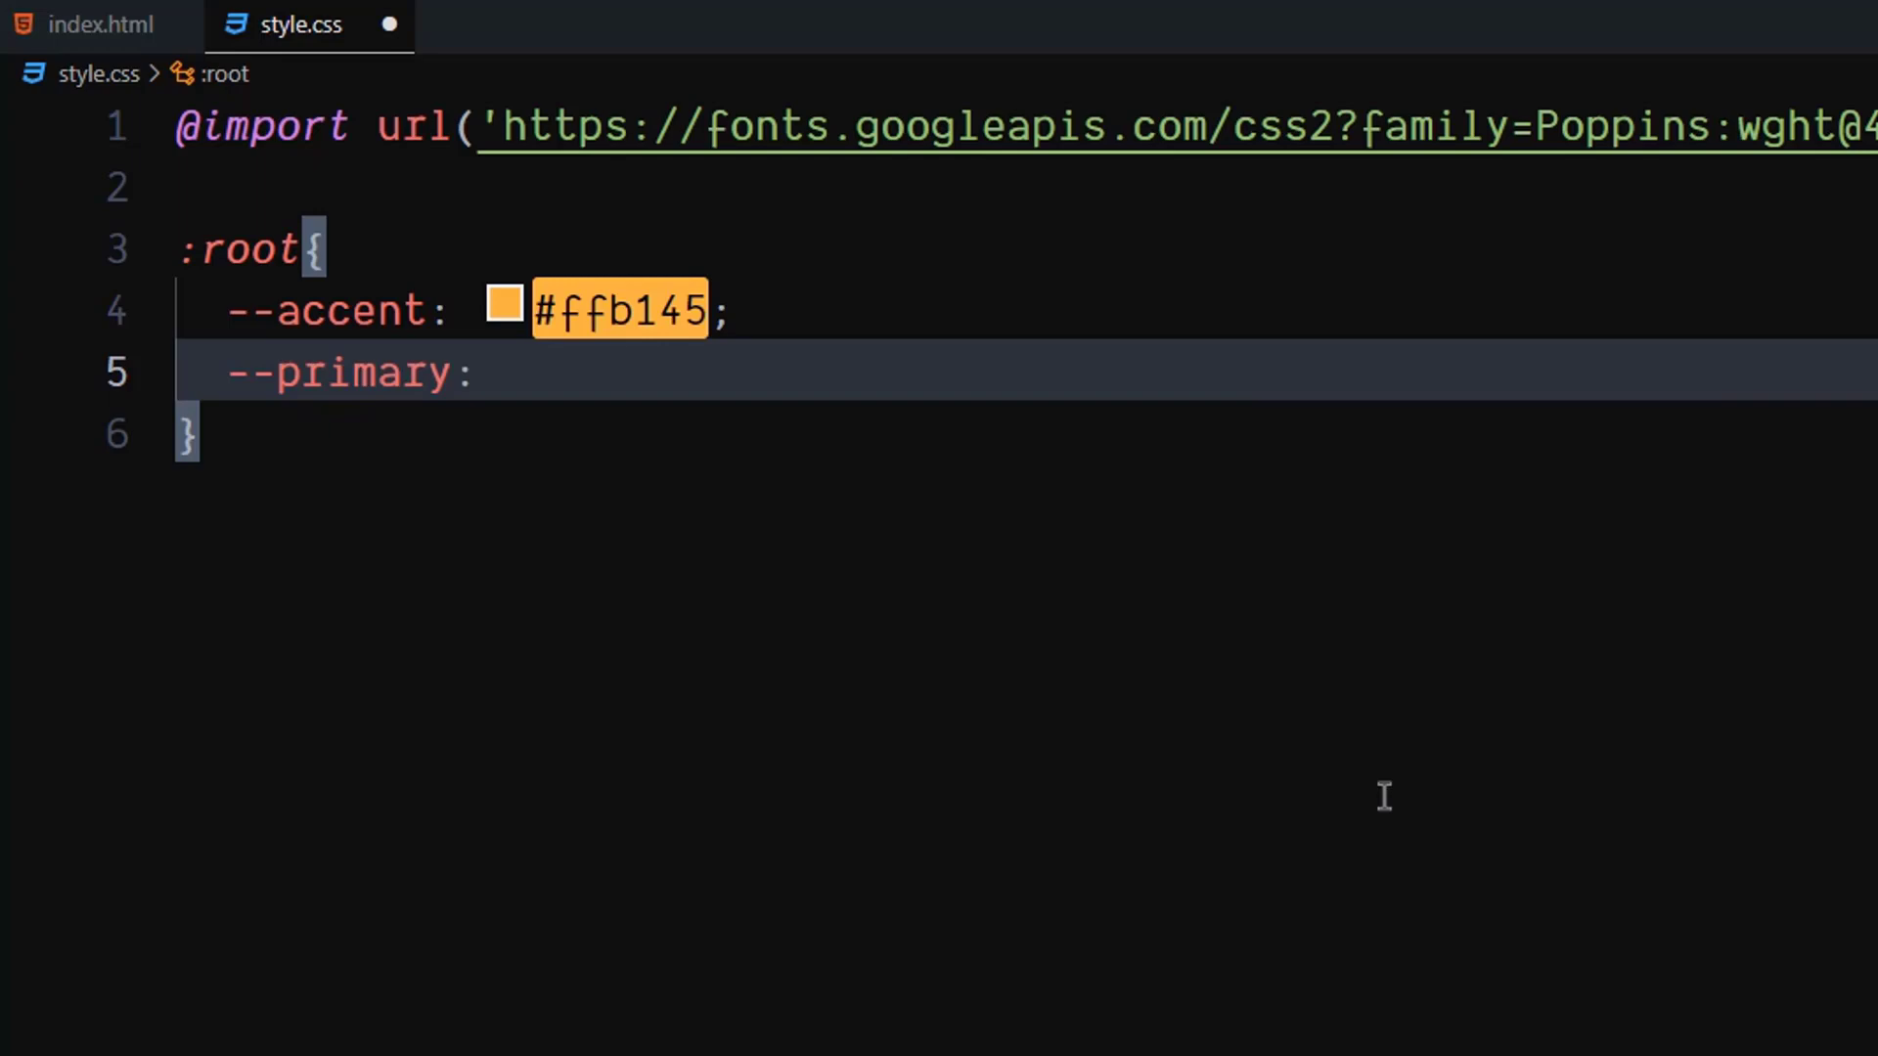
type("#121212;")
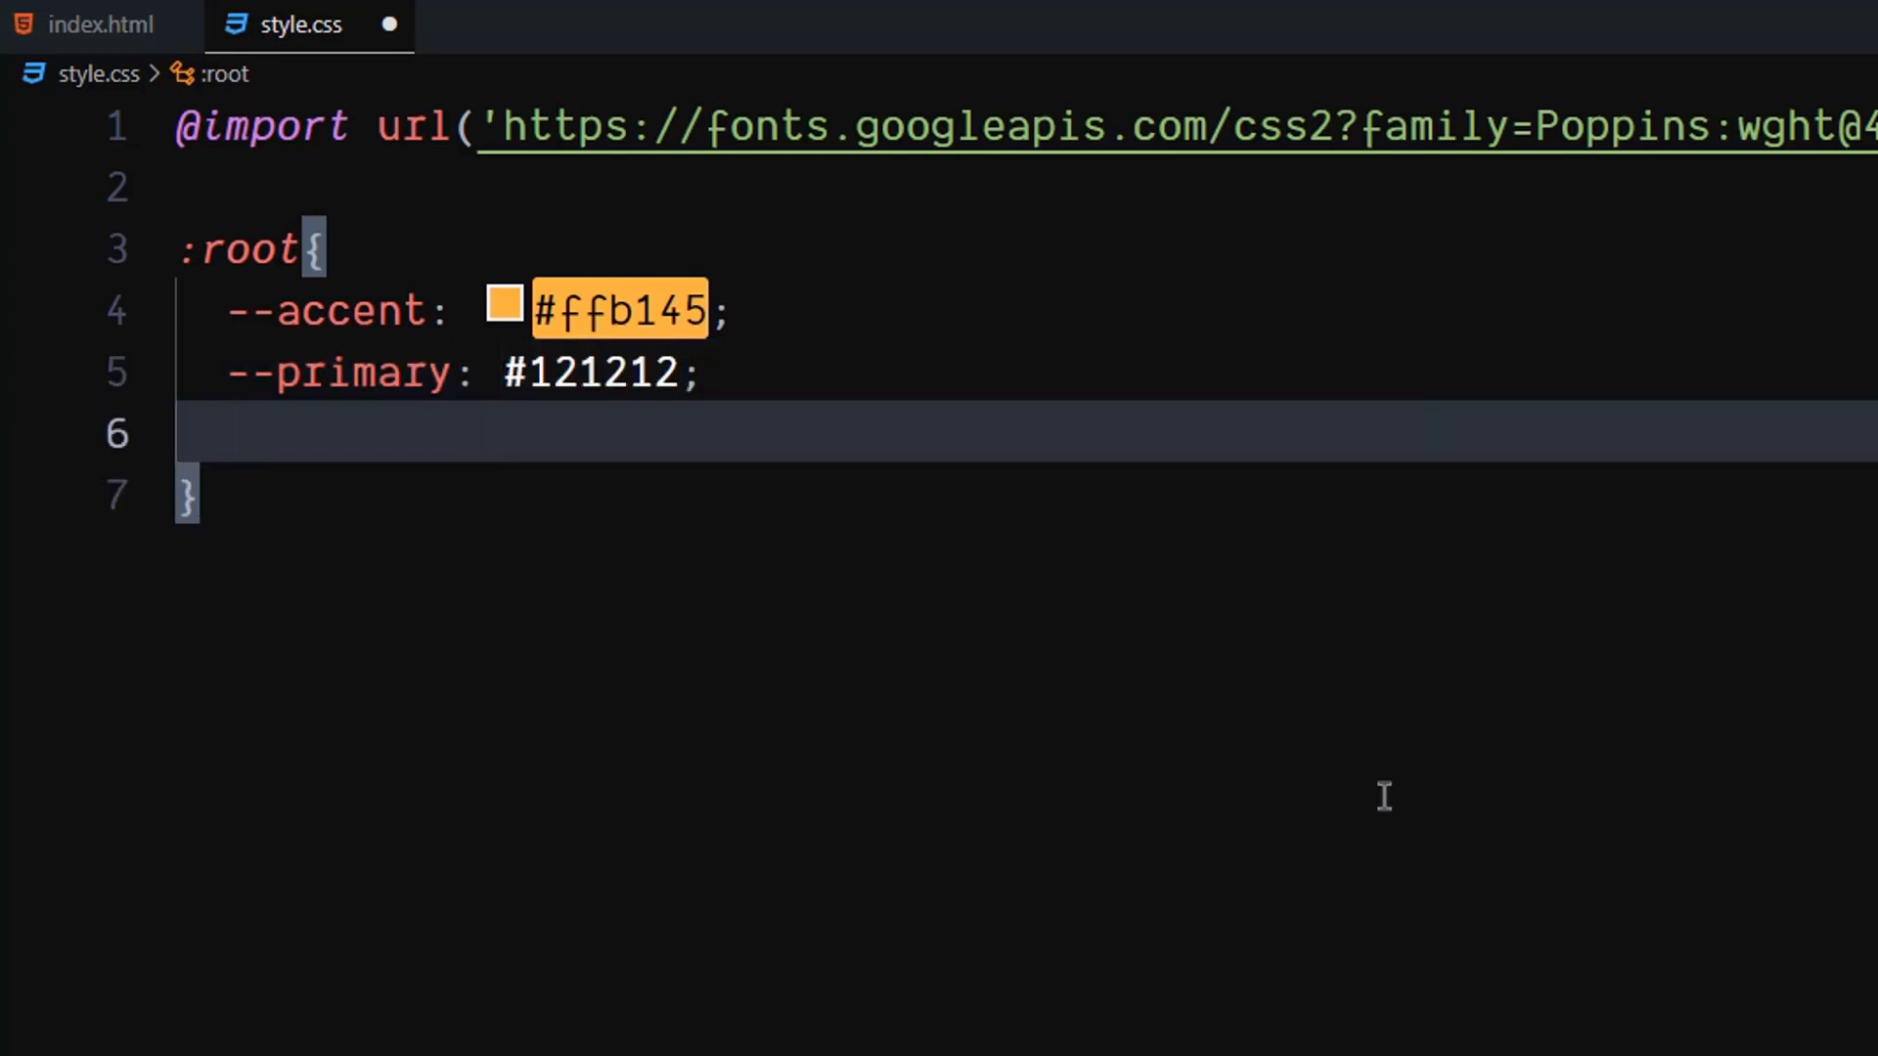
Step: Add --secondary #414141 and --starMargin 8px to the :root block
type("--")
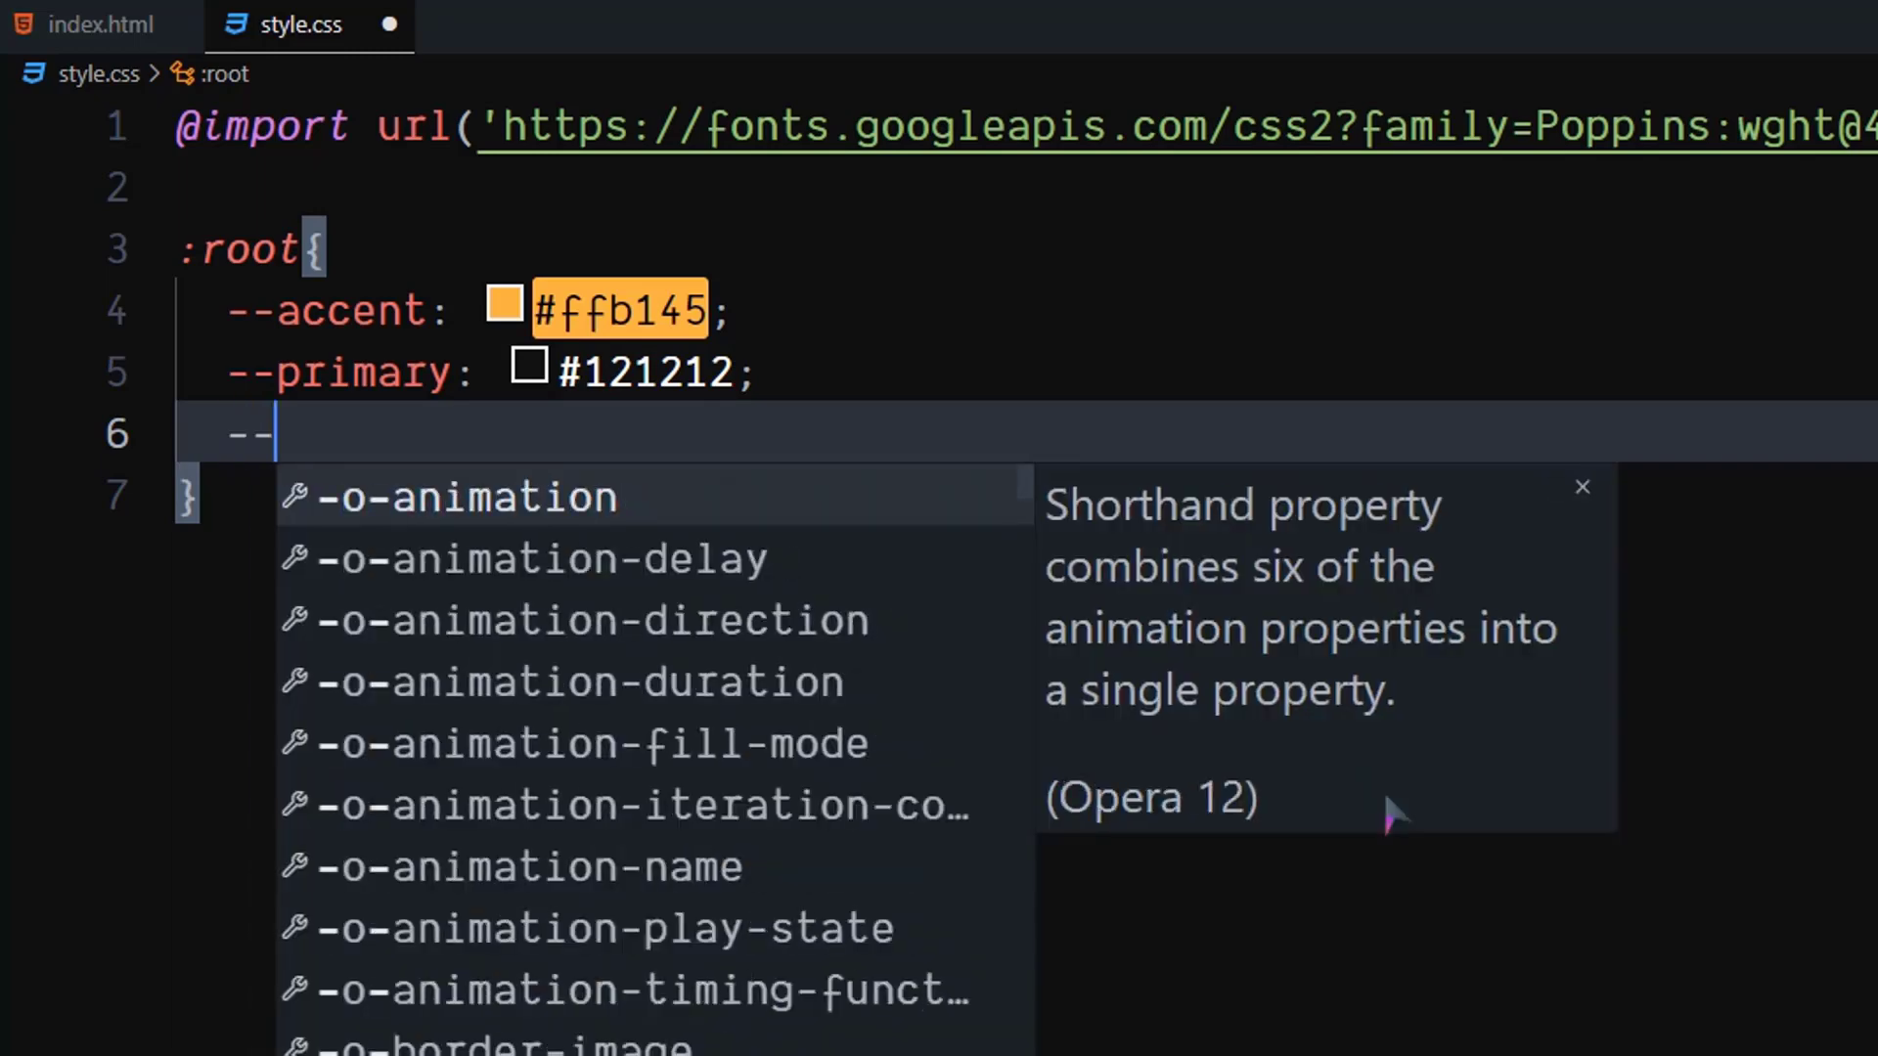
type("seconda")
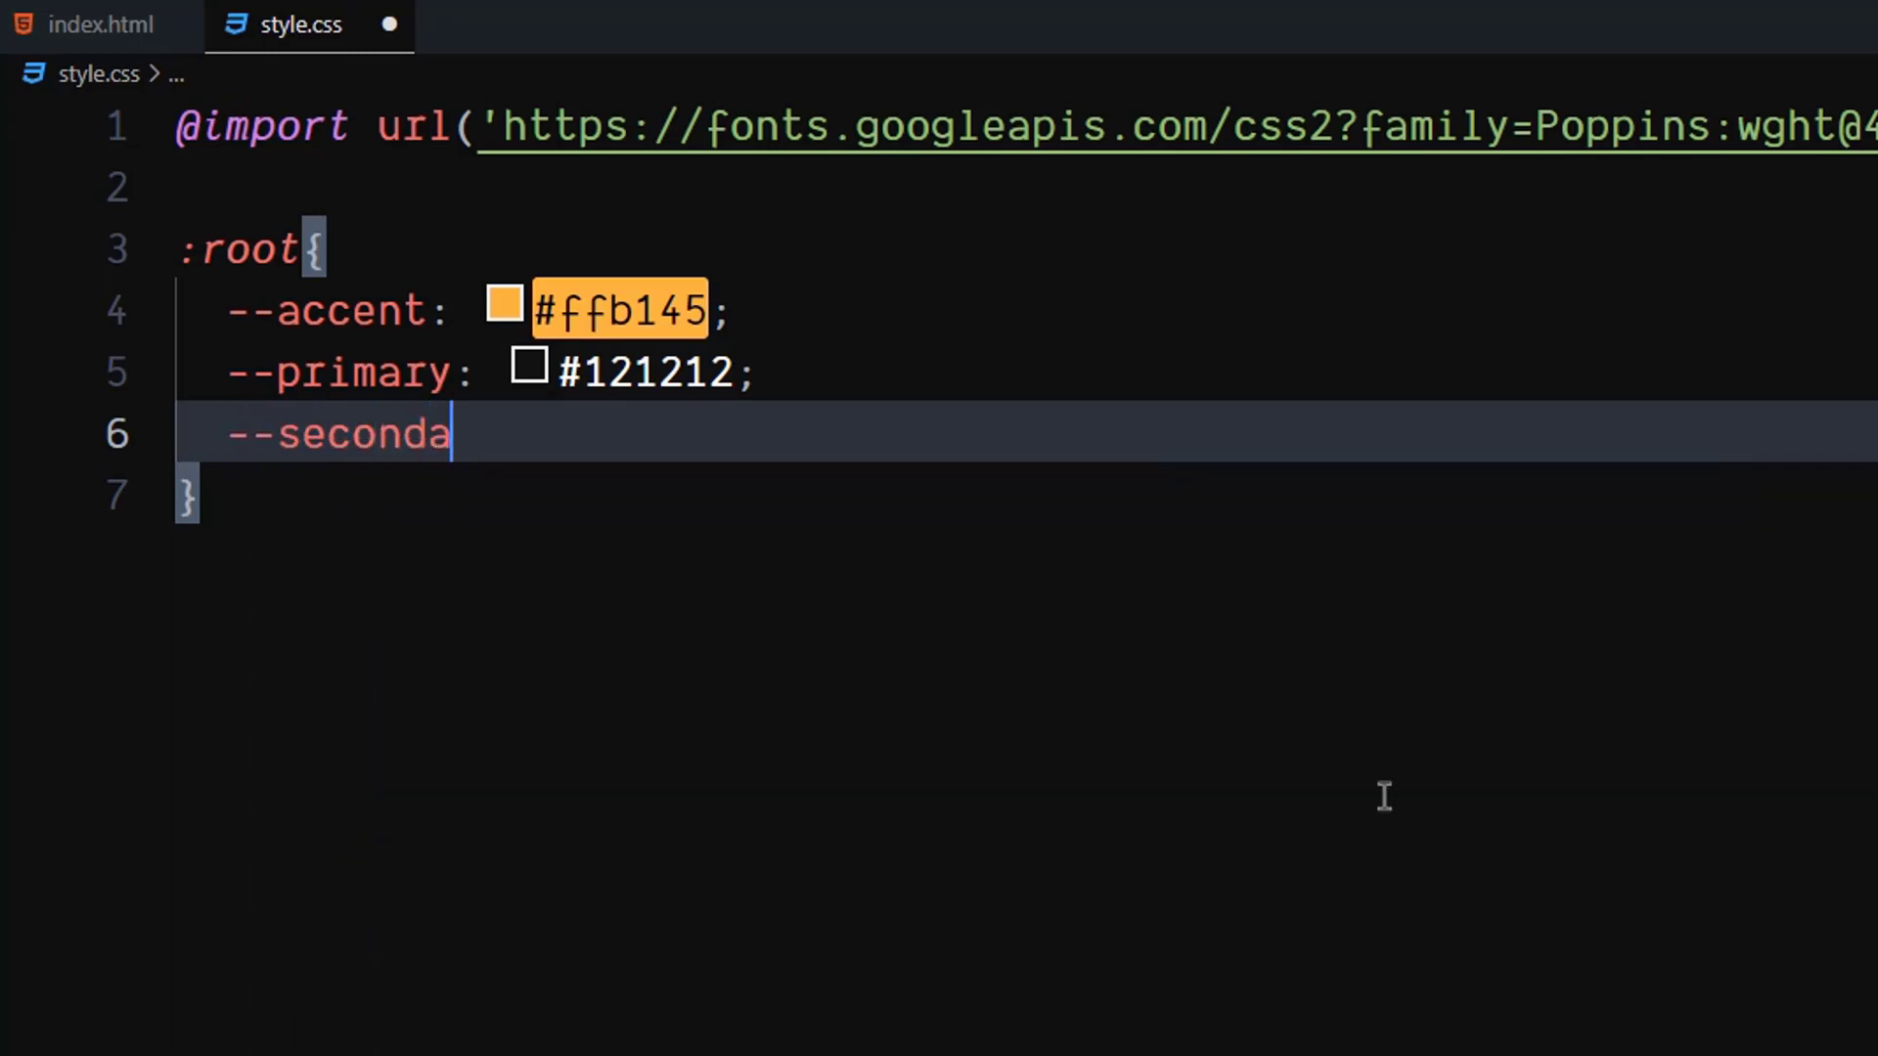
type("ry:")
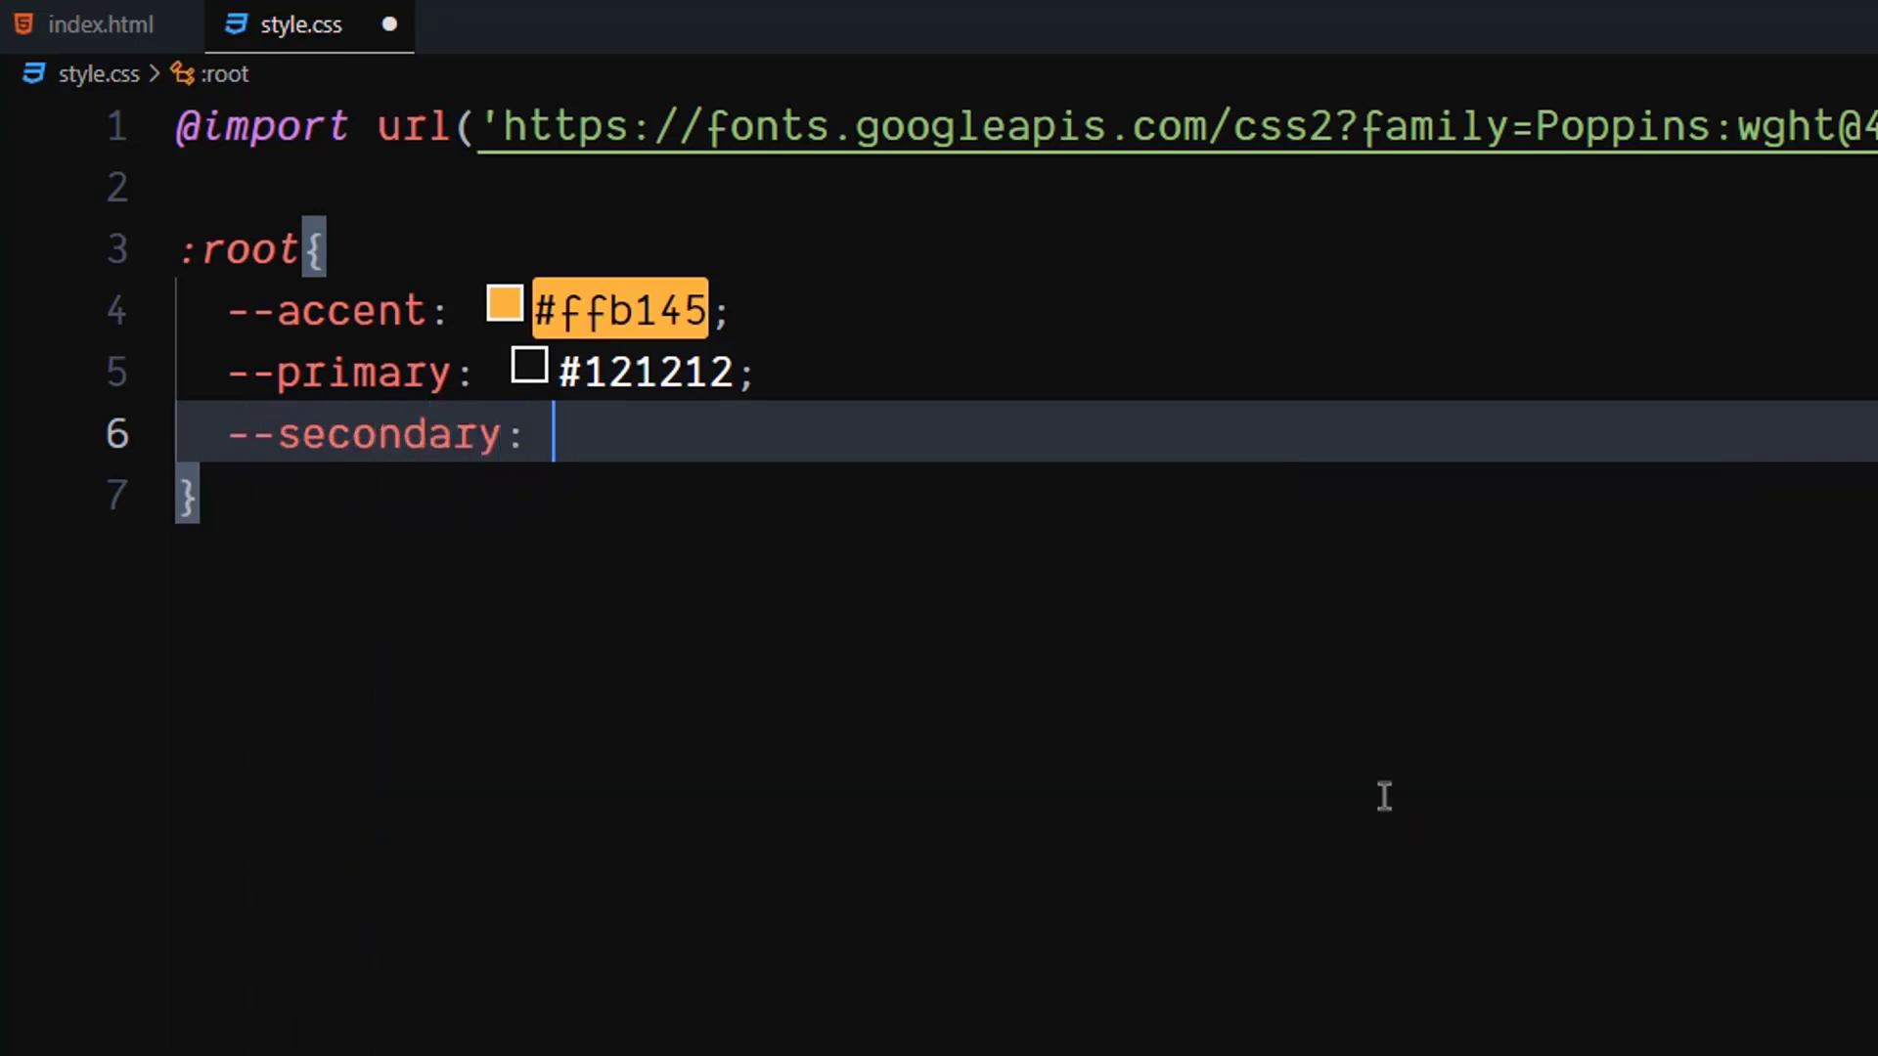
type("#")
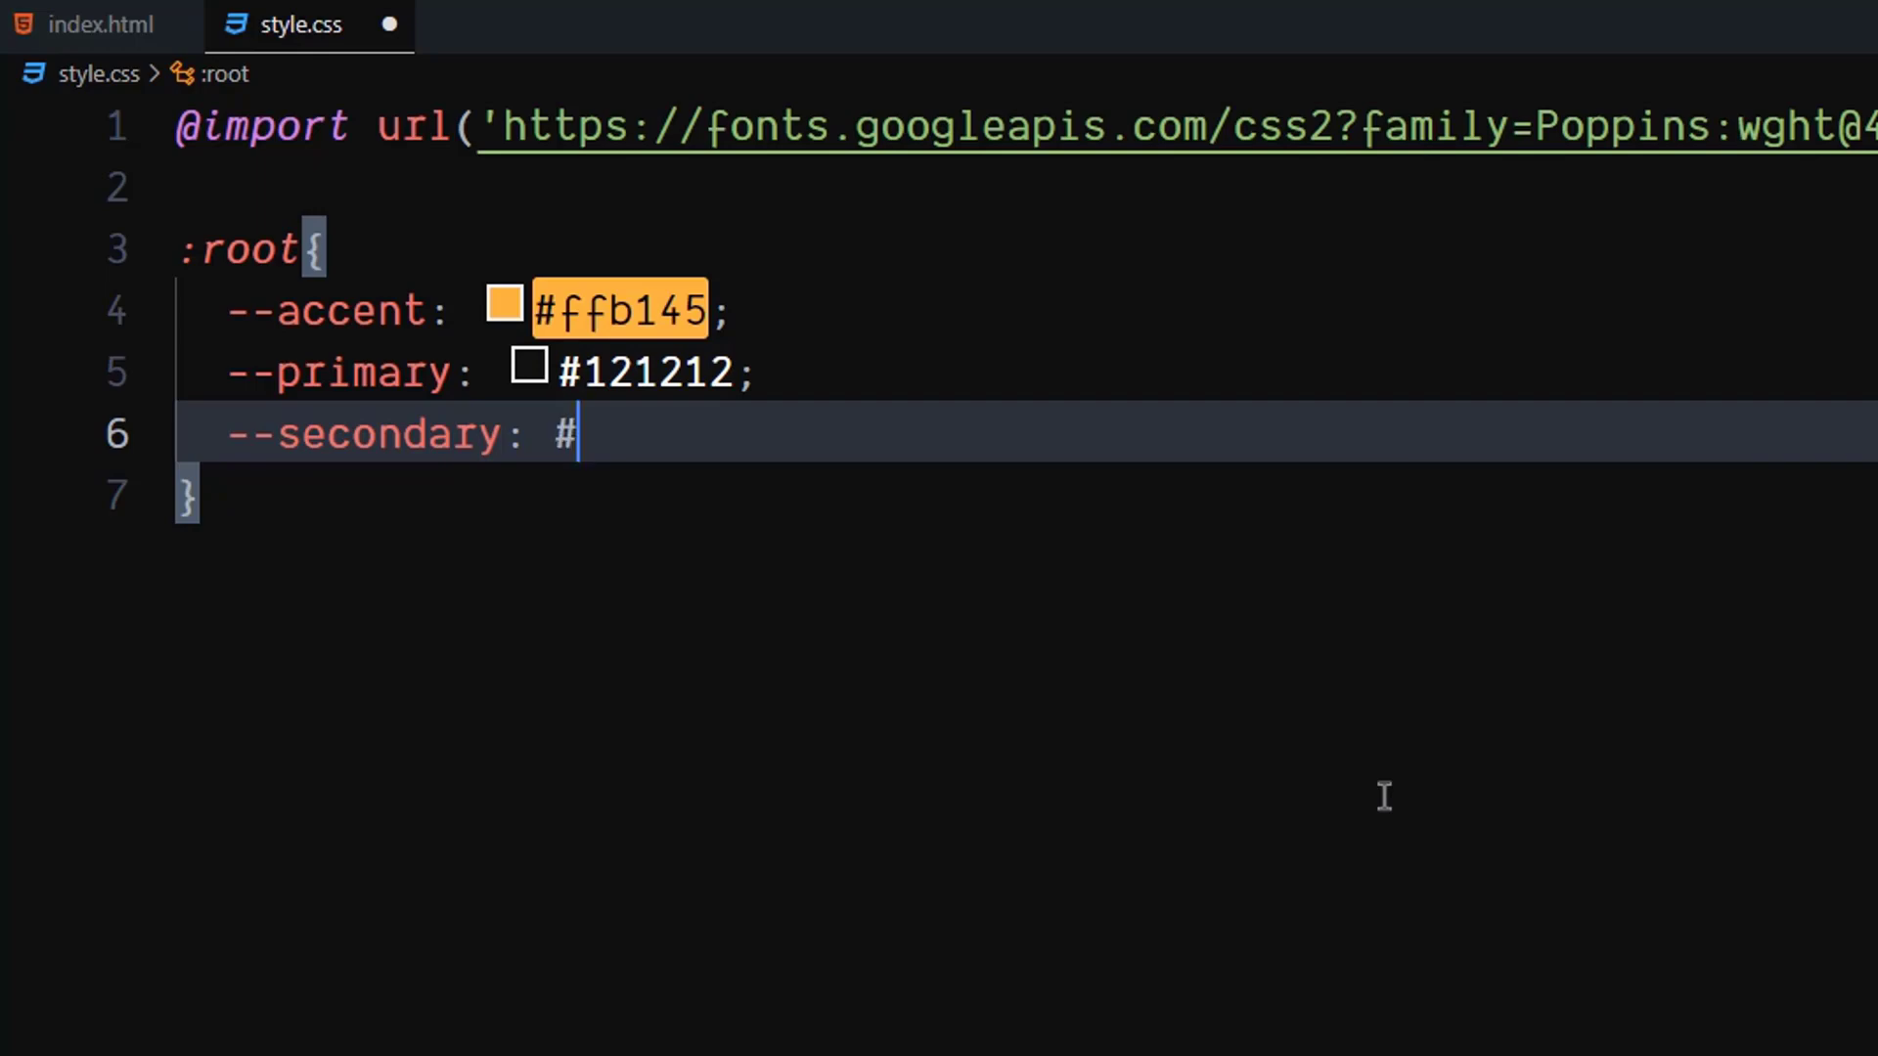
type("414")
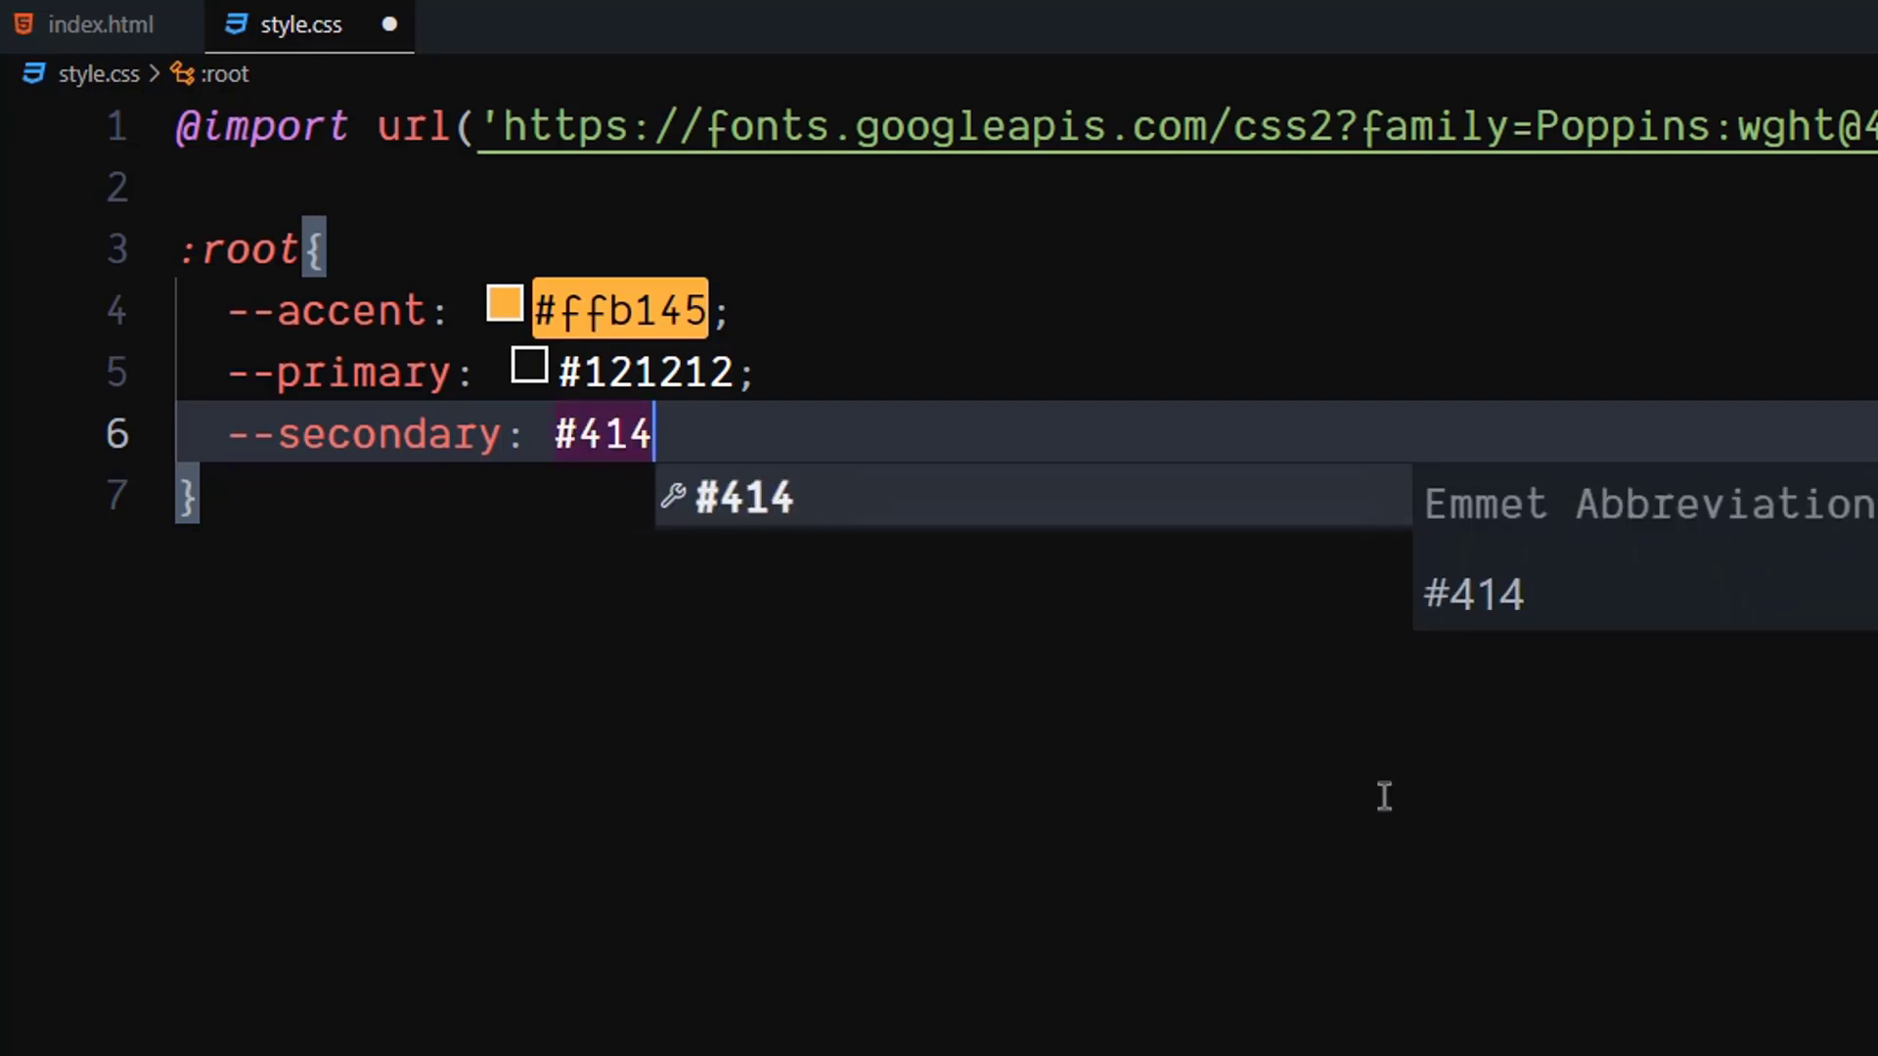
type("141;")
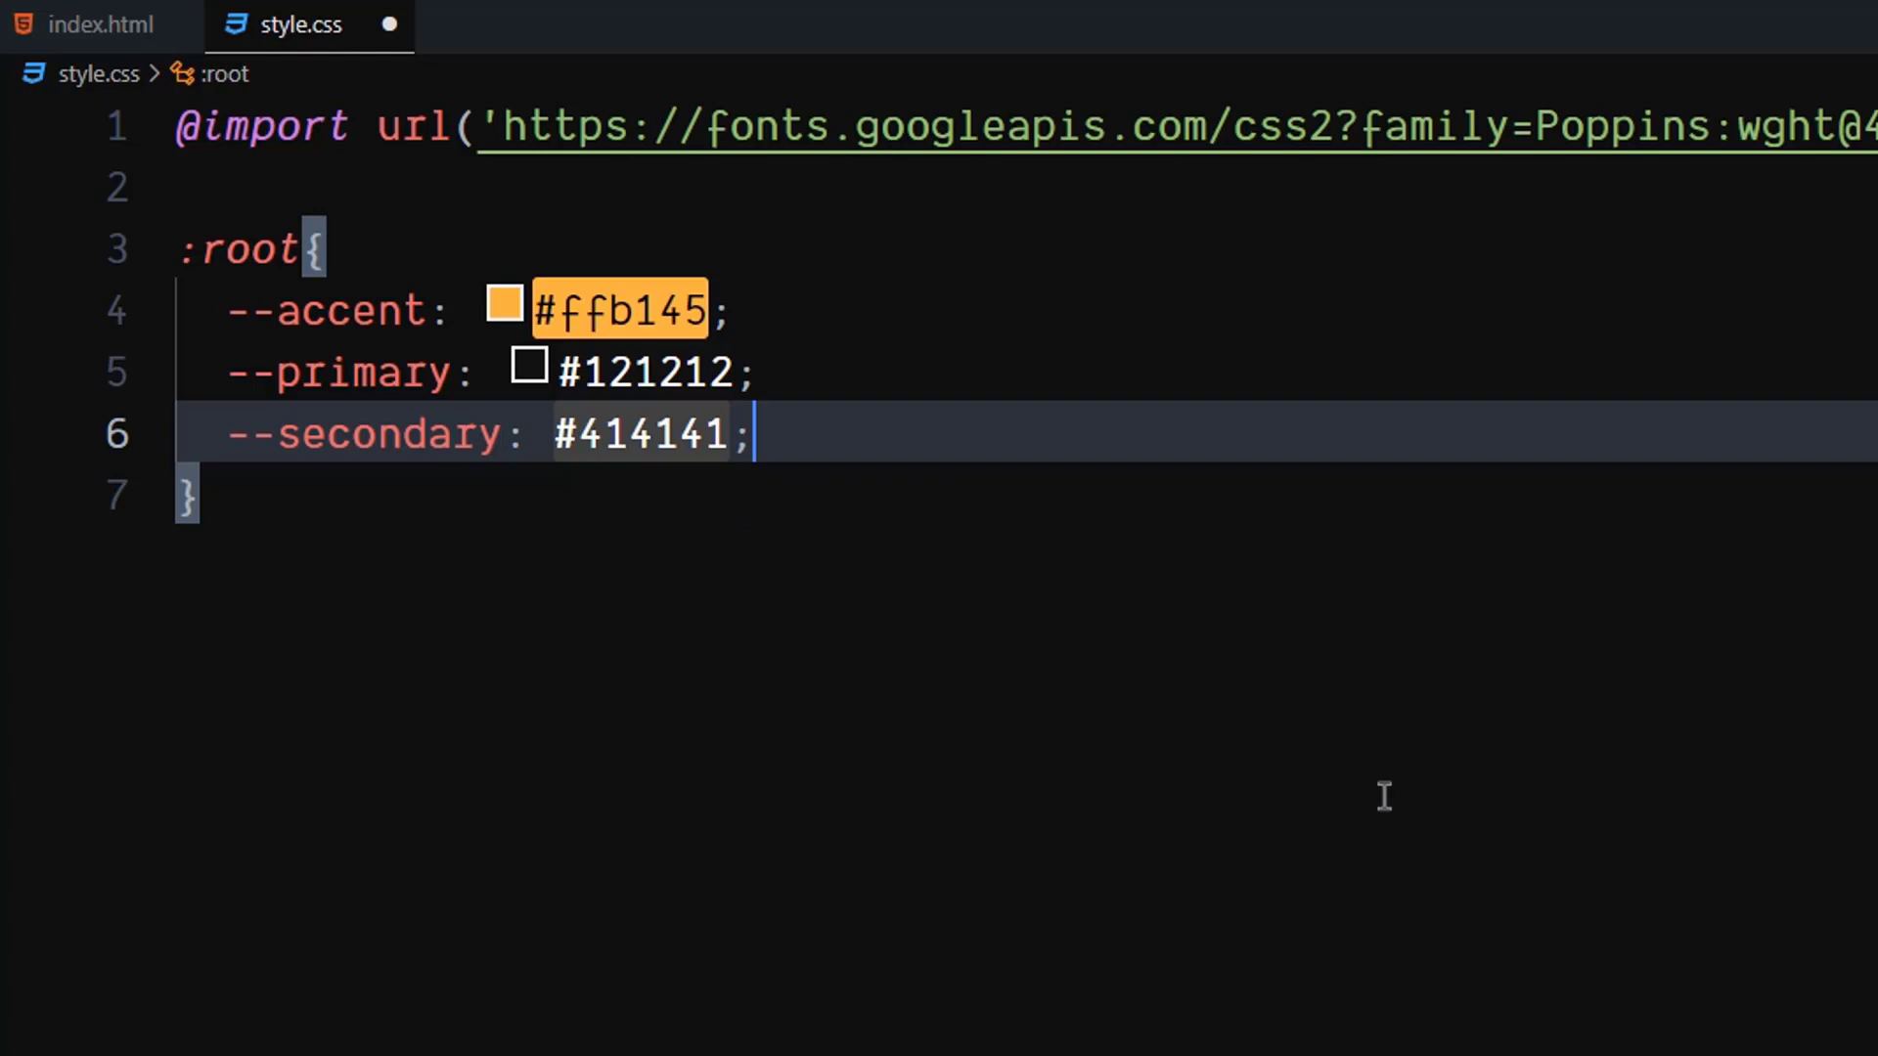
type("--")
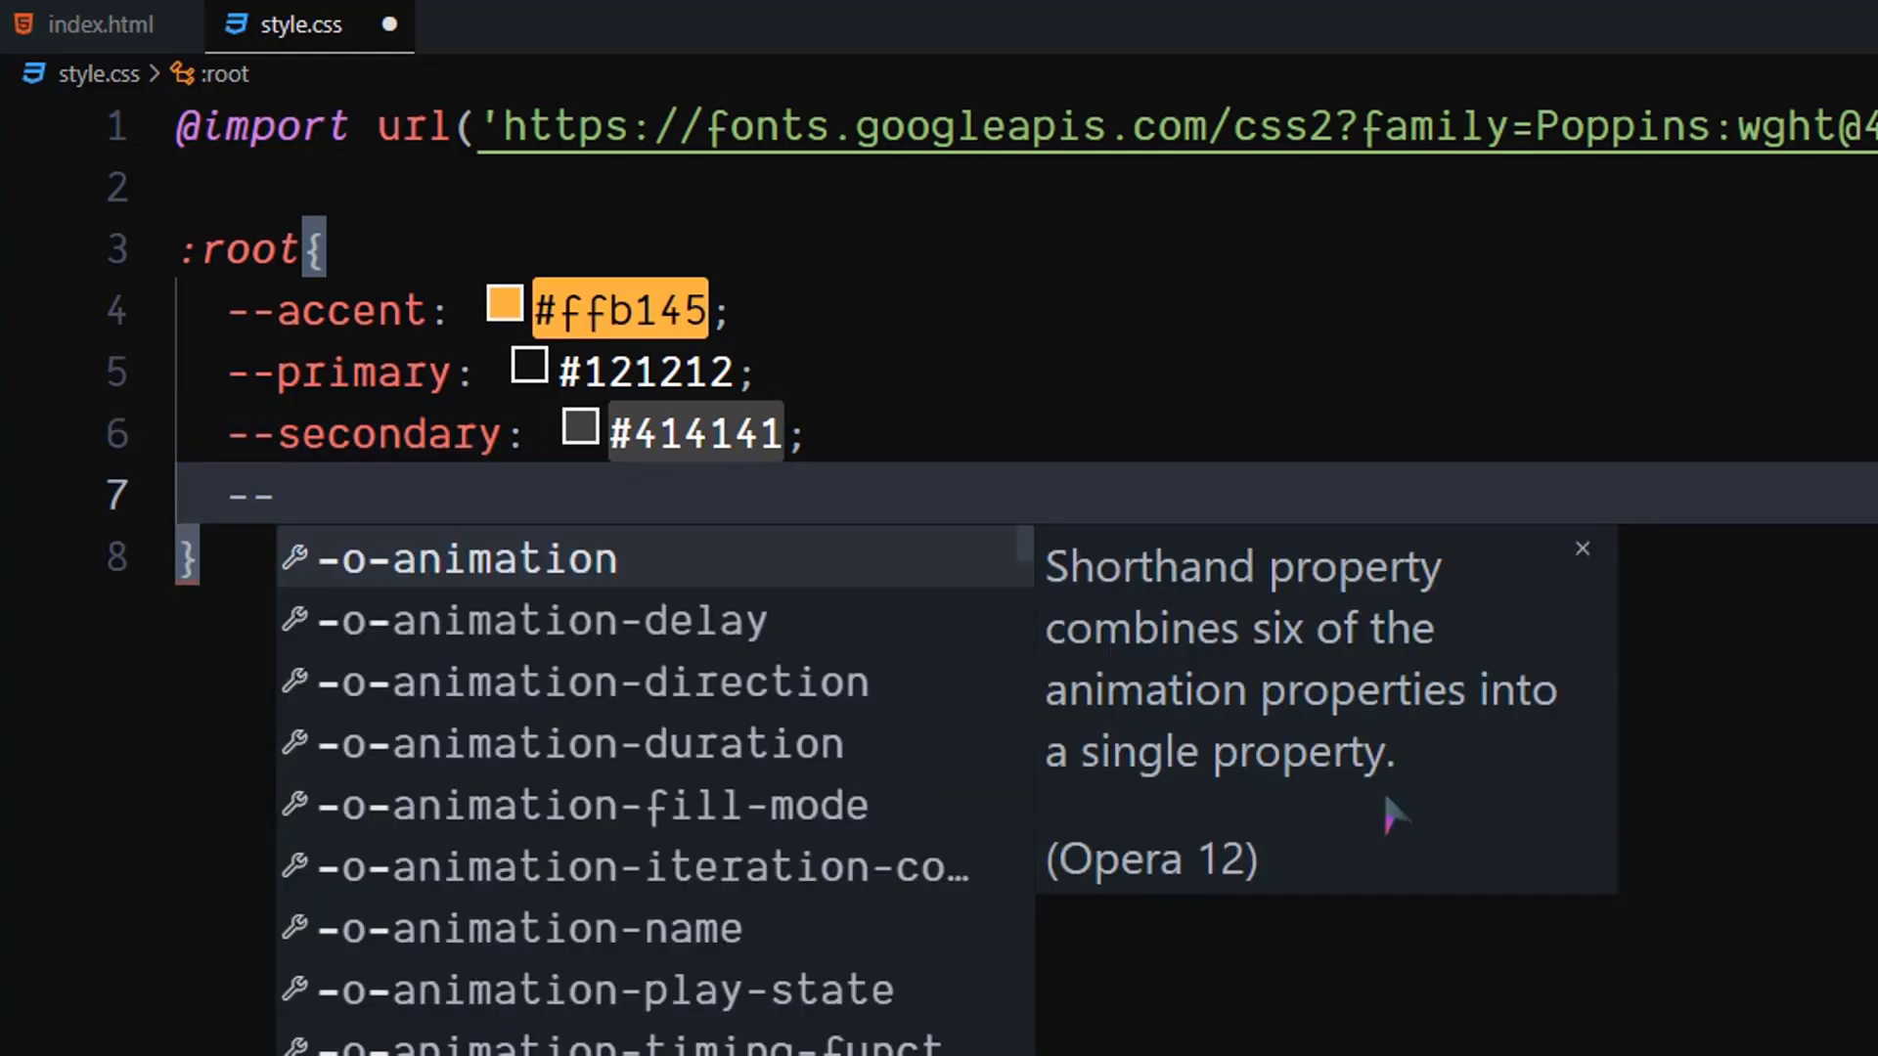
type("starMa")
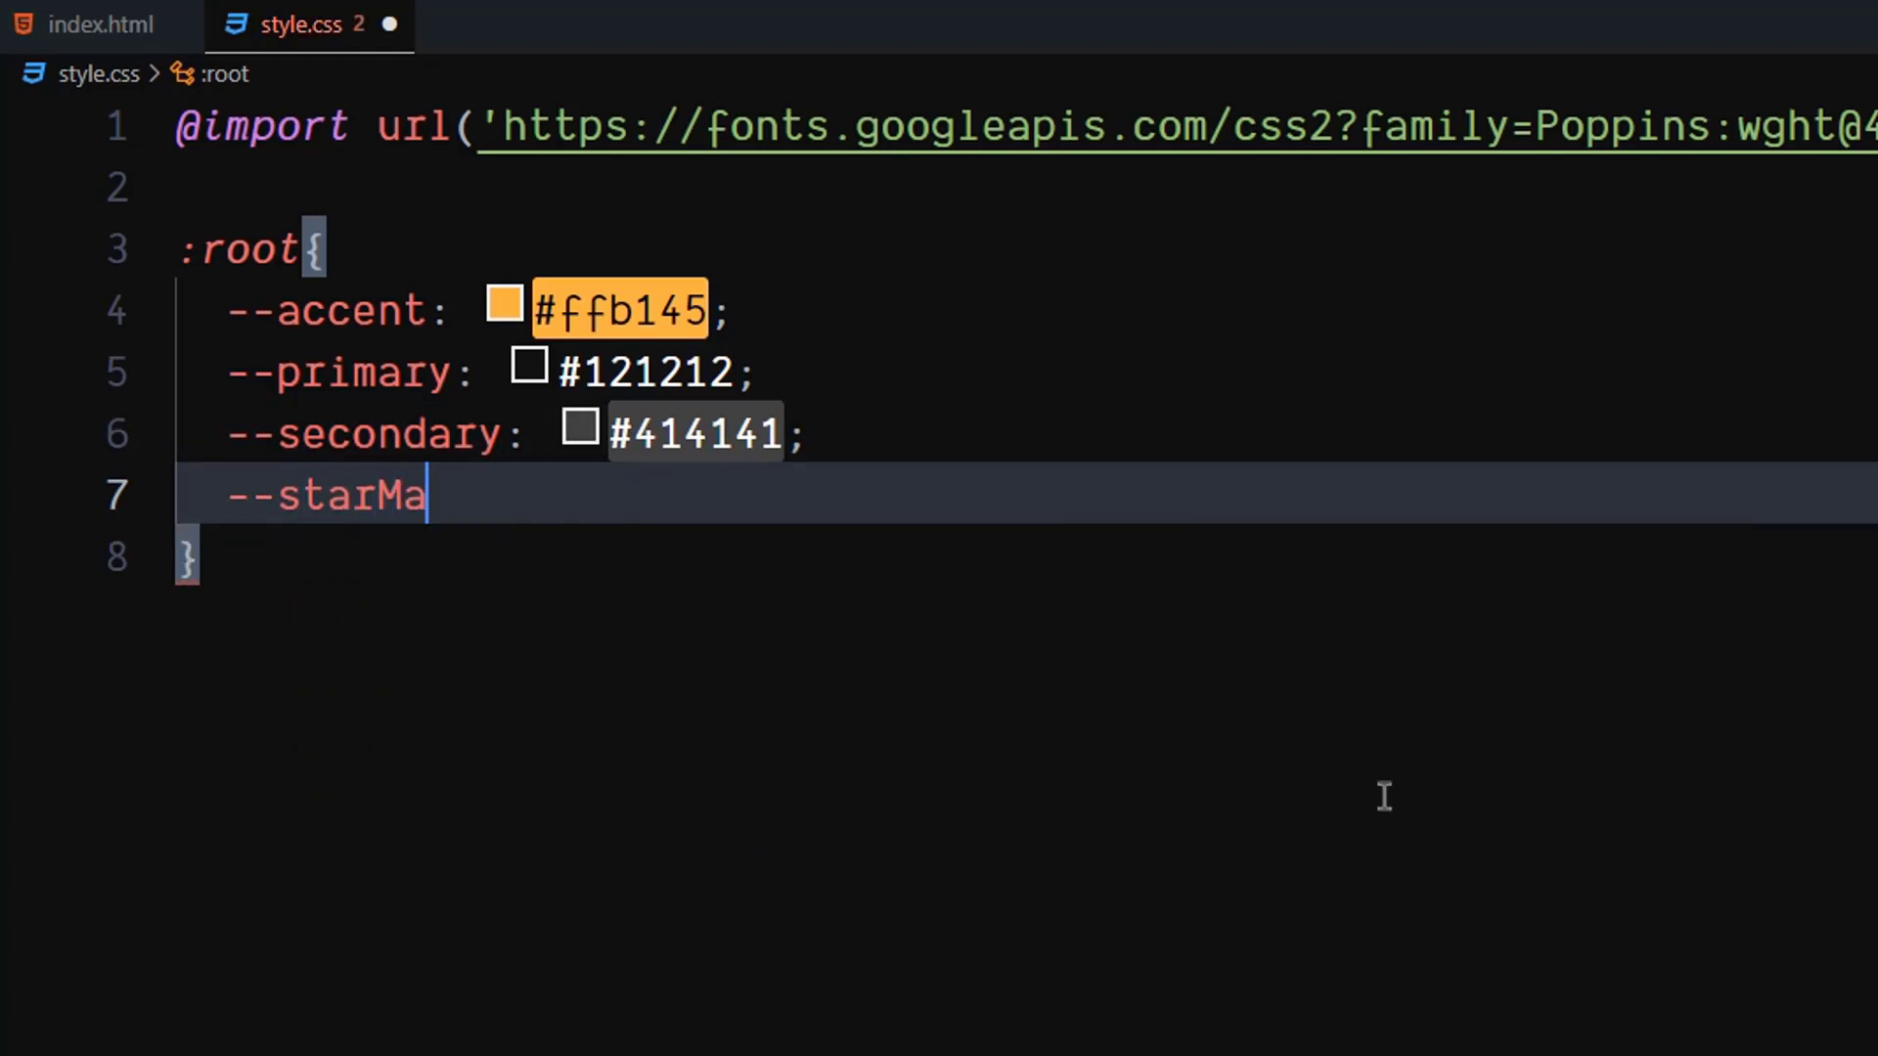
type("rgin:")
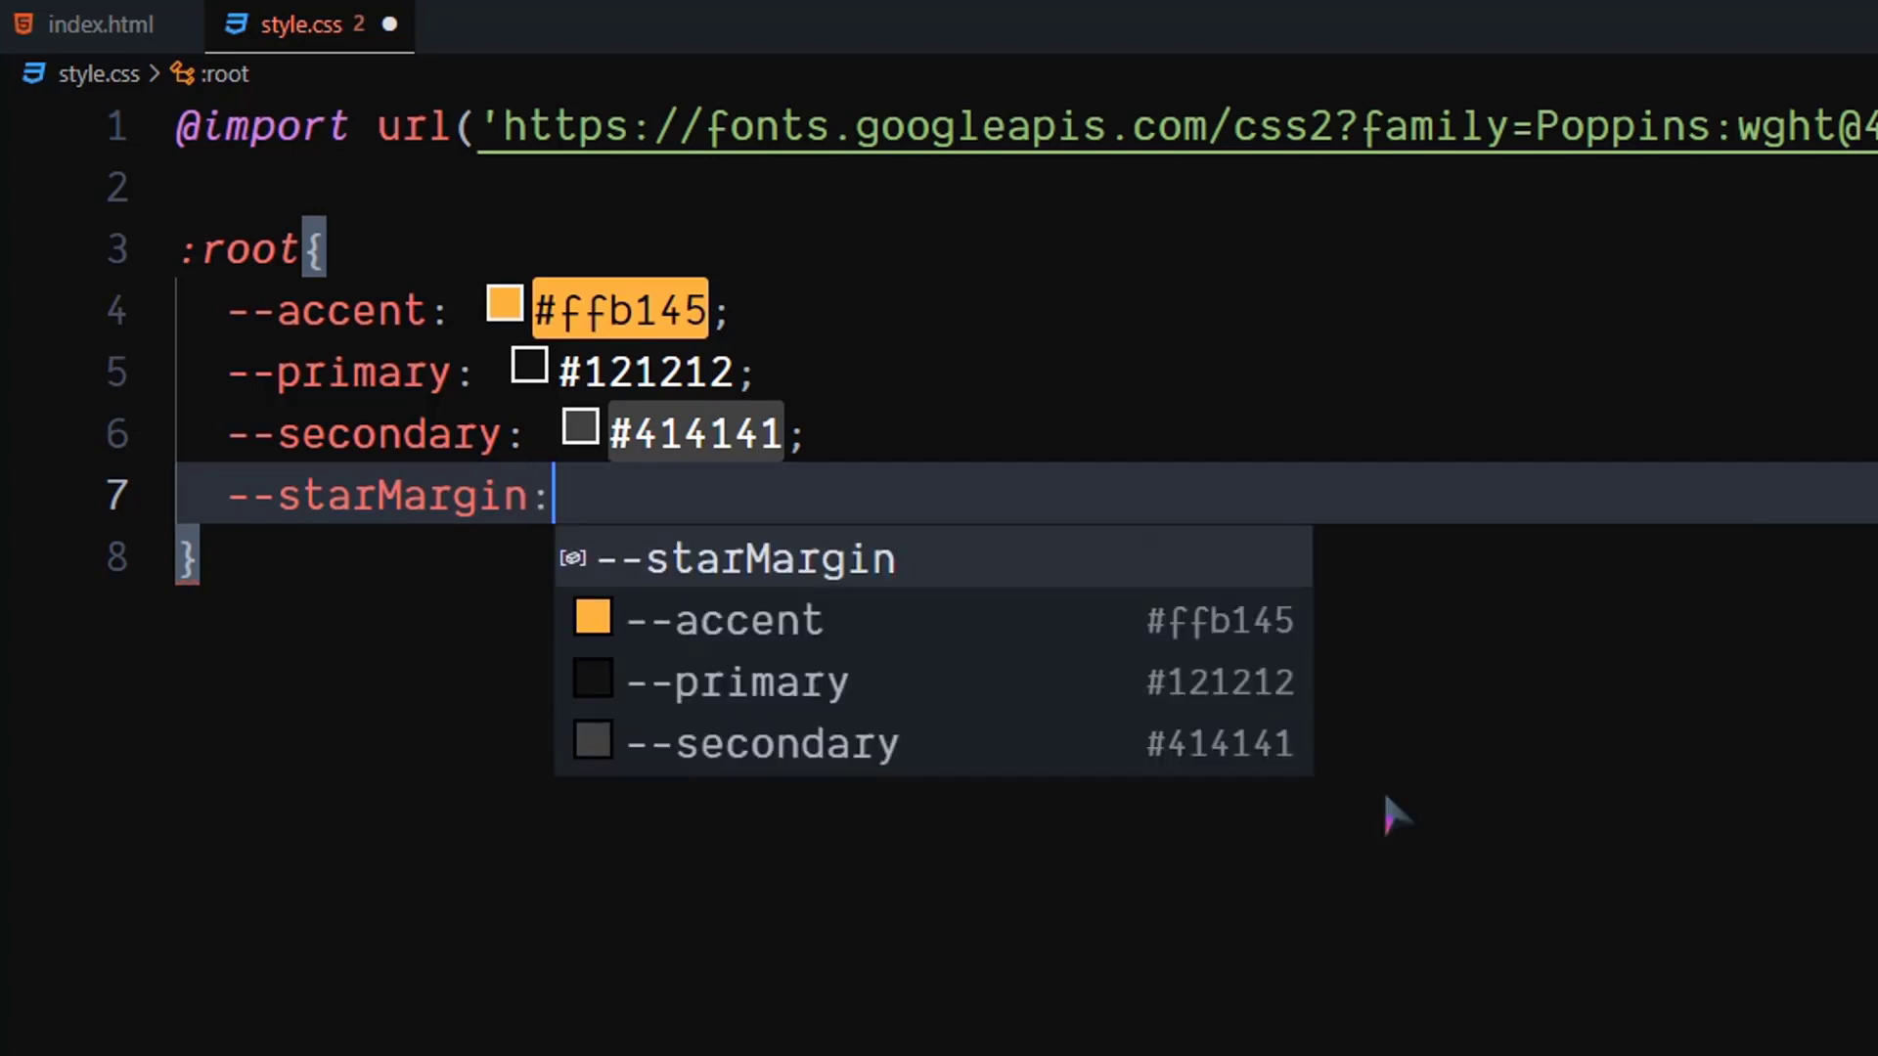
type("8p")
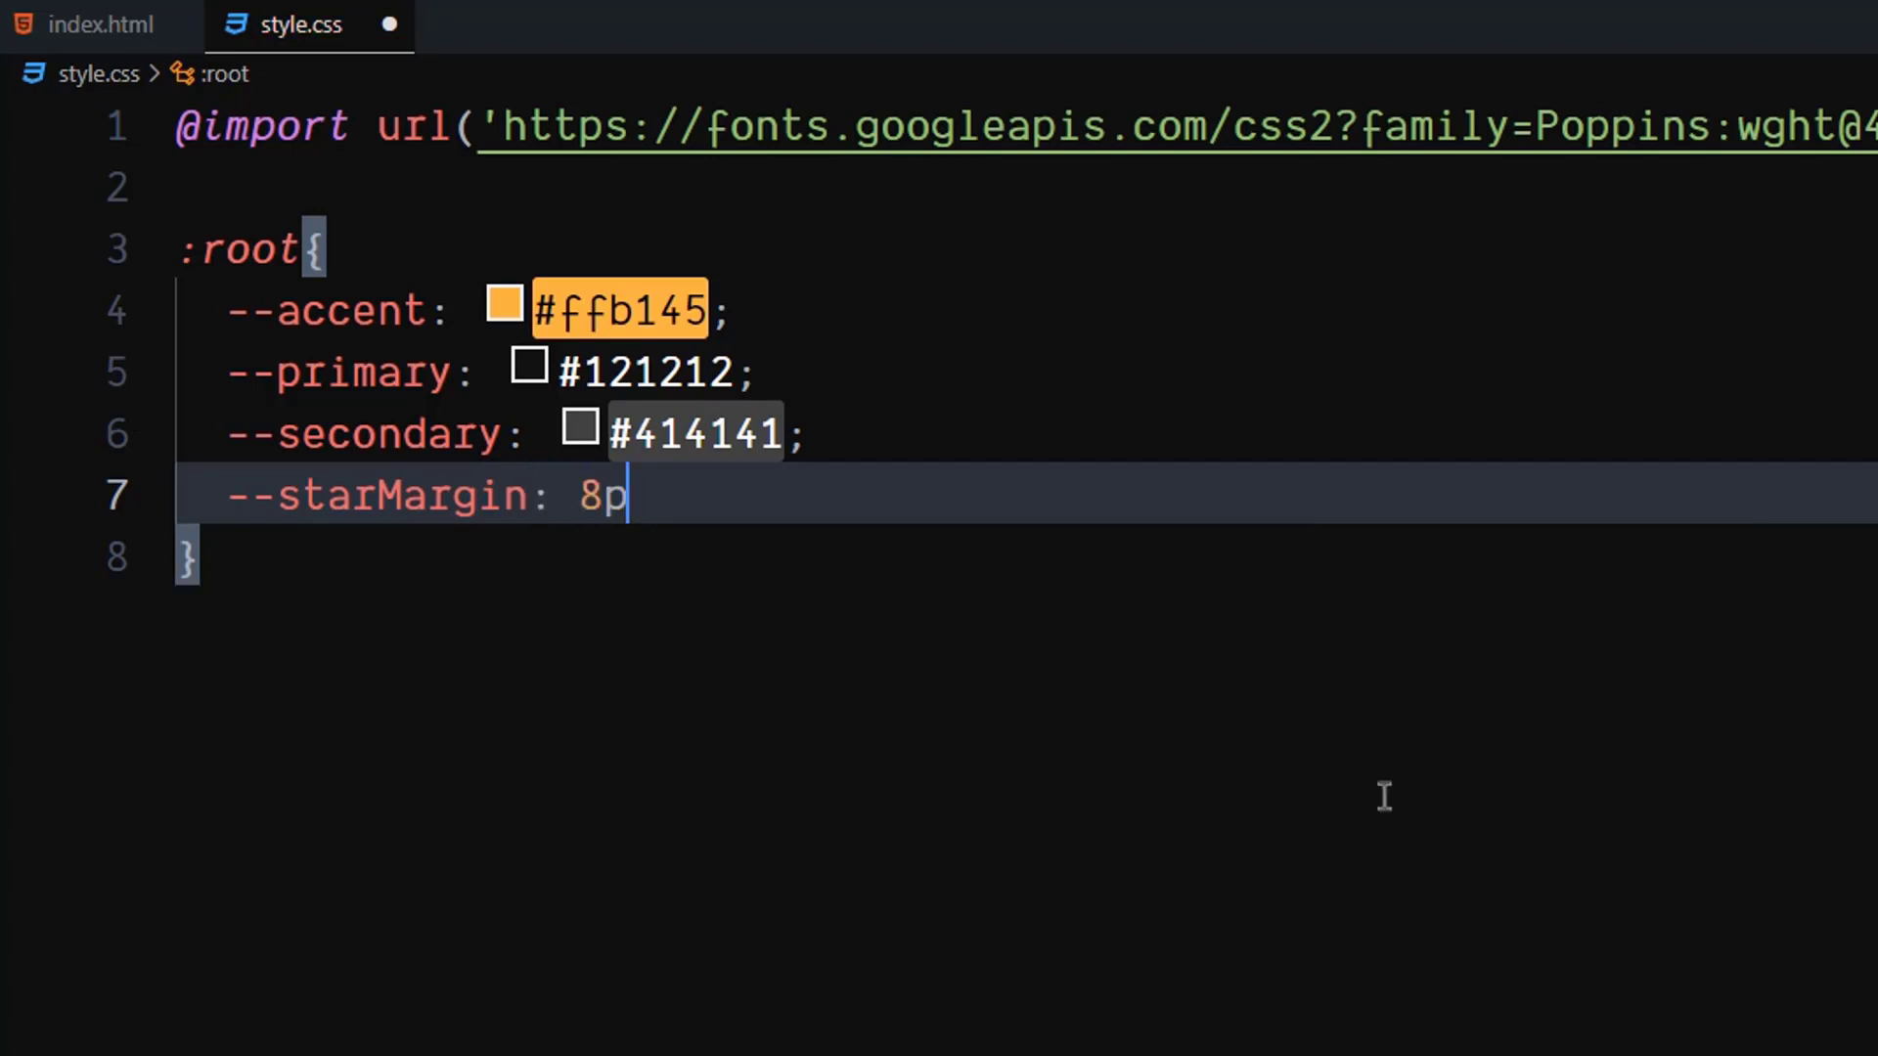
type("x;")
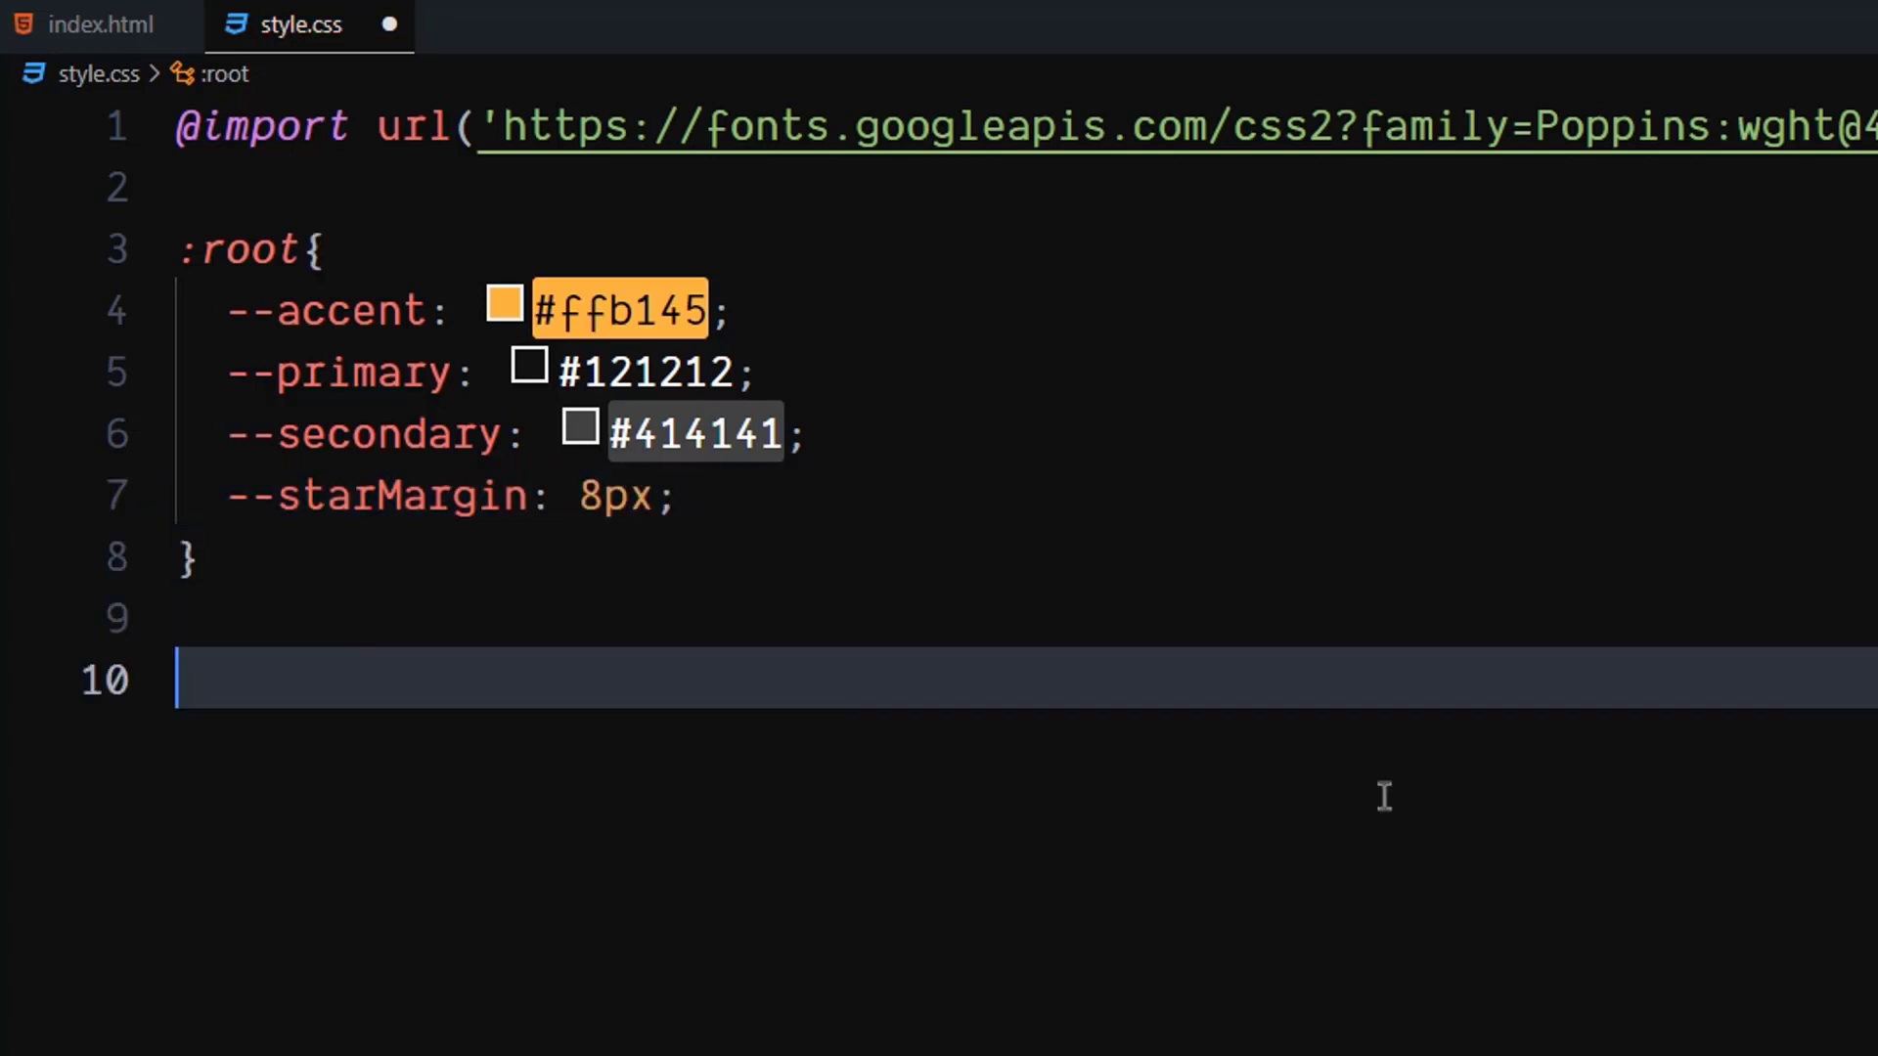
Step: Add a universal * rule with padding 0, margin 0 and box-sizing content-box
type("*")
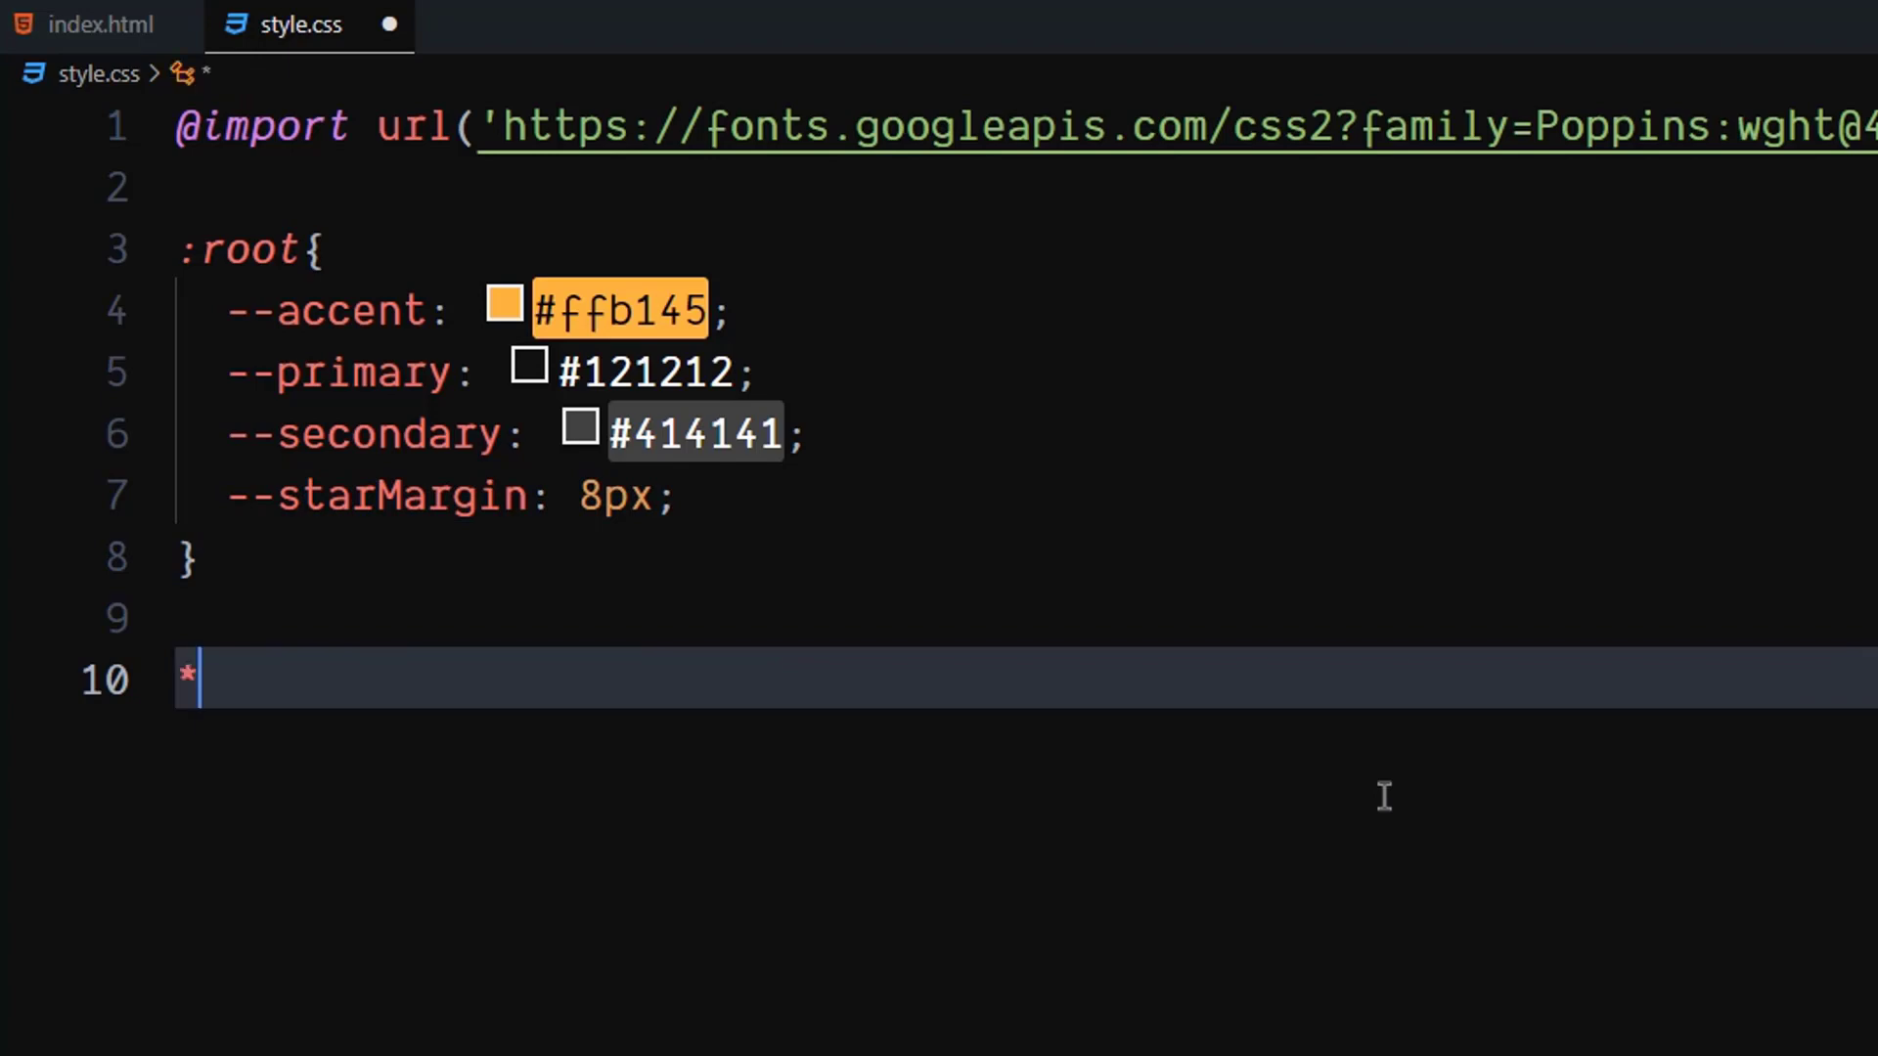
type("{")
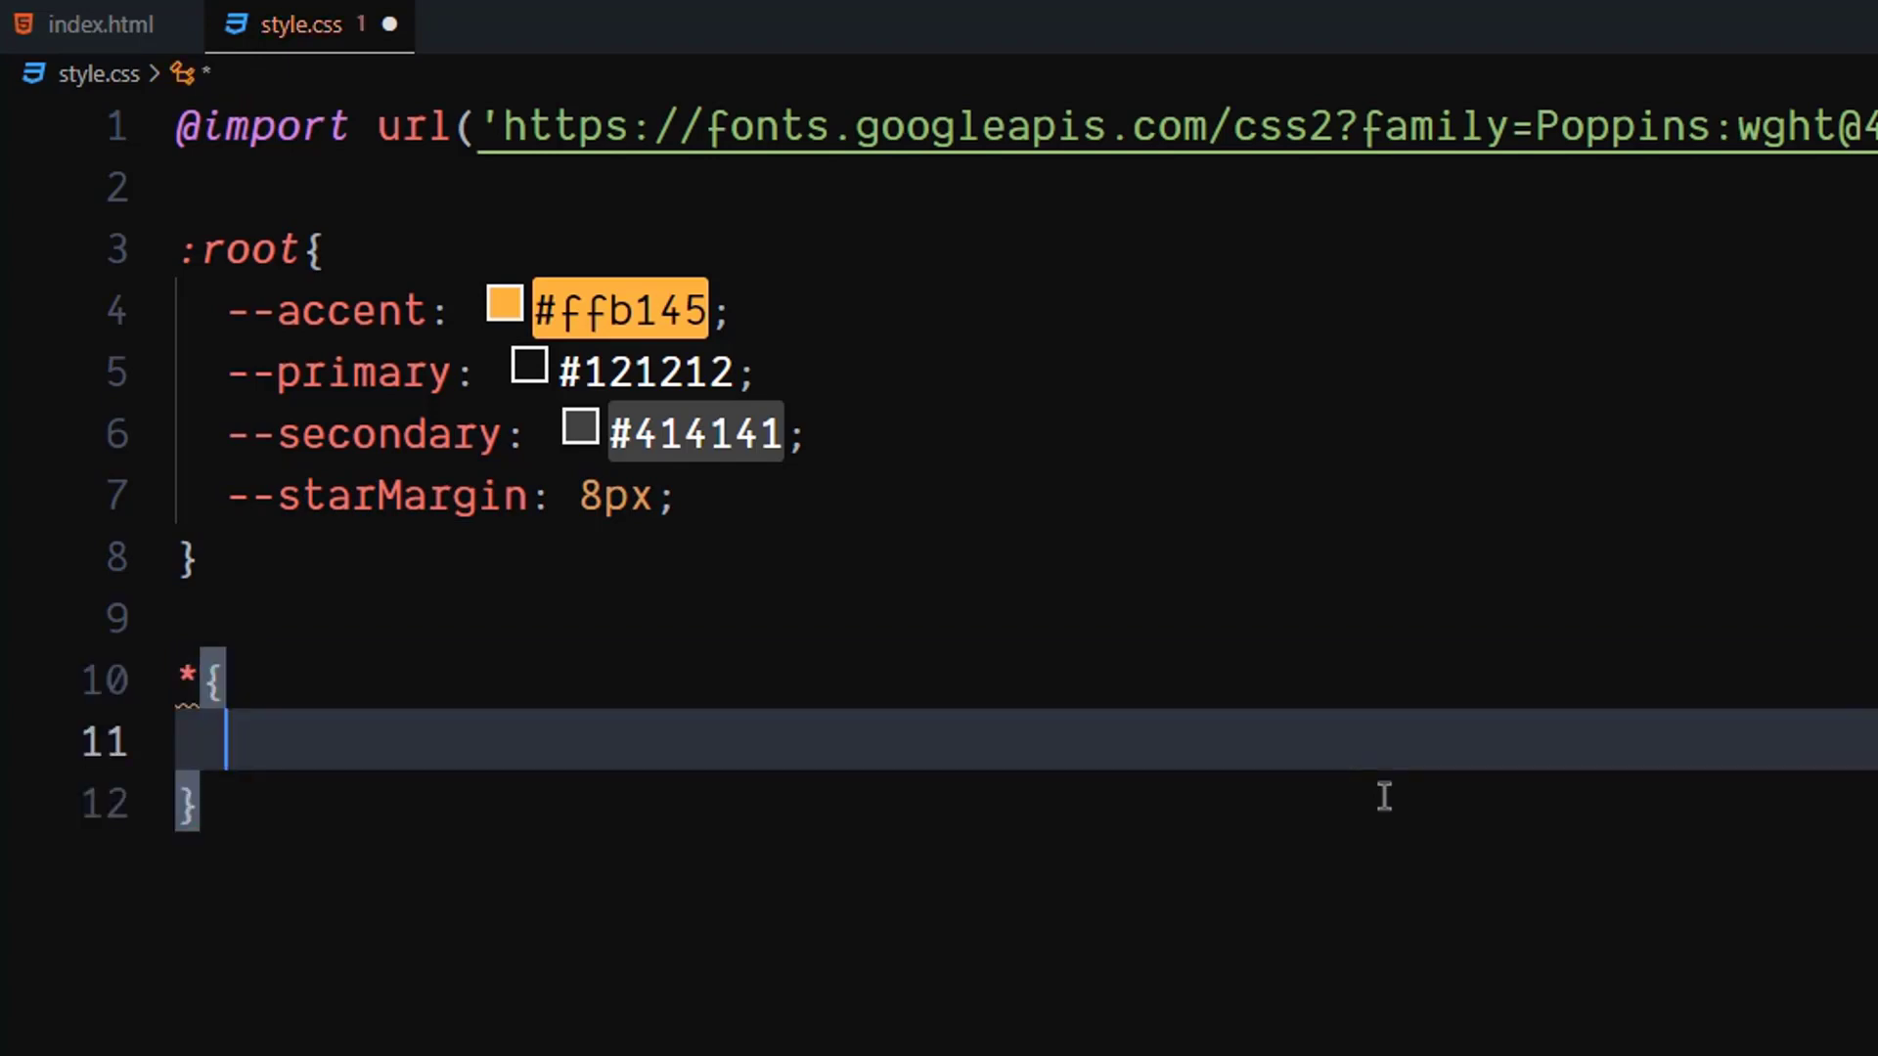
type("padding: 0;")
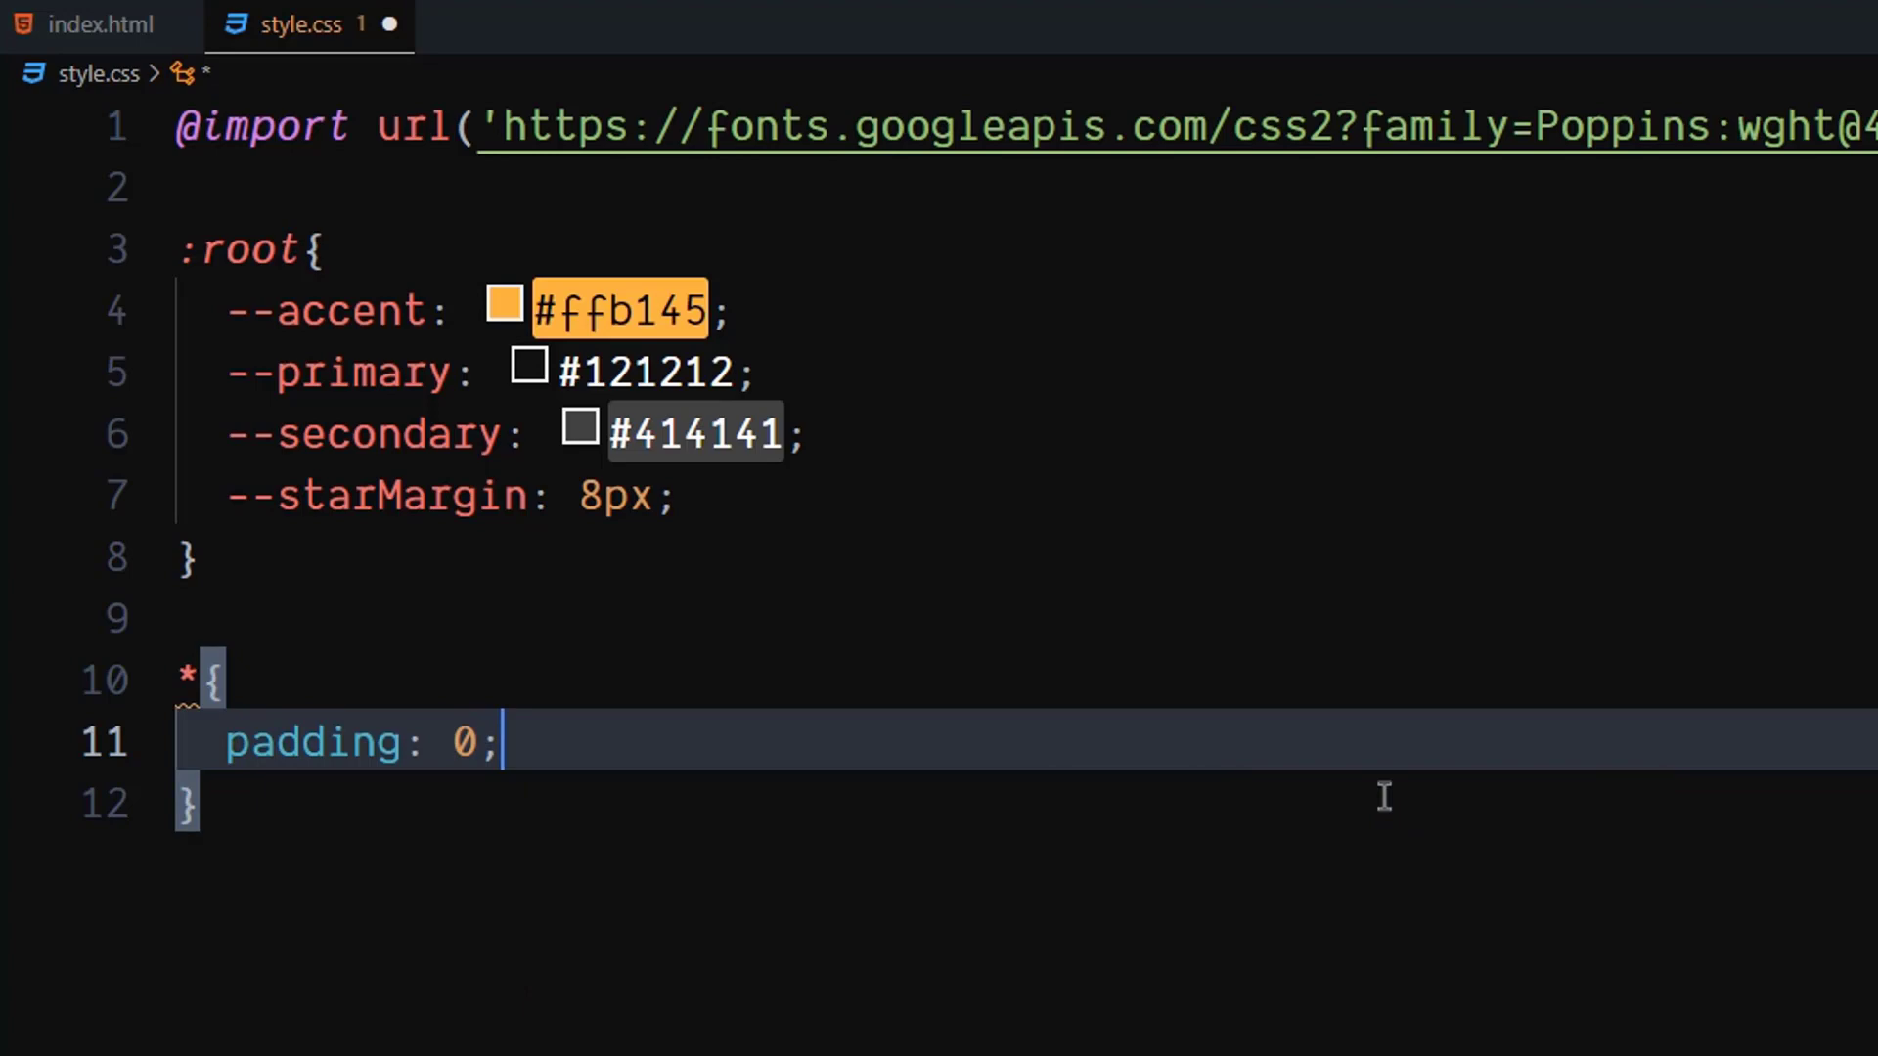
type("margin: 0;")
type("box-sizing: ;")
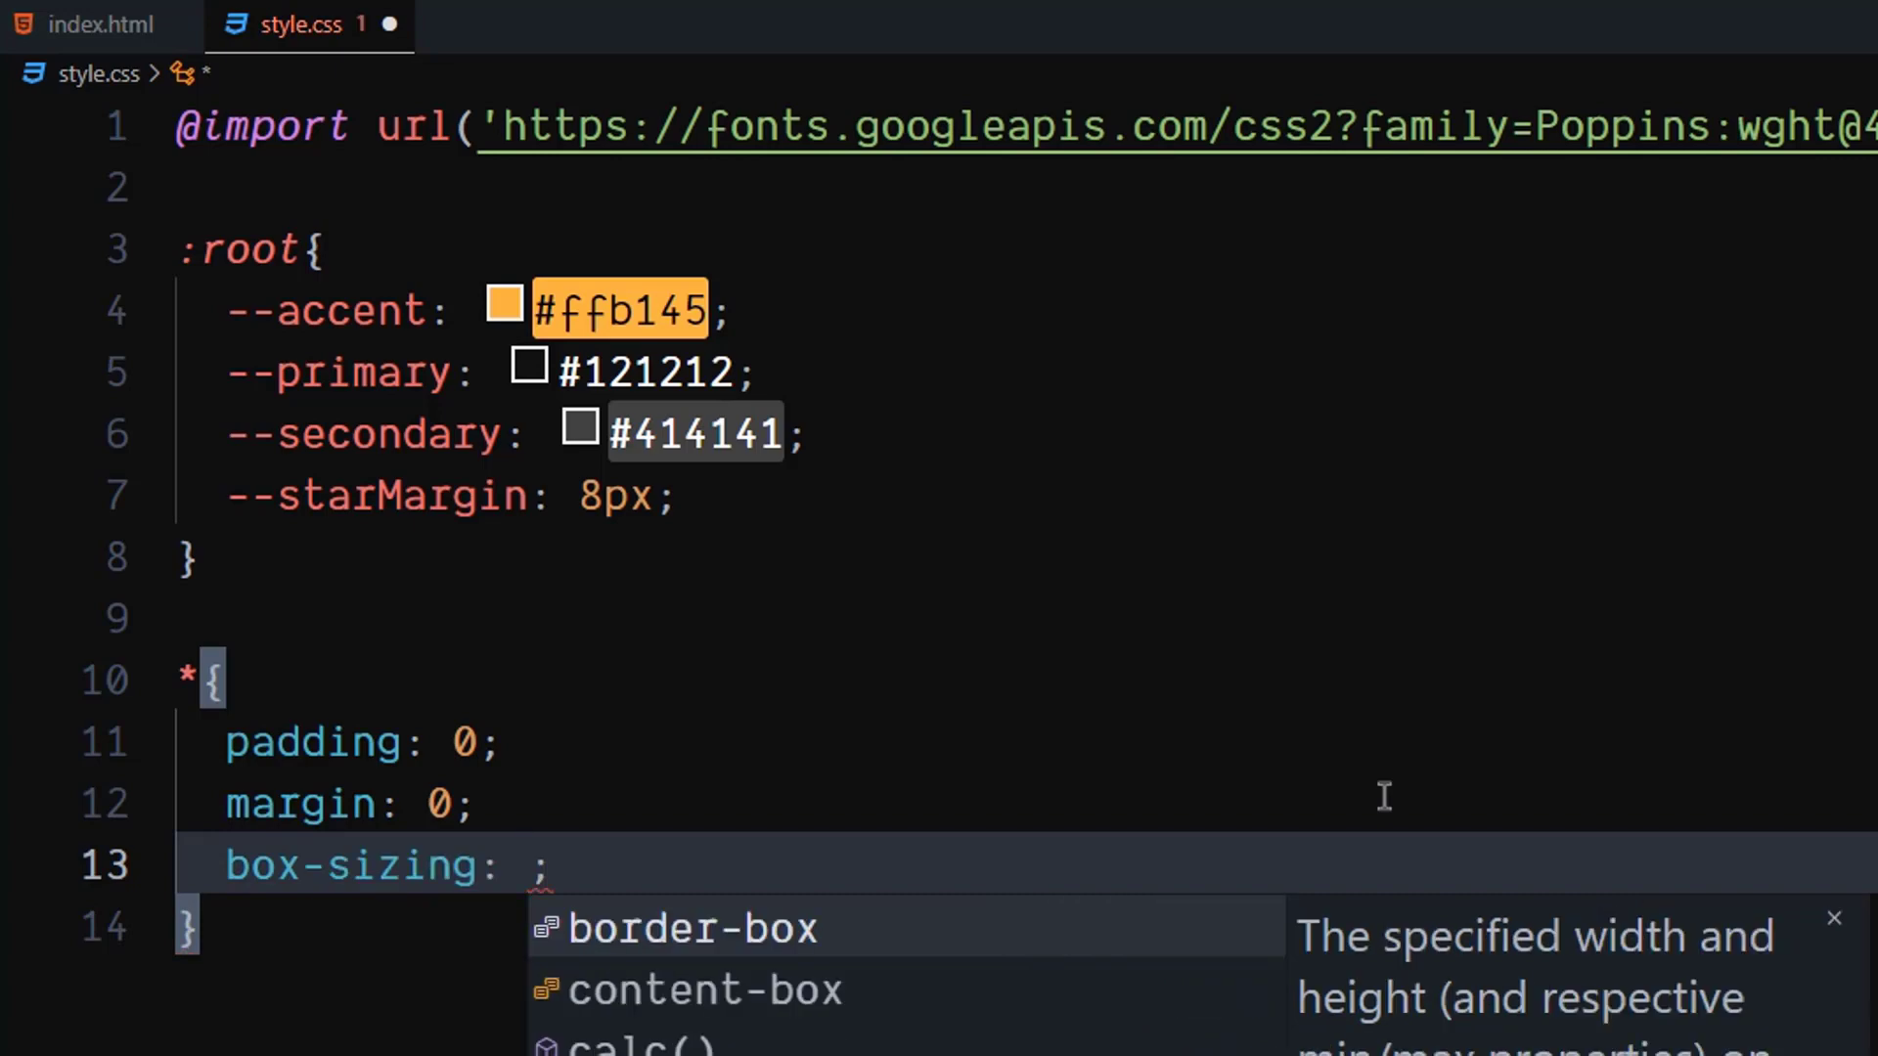
left_click(704, 989)
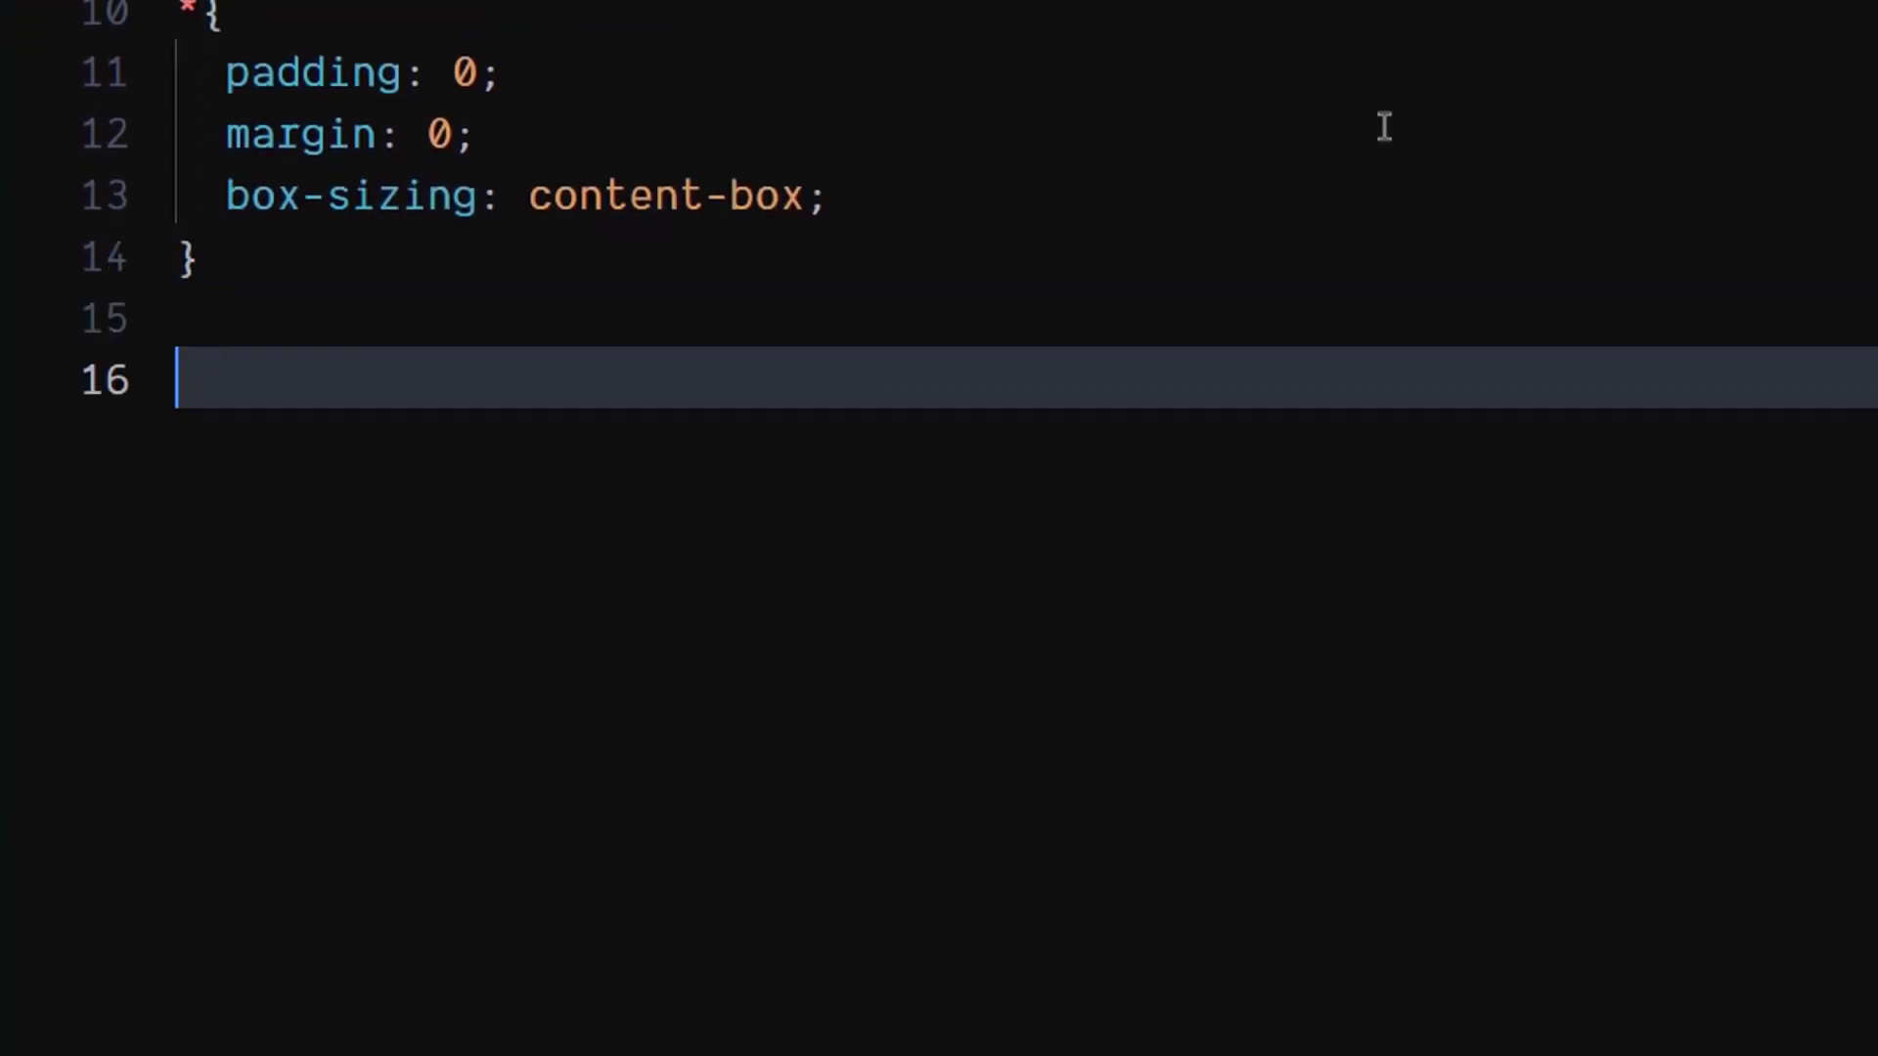
Step: Write the body rule: 100vw by 100vh, grid display, centred items, var(--accent) background
type("body{")
type("w")
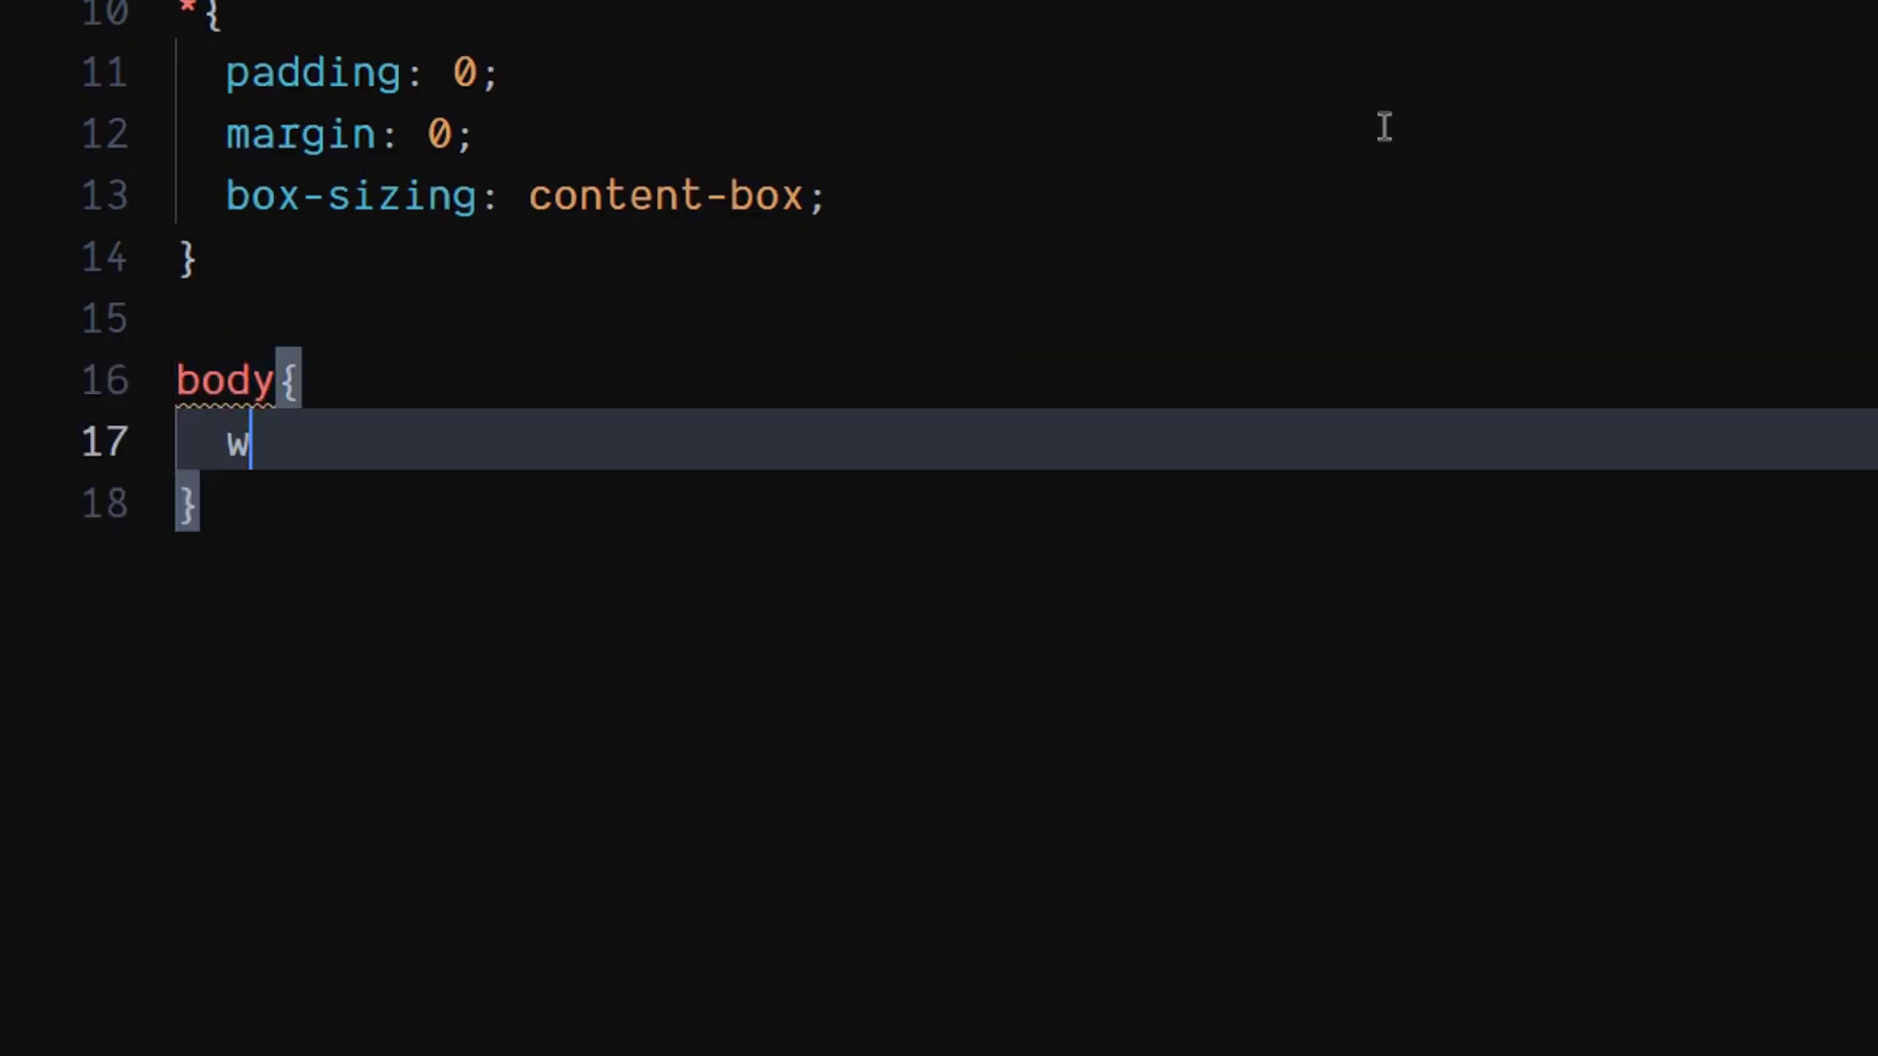
type("idth: 100v;")
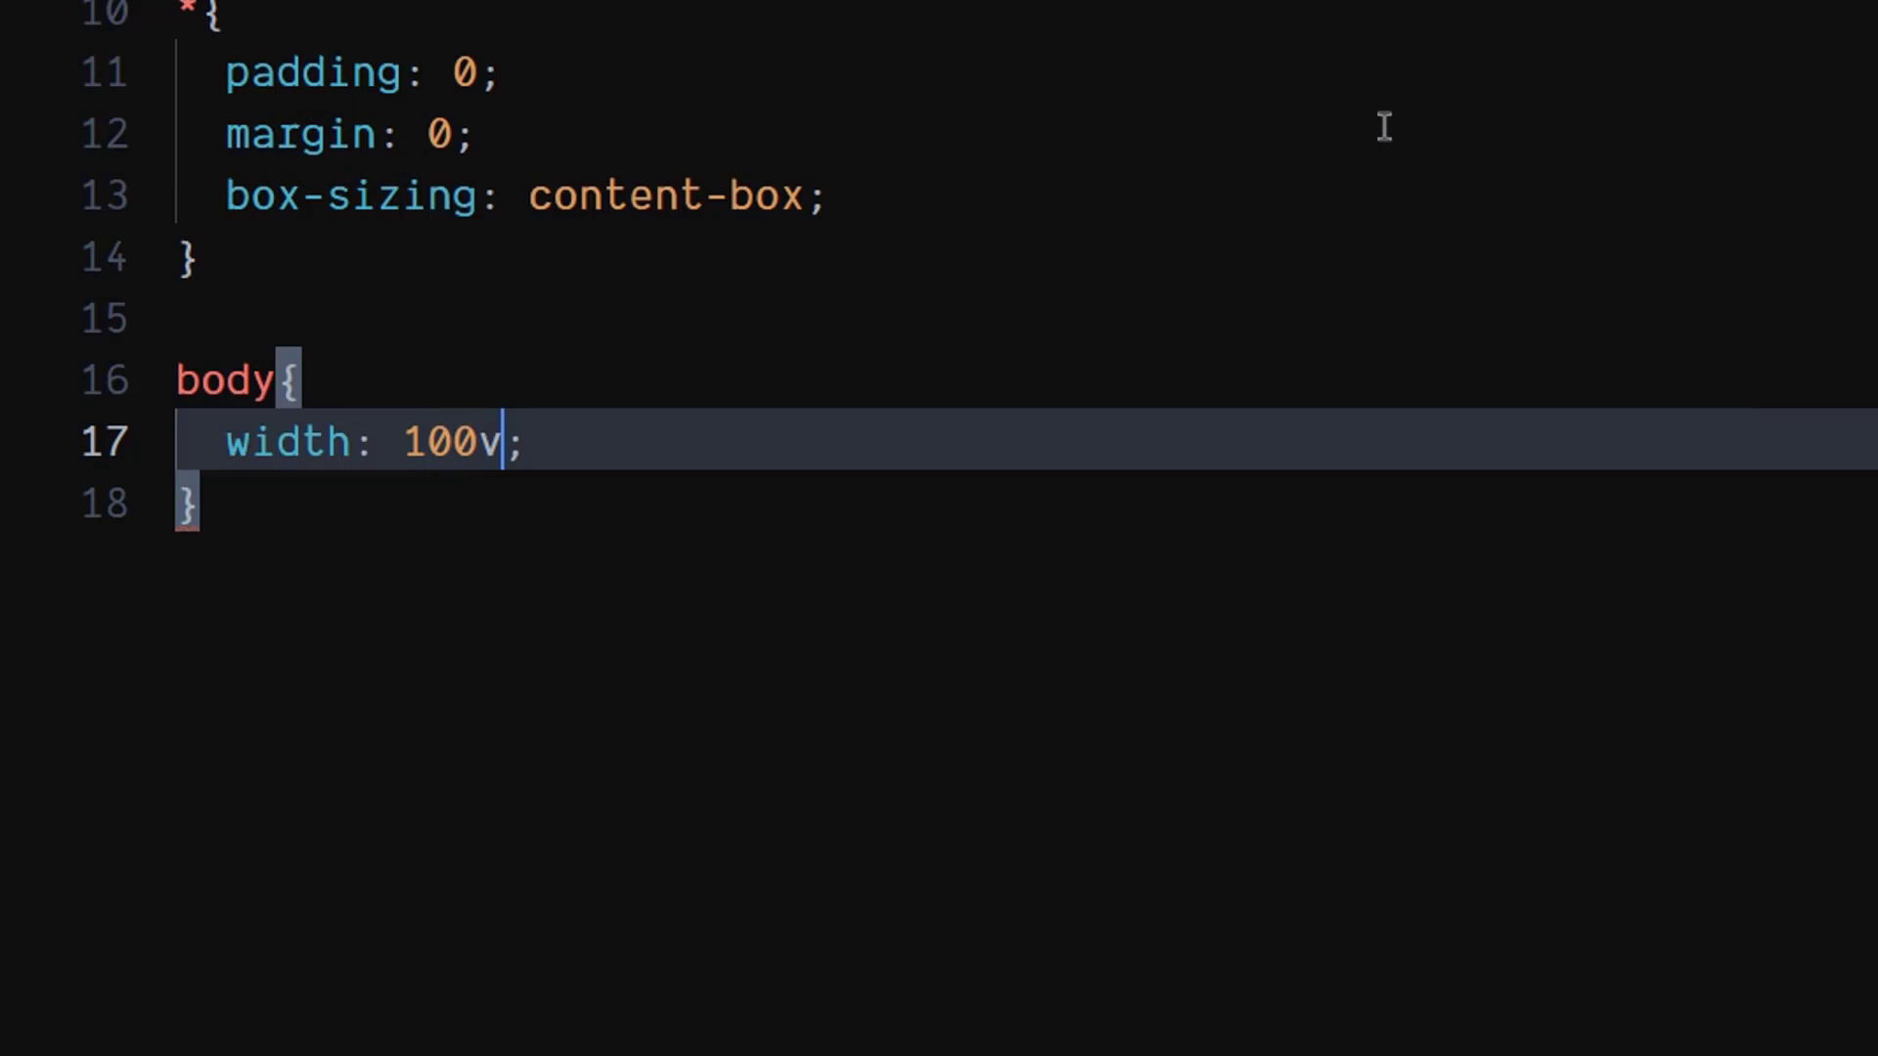
type("w")
type("height: ;")
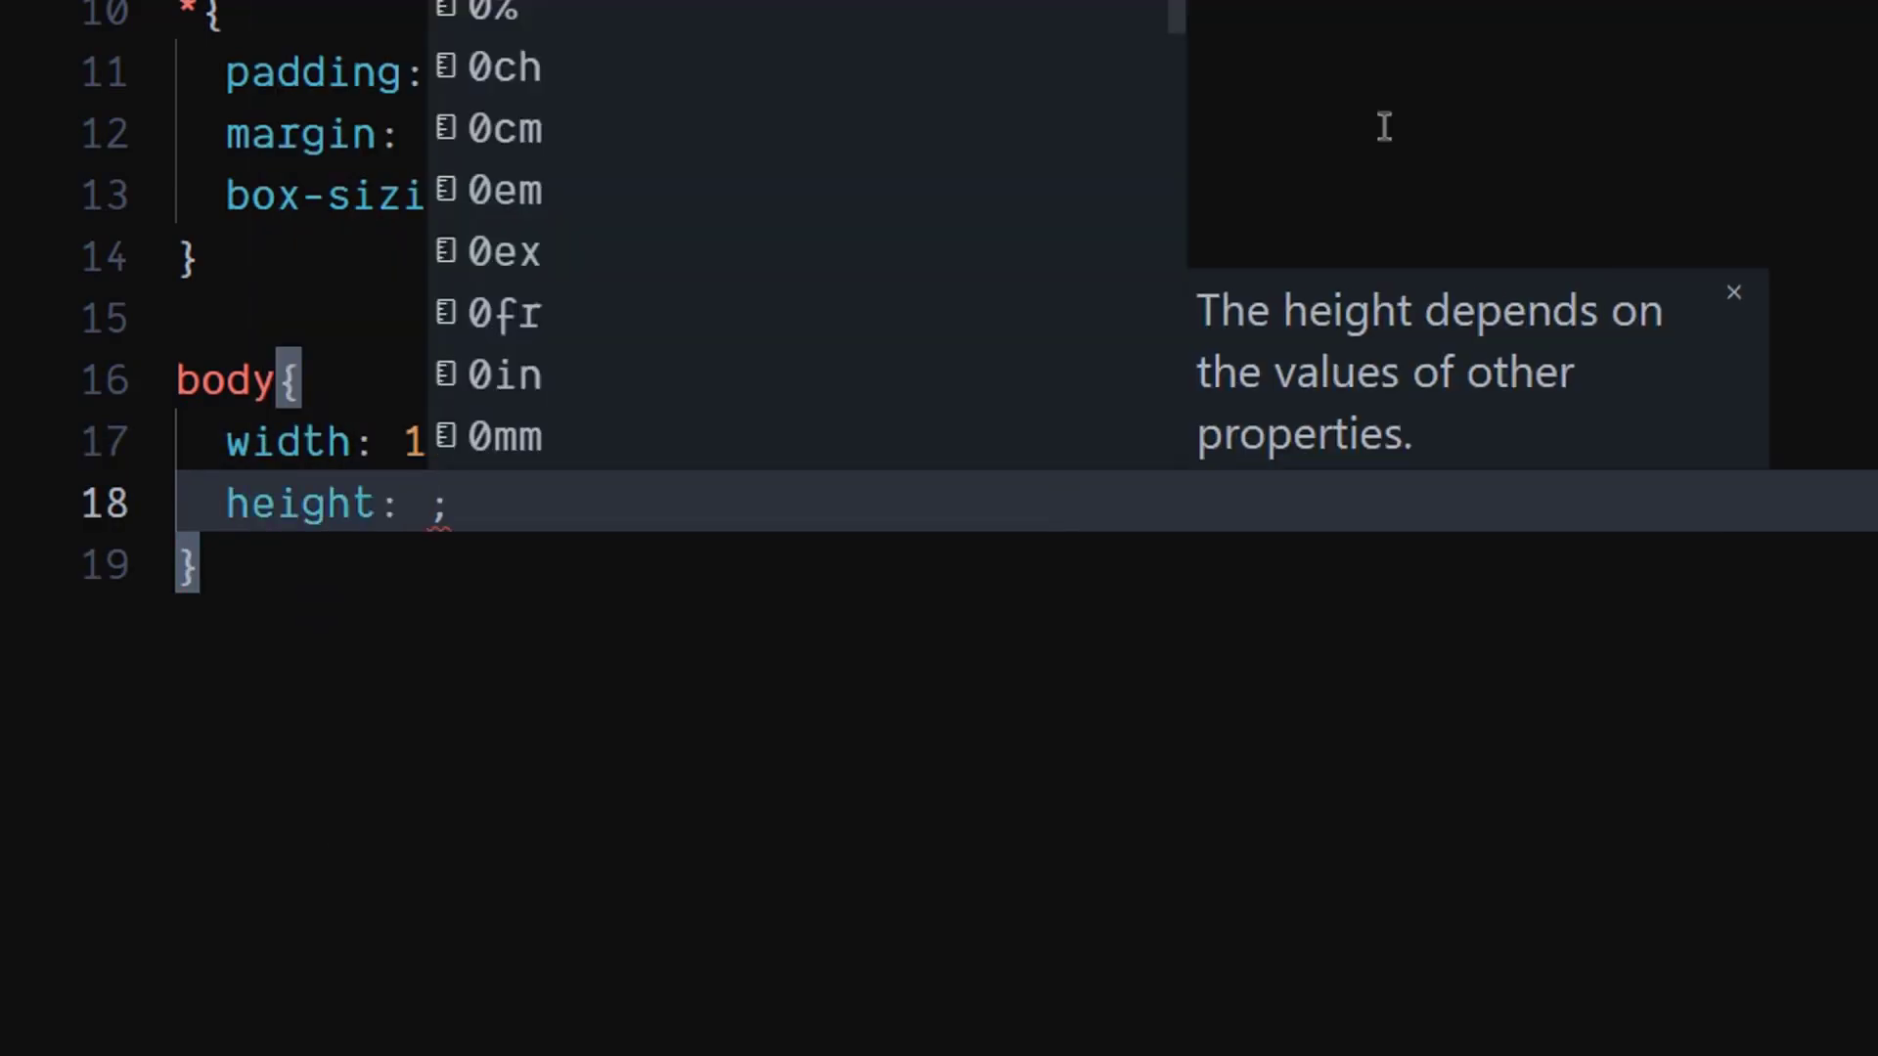
type("100vh")
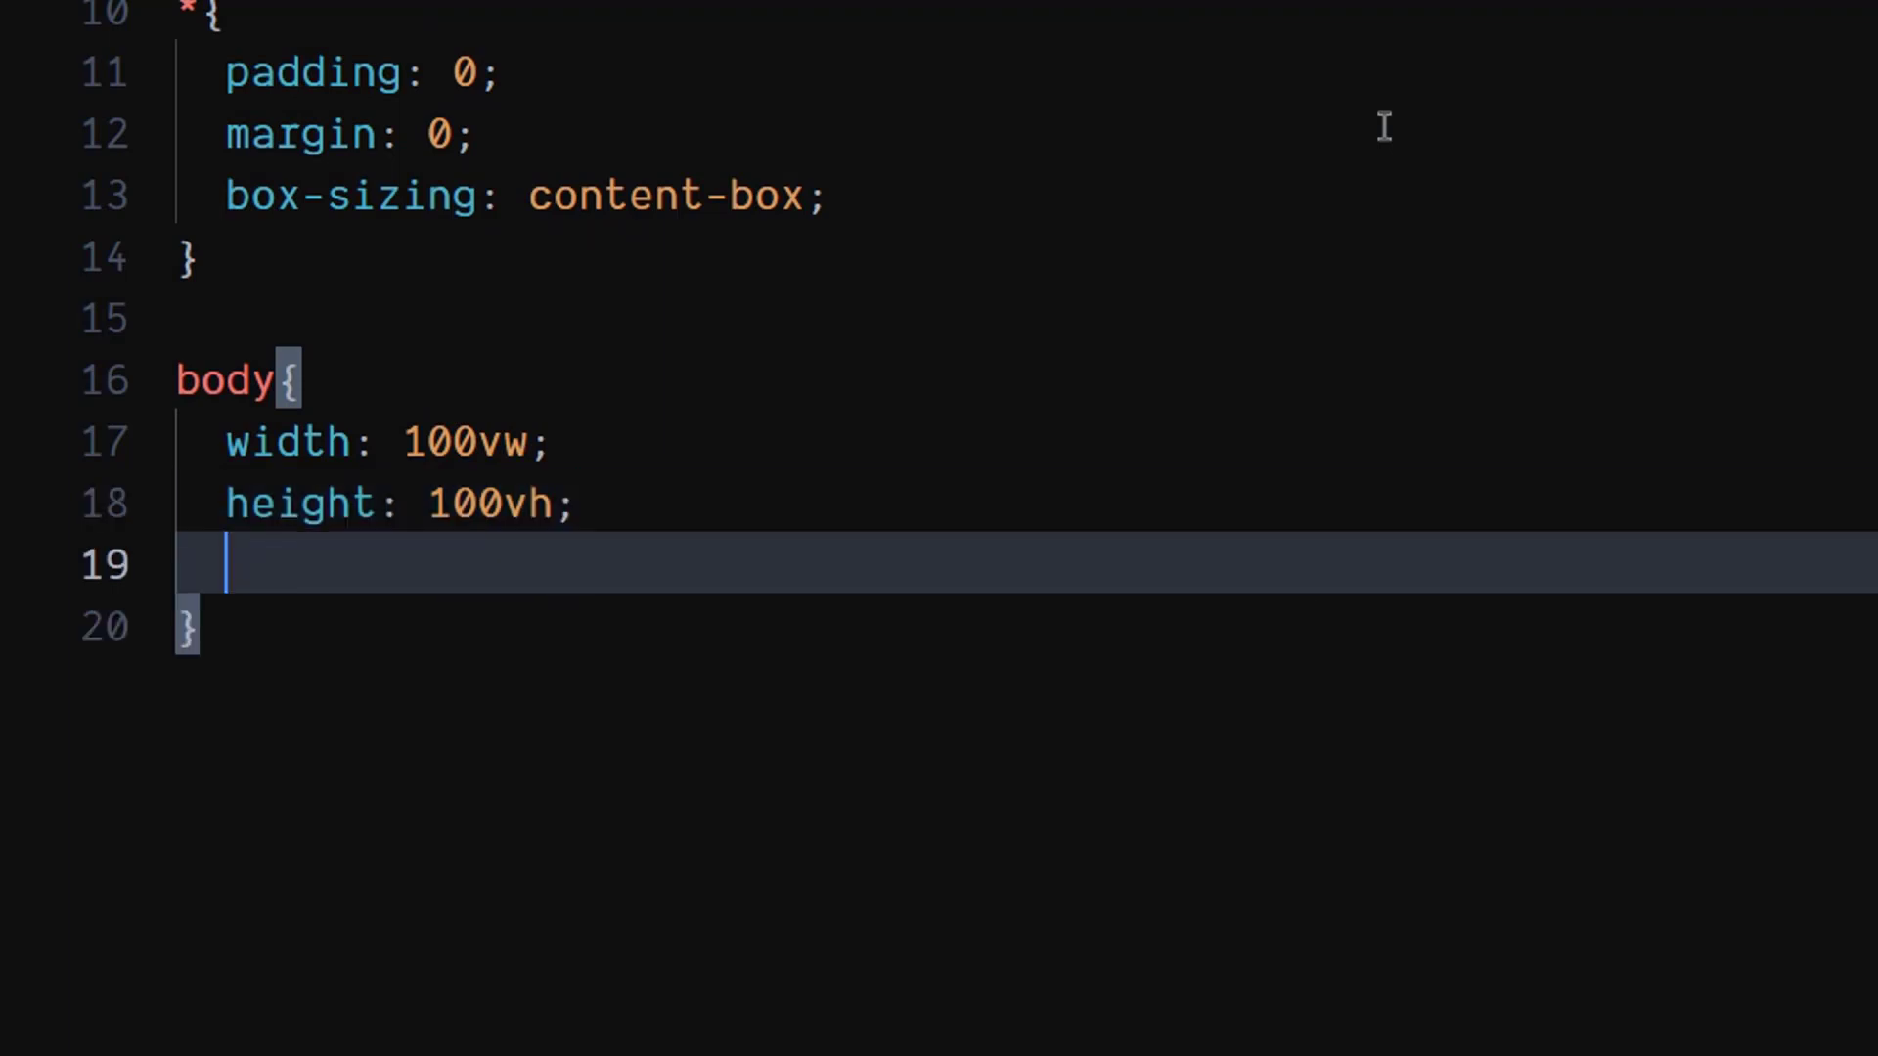
type("display: grid;")
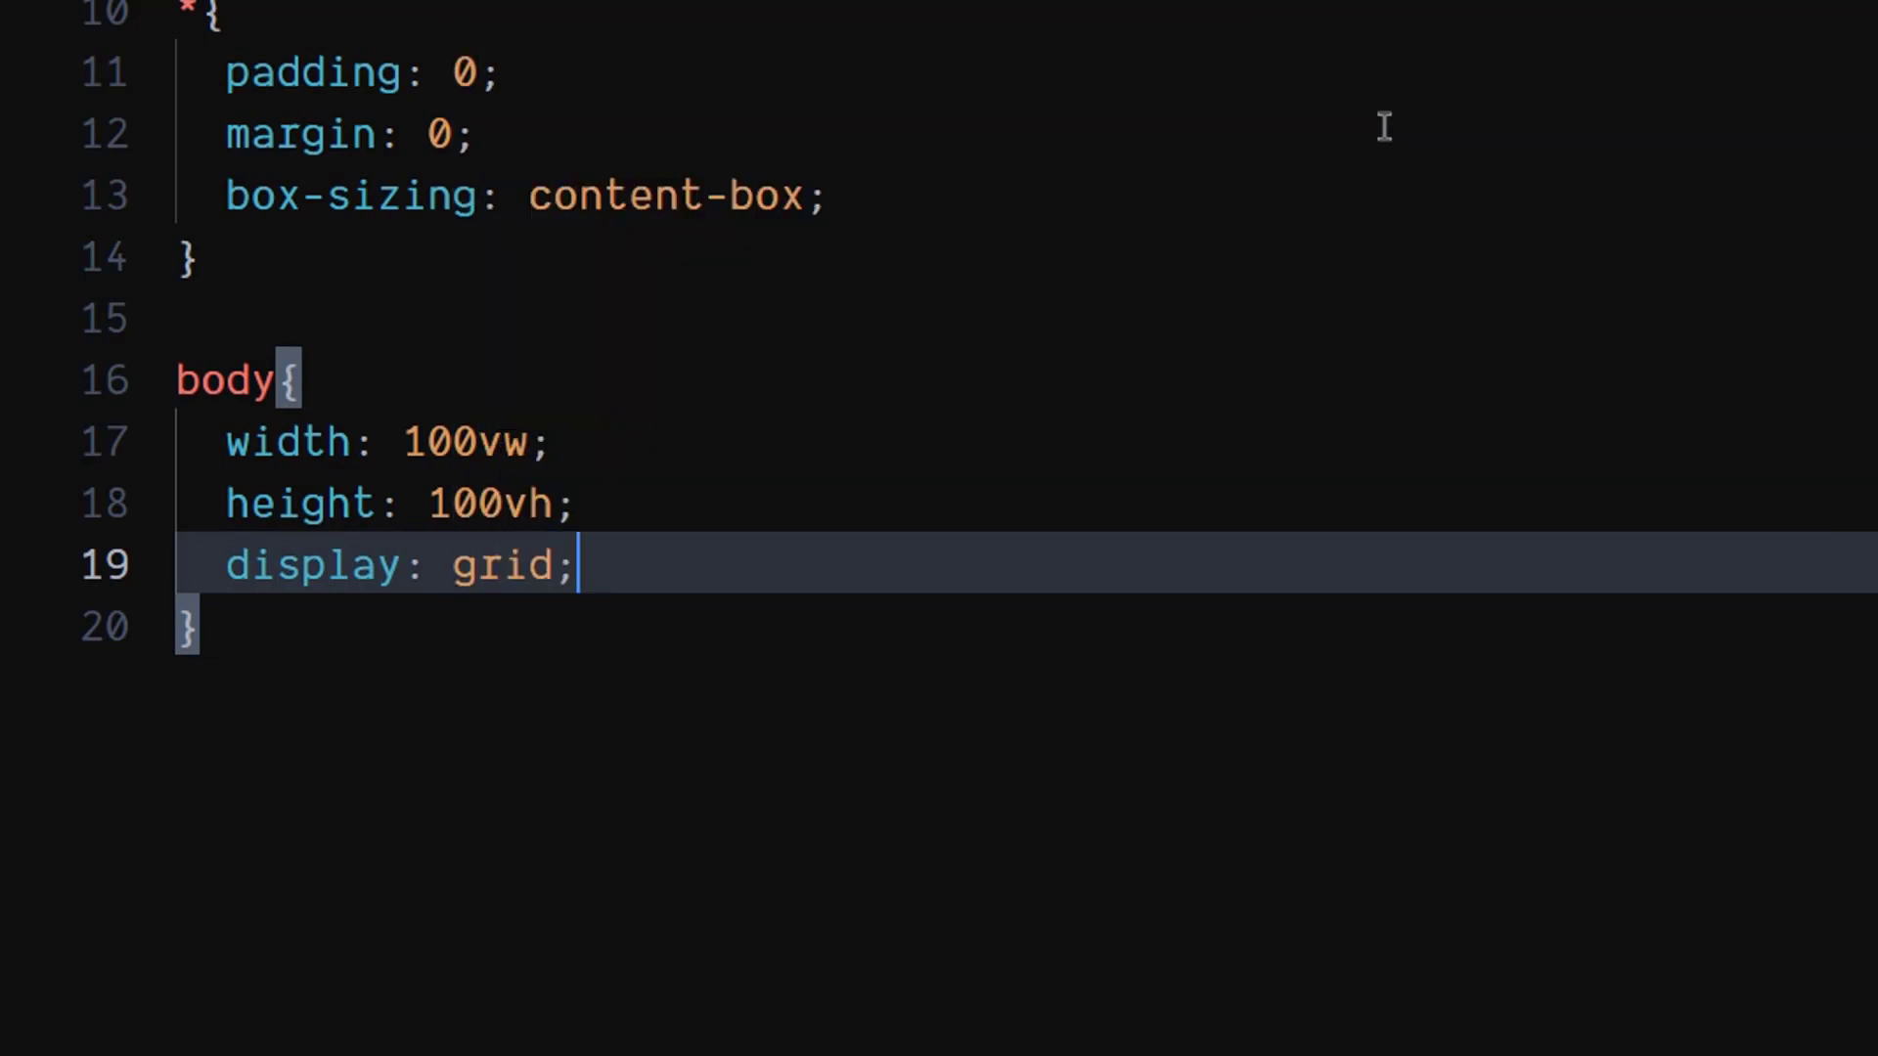
type("place-items: center;")
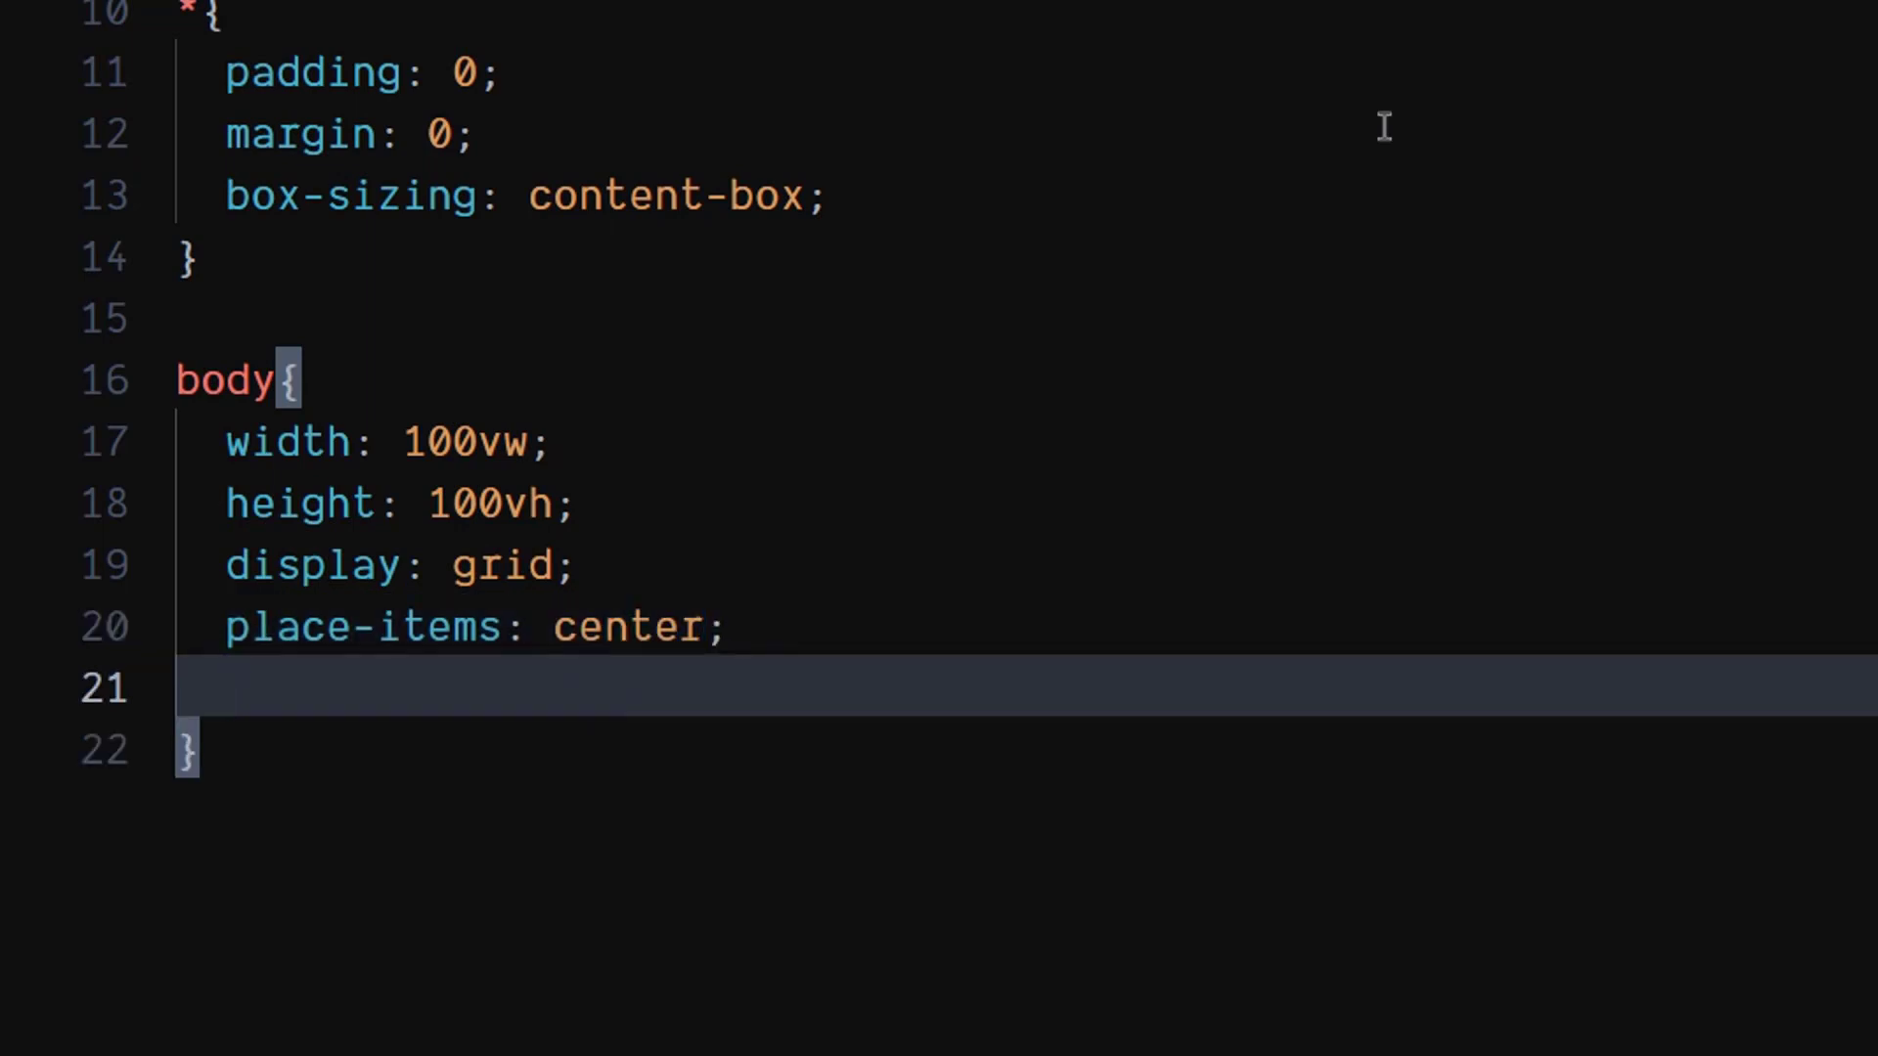
type("background-color: var(--accent);")
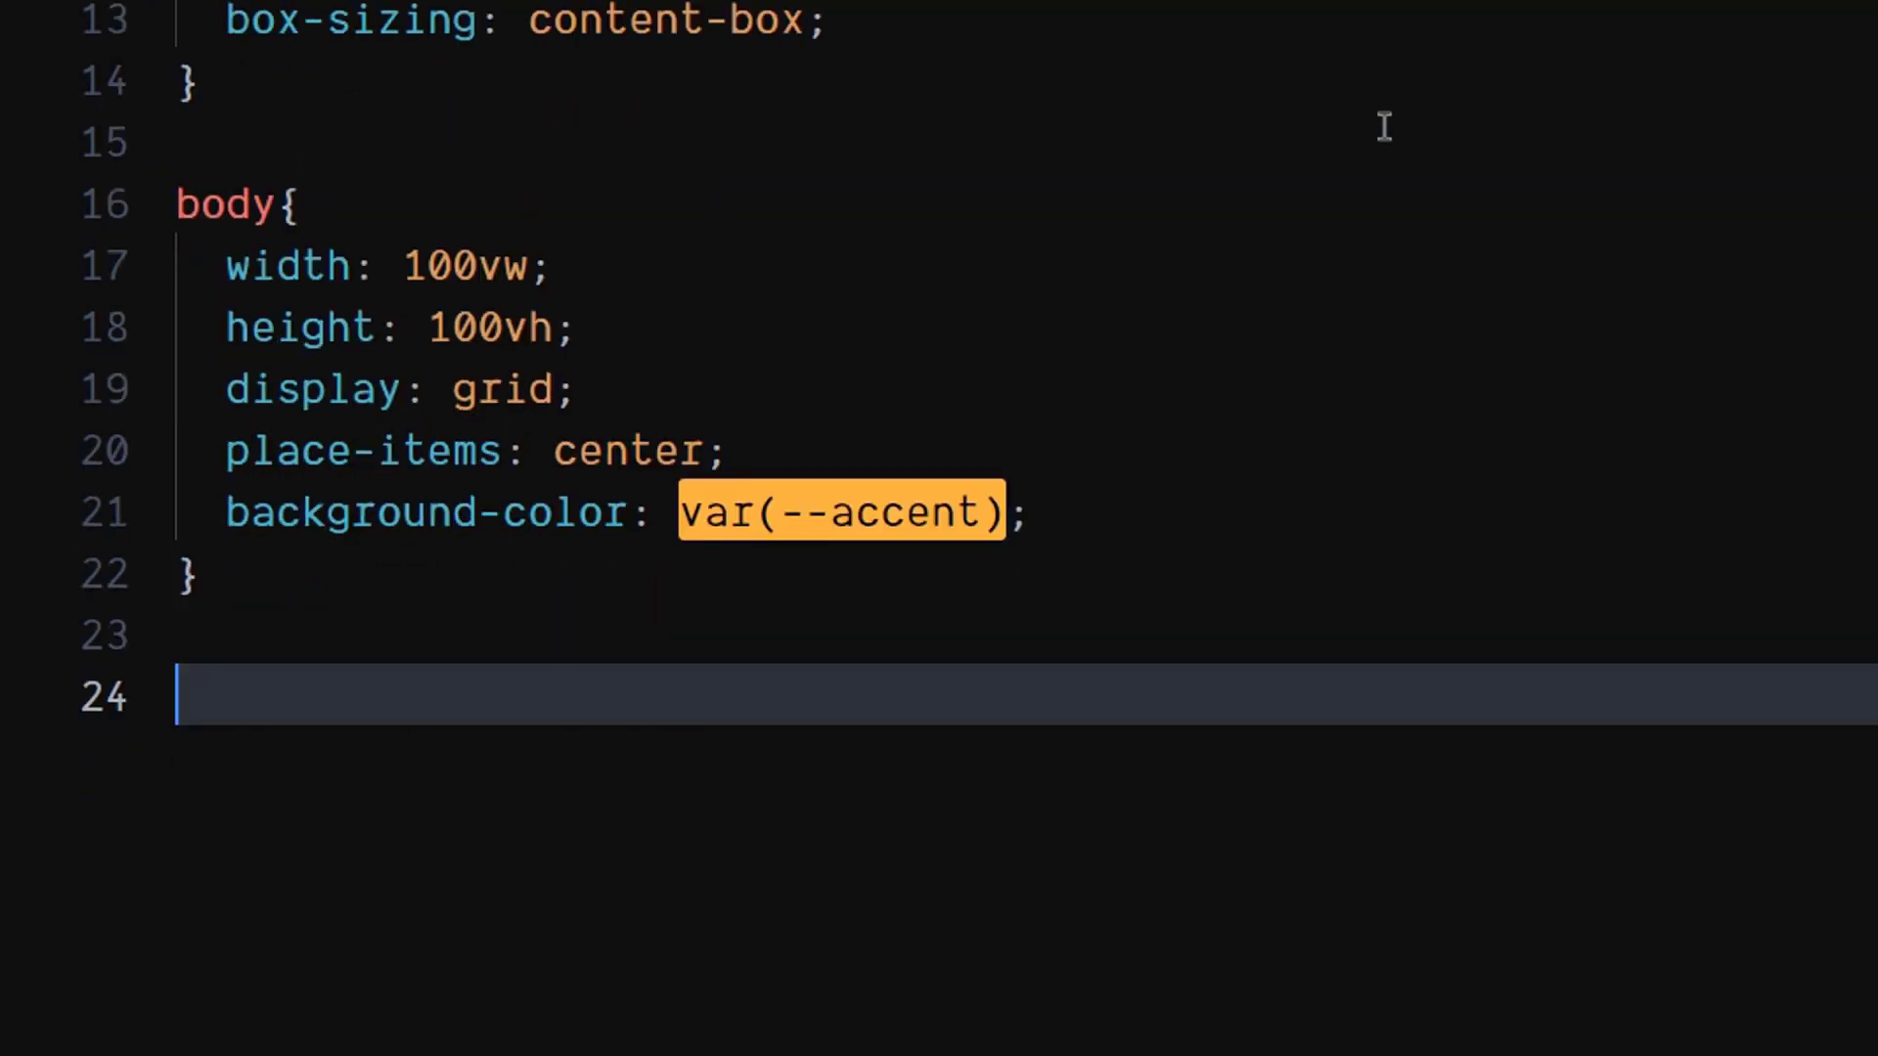
scroll("down", 3)
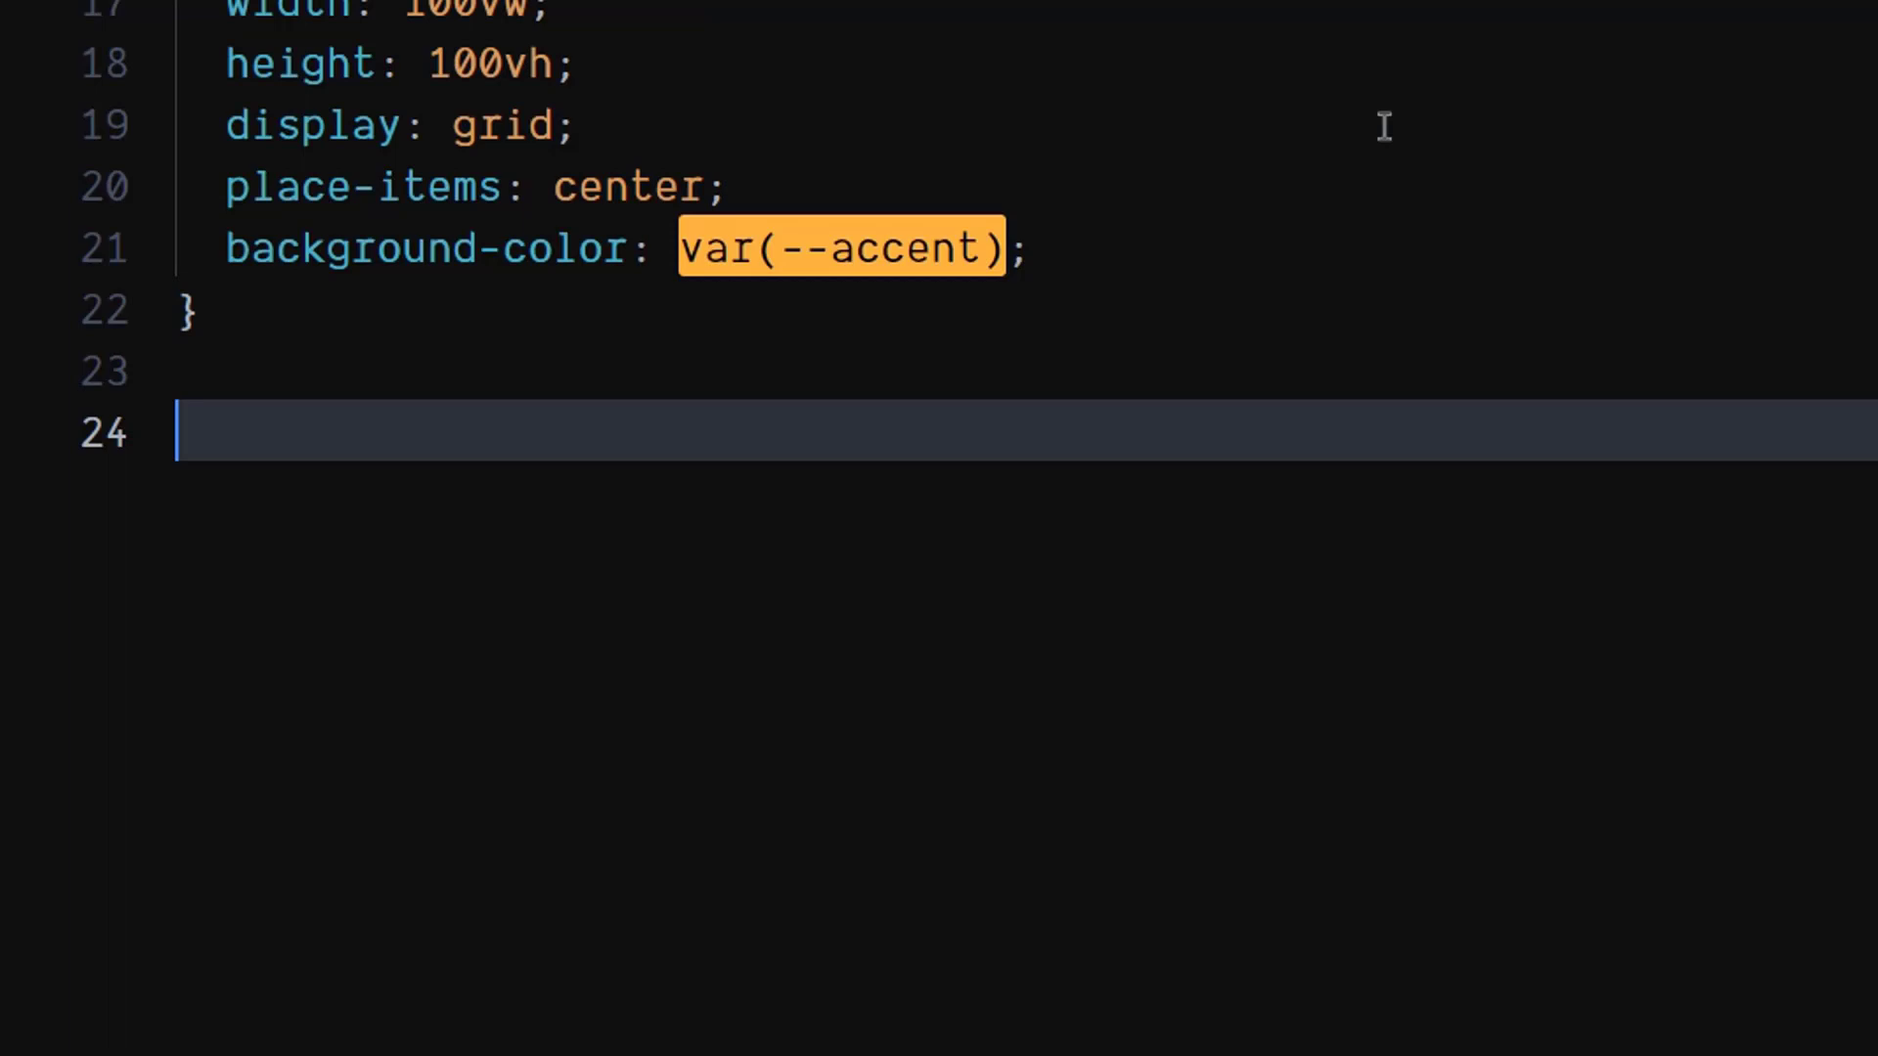
Step: Start the .container rule sized 882×442 with a flex row layout
type(".con")
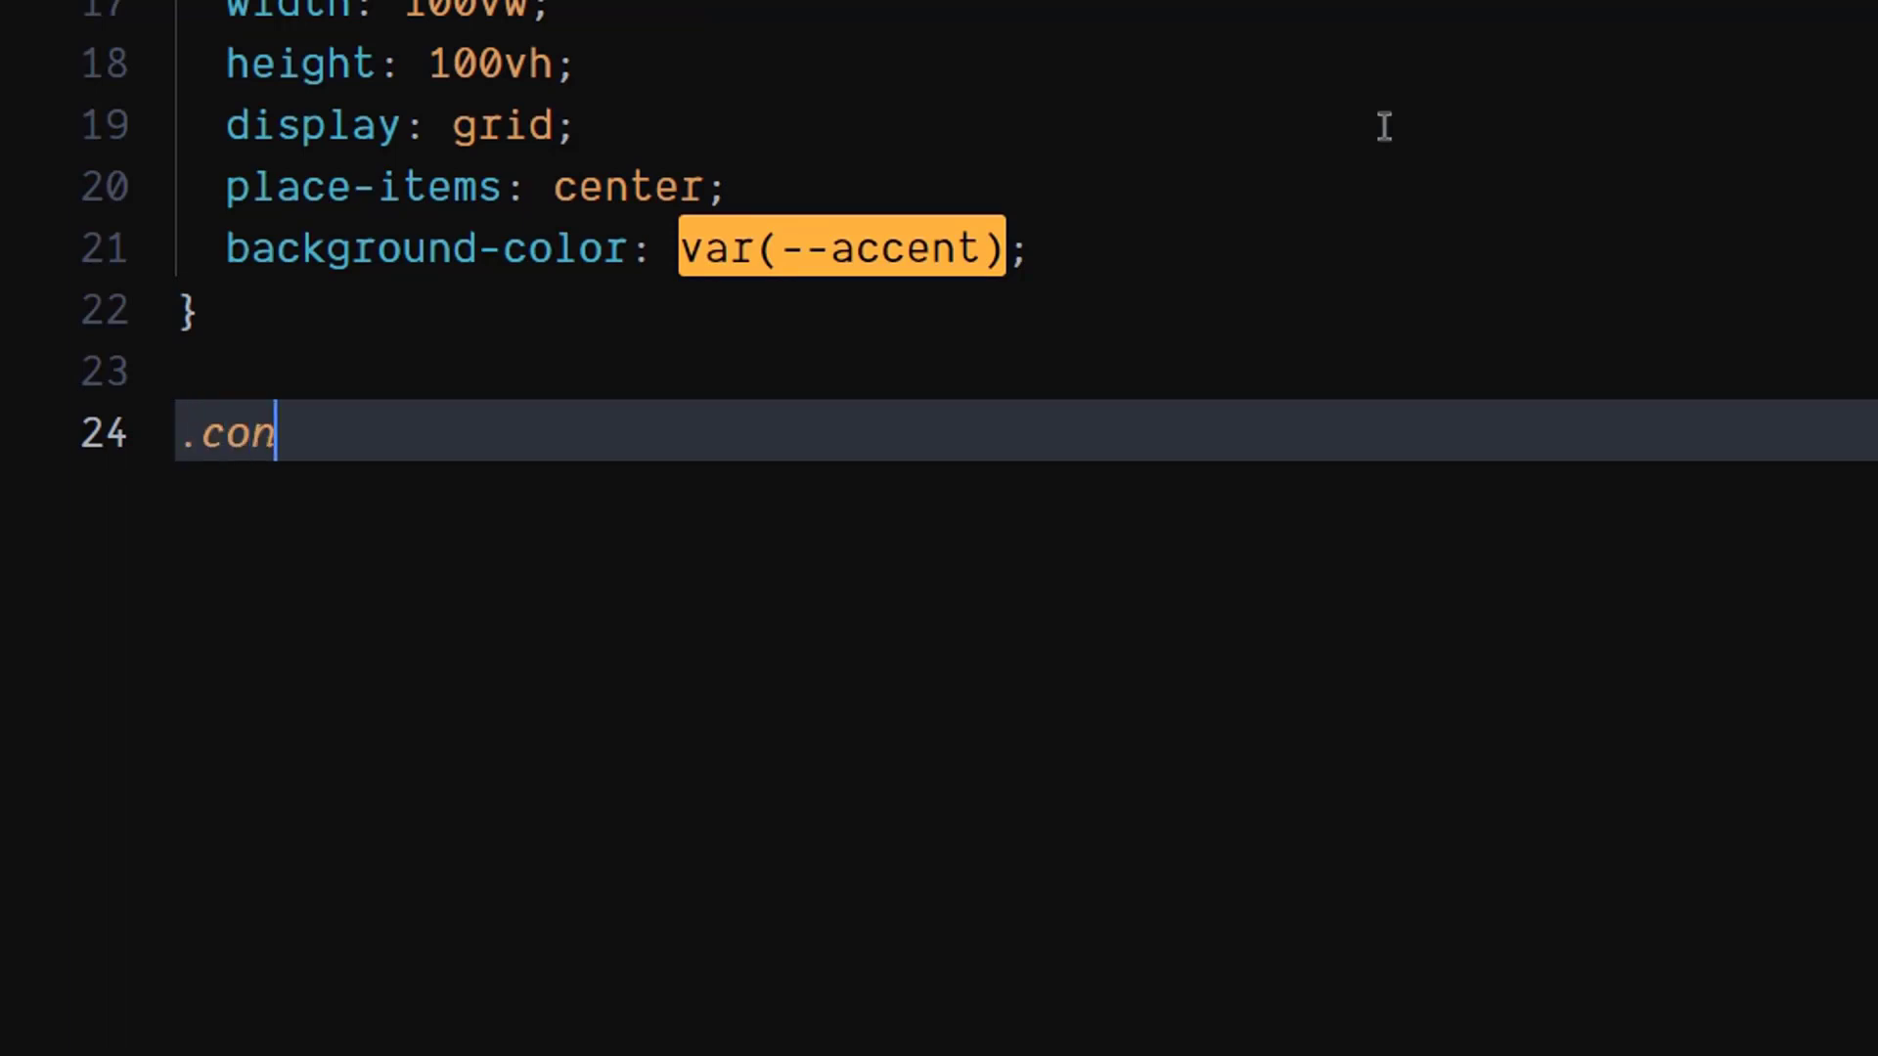
type("tainer{")
type("width: 882px;")
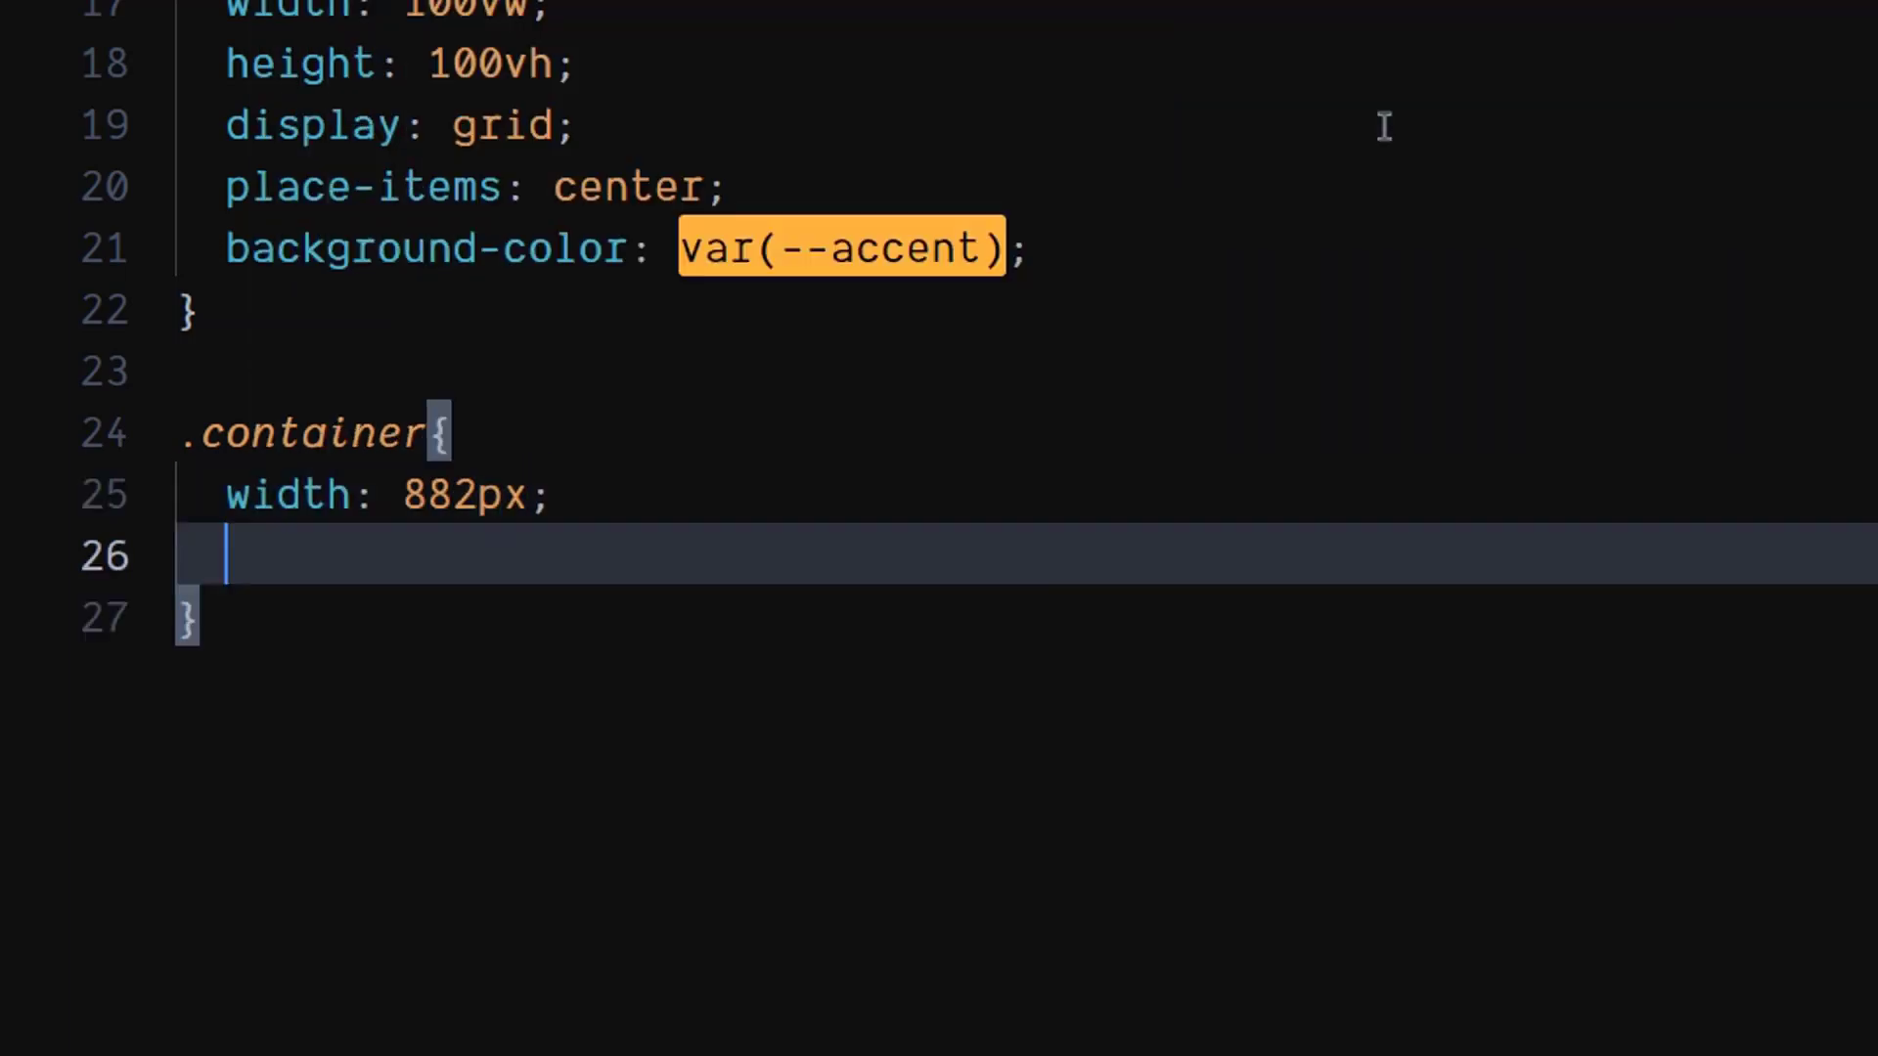
type("height: 442;")
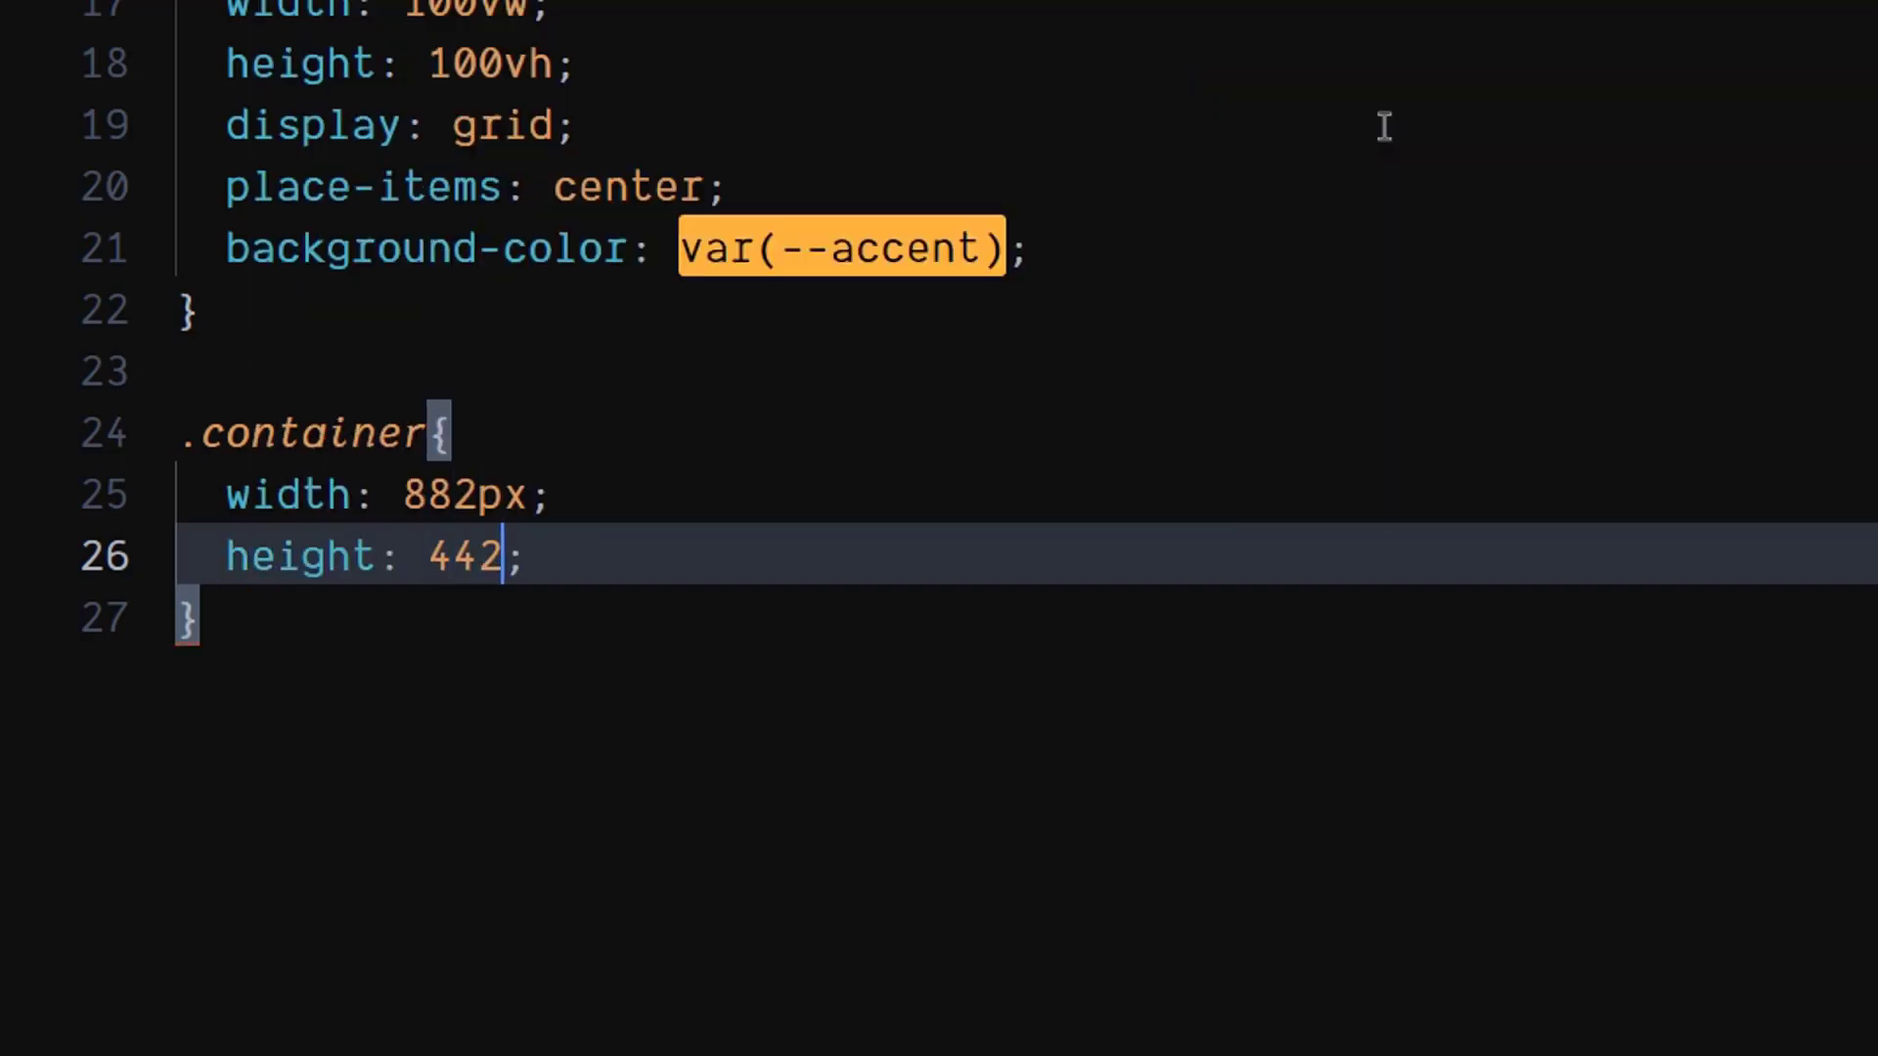
type("px")
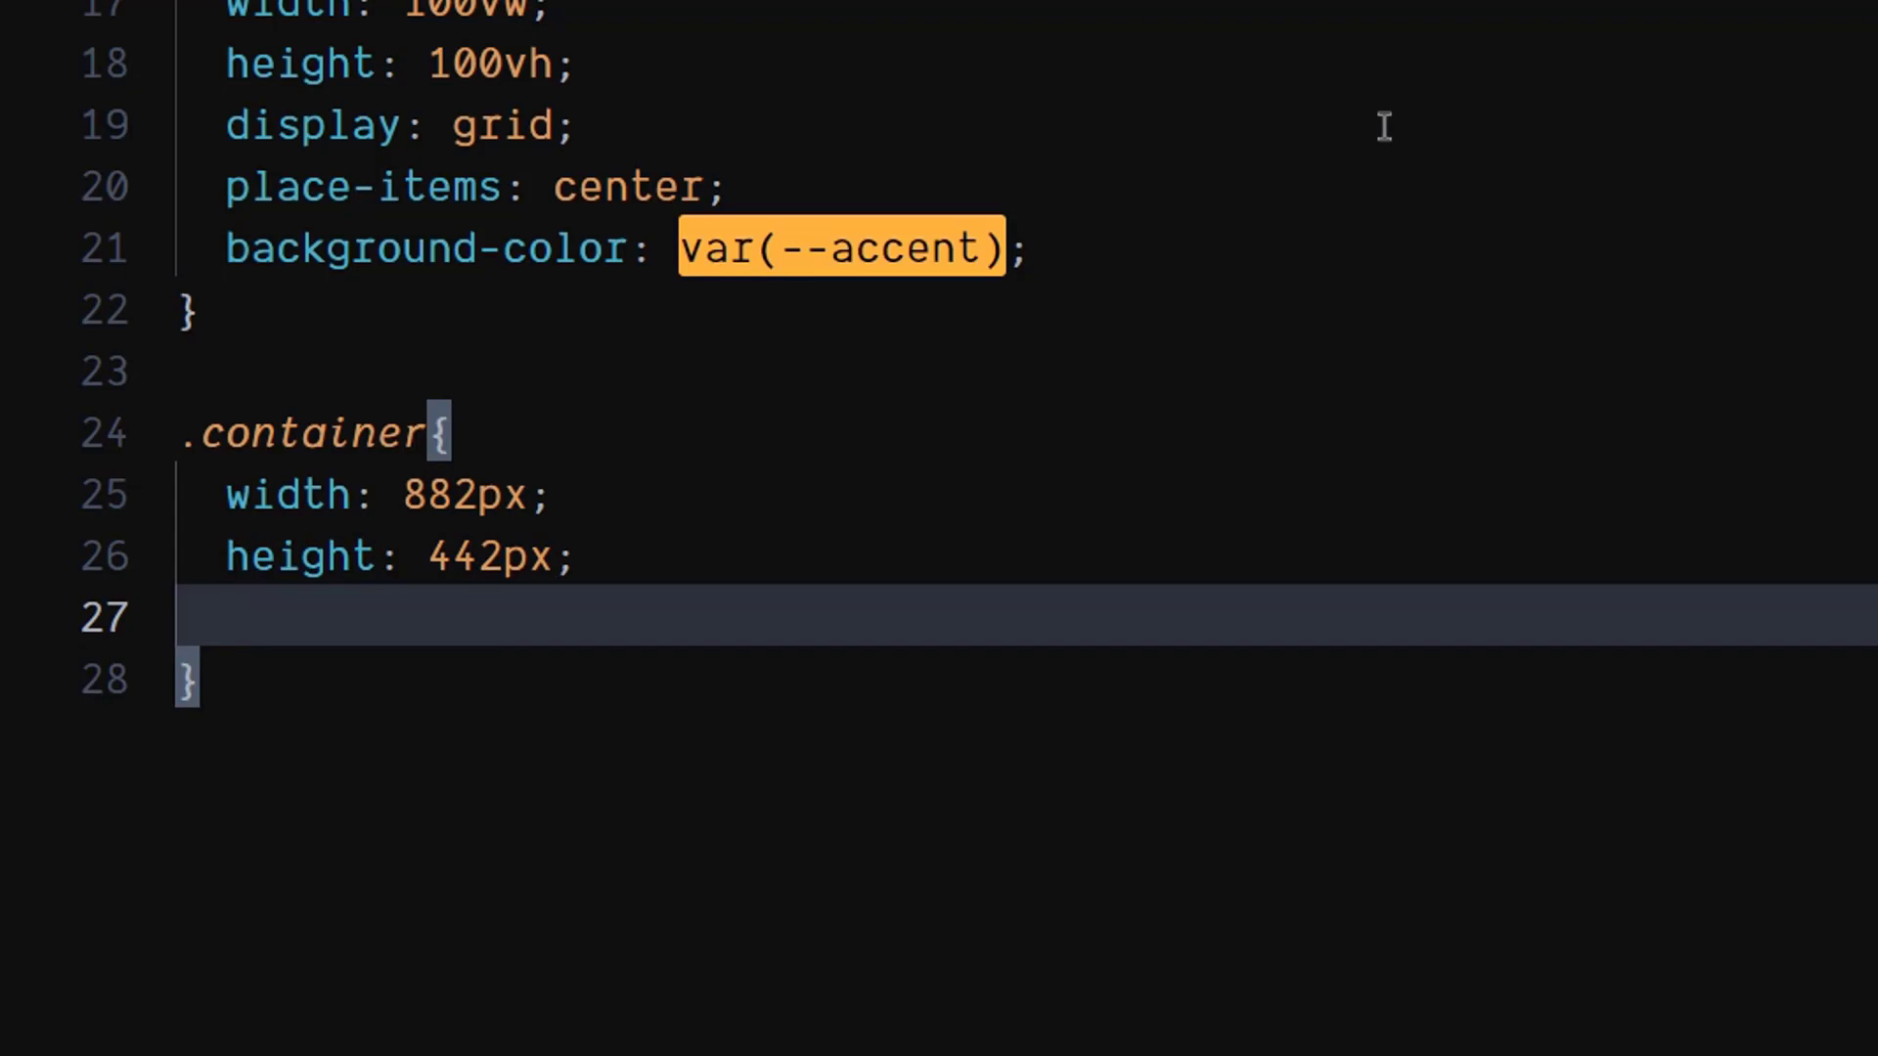
type("border-radius: 4;")
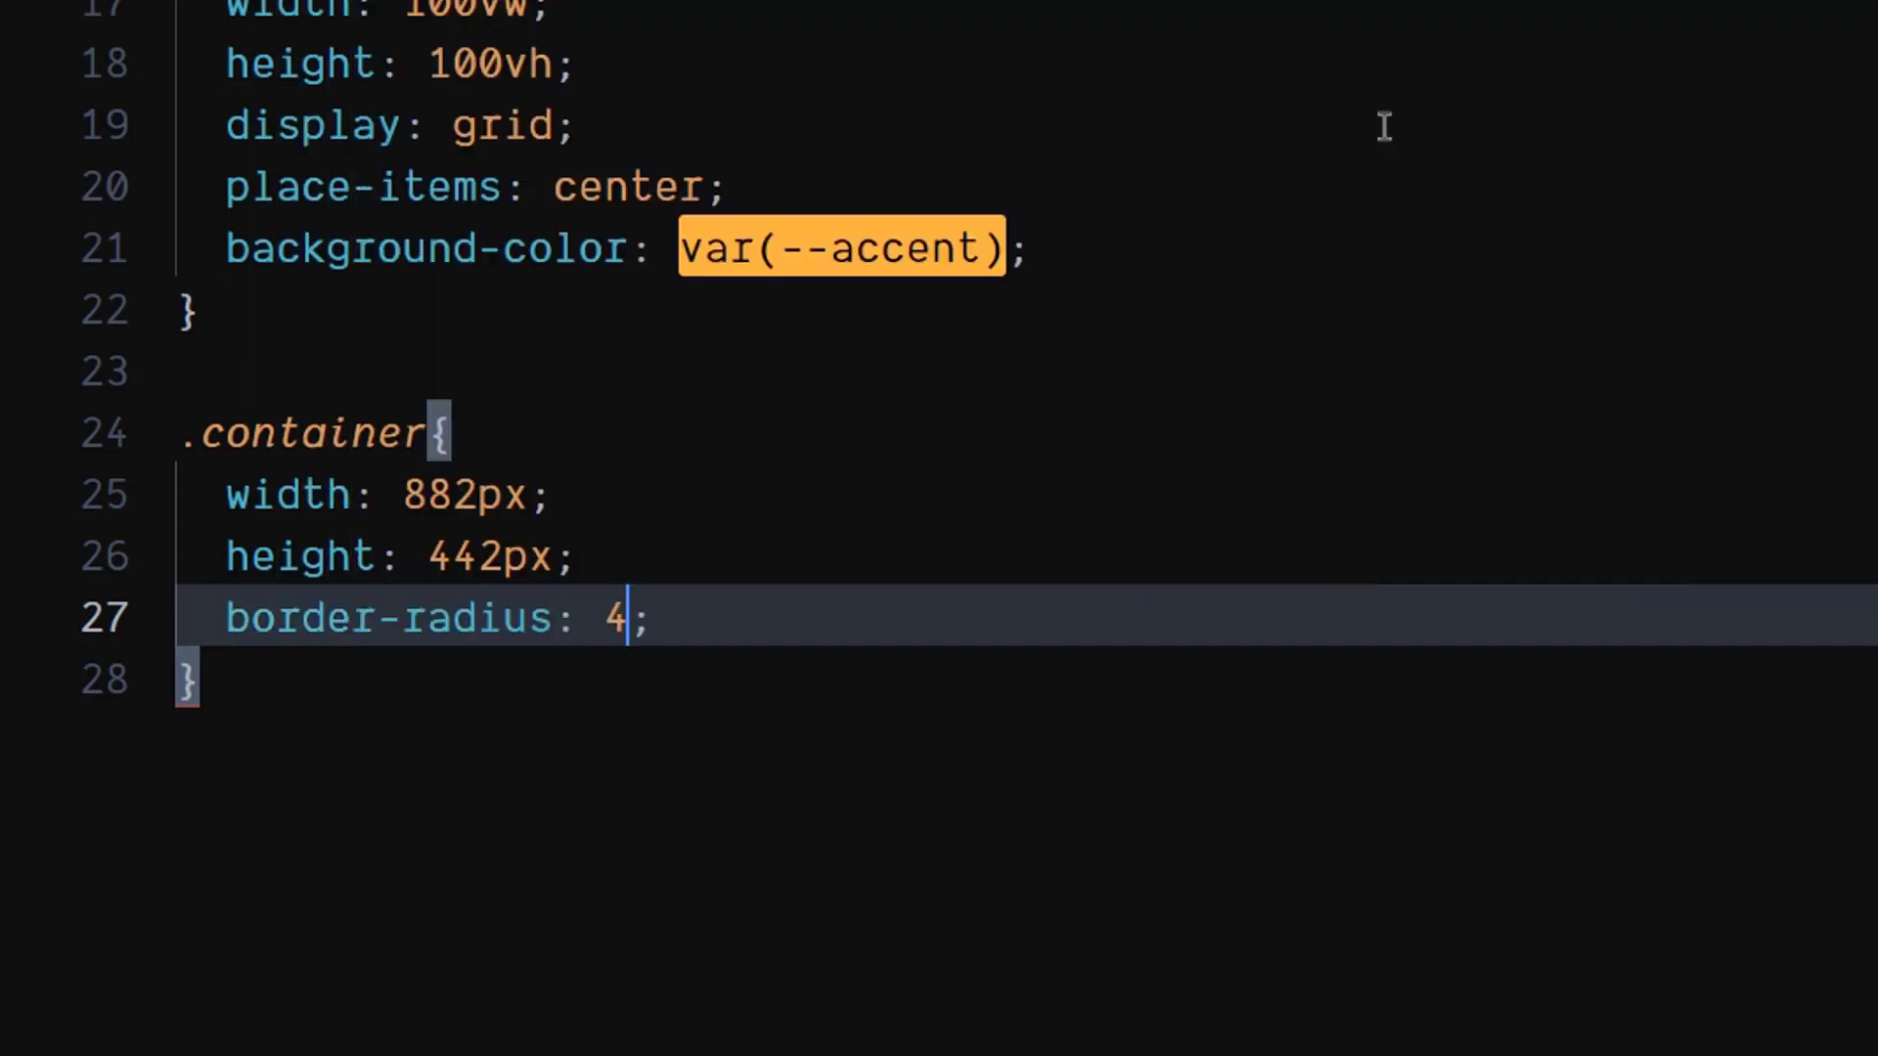
type("0px")
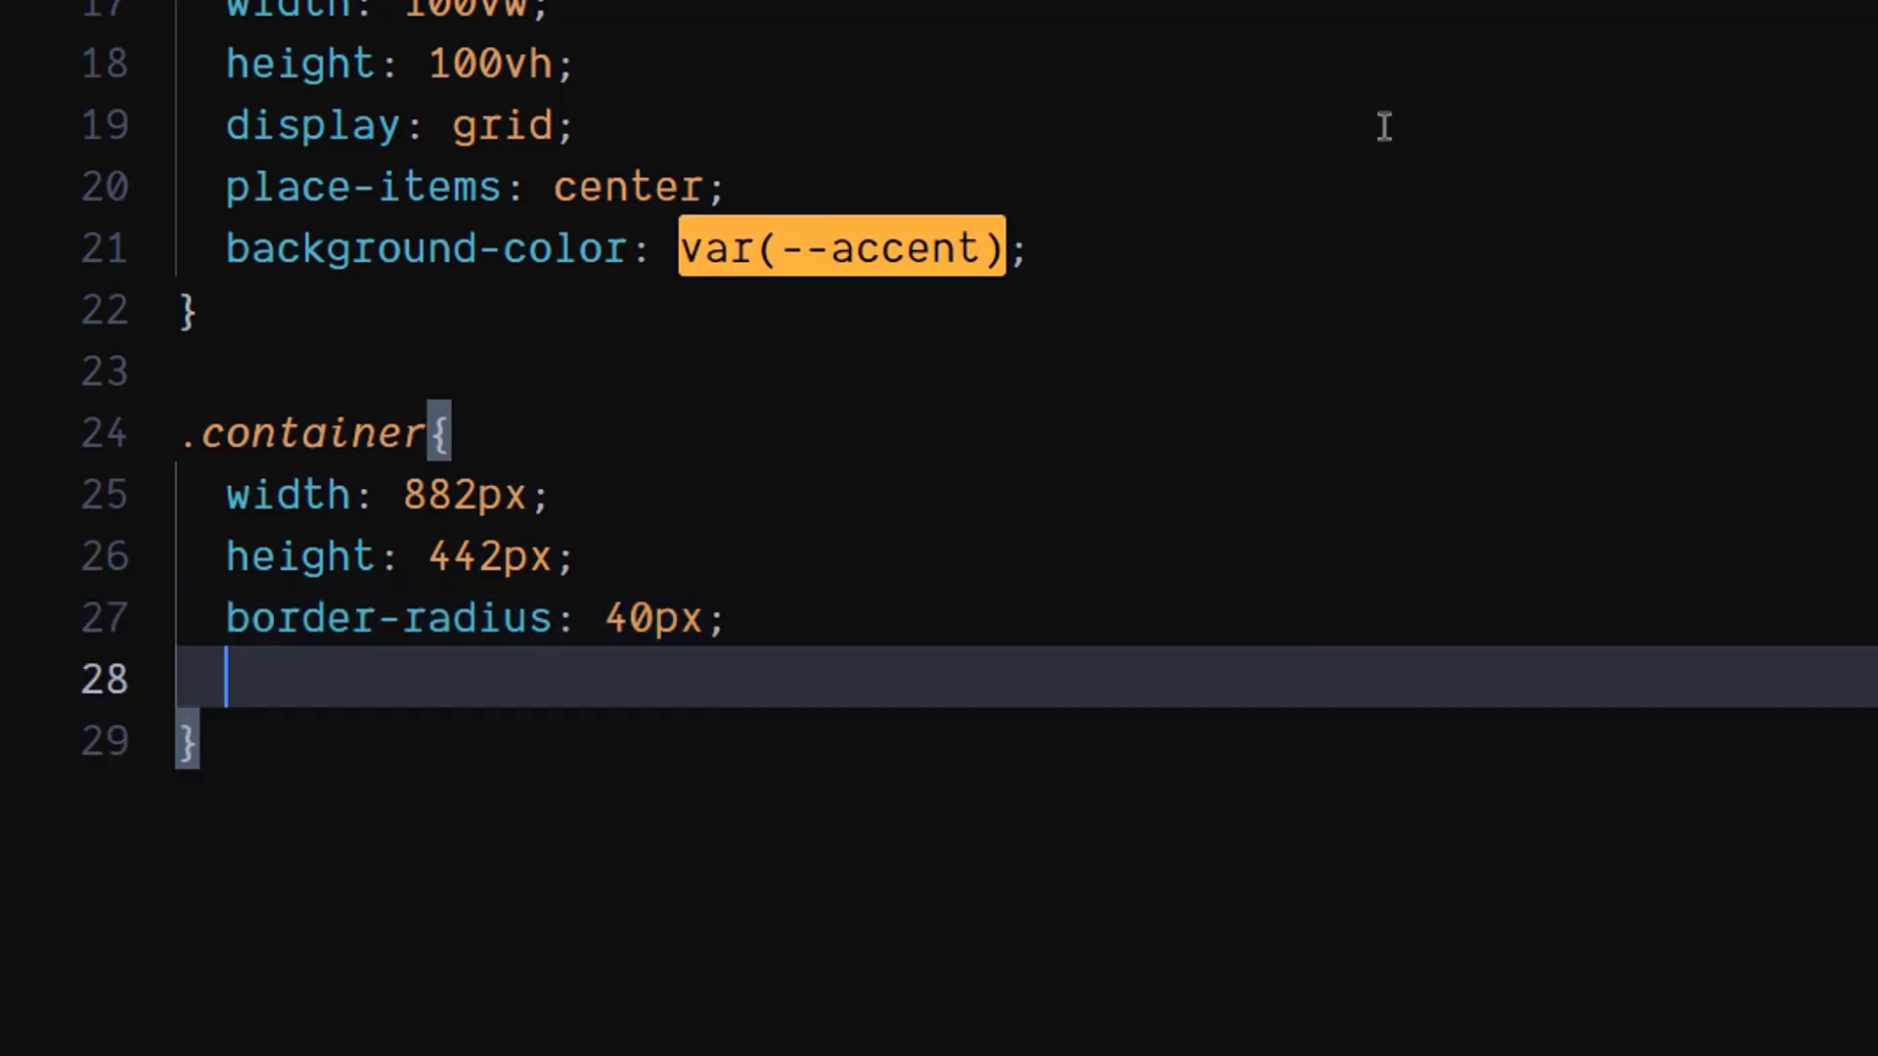
type("display: flex;")
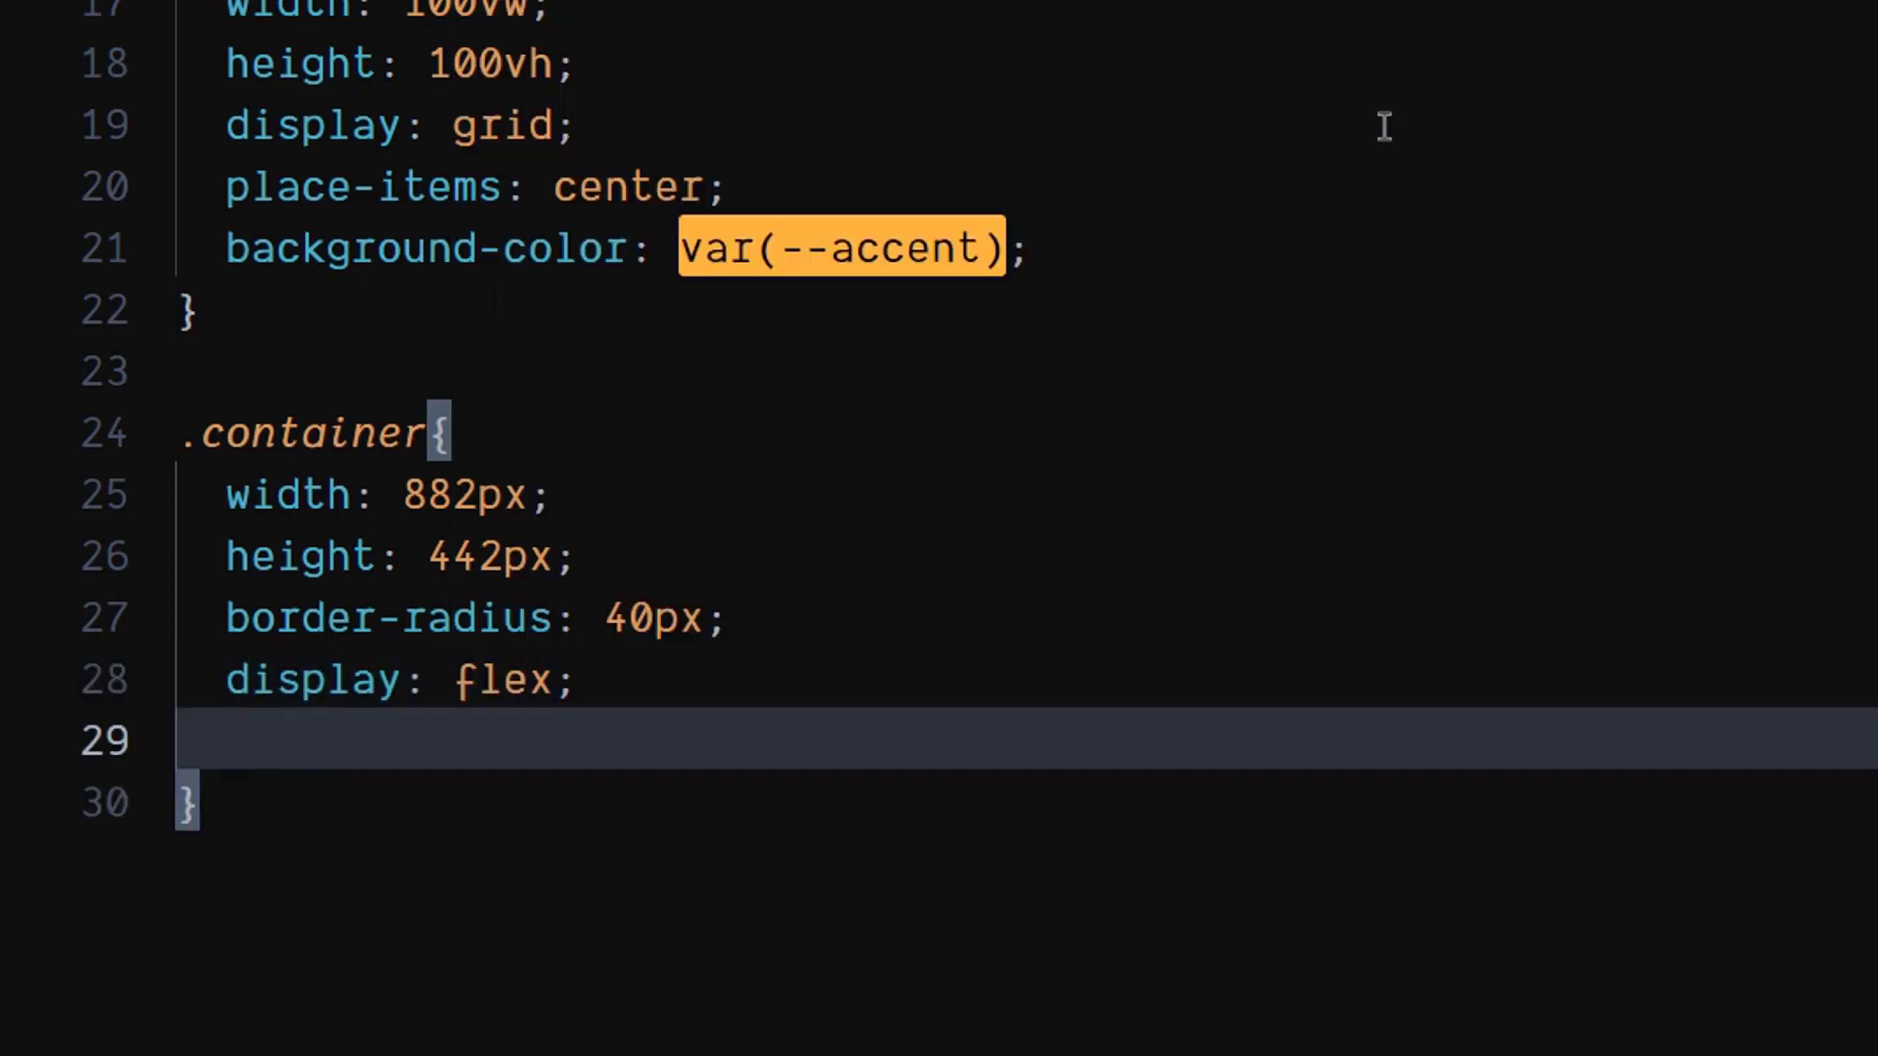
type("f")
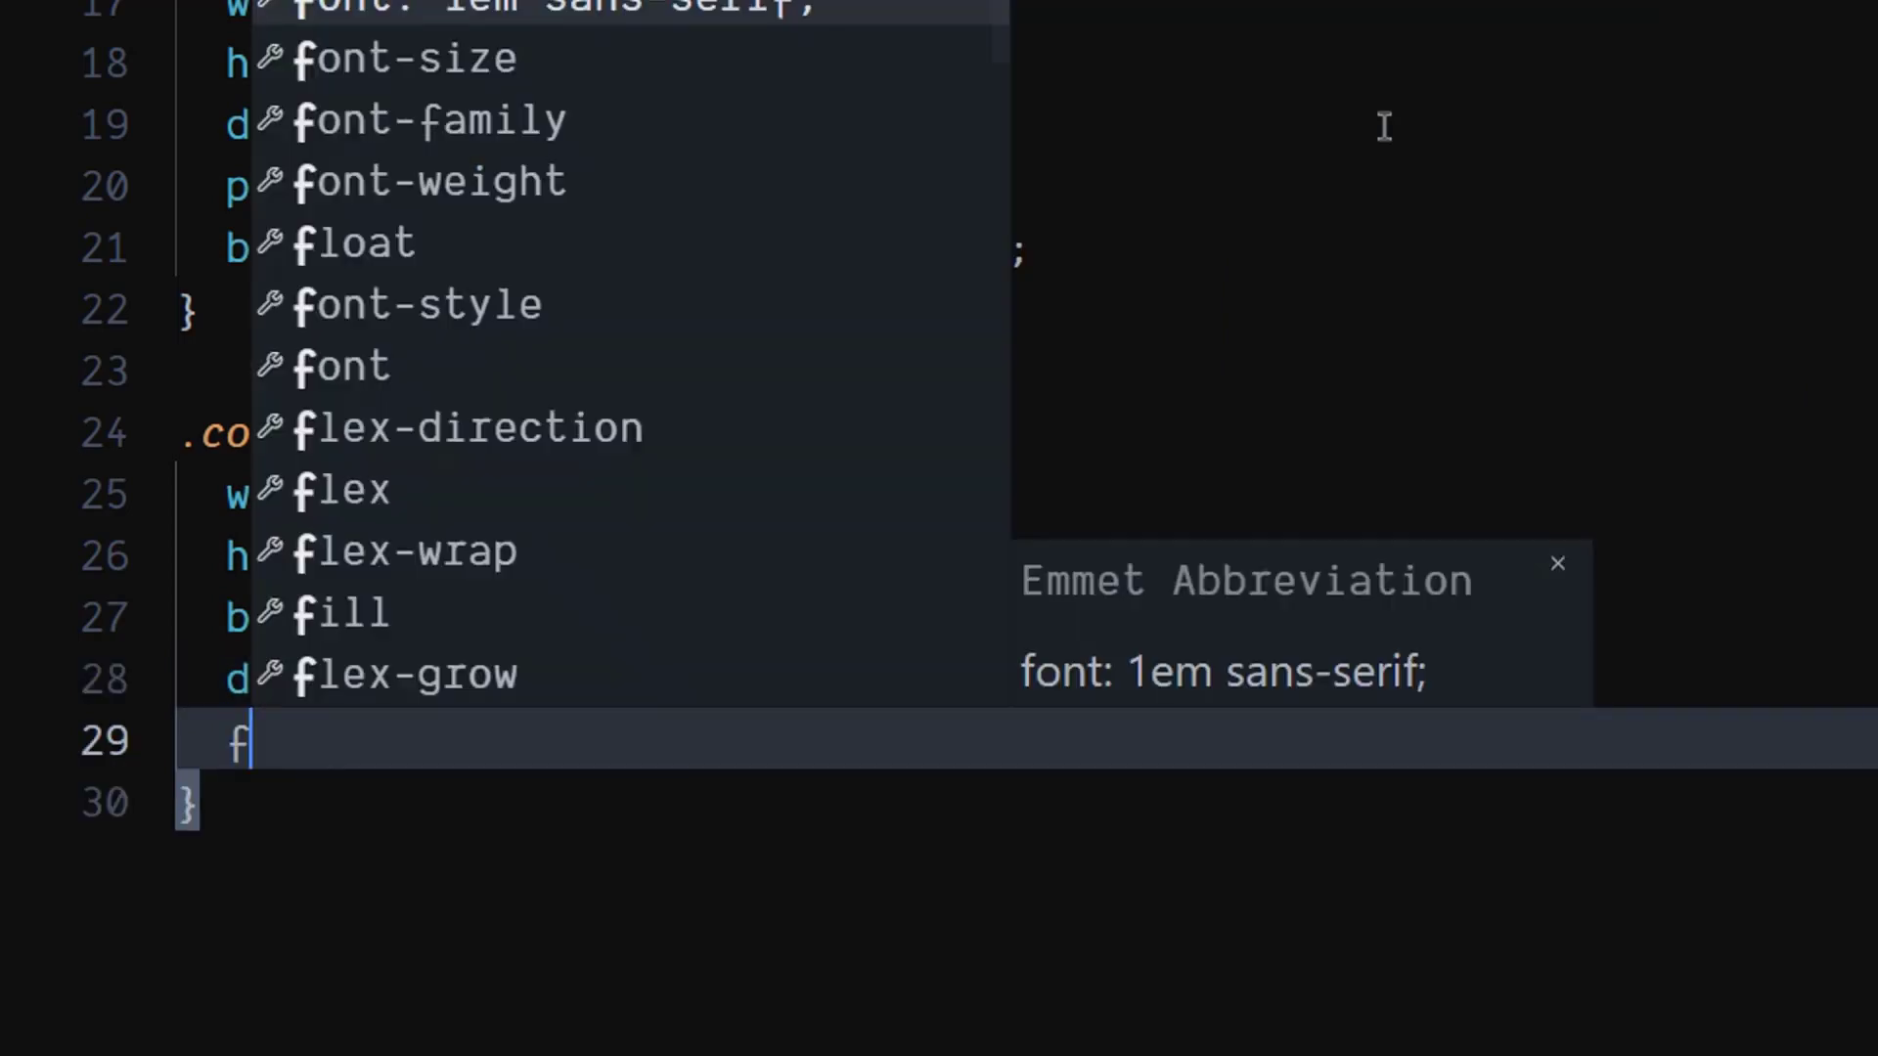
type("lex-direction: row;")
type("background-color: ;")
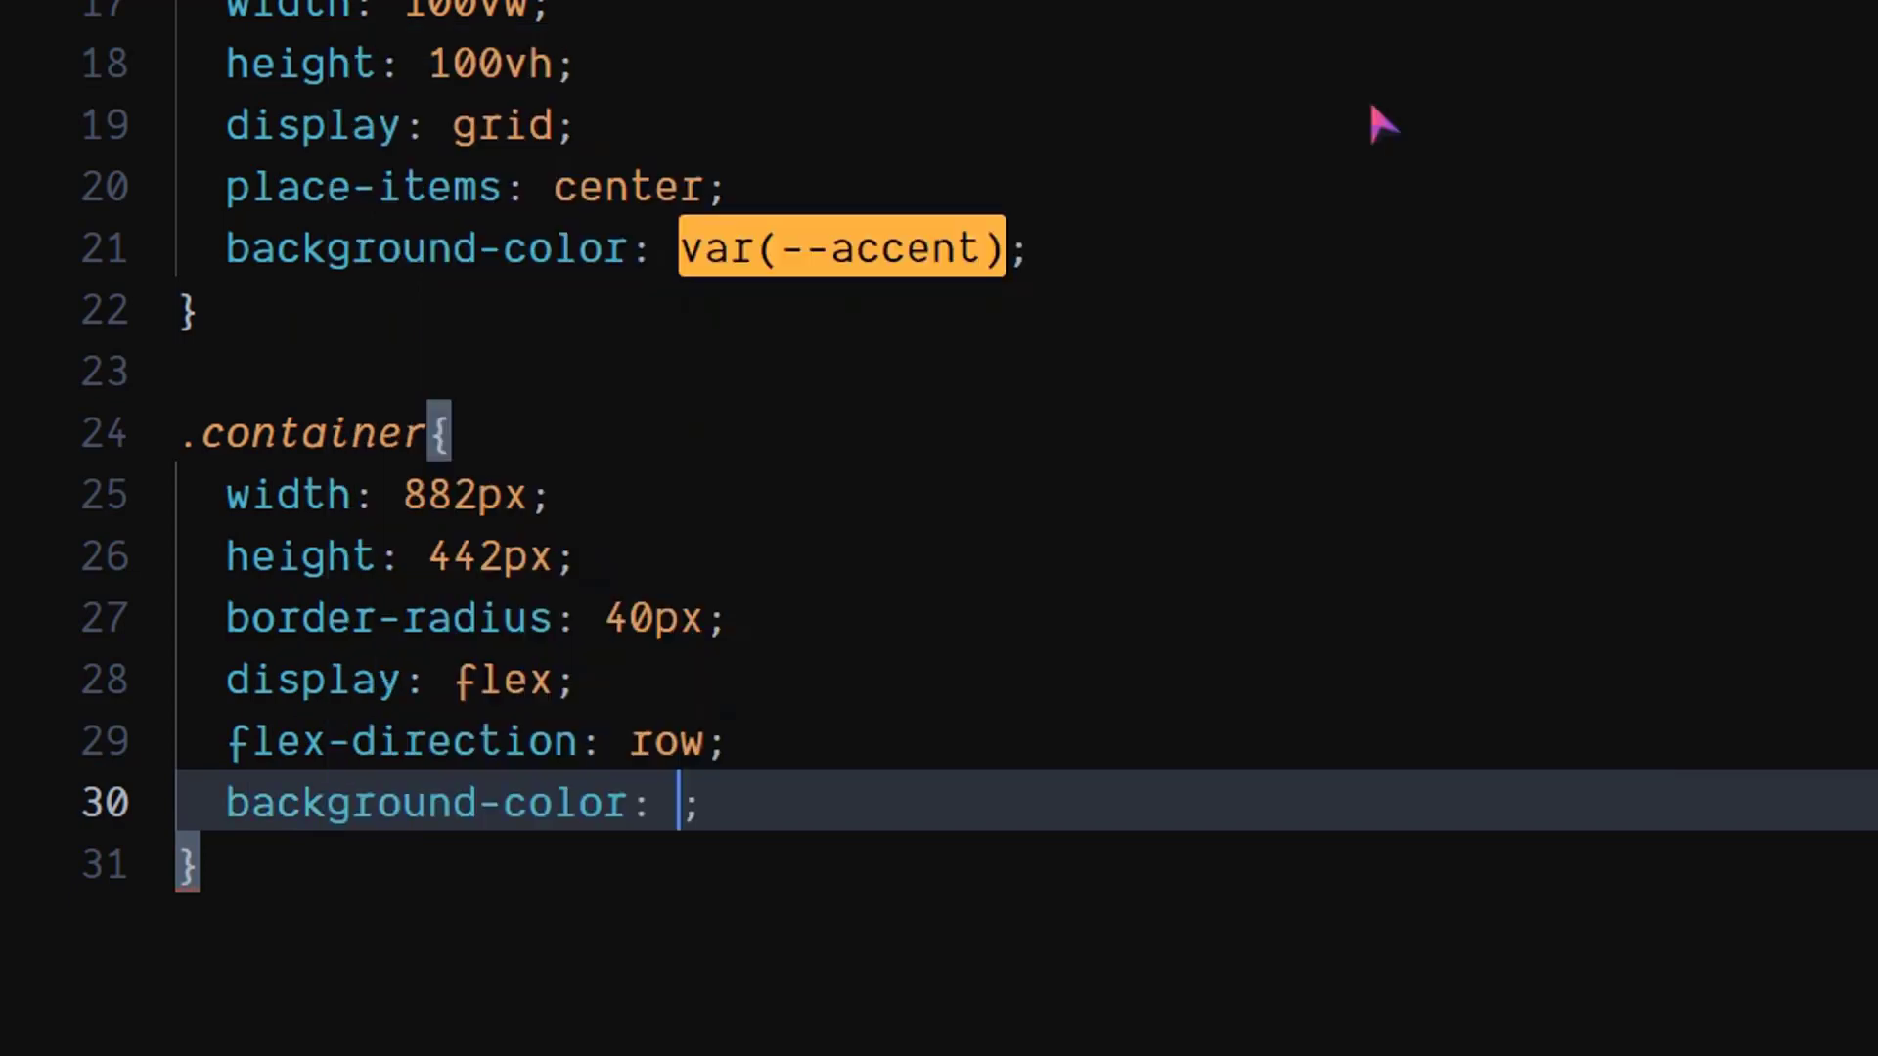
type("--primary)")
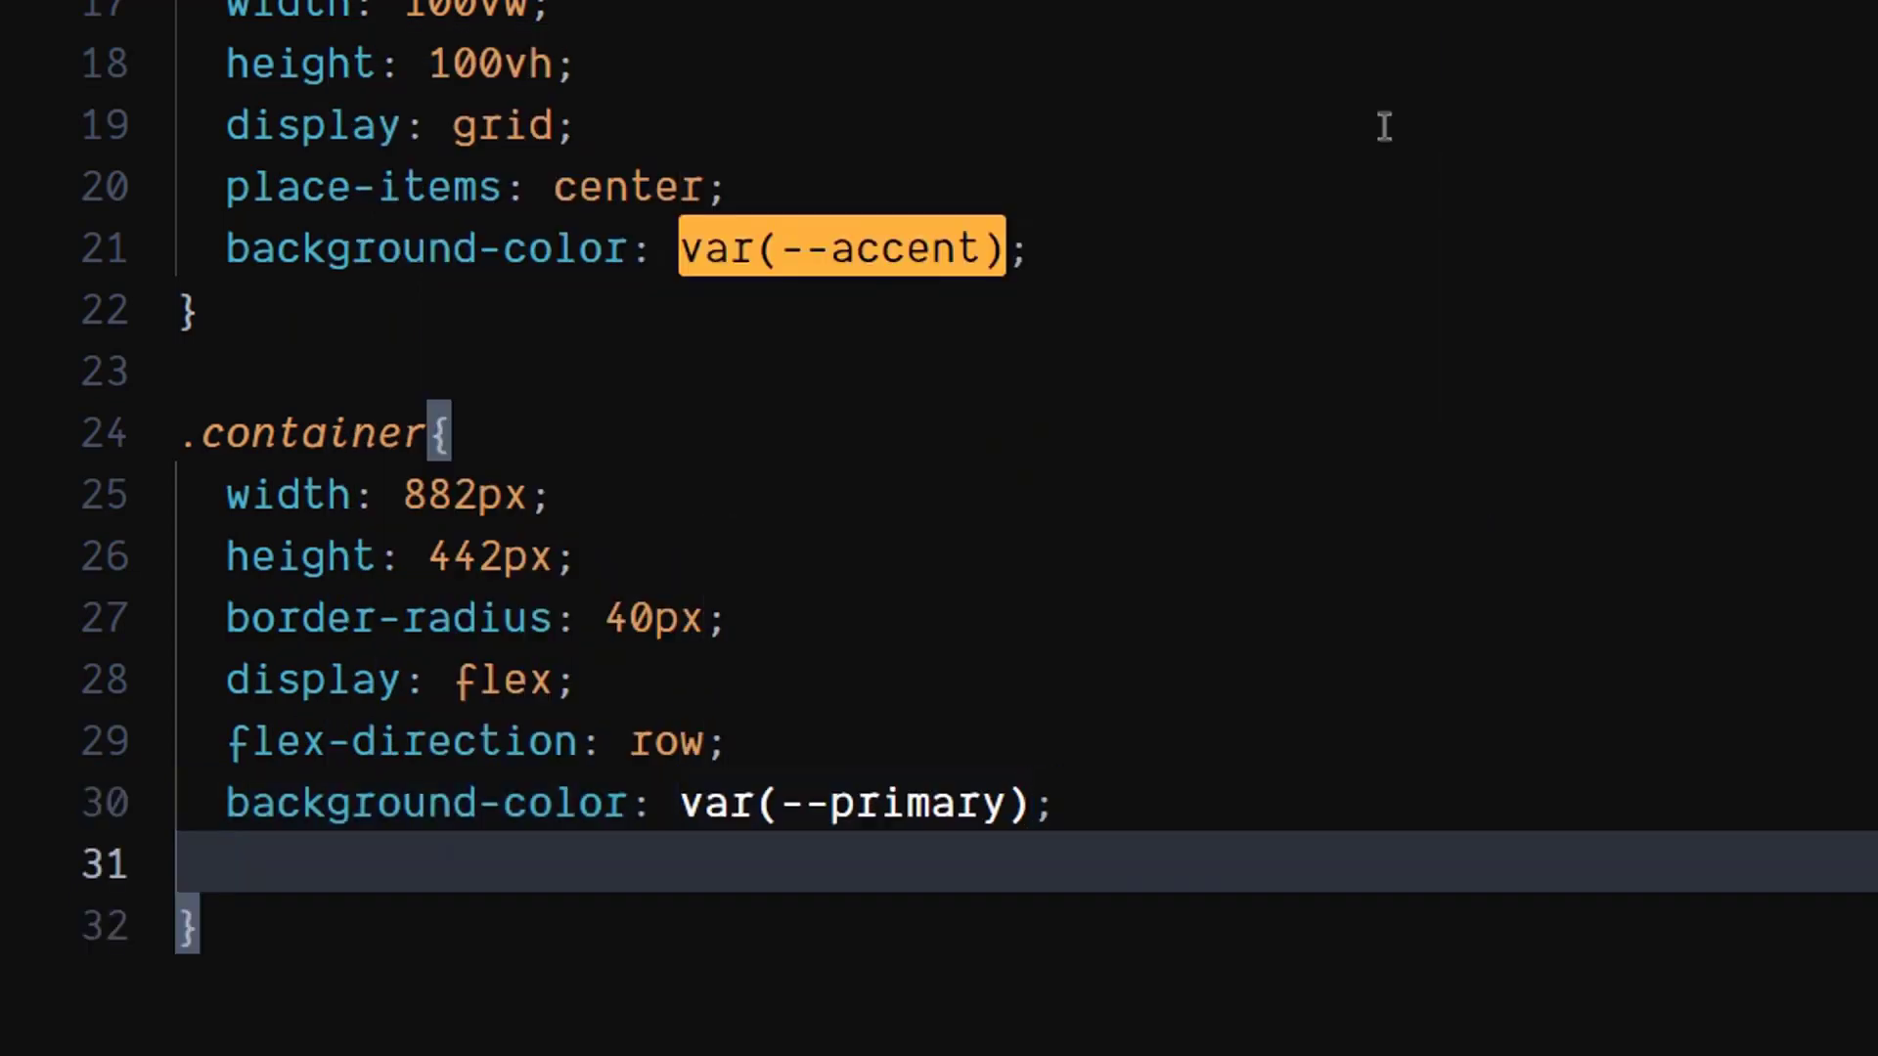
Step: Make .container position relative with font-family "Poppins", sans-serif
type("position: relative;")
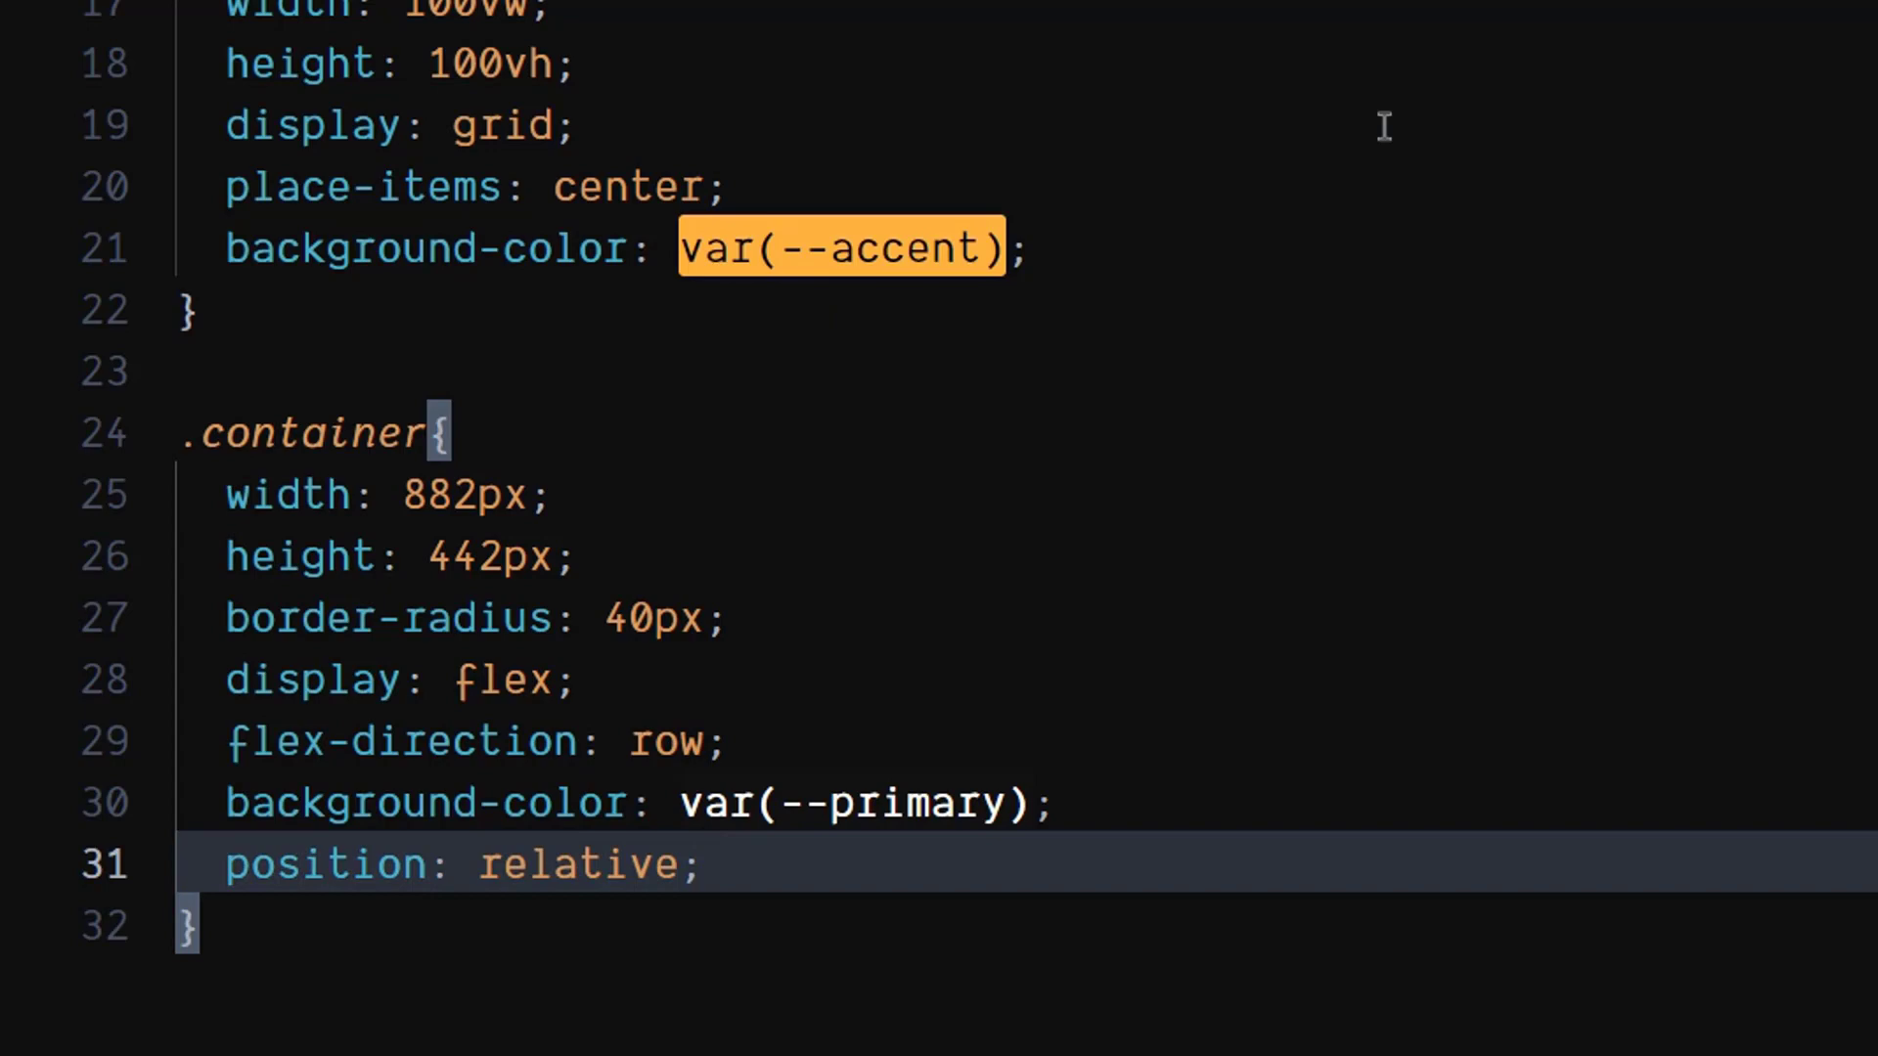
scroll("down", 3)
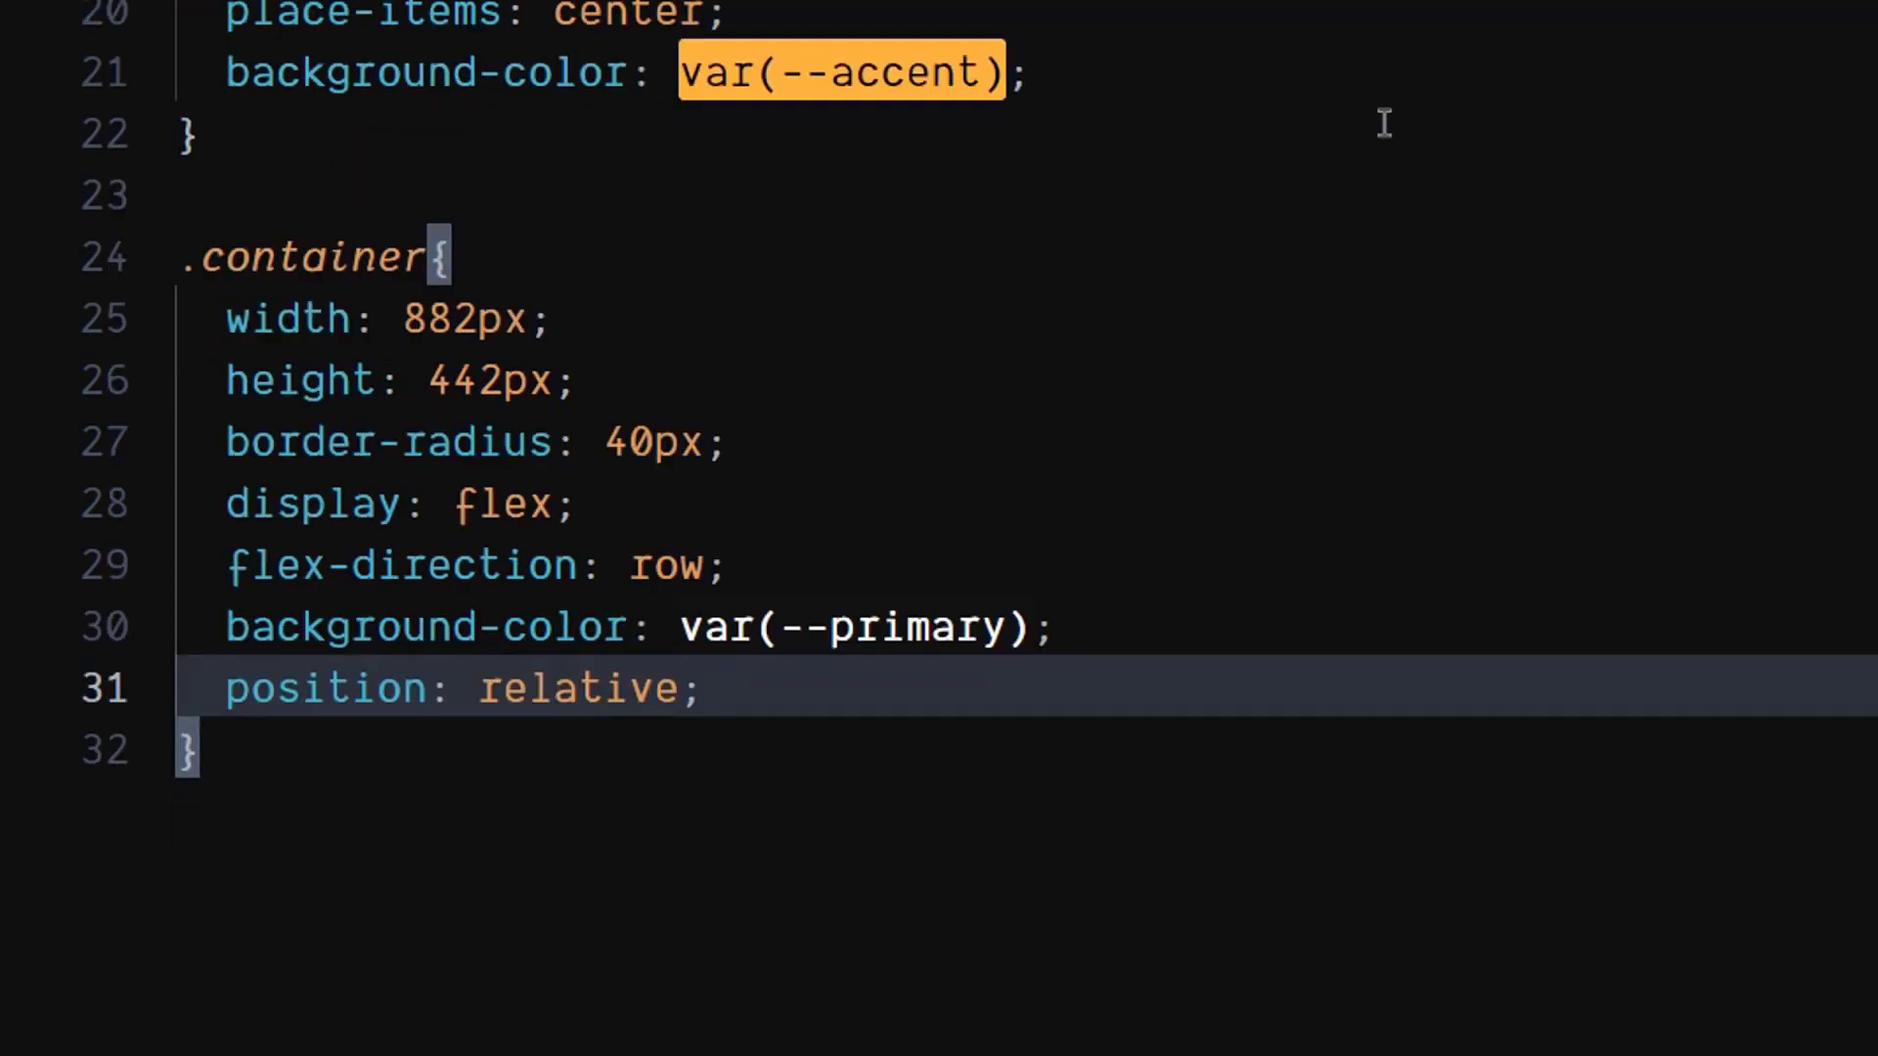
key("Enter")
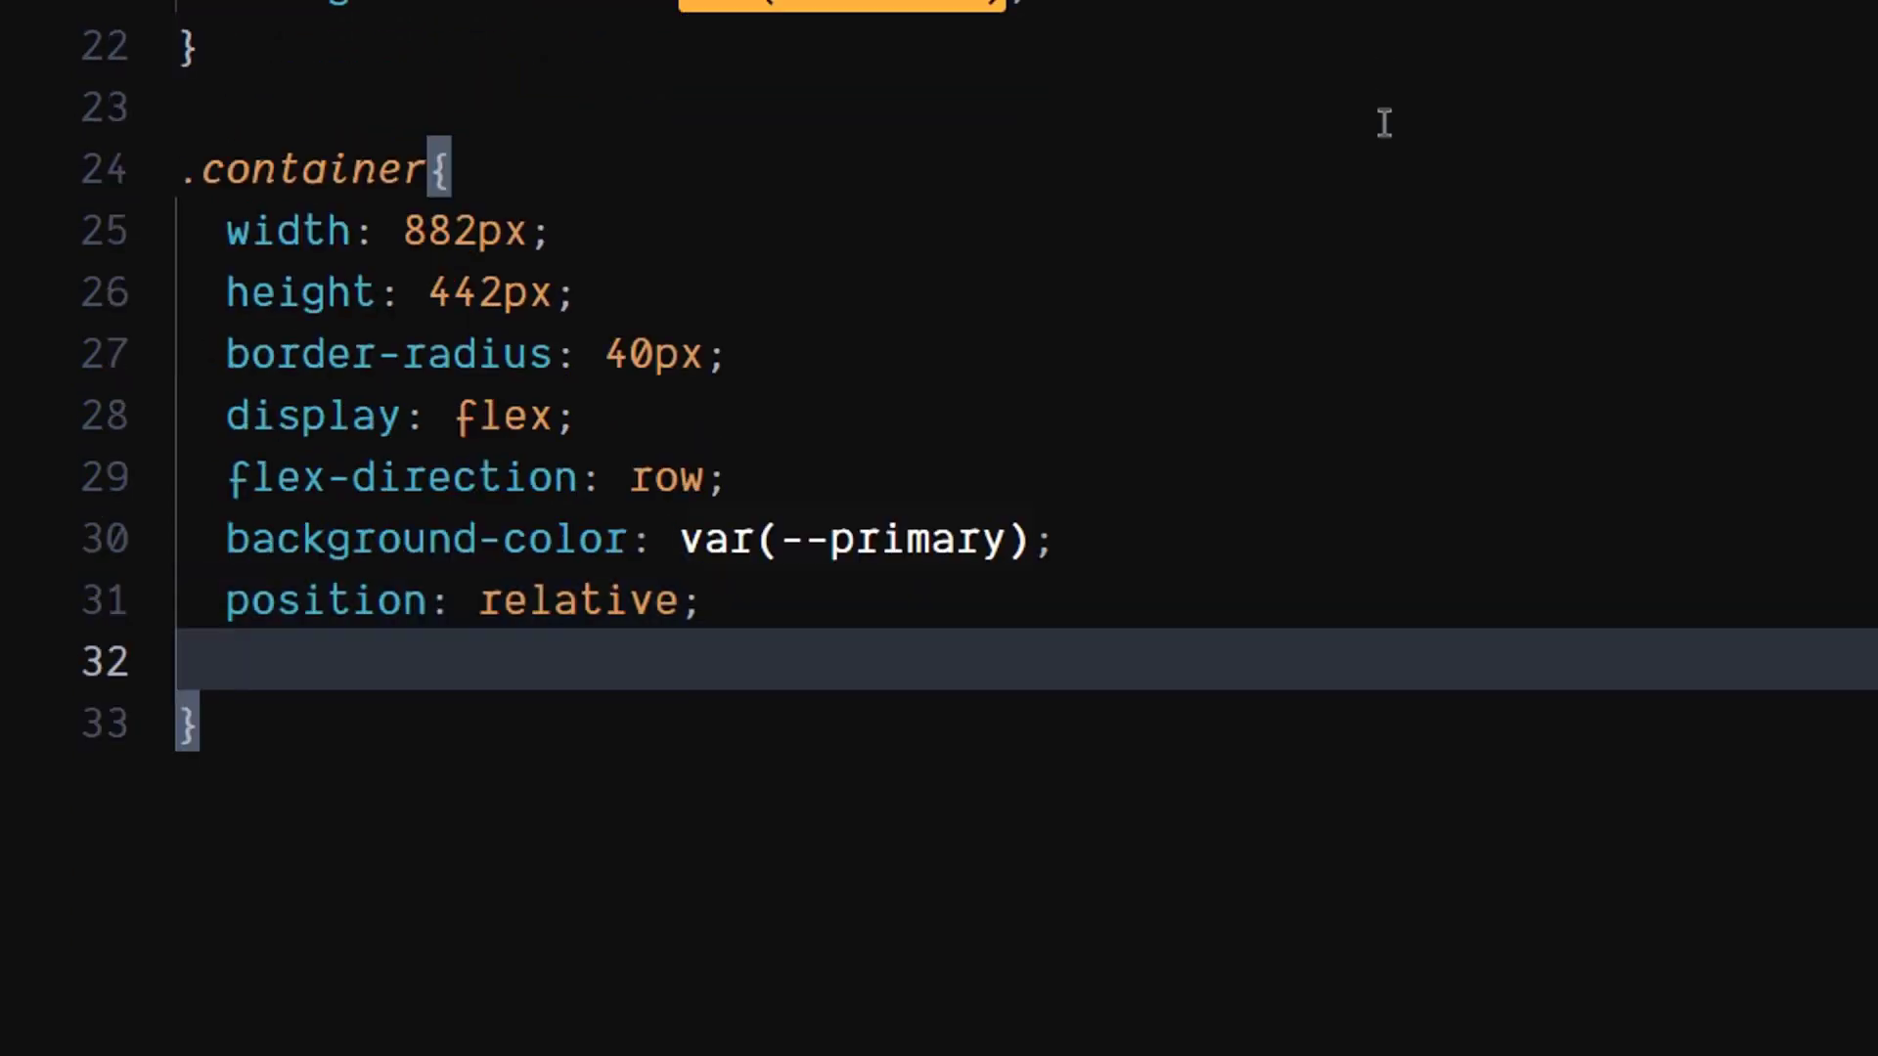
type("font-family: \"P\";")
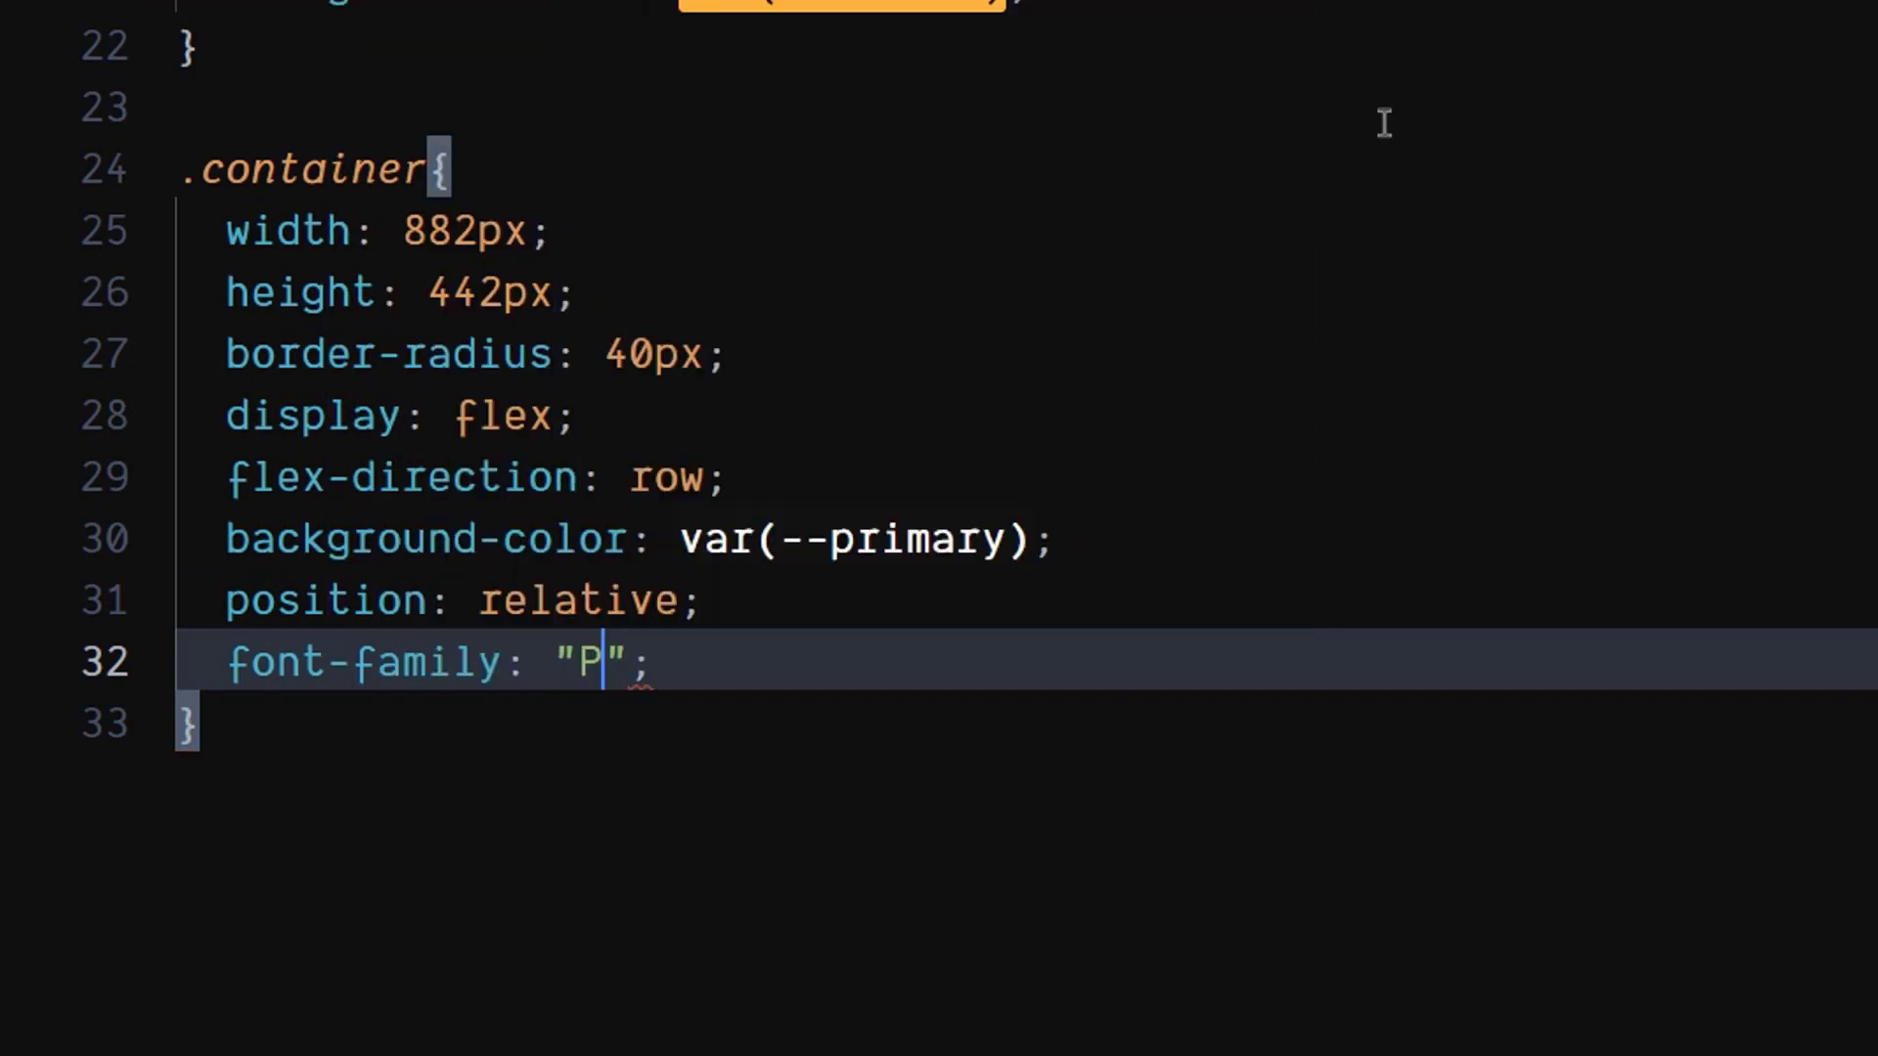
type("oppins")
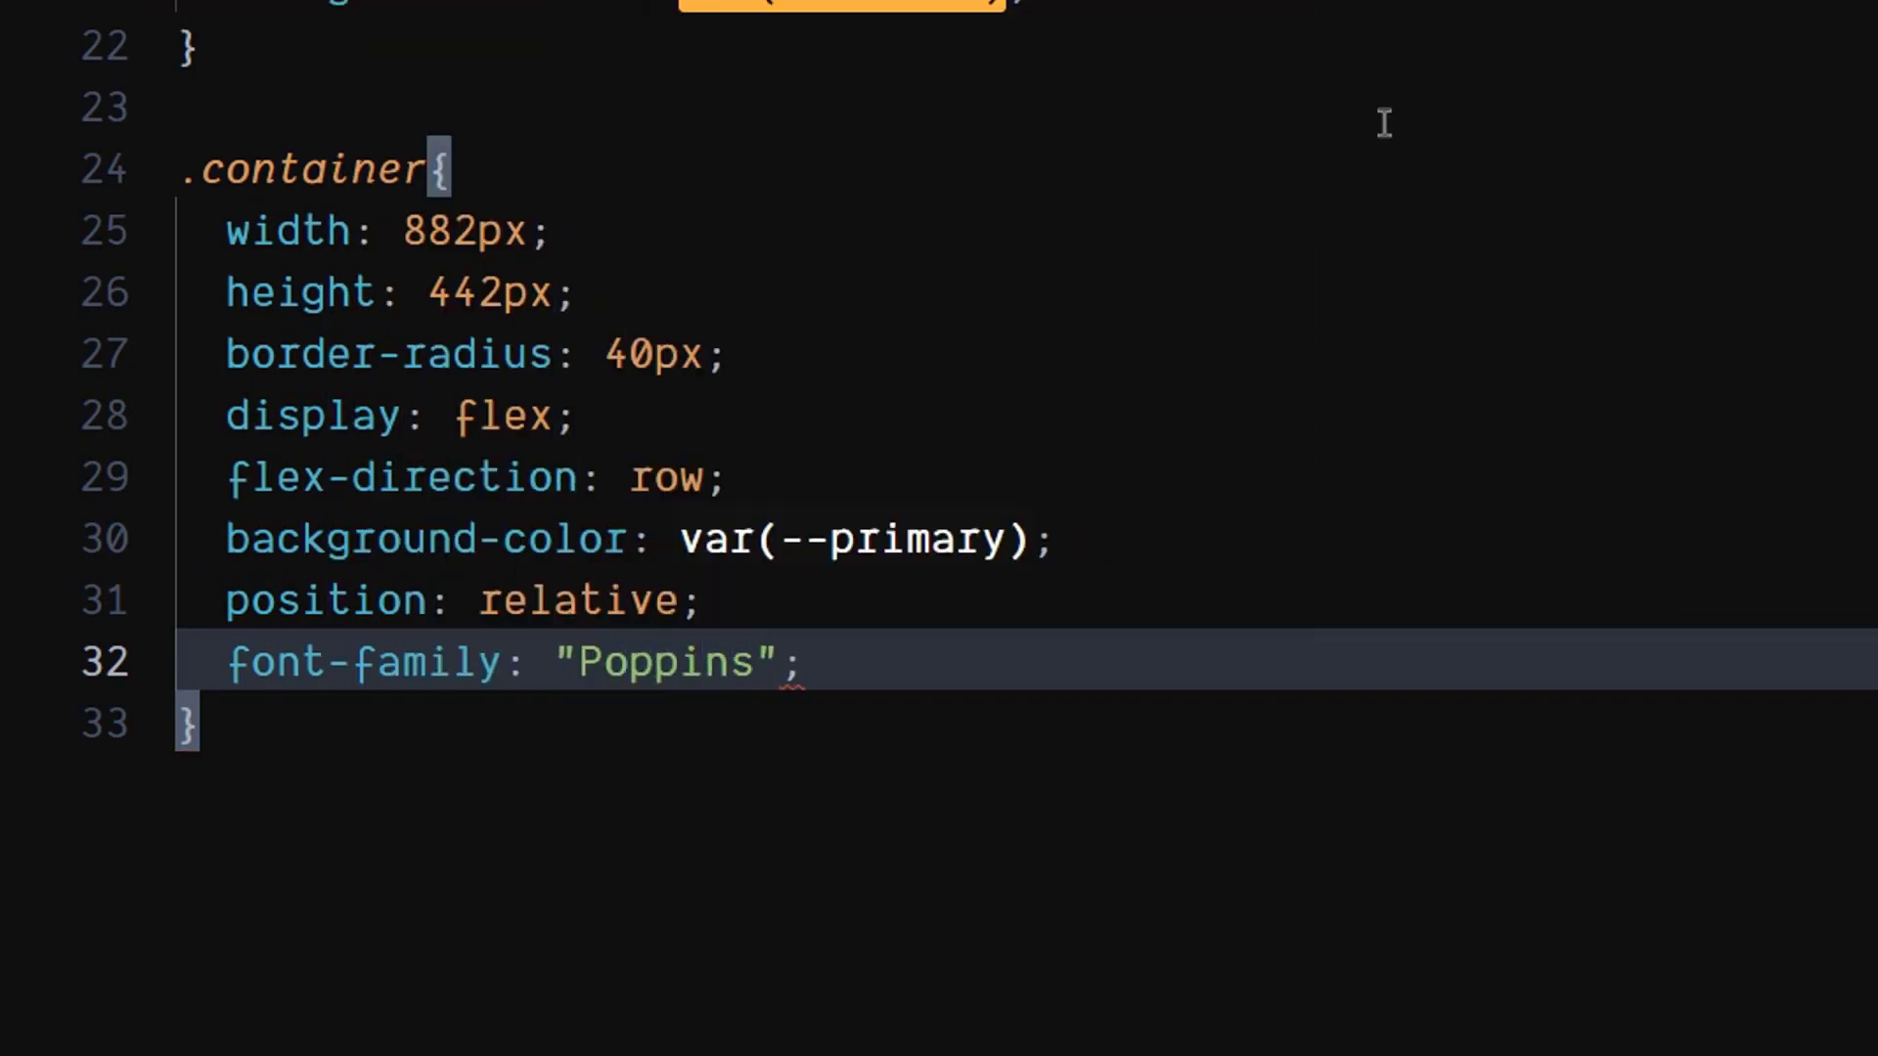
left_click(754, 662)
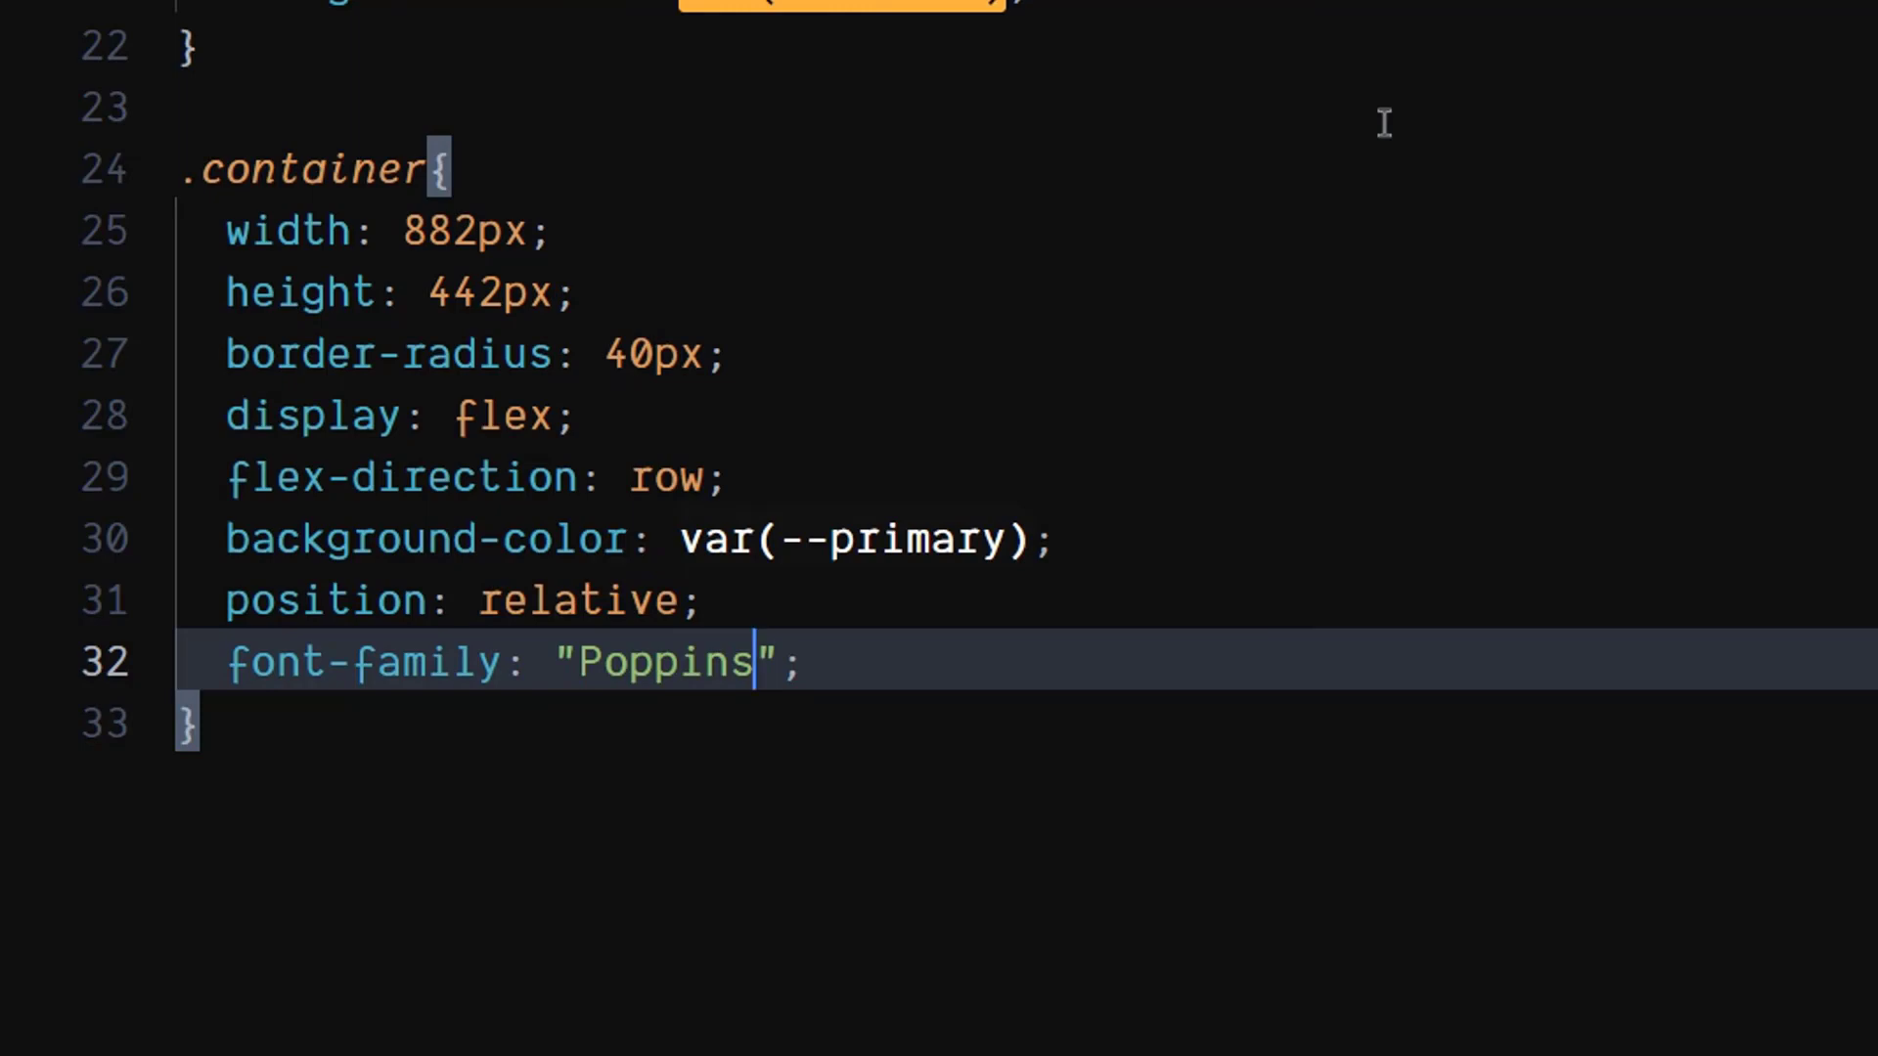
type(", sans-serif")
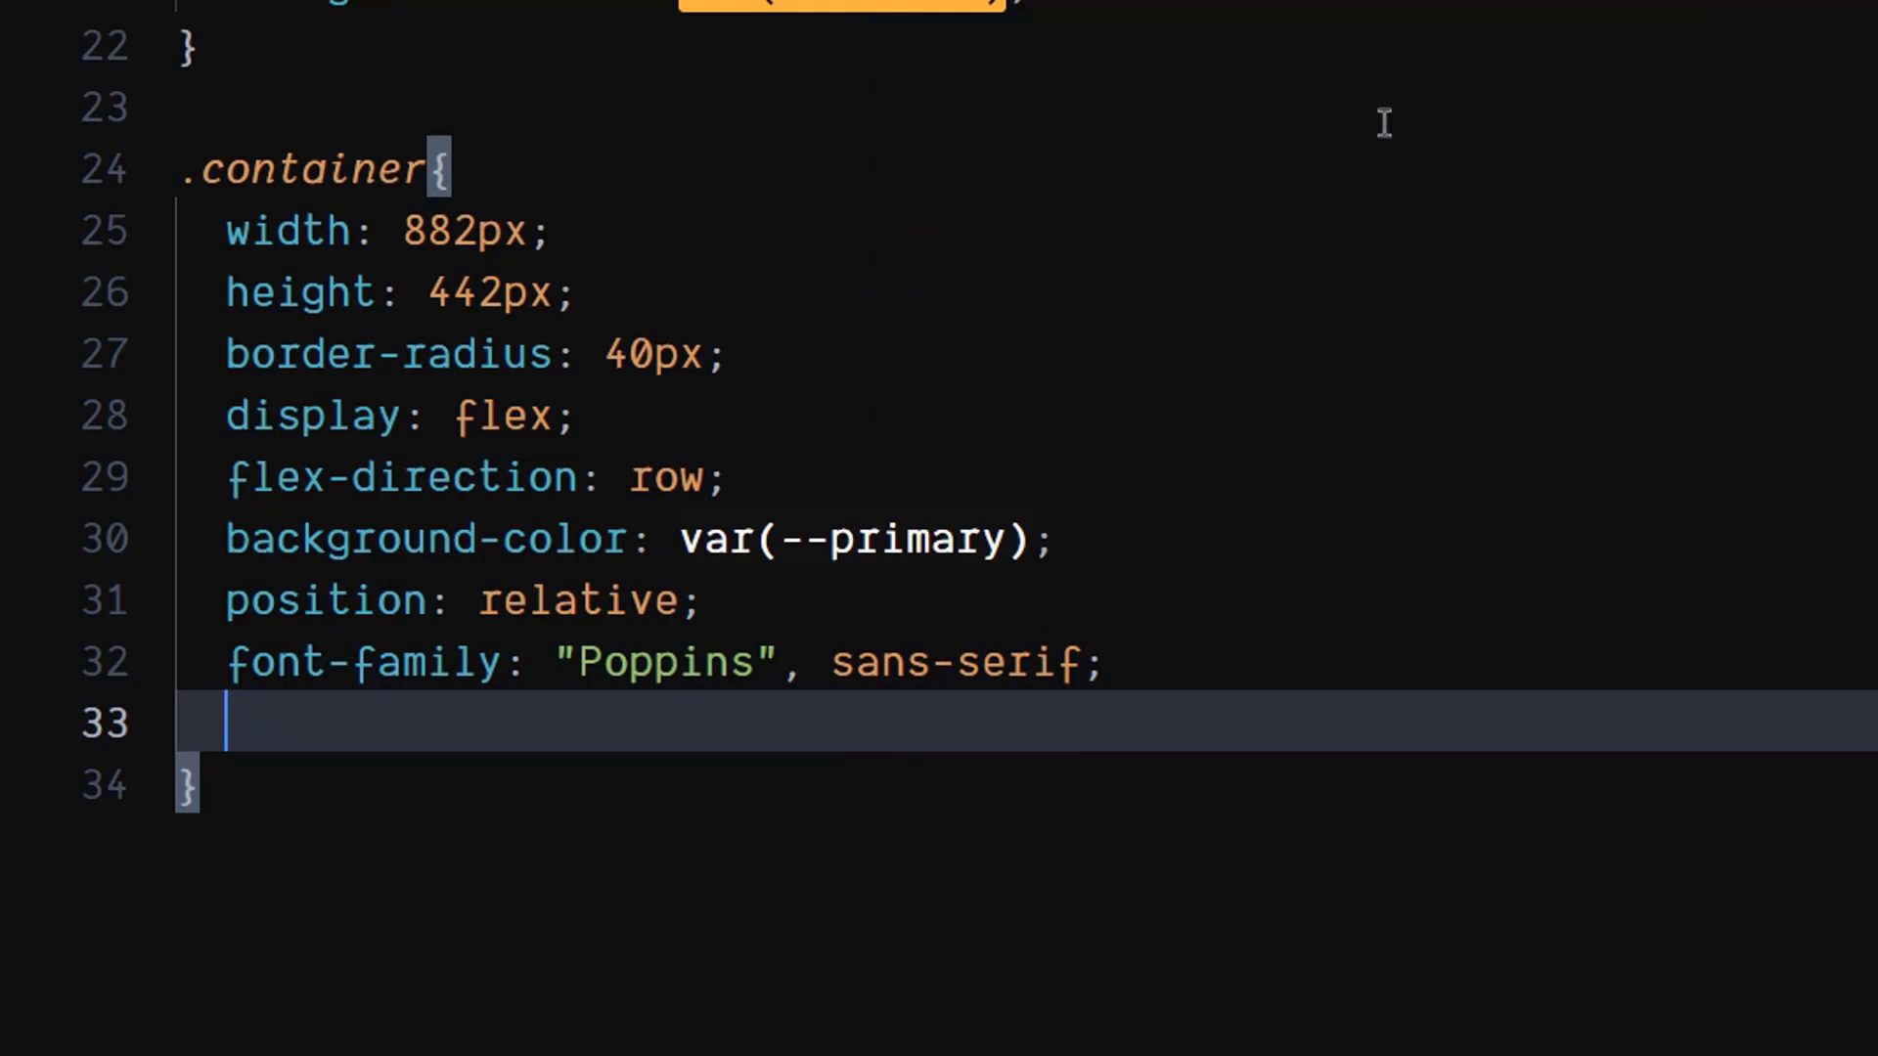
Step: Give .container box-shadow 0px 12px 20px 0 rgba(25,25,25,0.5)
type("box-shadow: ;")
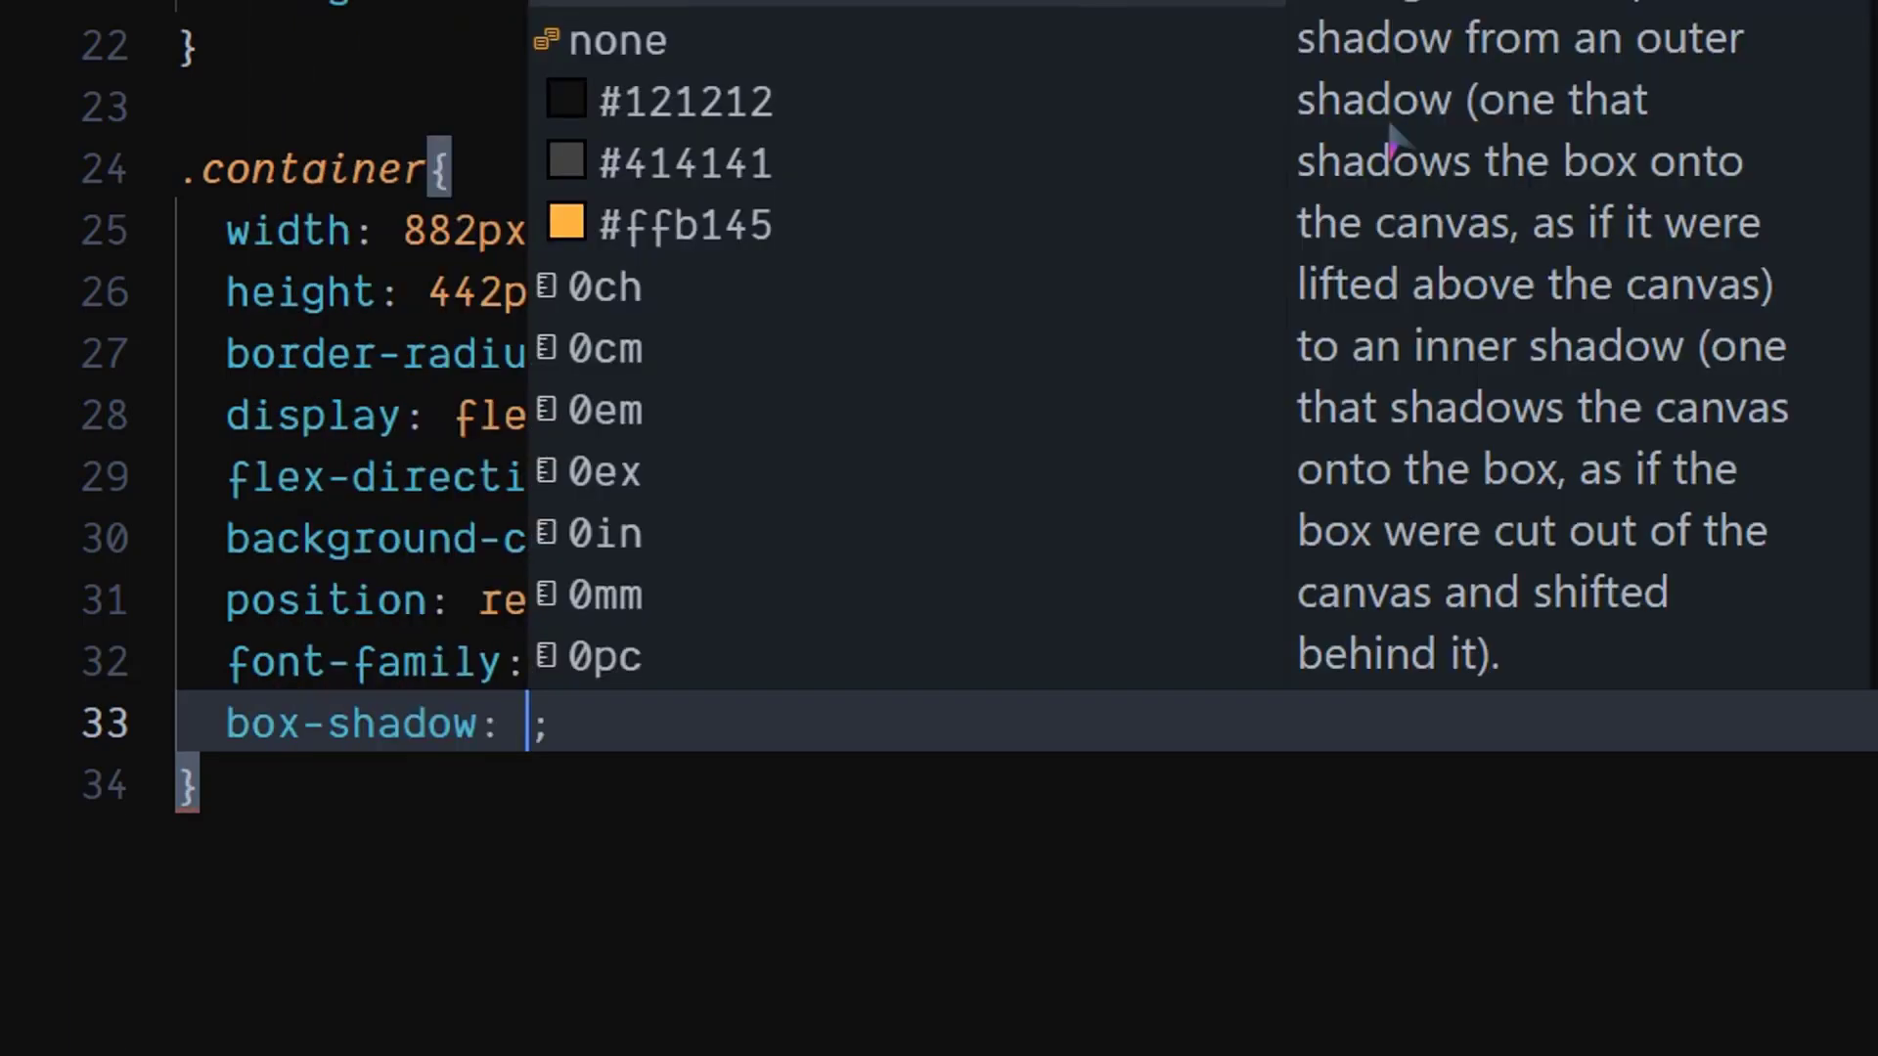
type("0px")
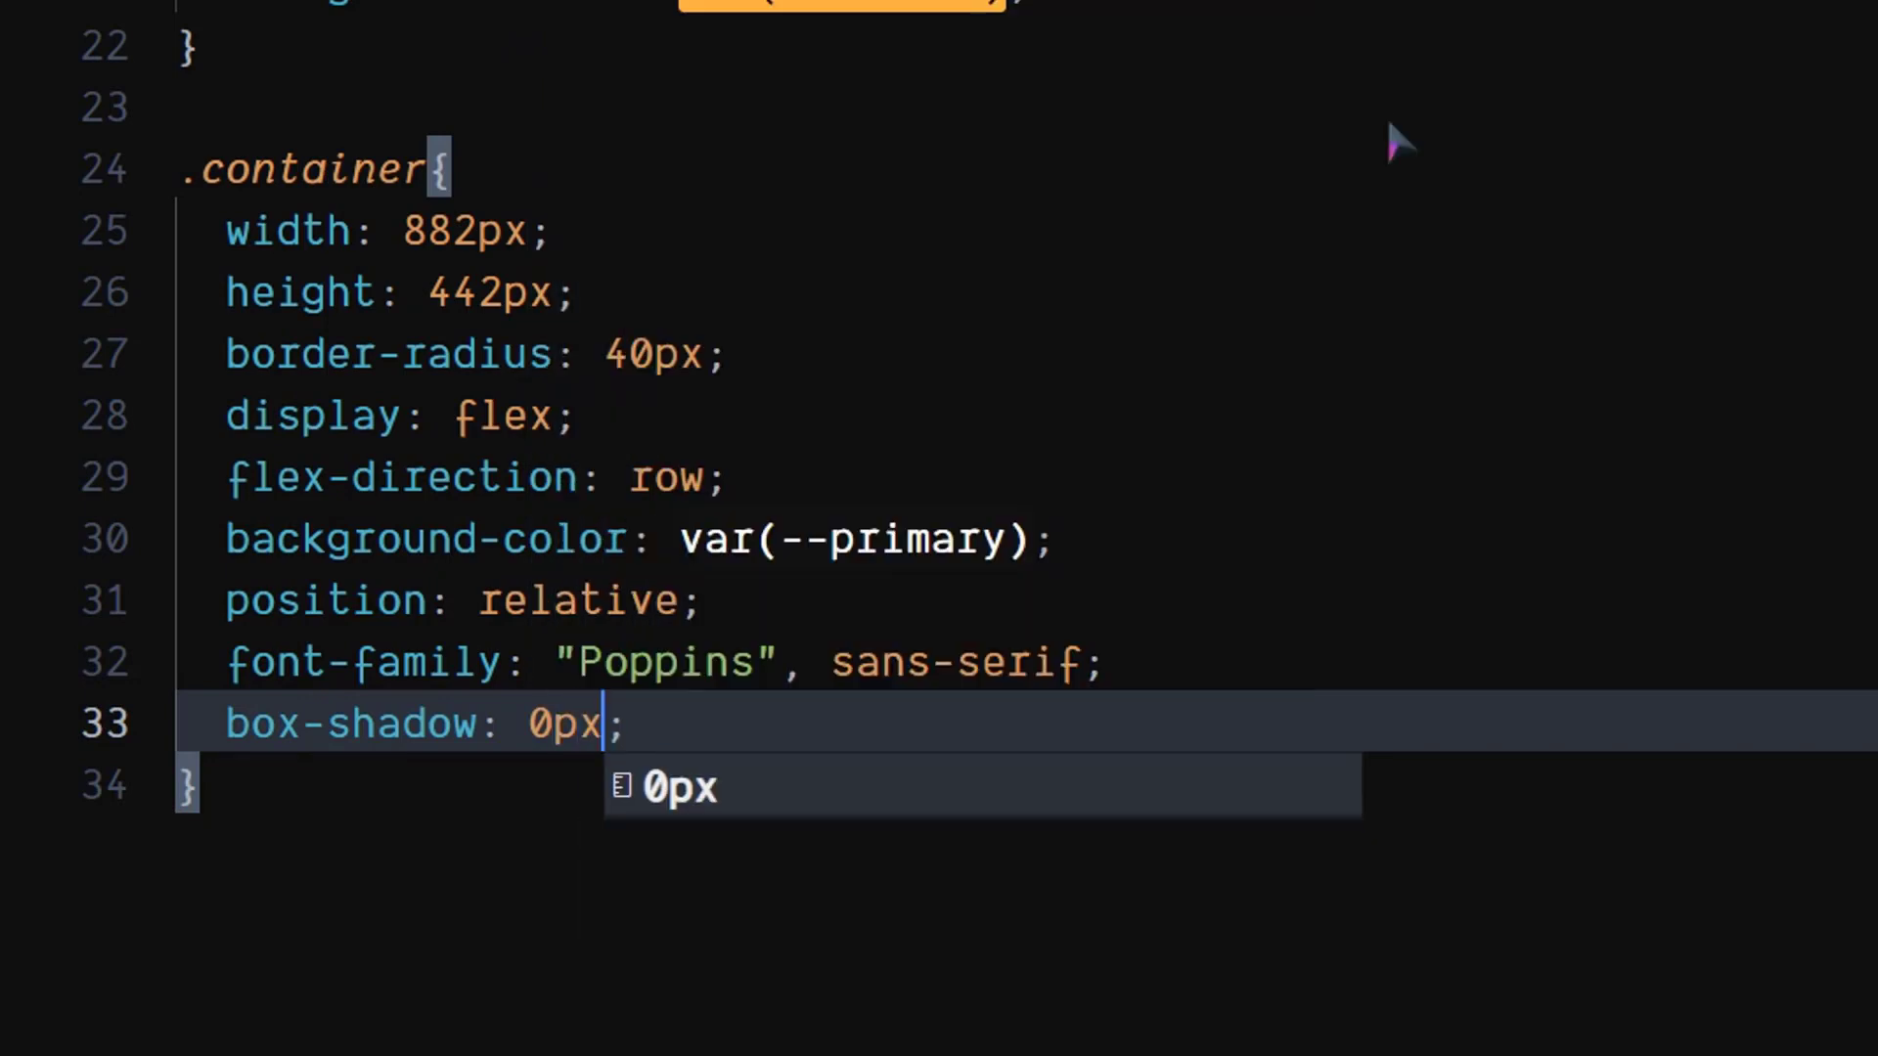
type("12px")
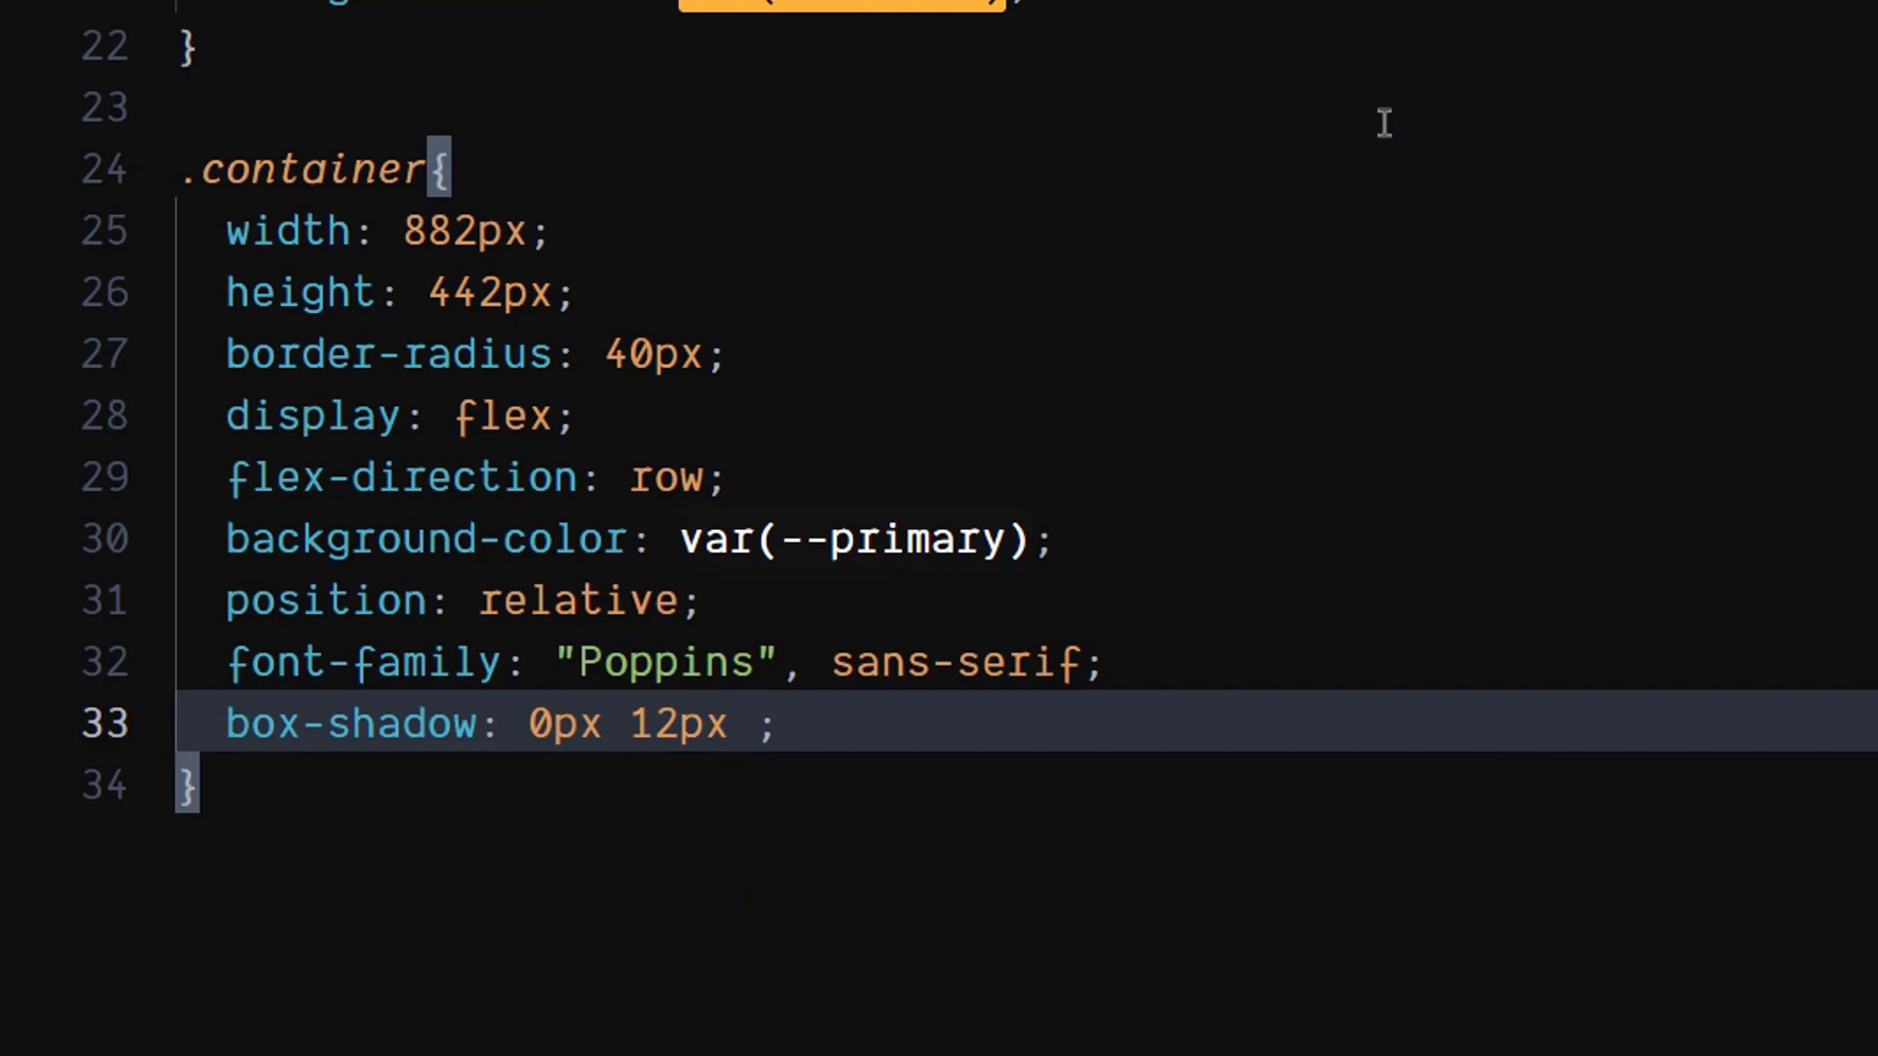
type("20px")
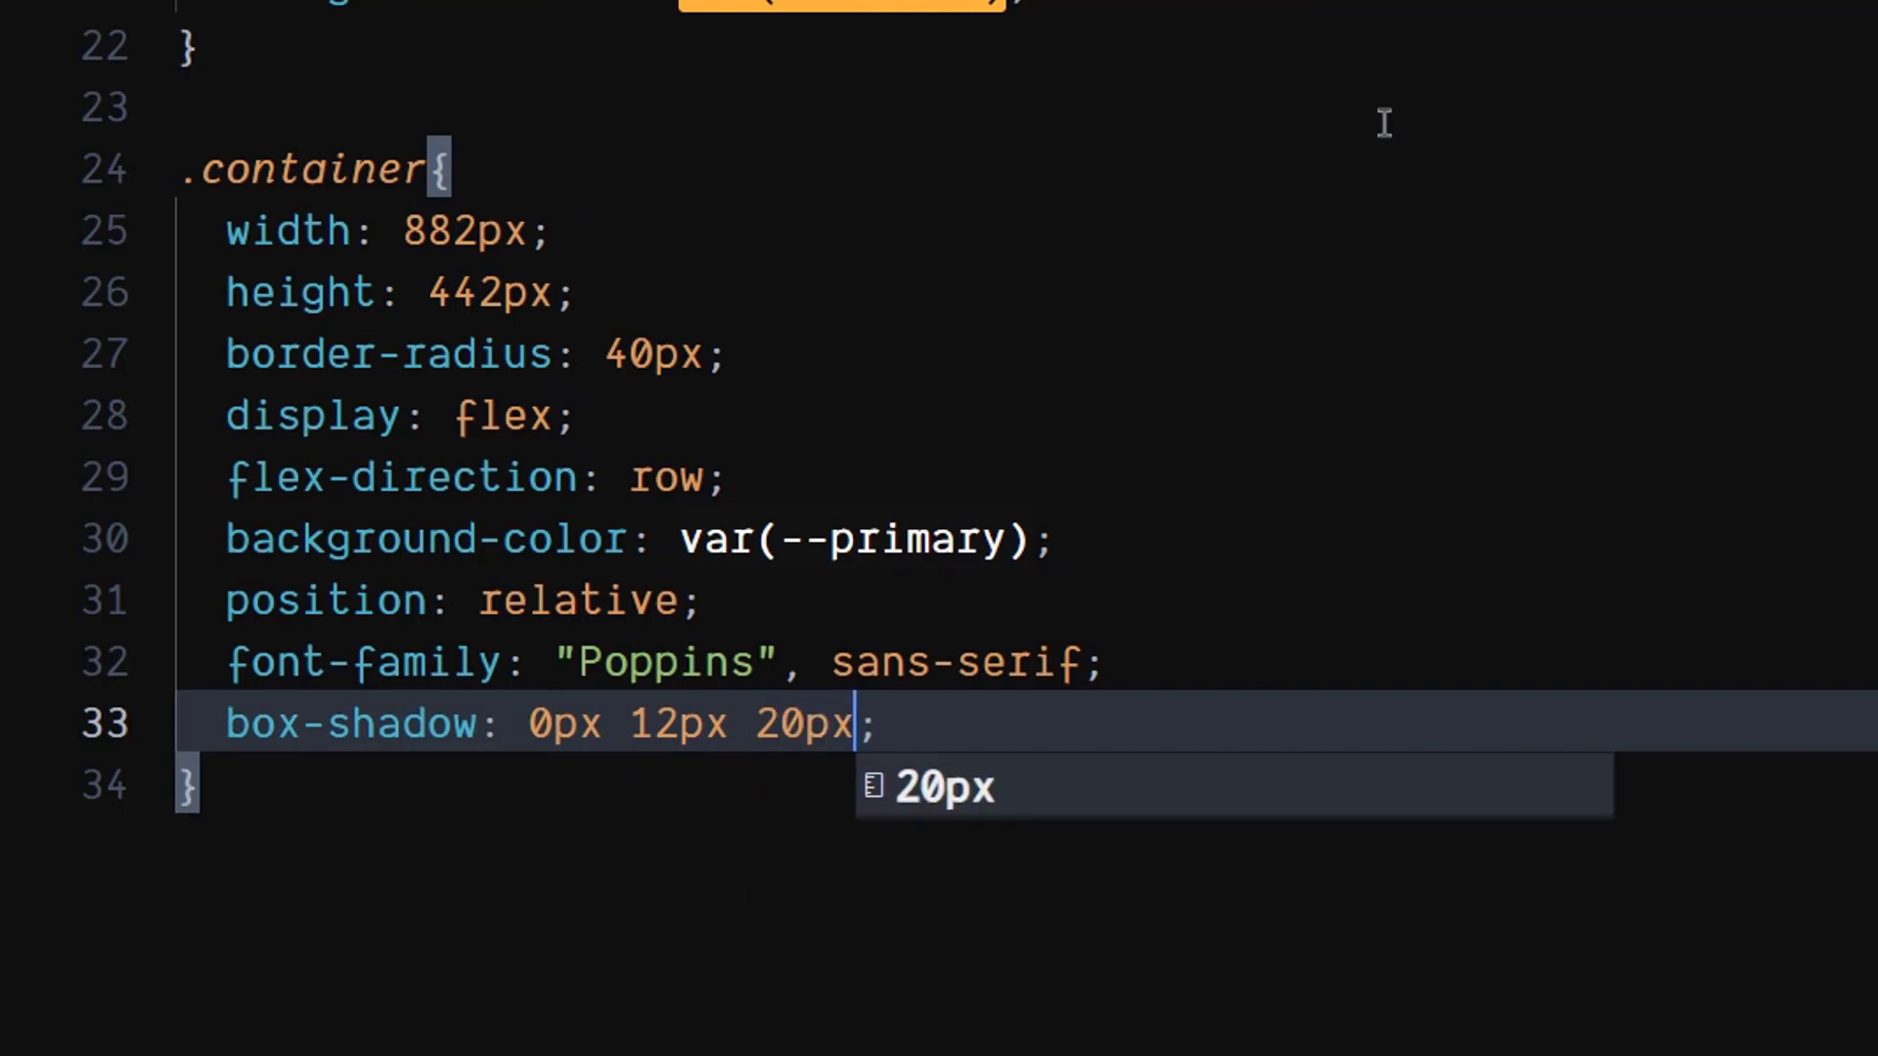
type("0 rgba(25, 25, 25, 0")
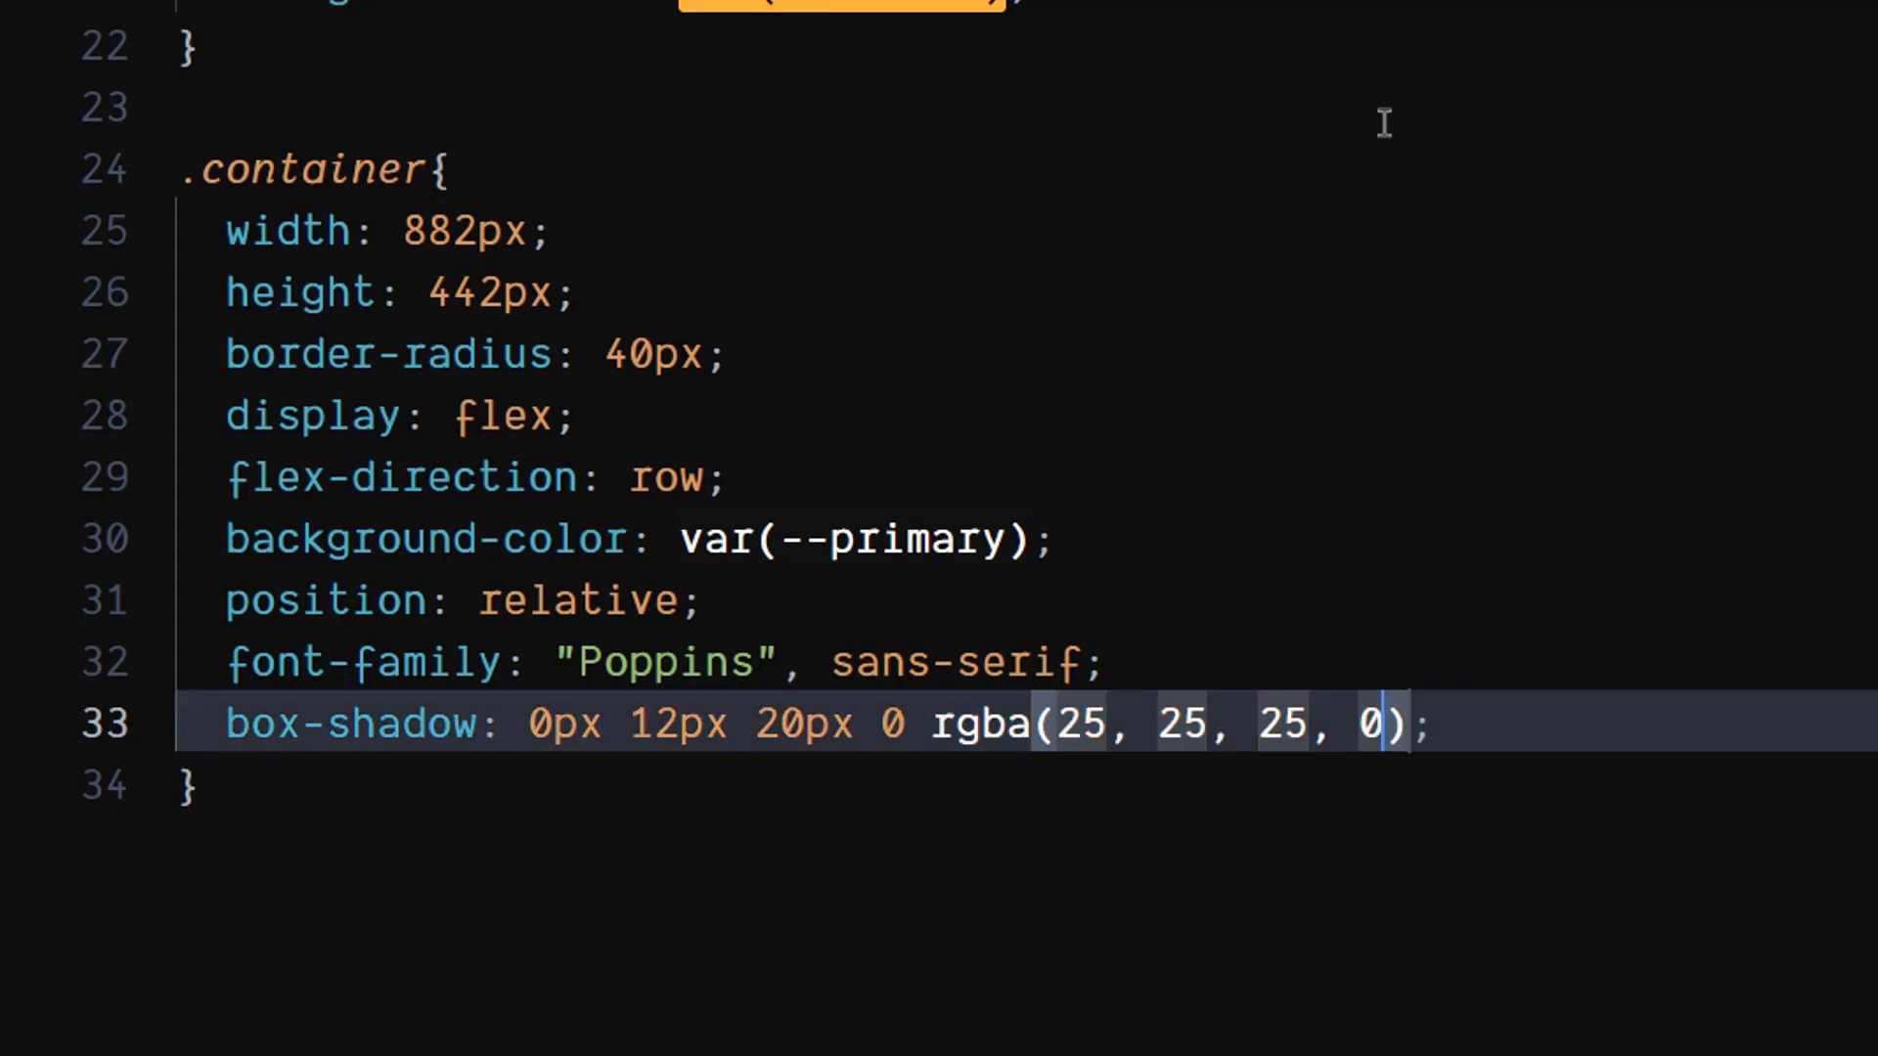
type(".5")
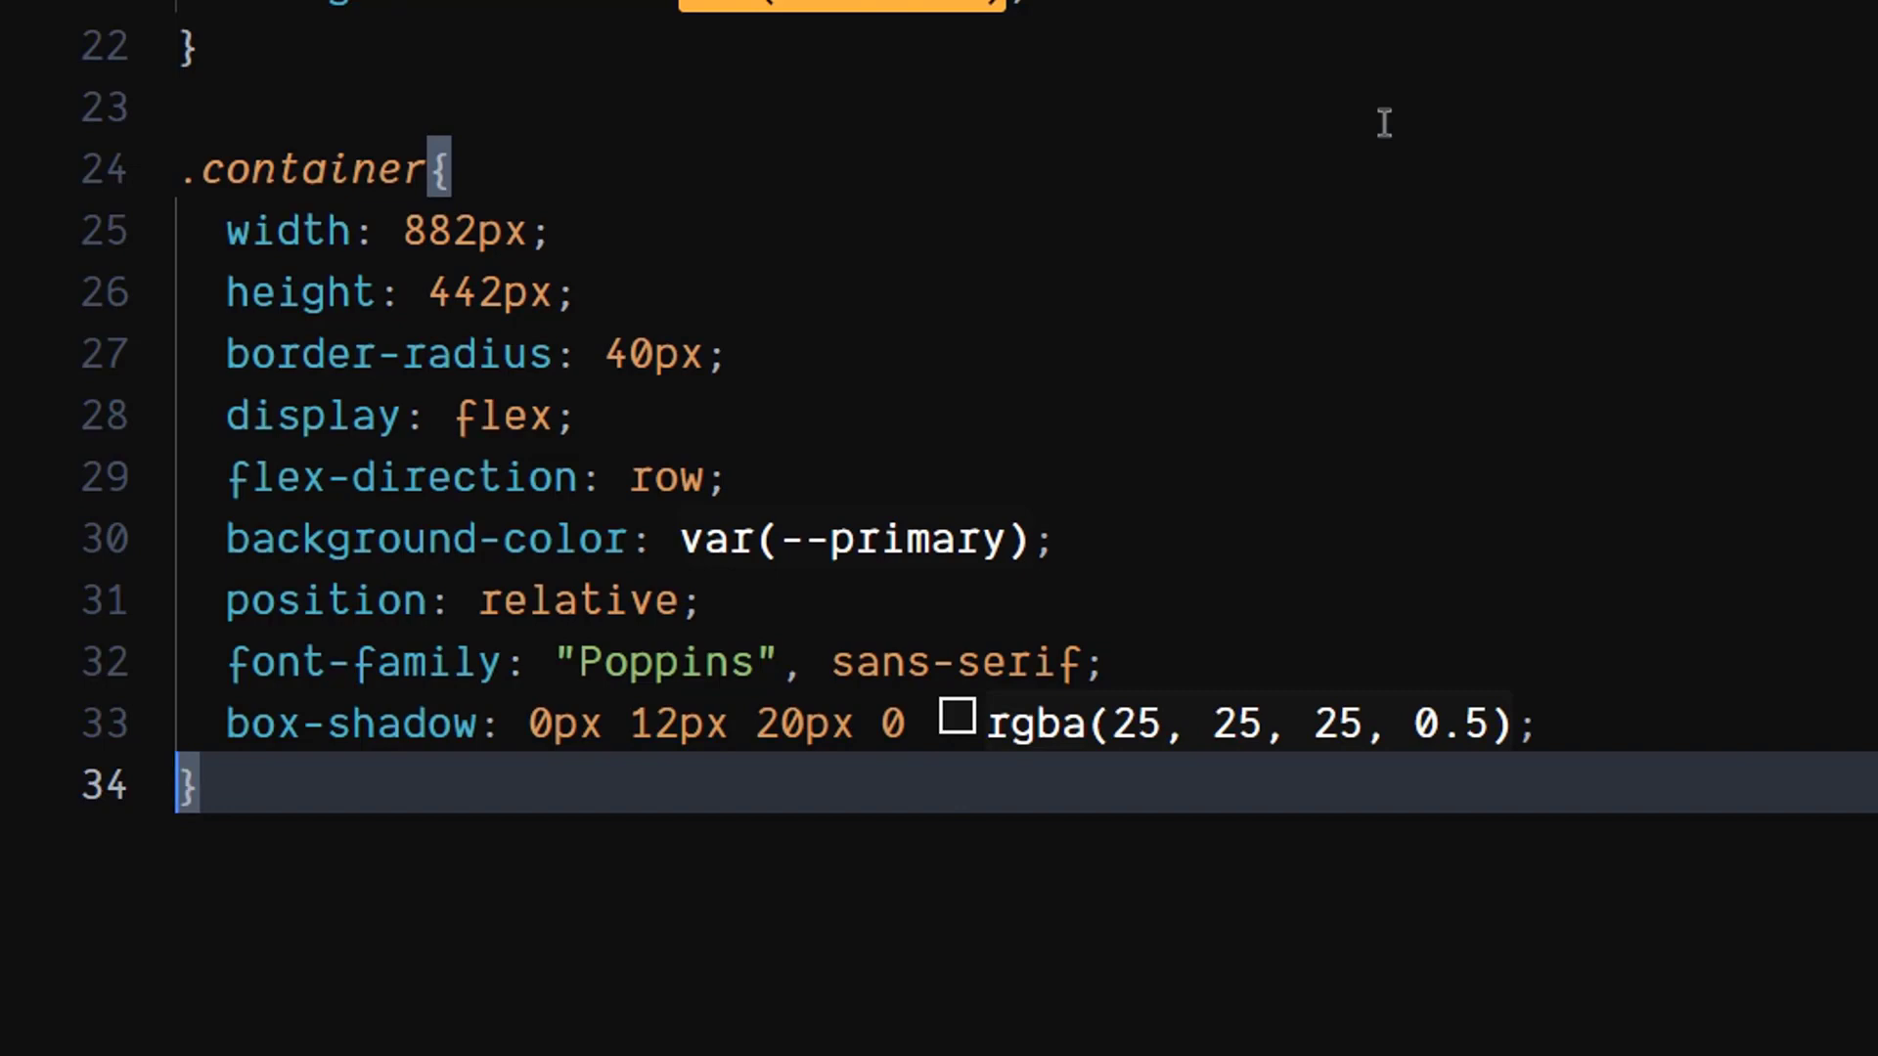
scroll("down", 3)
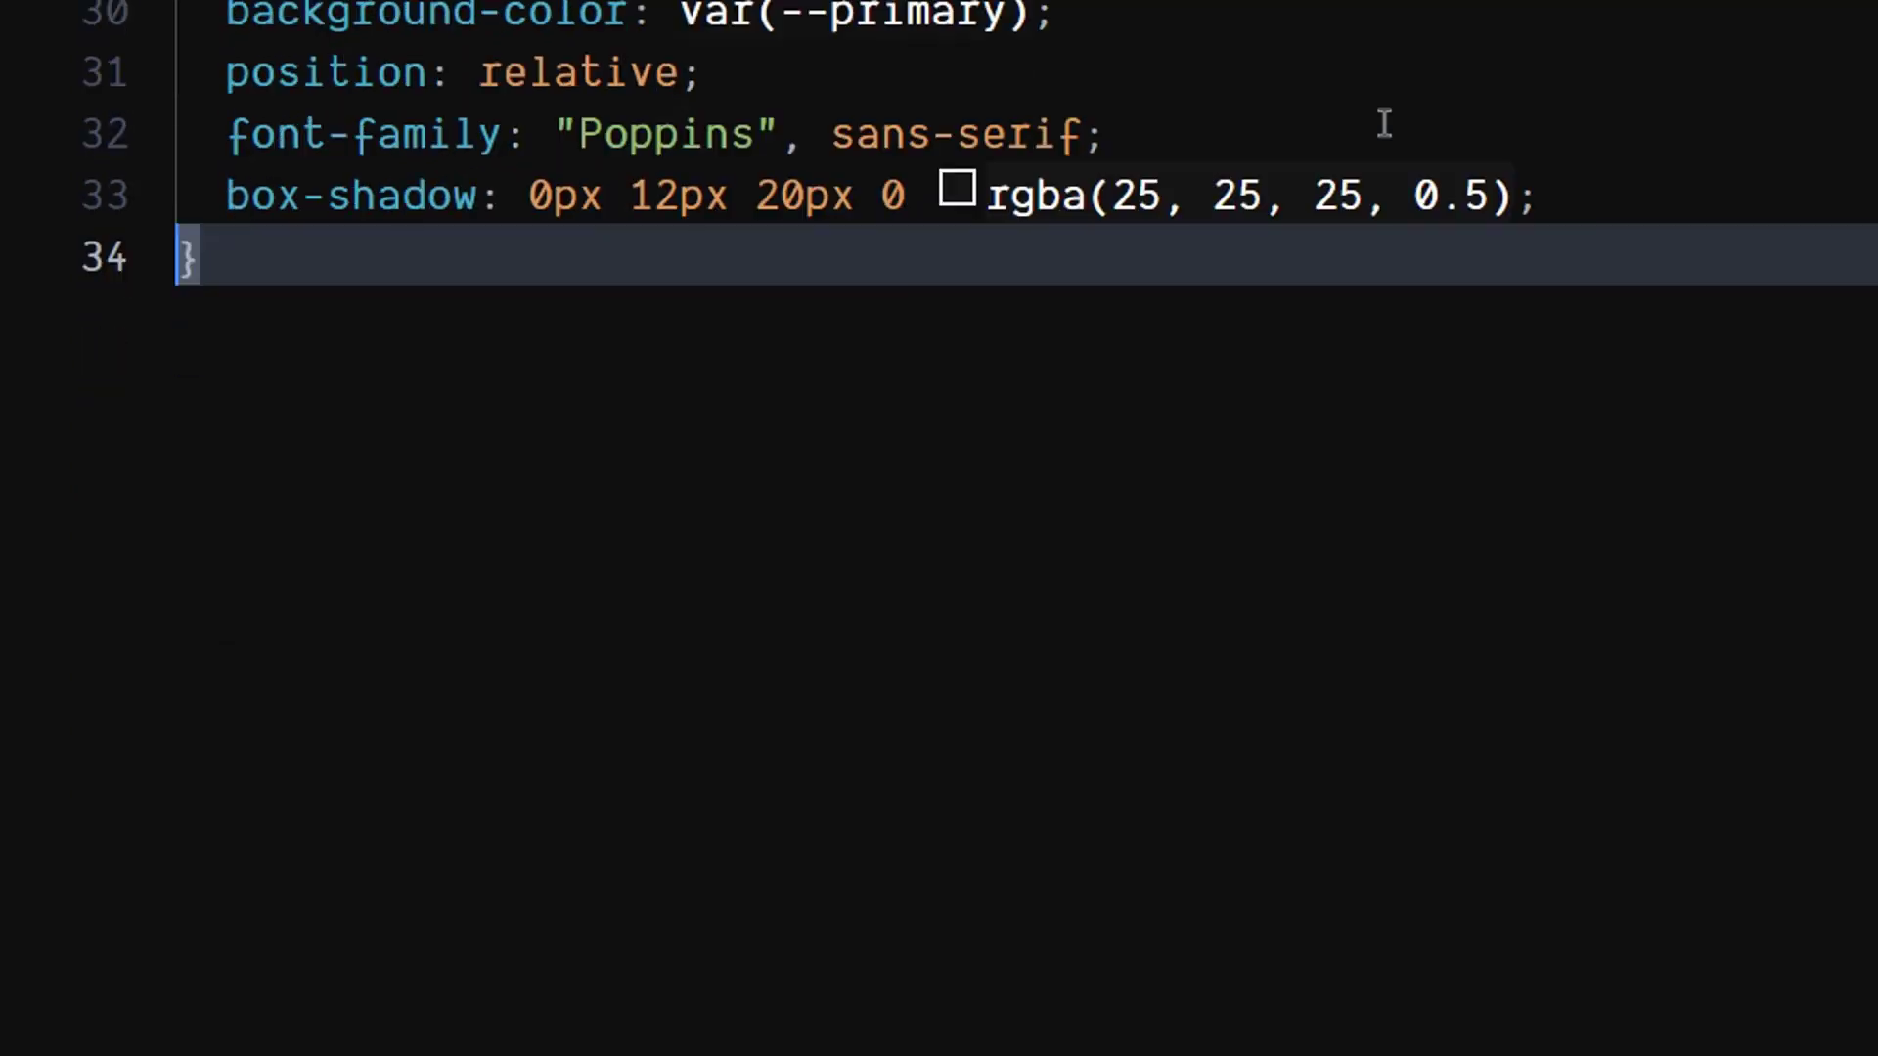
key("Enter")
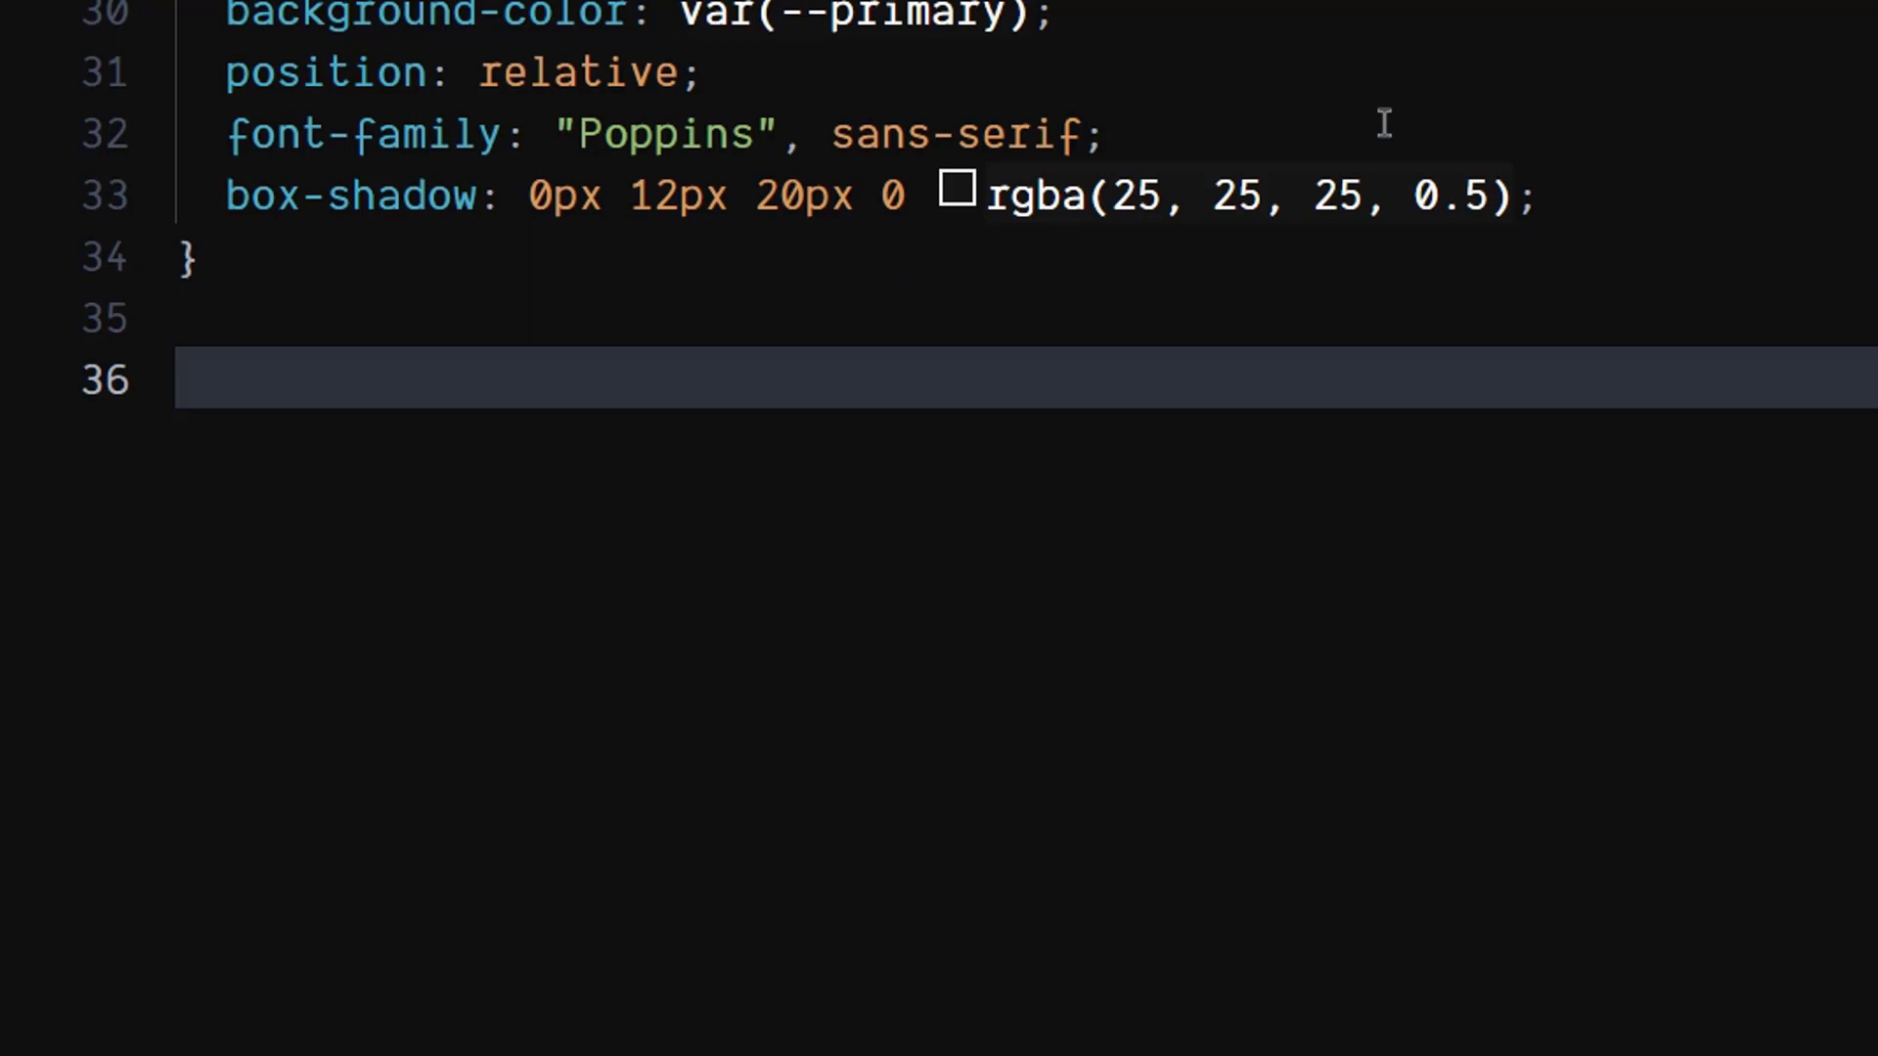
Step: Add .image-container with height 100%, display flex and align-items center
type(".i")
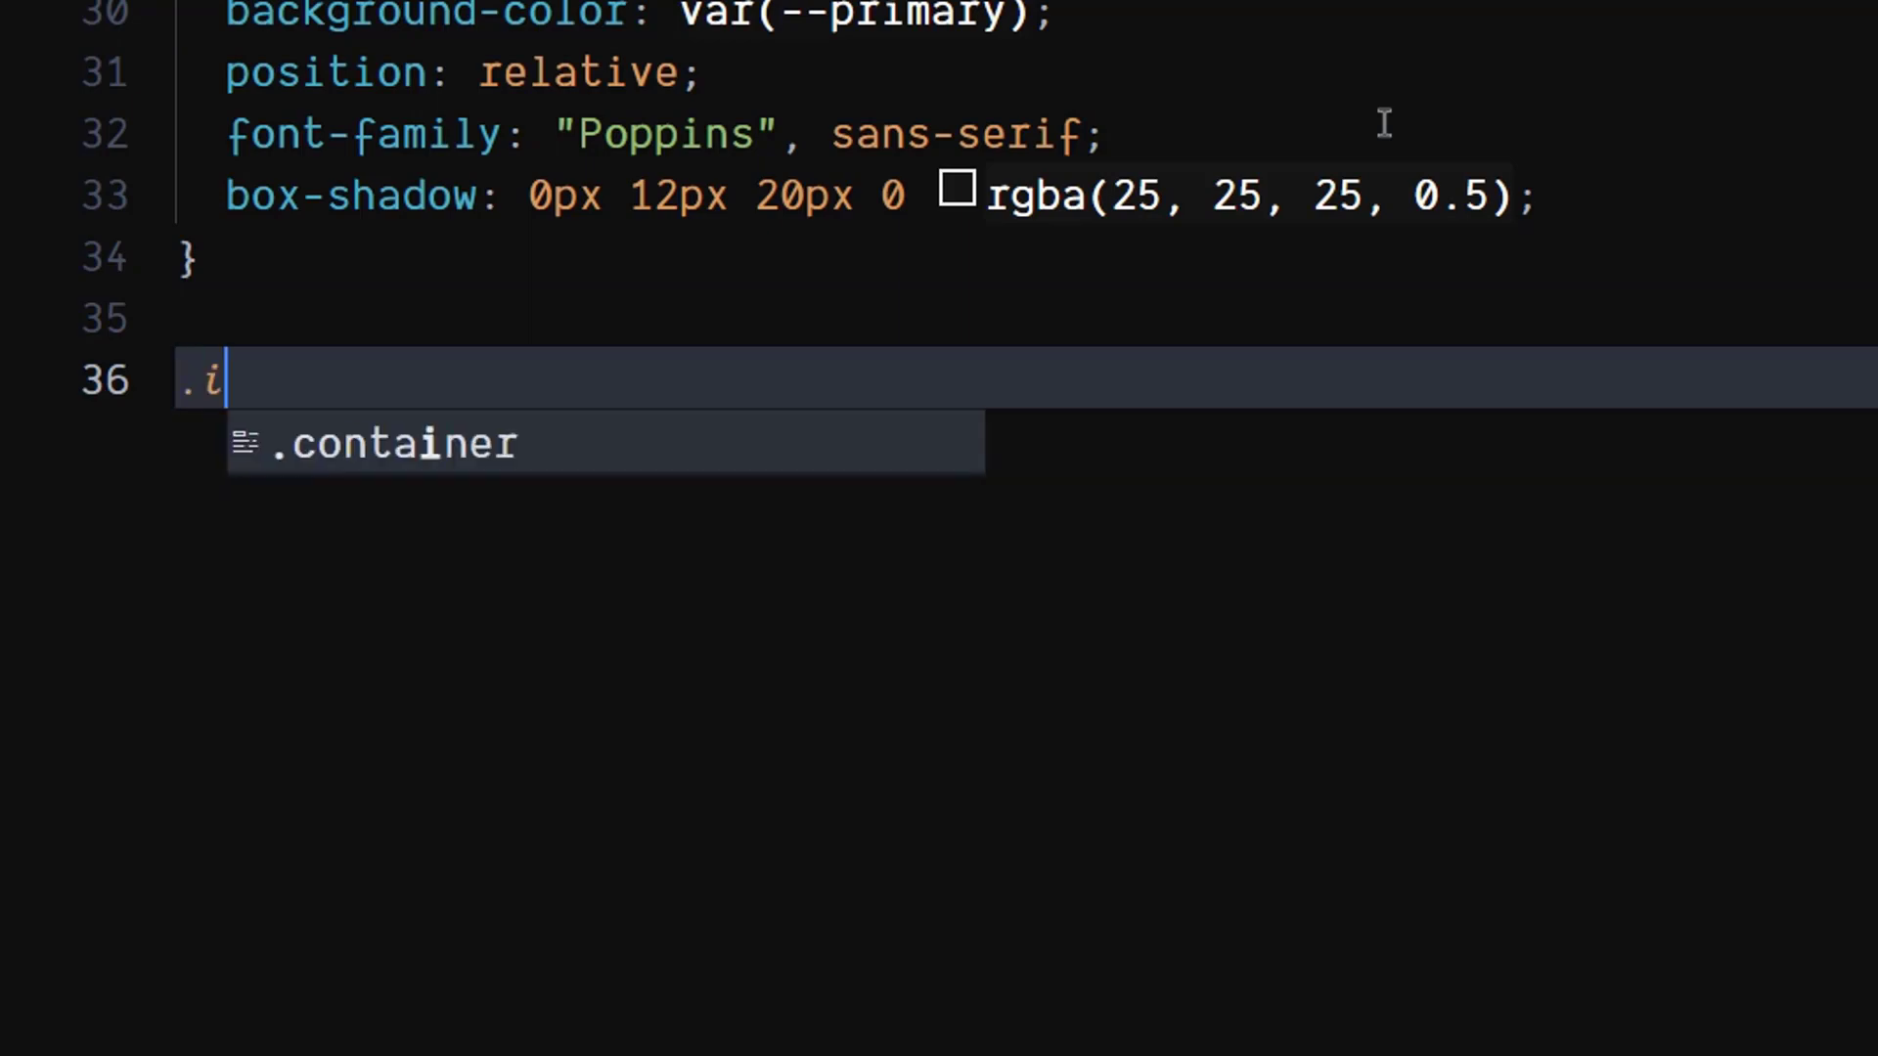
type("mage-con")
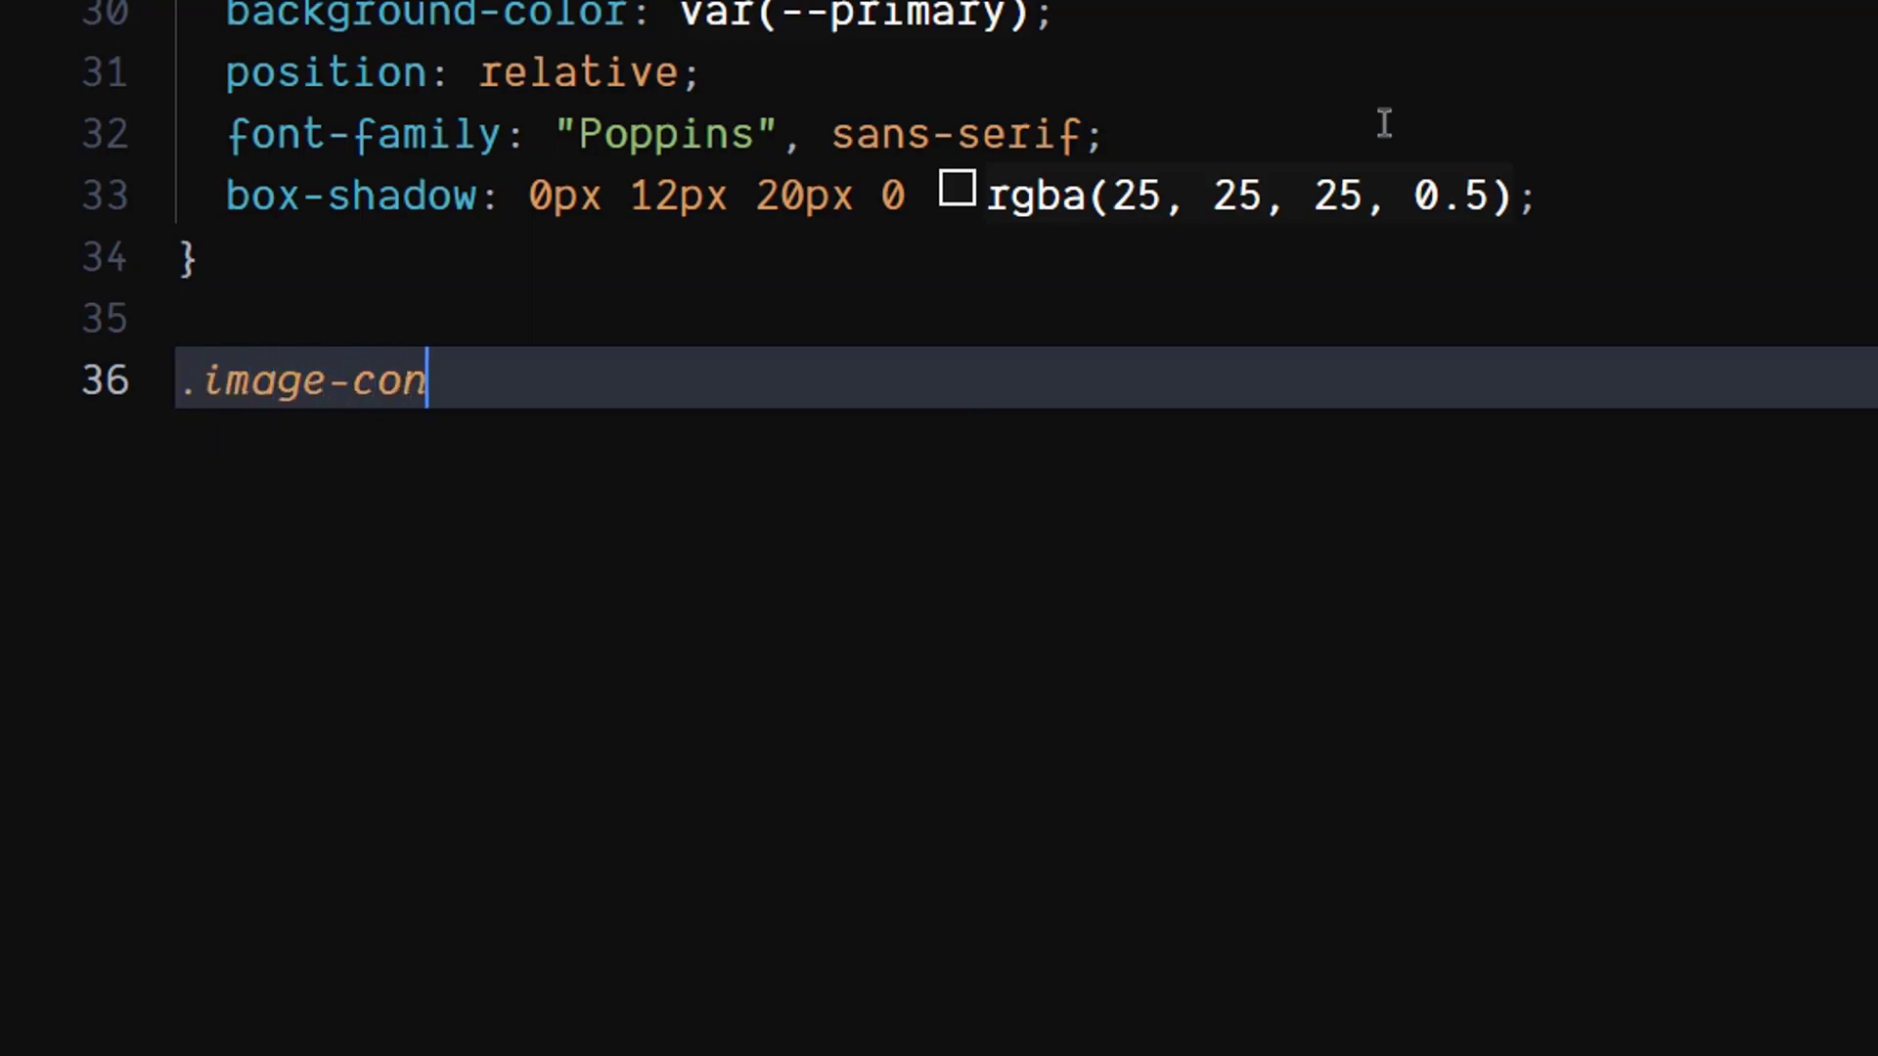
type("tainer{")
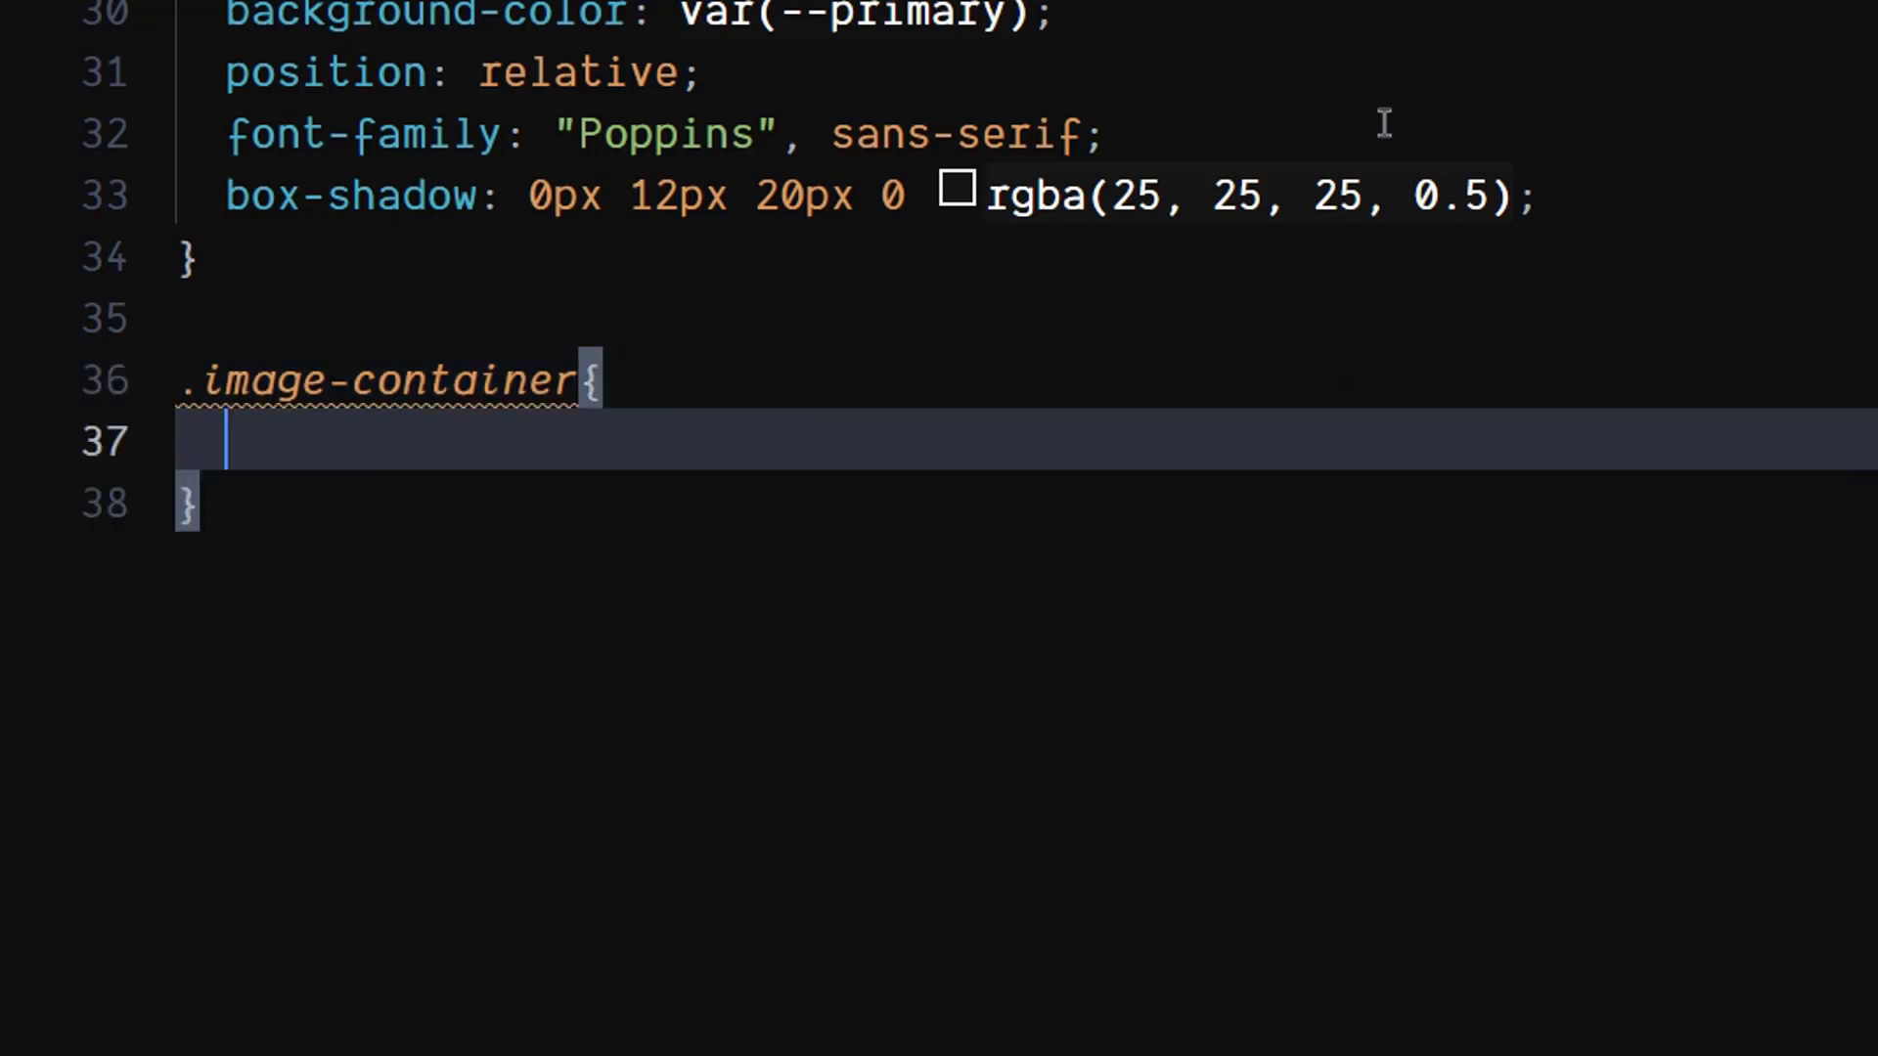
type("height: 100;")
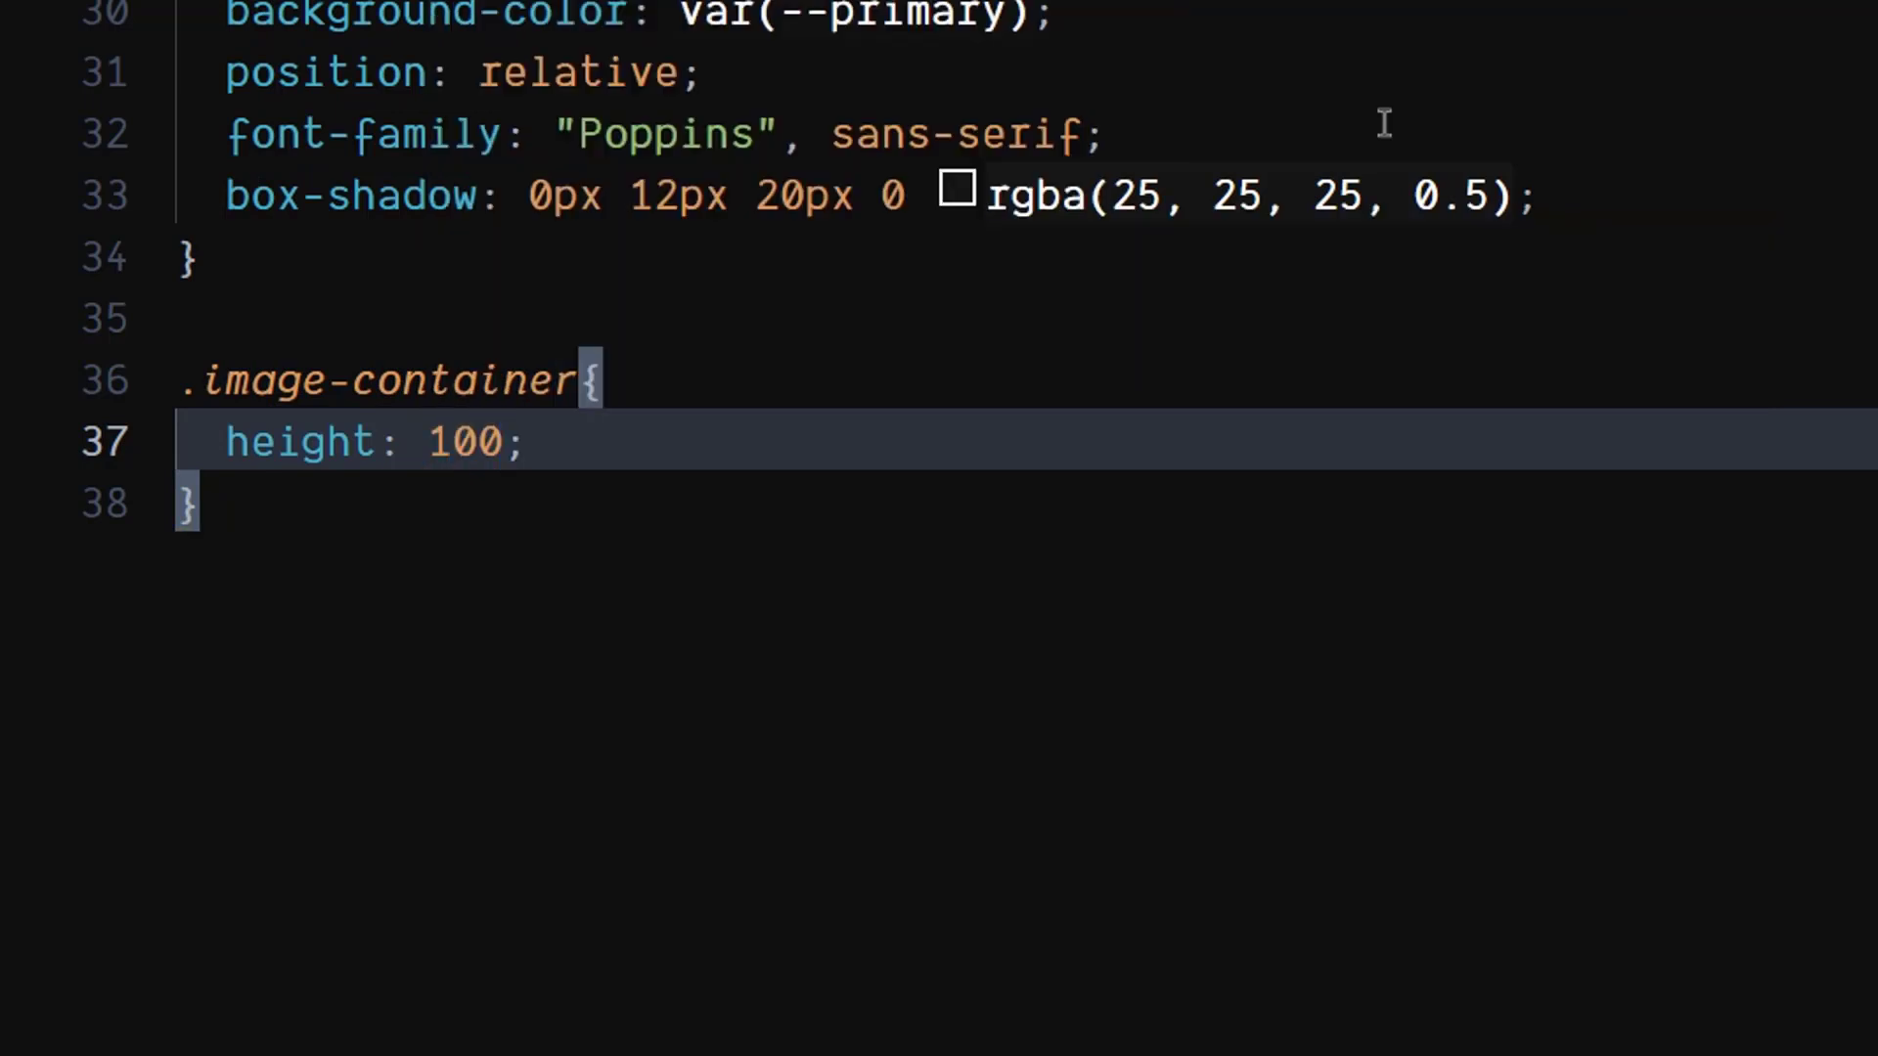
type("%")
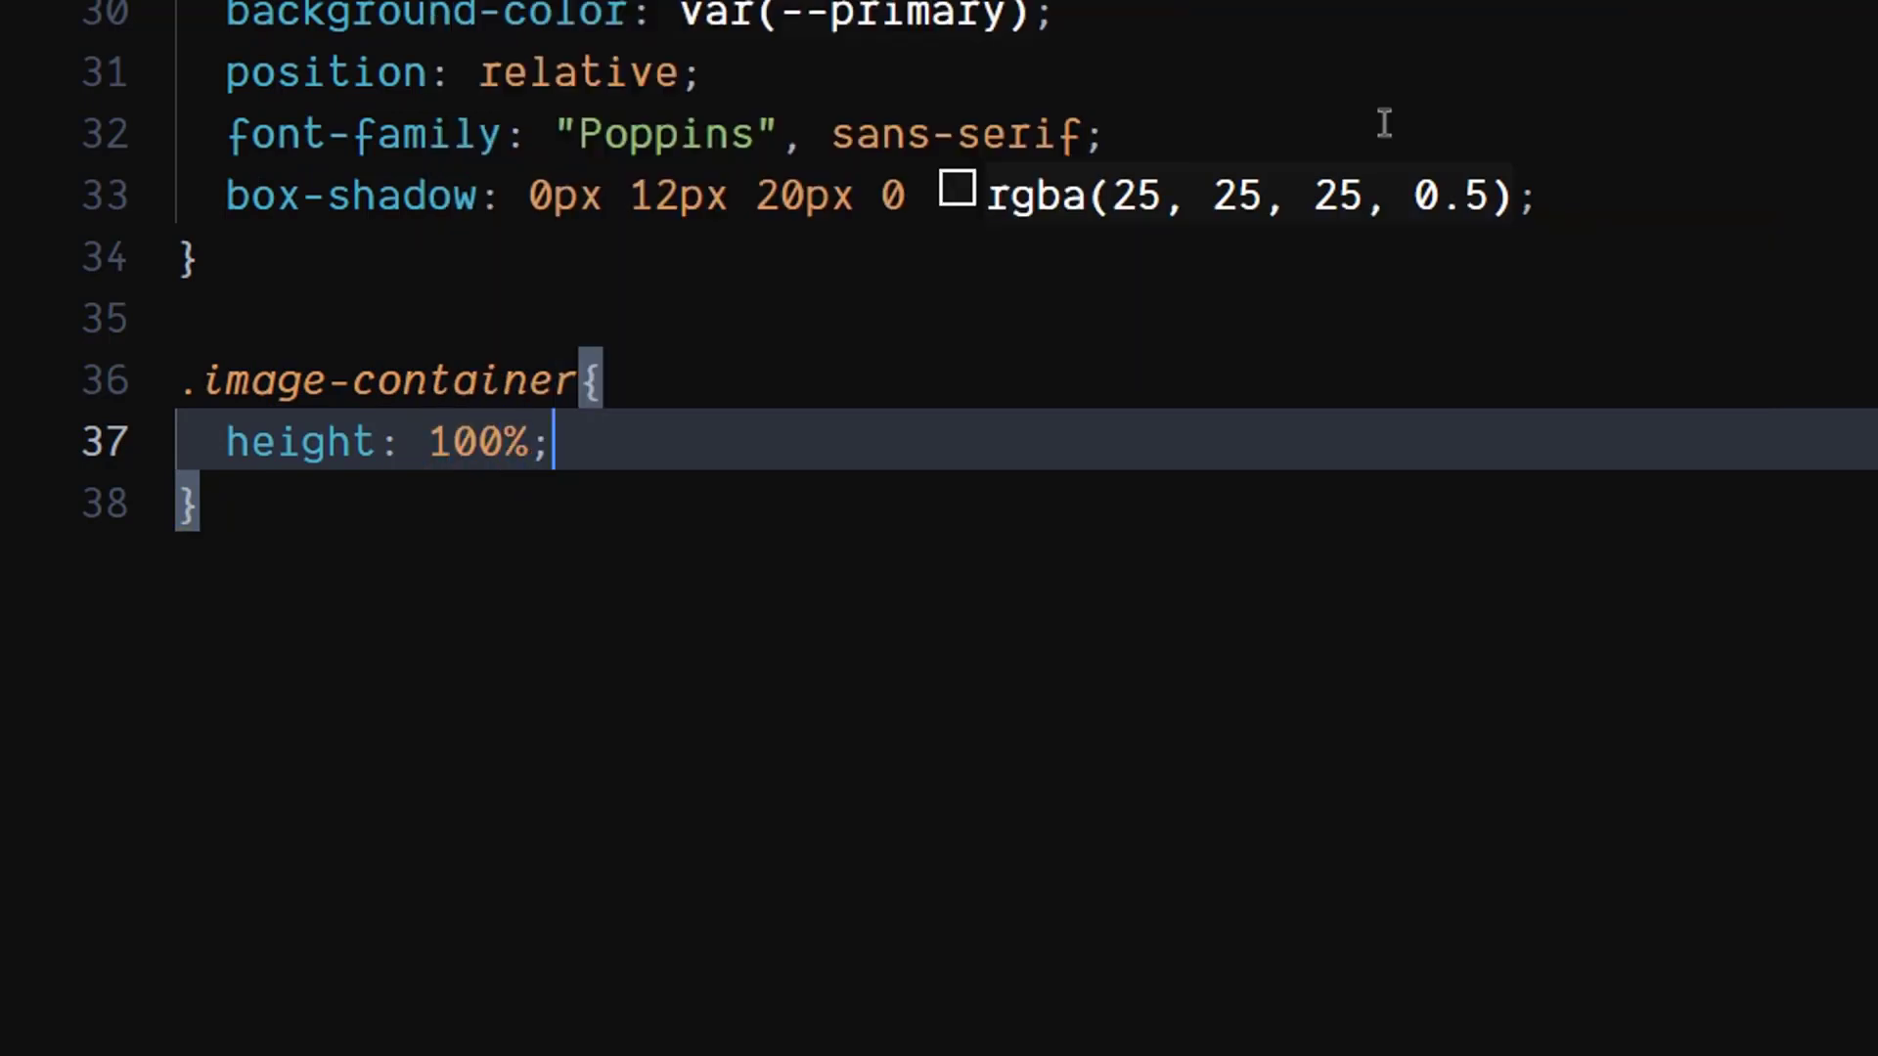
key("Return")
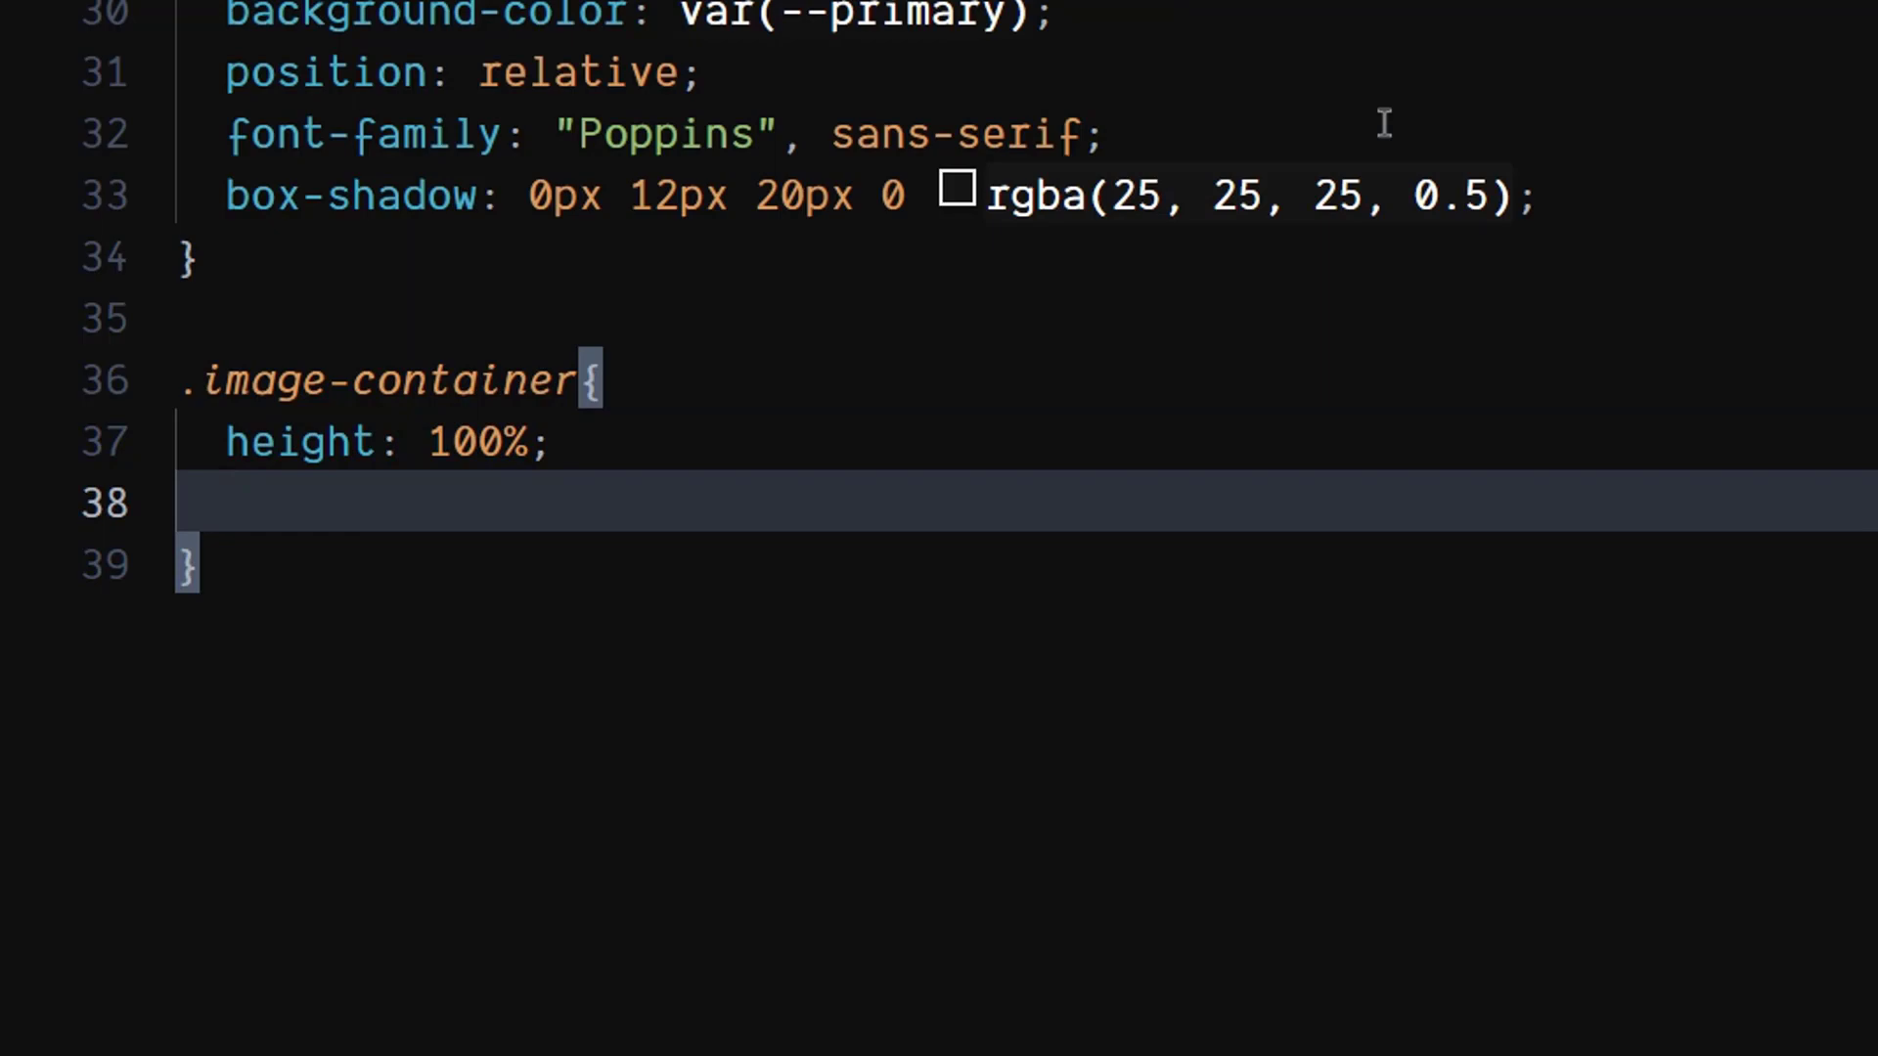
type("display: flex;")
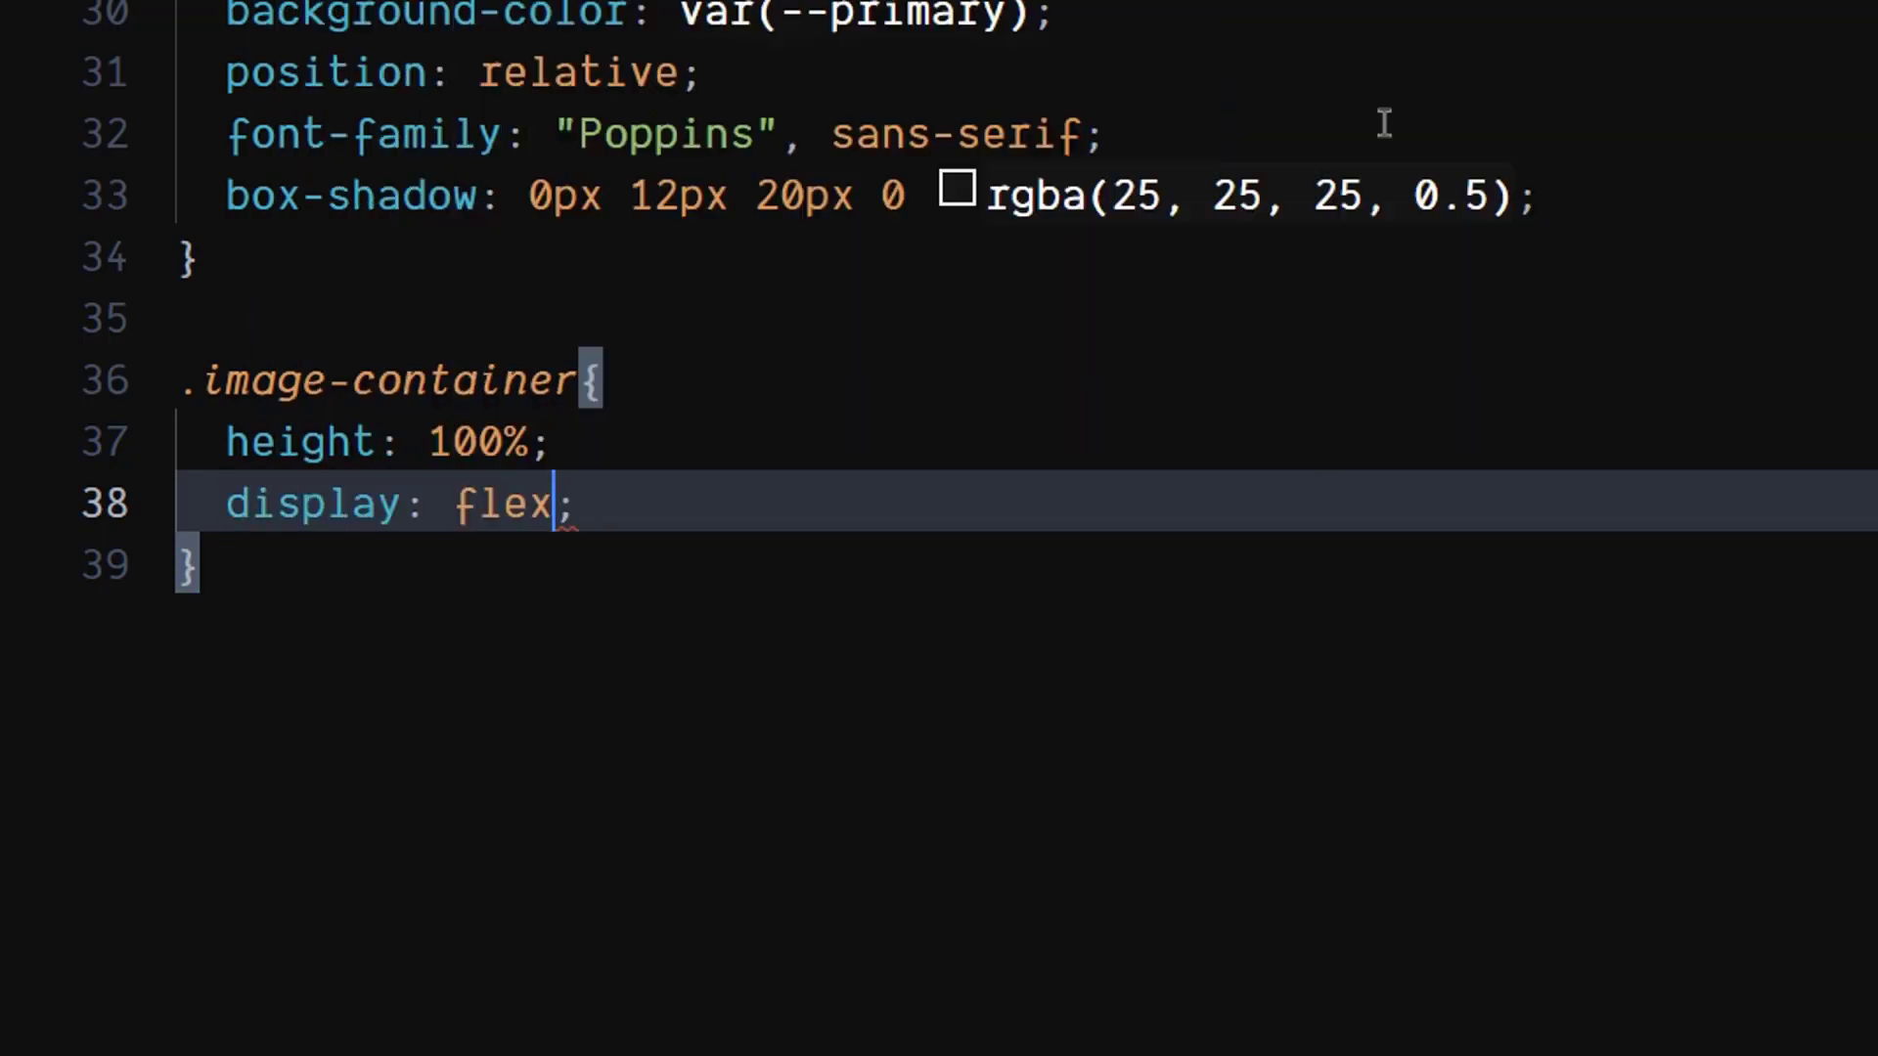
key("enter")
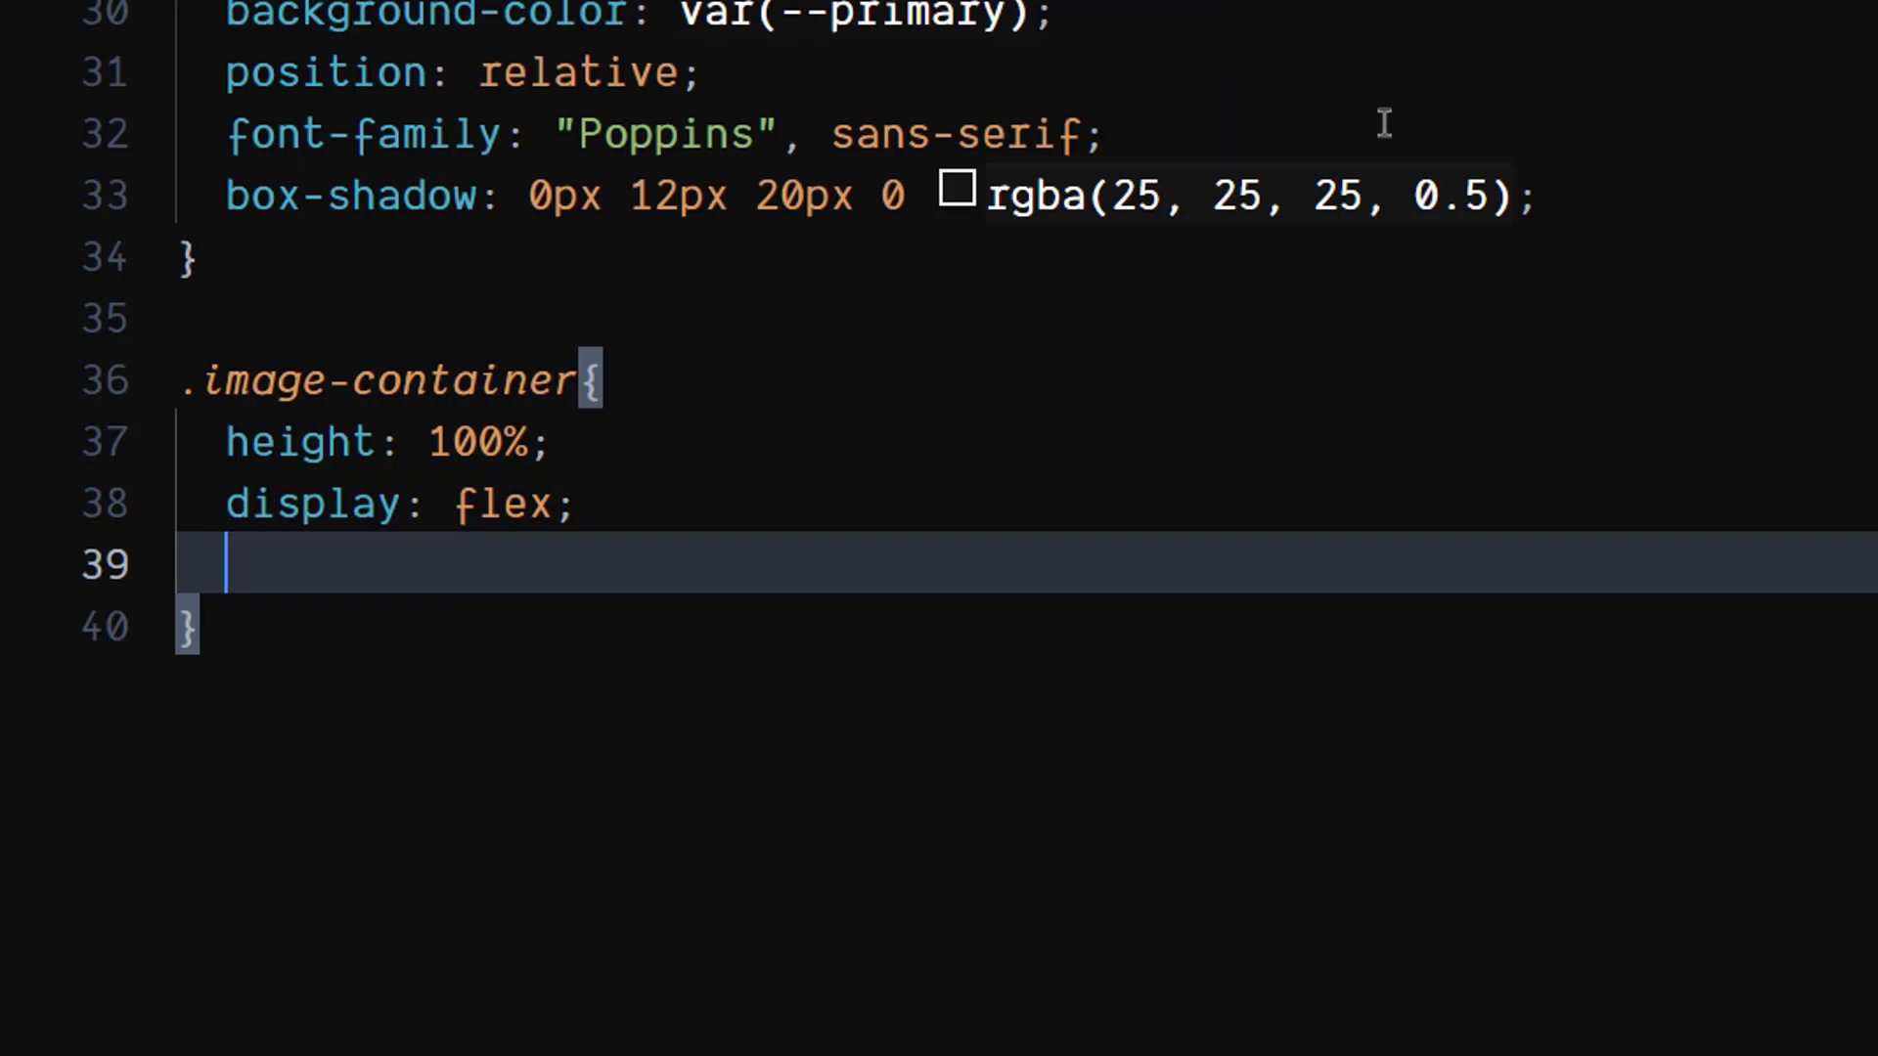
type("aic")
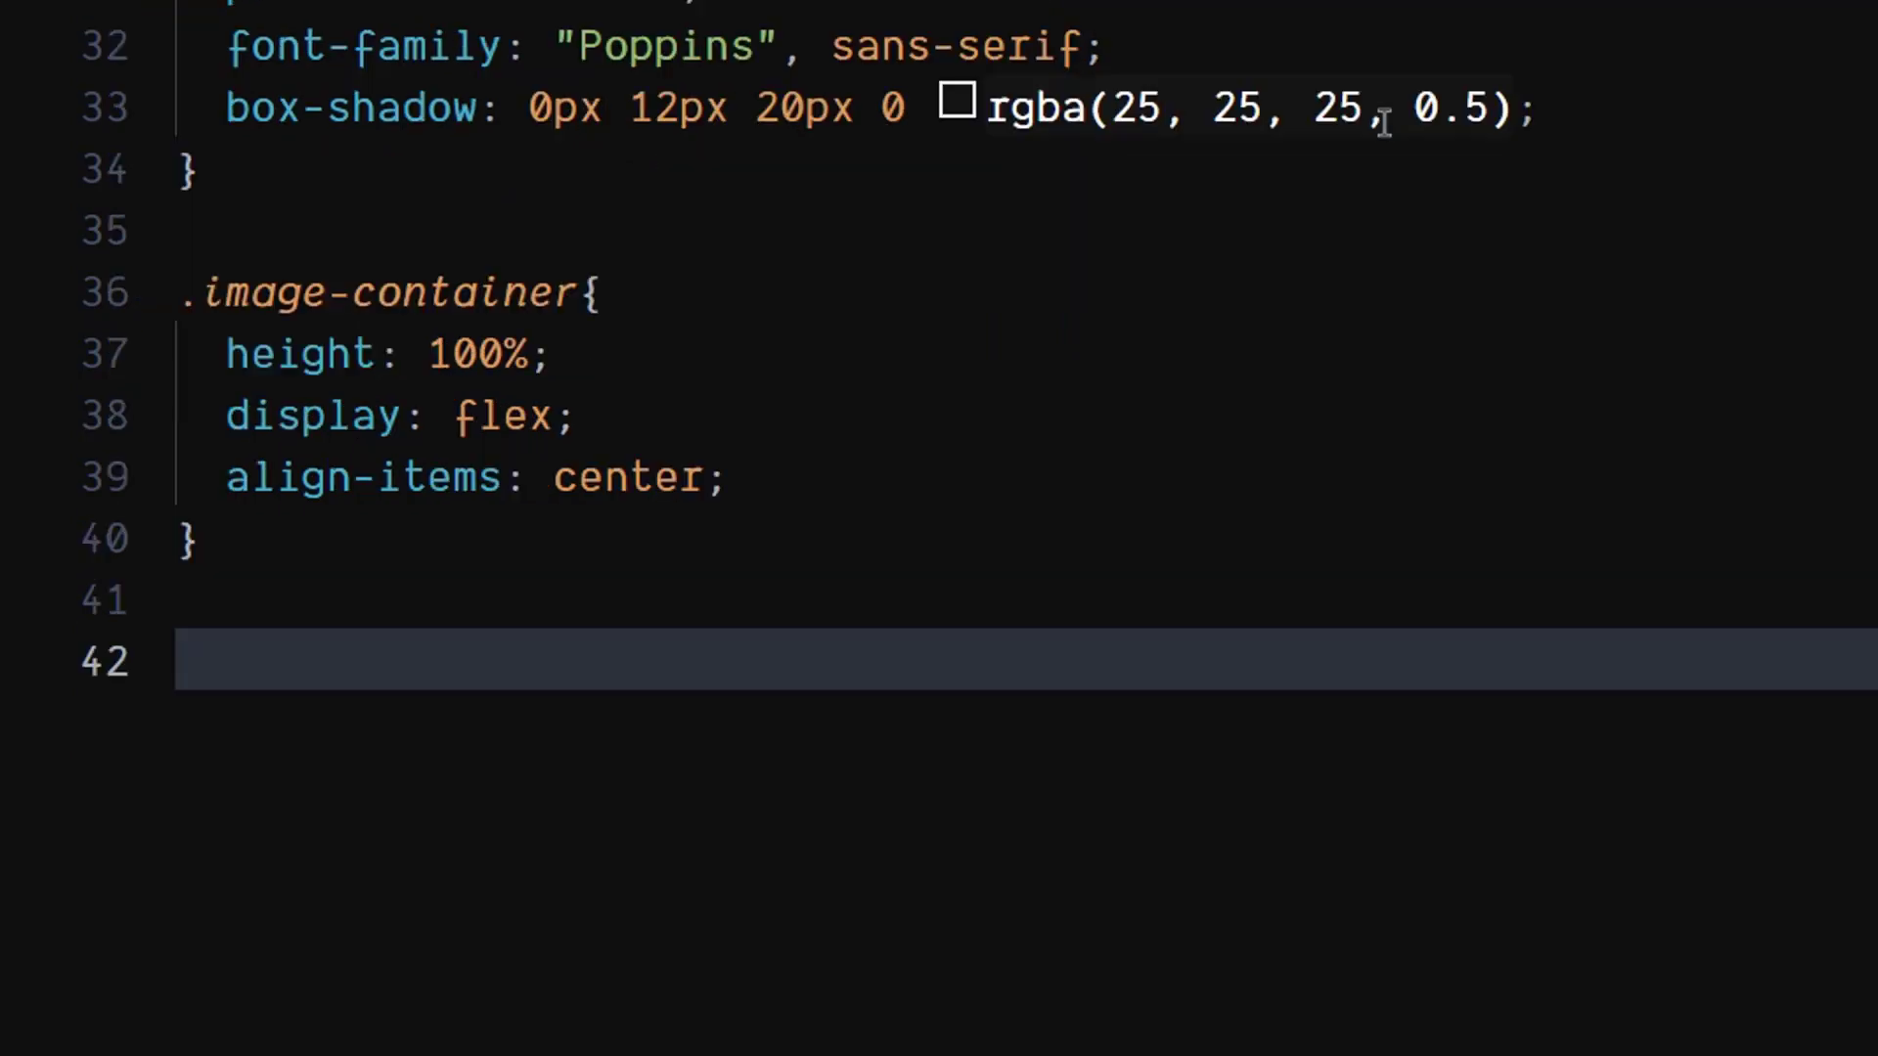
scroll("down", 3)
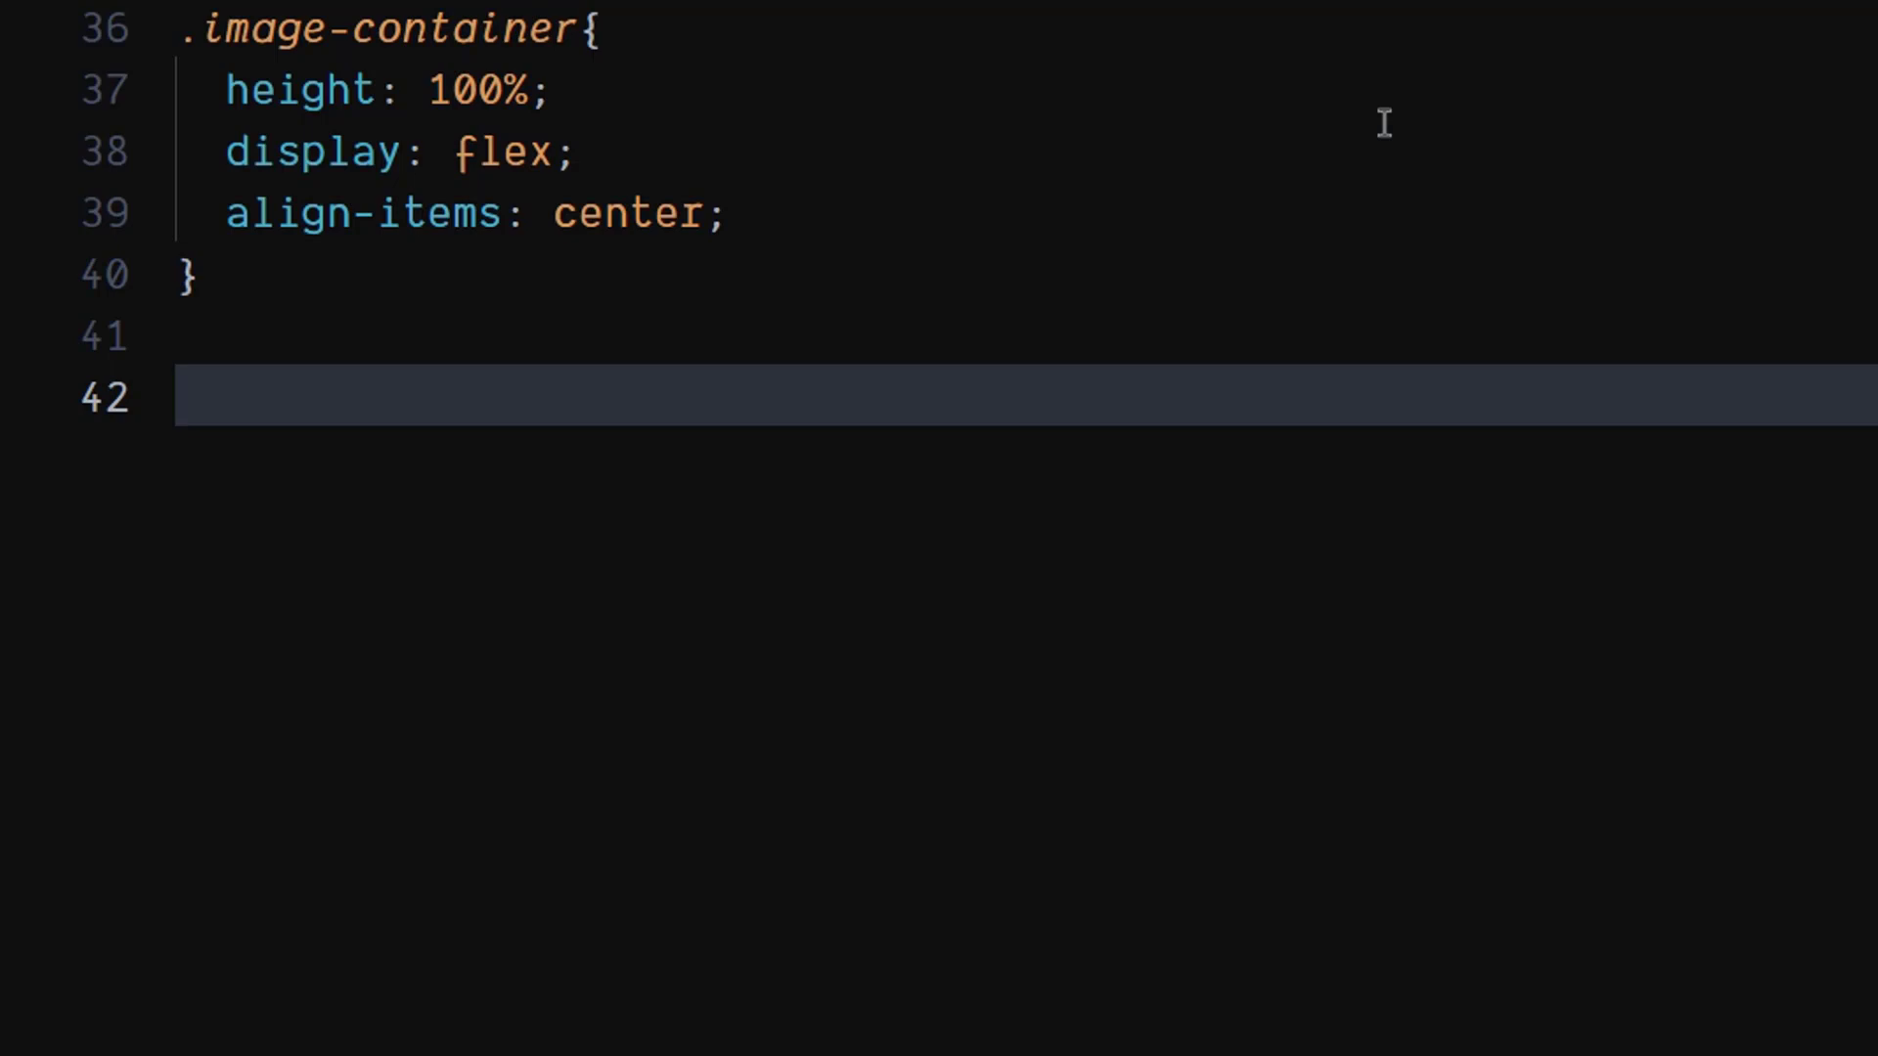
Step: Write the .image rule: 362px square, 30px border-radius, 36px left margin, #fff background
type(".image")
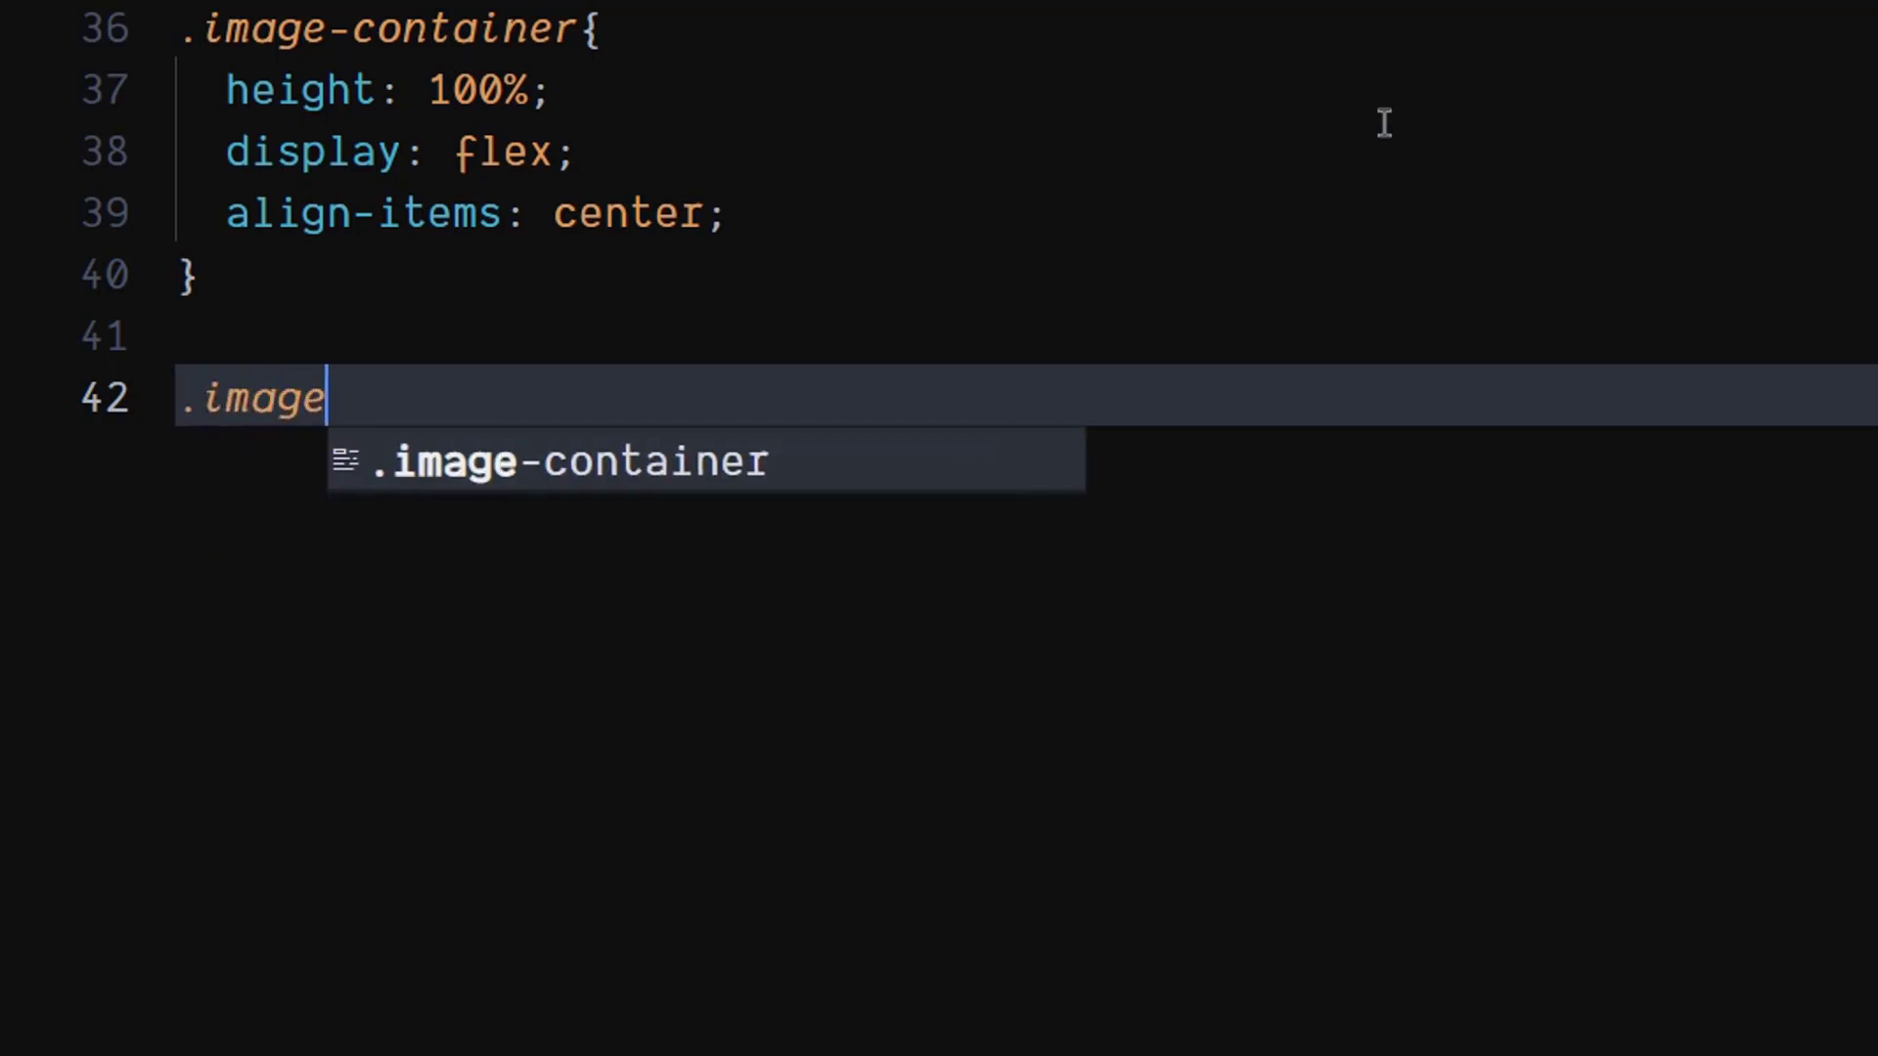
type("{")
type("width: ;")
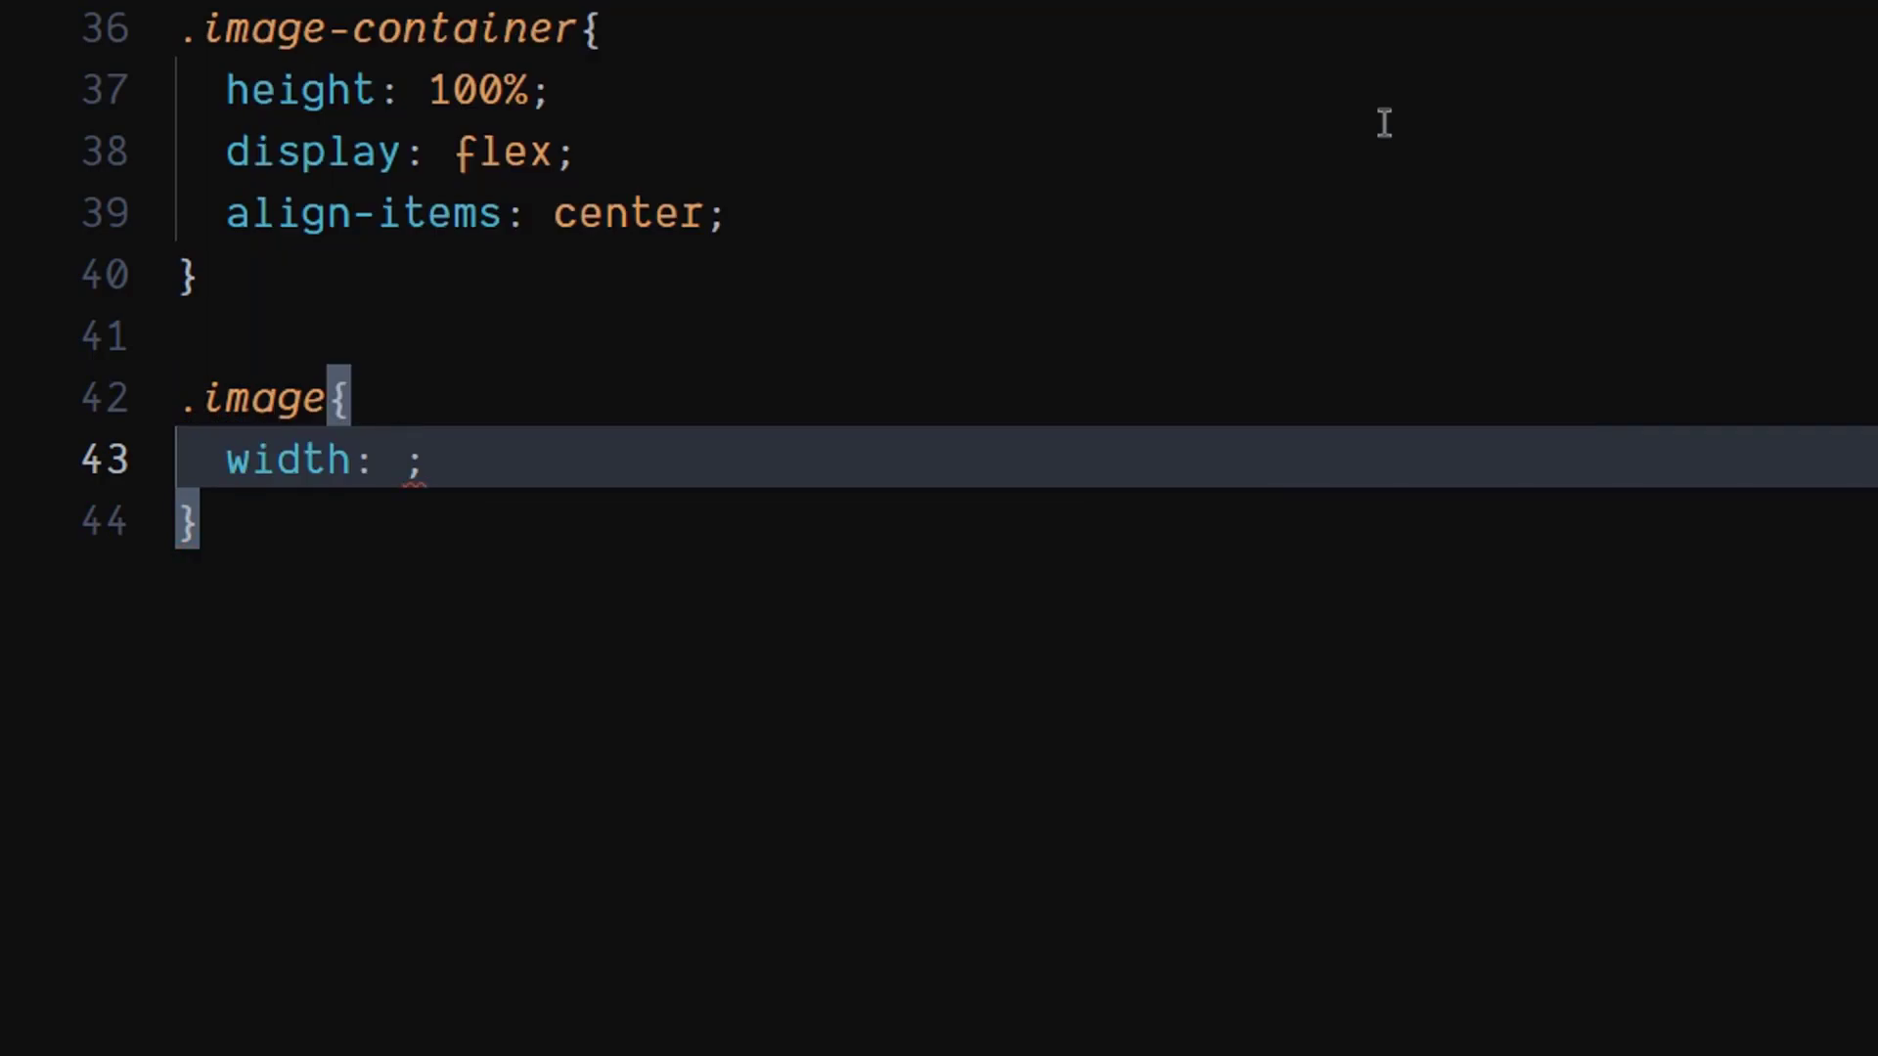
type("362px")
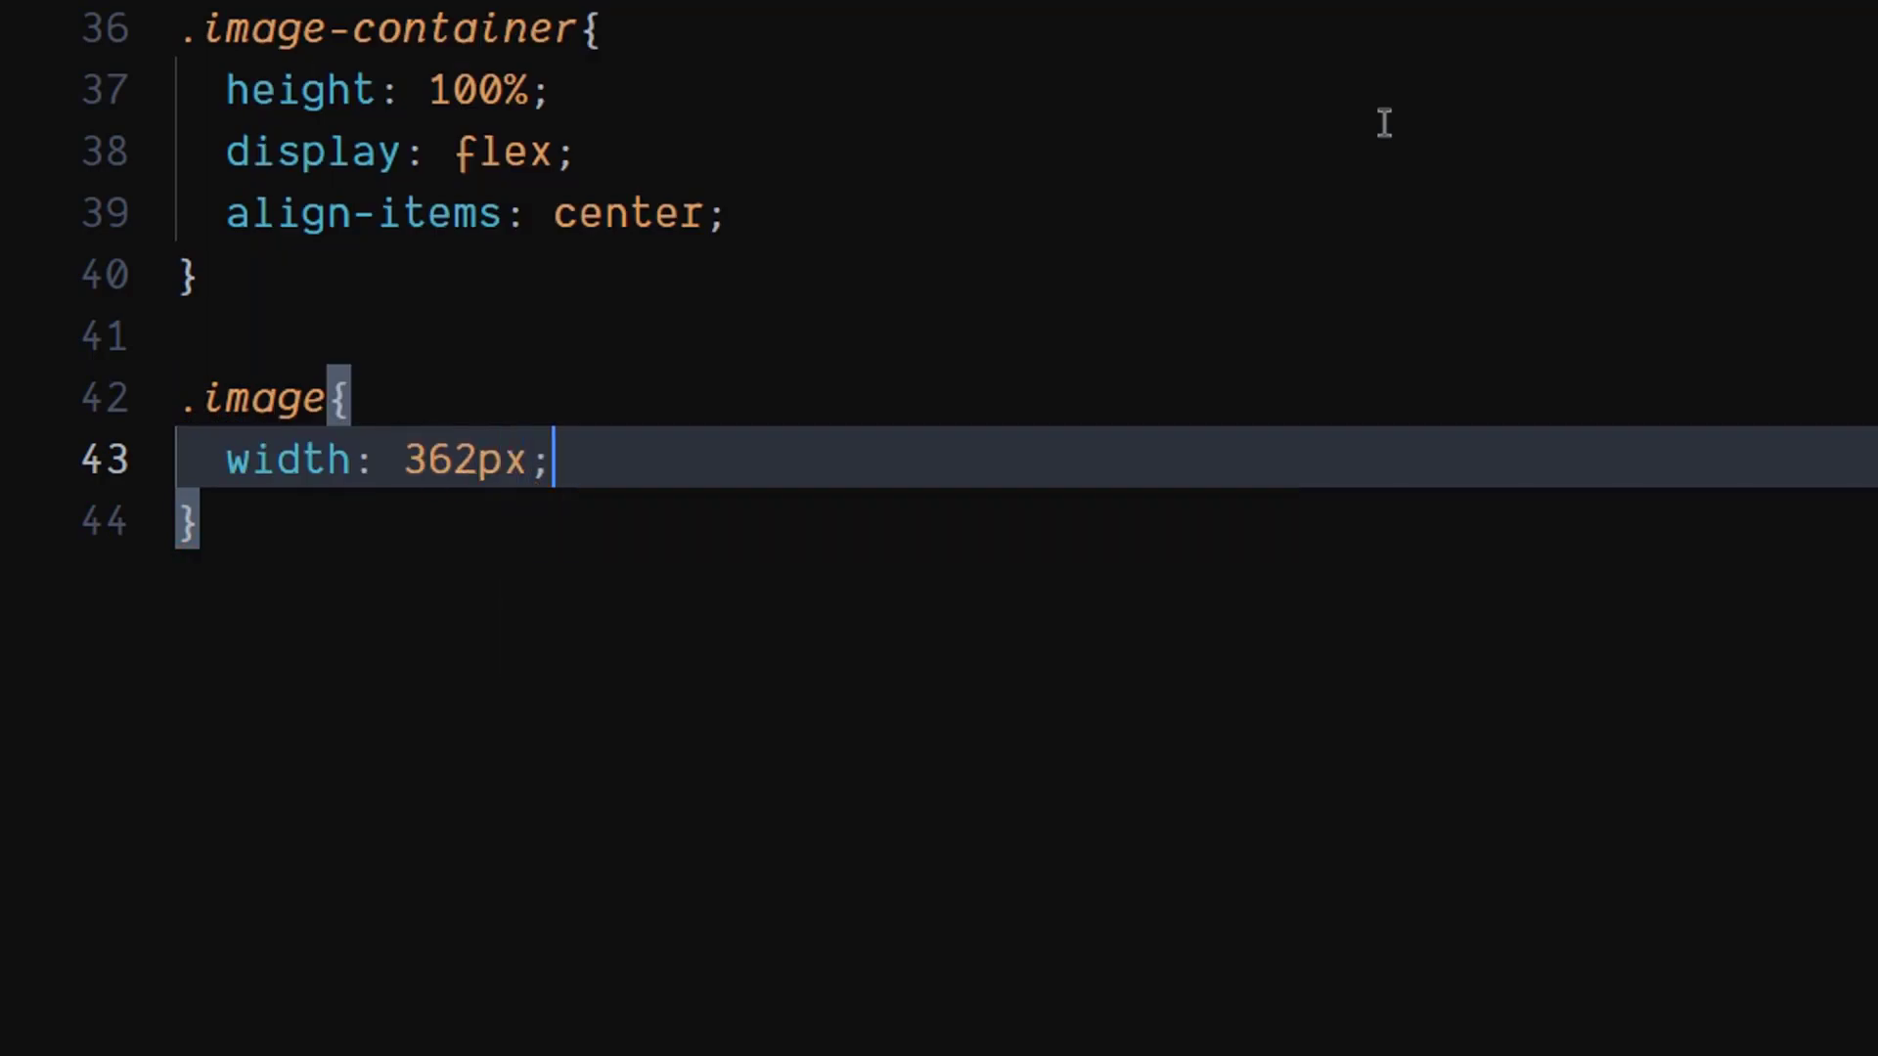
type("height: 362px;")
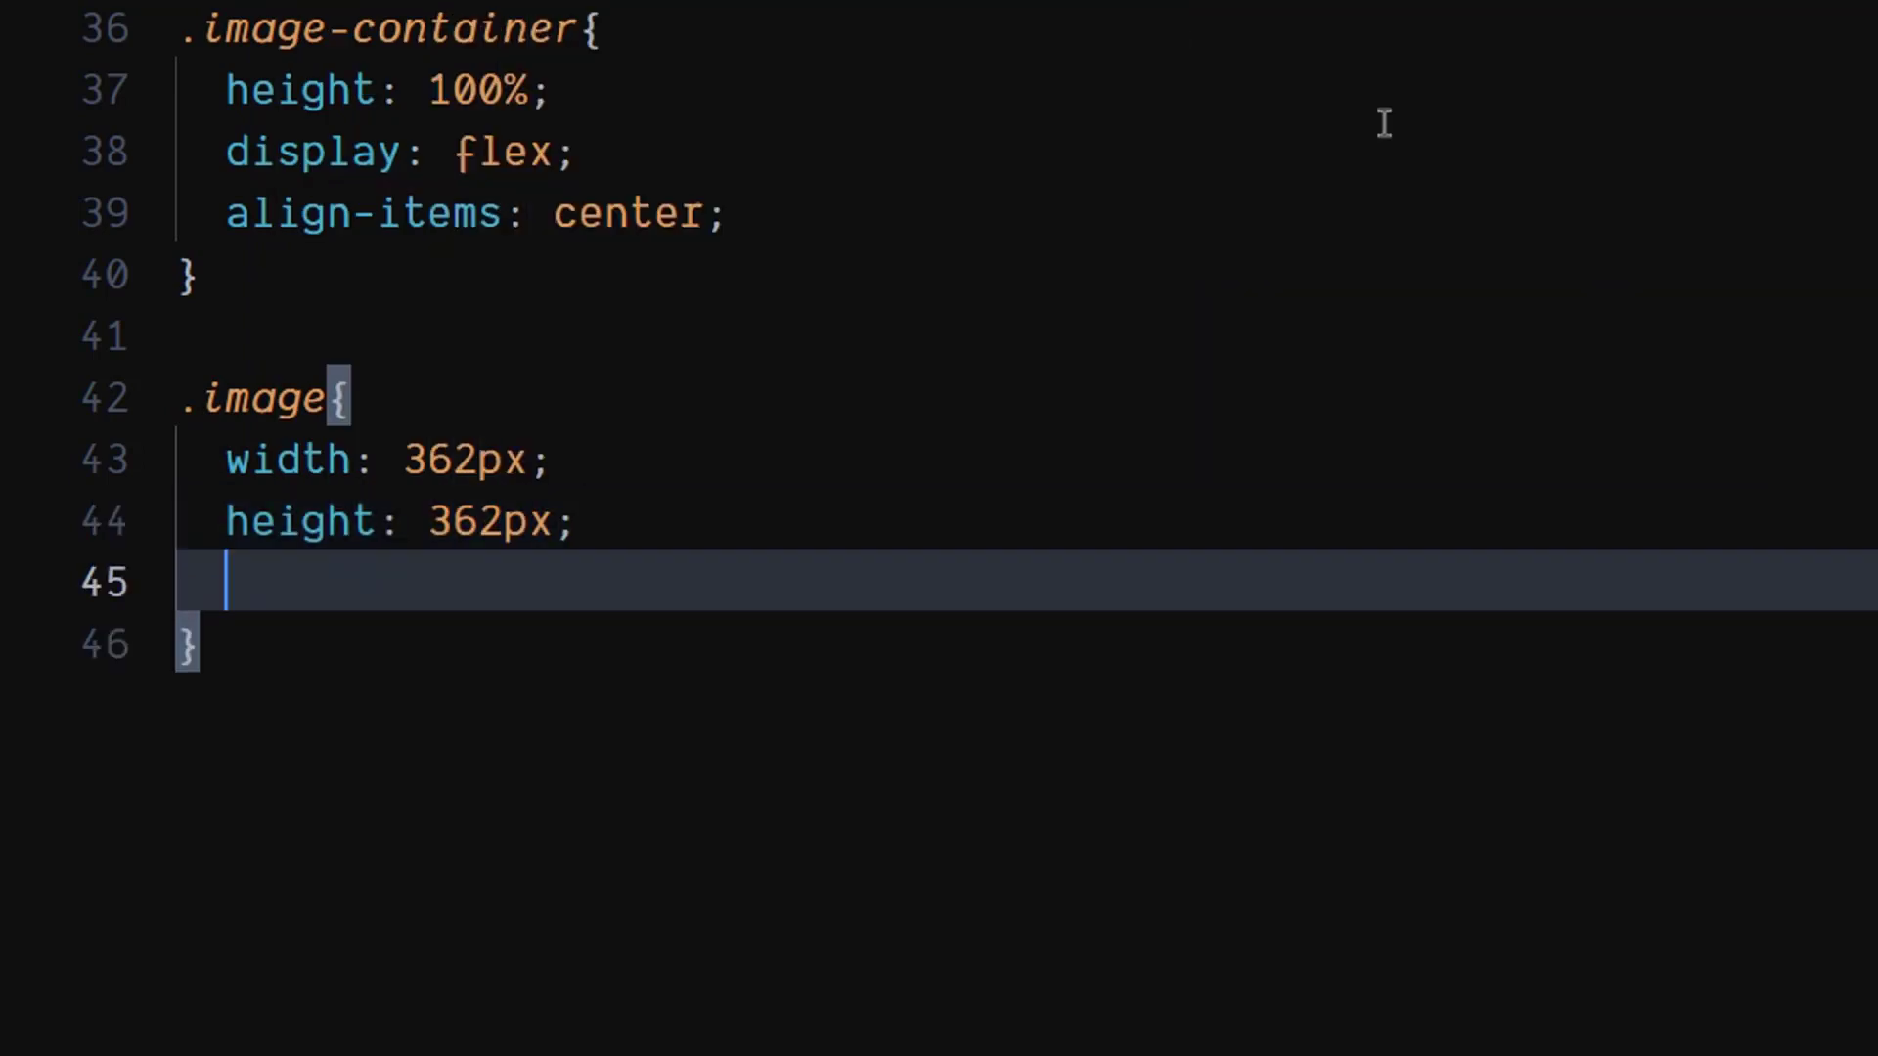
type("border-radius: 30px;")
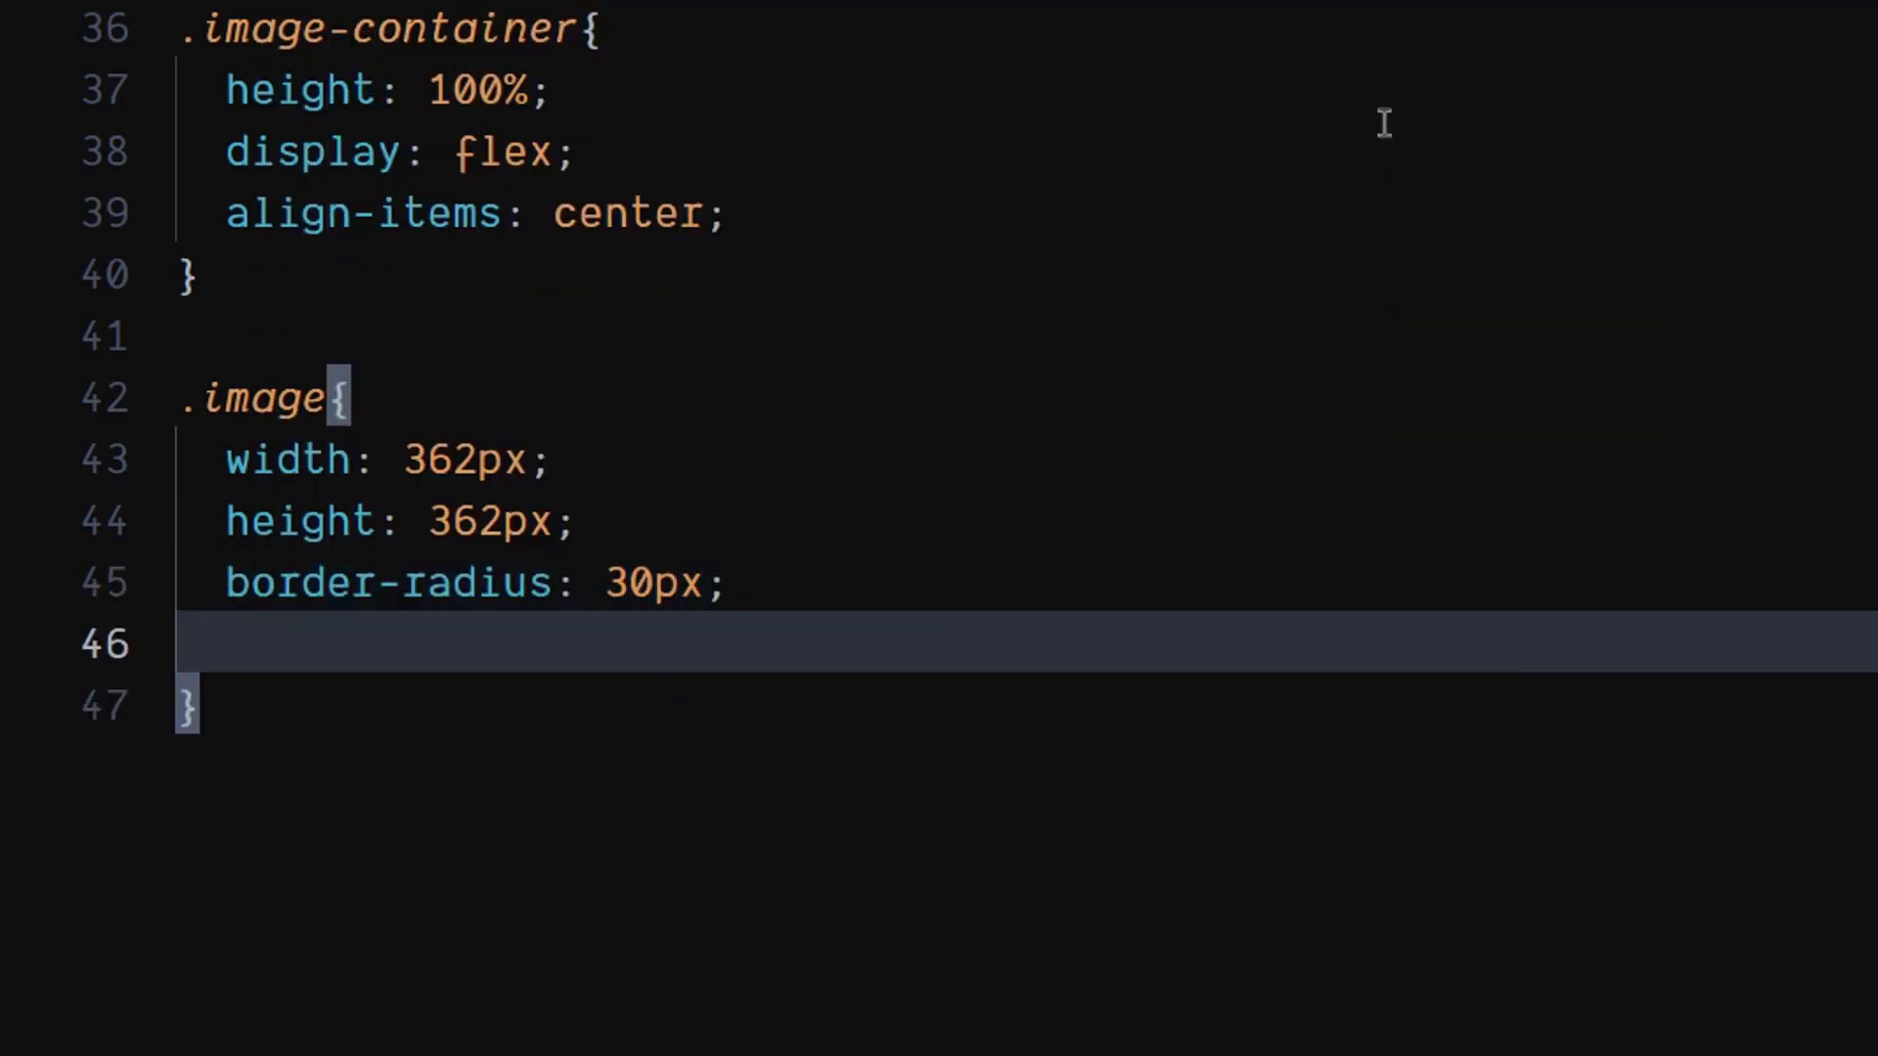
type("margin-left: ;")
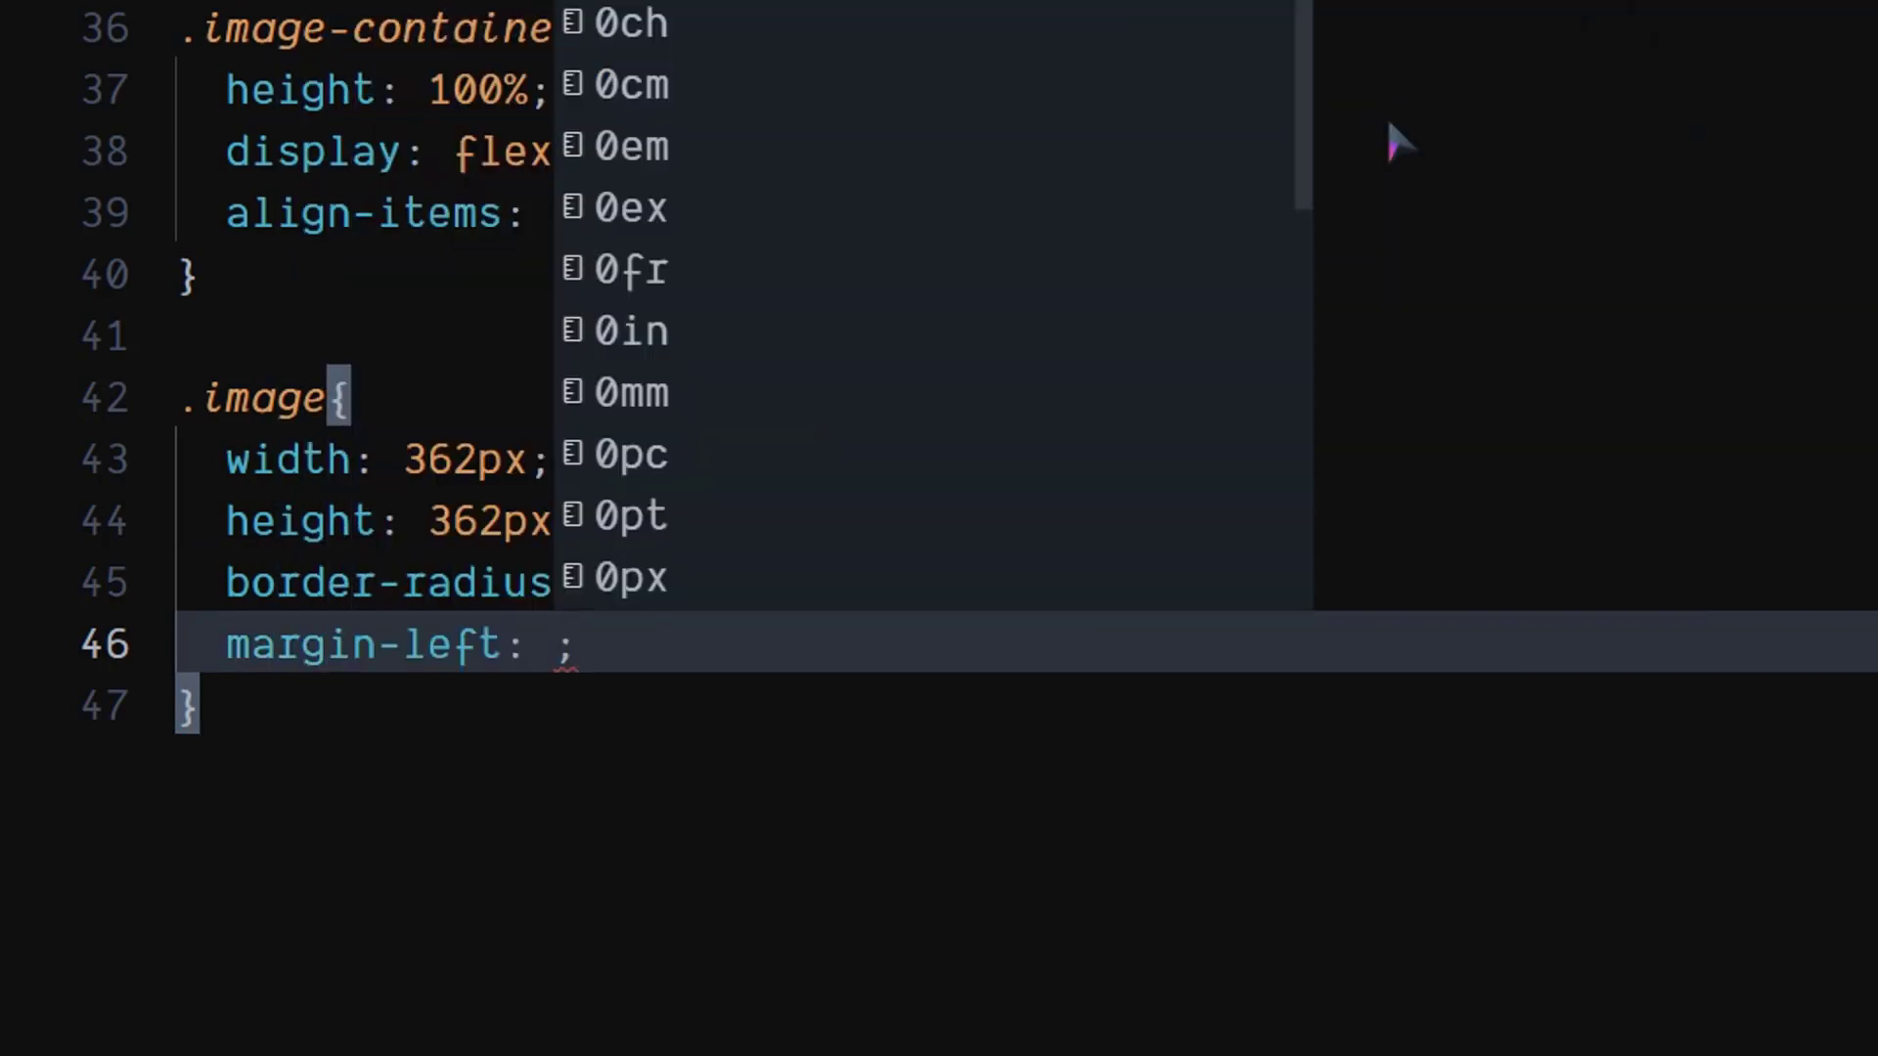
type("36px")
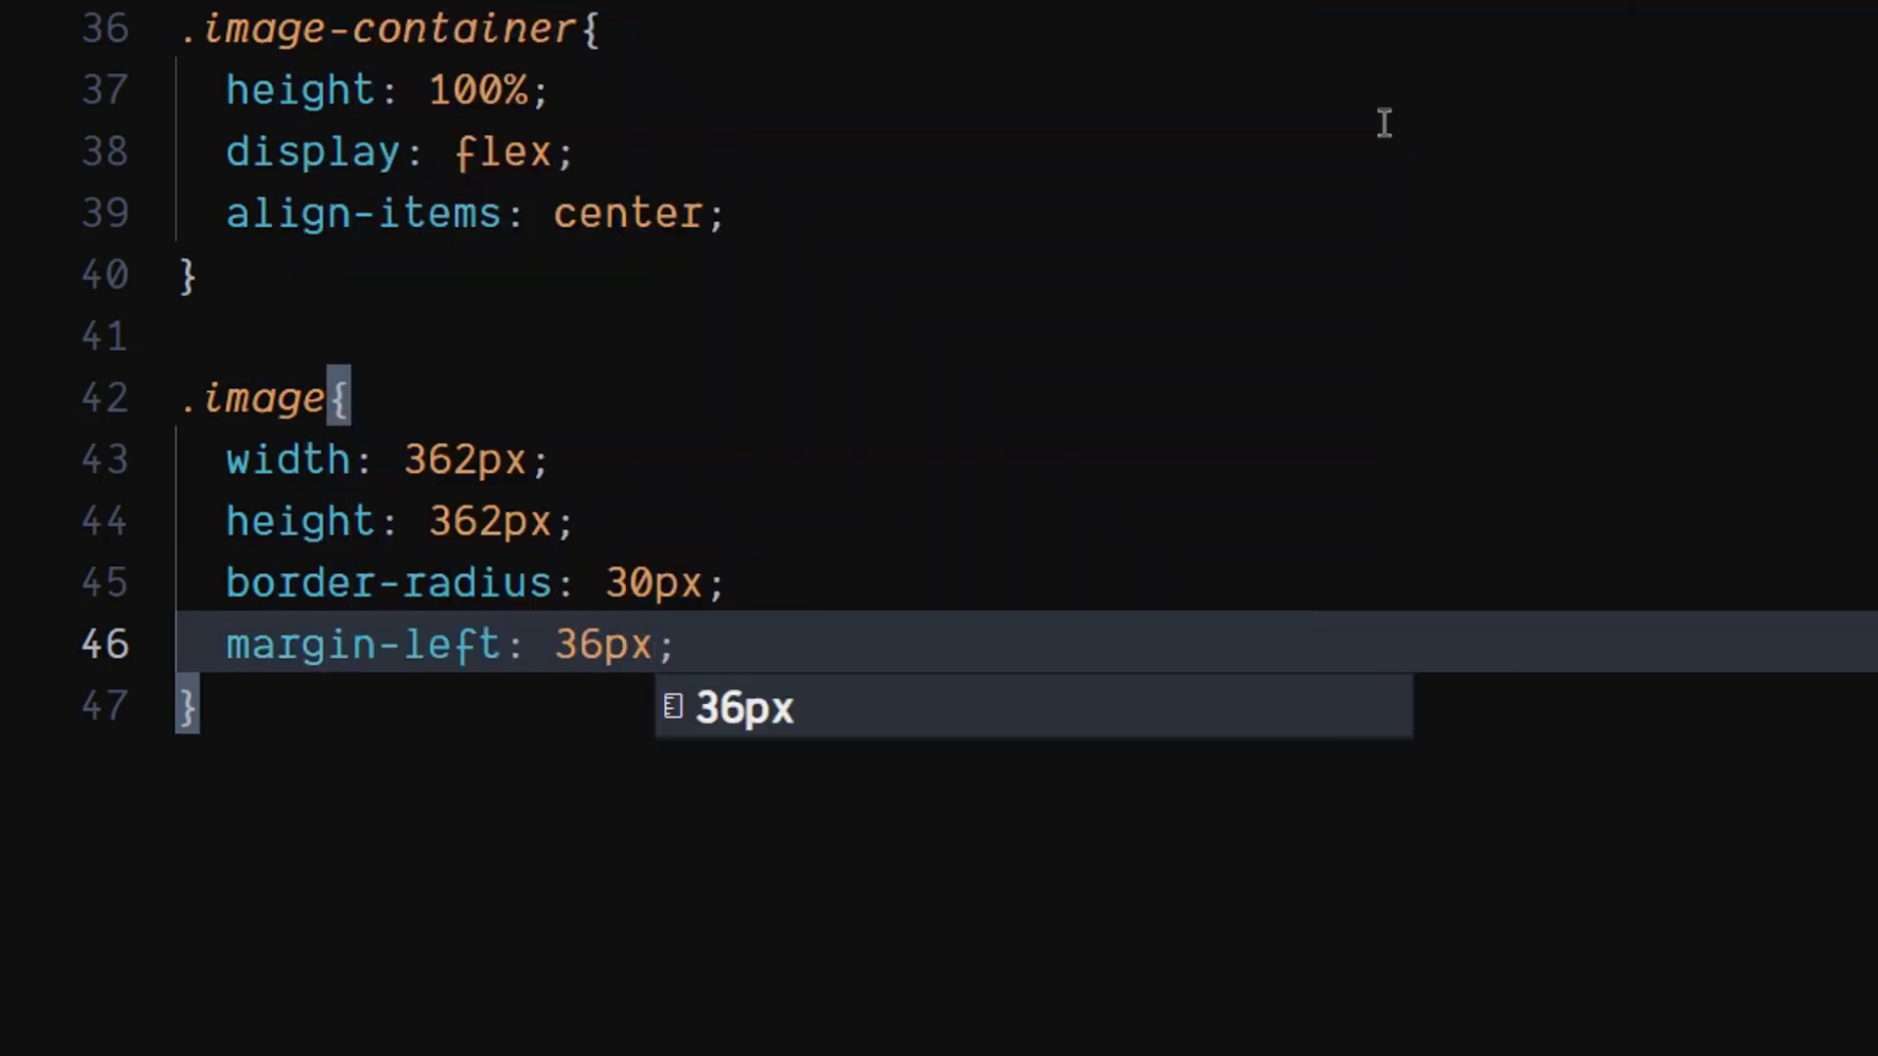
type("b")
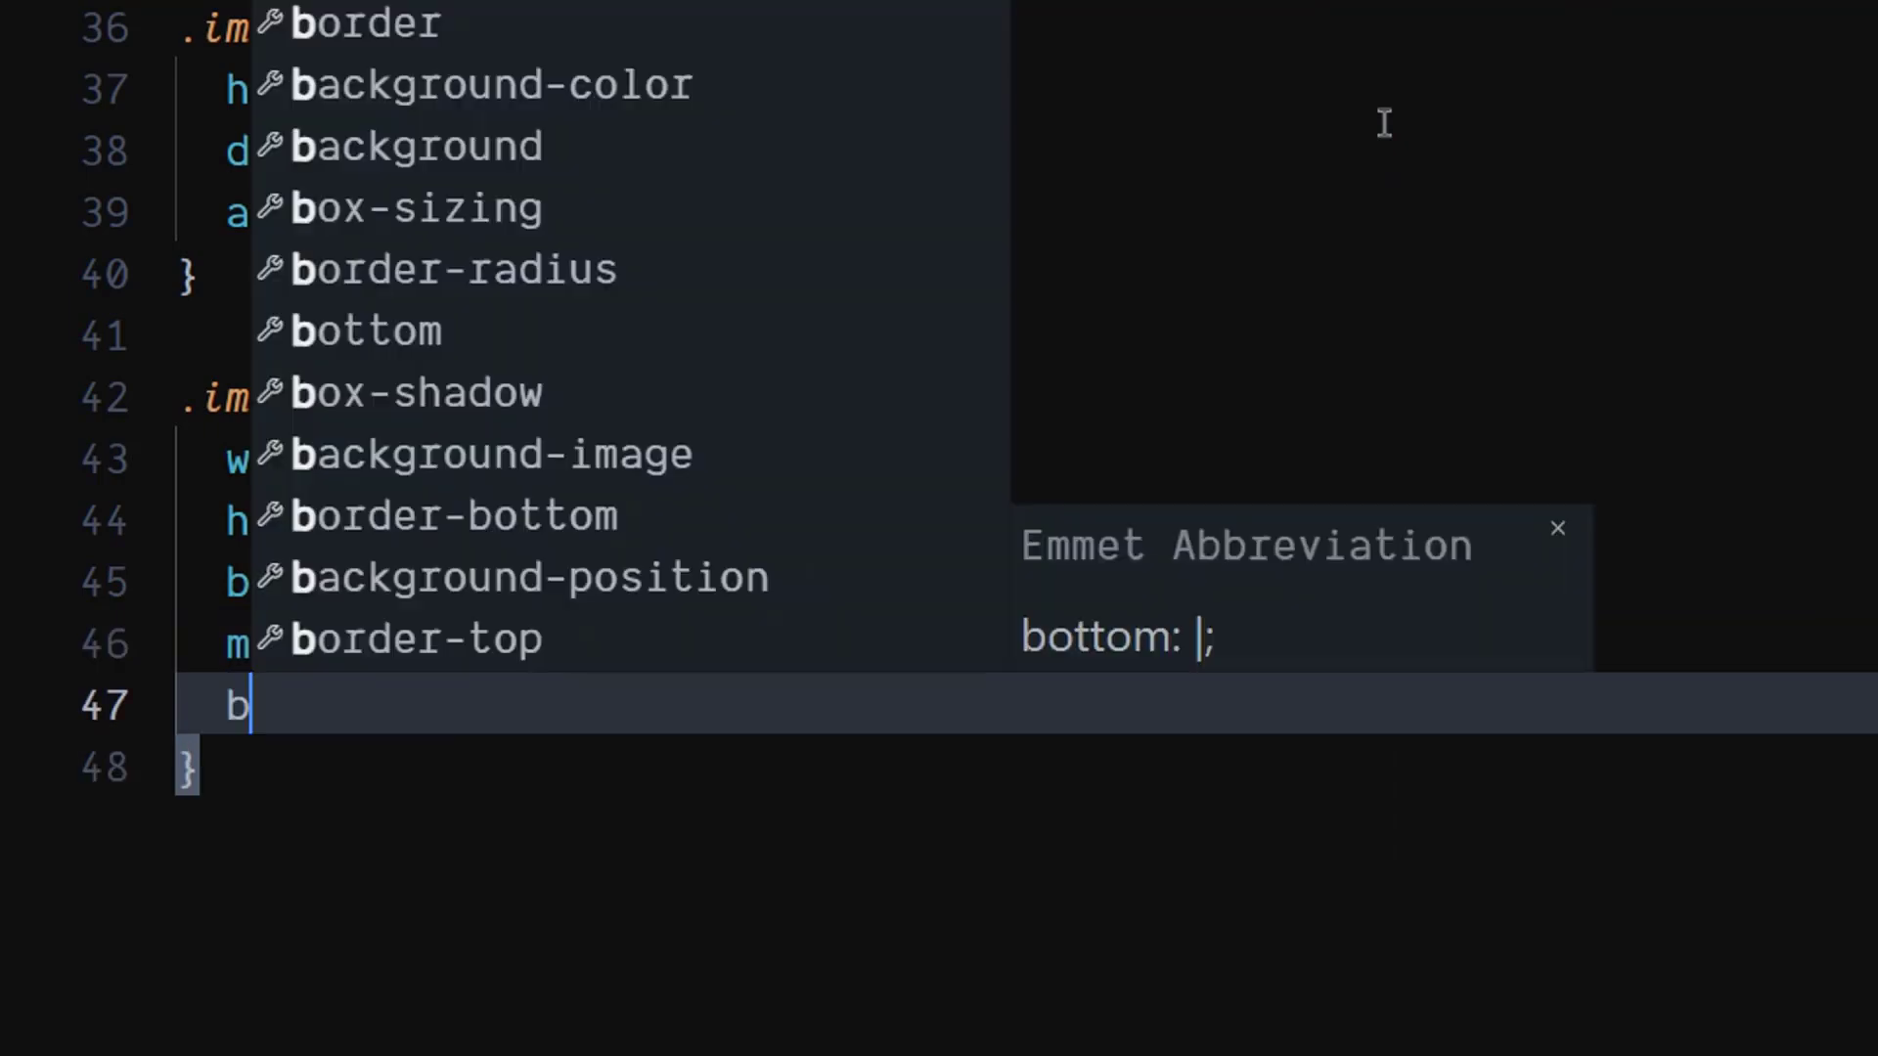
type("ackground-color: #fff;")
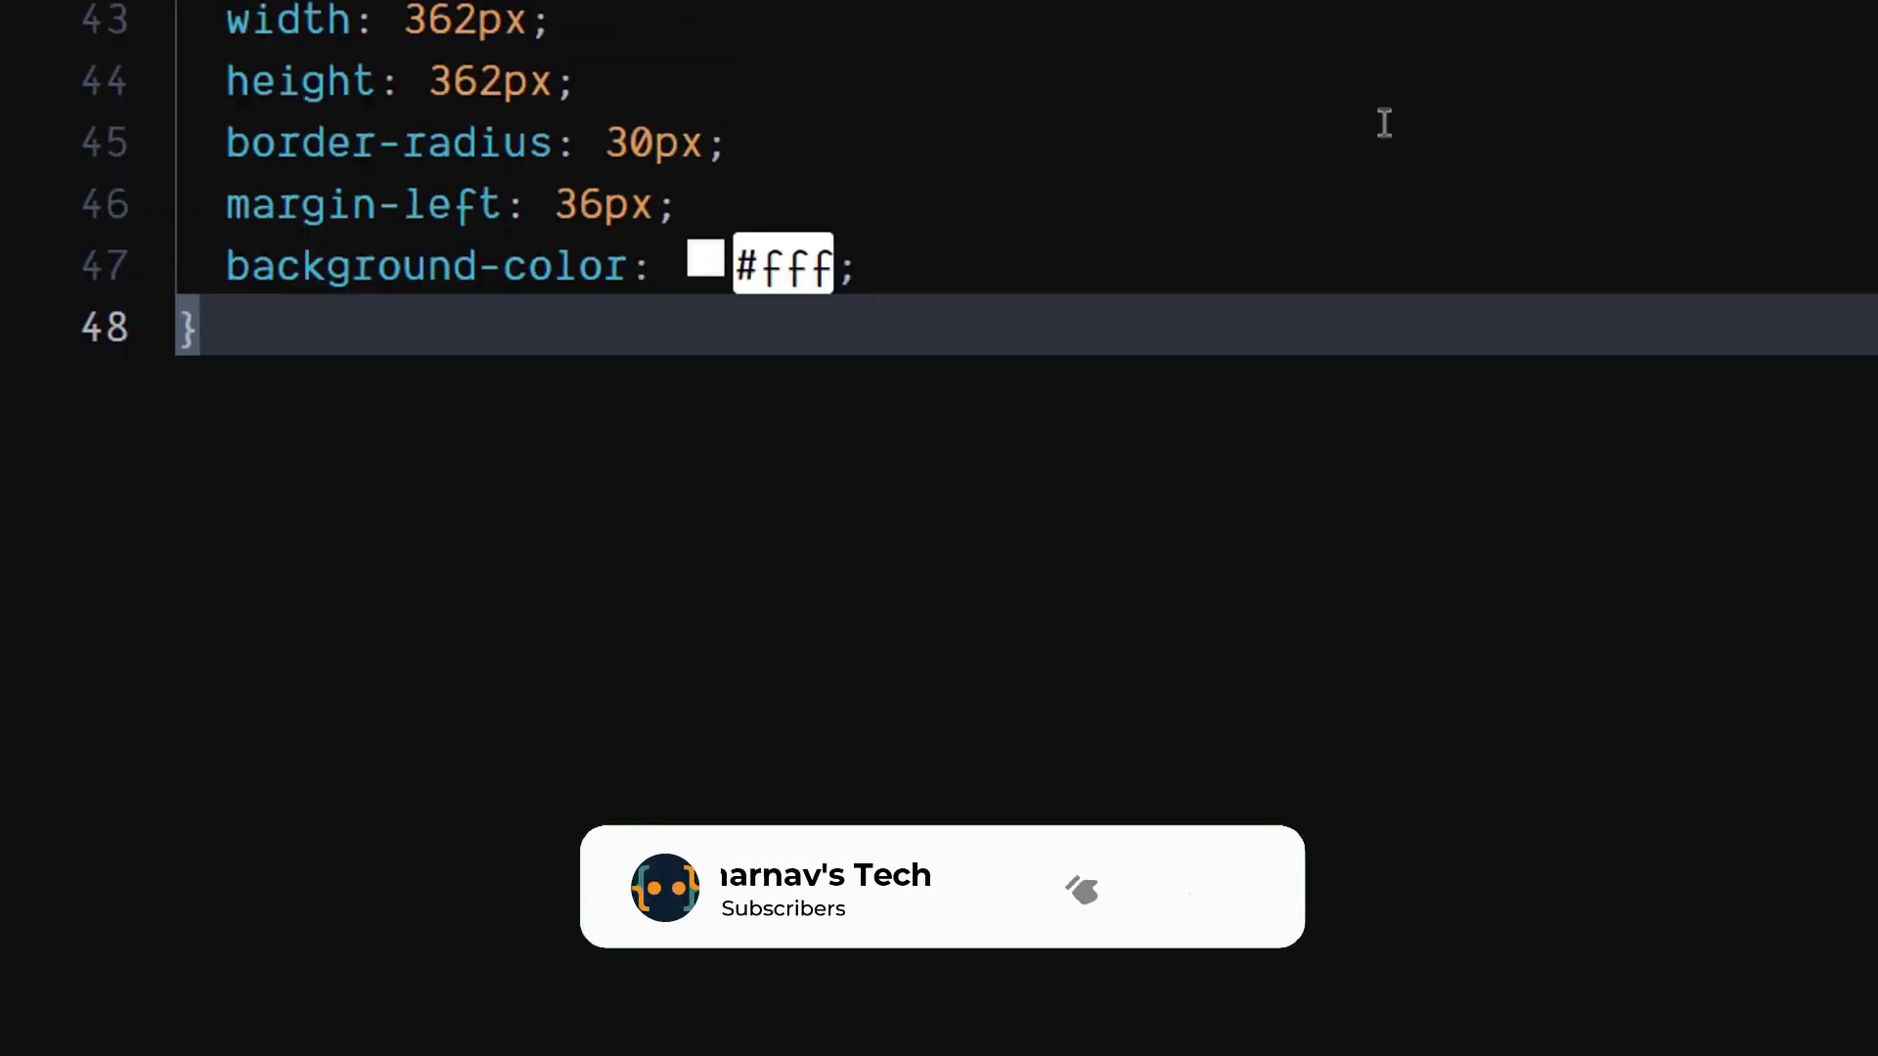
key("Enter")
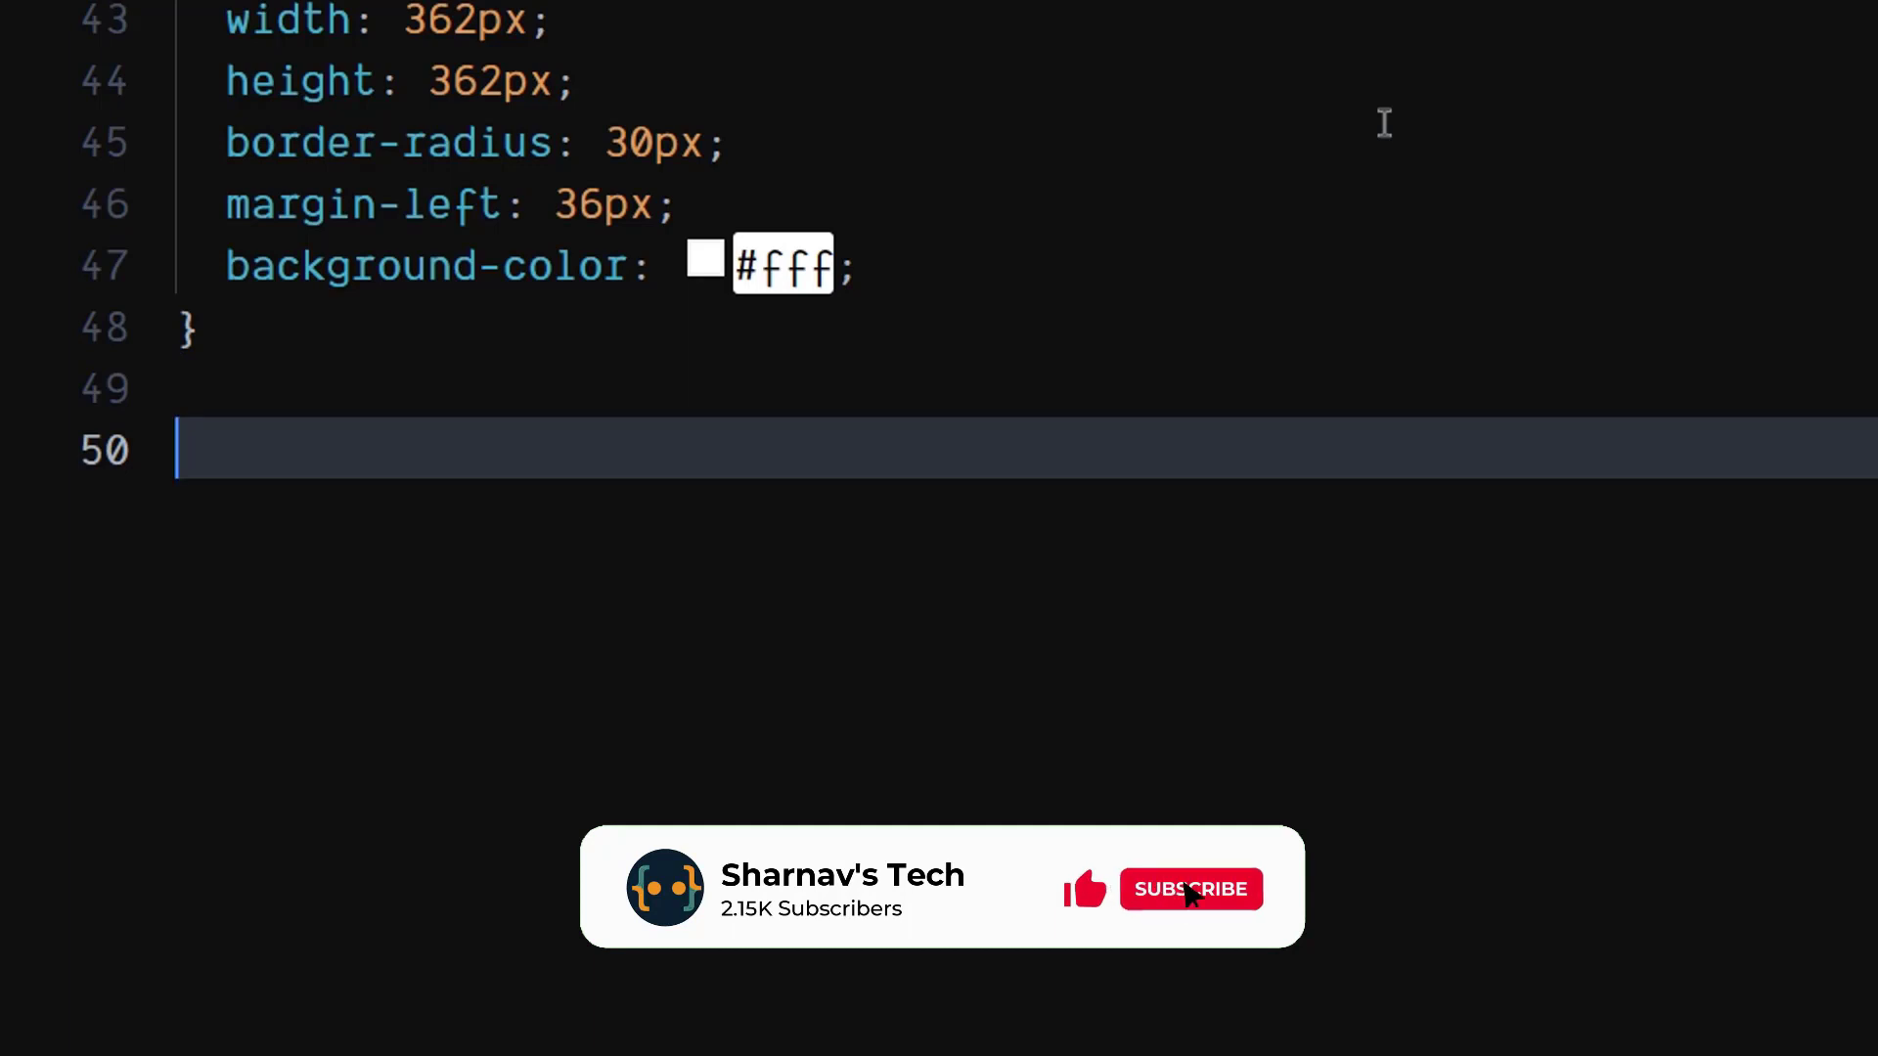
left_click(1189, 889)
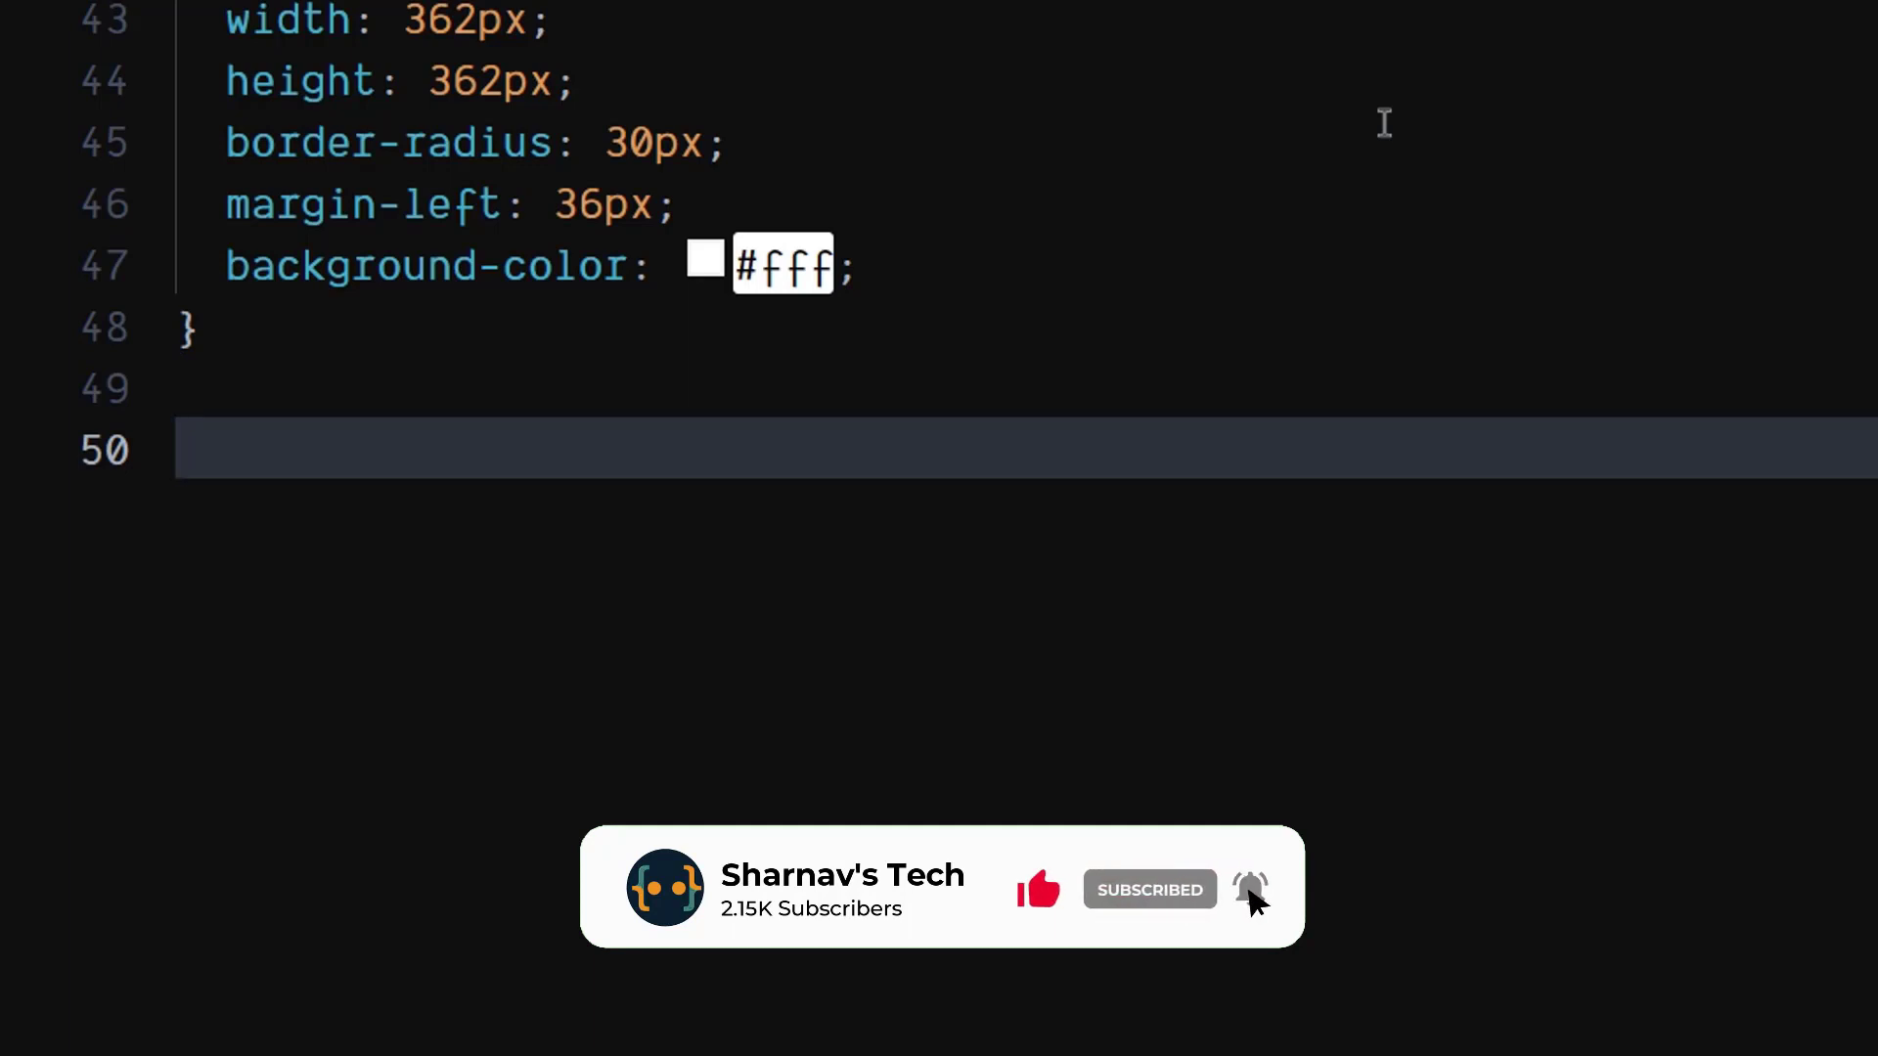
type(".text-co")
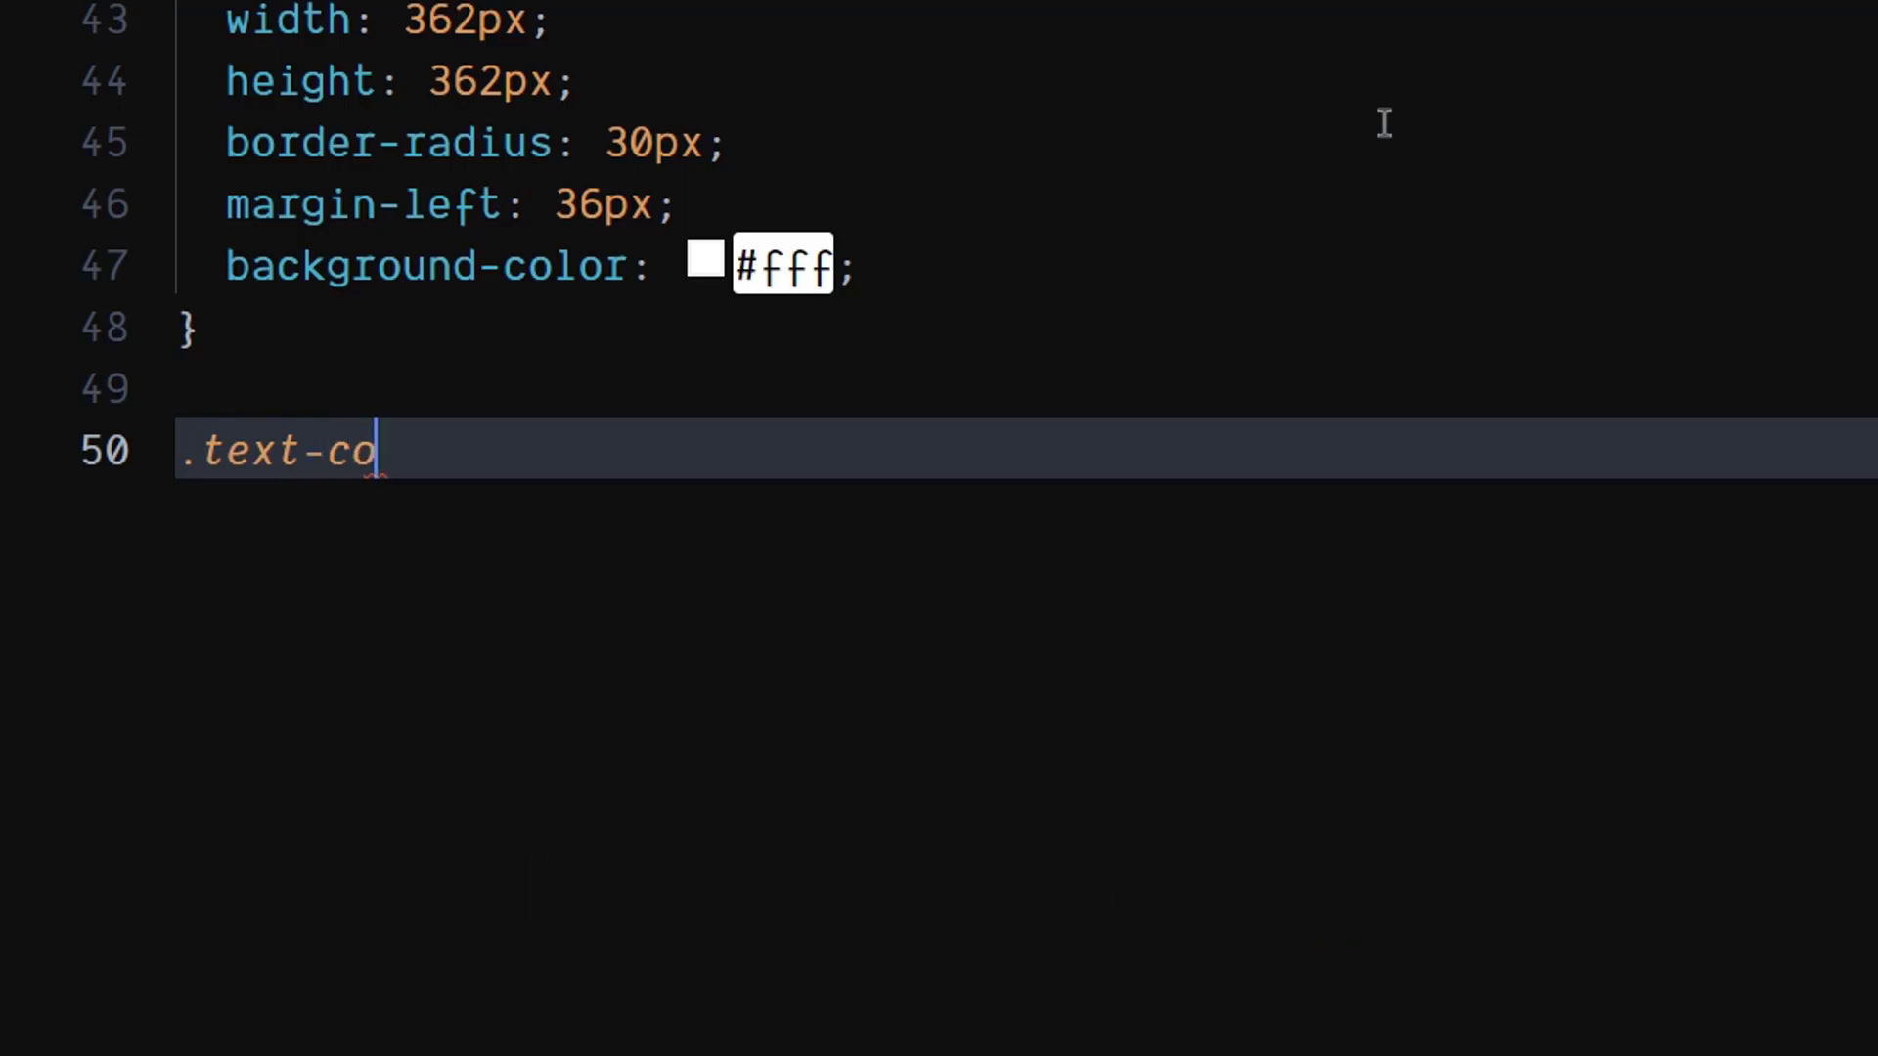
Step: Complete .text-container with position relative, flex 1 and margin-left 40px
type("ntainer{")
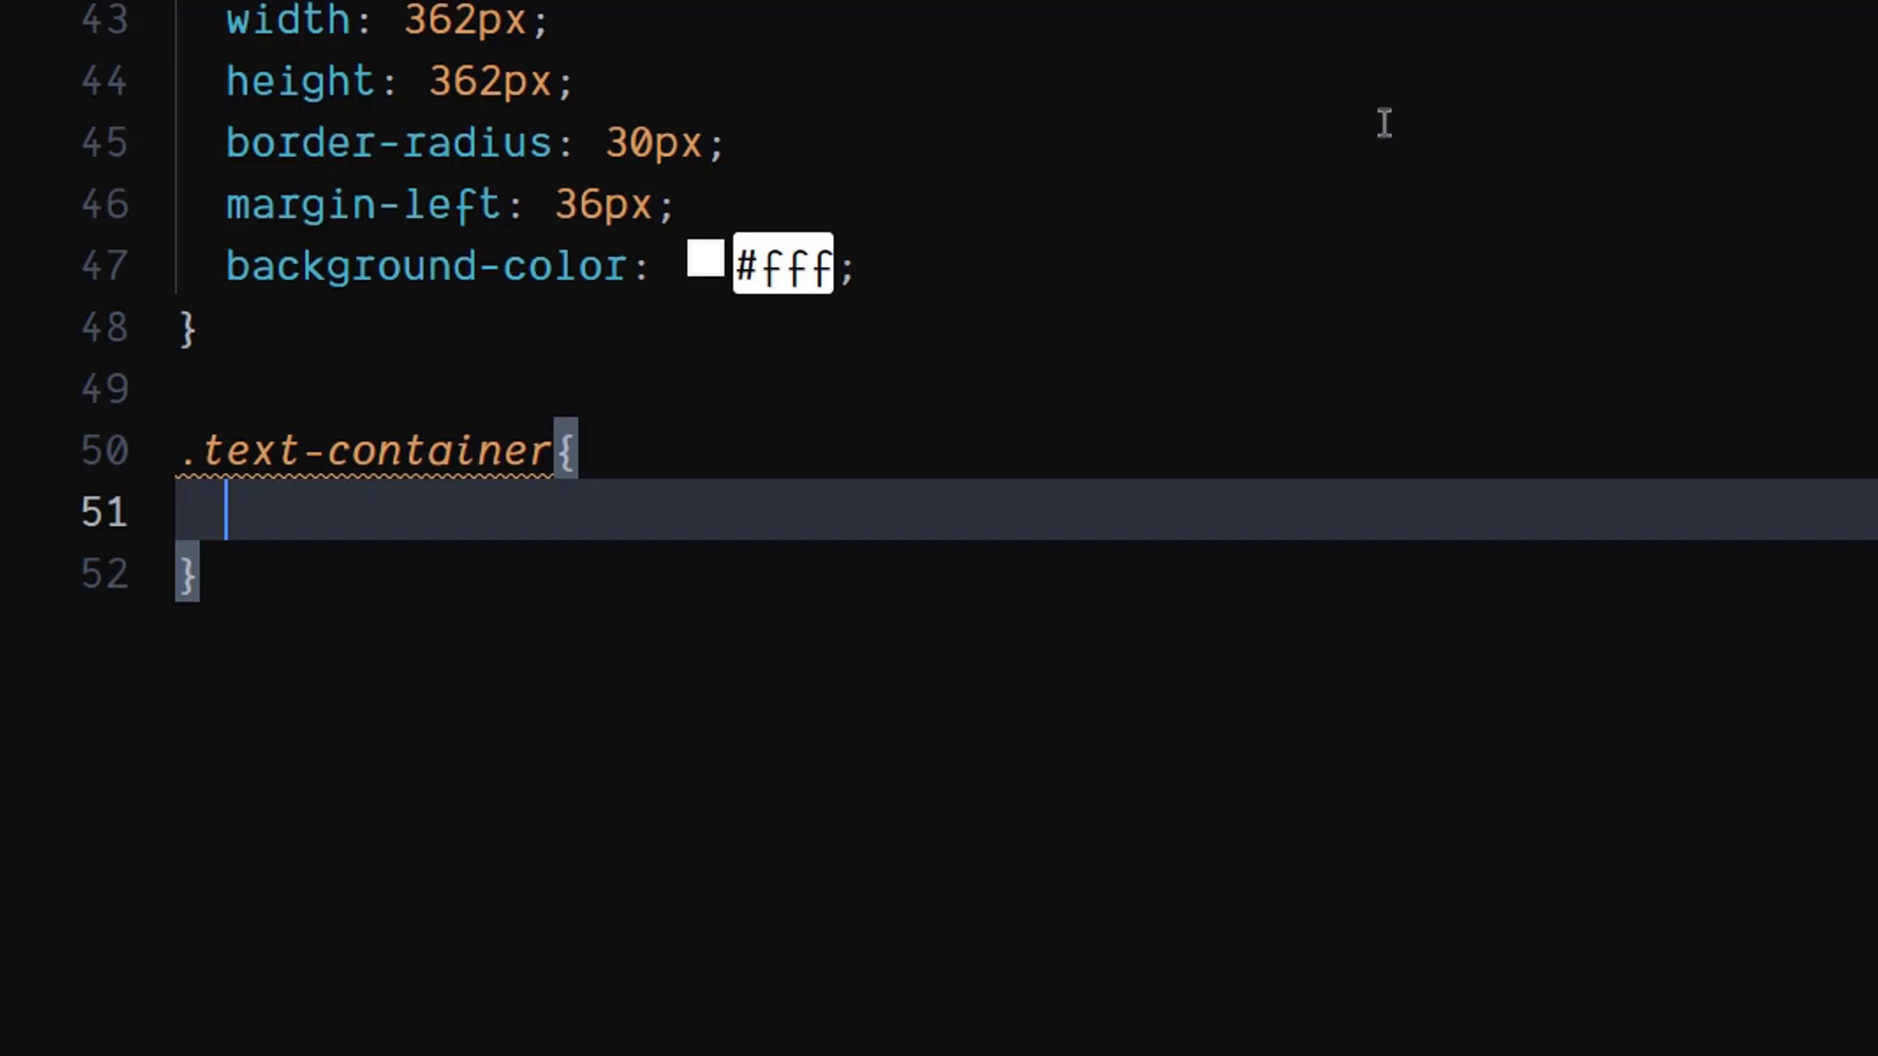
type("position: relative;")
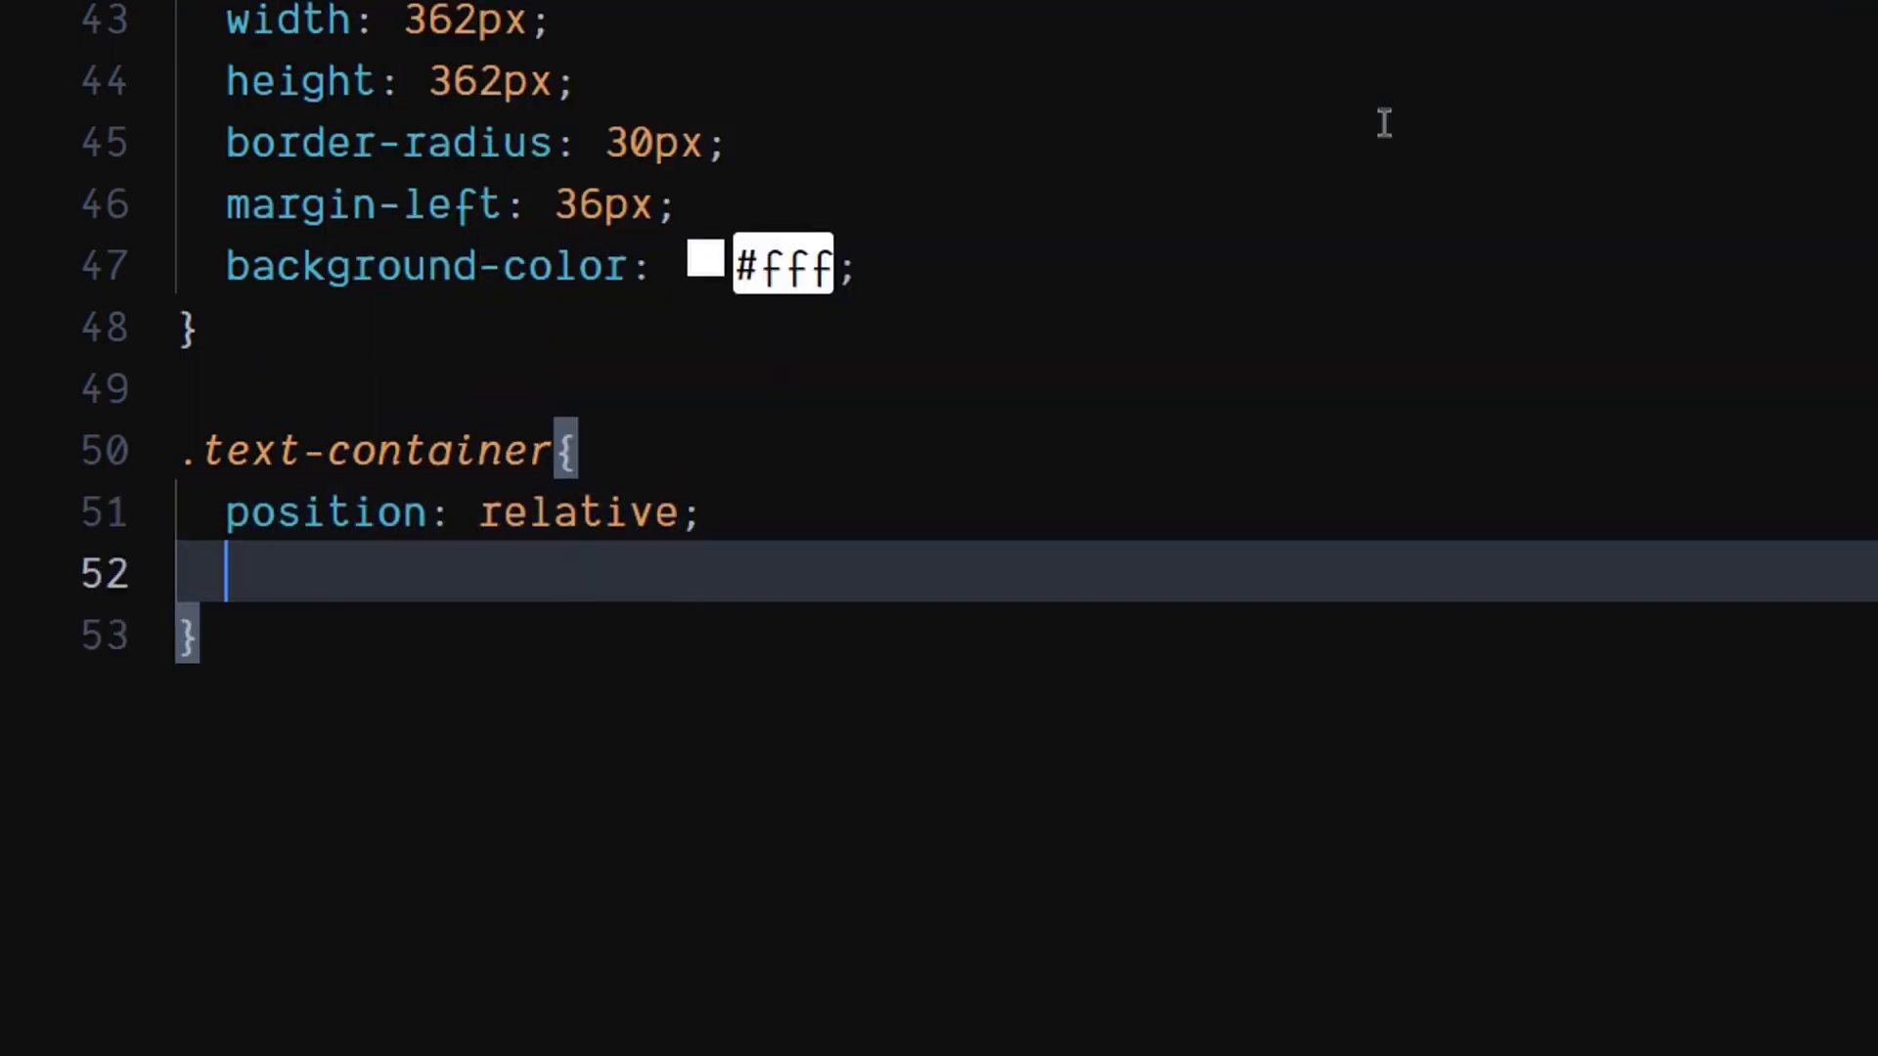
type("flex: 1;")
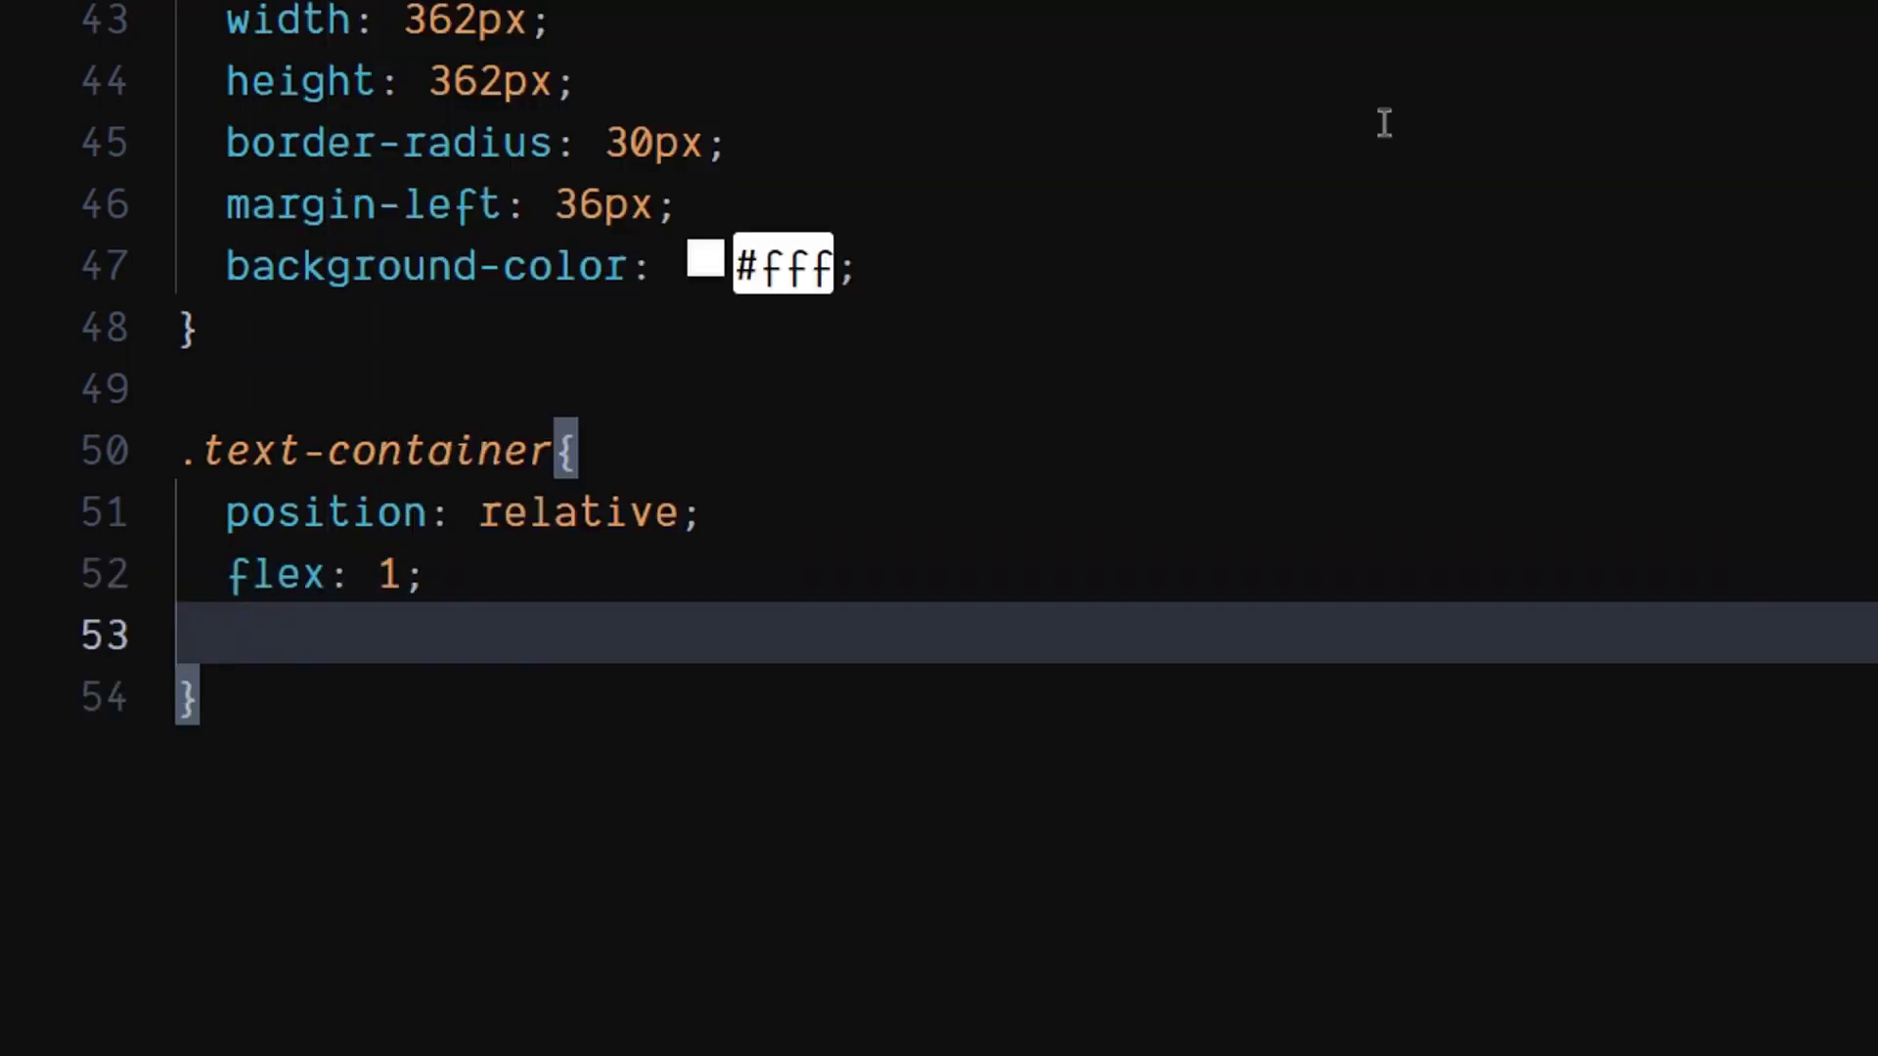
type("margin-left: 40px;")
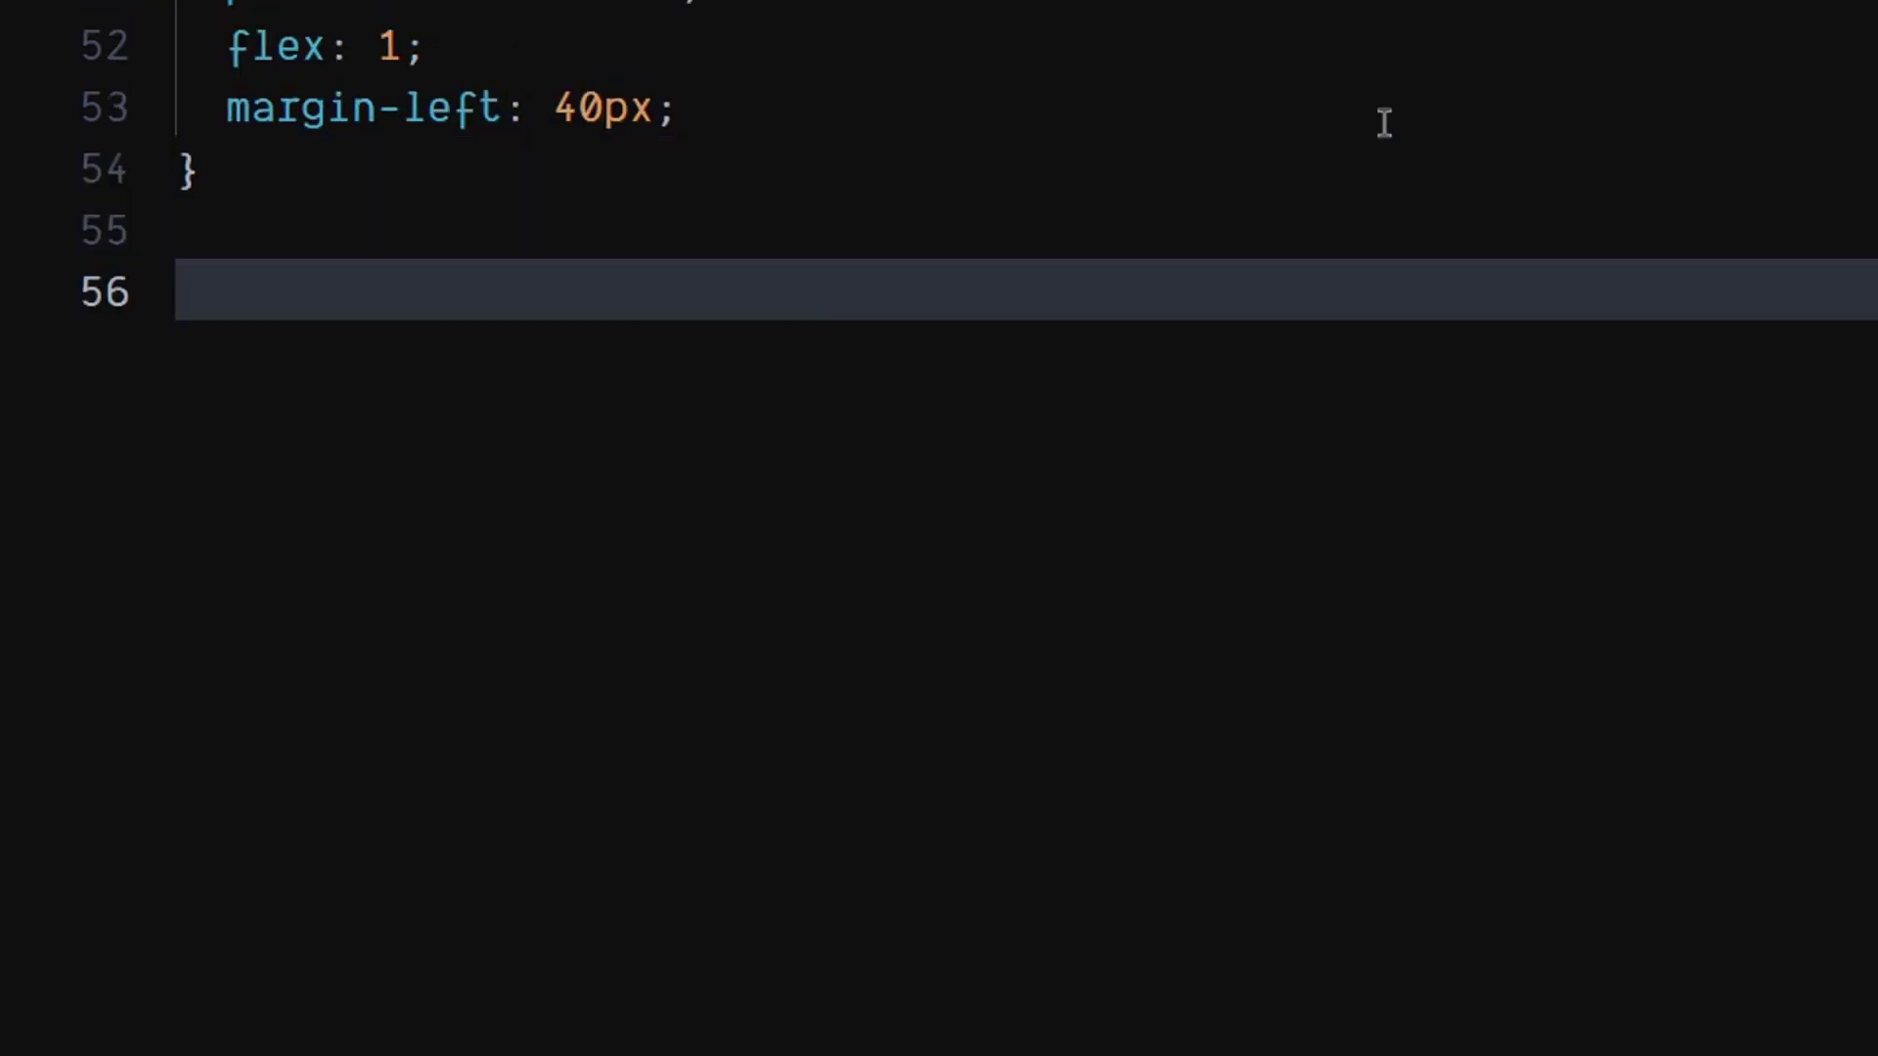
left_click(180, 293)
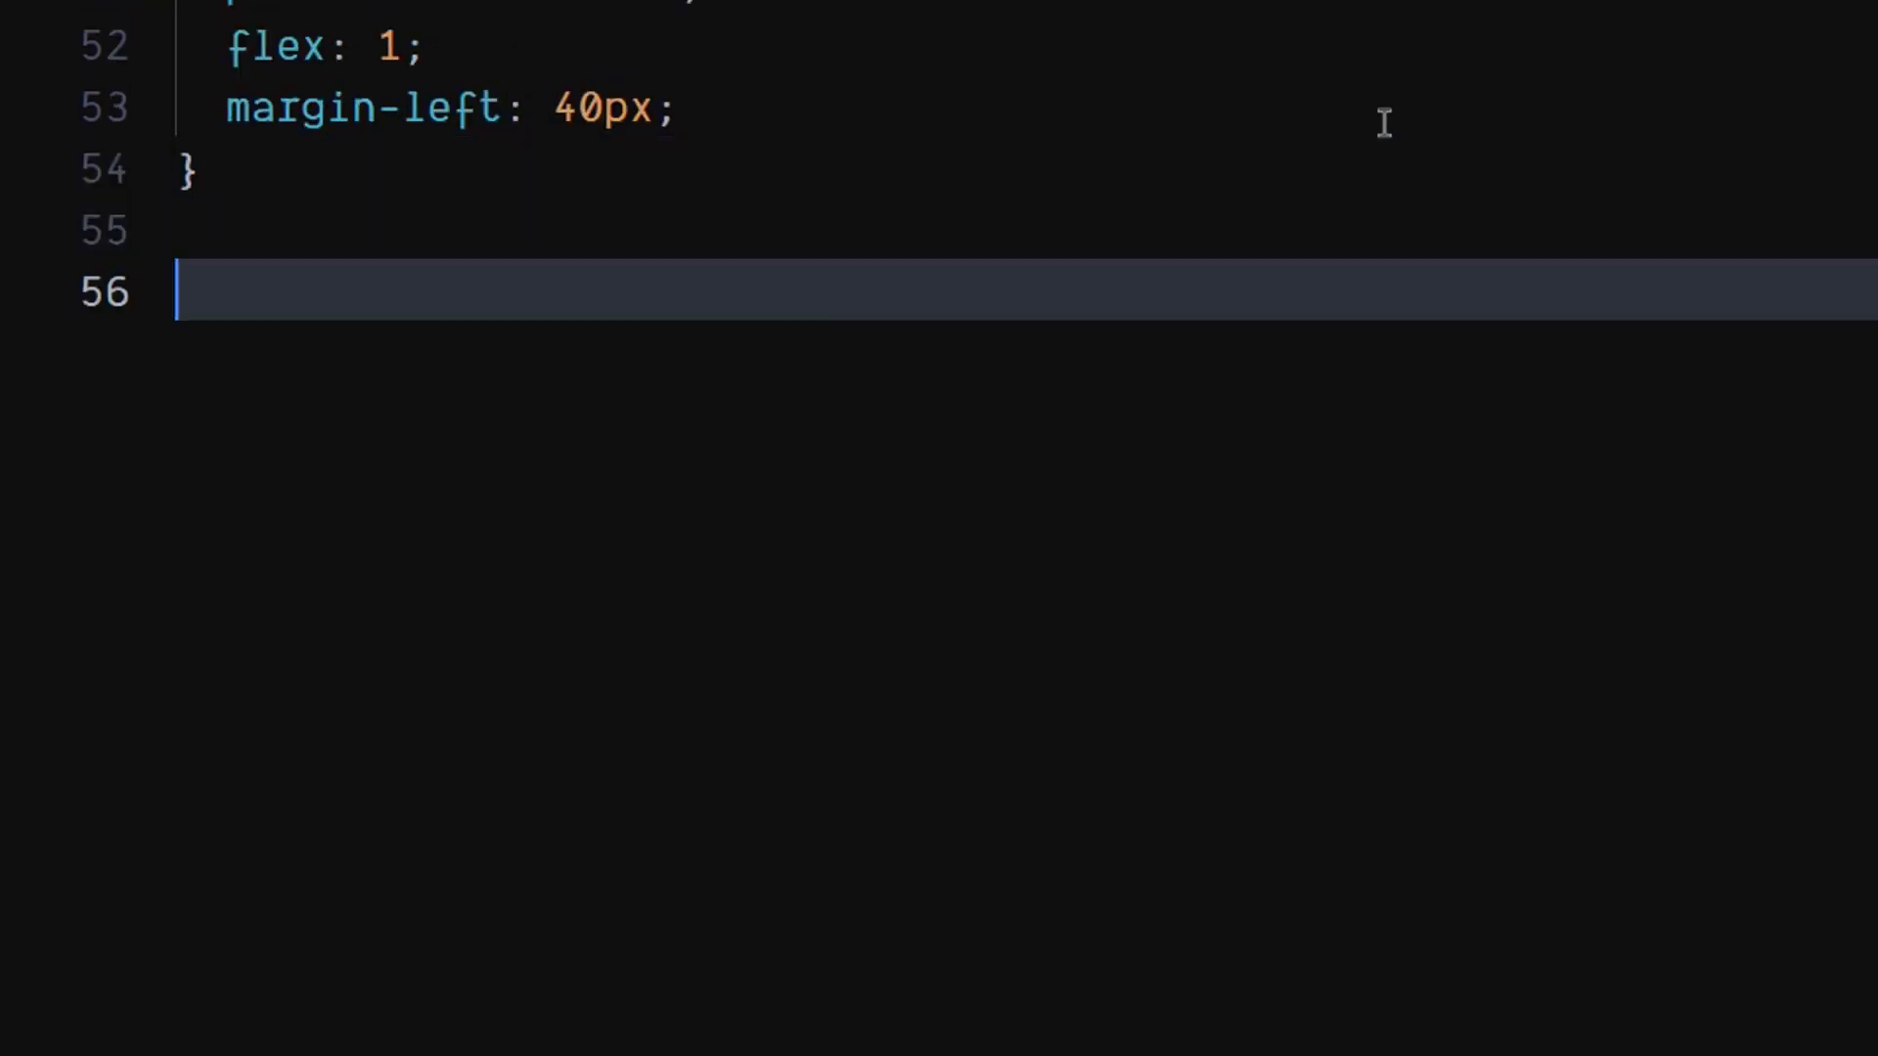
Step: Add .text-container div with display flex, centred justify-content and align-items, line-height 30px
type(".text")
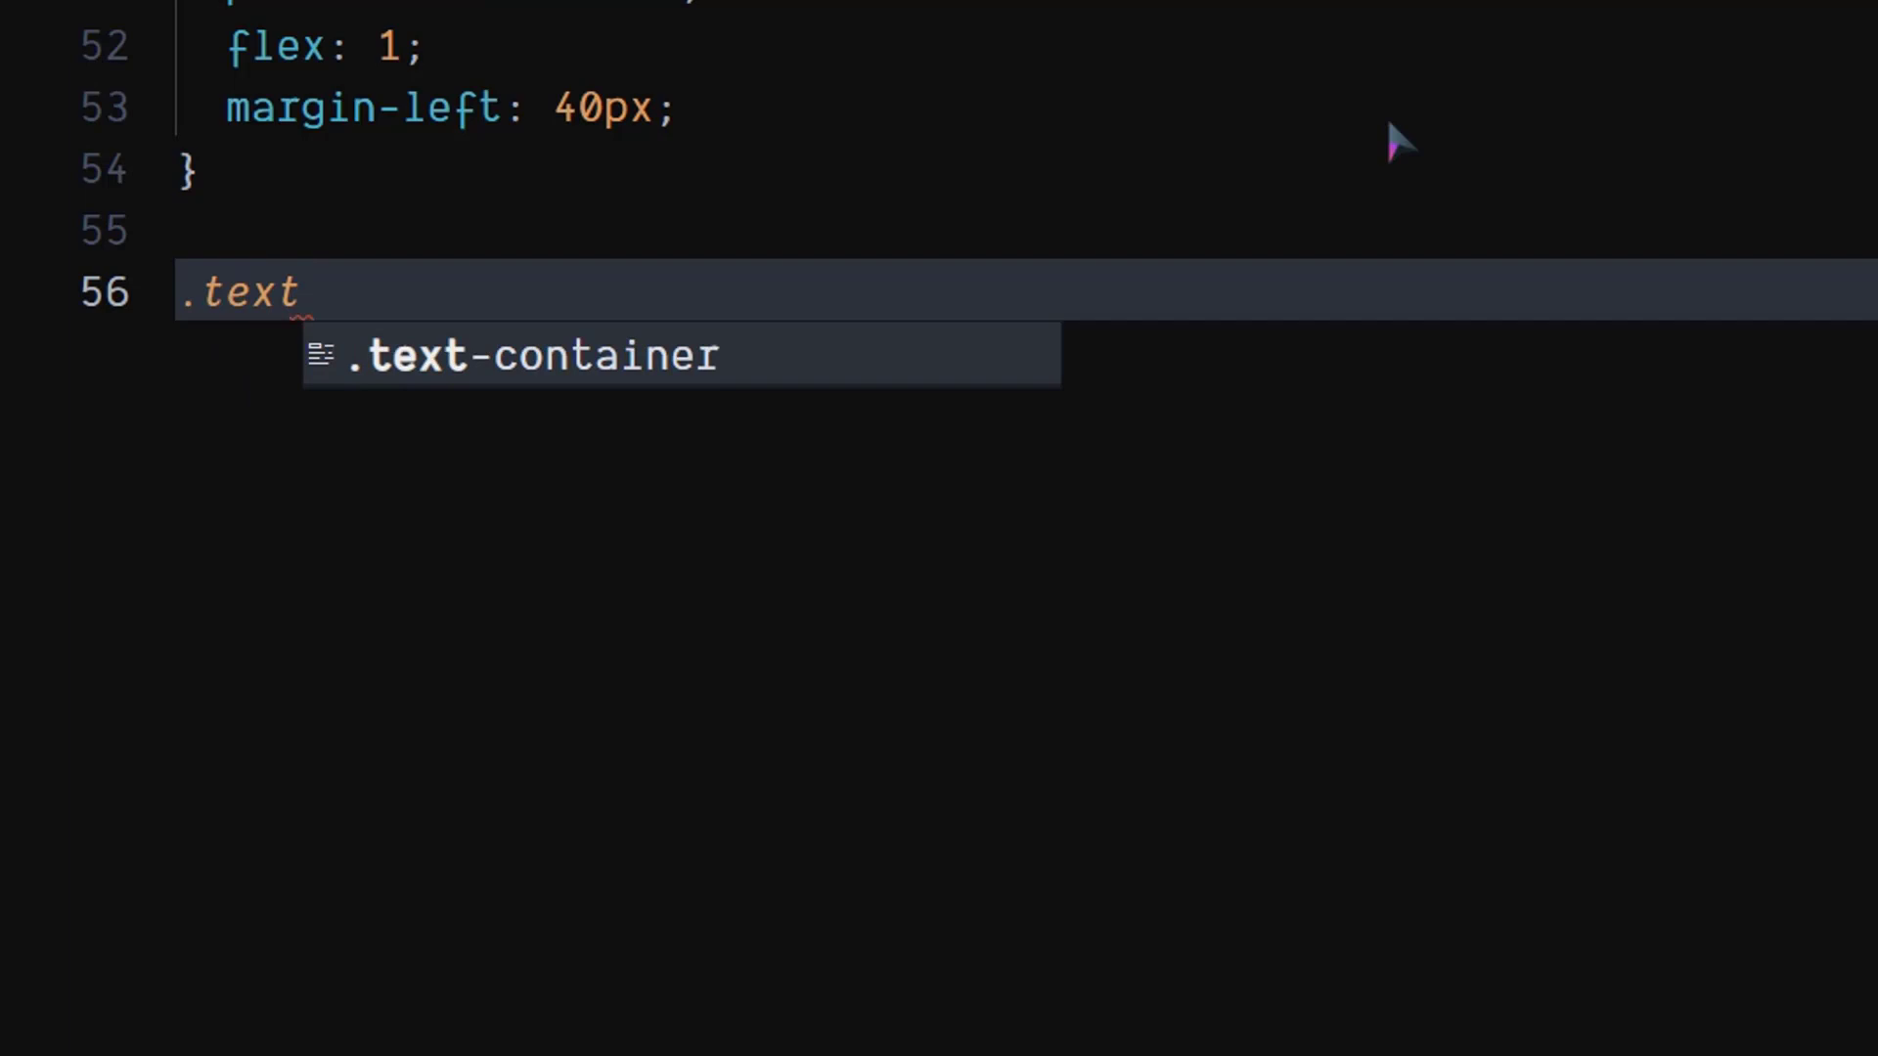
type("-container div{")
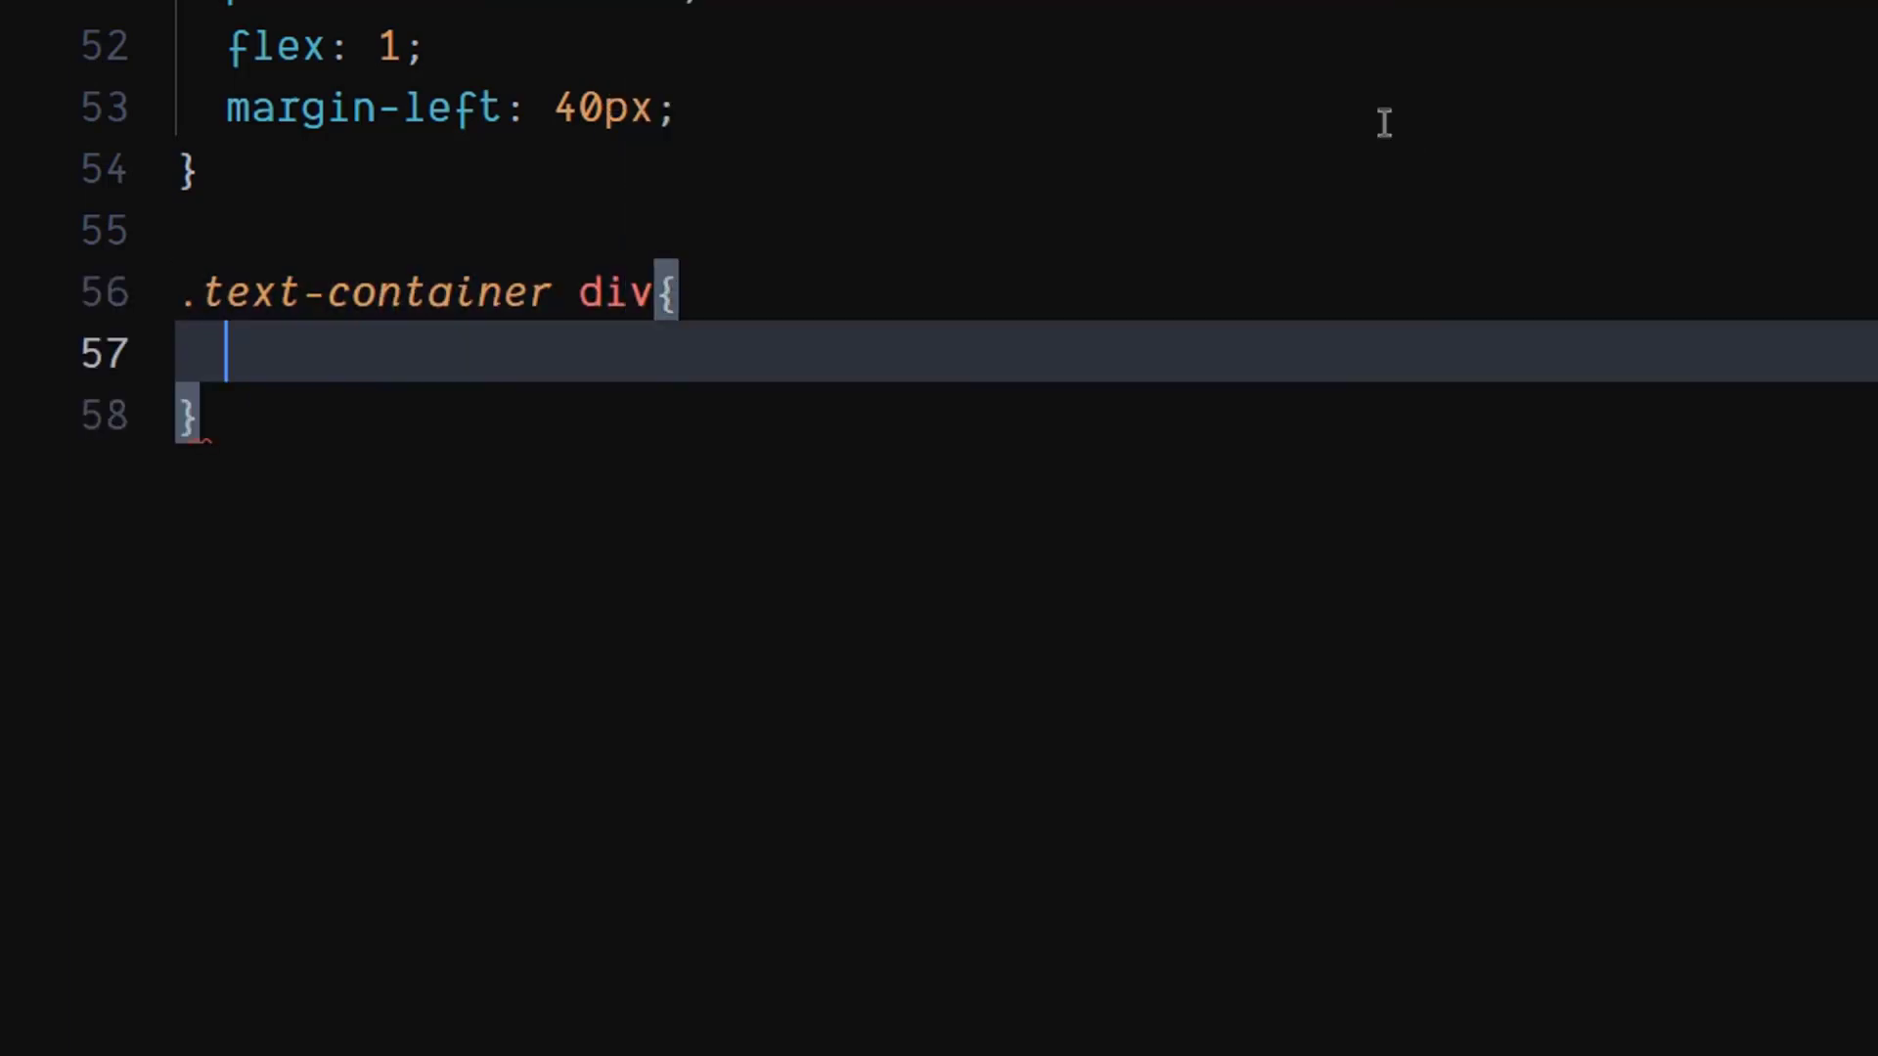
type("d")
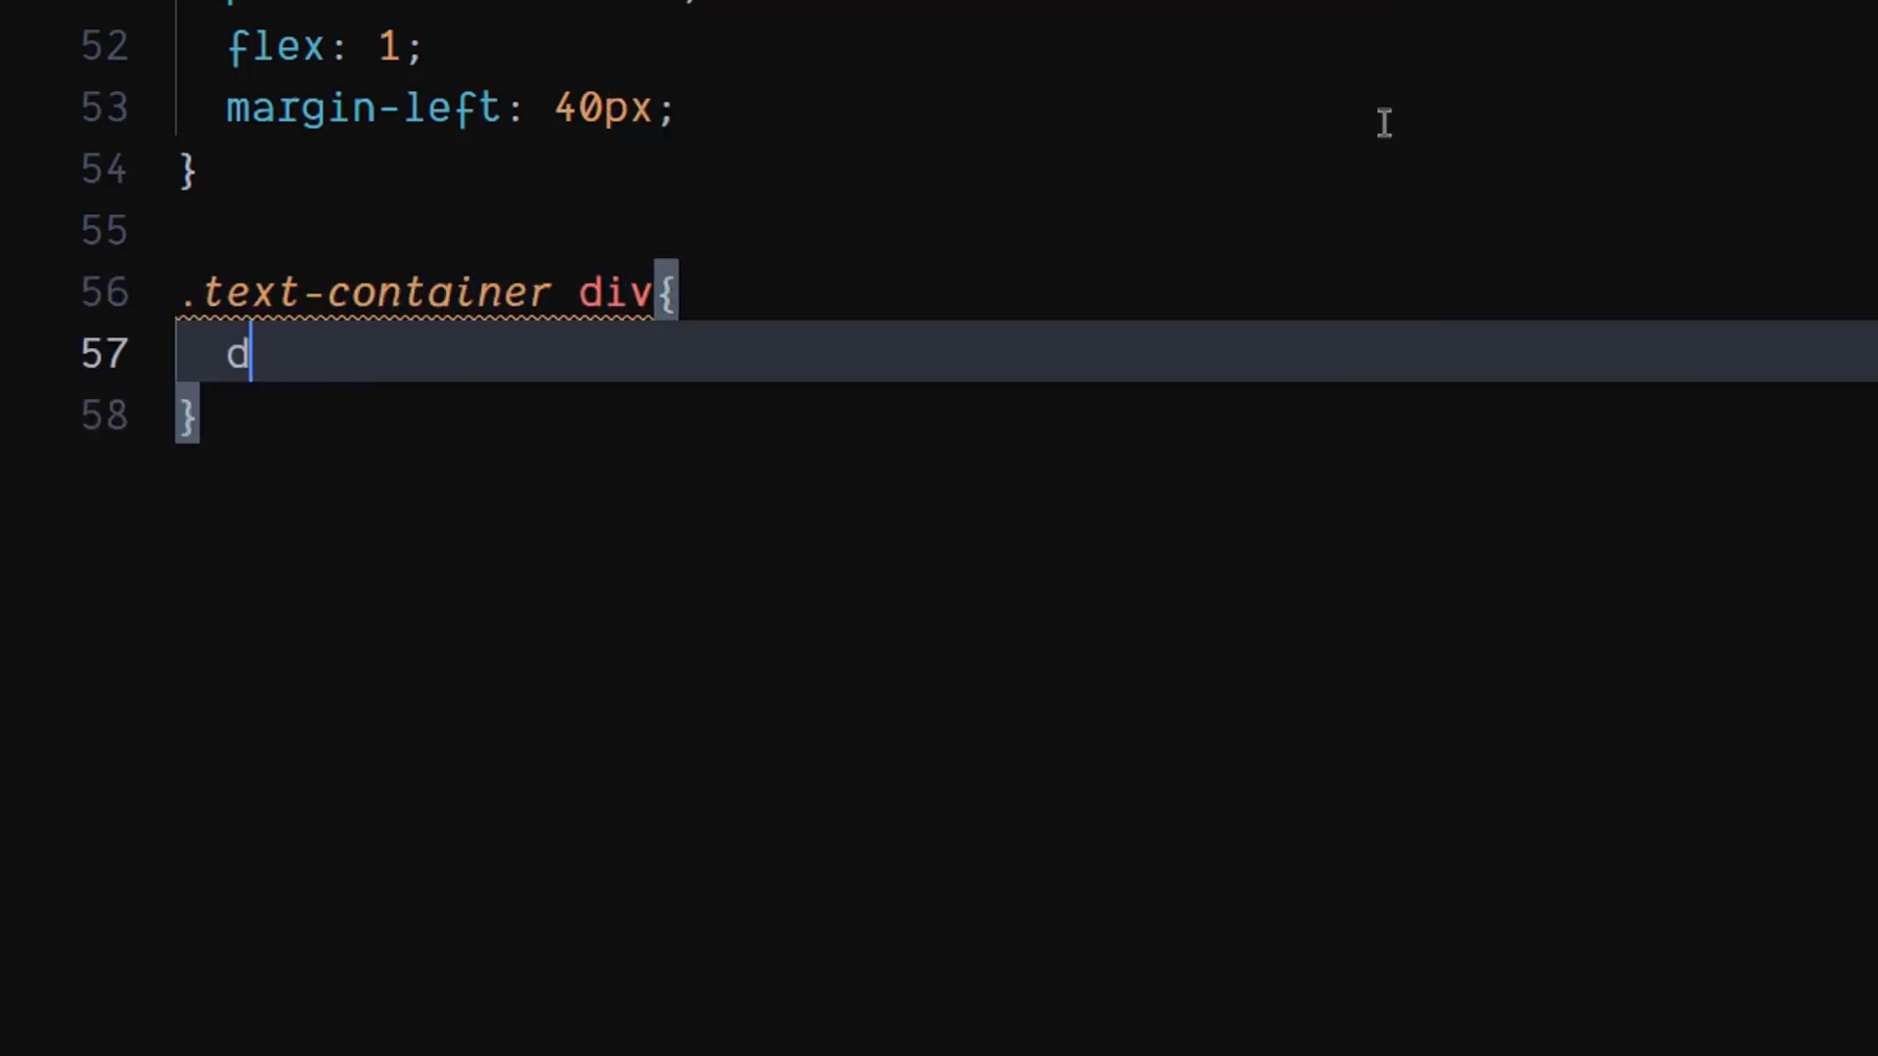
type("isplay: flex;")
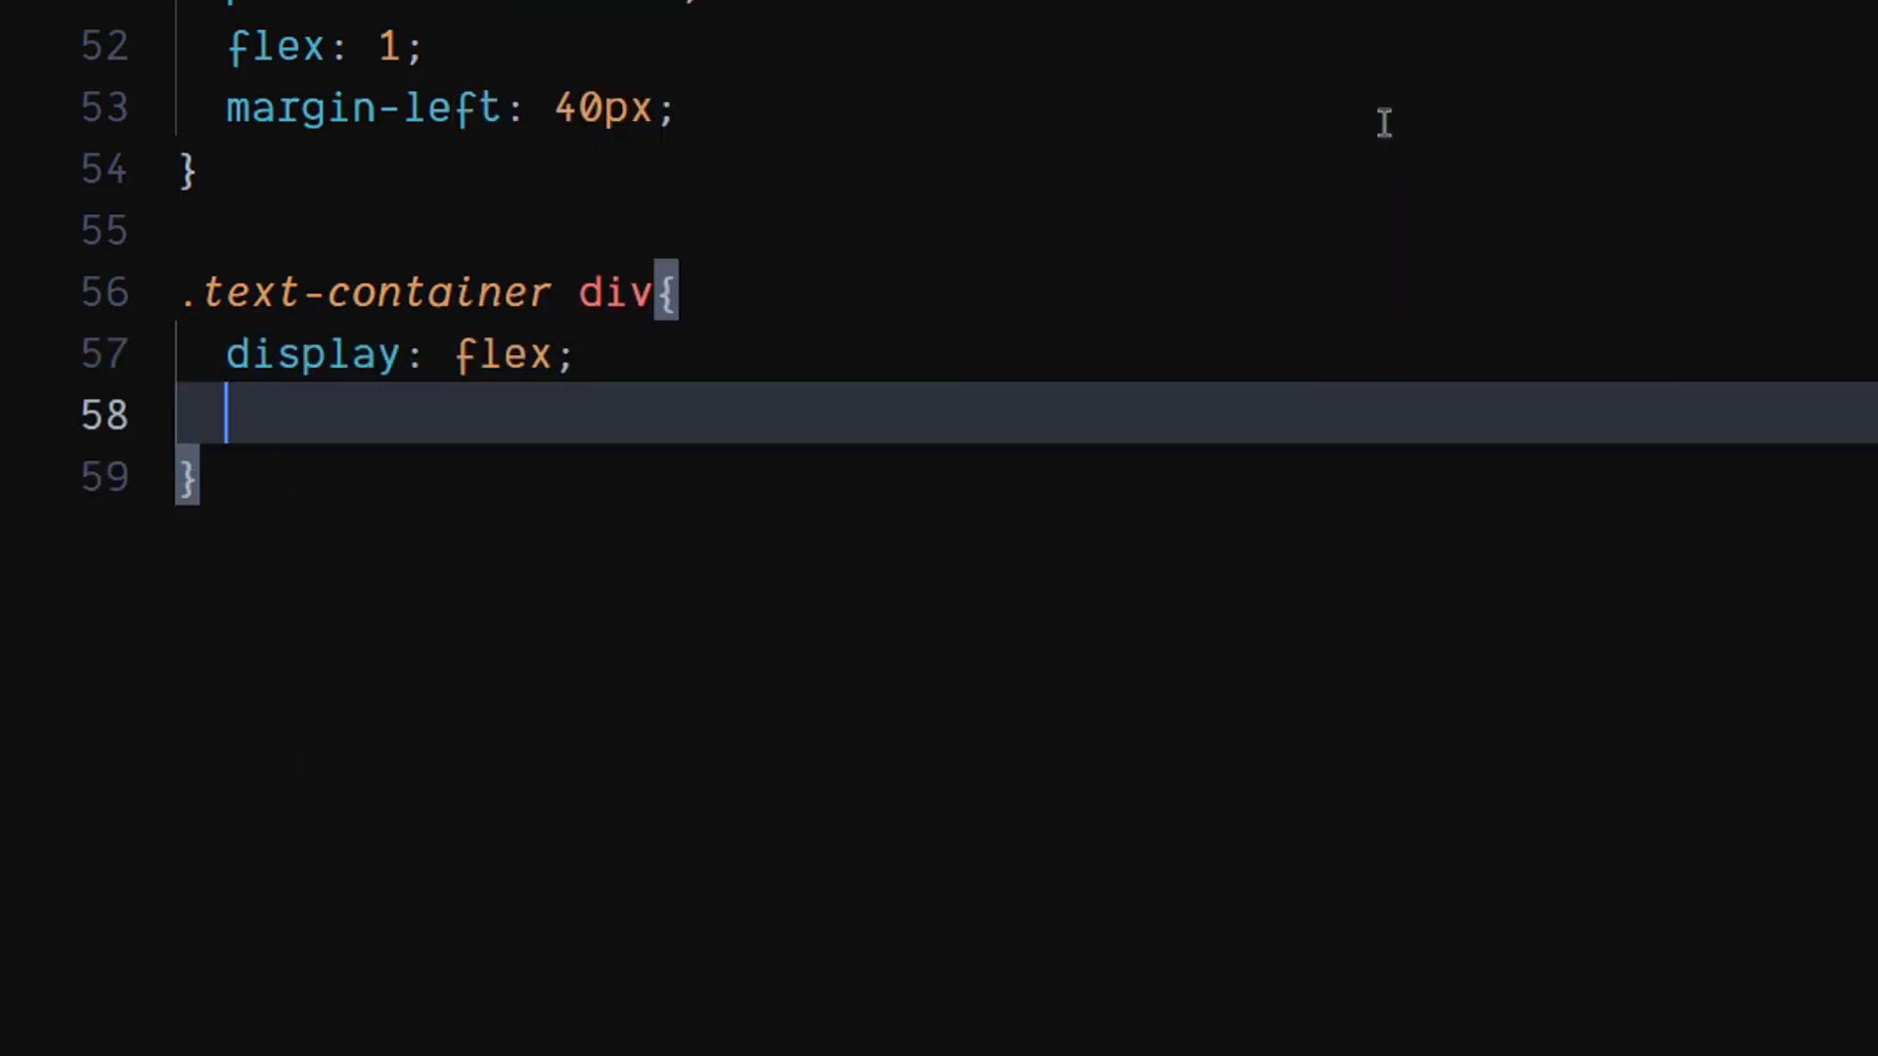
type("justify-content: center;")
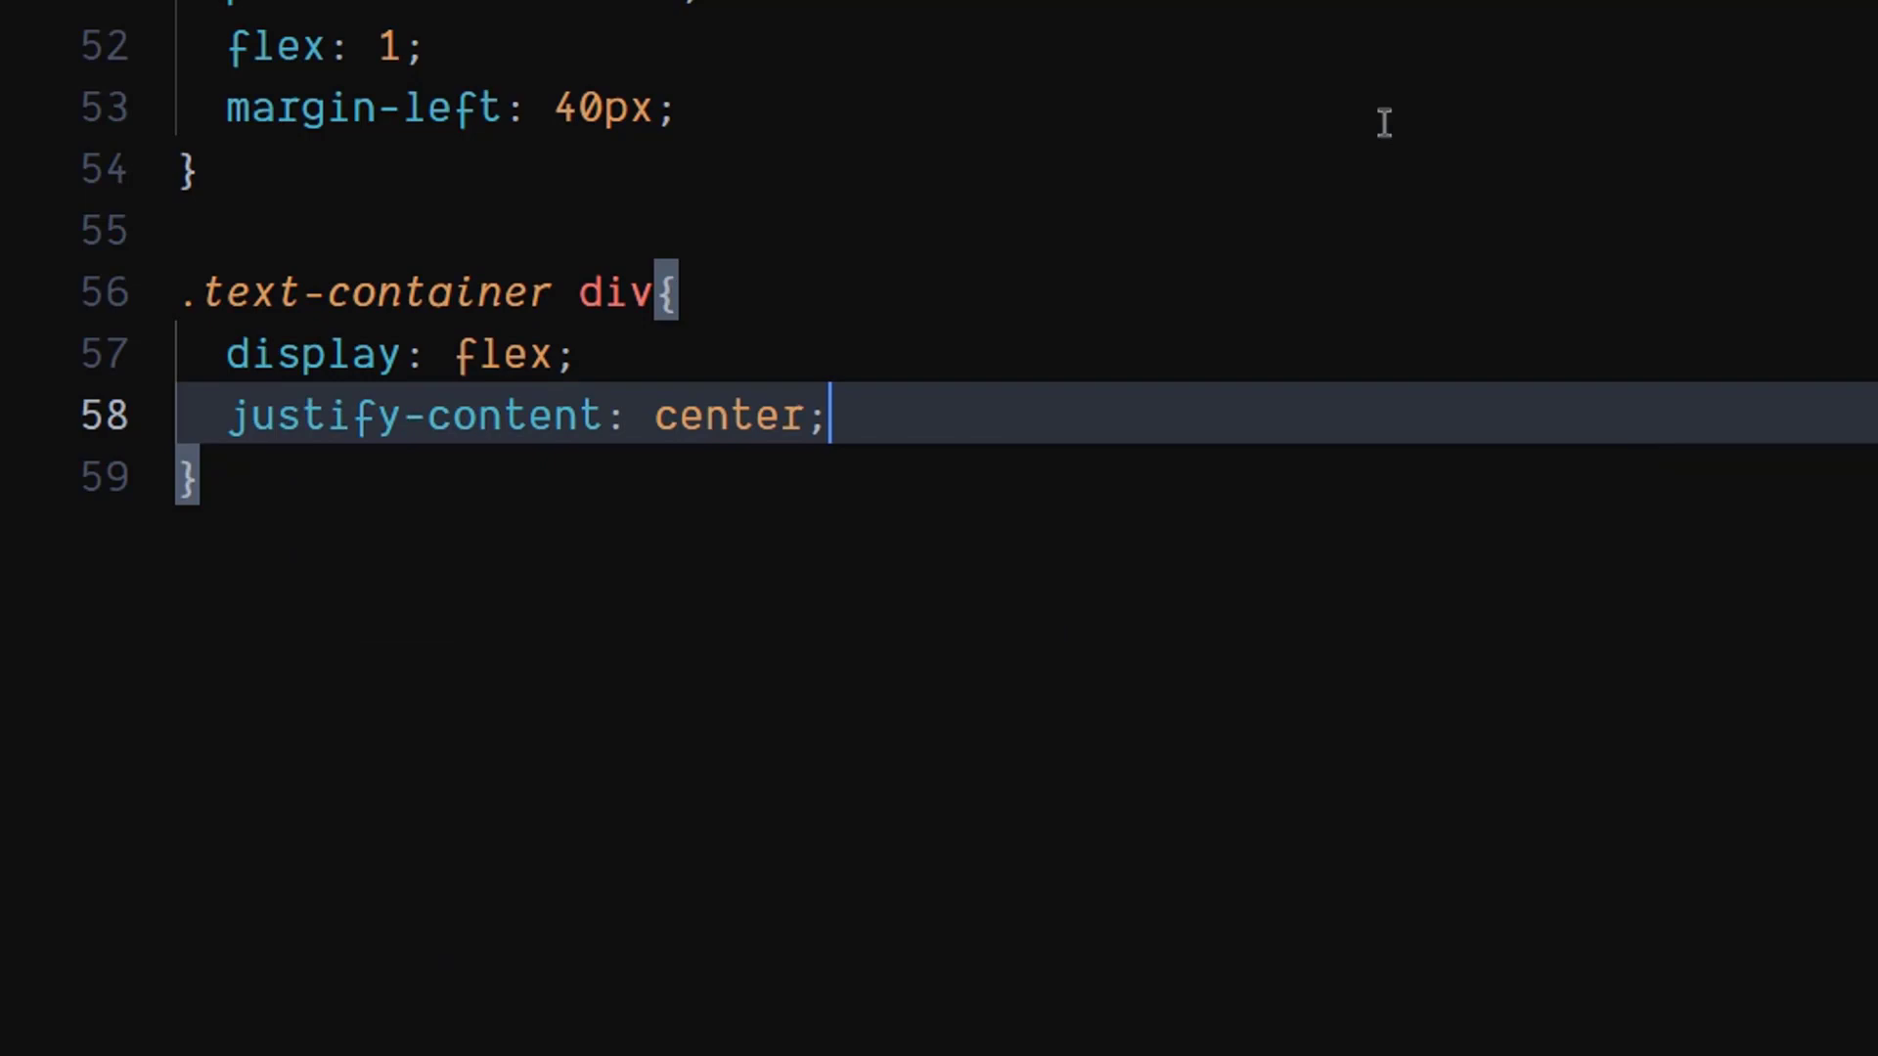
key("Return")
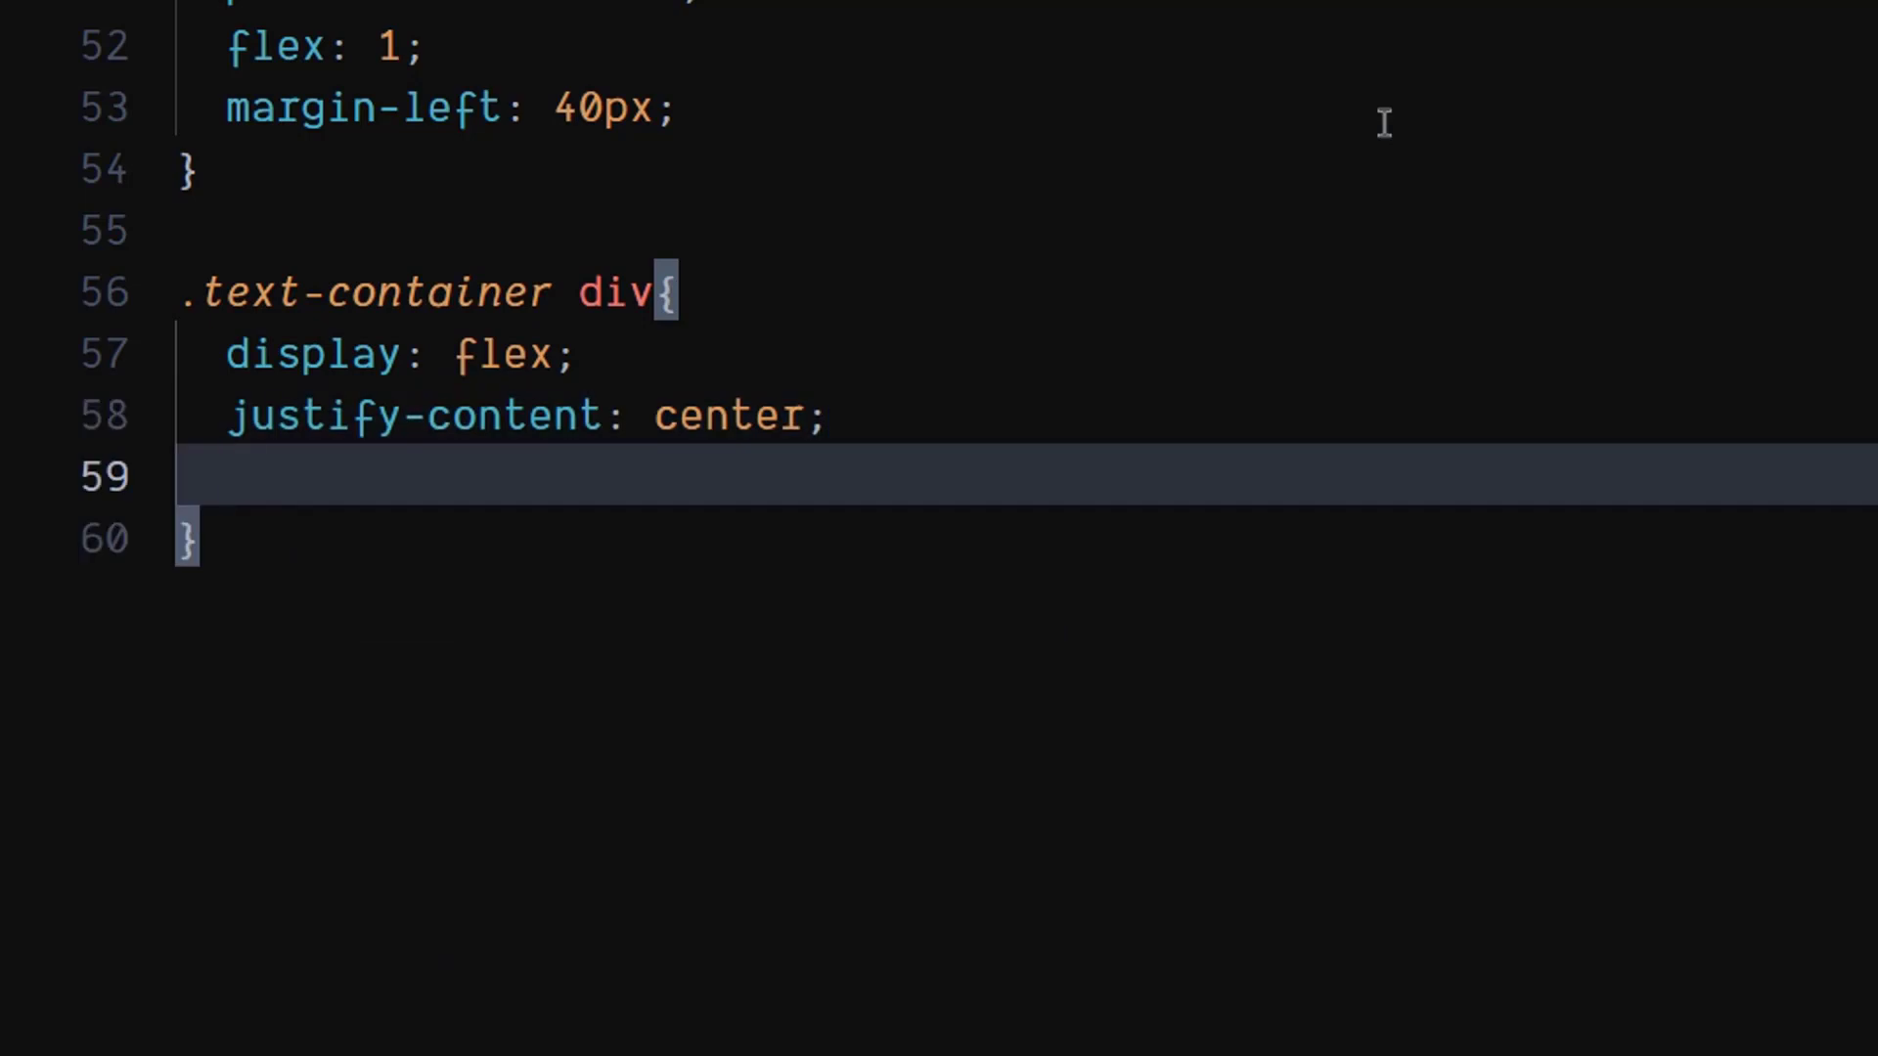
type("align-items: center;")
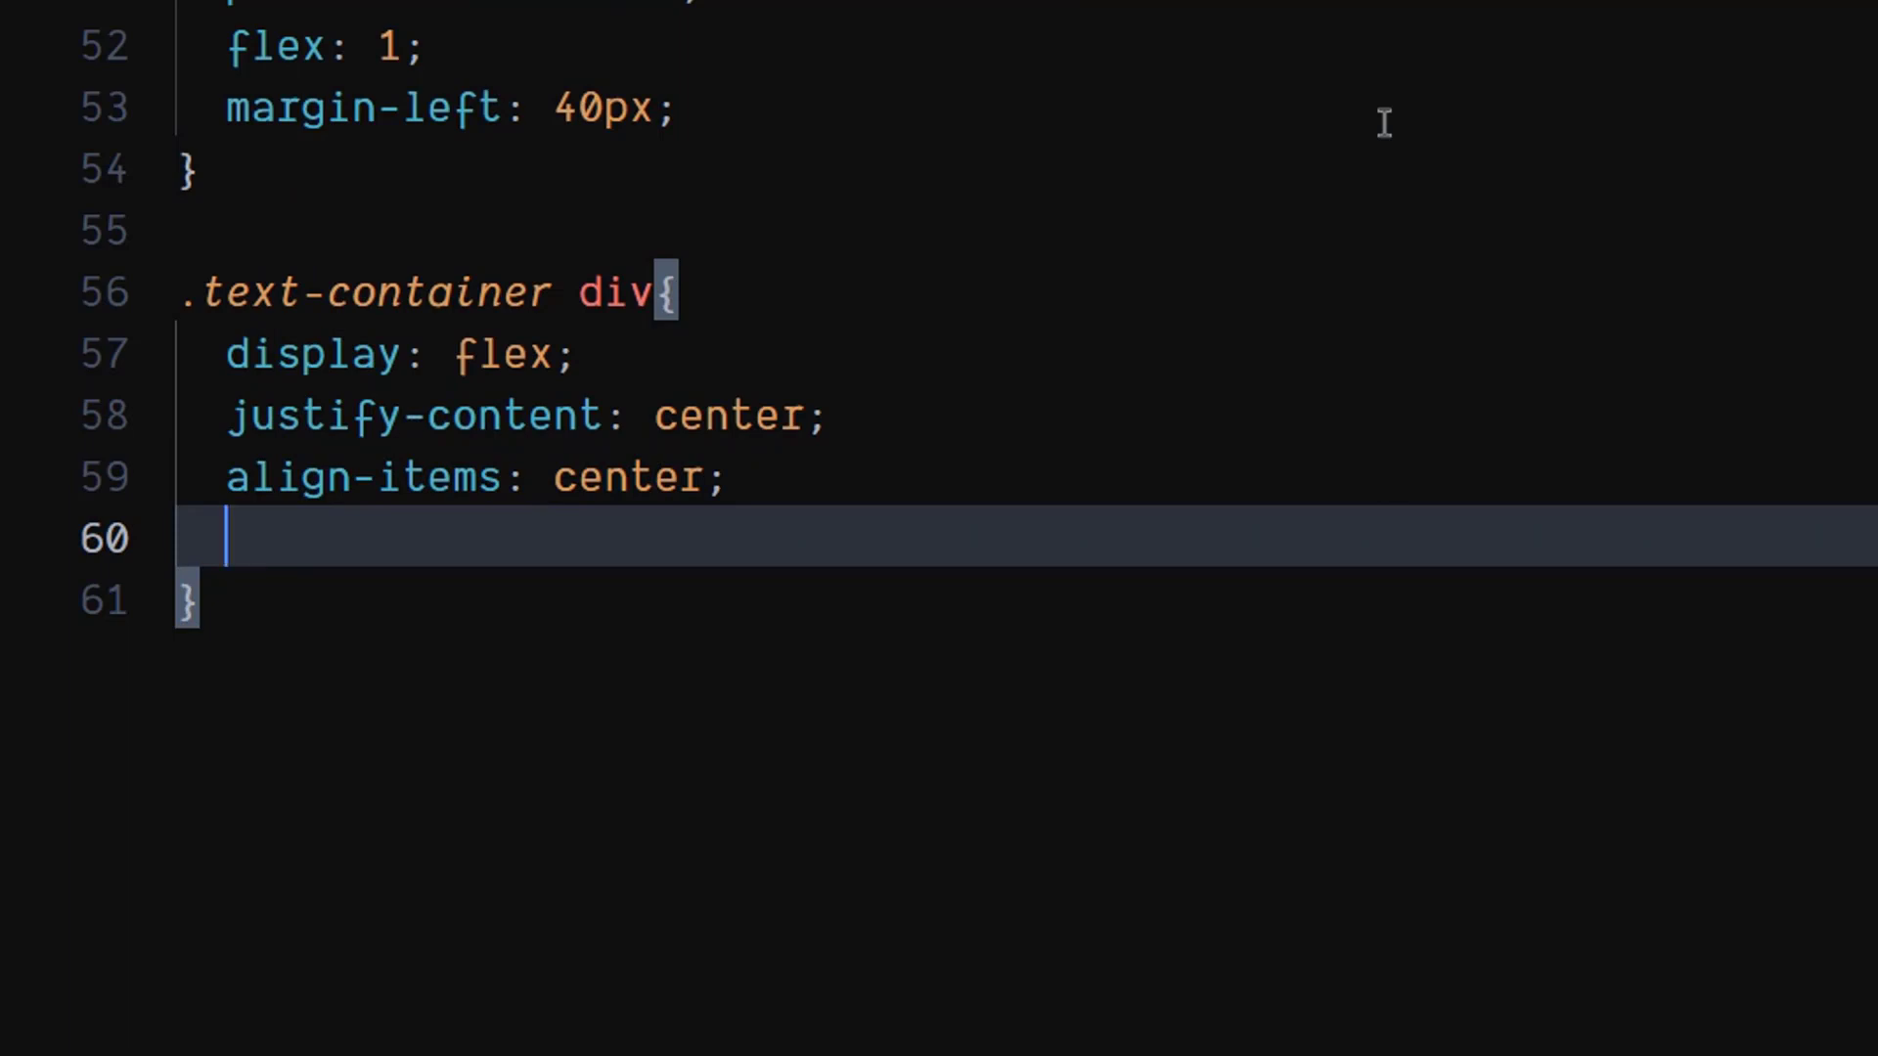
type("line-height: 3;")
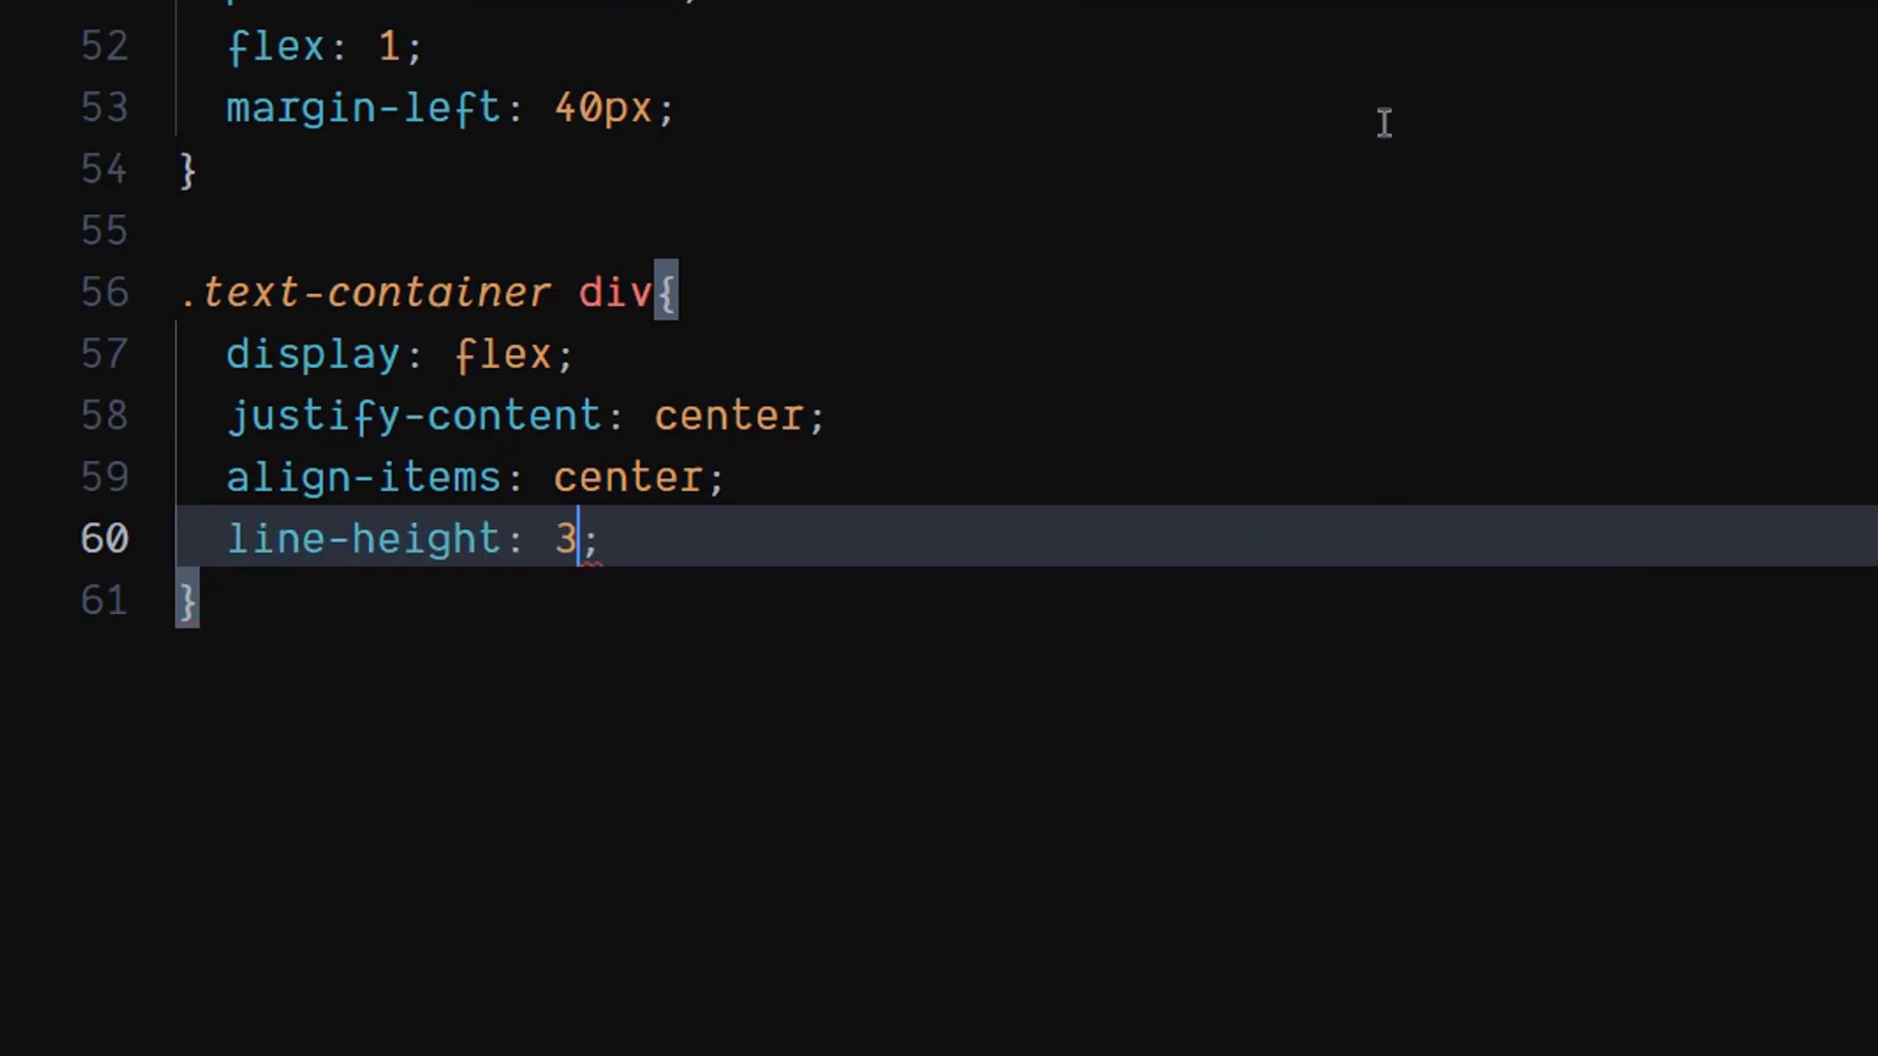
type("0px")
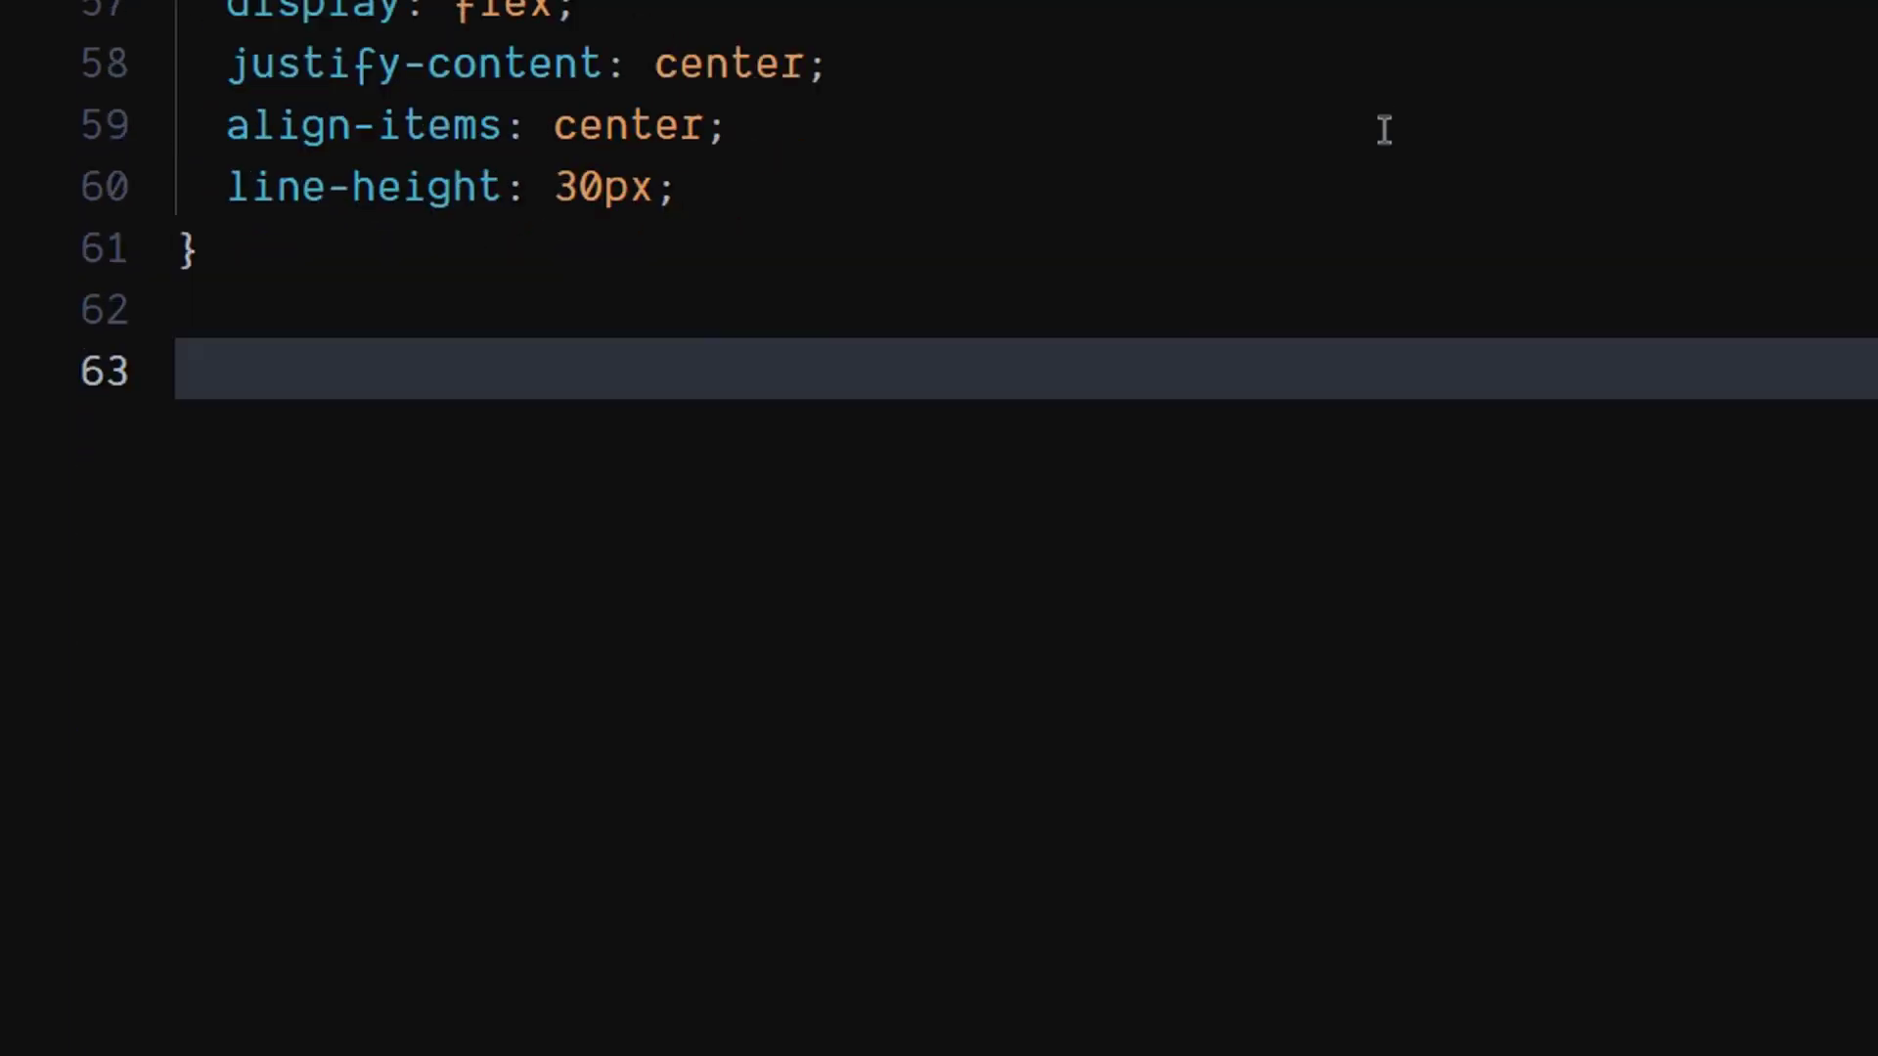
scroll("down", 3)
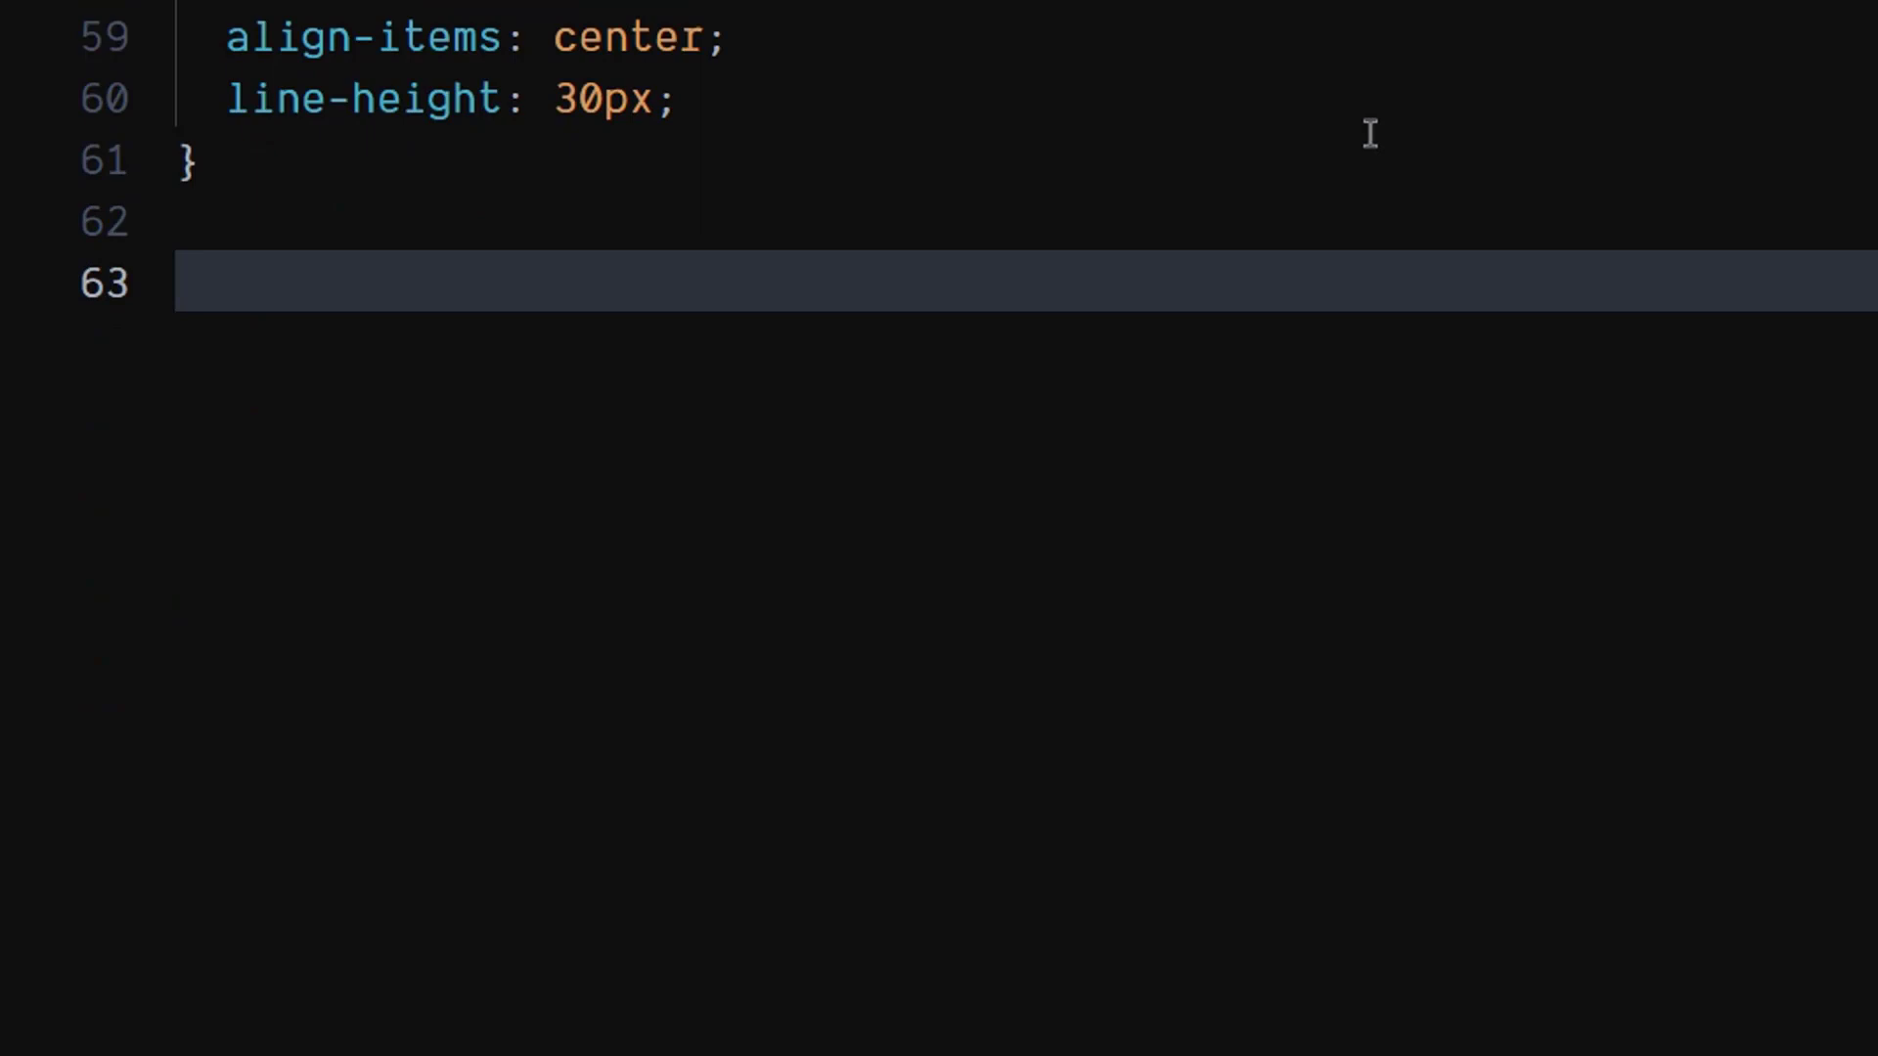
Step: Start the .heading rule with font-size 40px and color #fff
type(".heading")
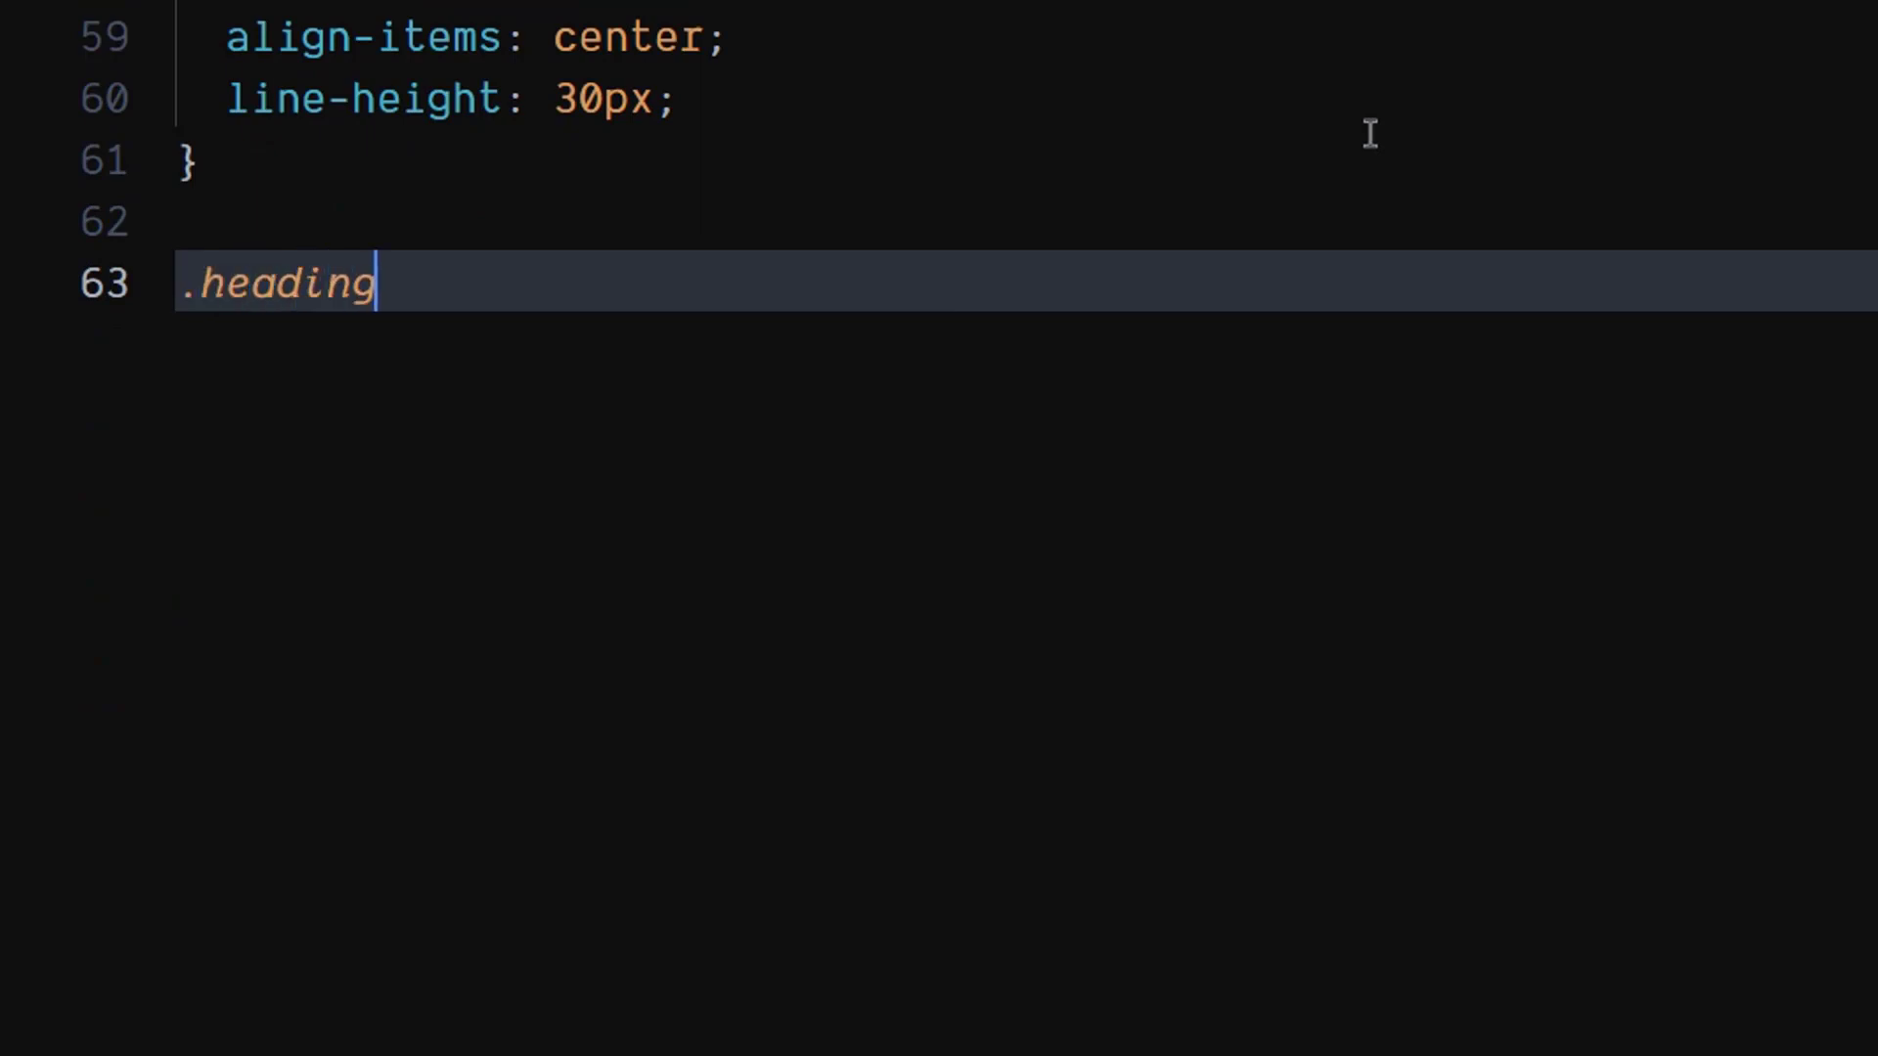
type("{")
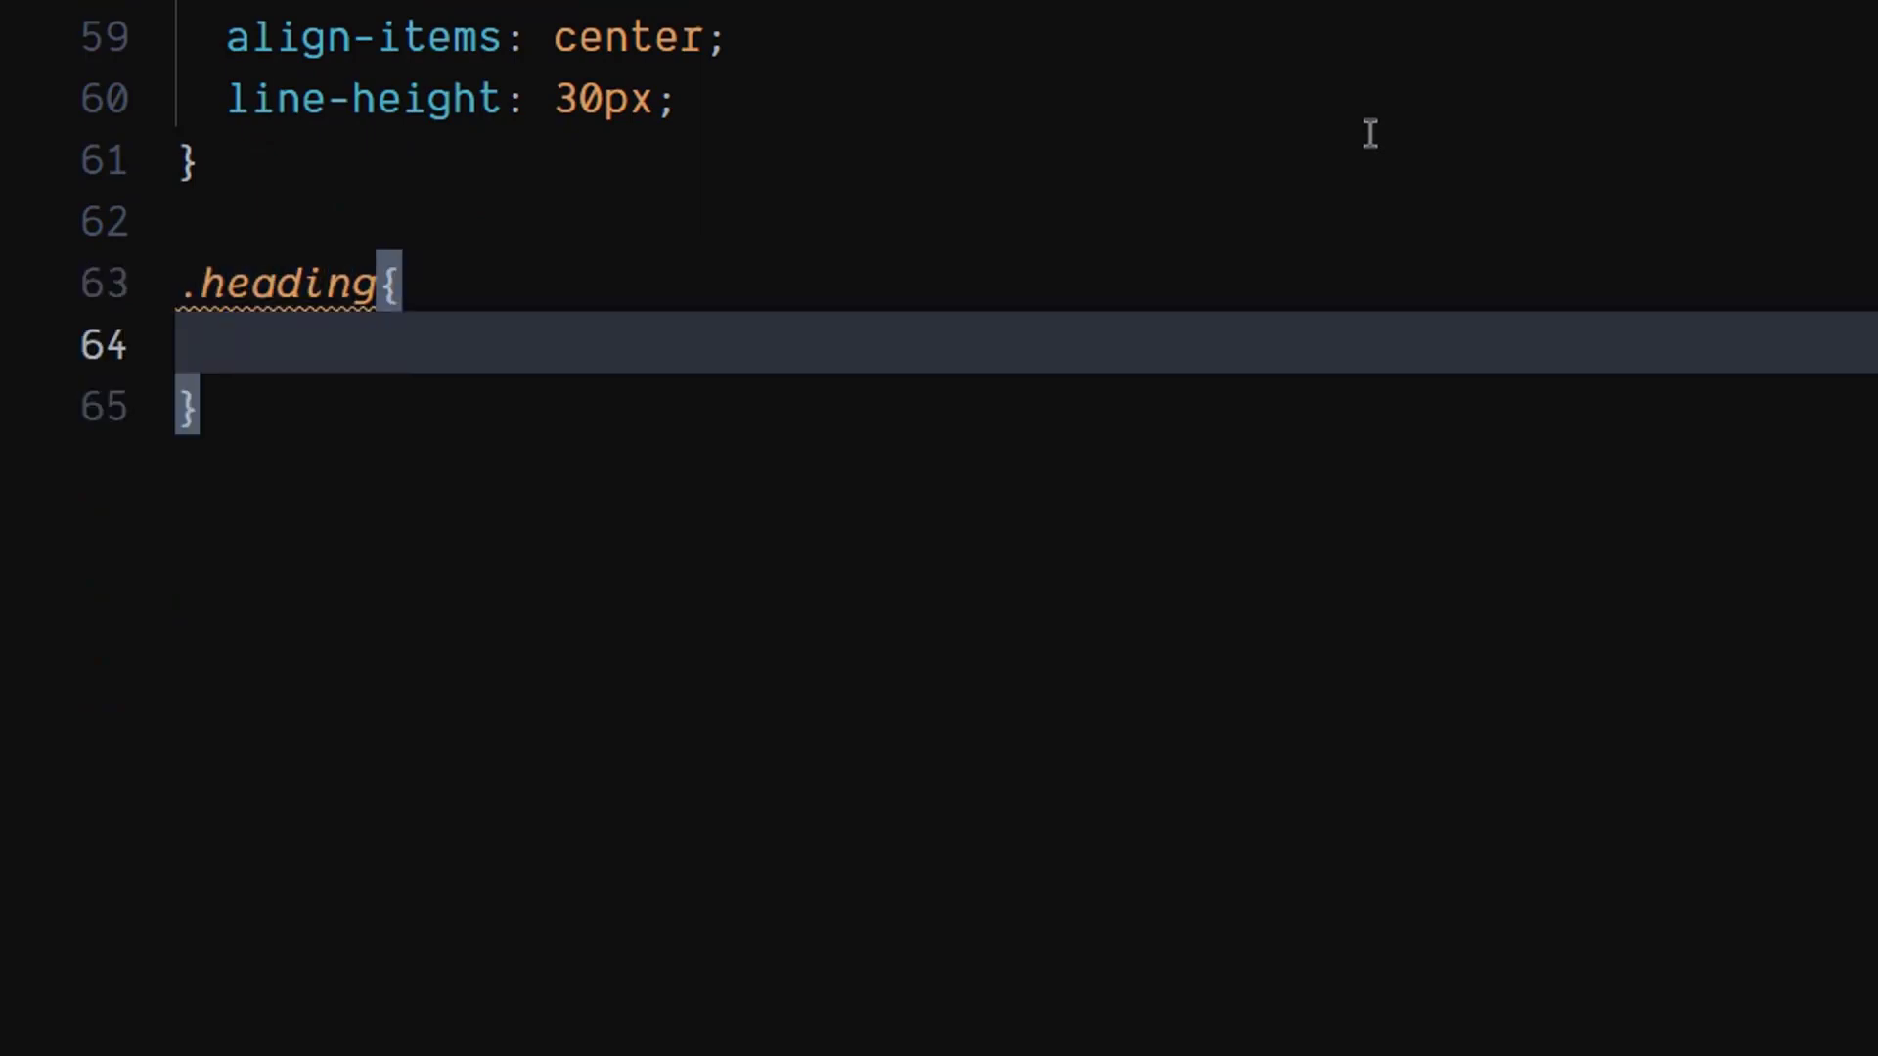
left_click(222, 345)
type("font-size: ;")
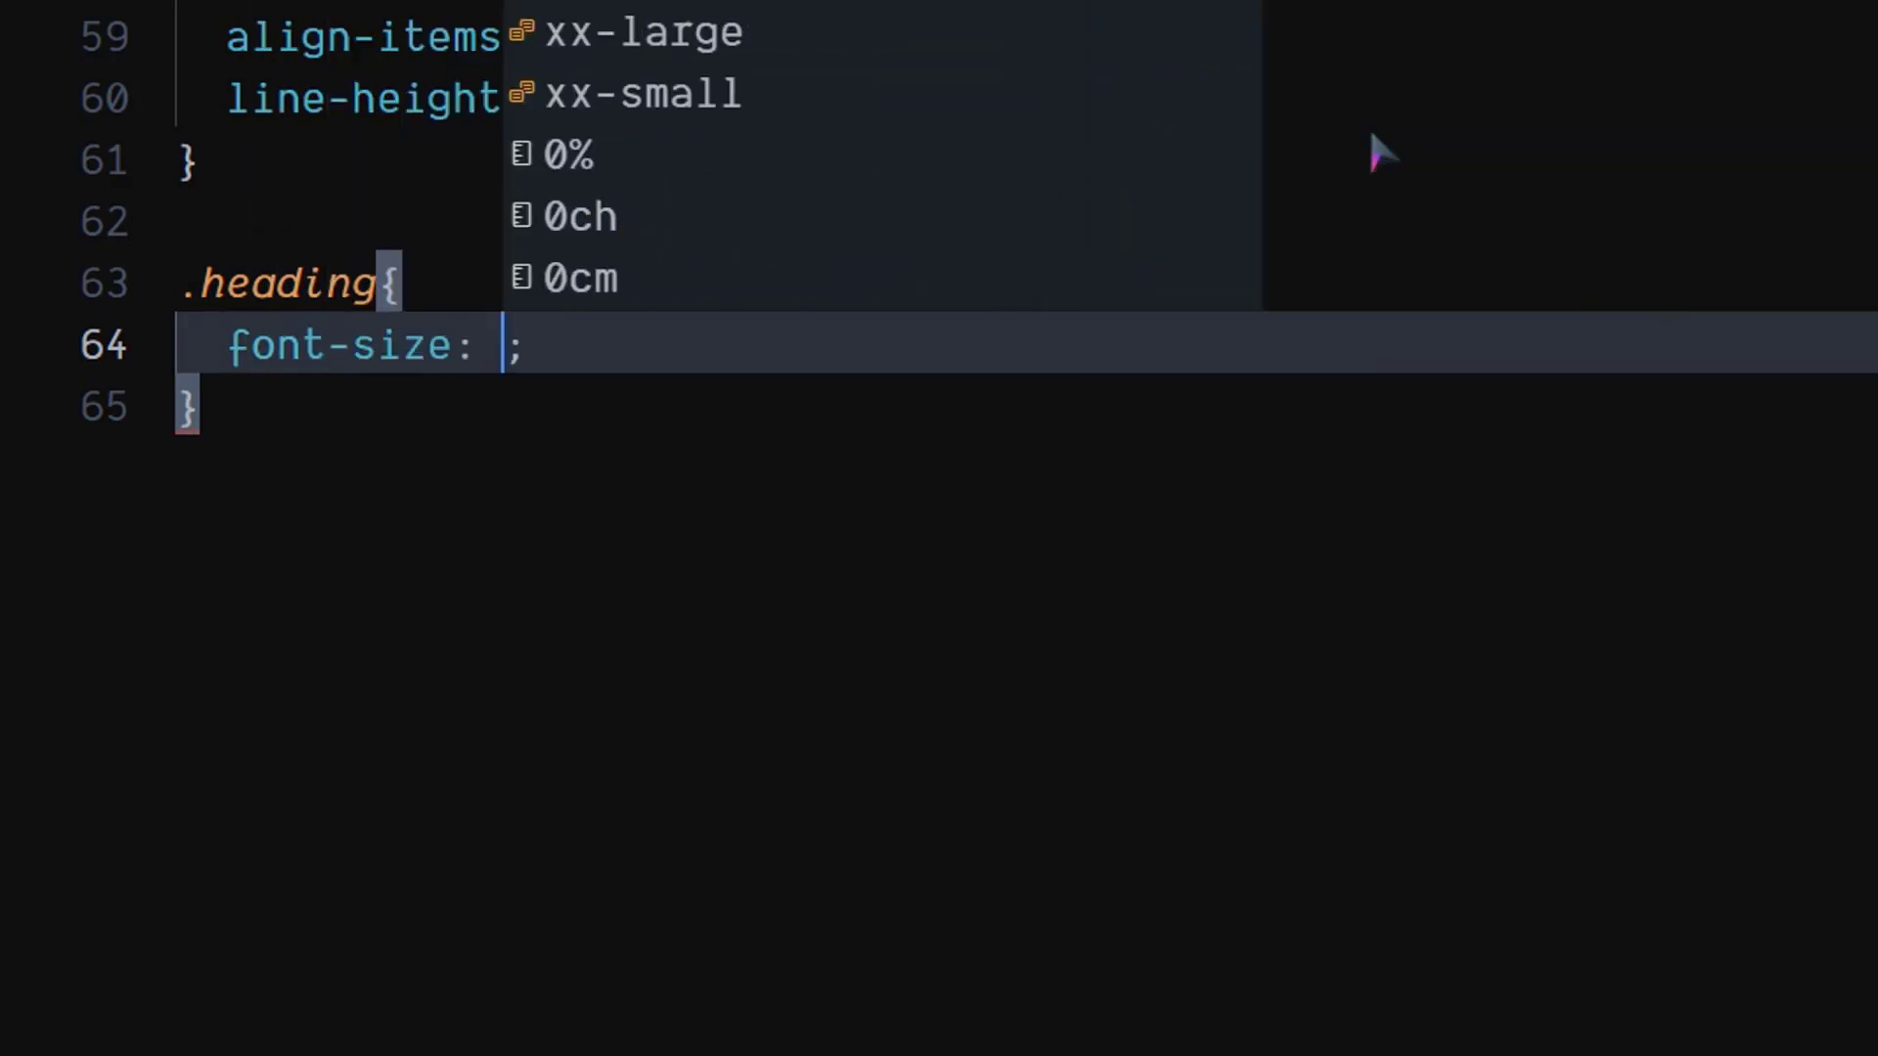
type("40px")
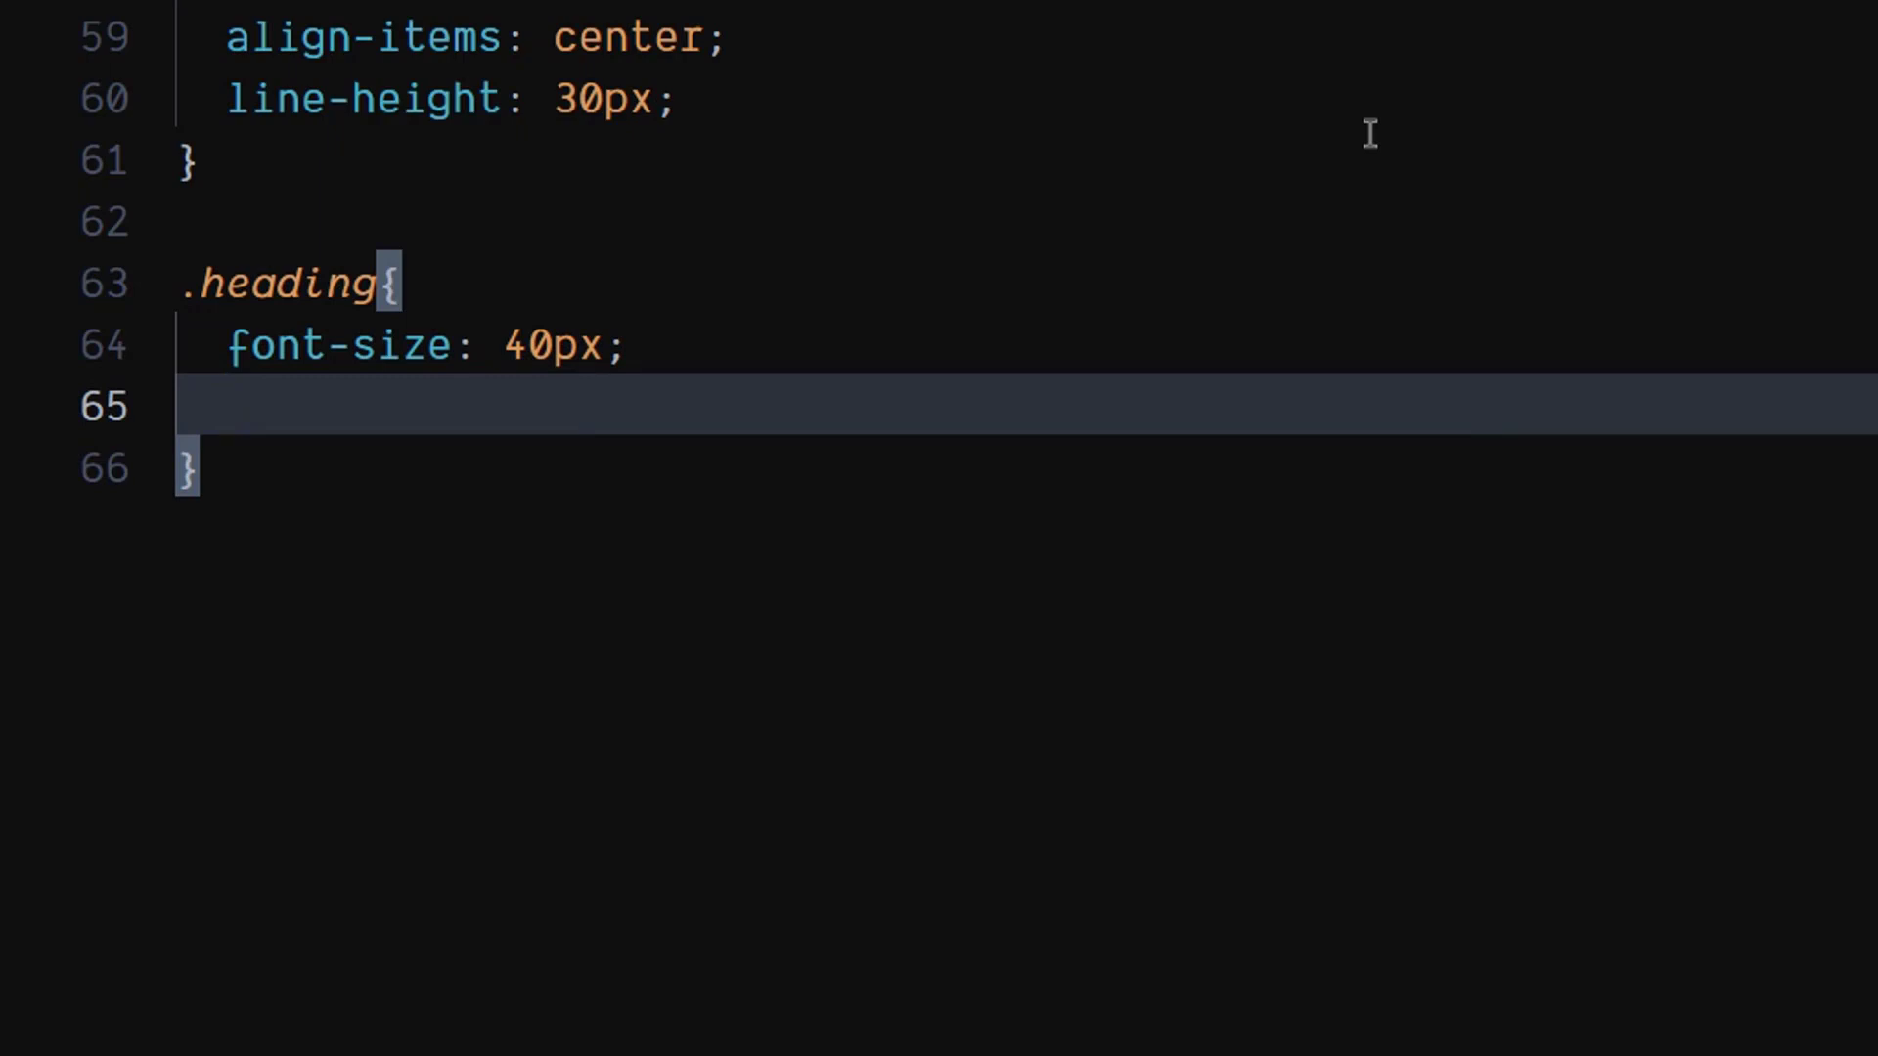
type("color: ;")
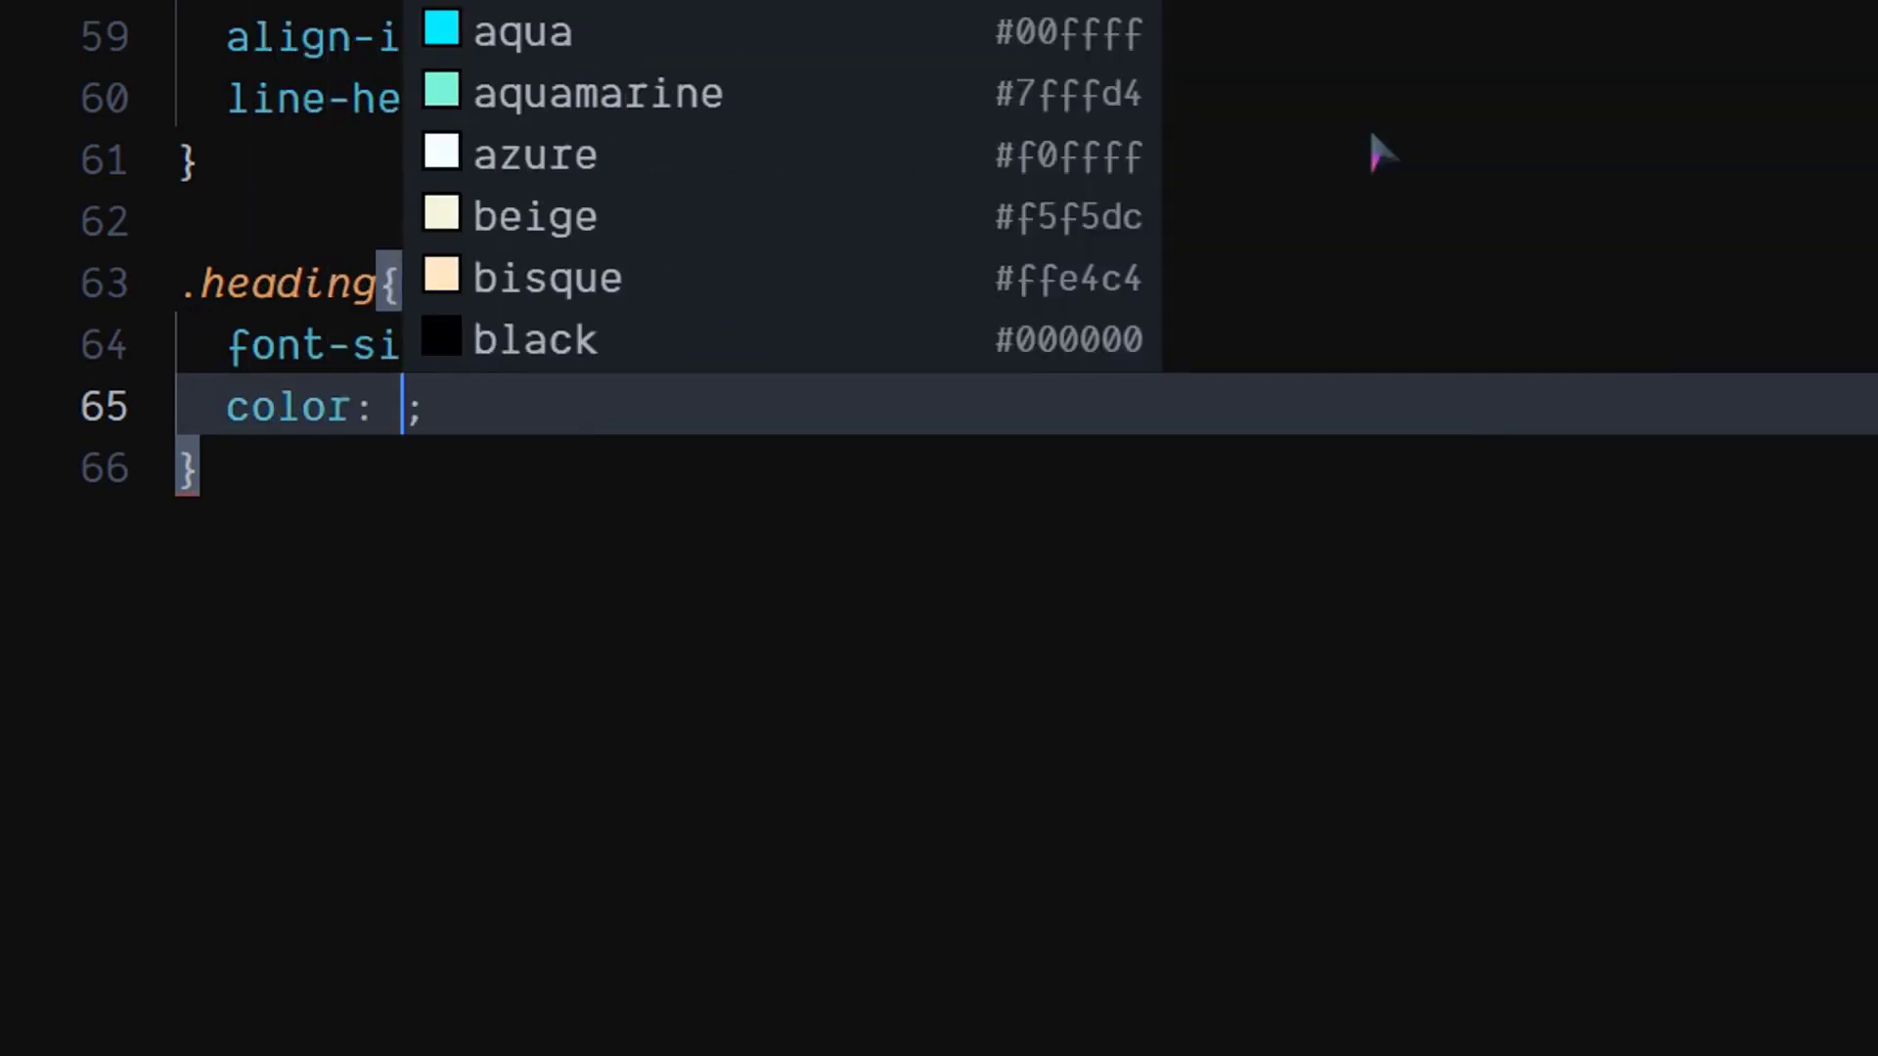
type("#fff")
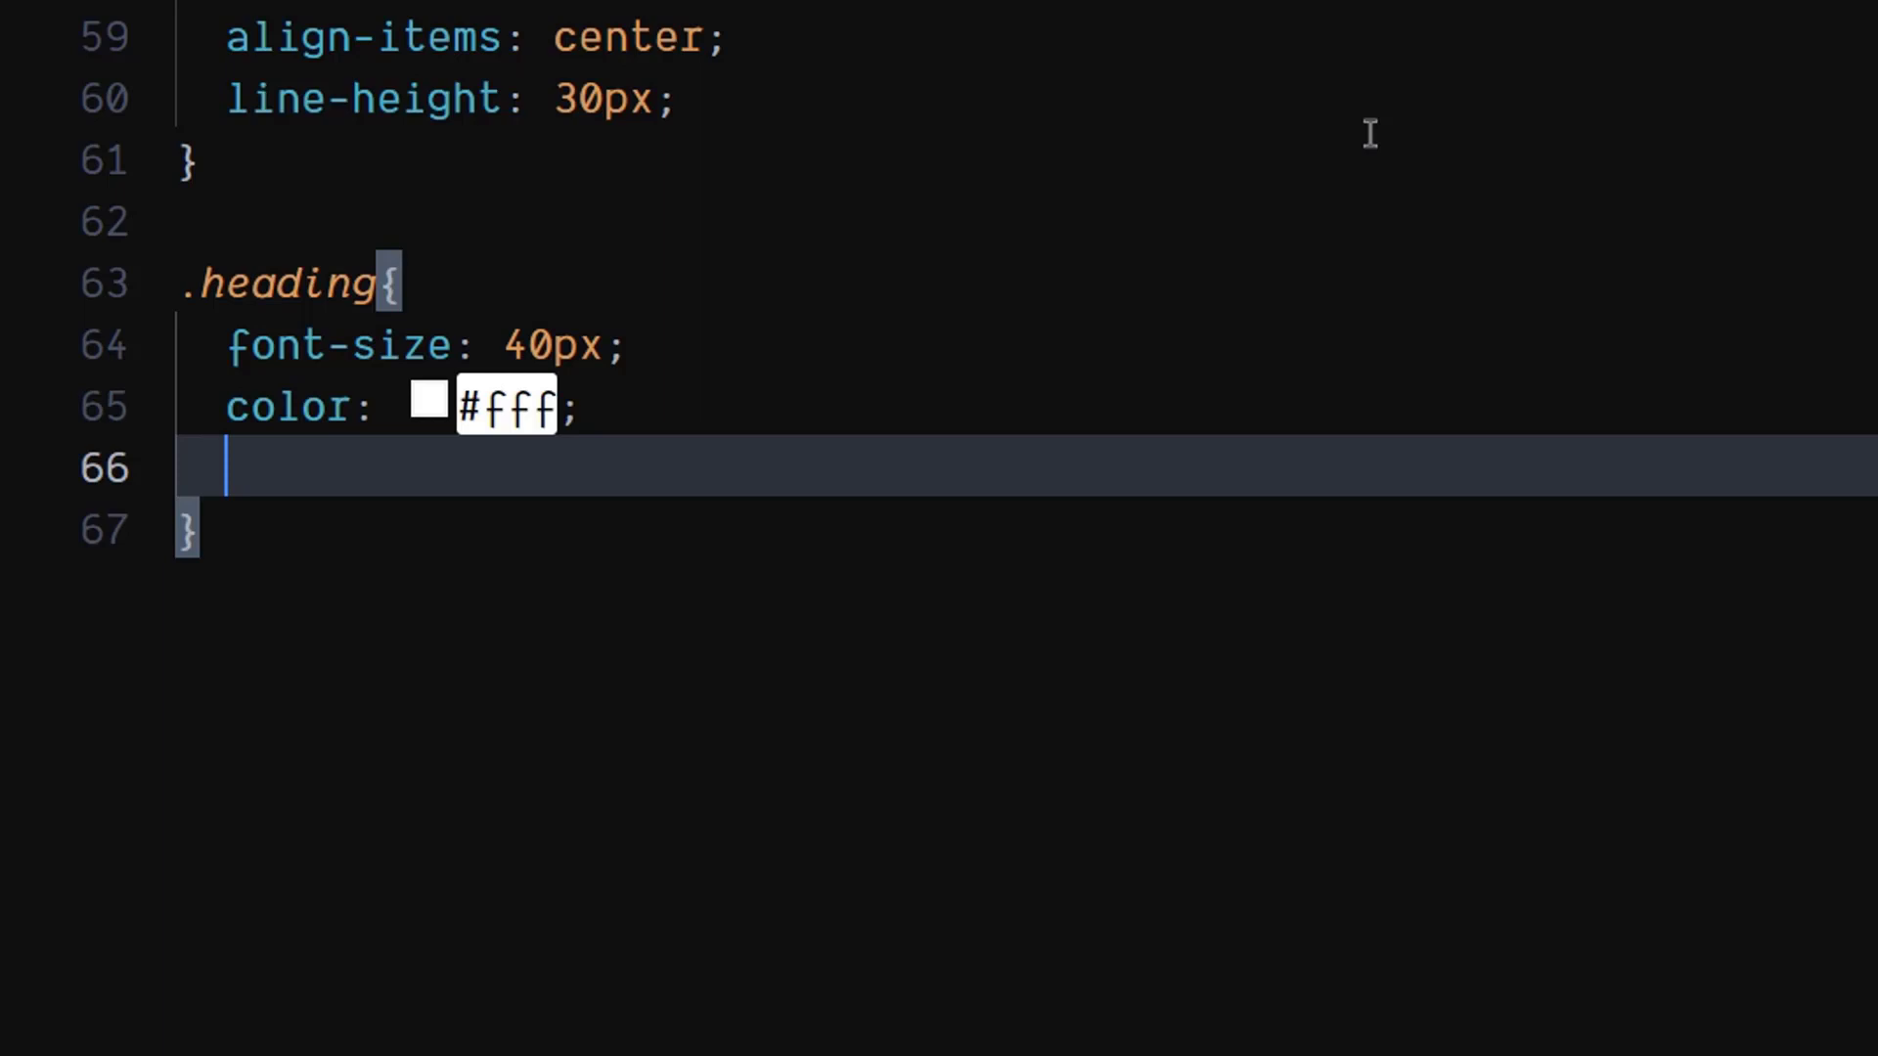
Step: Add font-weight 700, height 90.5px, position absolute and top 40px to .heading
type("font-weight: 700;")
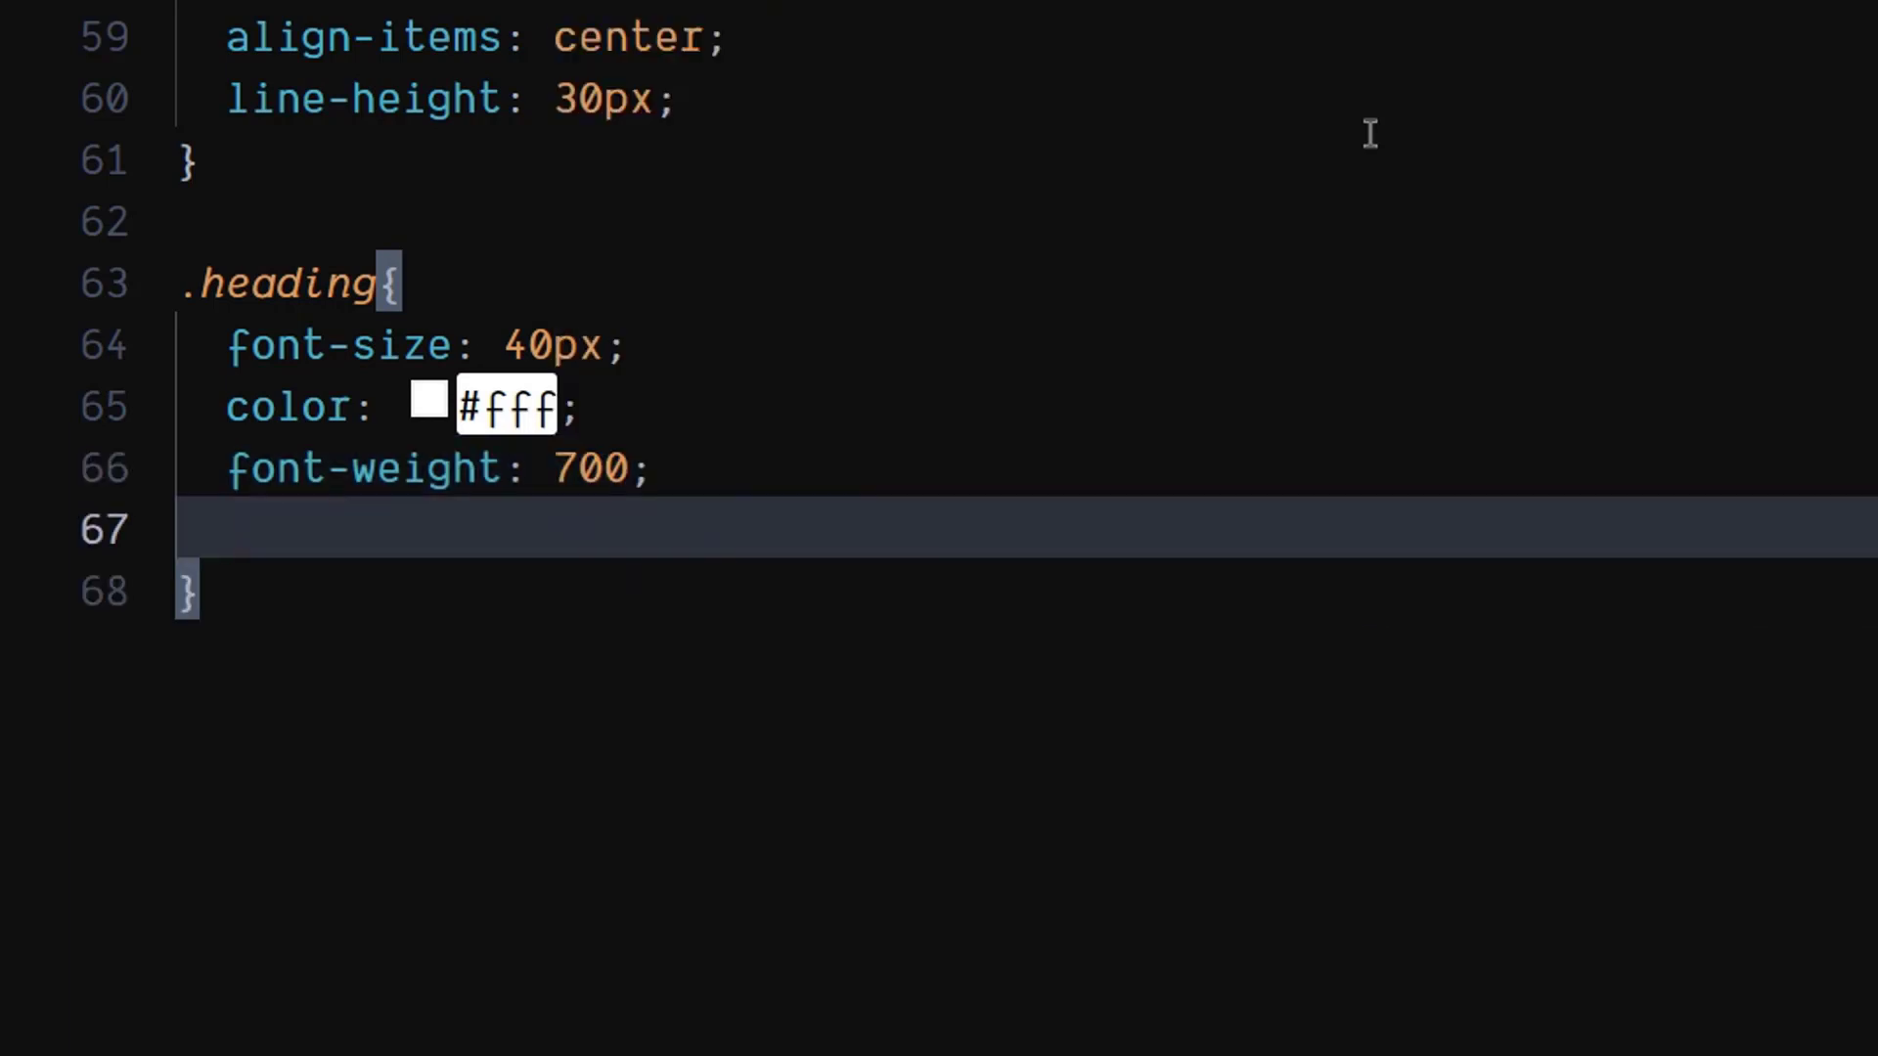
type("h")
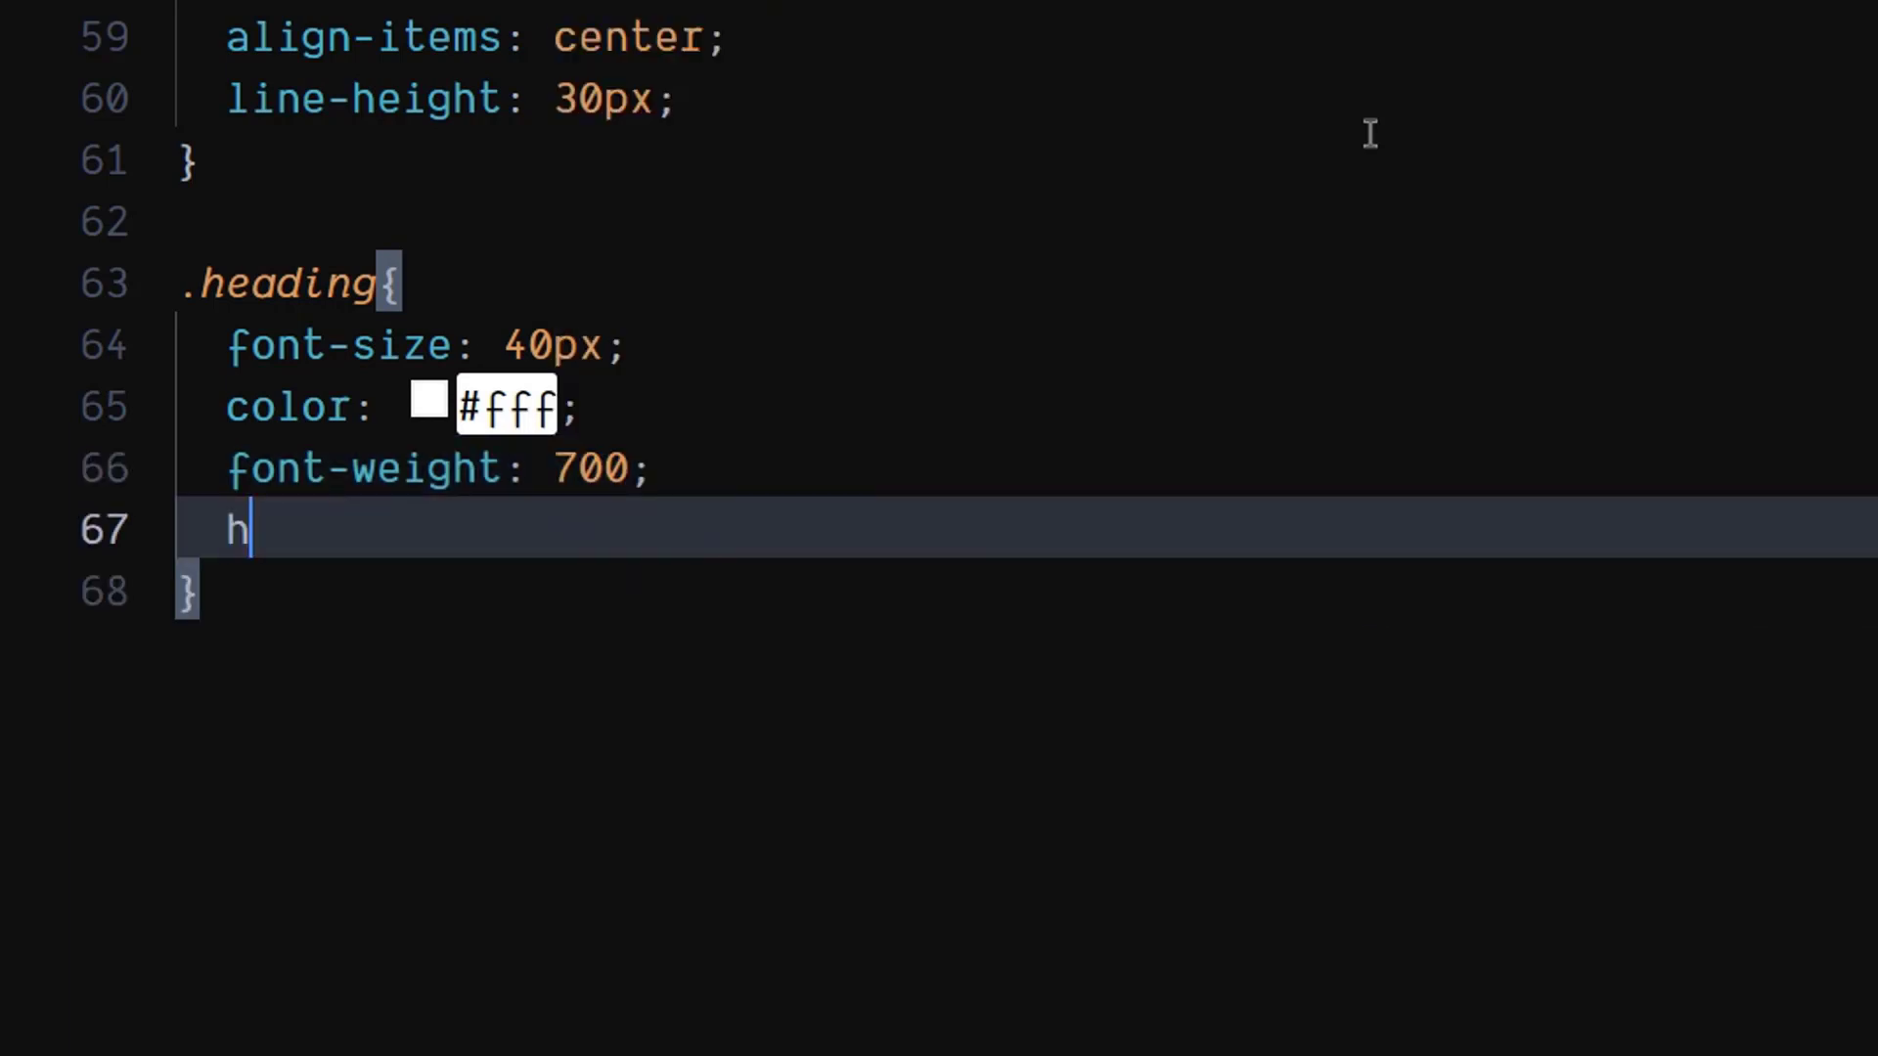
type("eight: 90.5px;")
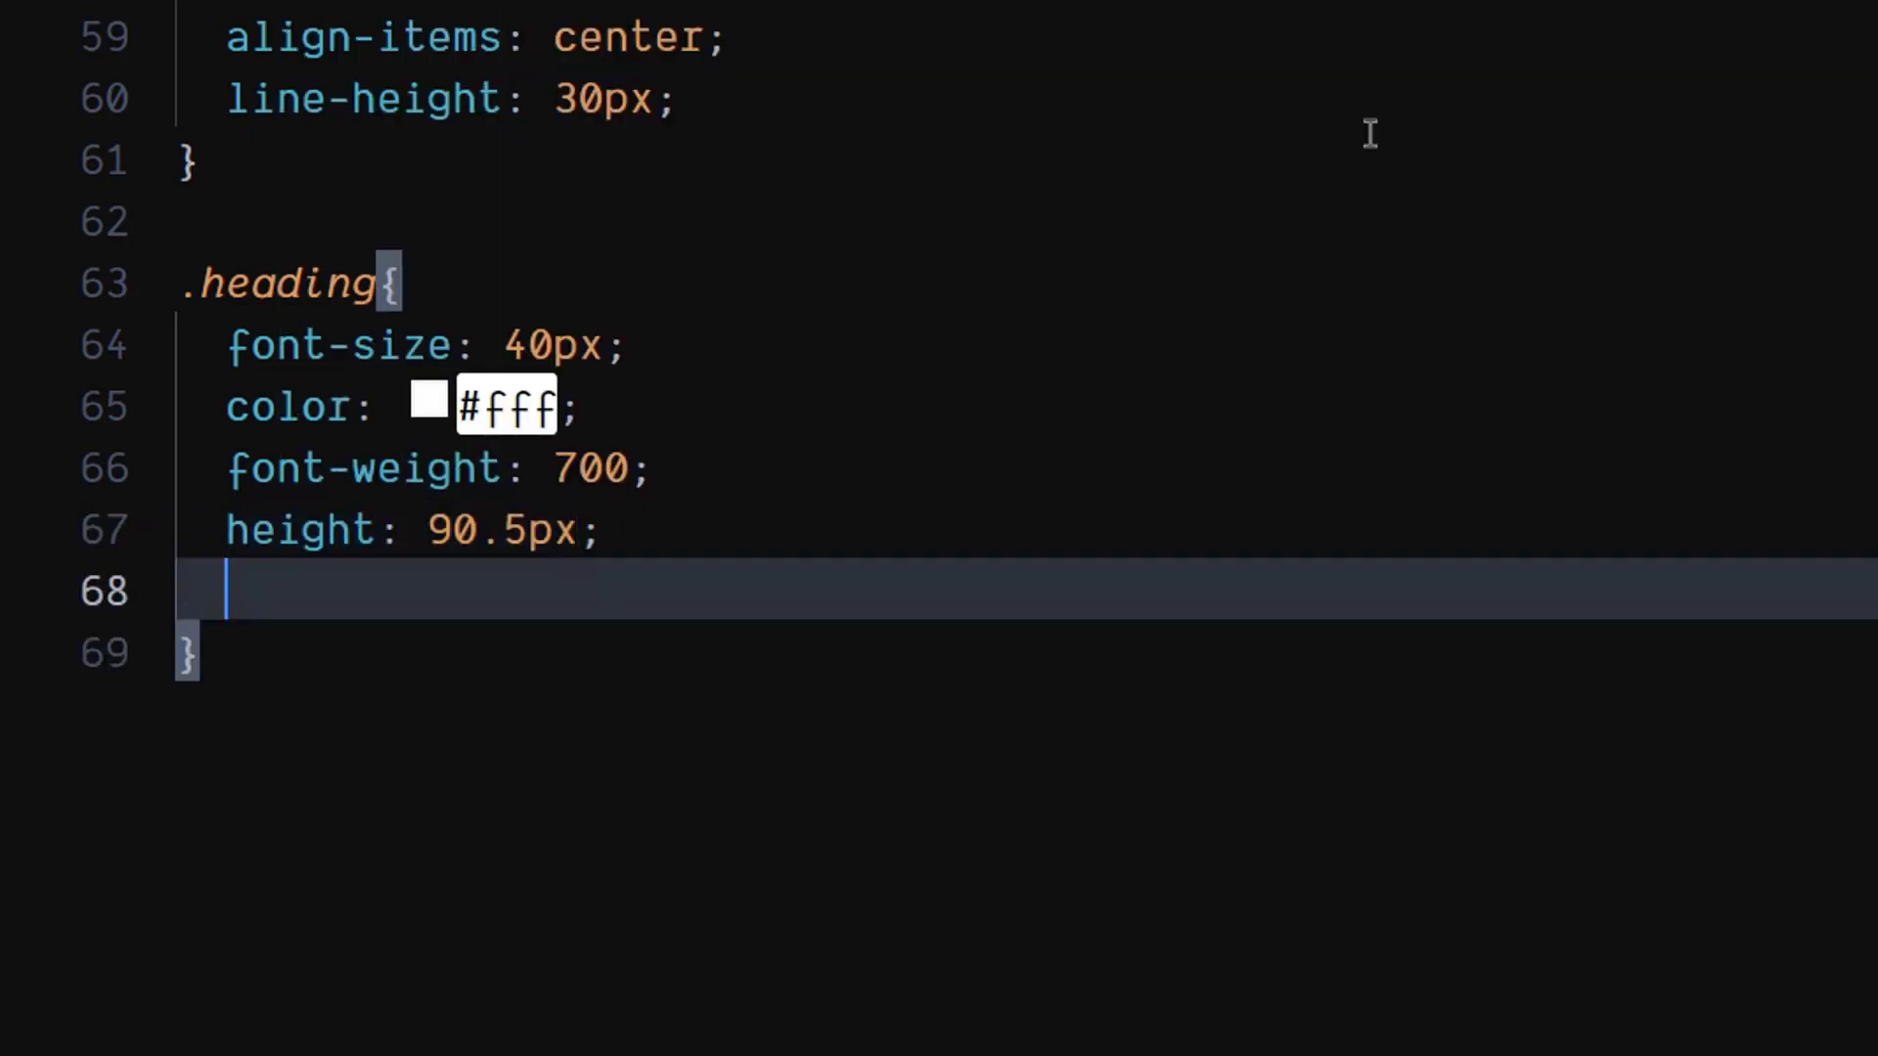
type("position: absolute;")
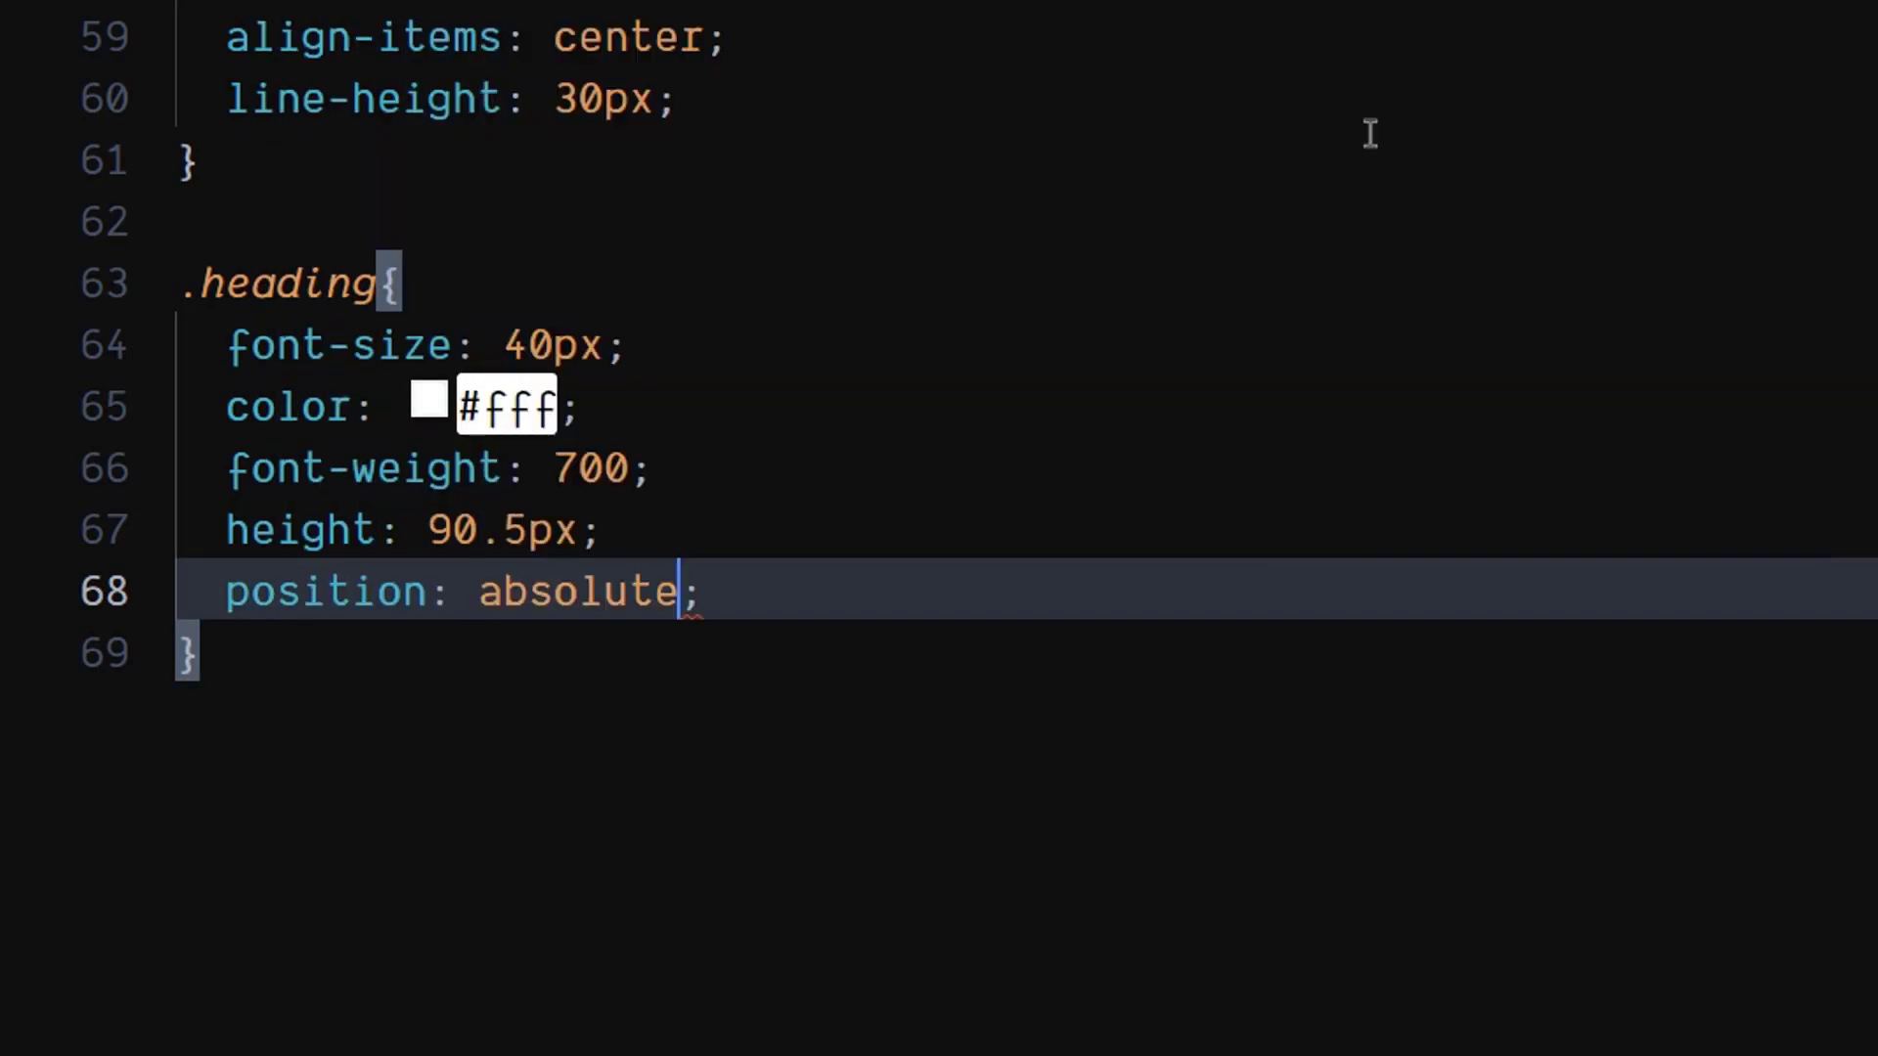
key("Return")
type("top: ;")
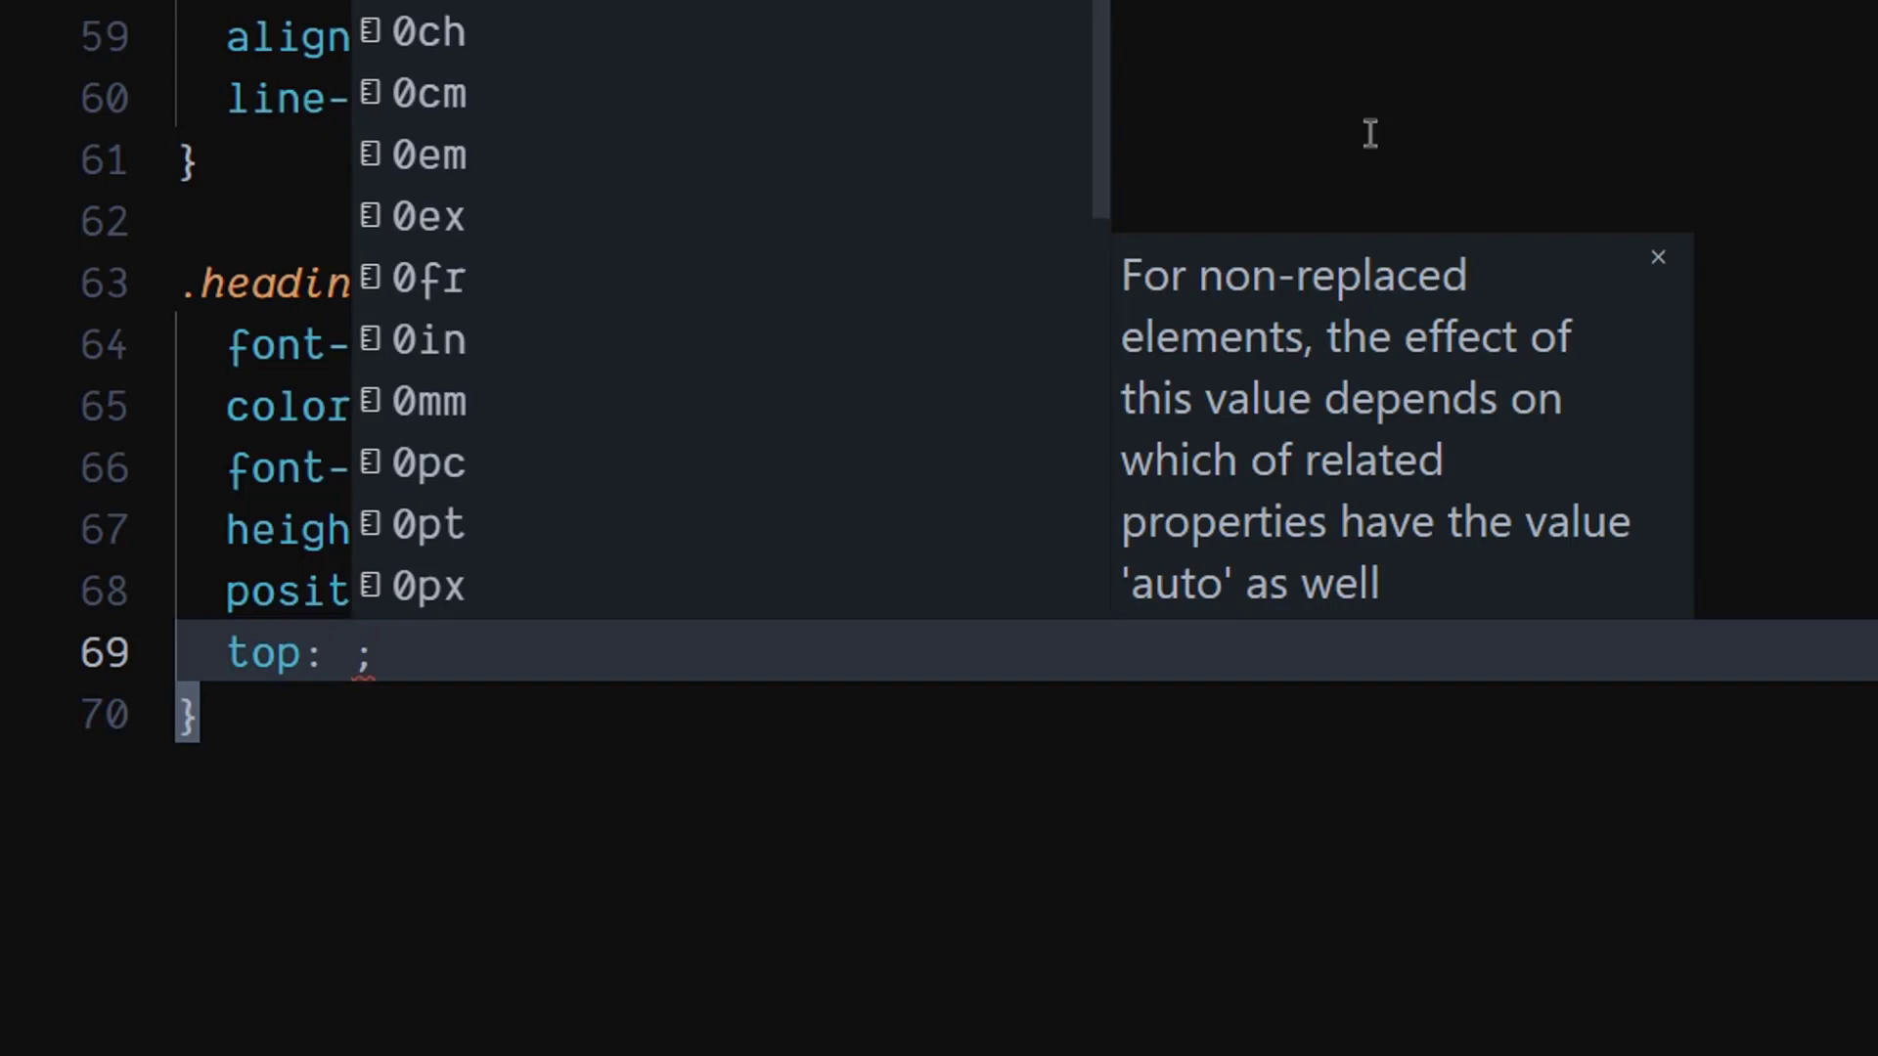
type("40px")
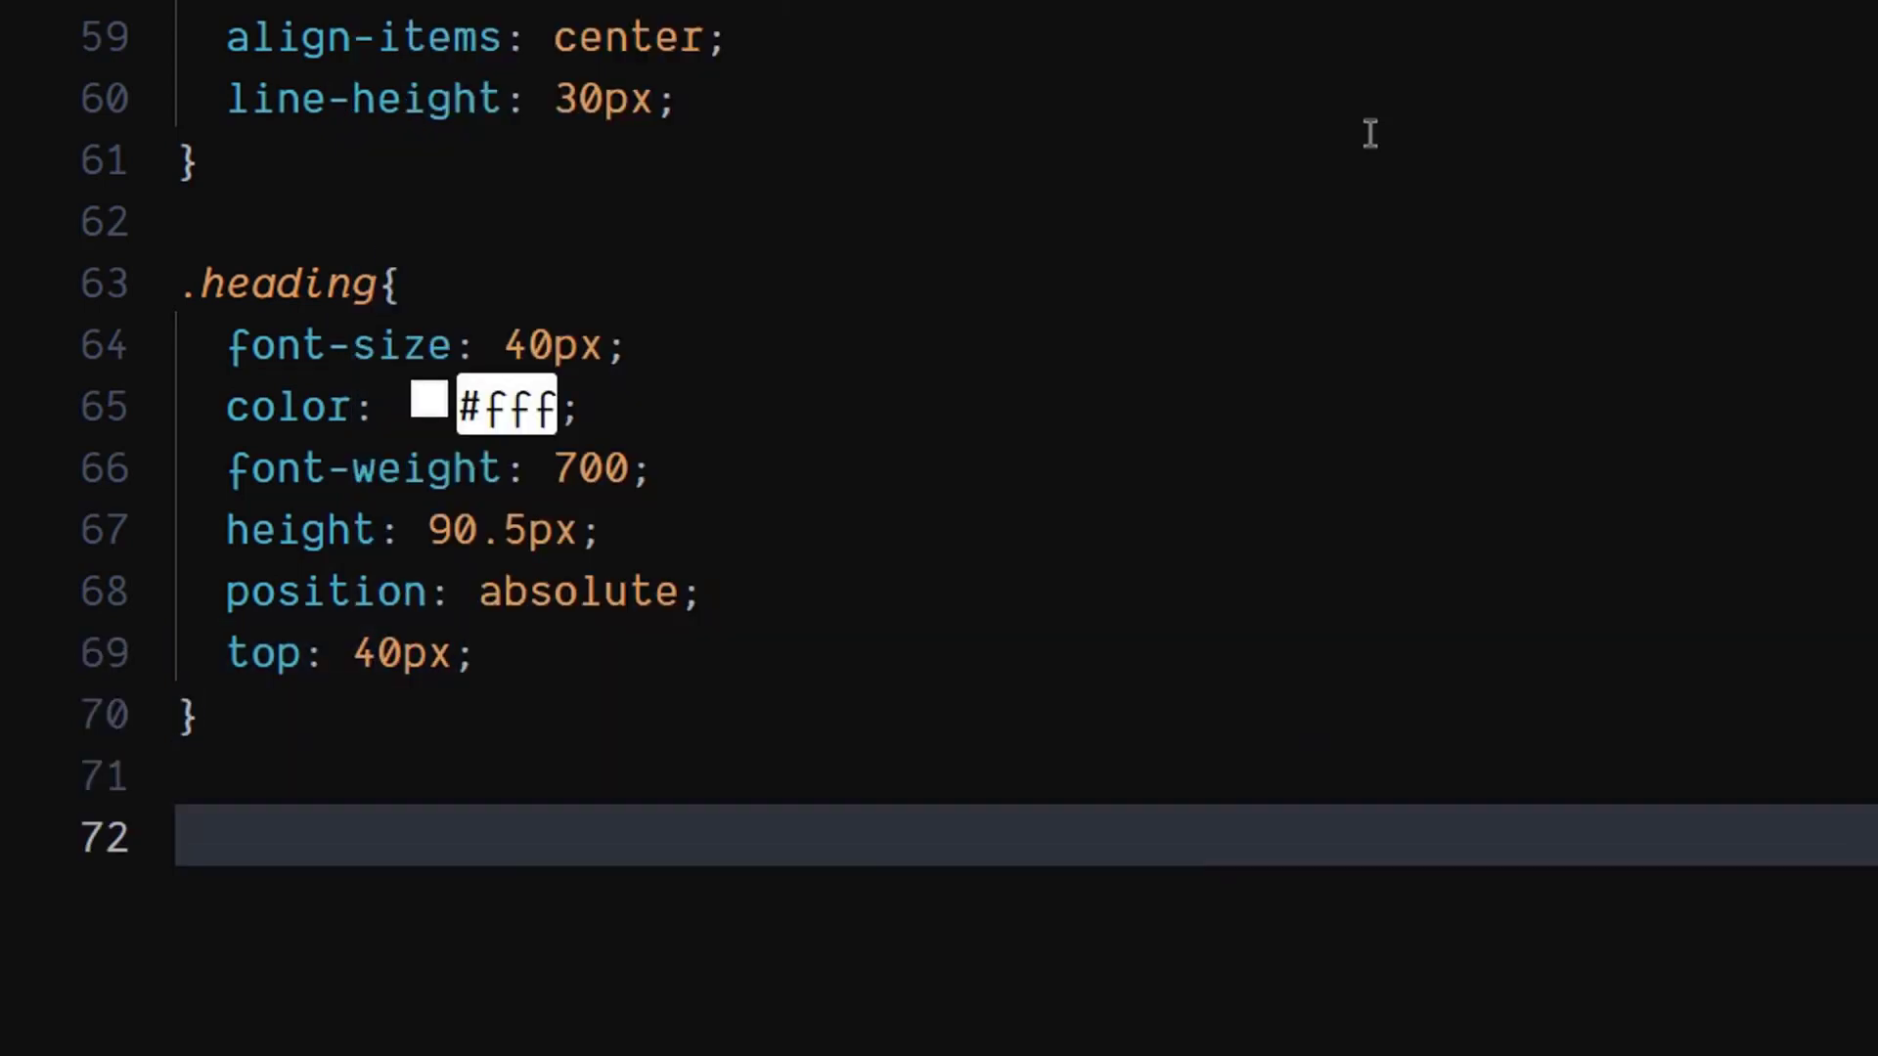
scroll("down", 3)
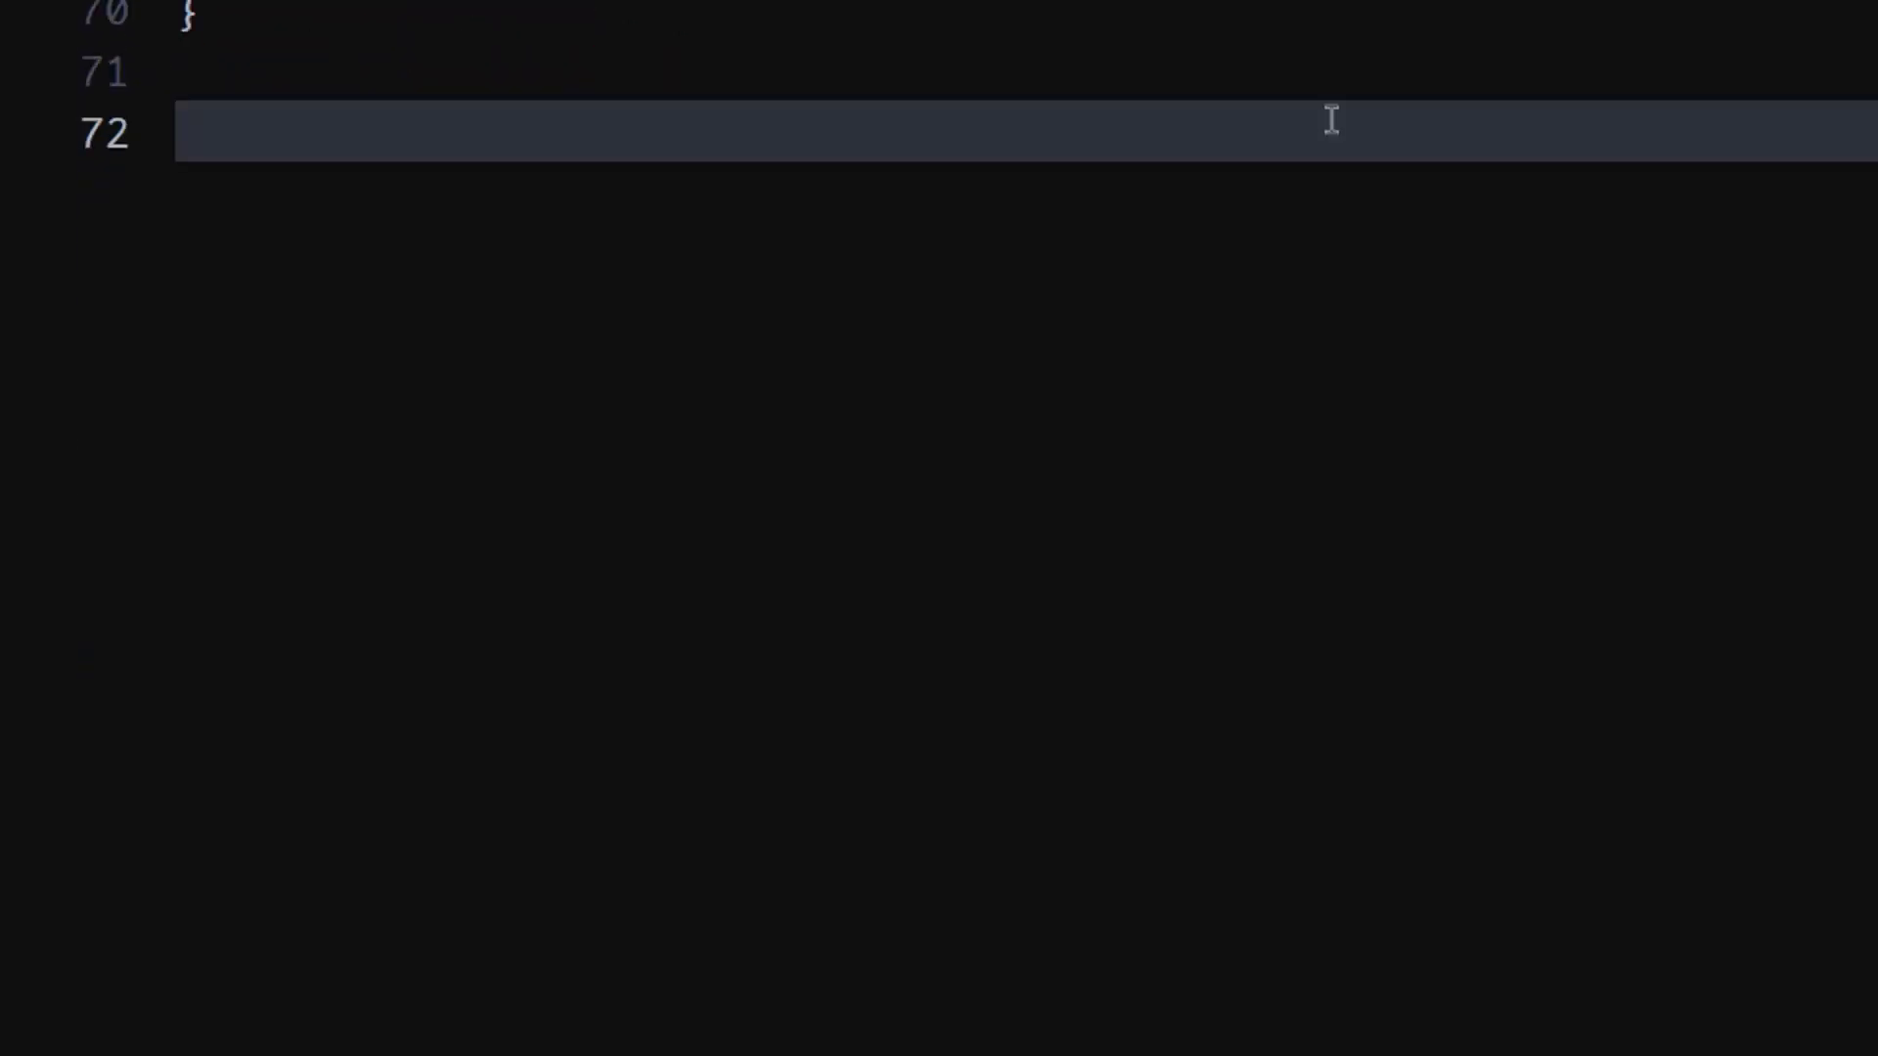
Step: Fill the .rating rule with flex-direction row, height 30px, position absolute, top 120px
type(".rating{")
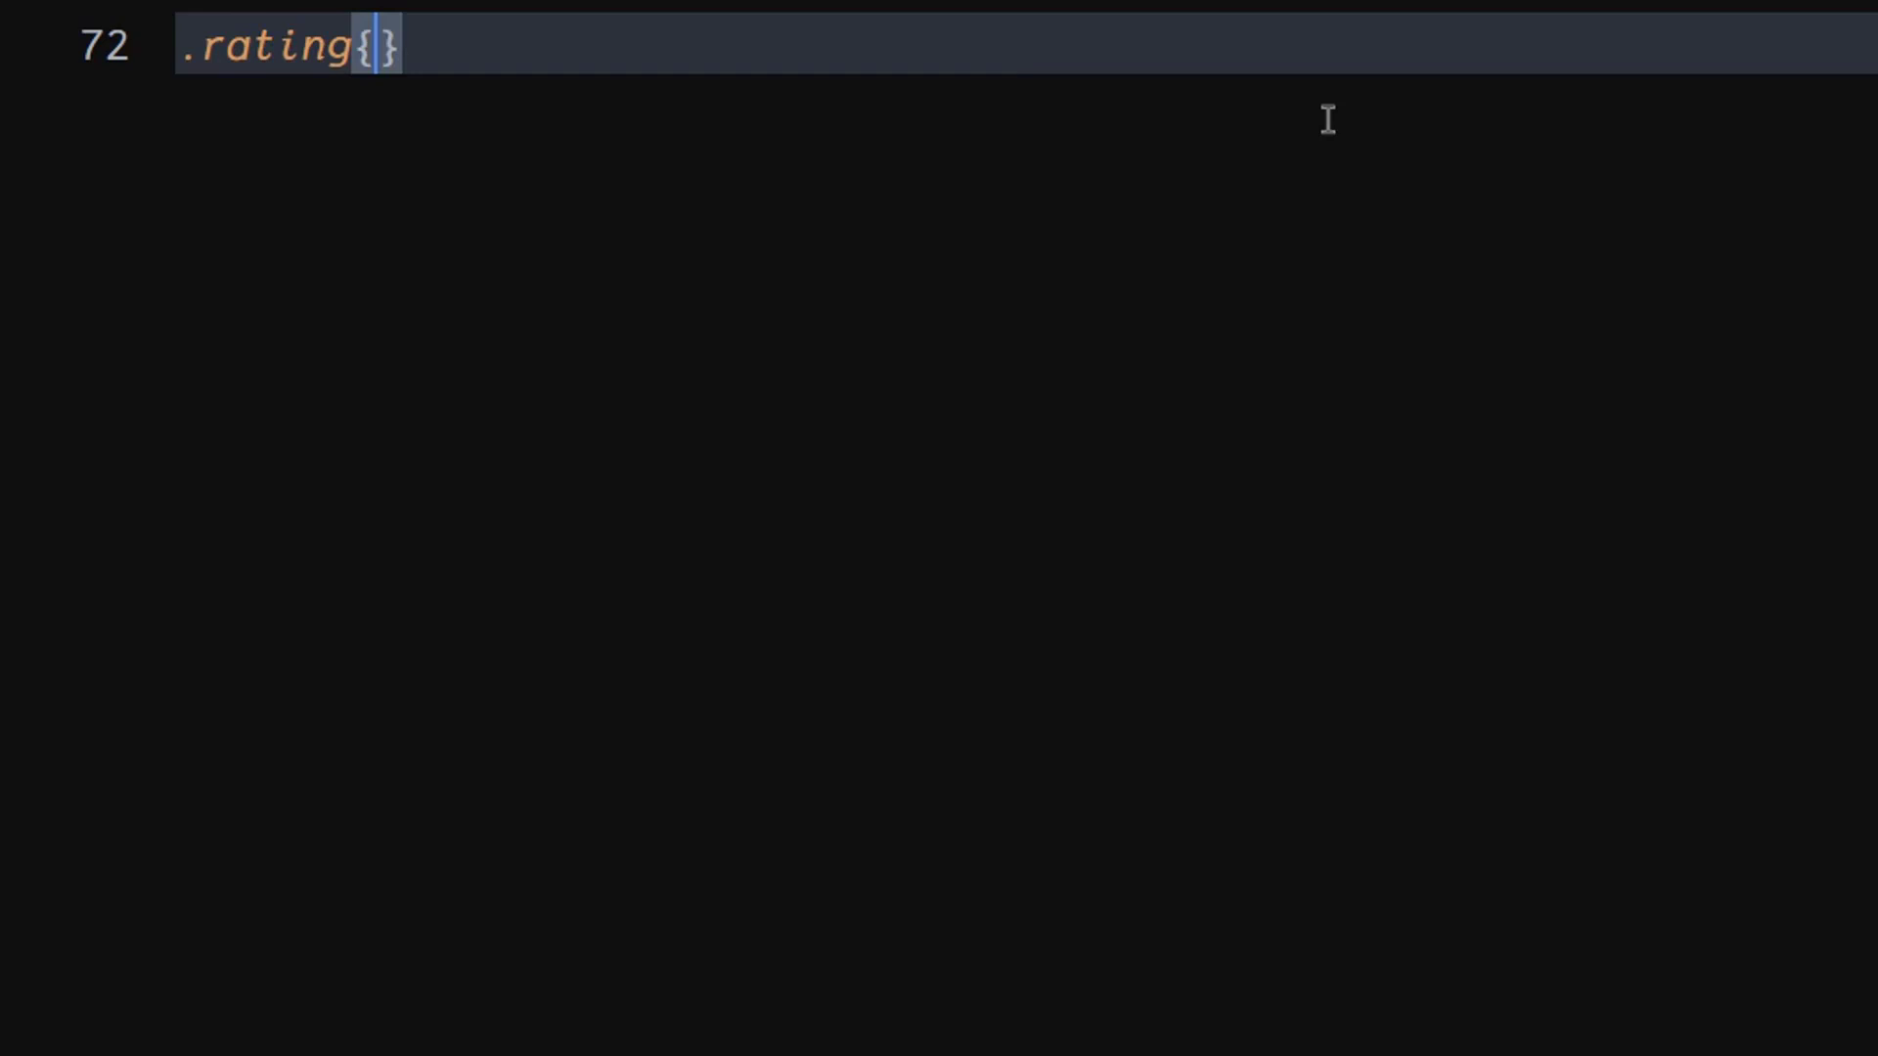
key("Return")
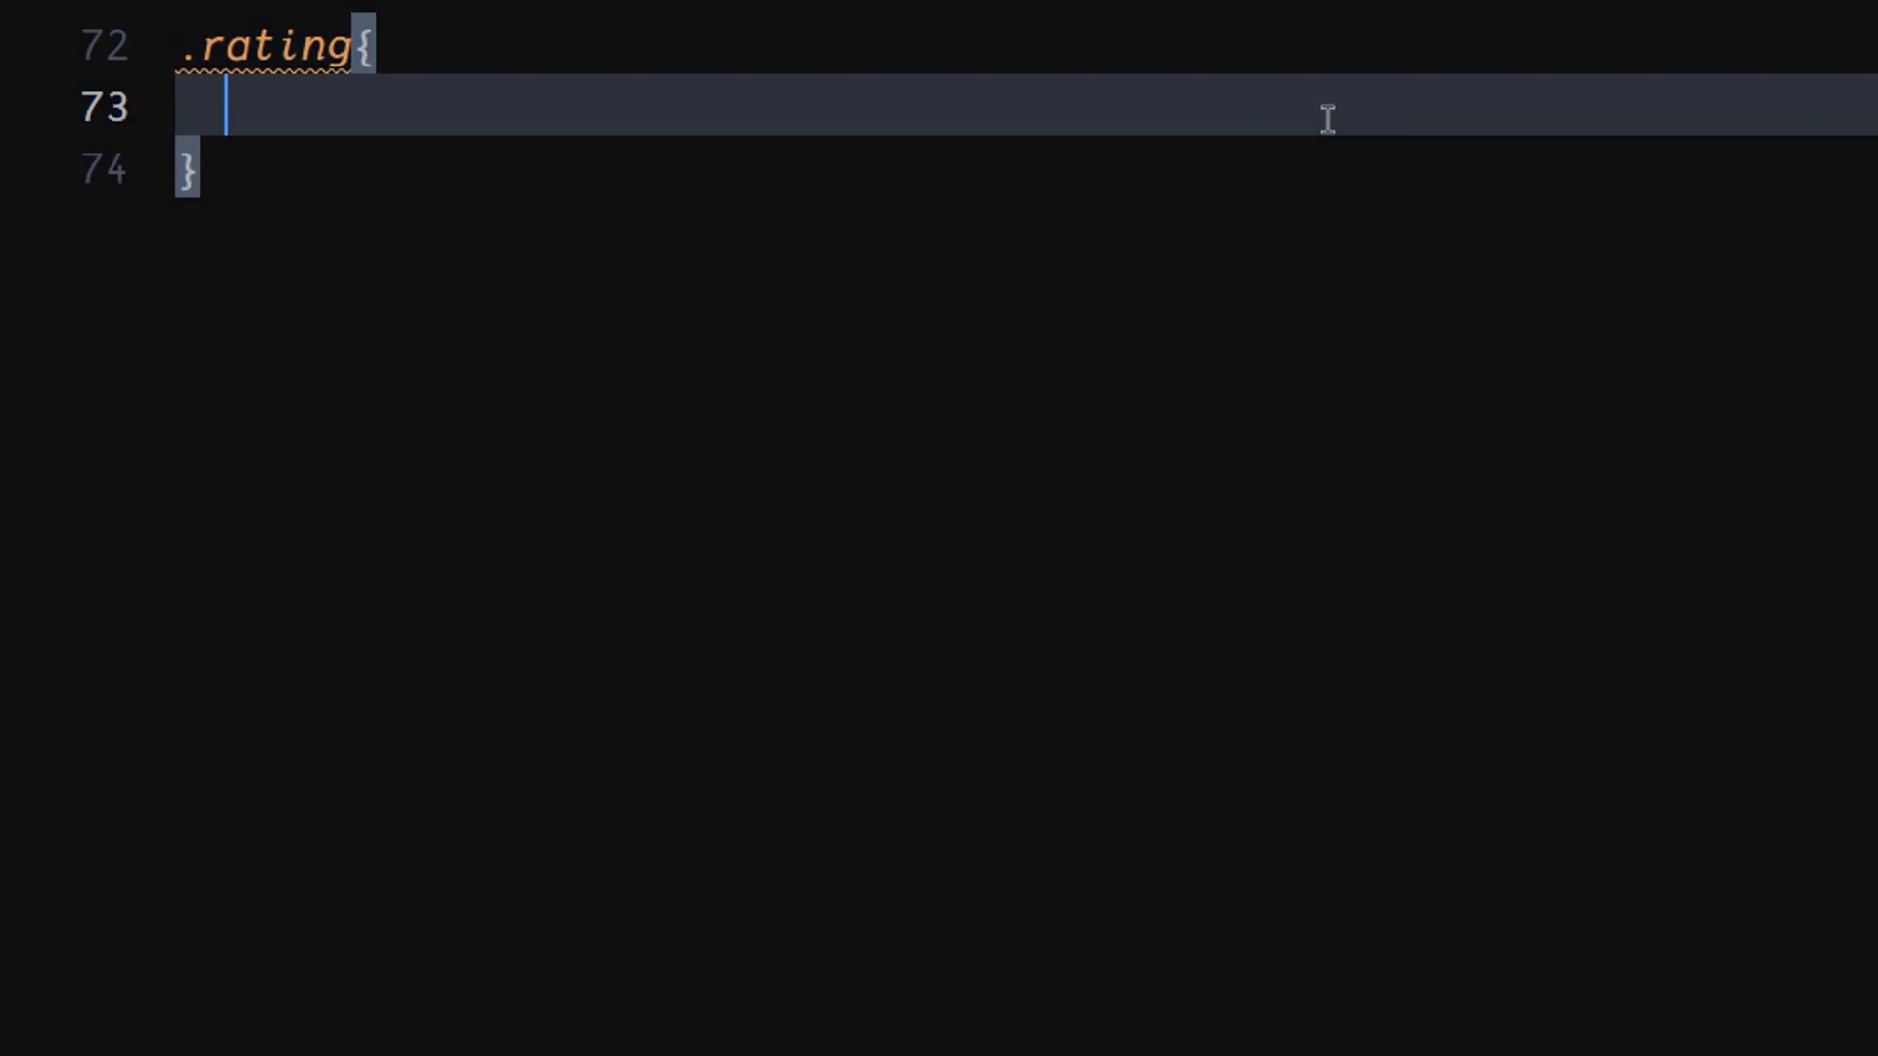
type("flex-direction: row;")
type("height: ;")
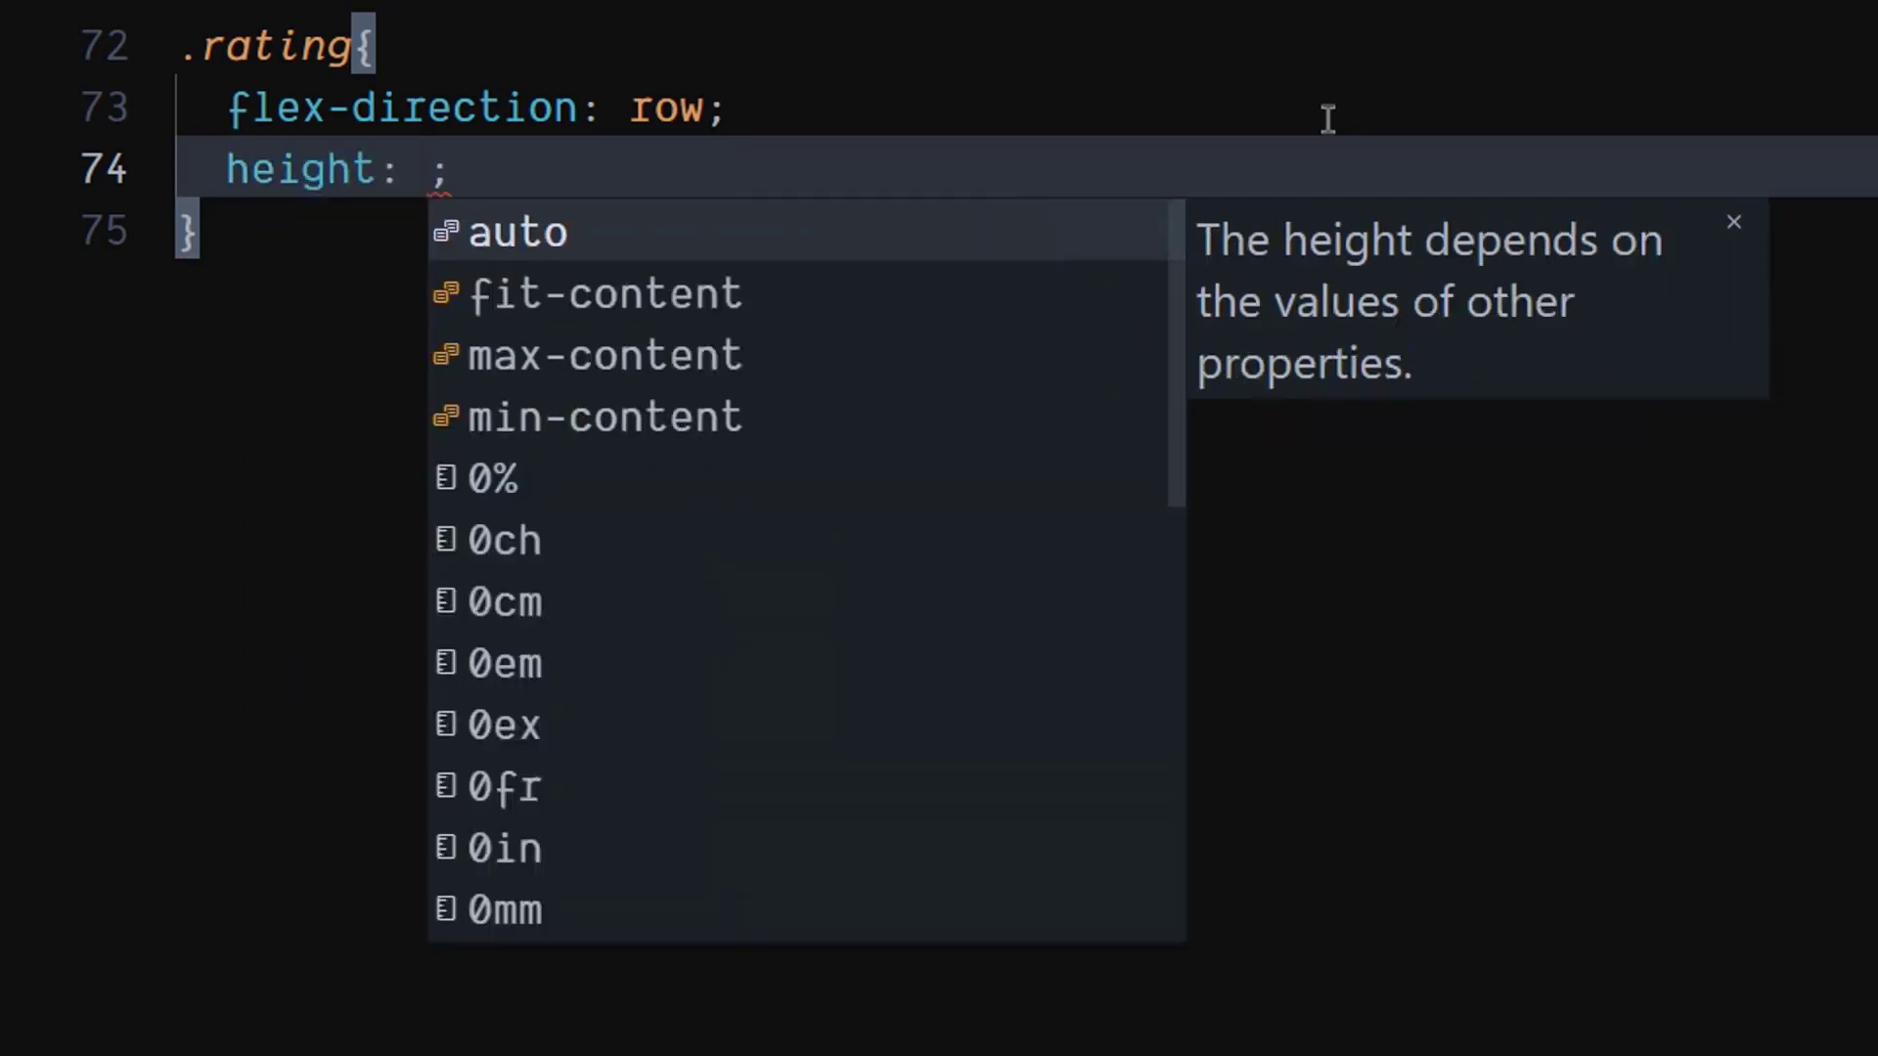
type("30px")
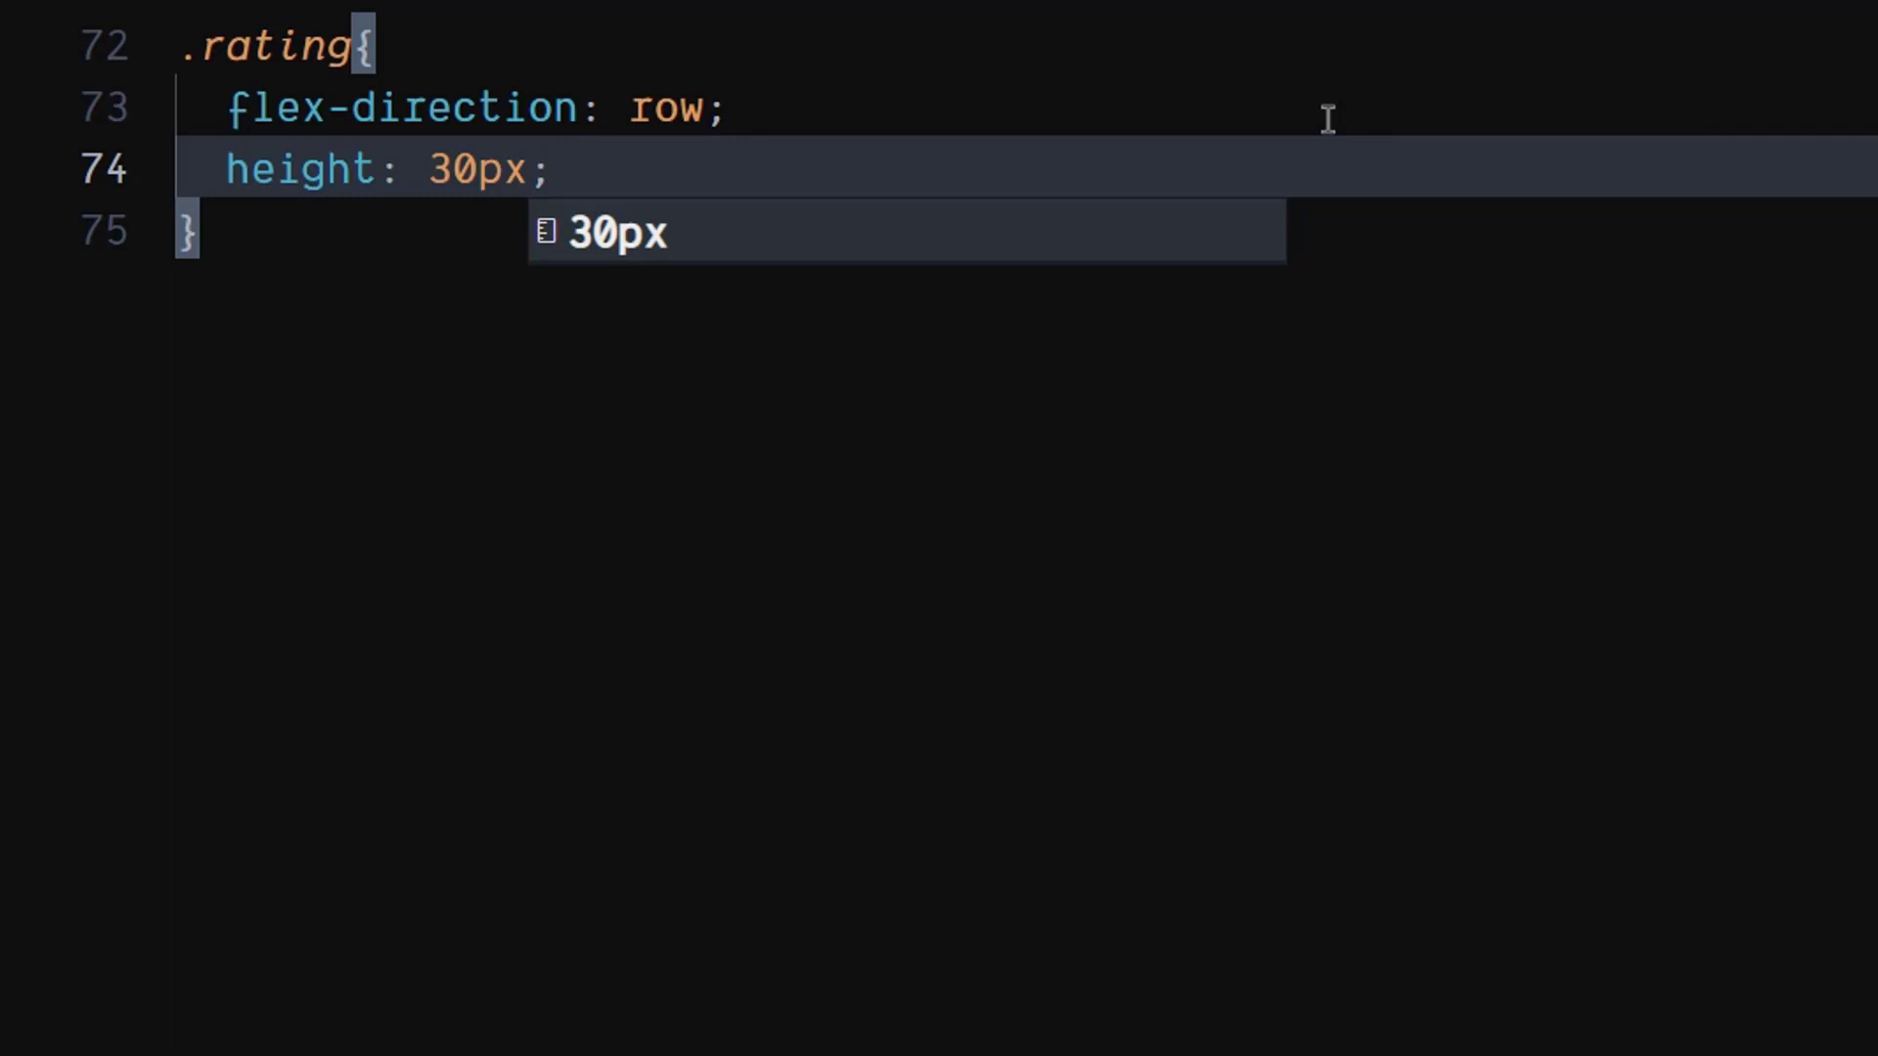
type("position: absolute;")
type("top: 120;")
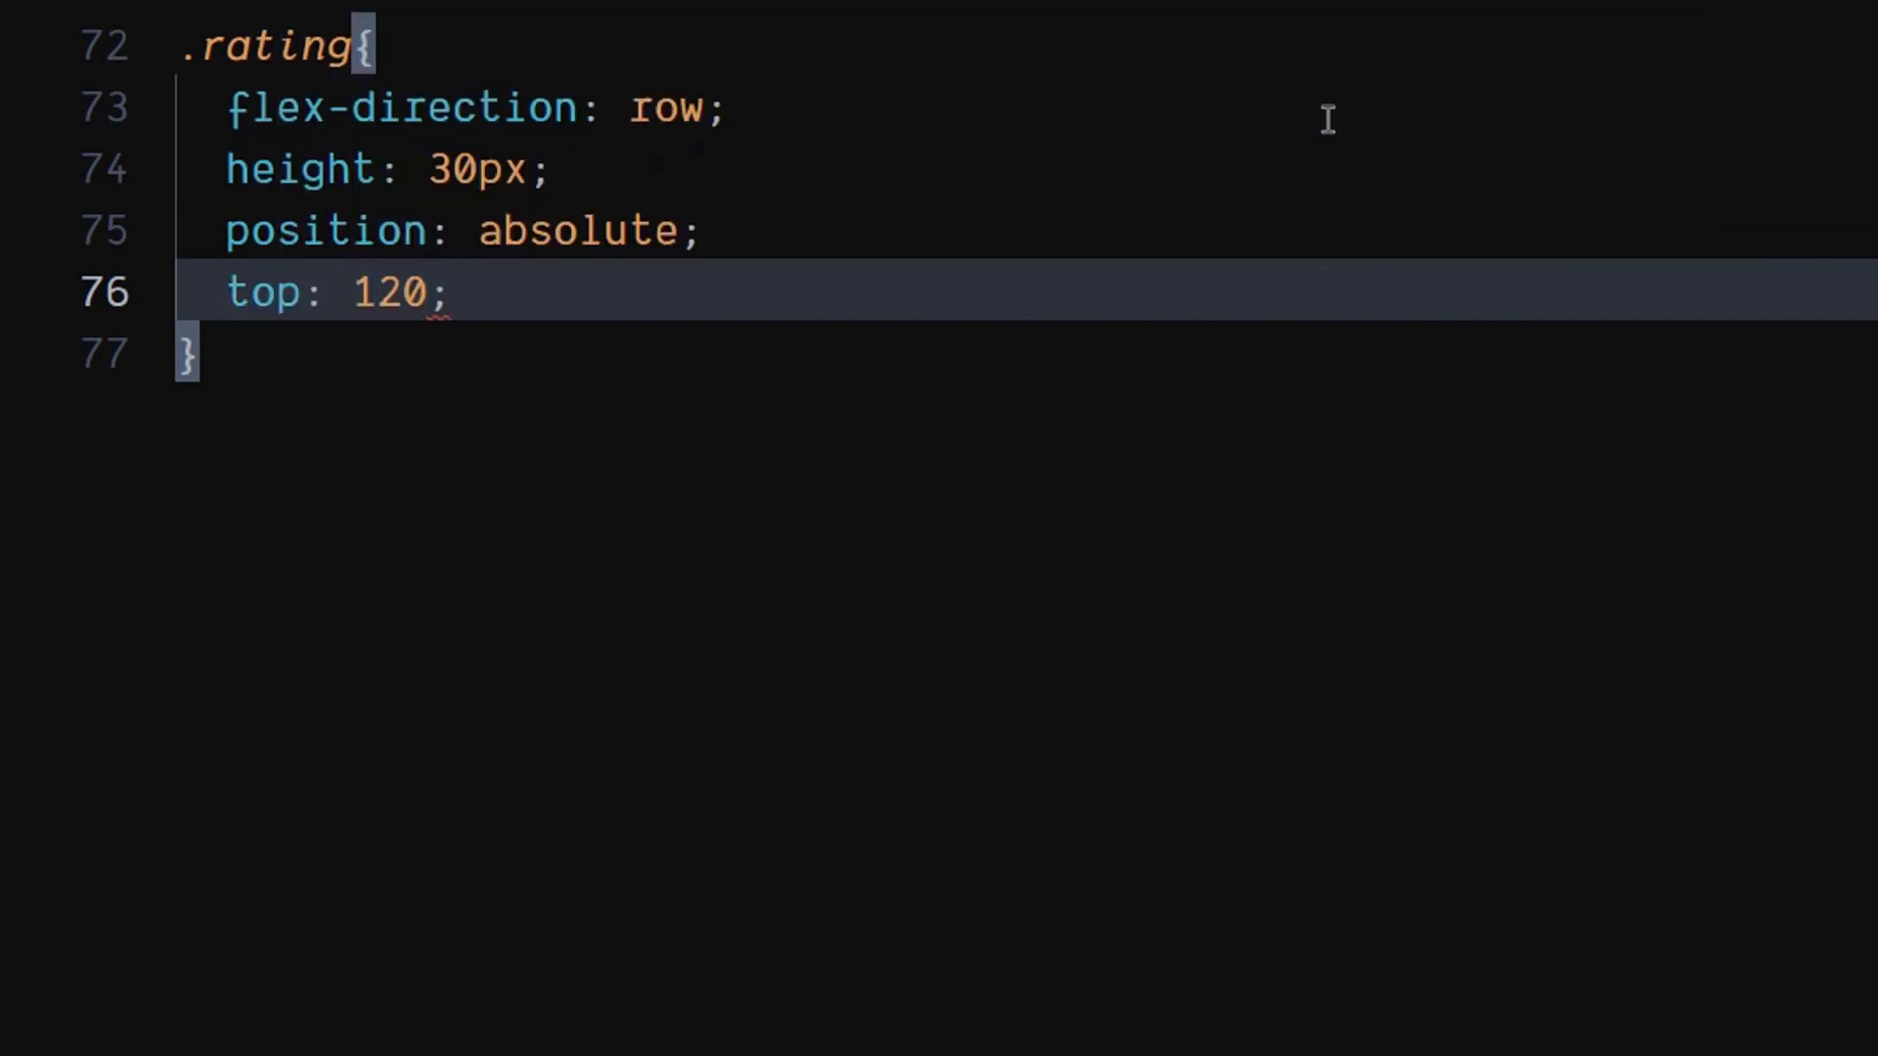
type("px")
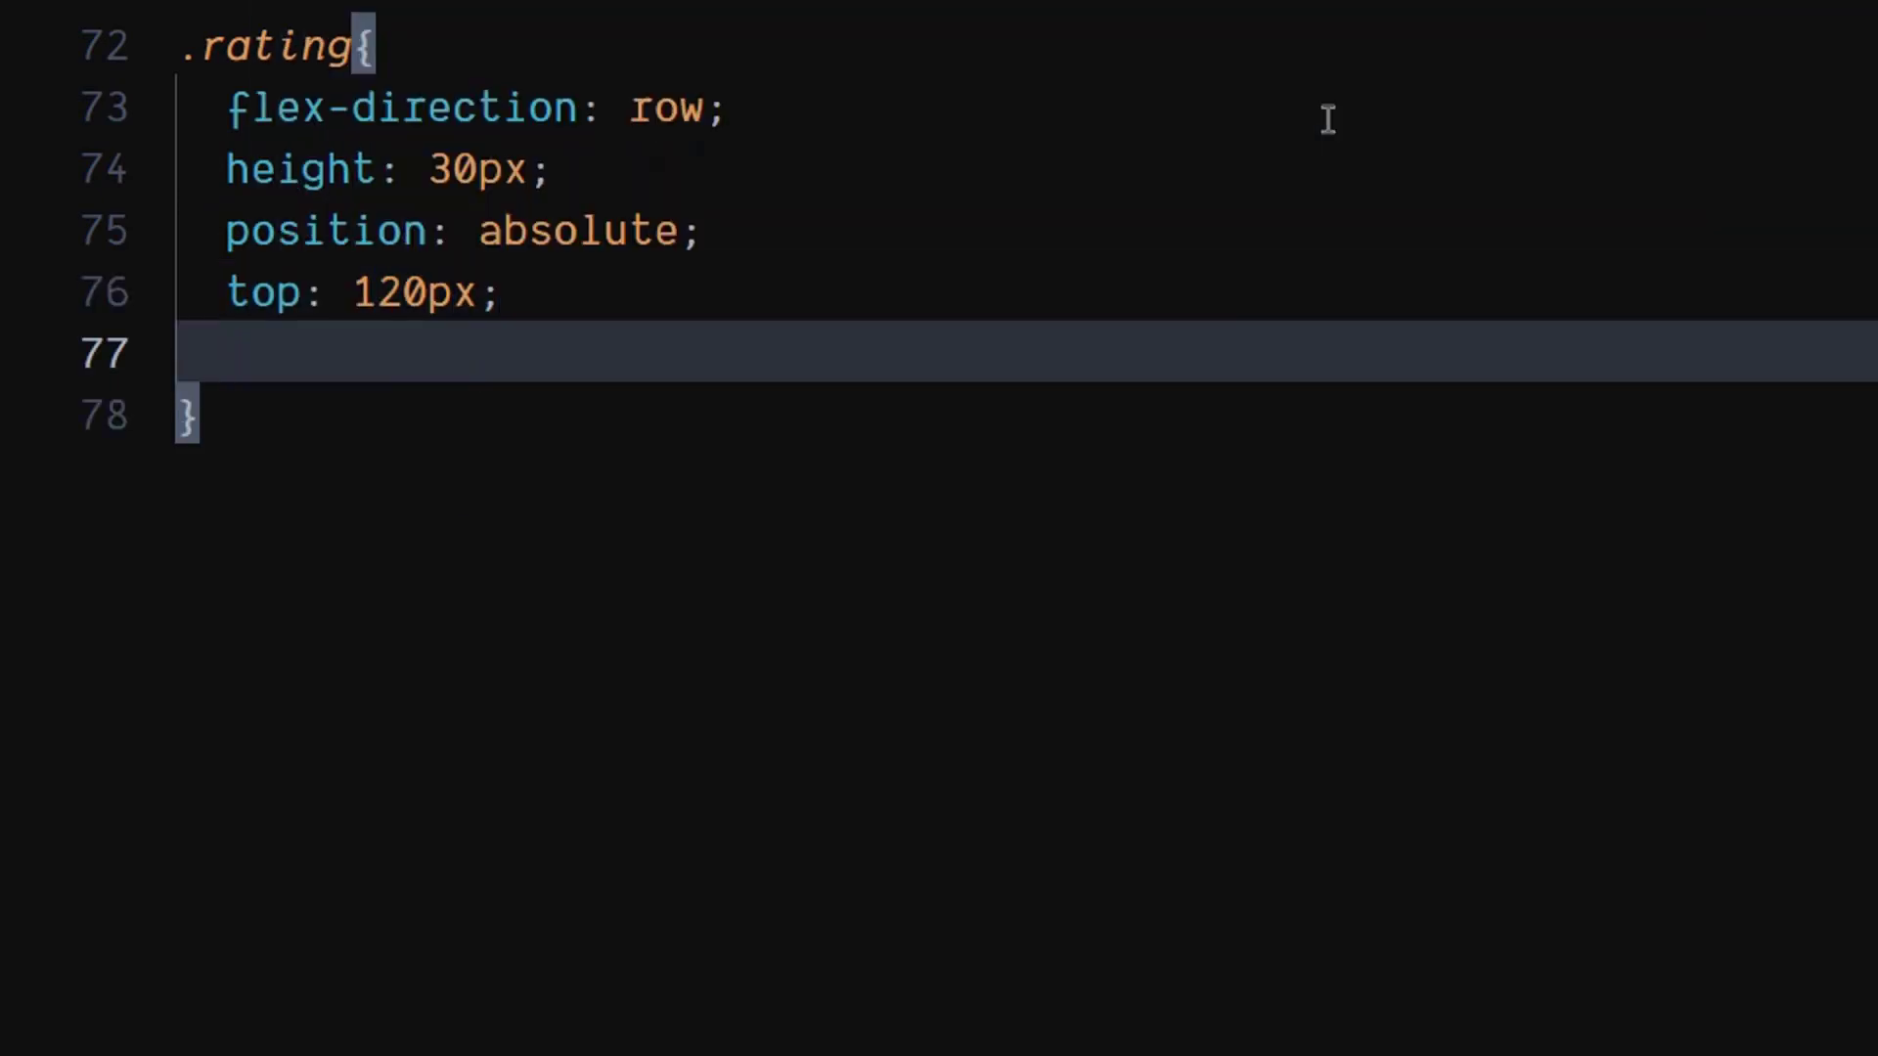
type("--rati")
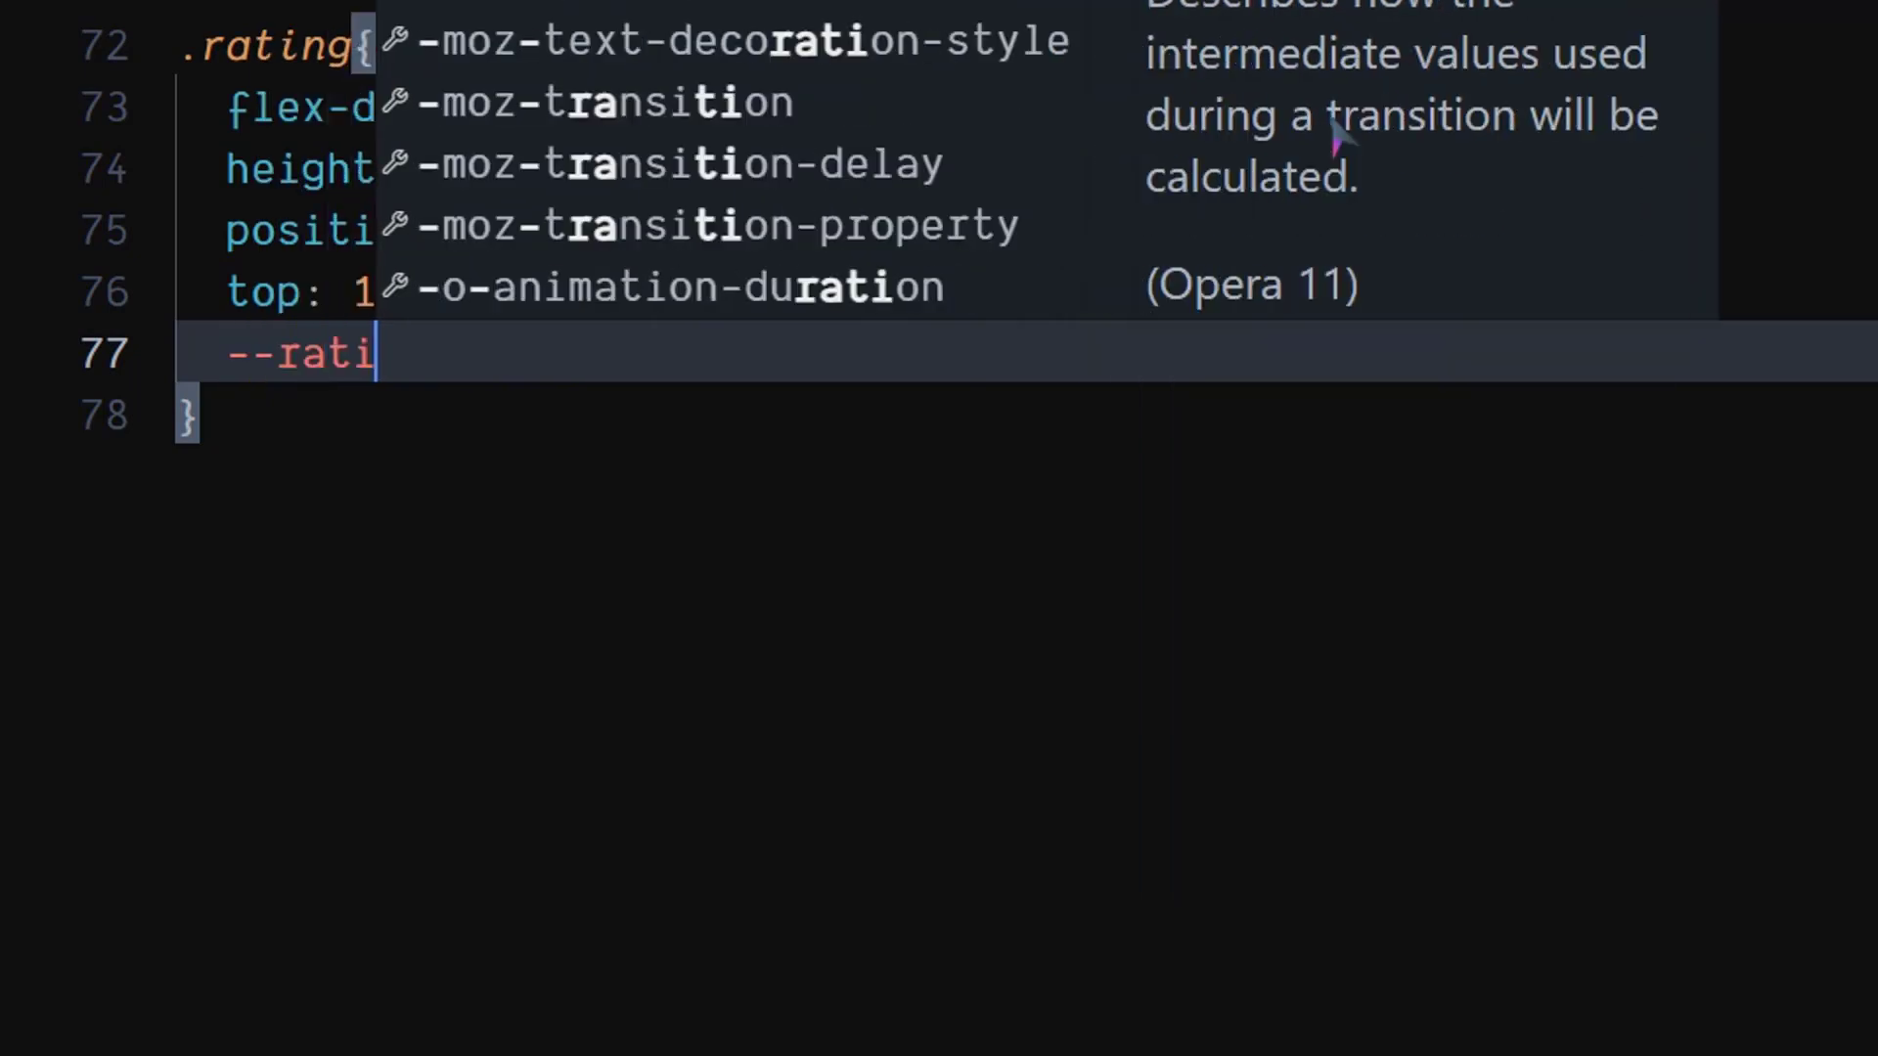
Step: Define --rating: 4.5 and --stop: calc(var(--rating) / 5 * 100% - var(--starMargin)/2)
type("ng: 4")
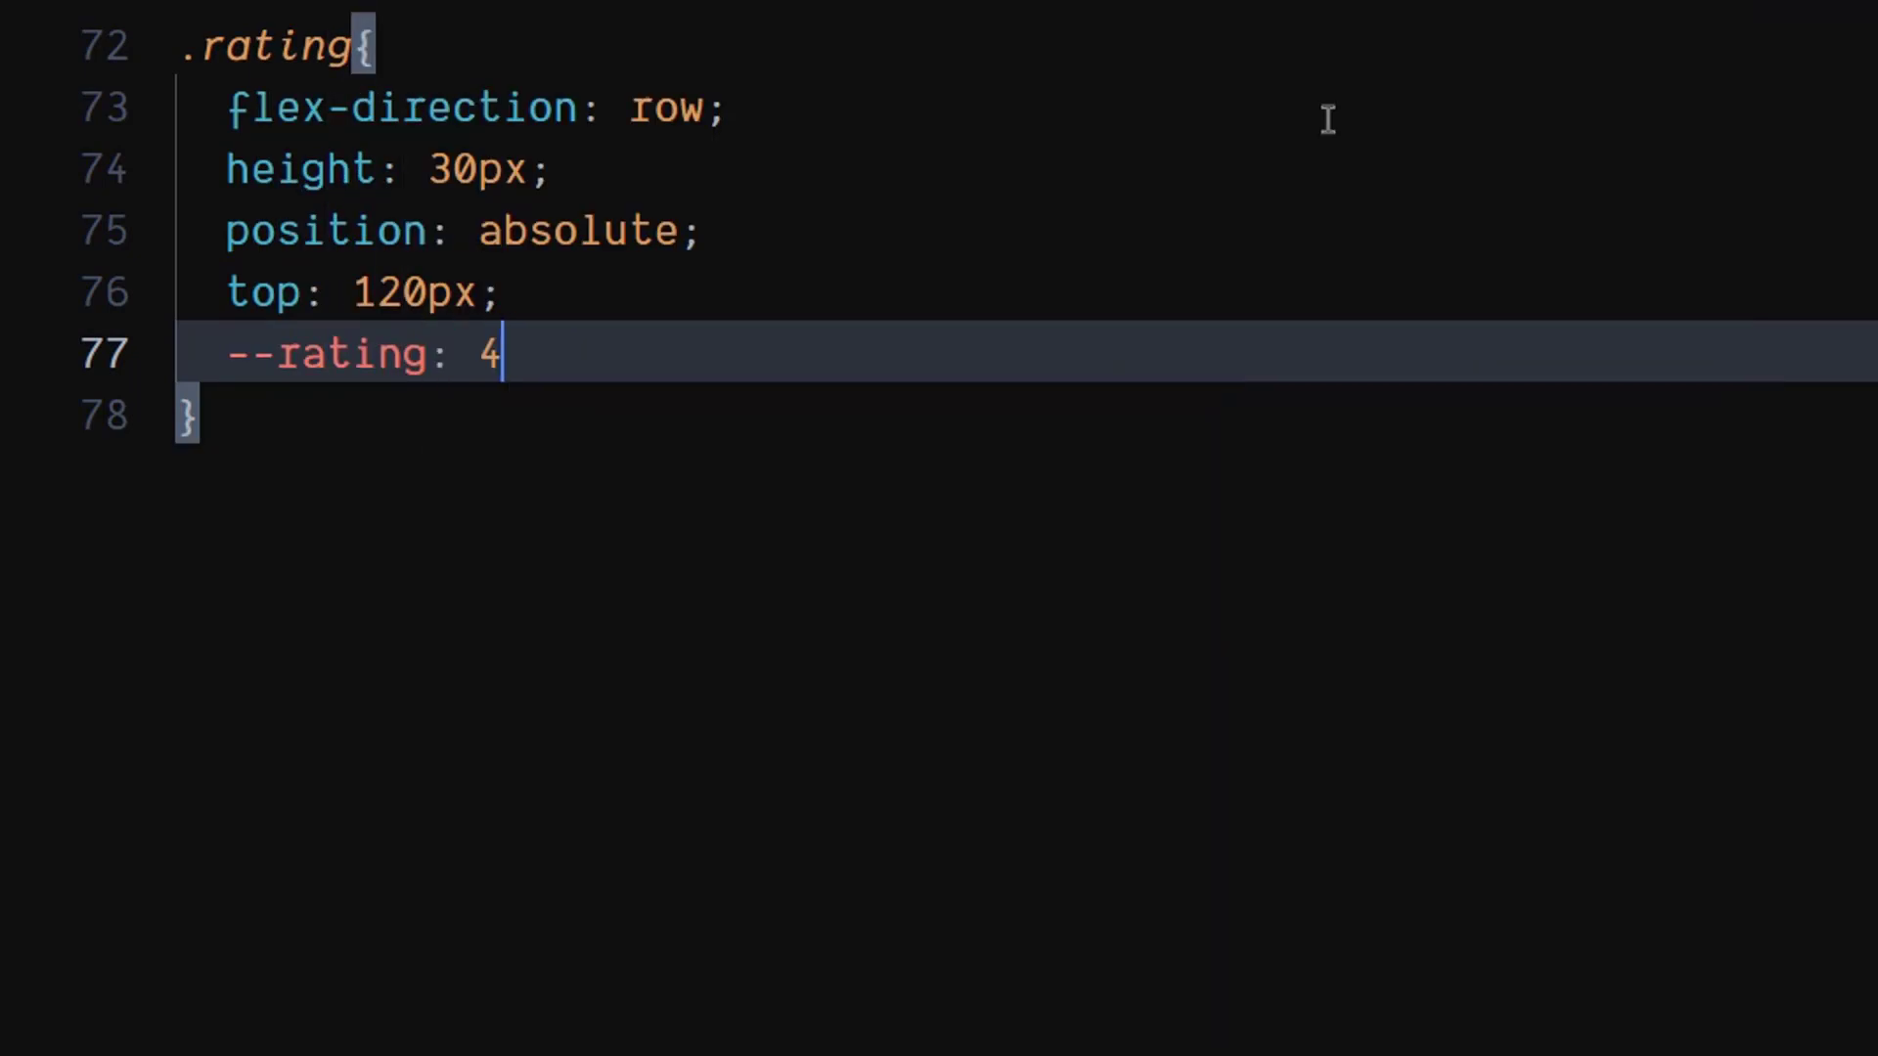
type(".5;")
type("--")
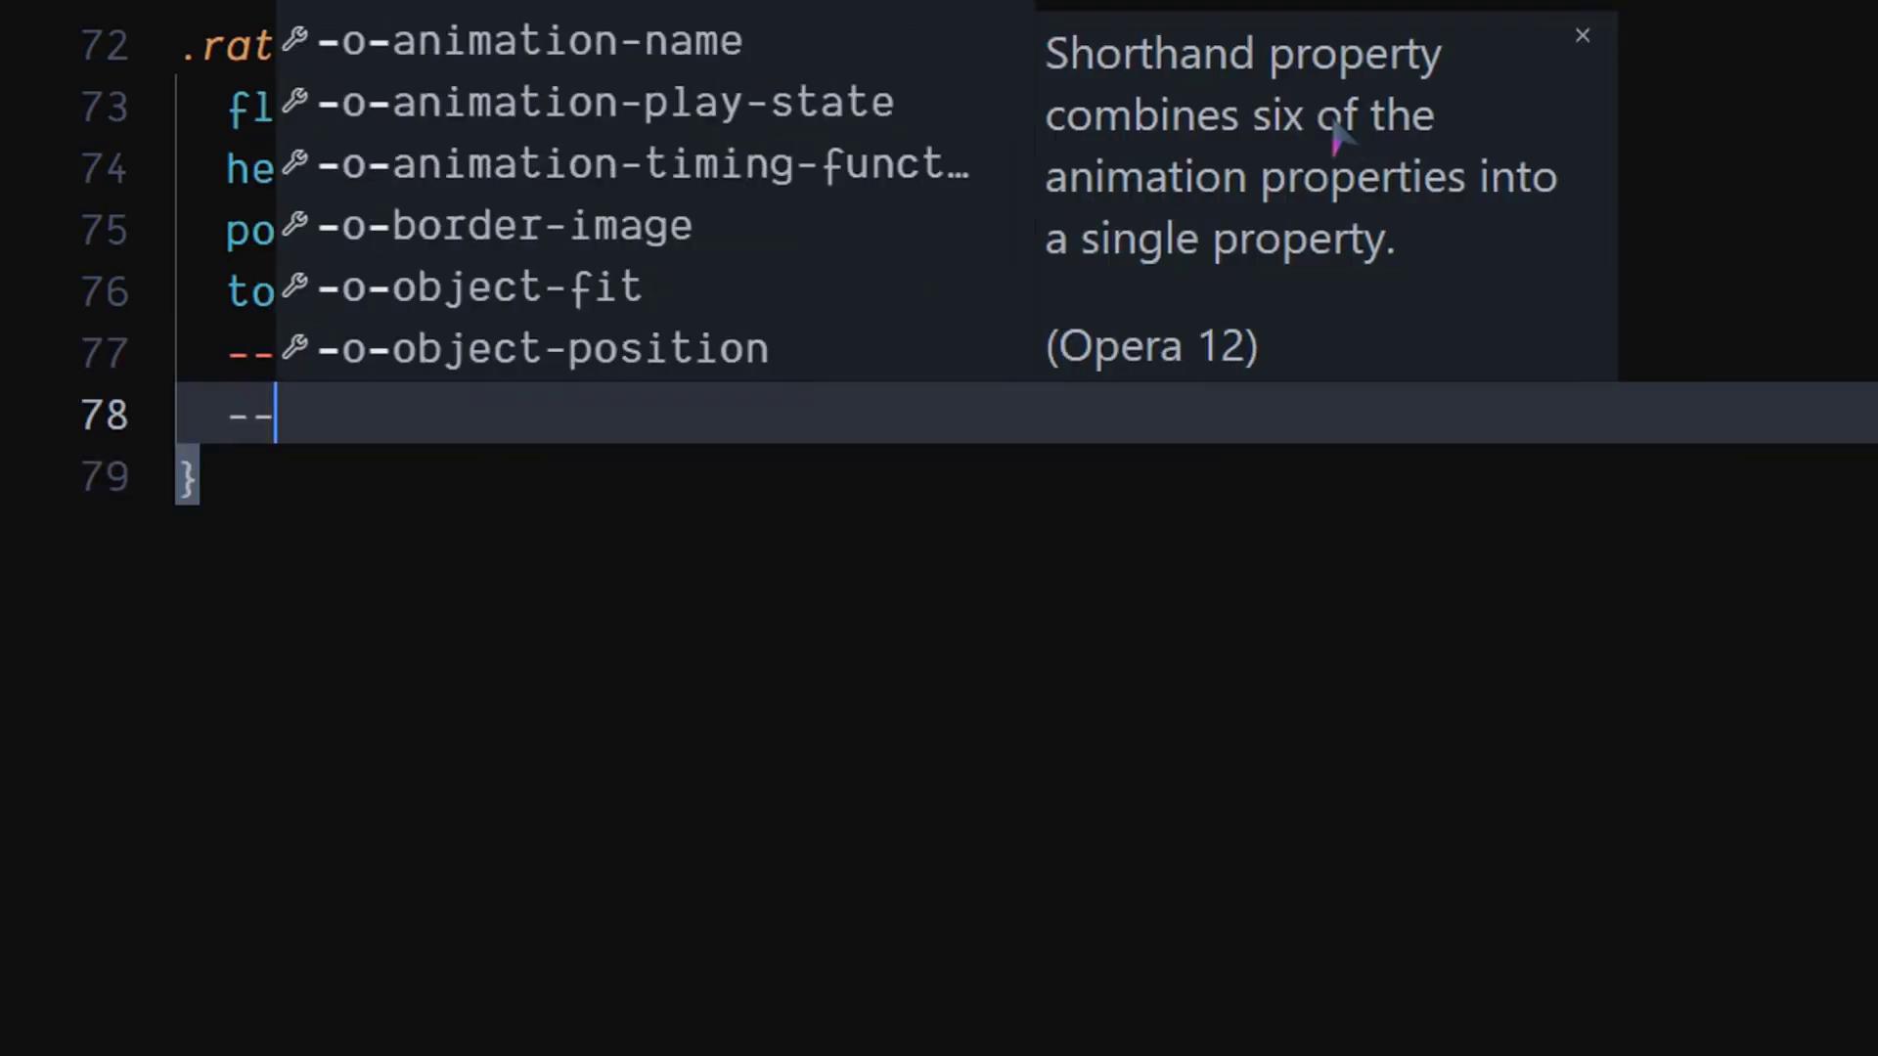
type("stop:")
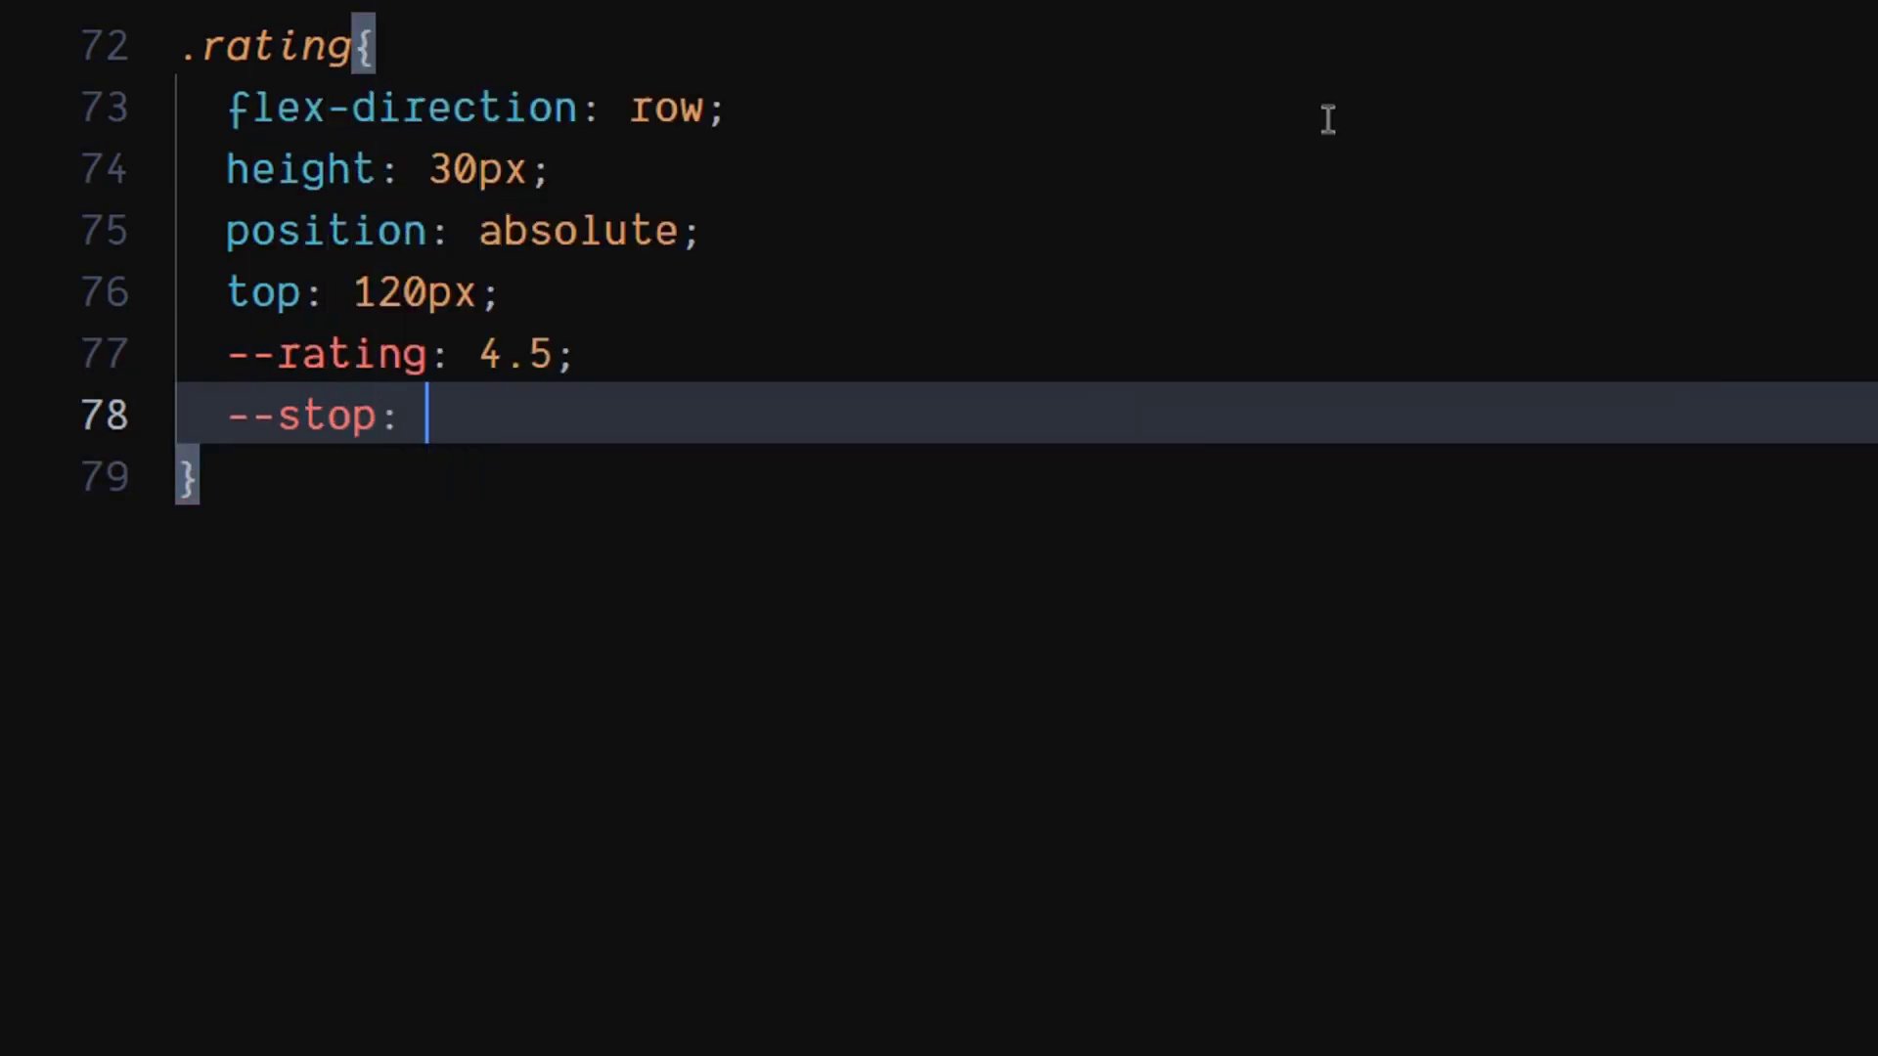
type("calc")
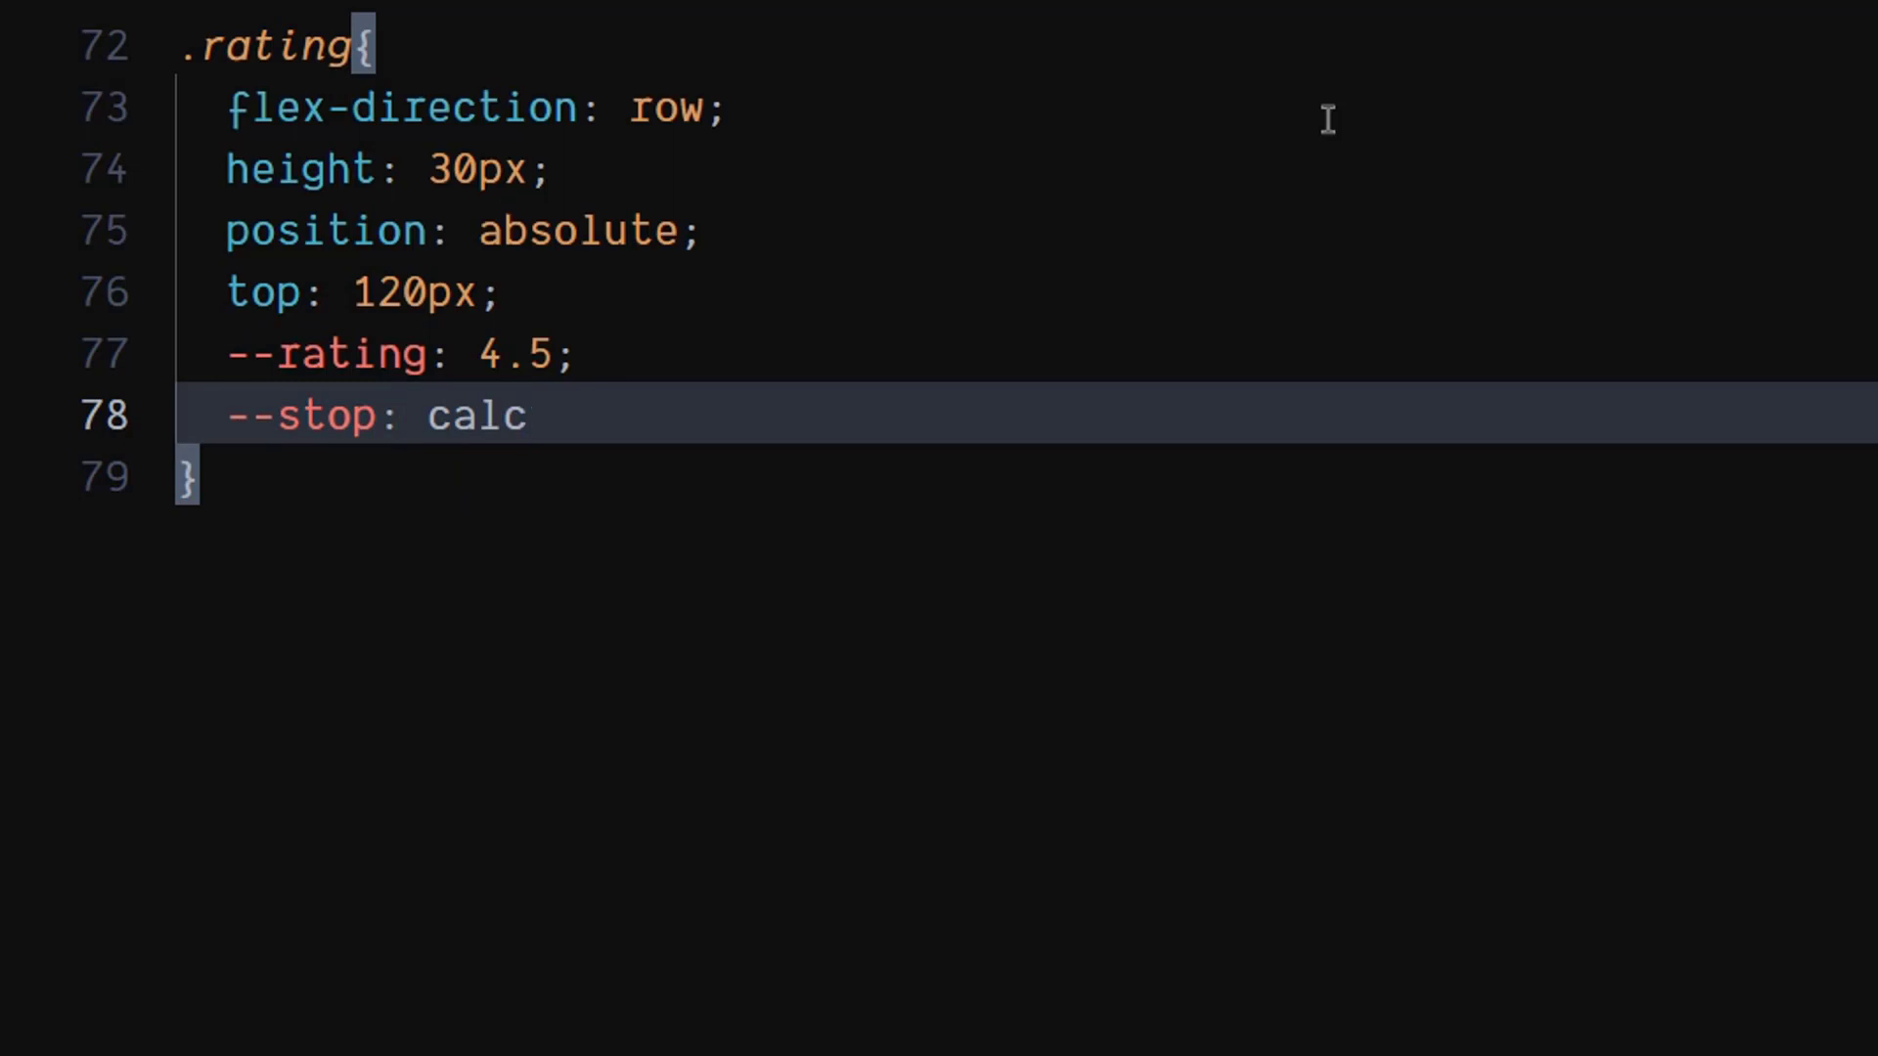
type("()")
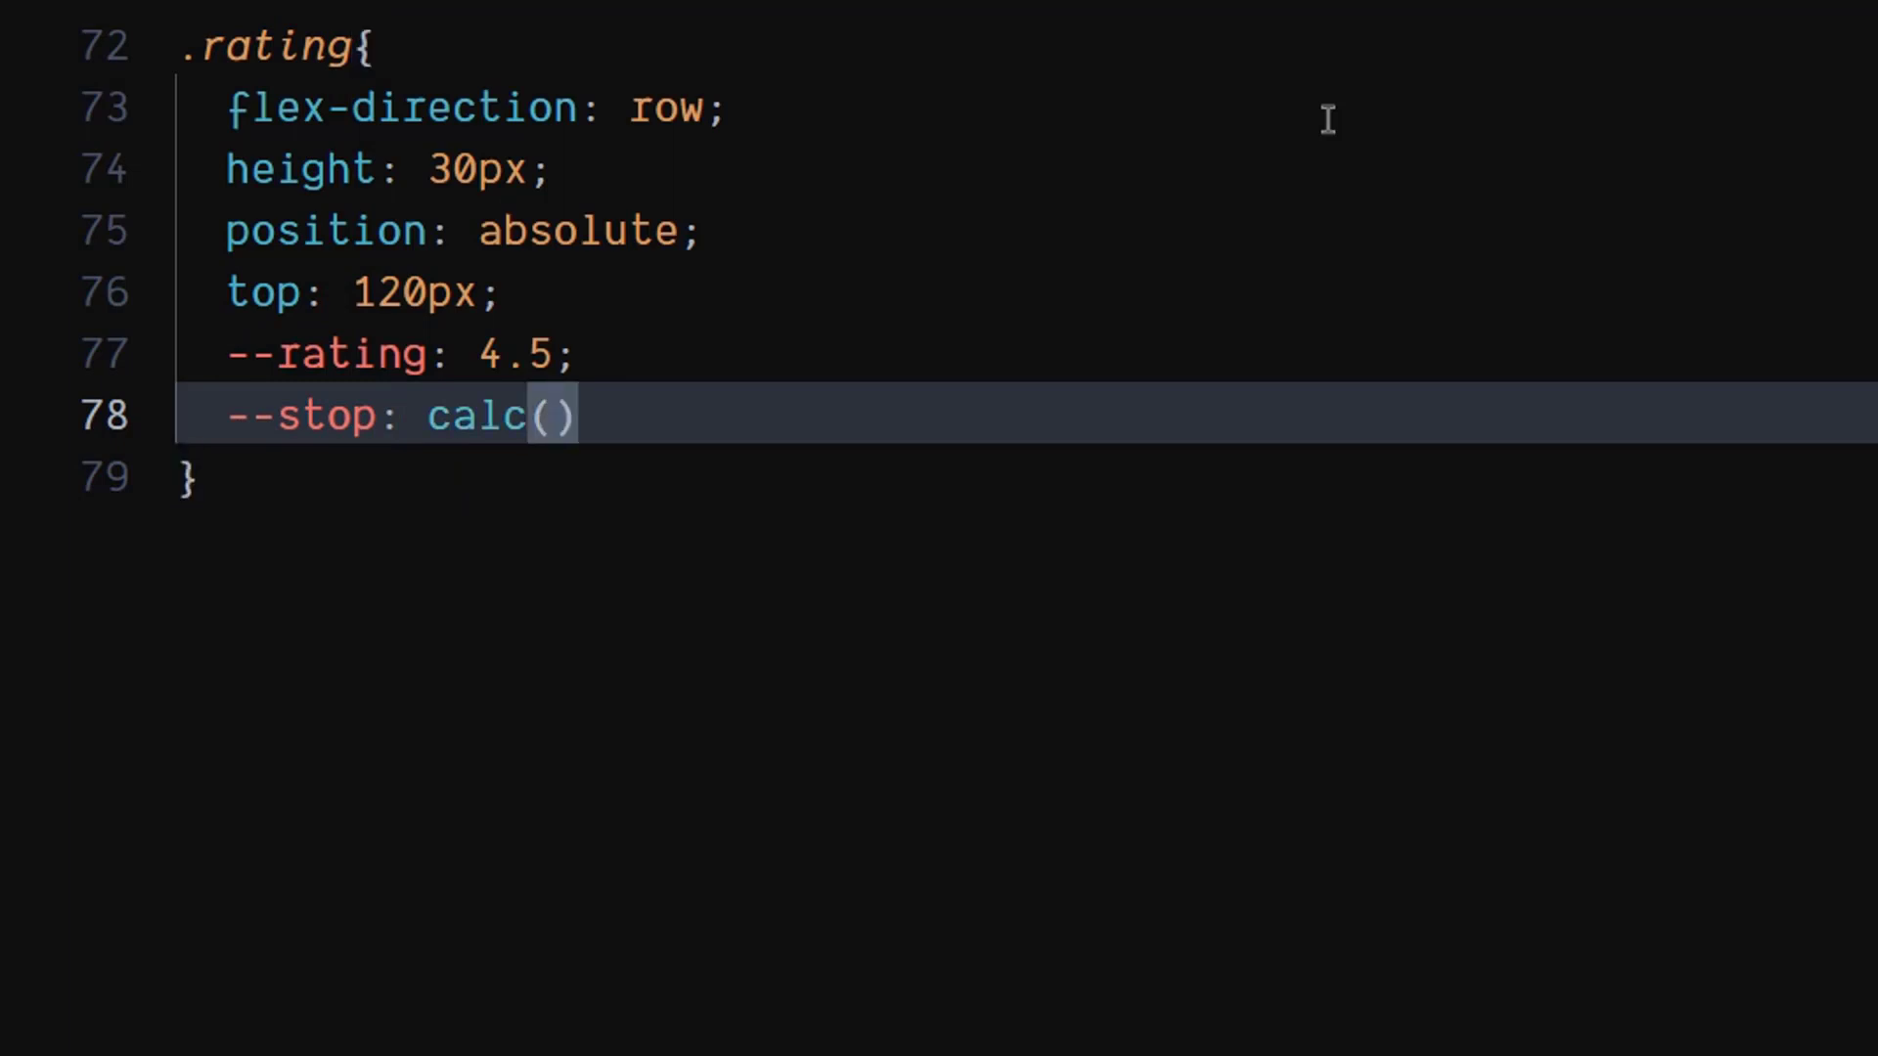
type("var(--rating)")
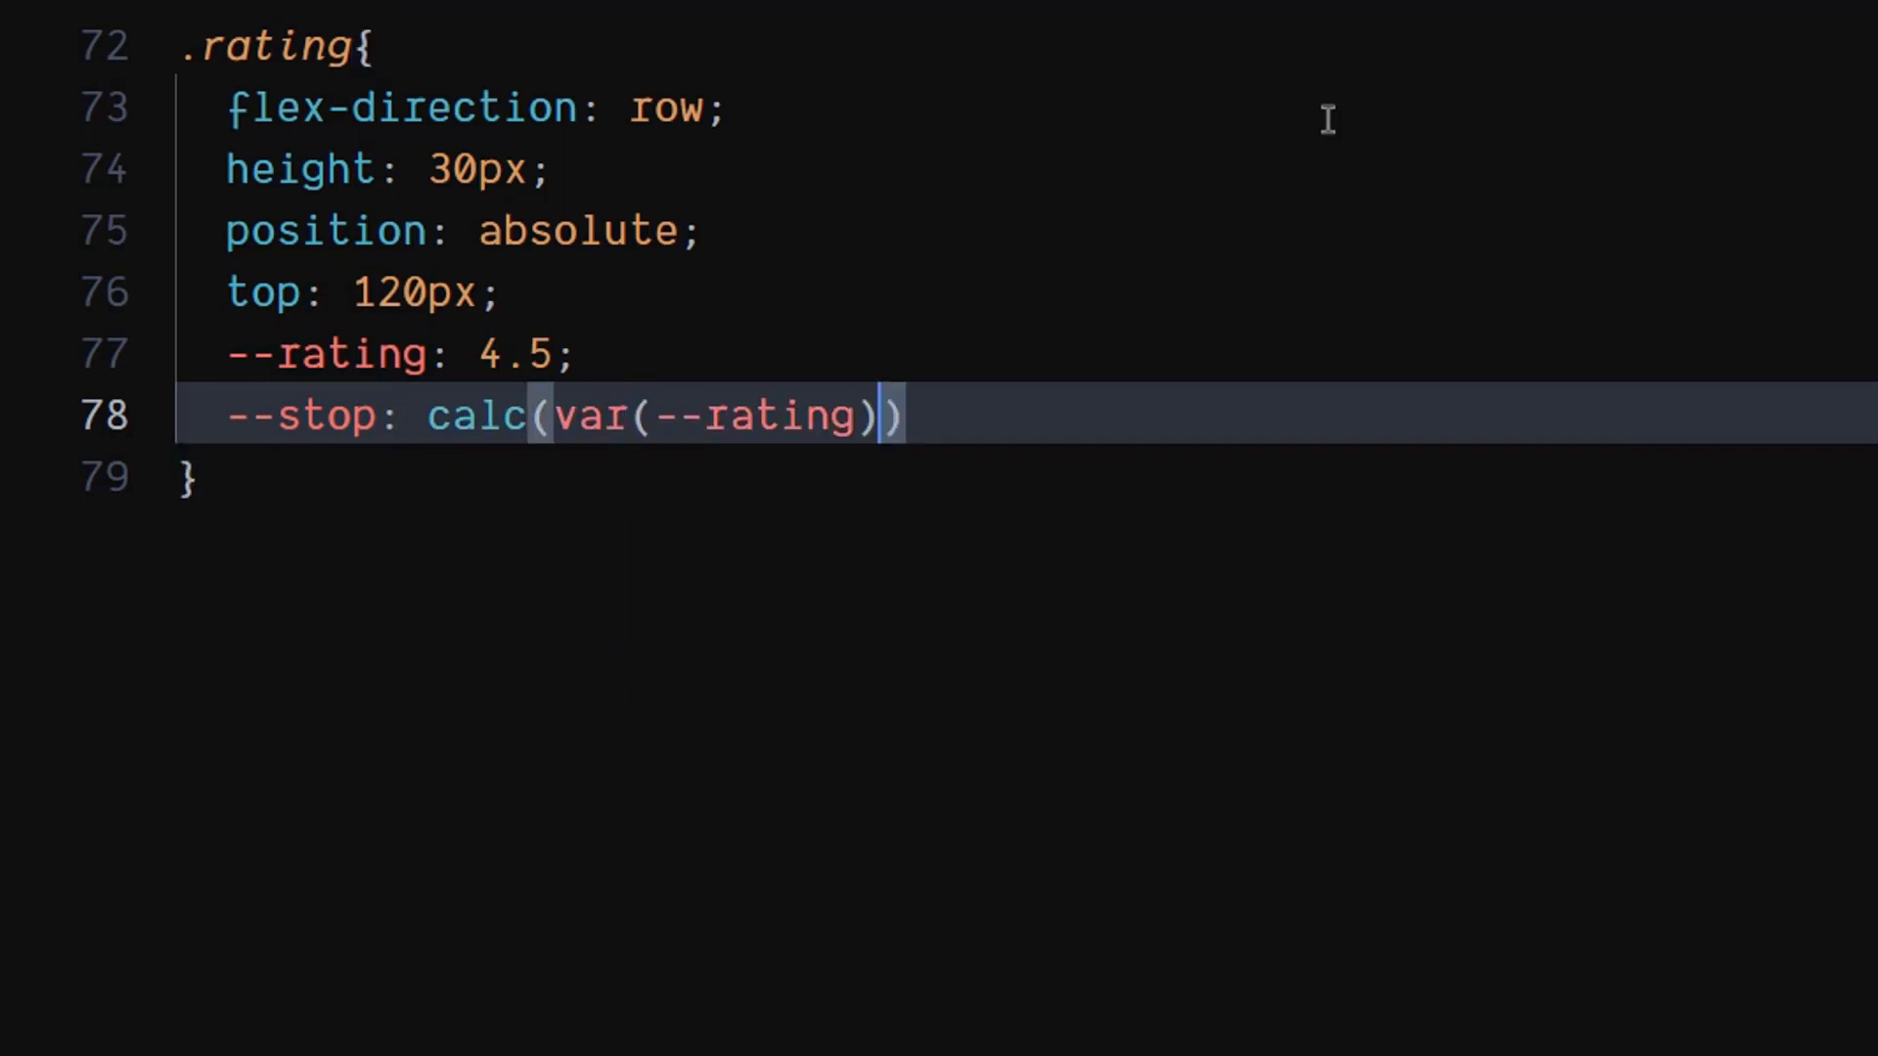
type("/ 5")
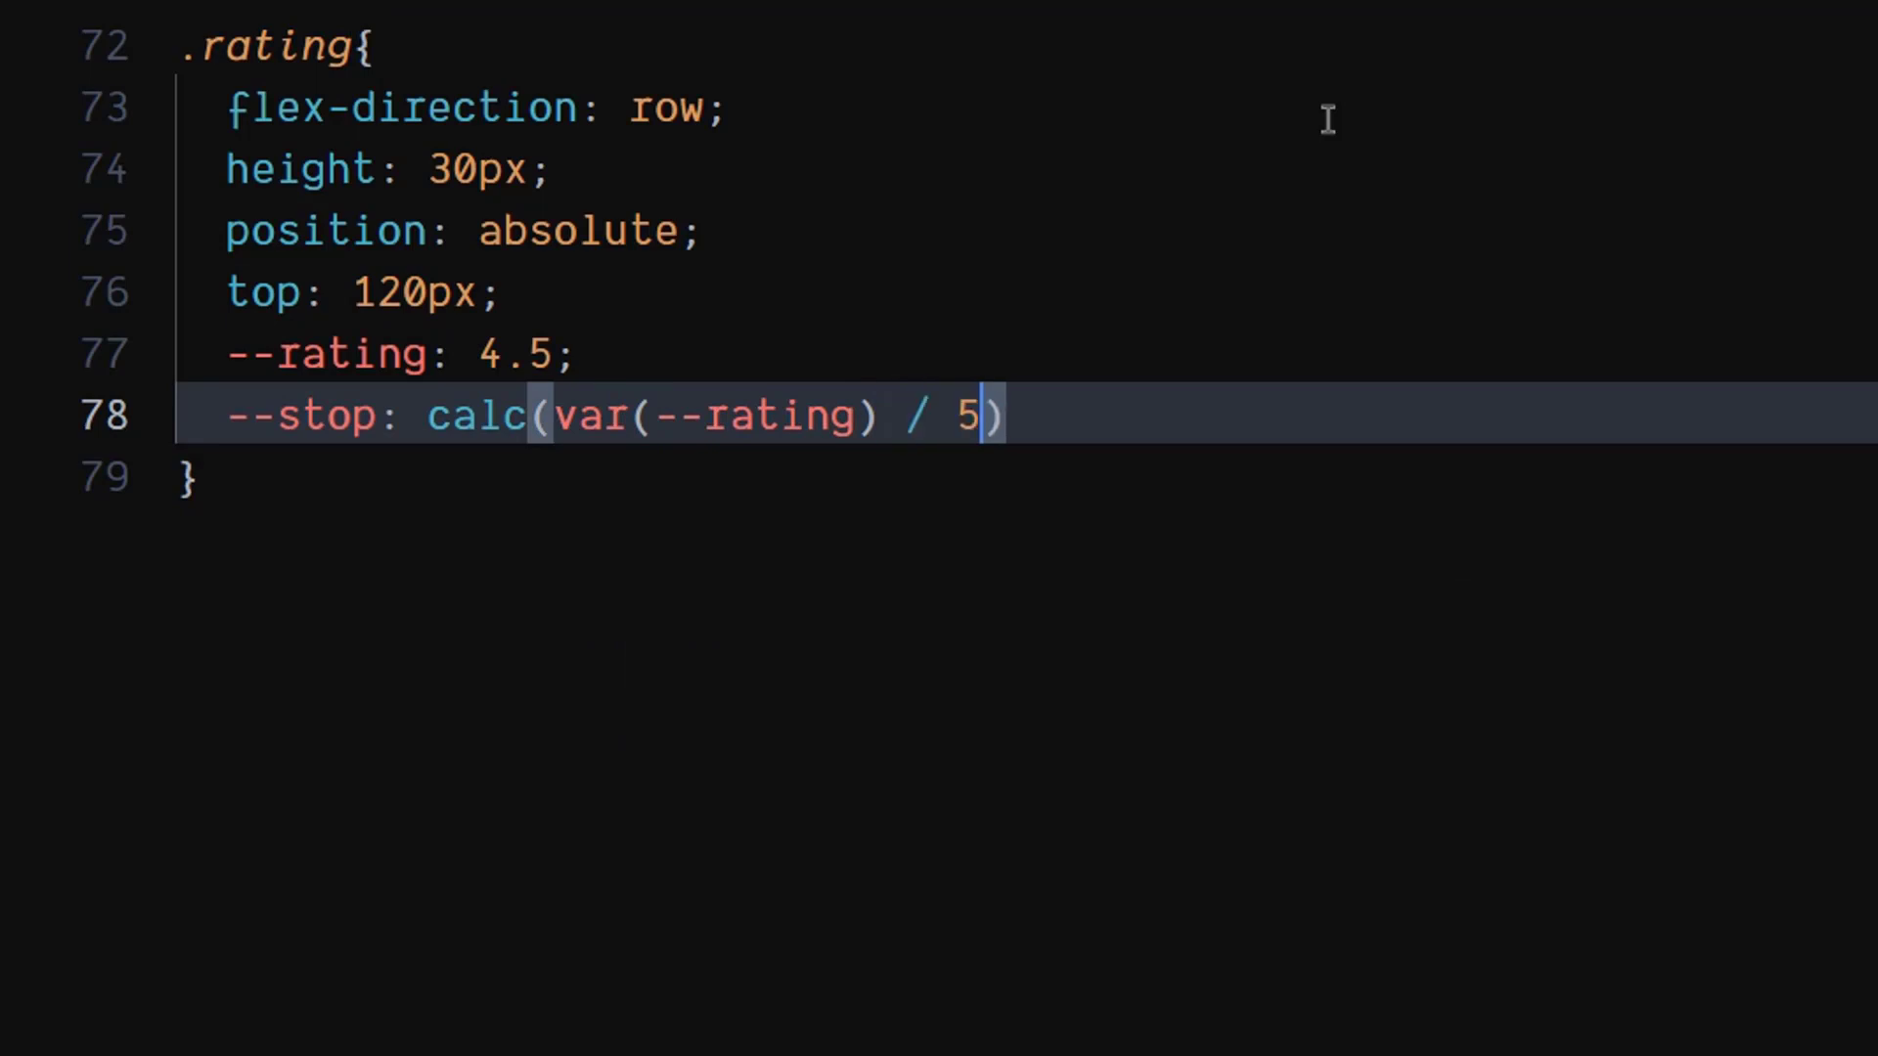
type("* 100")
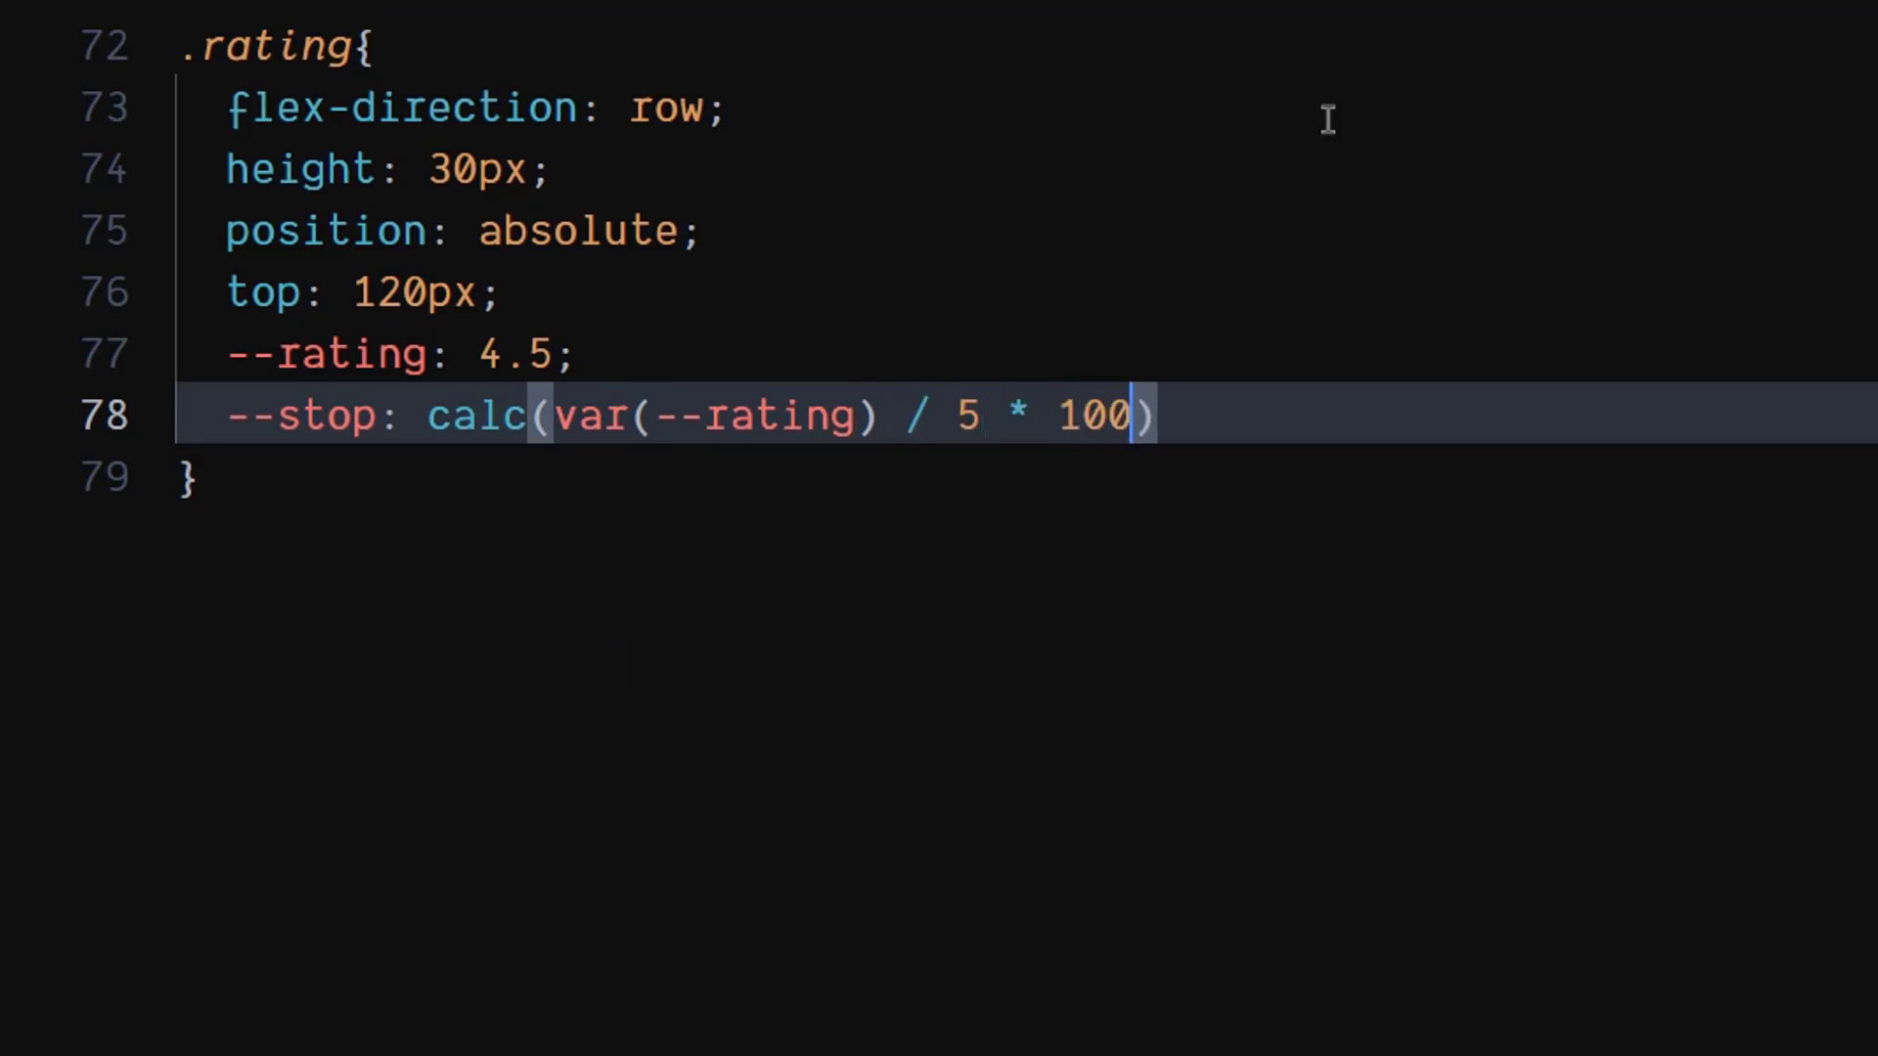
type("%")
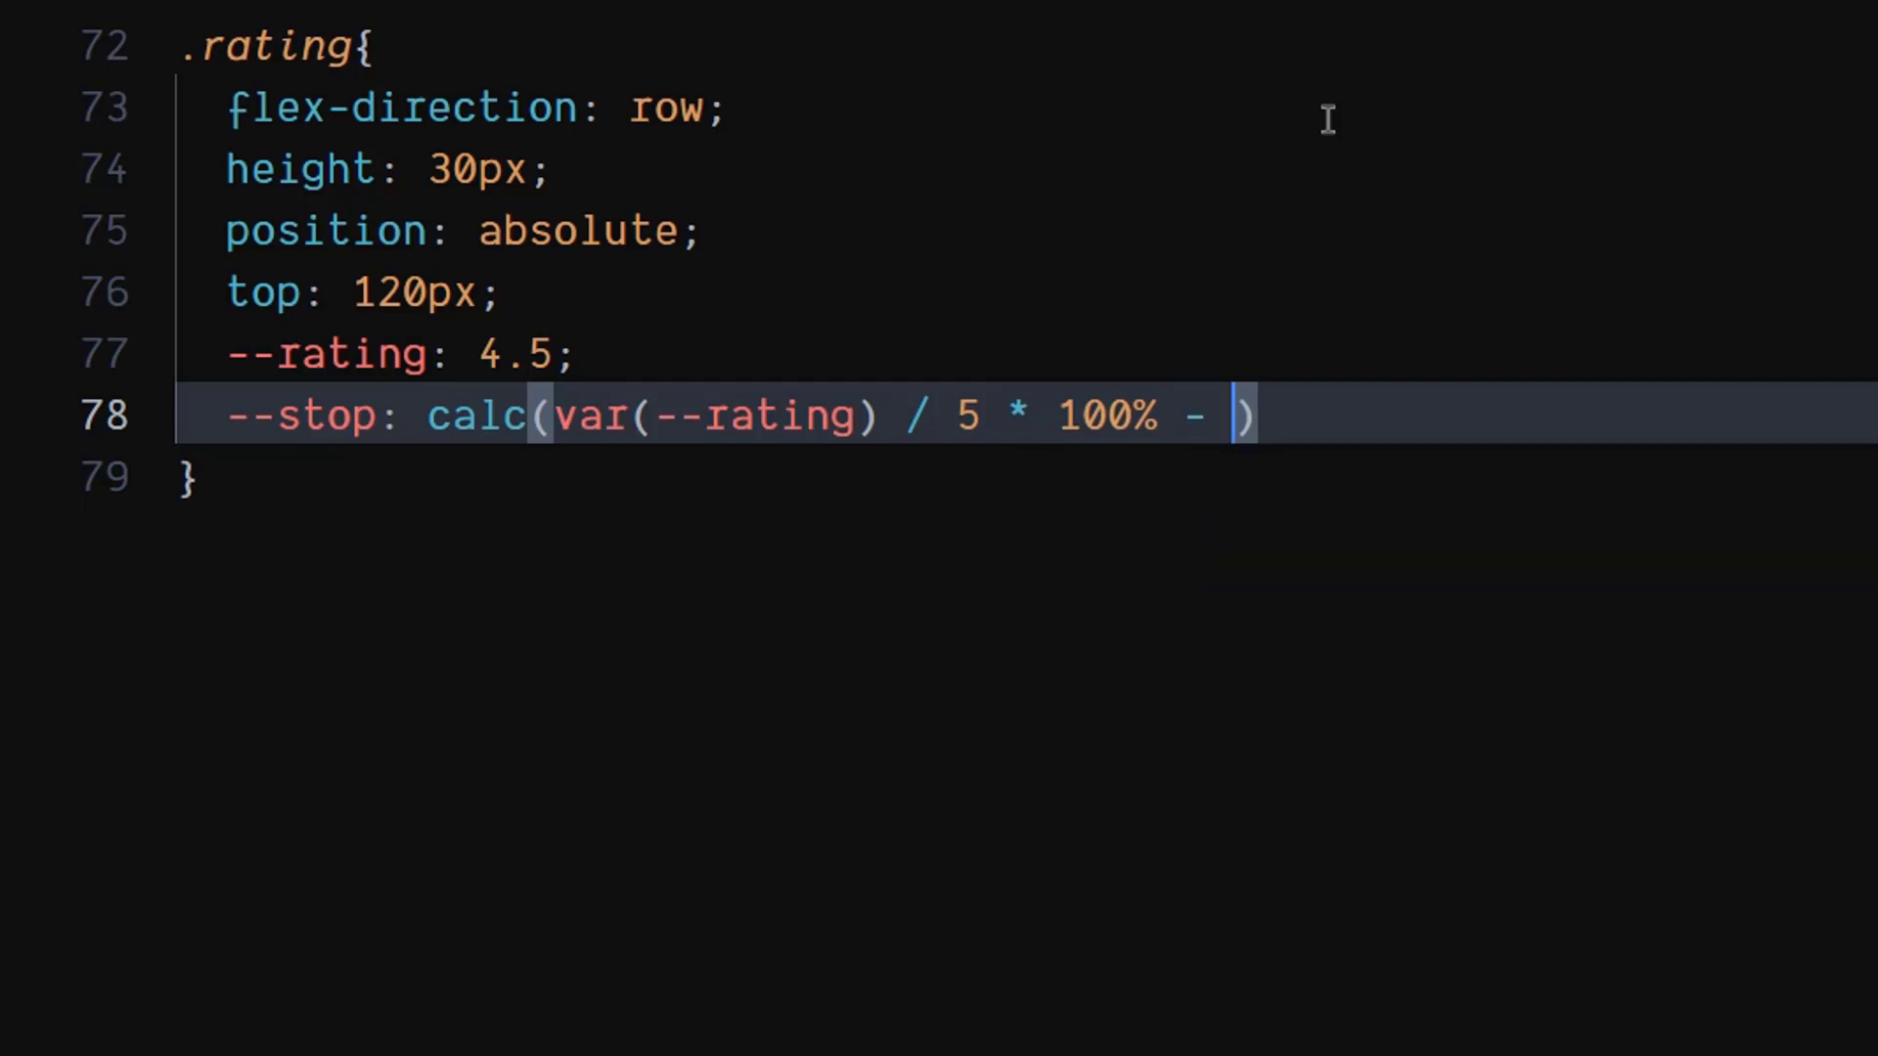
type("--starMargin")
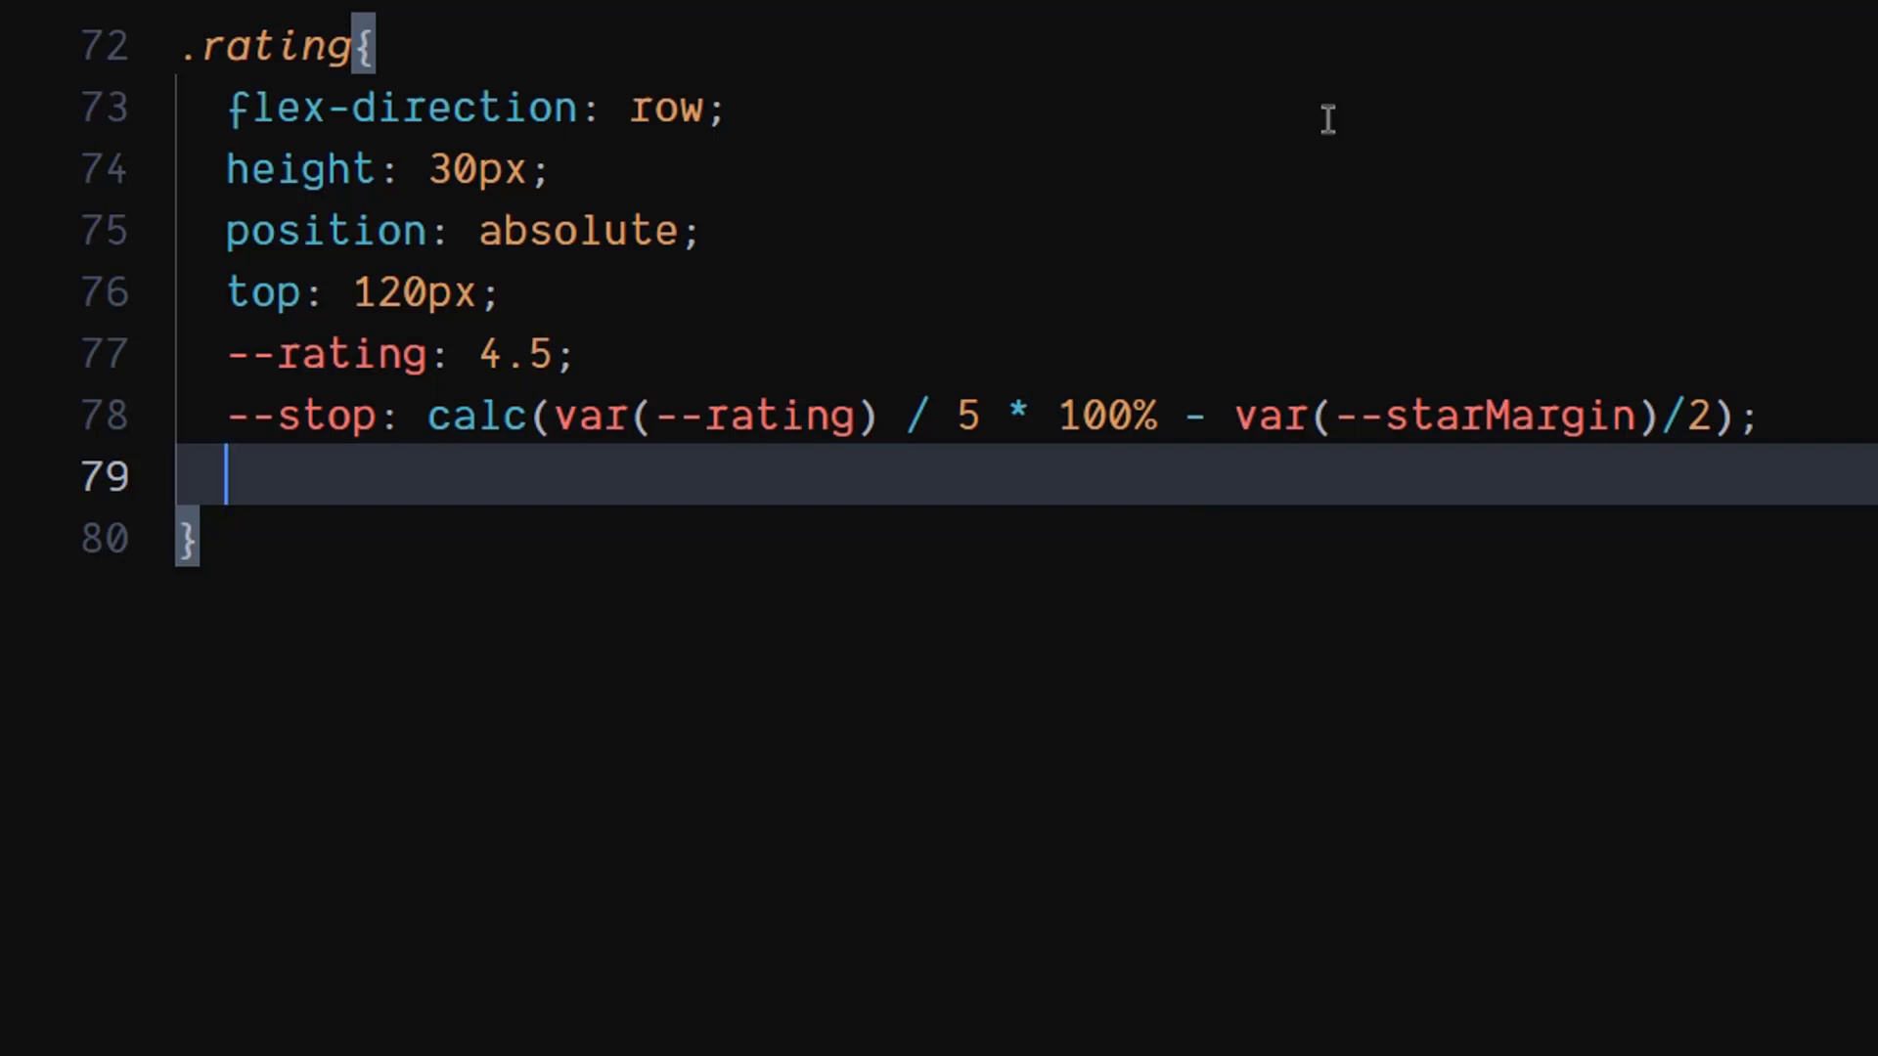
type("back")
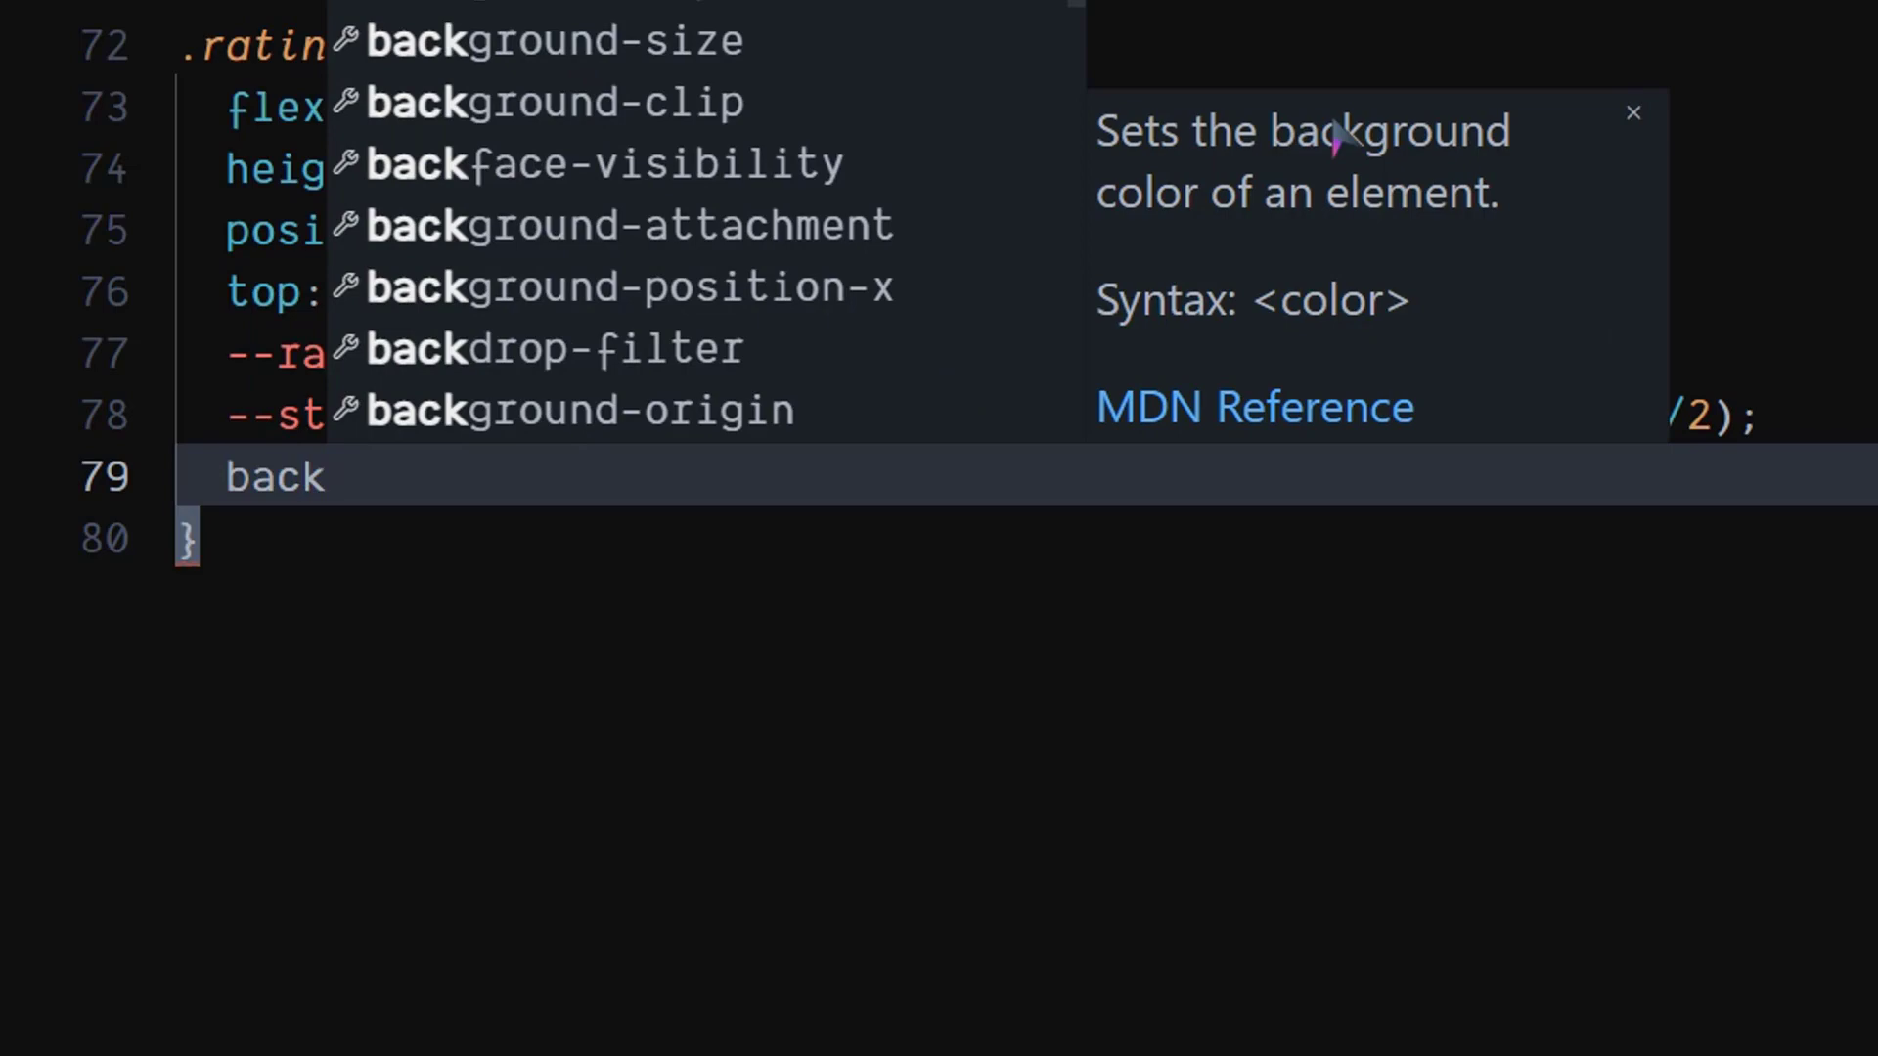
Step: Begin the .rating background-image gradient: to right, accent colour up to var(--stop)
type("ground-image: linear-gradient();")
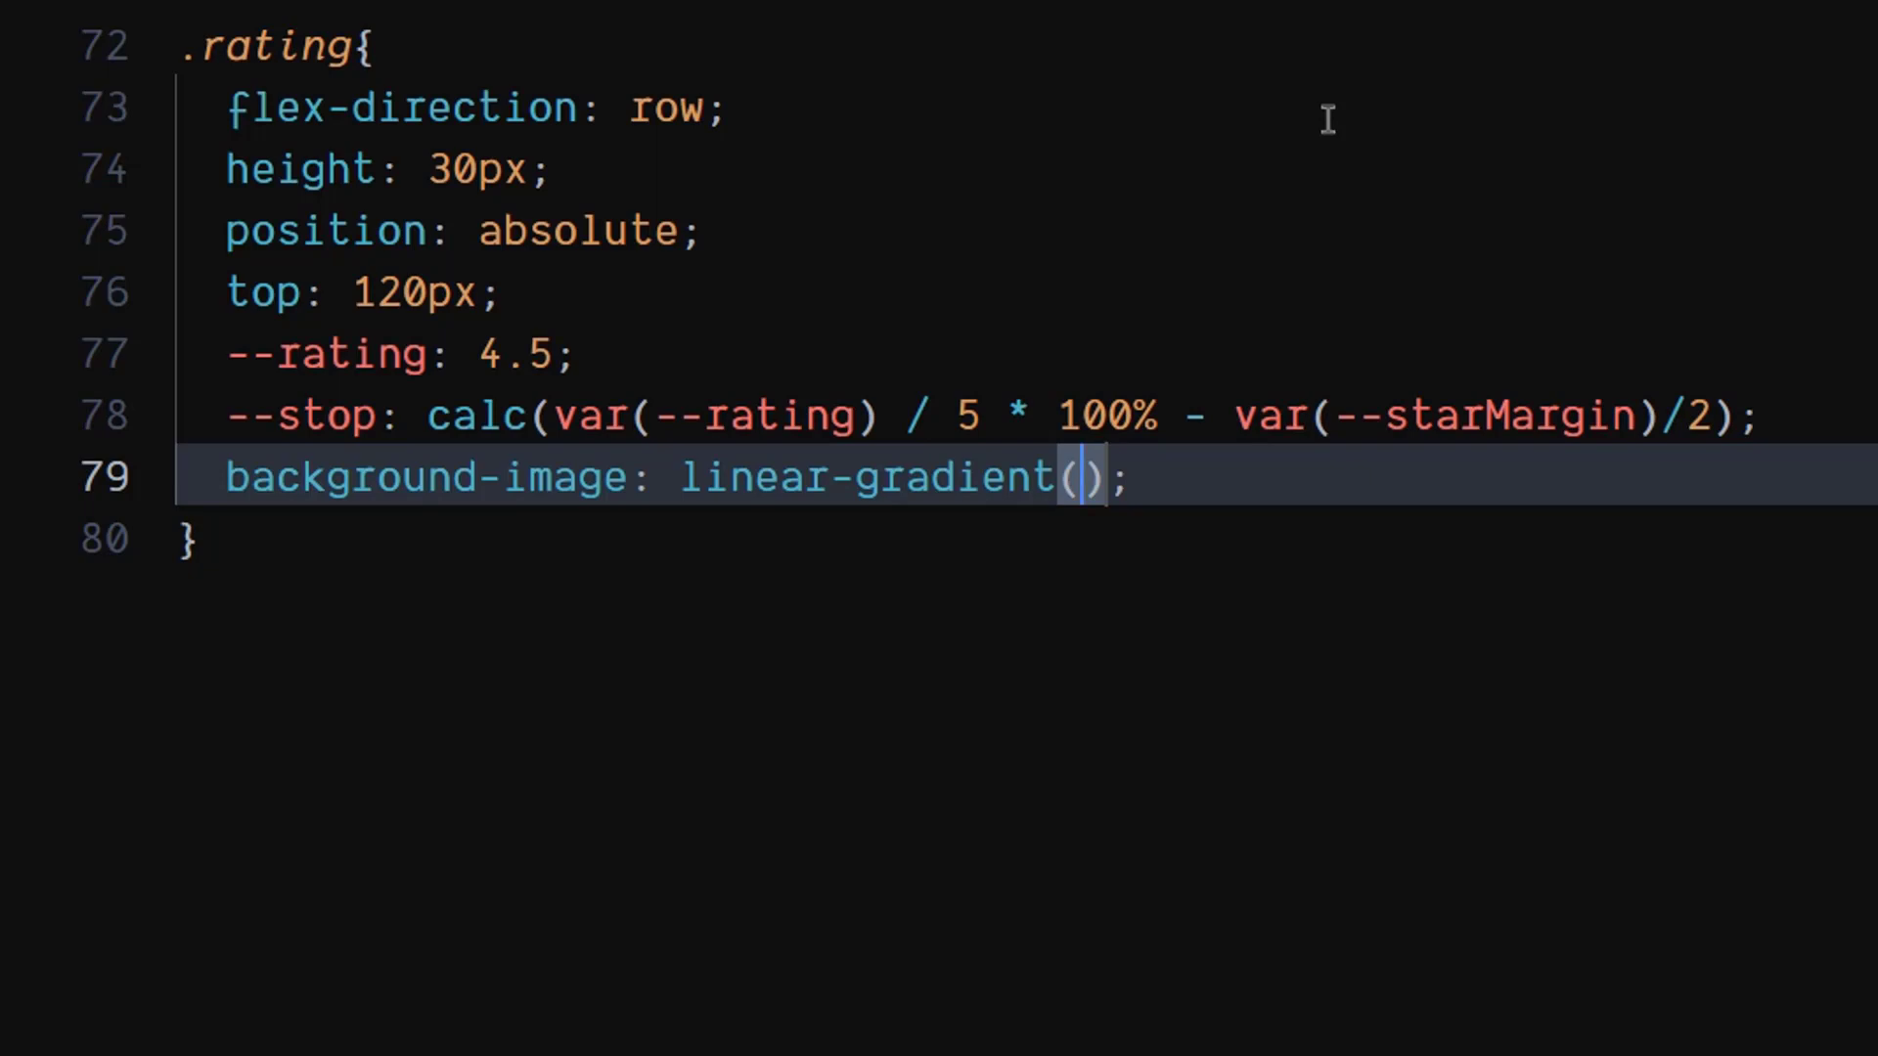
key("Enter")
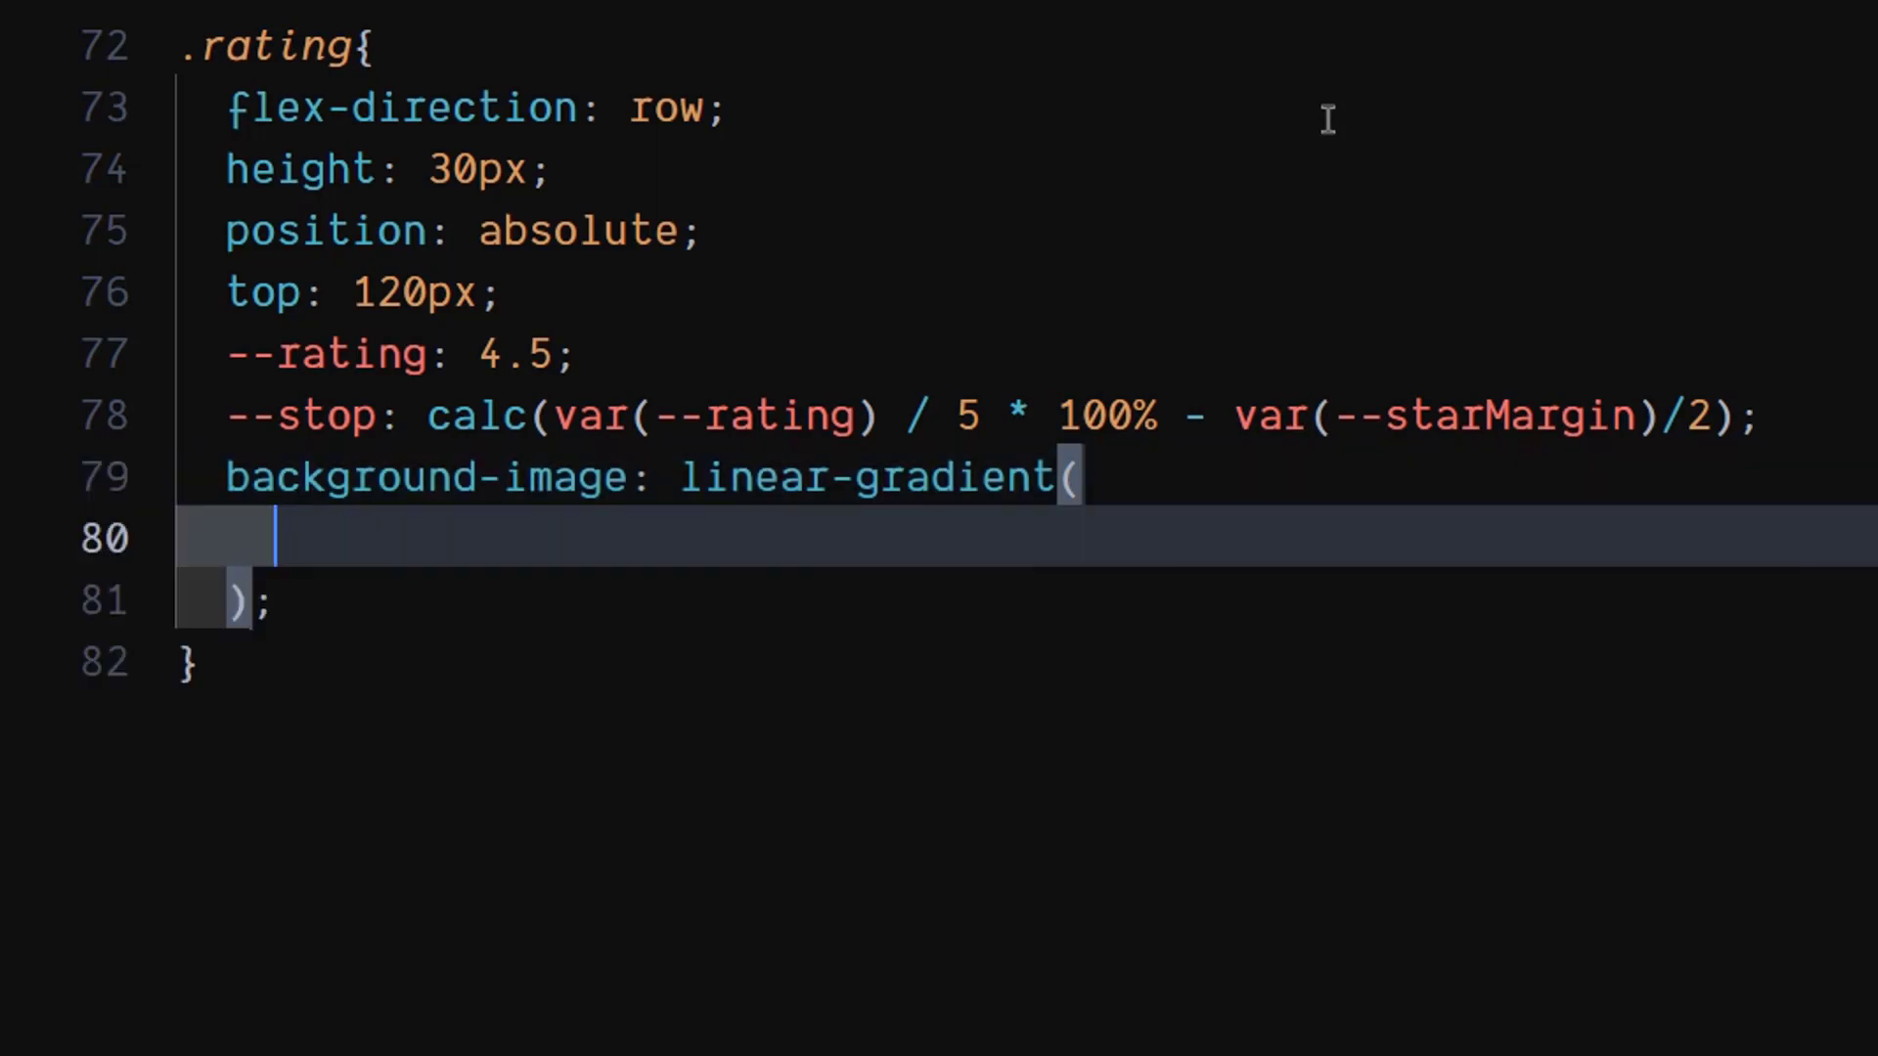
type("to")
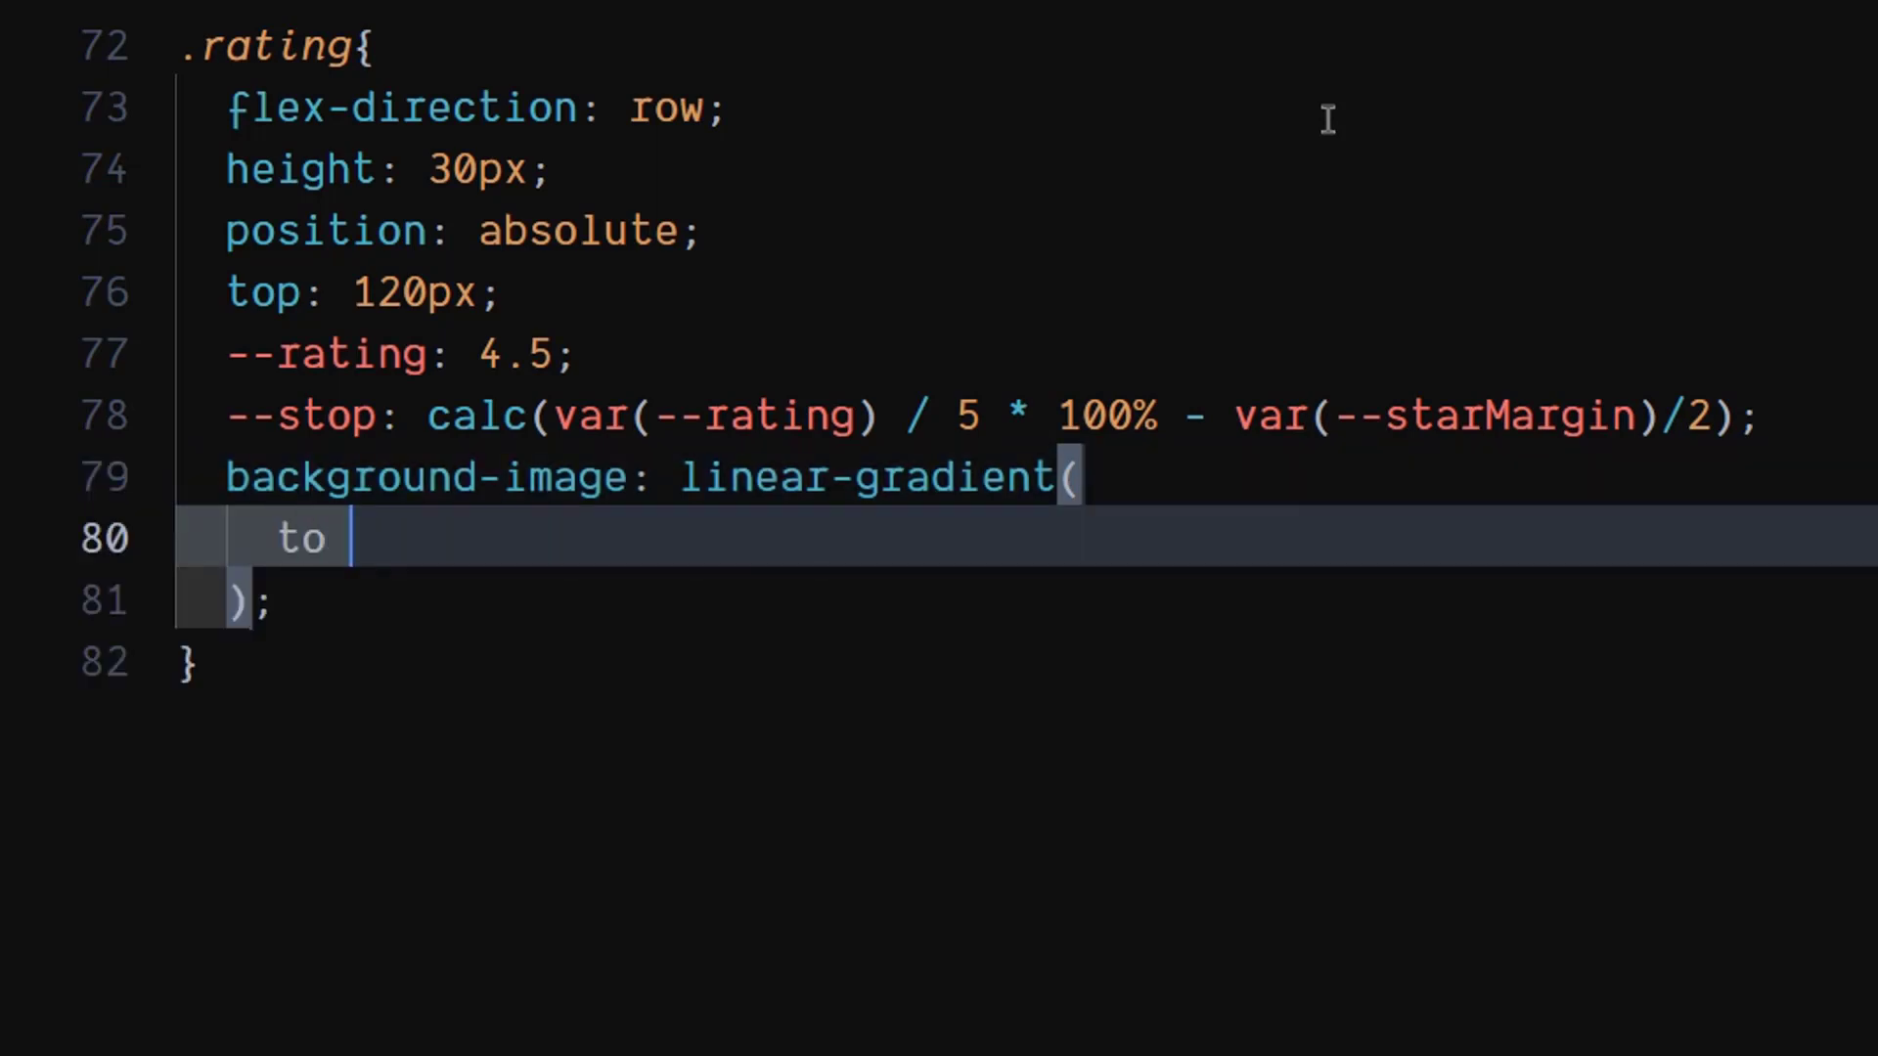
type("ri")
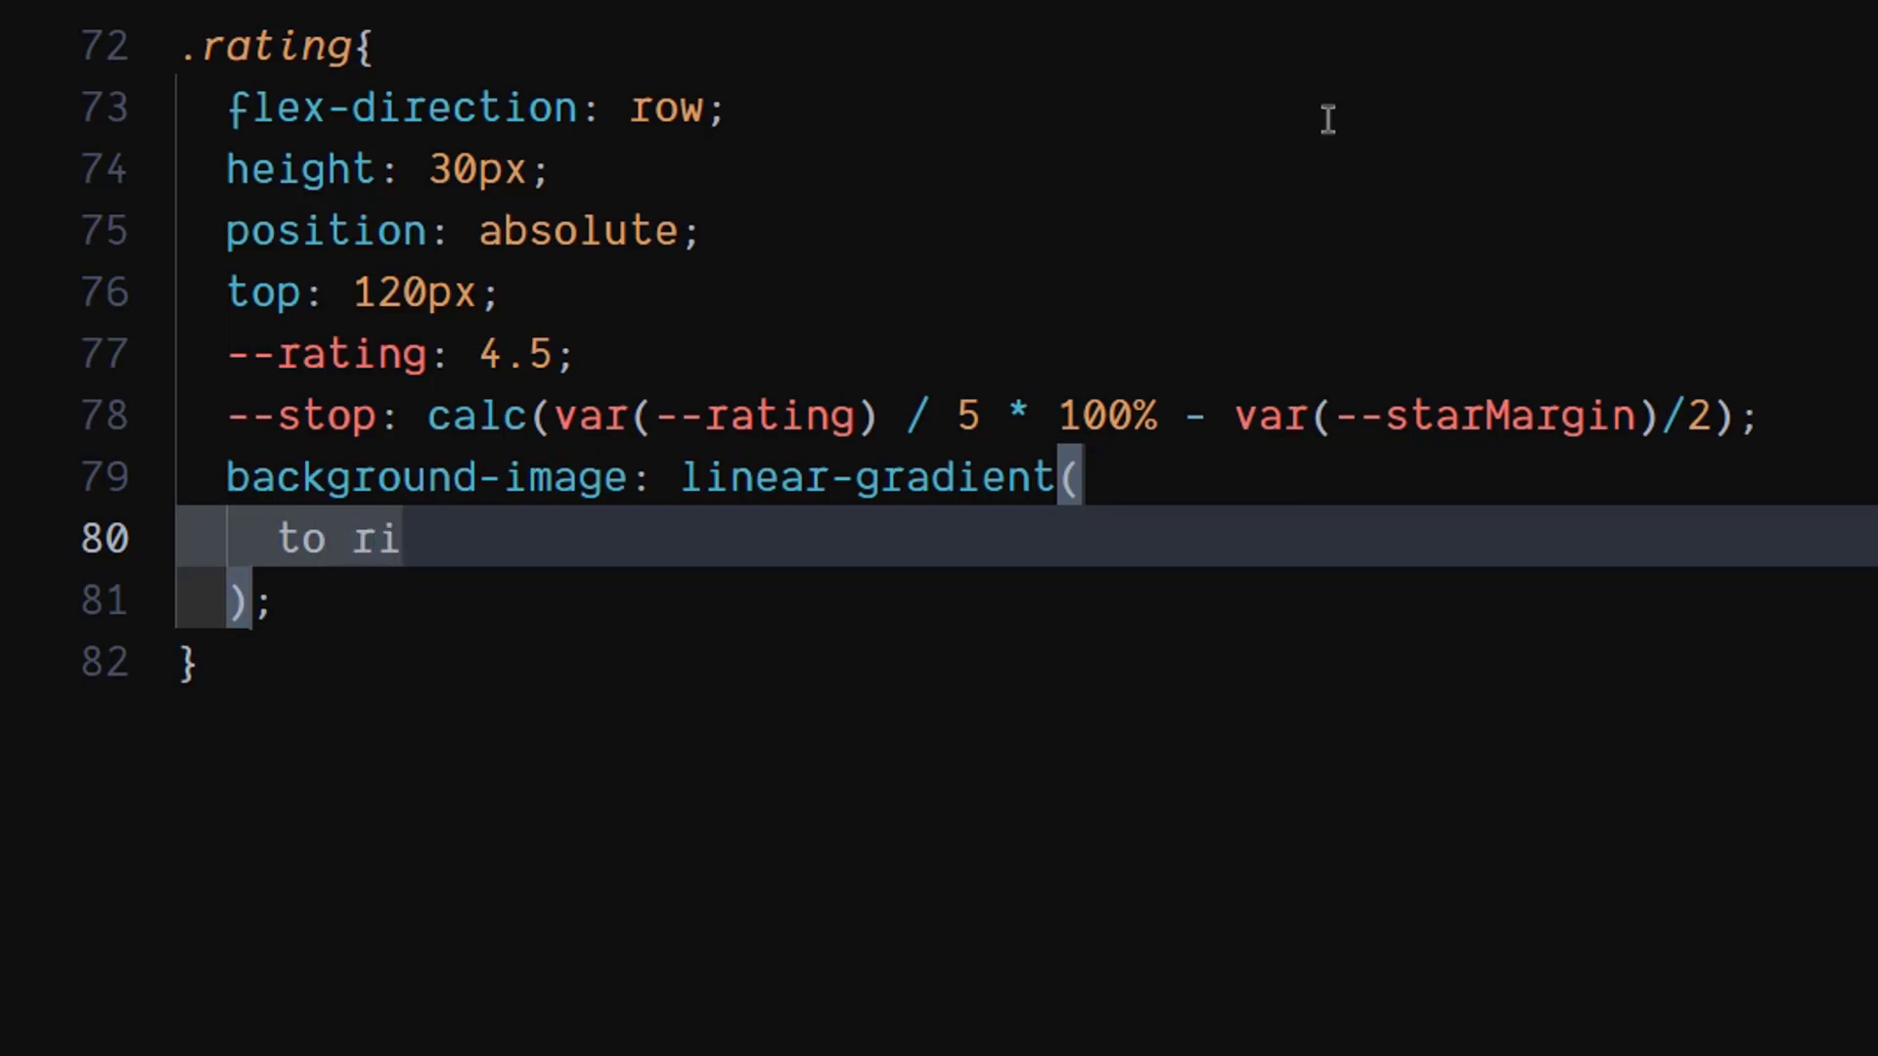
type("ght,")
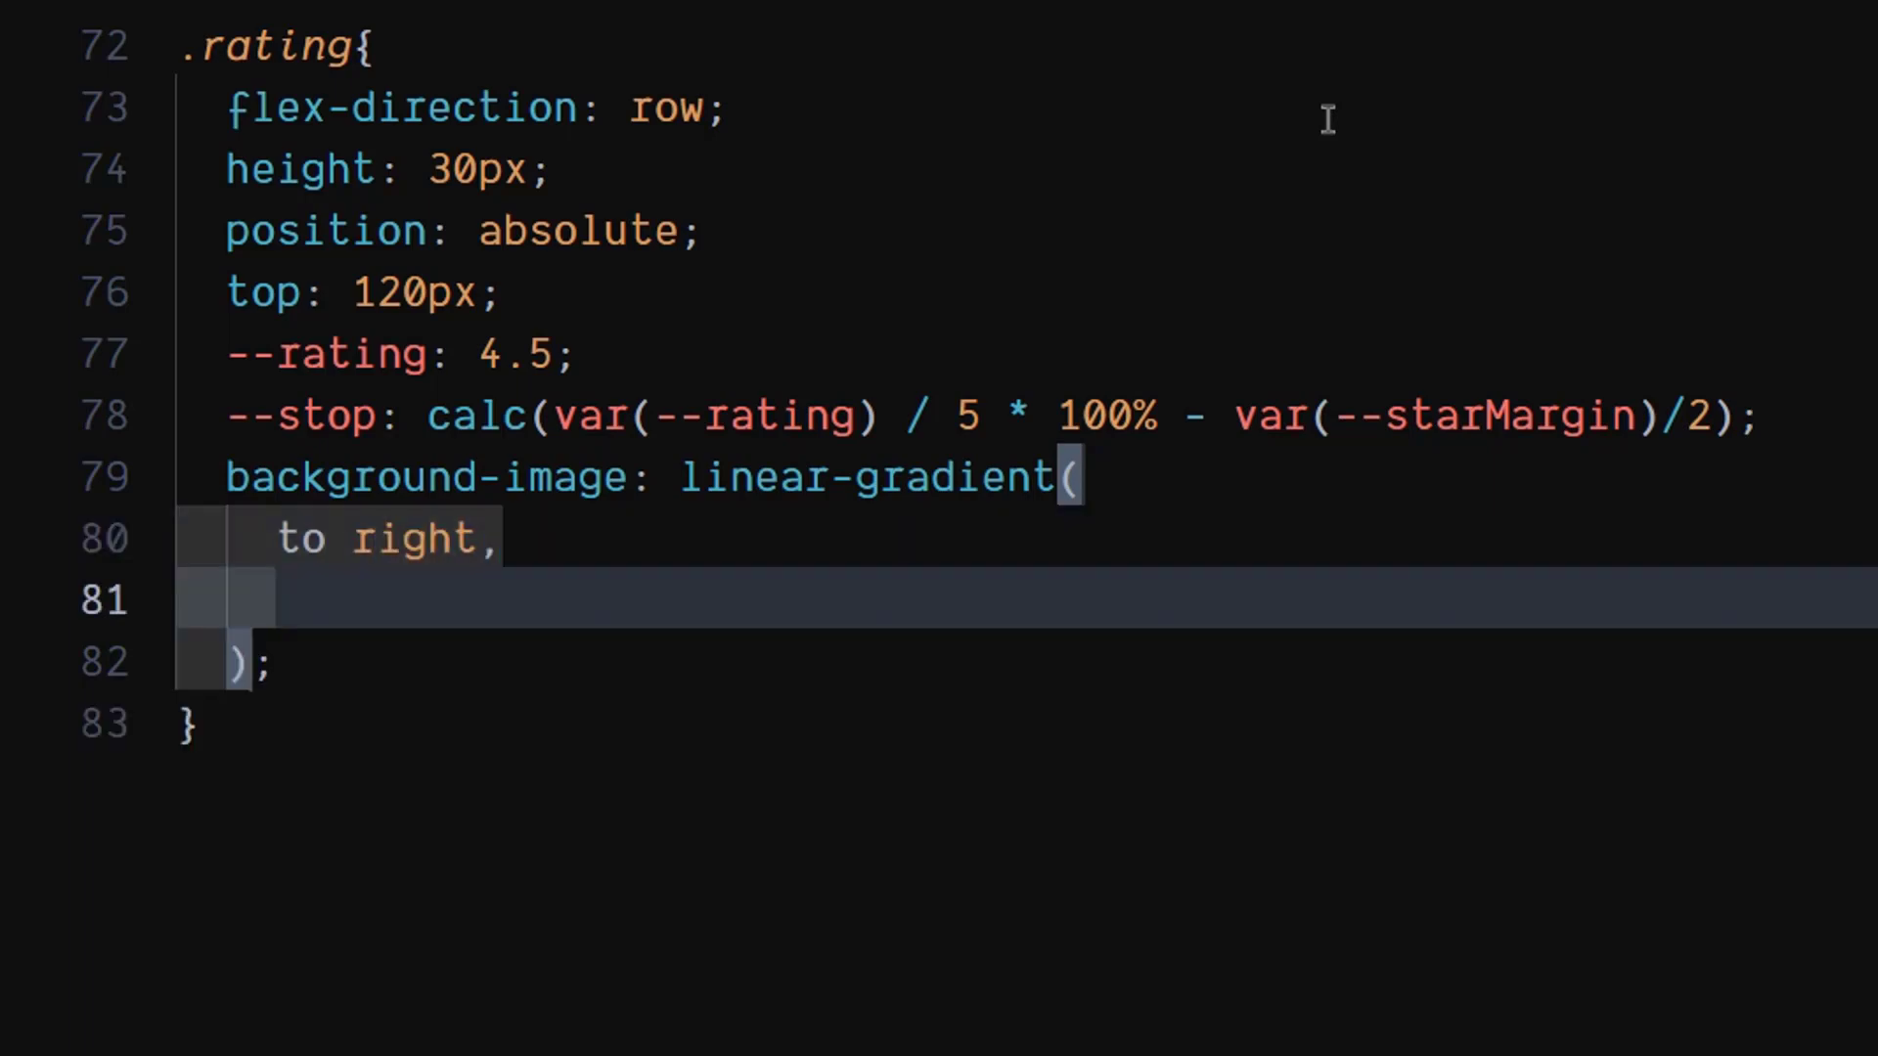
type("var(")
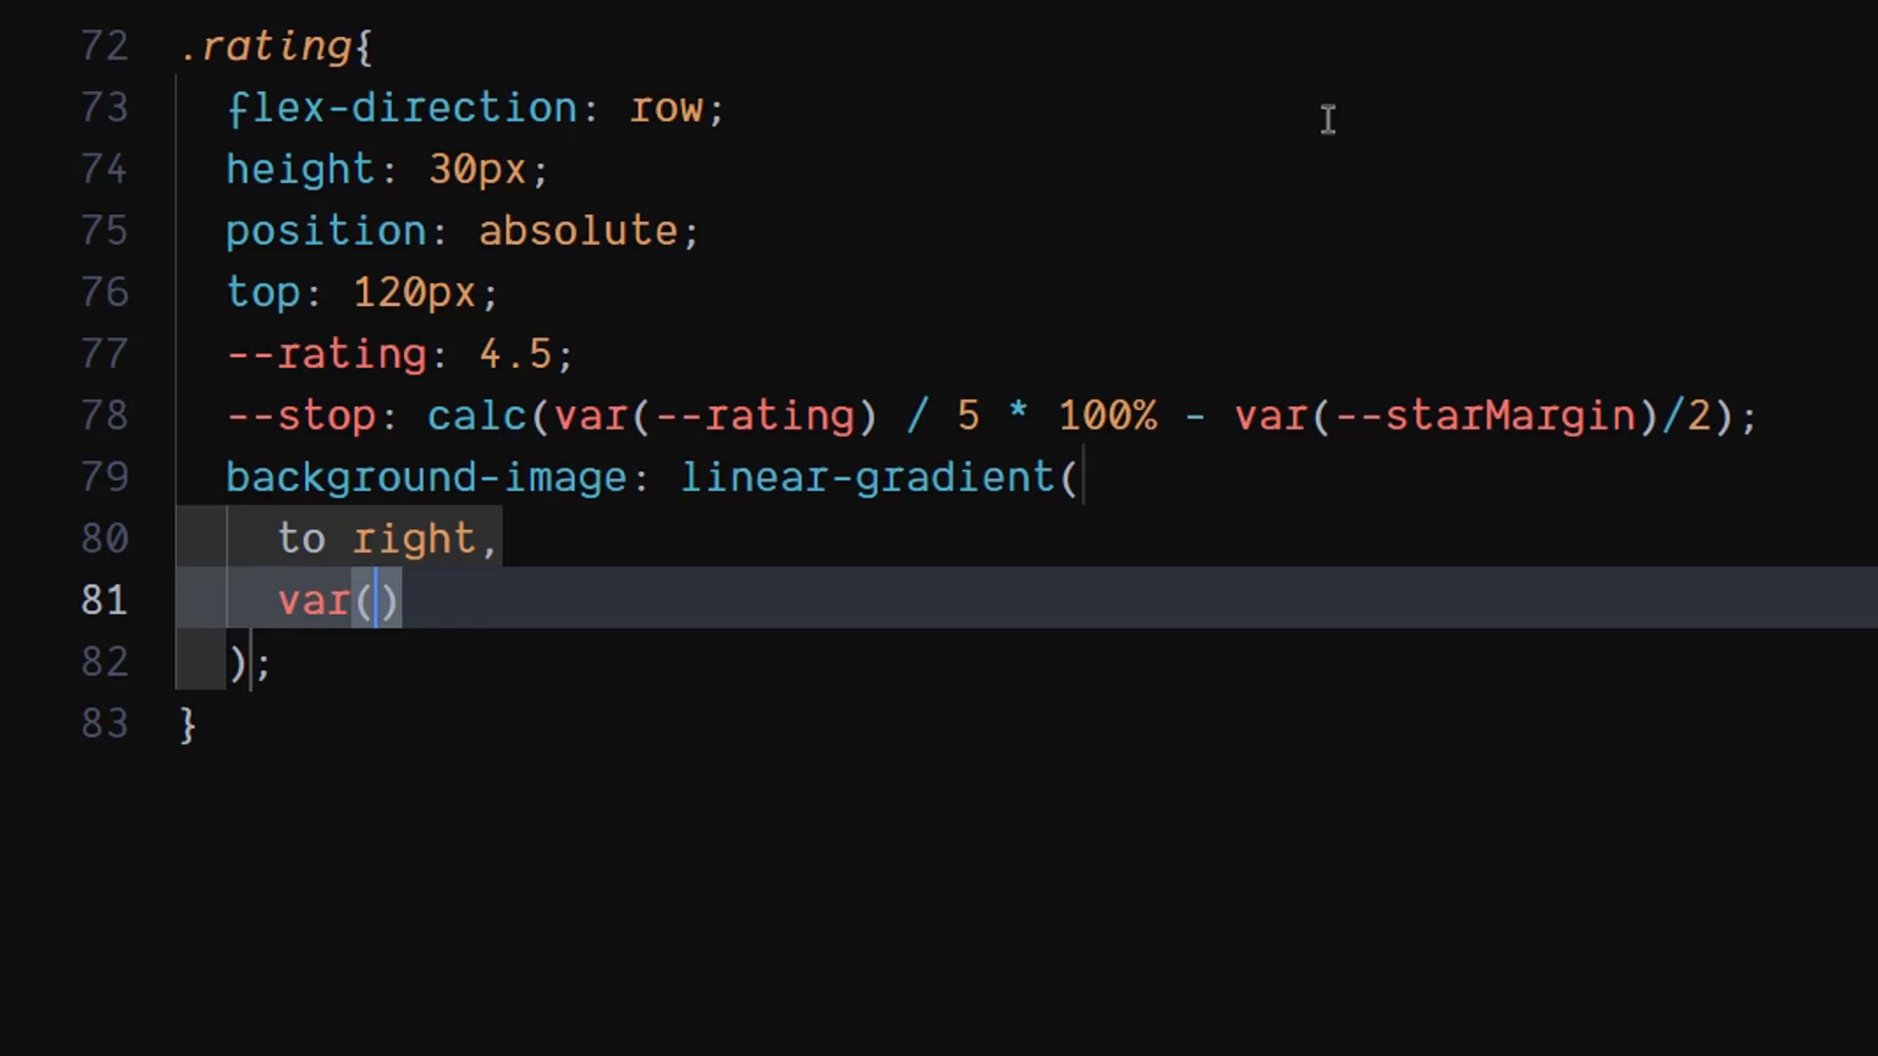
type("--accent")
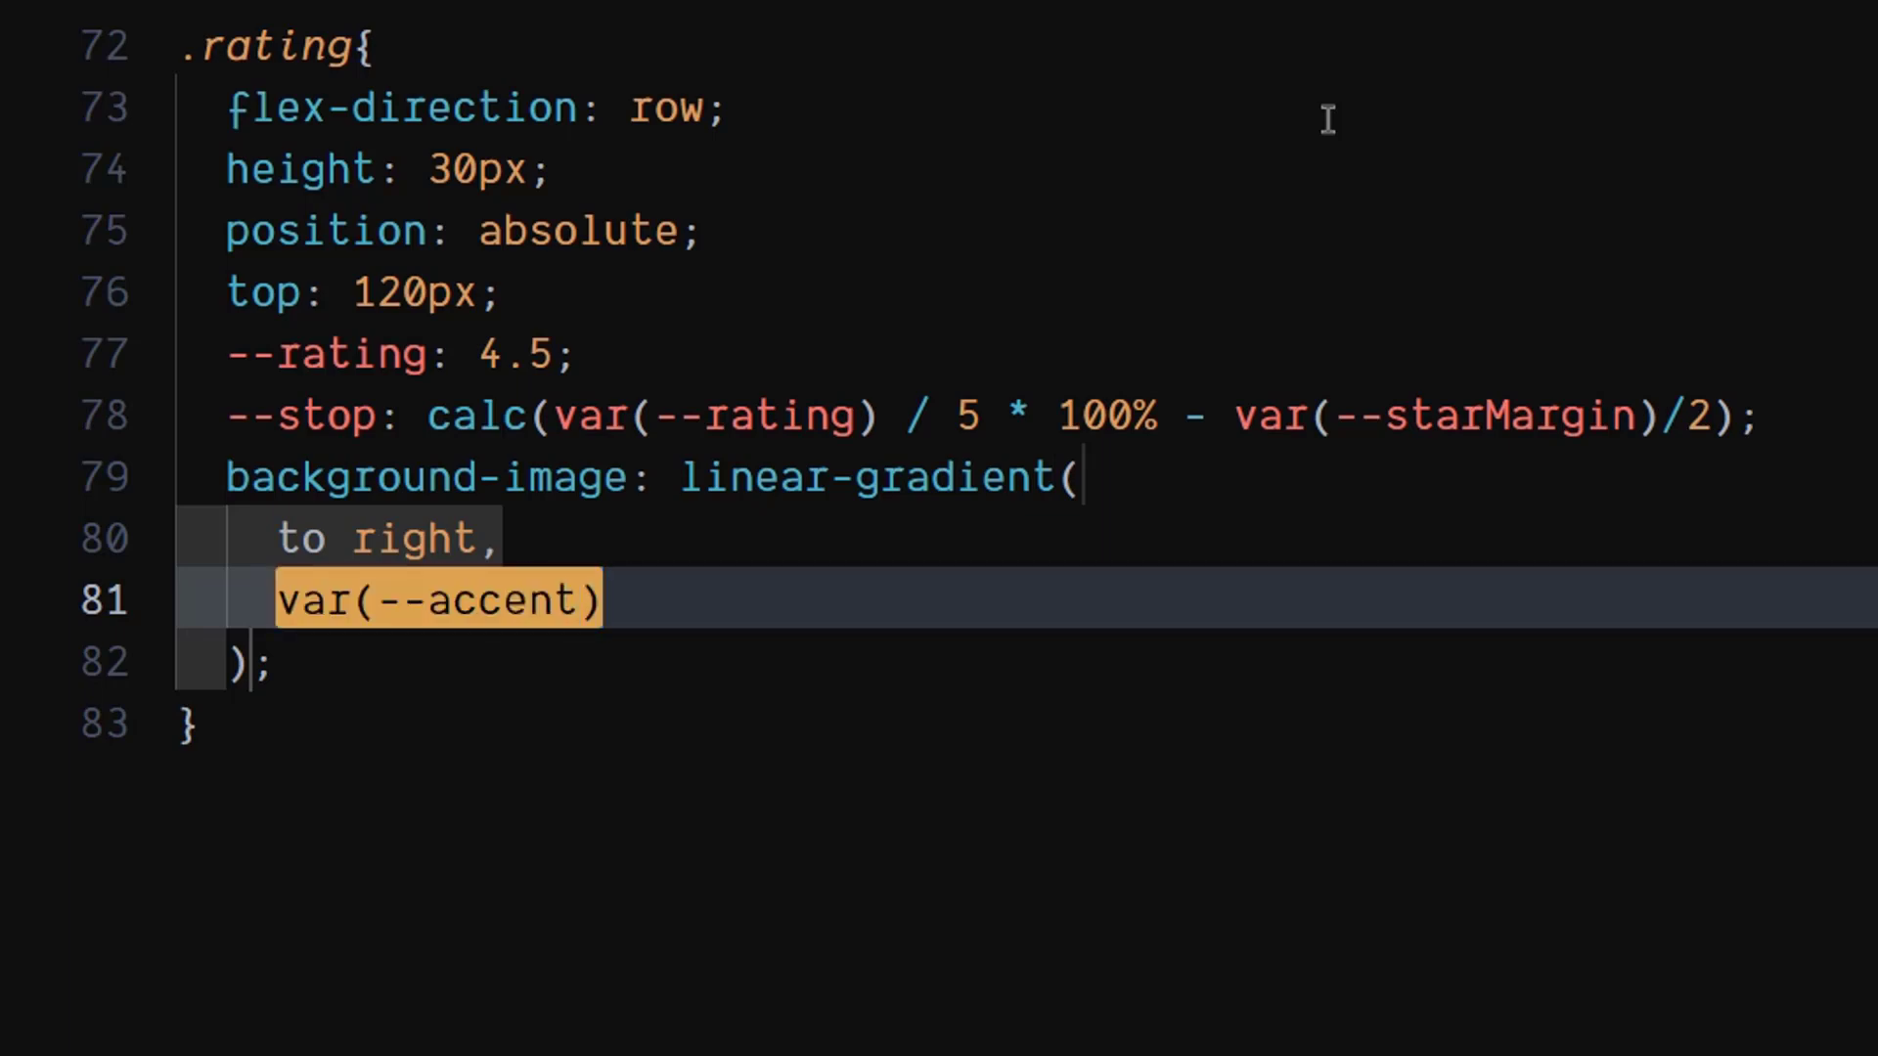
type("var")
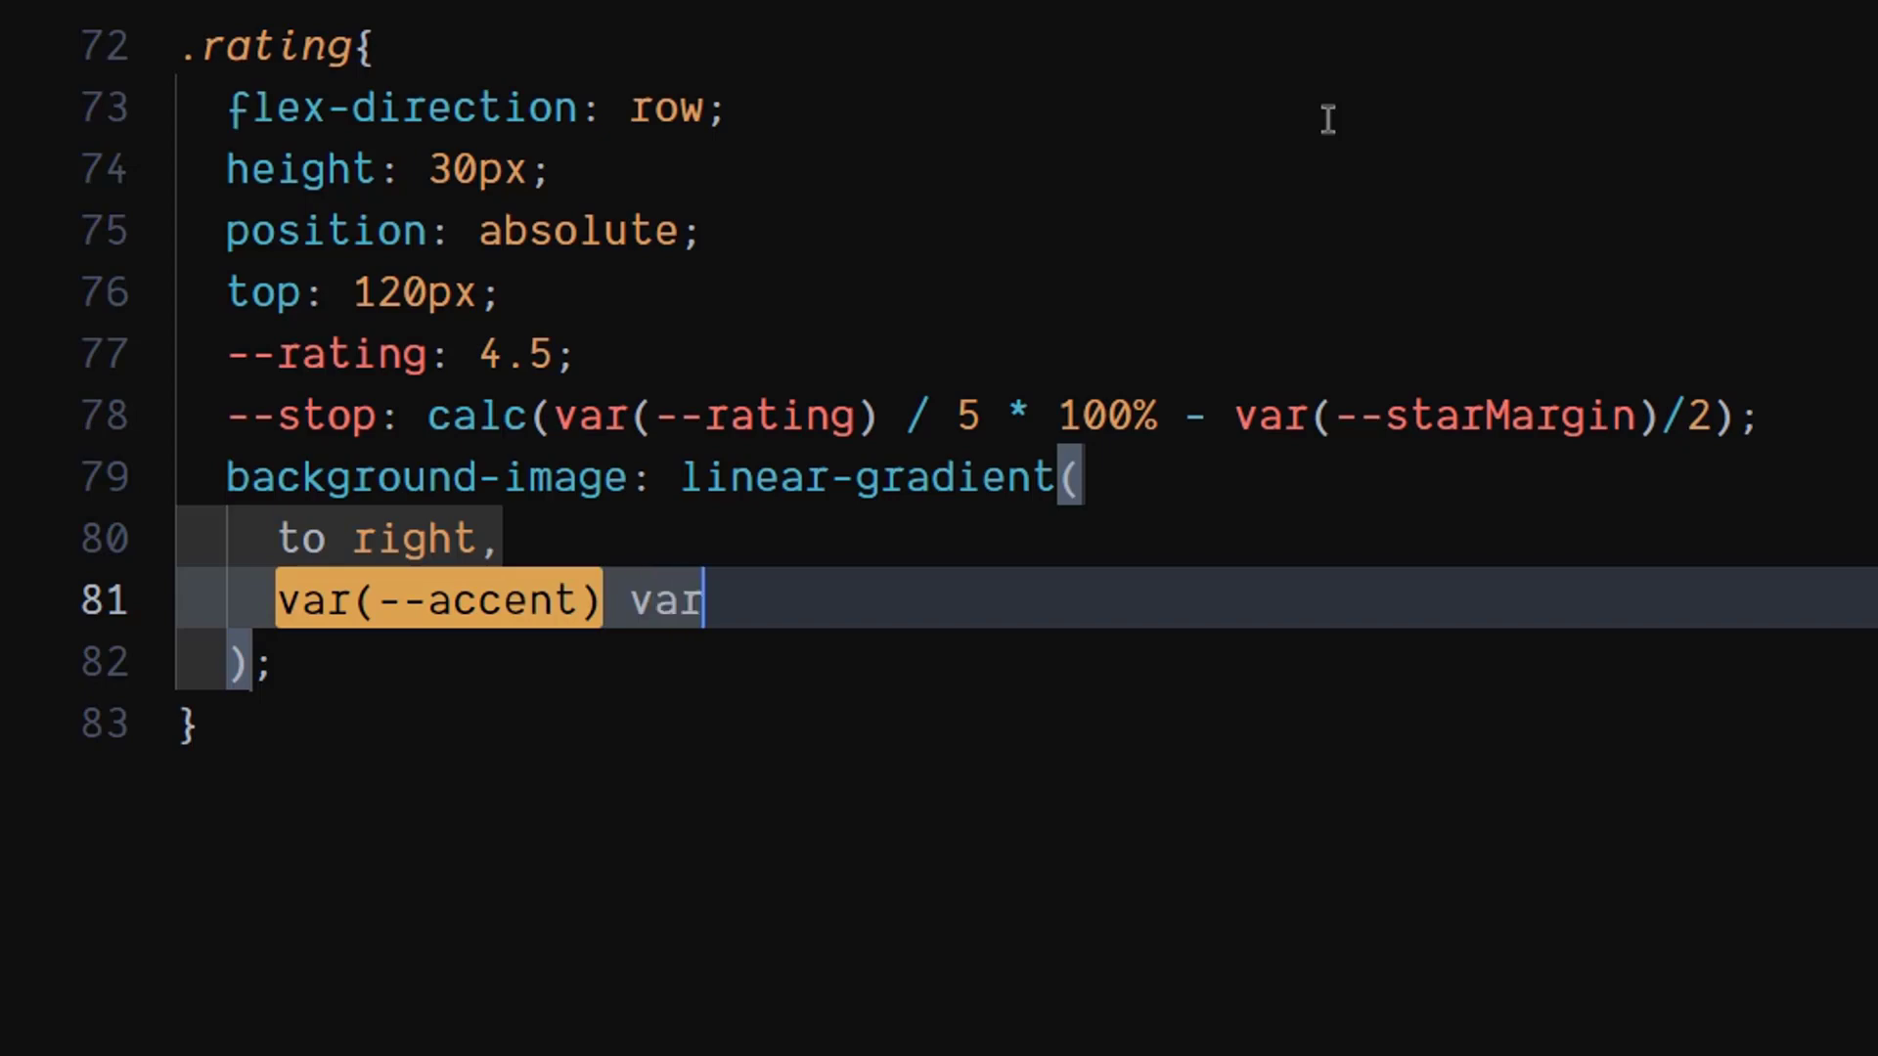
type("(--stop),")
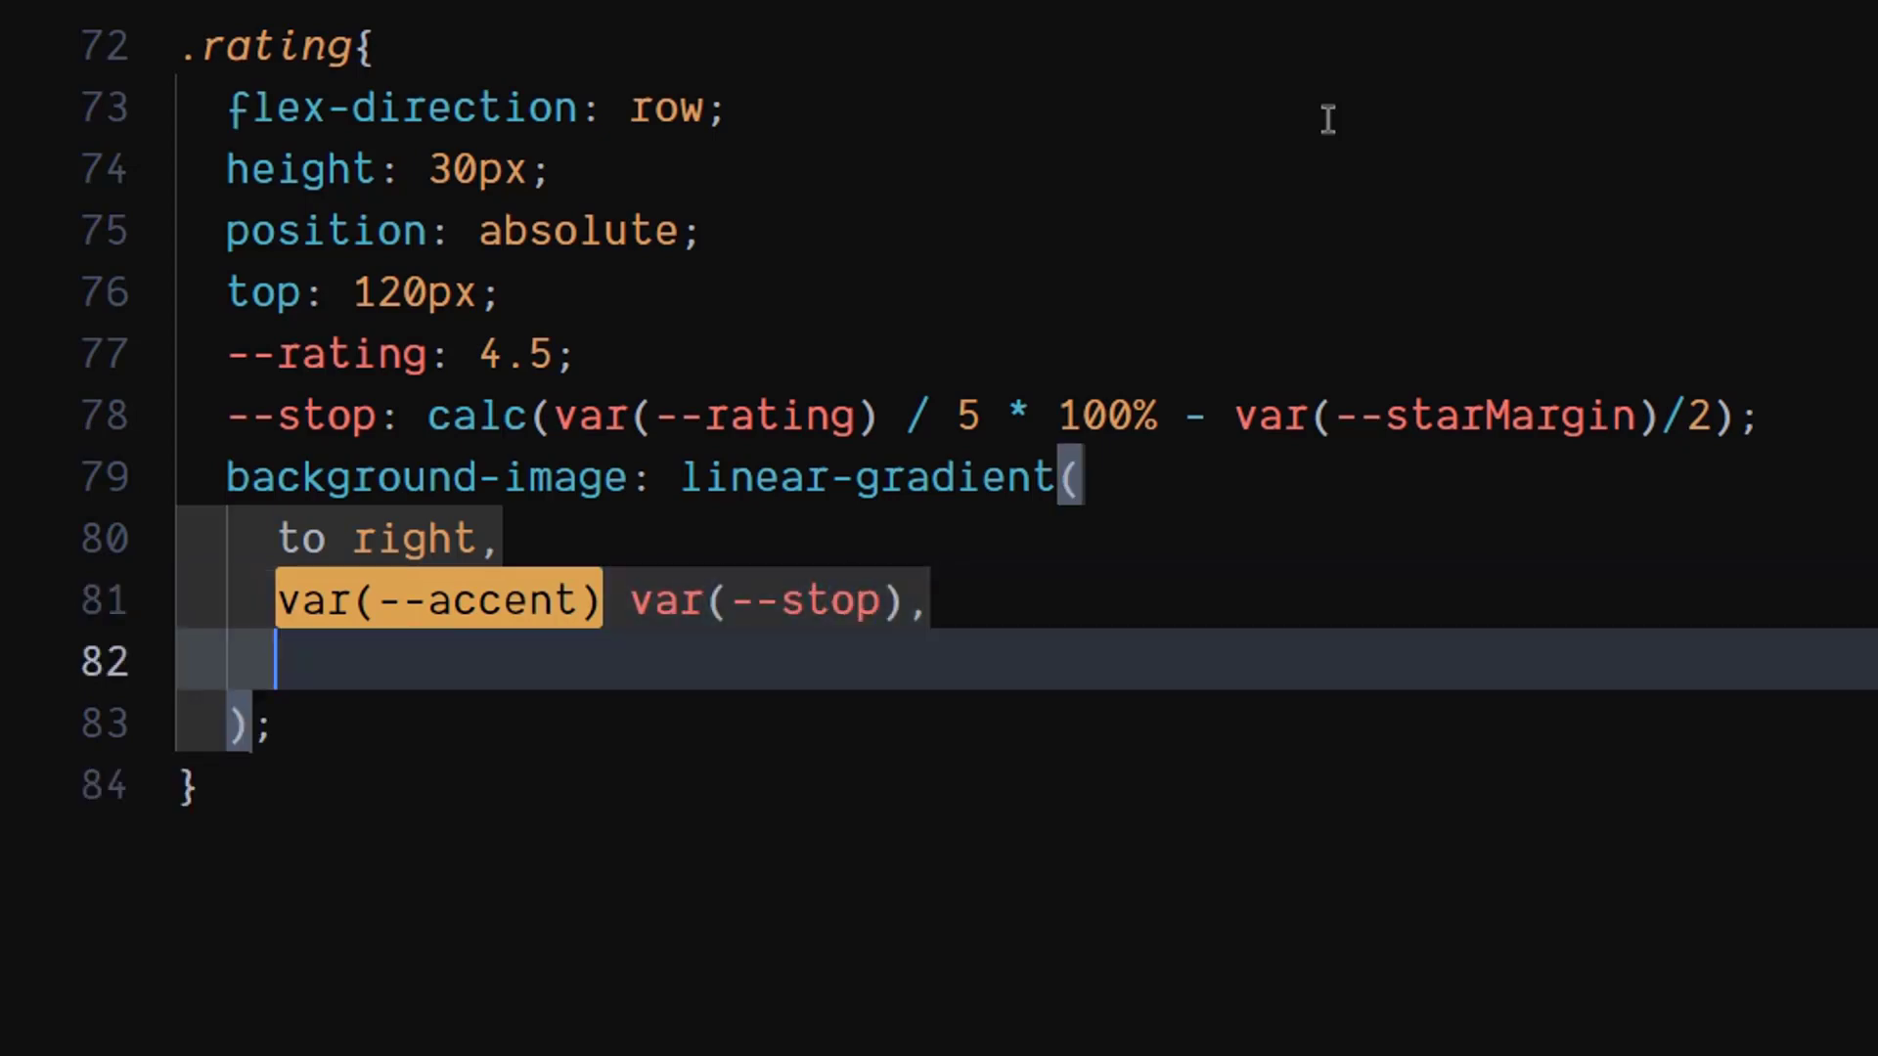
Step: Finish the gradient with var(--secondary) from var(--stop), then add background-clip: text
type("va")
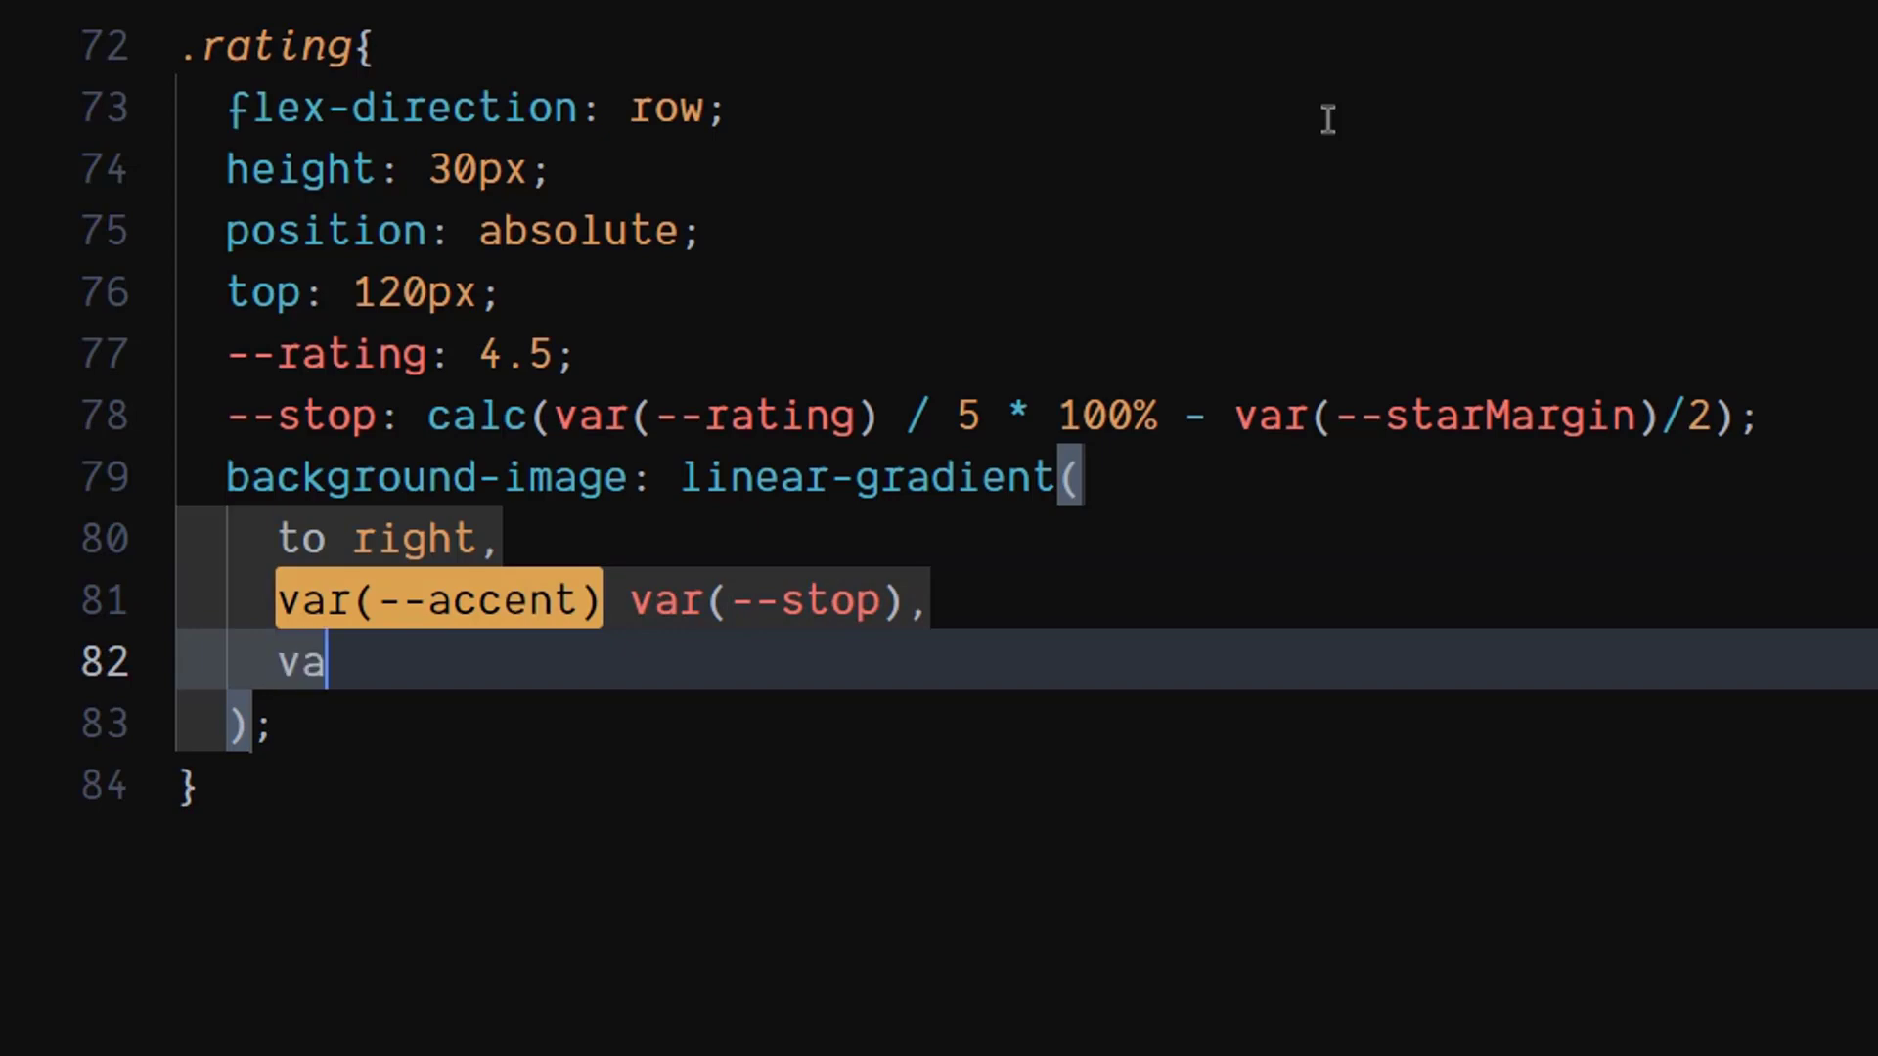
type("r(--s")
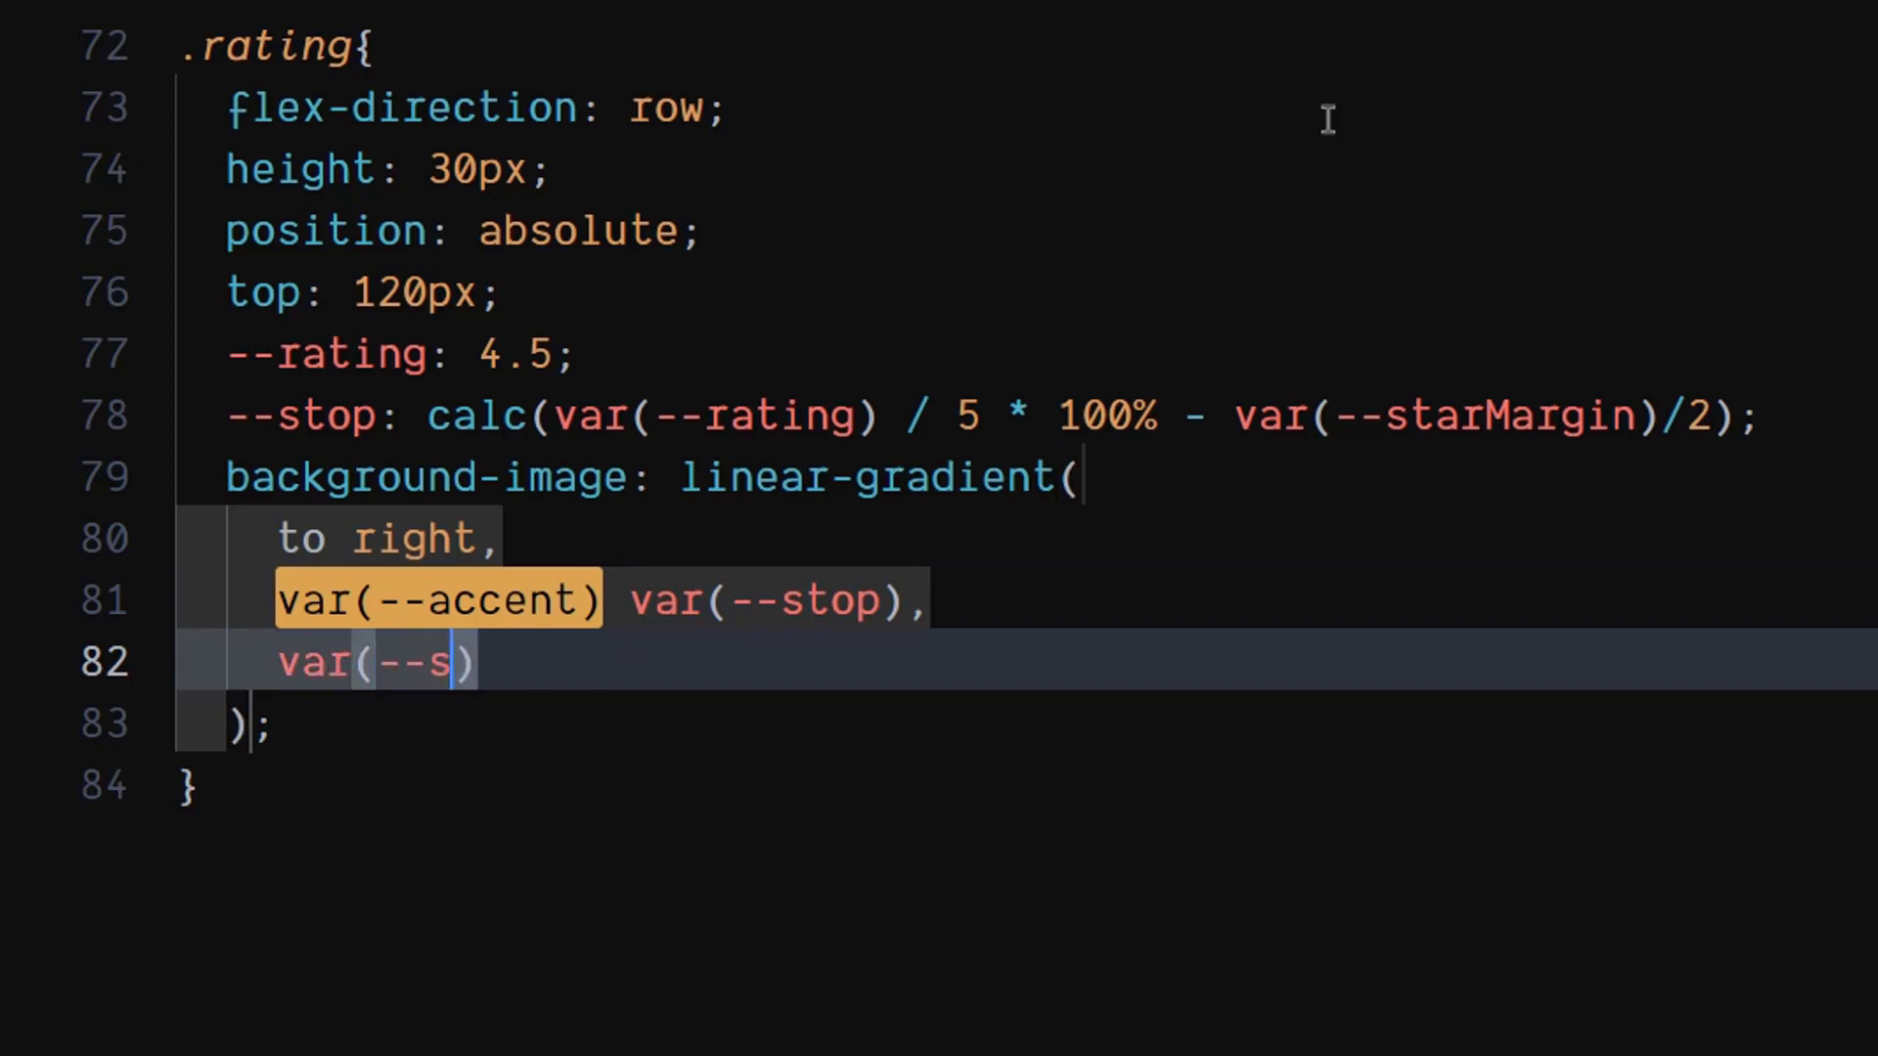
type("econdary")
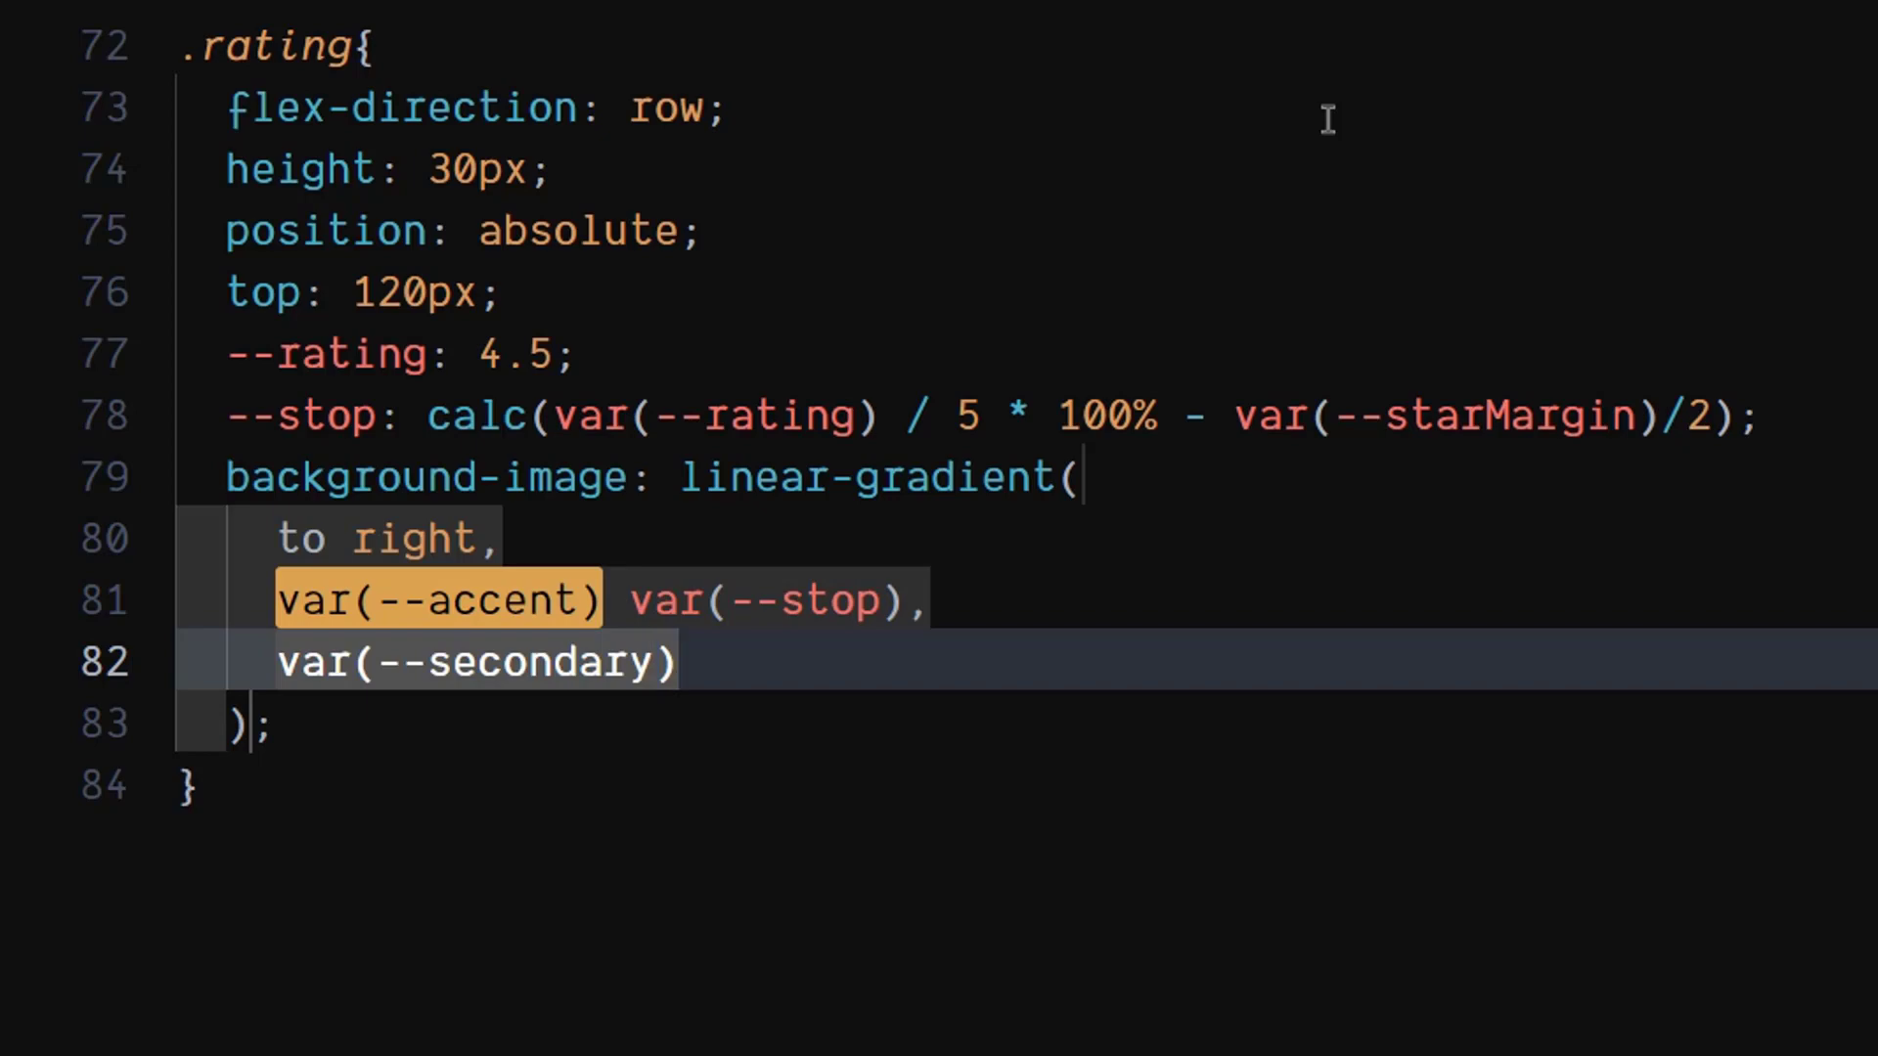
type("var()")
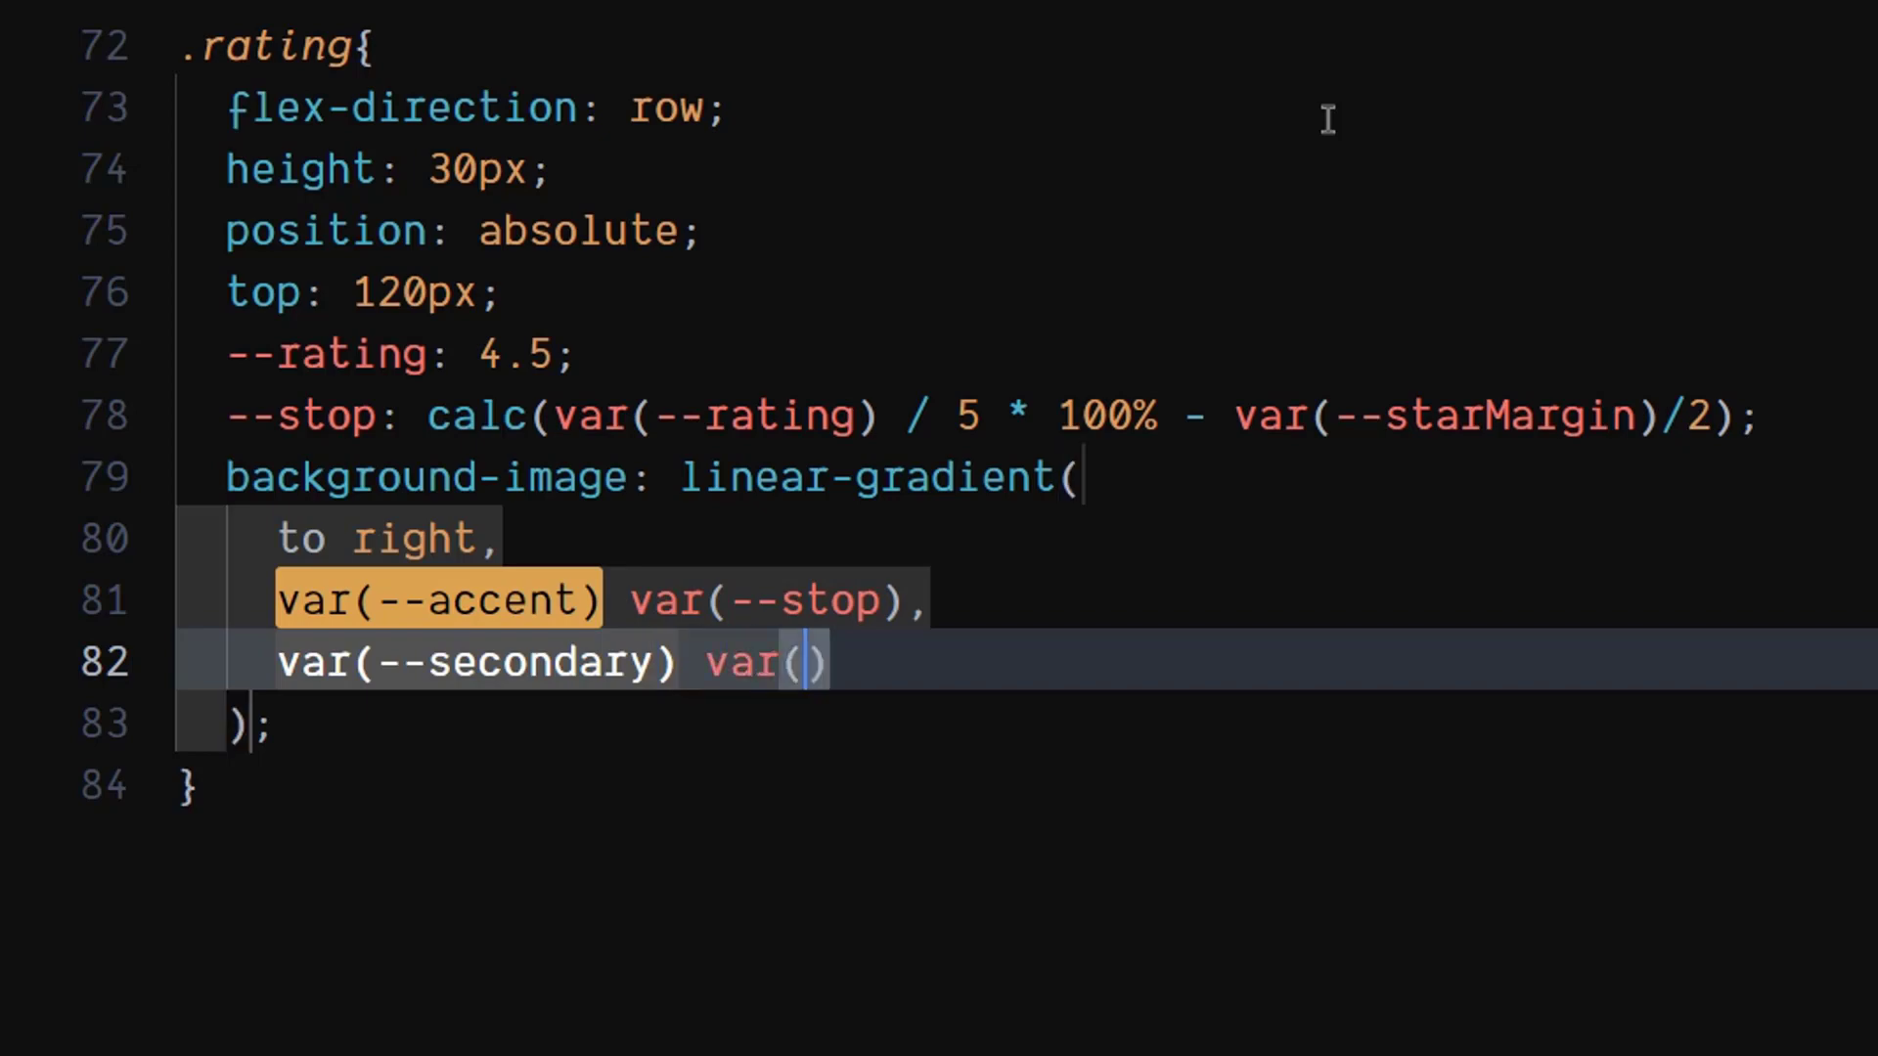
type("--sto")
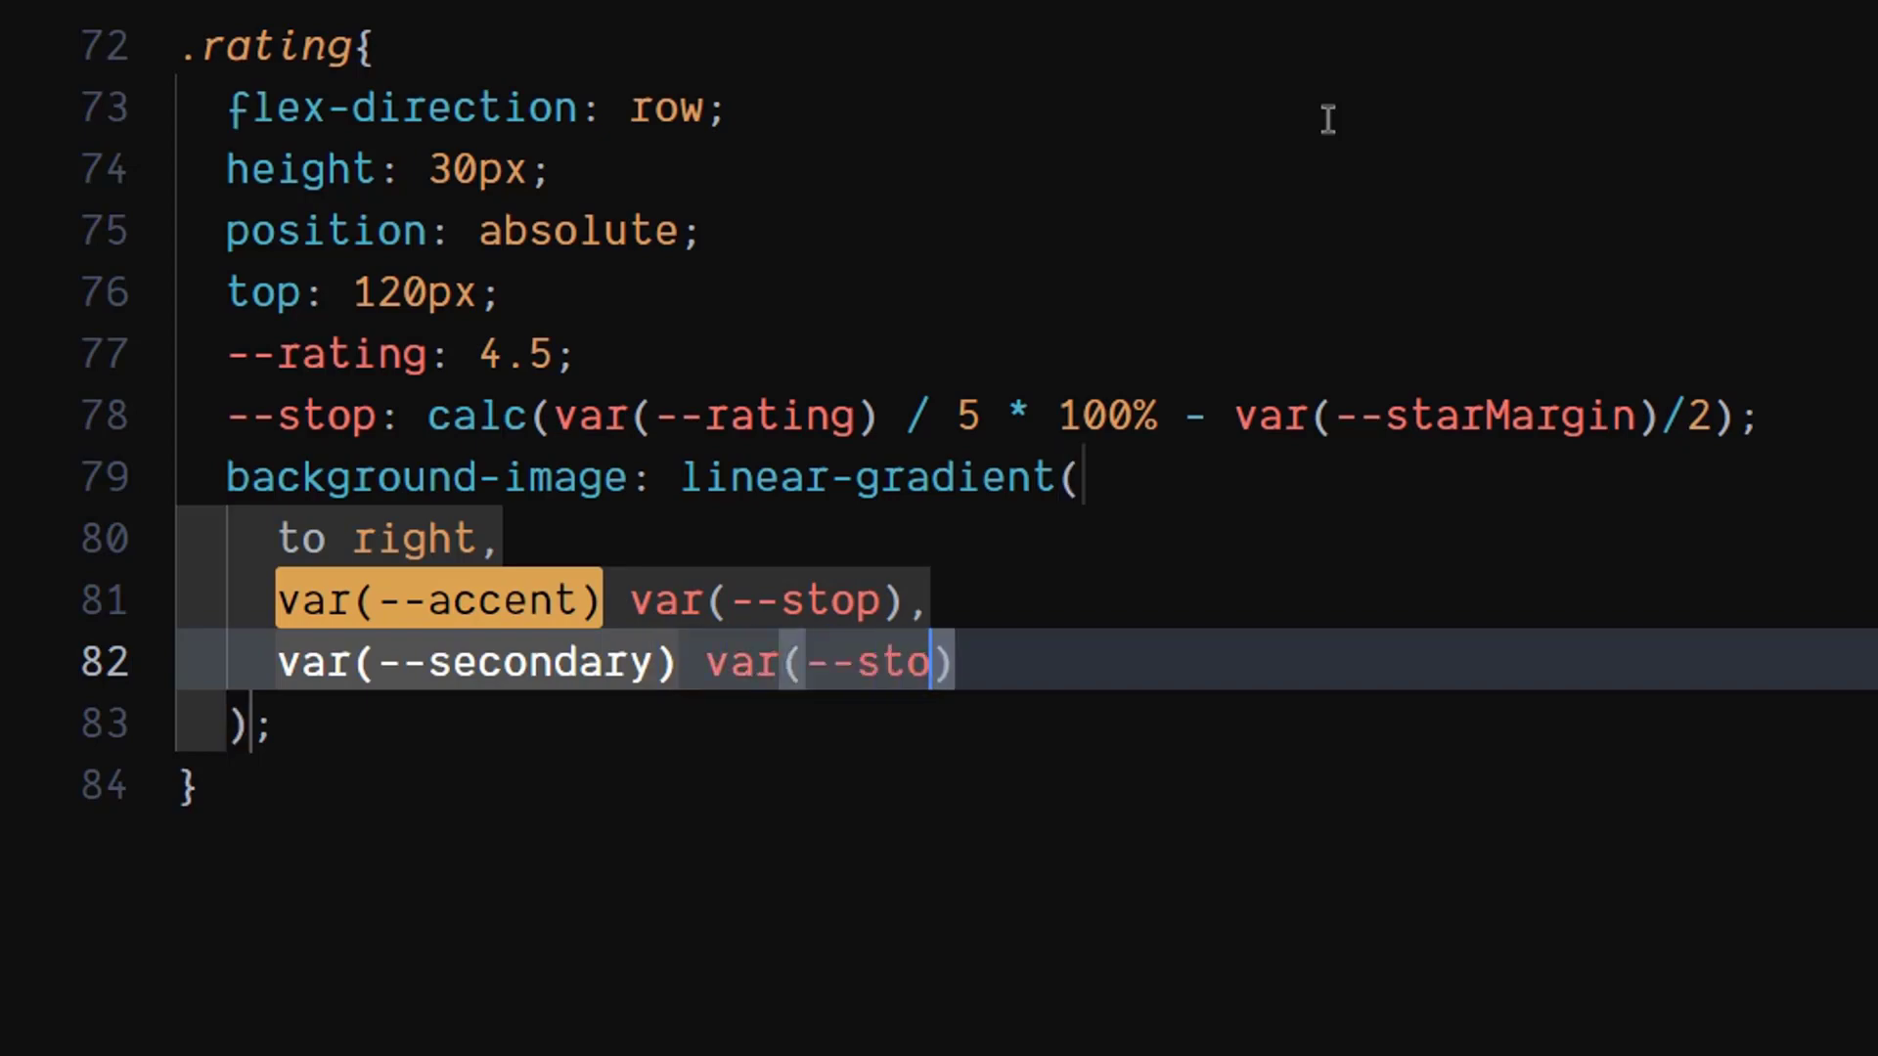
type("p")
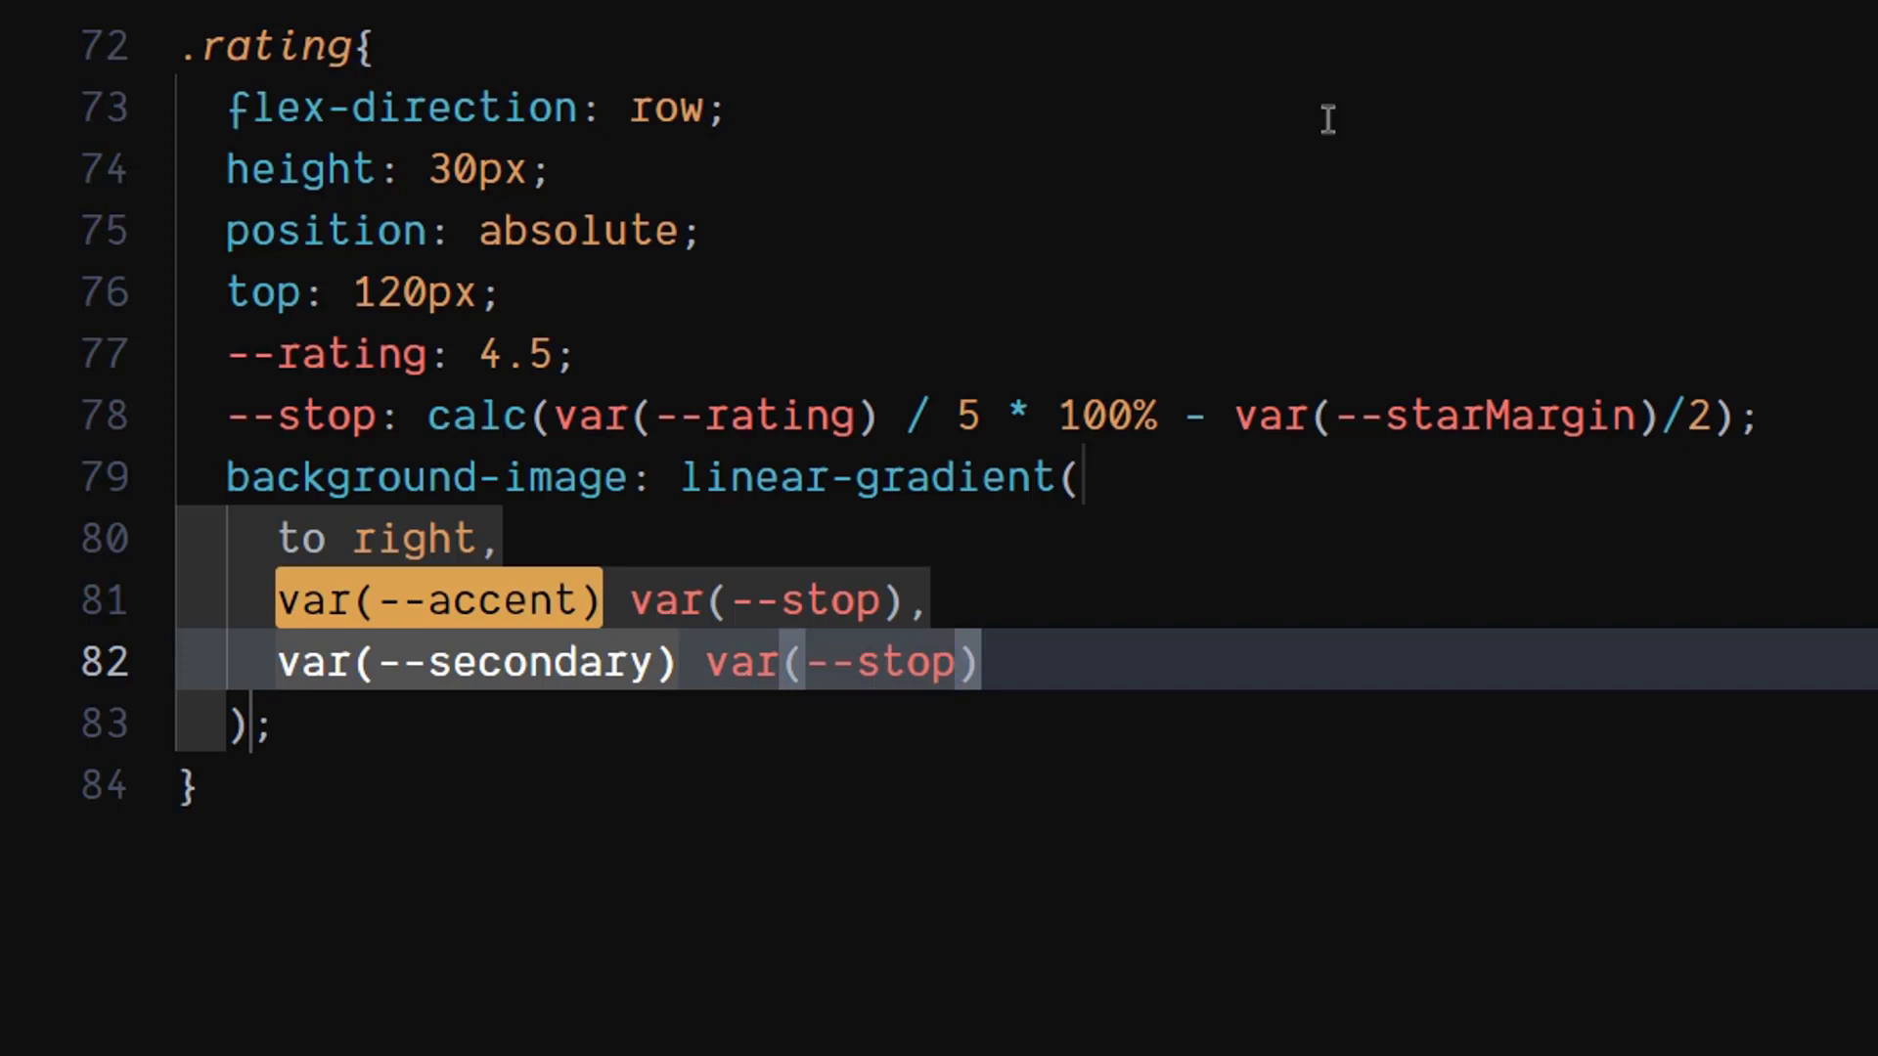
key("Enter")
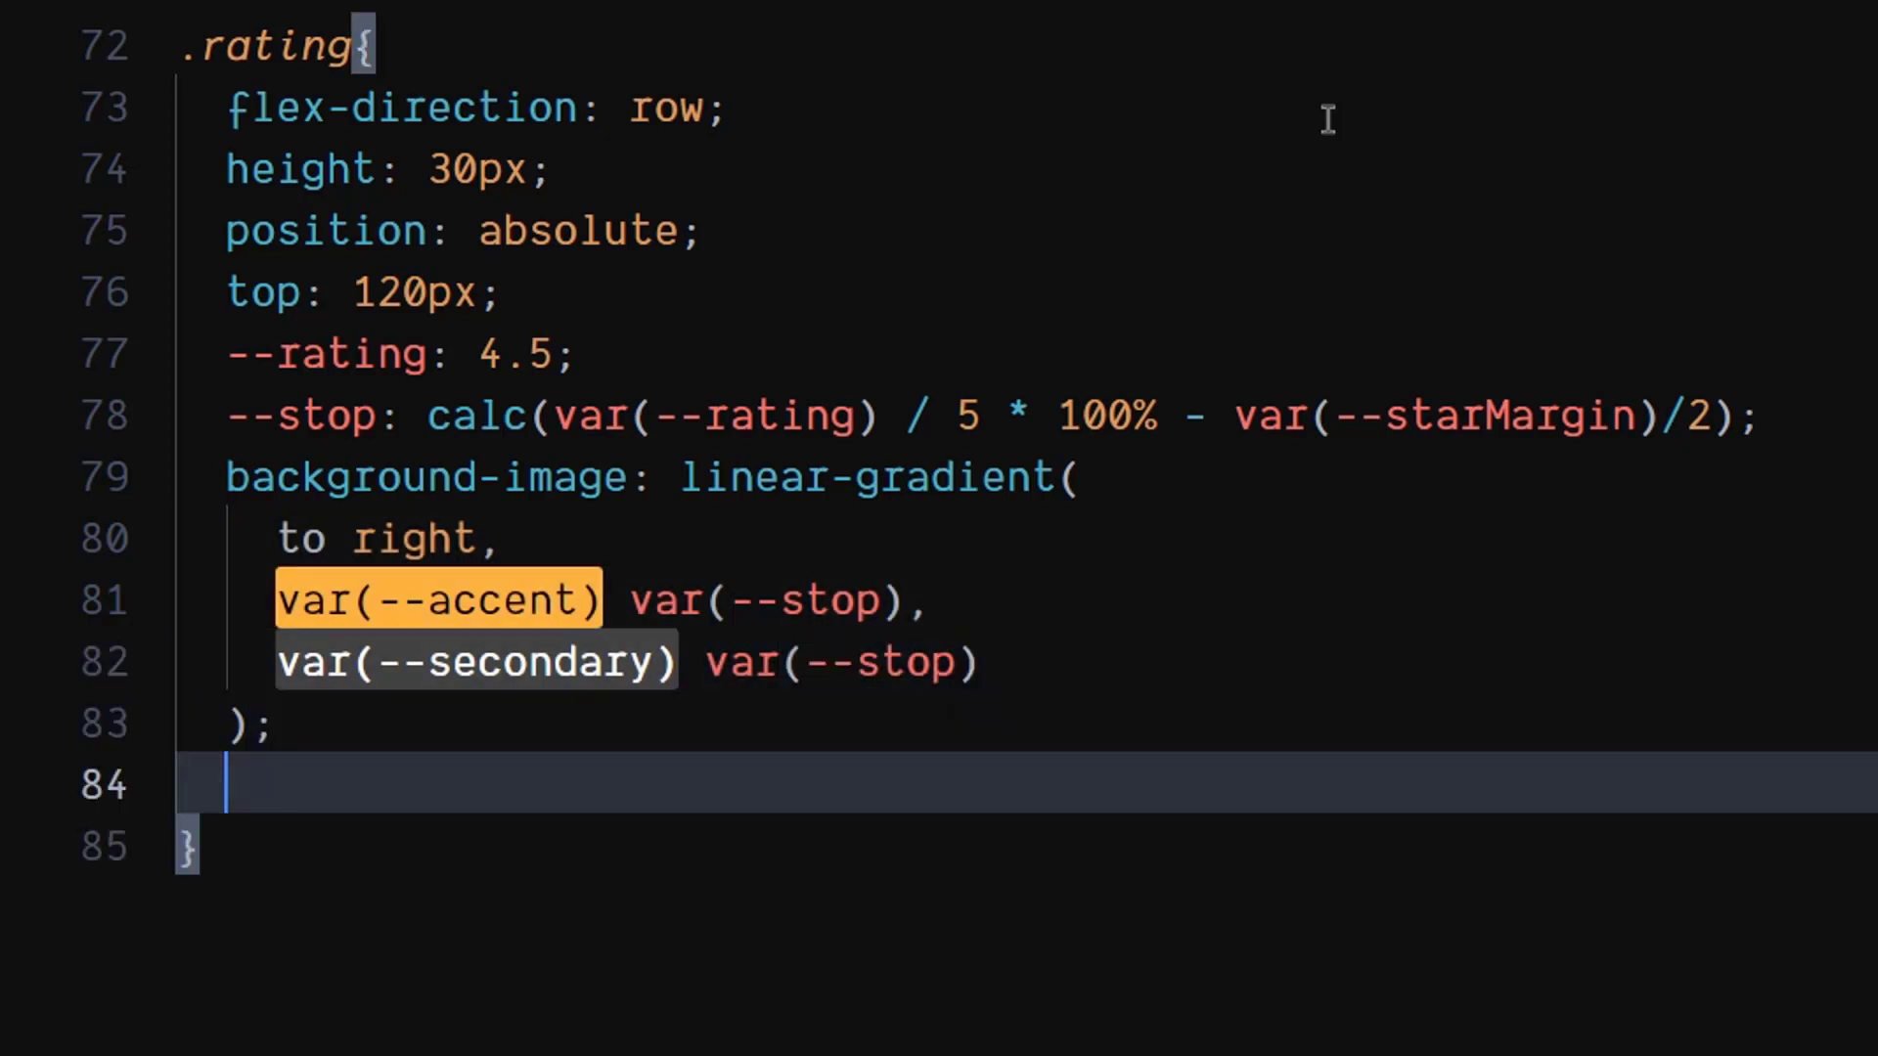
type("background-clip: text;")
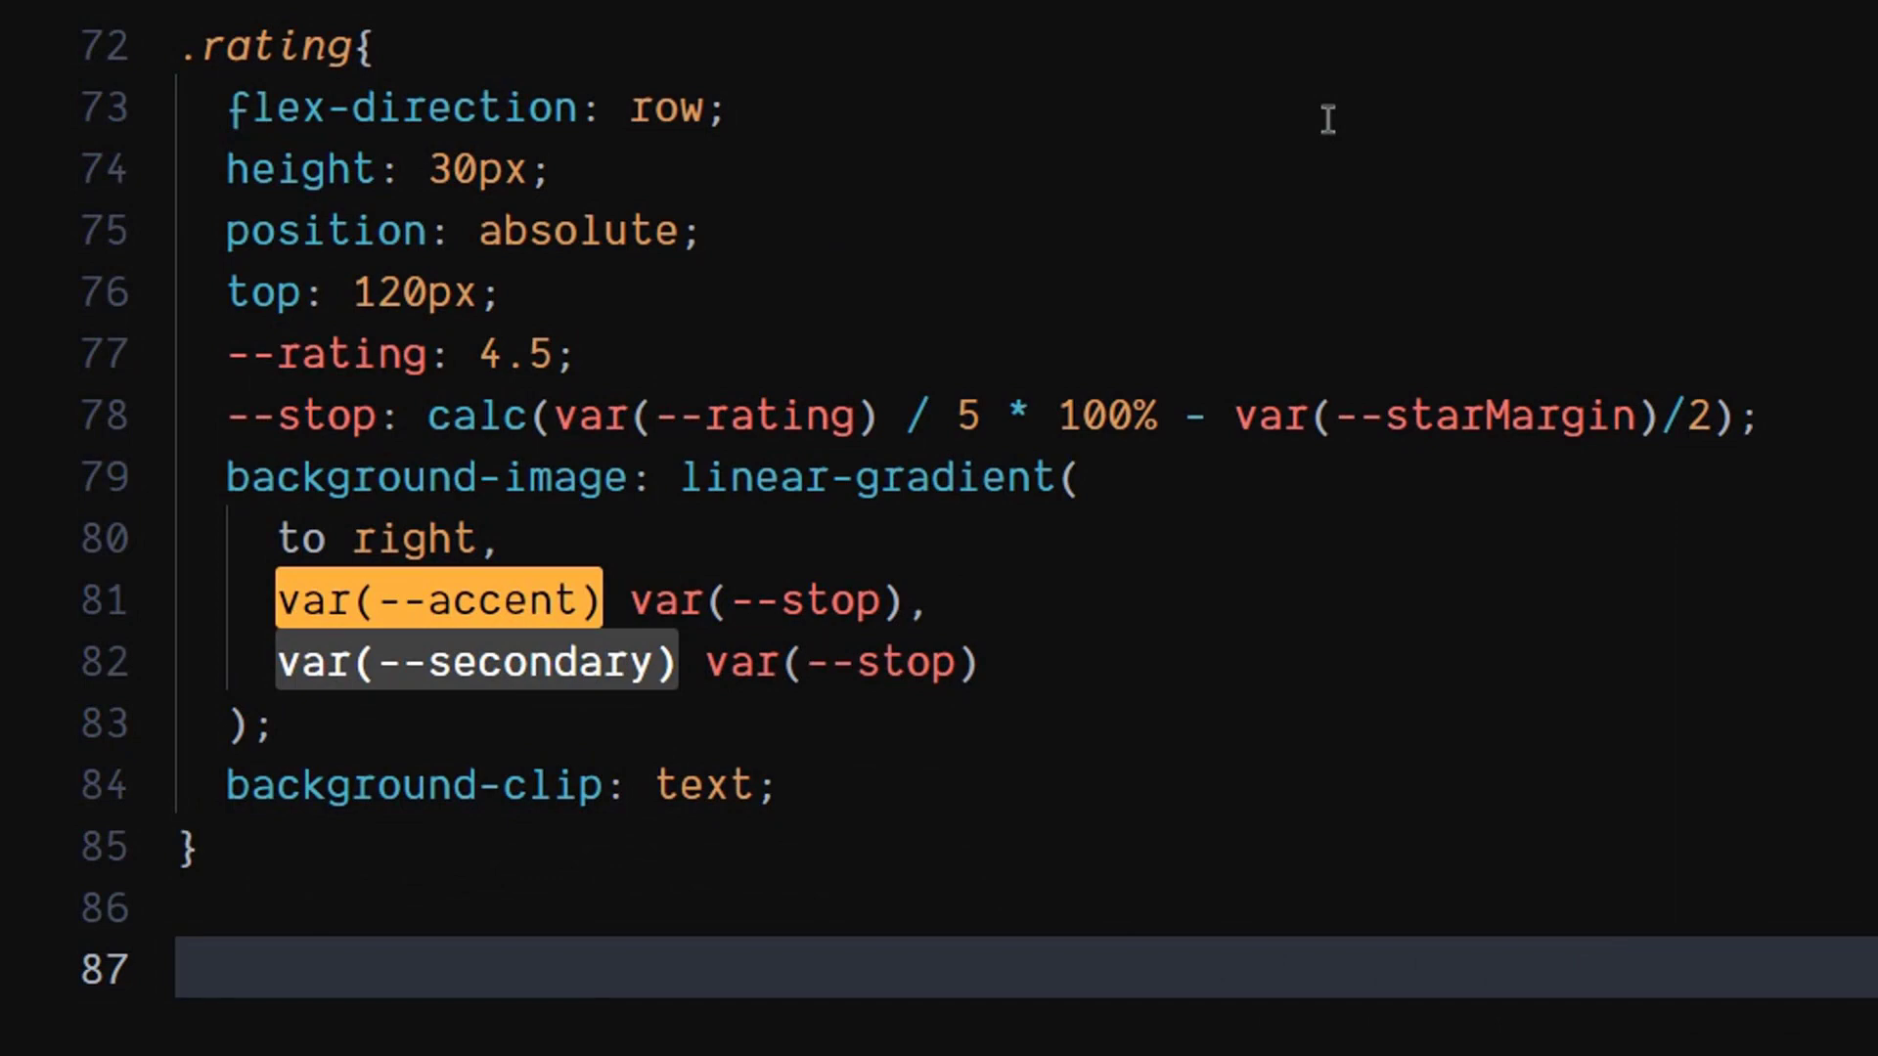
scroll("down", 3)
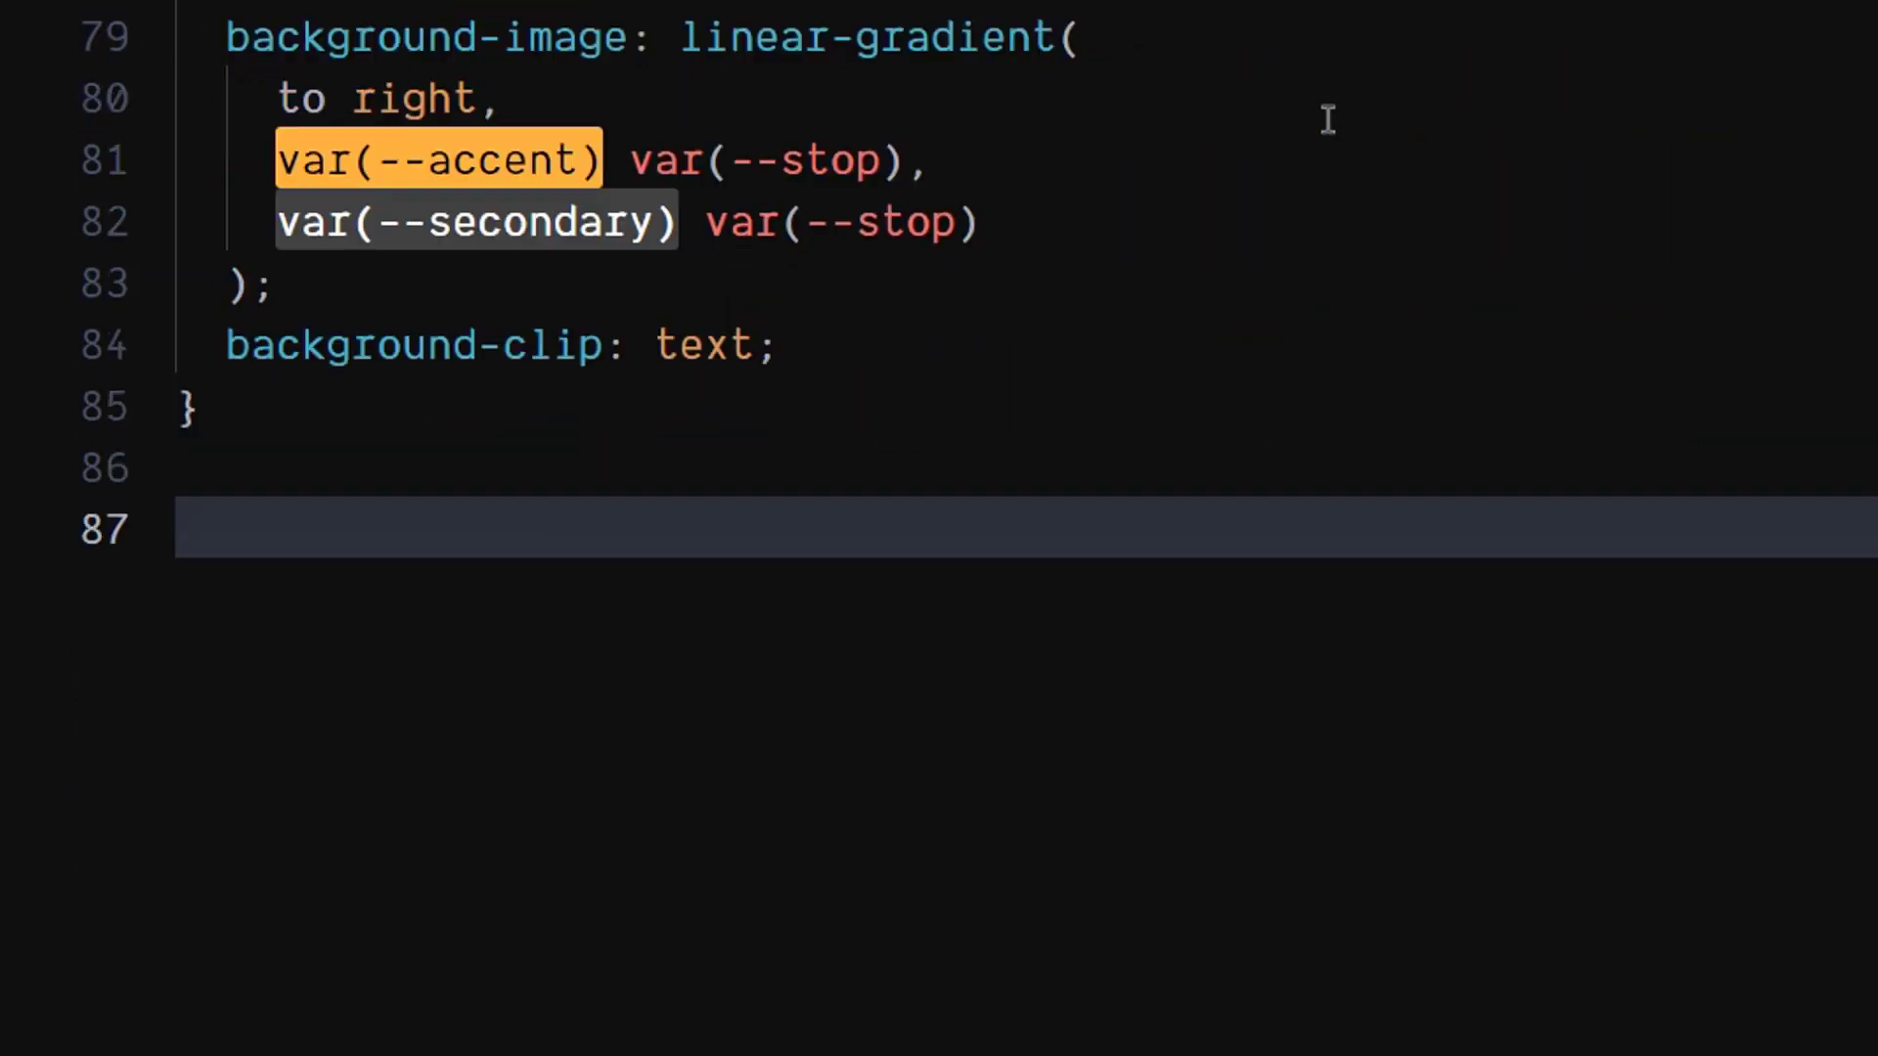
Step: Write a .rating * rule: font-size 20px, color transparent, margin-right var(--starMargin)
type(".rating *{")
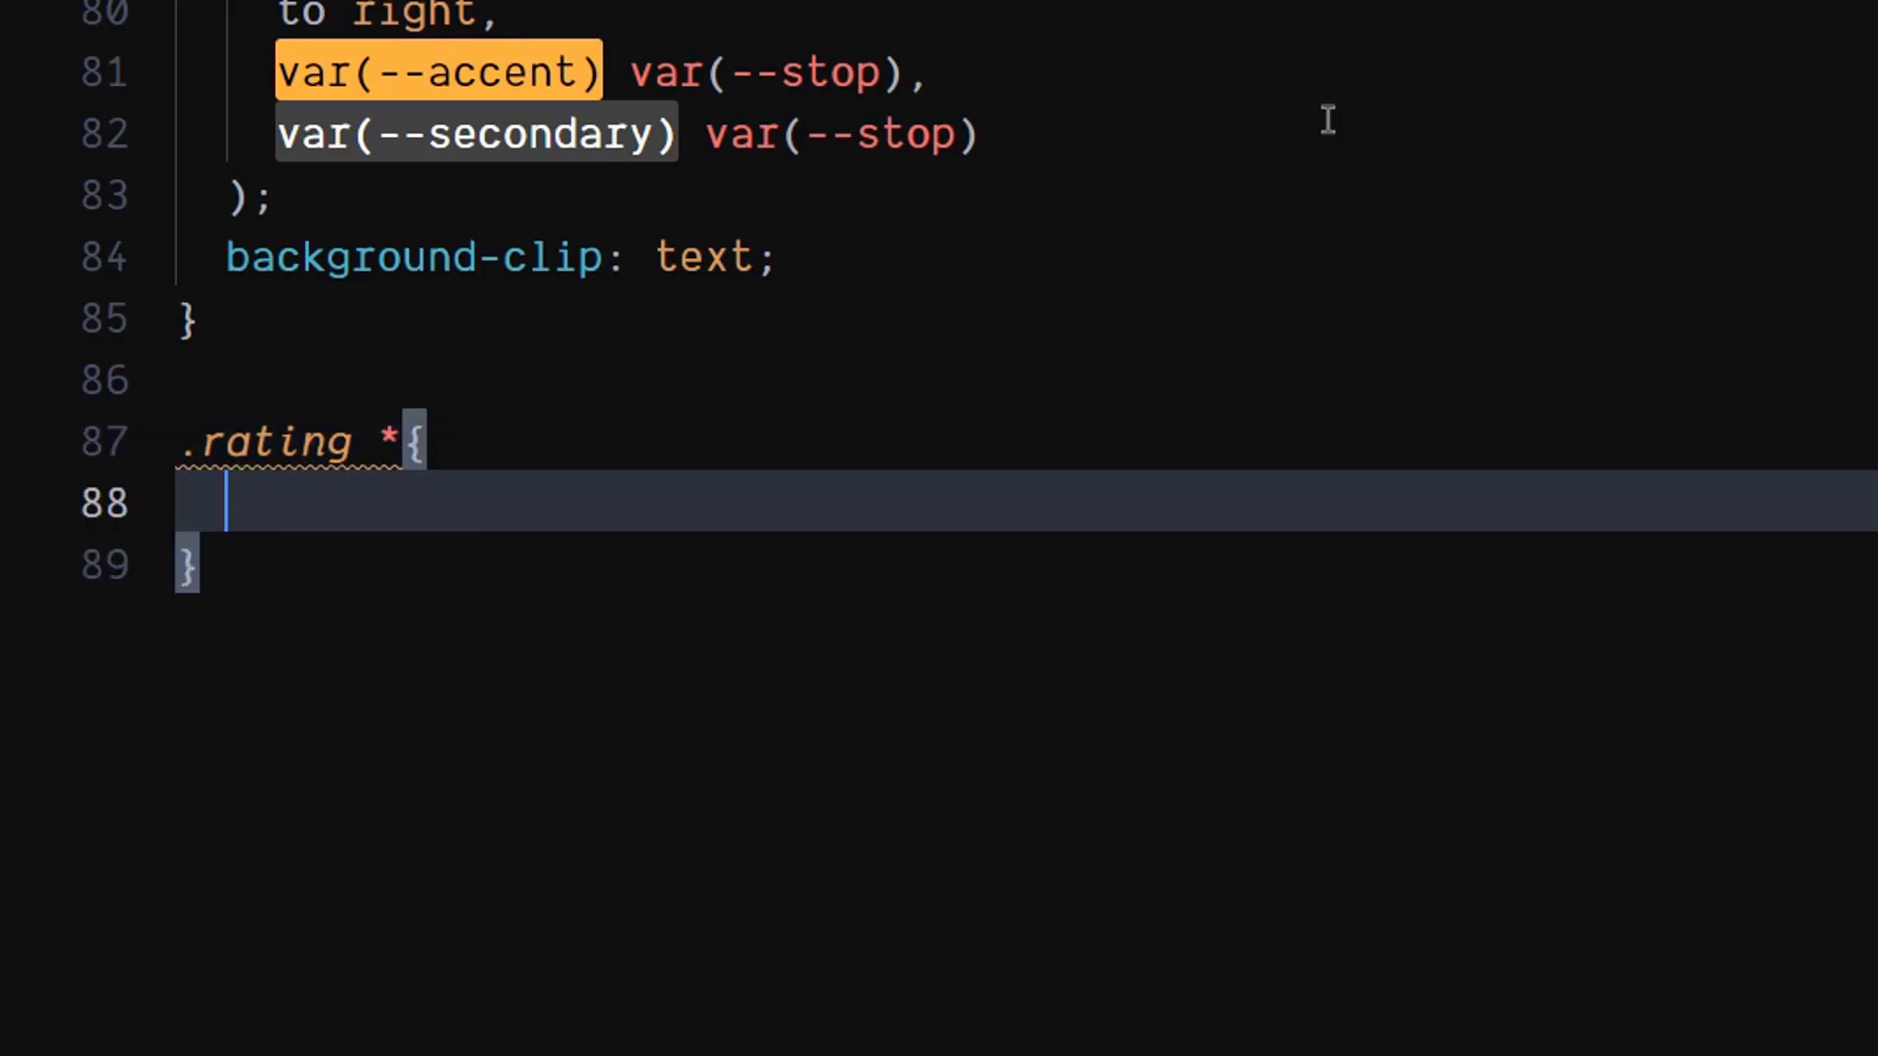
type("font-size: ;")
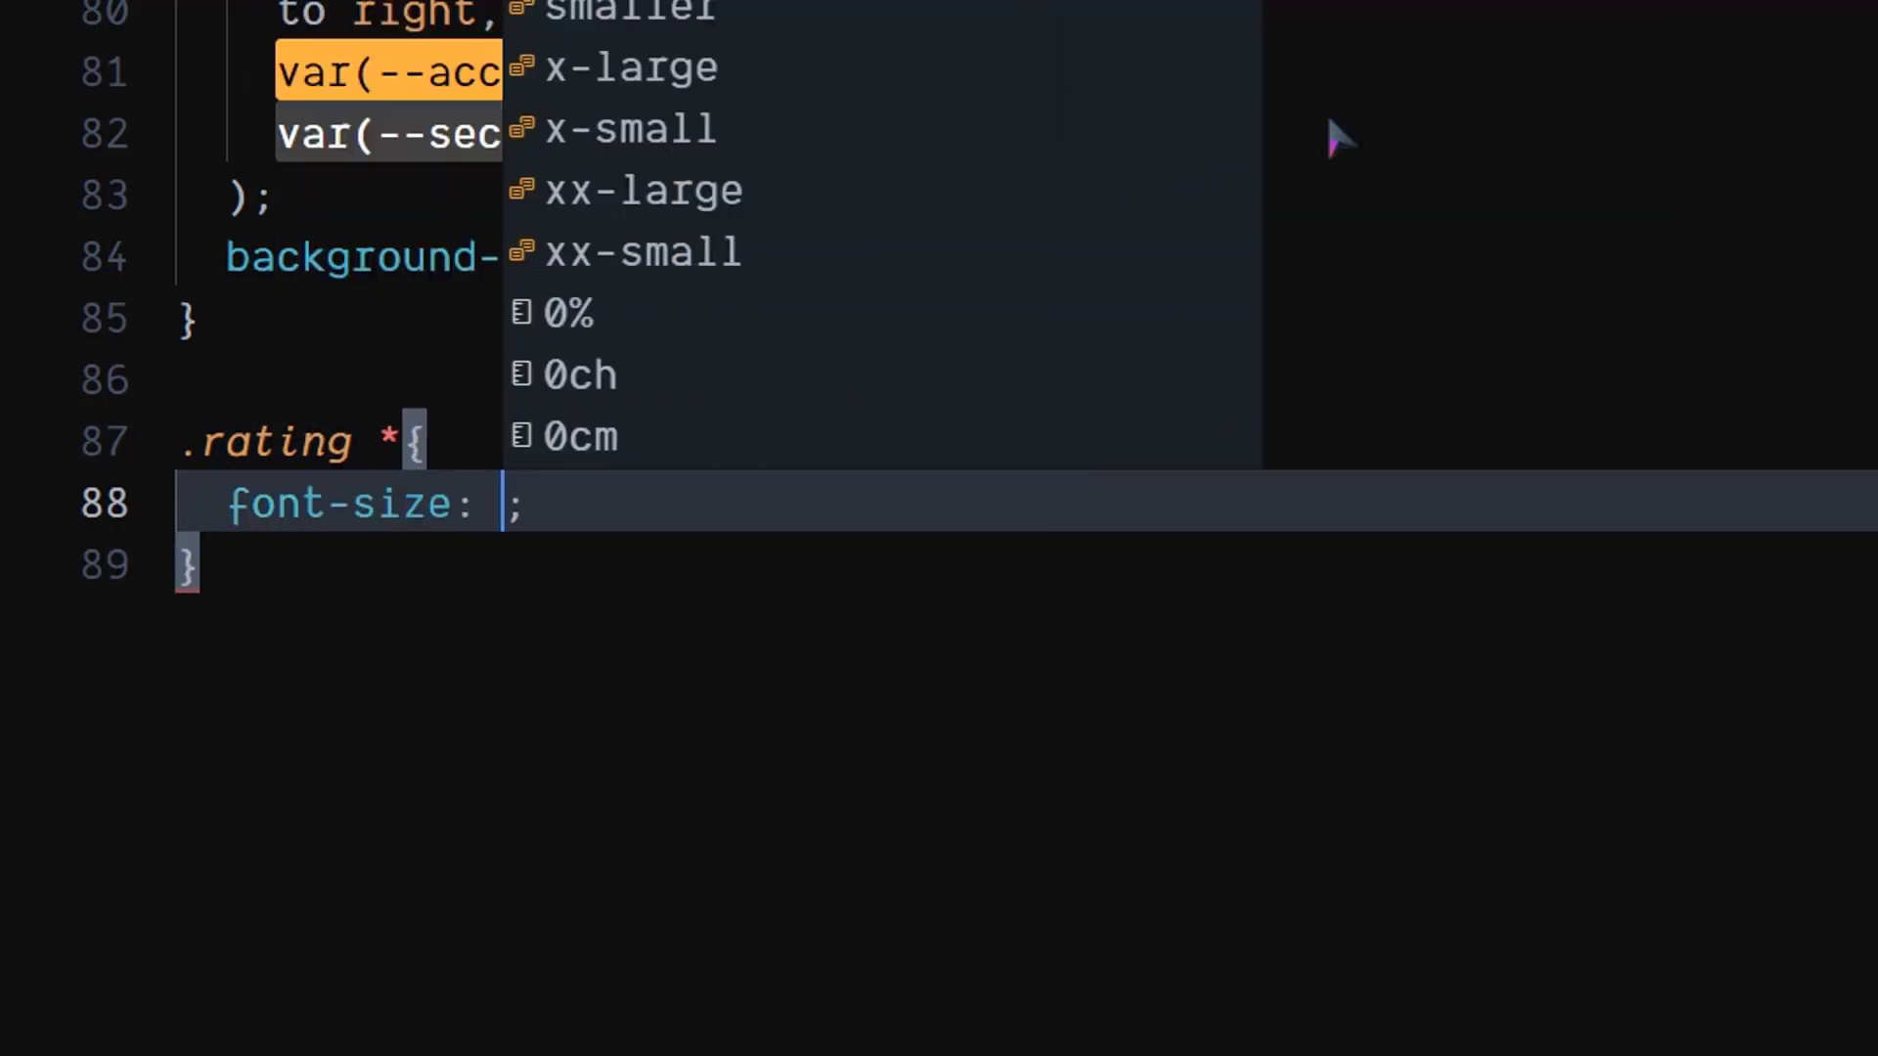
type("20px")
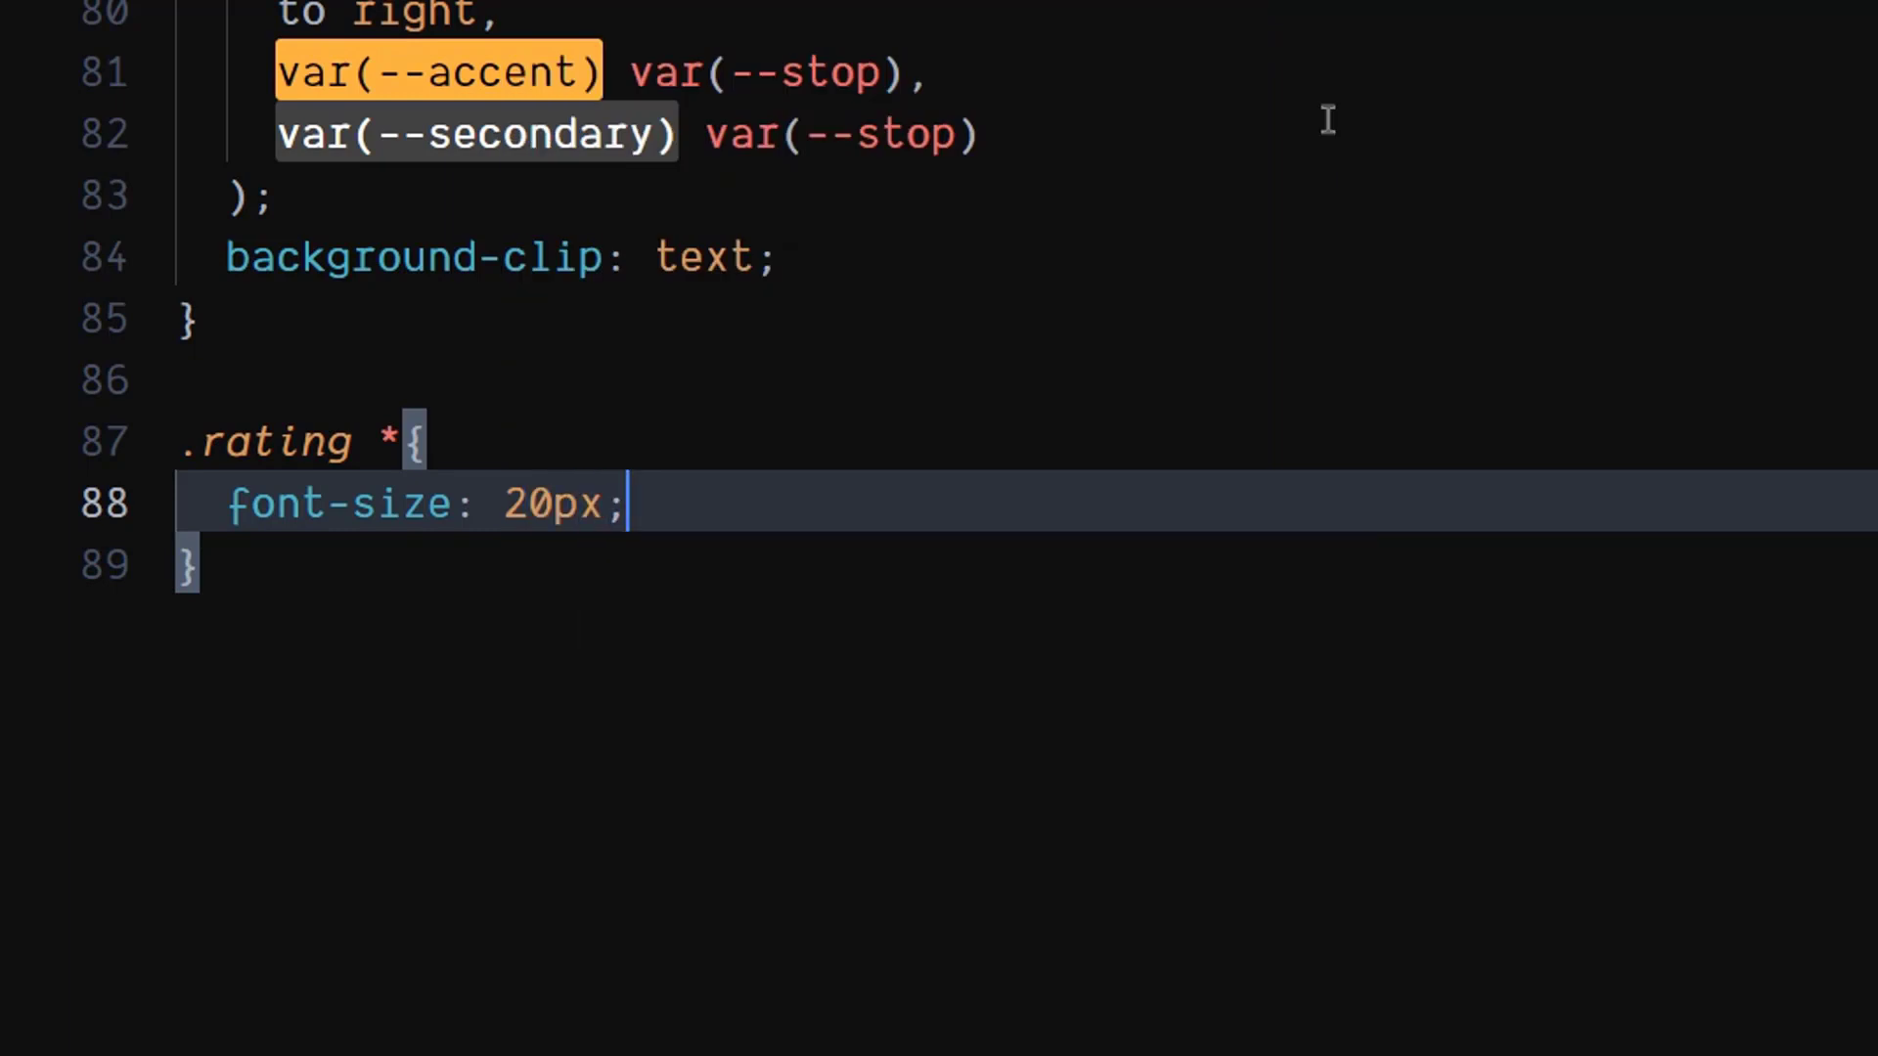
type("color: transparent;")
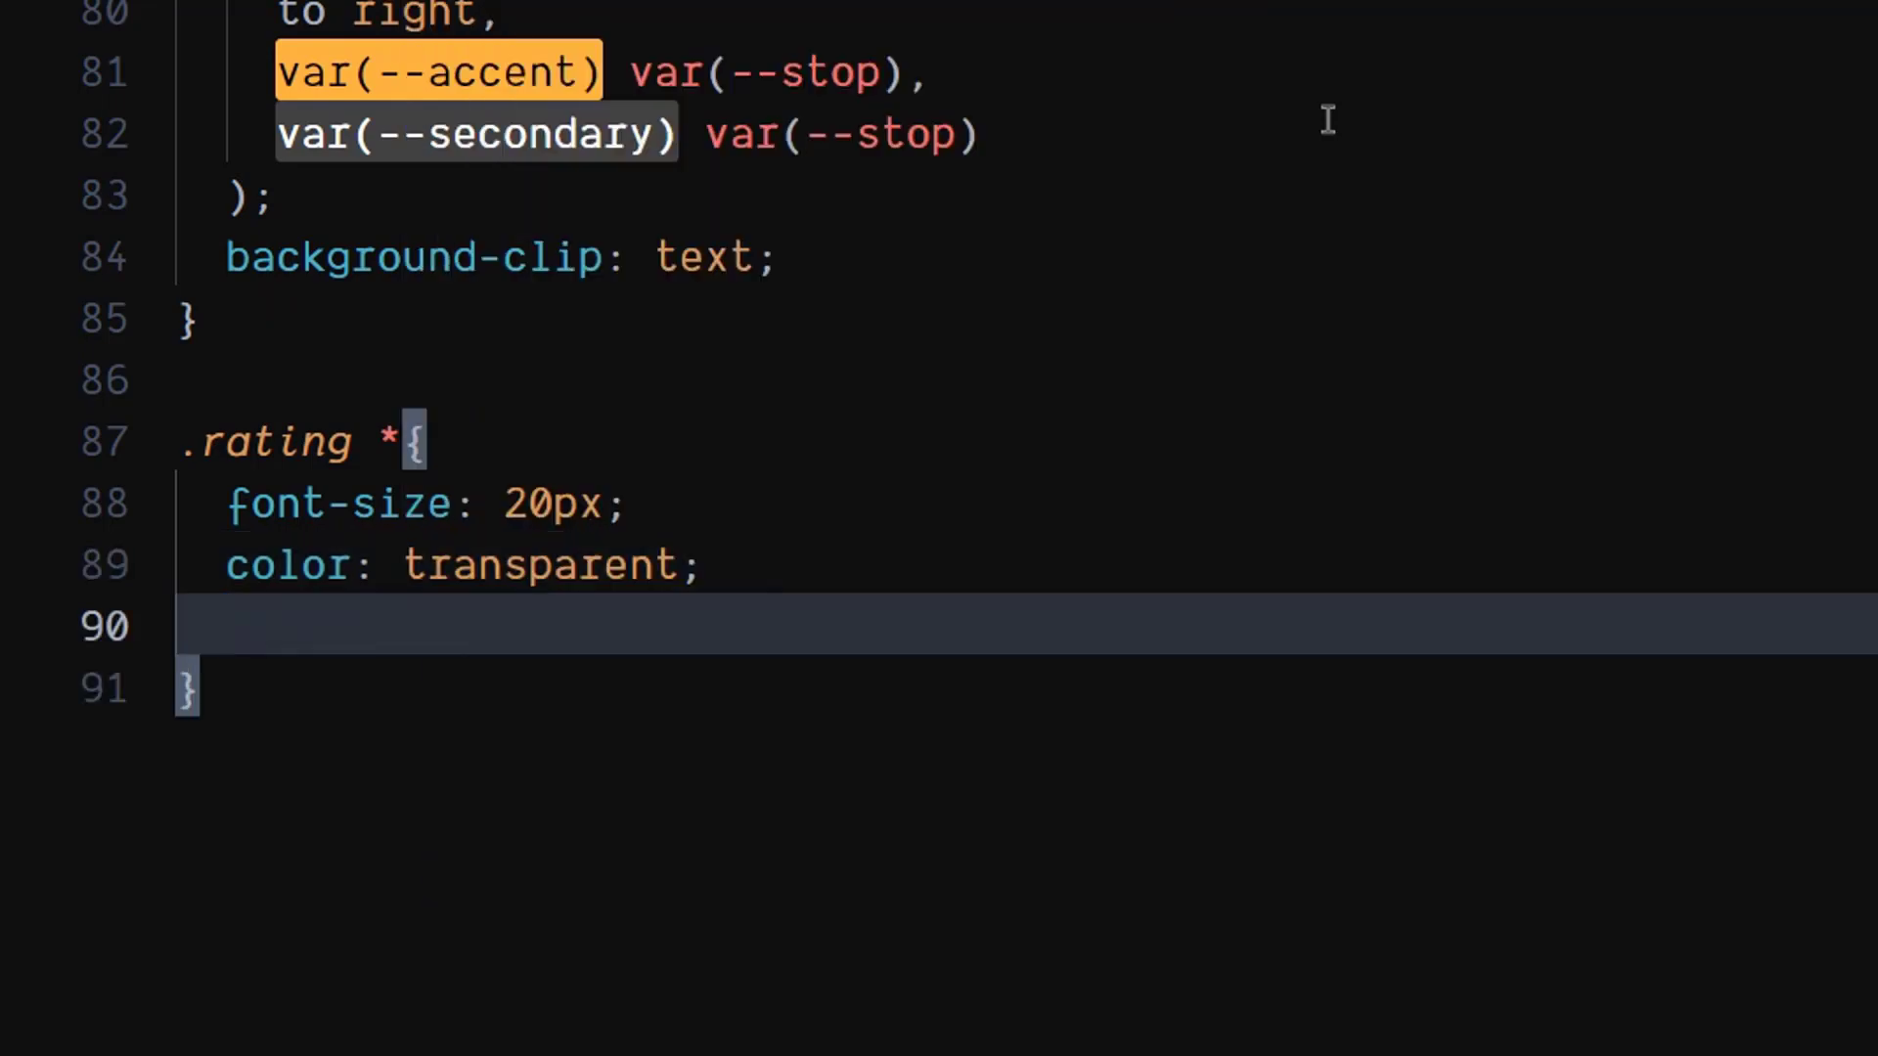
type("margin-right: var(--starMargin);")
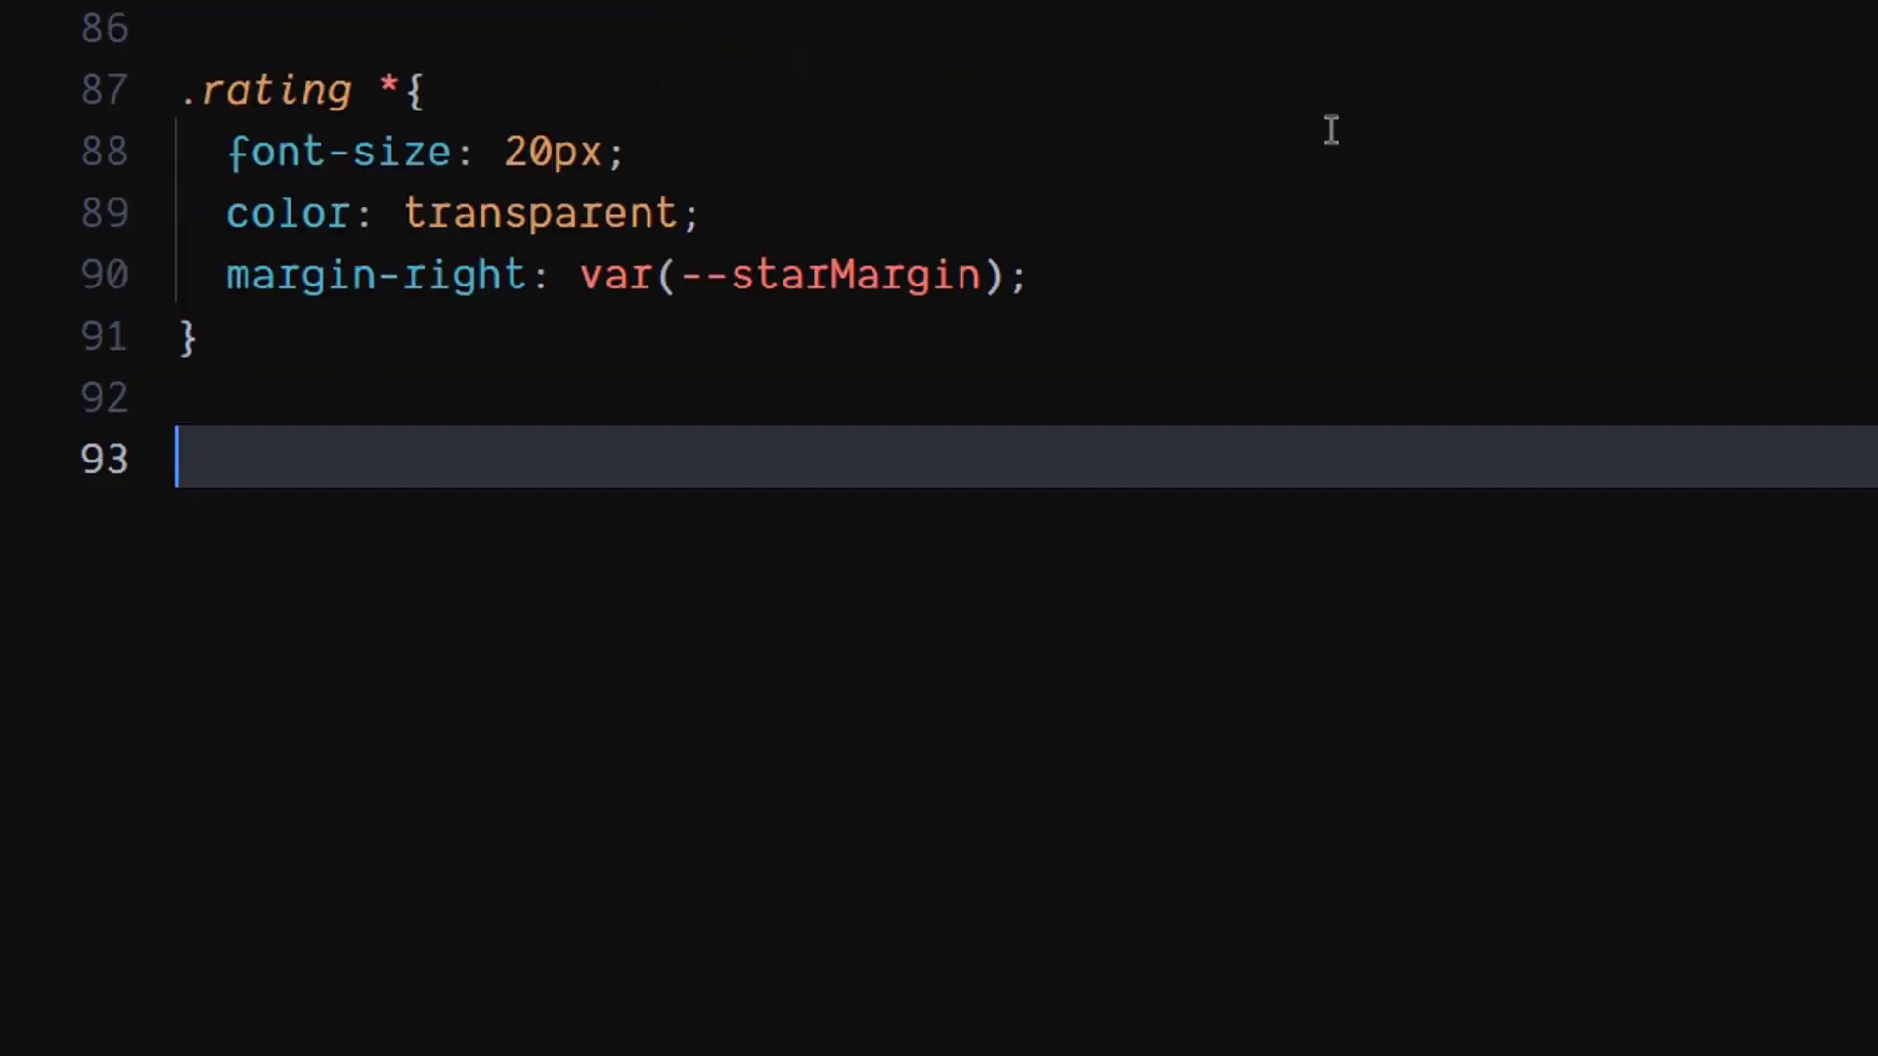
scroll("down", 3)
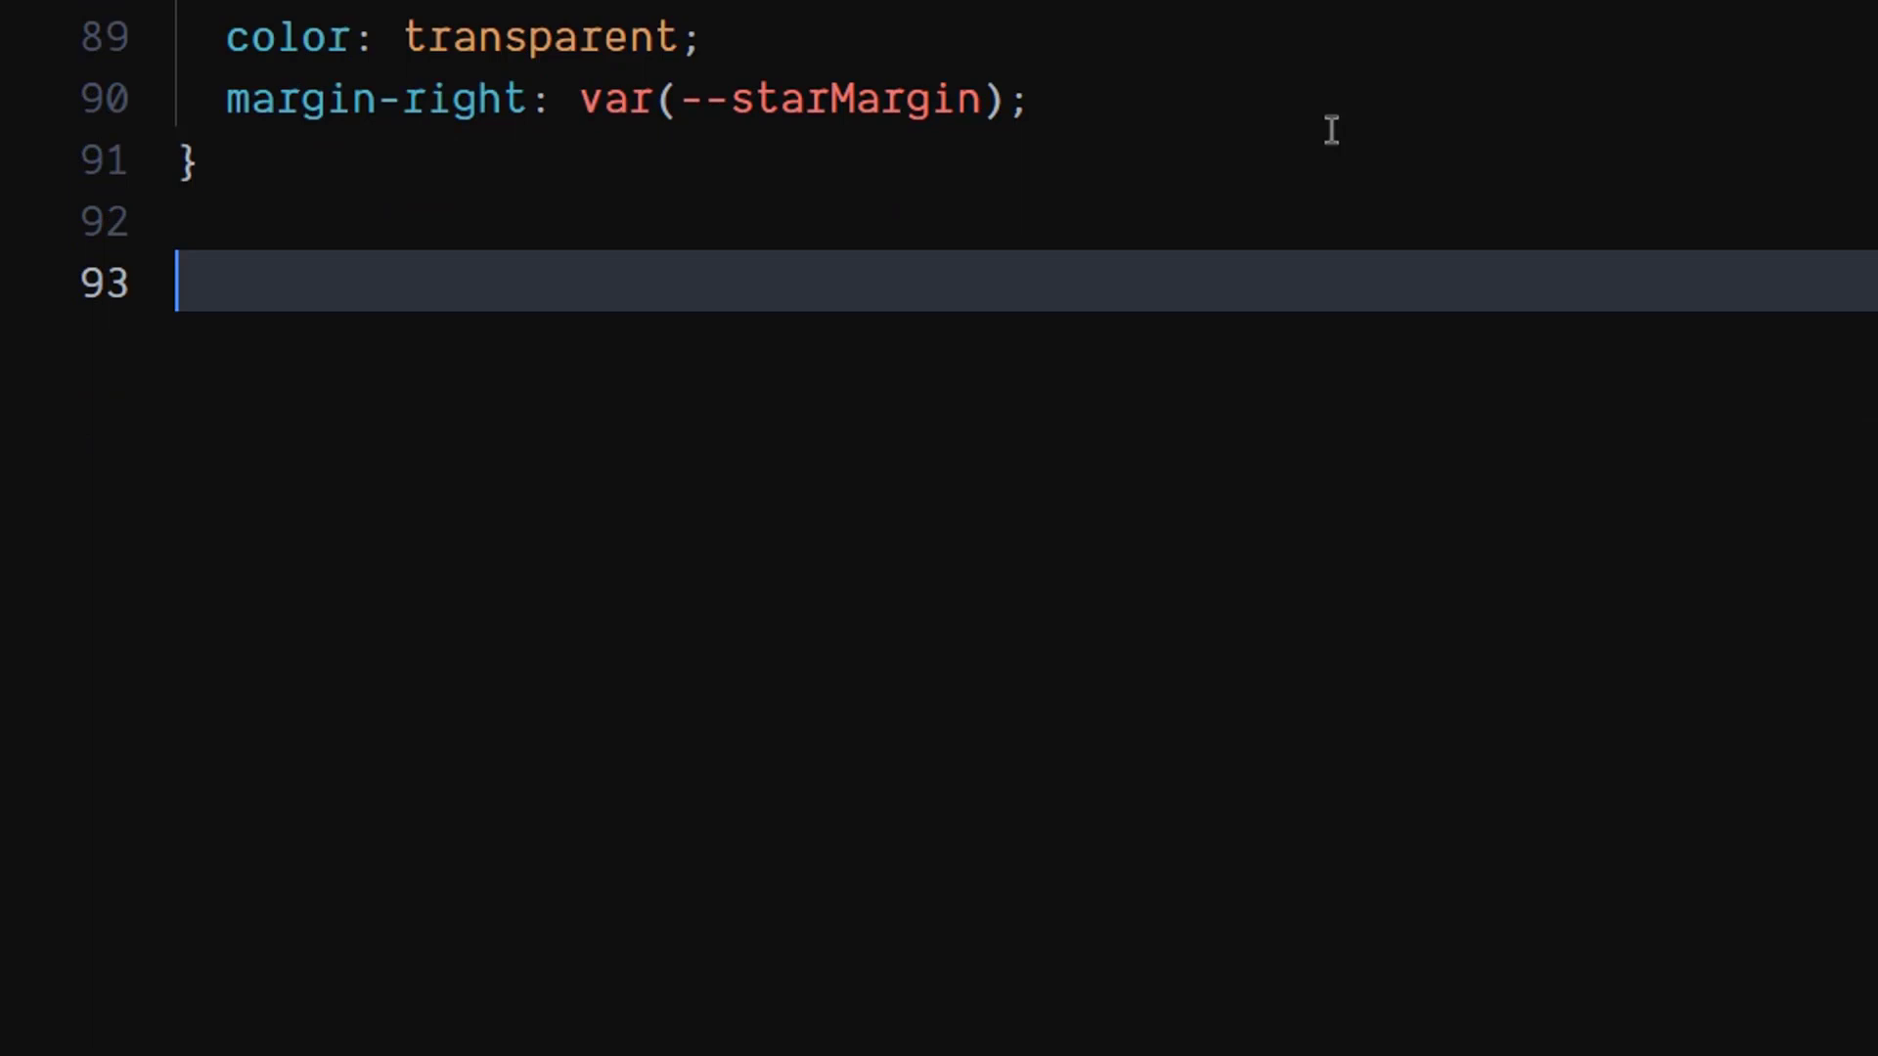
Step: Write .description with width 90%, font-size 20px, color #fff, position absolute, top 170px
type(".des")
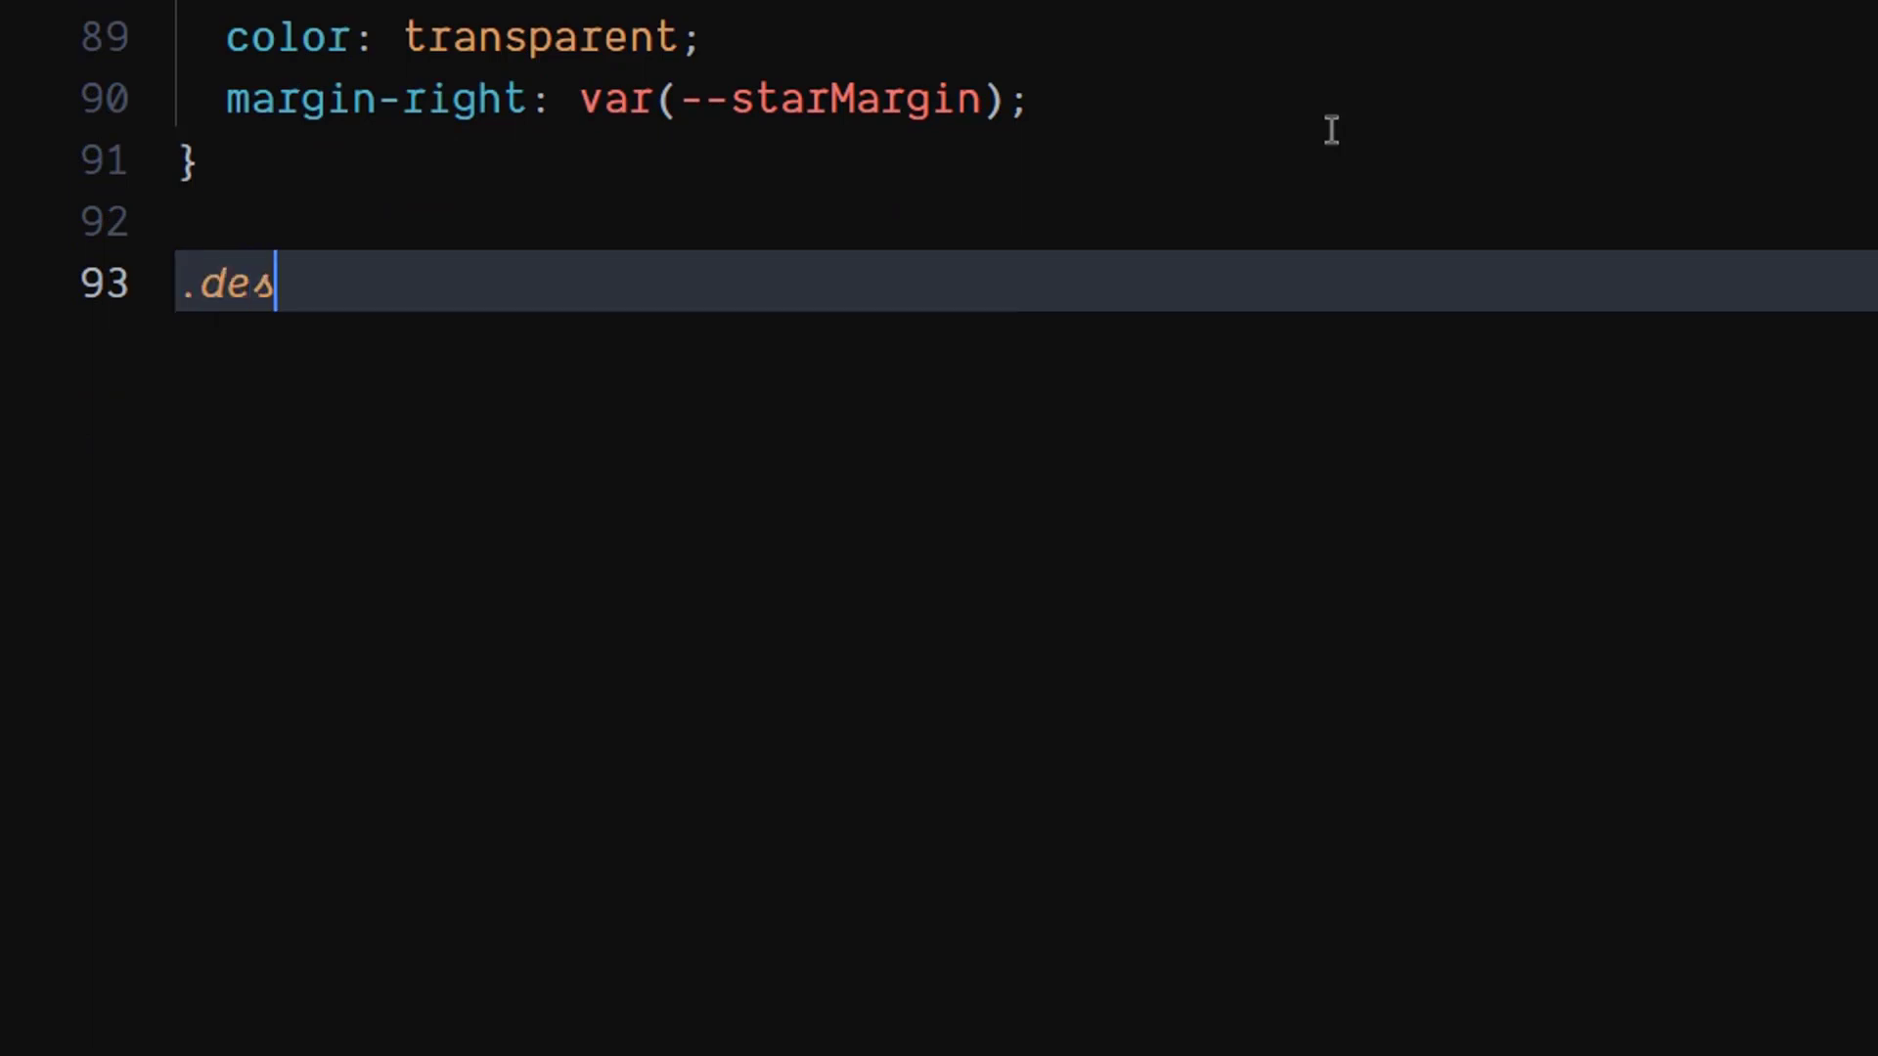
type("cri")
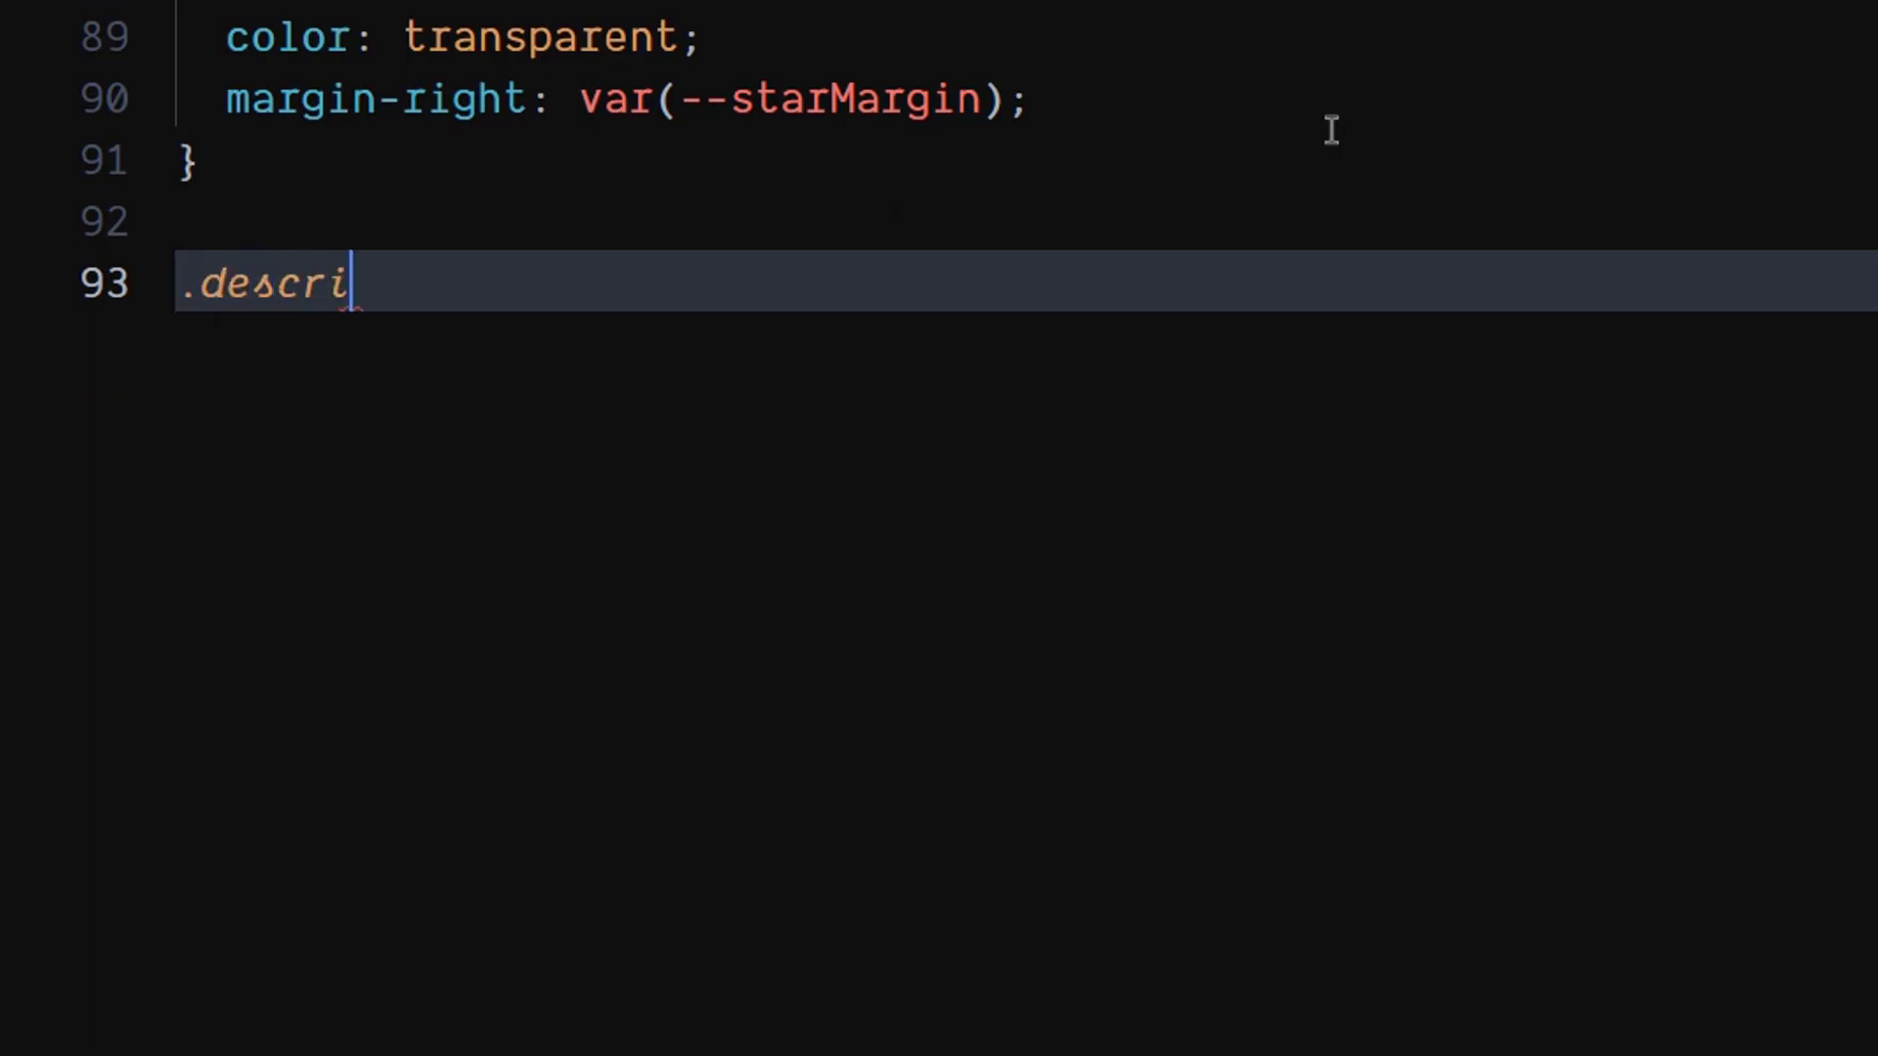
type("ption{")
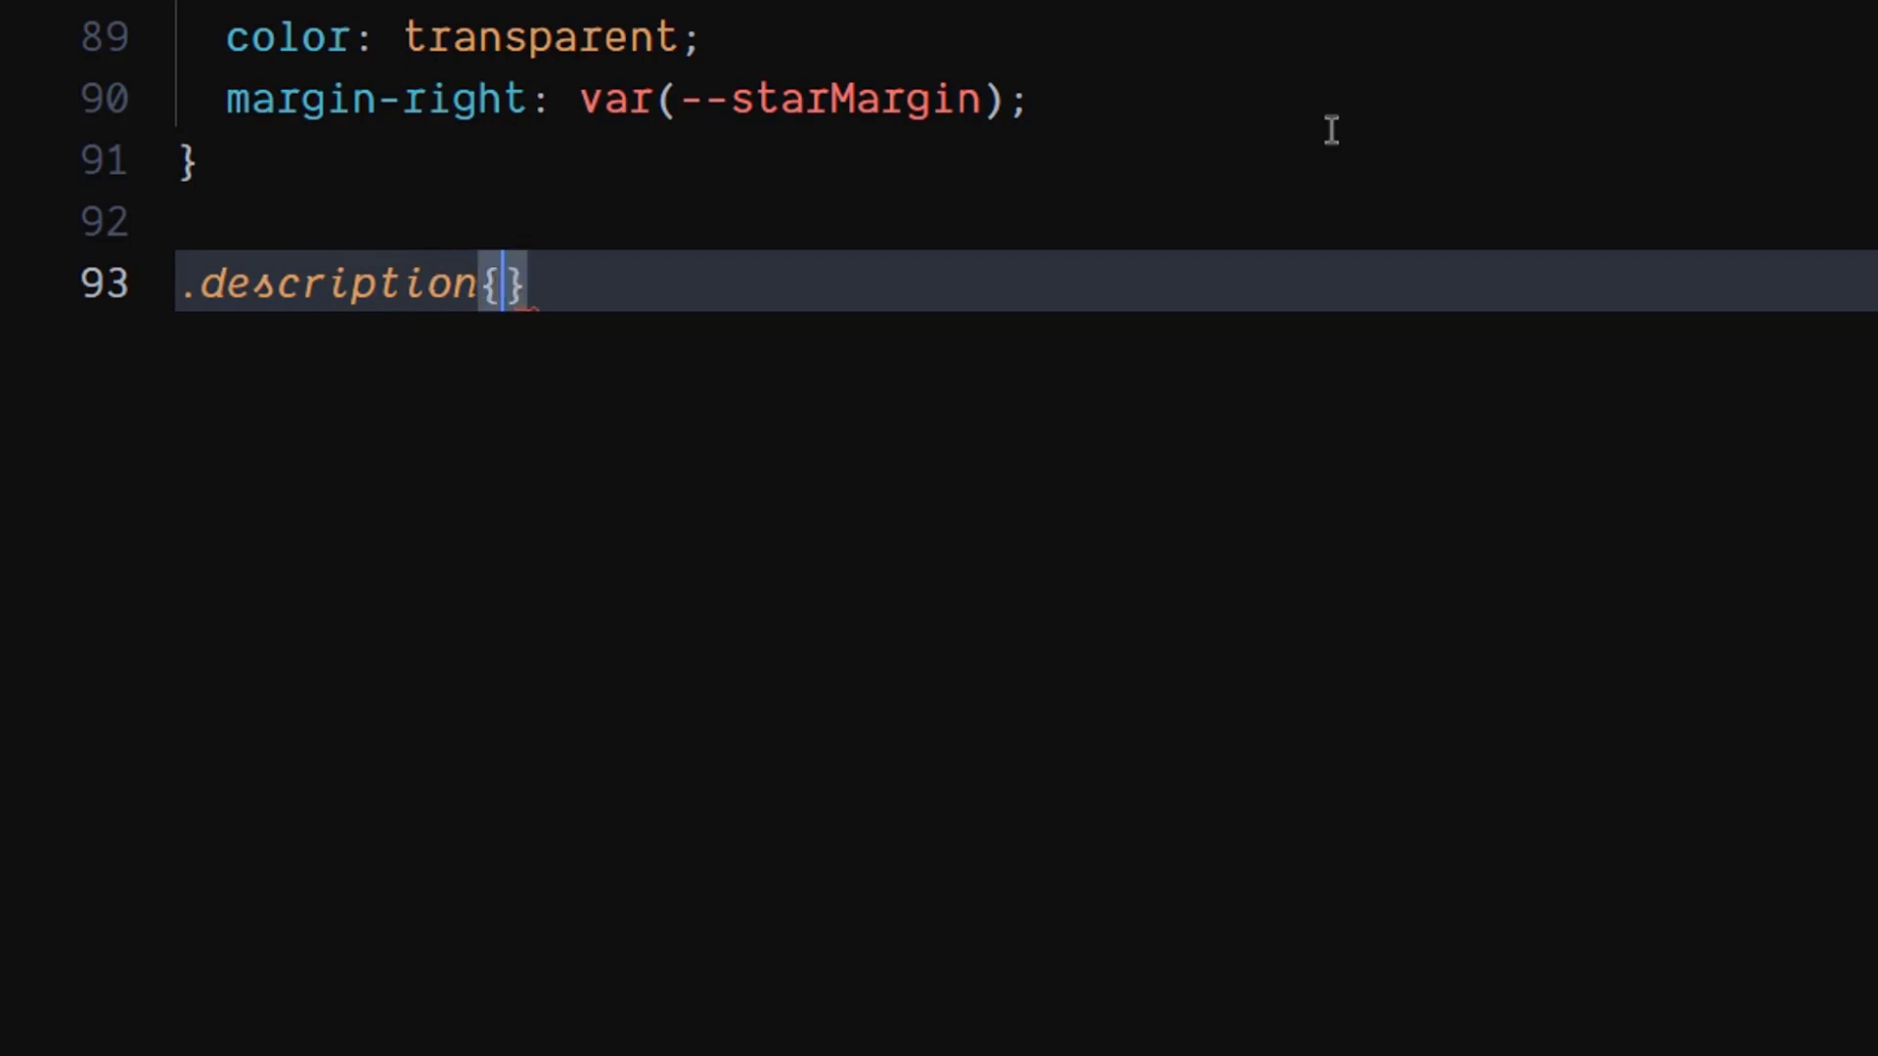
key("Return")
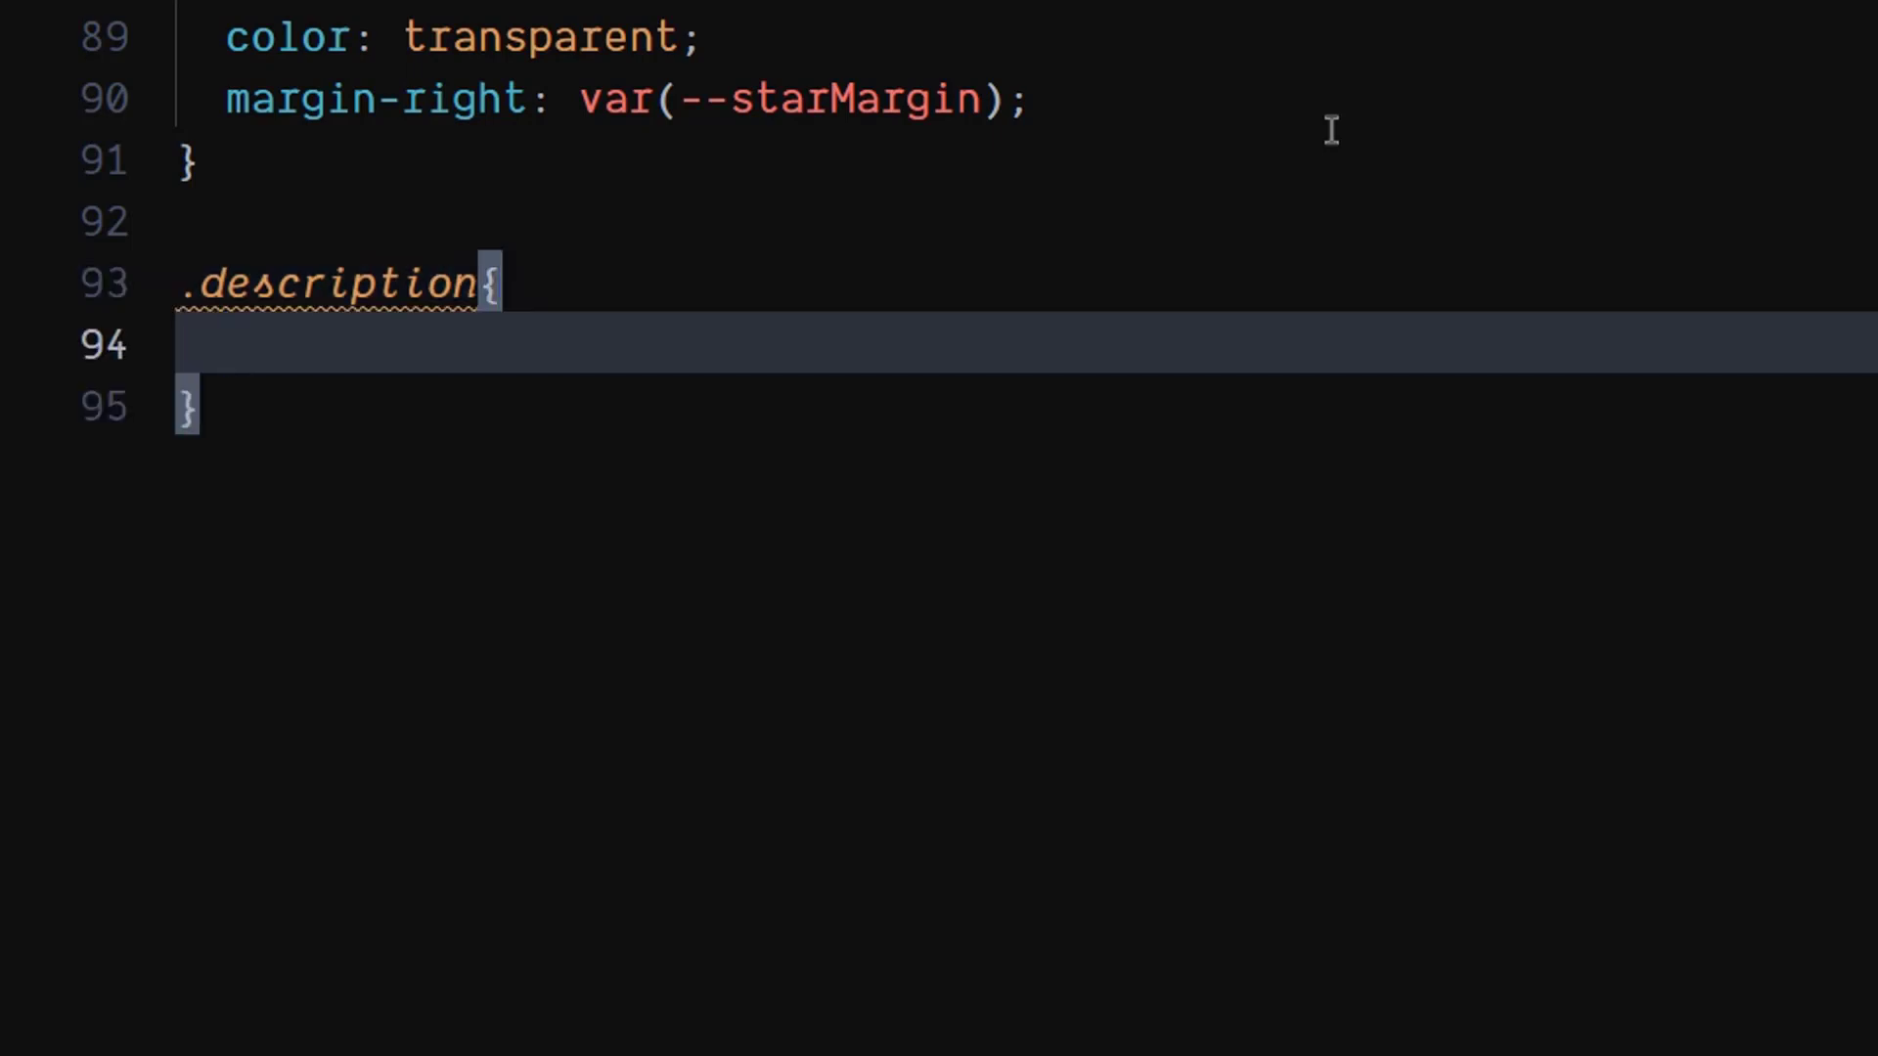
type("width: 90%;")
type("font-size: ;")
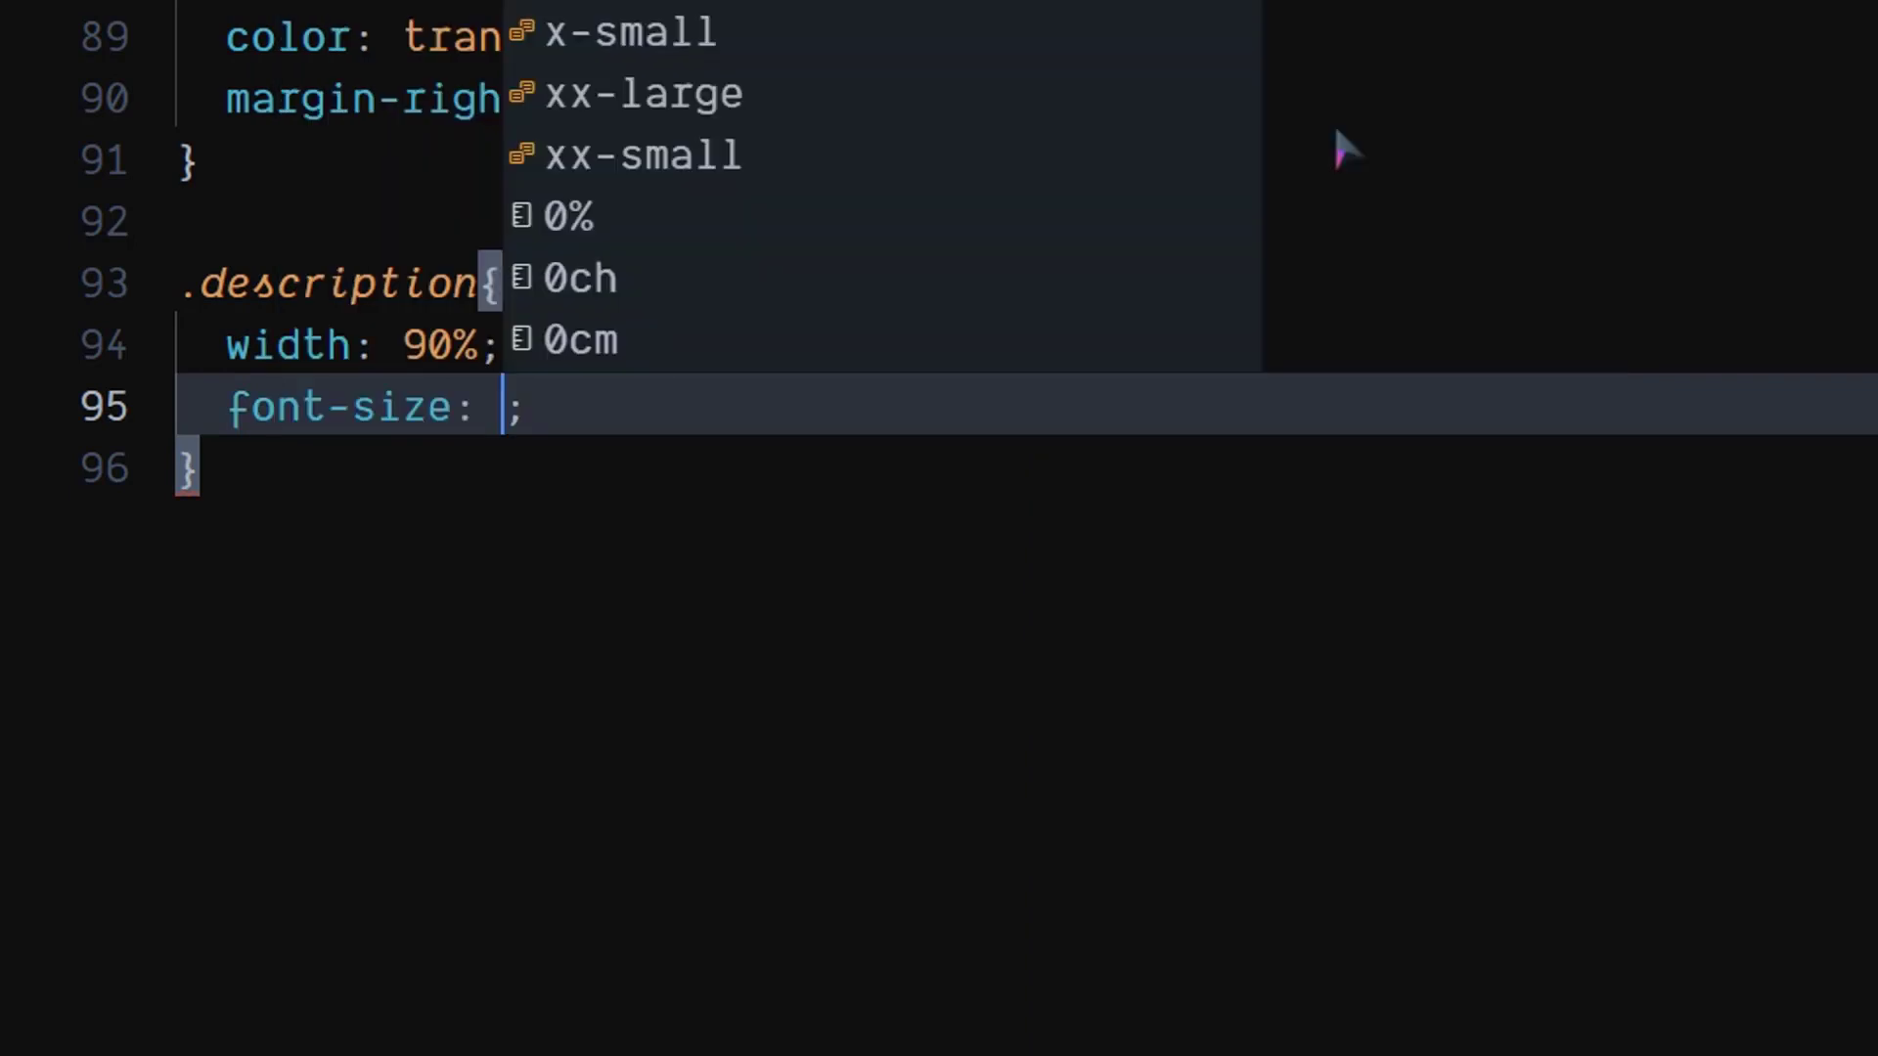
type("20px")
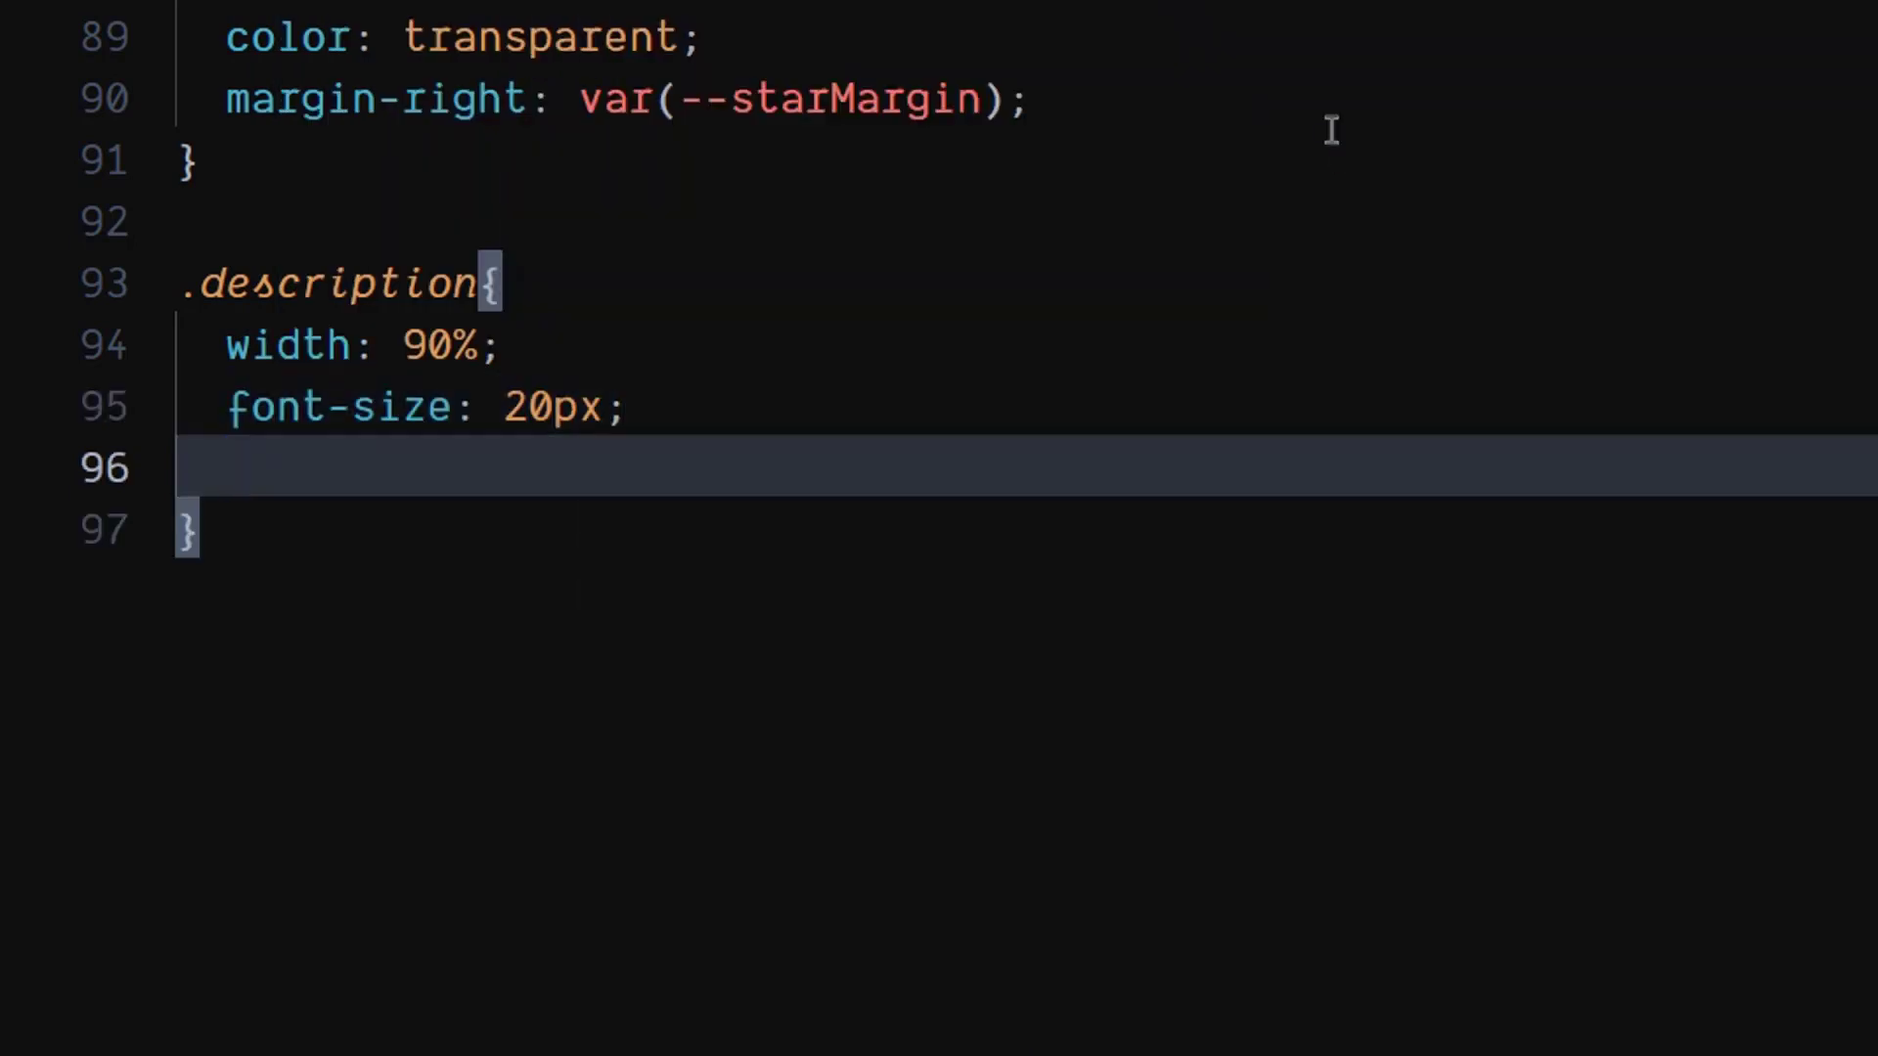
type("color: #fff;")
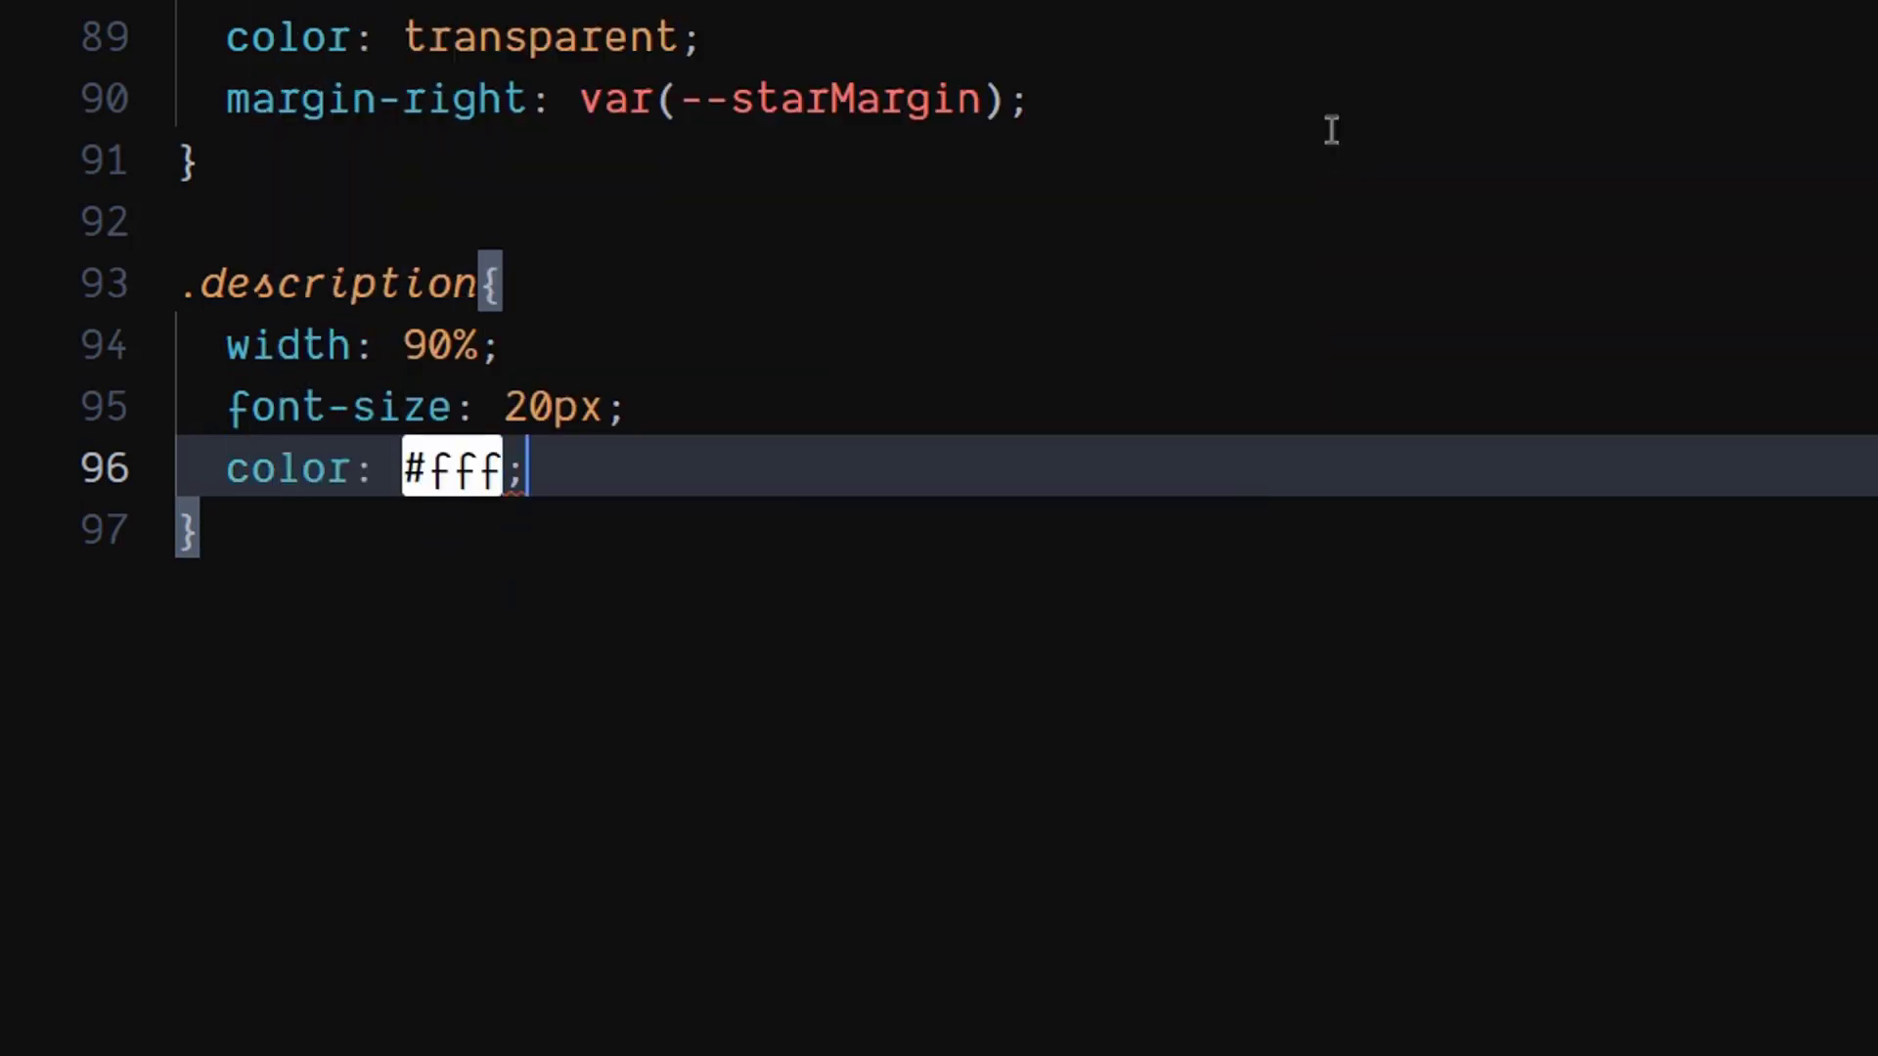
type("posit")
type("top: ;")
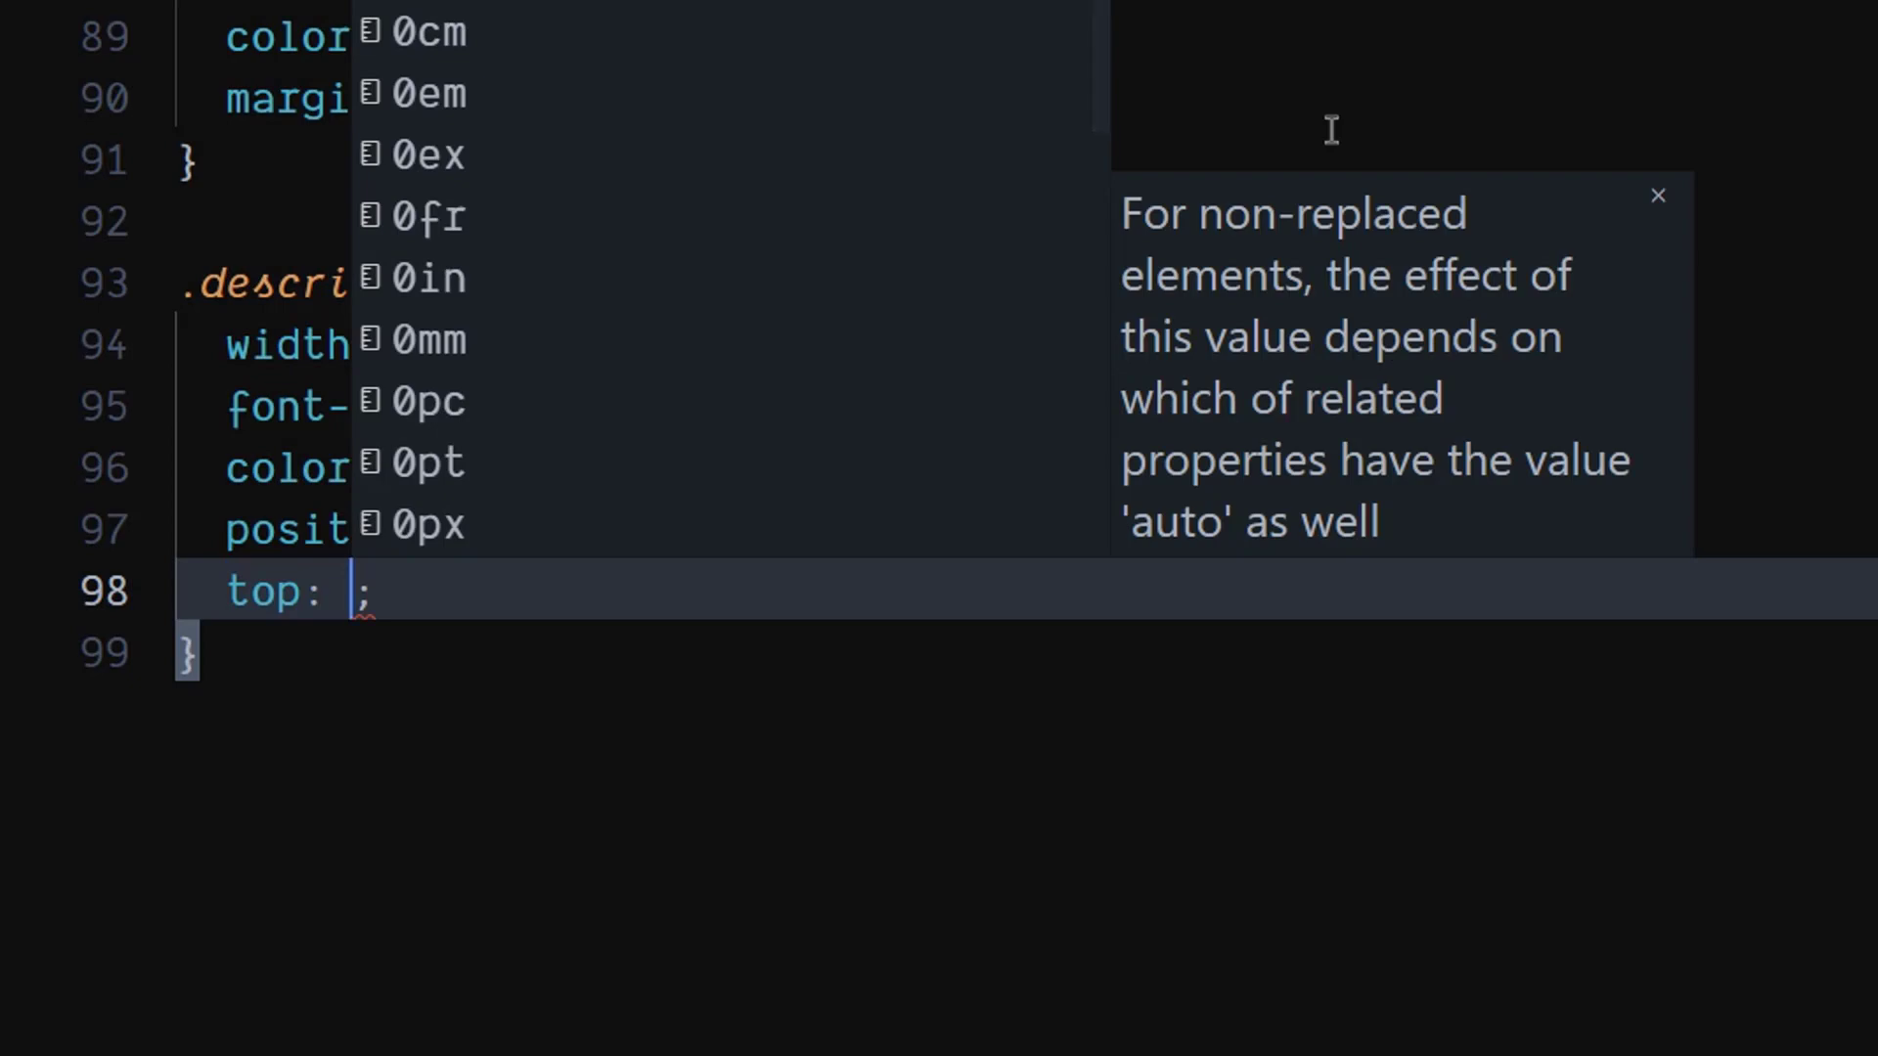
type("170px")
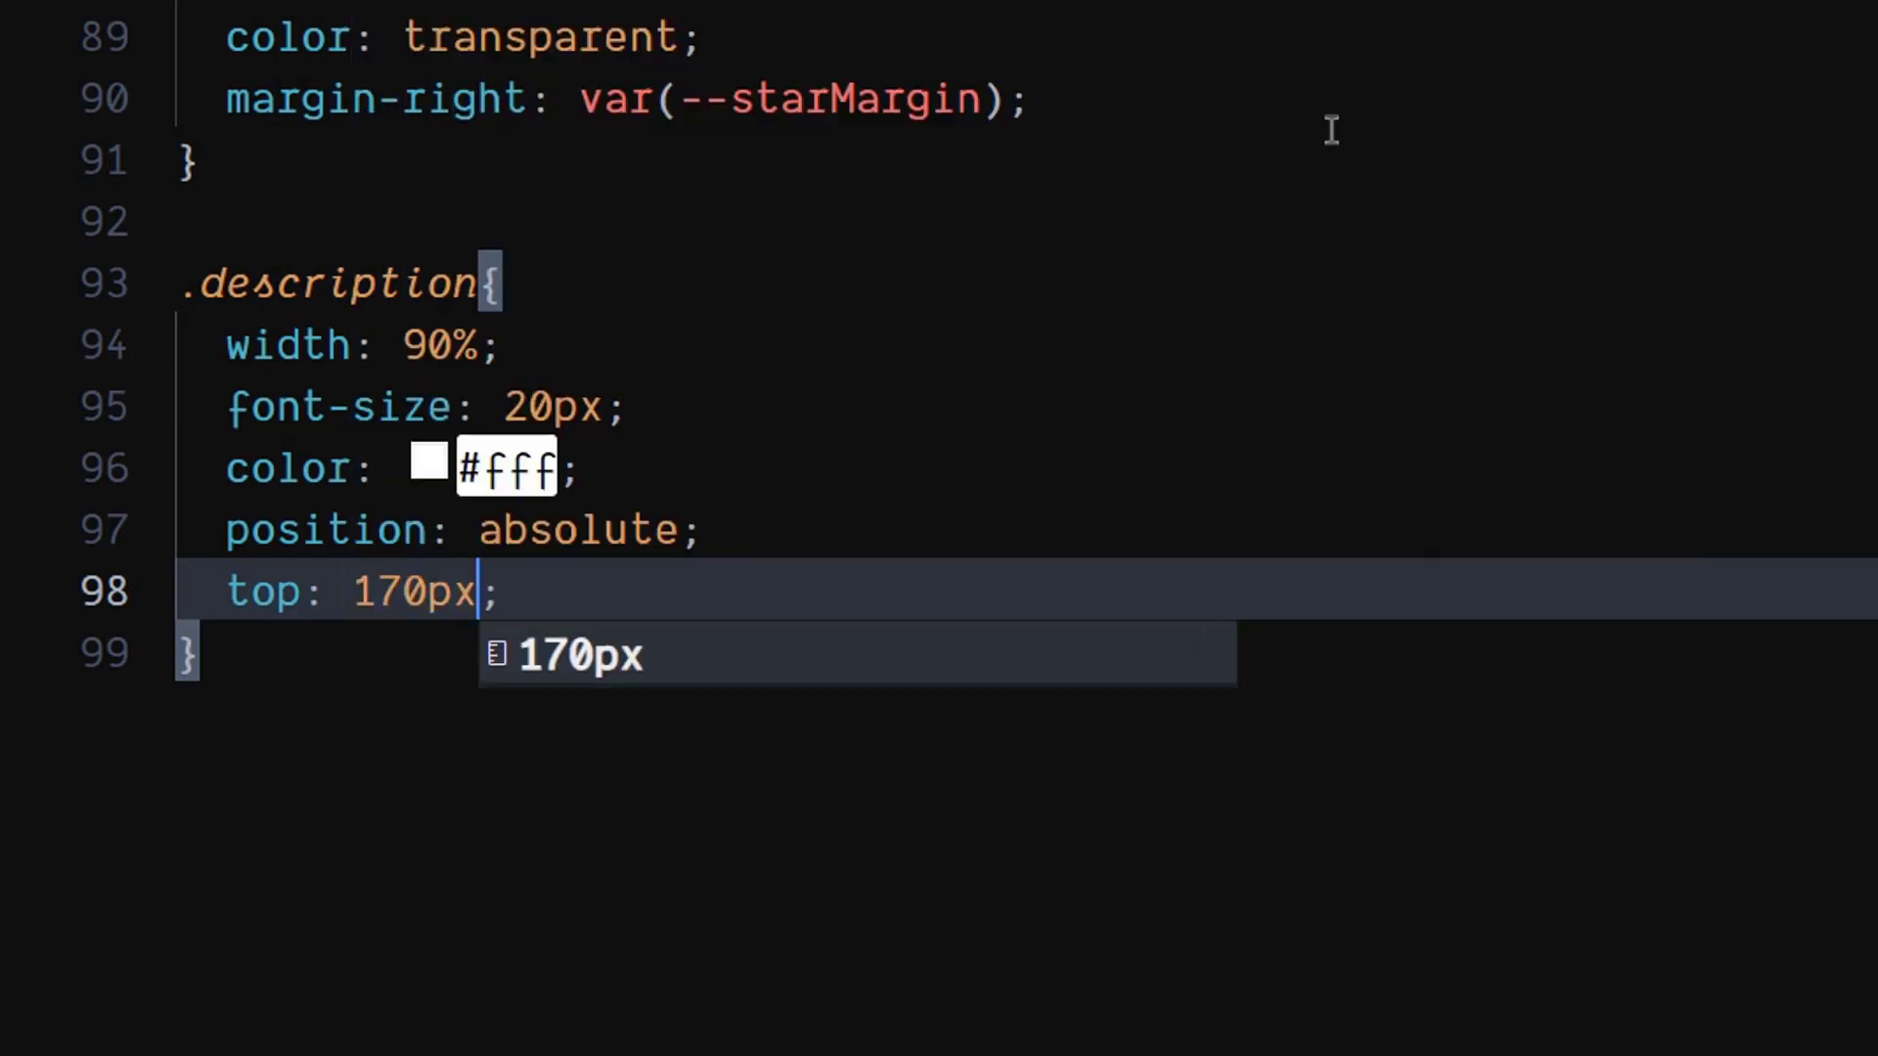
key("Enter")
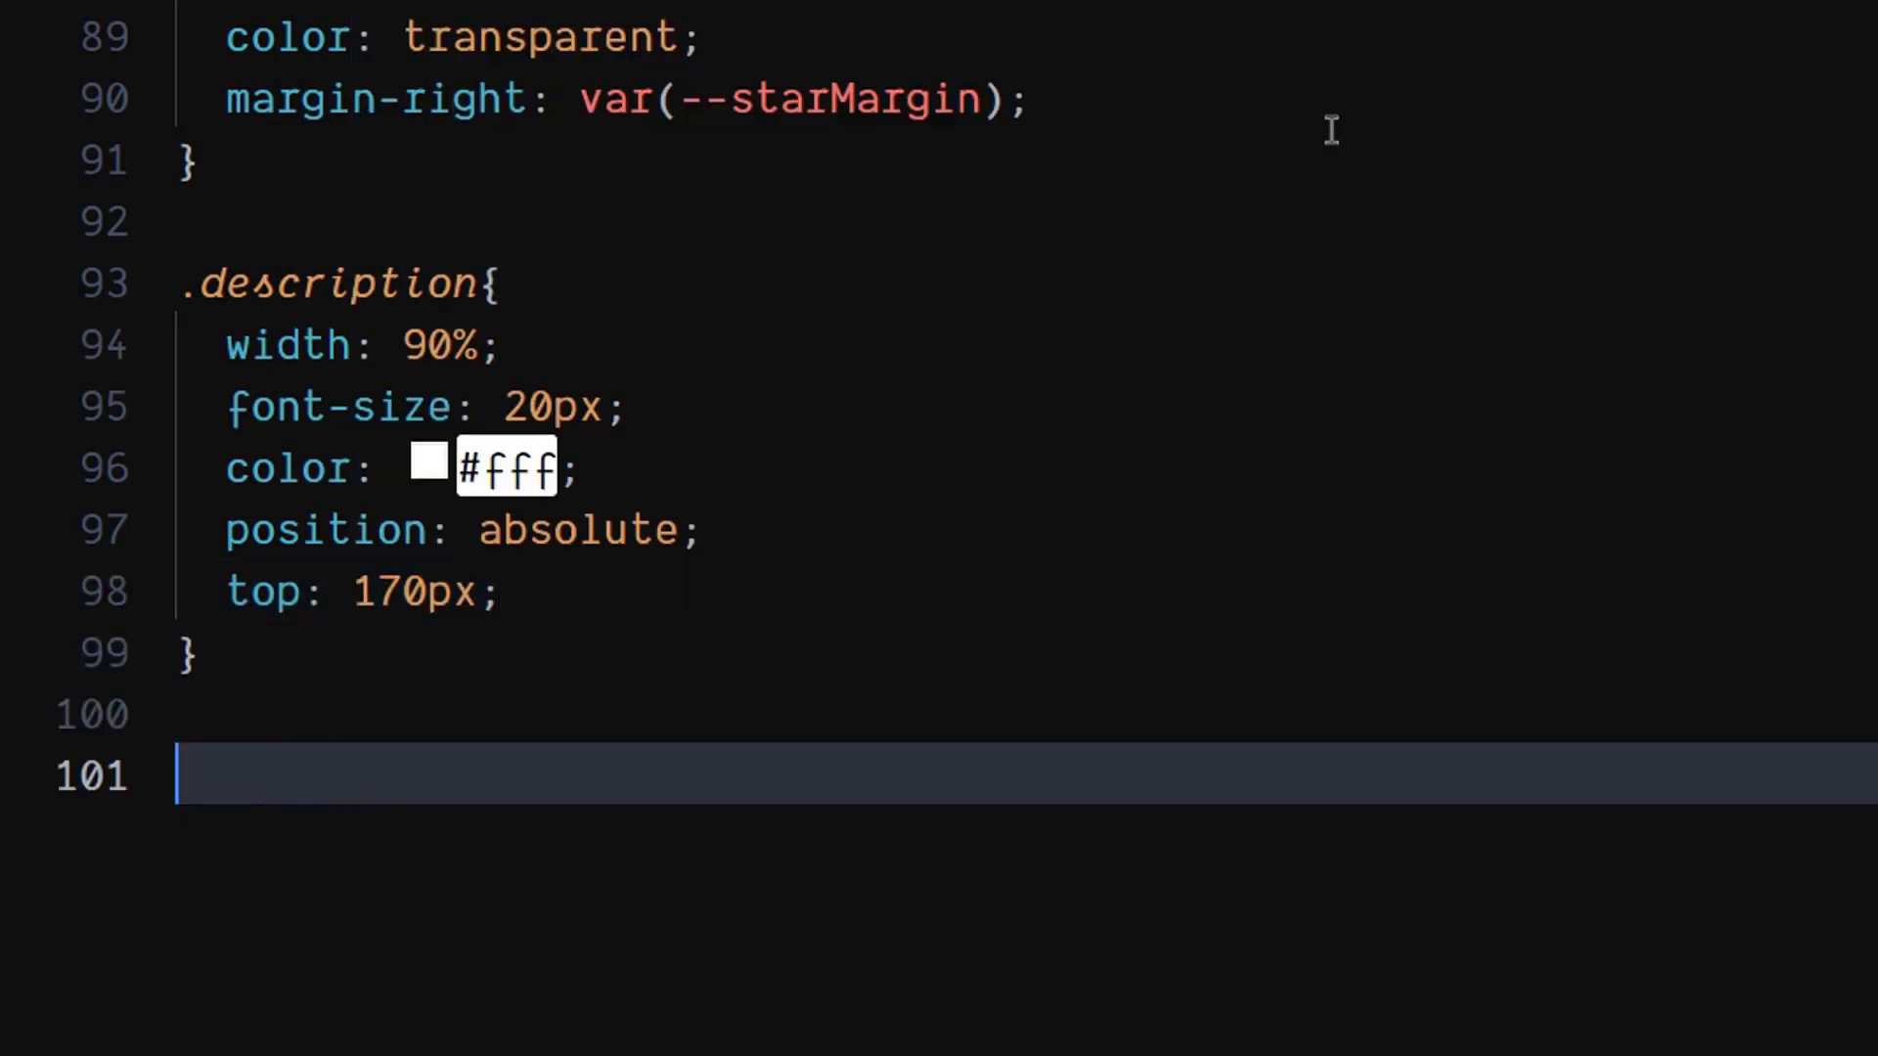
scroll("down", 3)
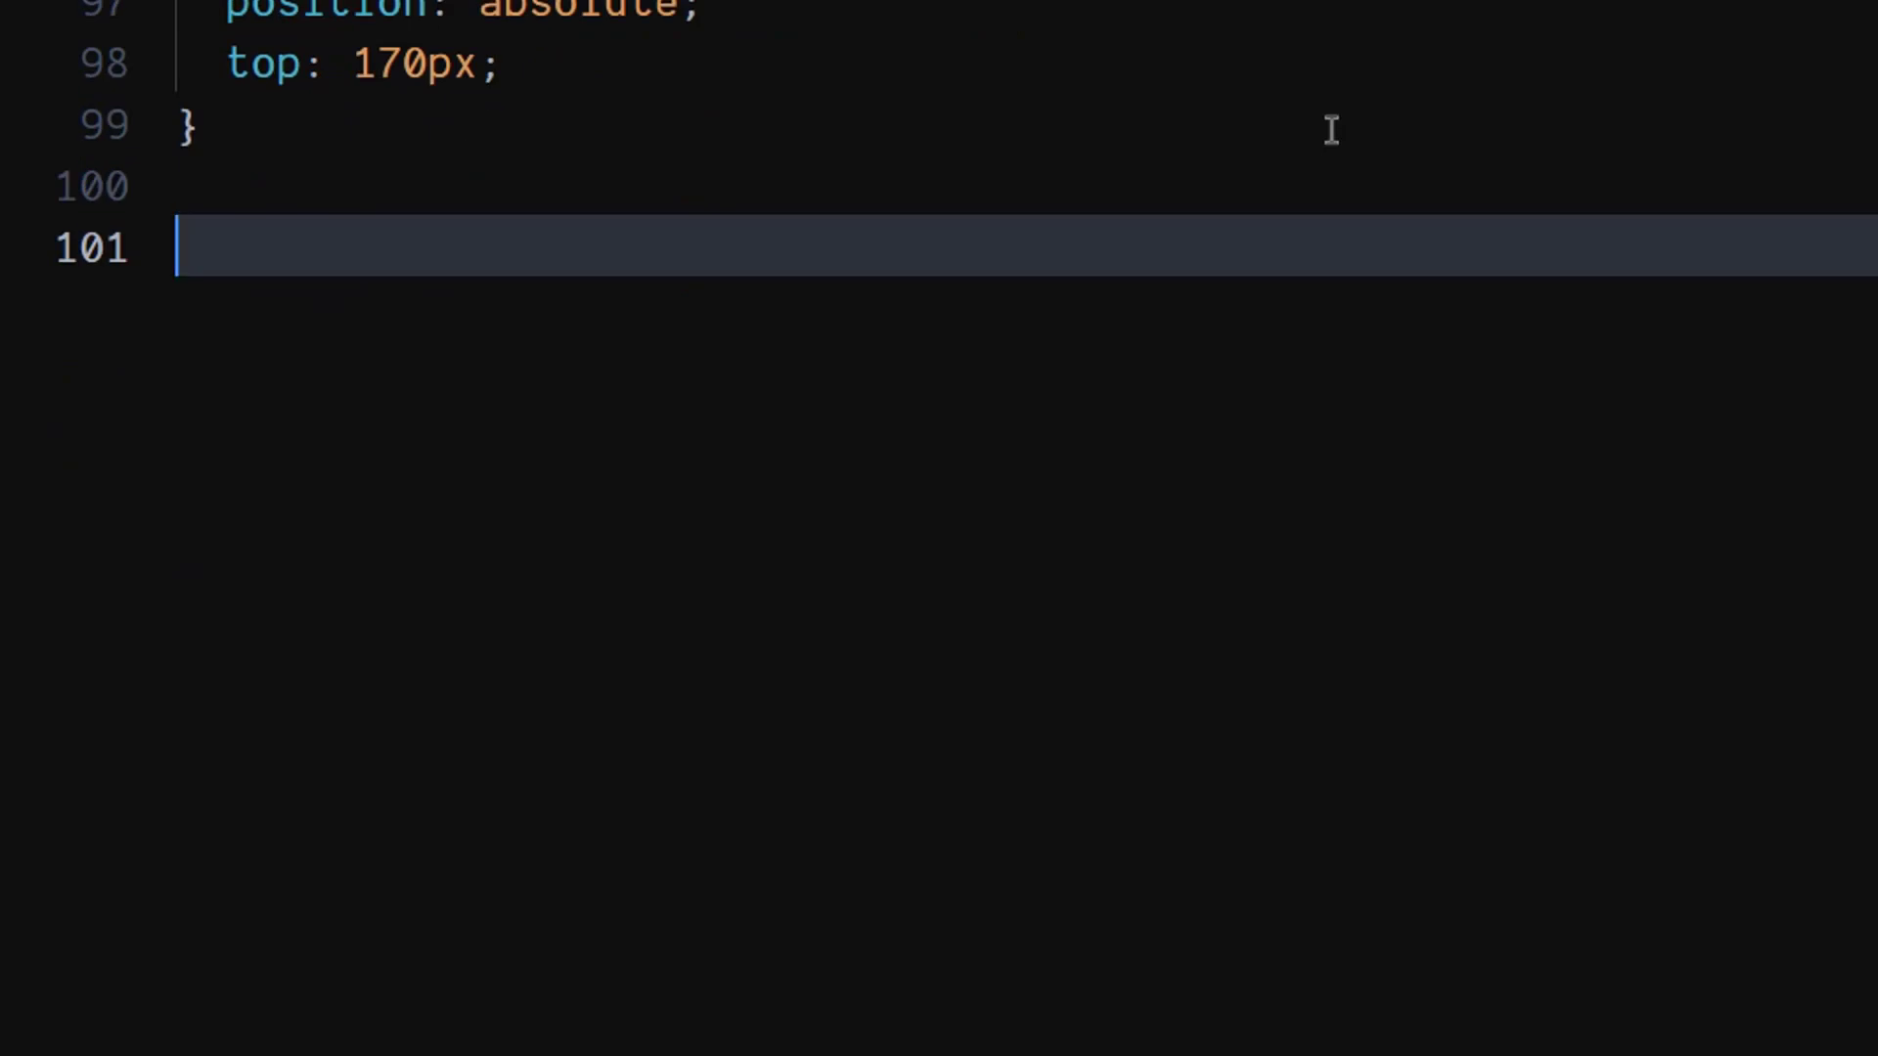
mouse_move(986, 162)
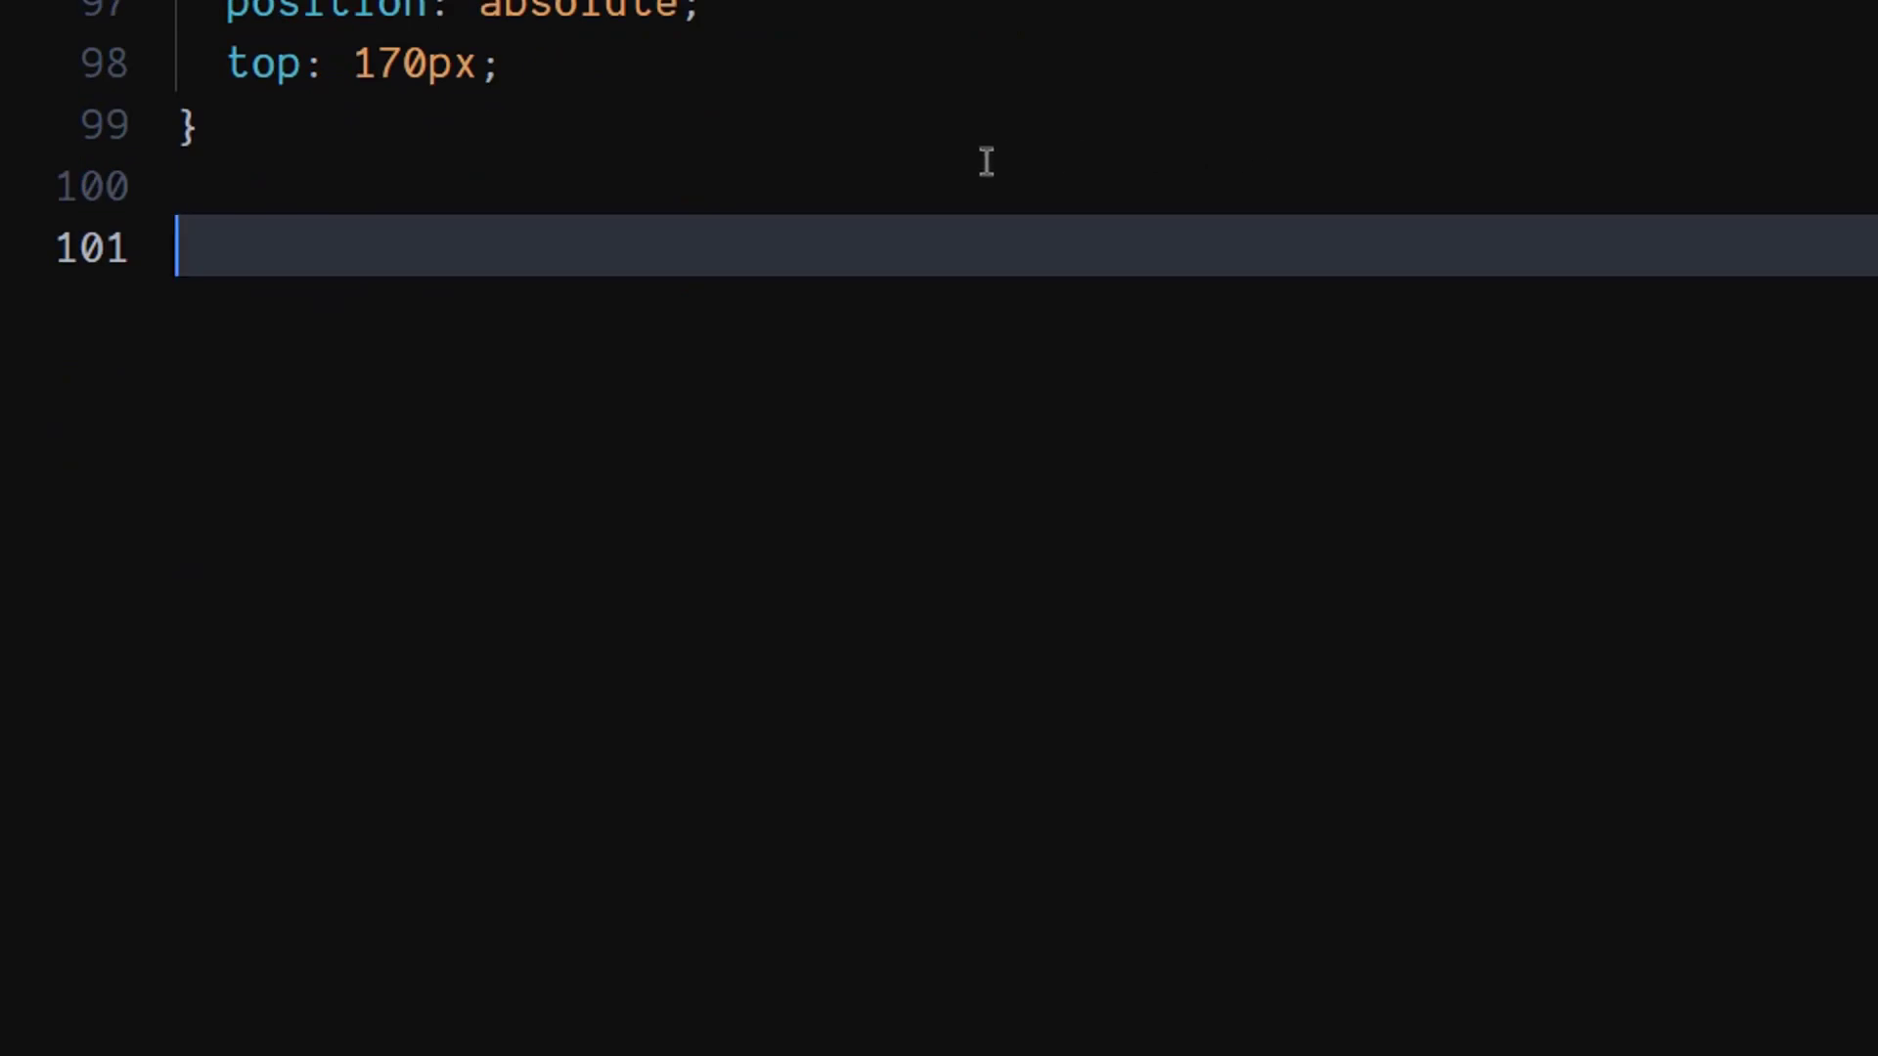
Step: Start the .footer rule with flex-direction row, position absolute and bottom 80px
type(".fo")
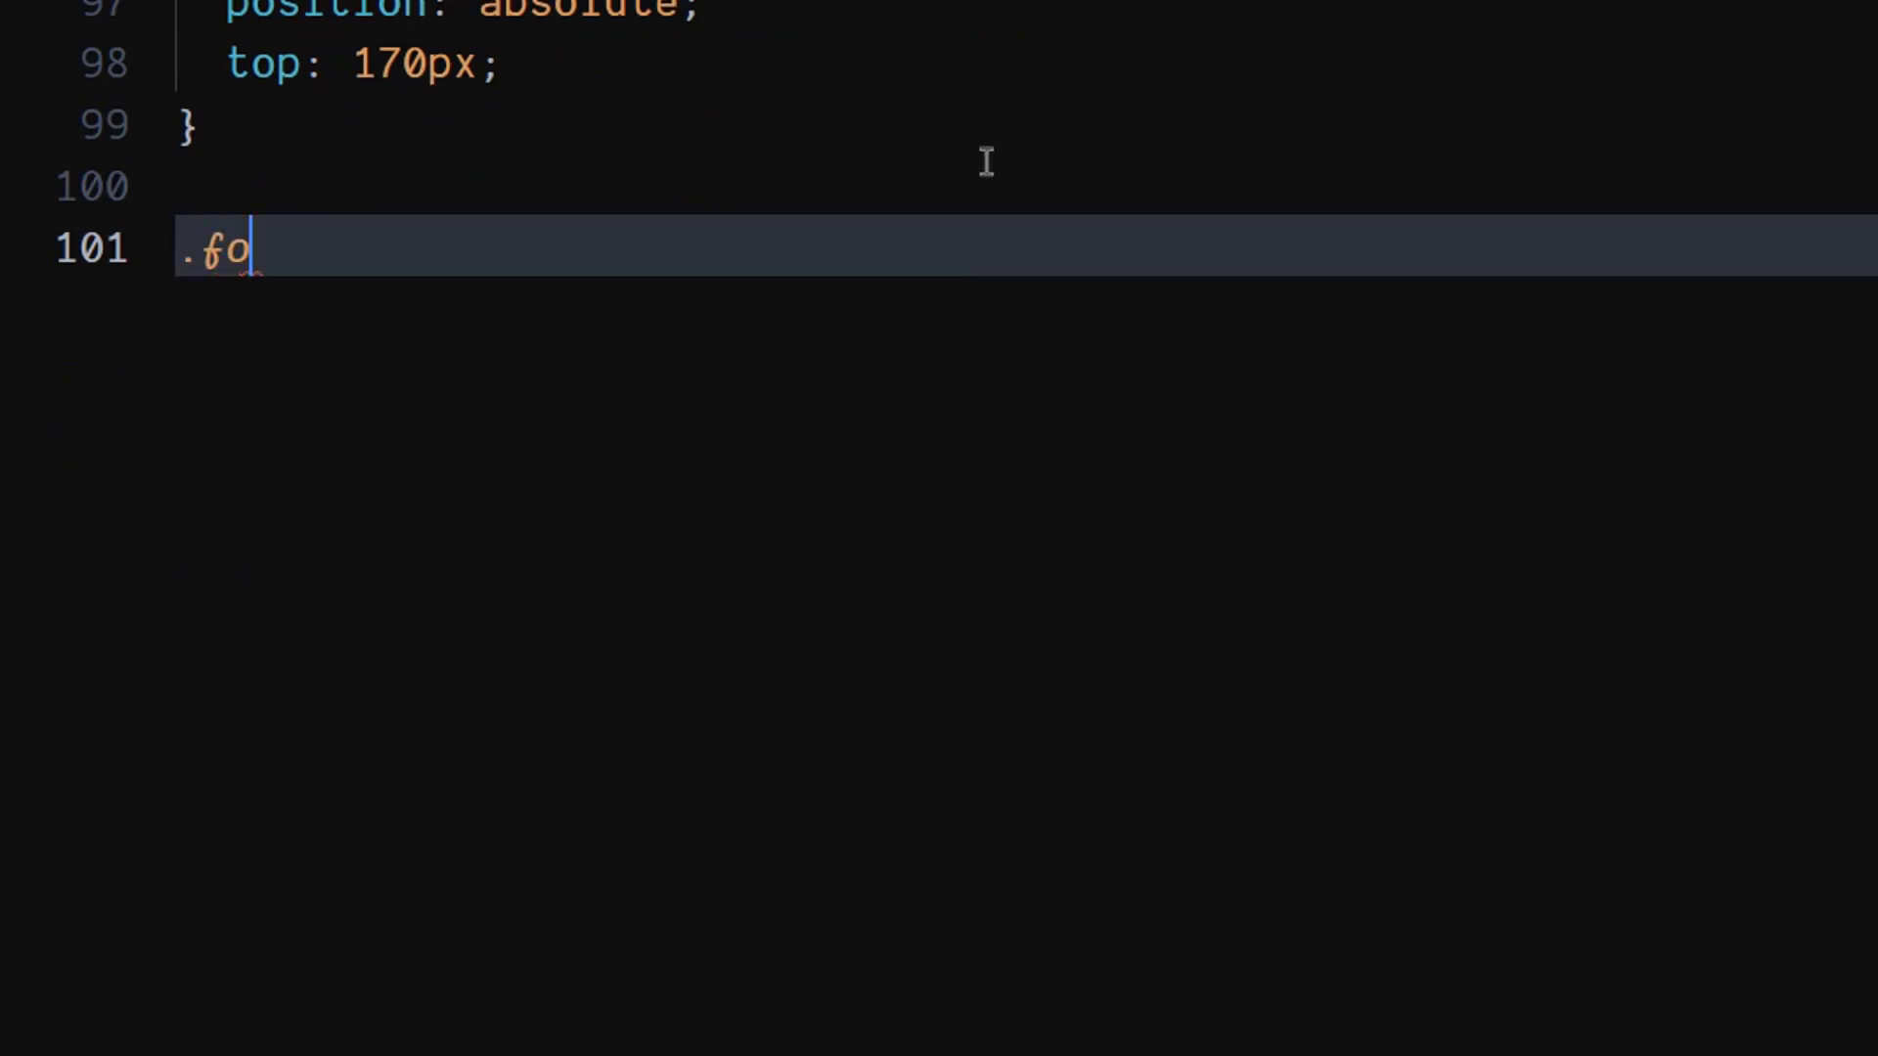
type("oter{")
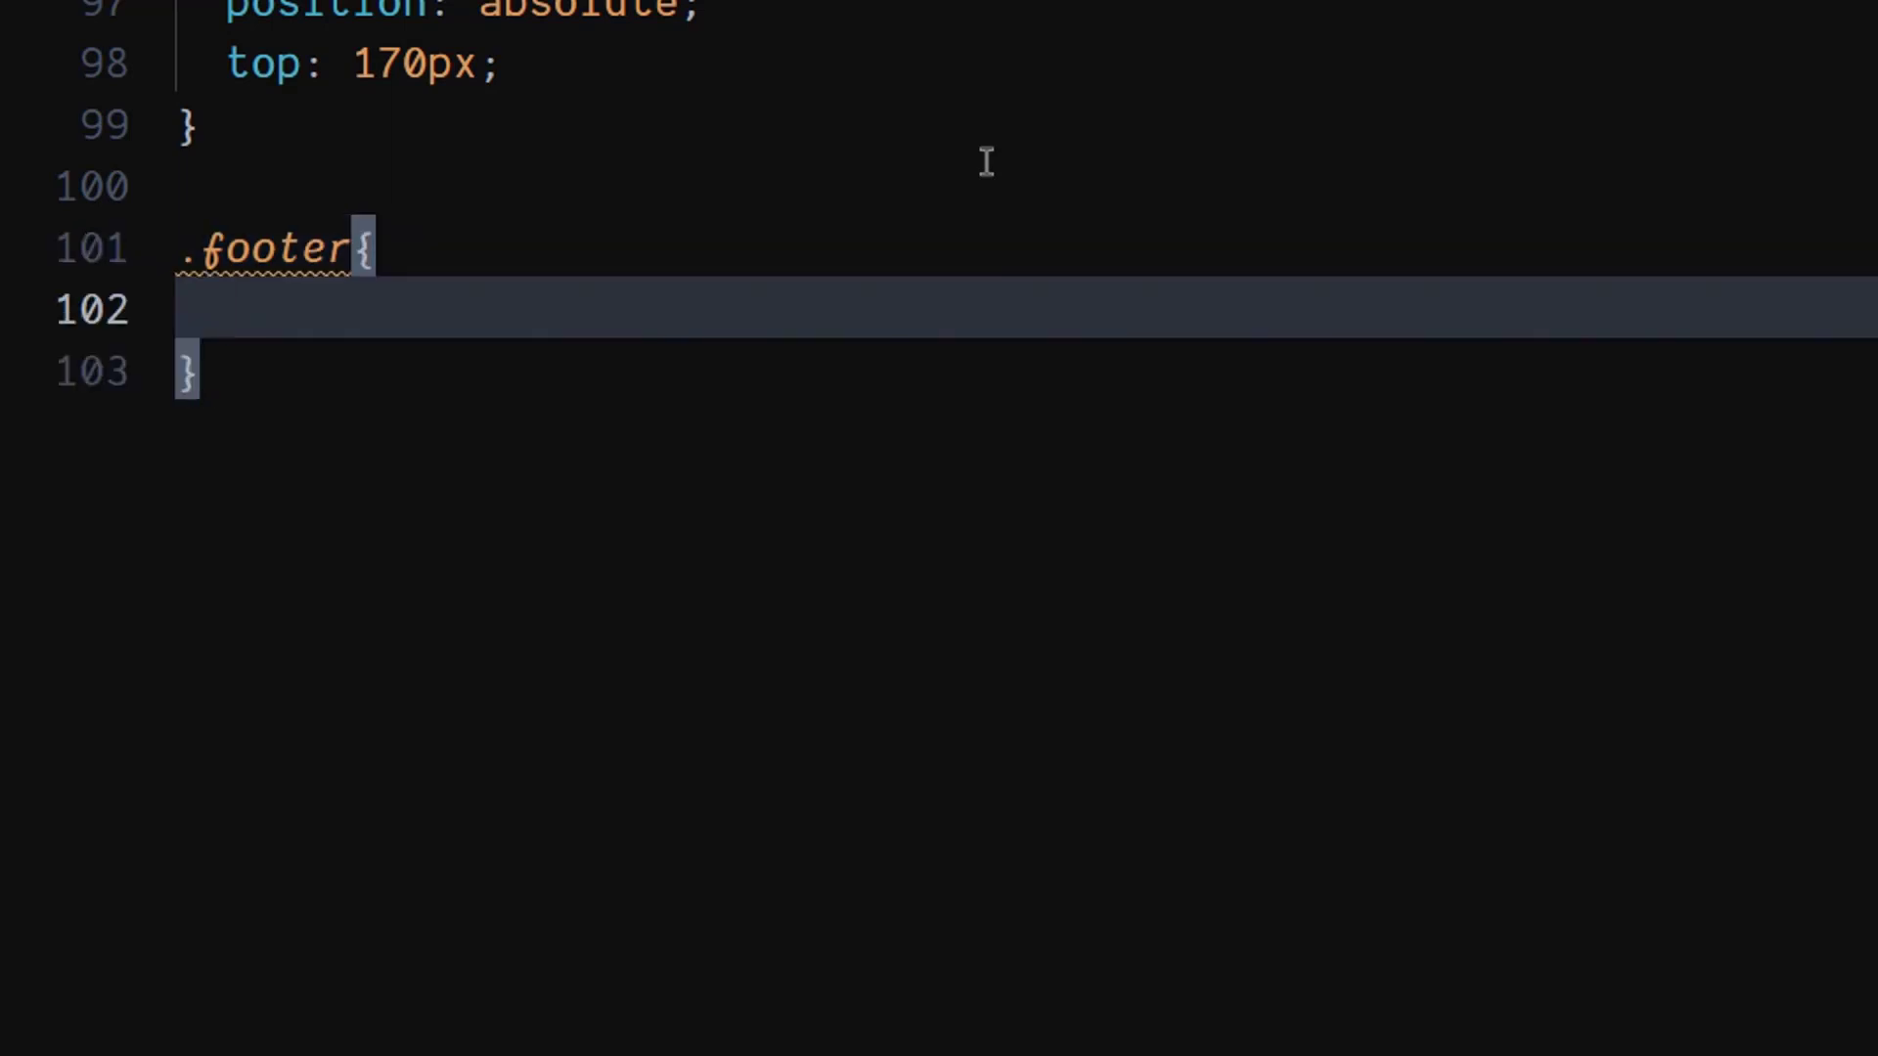
type("flex-direction: ;")
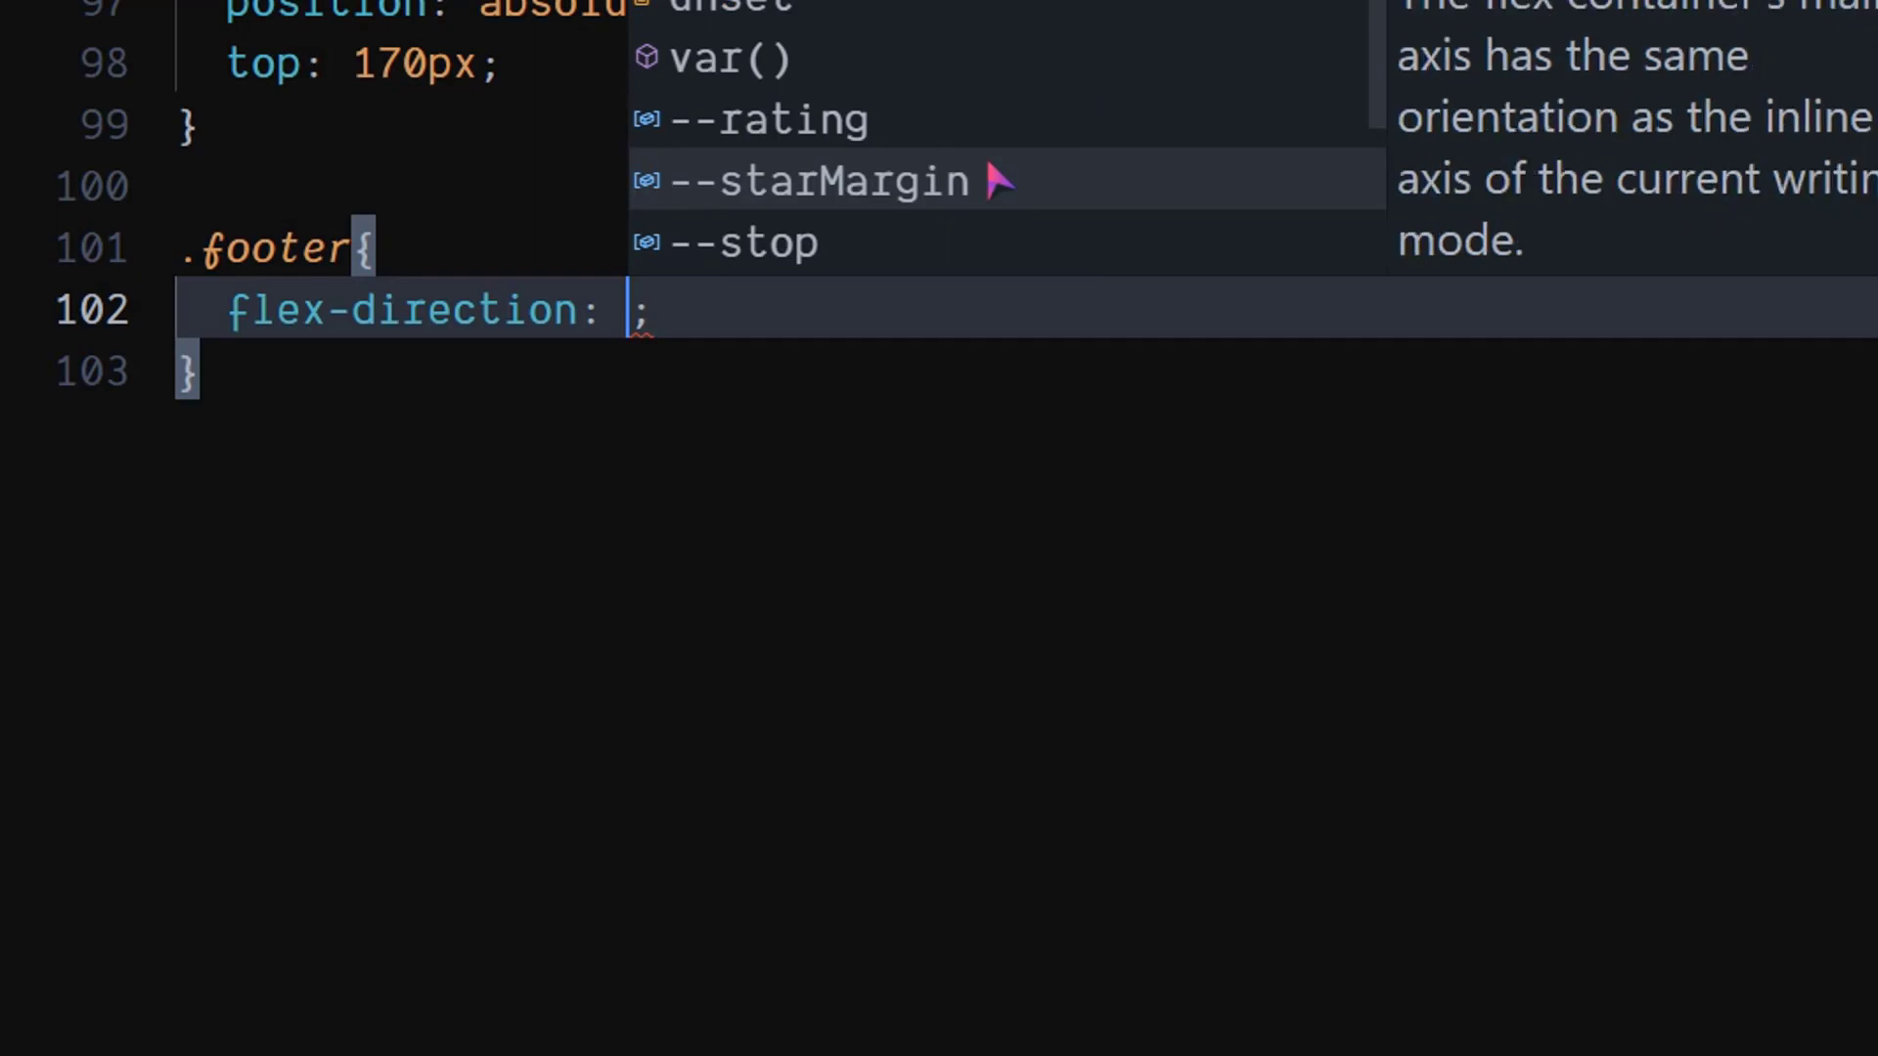
type("row")
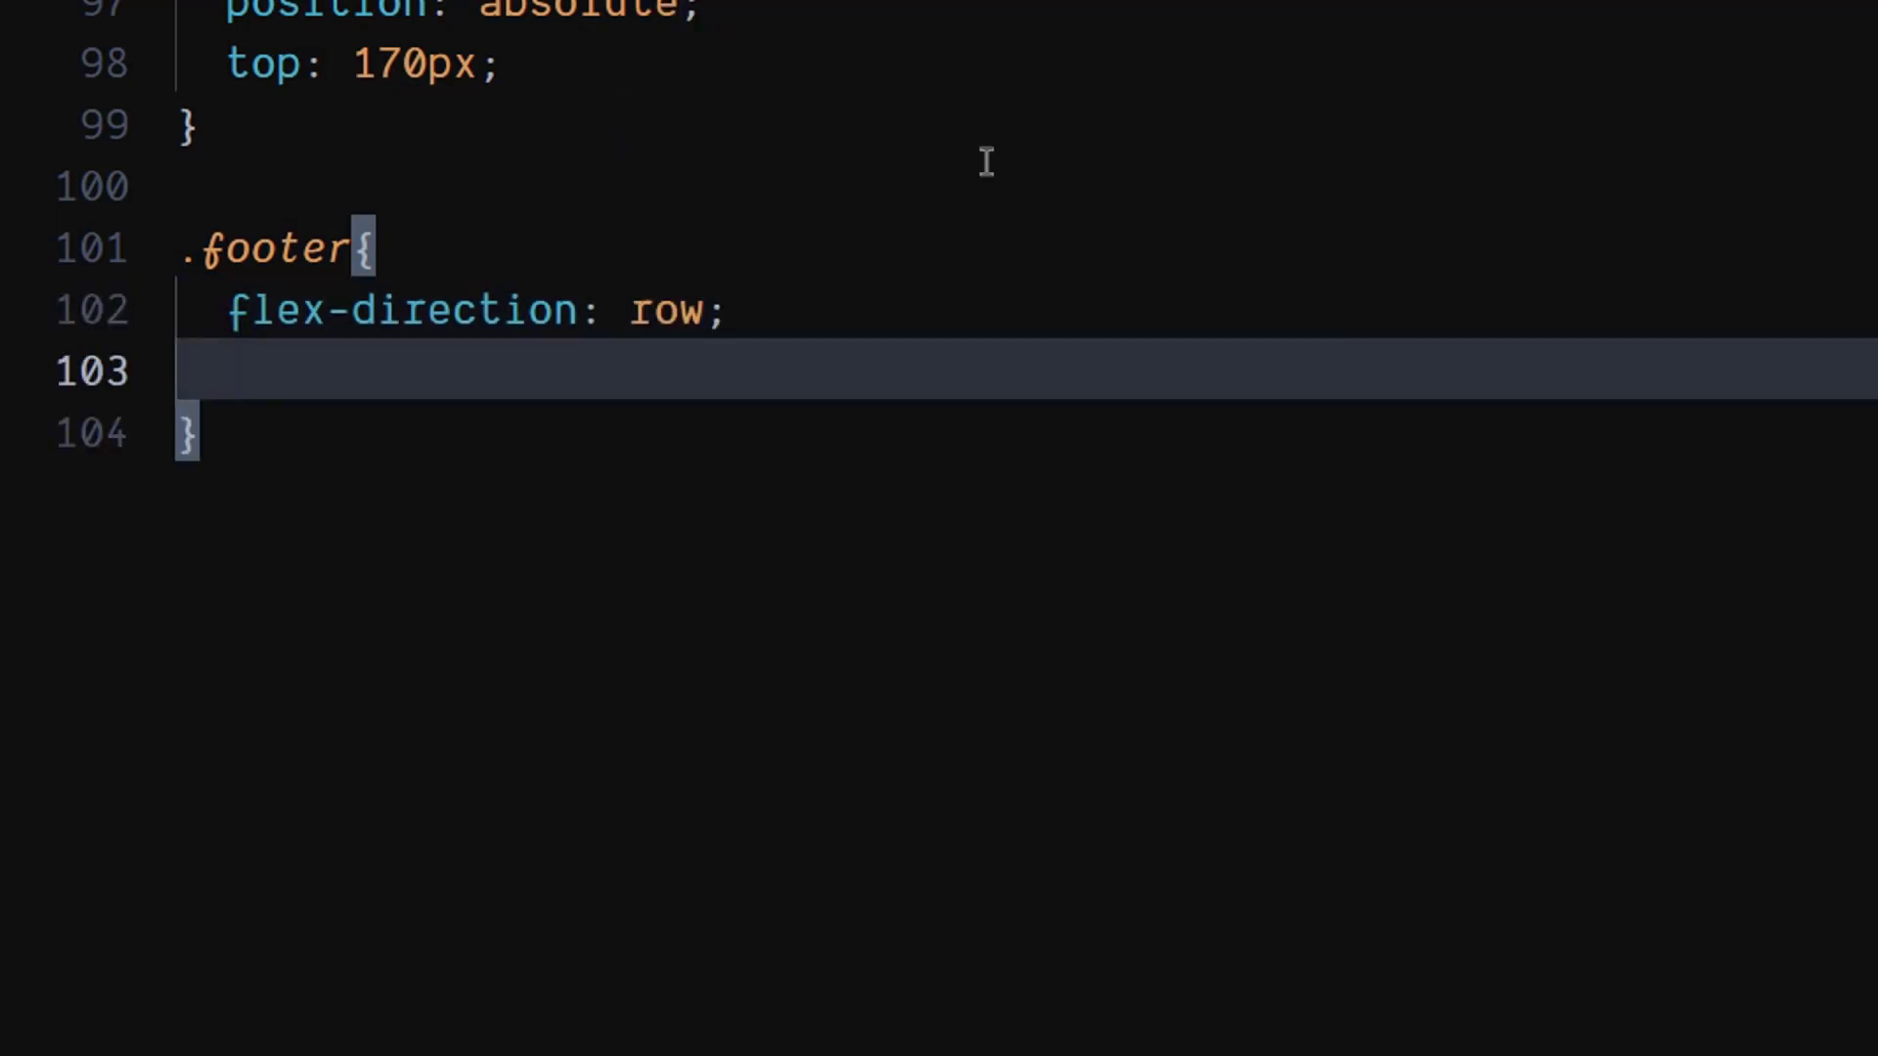
type("pos")
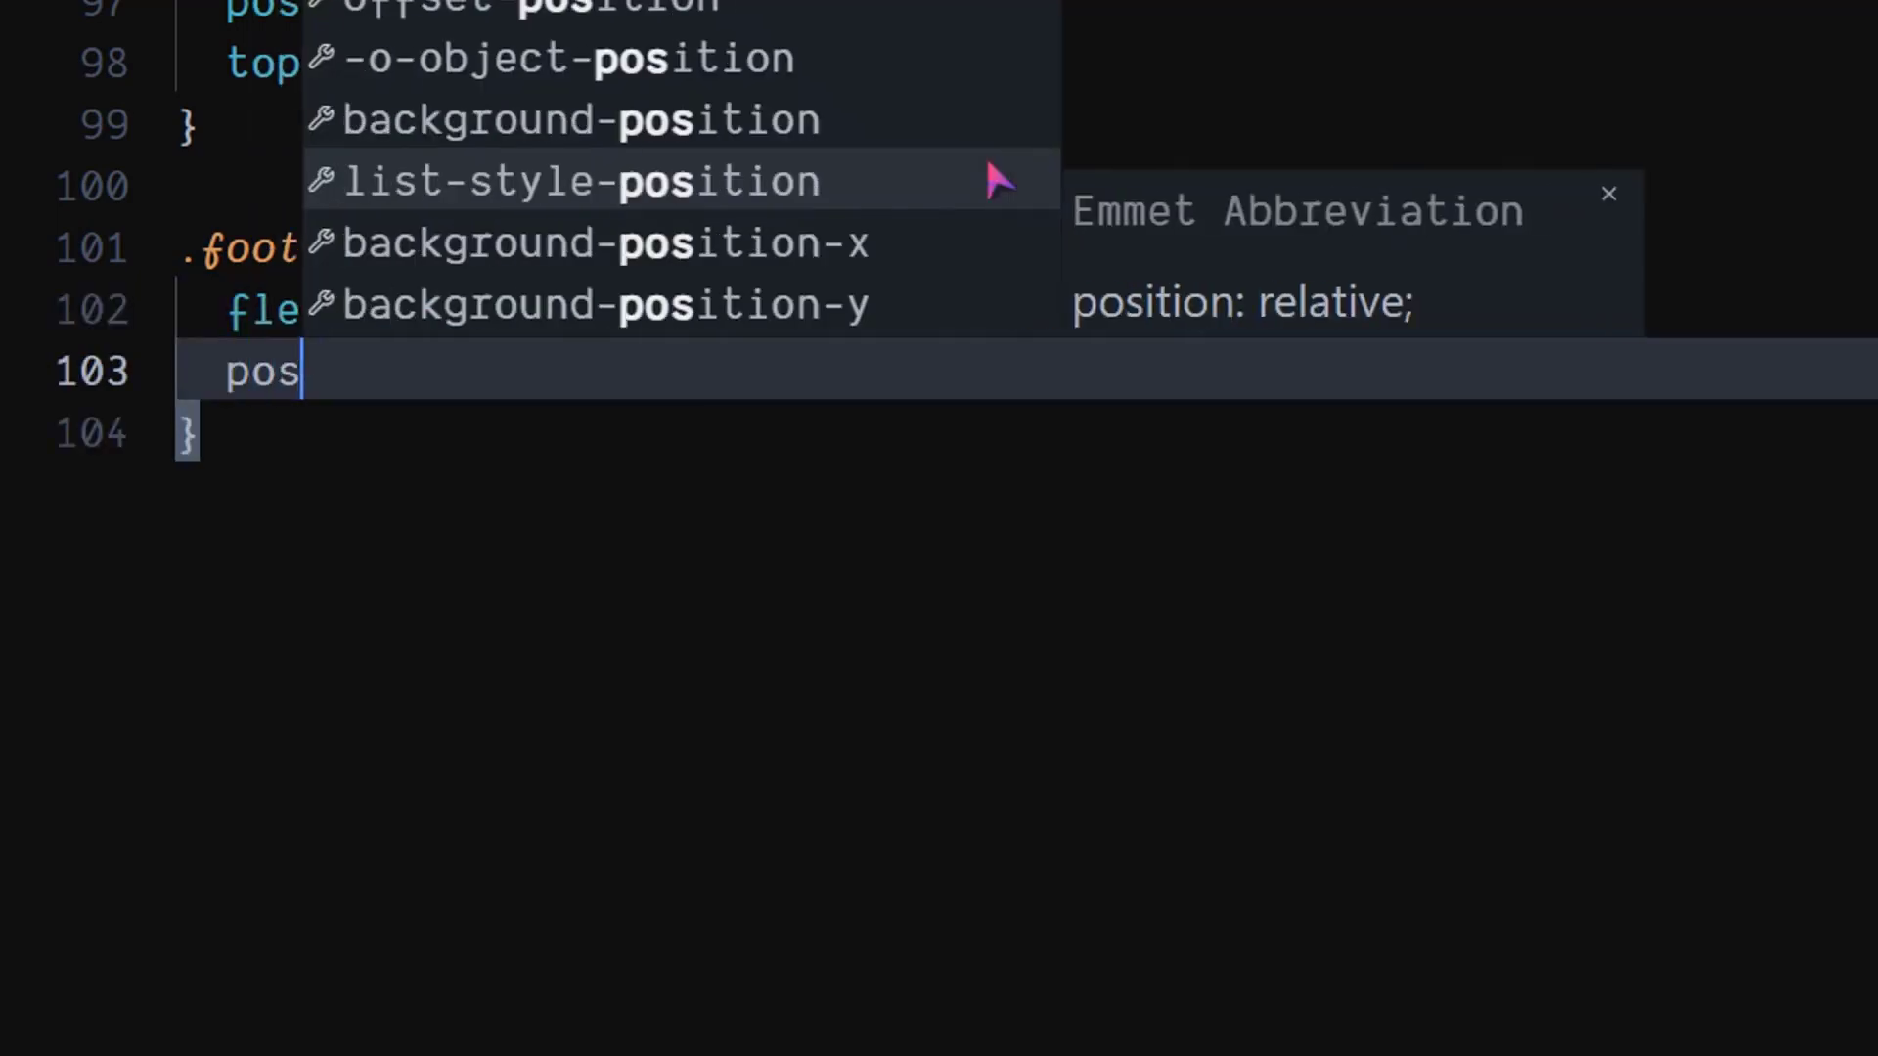
key("Enter")
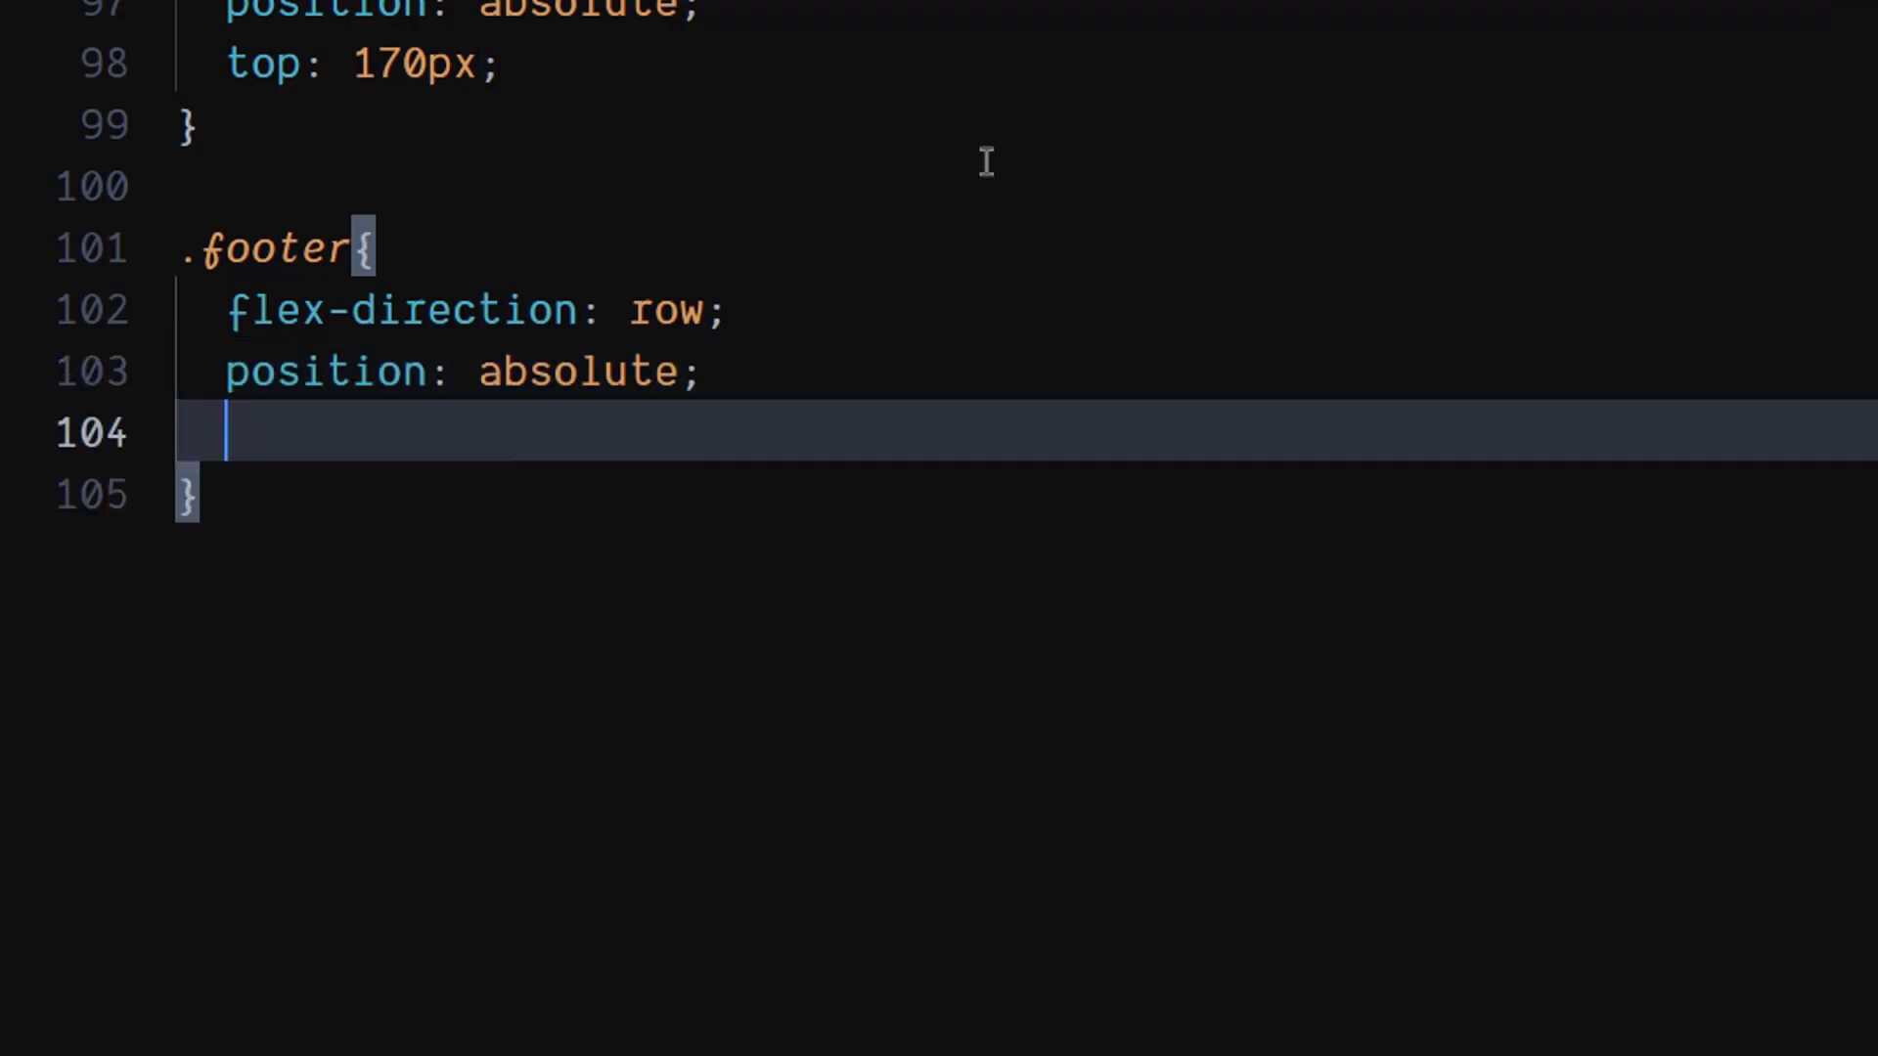
type("bottom: 8;")
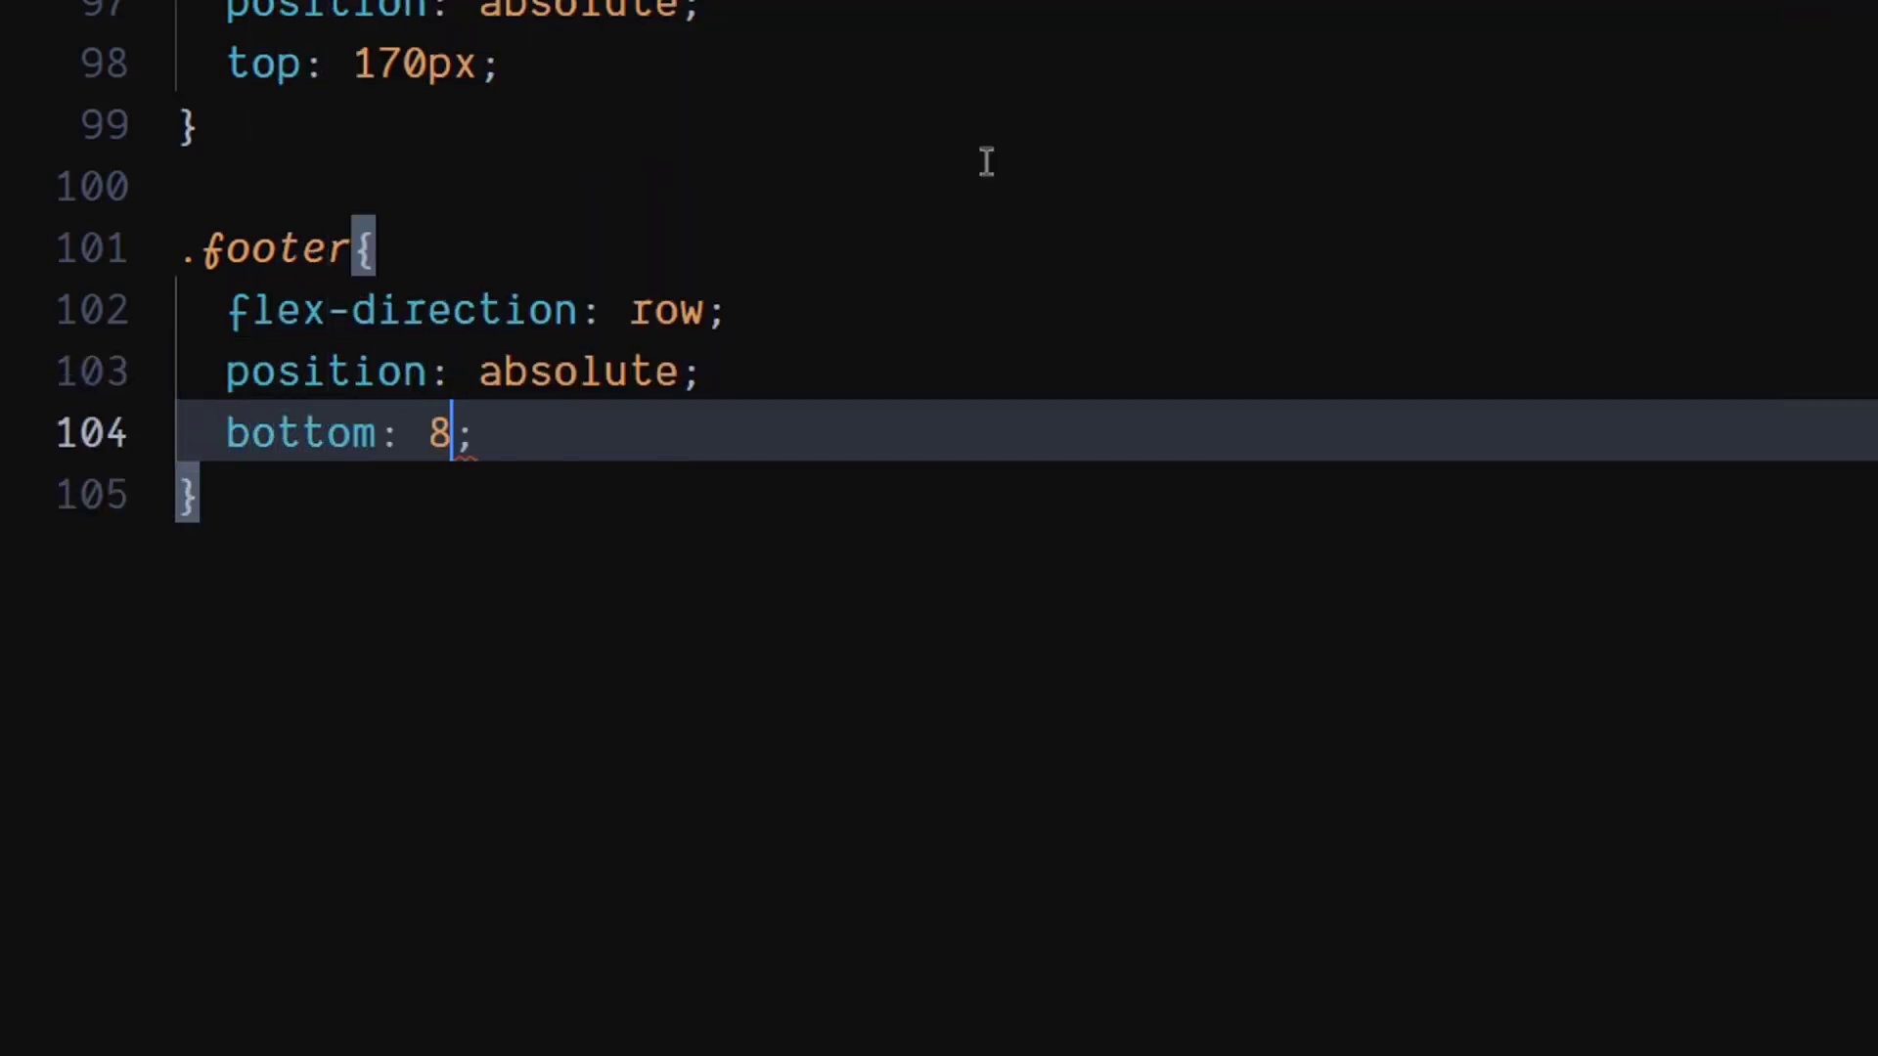
type("0px")
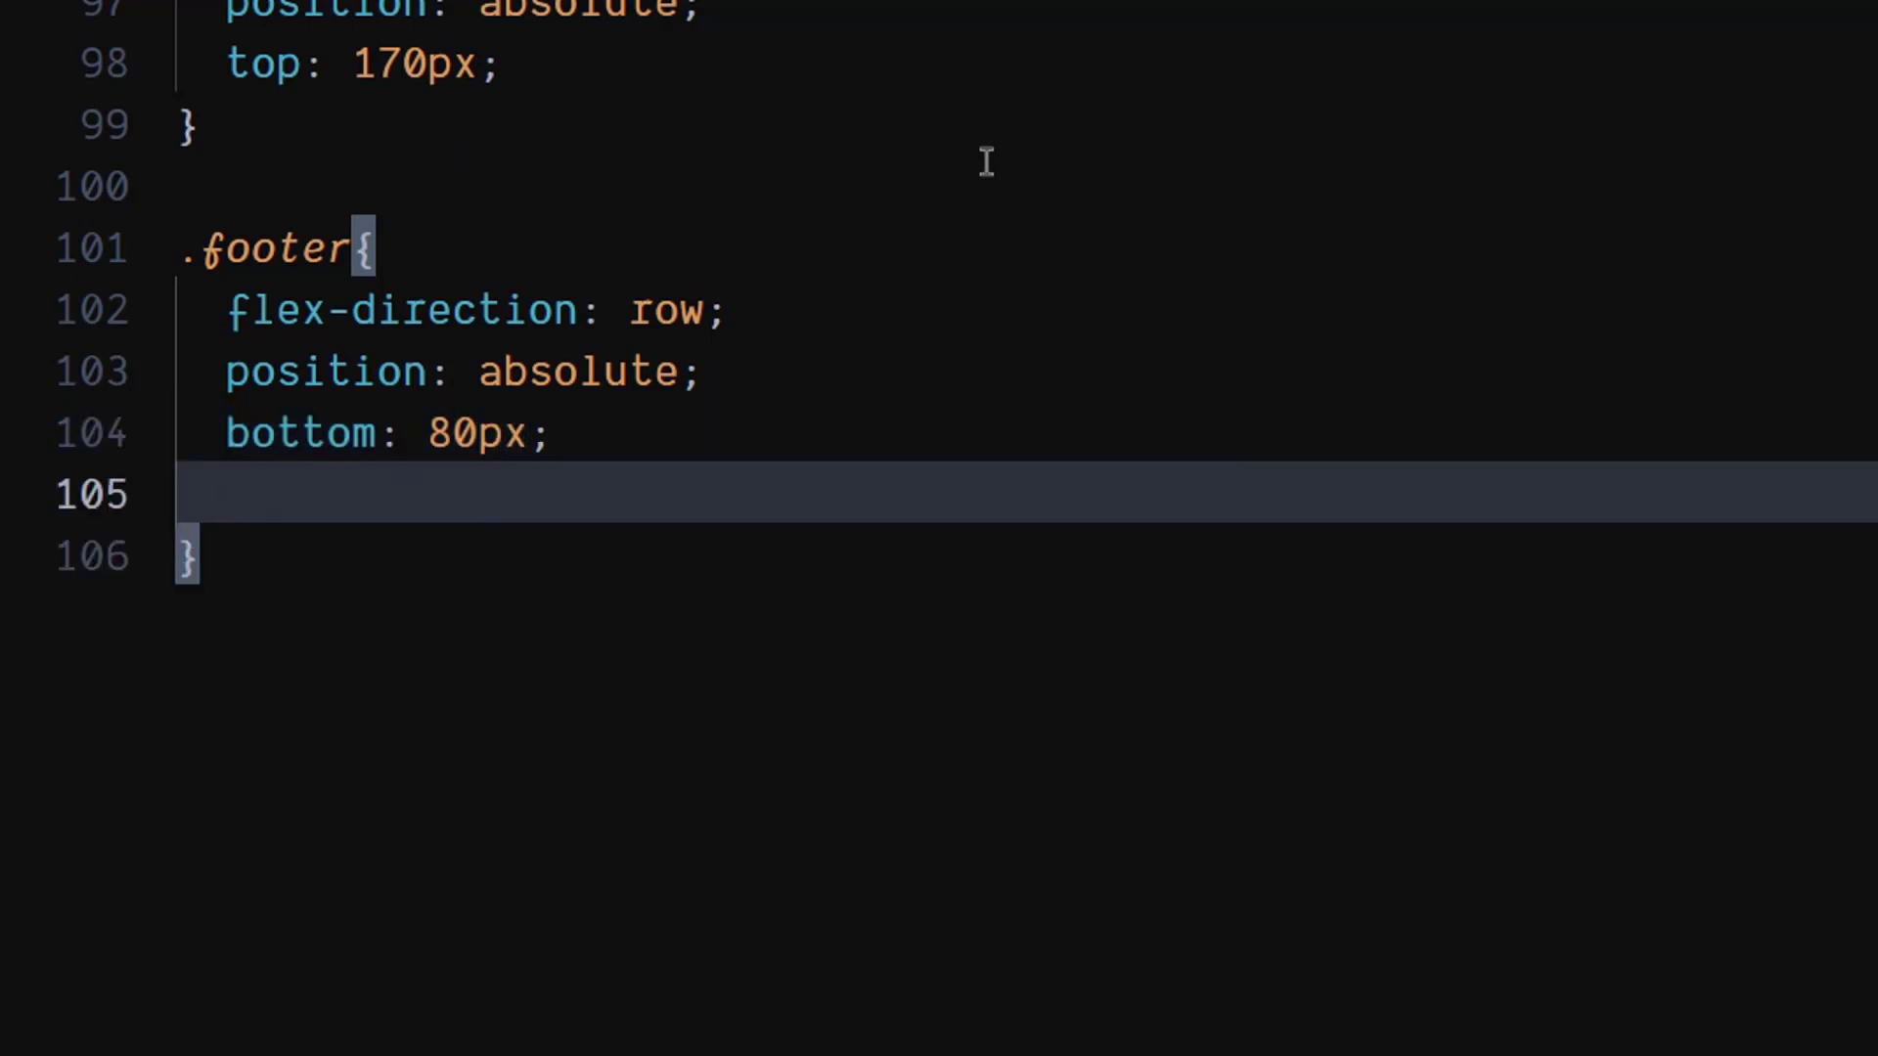
Step: Add width 90% and justify-content: space-between !important to the footer
type("w")
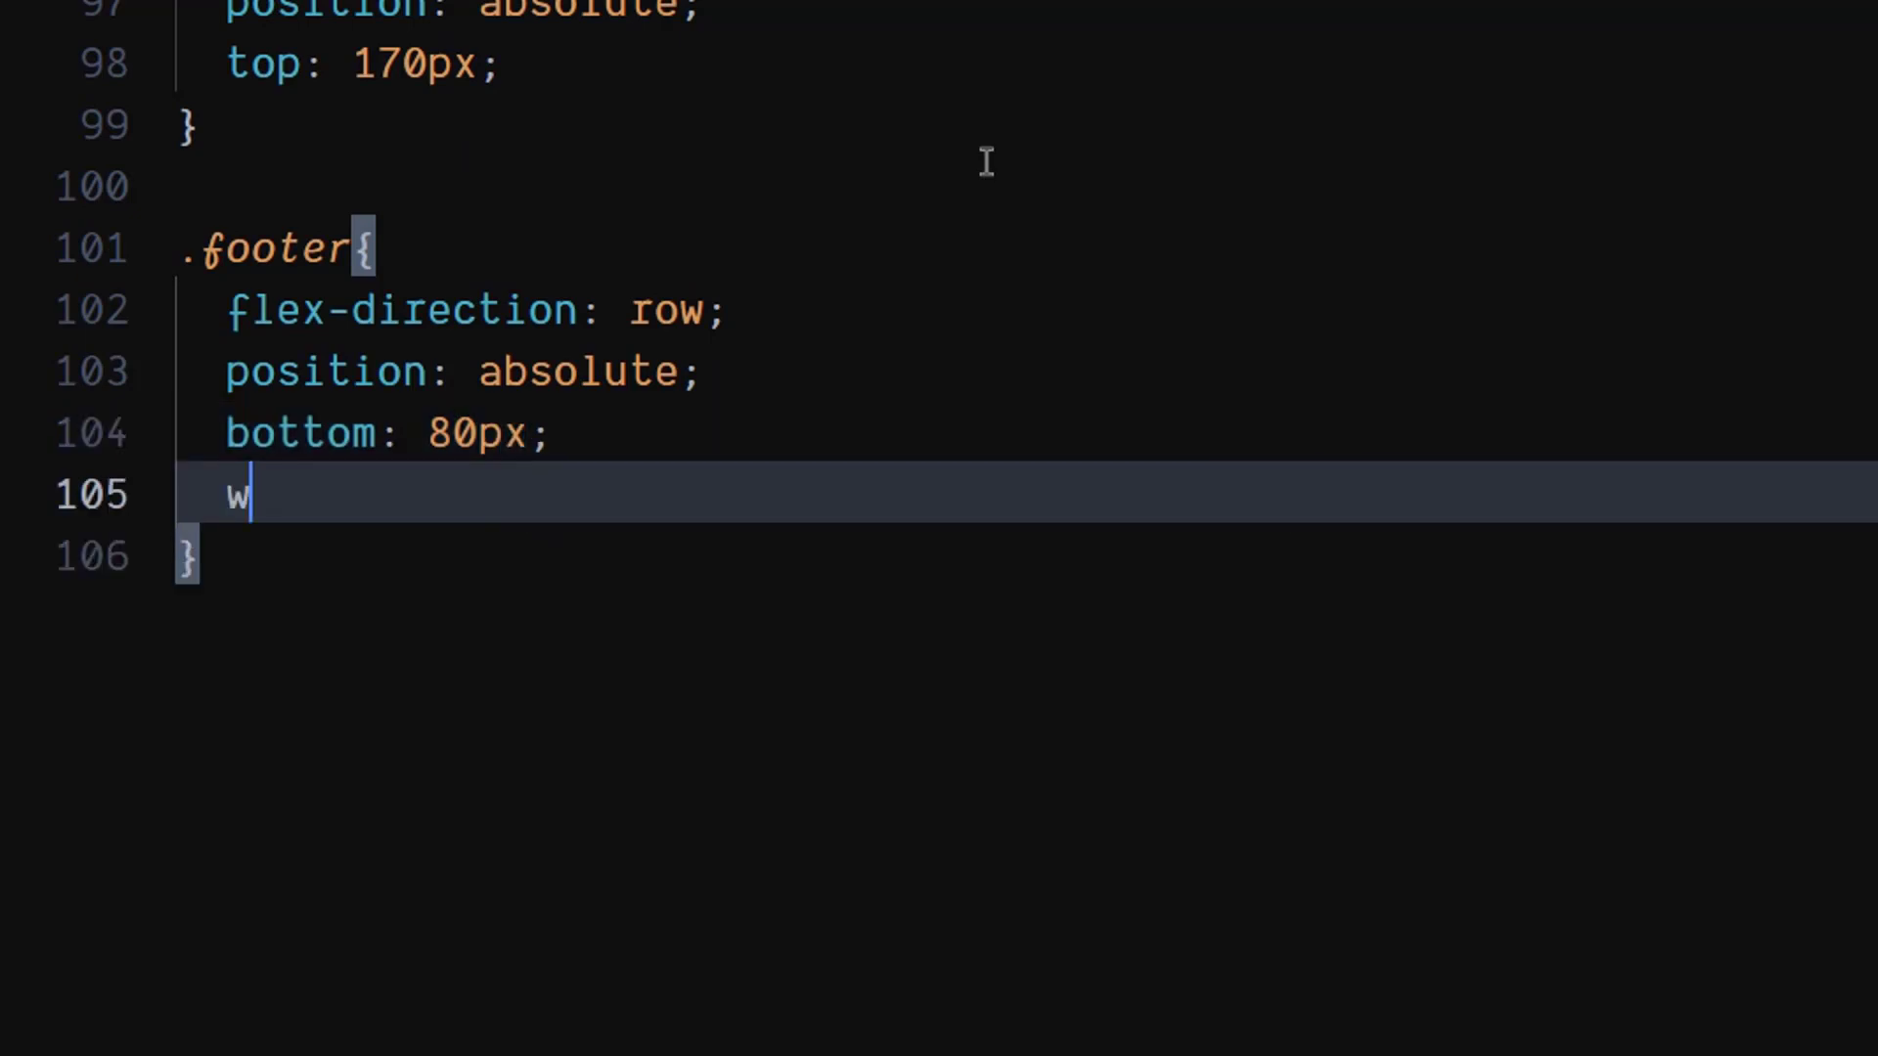
type("idth: 90;")
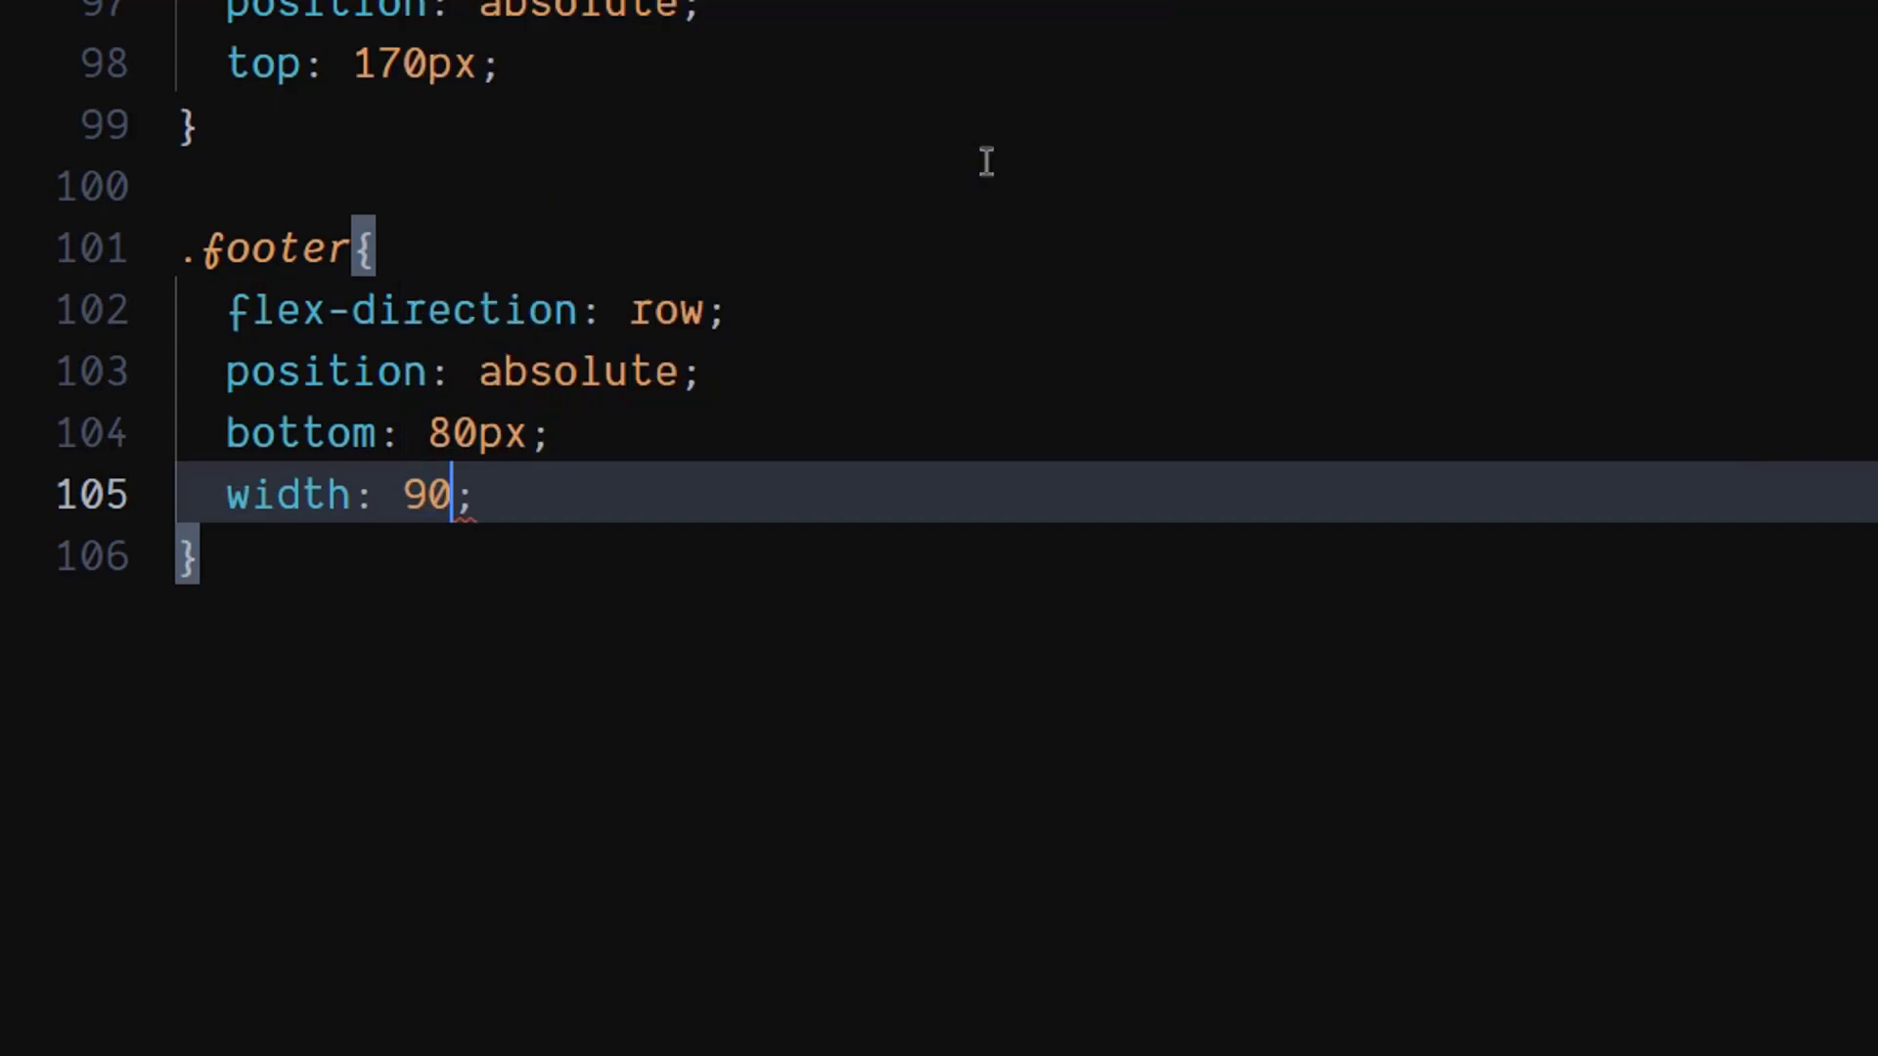
type("%")
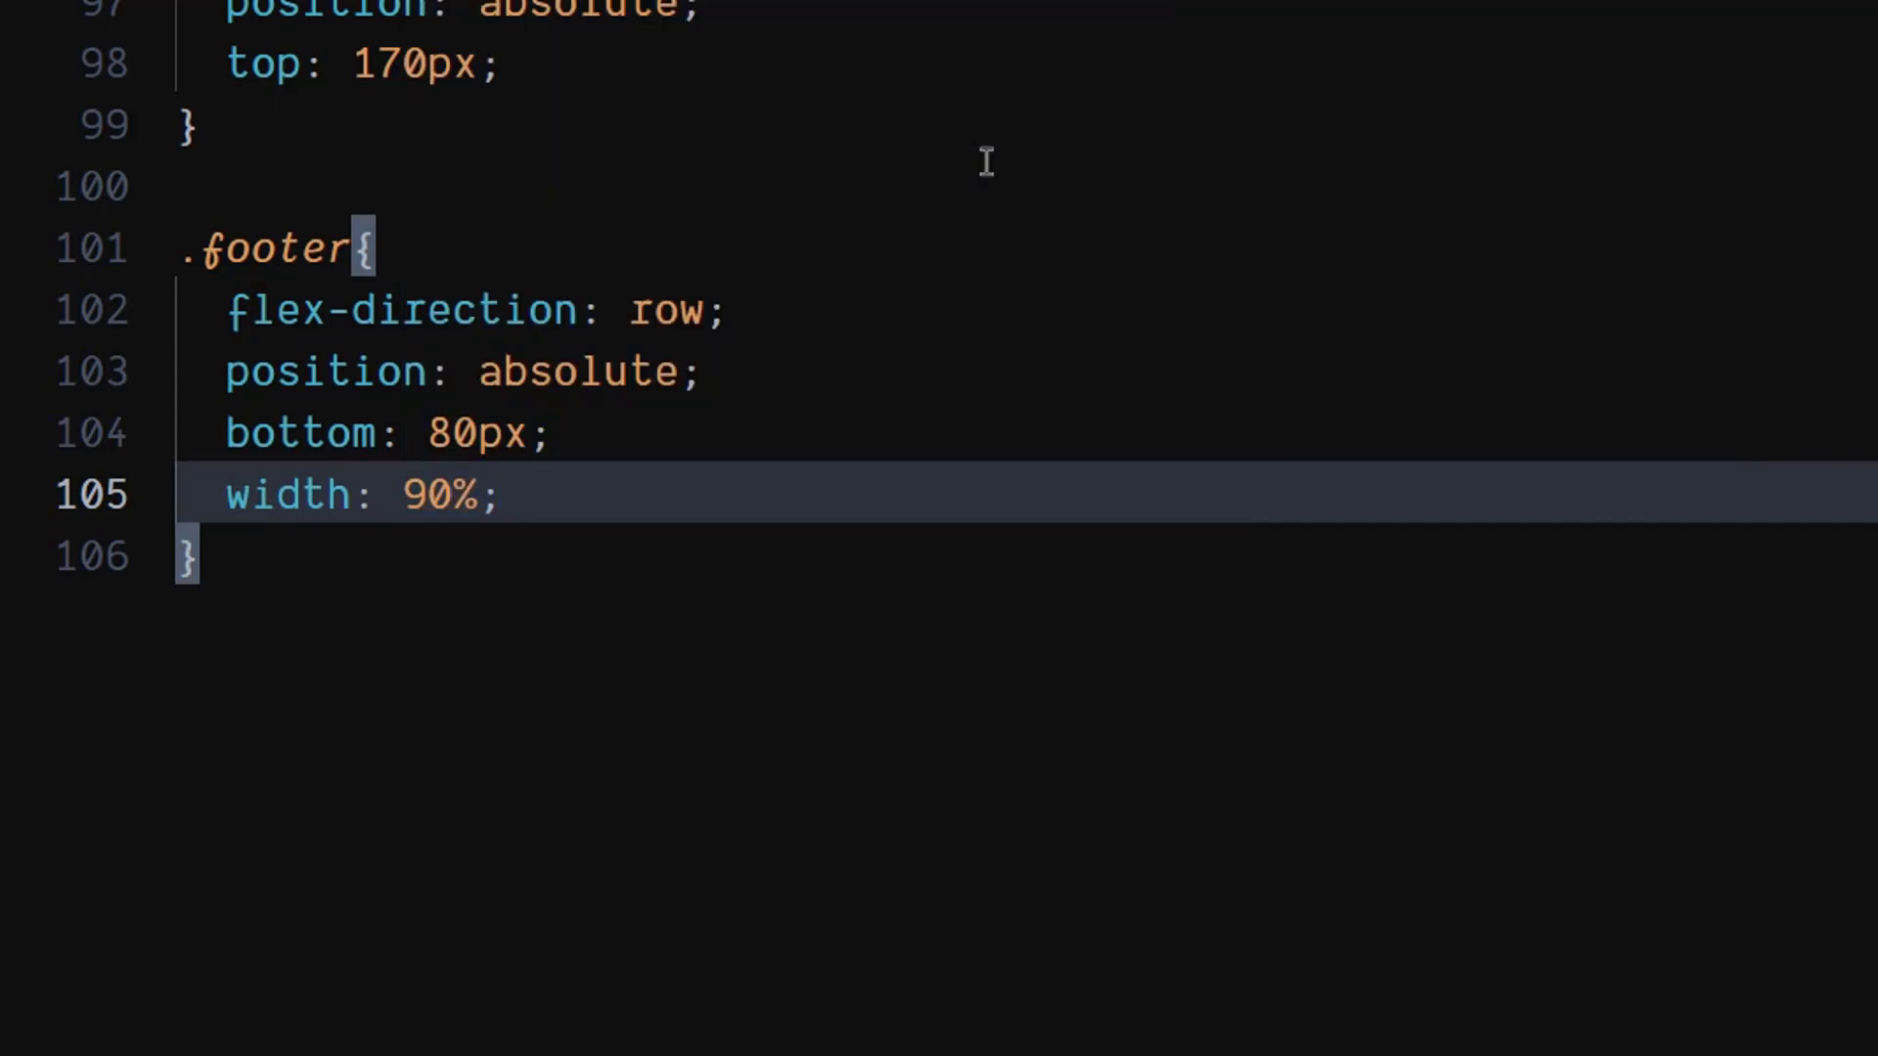
type("j")
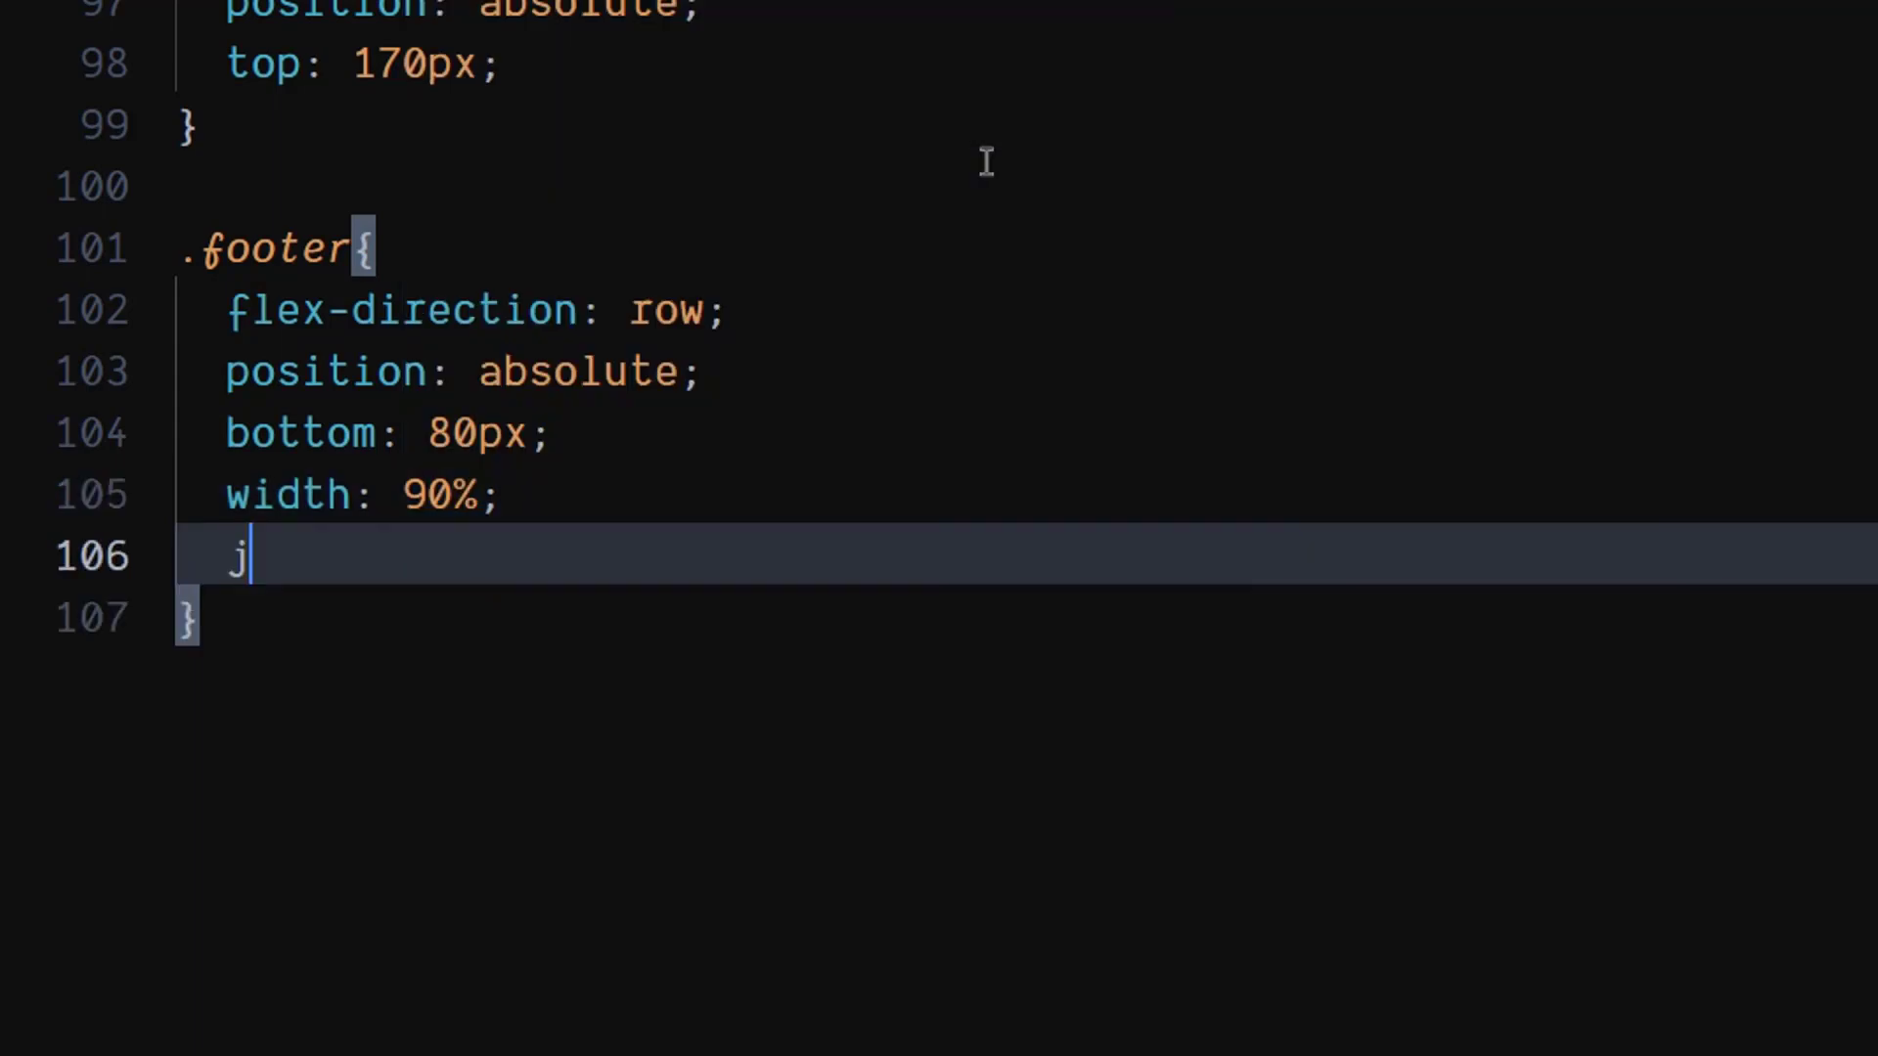
type("c")
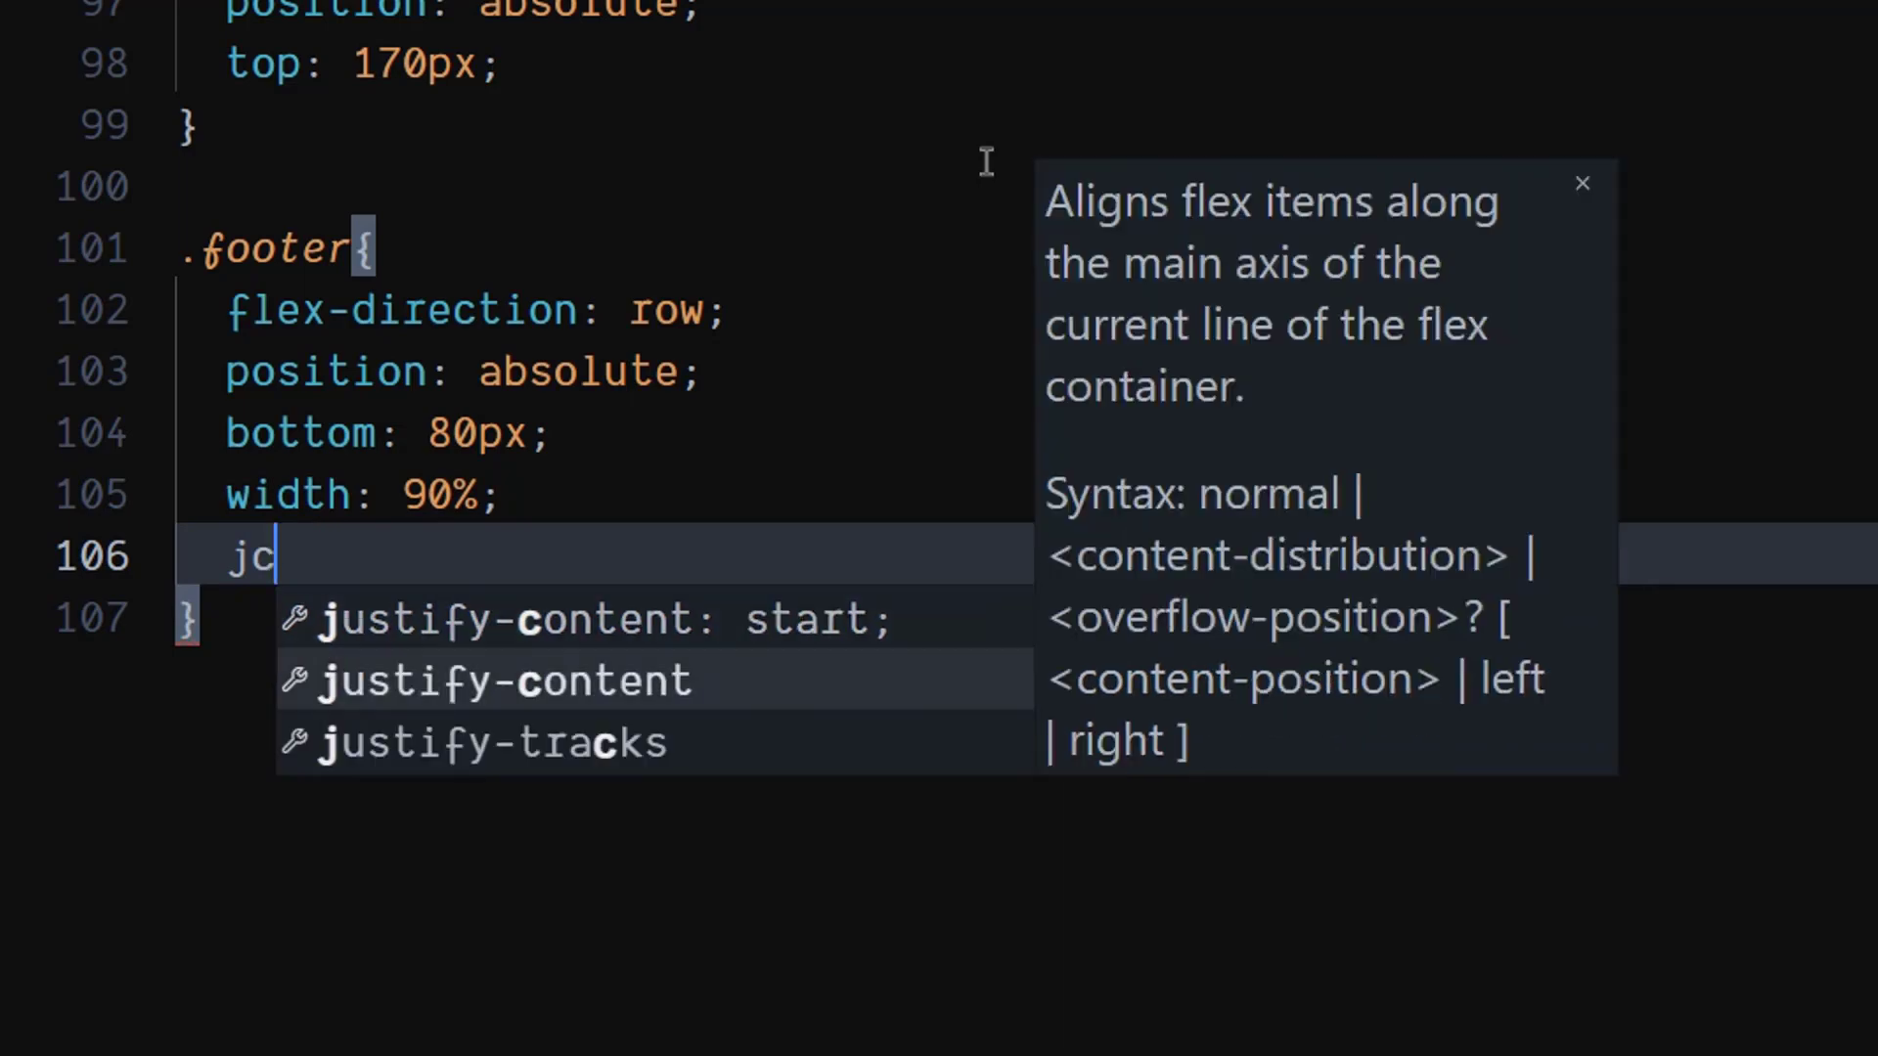
type("justify-content: space-between;")
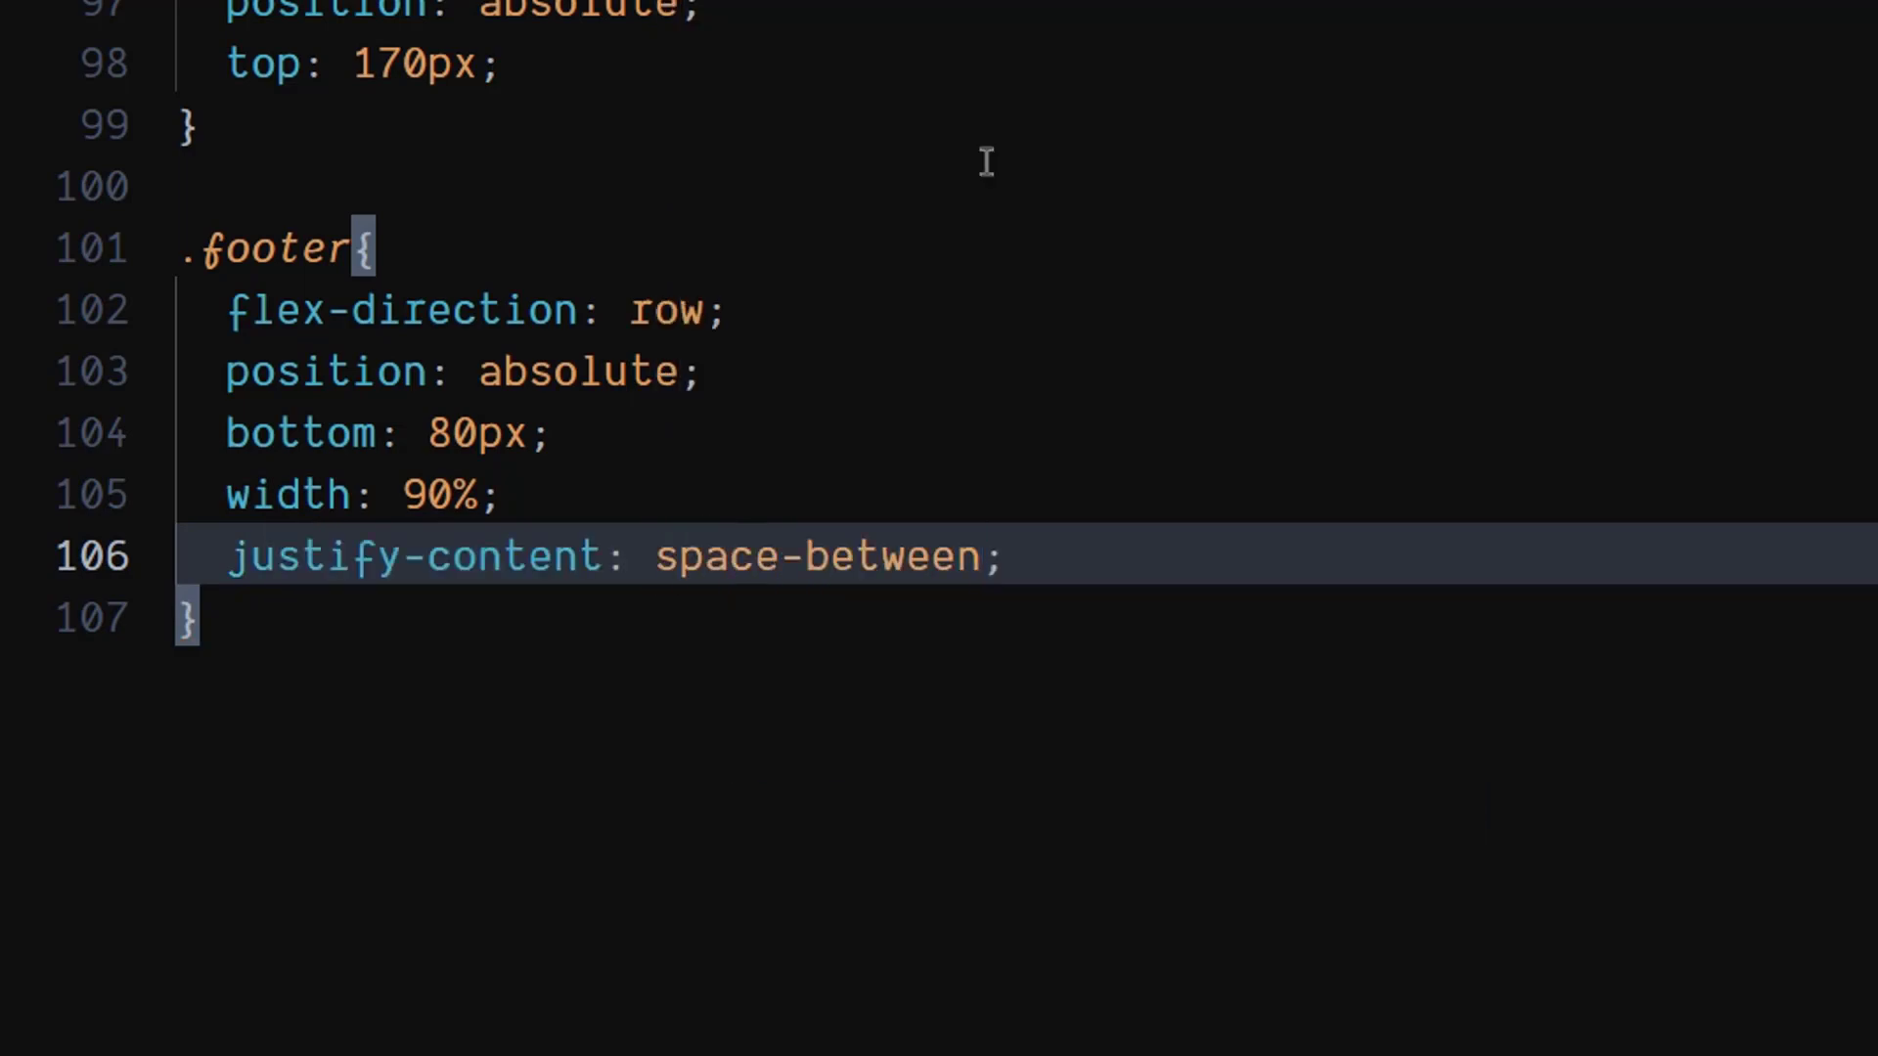
type("!important")
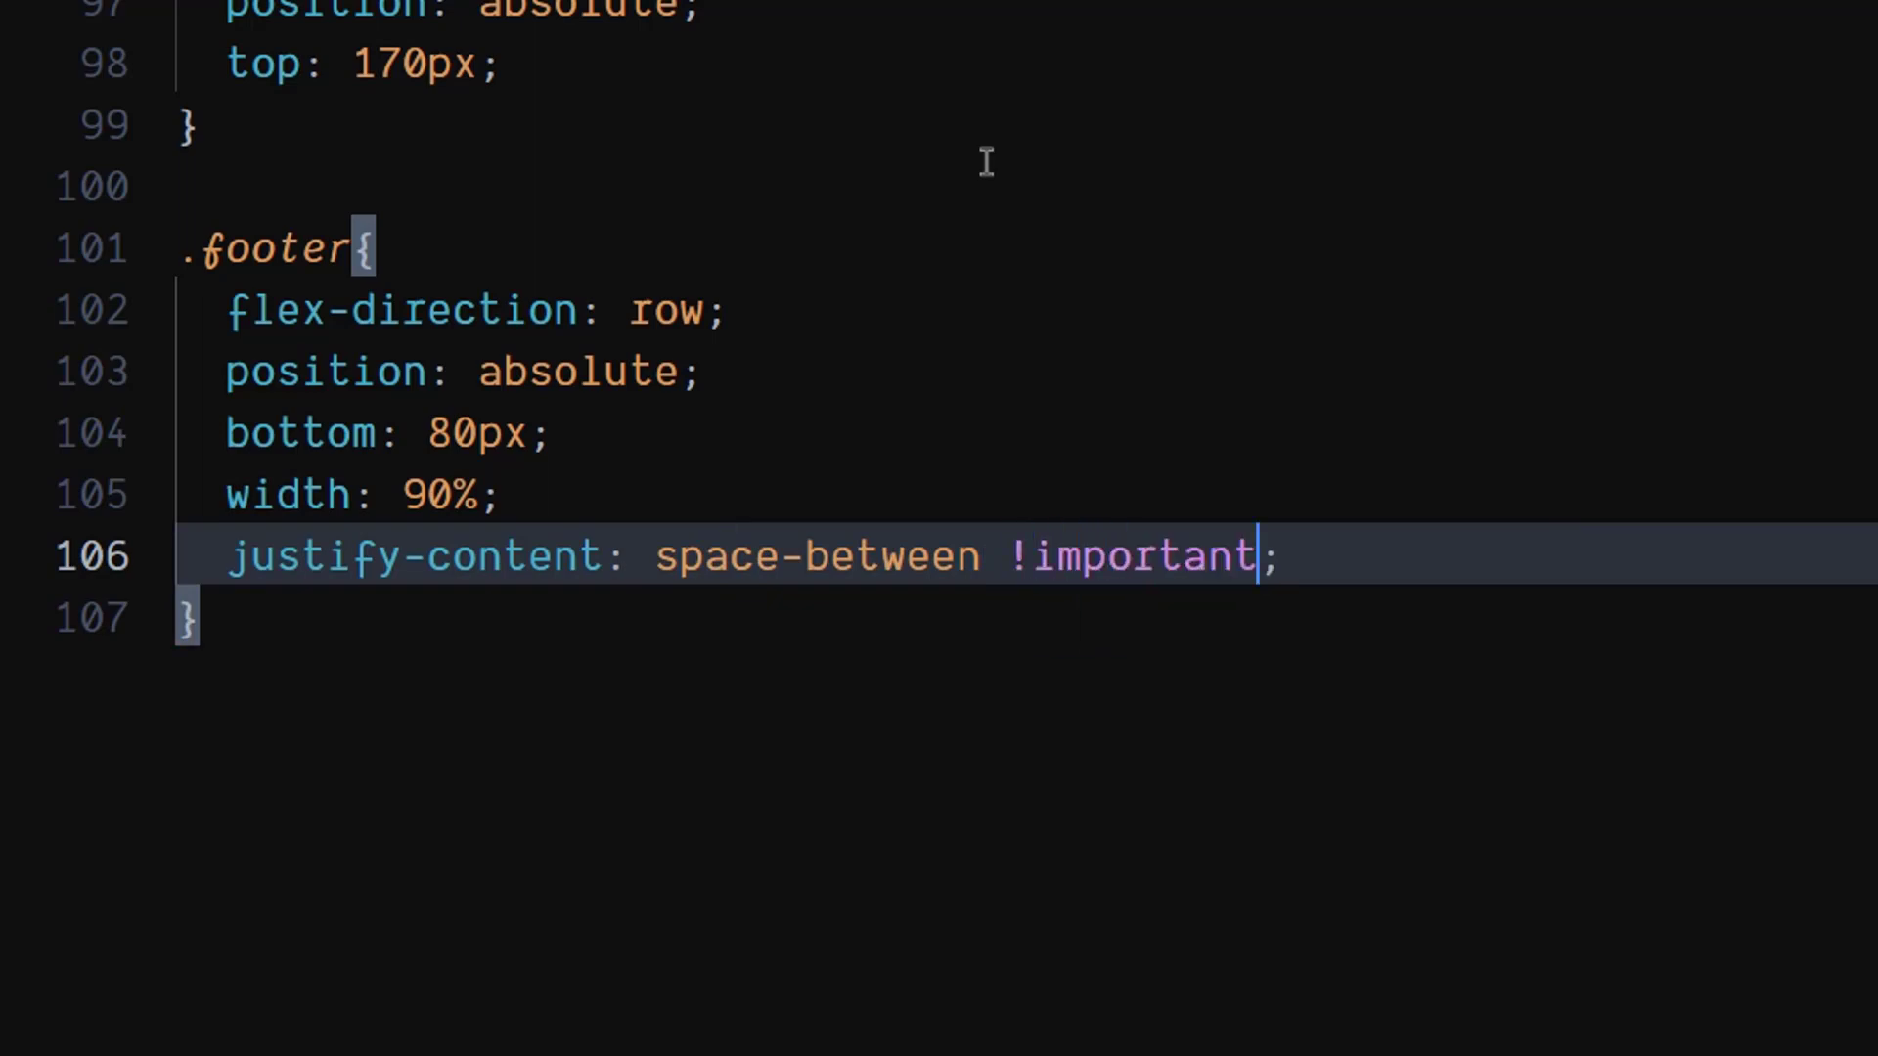
key("Enter")
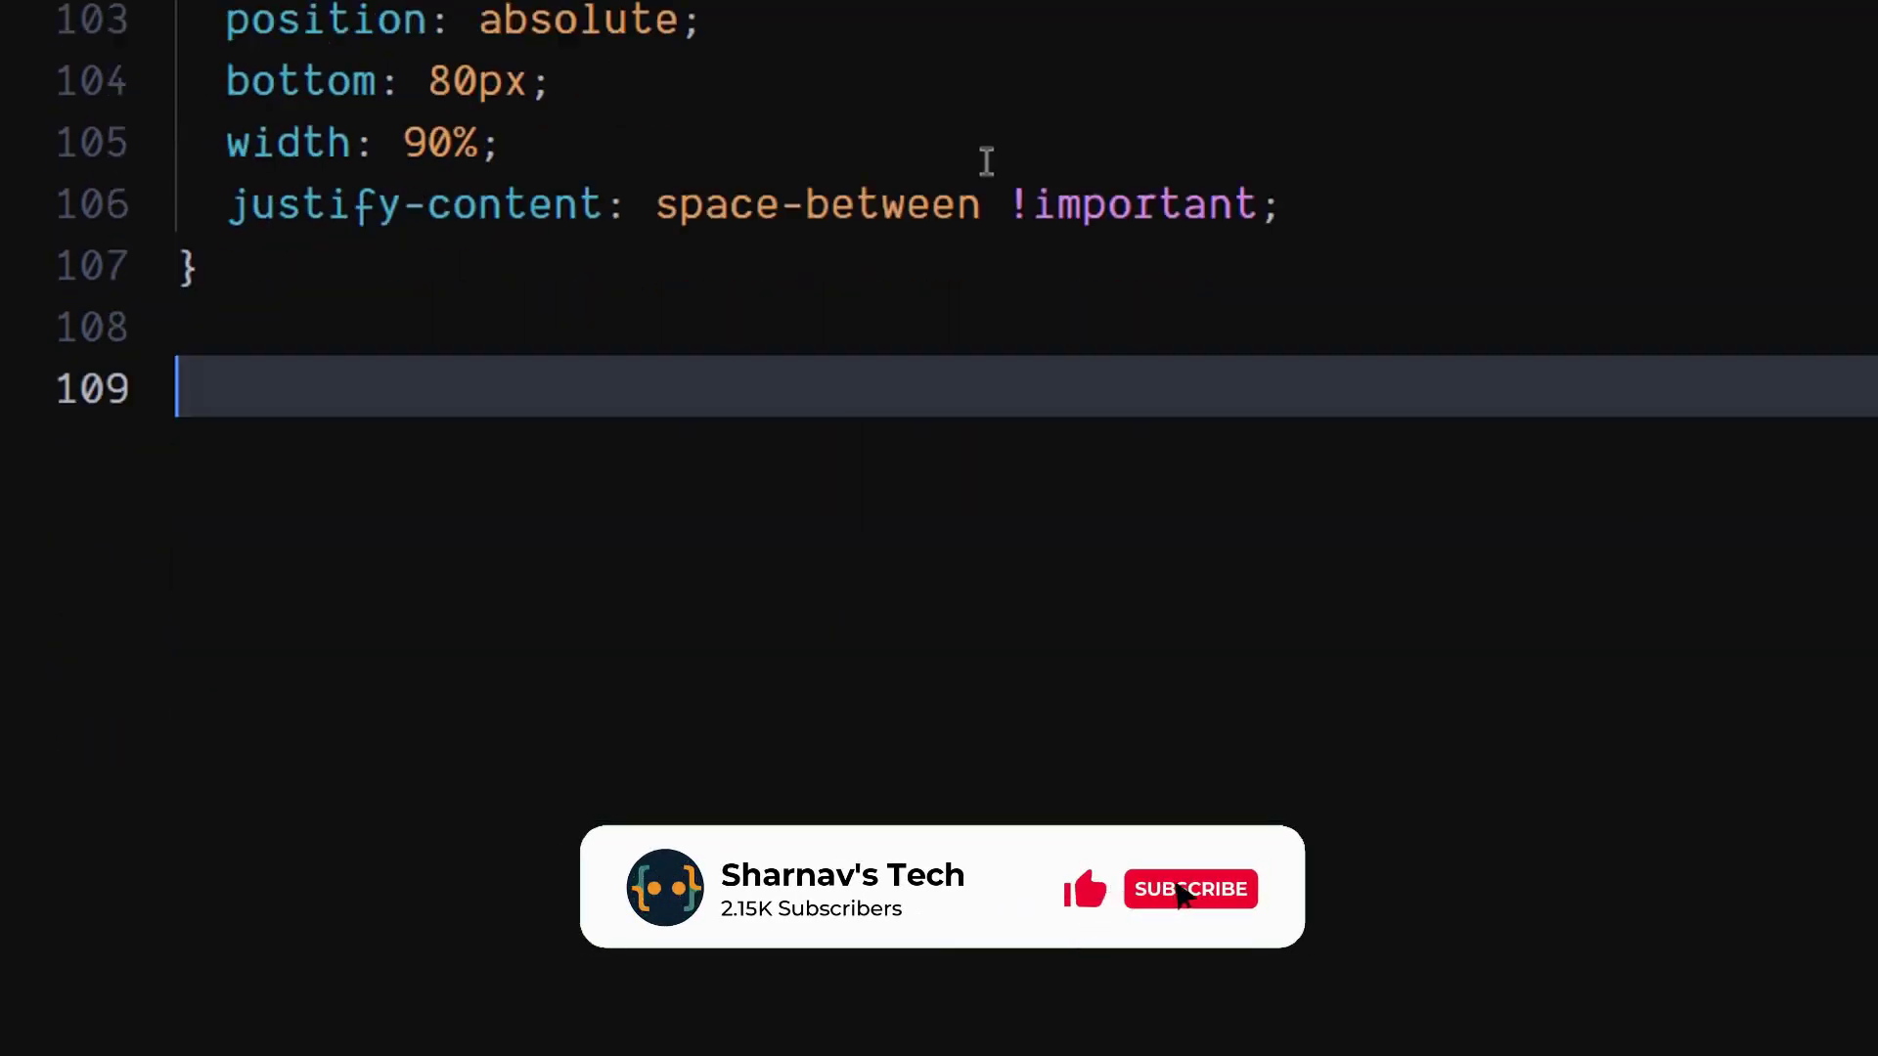
Step: Write a .price rule with color #fff, font-weight 700 and font-size 32px
type(".p")
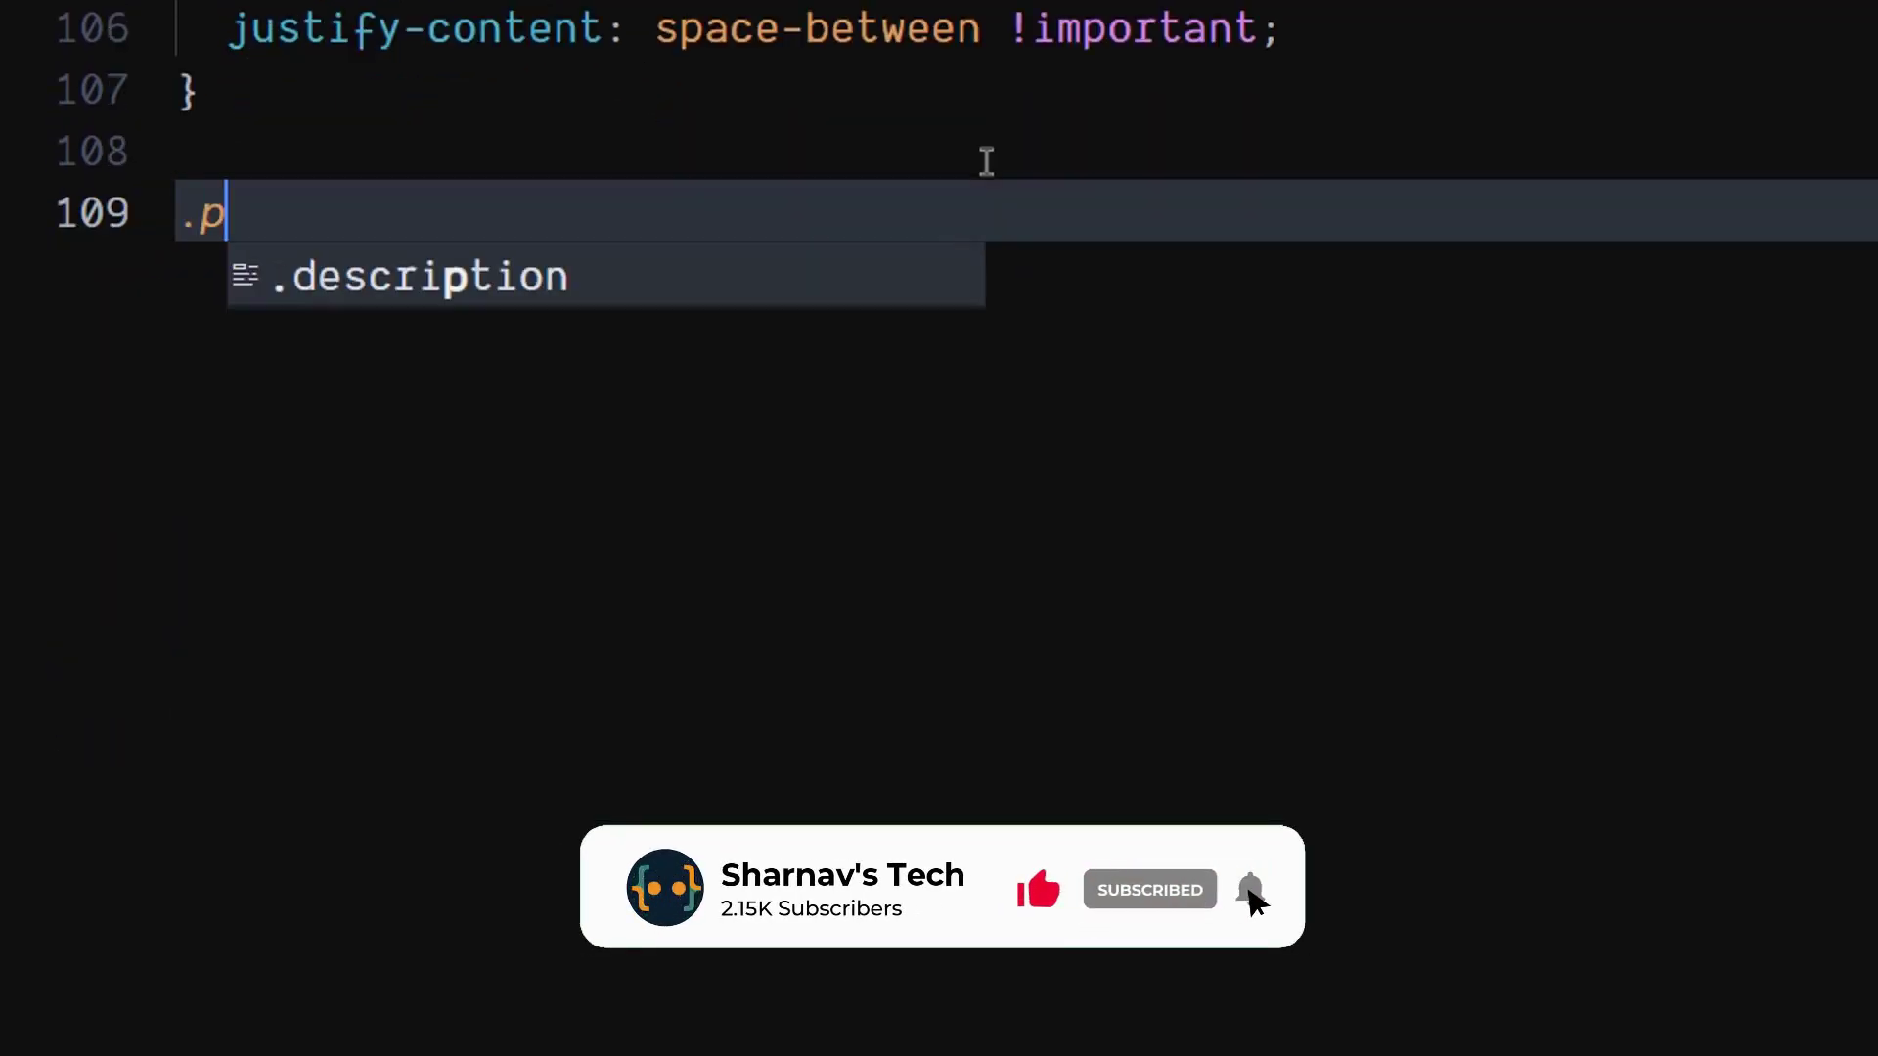
type("rice{")
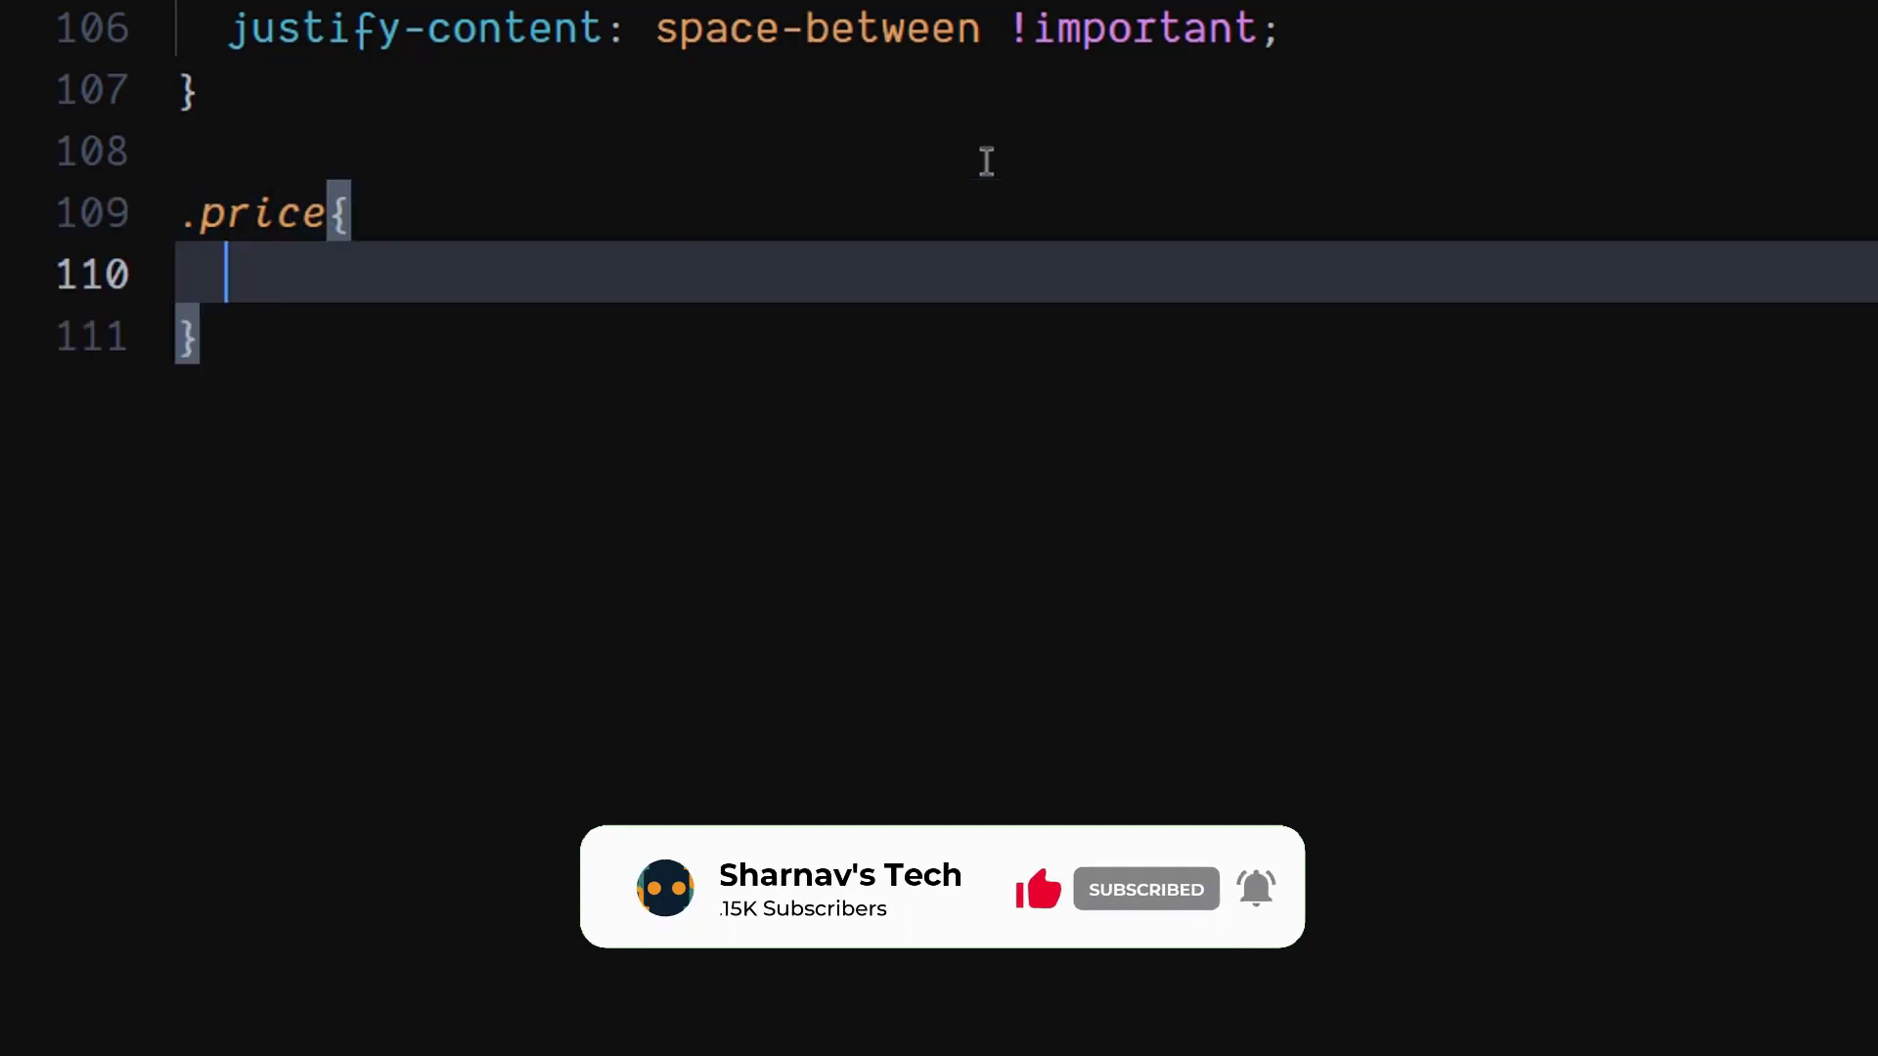
type("color: #fff;")
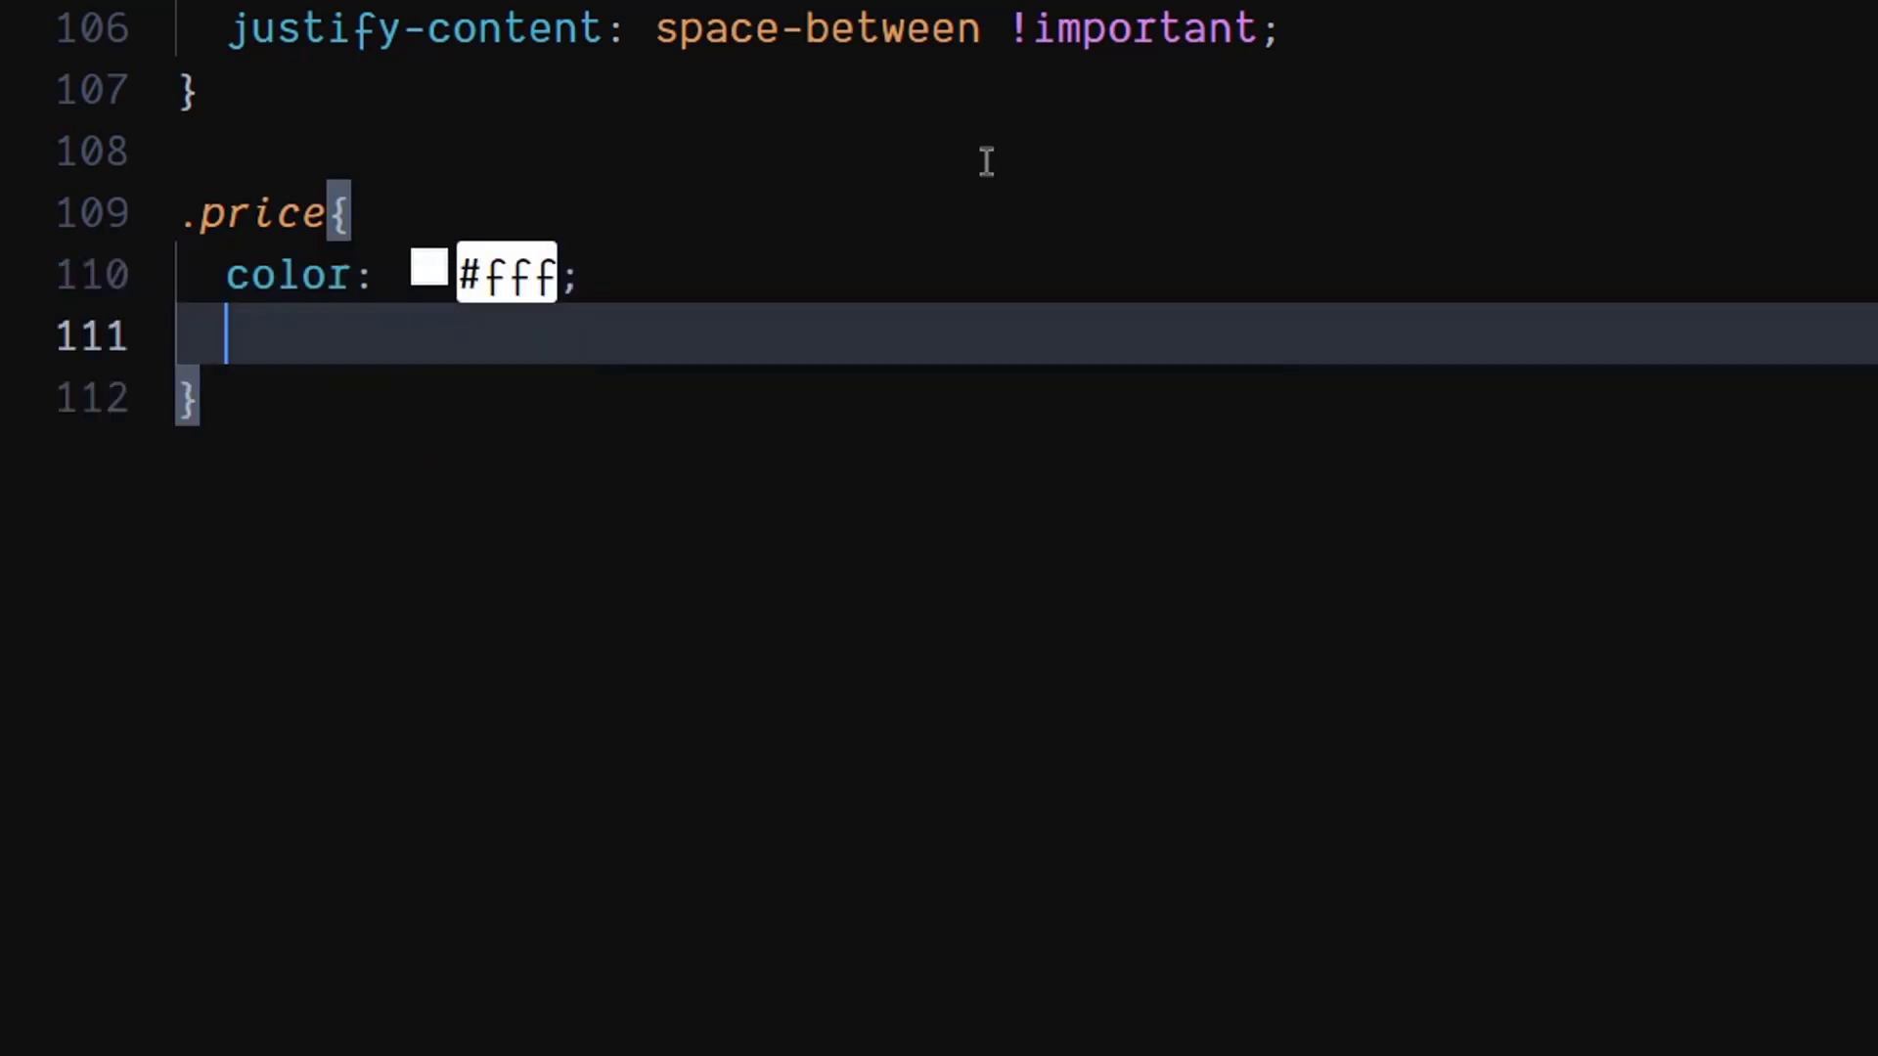
type("f")
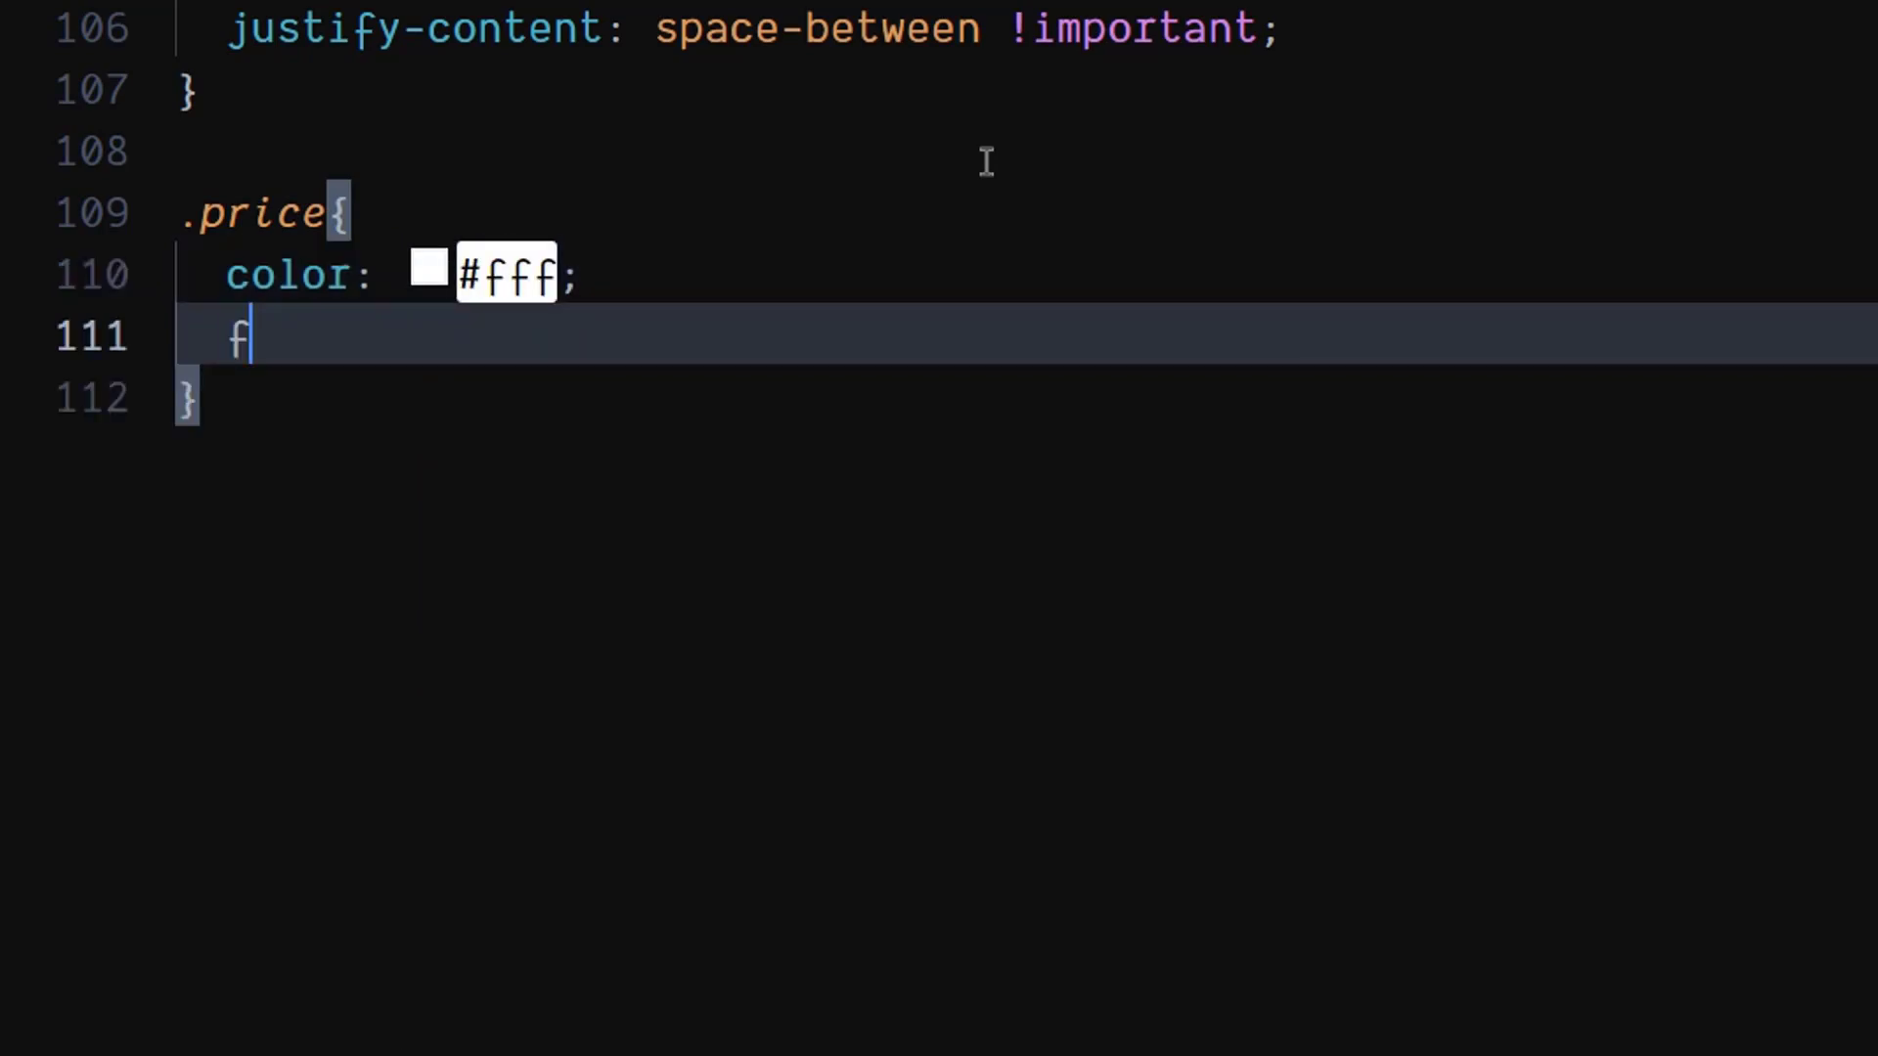
type("ont-weight: 700;")
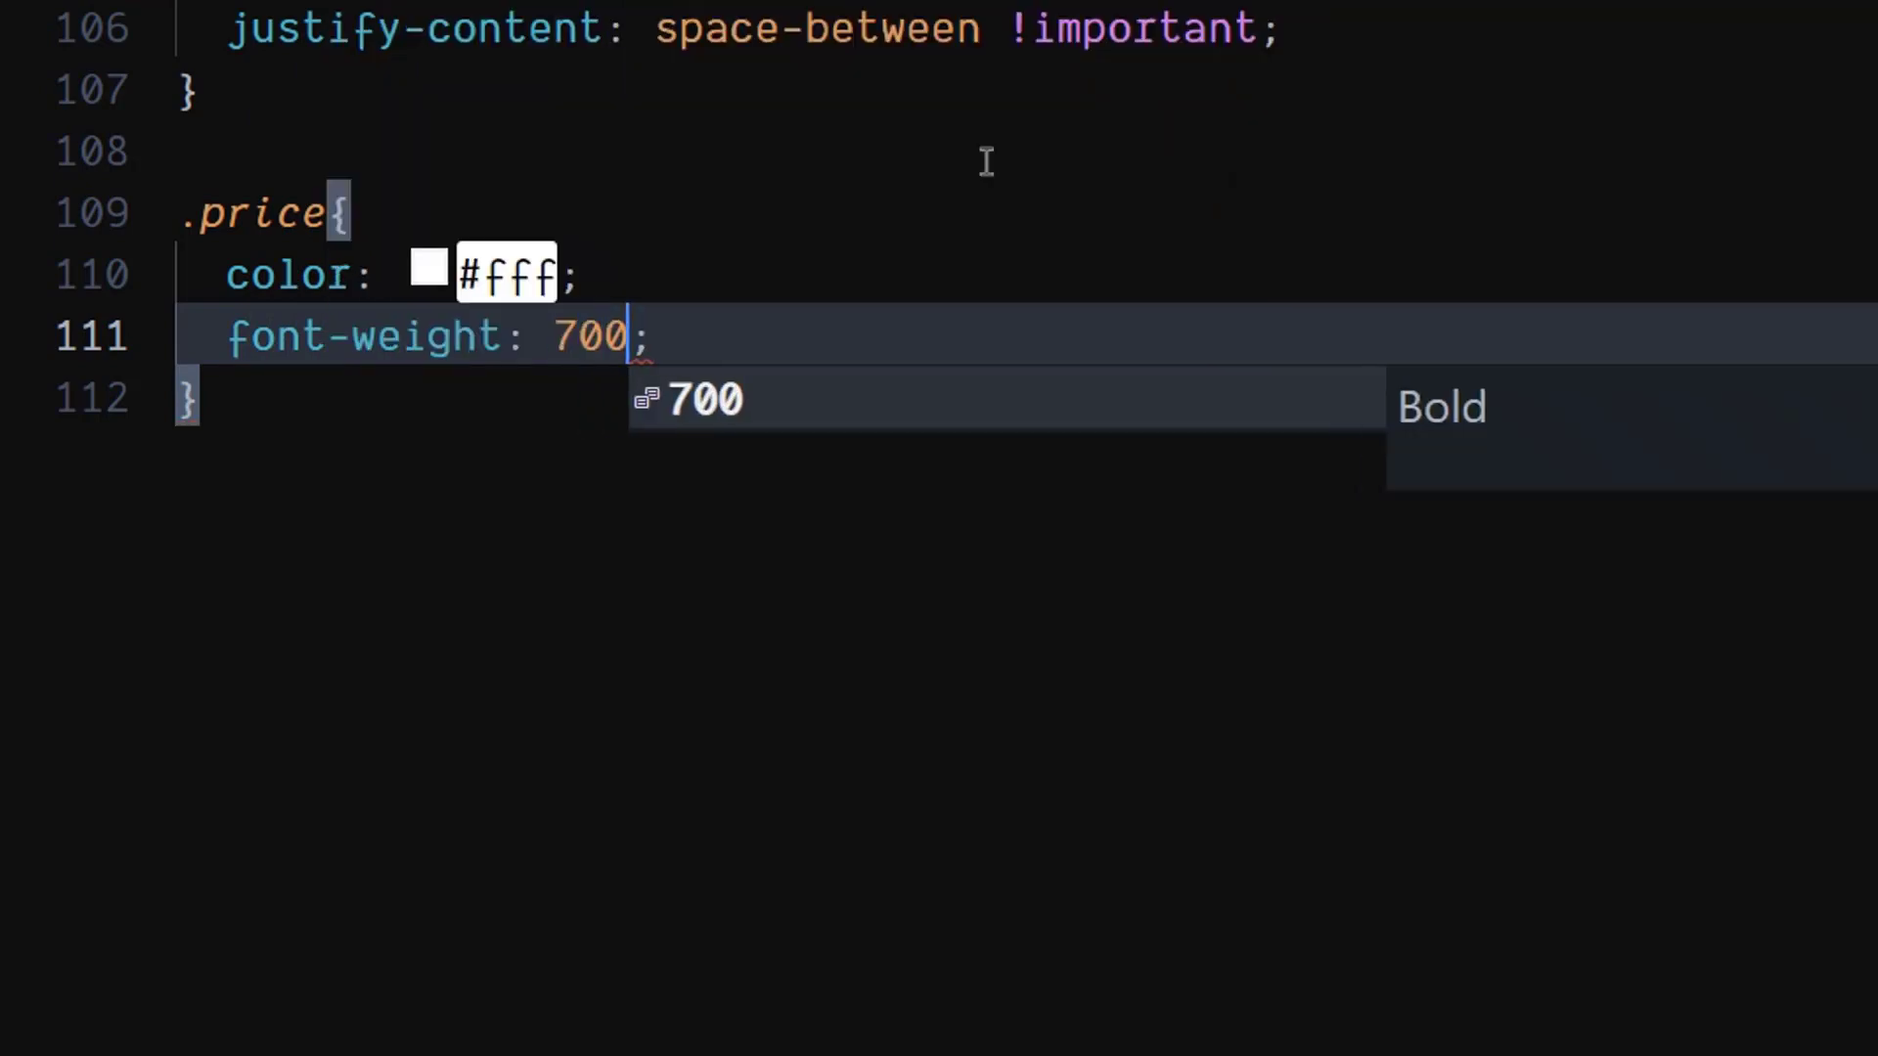
key("Enter")
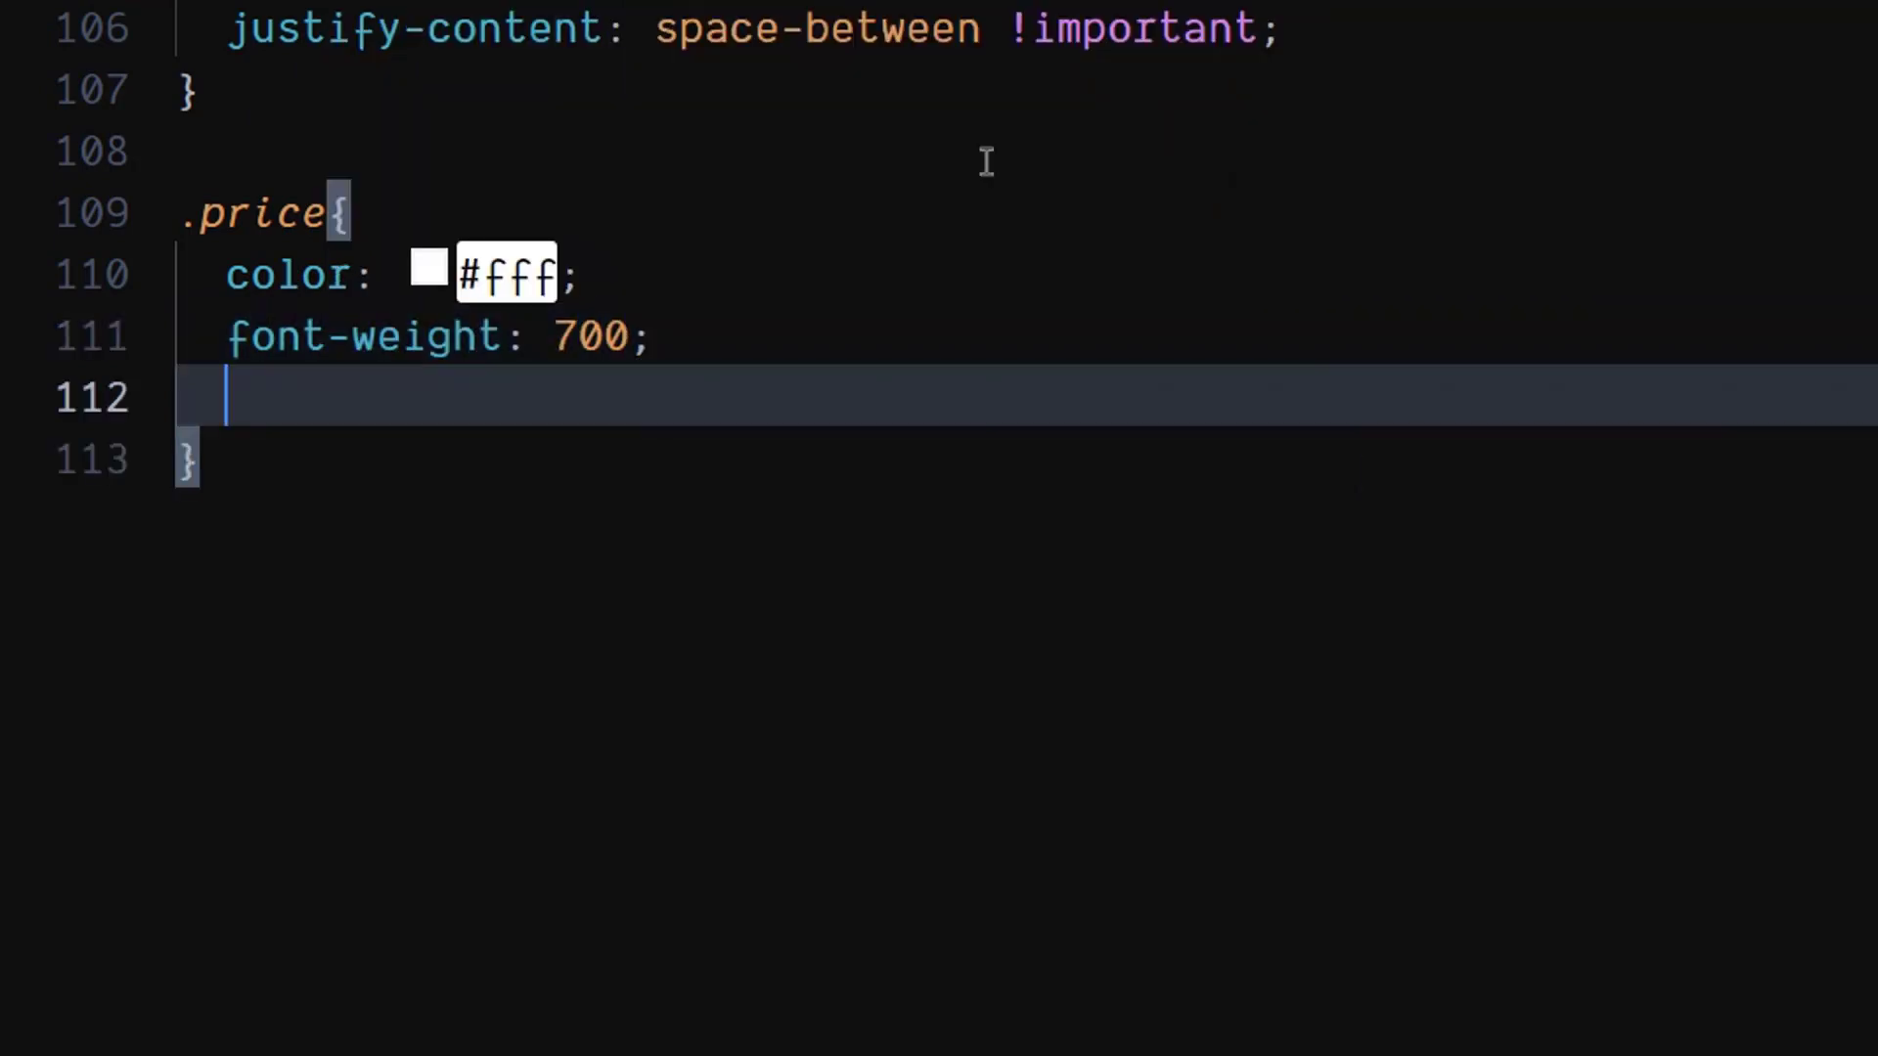
type("font-size: 32;")
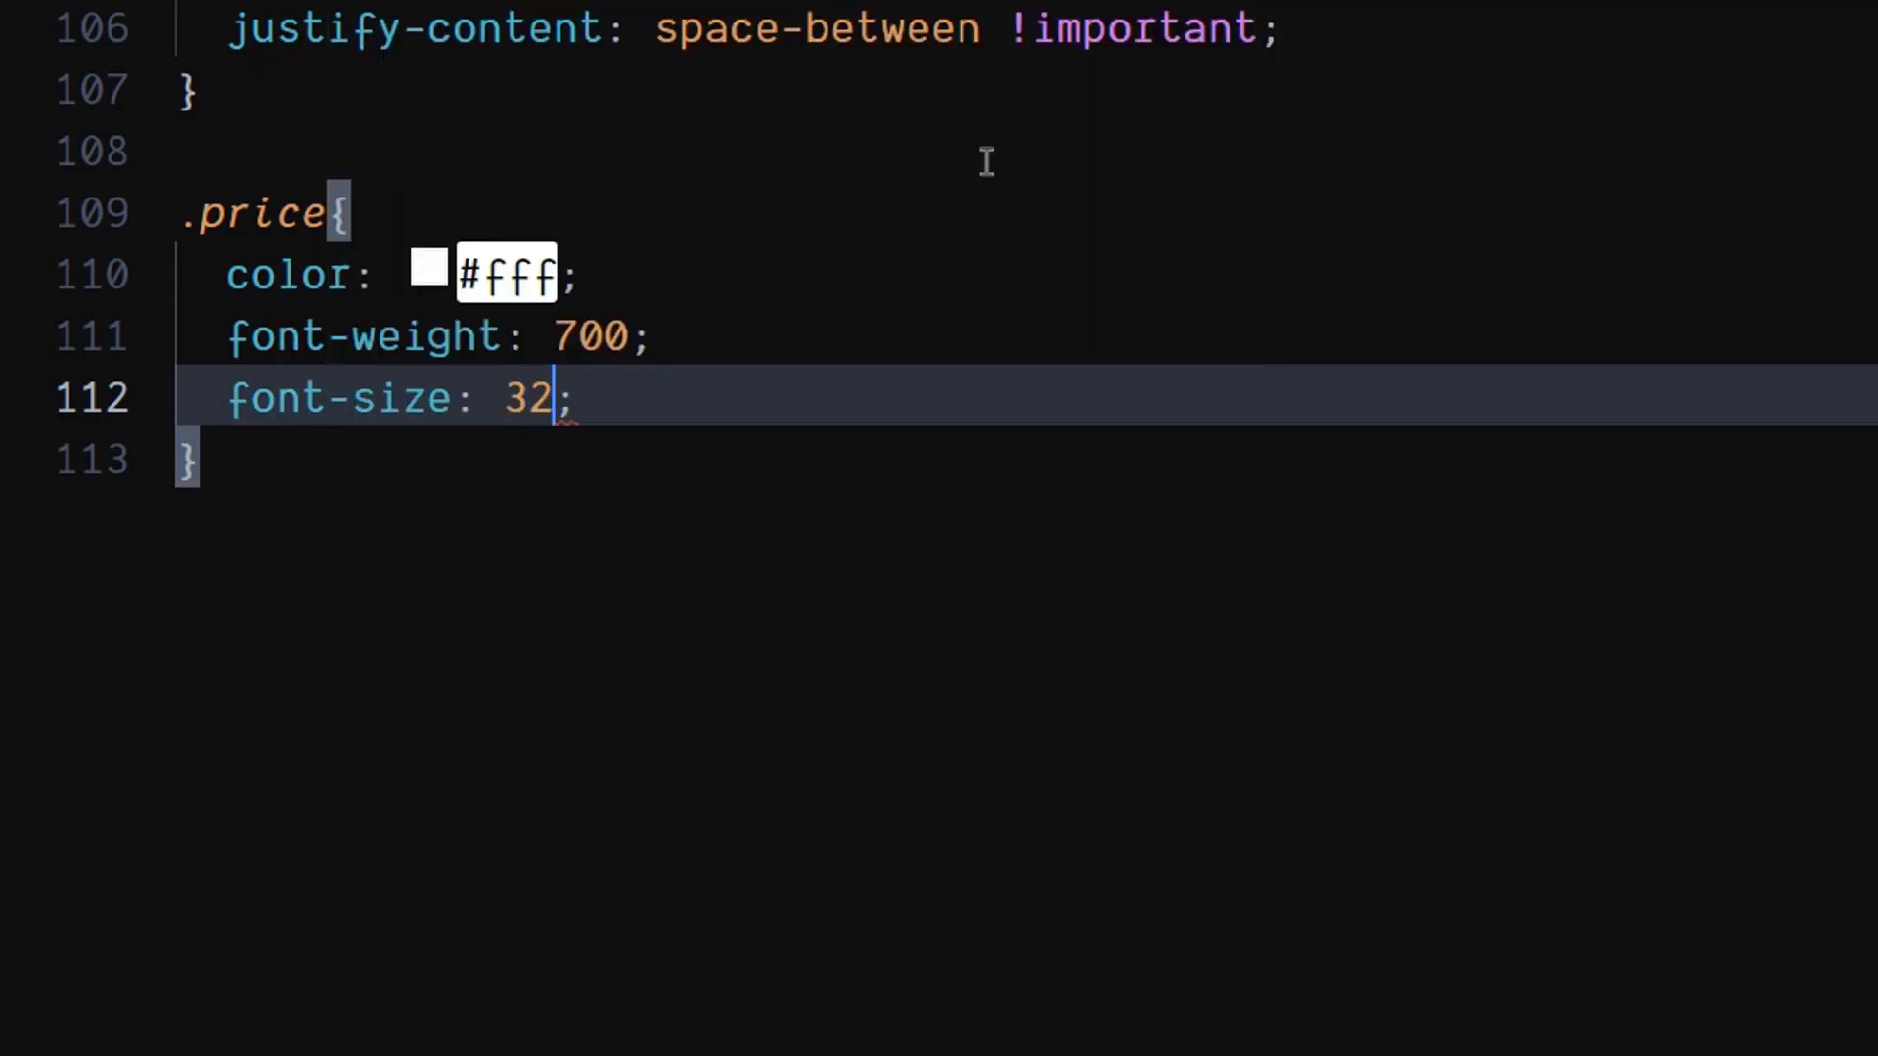
type("px")
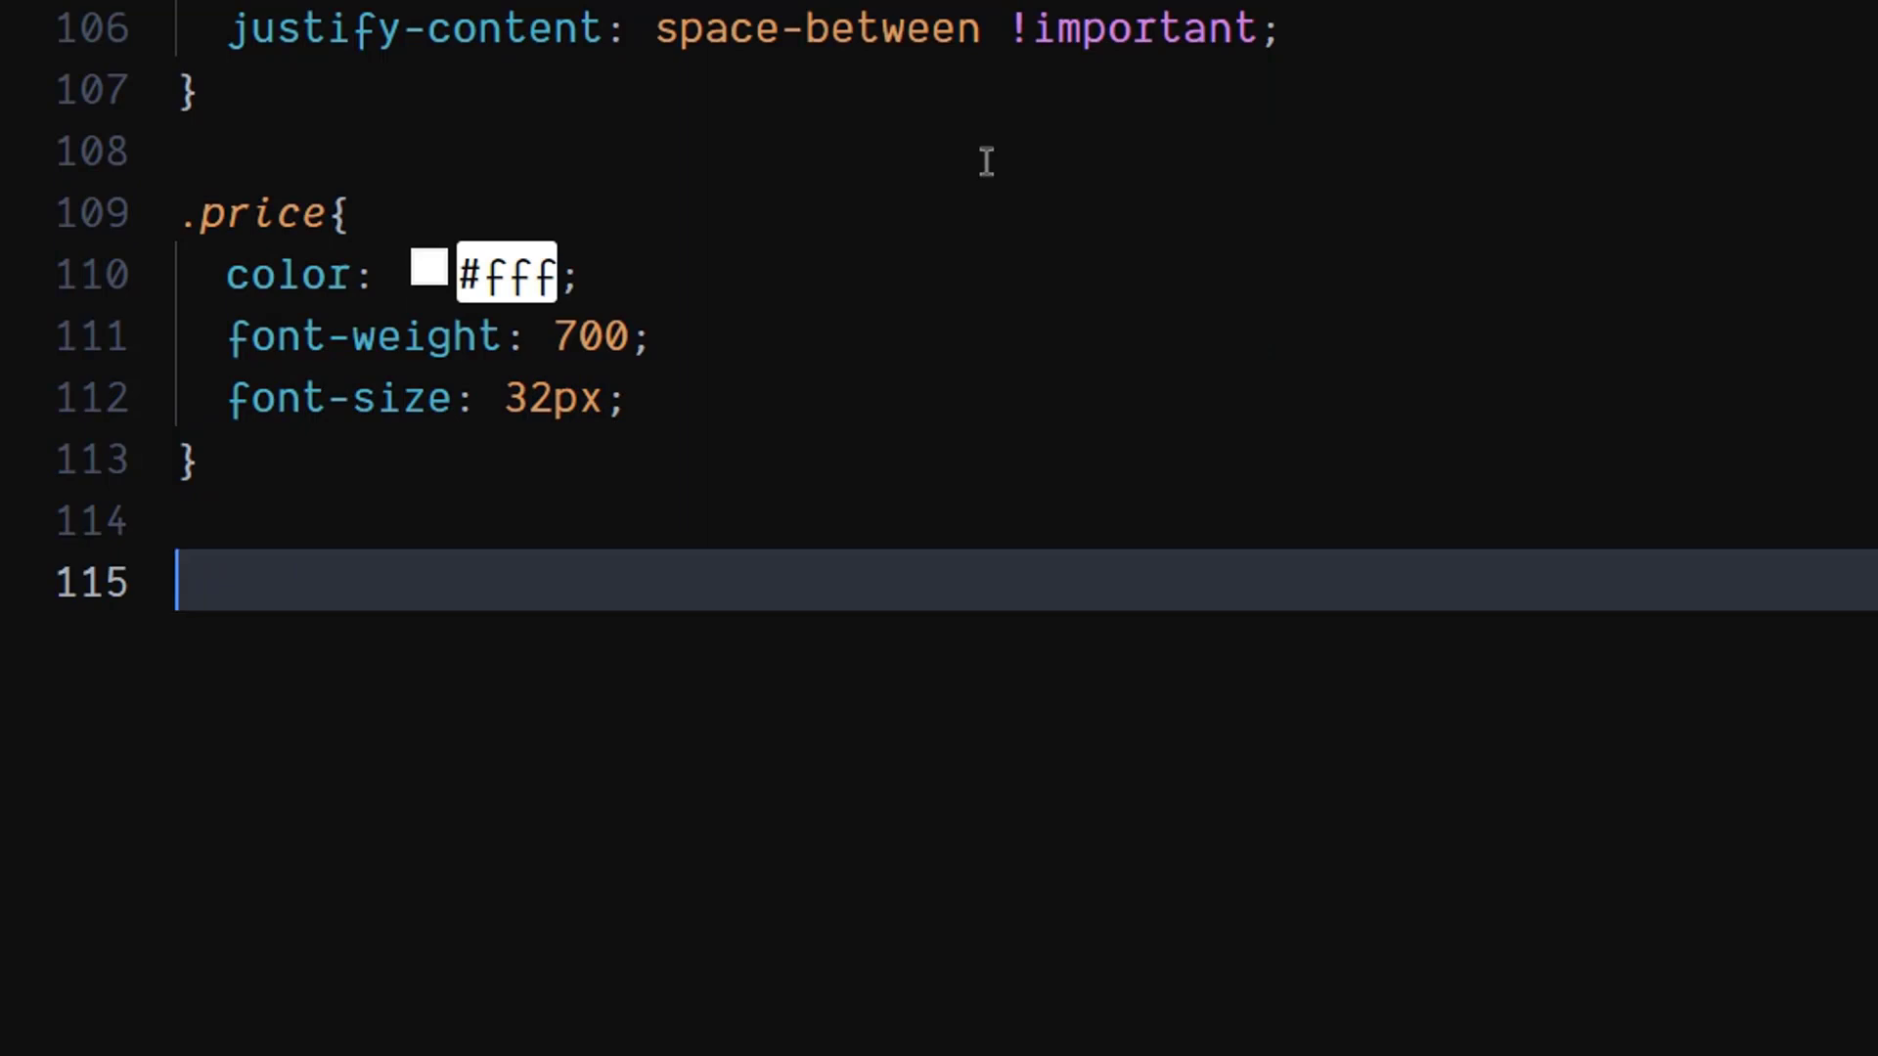
Step: Create a .button rule with height 65px, width 190px and border-radius 10px
type(".buttob")
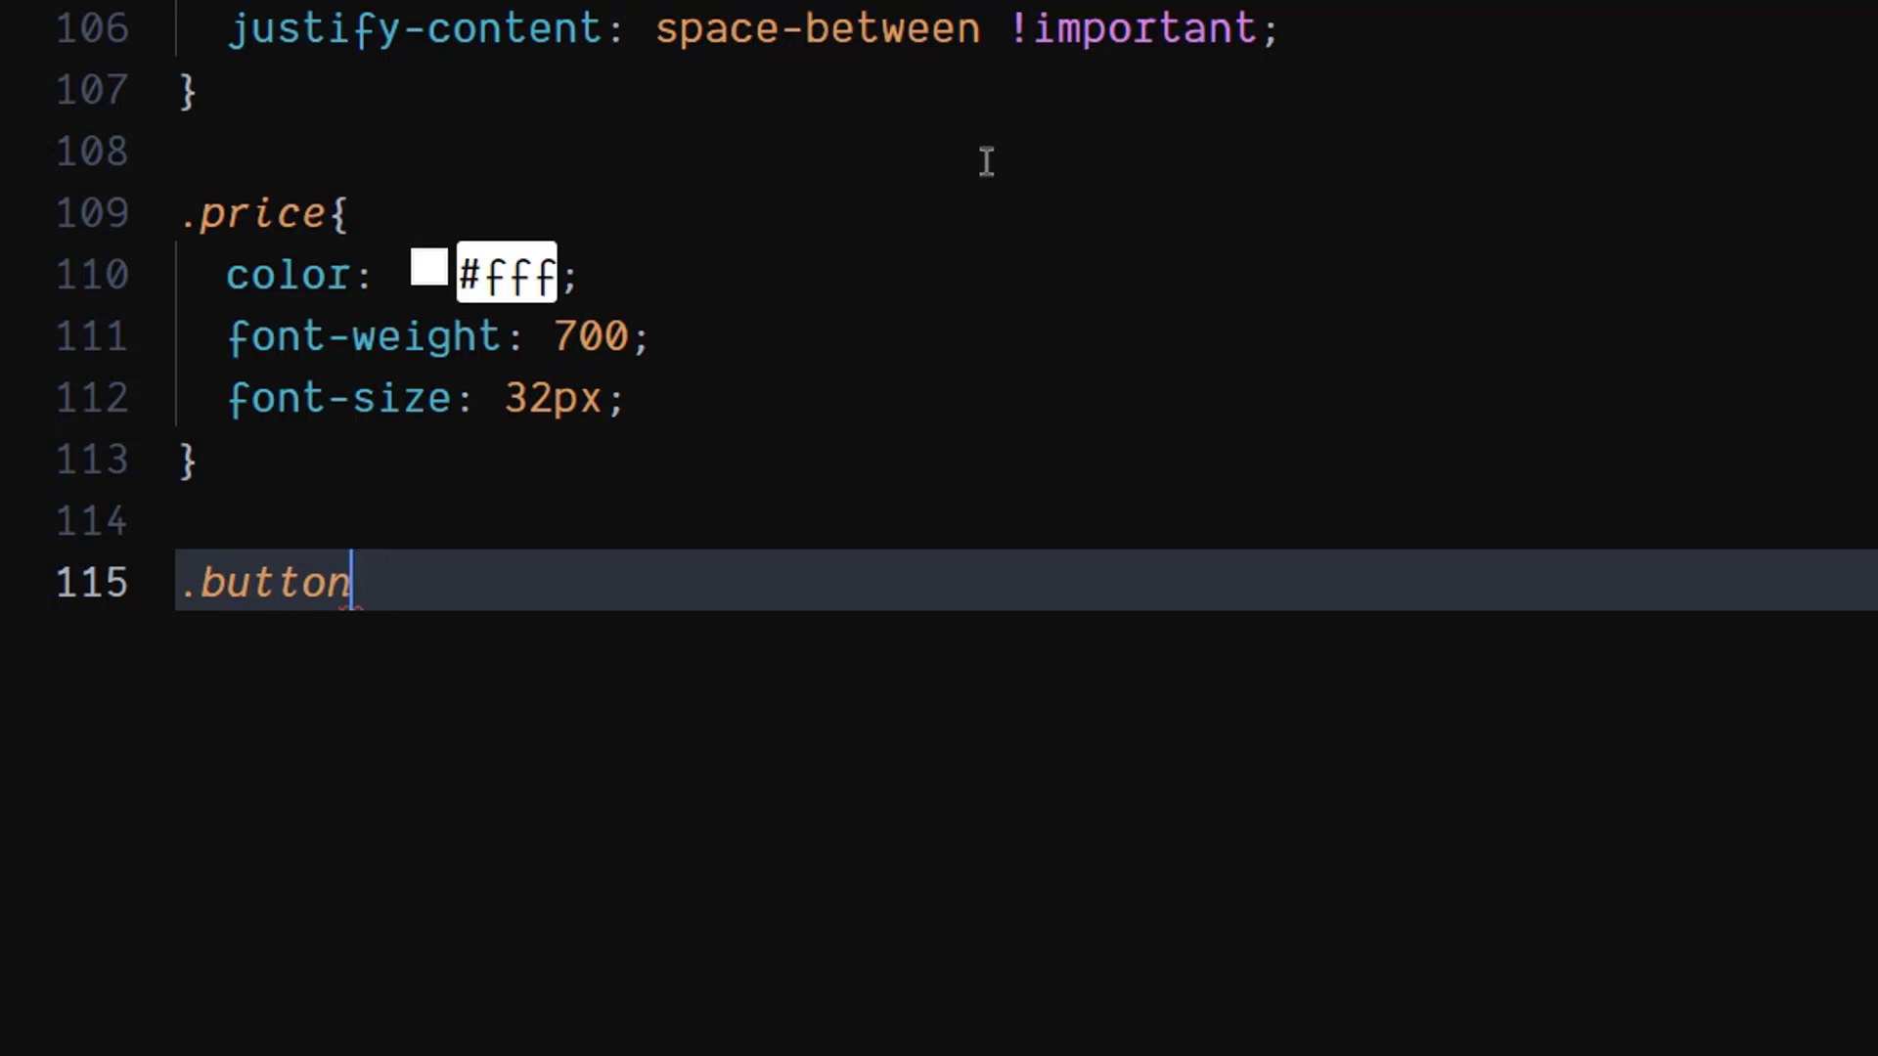
type("{")
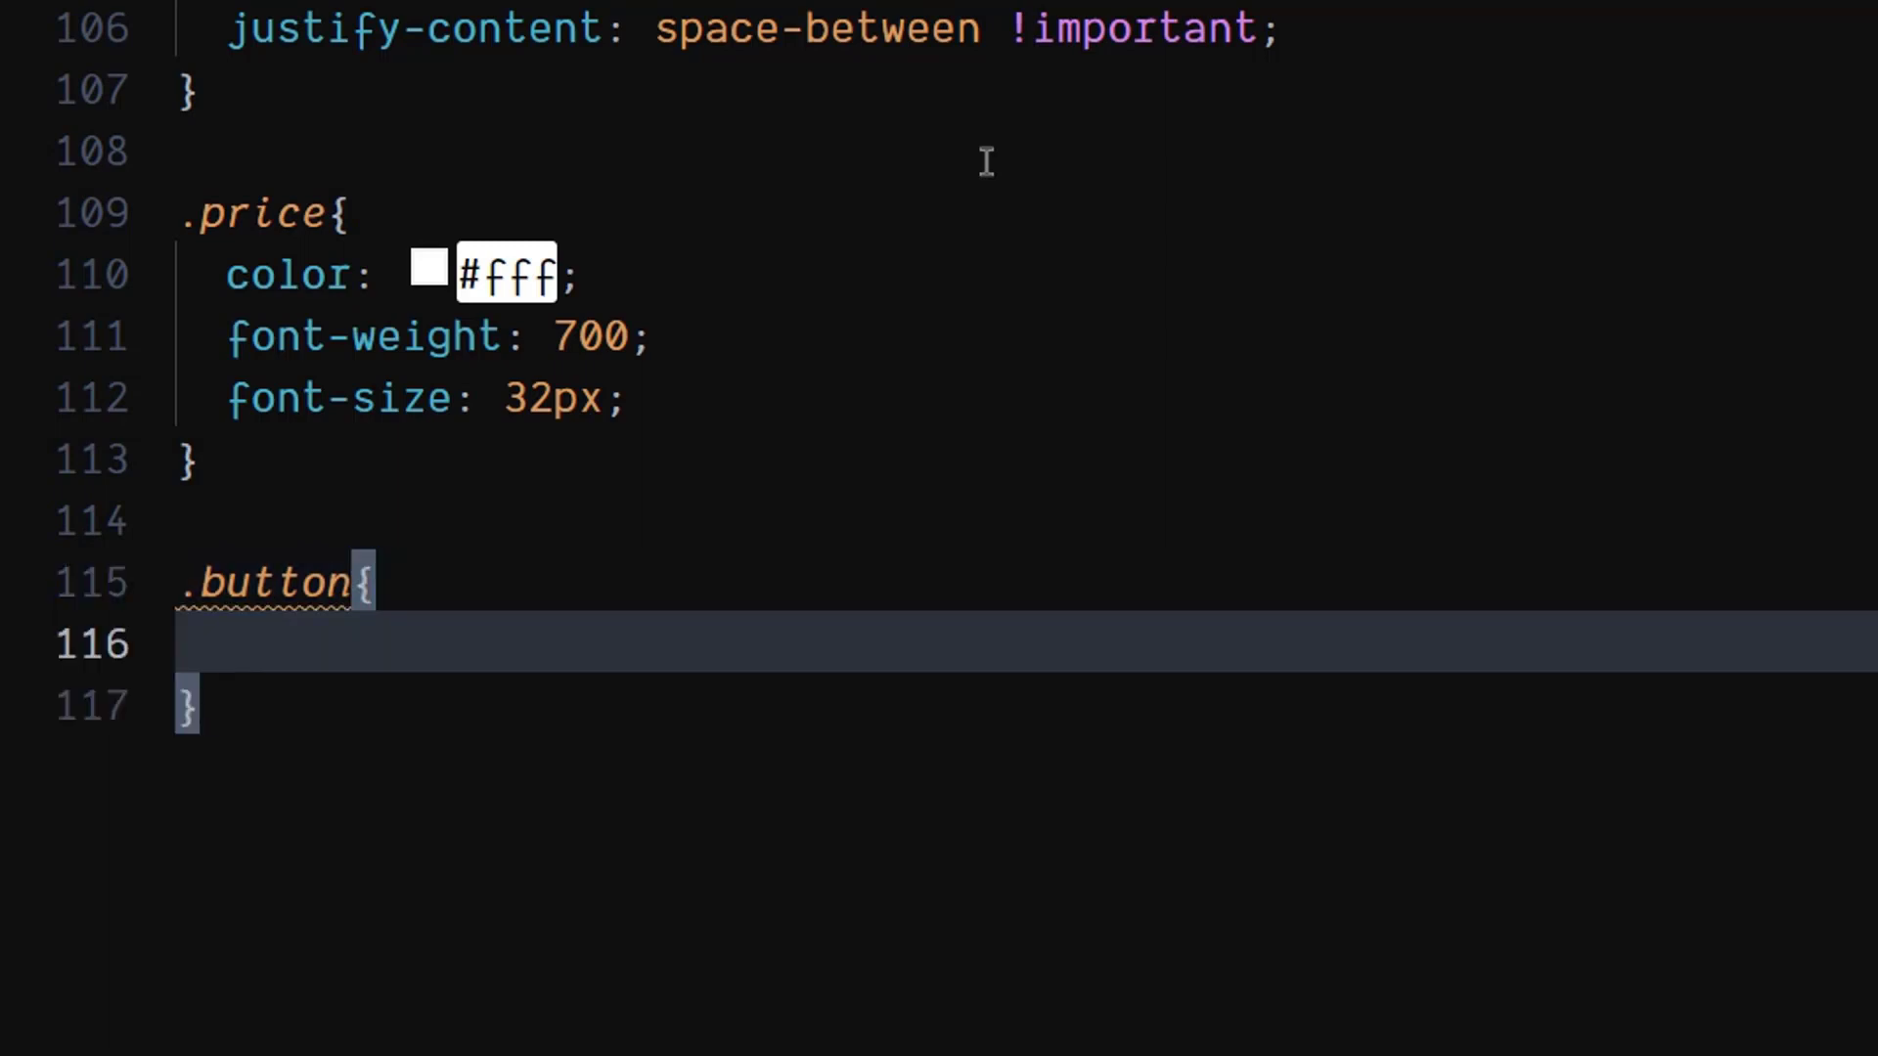
scroll("down", 3)
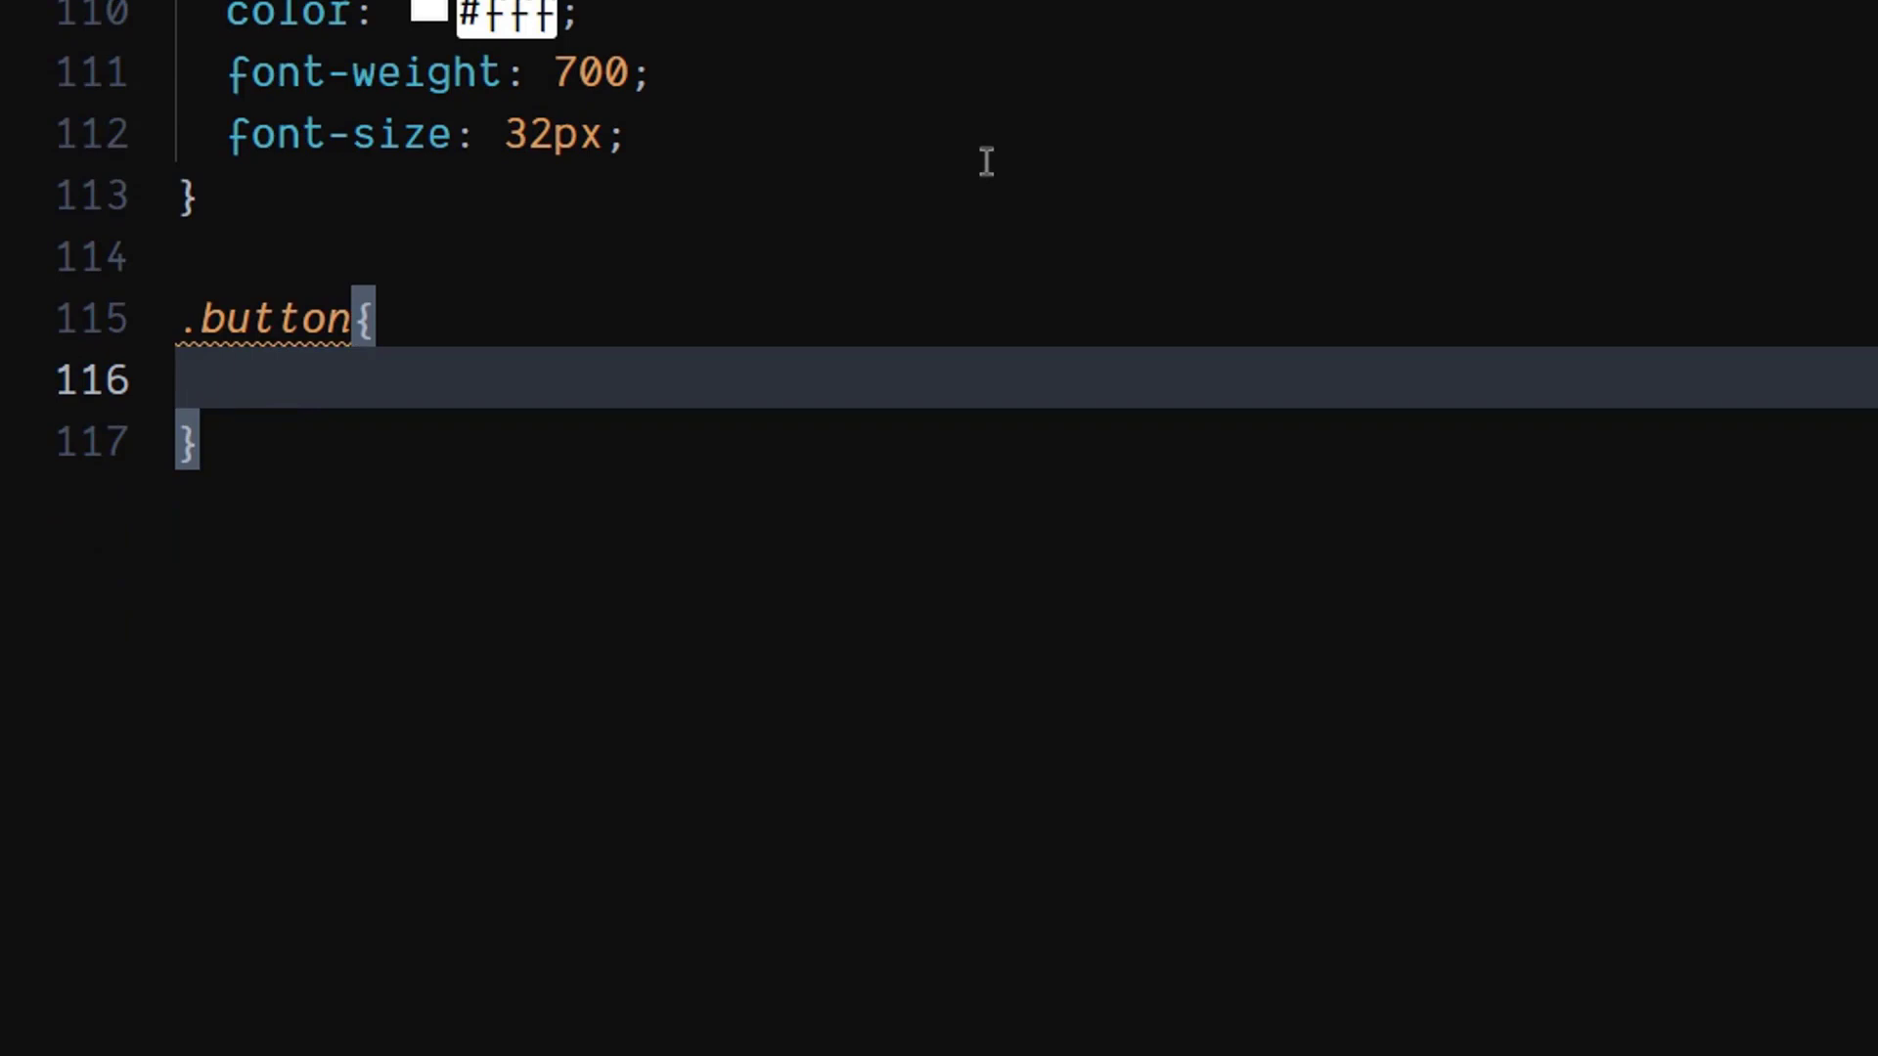
type("height: 6;")
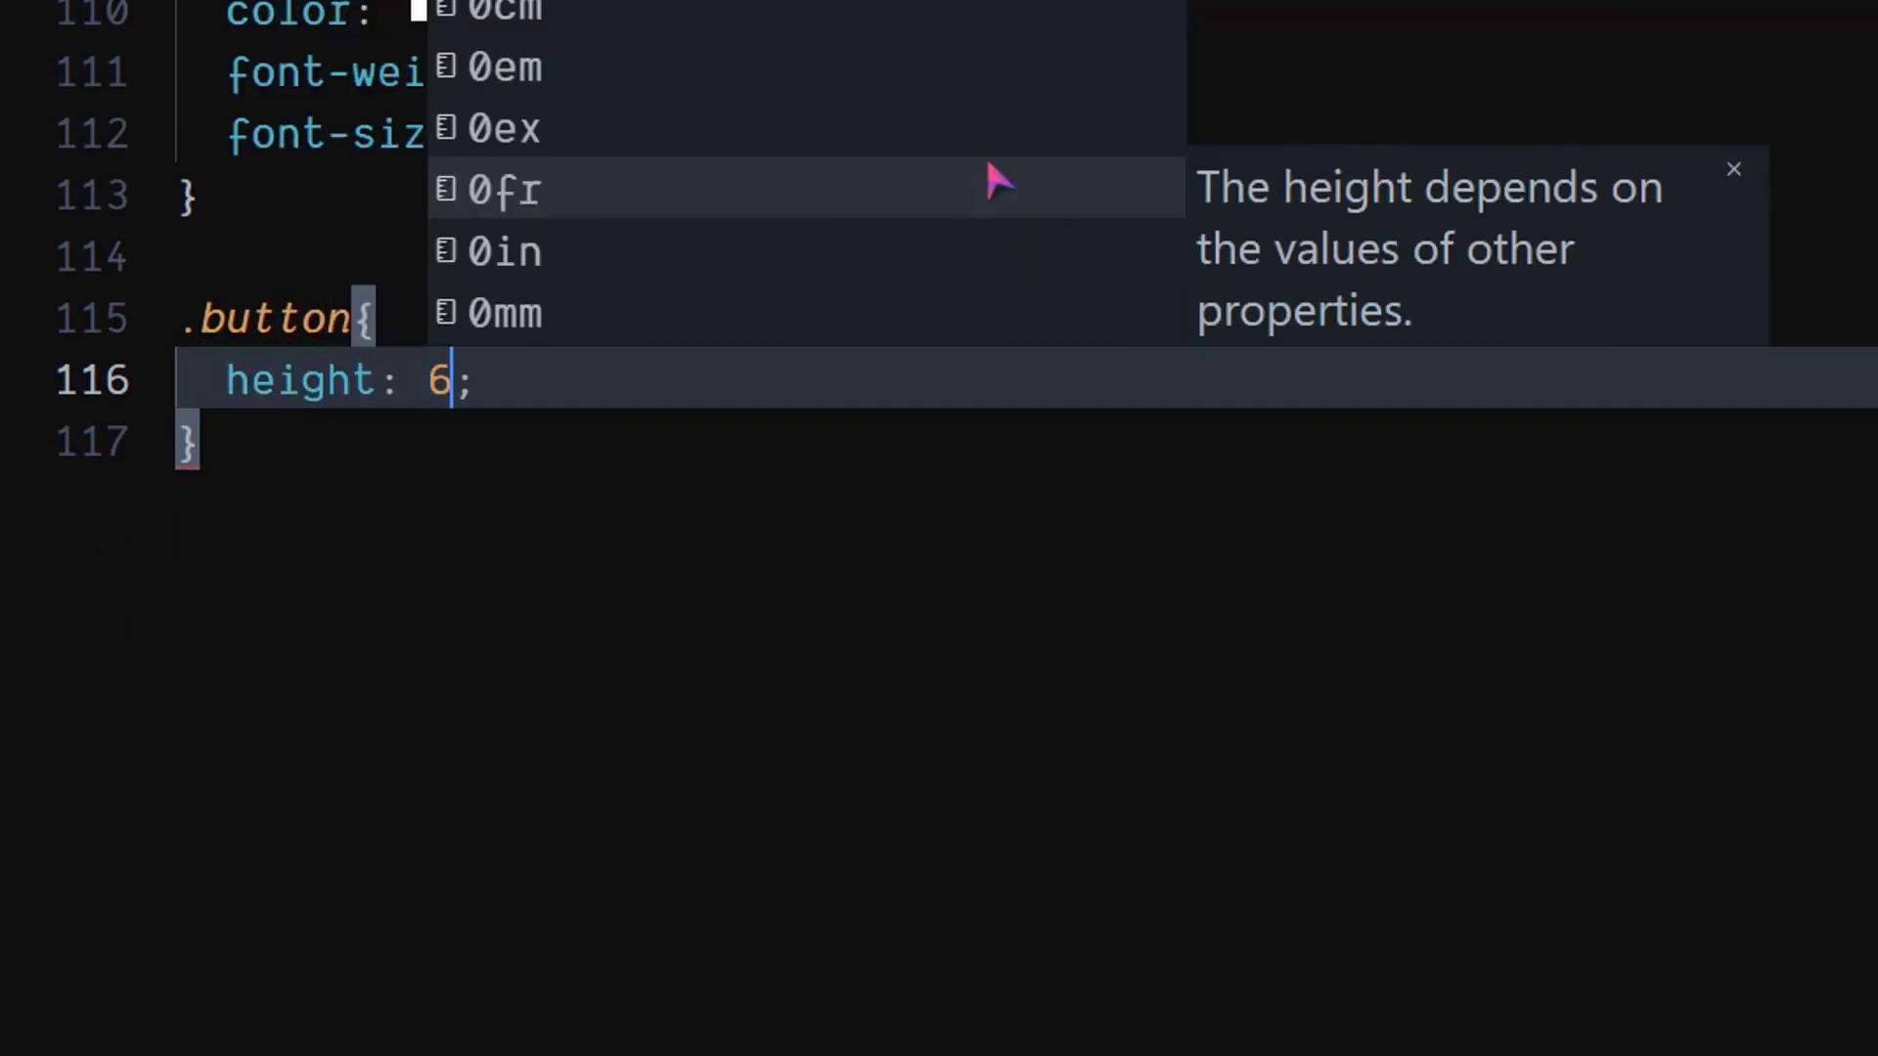
type("5px")
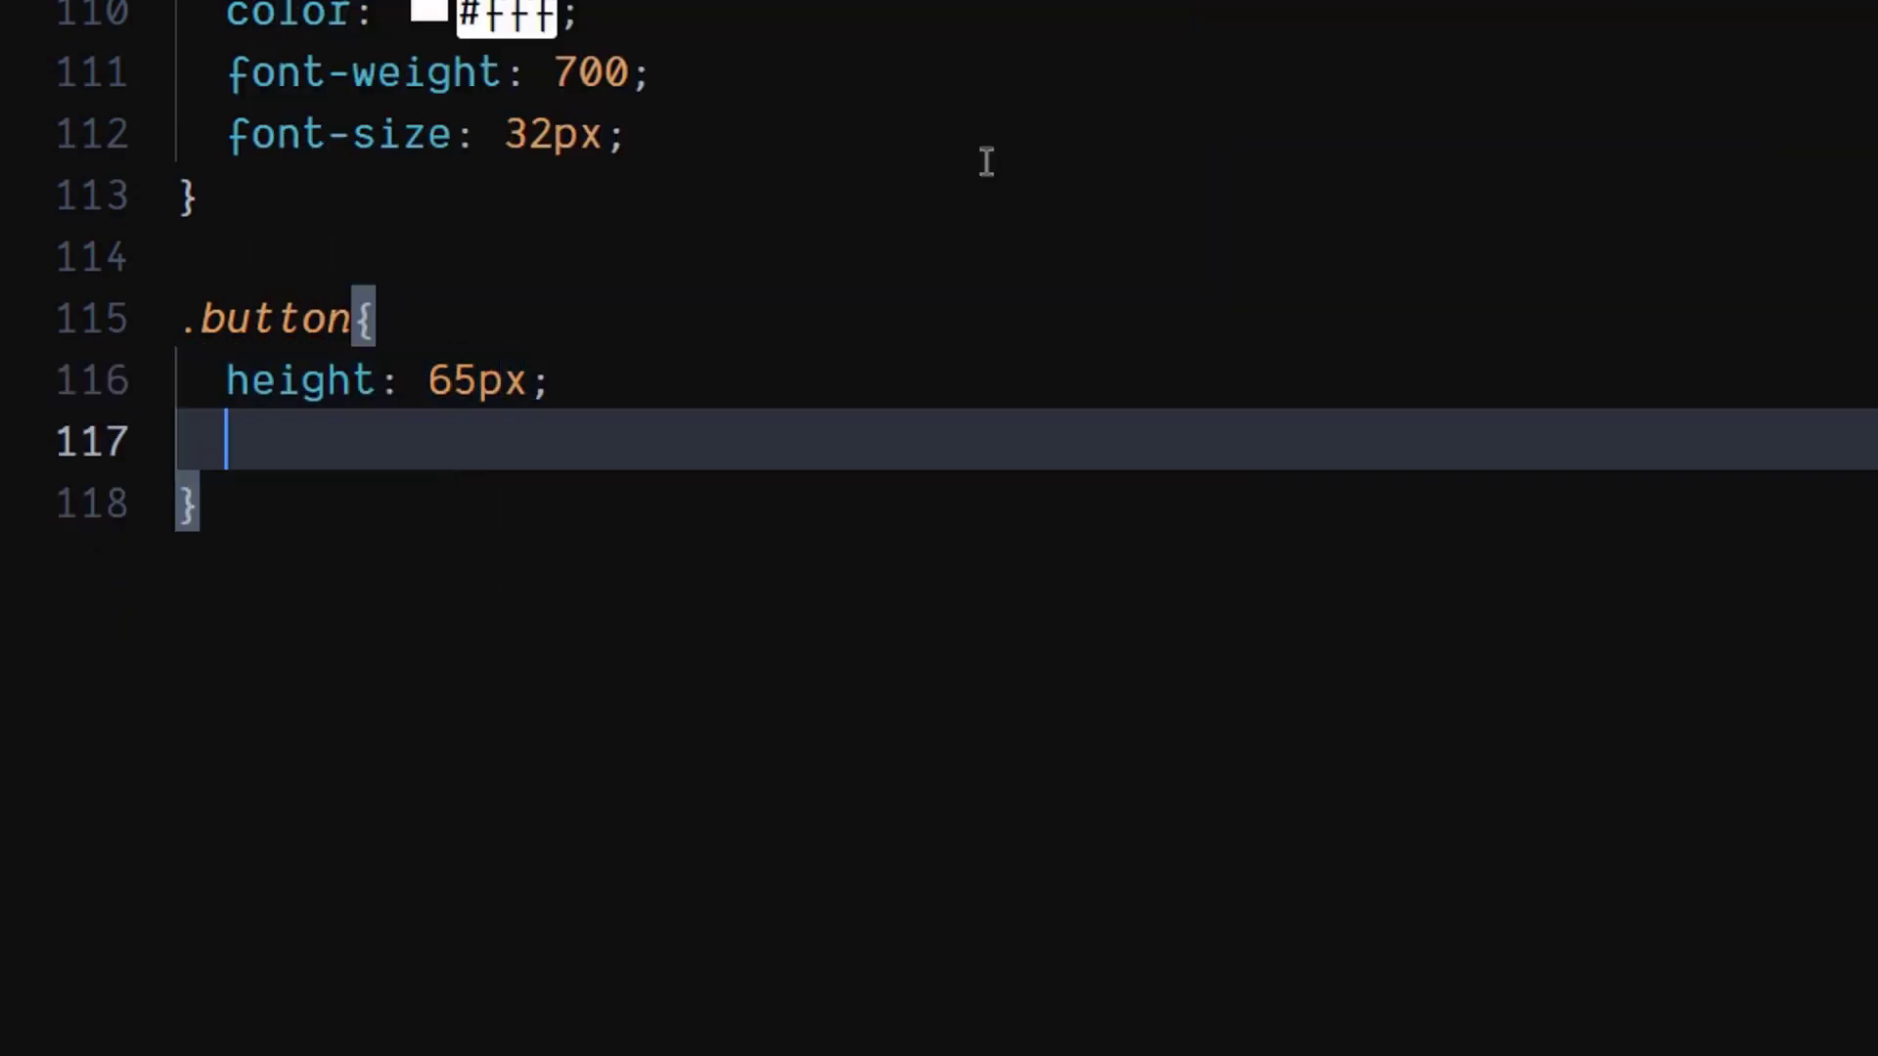
type("width: ;")
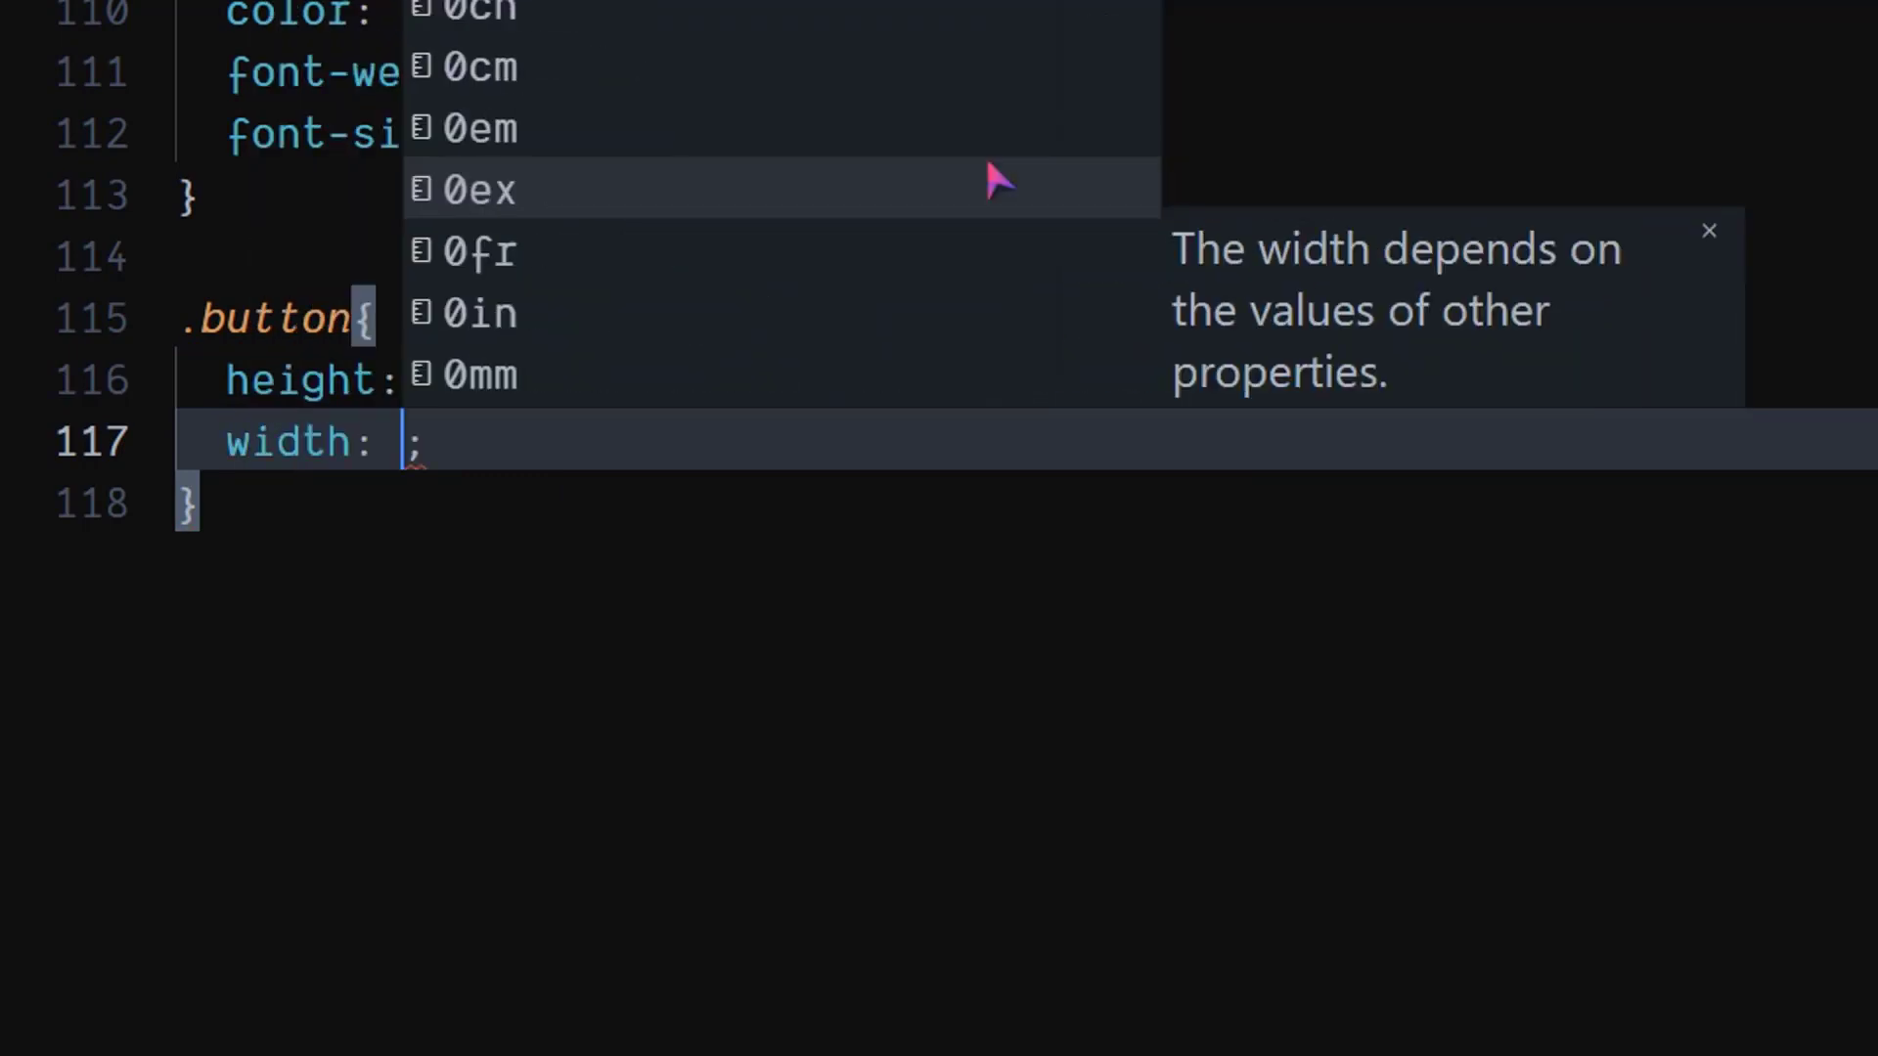
type("190px")
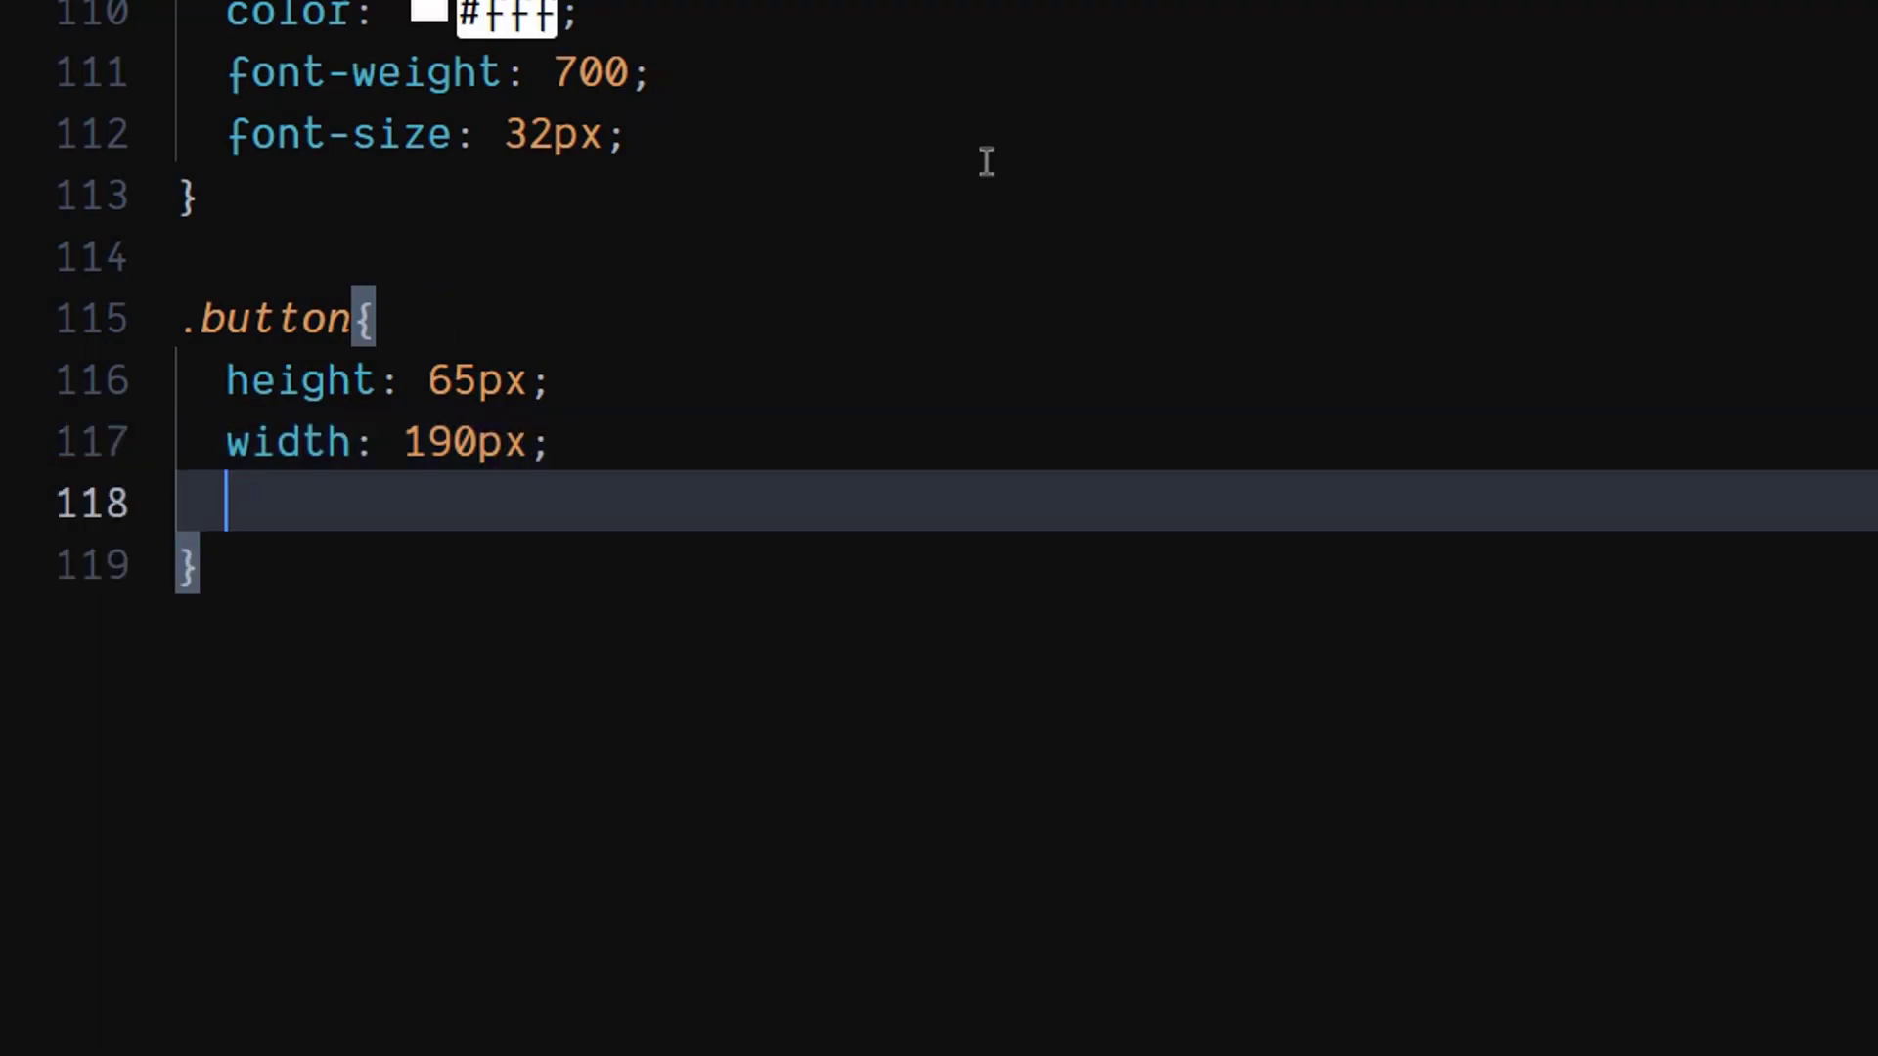
type("br")
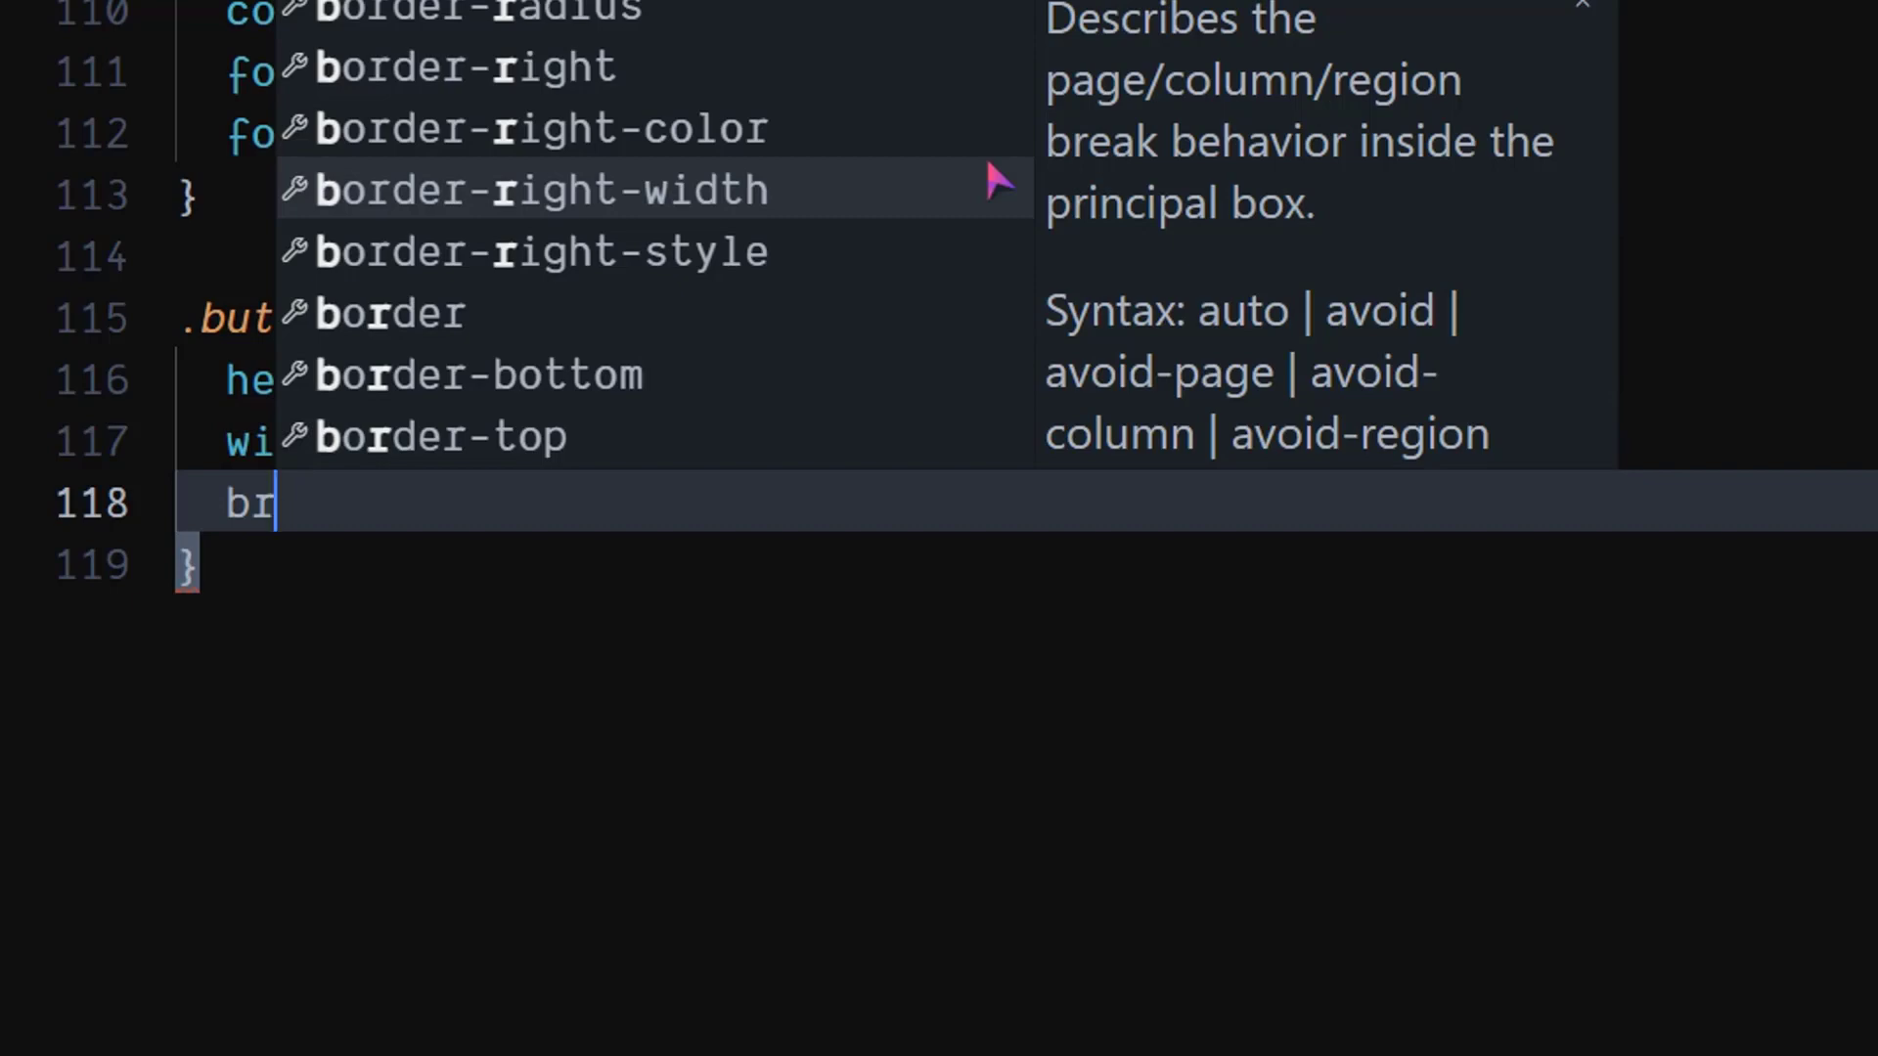
type("order-radius: ;")
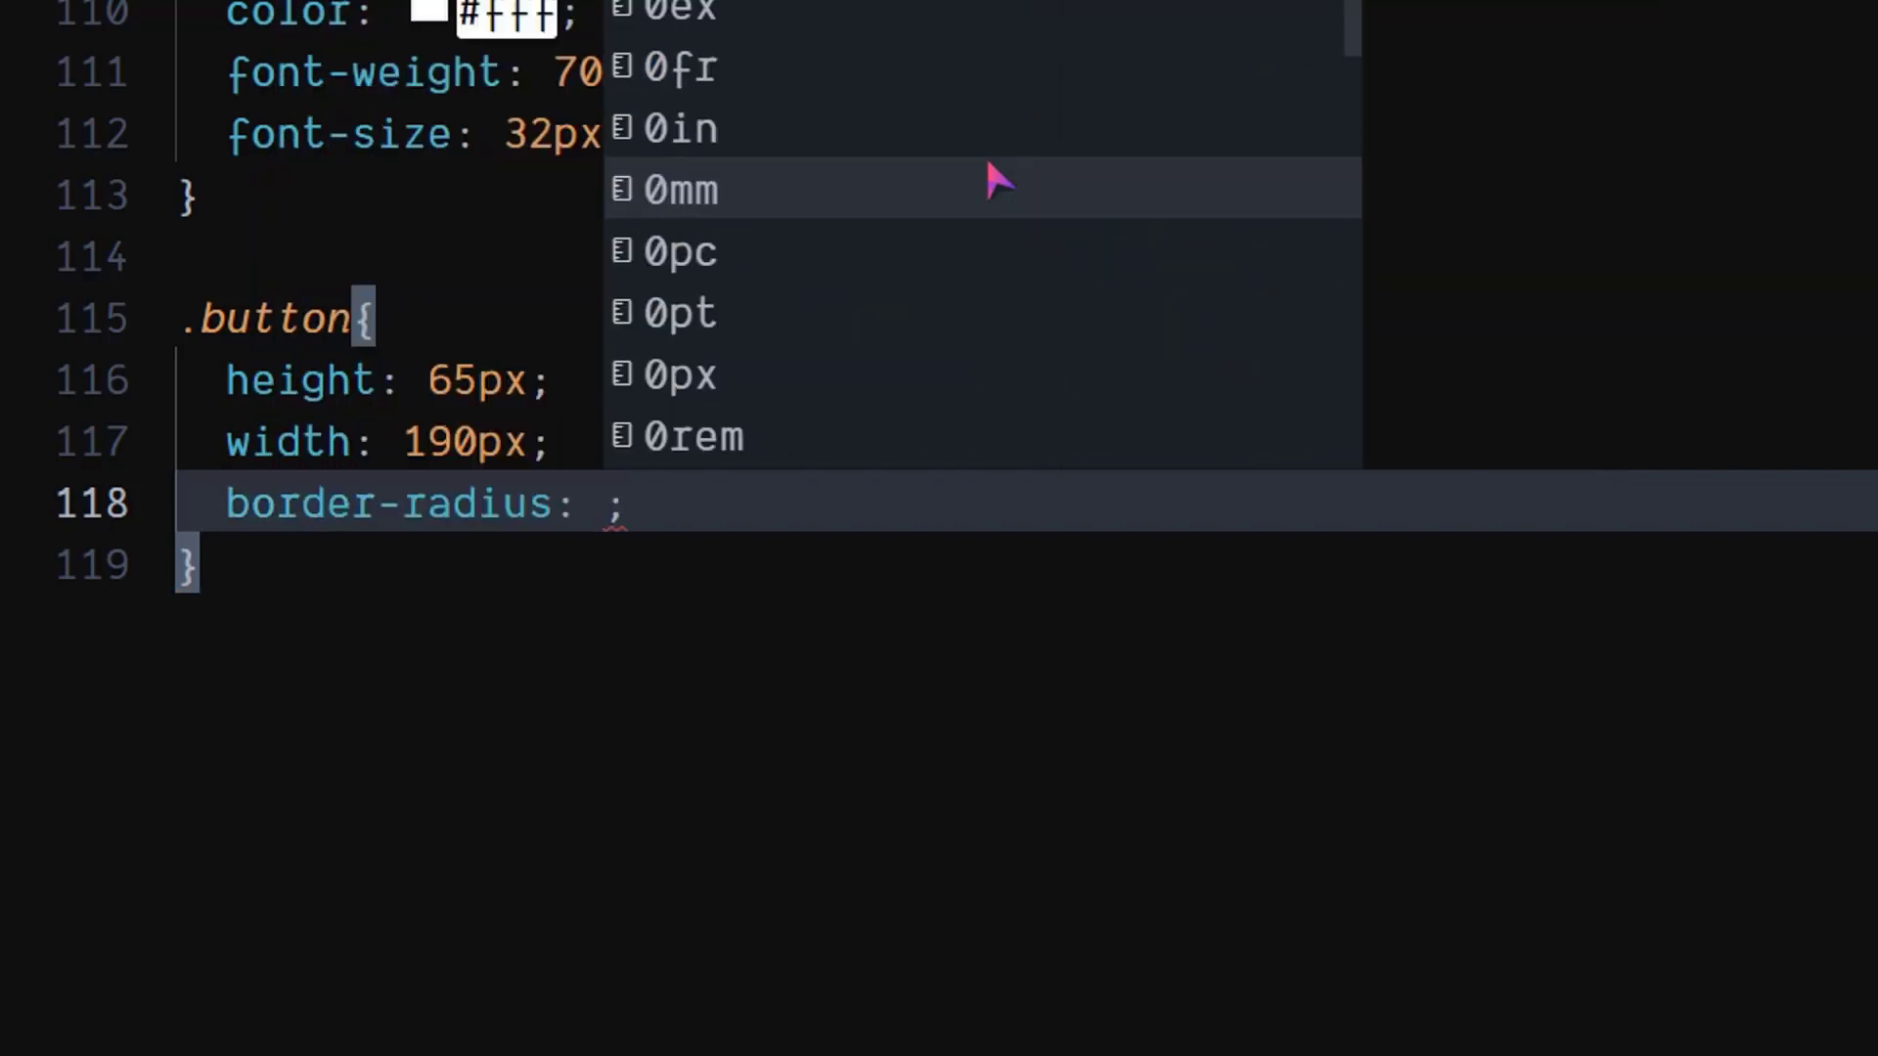
type("10px")
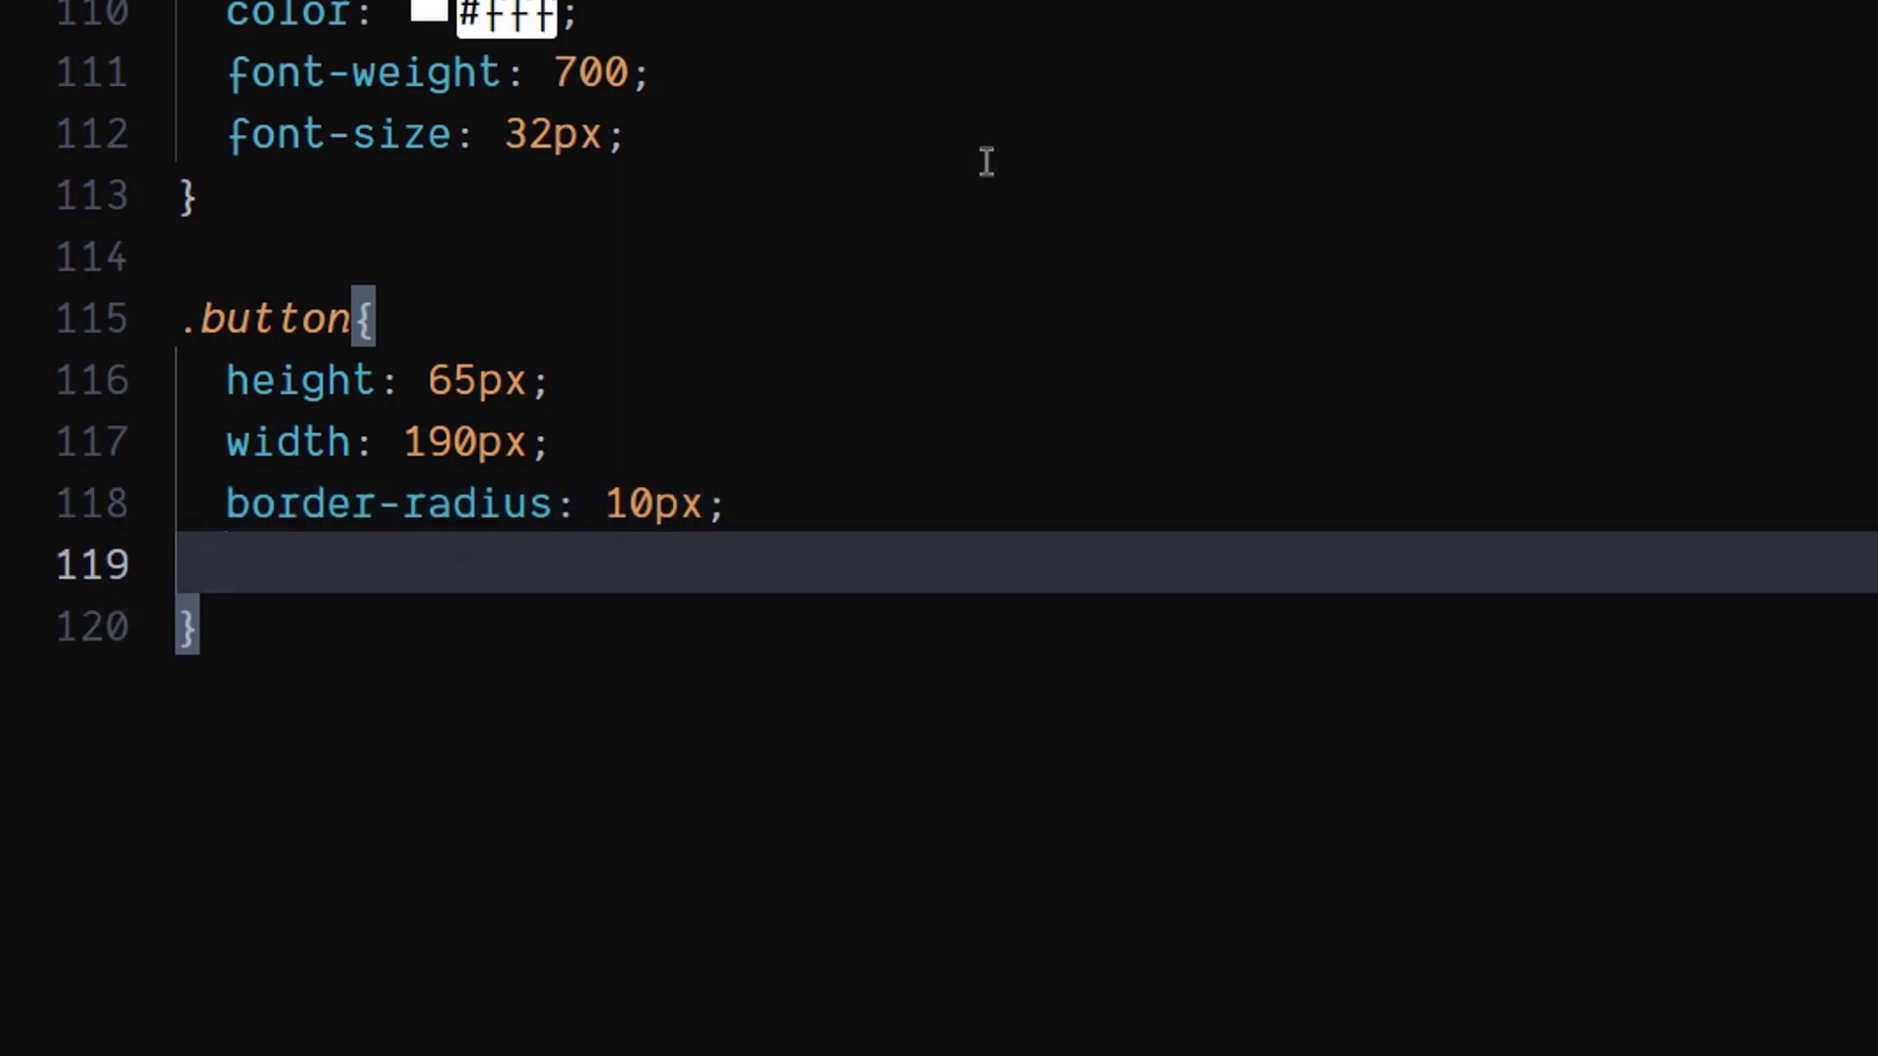
Step: Add var(--accent) background, align-self flex-end, font-size 24px and margin-right 5px to .button
type("bg")
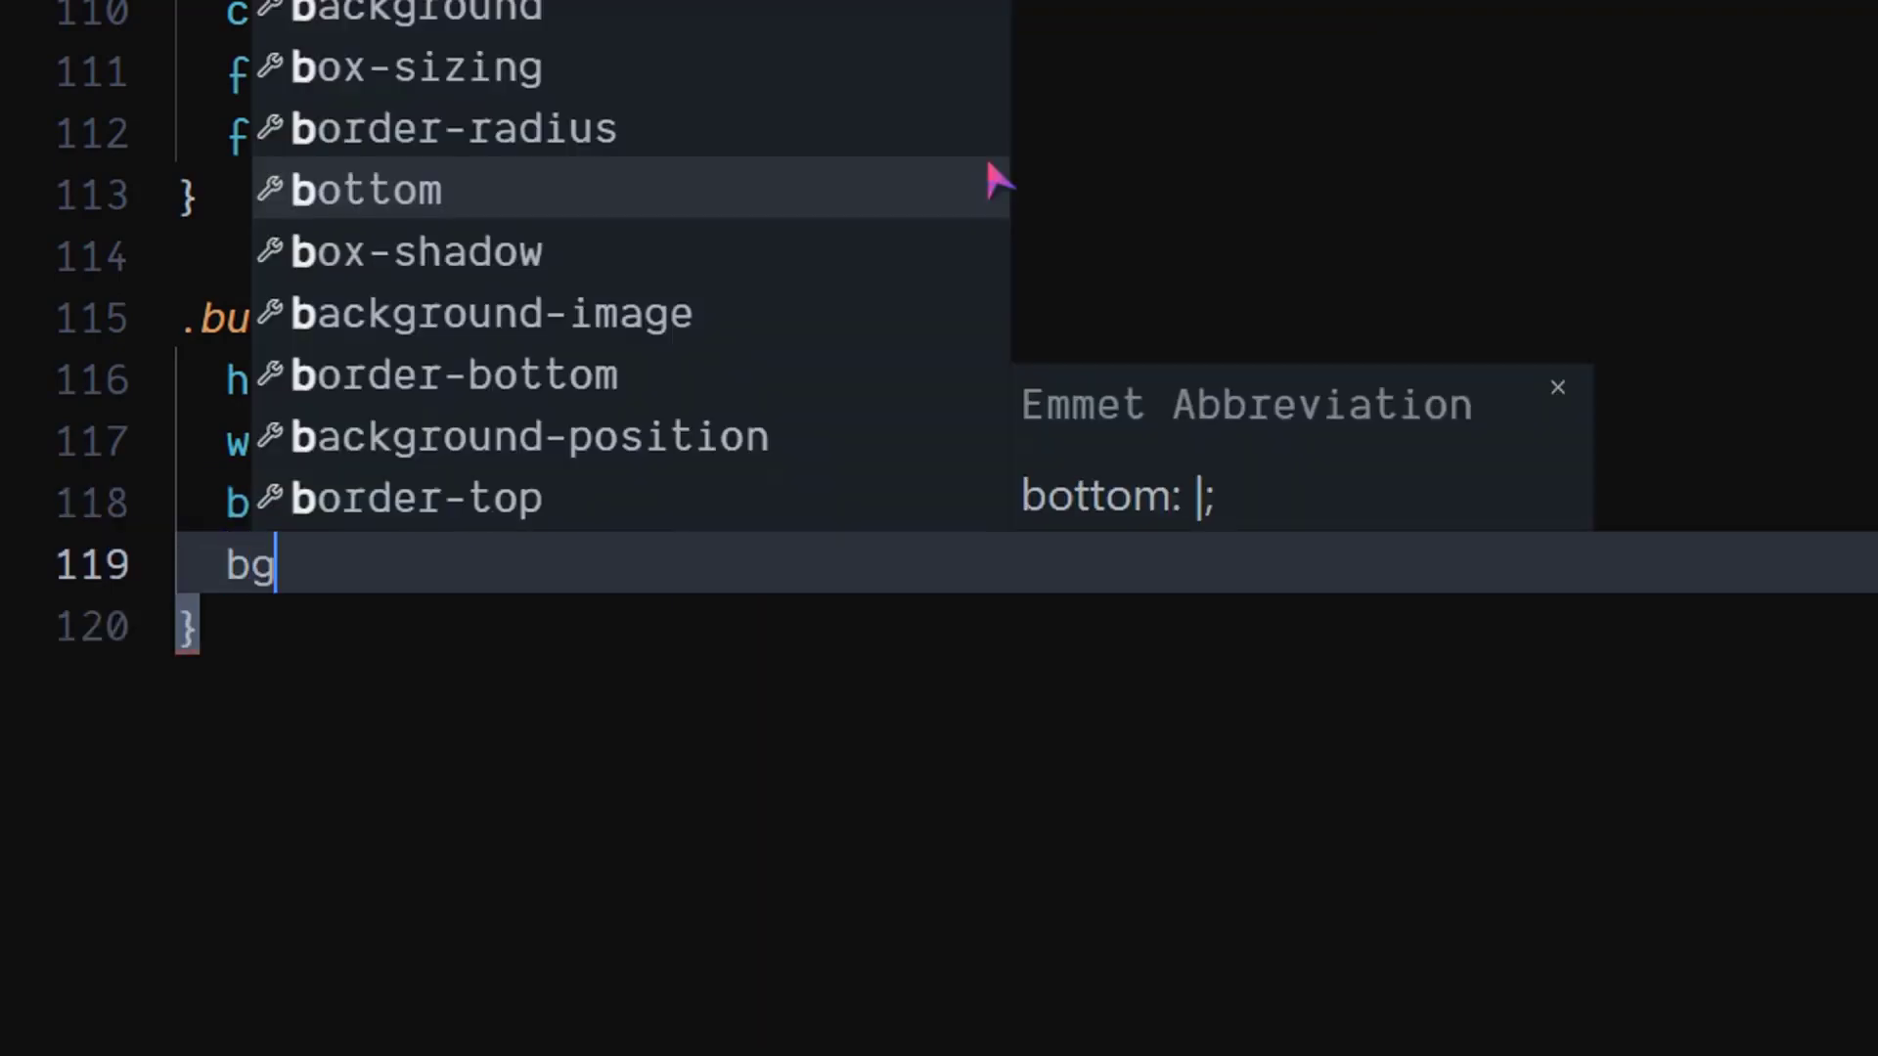
type("c")
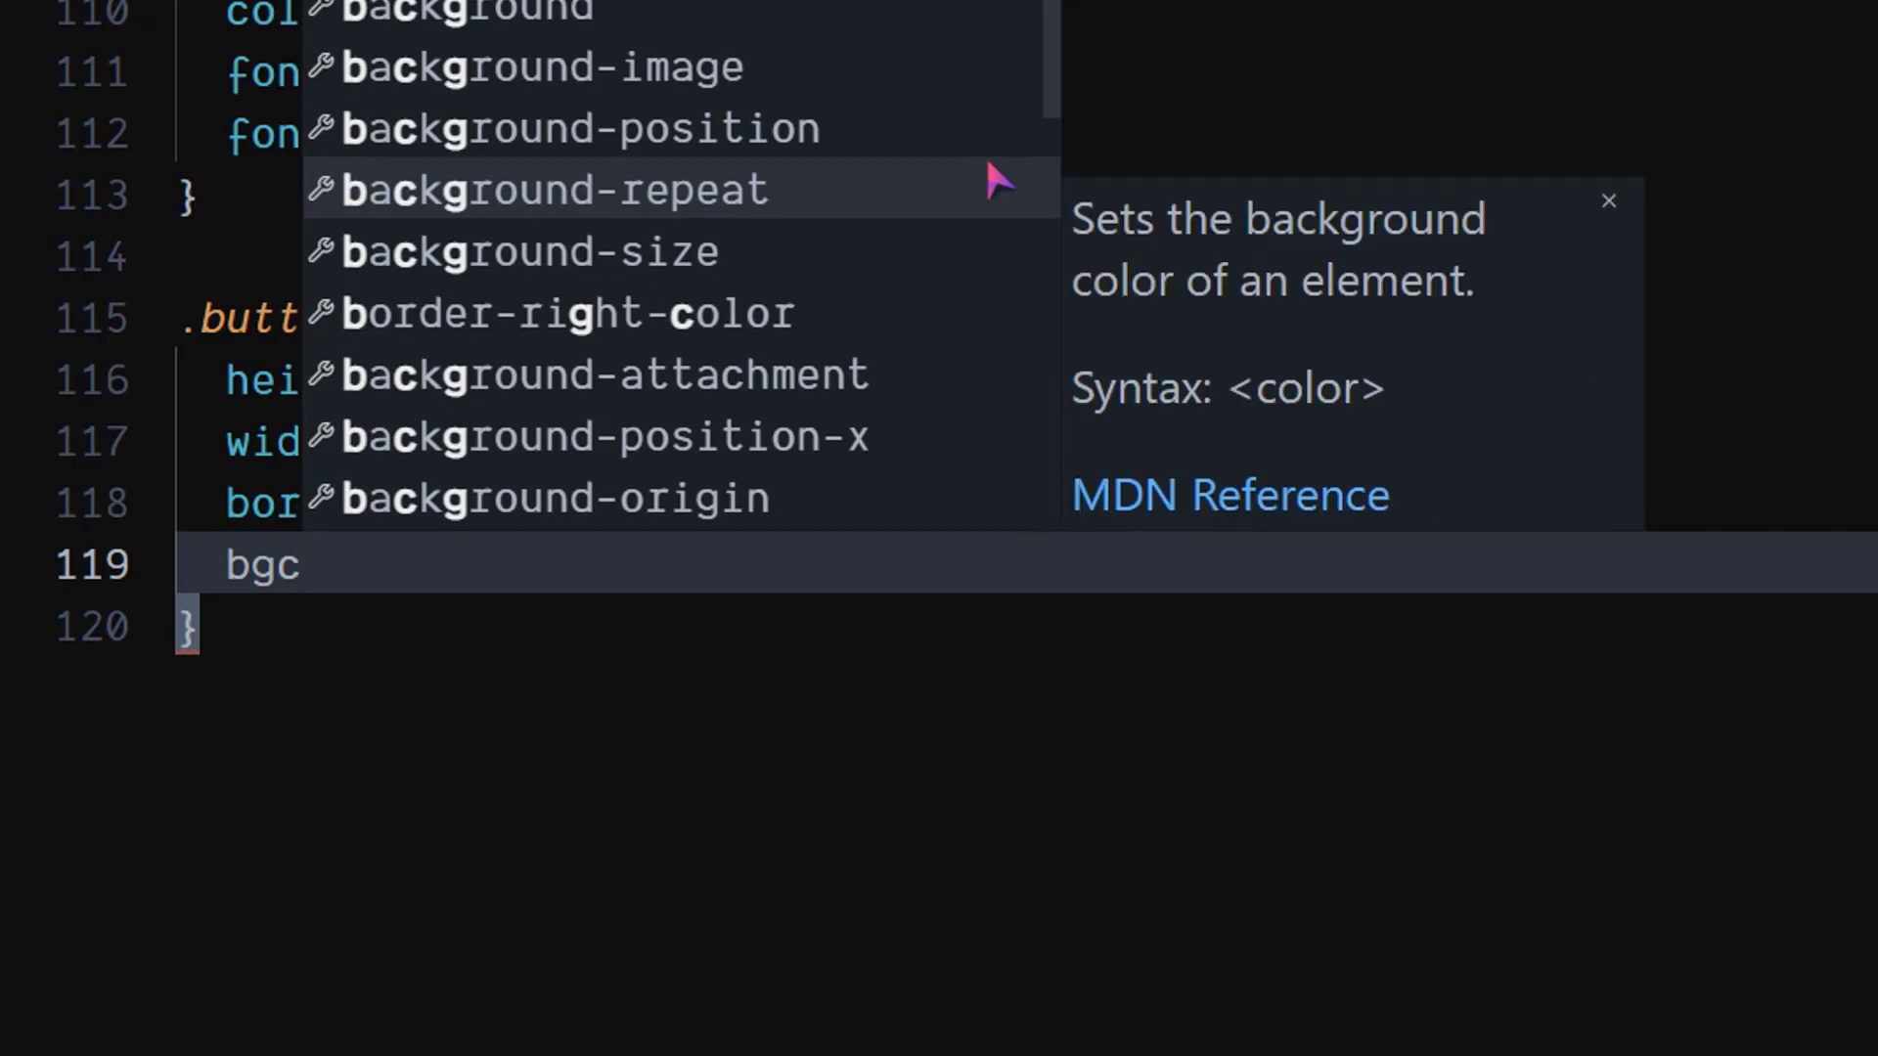
type("background-color: --;")
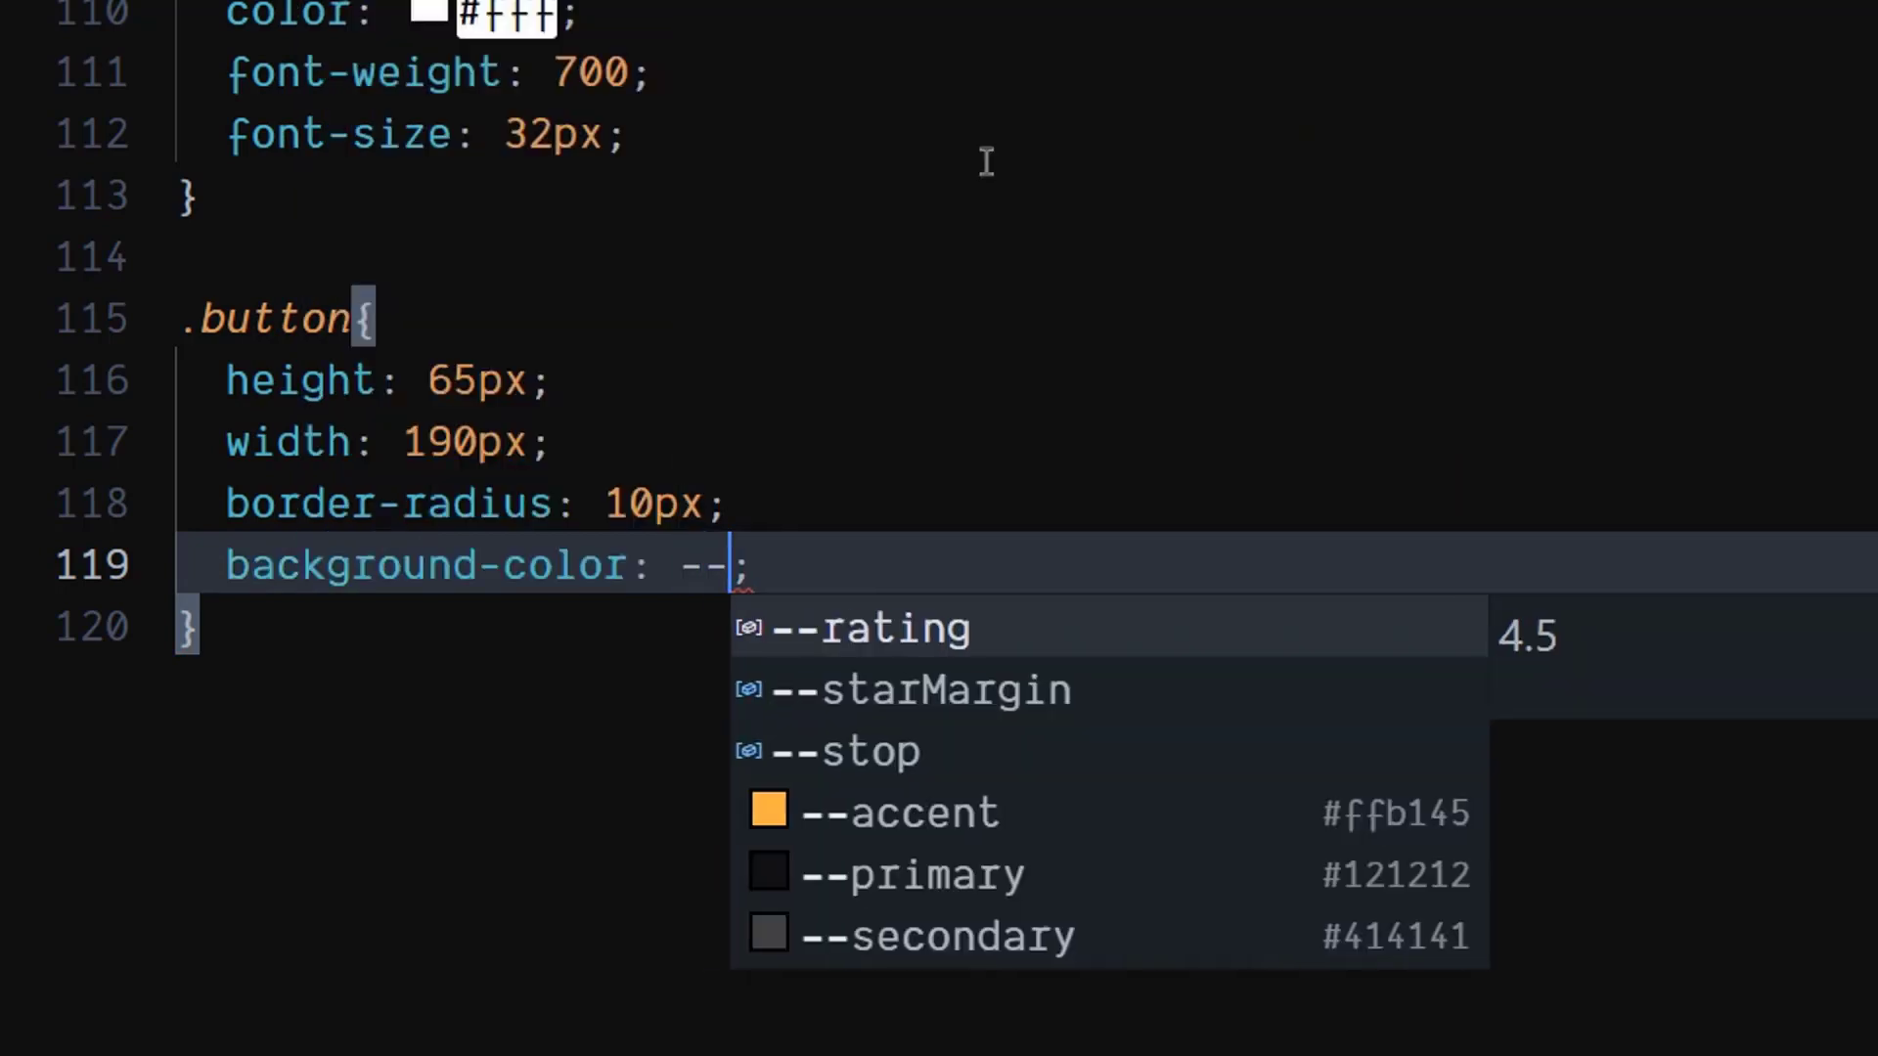
left_click(903, 811)
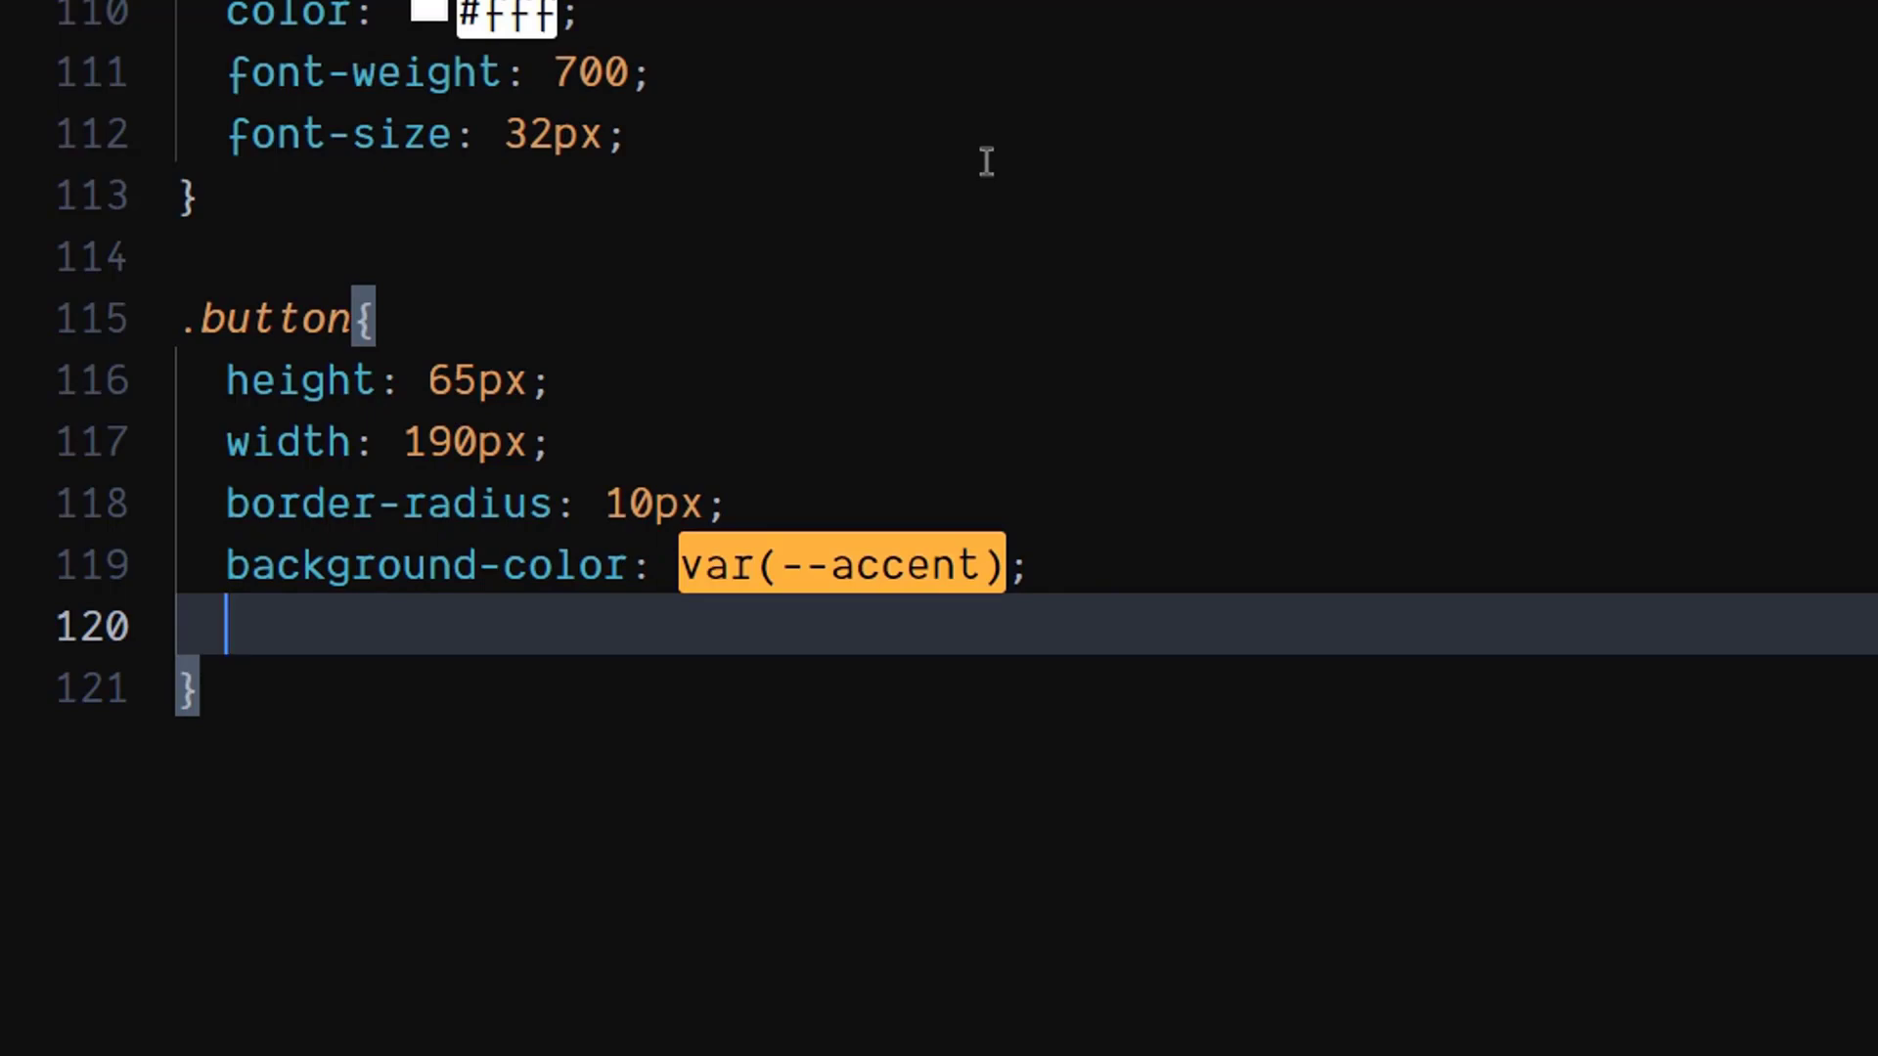
type("align")
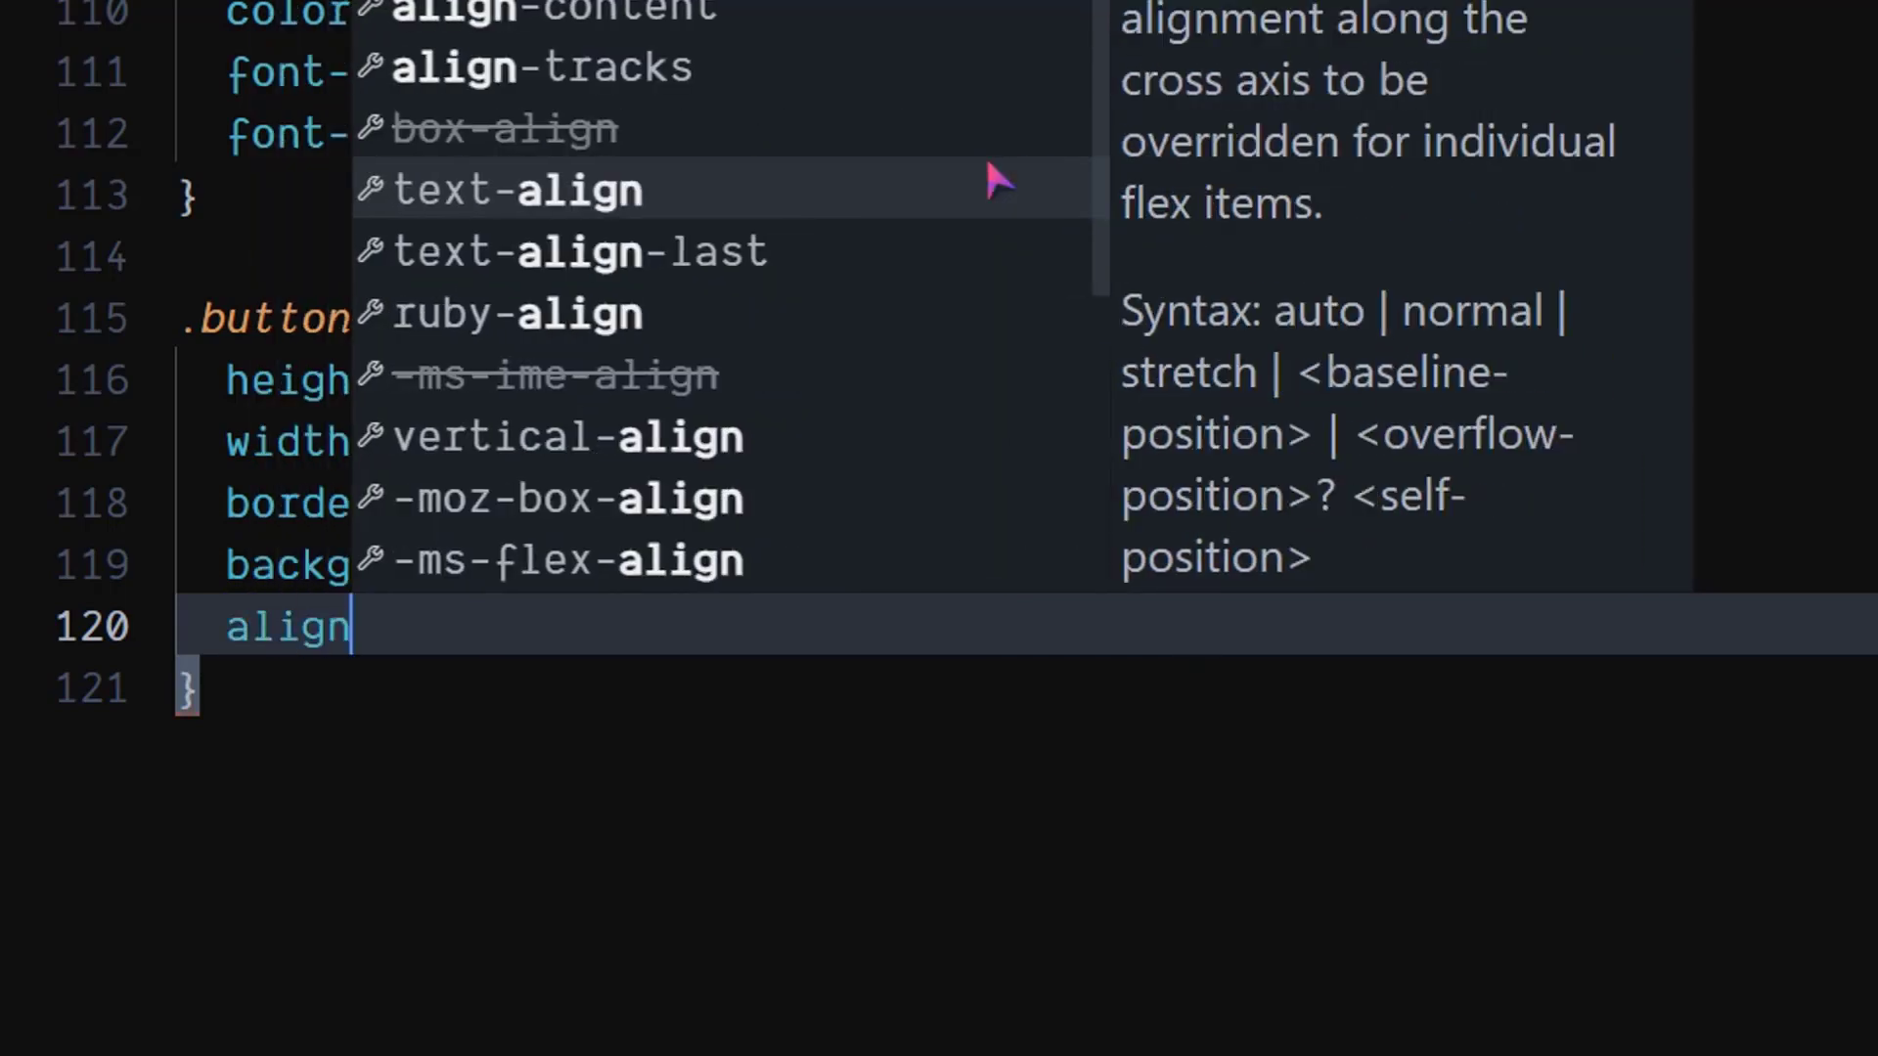
type("-self: flex-end;")
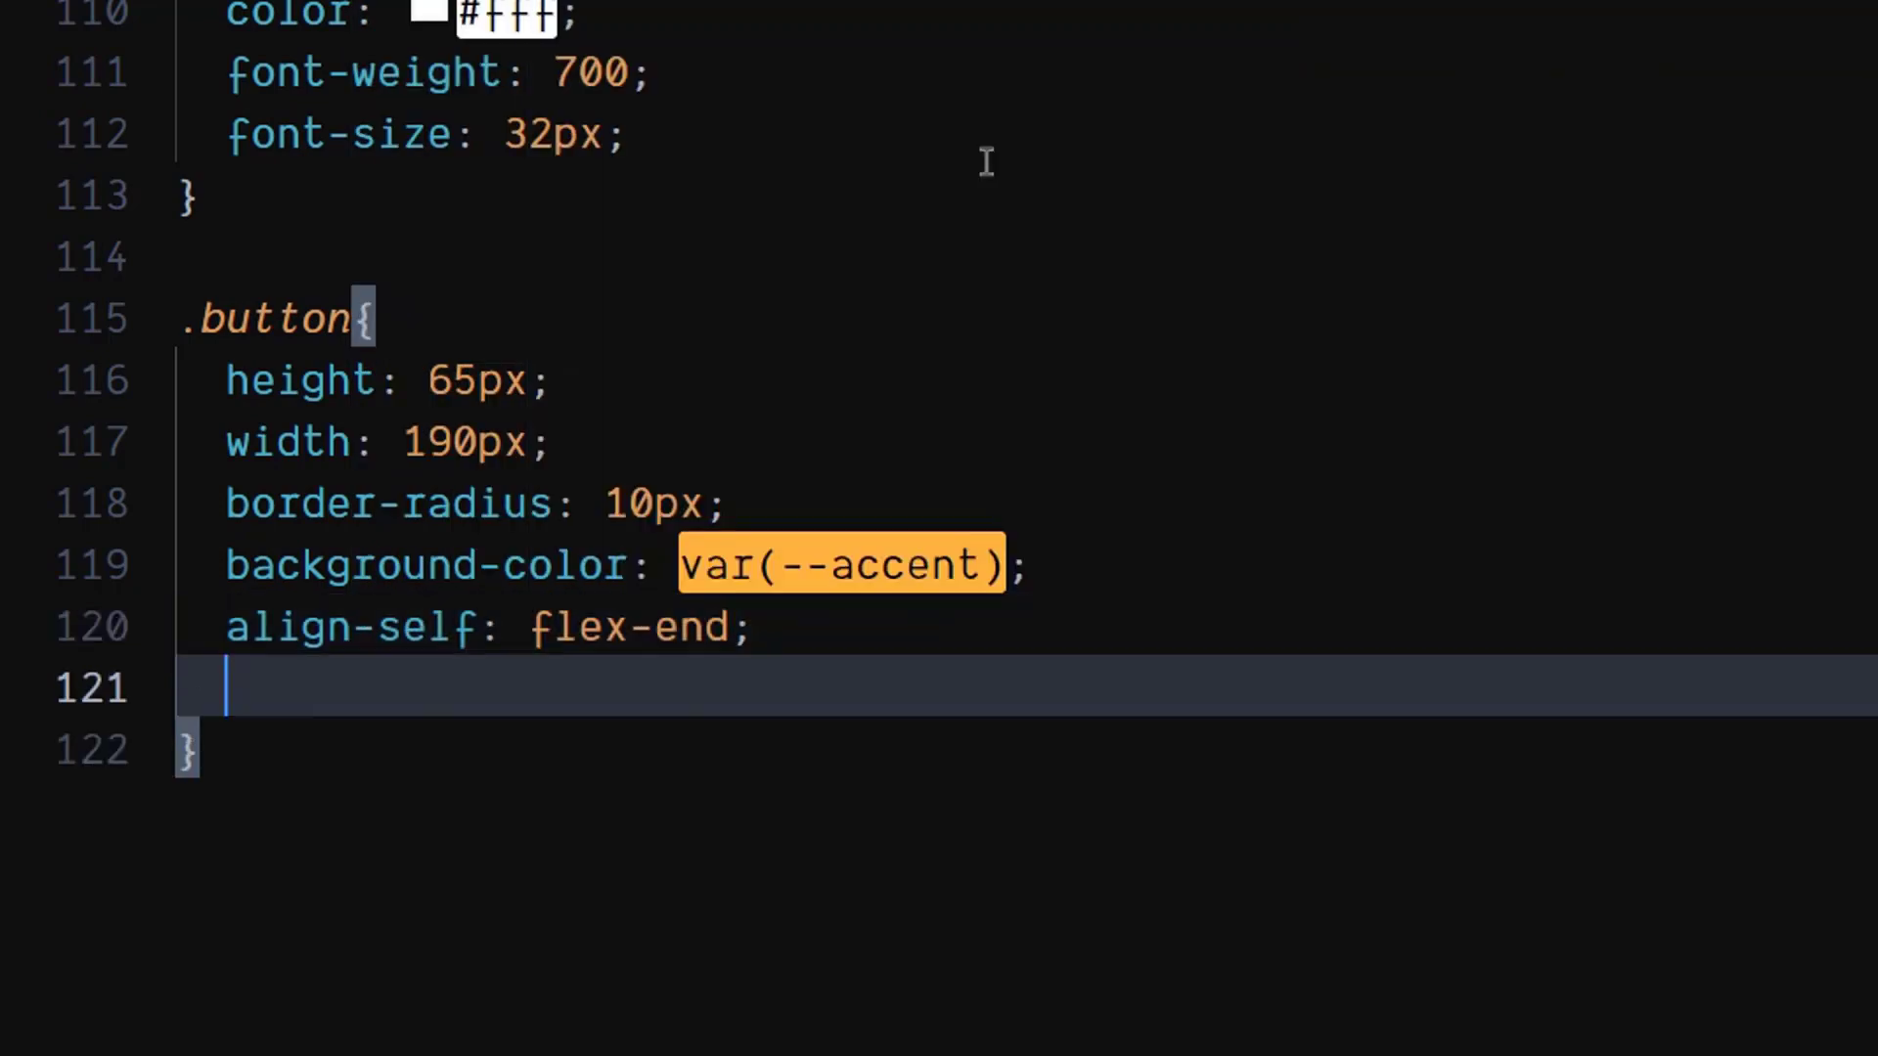
type("font-size: 2;")
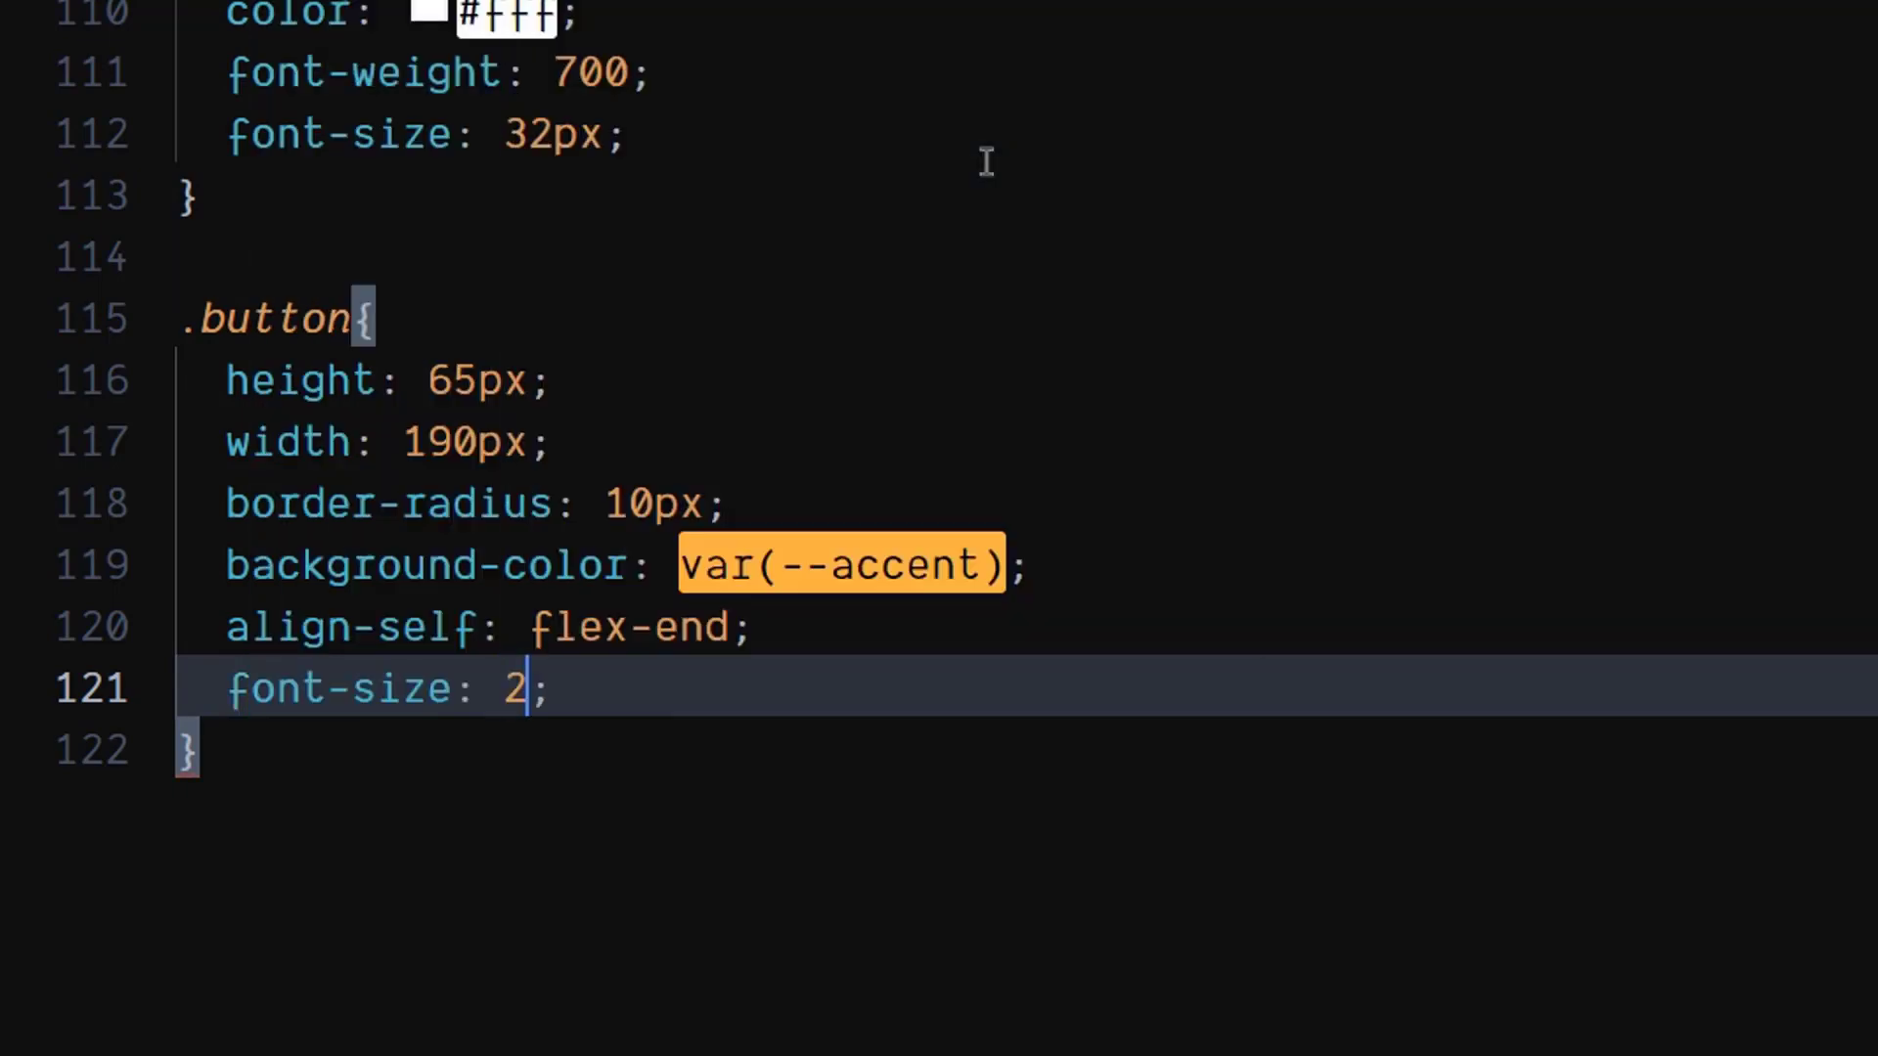
type("4px")
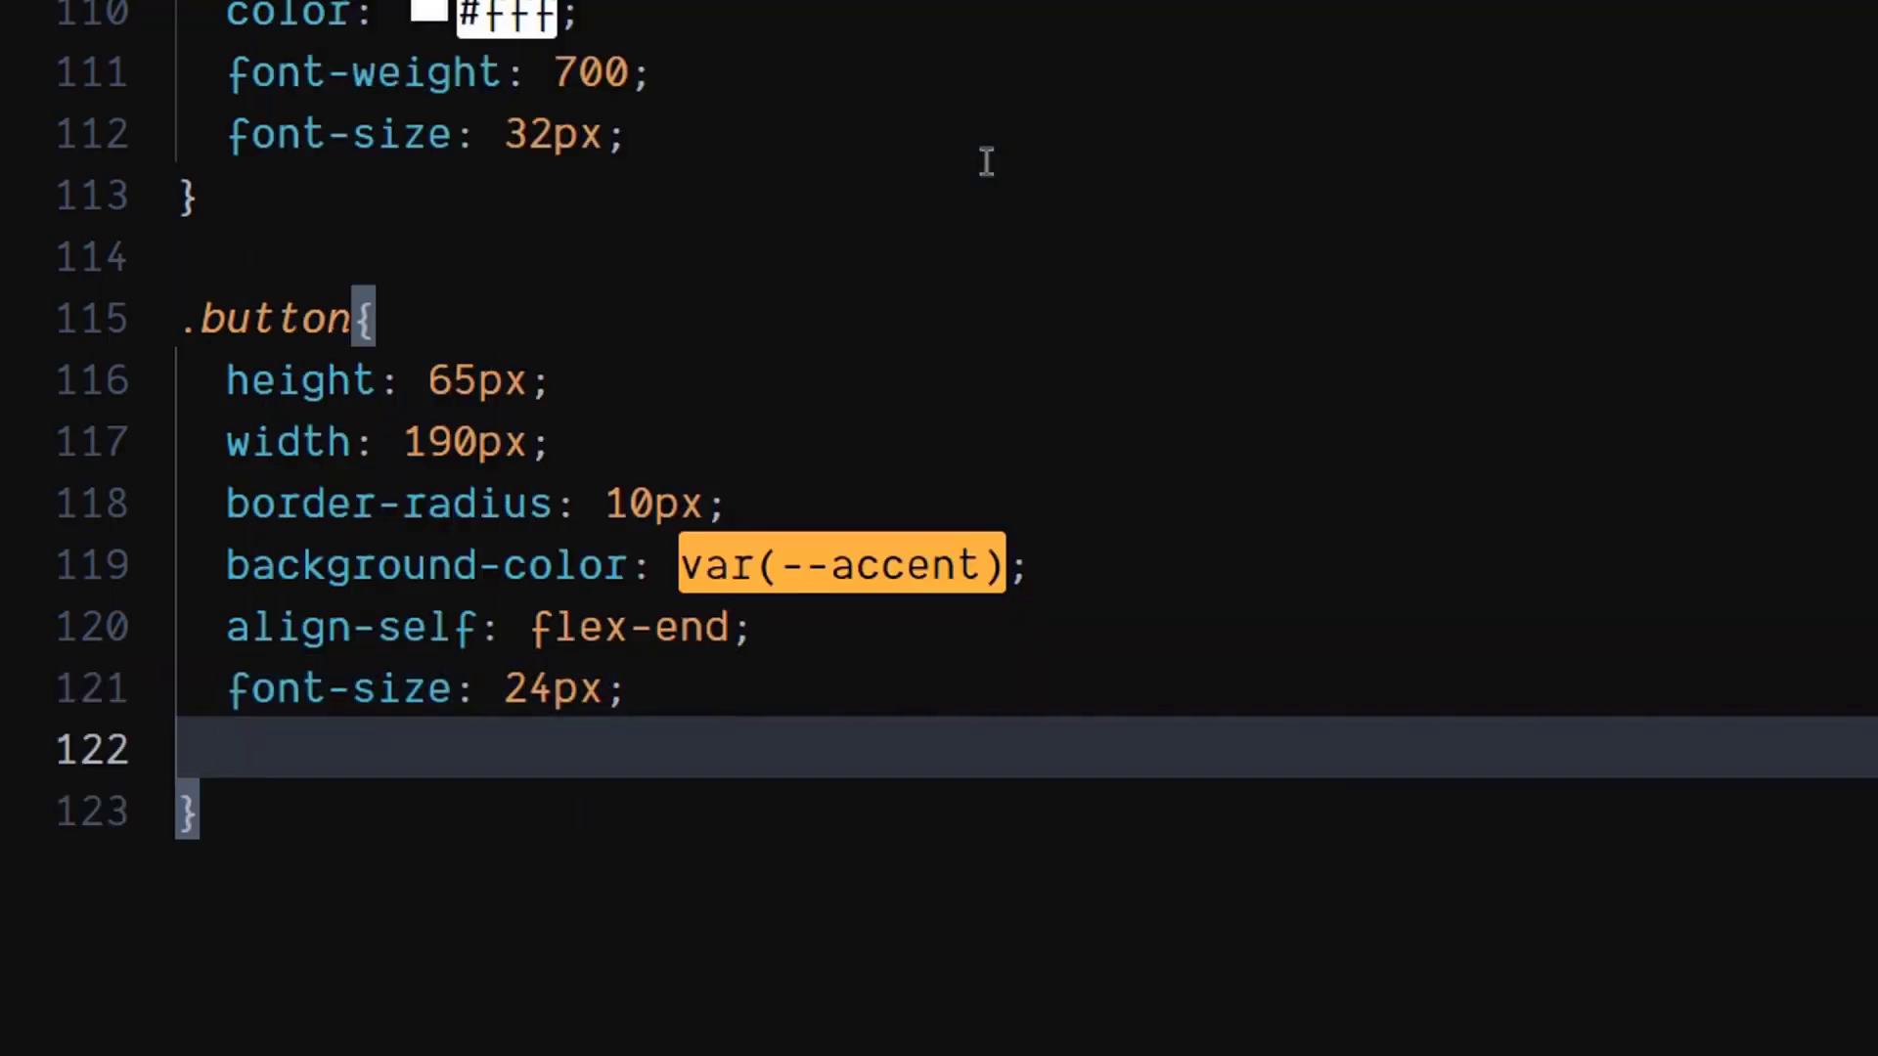
type("margin-right: ;")
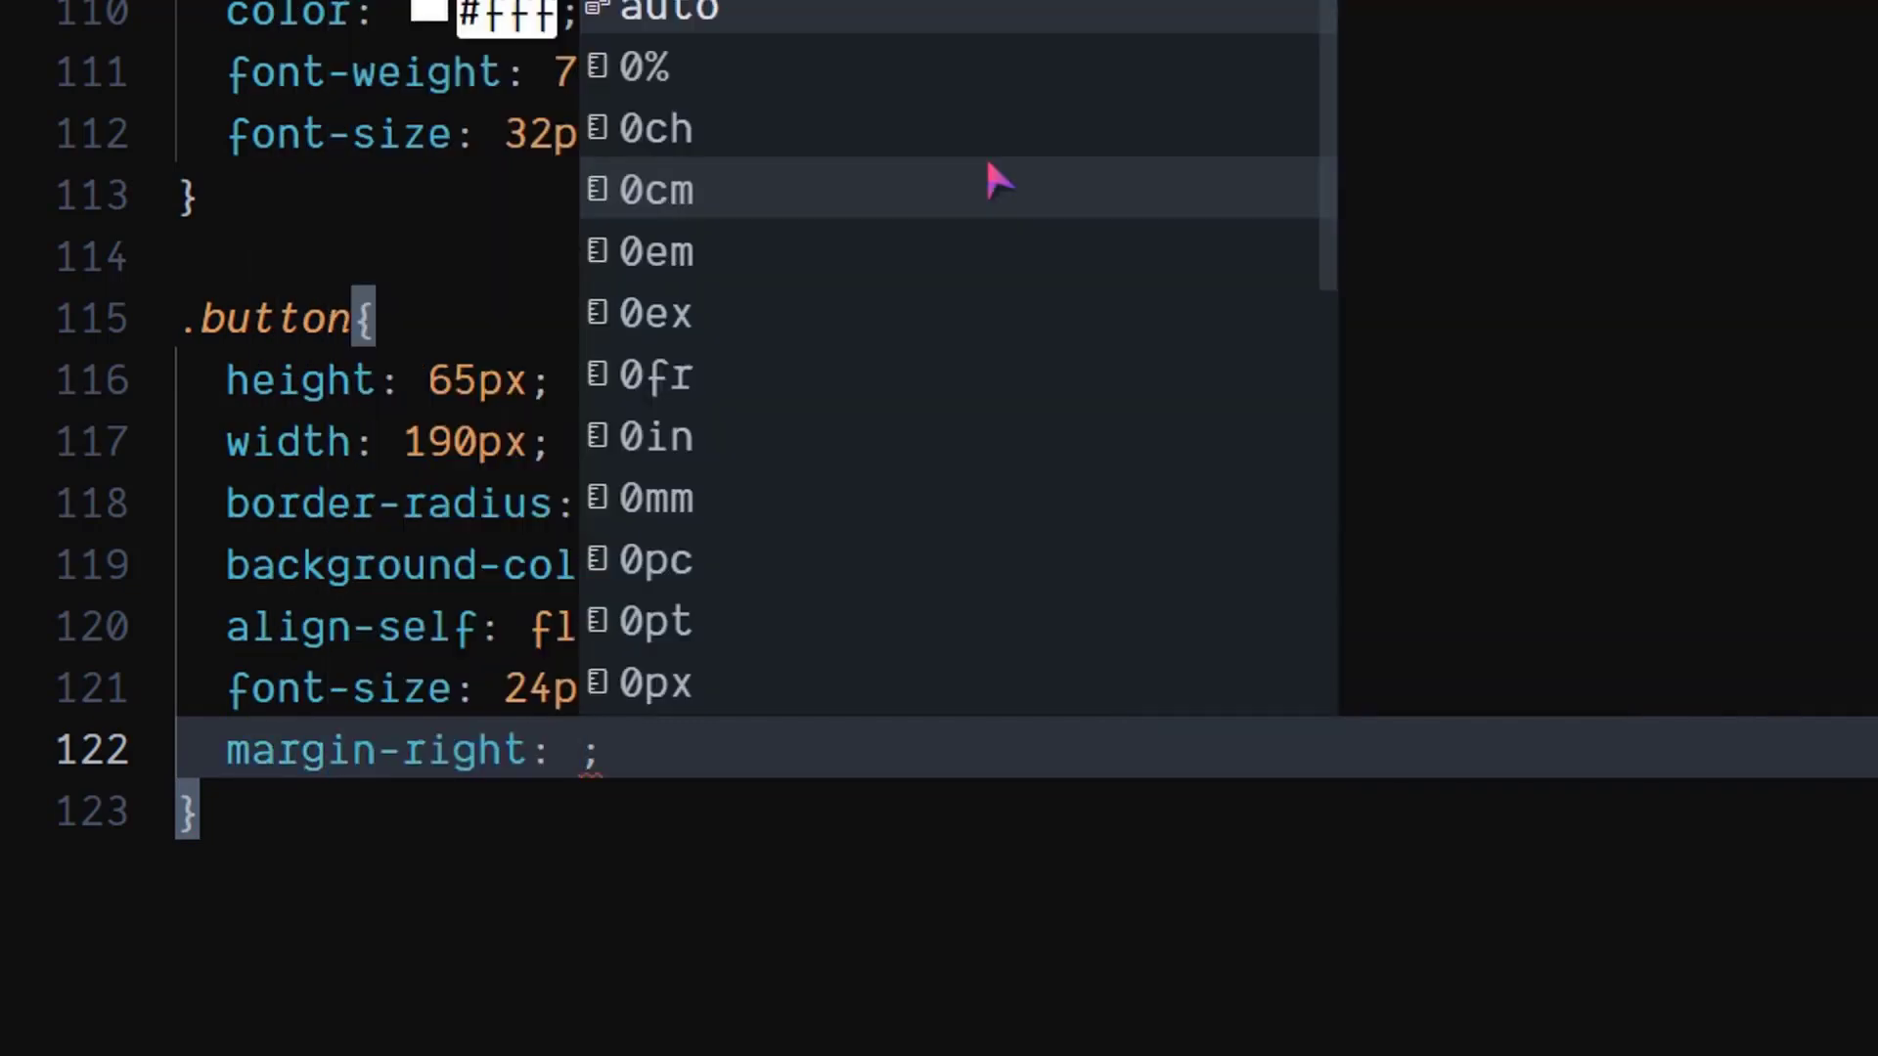
type("5px")
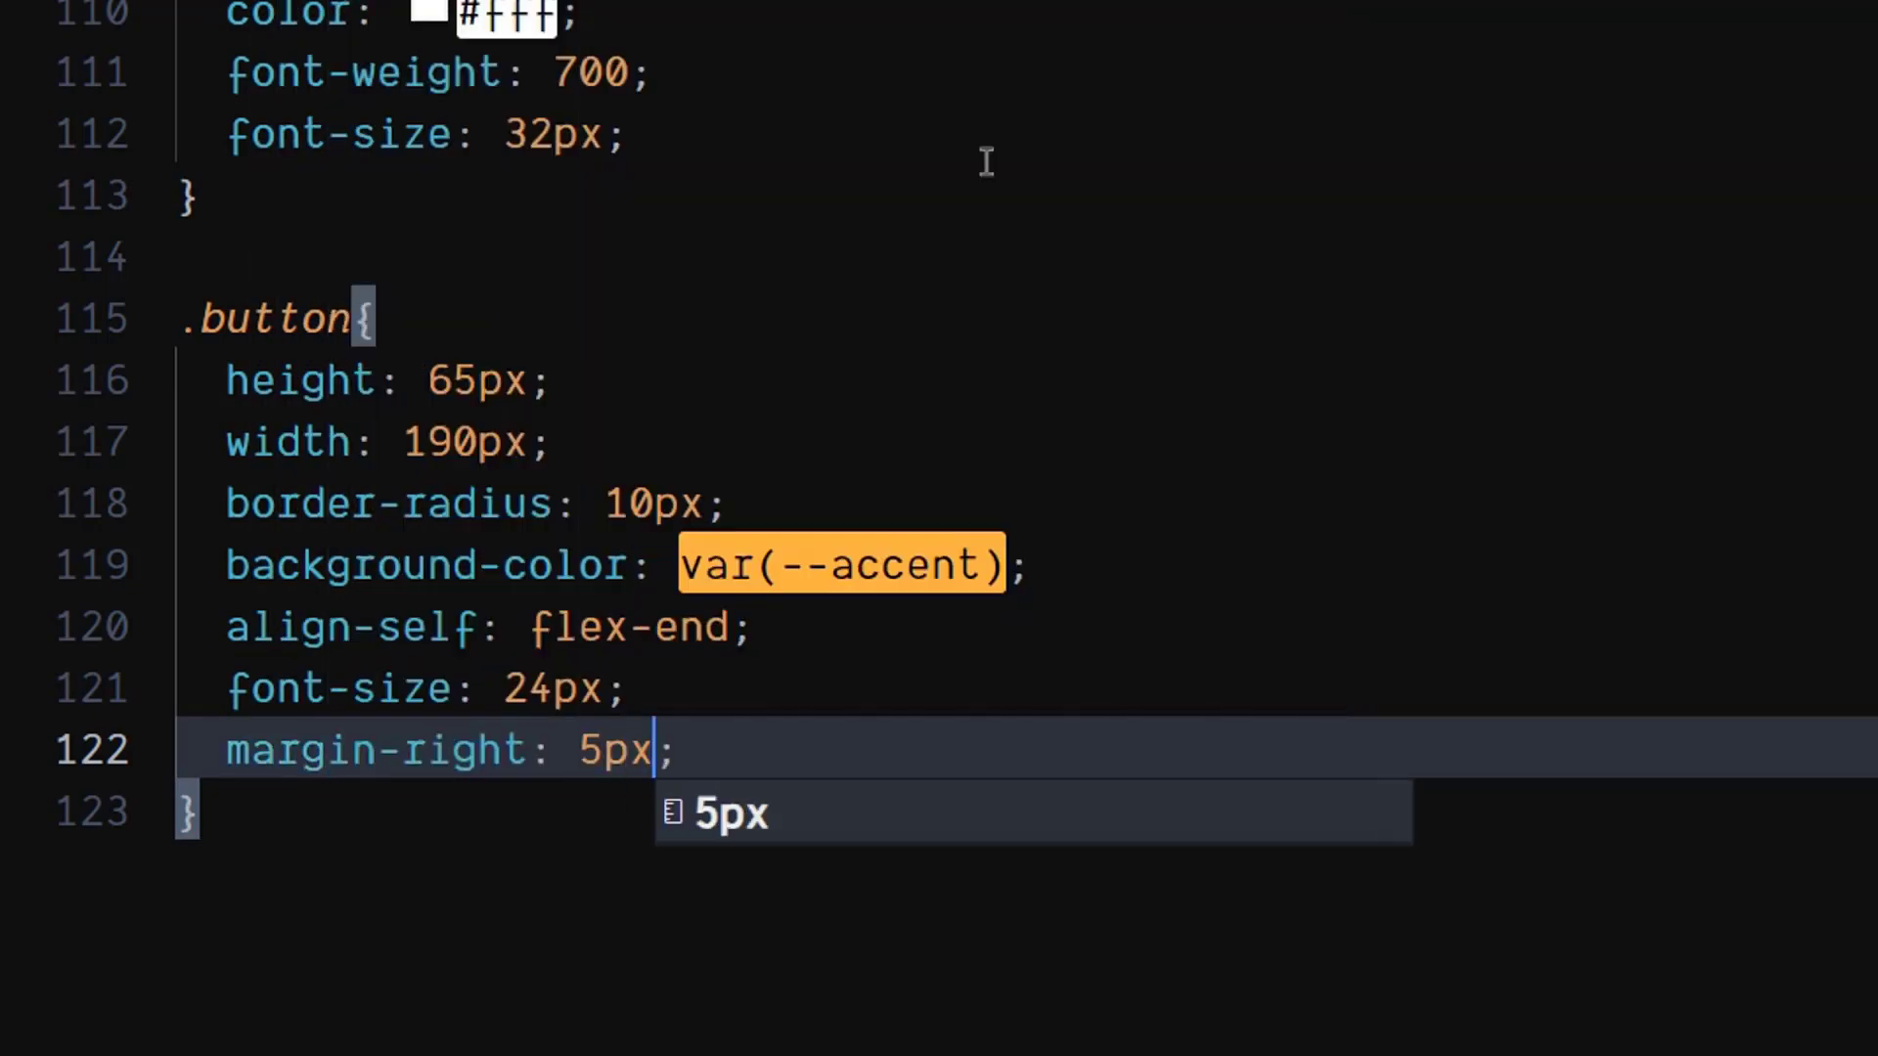
key("Escape")
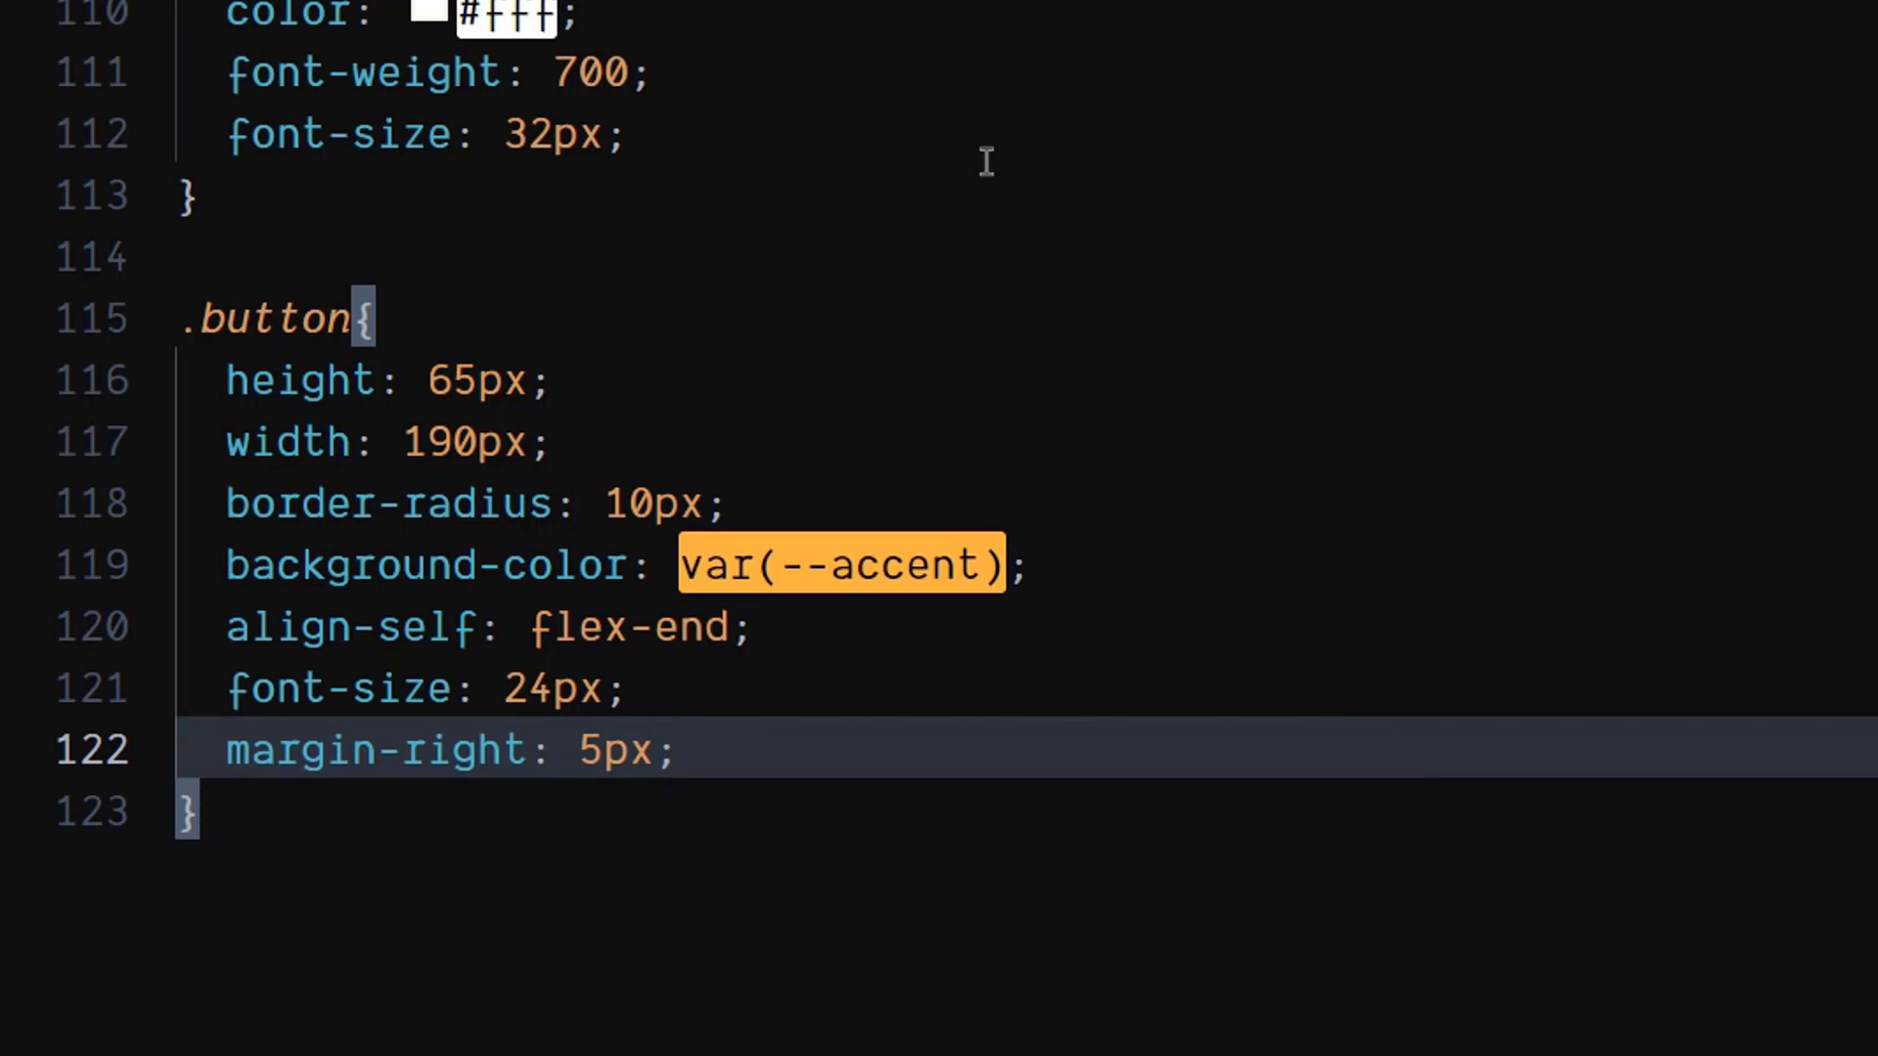
type("cur")
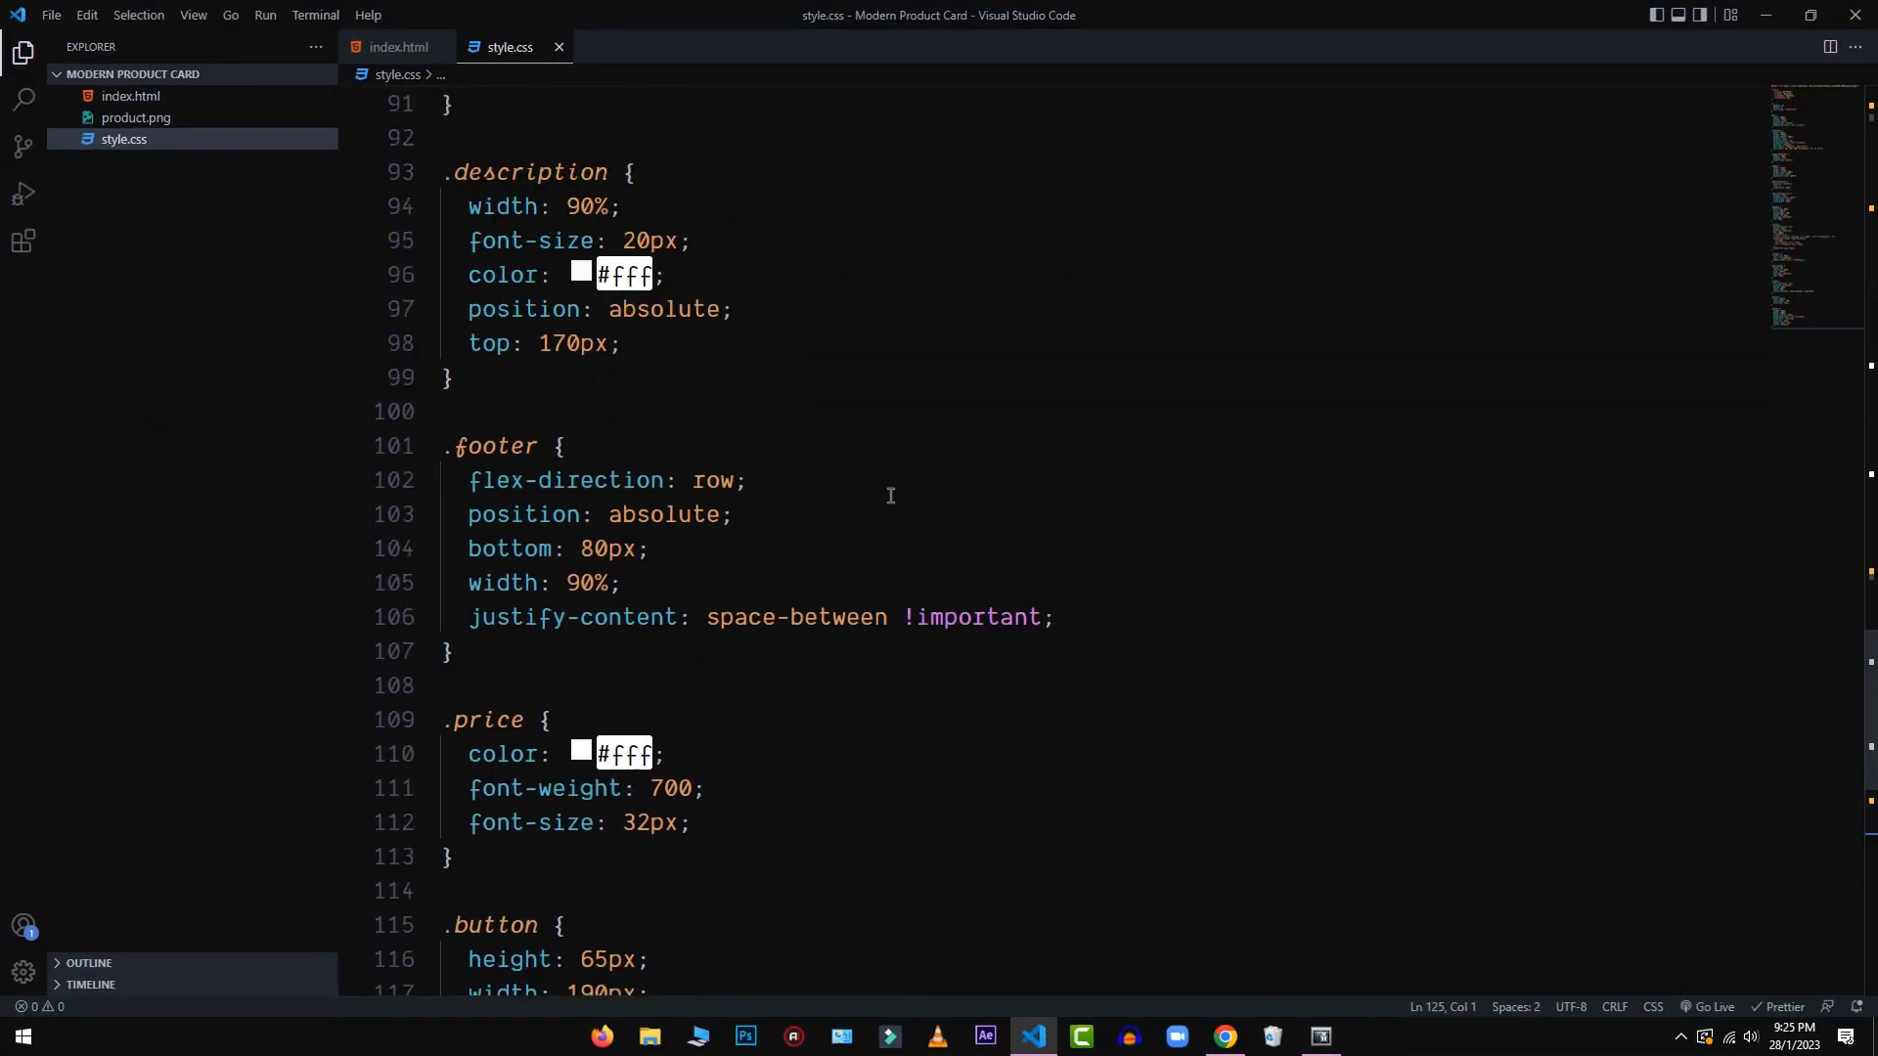
scroll("up", 3)
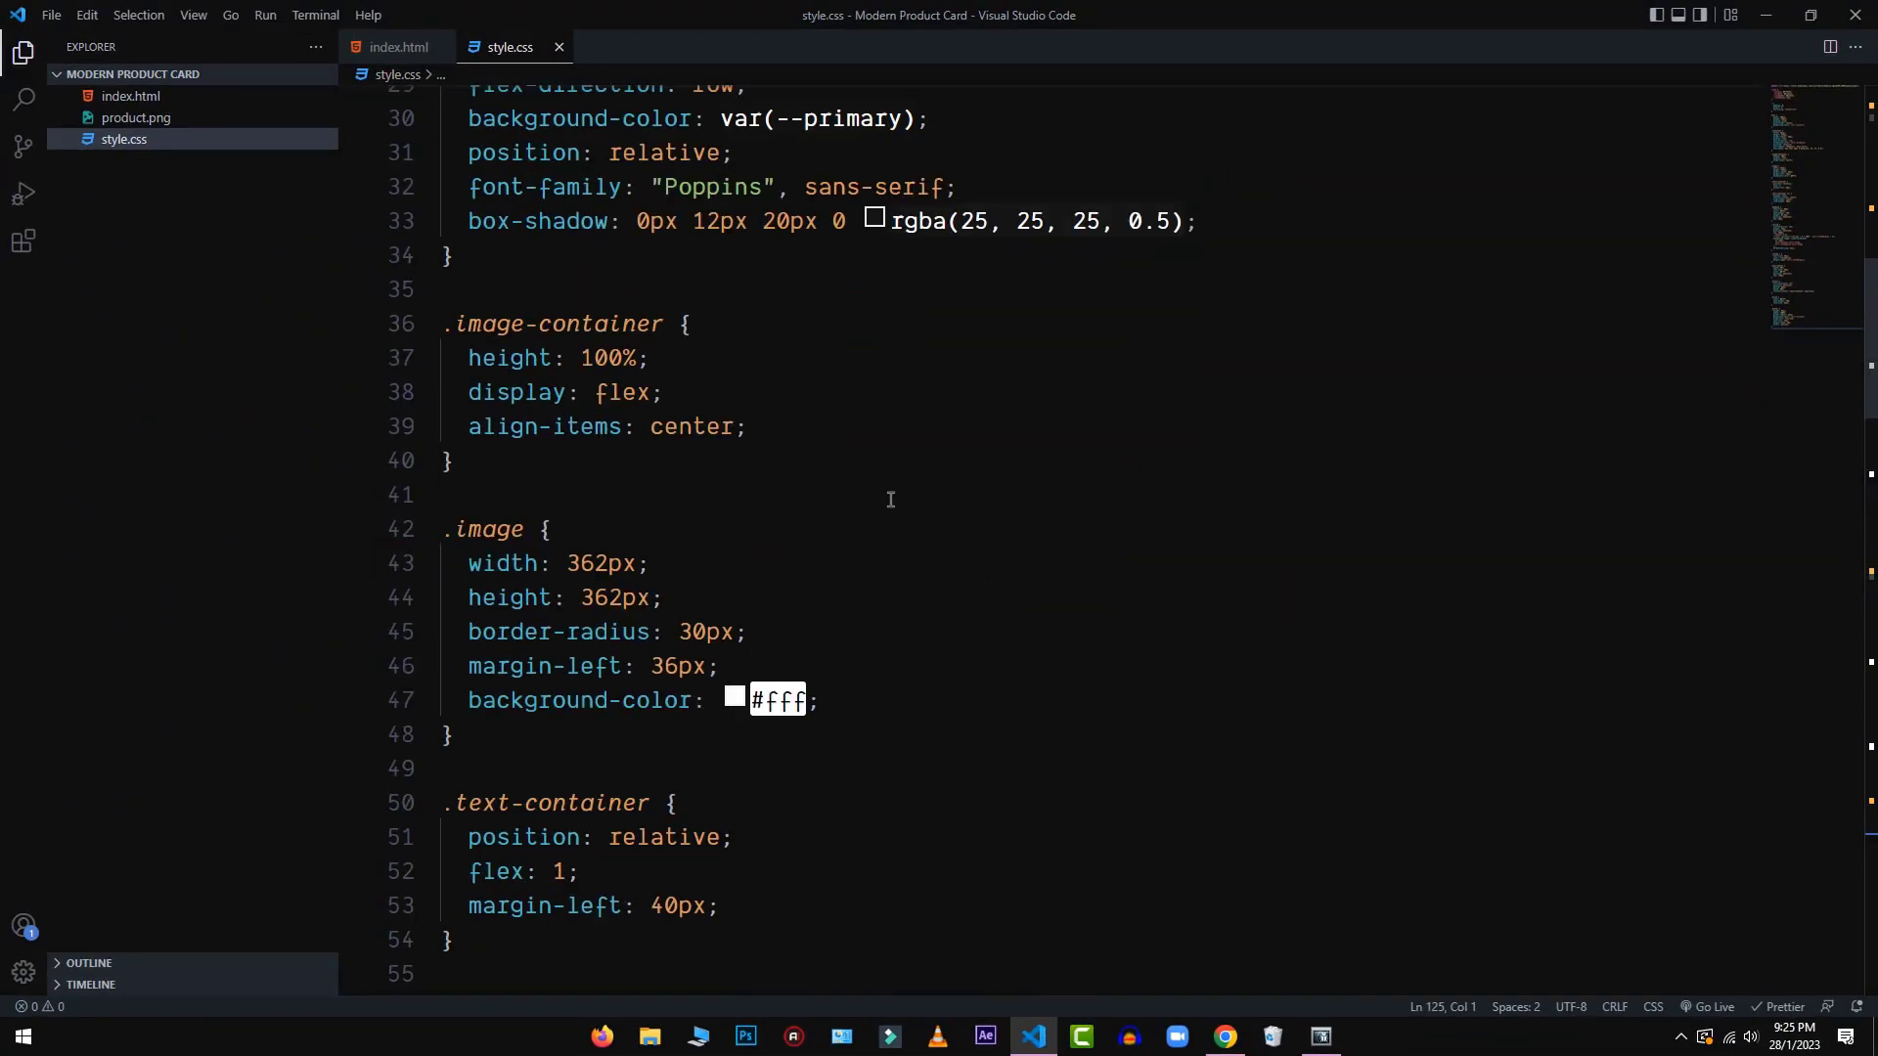
scroll("up", 3)
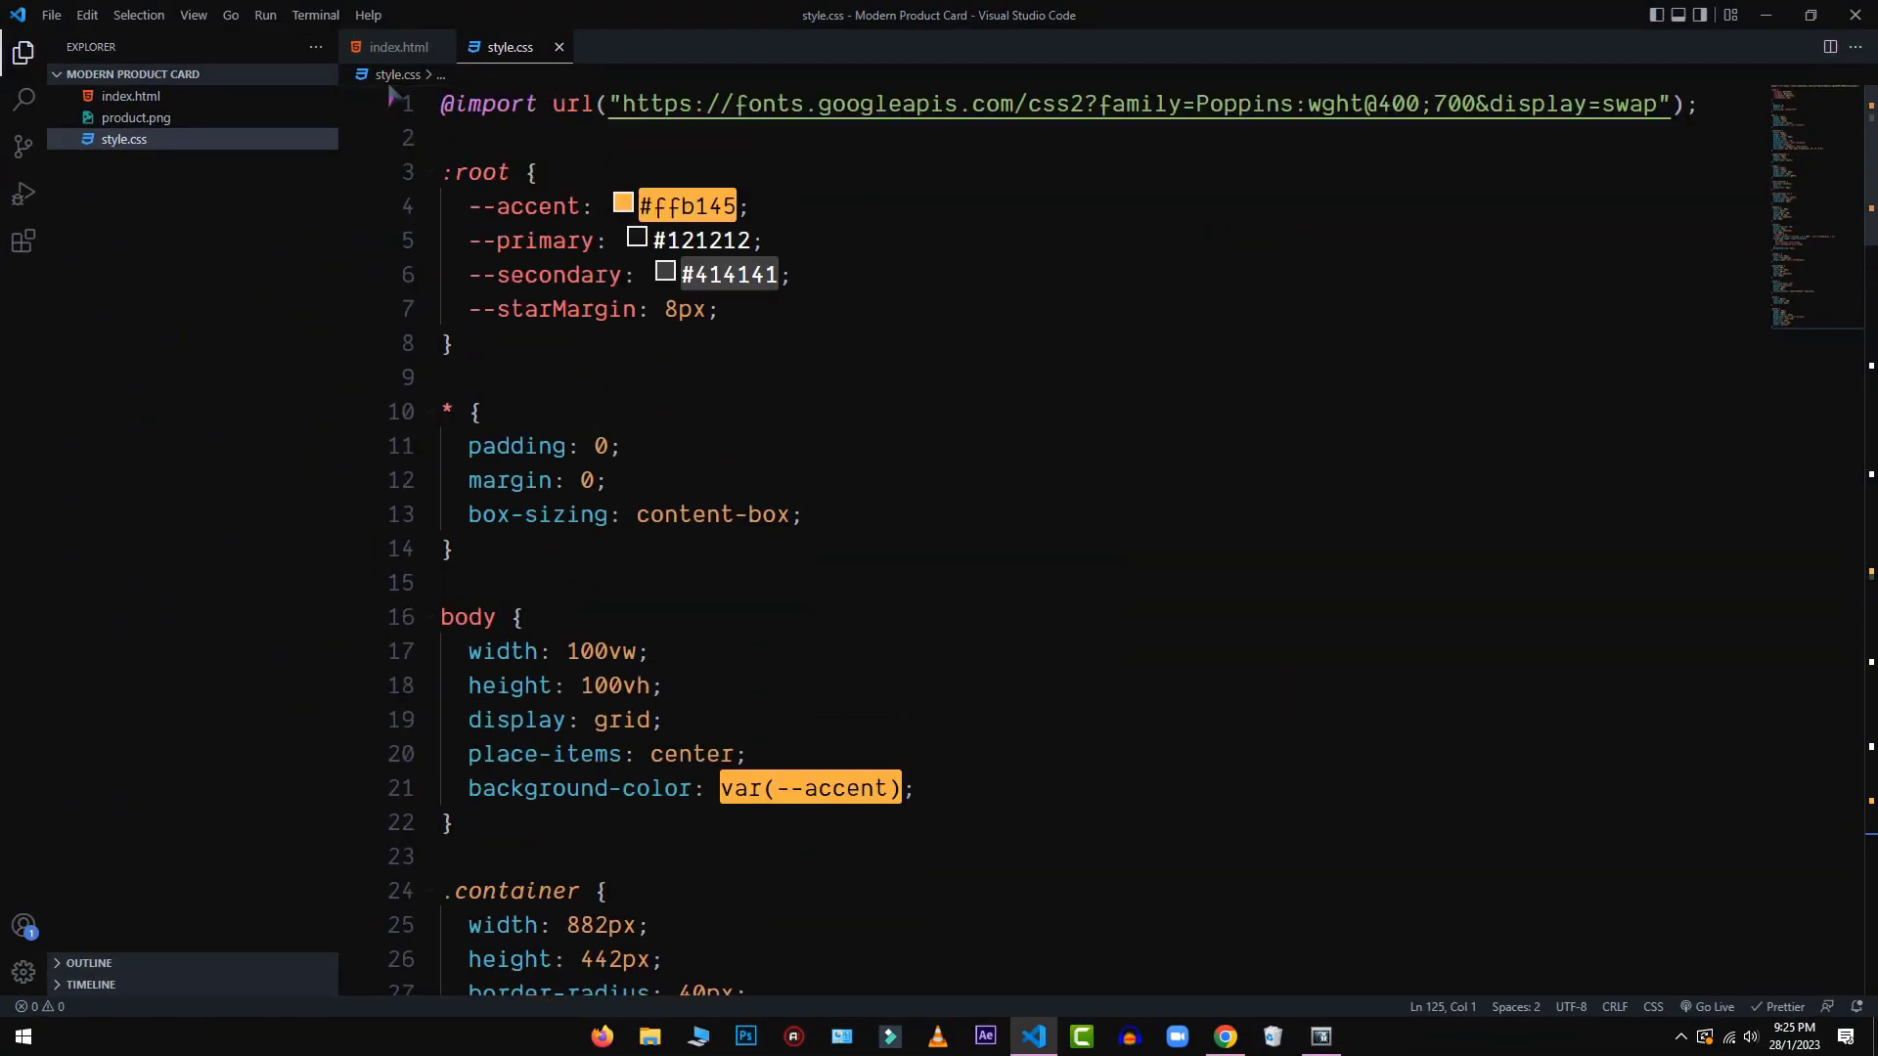
left_click(395, 47)
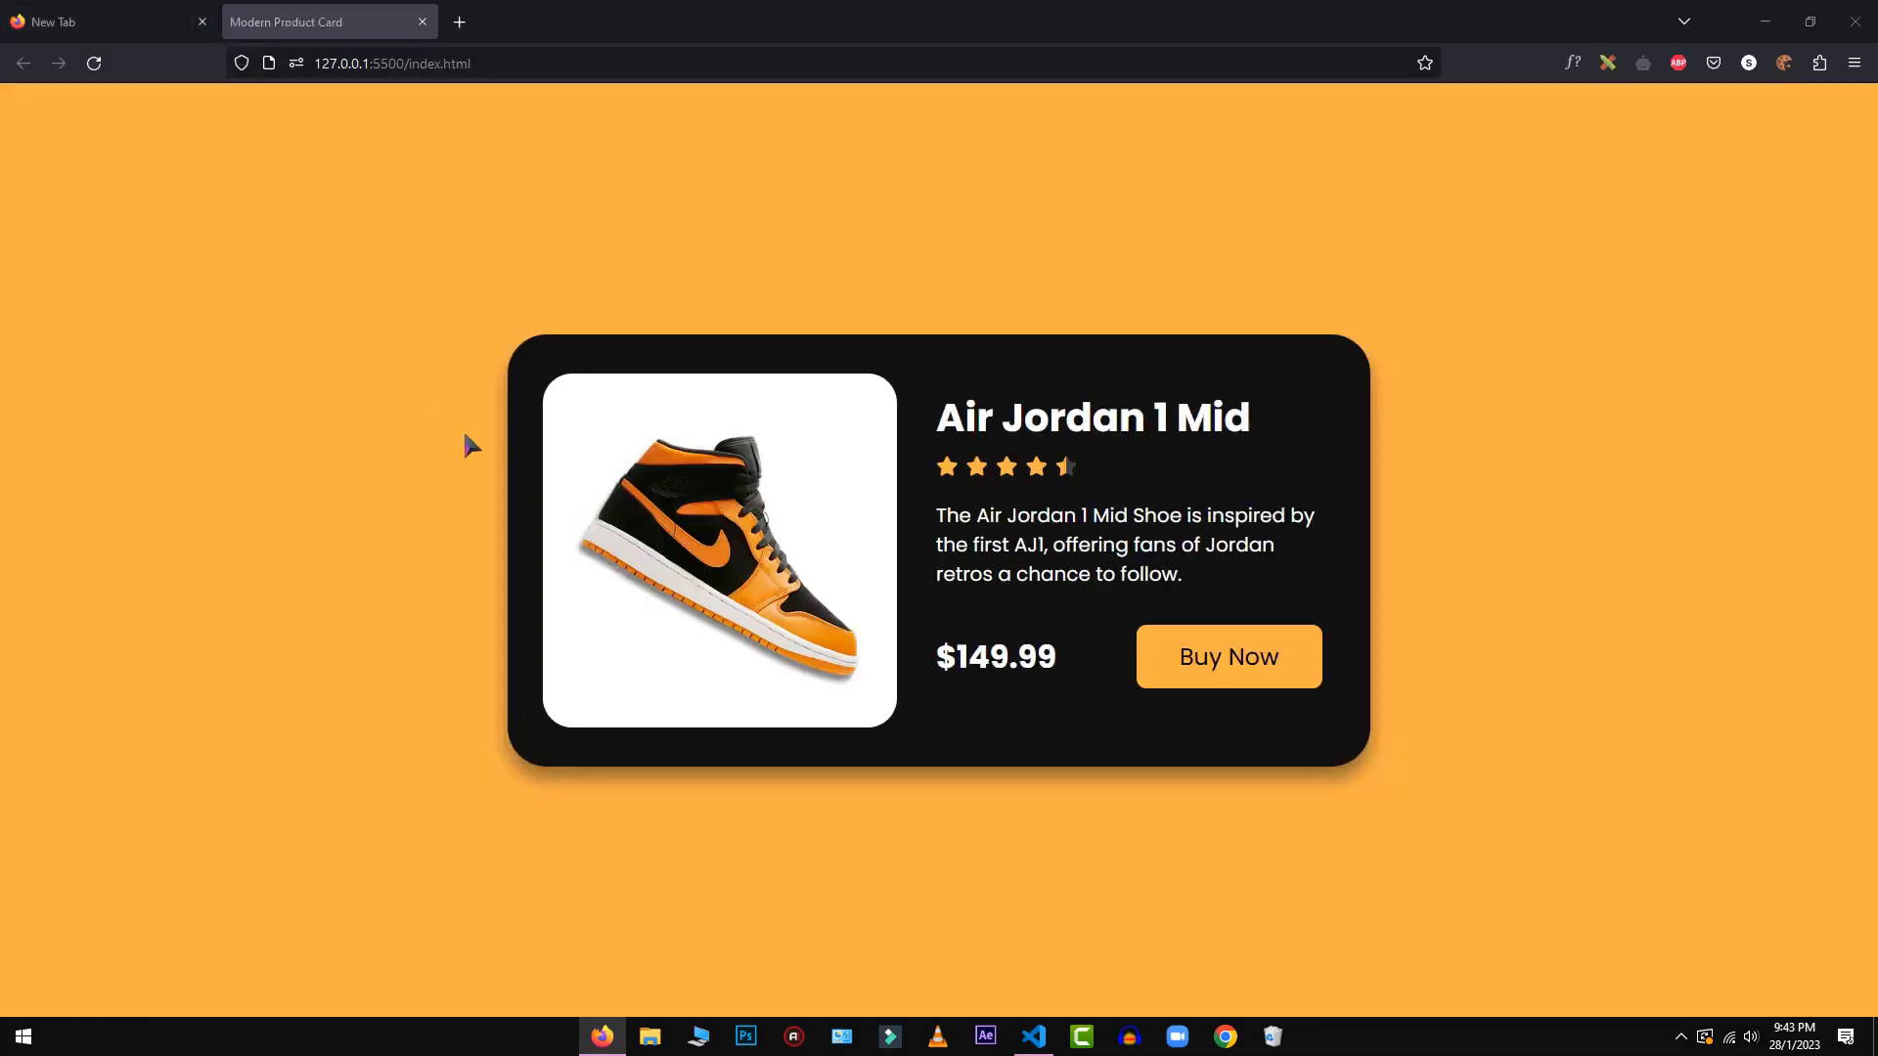
mouse_move(1087, 615)
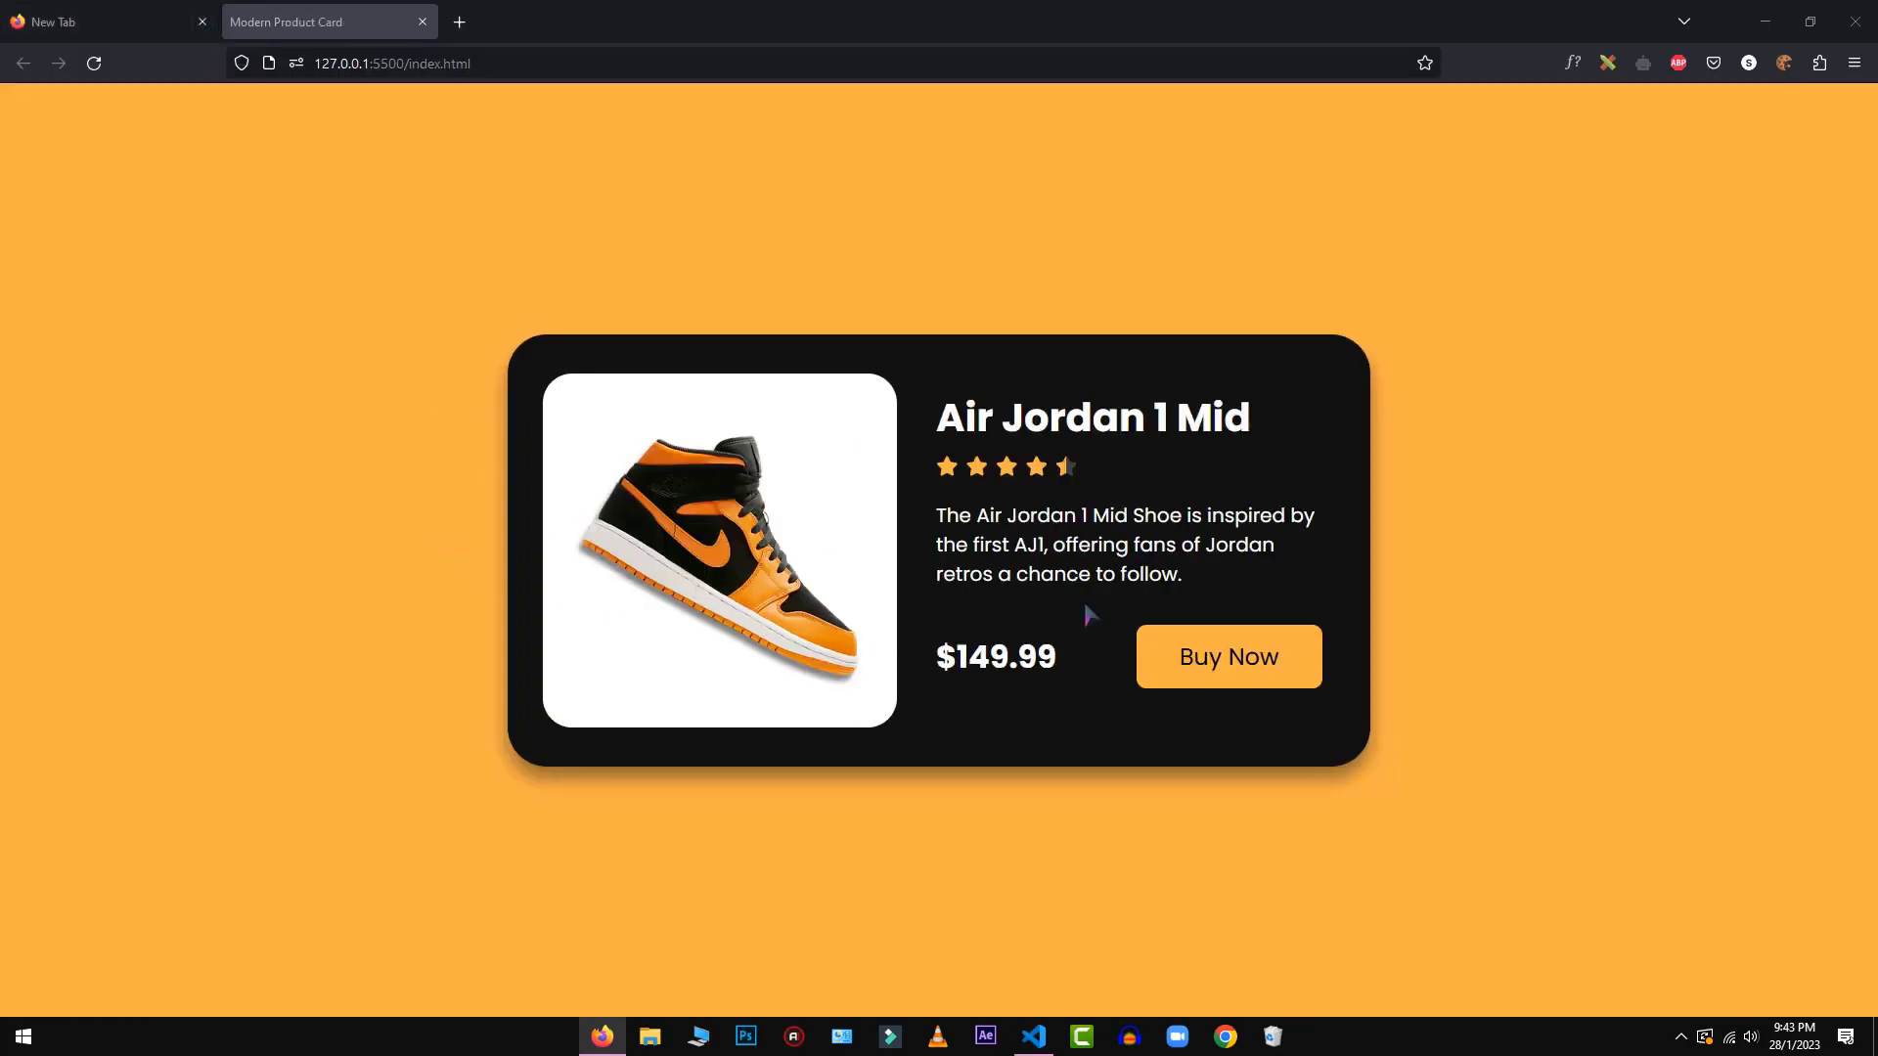
mouse_move(1495, 492)
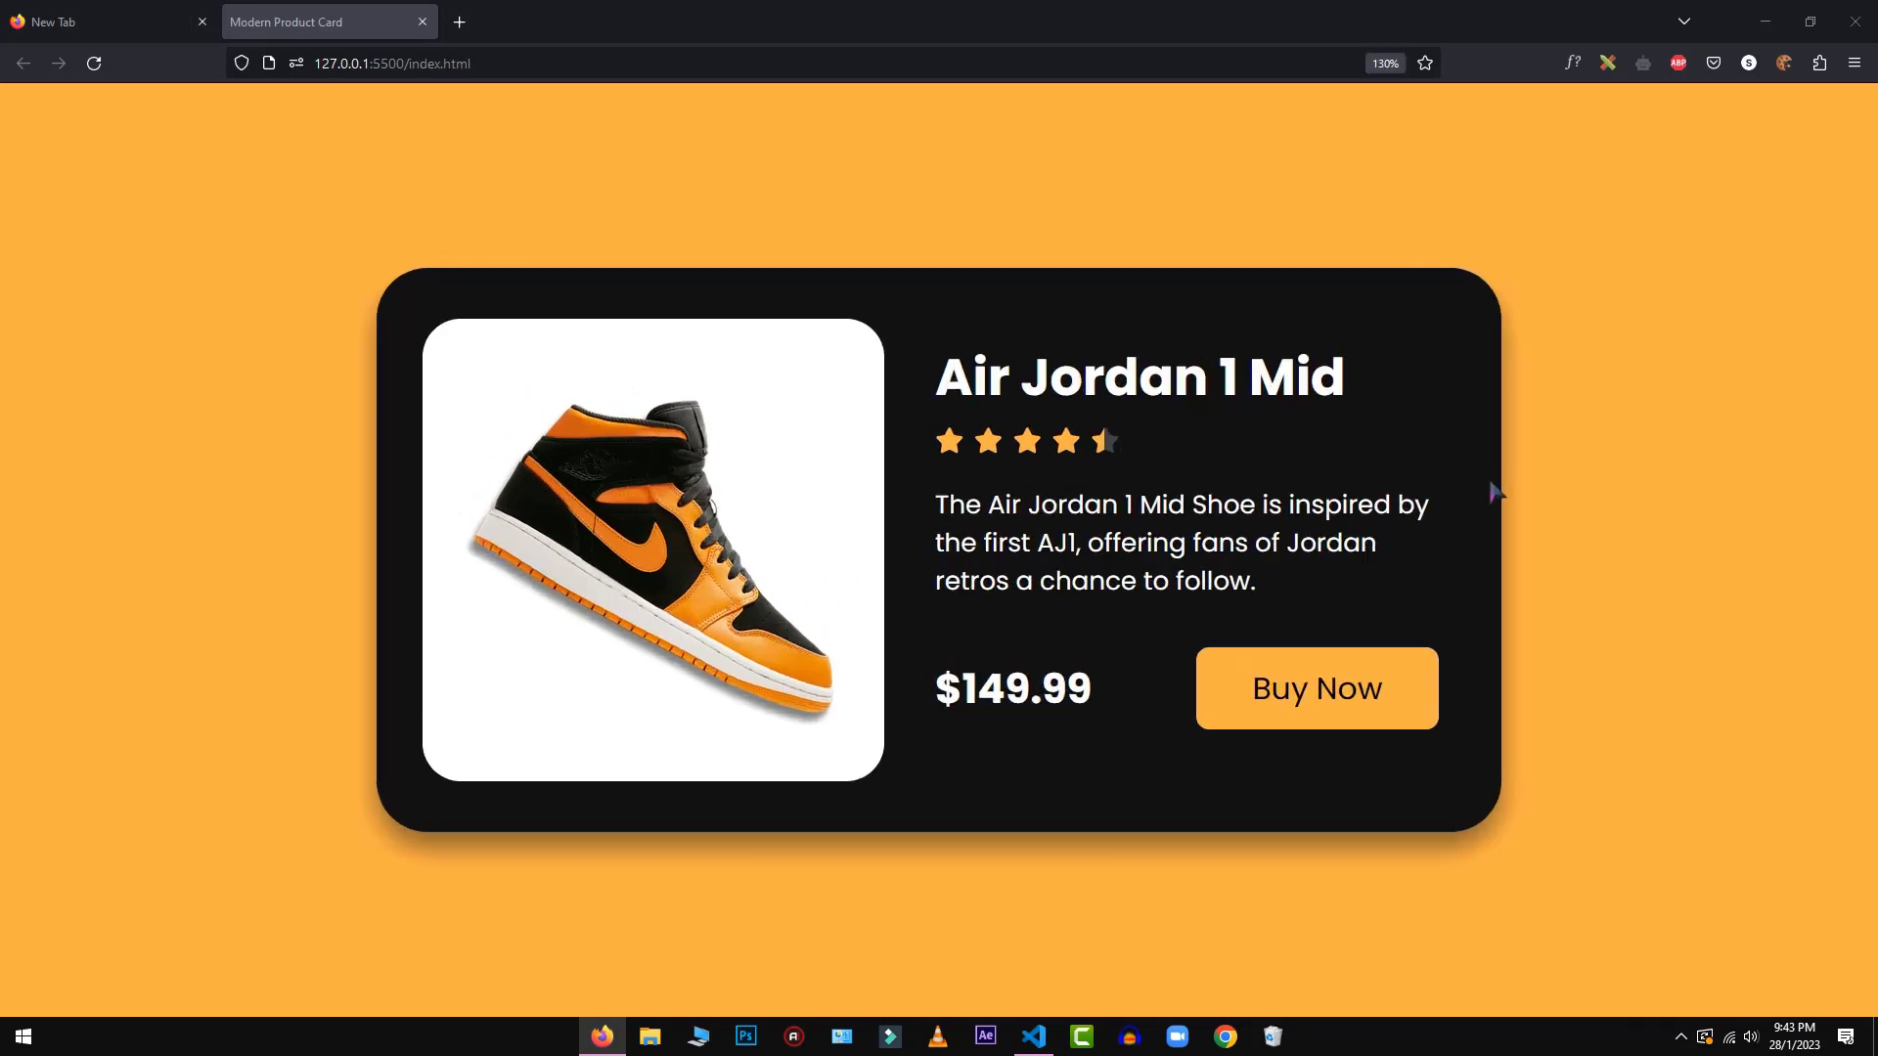
mouse_move(1073, 620)
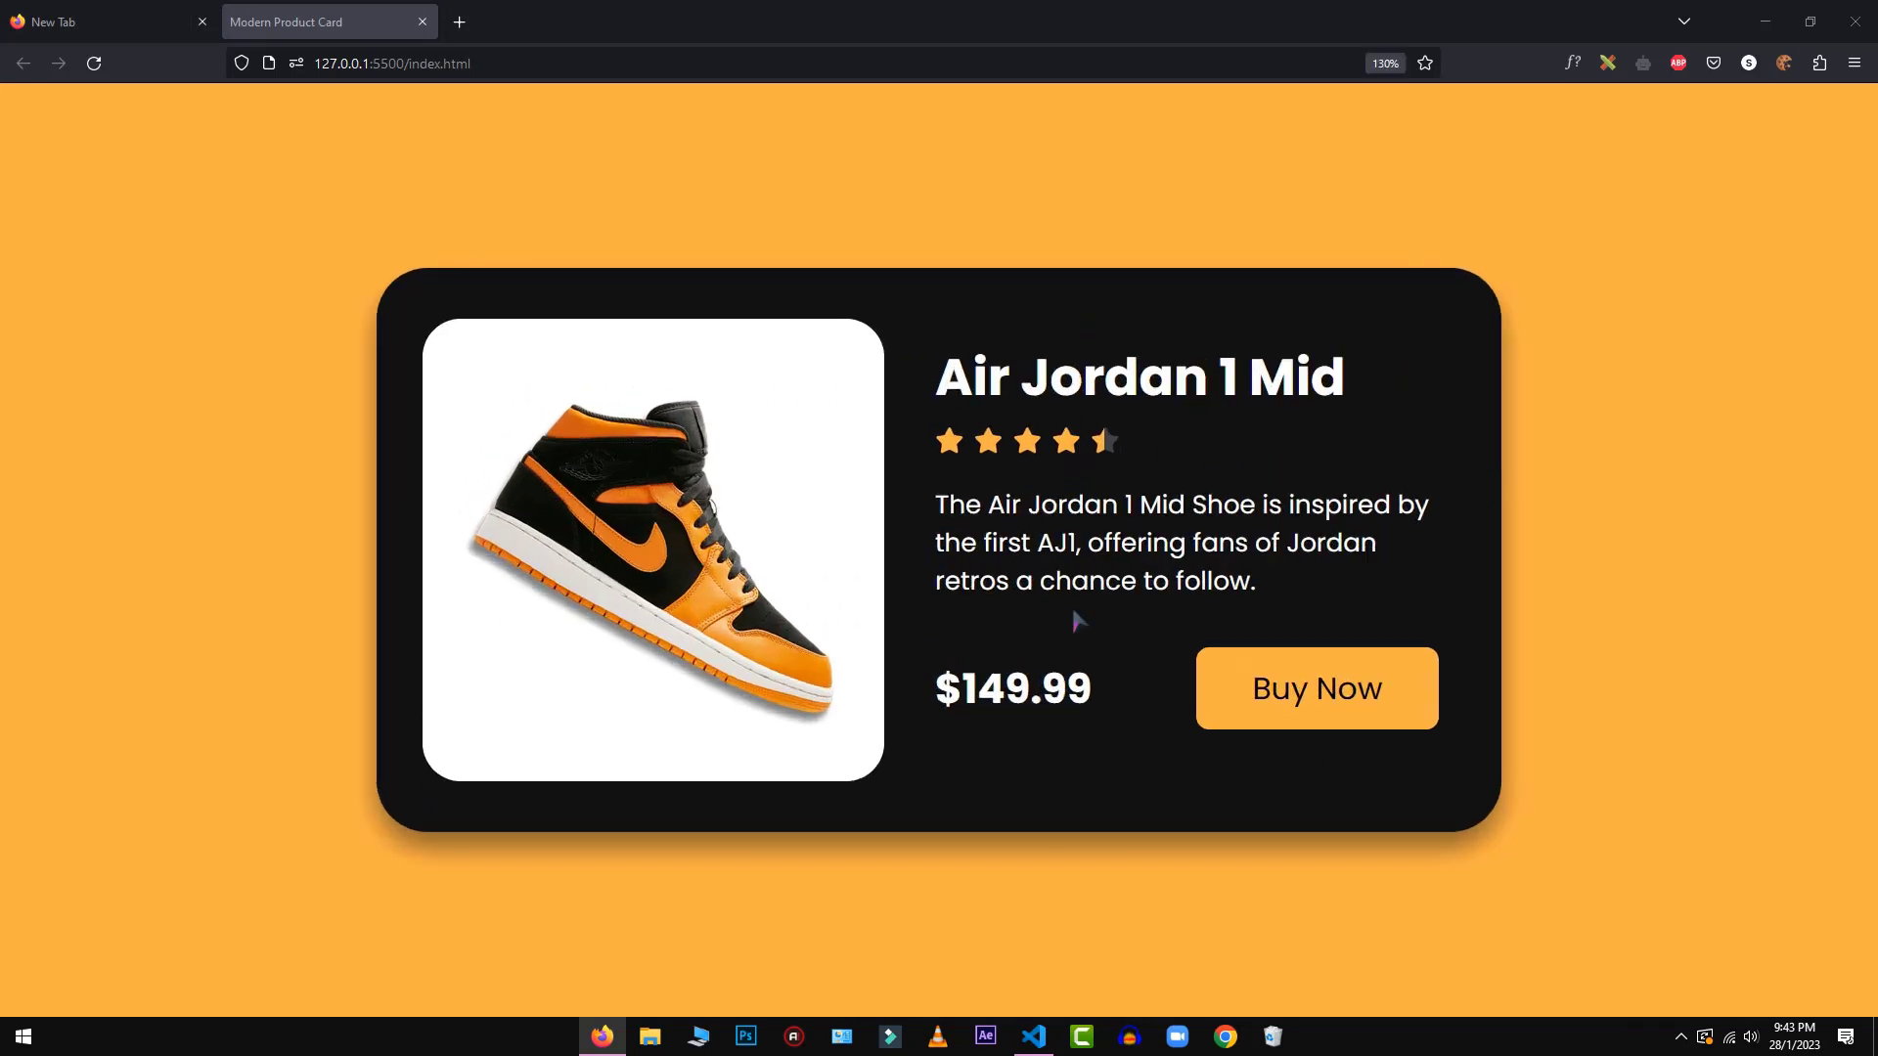
Step: In style.css, change --starMargin under :root from 8px to 4px
left_click(1033, 1037)
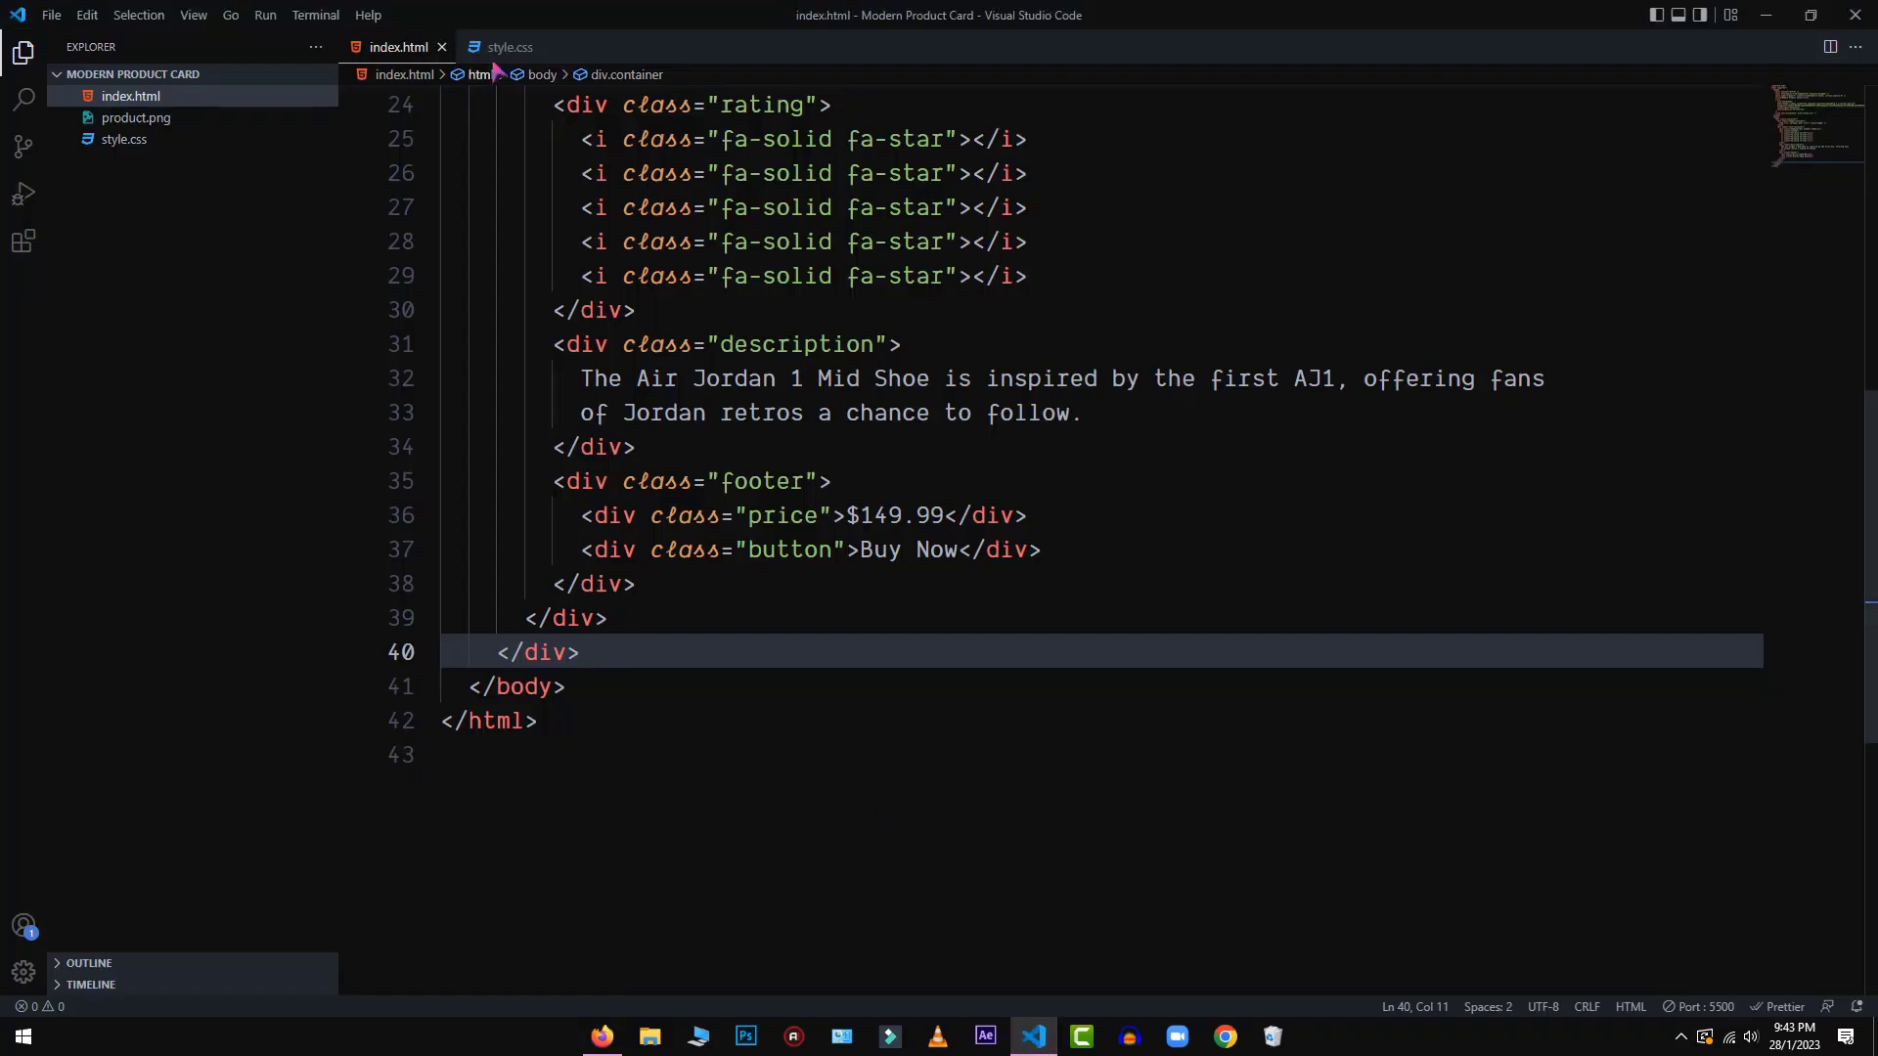
left_click(507, 47)
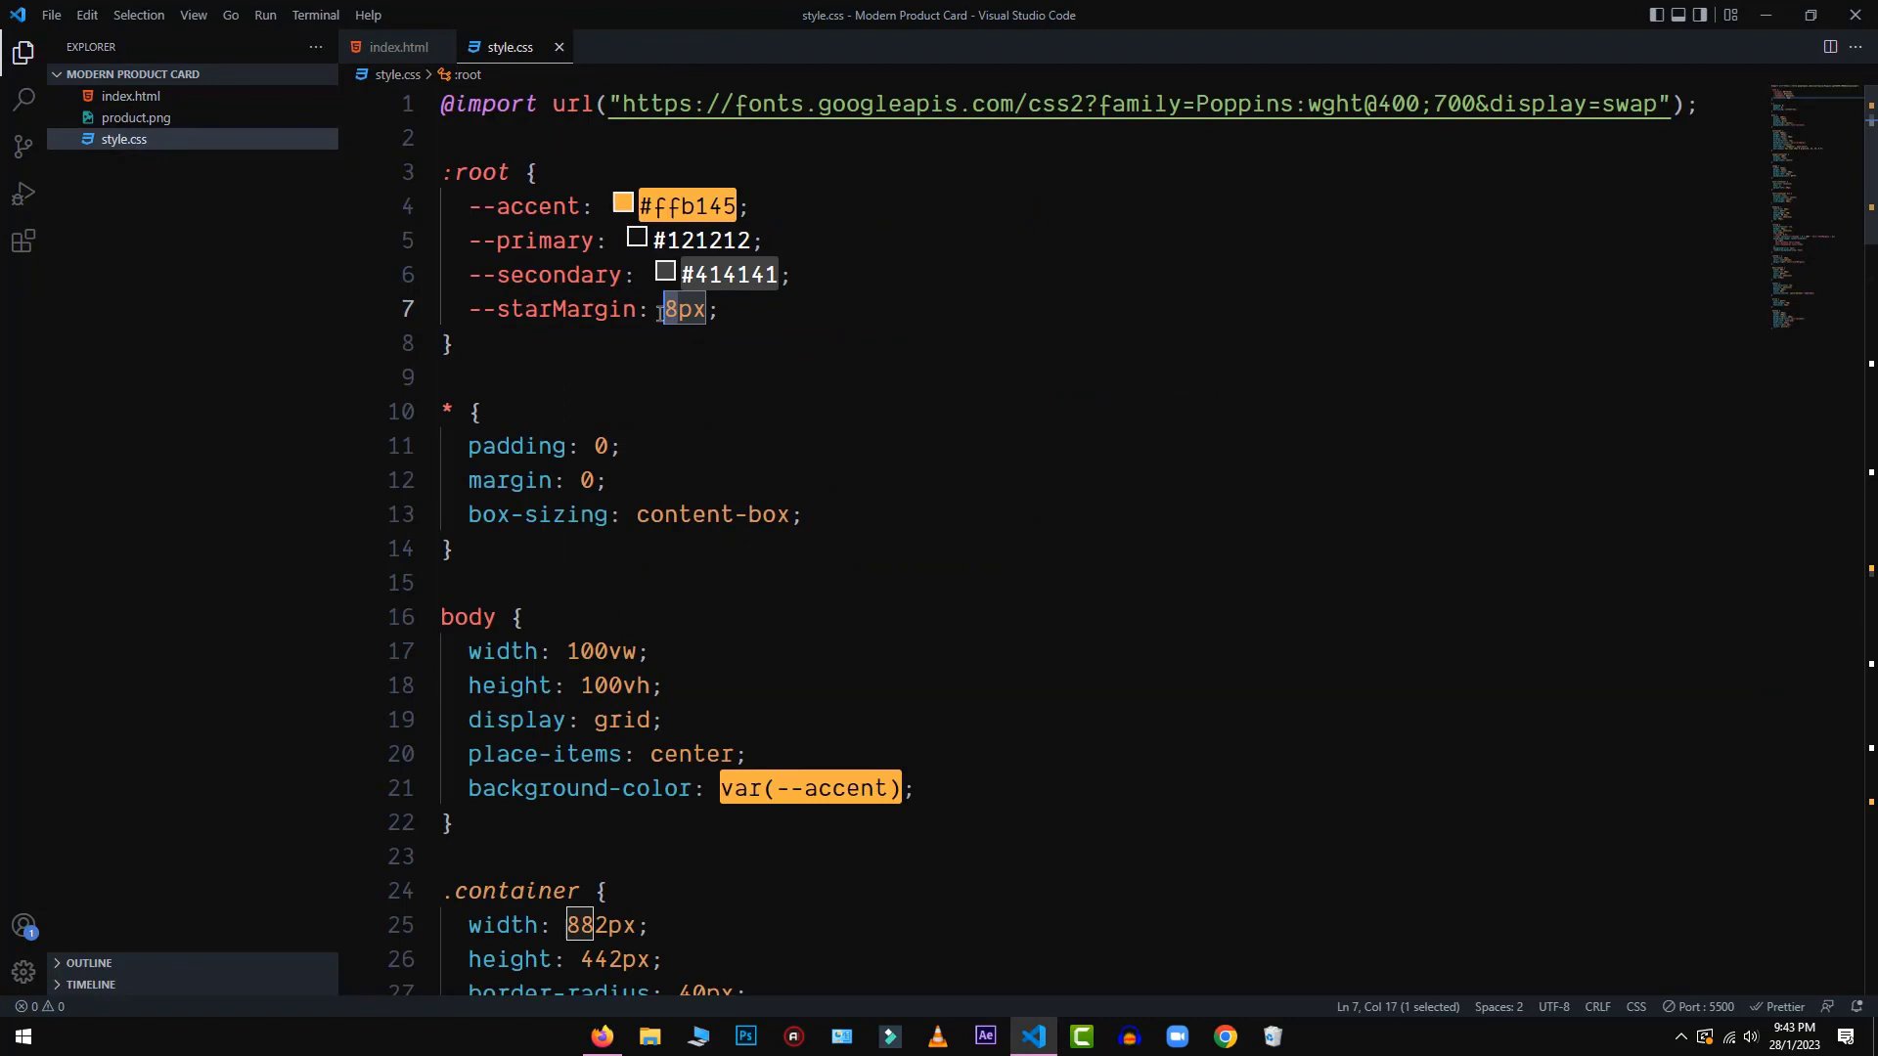
type("4")
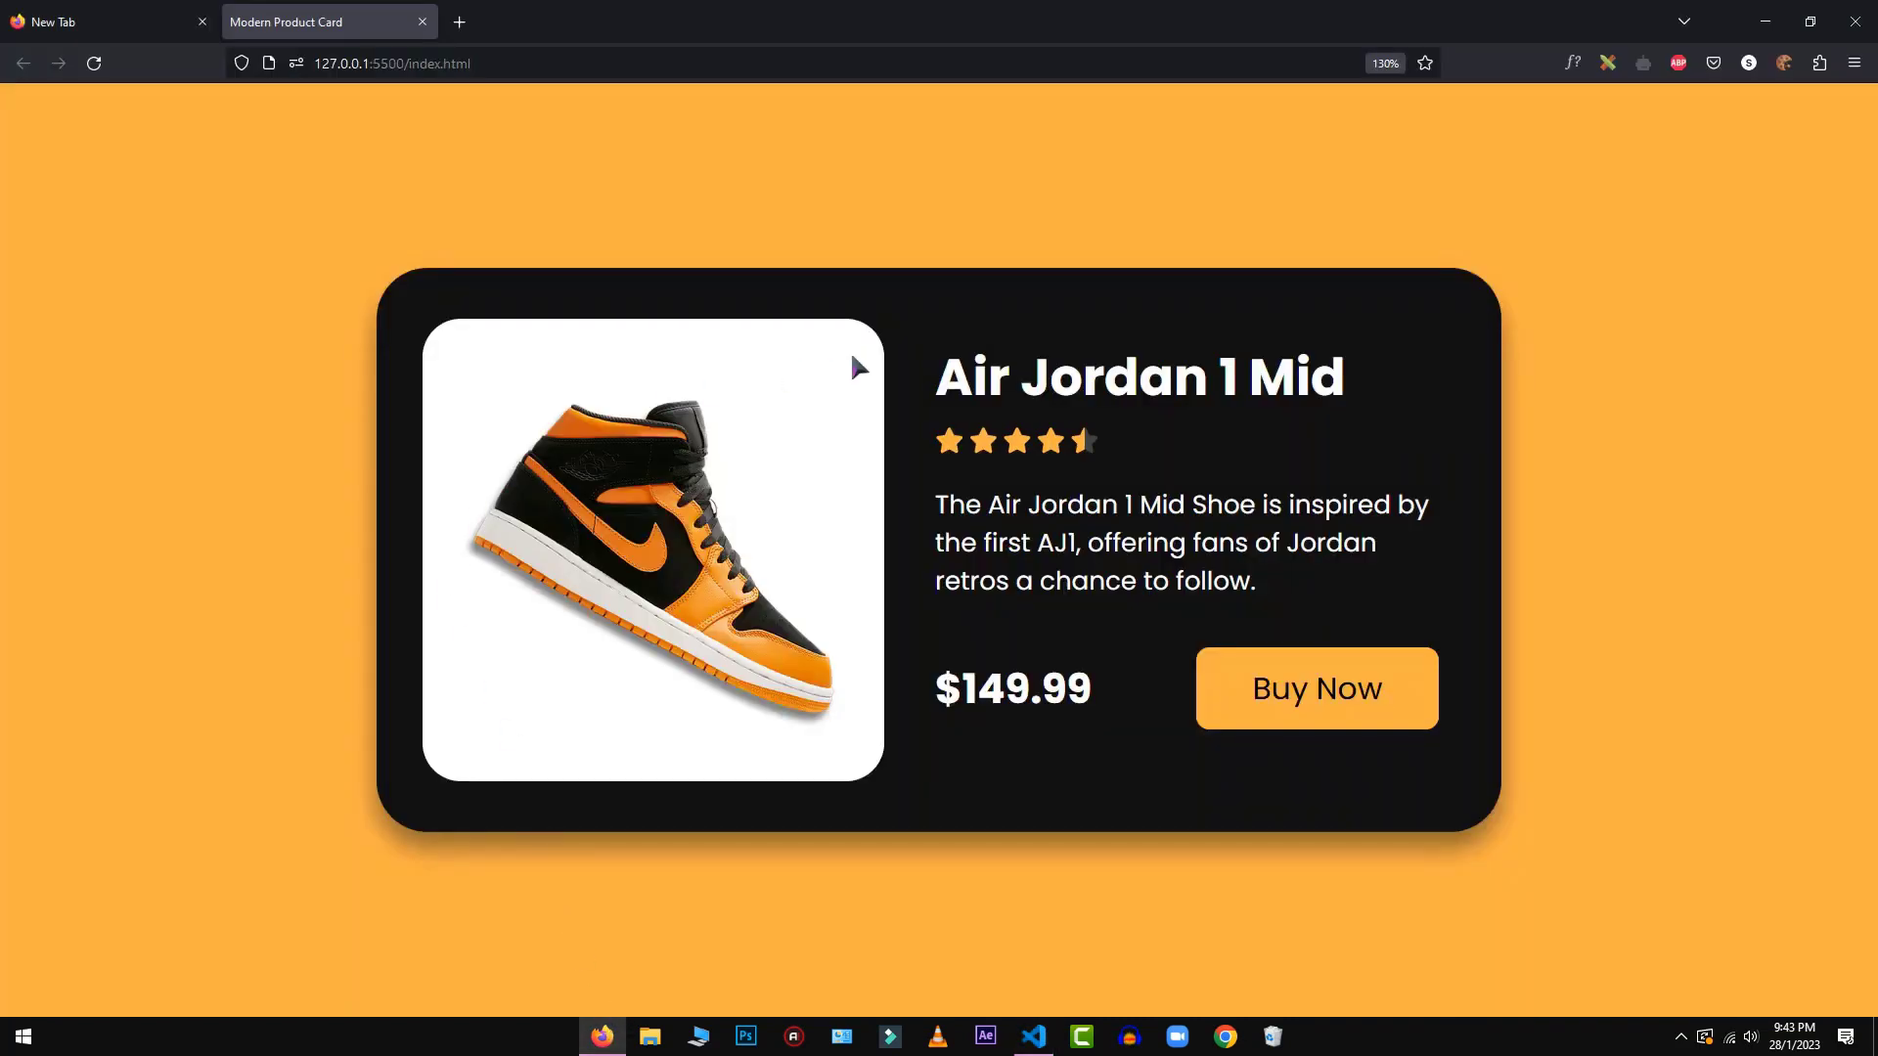
Step: Check the tighter star spacing in Firefox, then return to Visual Studio Code
left_click(94, 63)
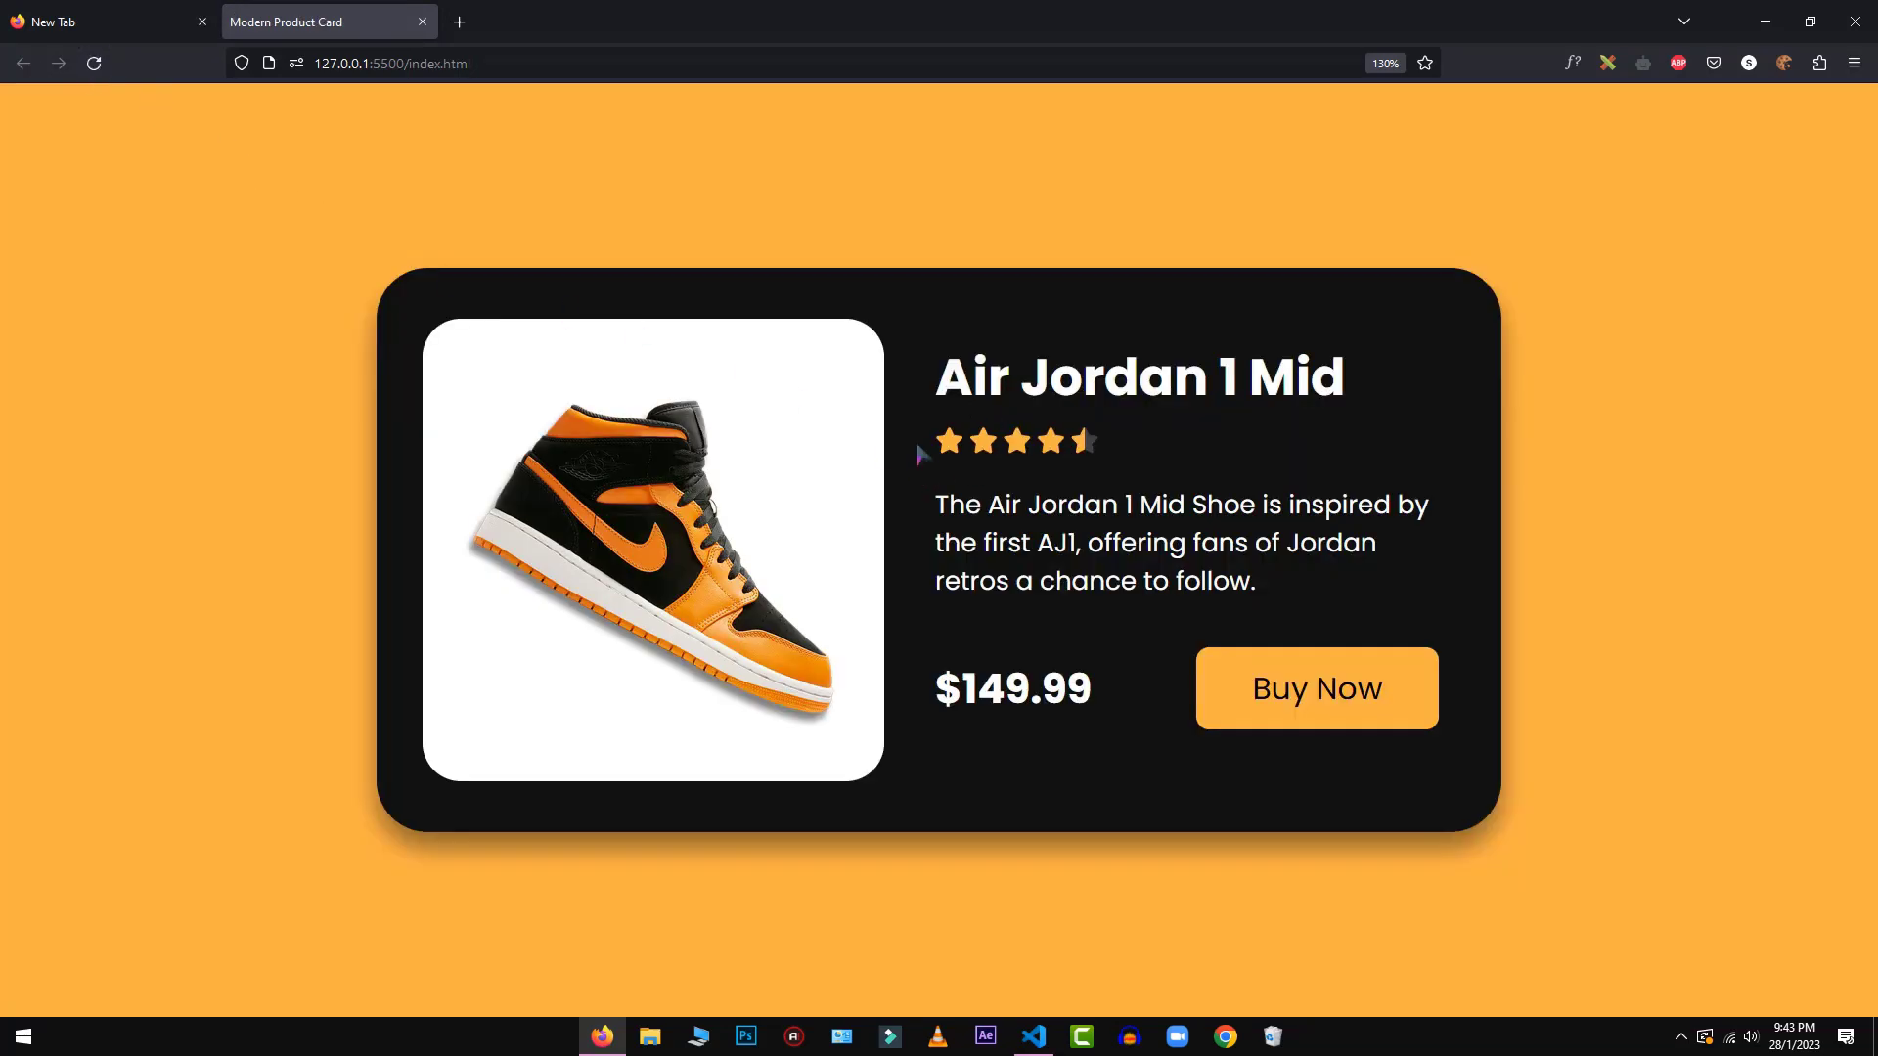
mouse_move(1186, 545)
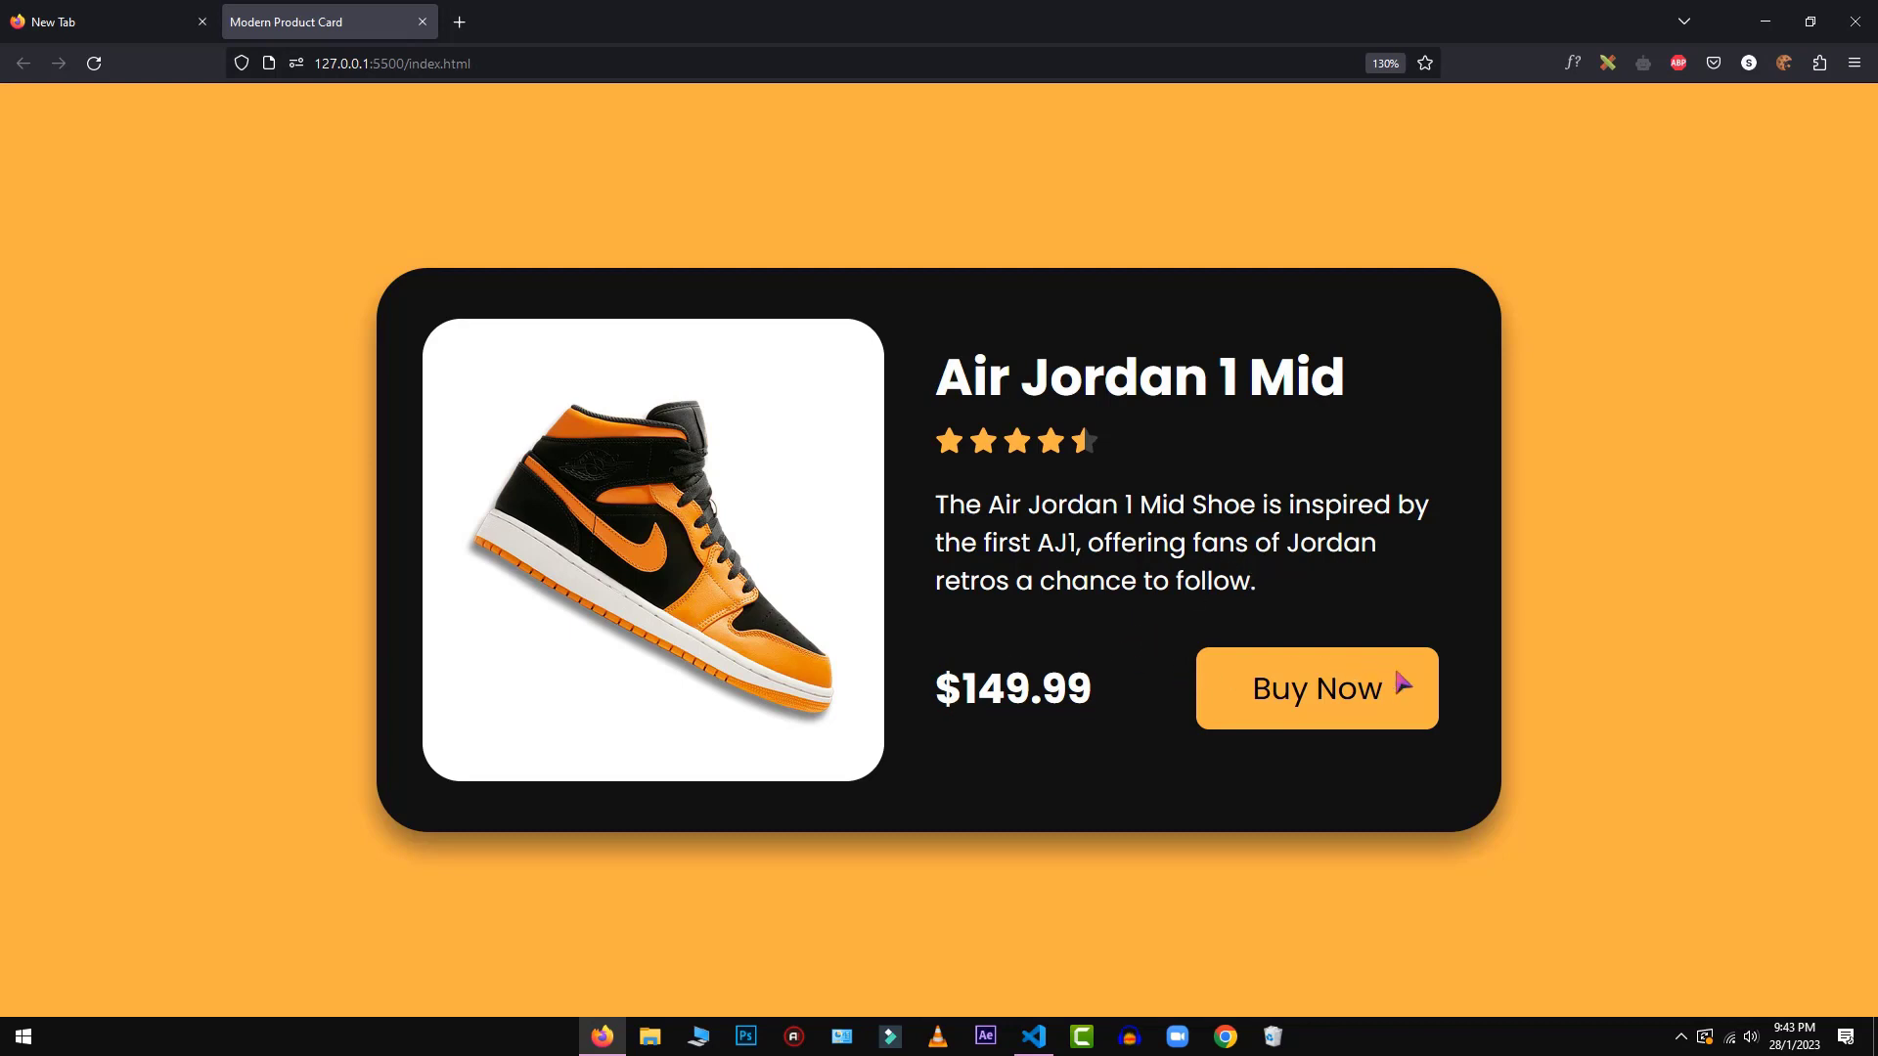
mouse_move(1314, 833)
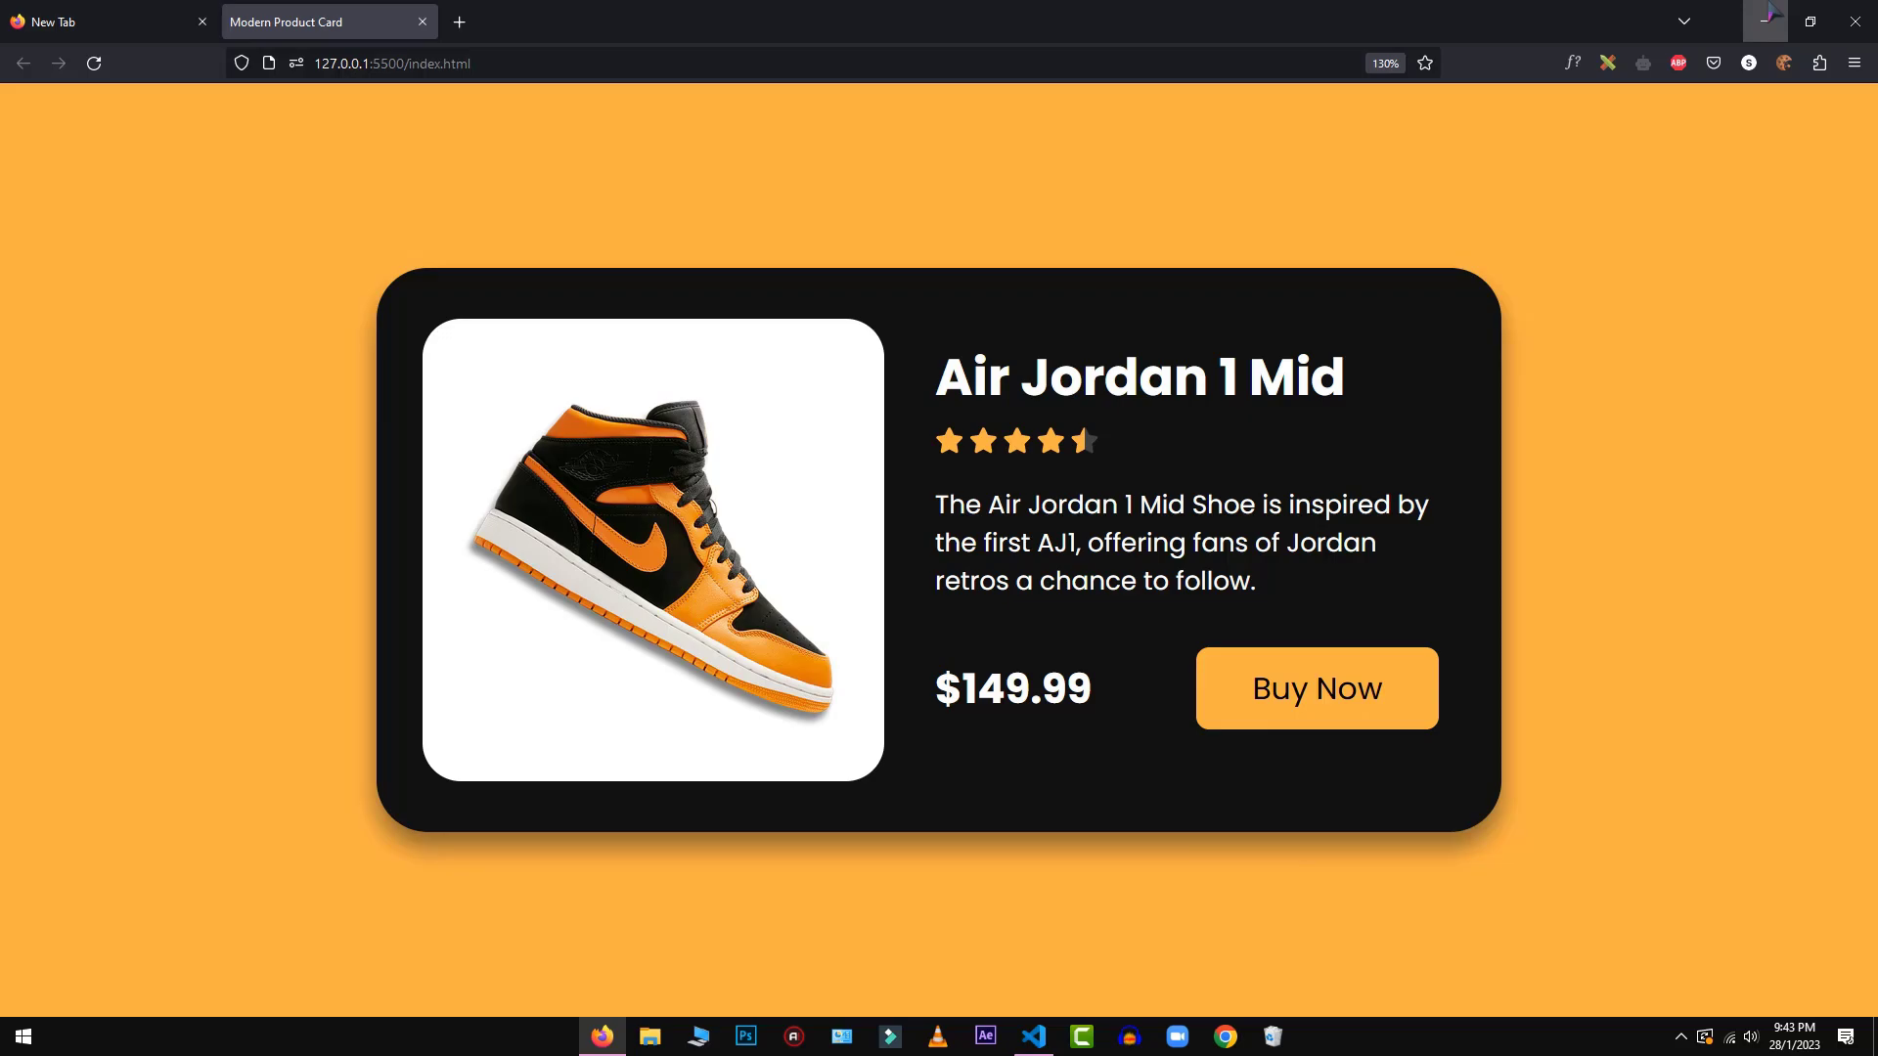
left_click(1031, 1037)
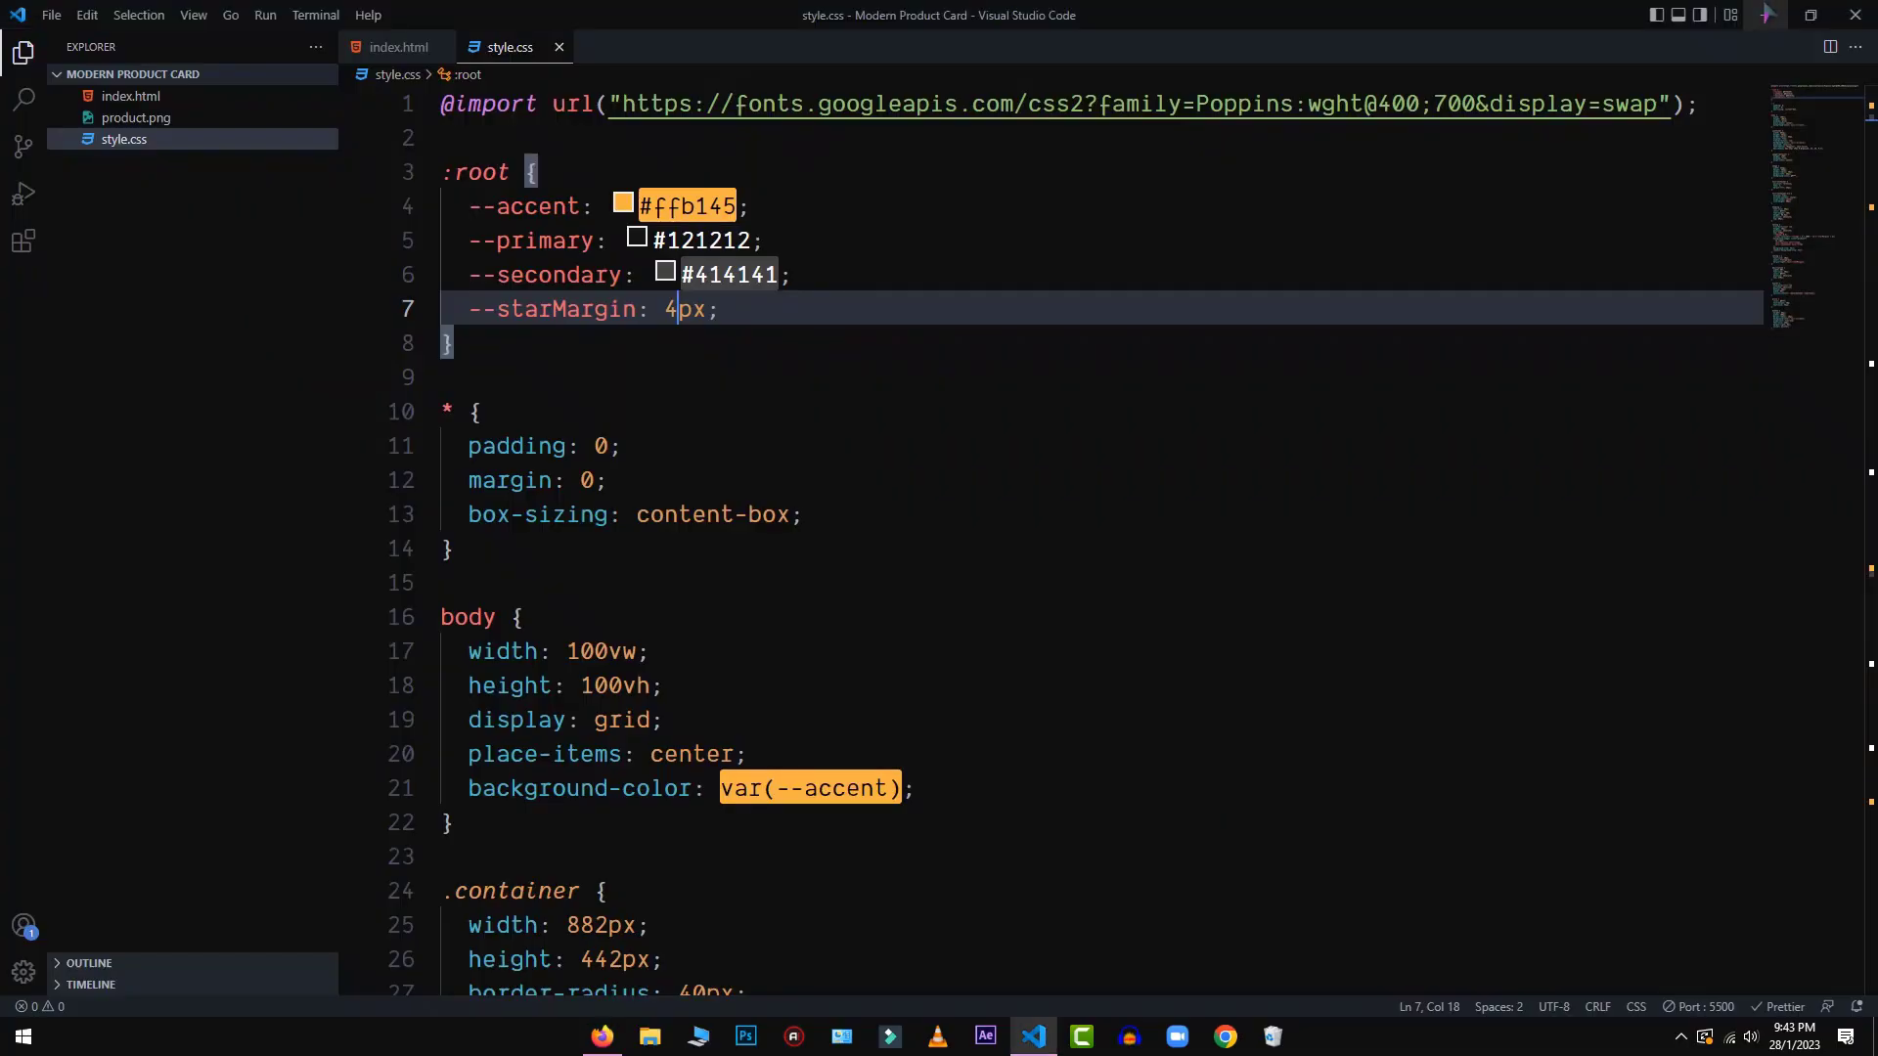